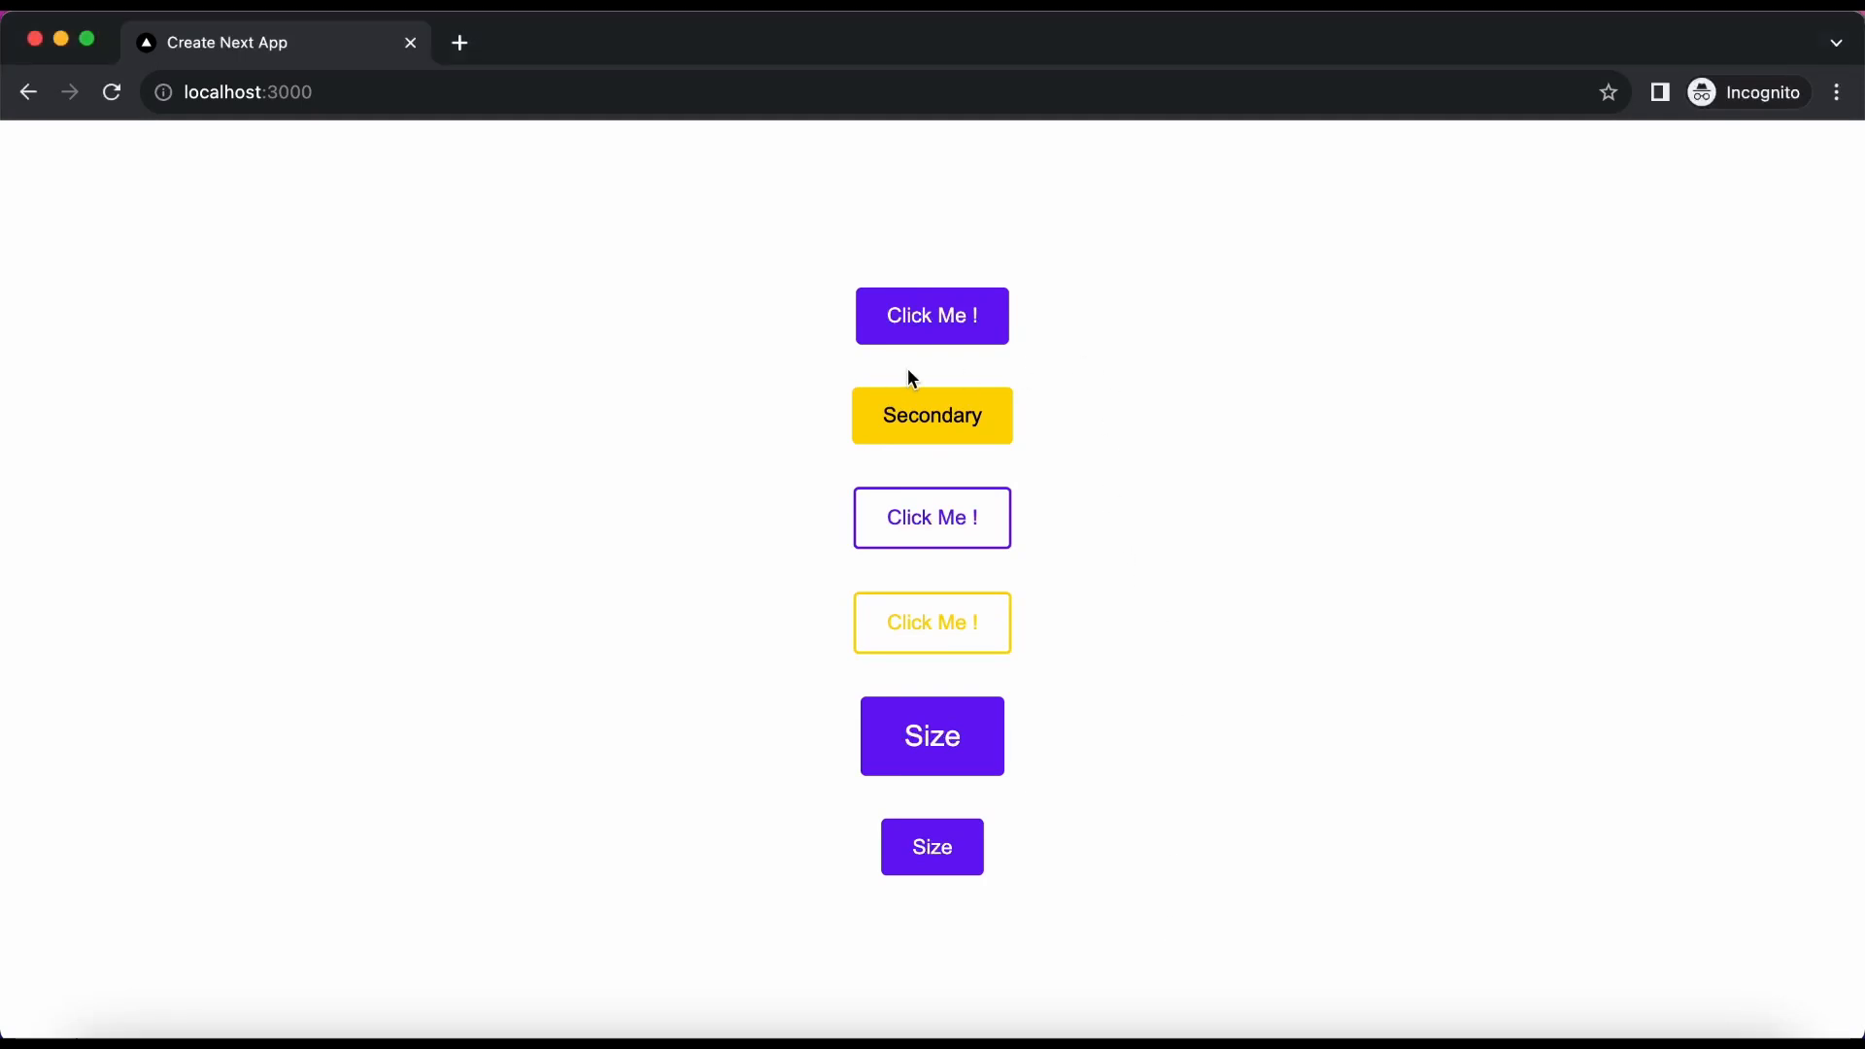
mouse_move(1039, 573)
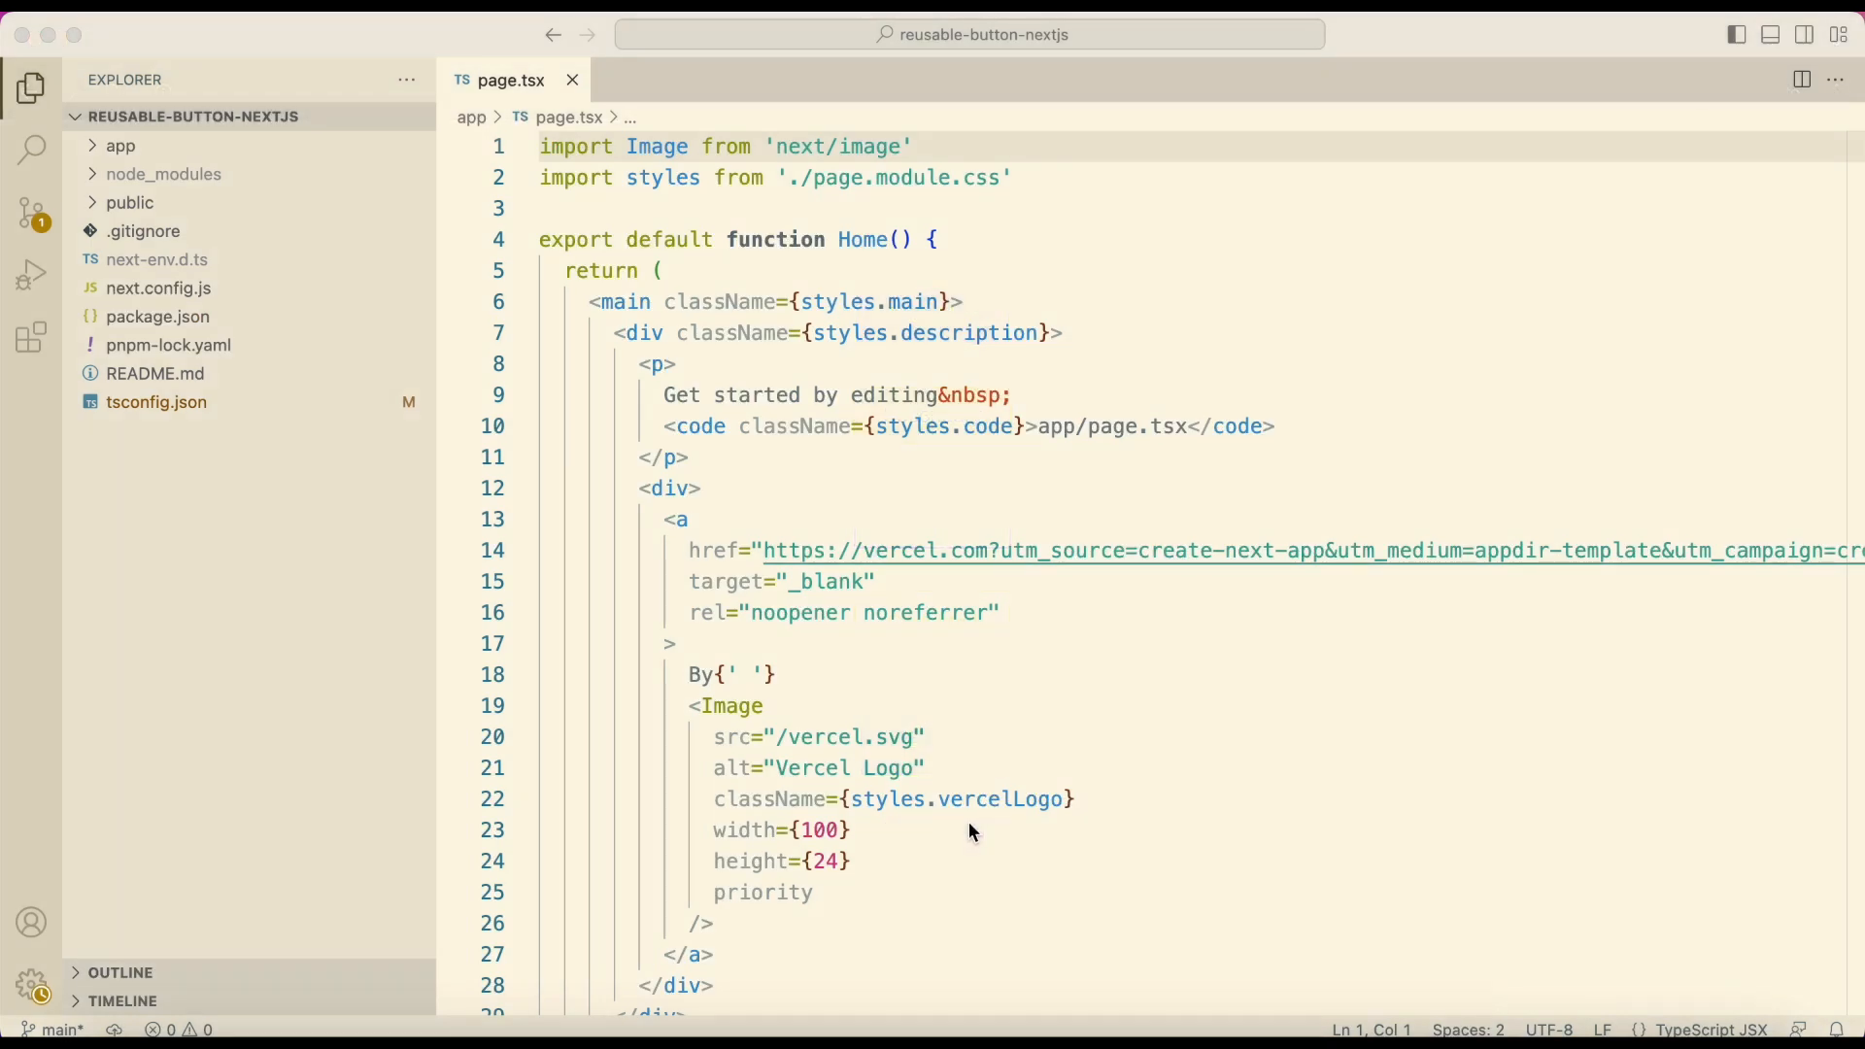
mouse_move(174, 667)
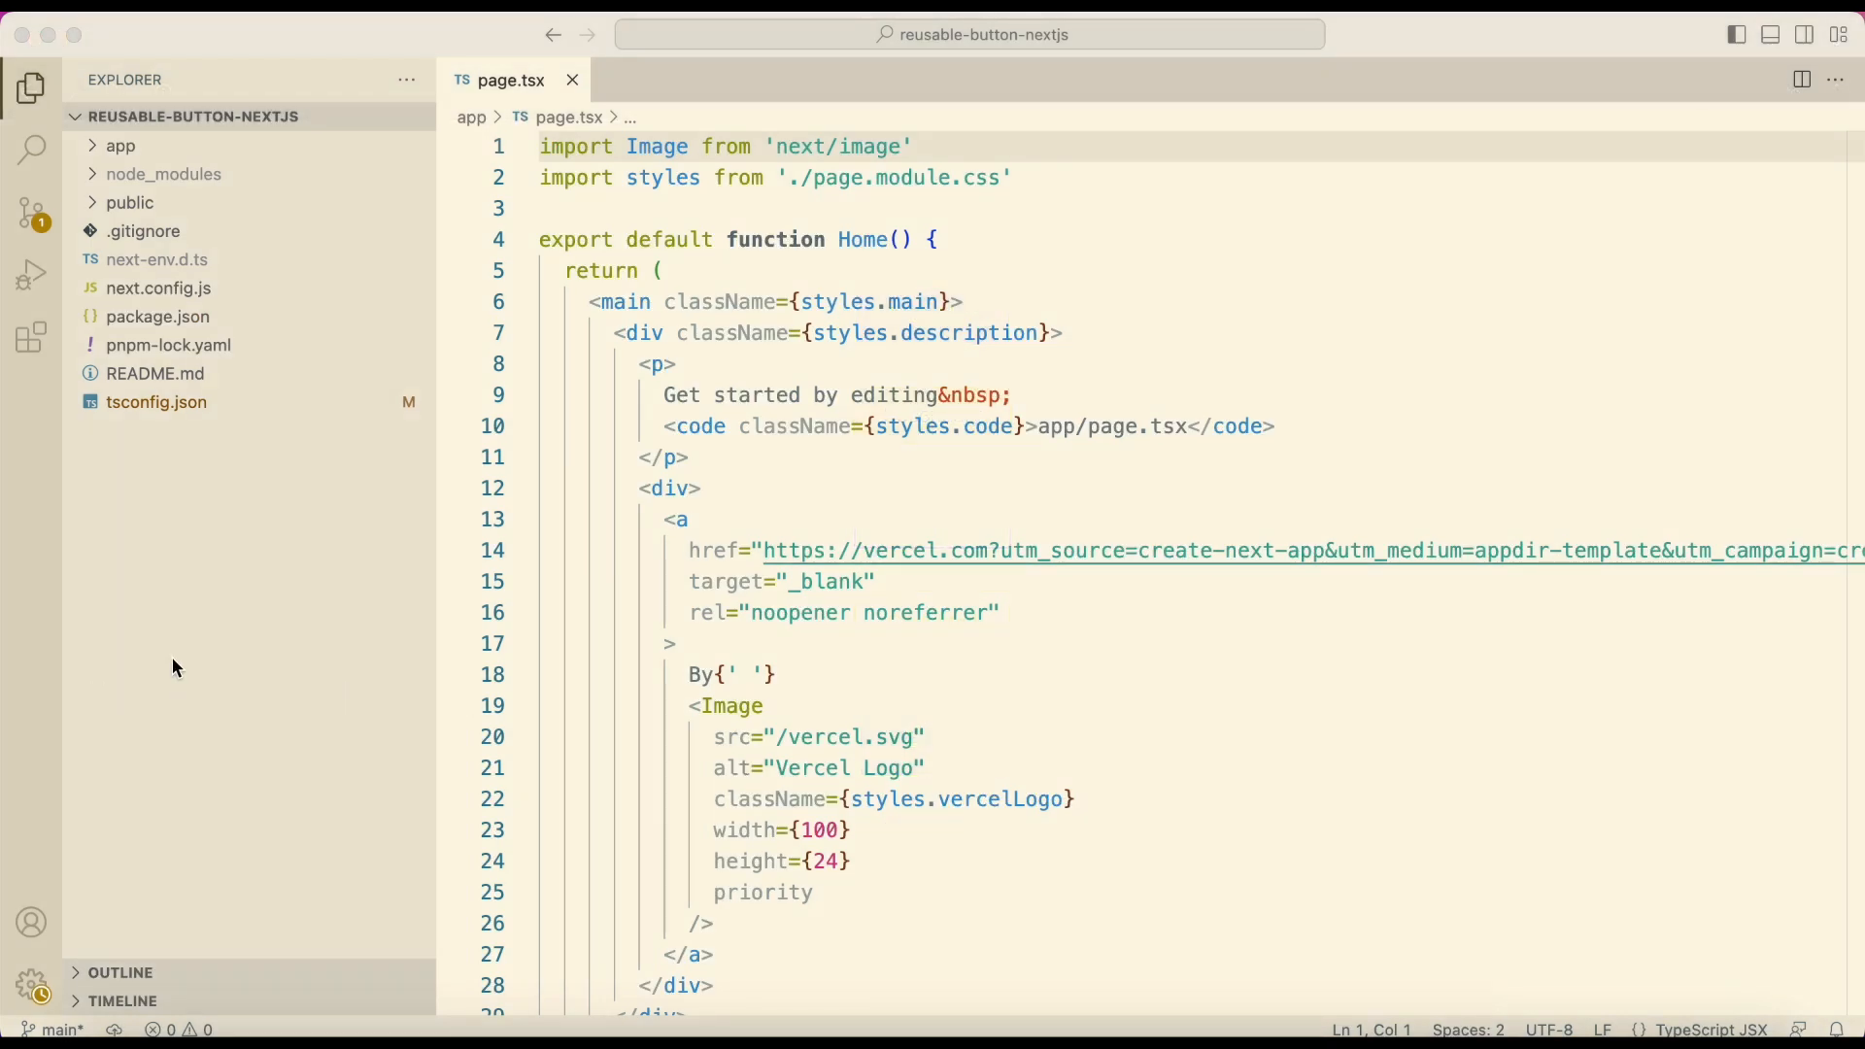
mouse_move(205, 414)
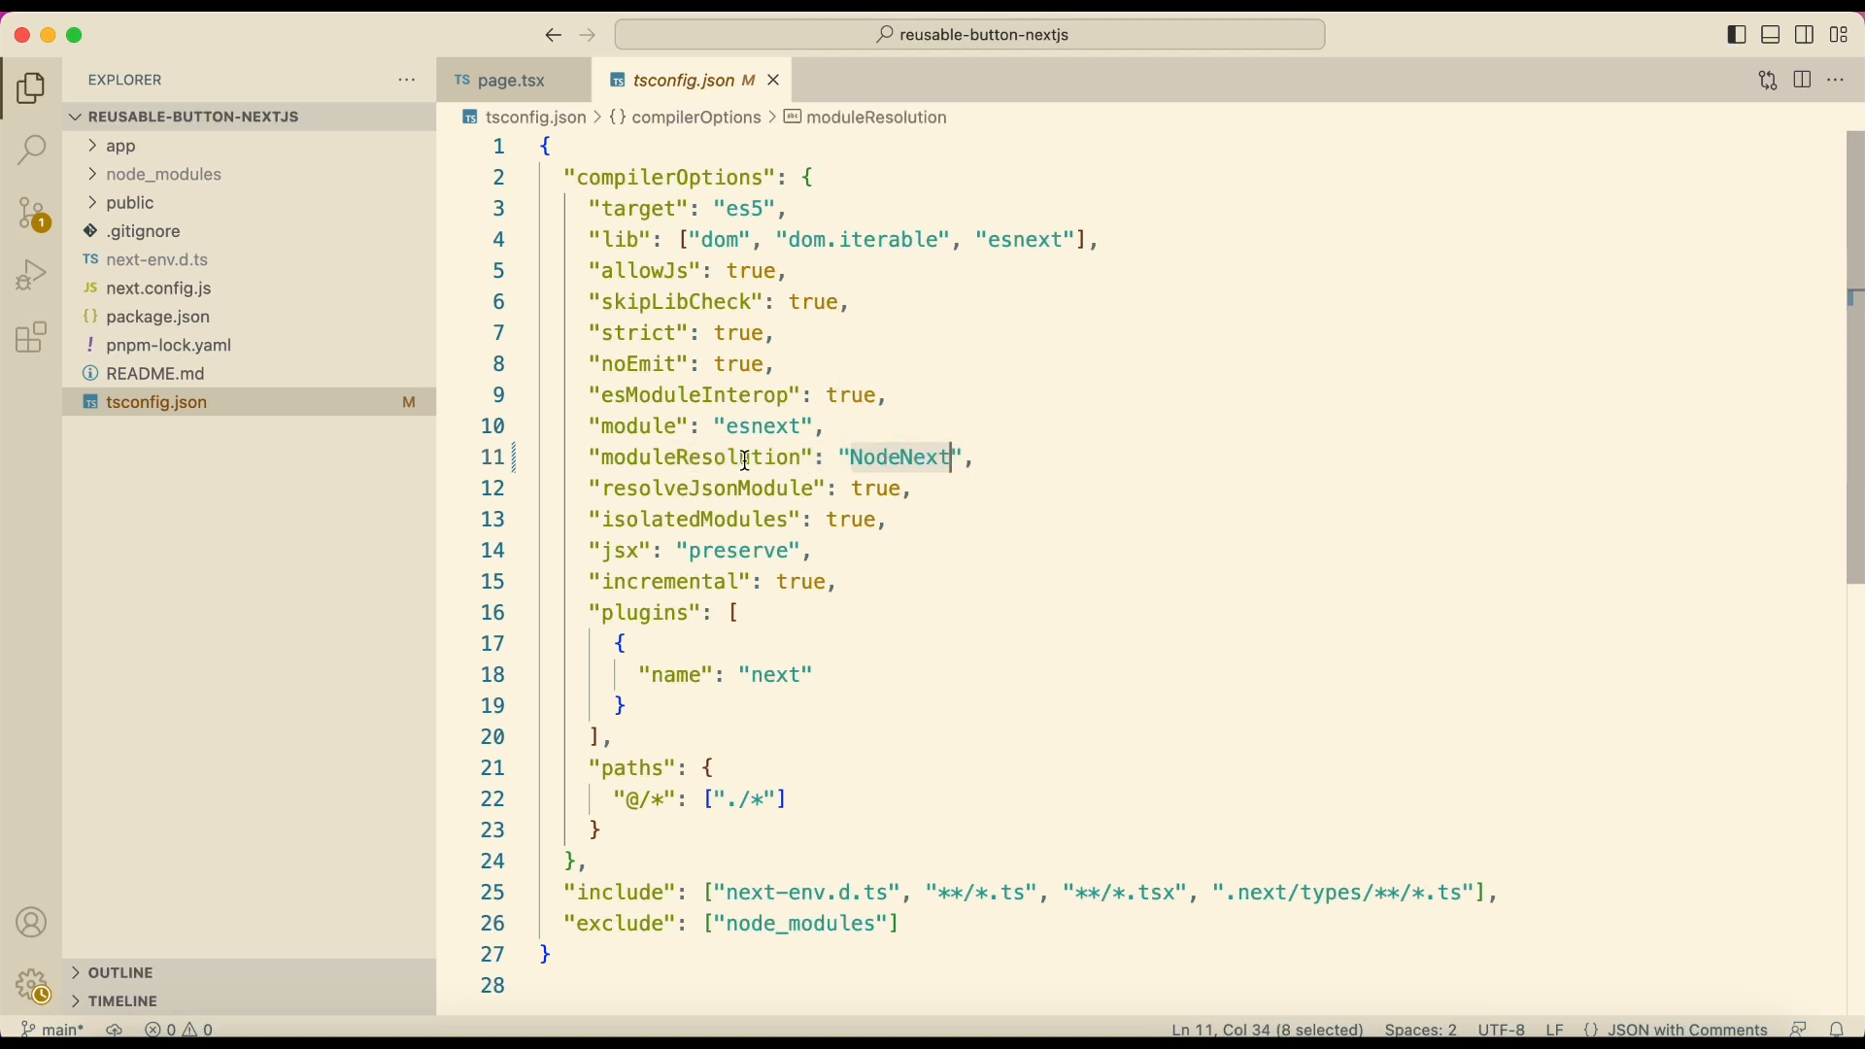
mouse_move(774, 147)
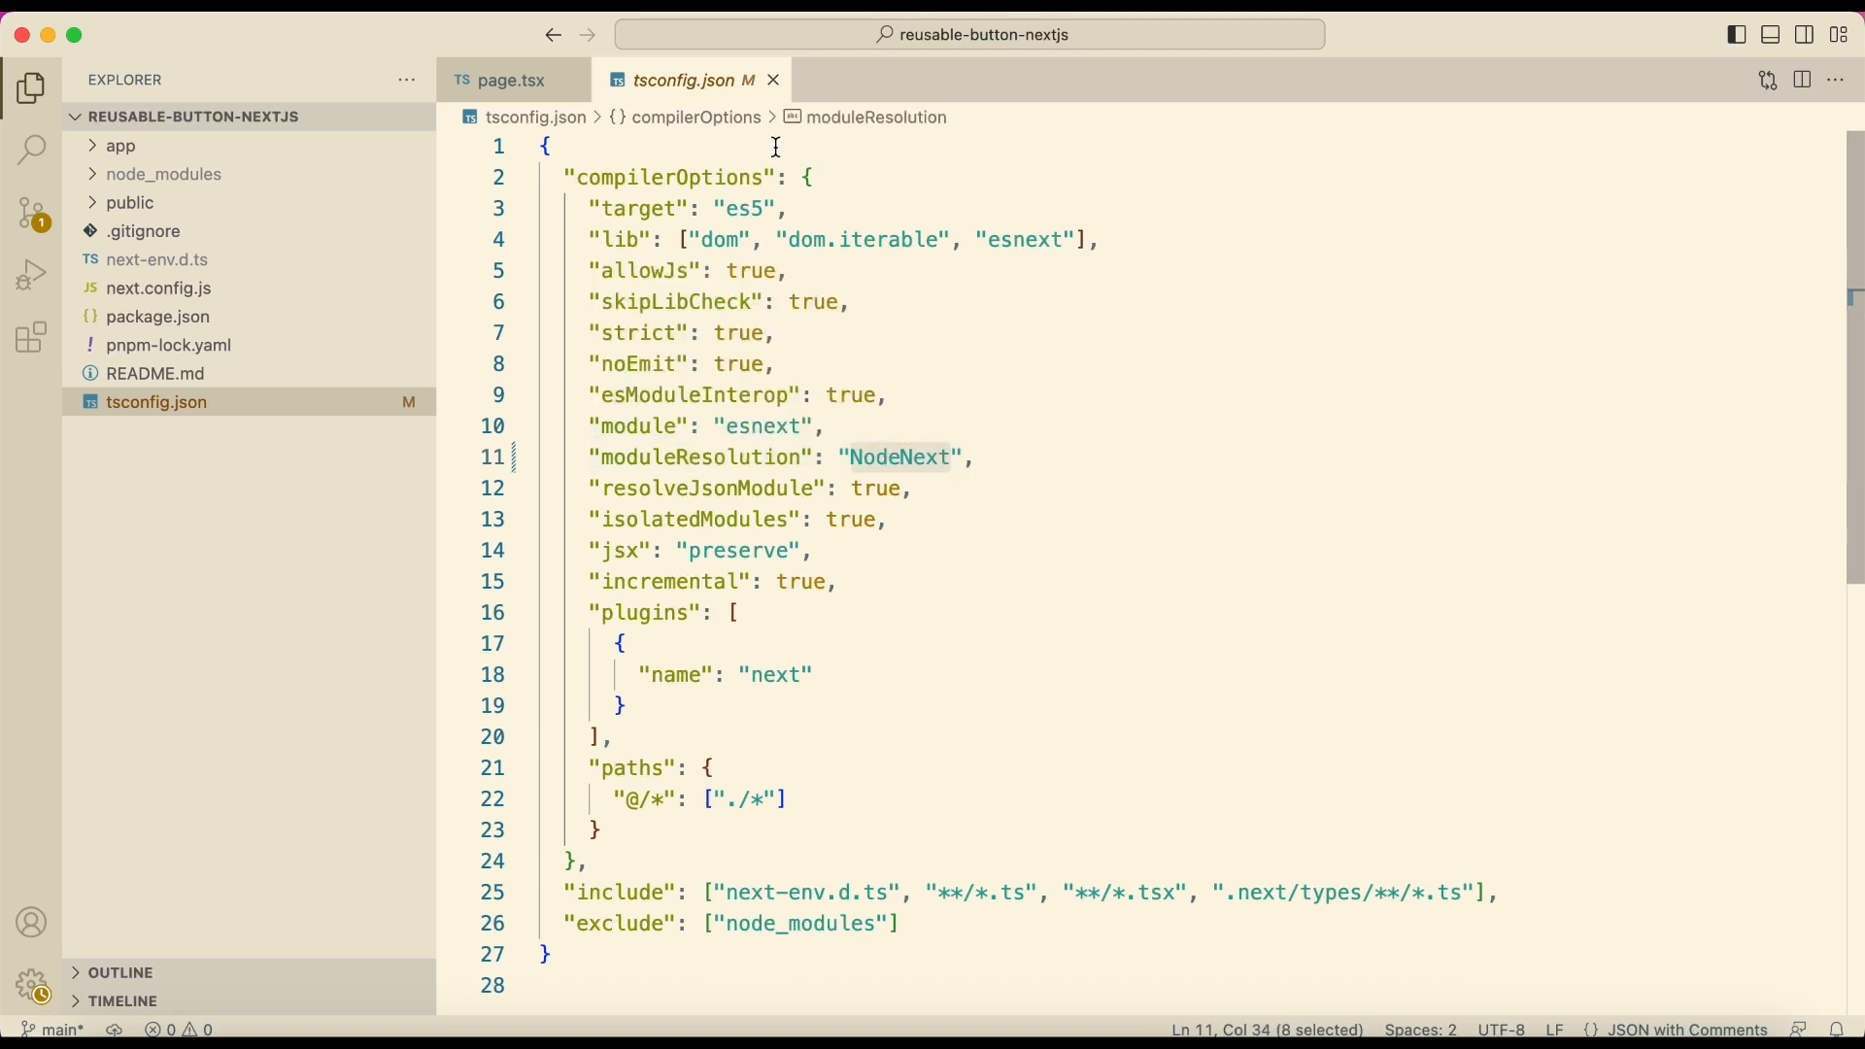
mouse_move(772, 79)
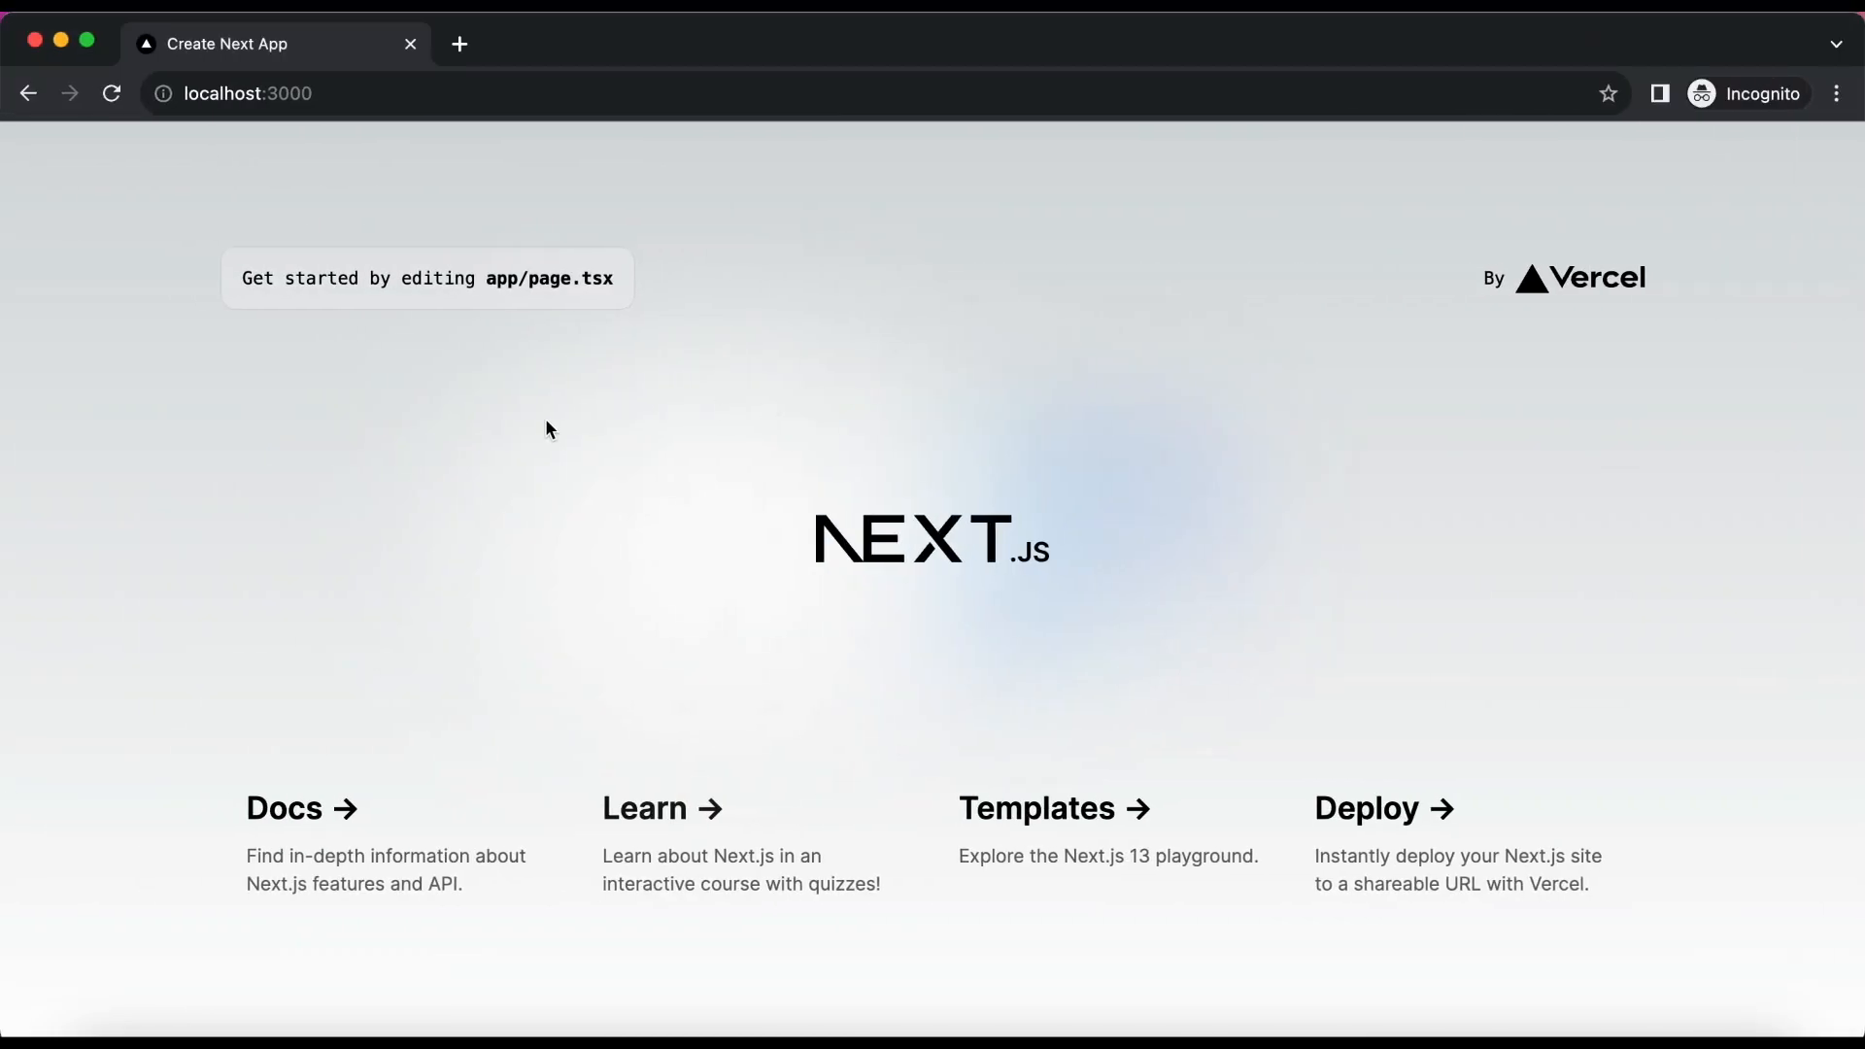
mouse_move(125, 731)
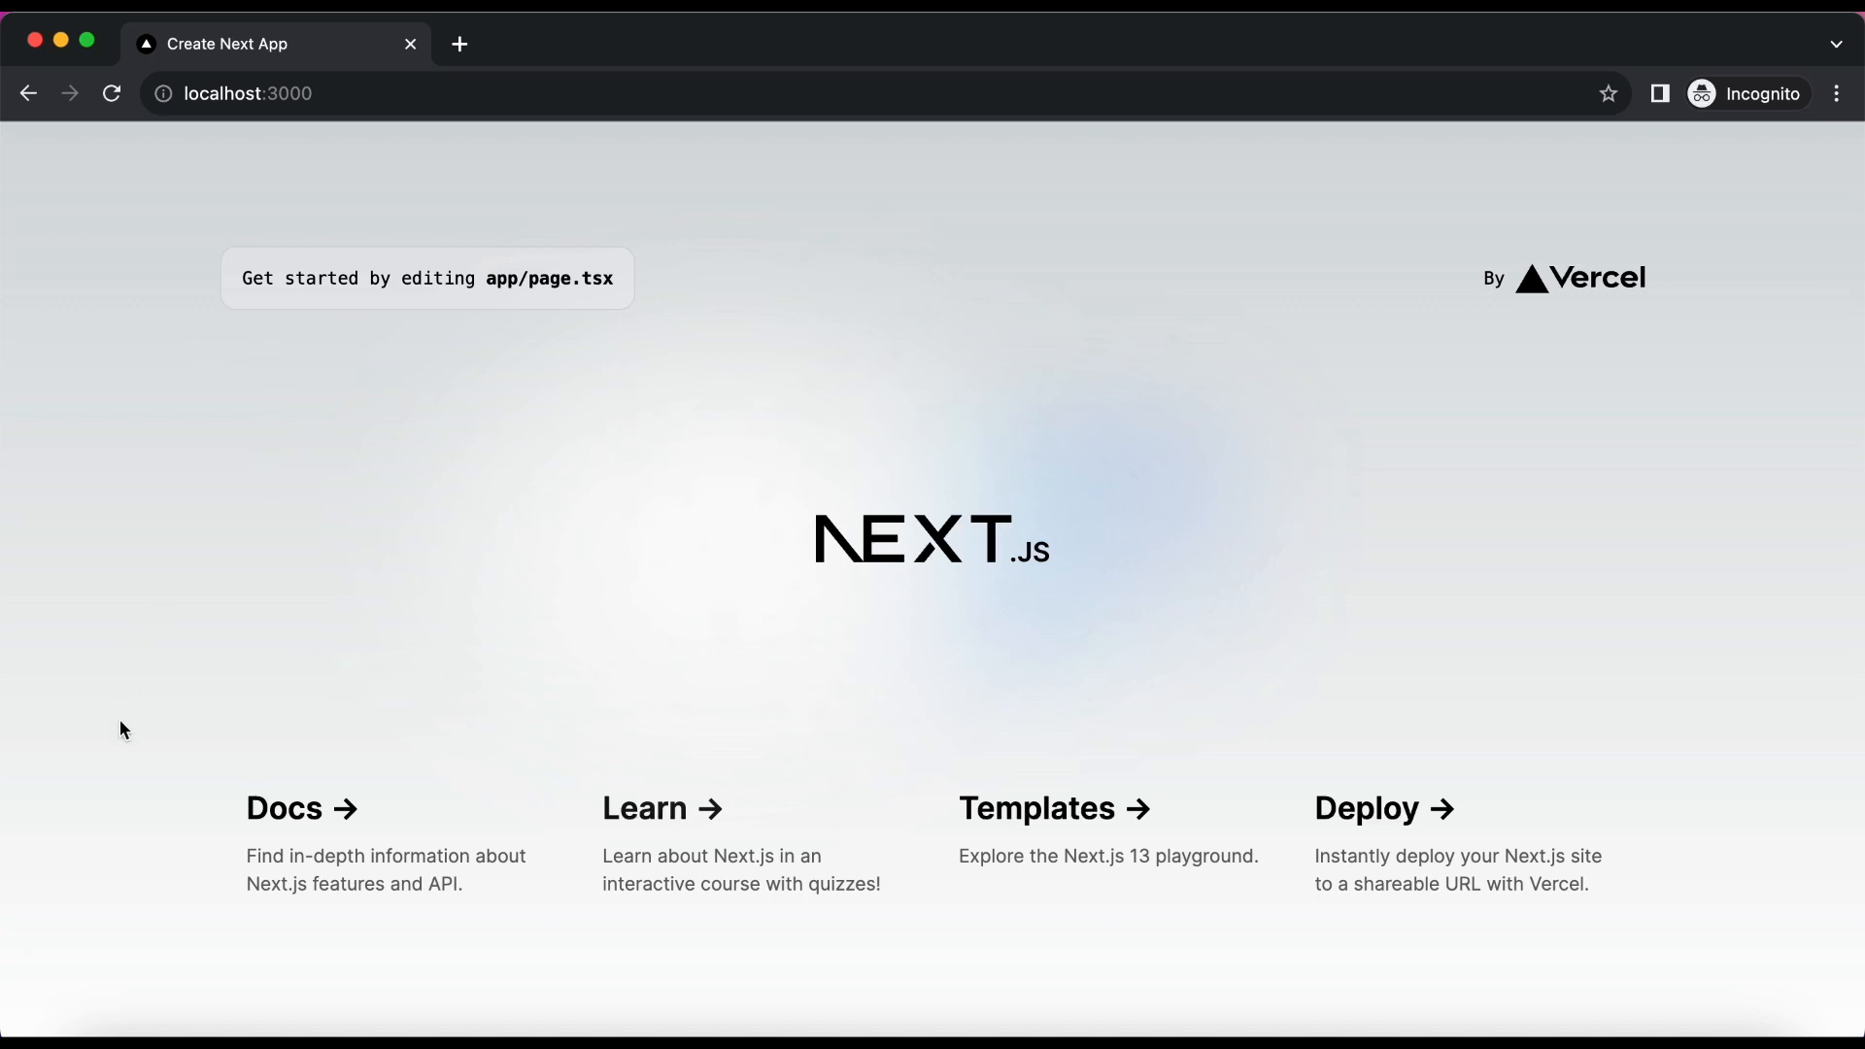
mouse_move(380, 961)
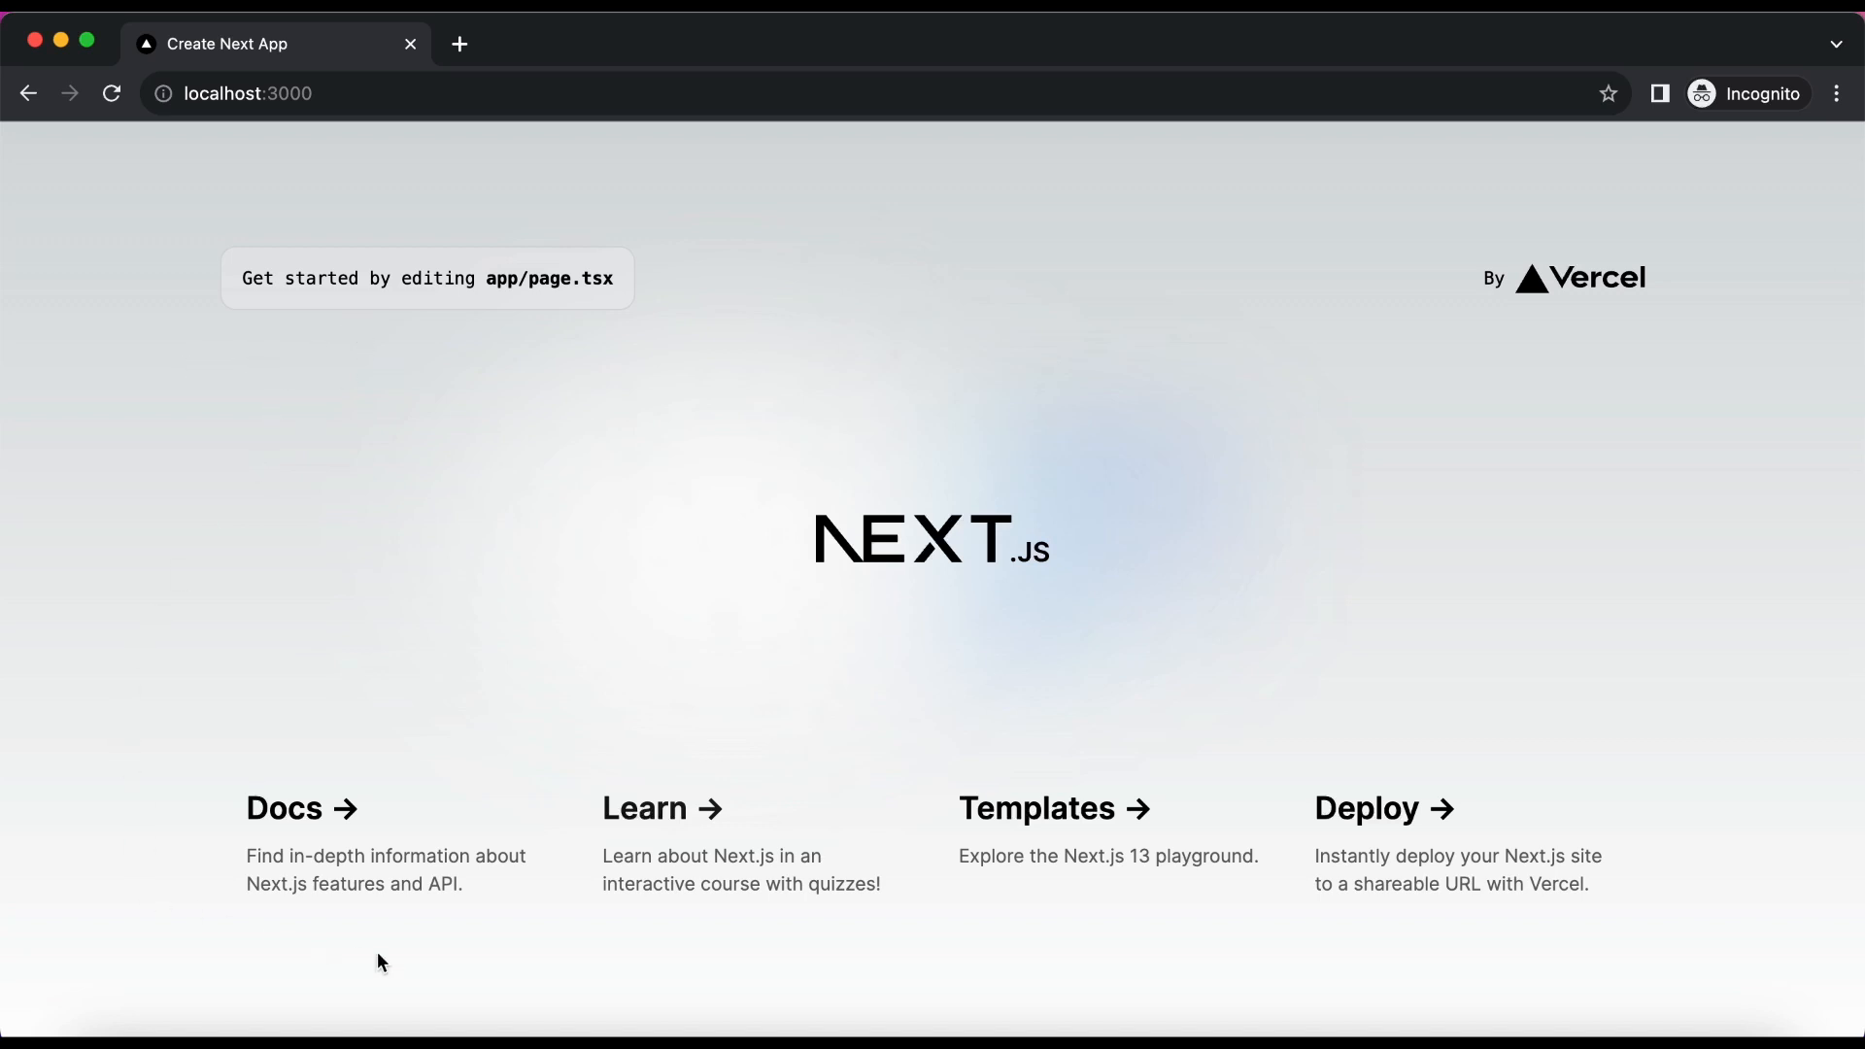
mouse_move(902, 674)
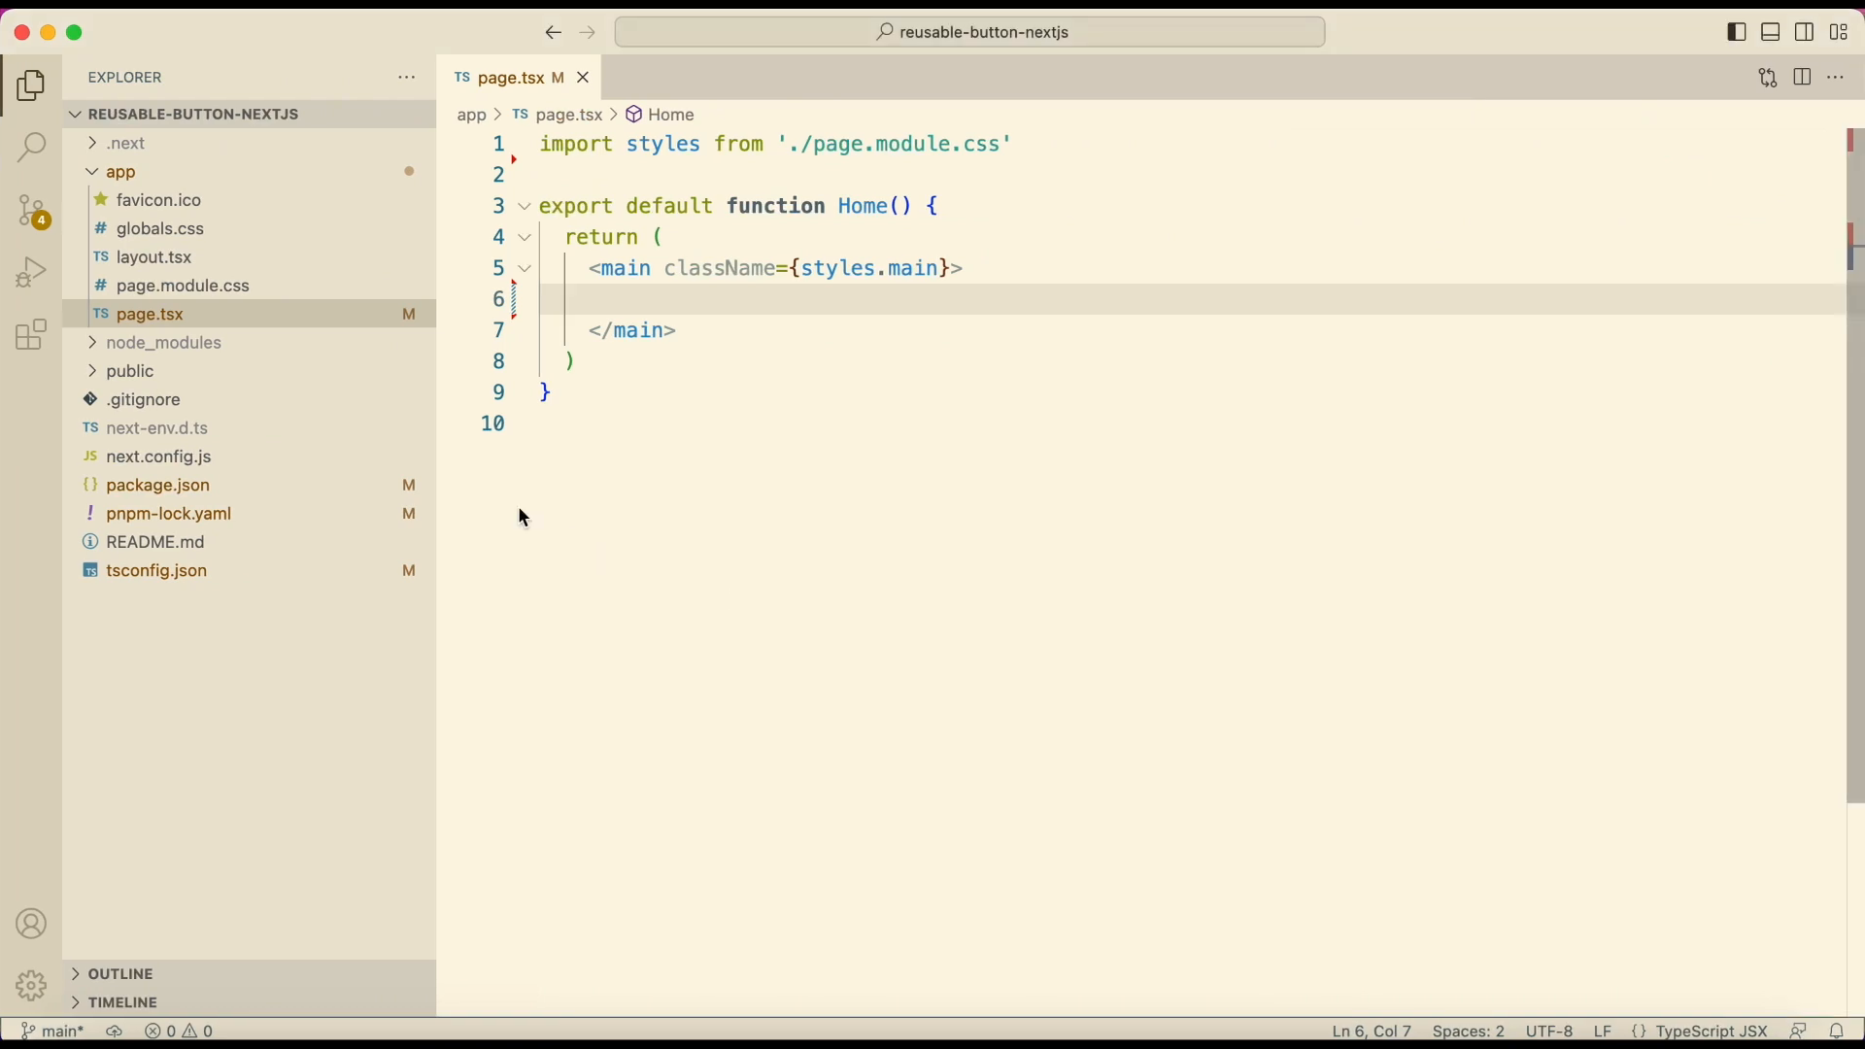
Replace globals.css with a reset: border-box, zero margin/padding, no horizontal overflow, plain links.
left_click(160, 228)
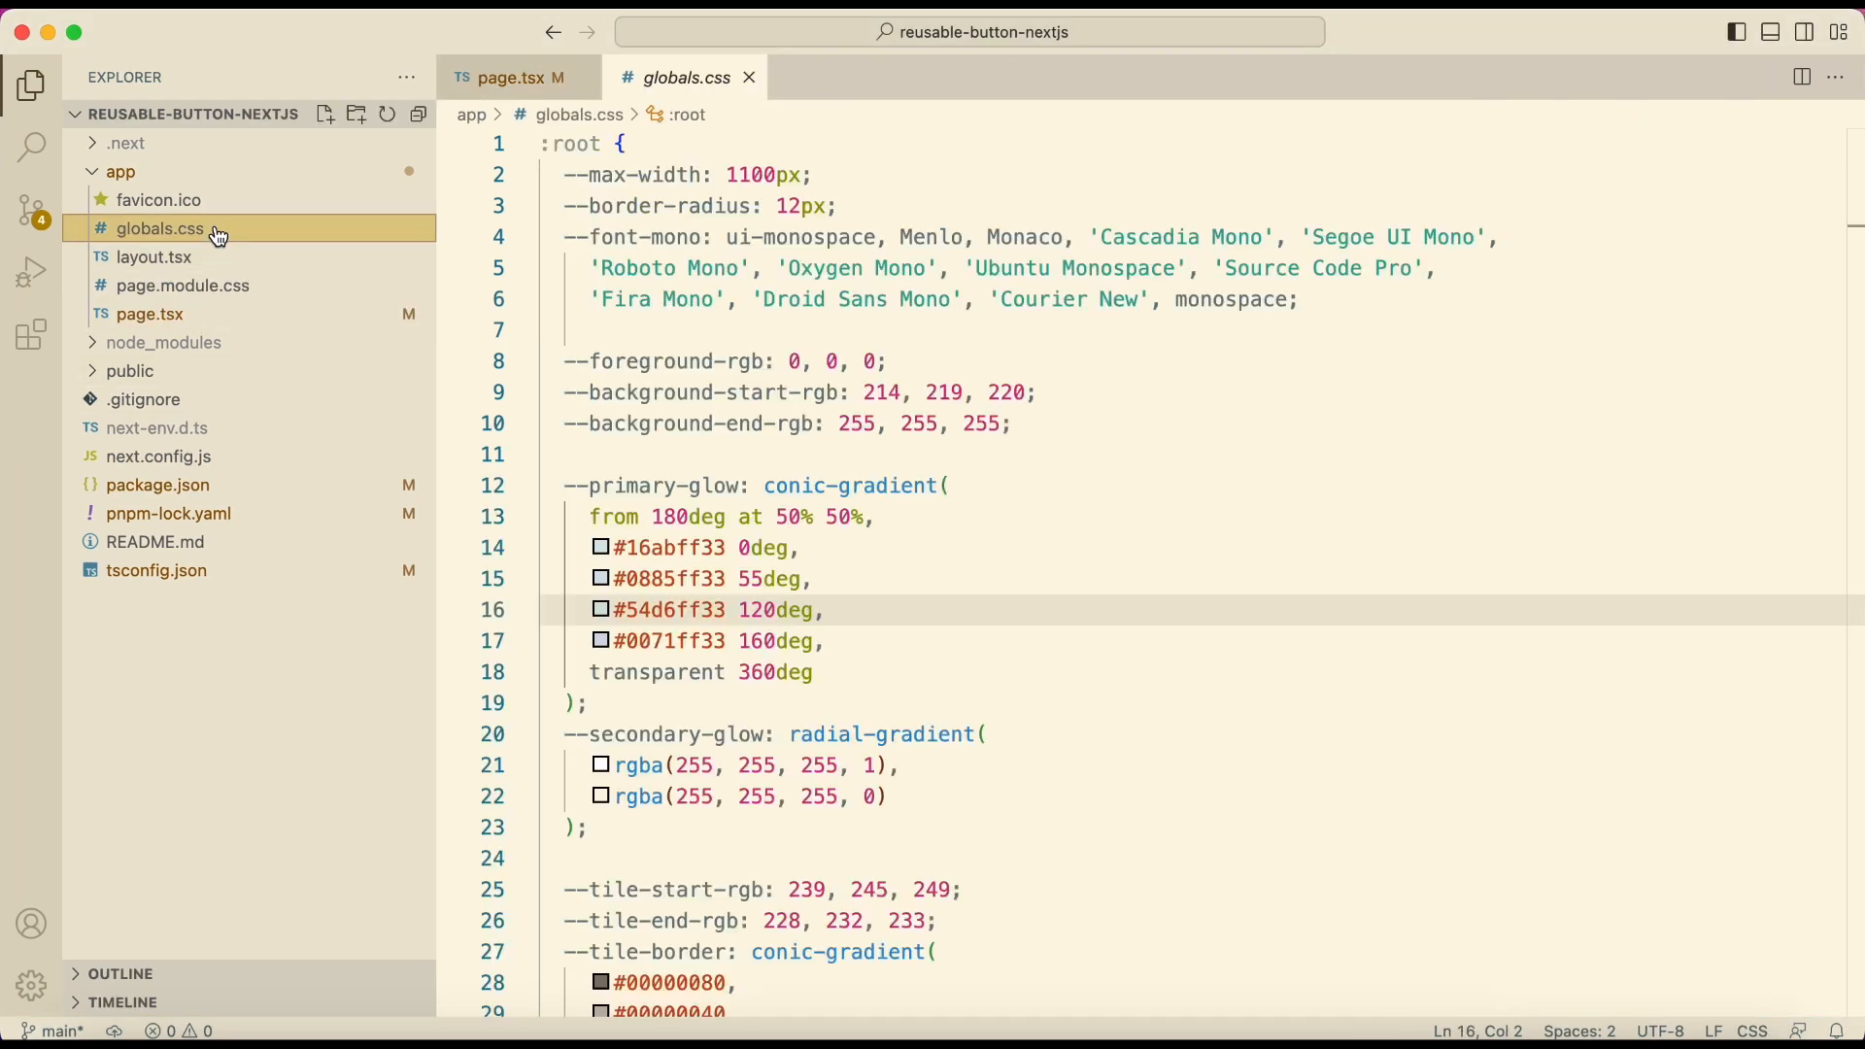
left_click(635, 345)
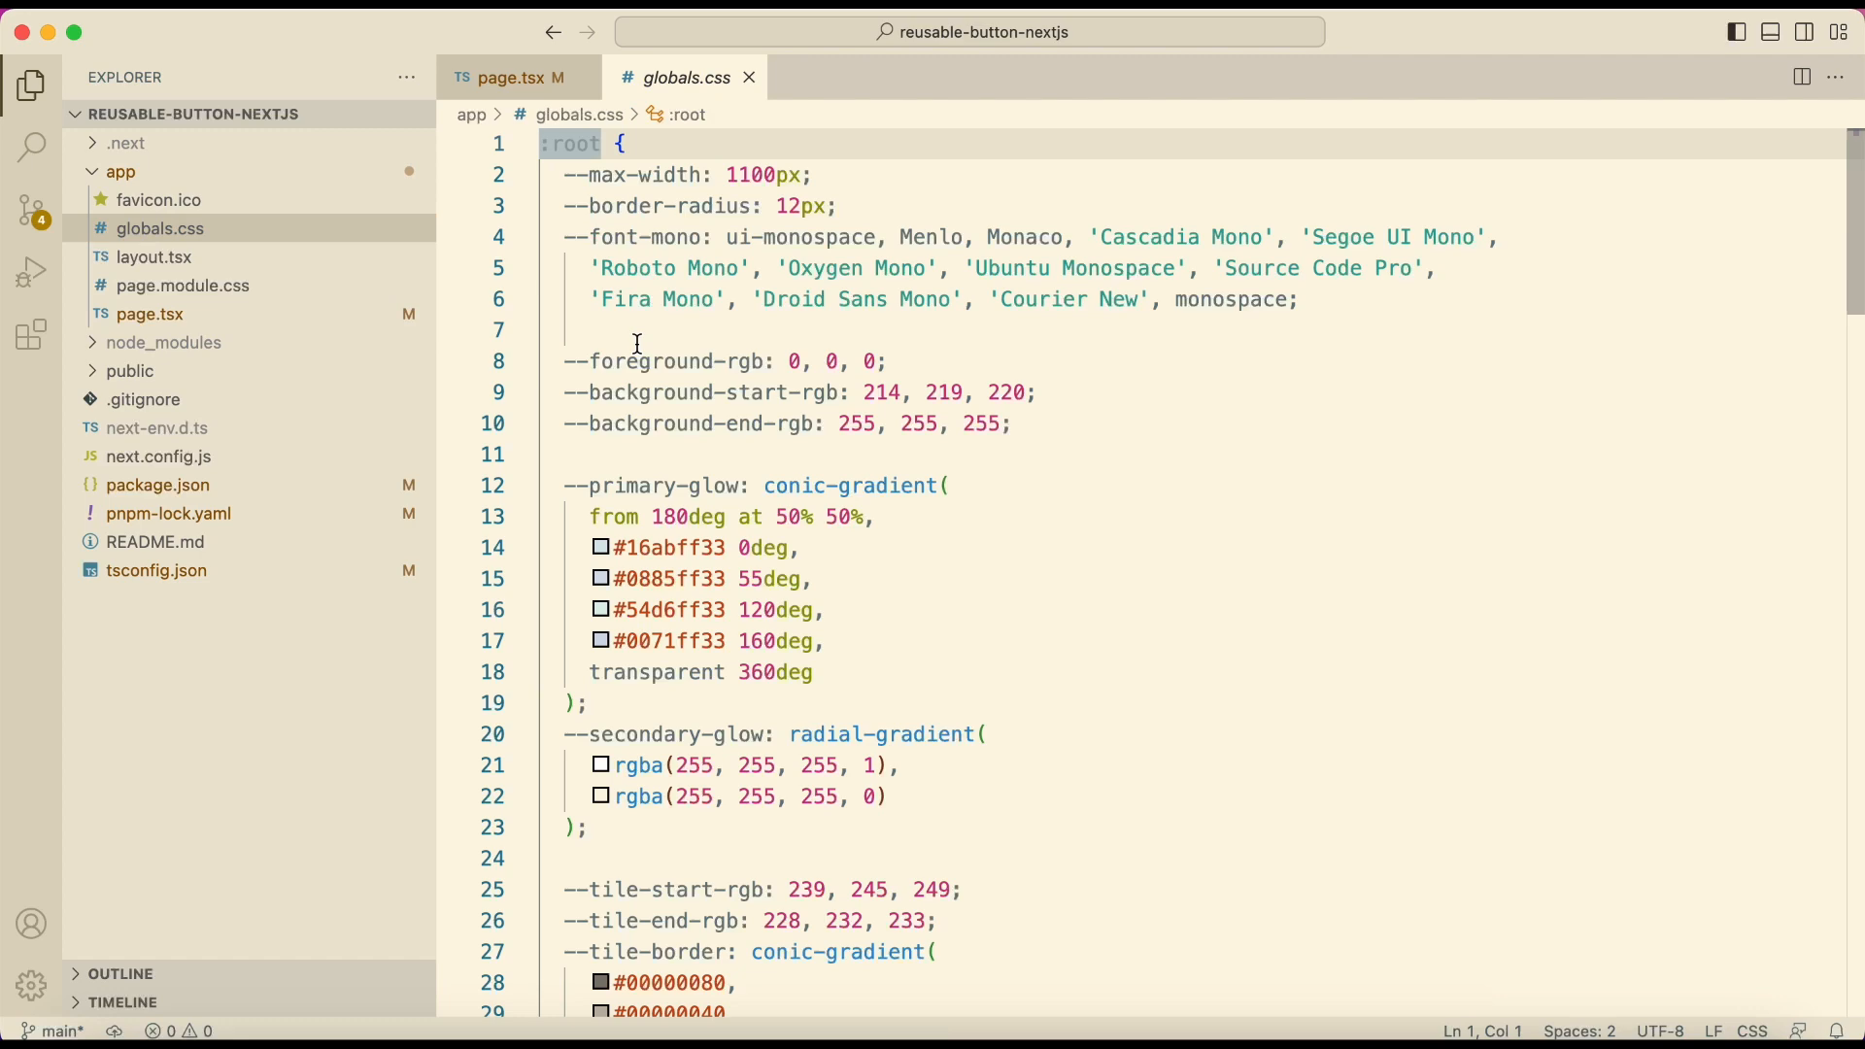
scroll("down", 3)
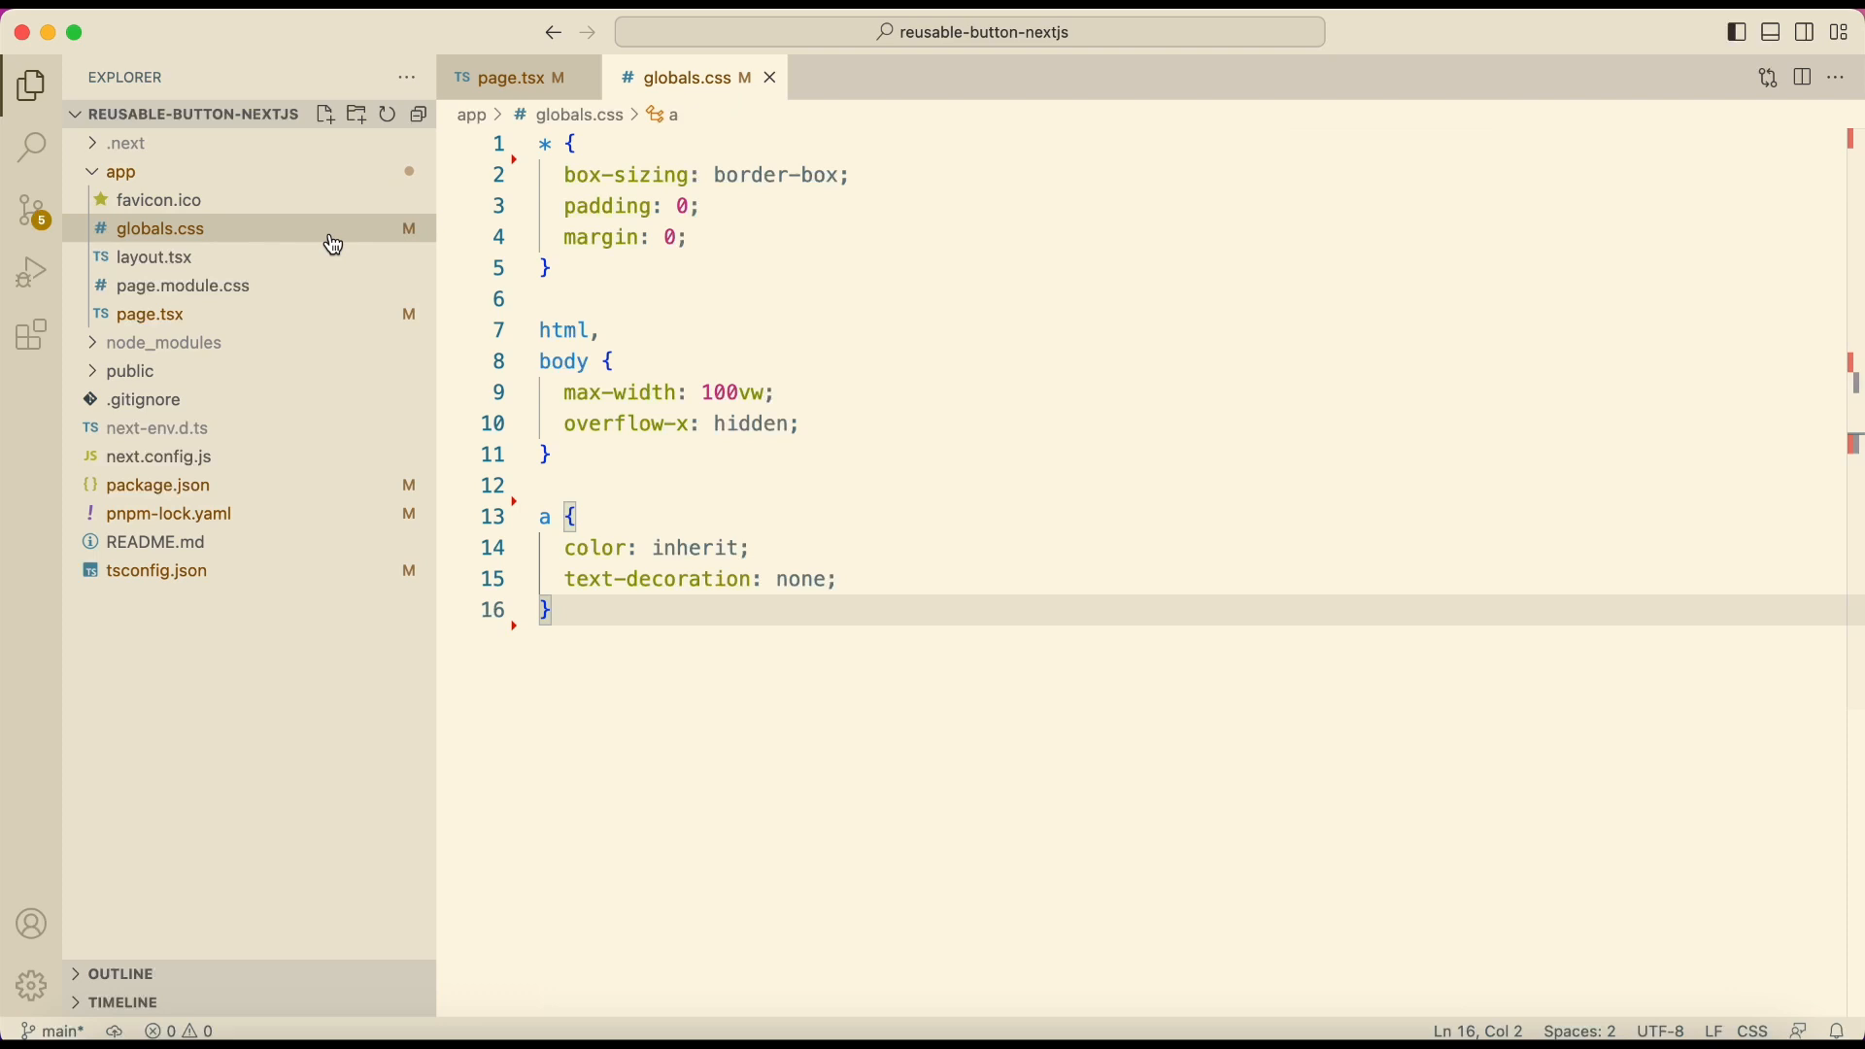
left_click(768, 75)
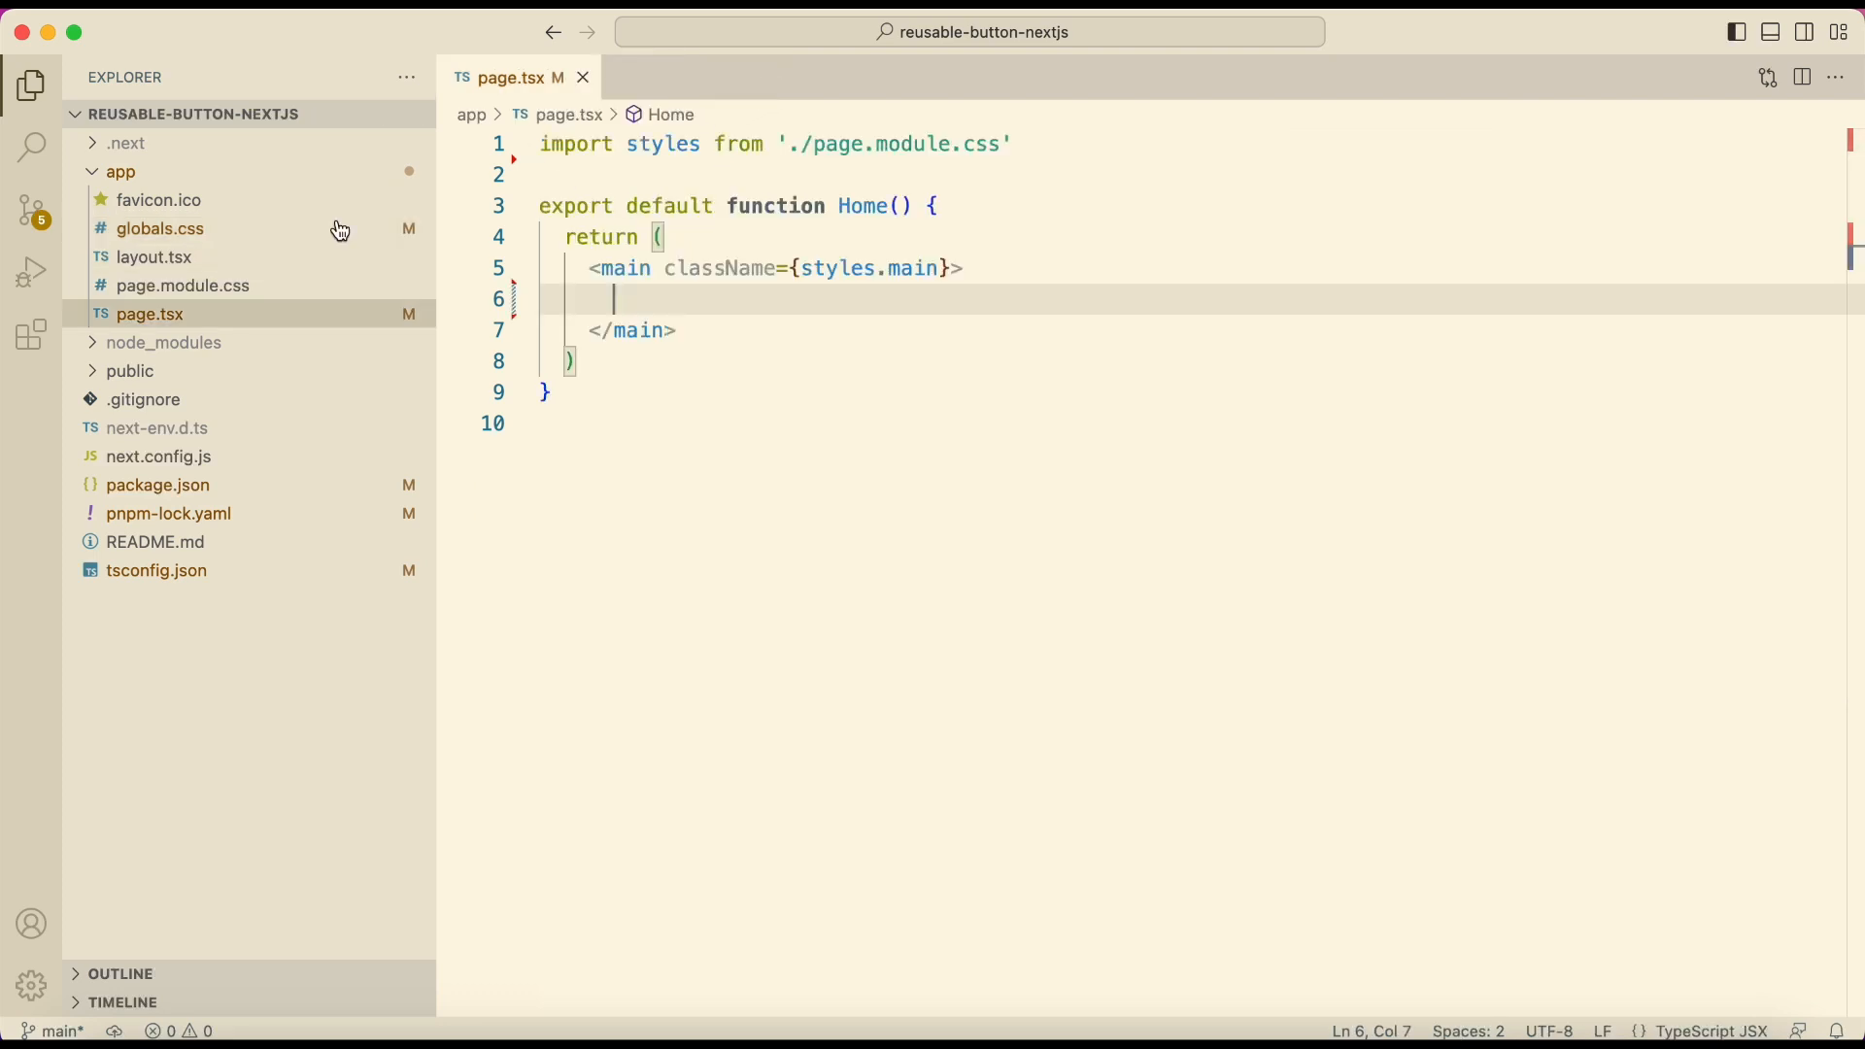
Strip page.module.css down to the .main rule and add justify-content: center.
left_click(183, 285)
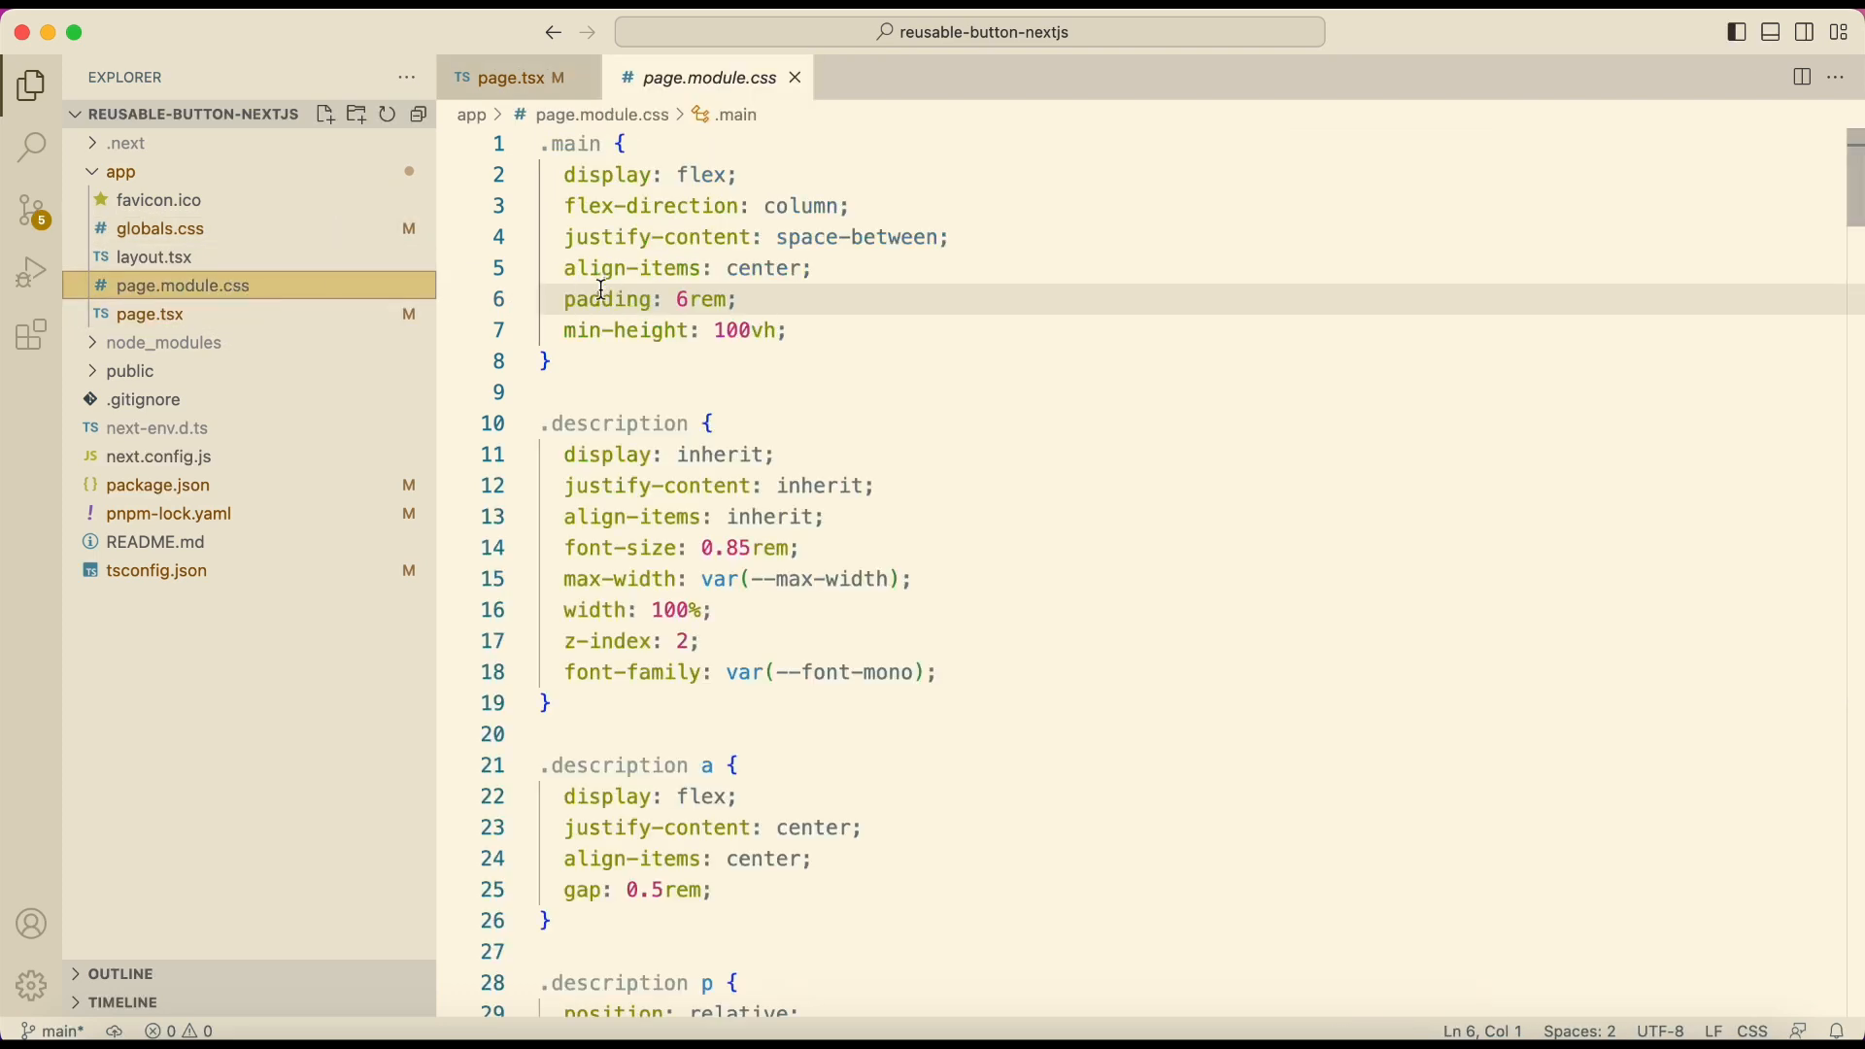
left_click(509, 78)
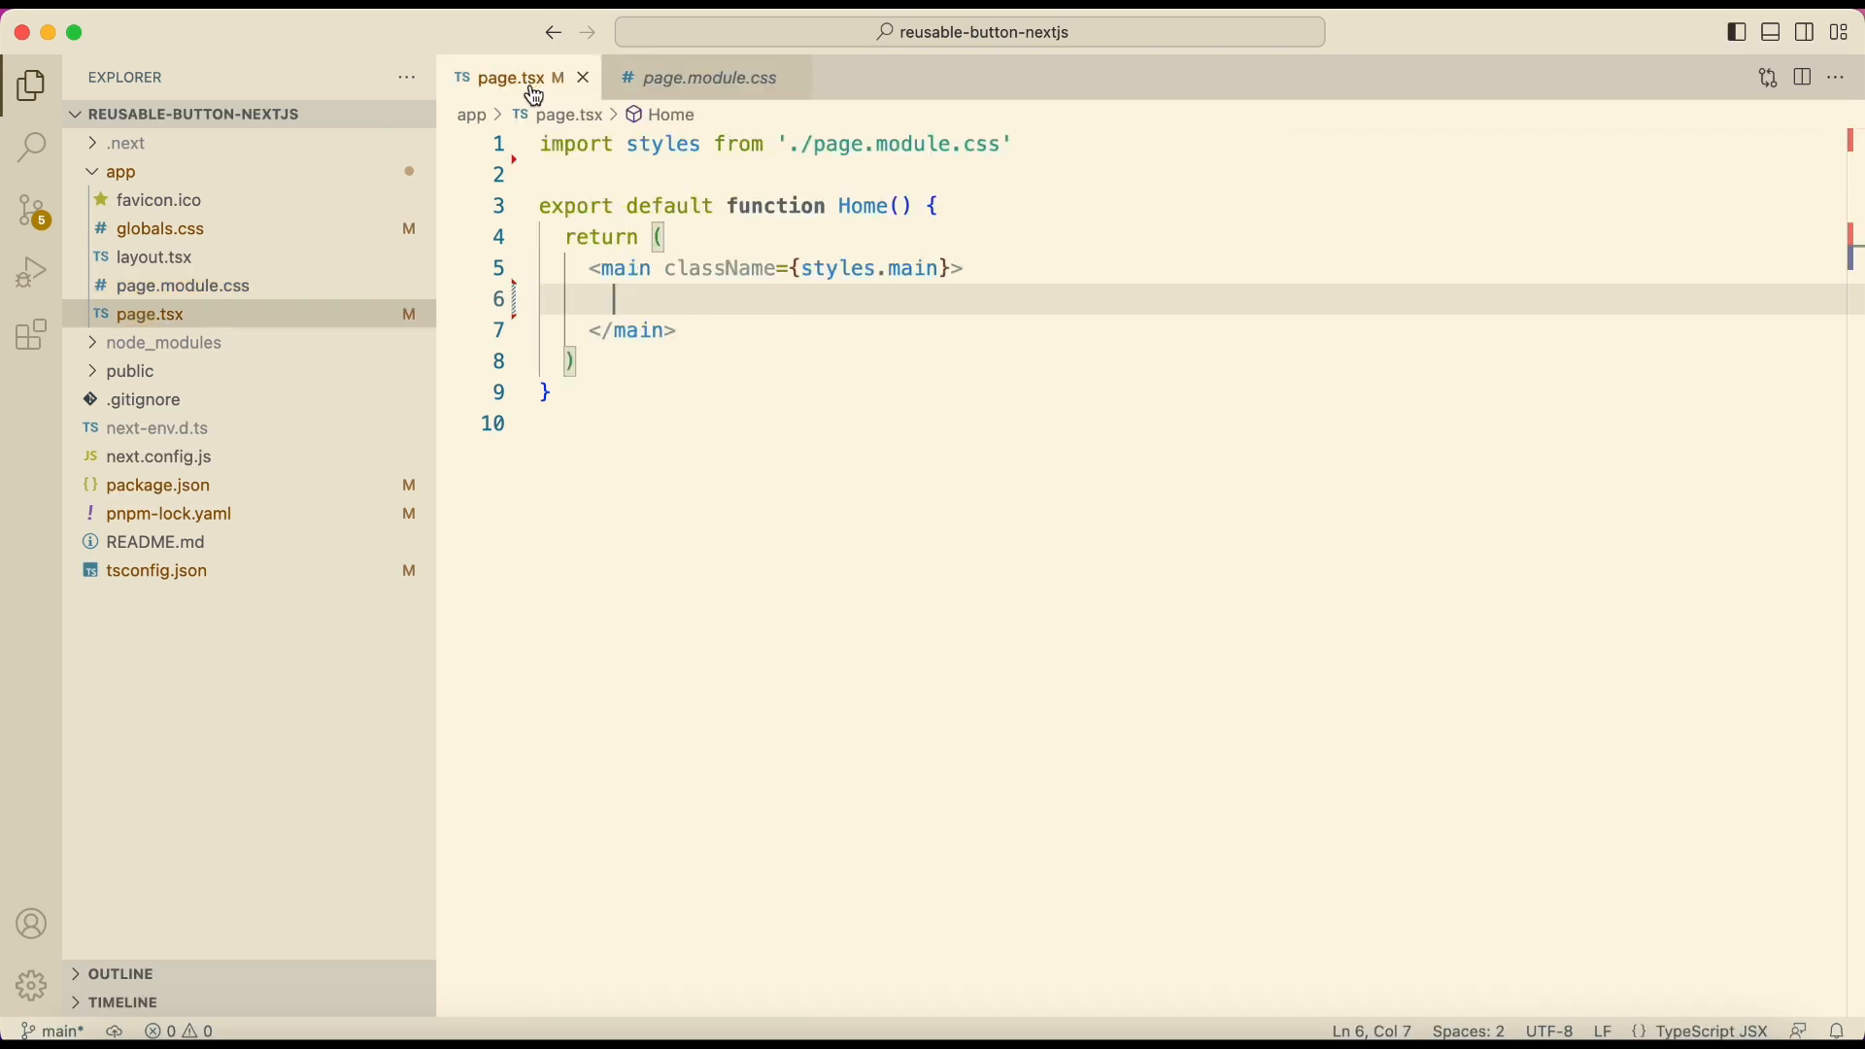
mouse_move(902, 428)
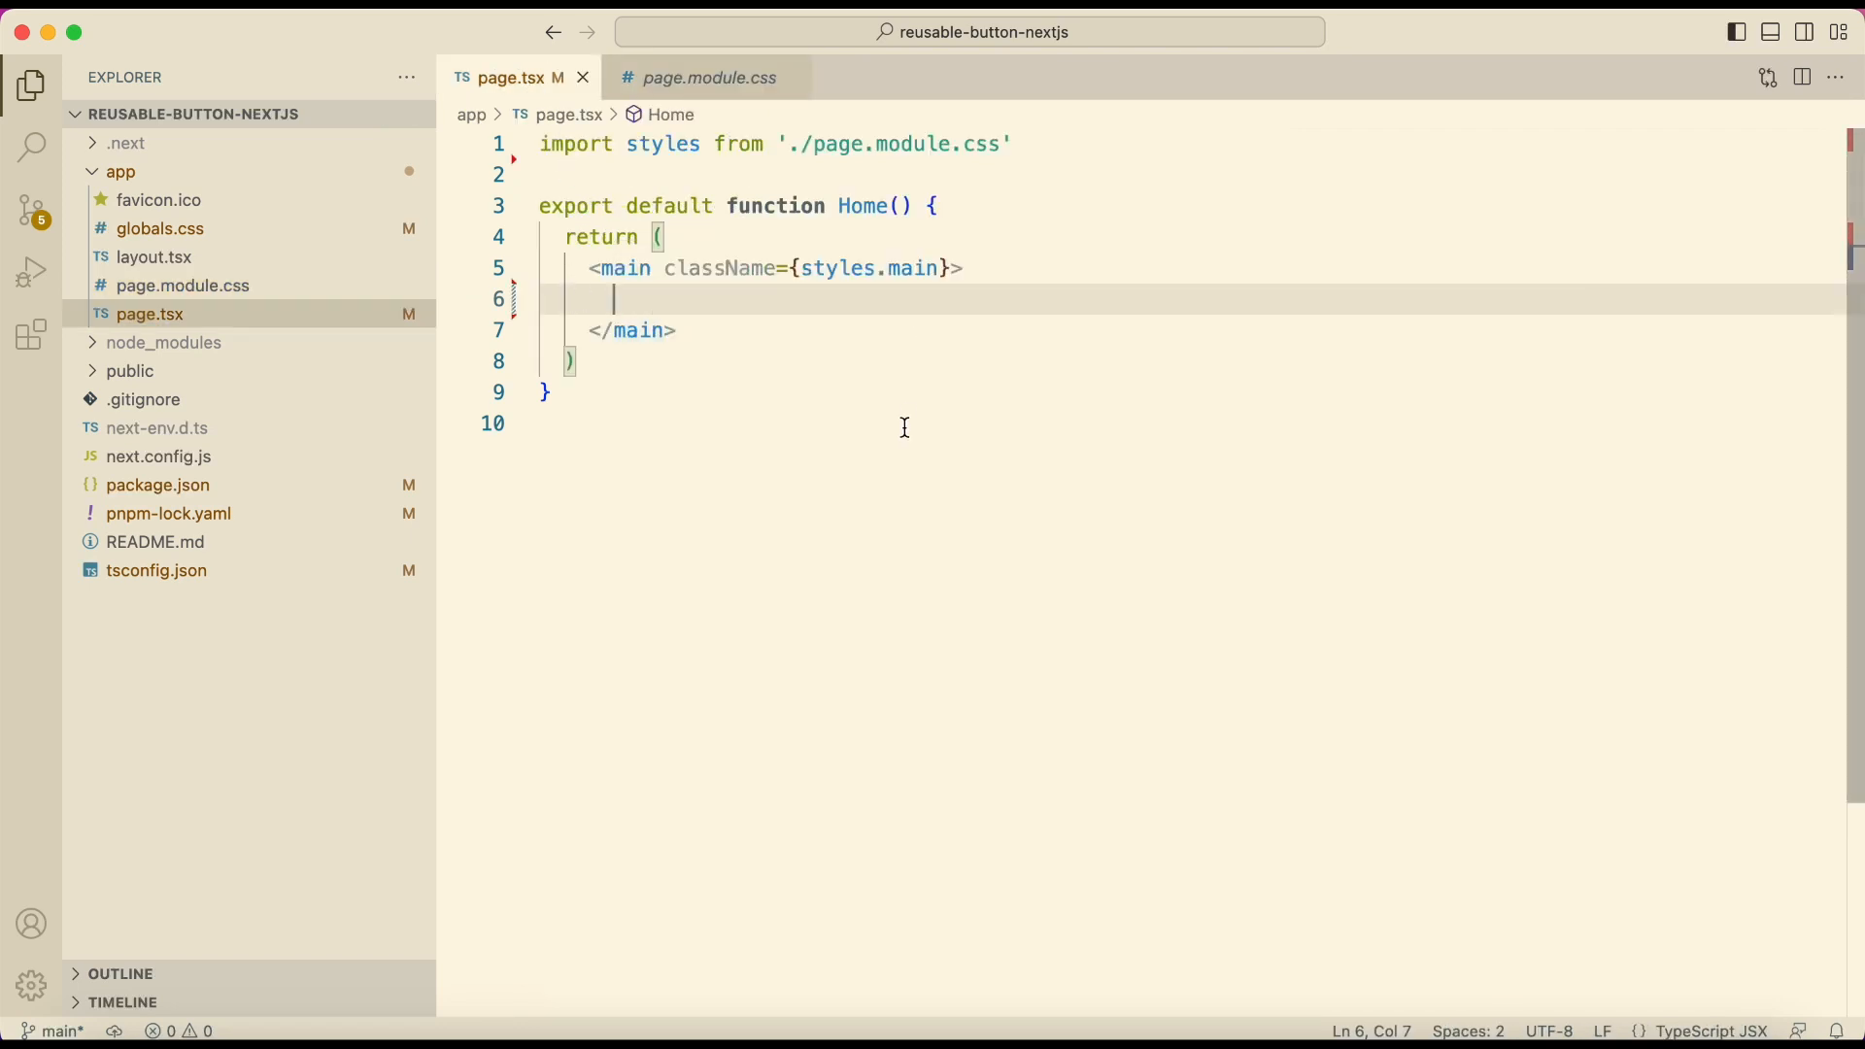
left_click(710, 78)
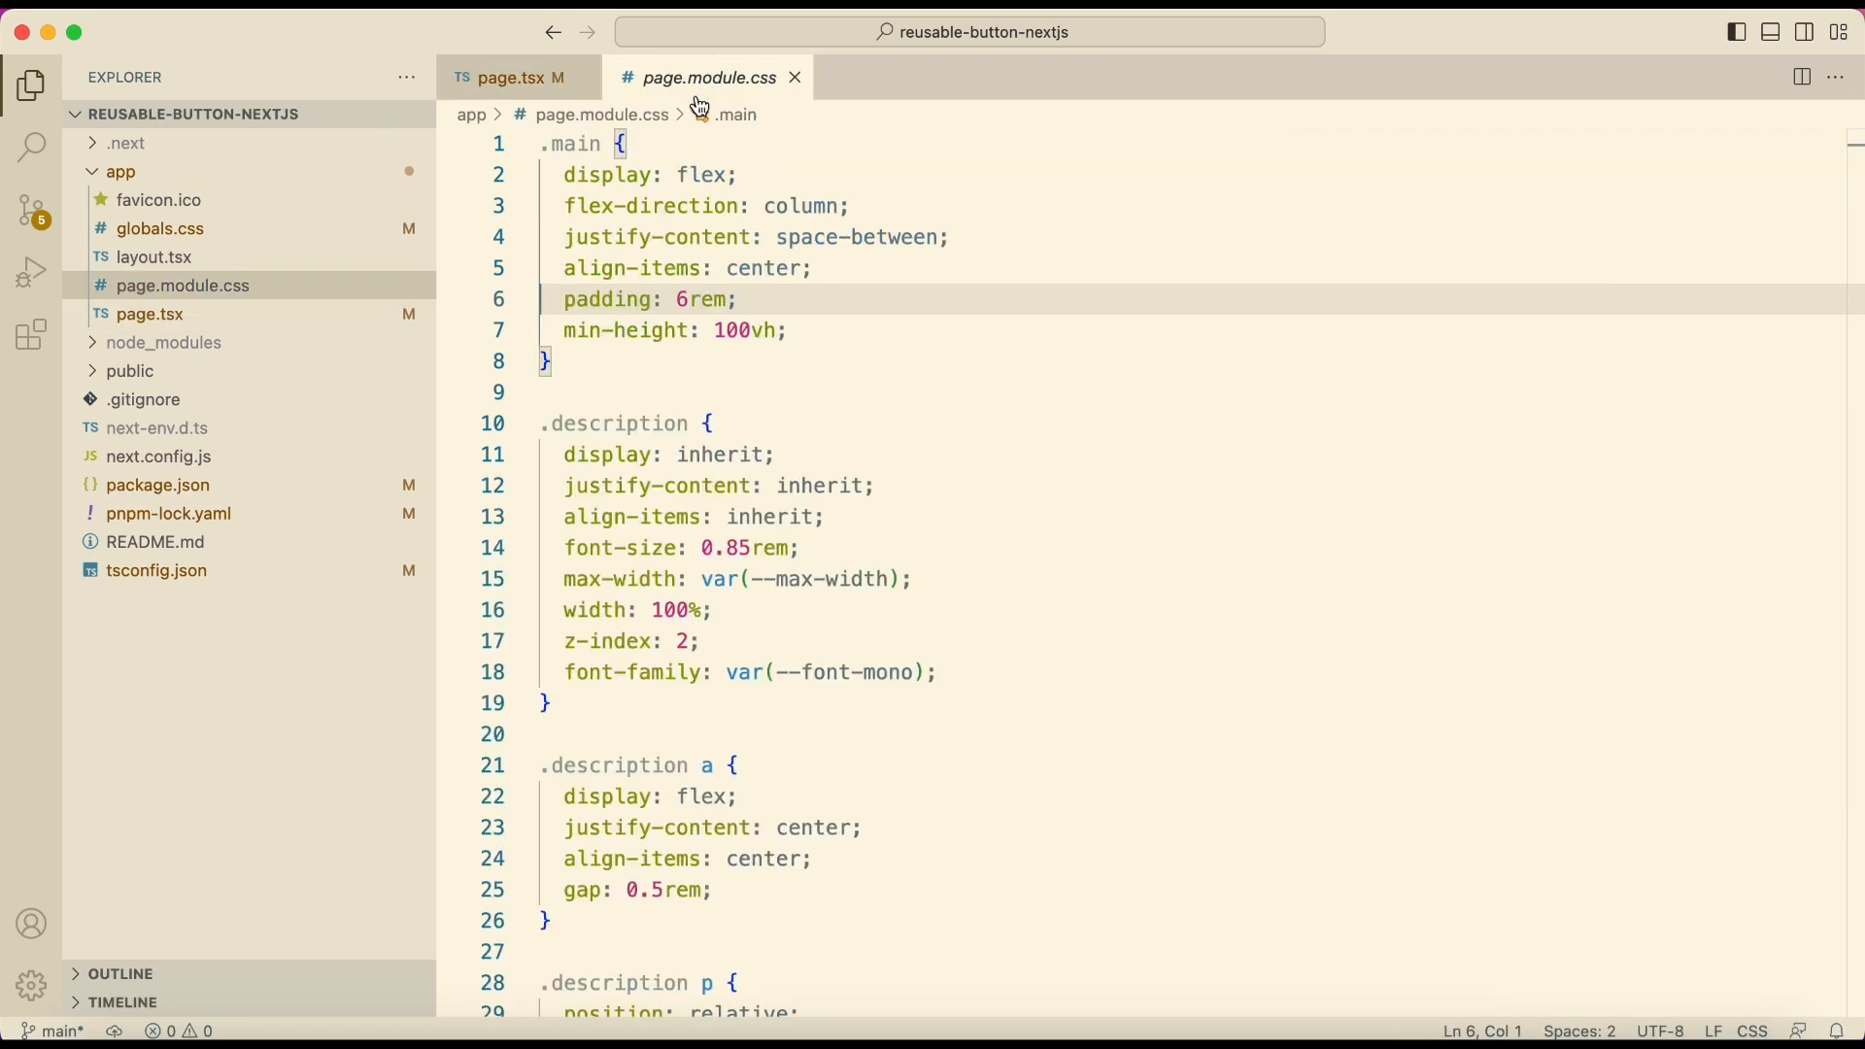
scroll("down", 3)
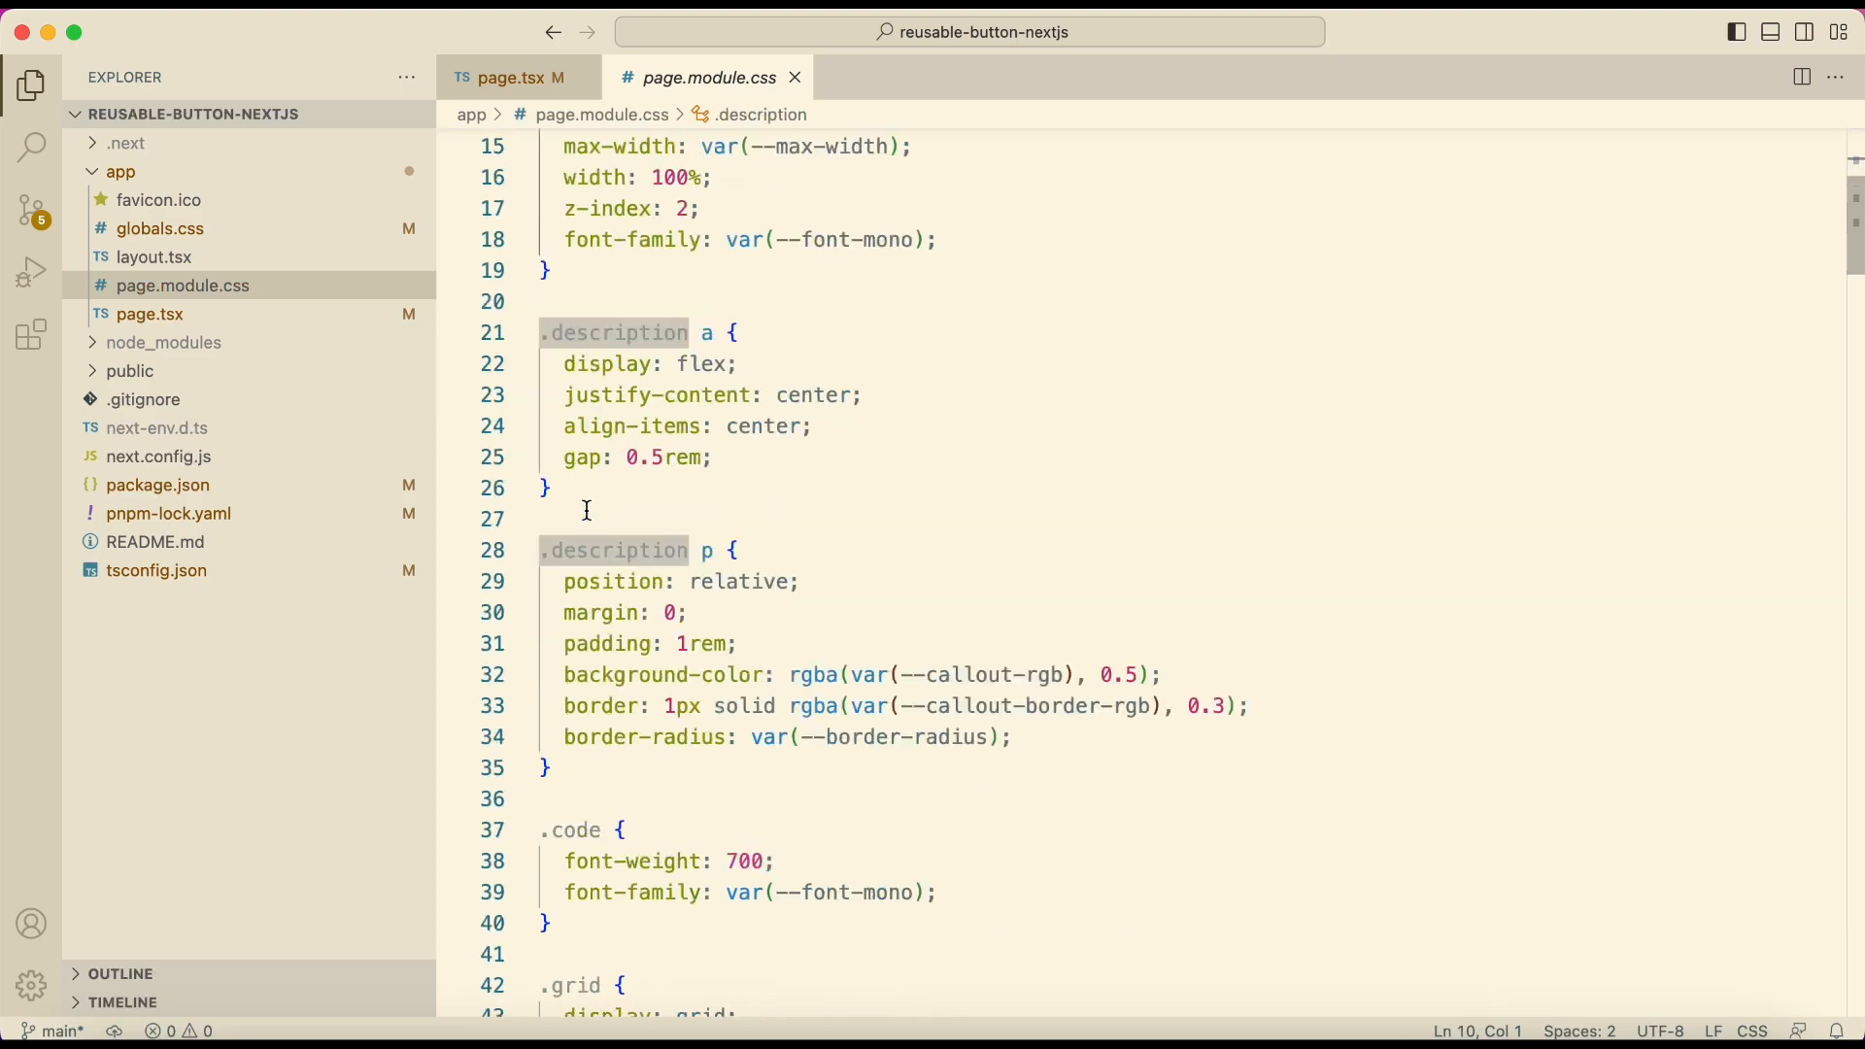
scroll("down", 3)
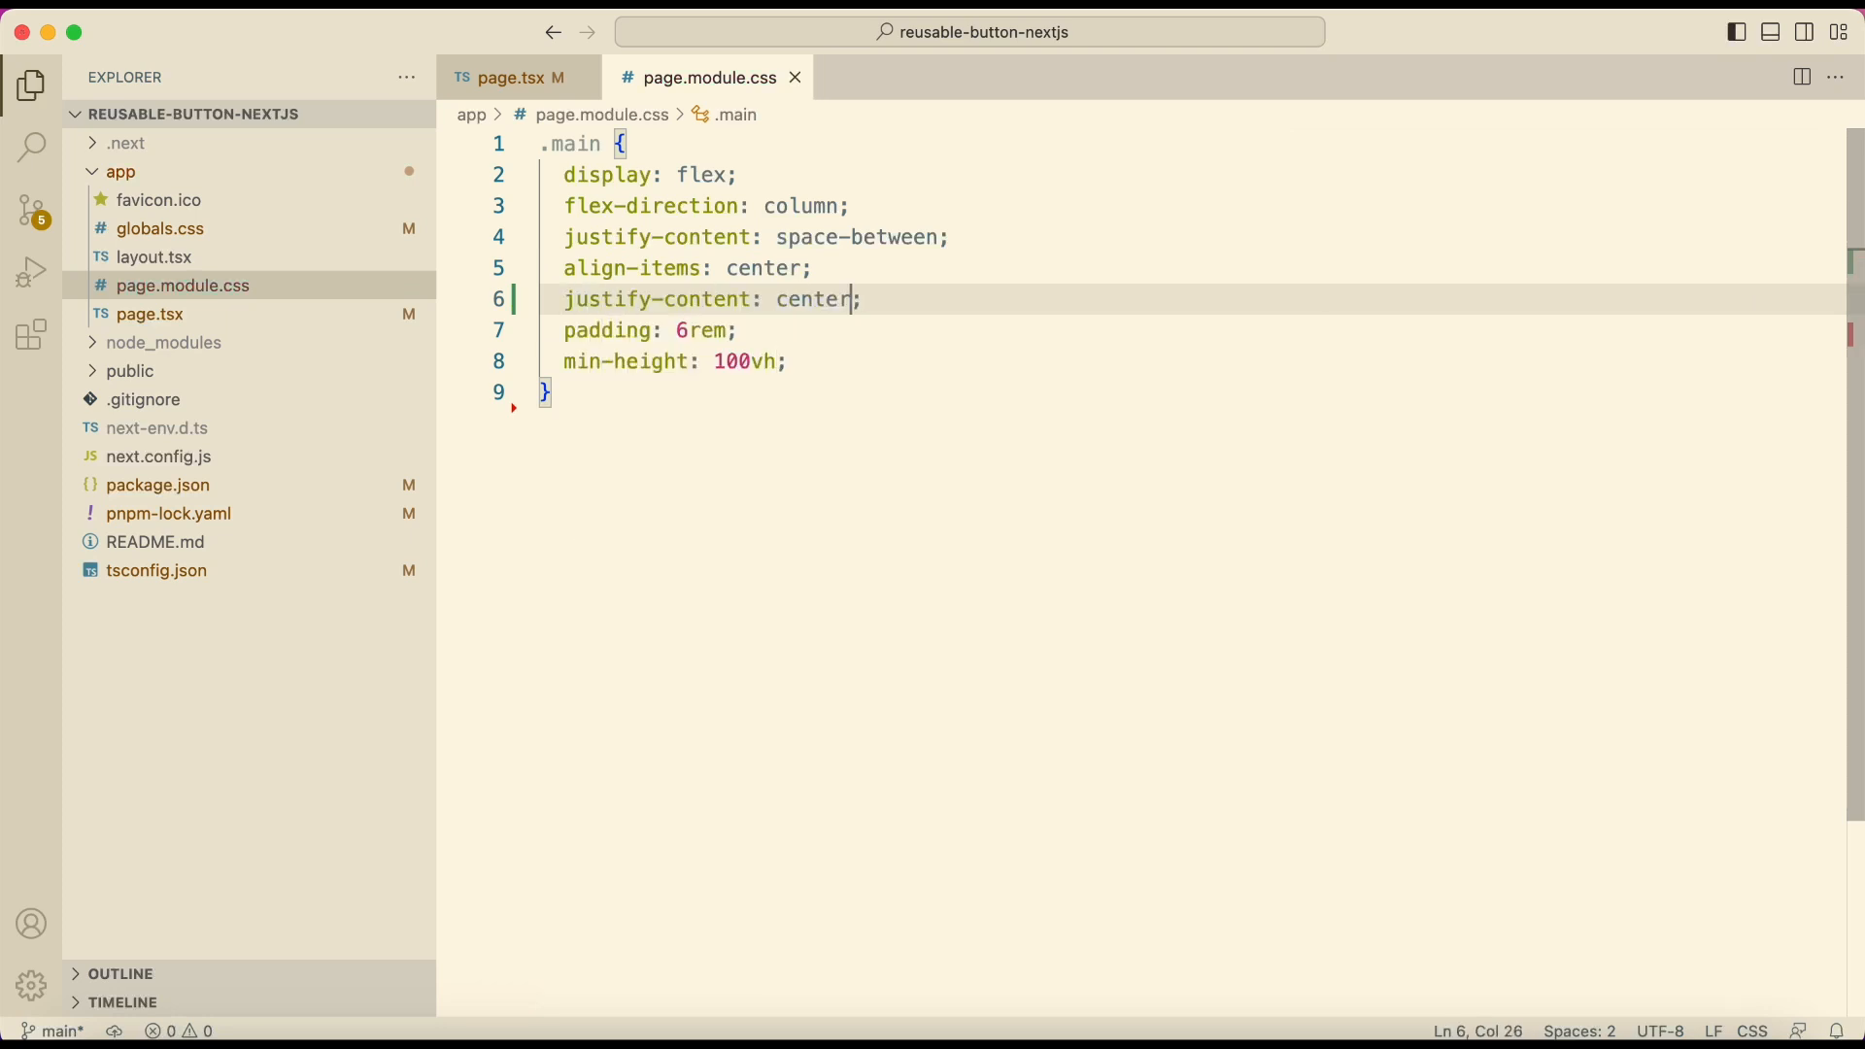
left_click(512, 78)
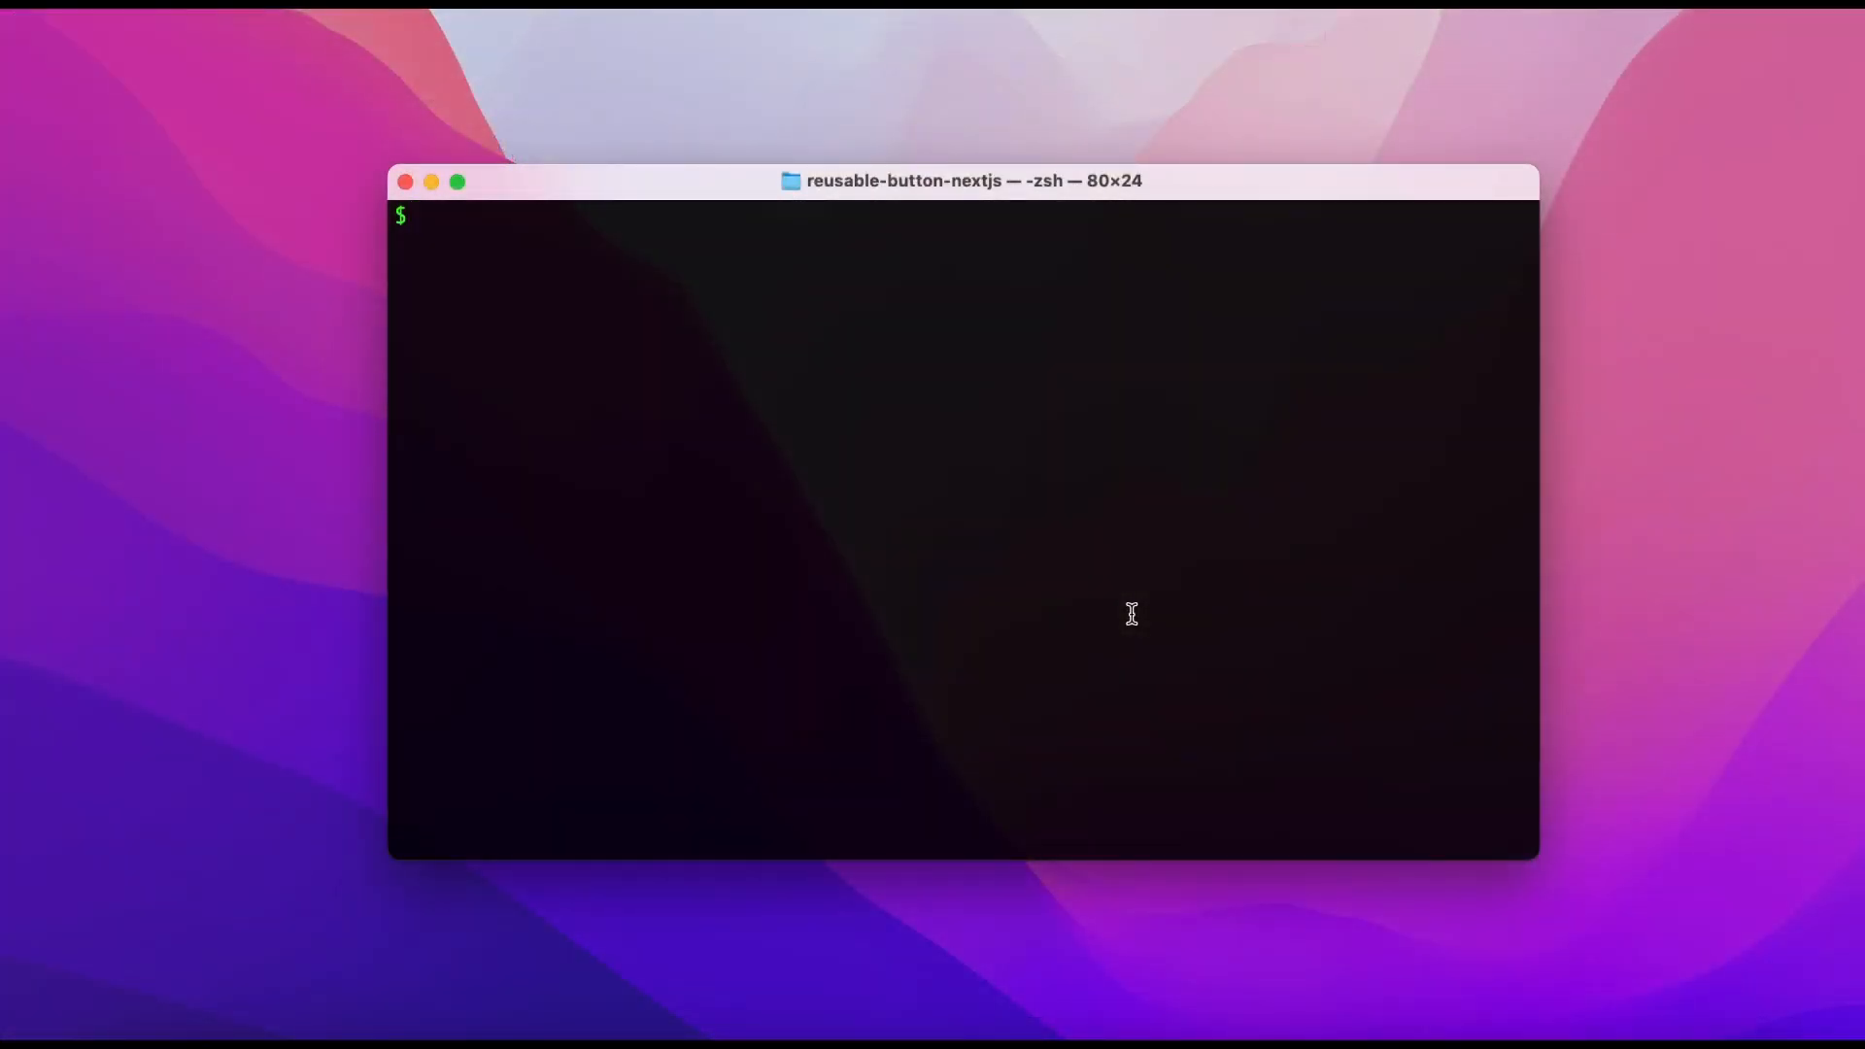
Run pnpm add -D sass typescript-plugin-css-modules in the terminal.
type("p")
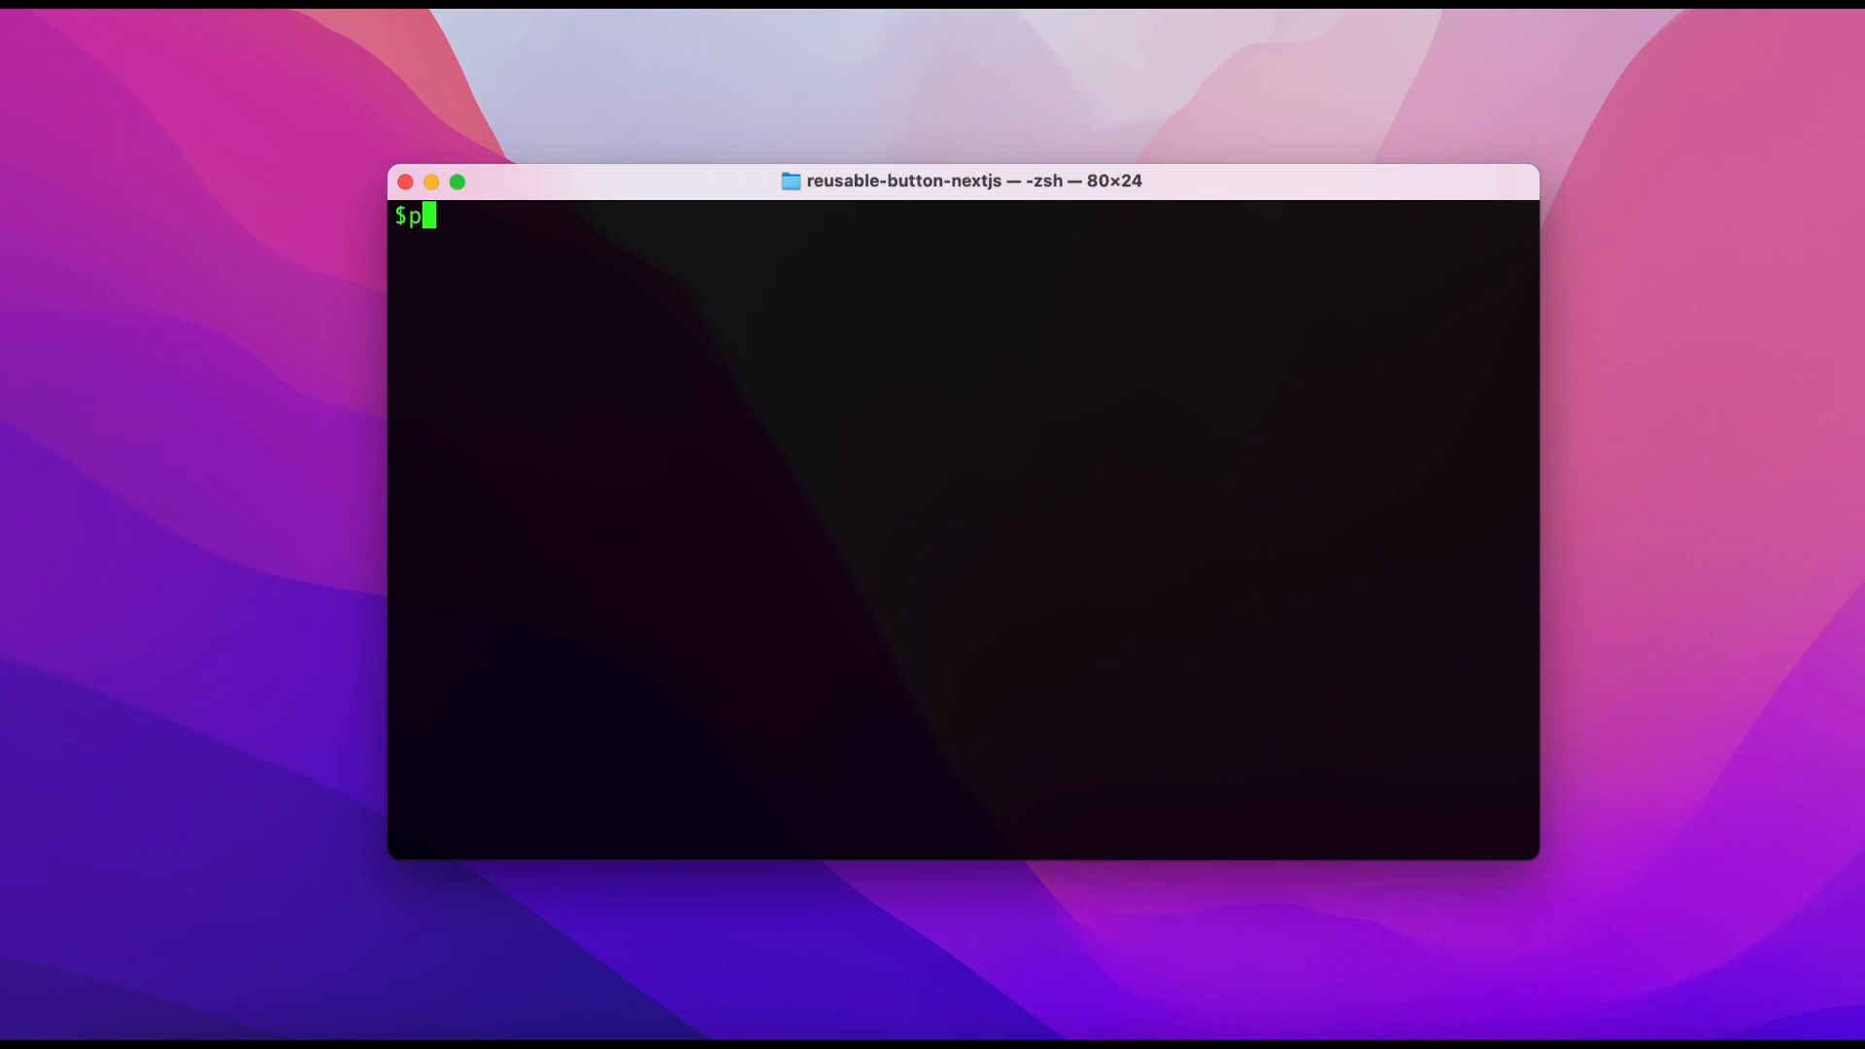
type("npm")
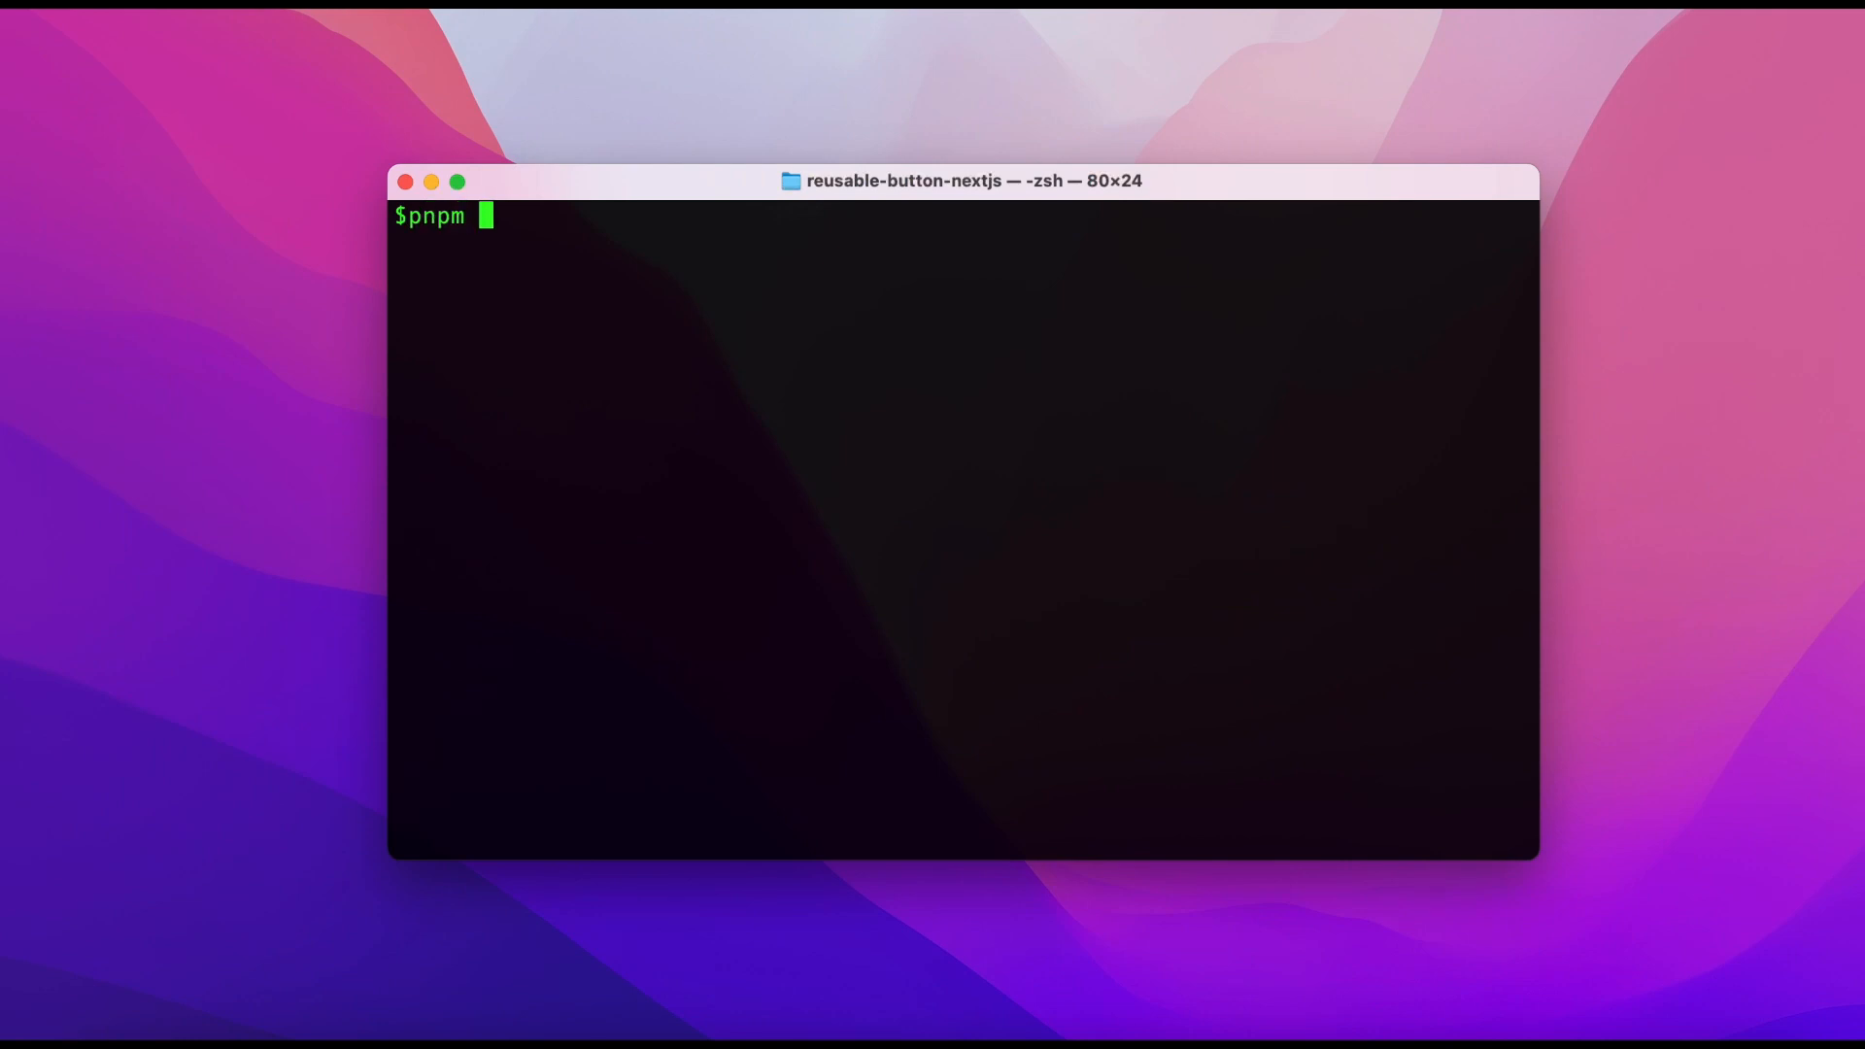
type("add -")
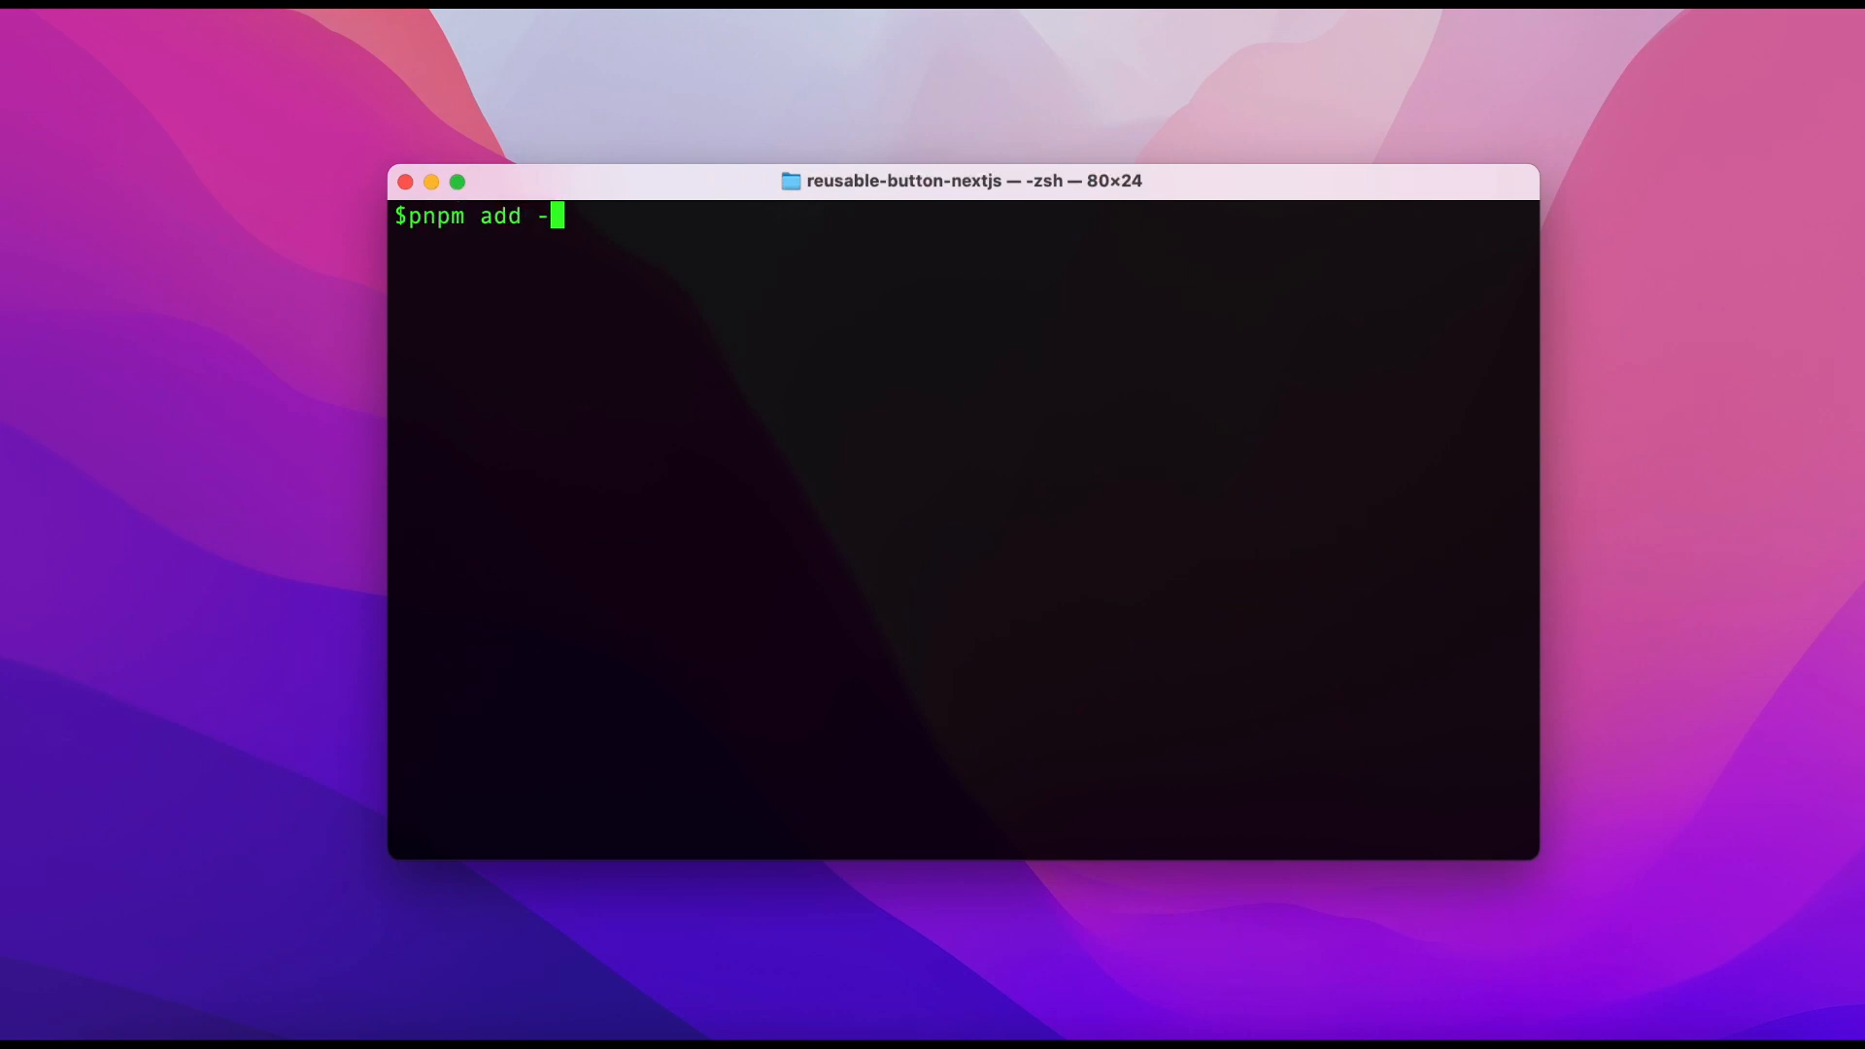
type("D s")
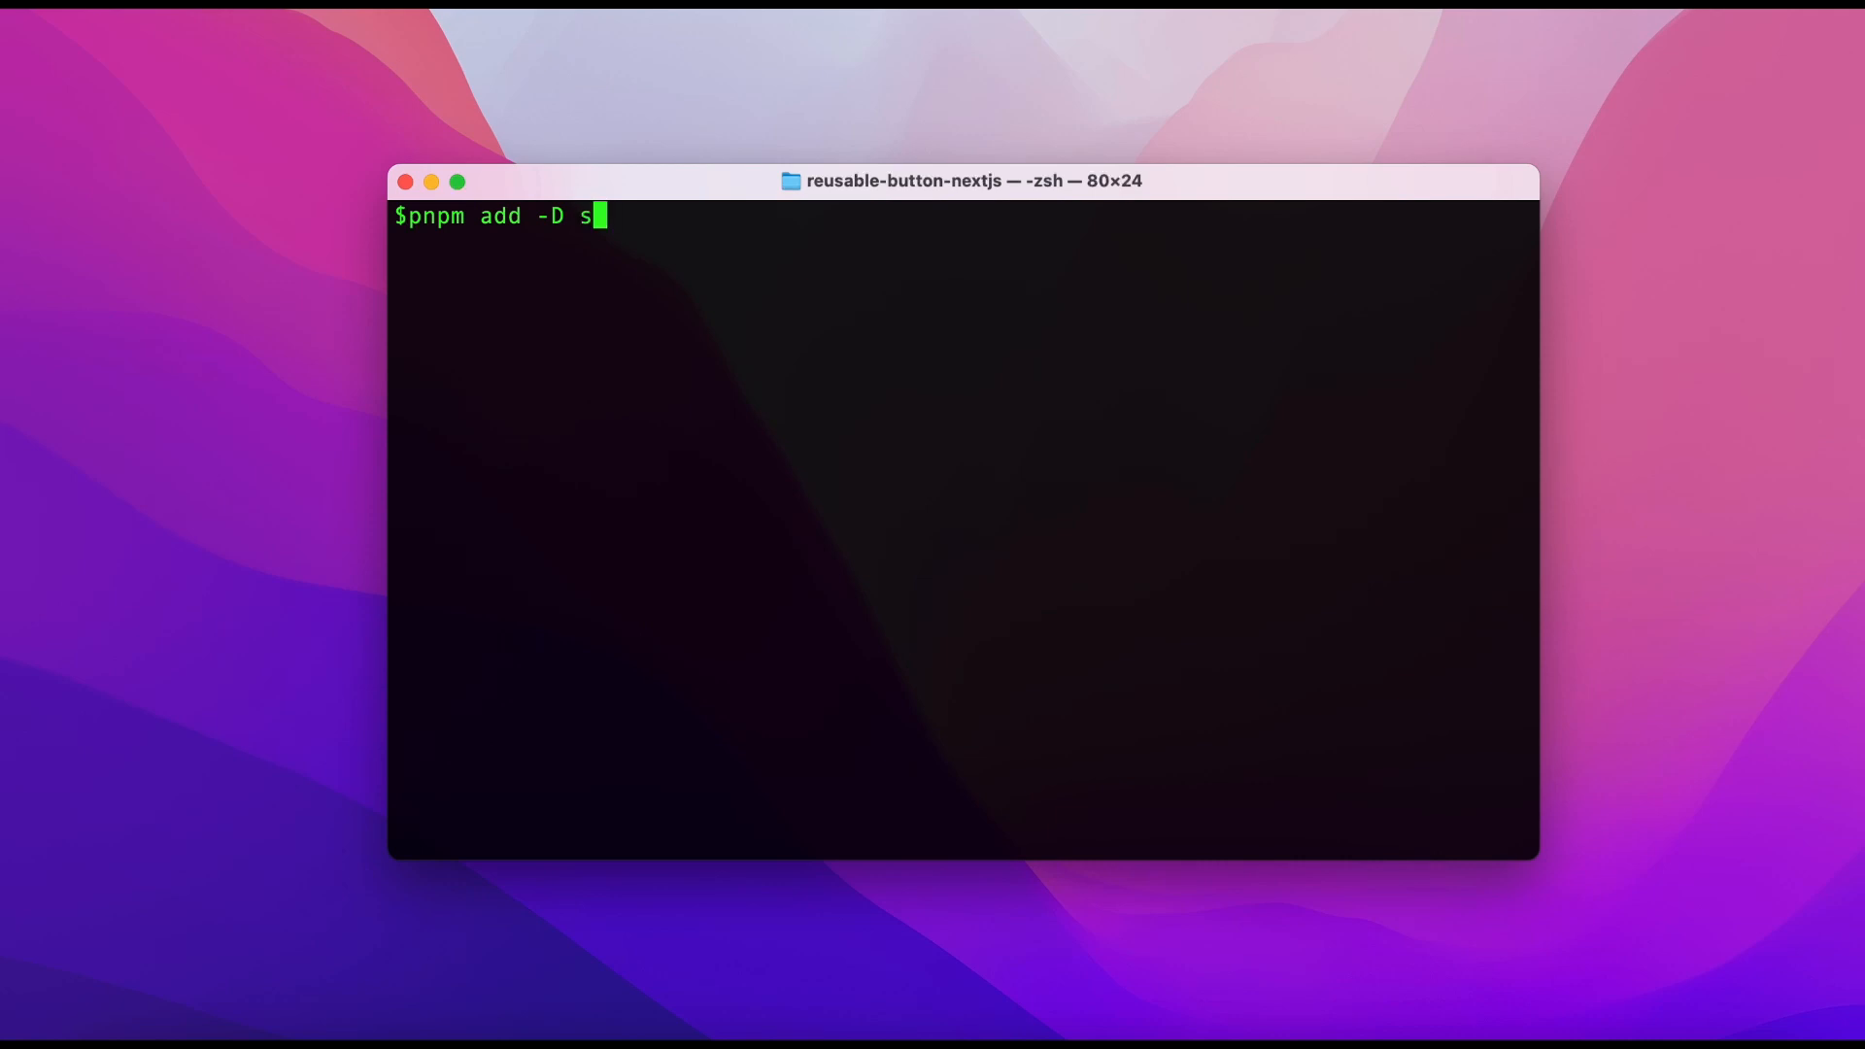
type("ass")
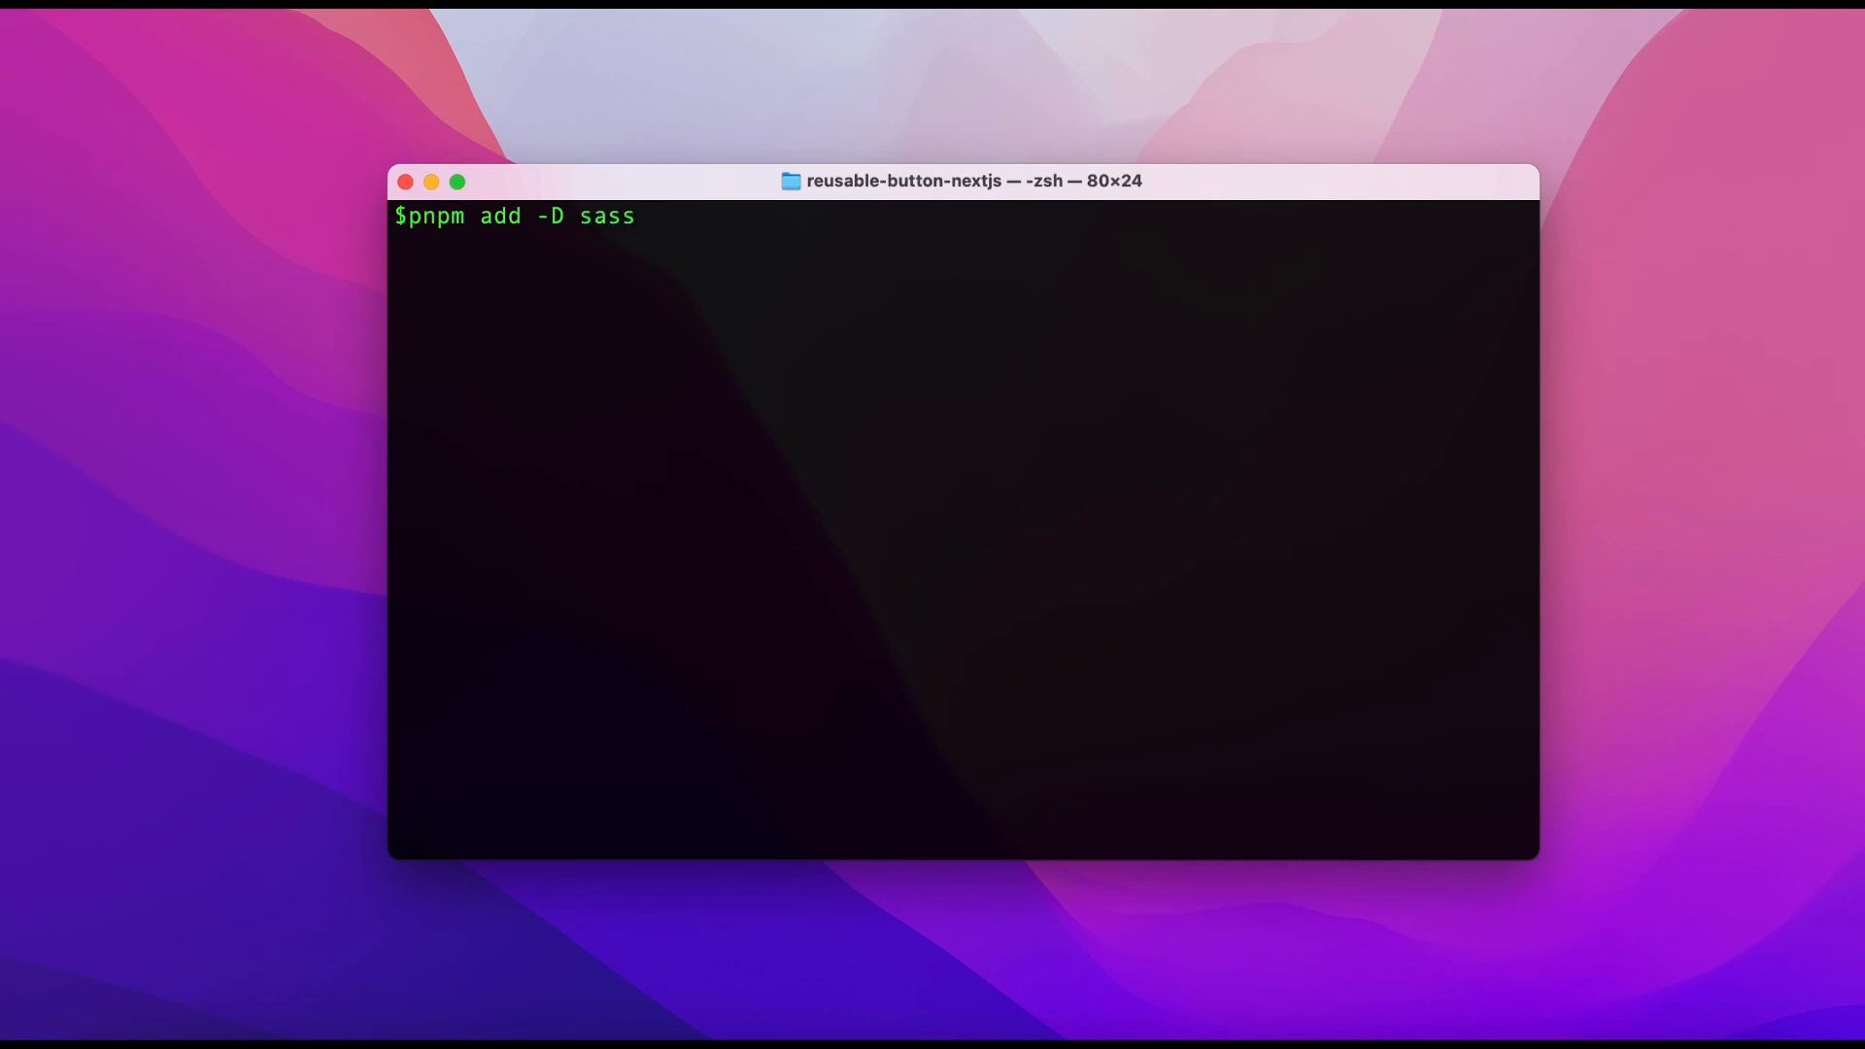
type("typescript-plugin-css-modules")
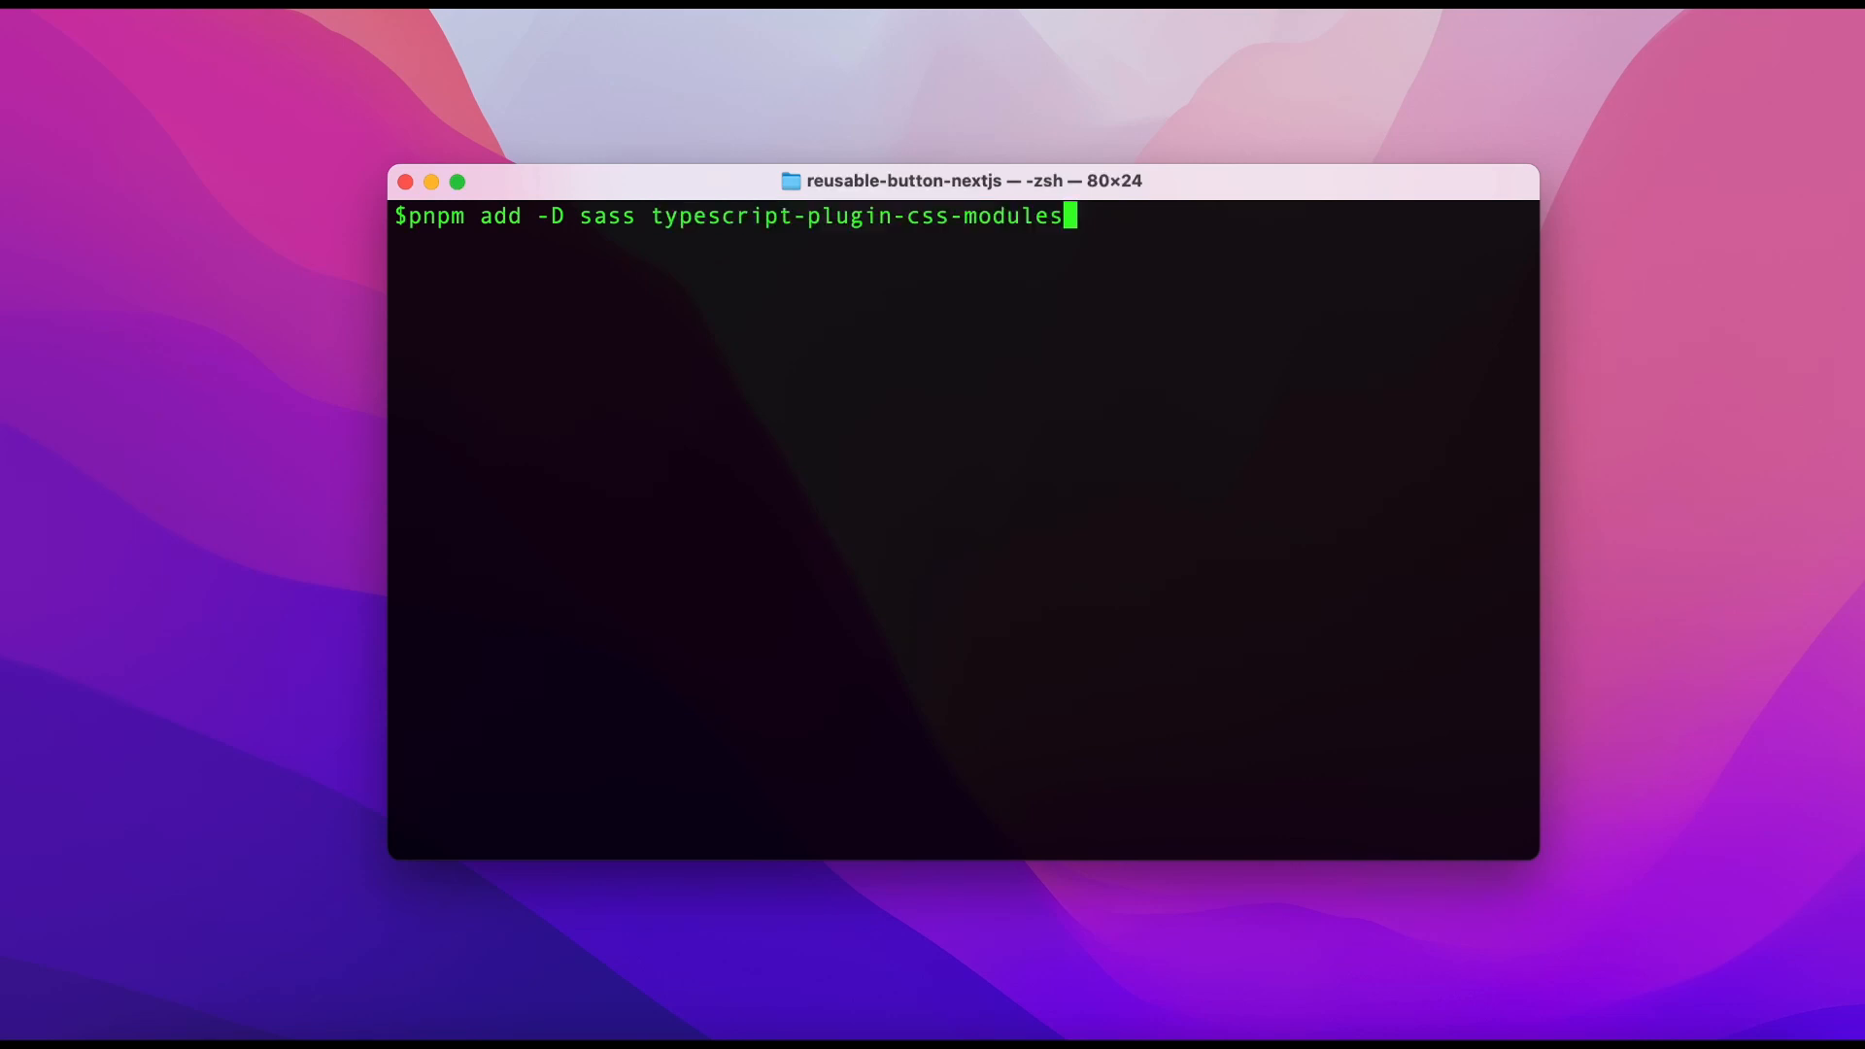
key("Return")
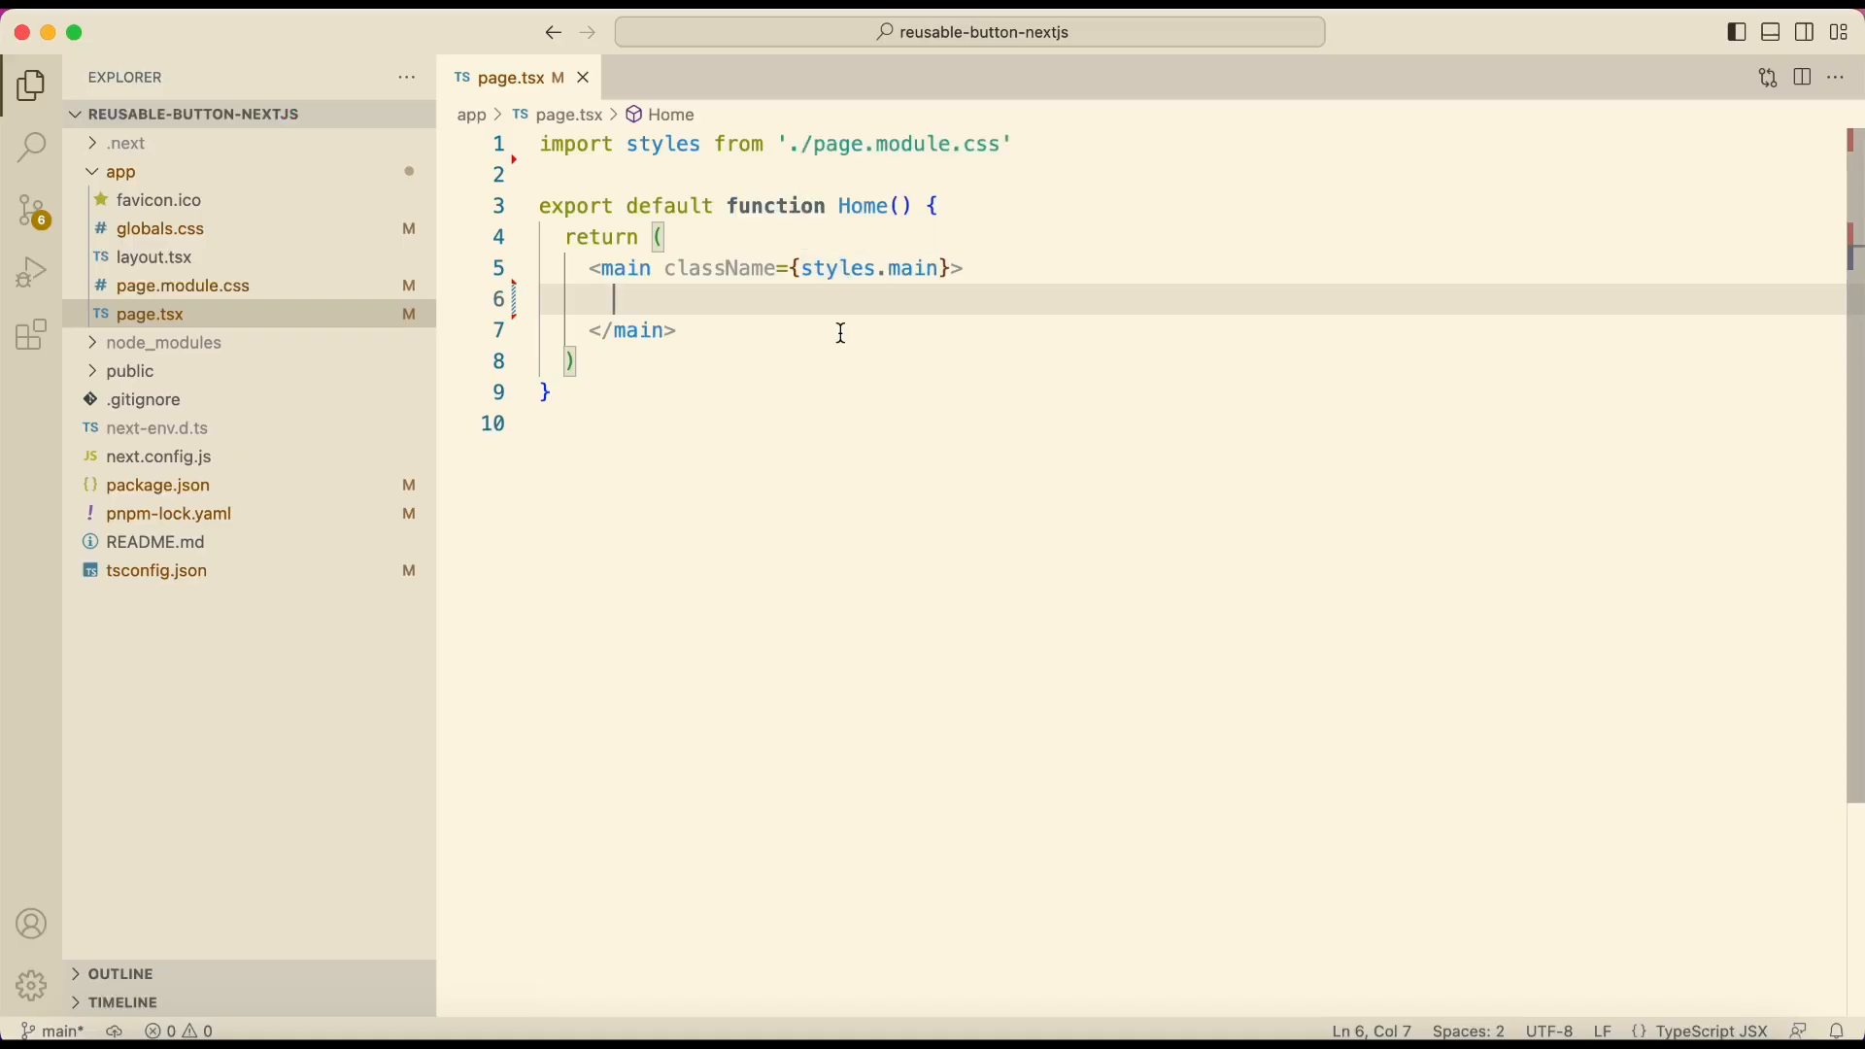
Create app/components/common/Button containing index.tsx and an empty Button.module.scss.
left_click(118, 171)
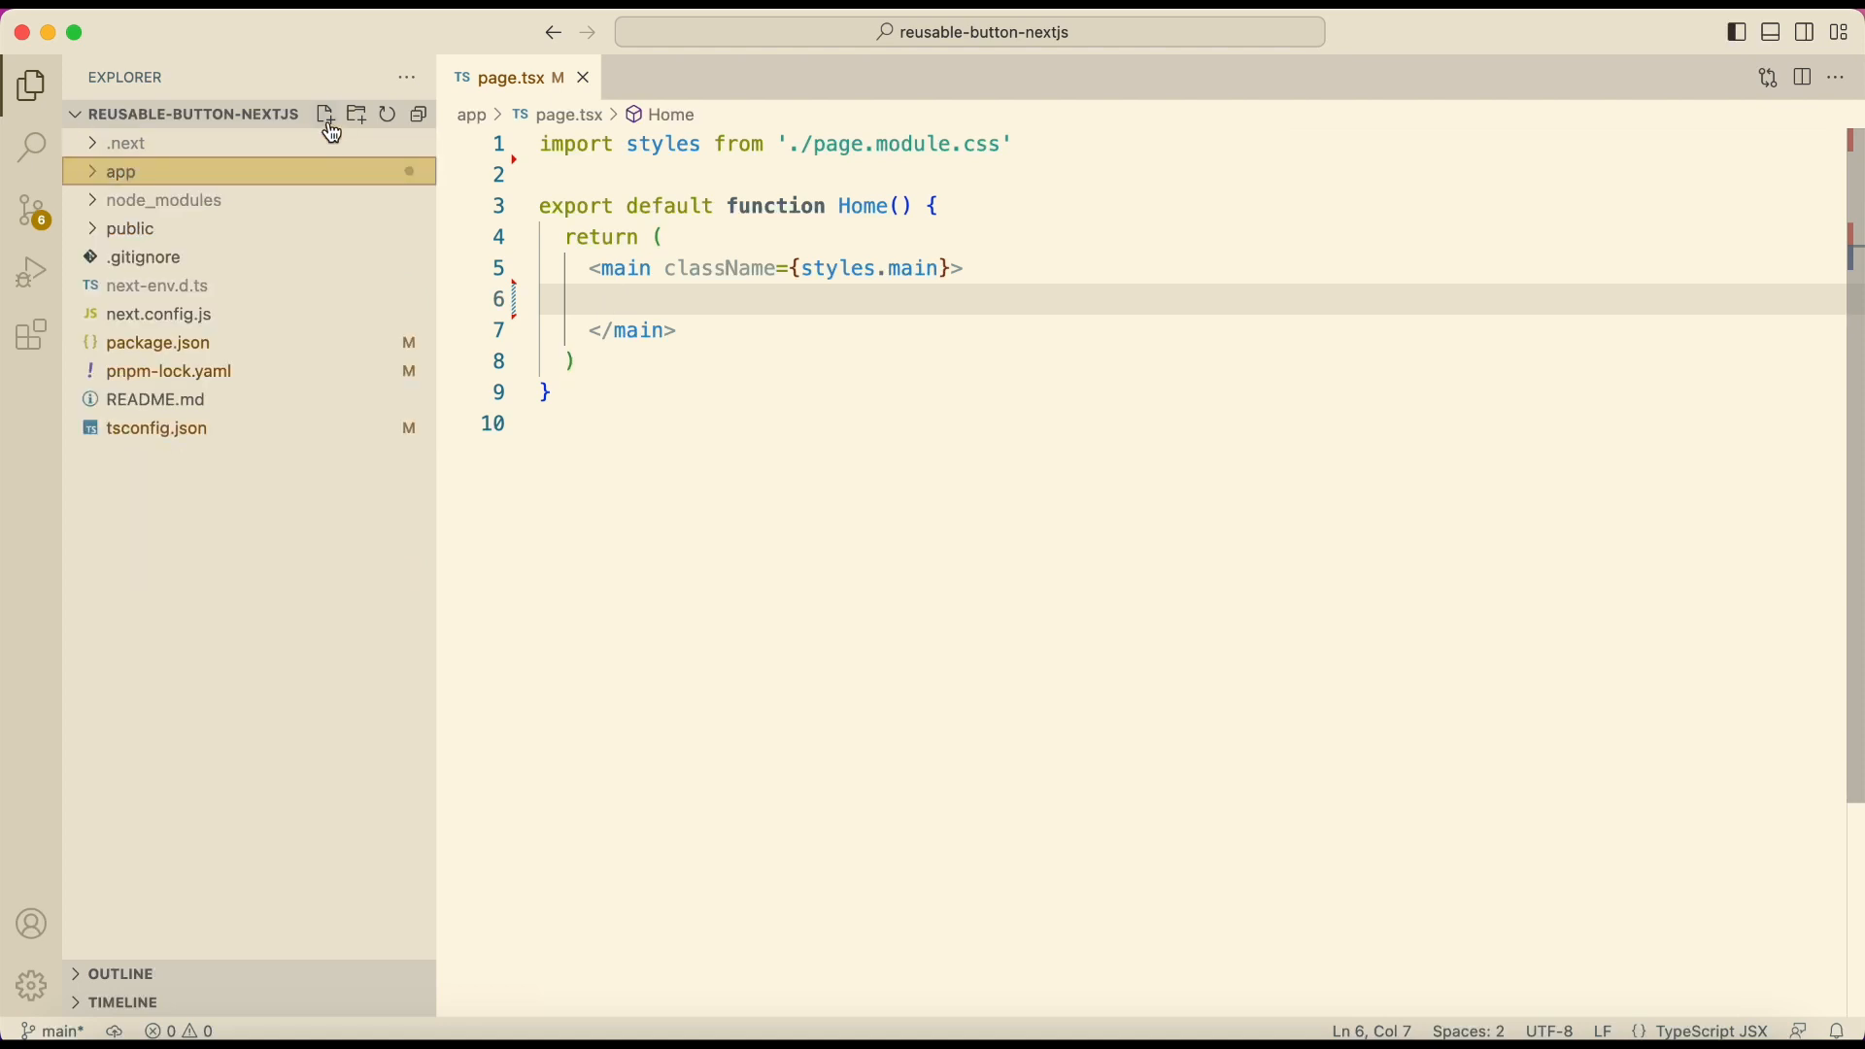
left_click(327, 115)
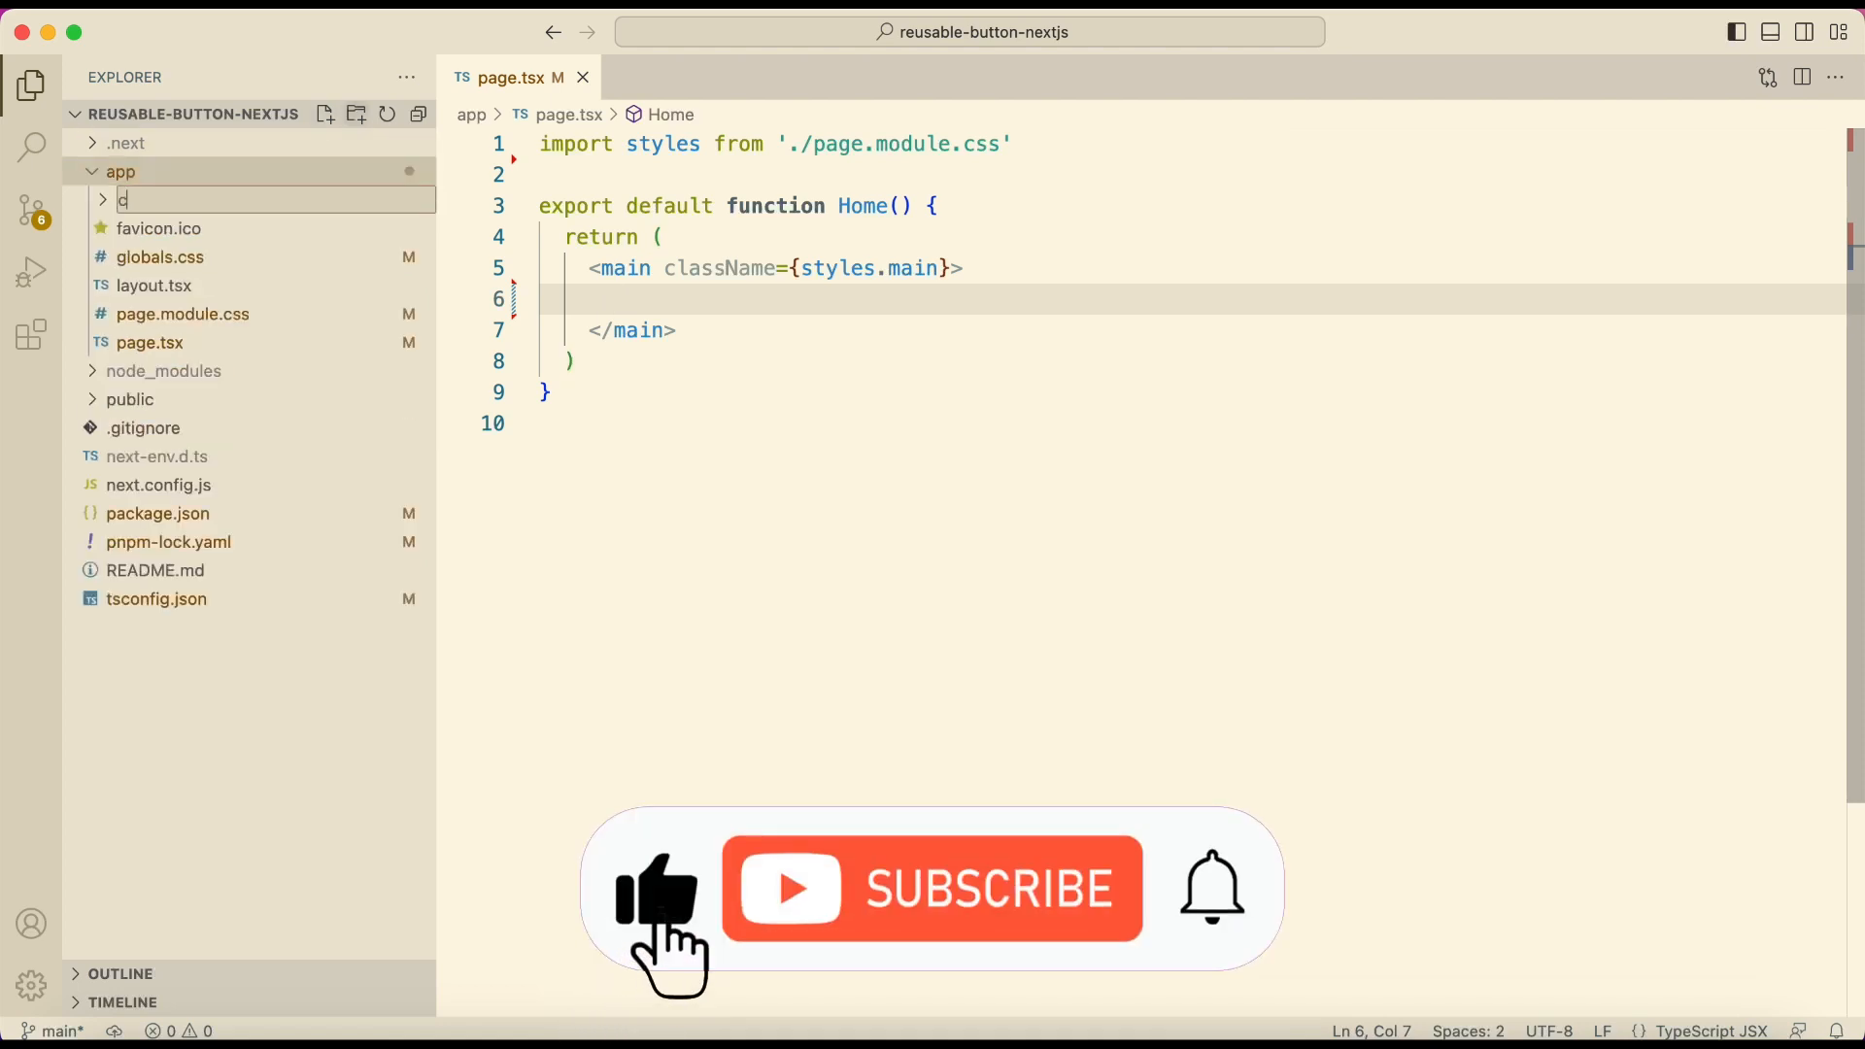
type("omponents / common")
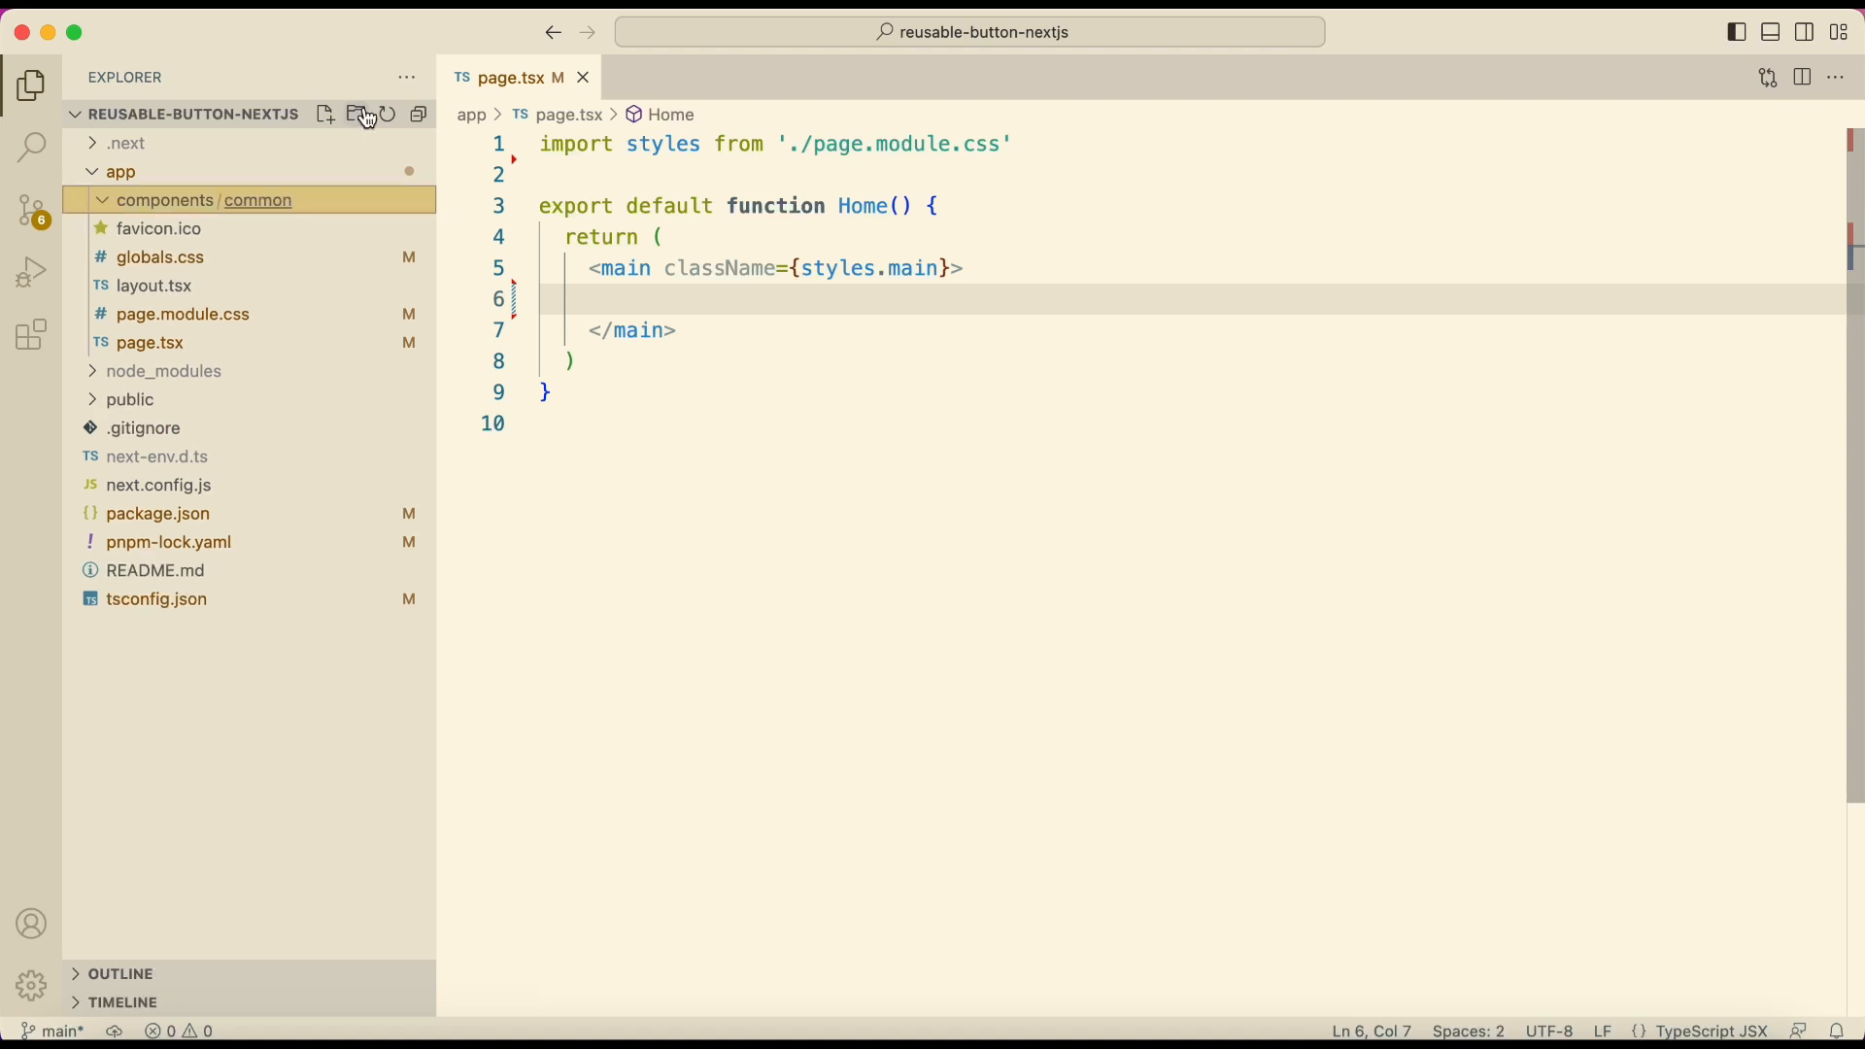
left_click(356, 112)
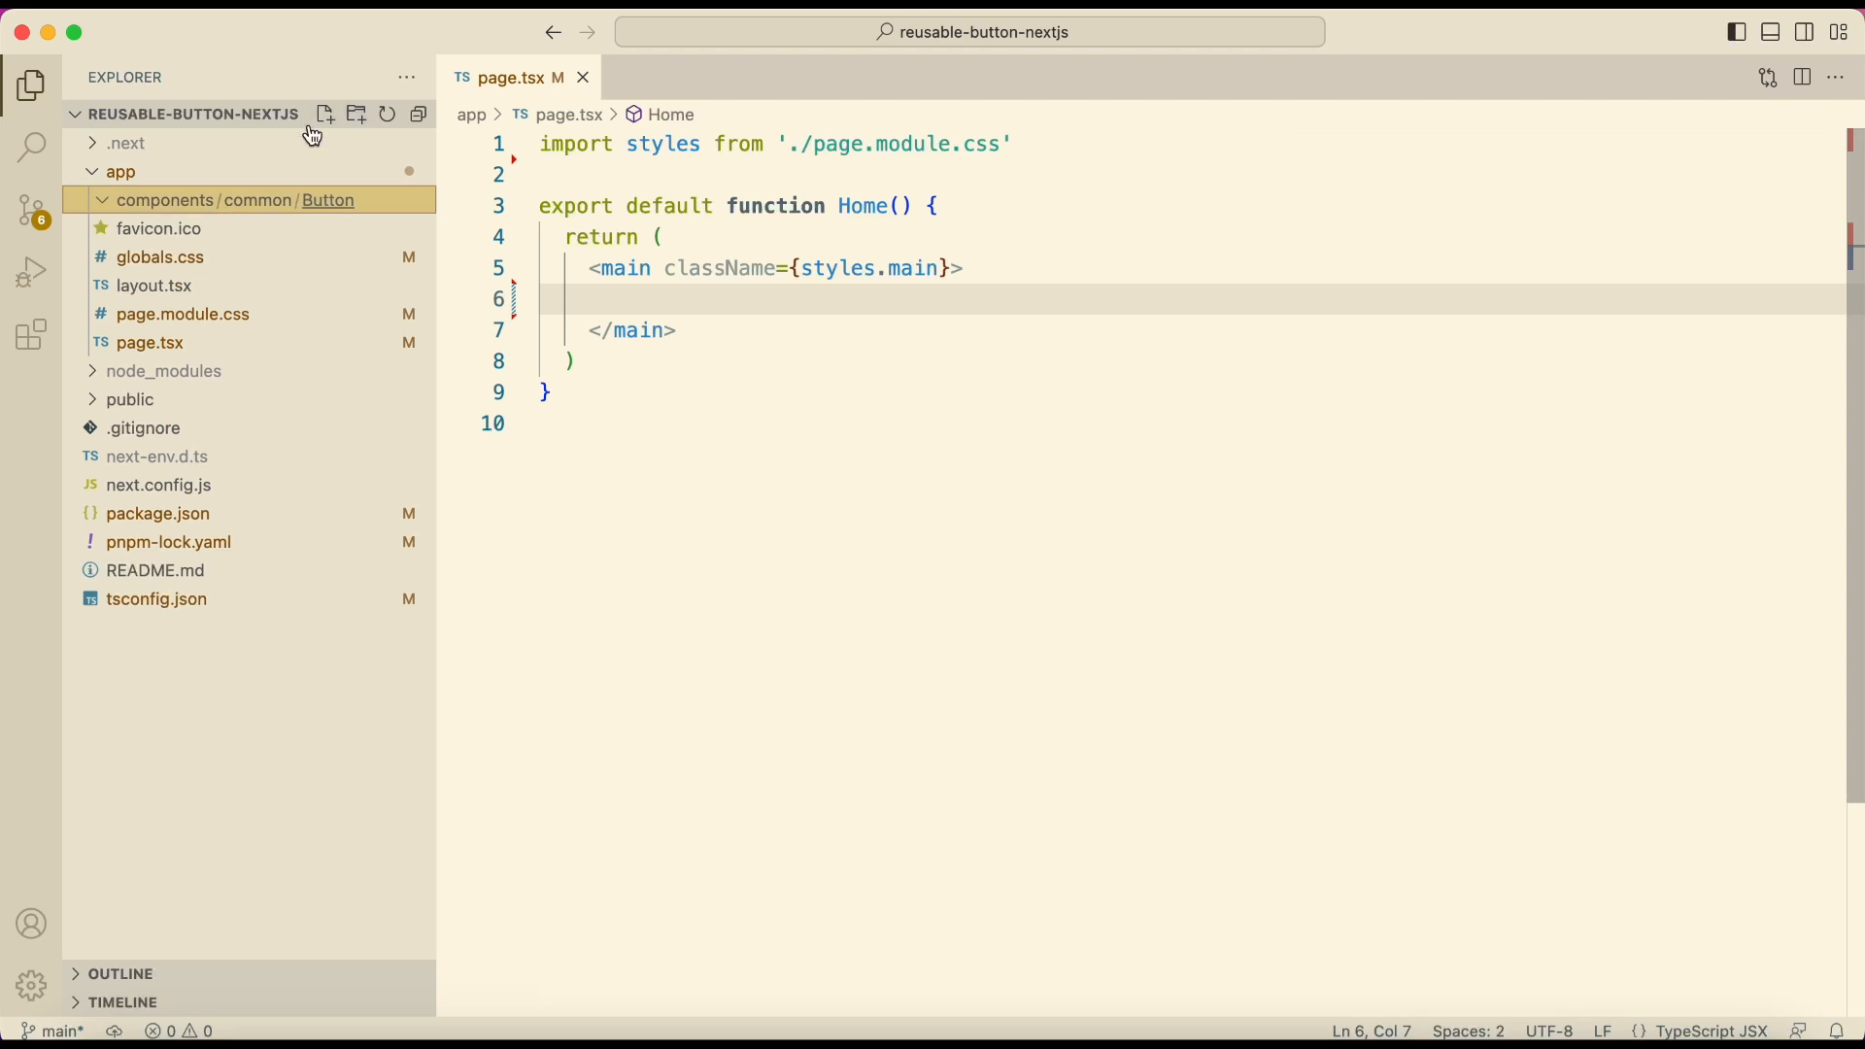
left_click(324, 115)
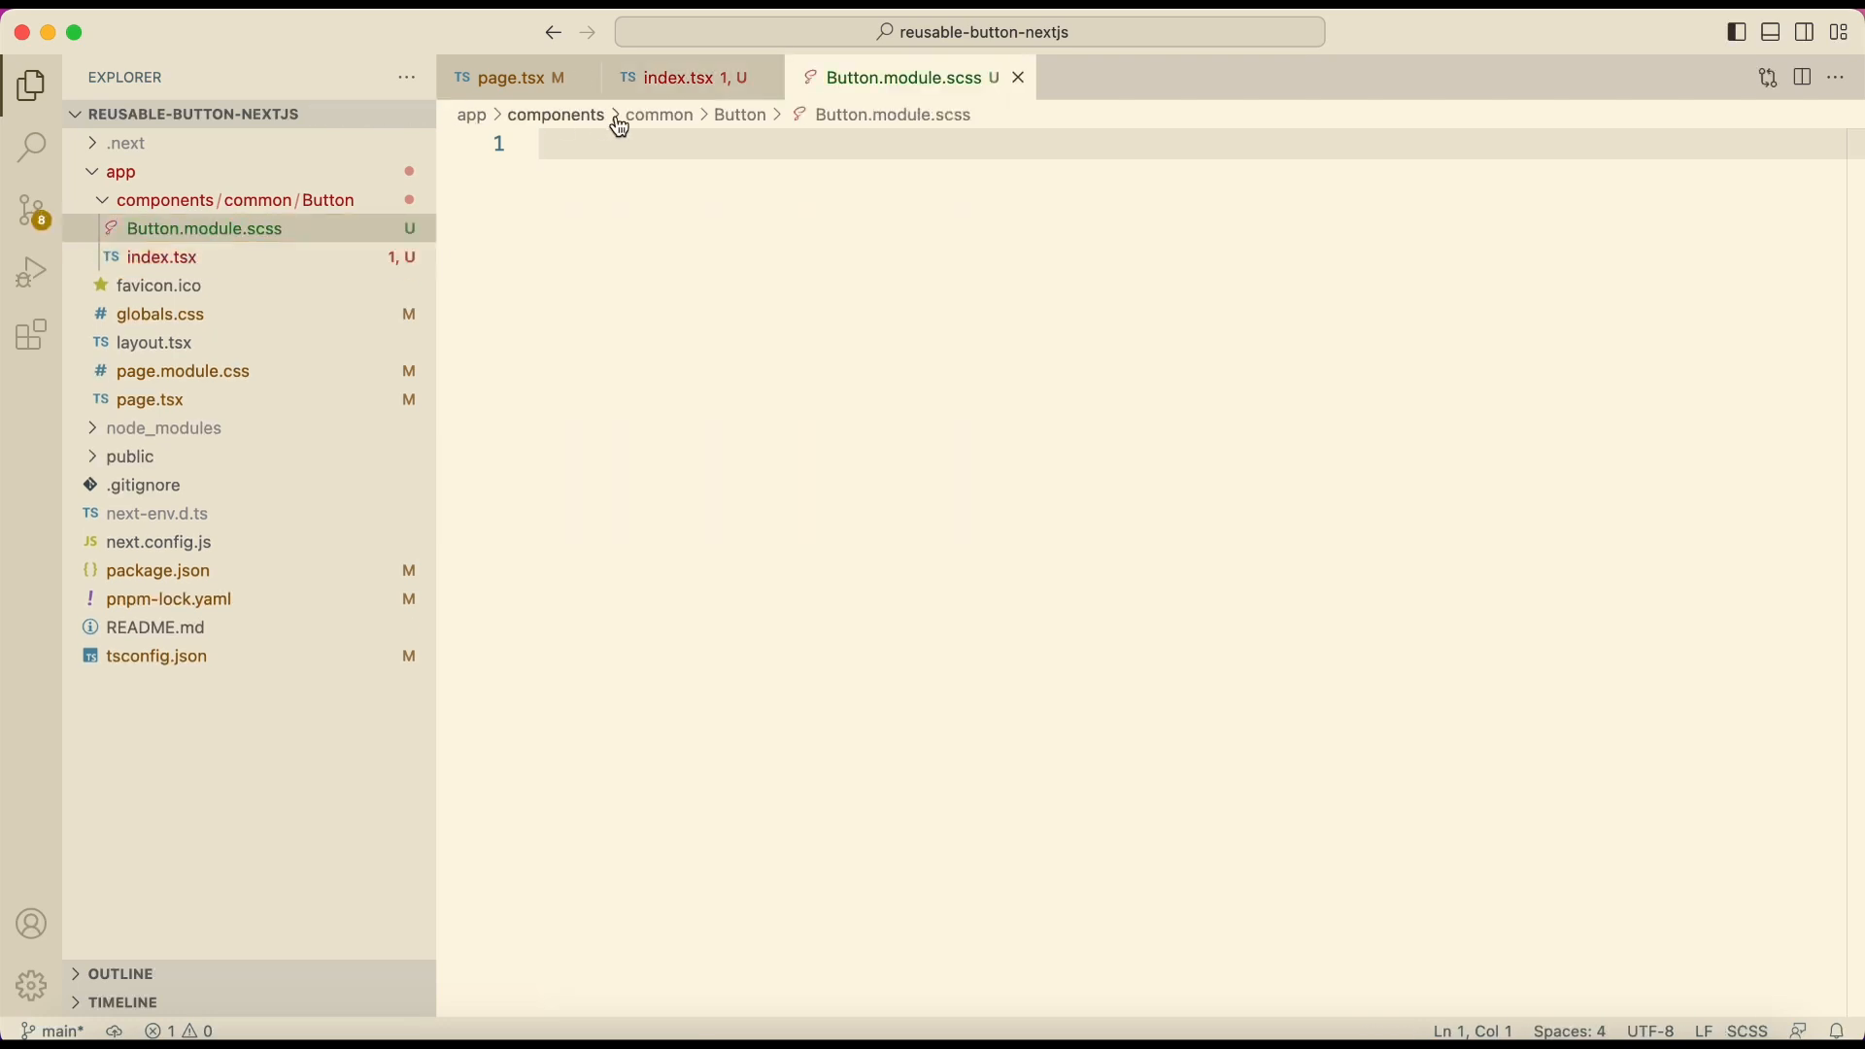
Scaffold index.tsx with the tsrafce snippet and name the component Button.
left_click(690, 75)
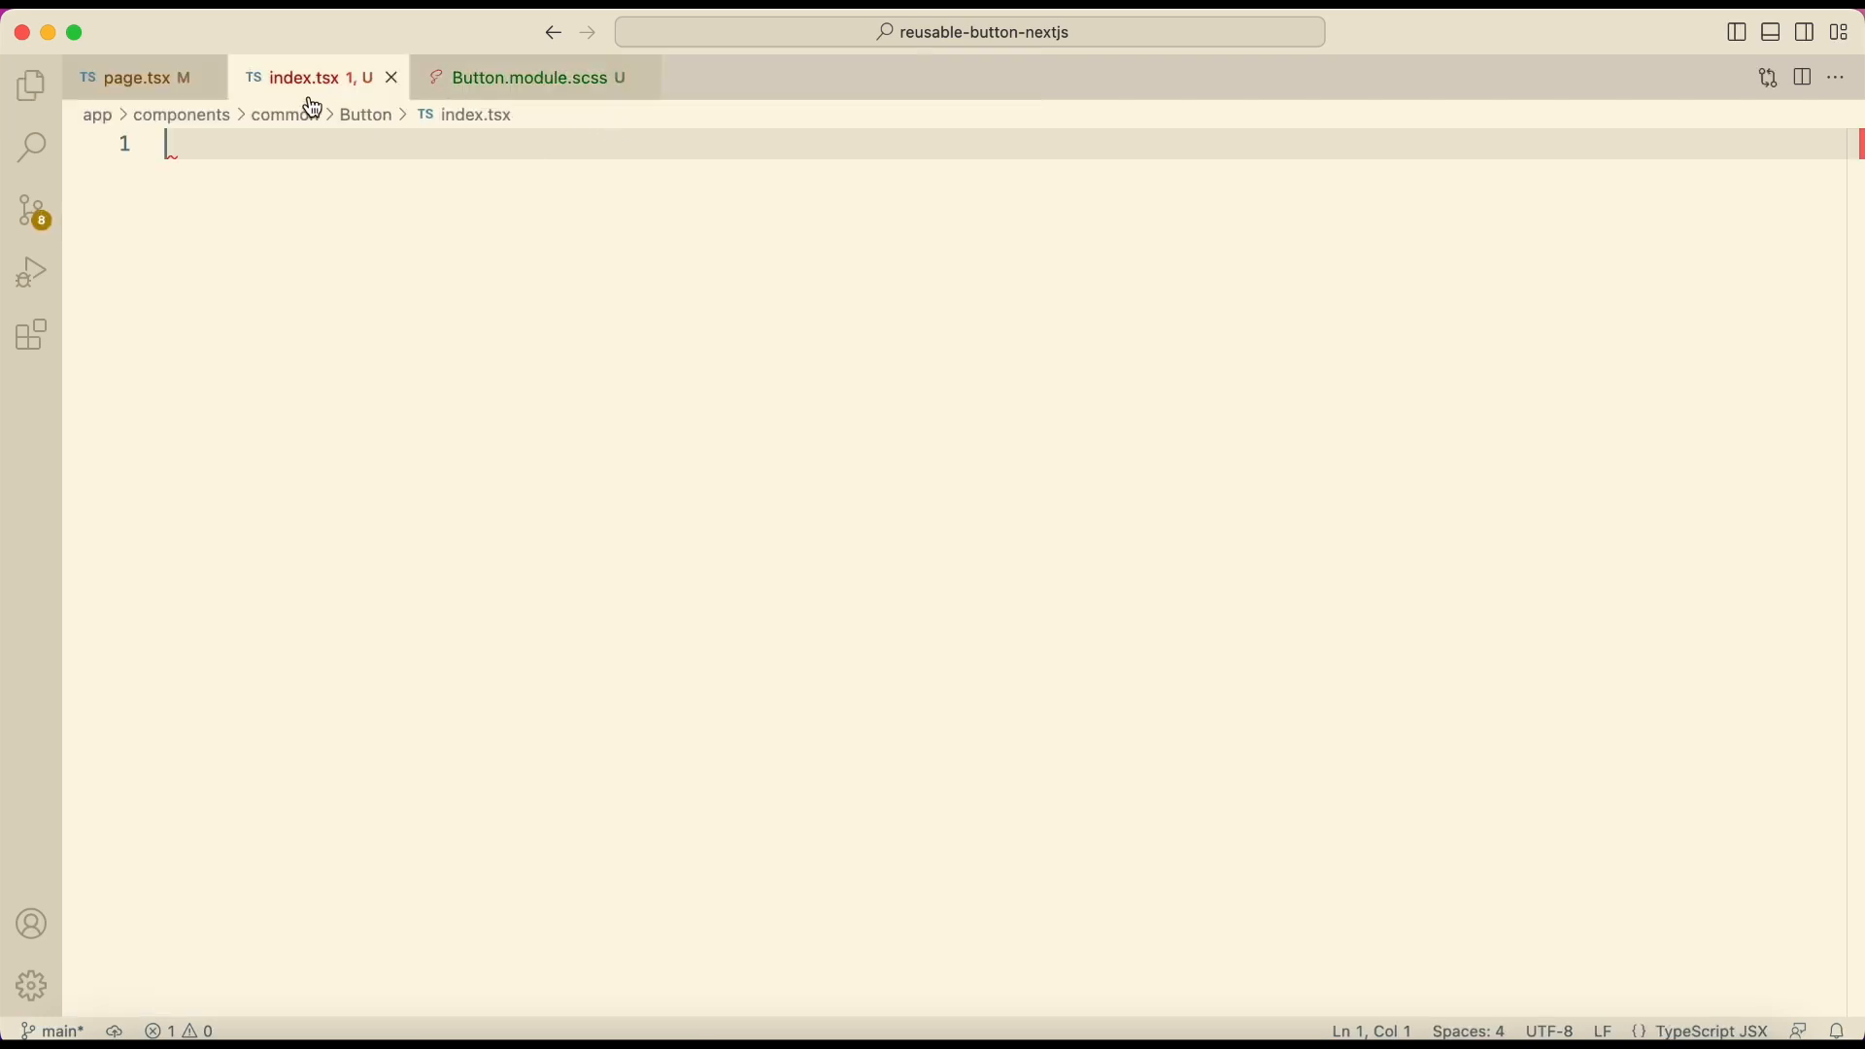
type("tsraf")
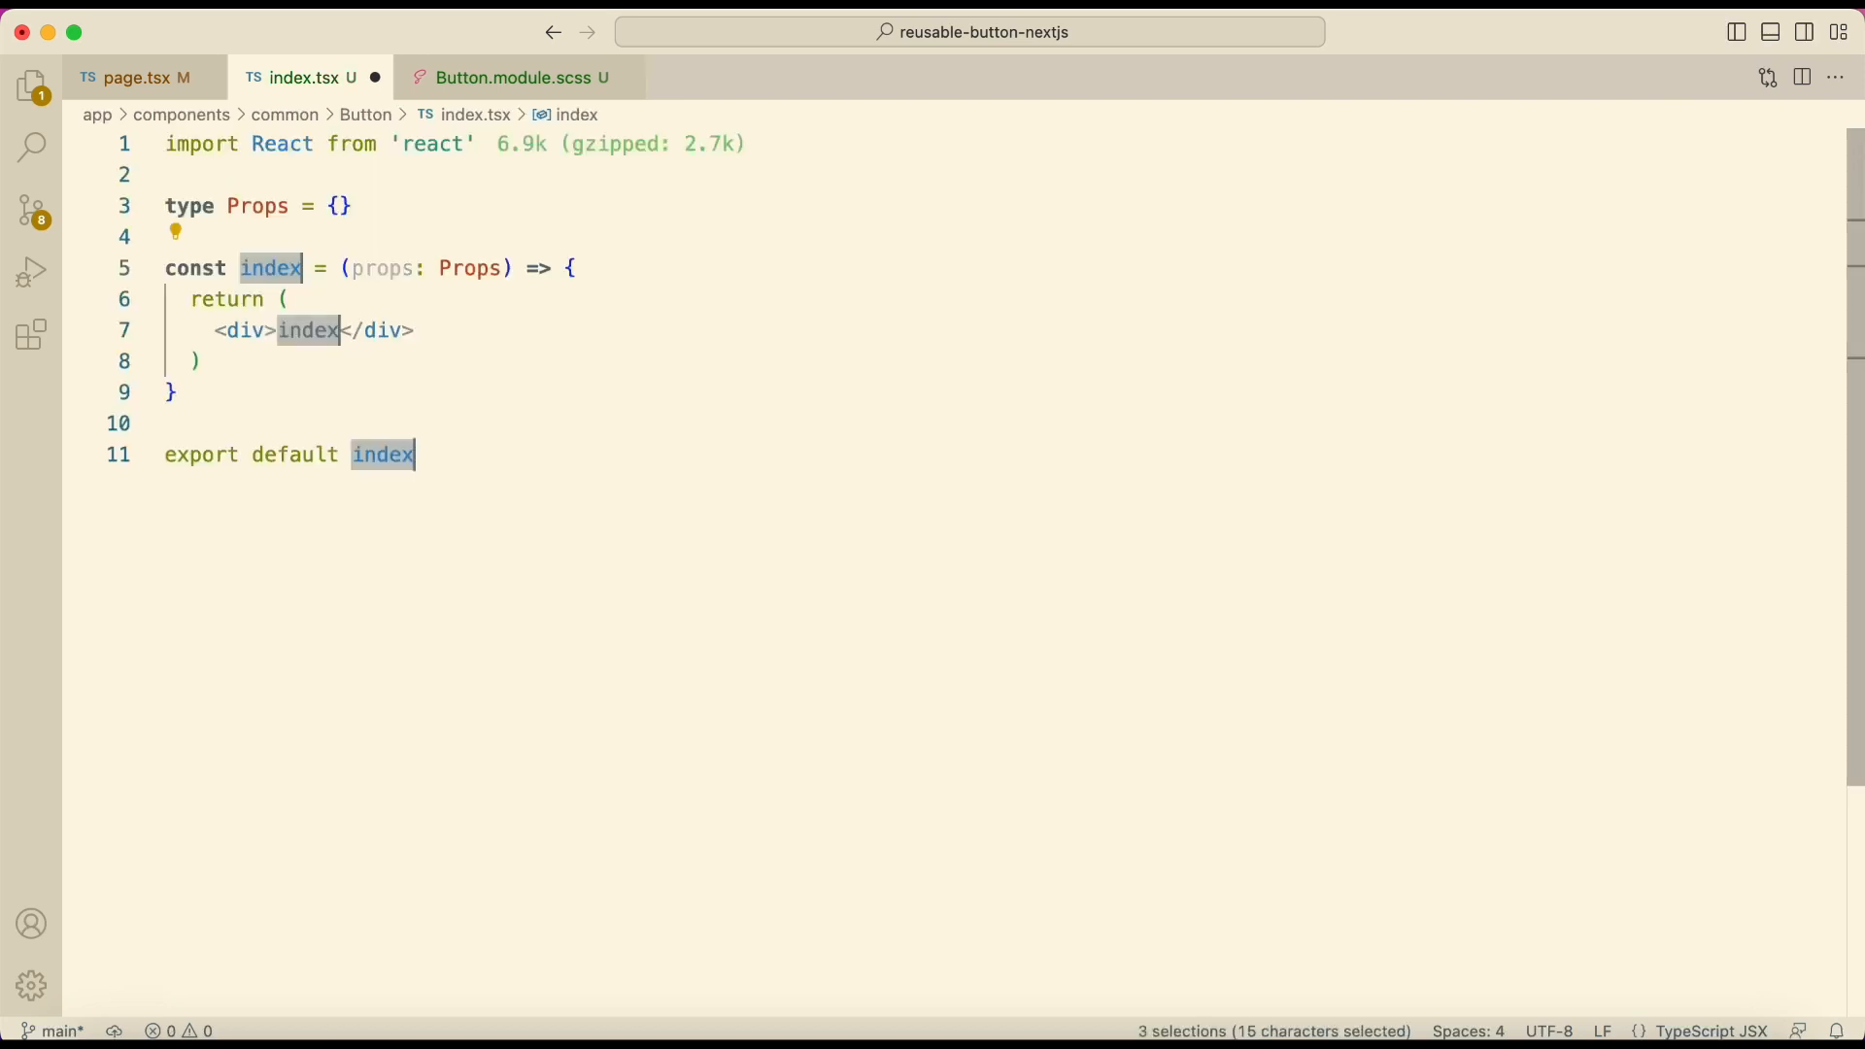
type("Butto")
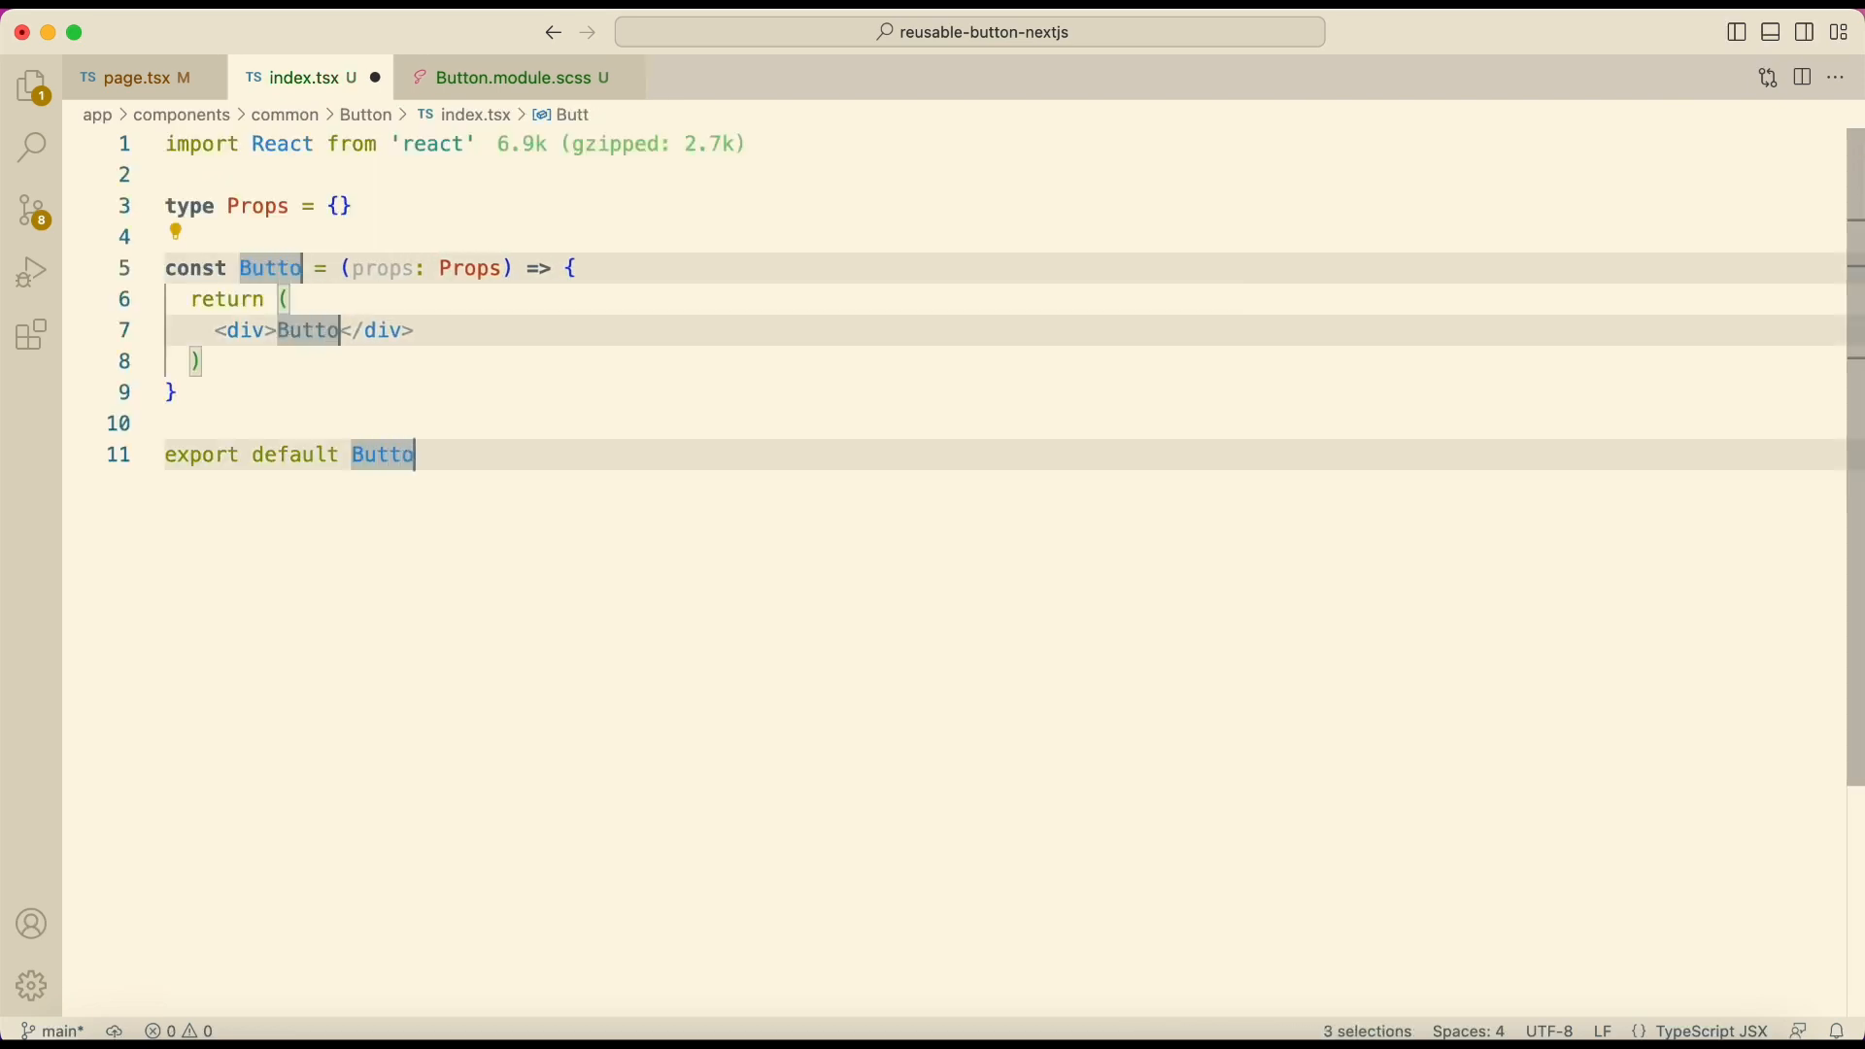
type("n")
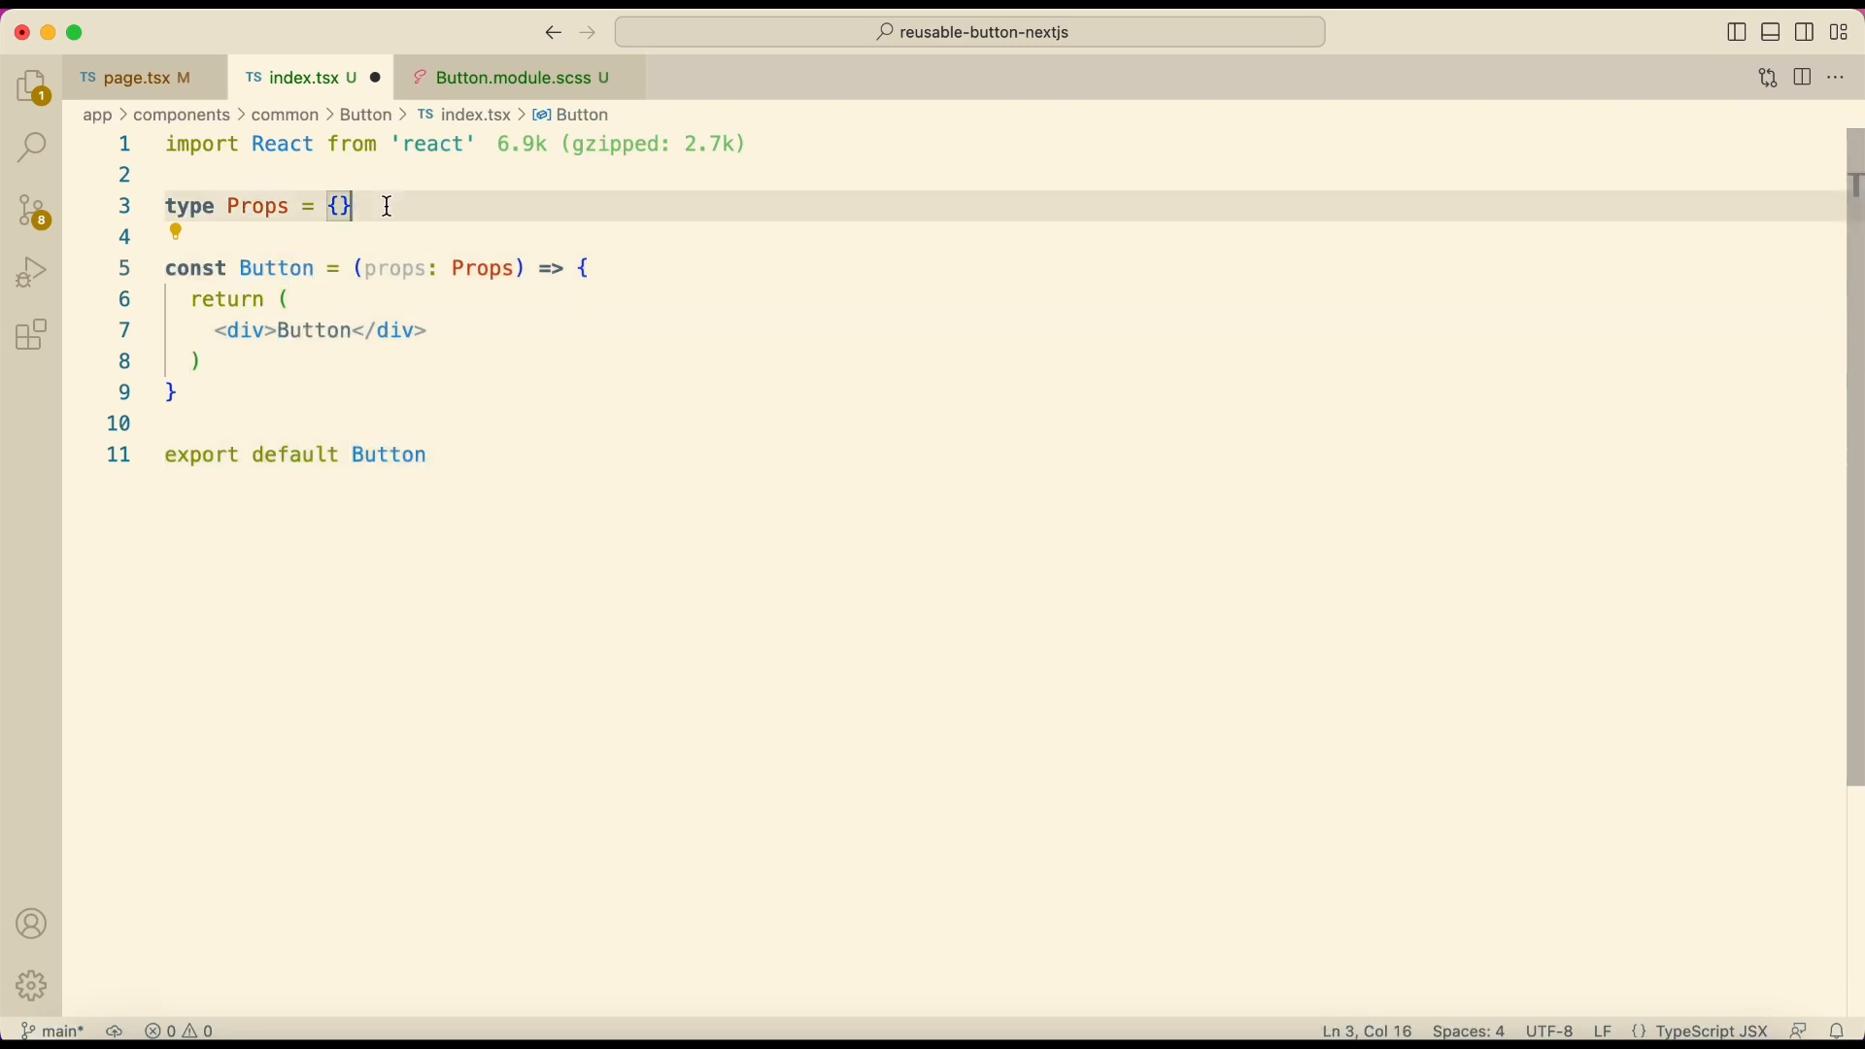
Add ButtonProps extending React.ButtonHTMLAttributes<HTMLButtonElement>, type the props with it, and save.
type("interface B")
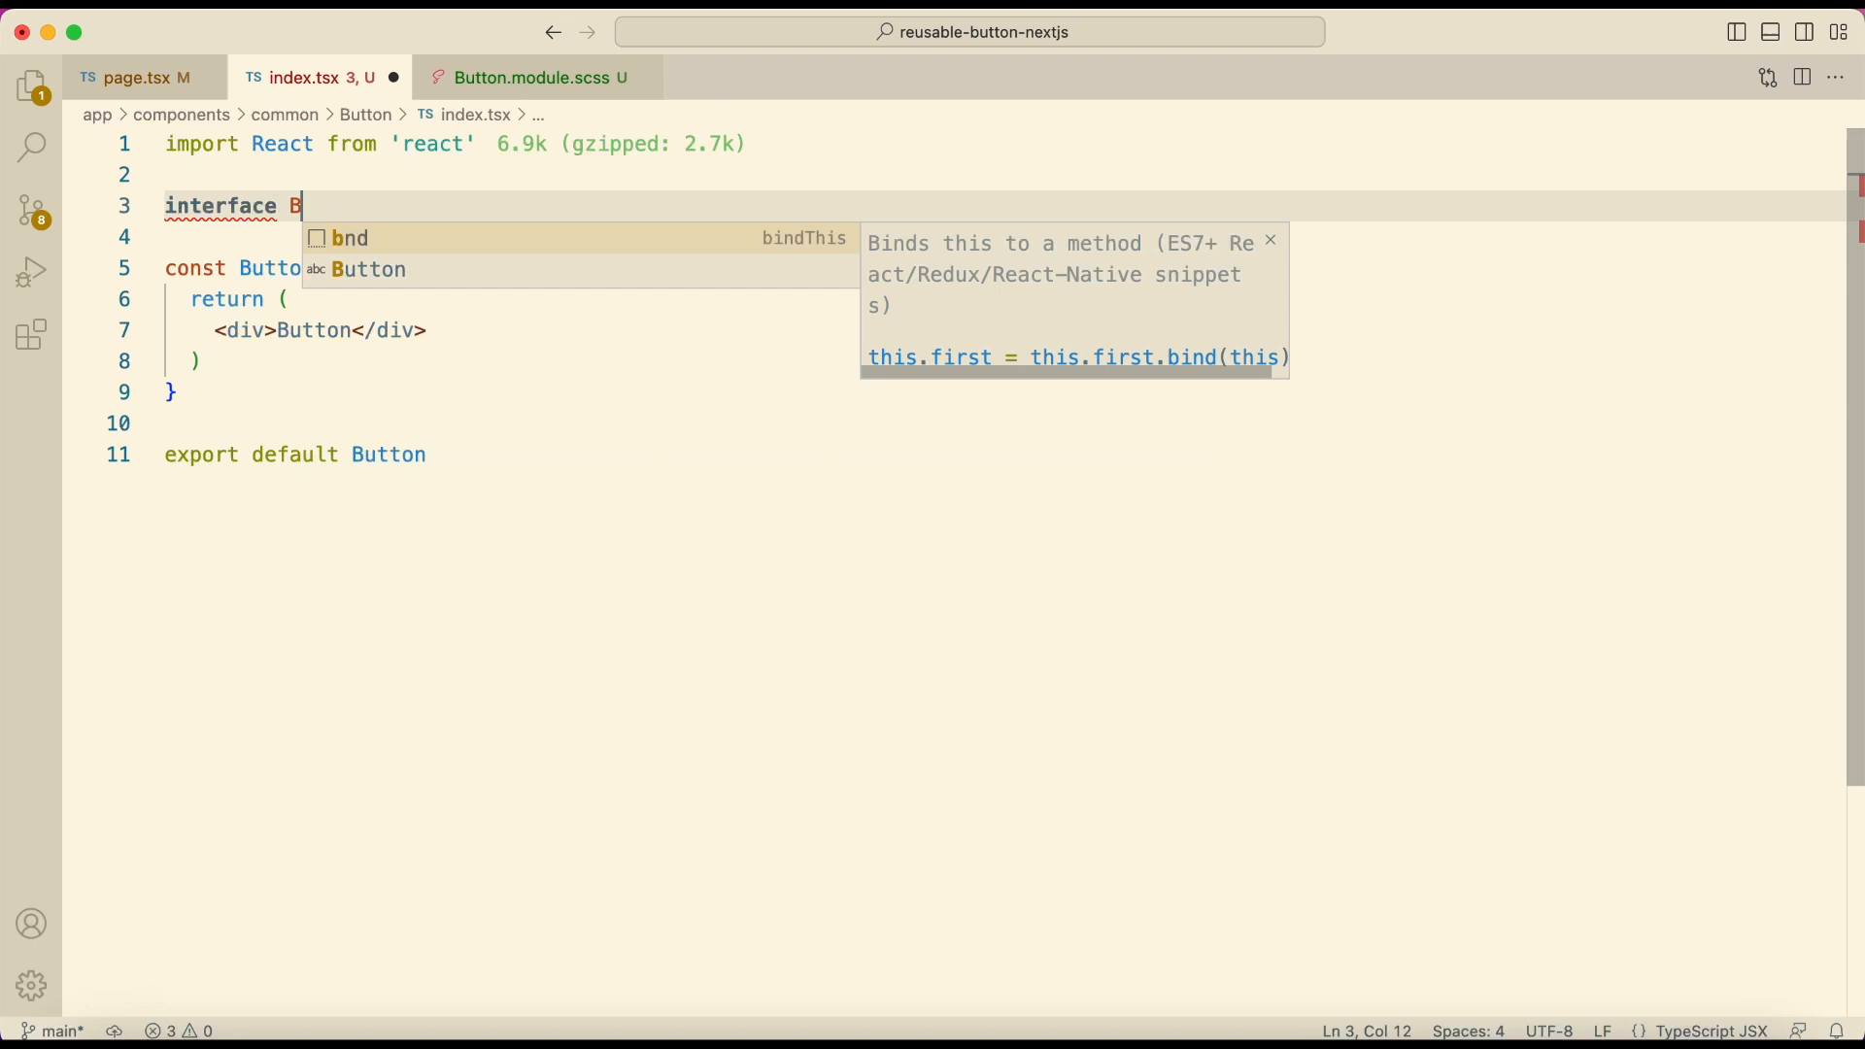
type("uttonProps")
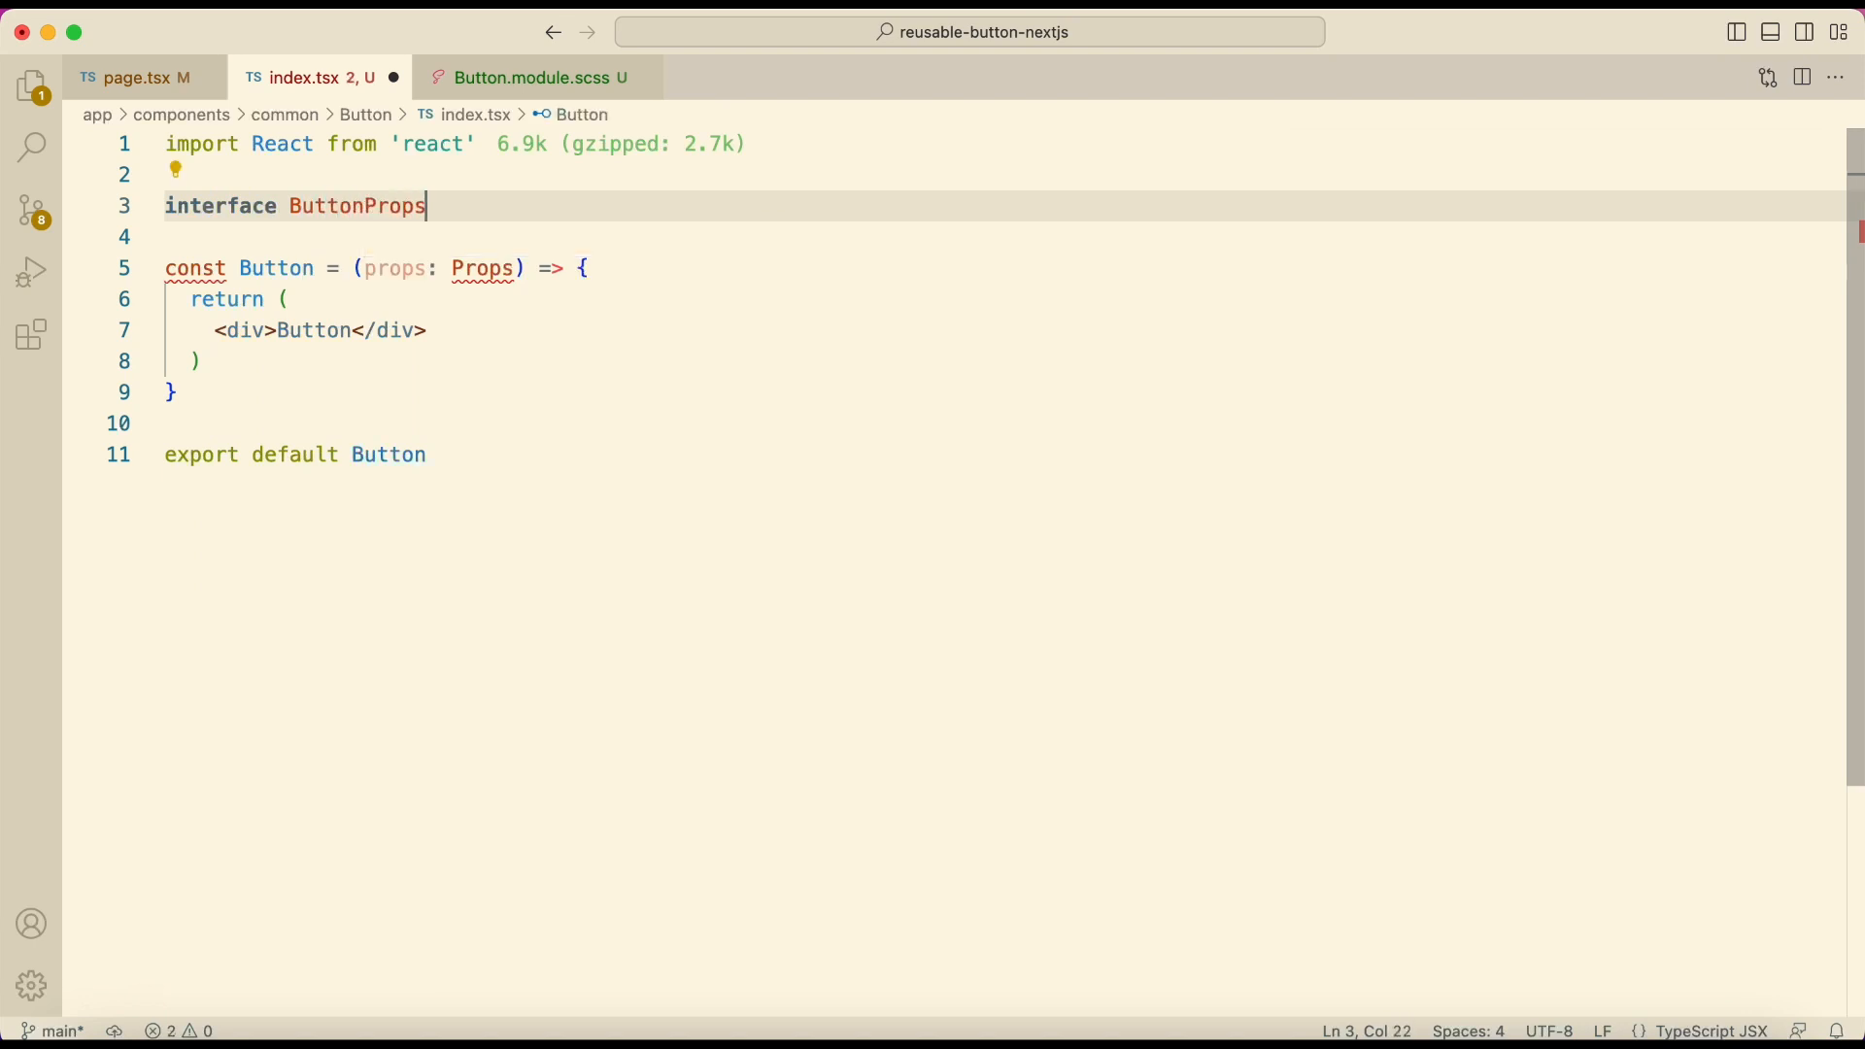
type("extends Re")
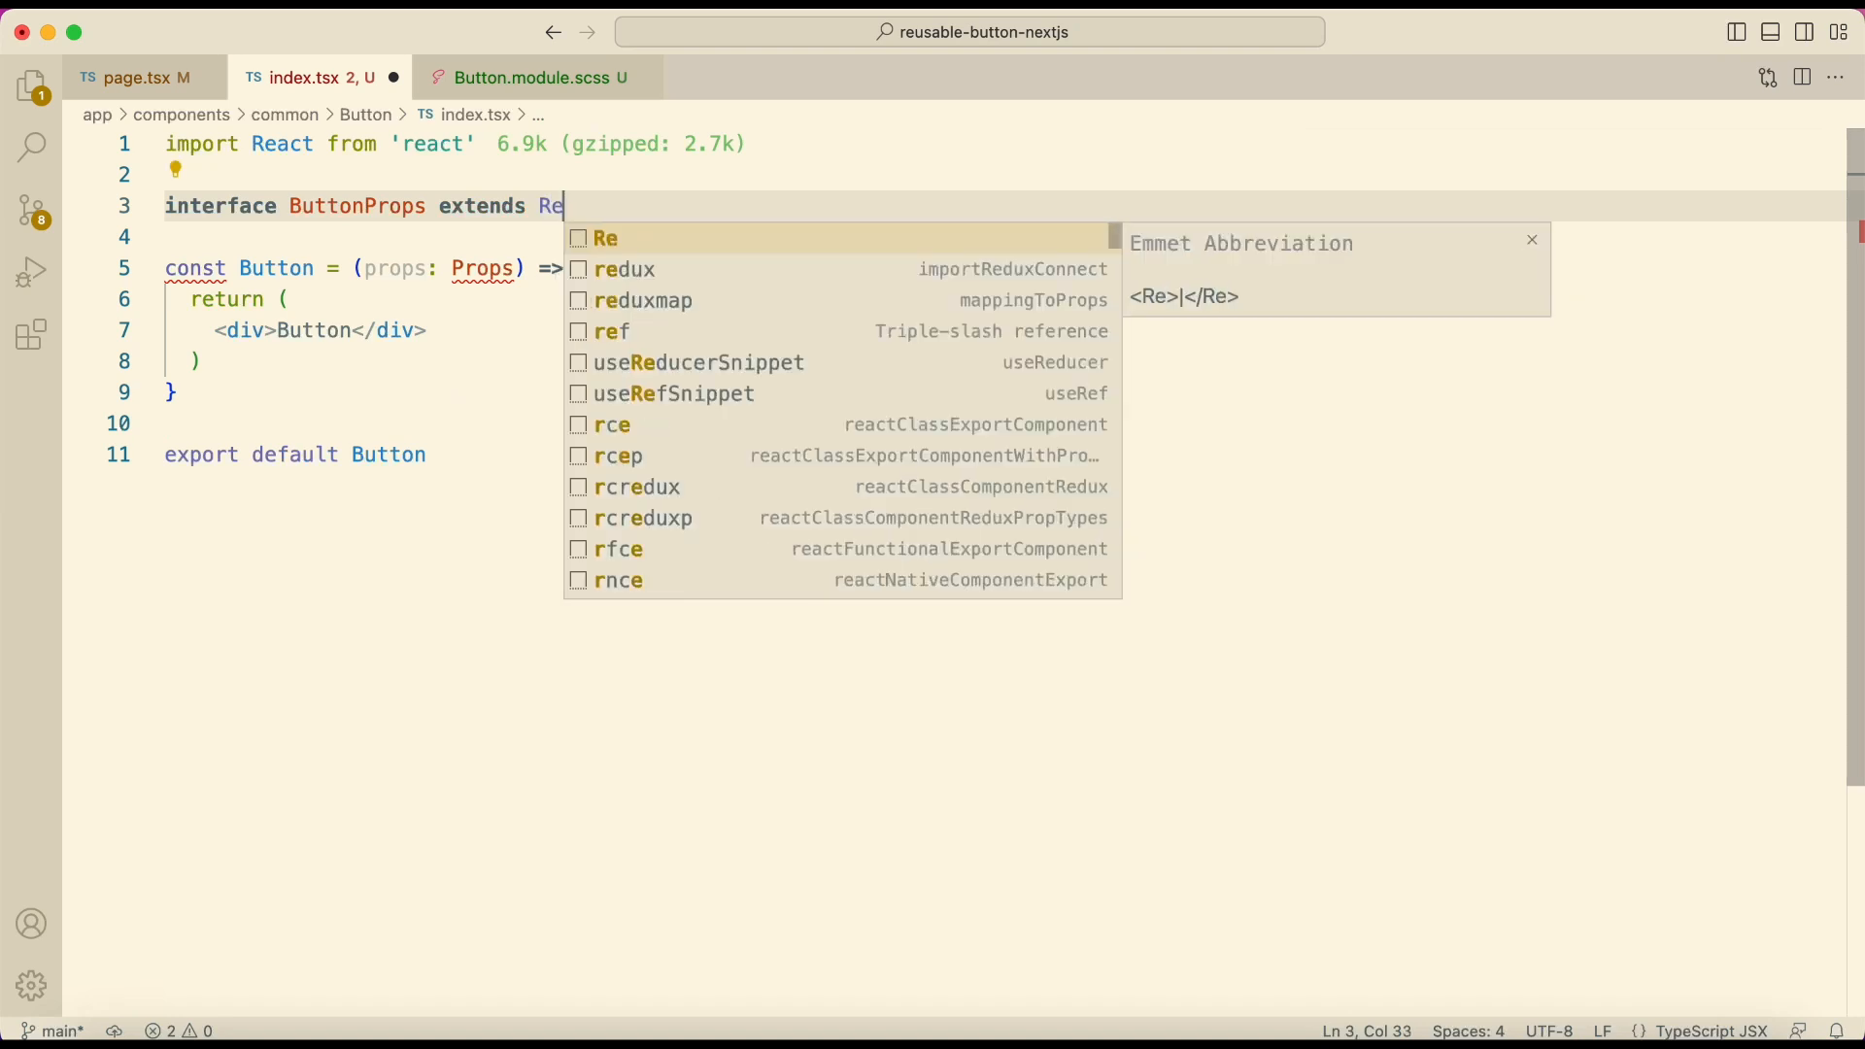
type("act.")
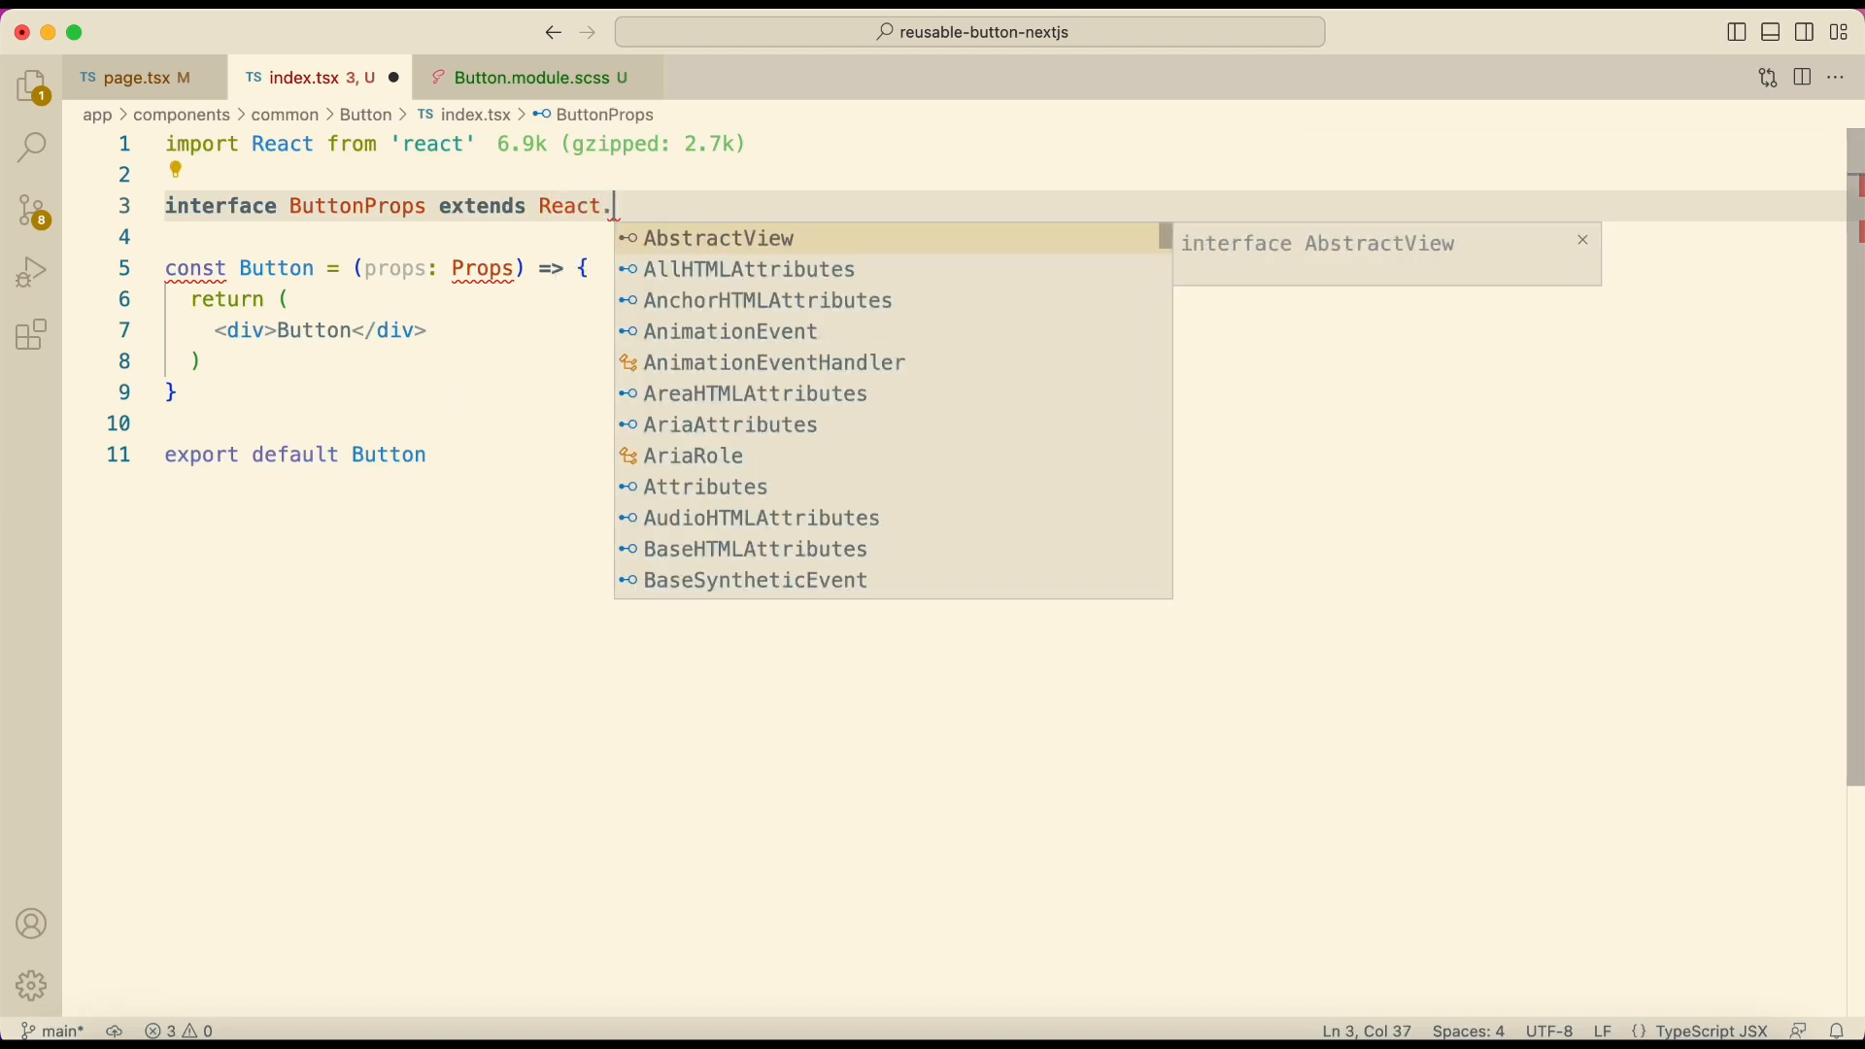
type("ButtonHTMLAttributes")
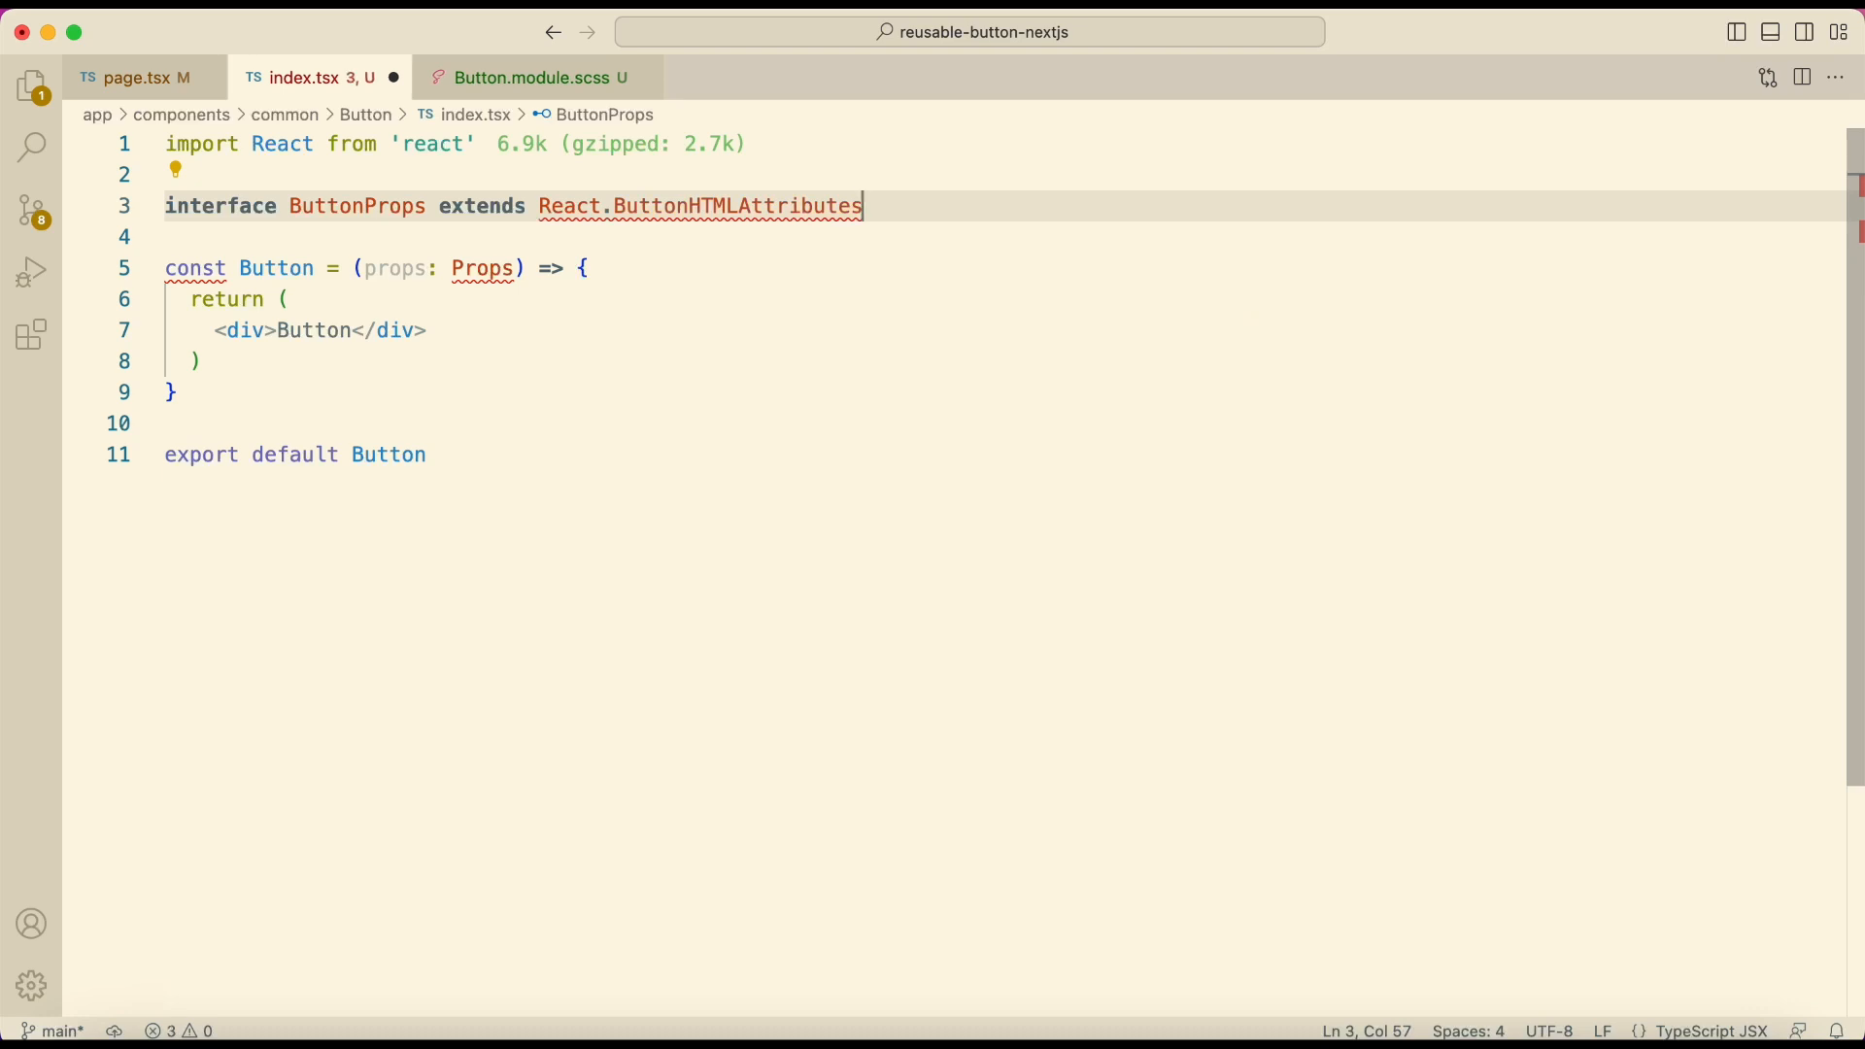
type("<>")
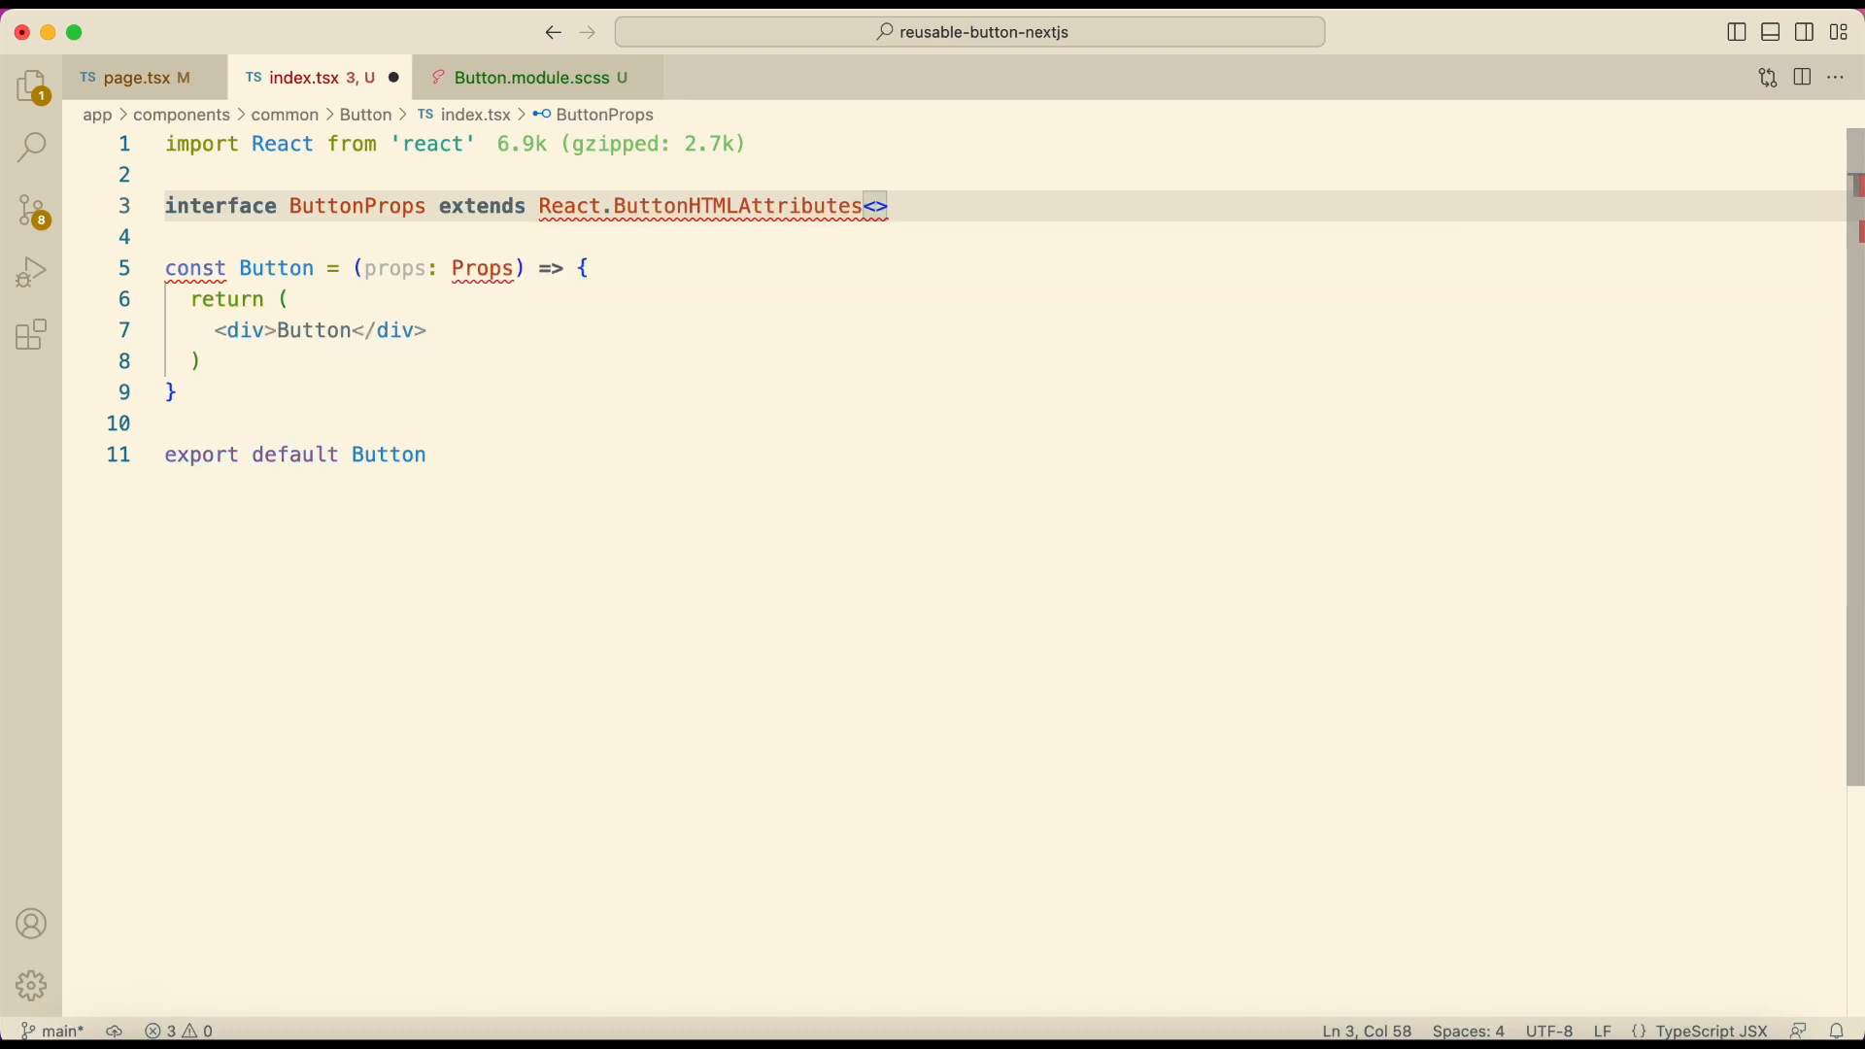
type("HTMLButtonElement")
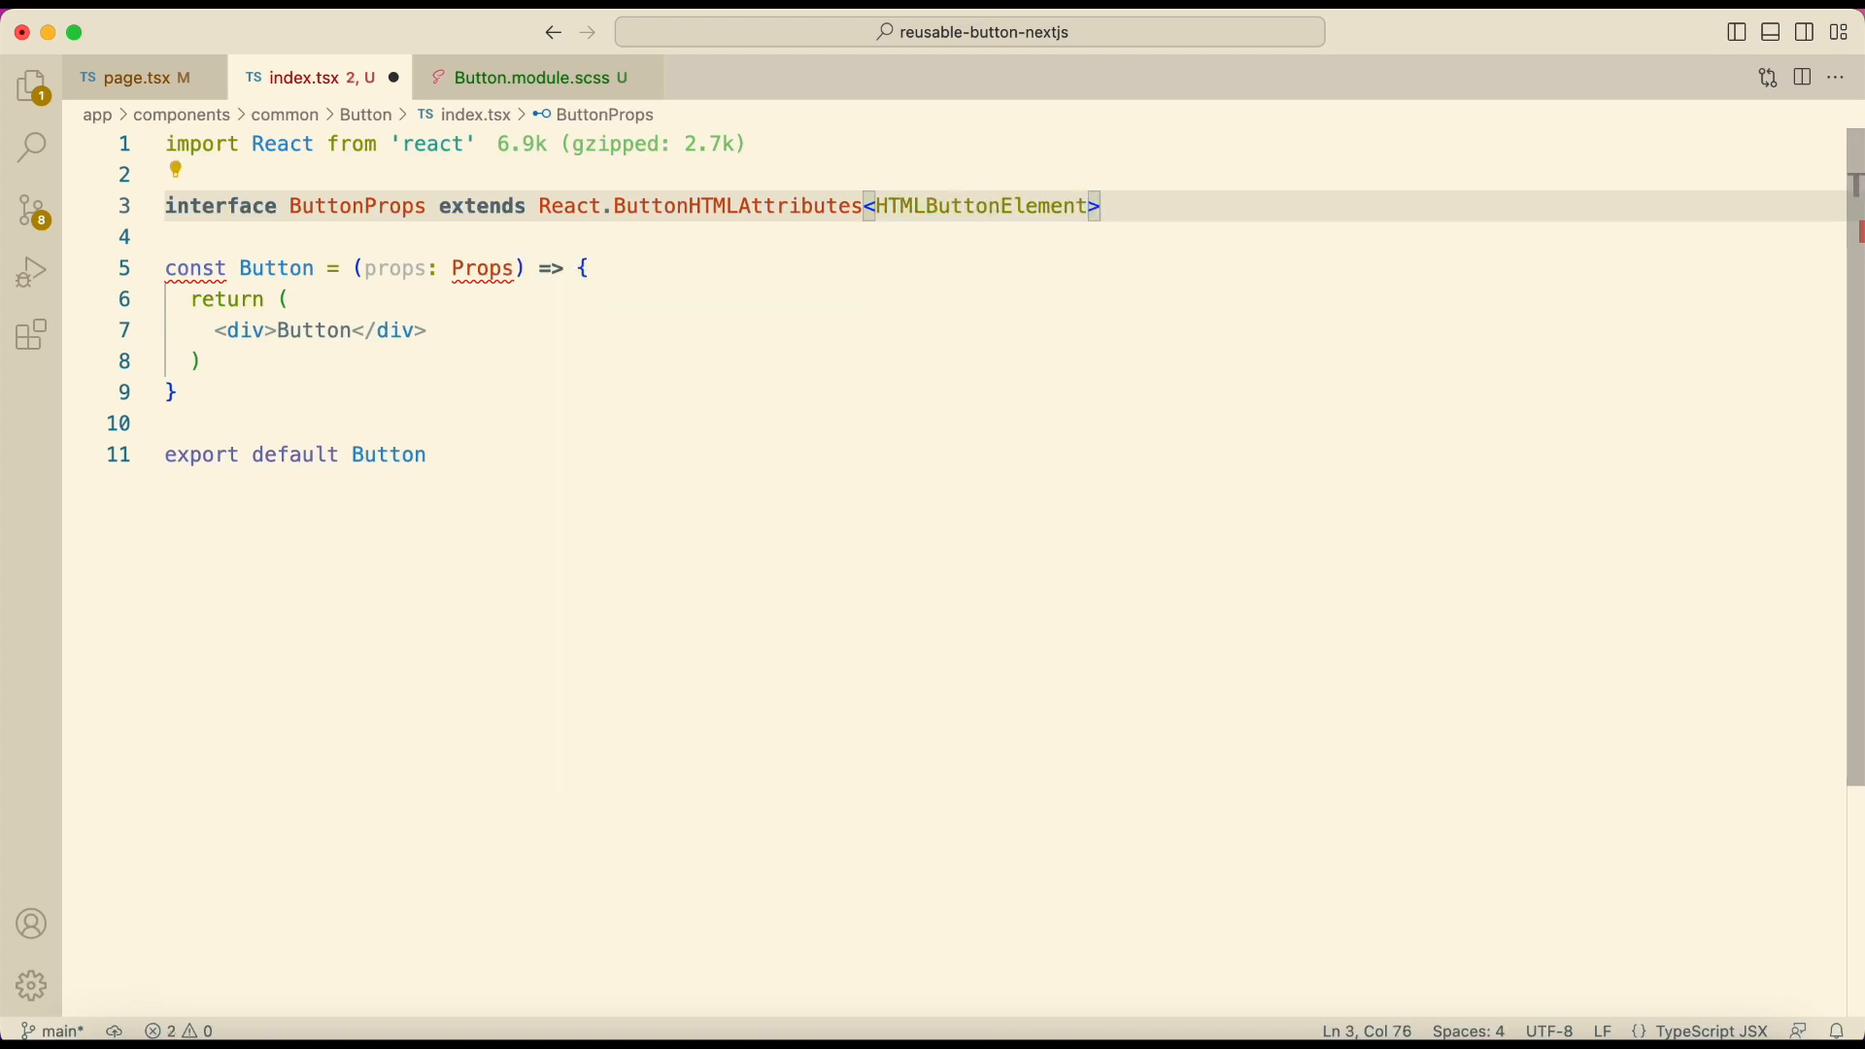
type("{}")
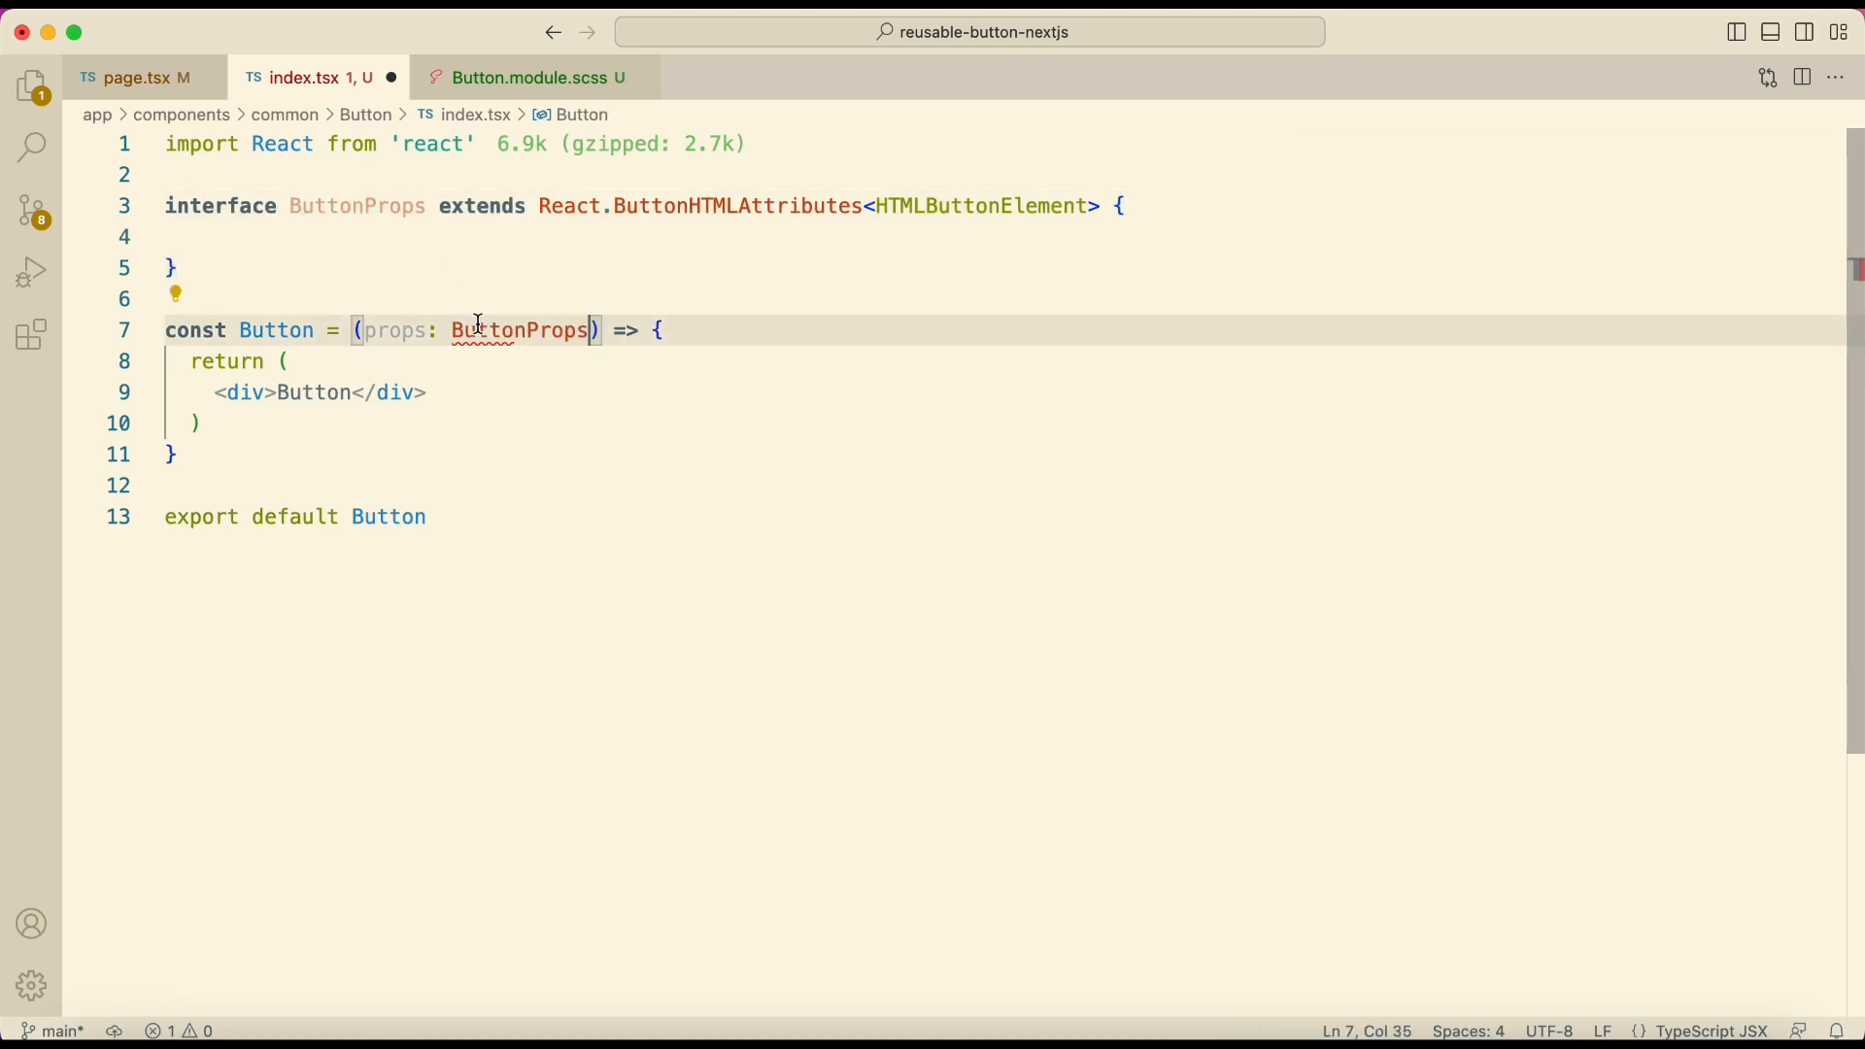
key("cmd+s")
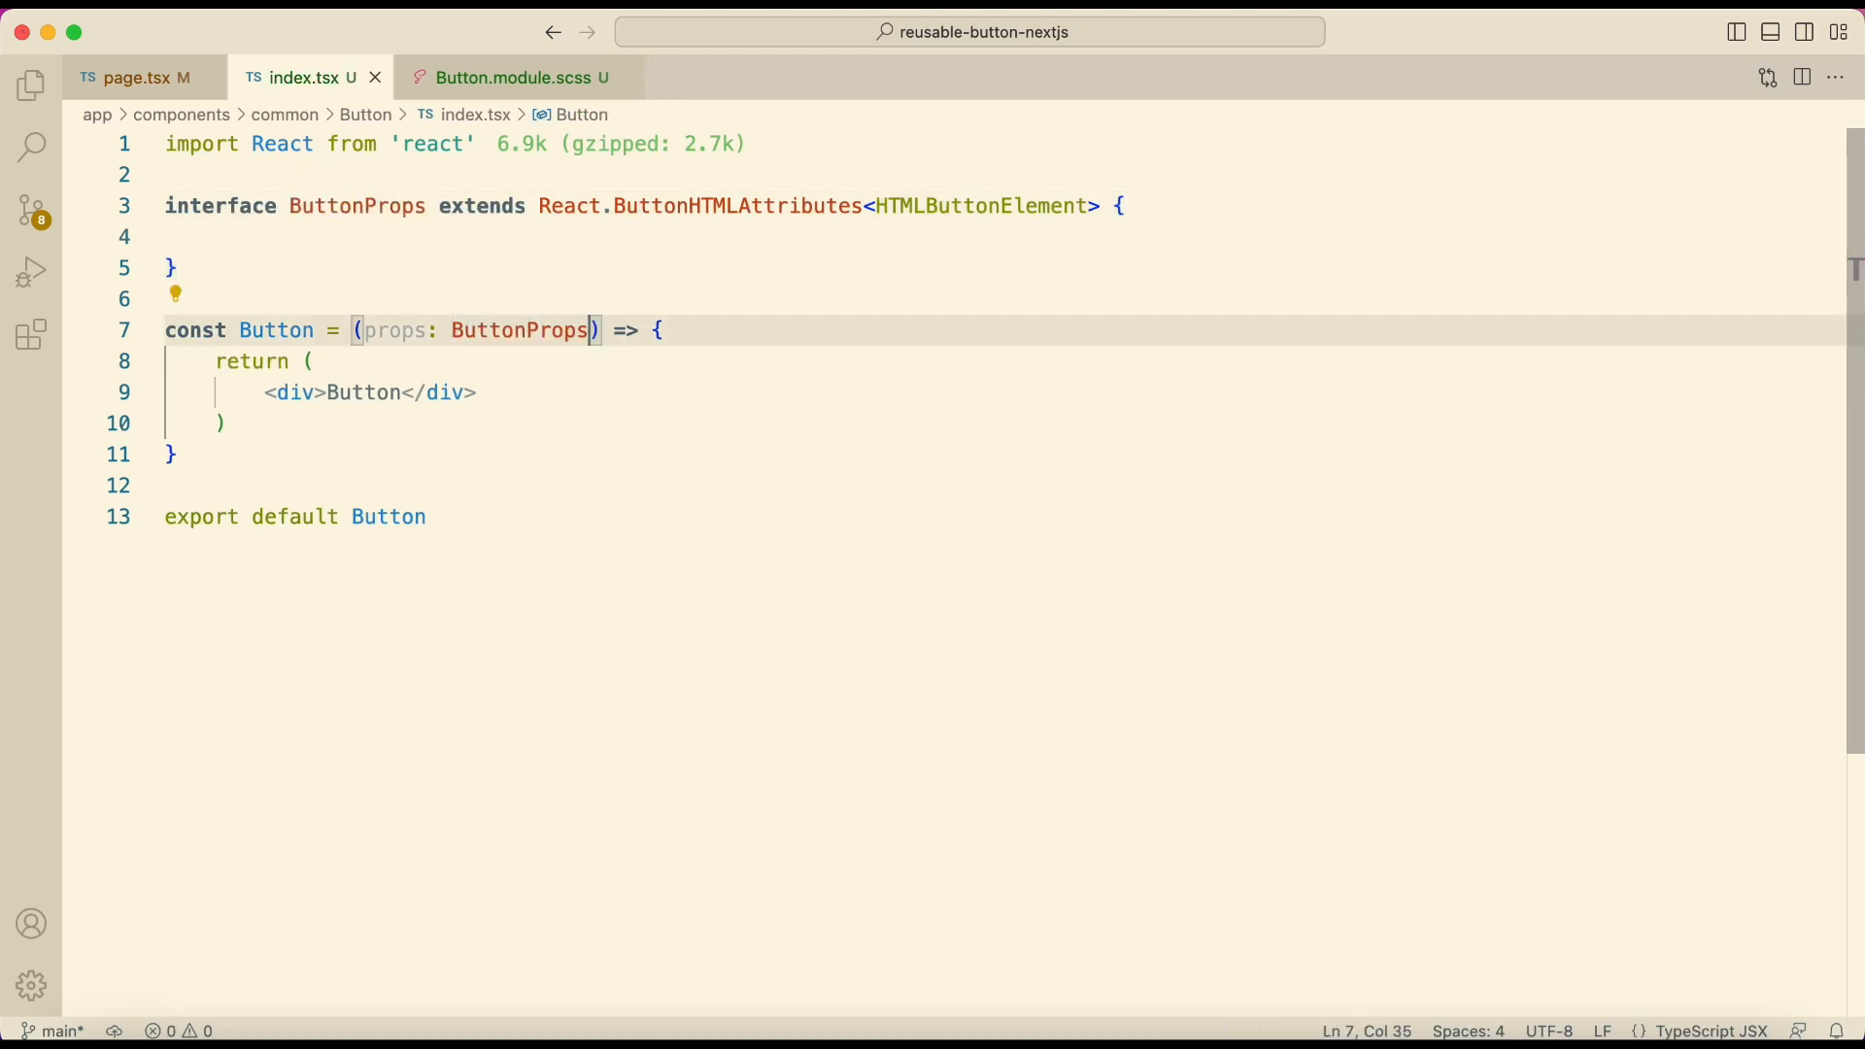
mouse_move(330, 233)
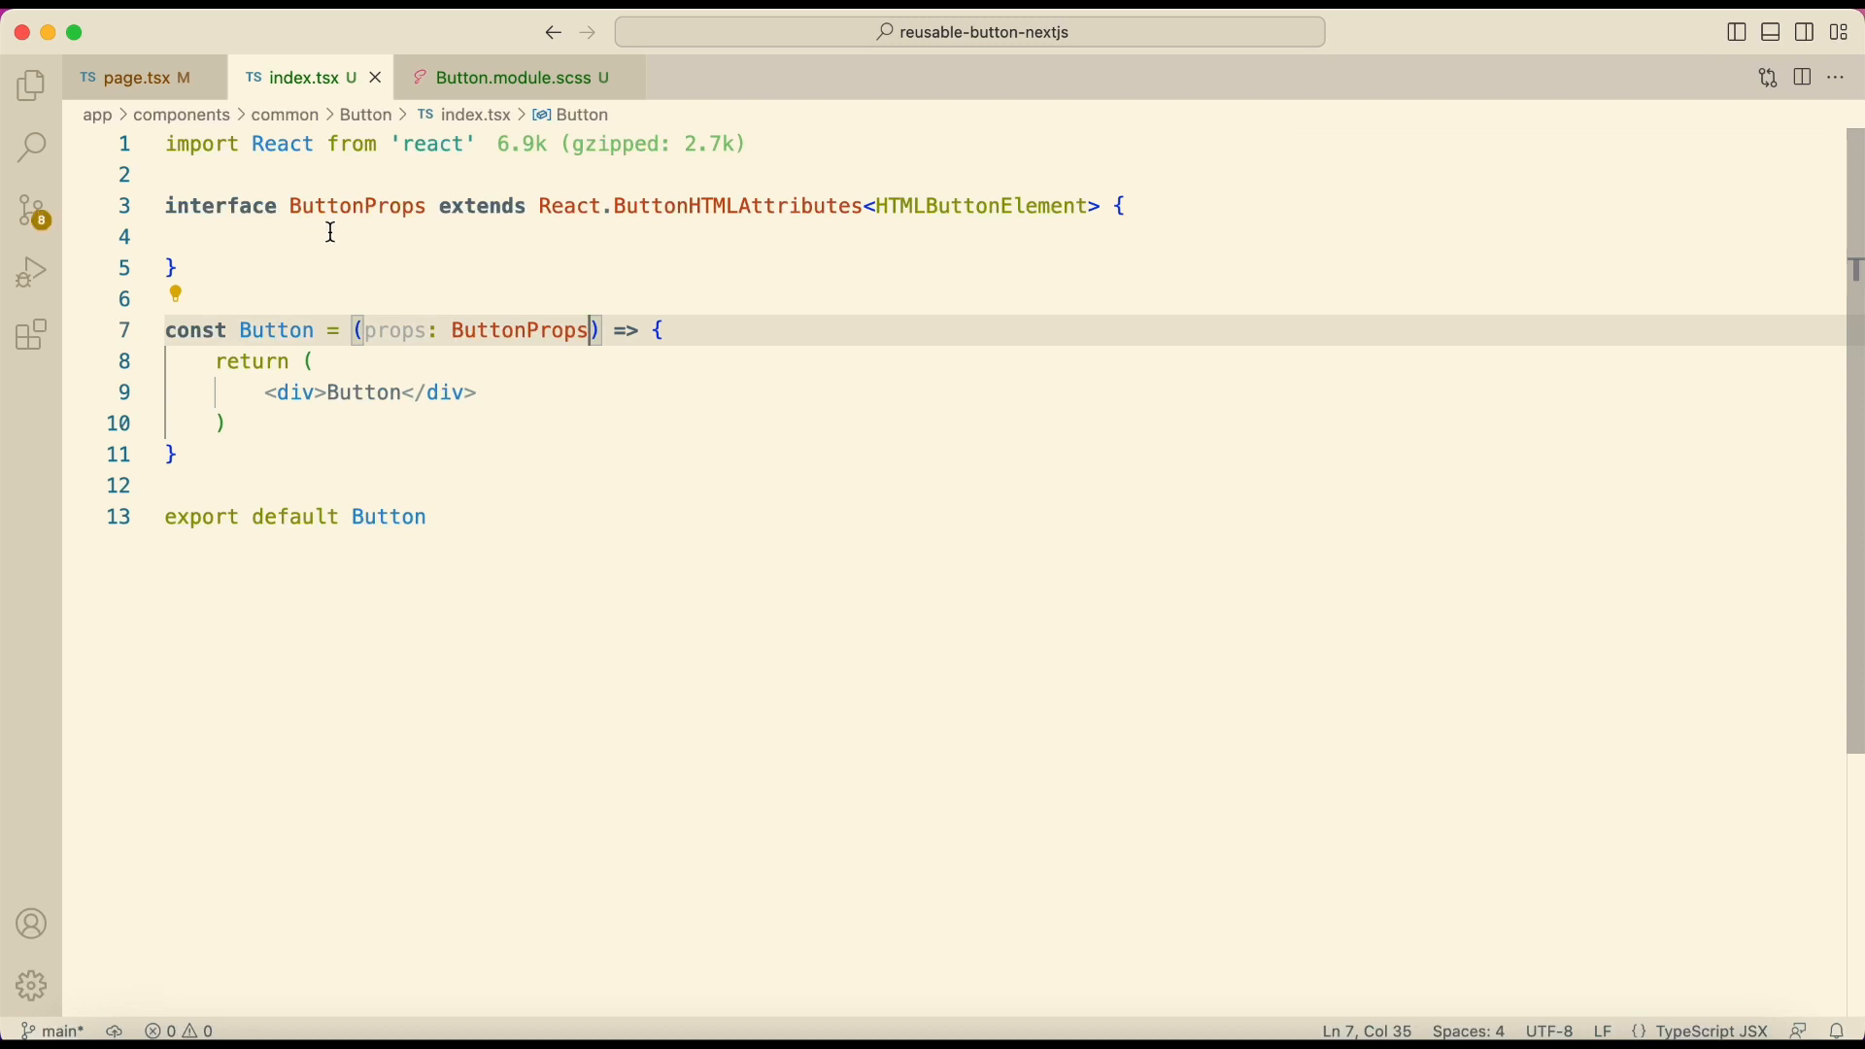
mouse_move(143, 78)
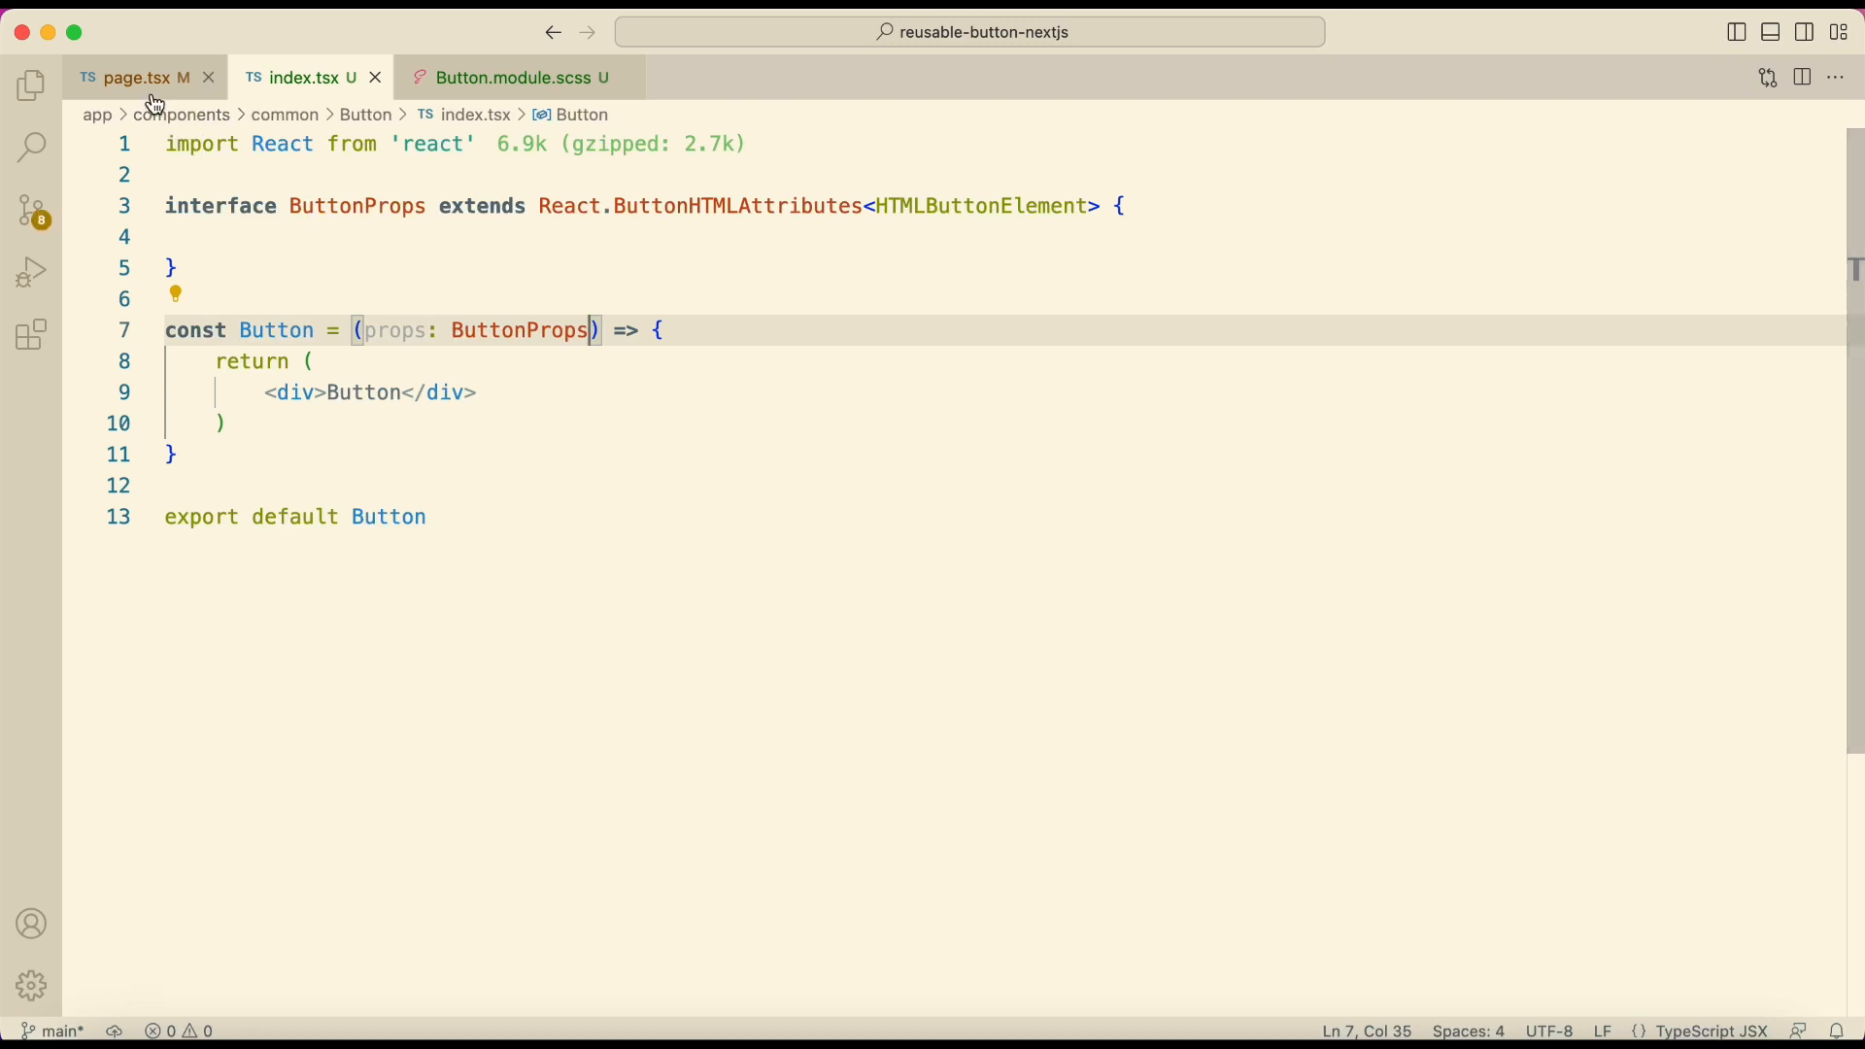
Render <Button>Click Me</Button> in page.tsx's main, importing from ./components/common/Button.
left_click(134, 78)
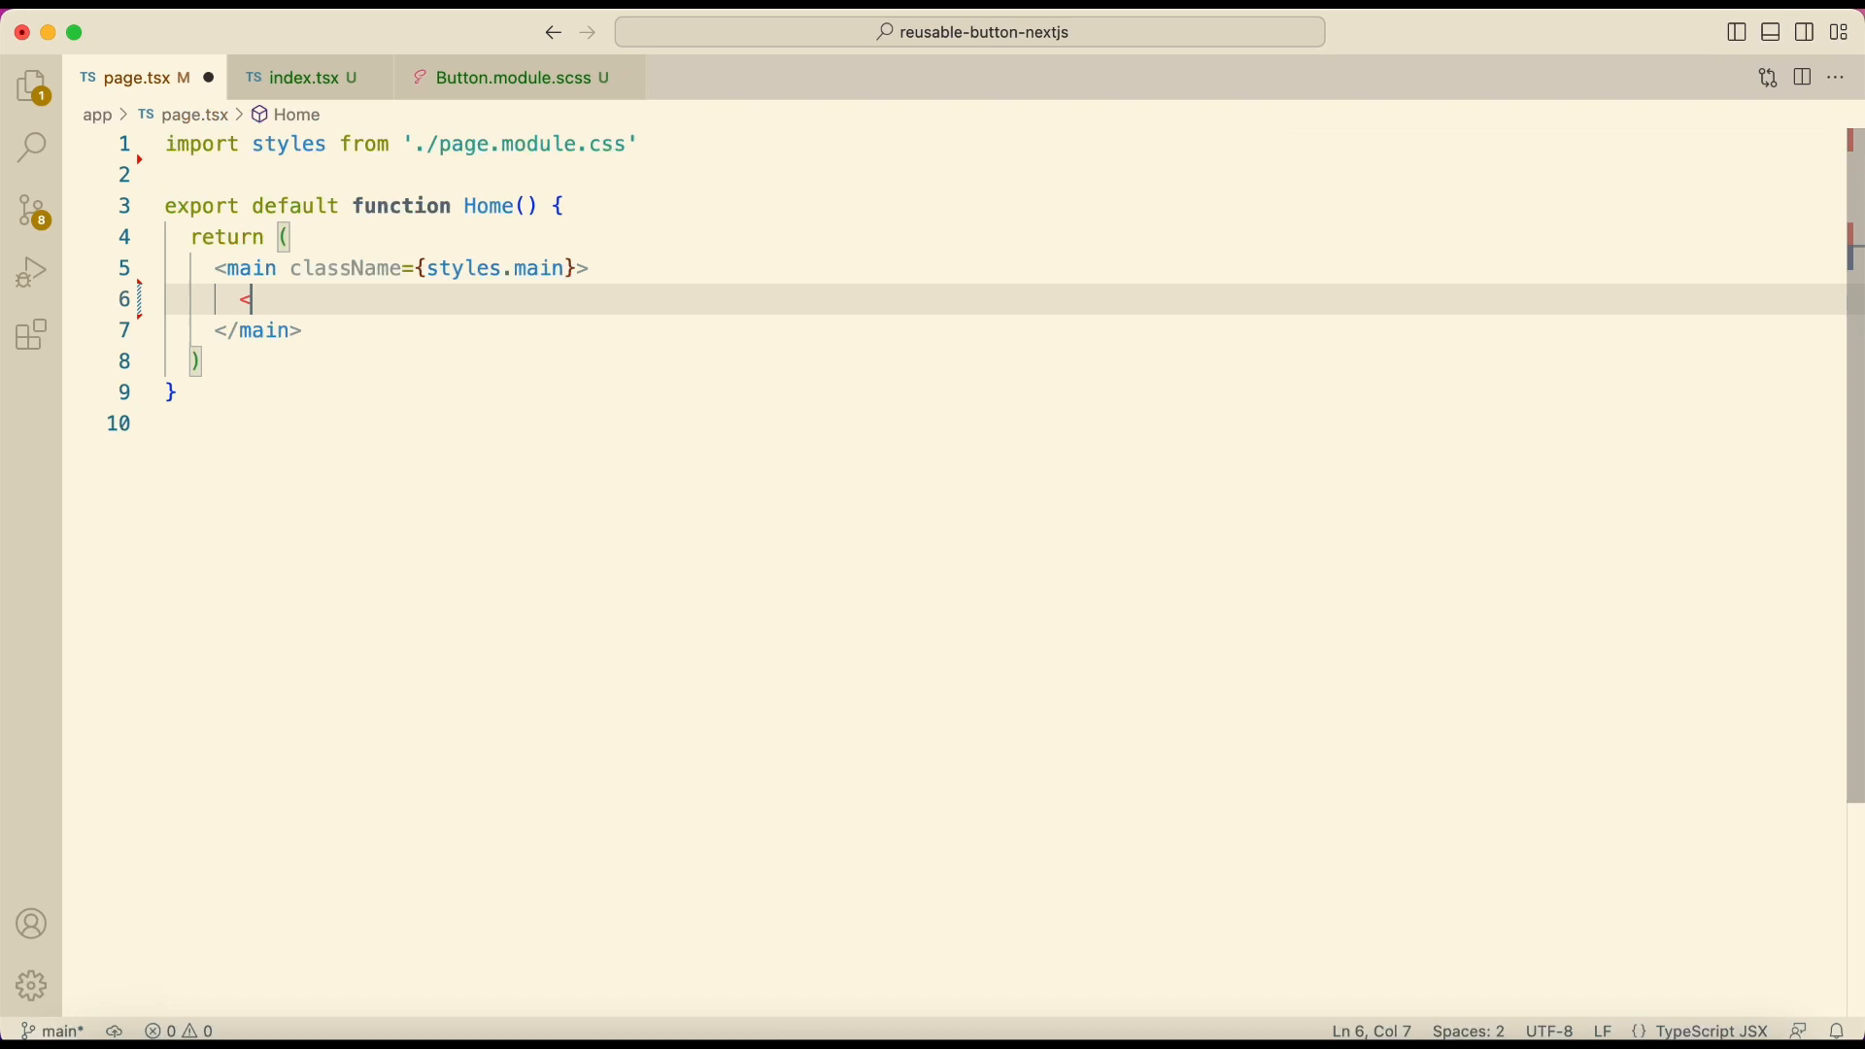
type("Button from './components/common/Button/")
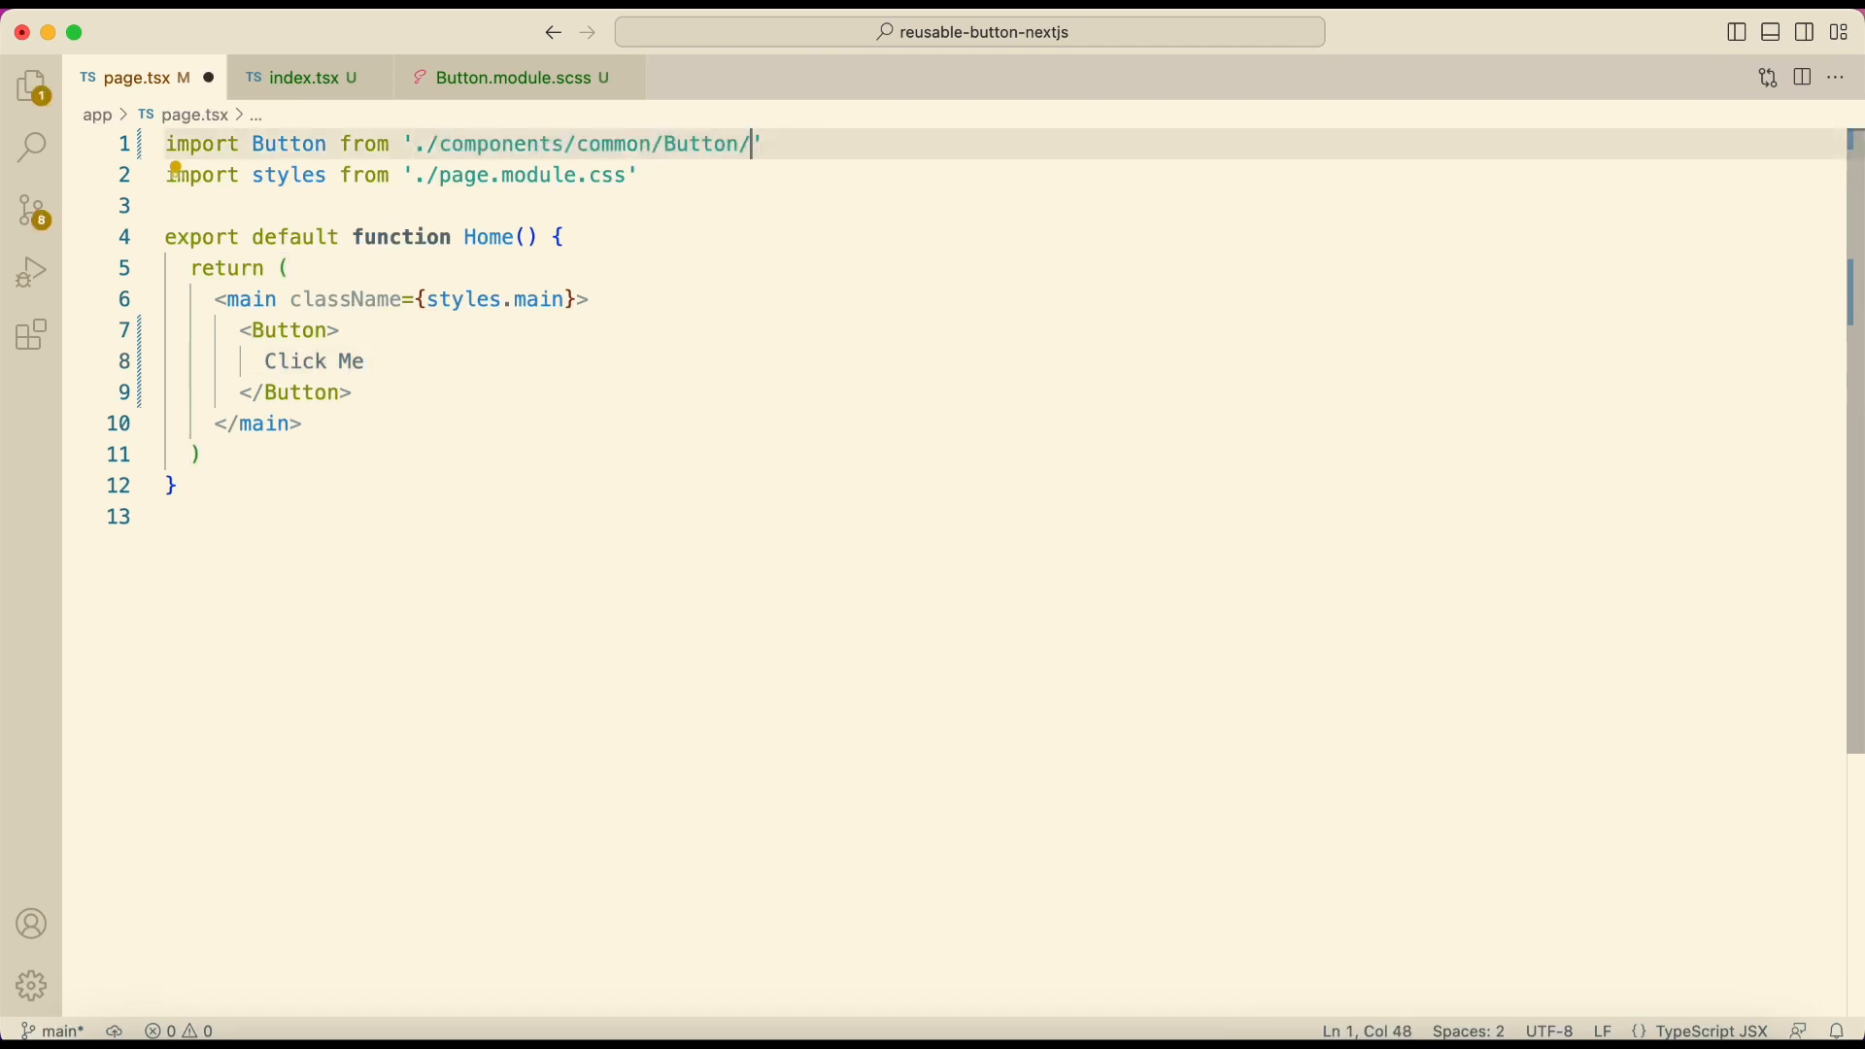
key("Backspace")
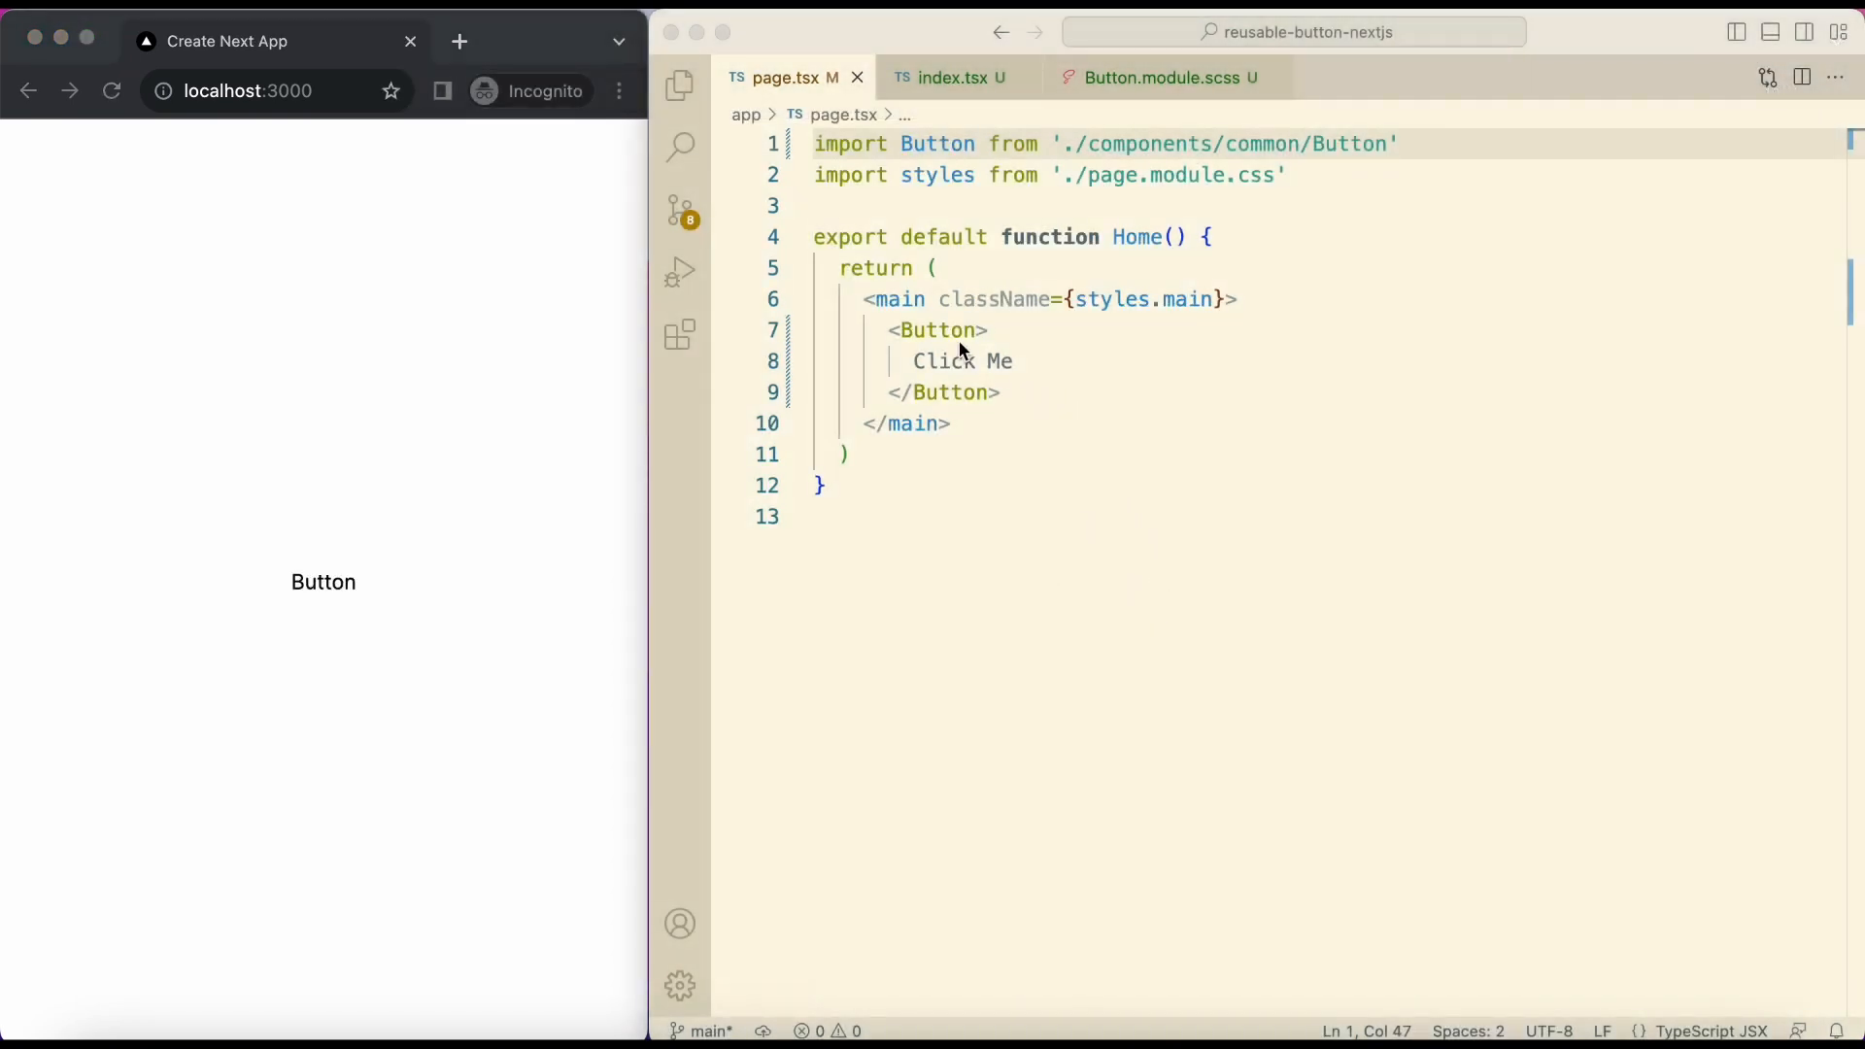
Replace <div>Button</div> with <button>{children}</button>, destructuring children from props.
double_click(937, 329)
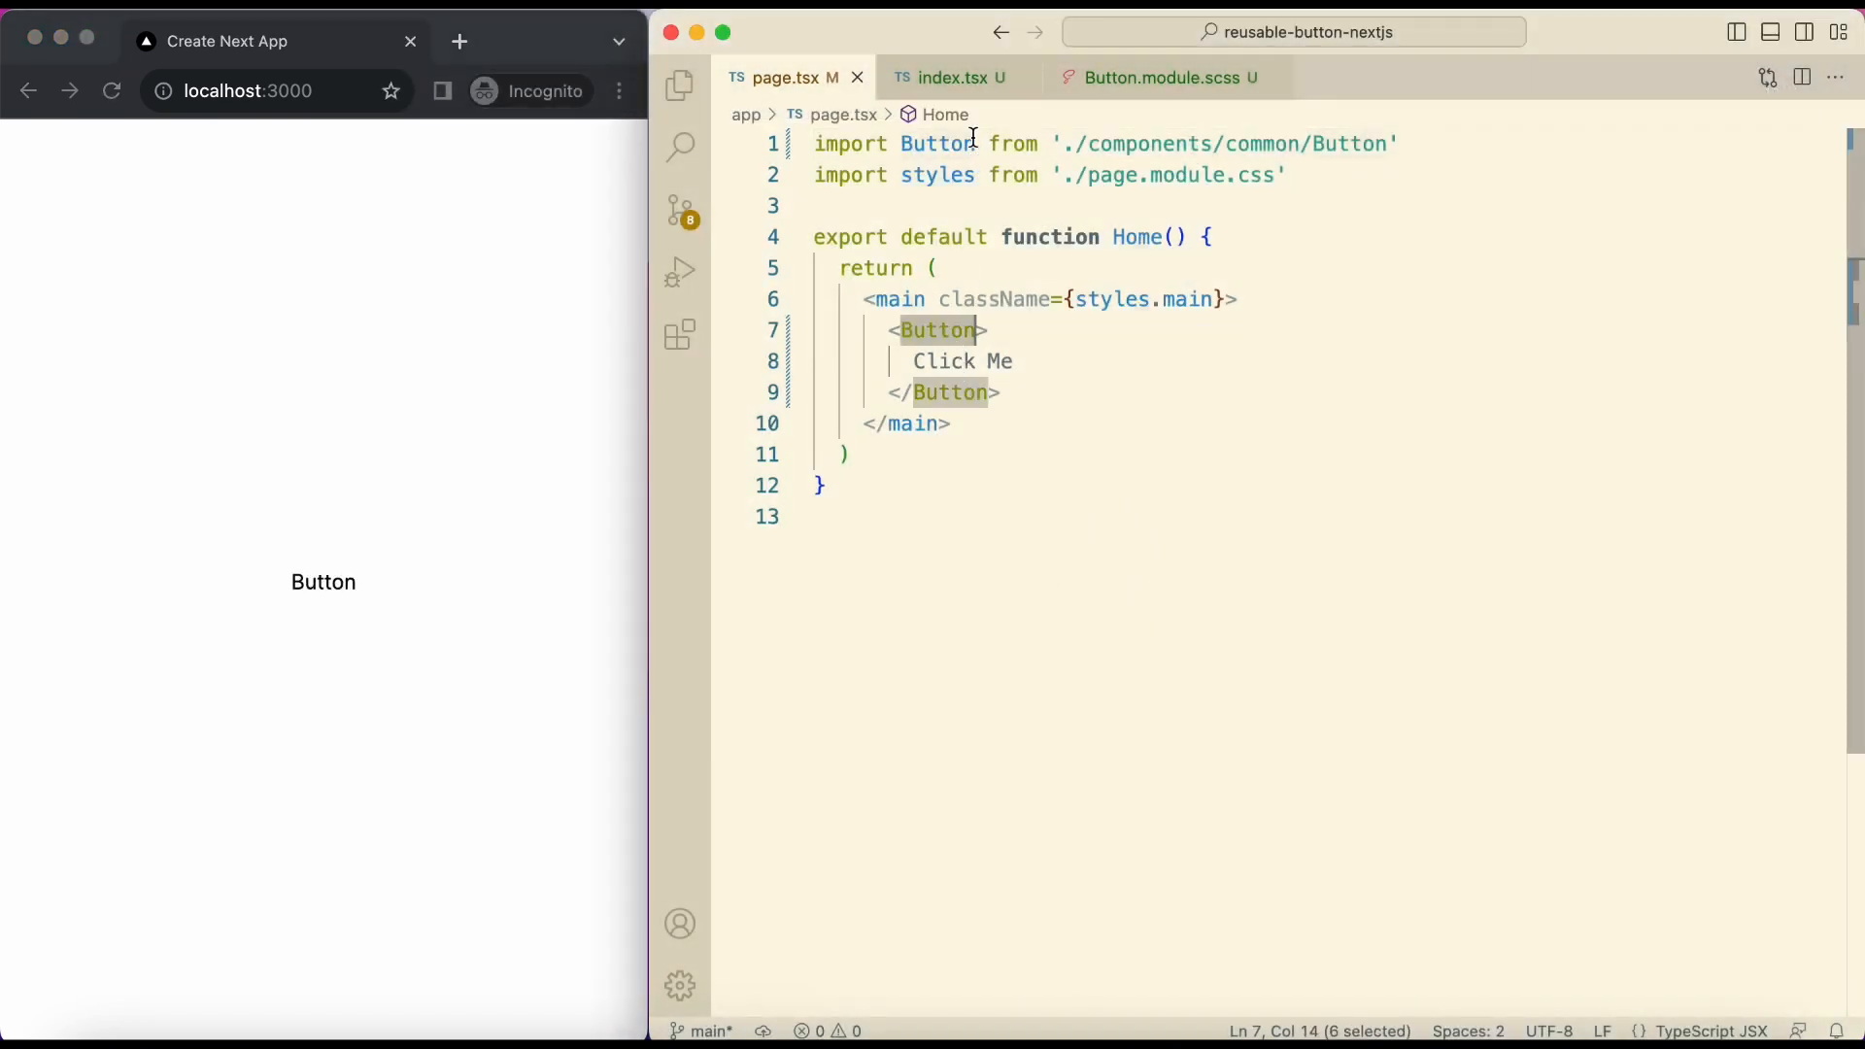
left_click(952, 77)
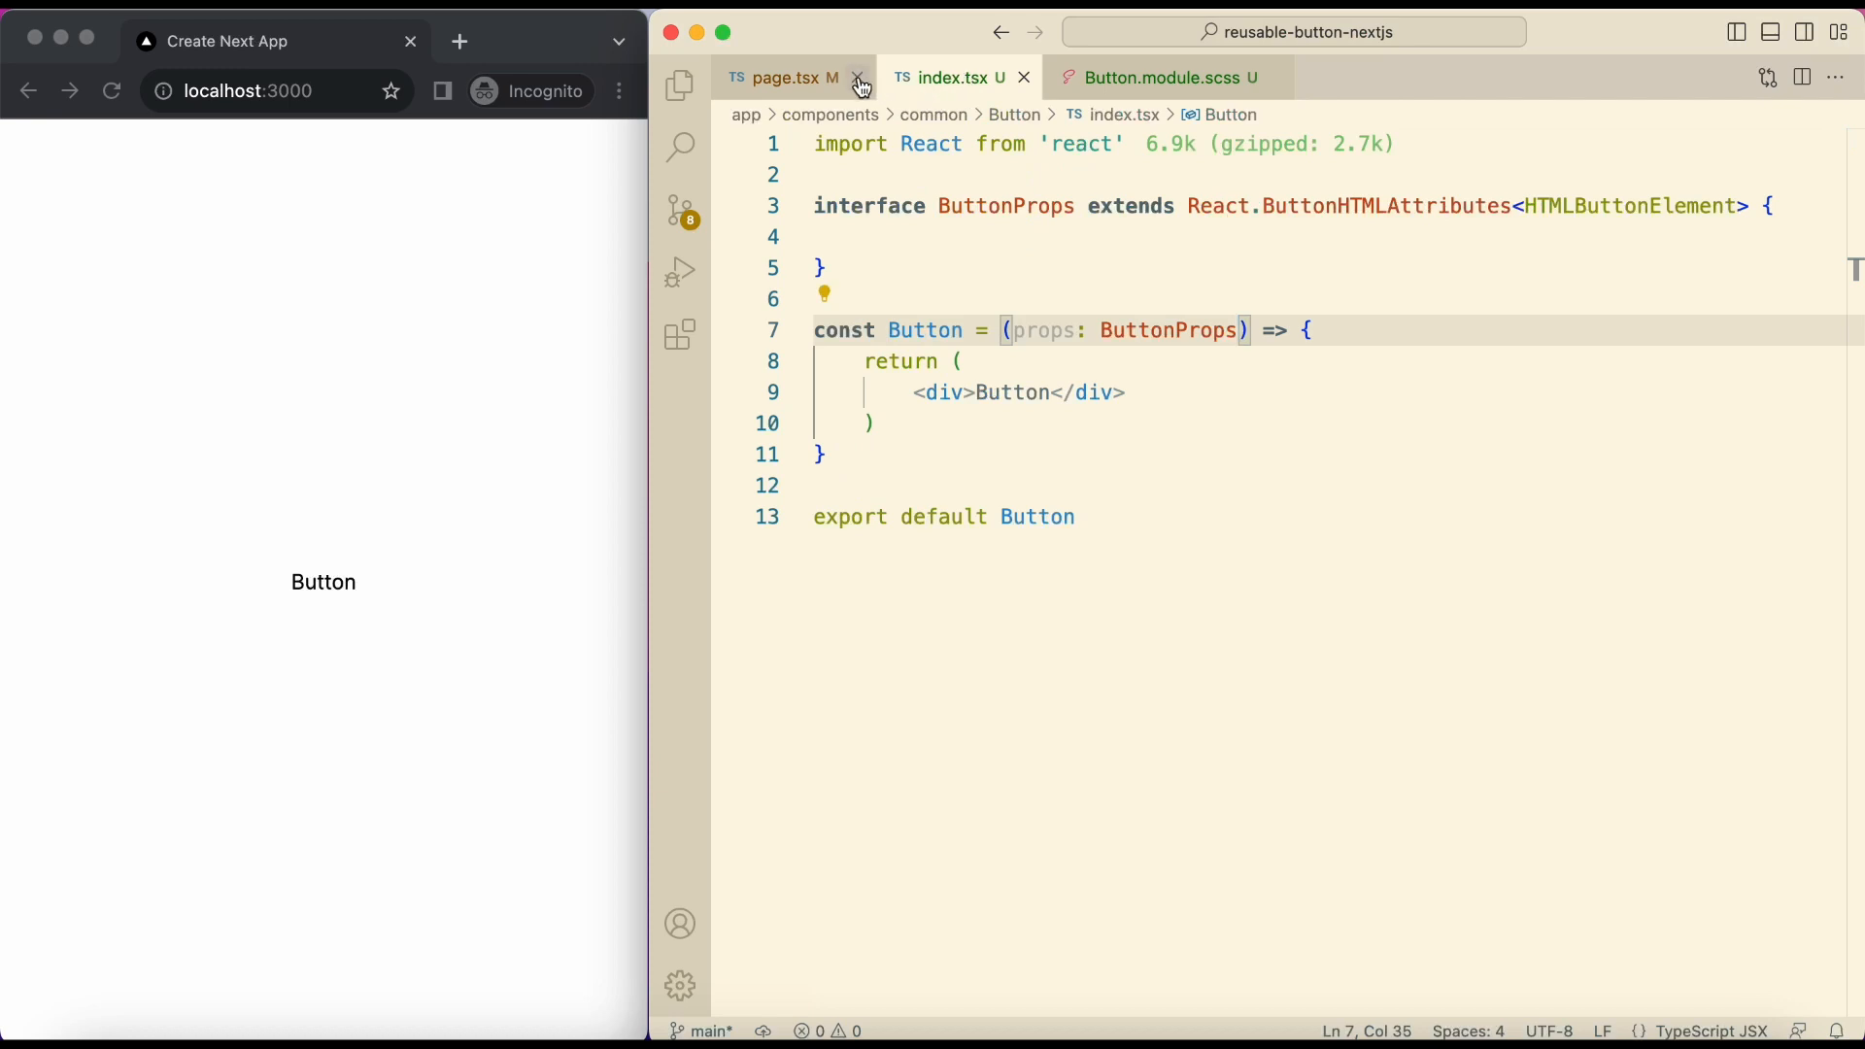
left_click(859, 77)
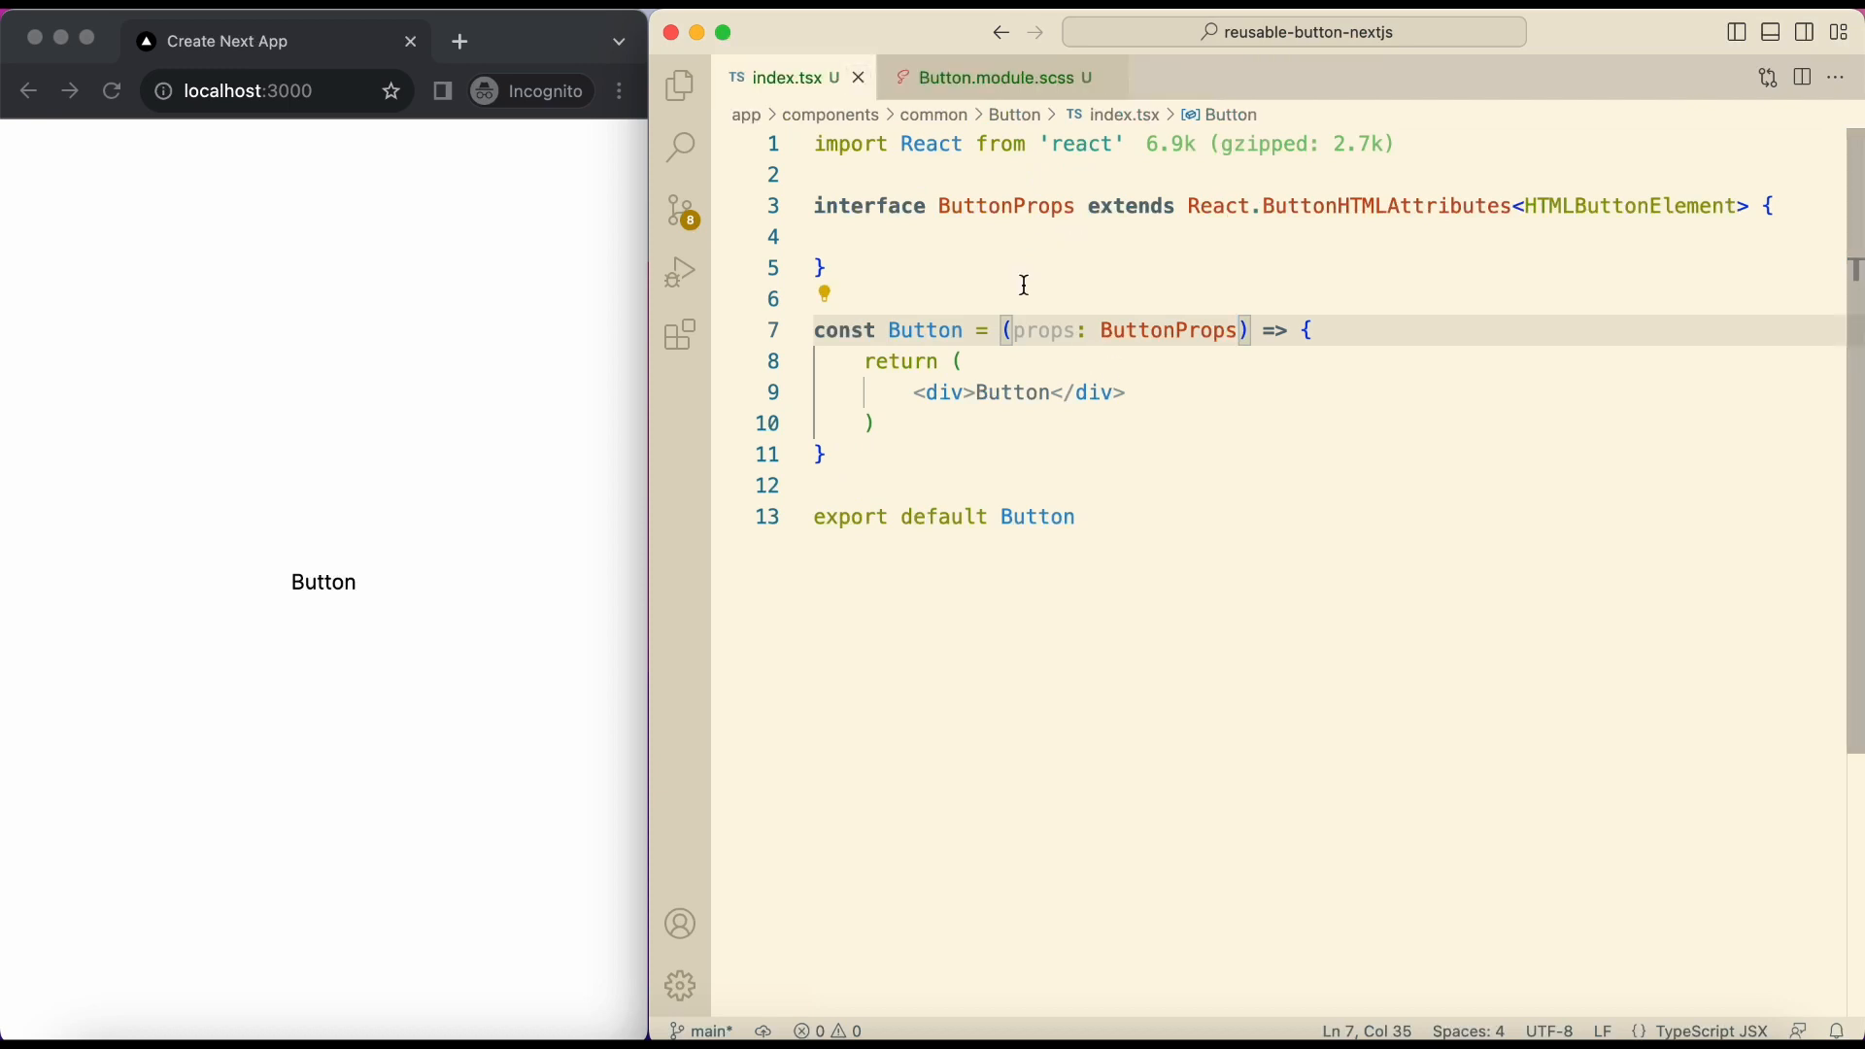
mouse_move(1181, 205)
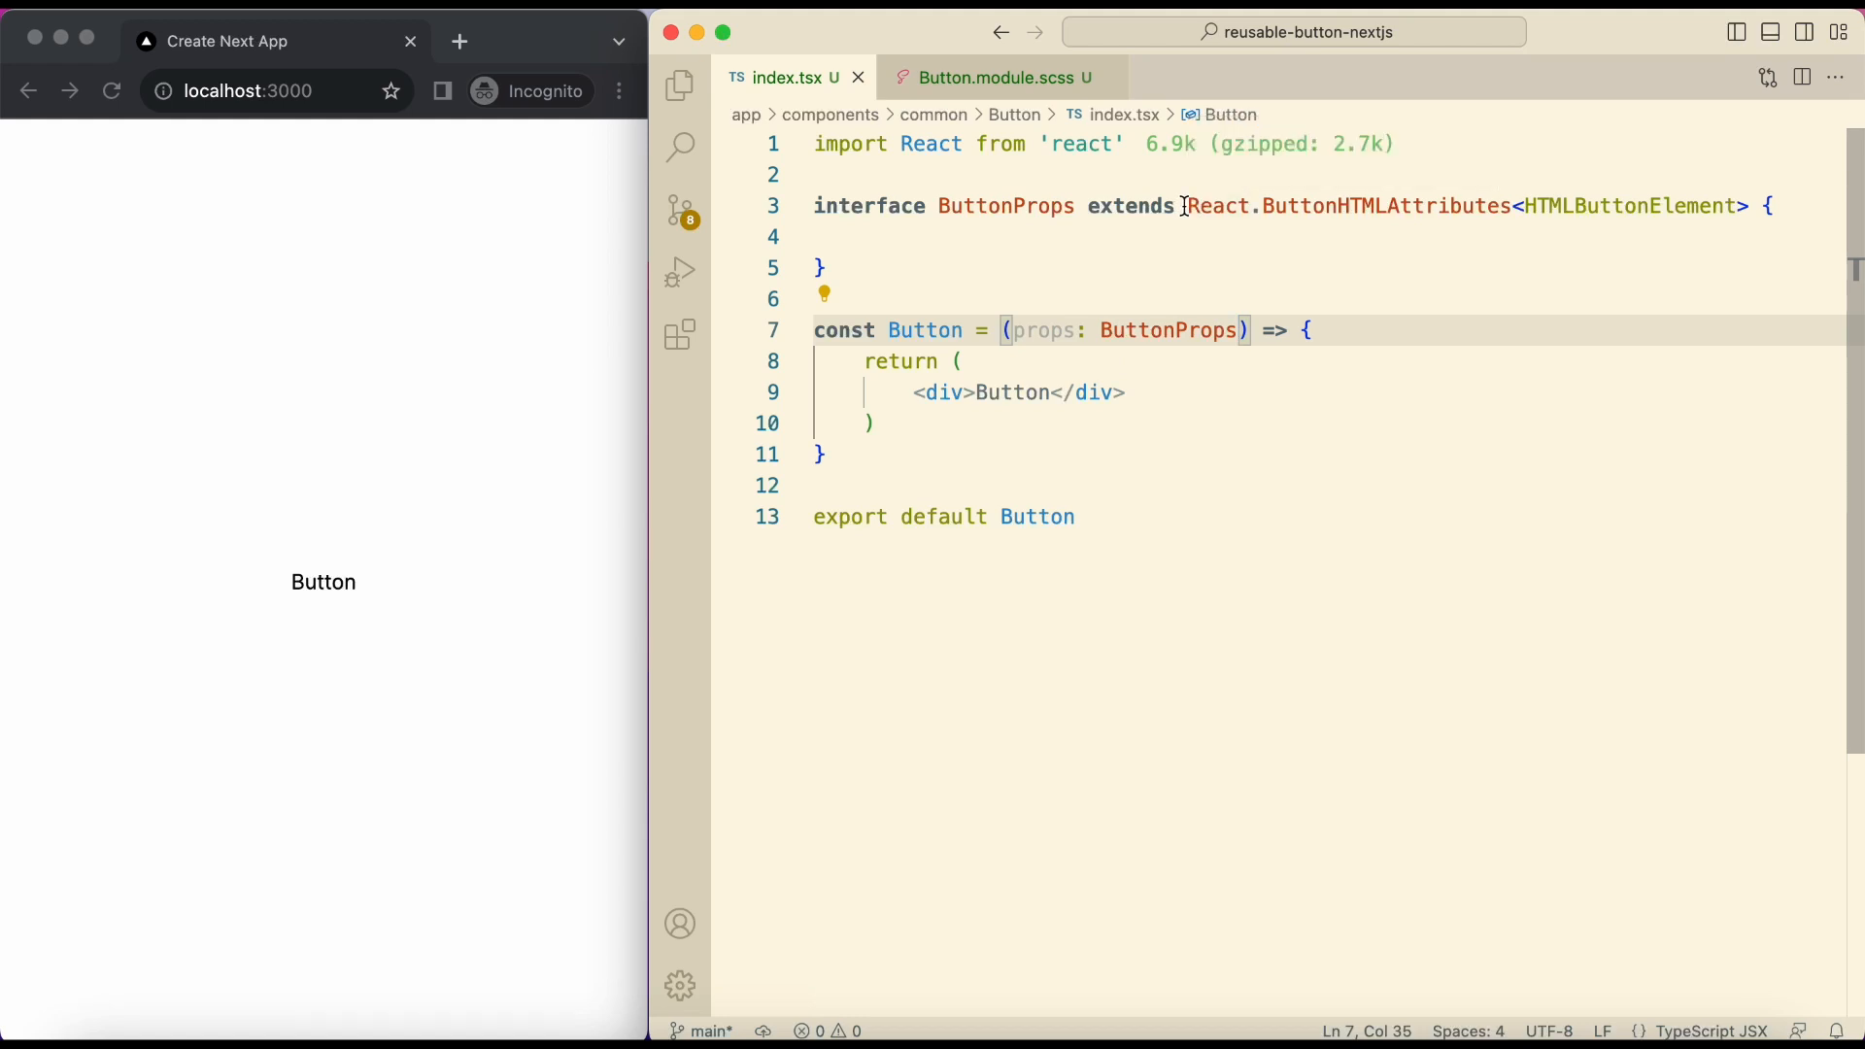
double_click(1215, 206)
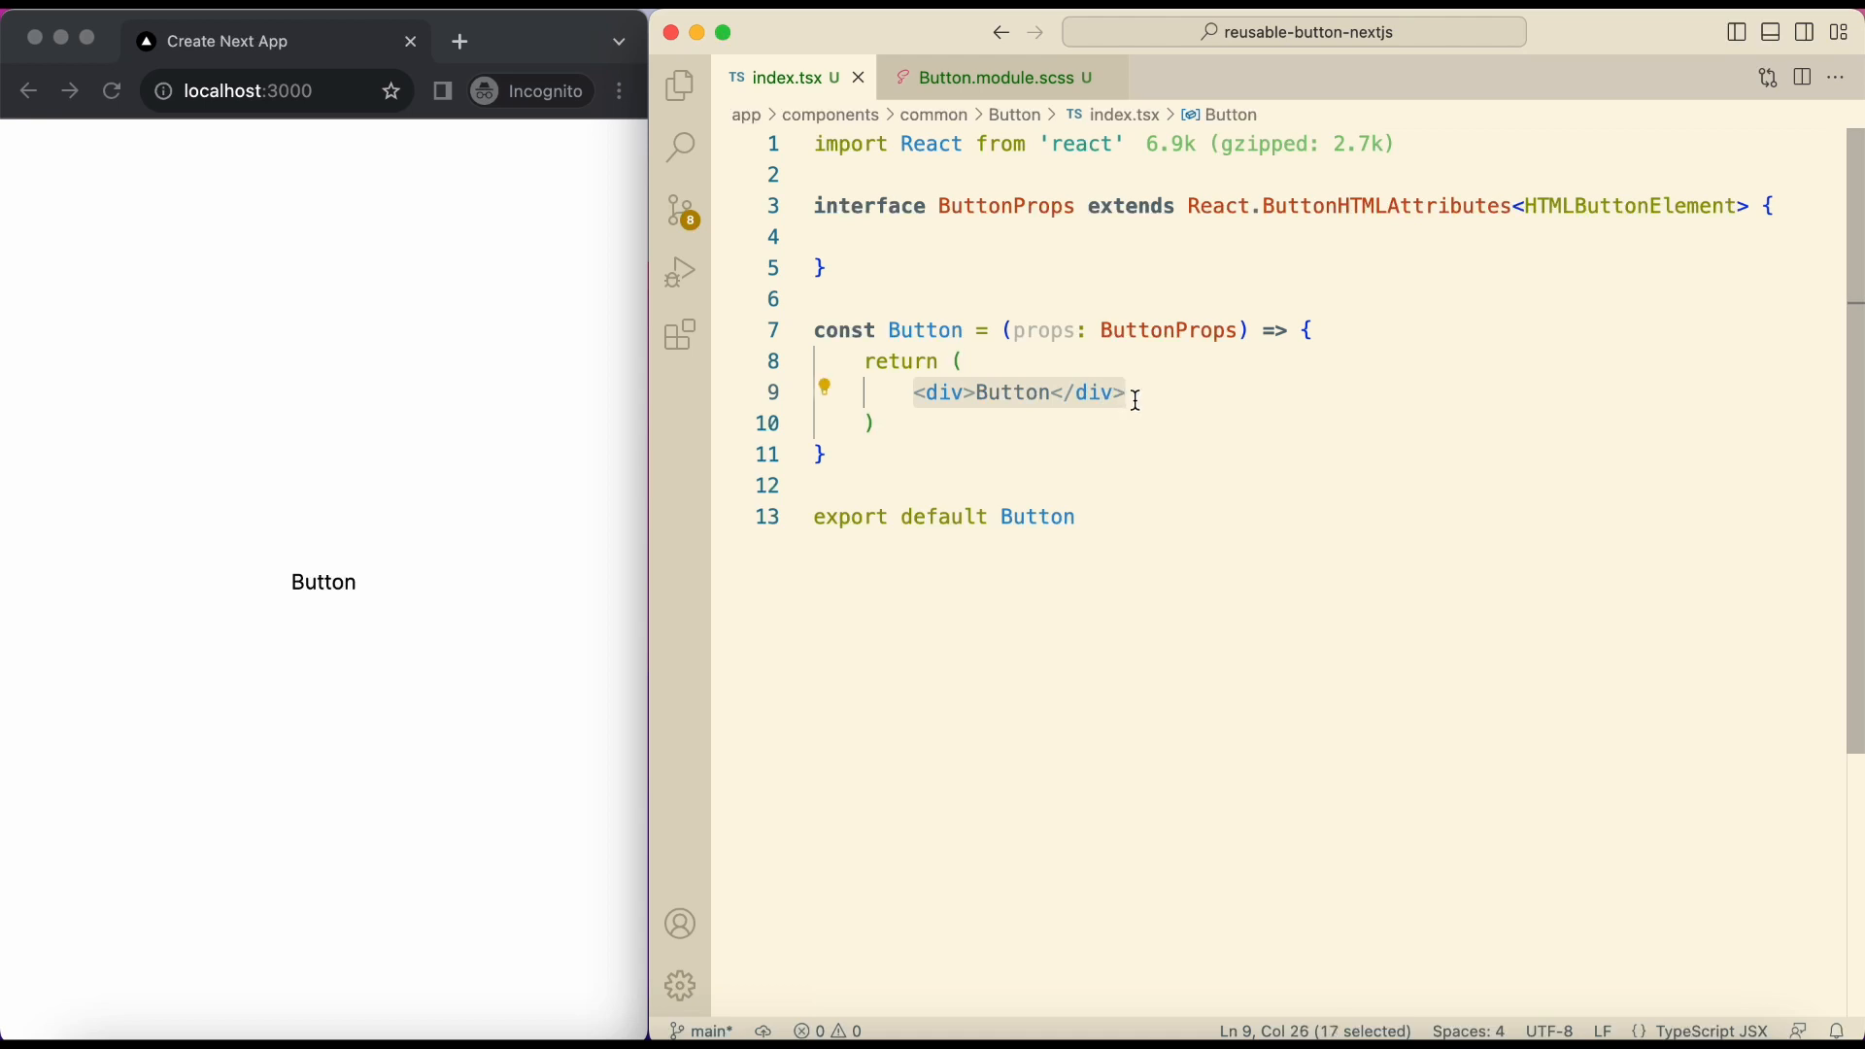
type("button>")
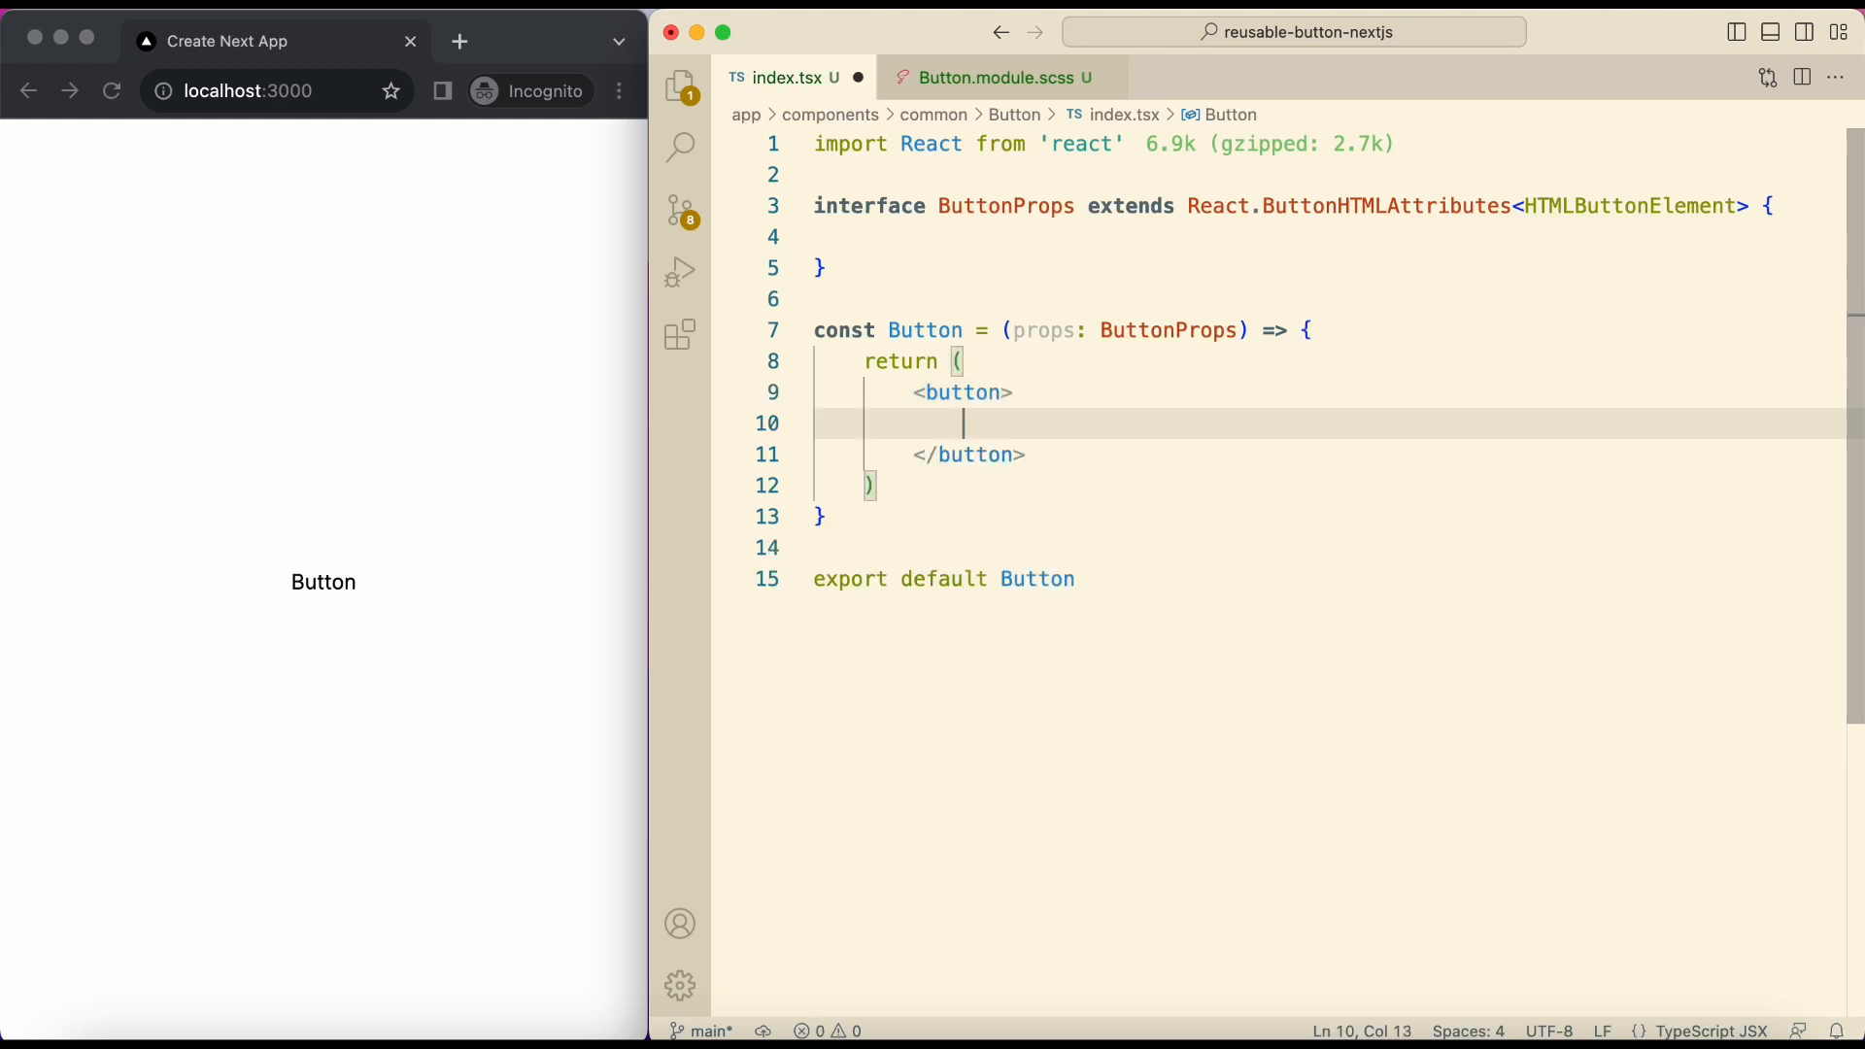
mouse_move(1181, 207)
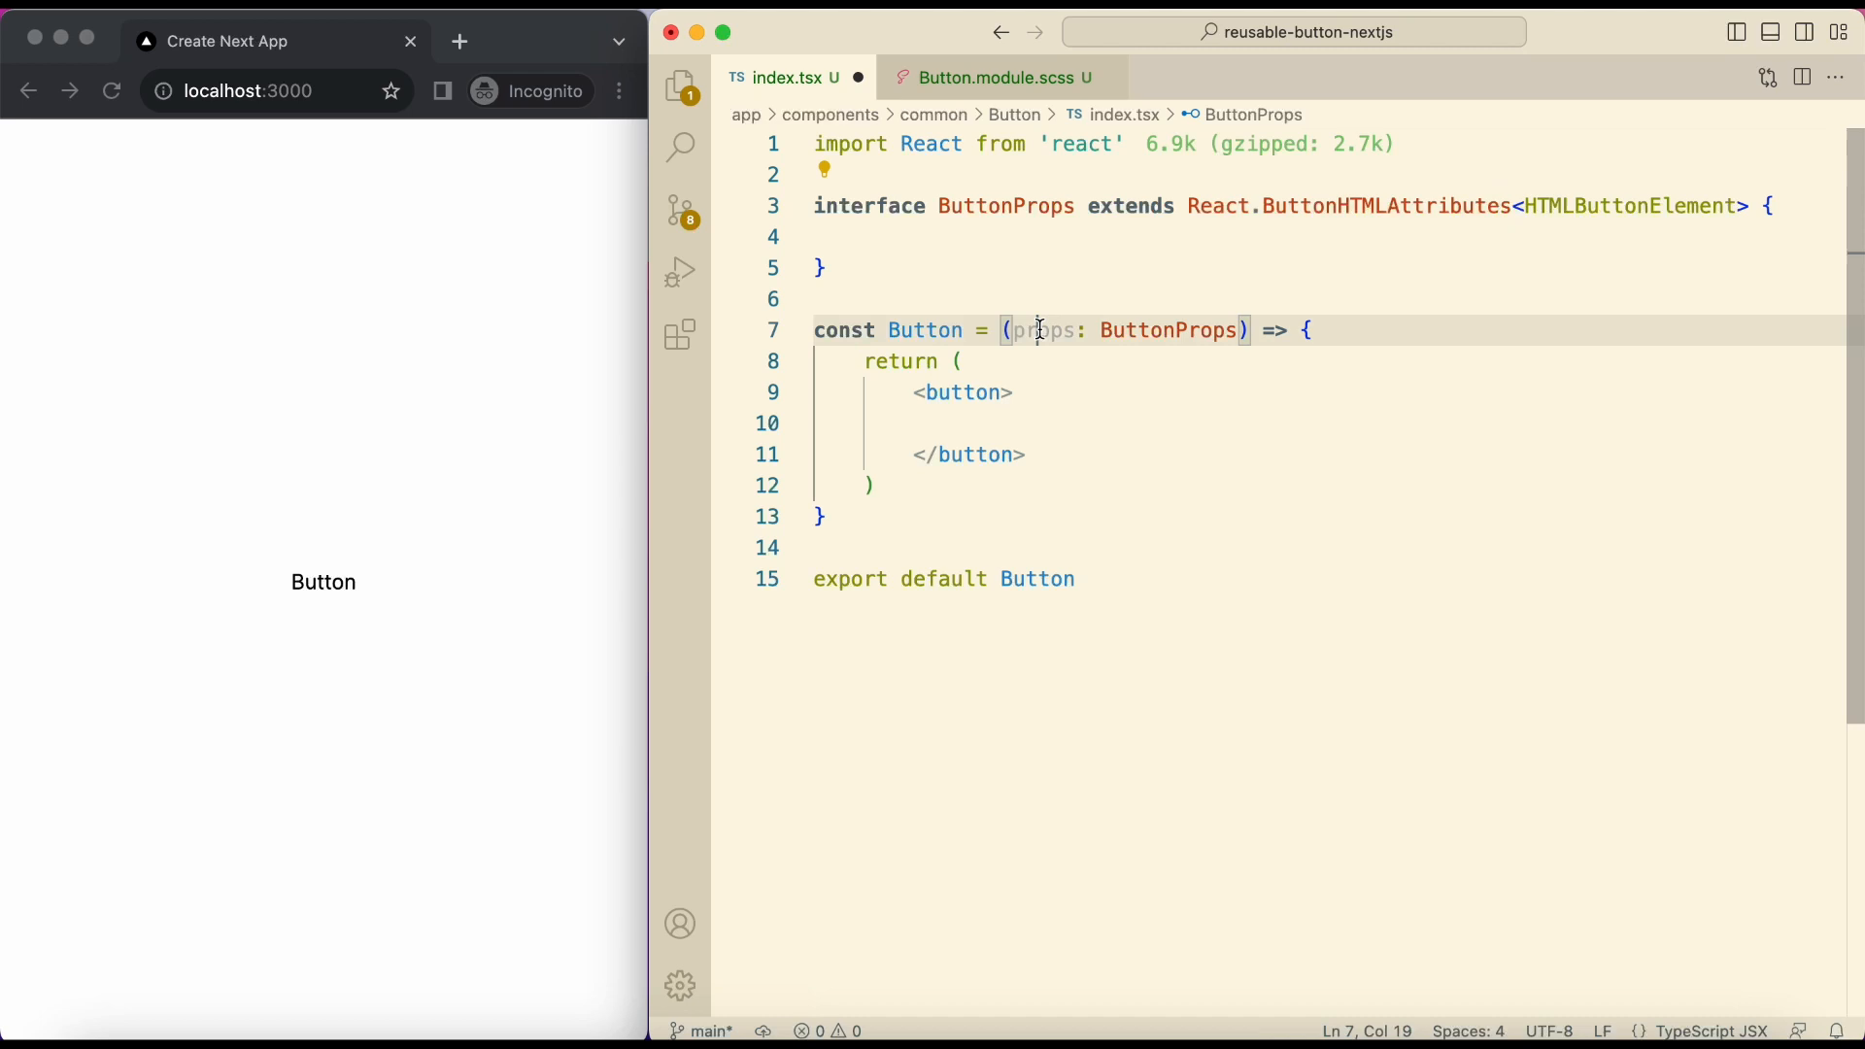
type("{c")
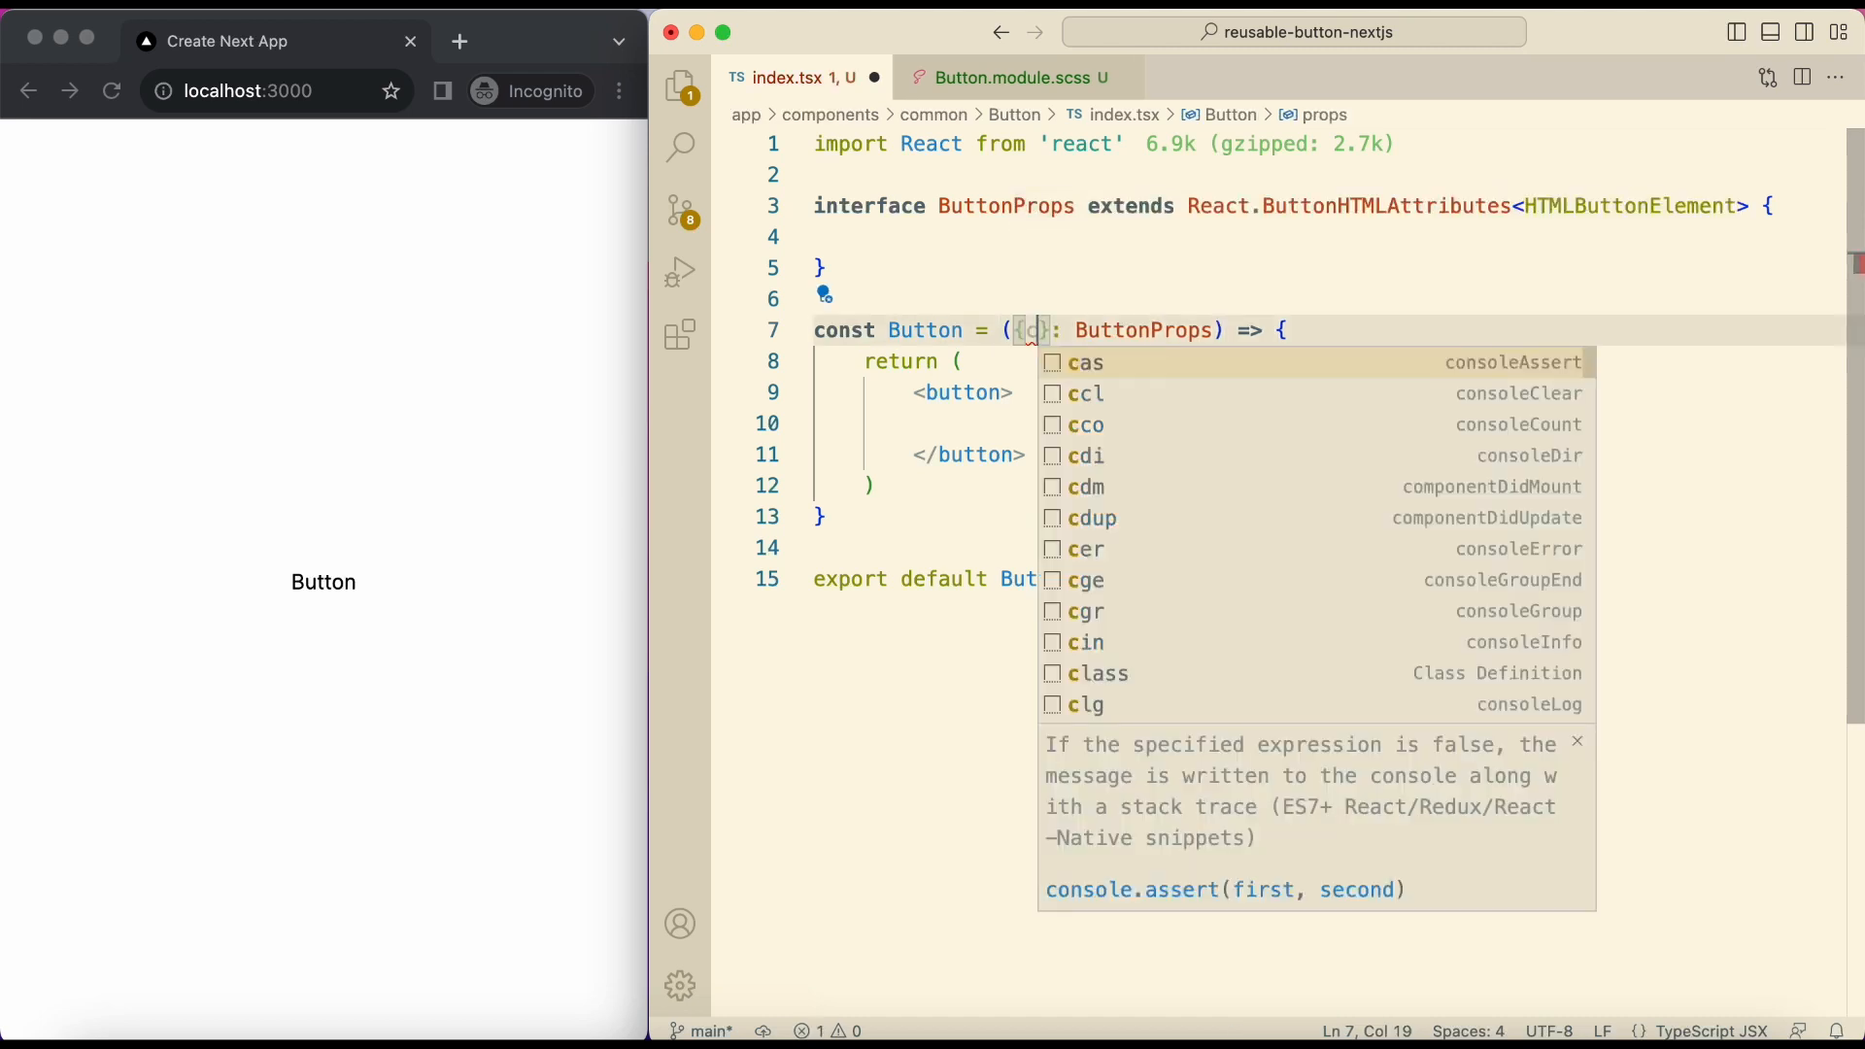
type("children")
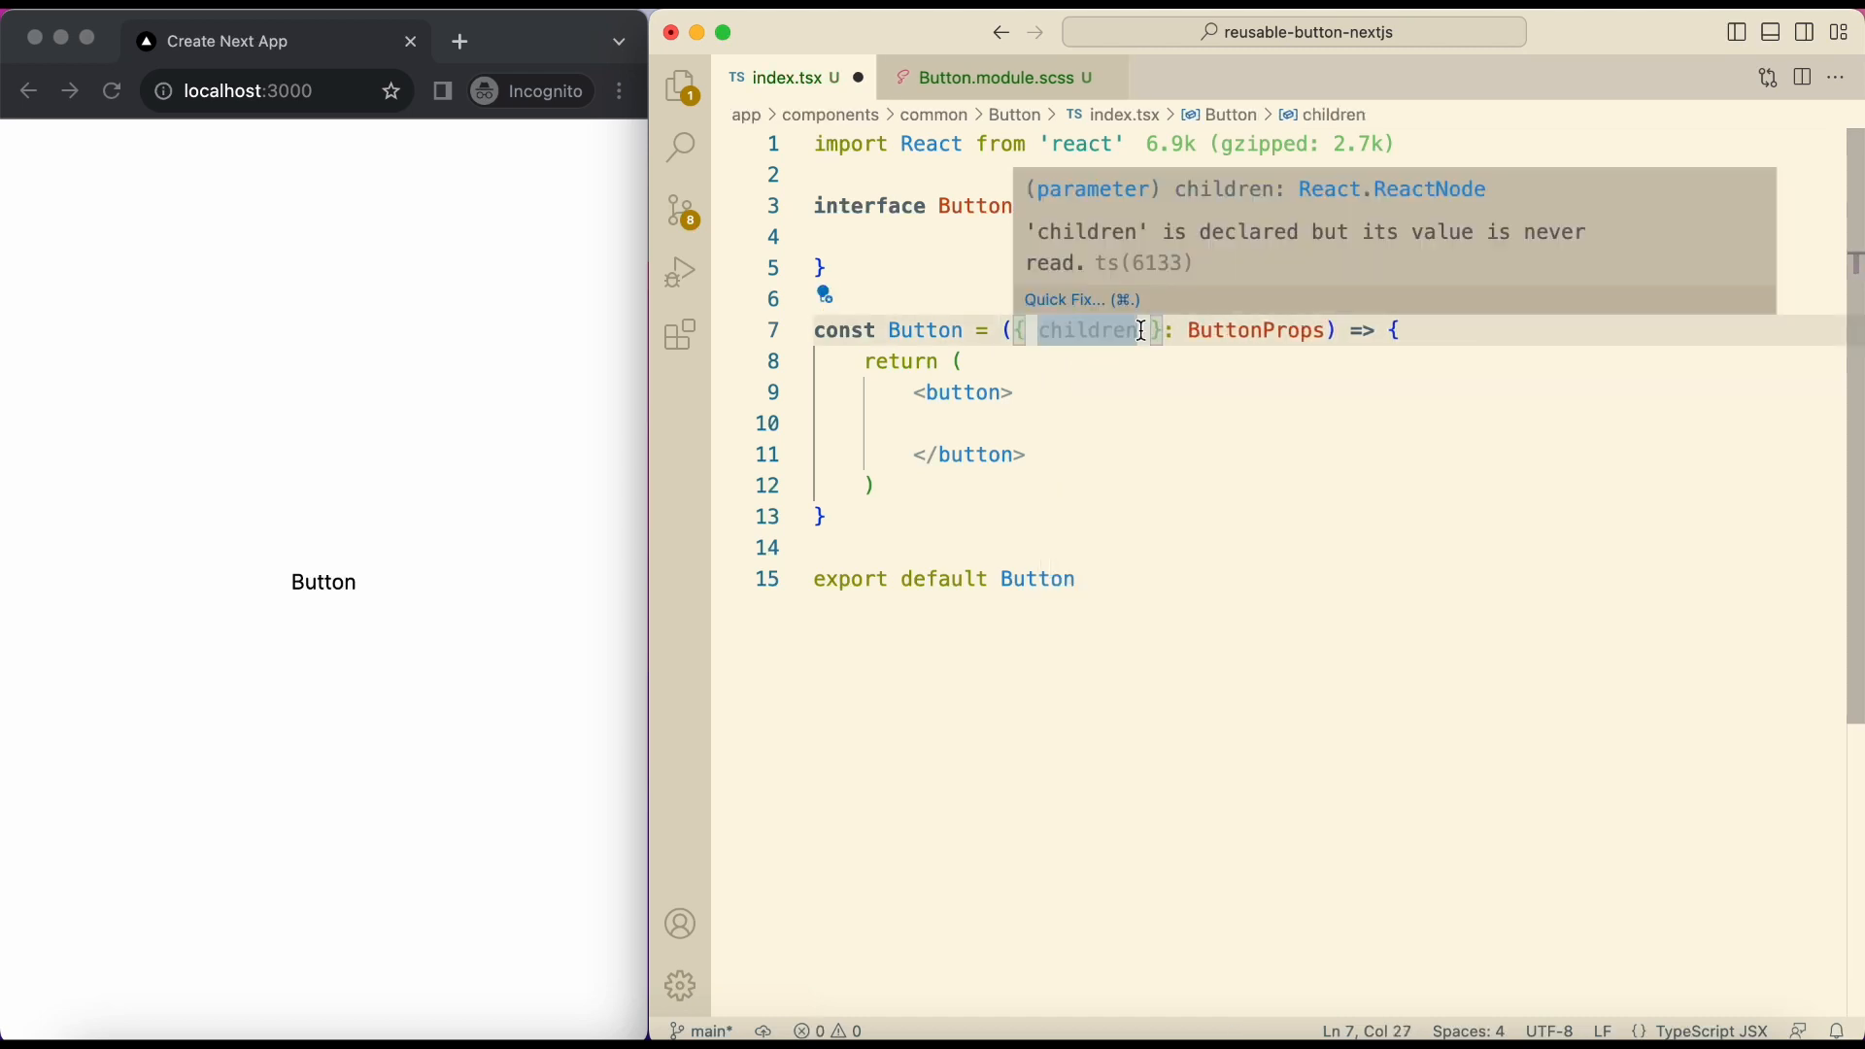
type(", on")
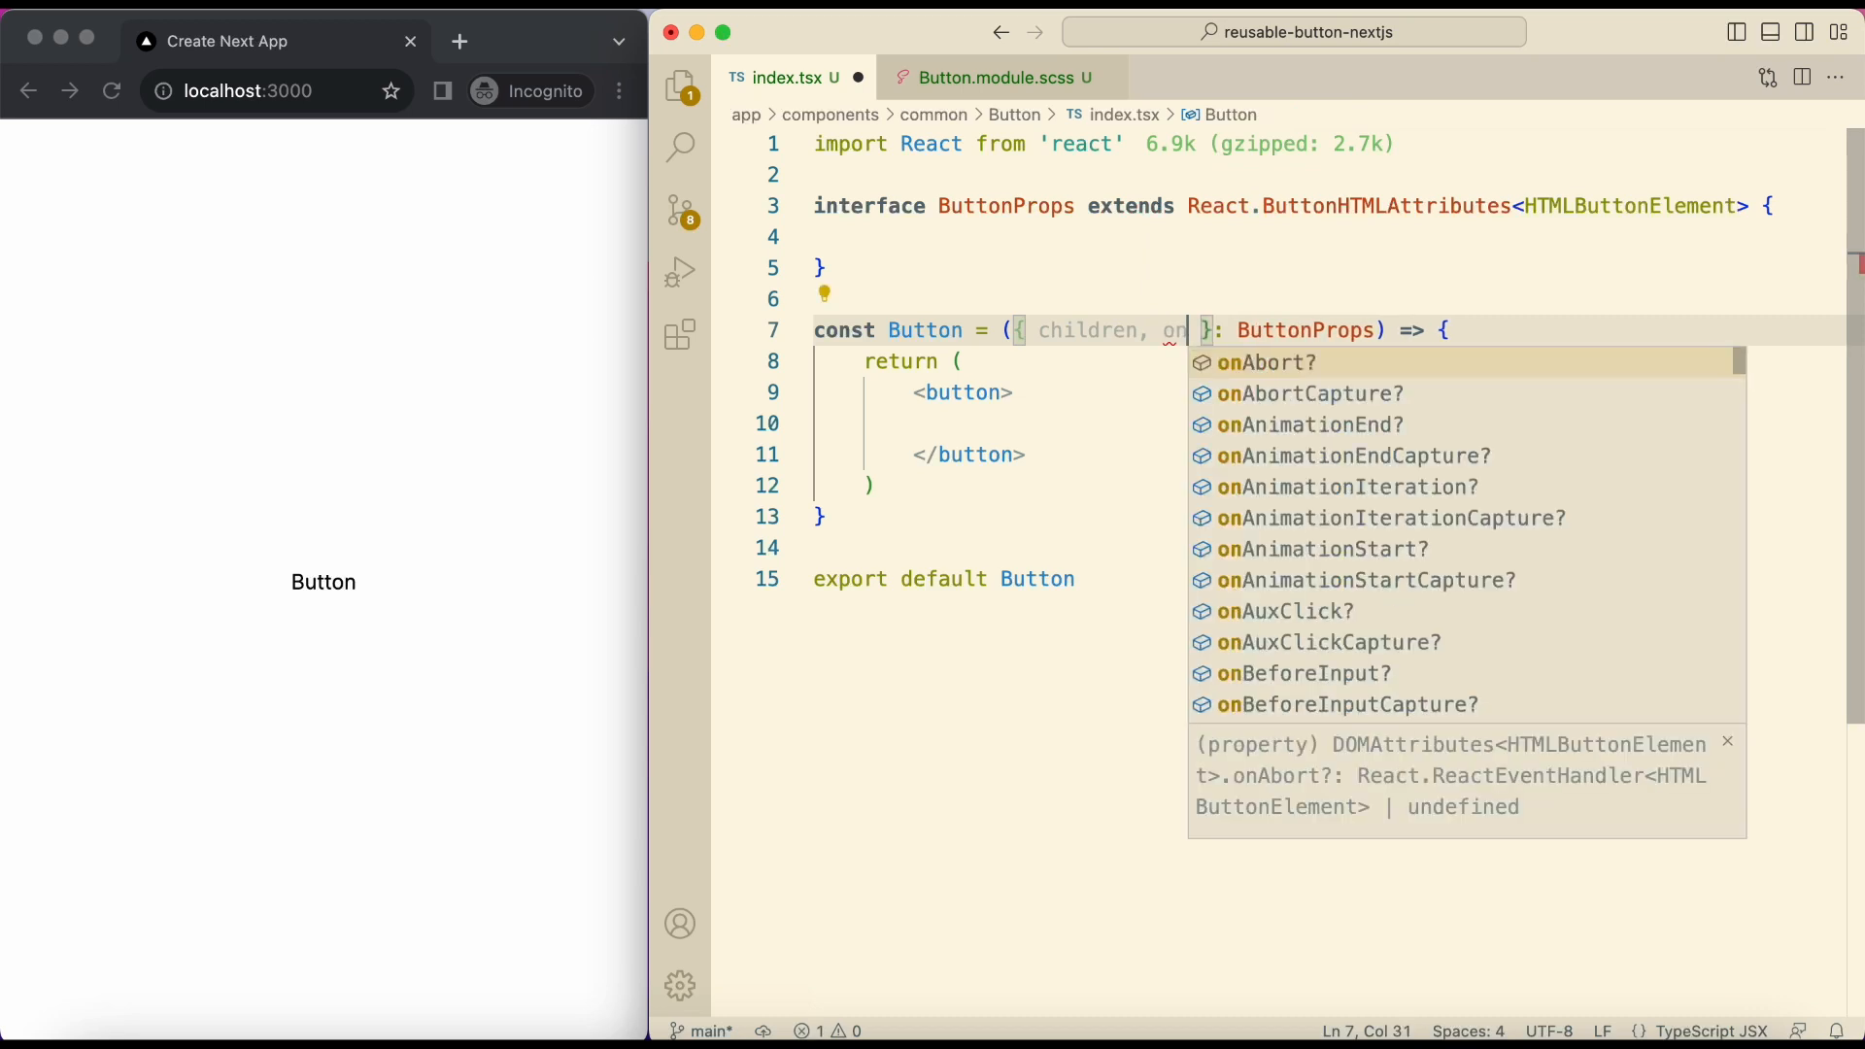
type("cli")
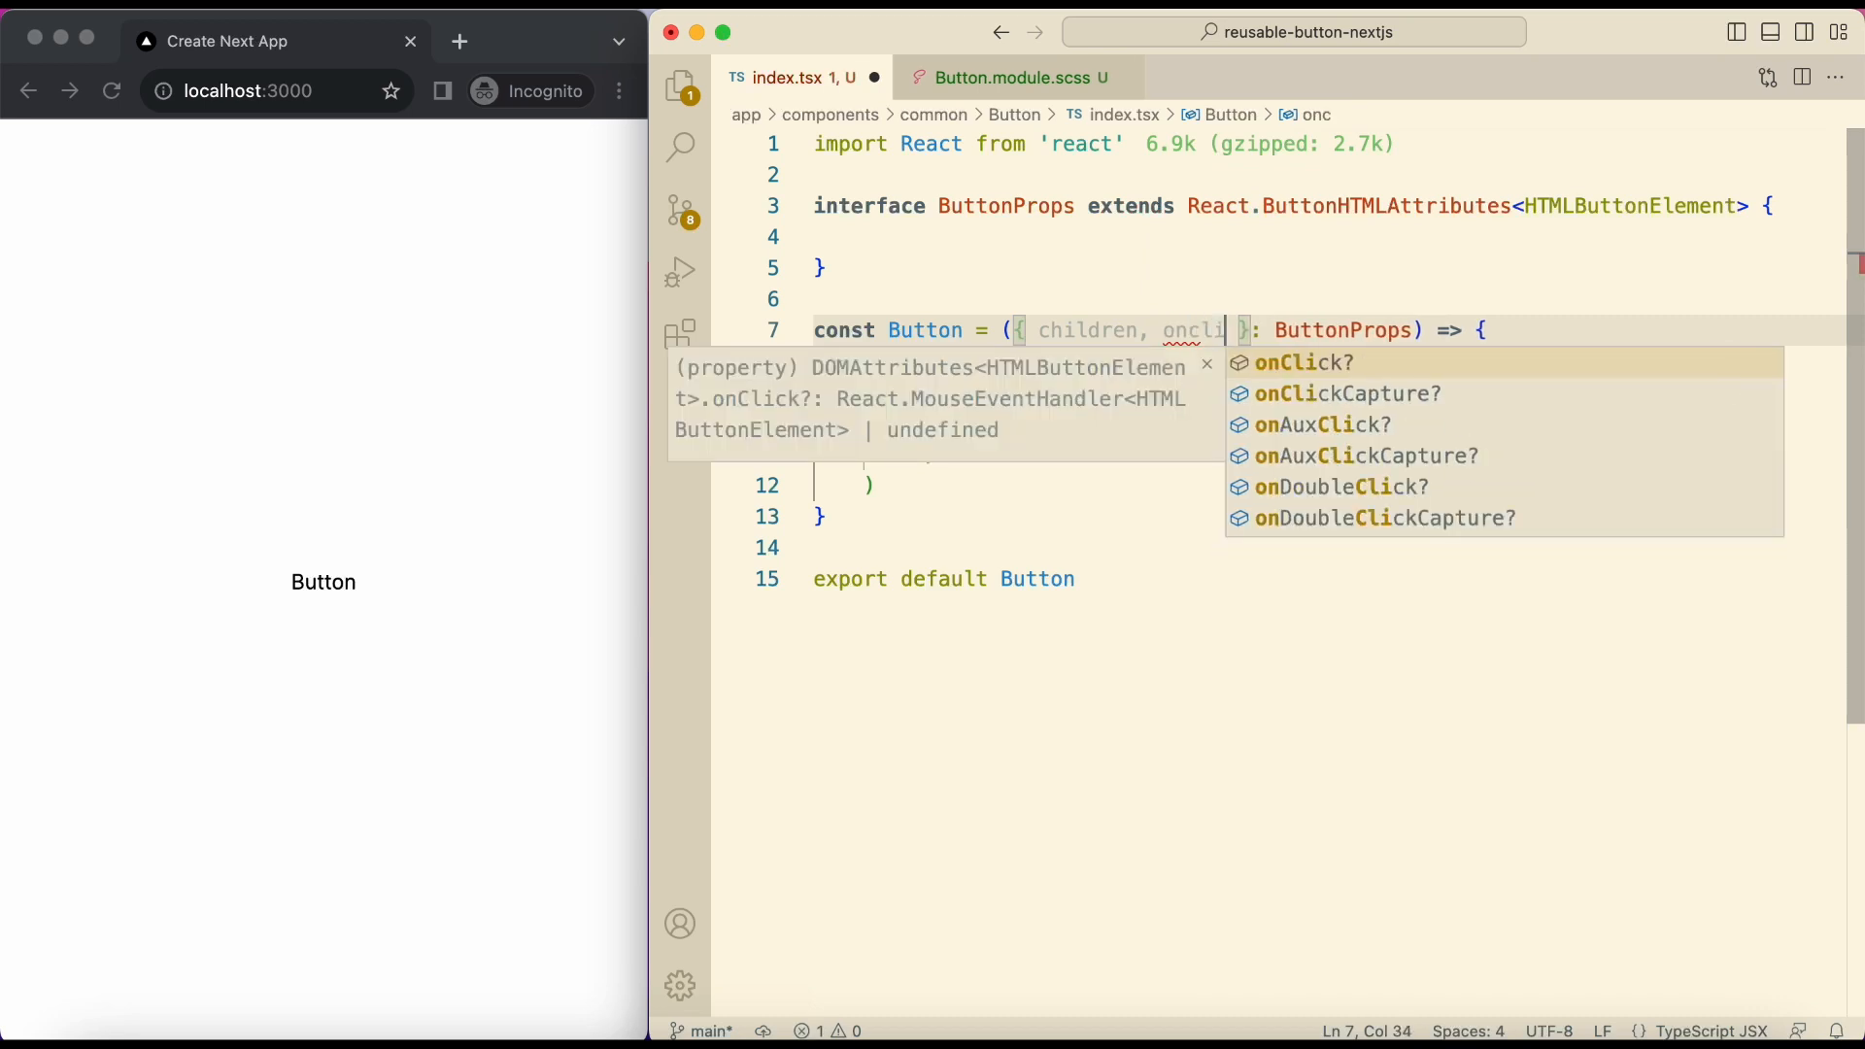
key("backspace")
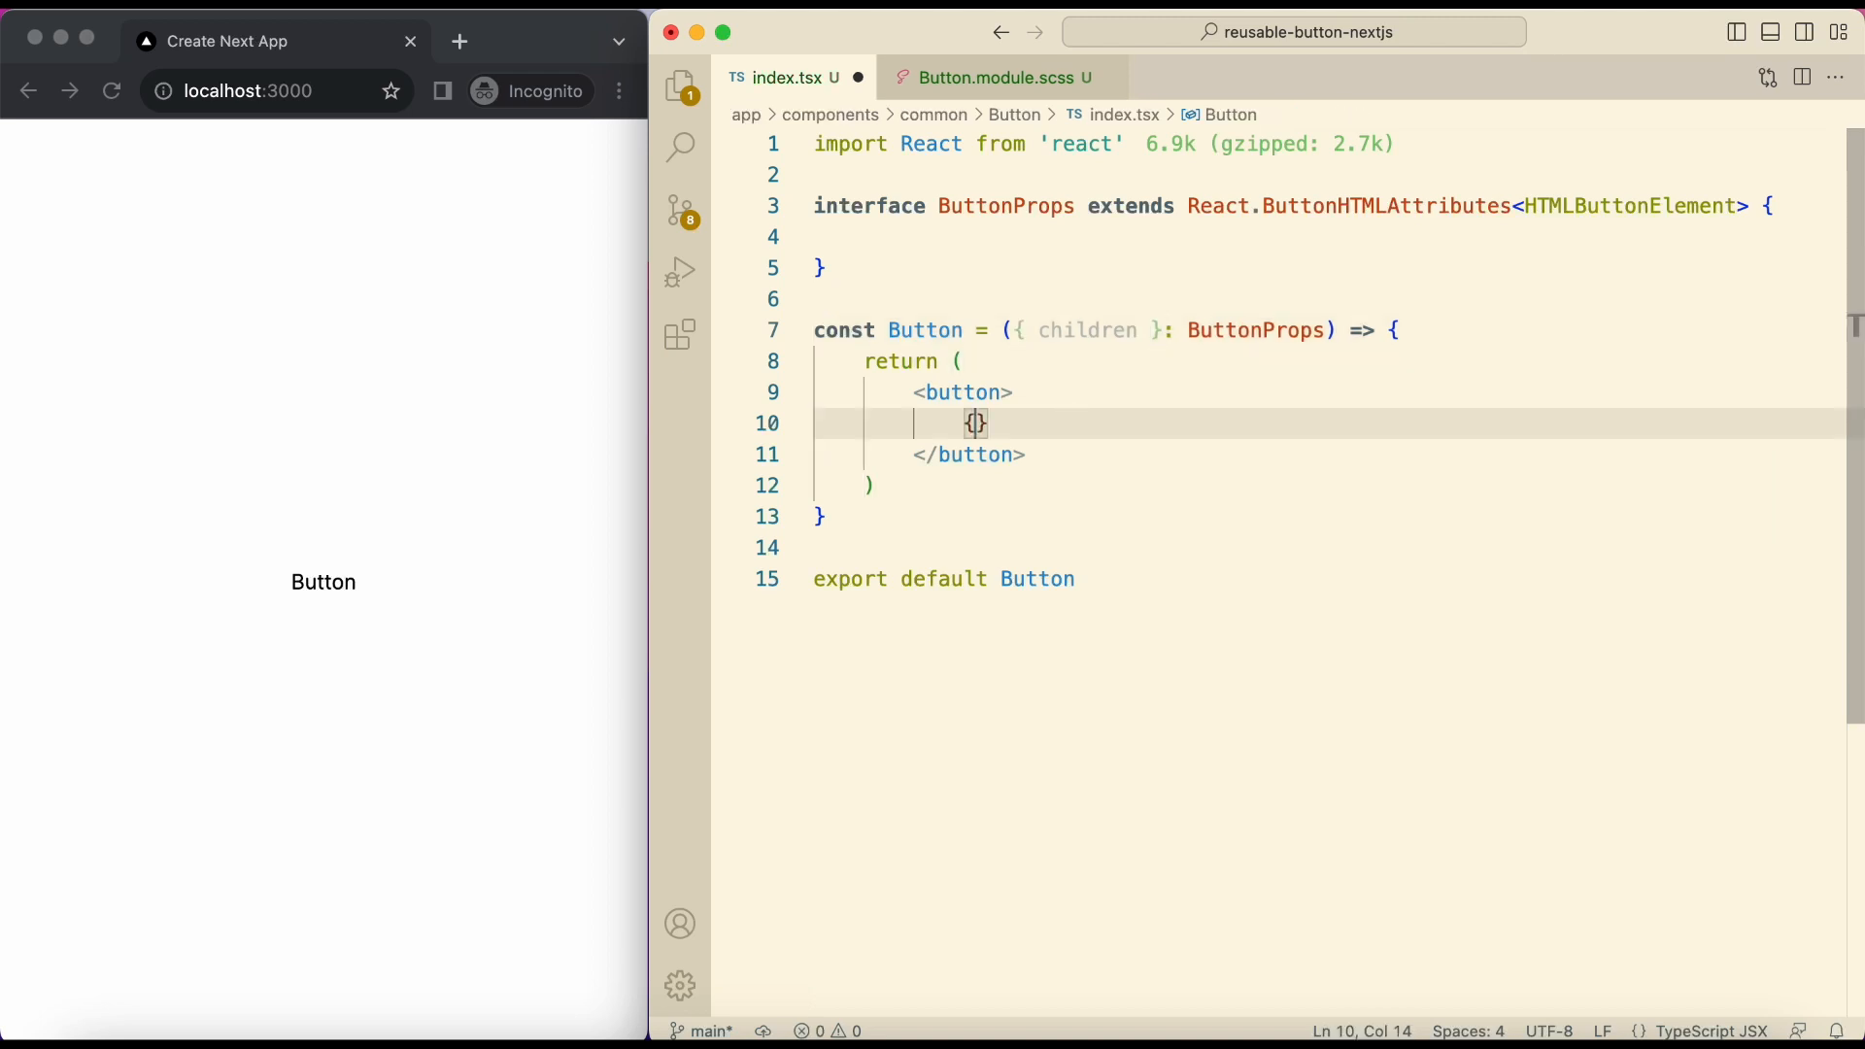
type("children")
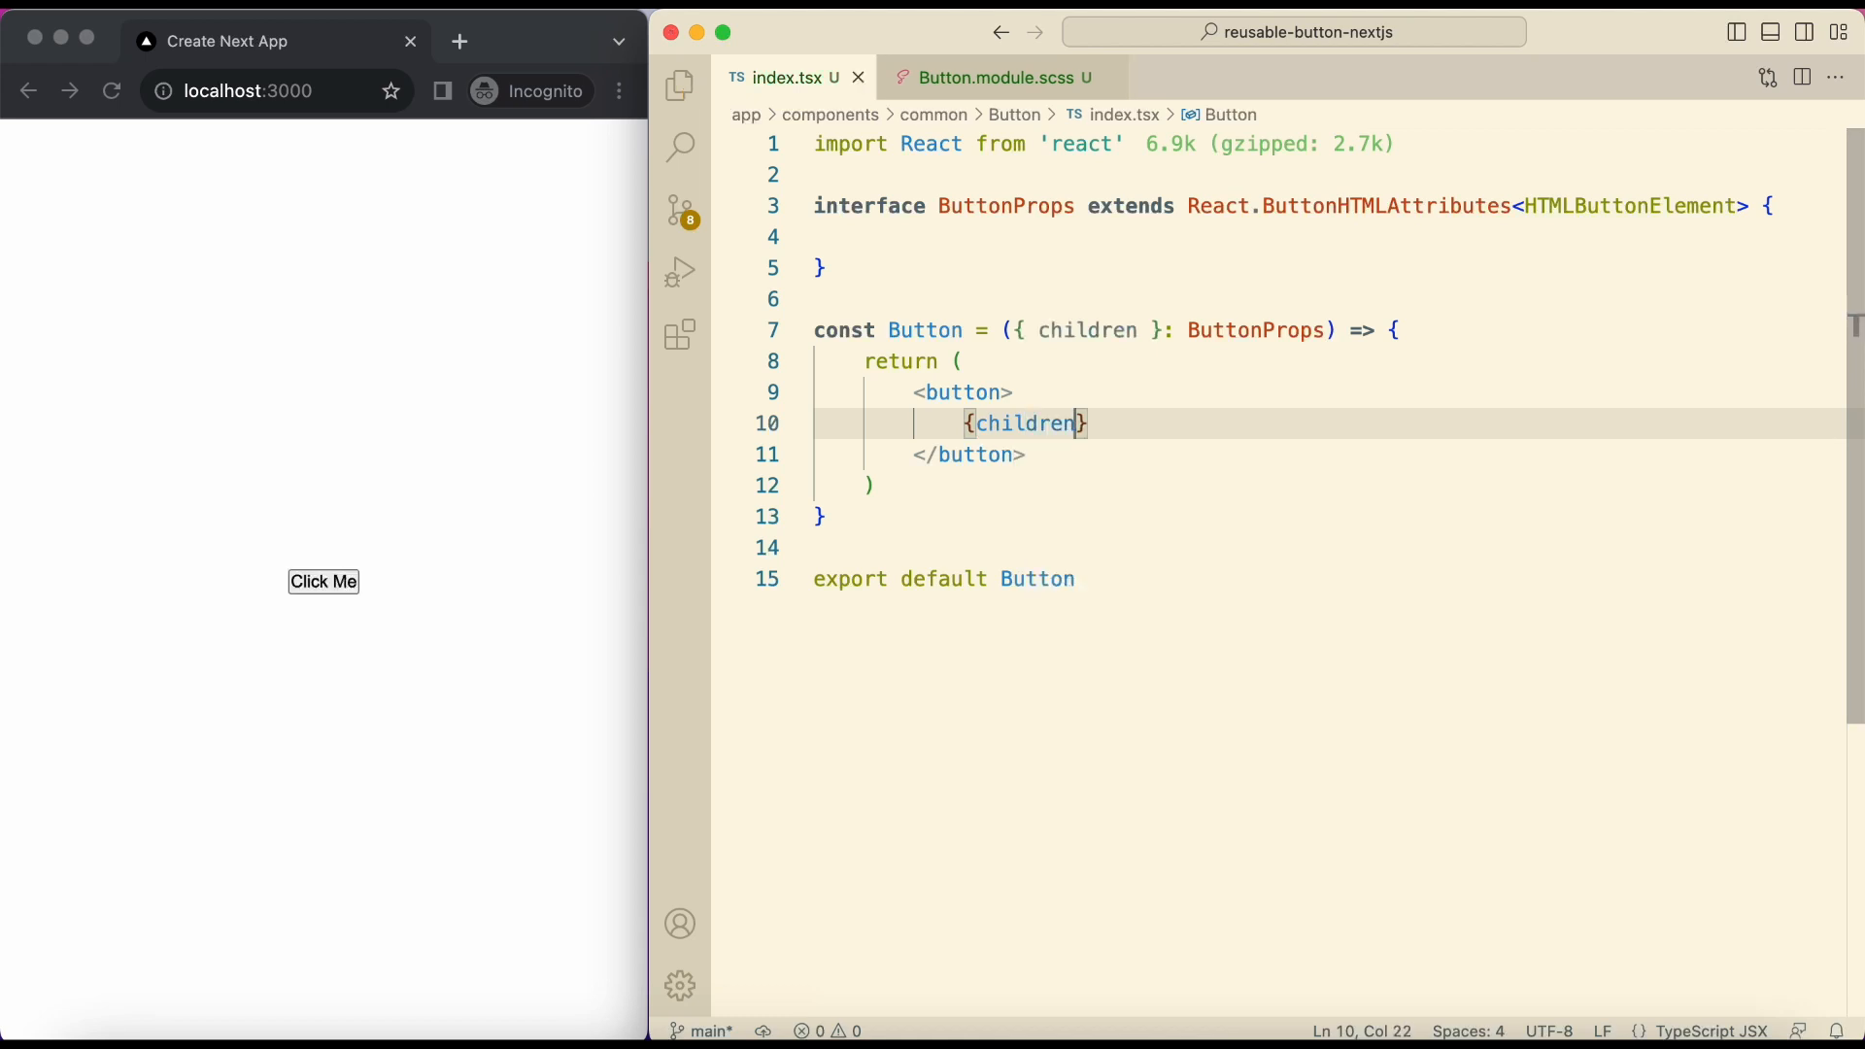
mouse_move(502, 635)
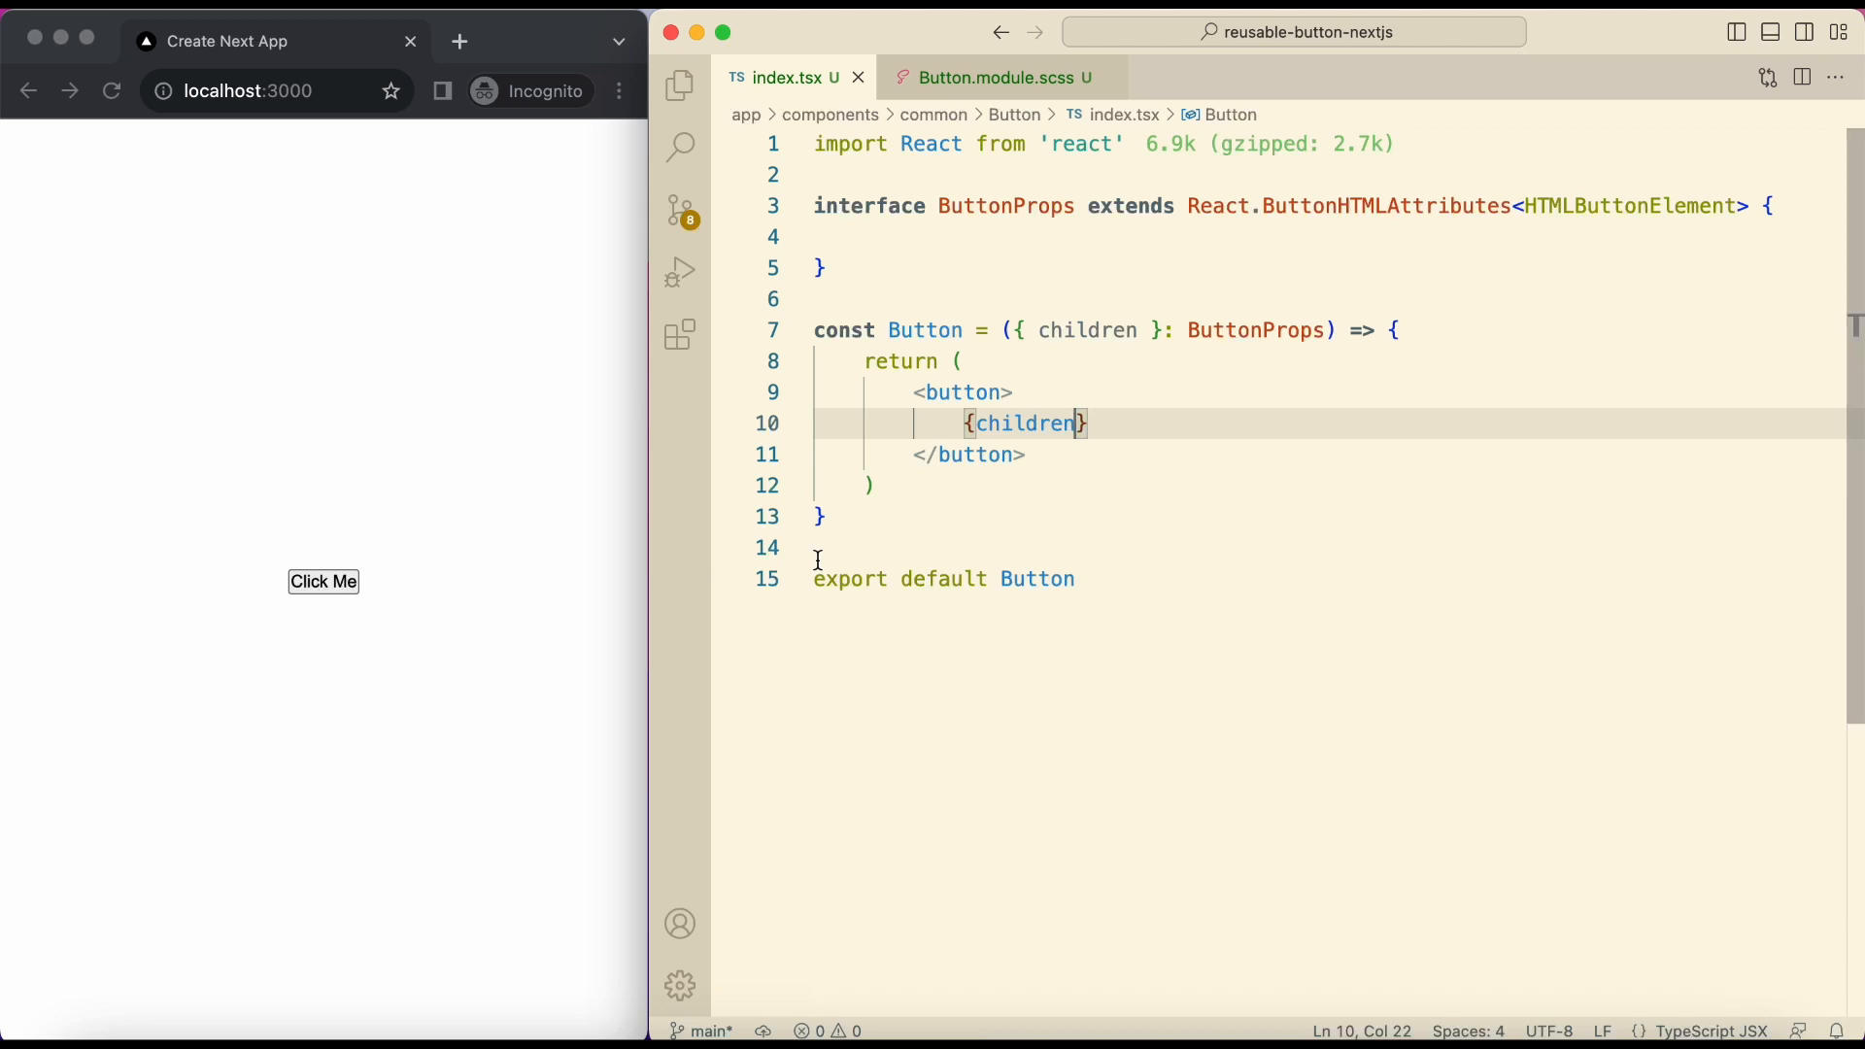
mouse_move(997, 77)
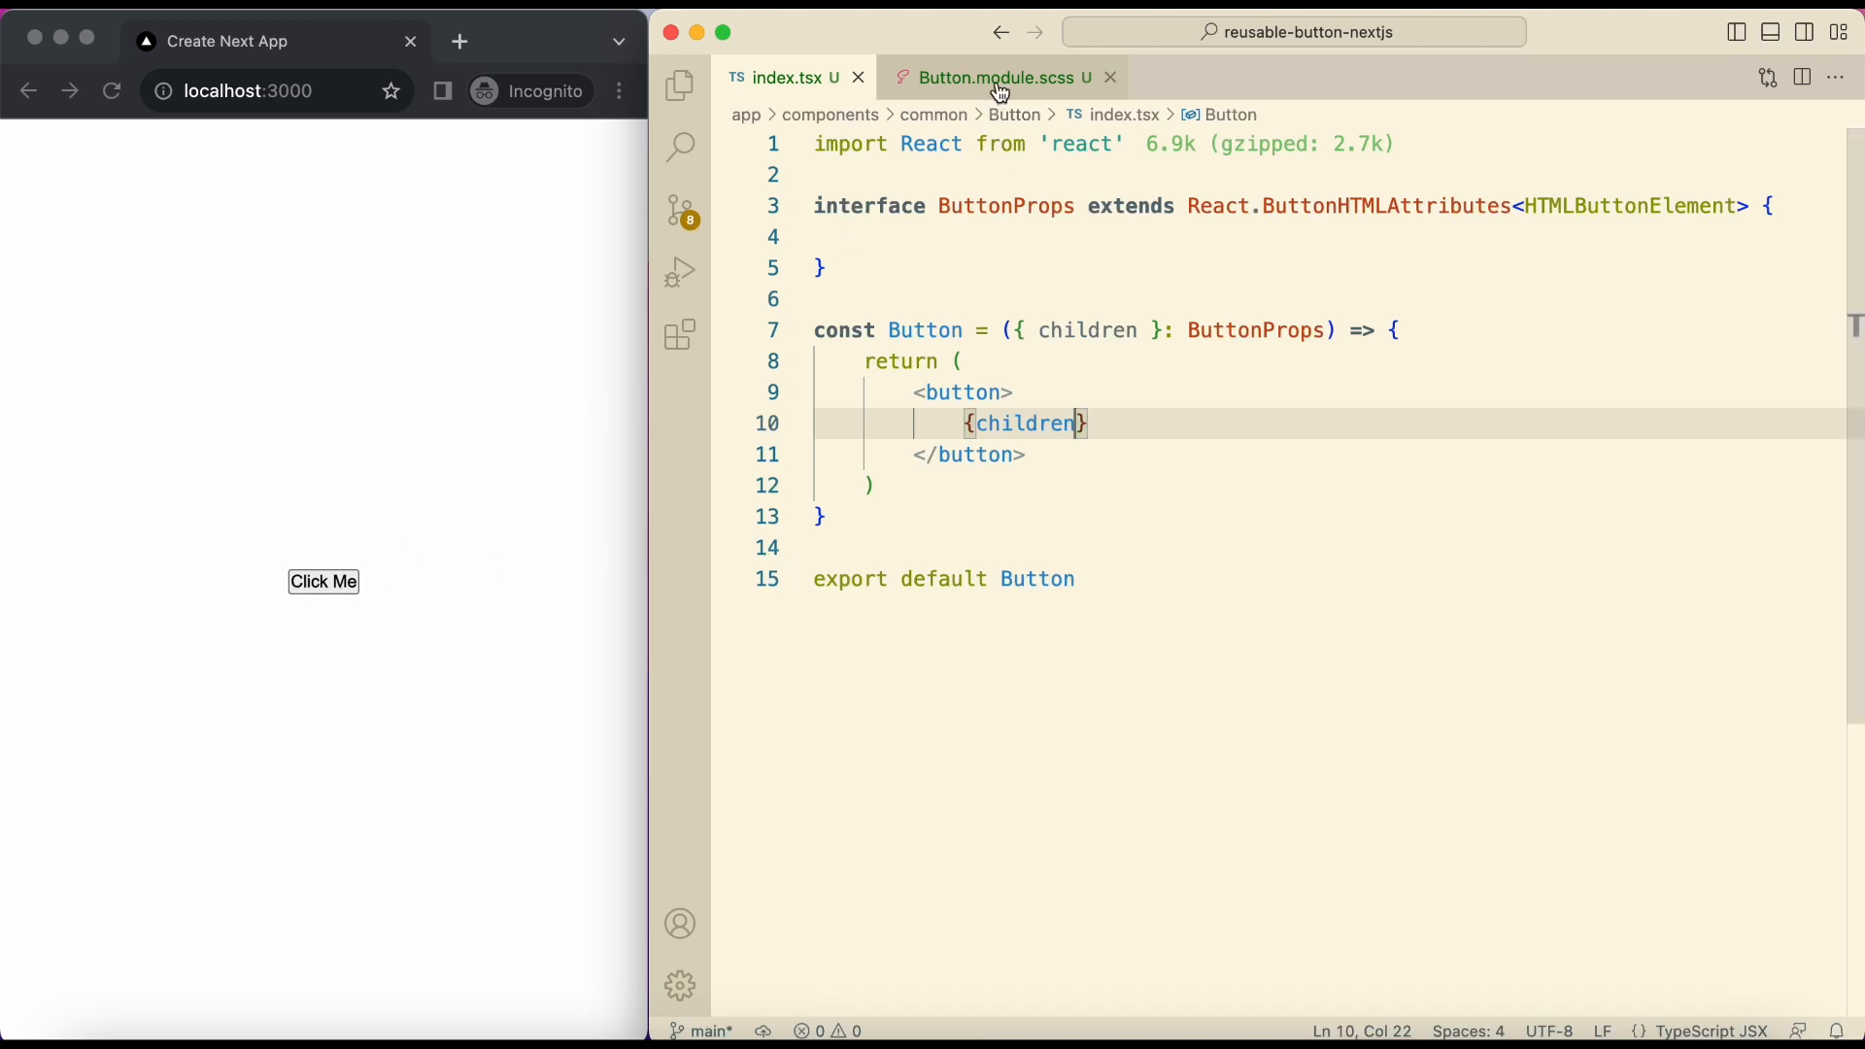
Change the page.tsx button label to 'Click Me !' and return to index.tsx.
type("pag")
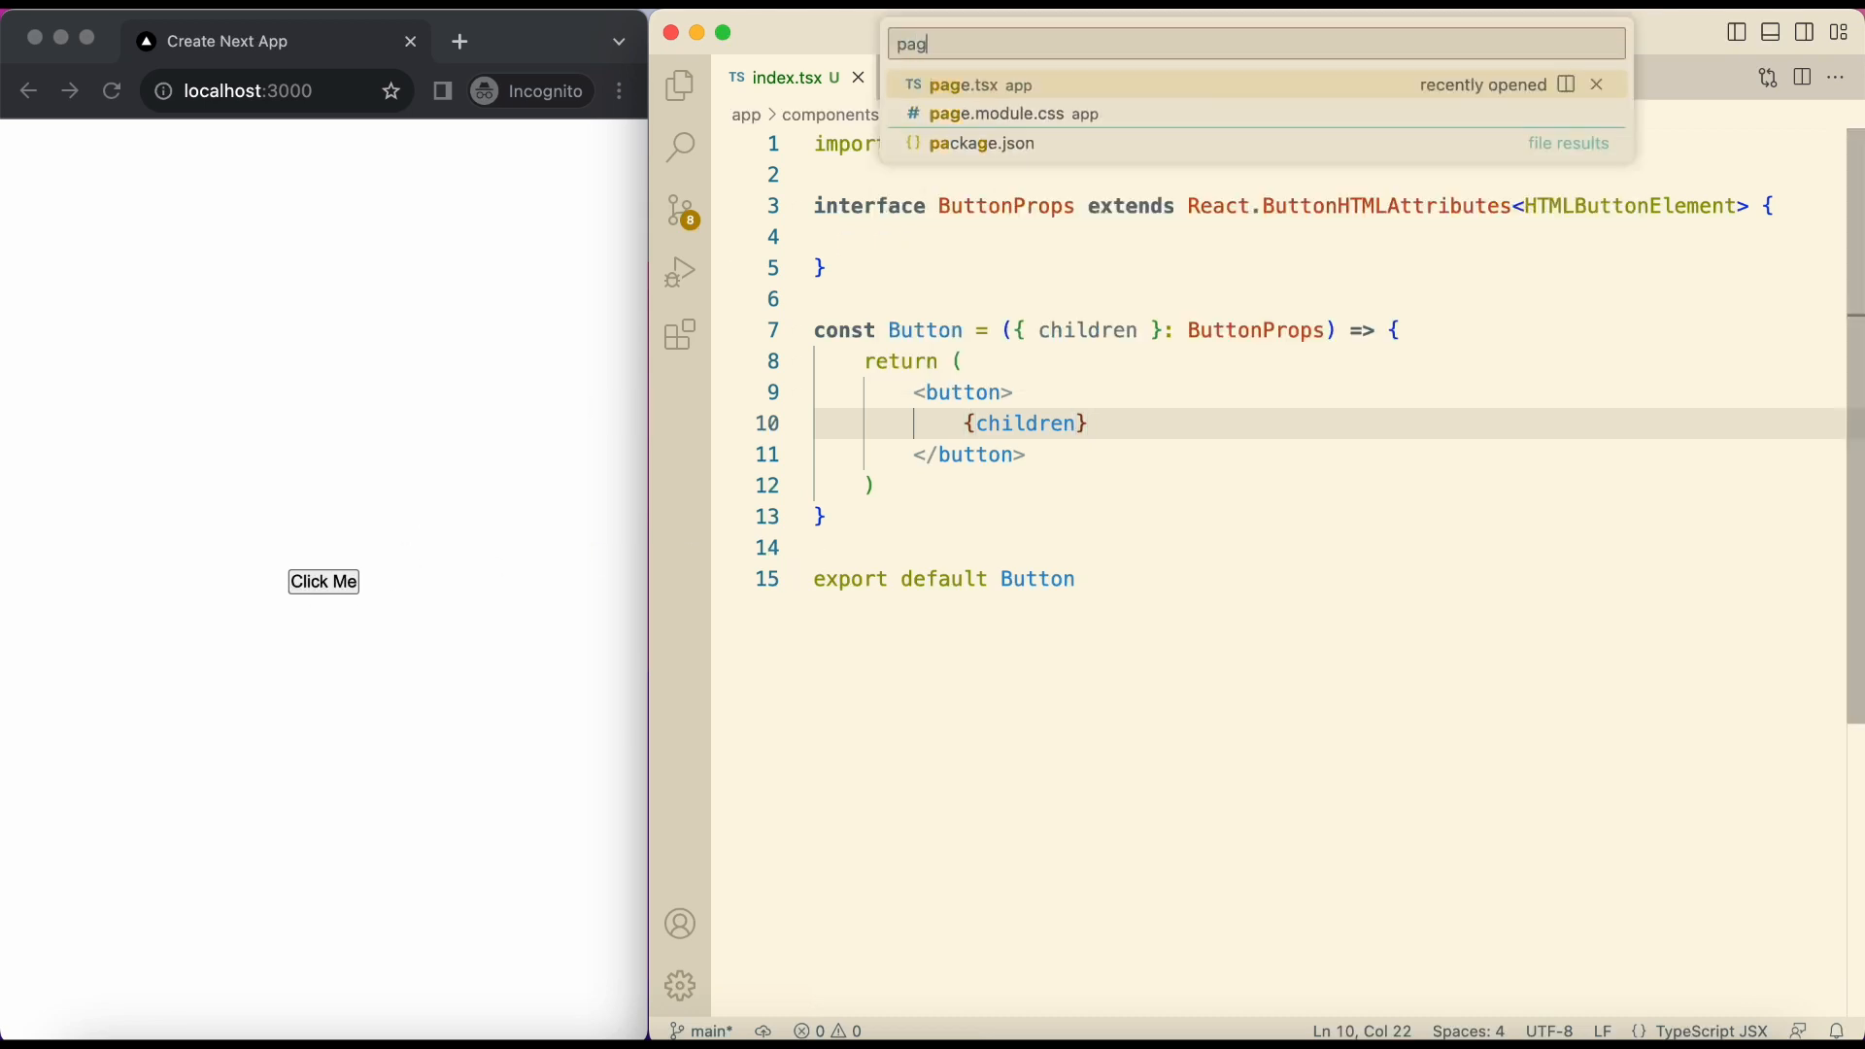
left_click(969, 84)
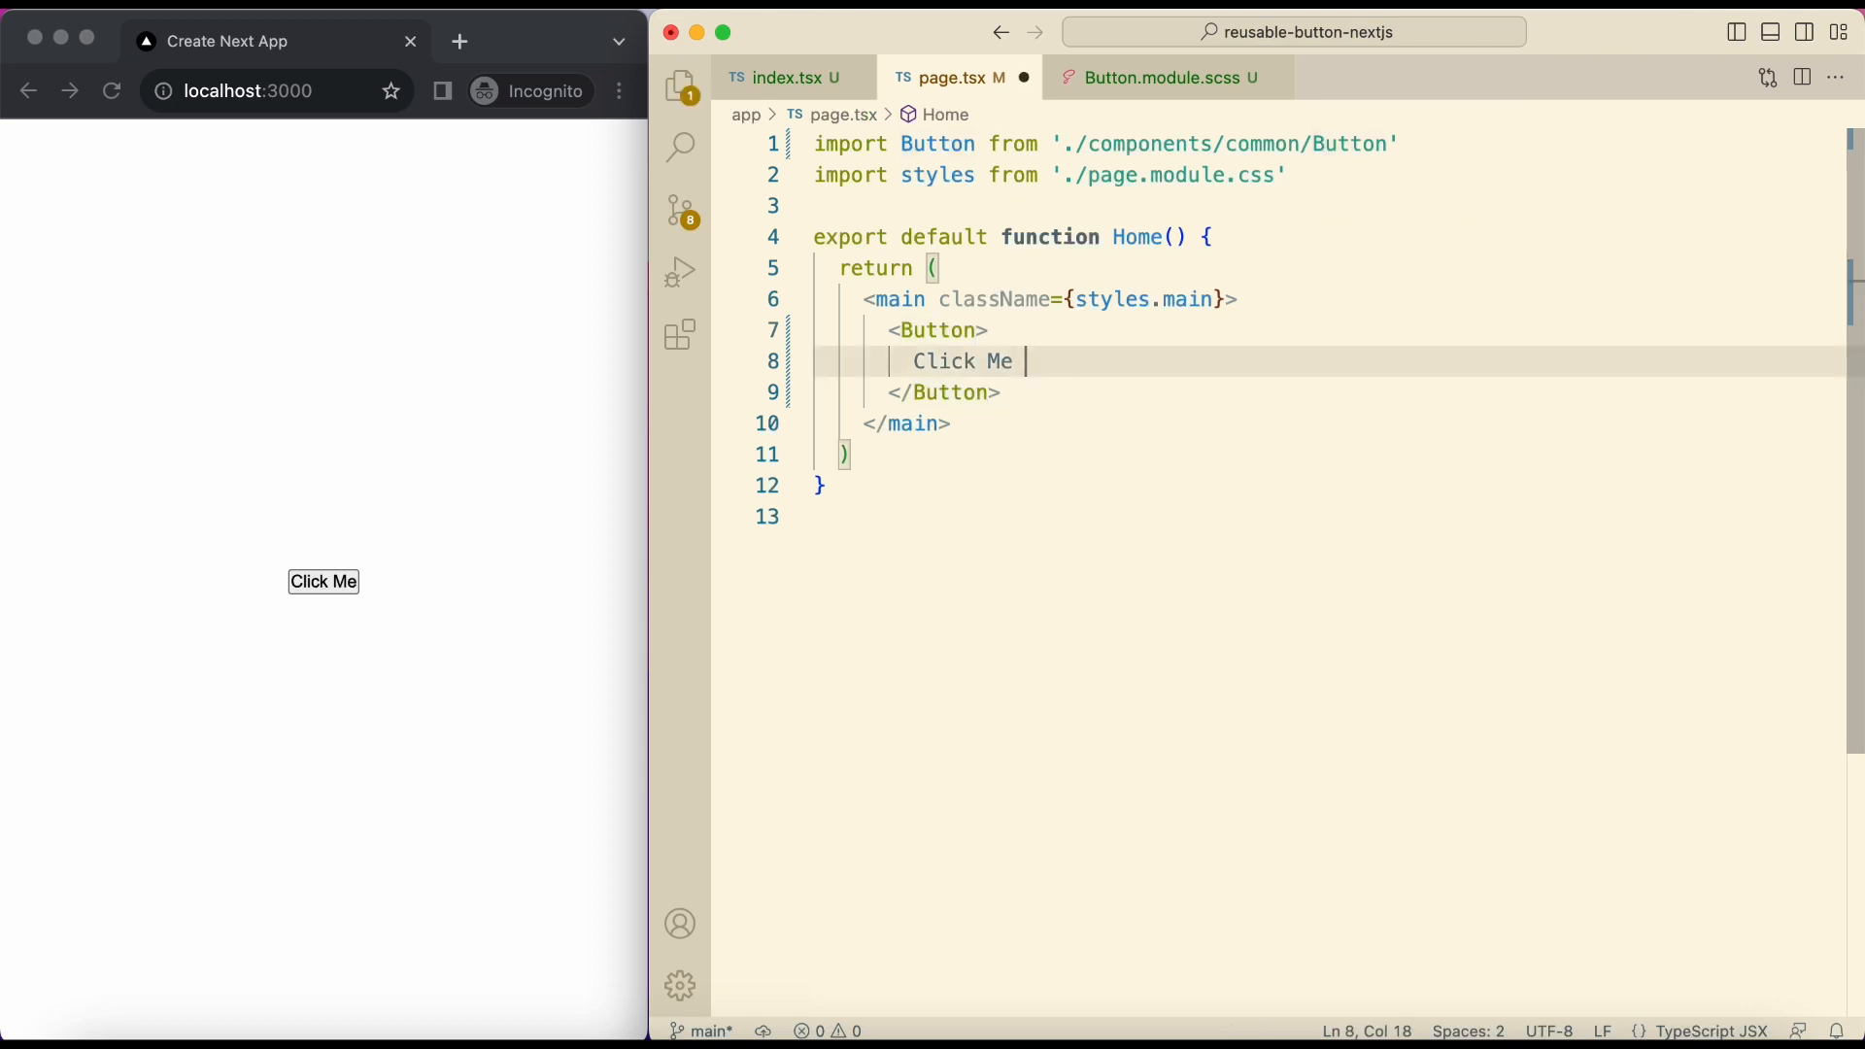
type("!")
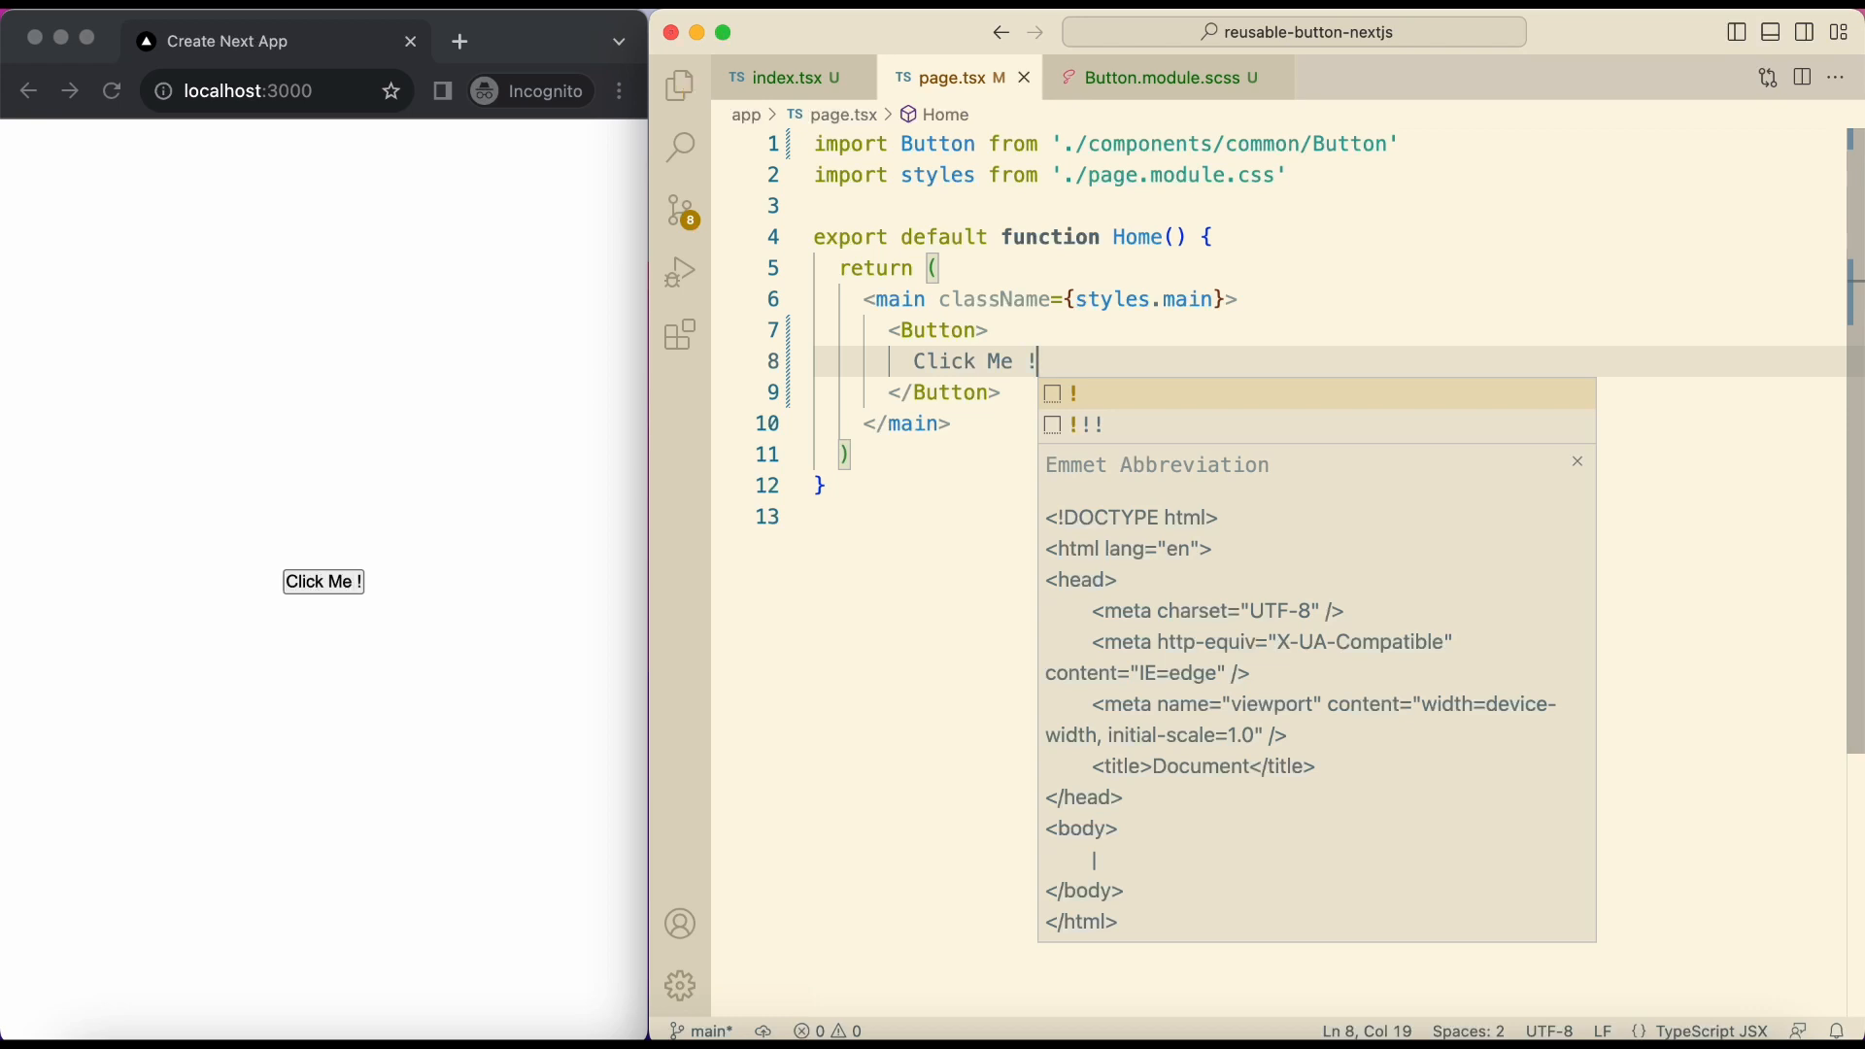
mouse_move(1102, 245)
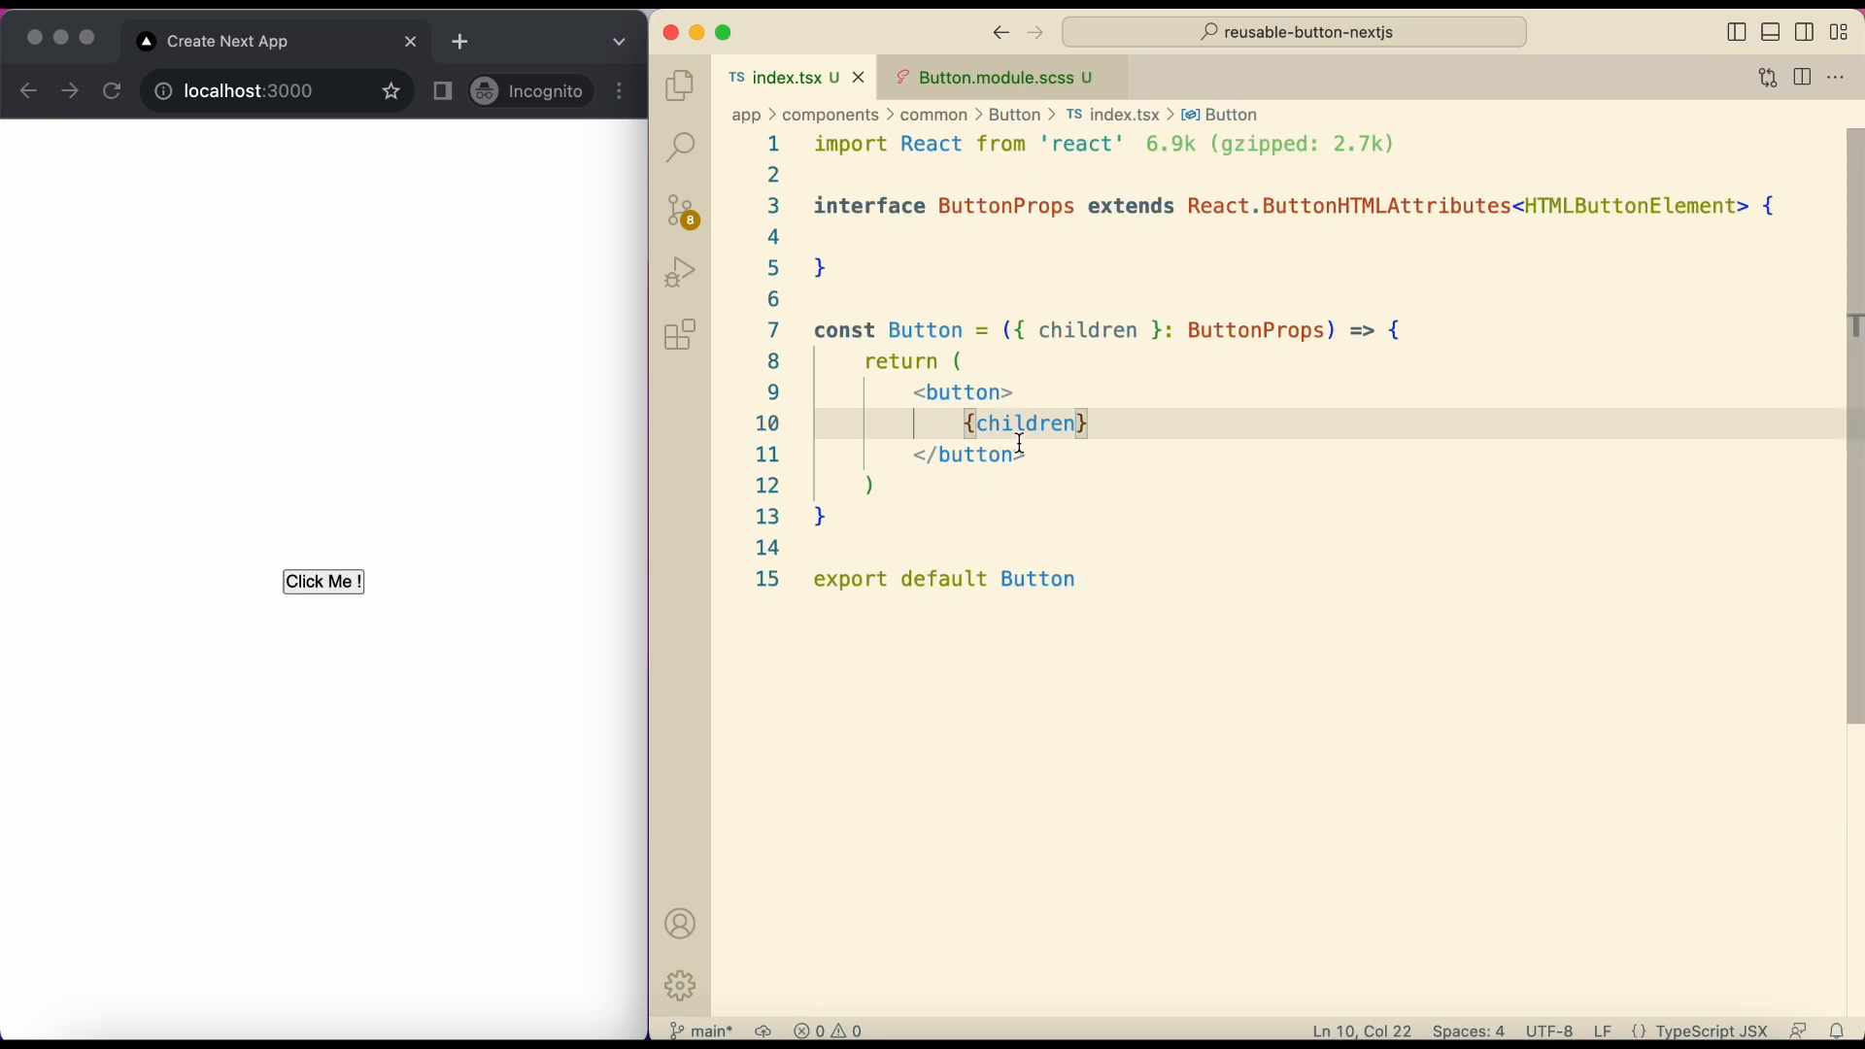
left_click(1010, 237)
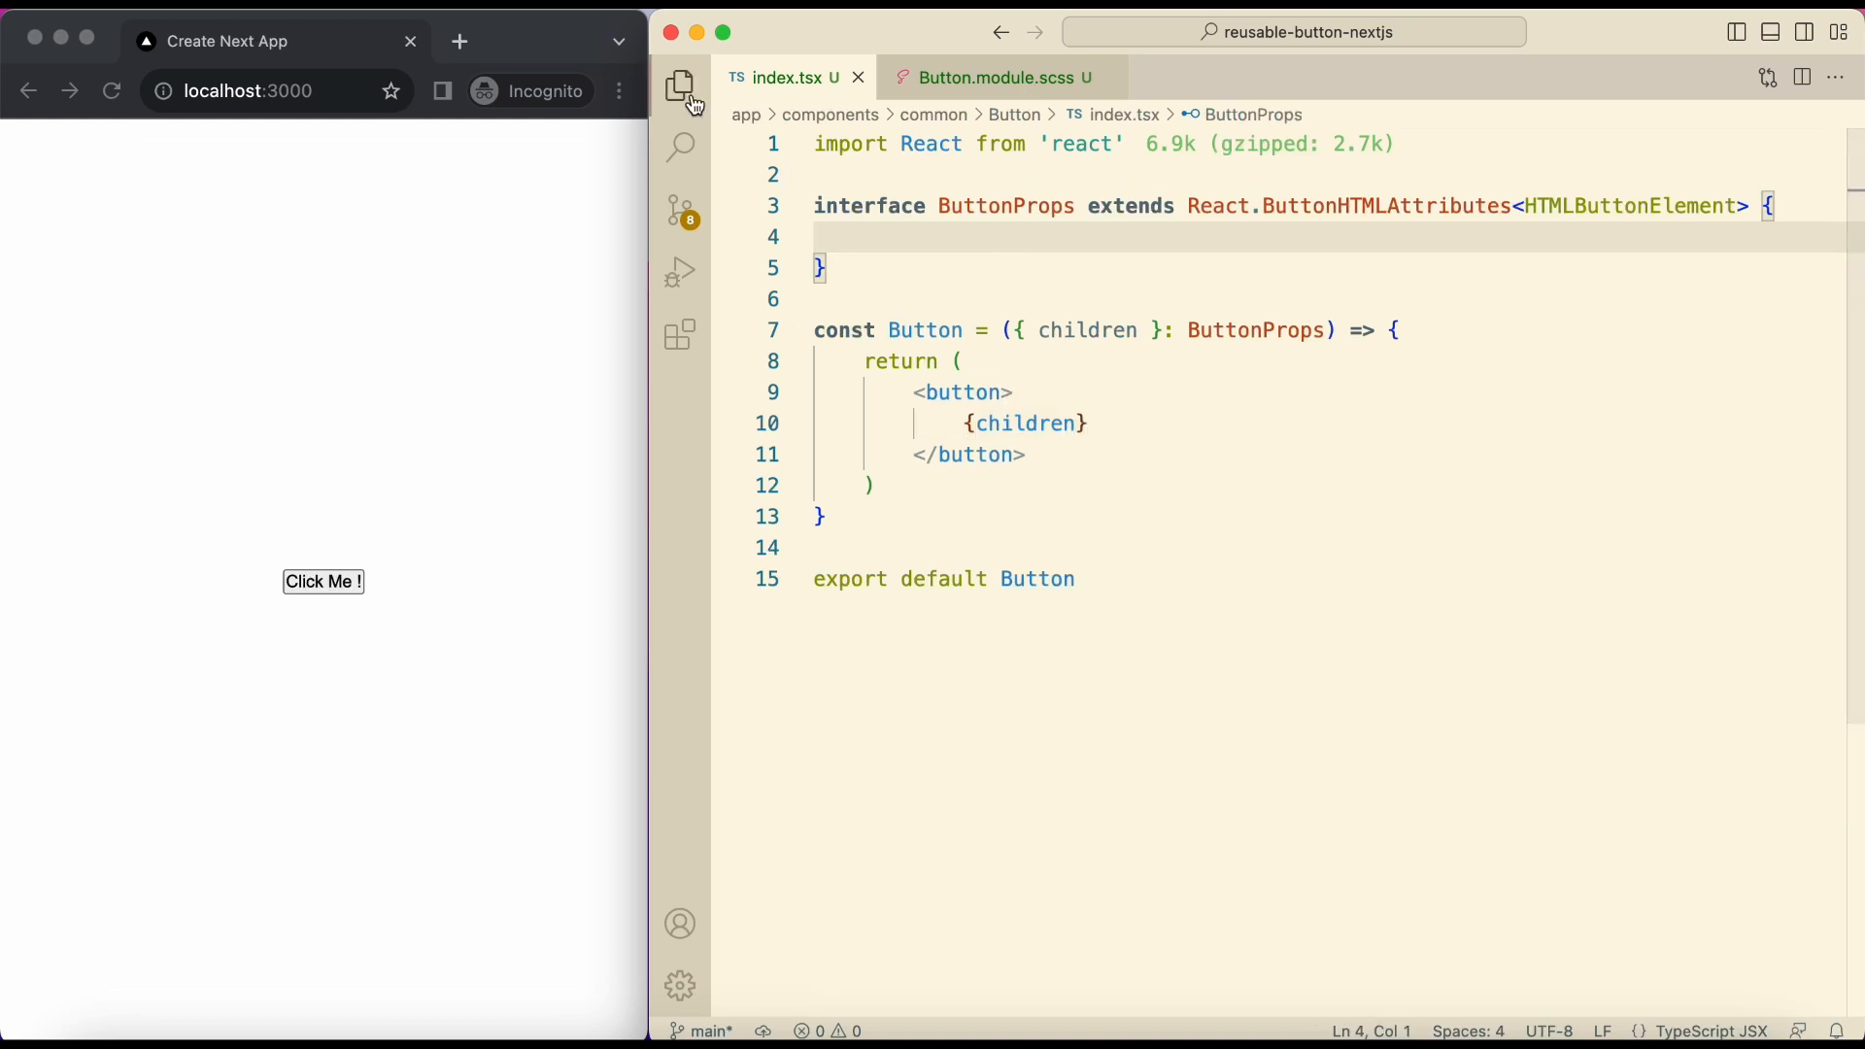
Create an app/constants folder holding a new empty enums.ts file.
left_click(679, 85)
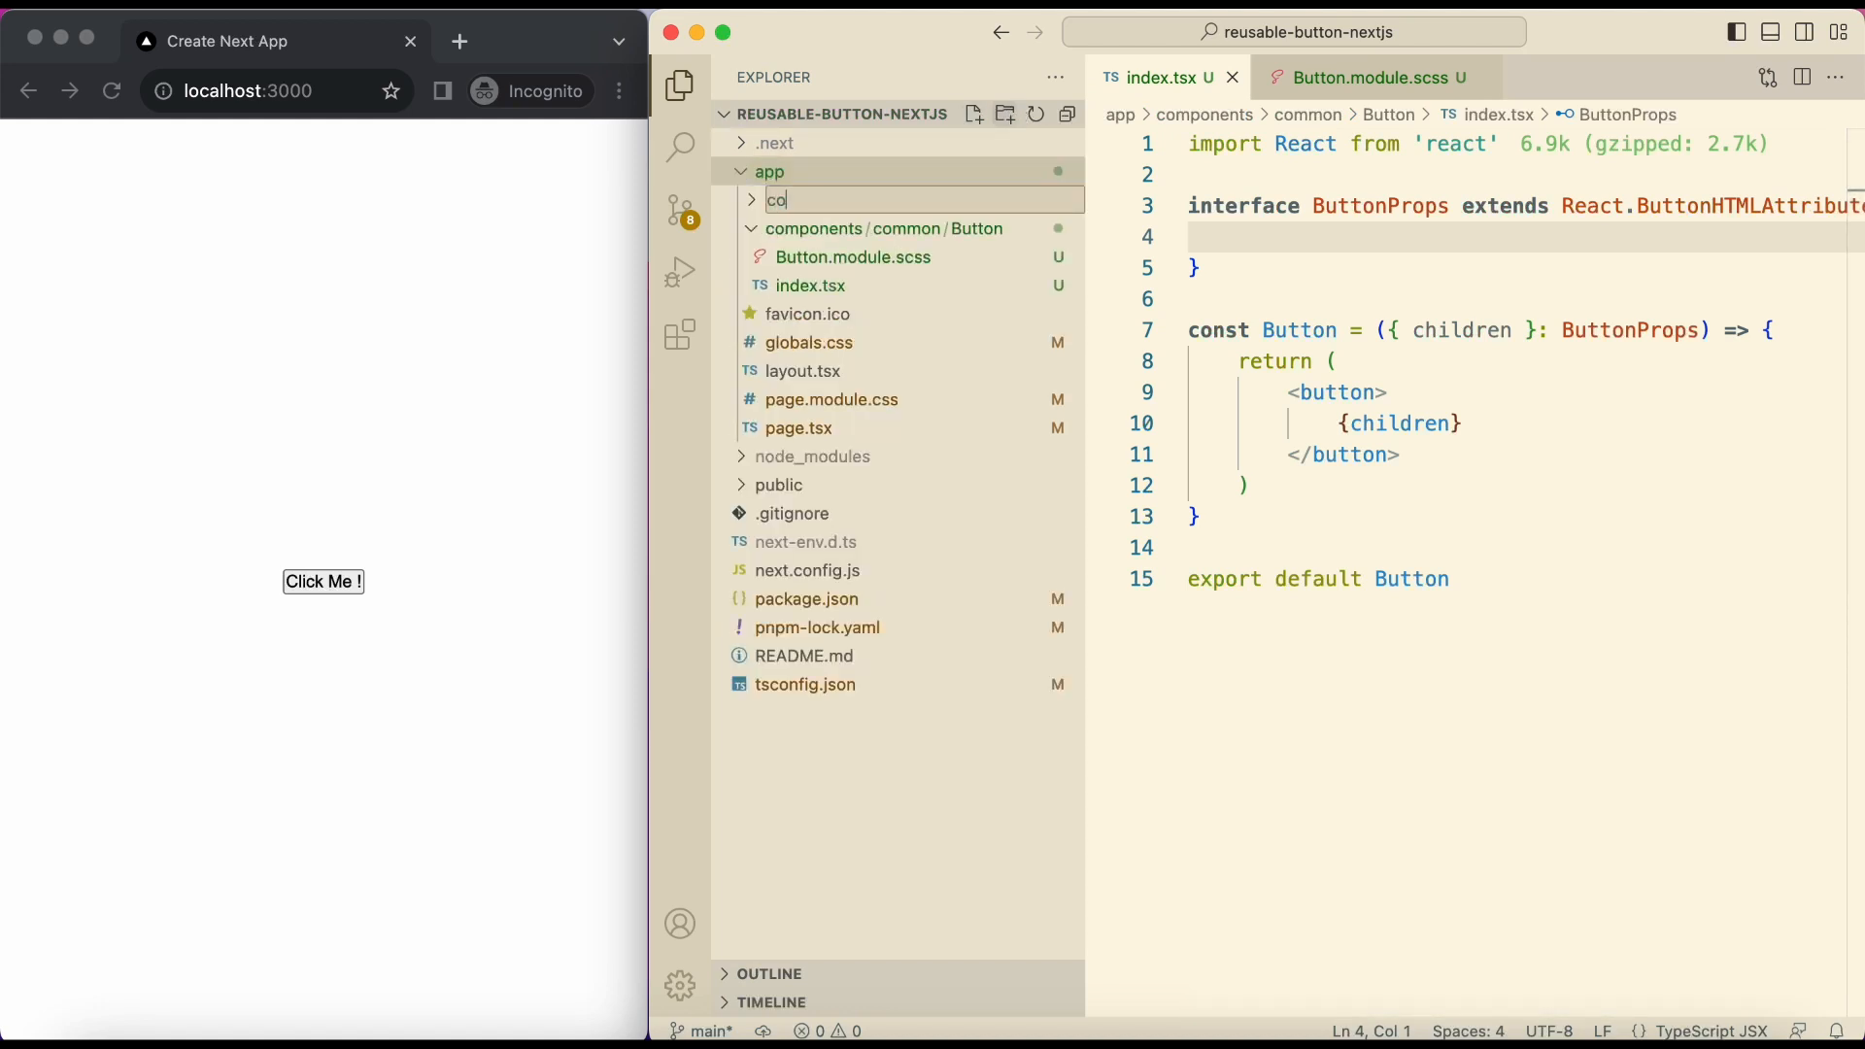
type("nst")
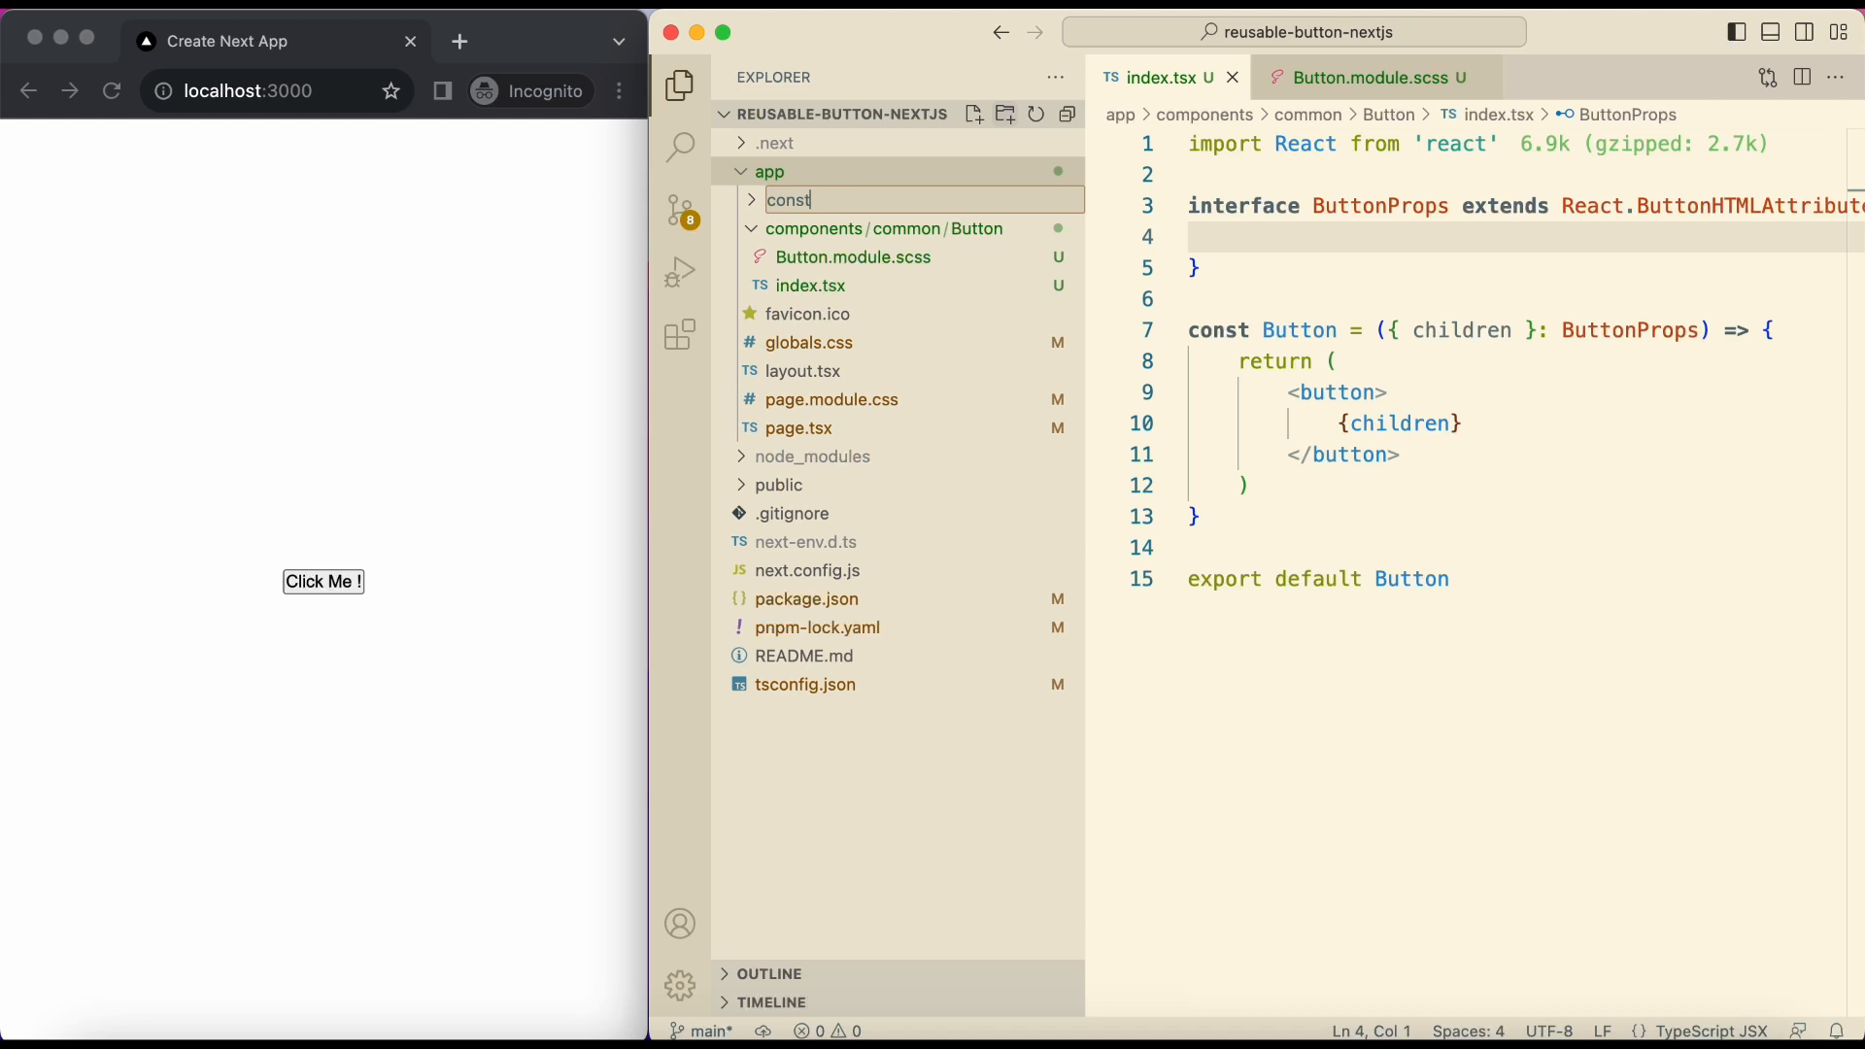
type("ants")
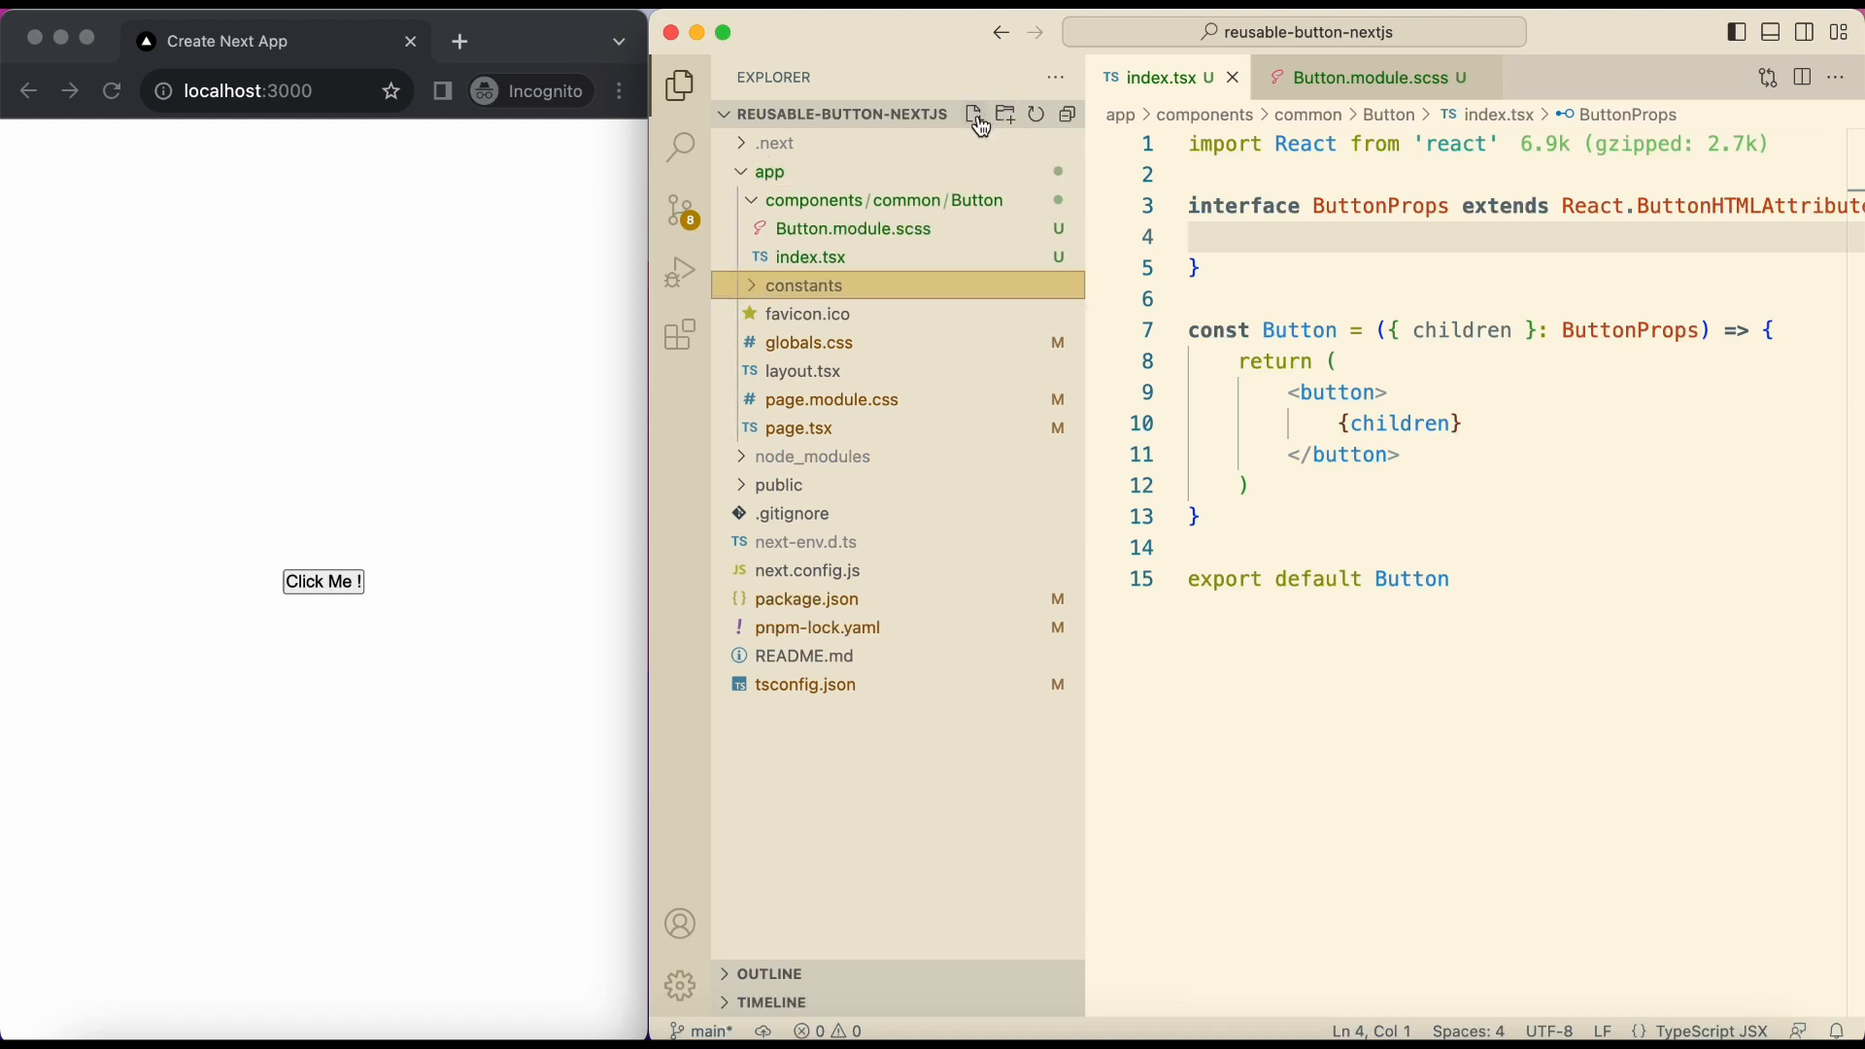
left_click(974, 115)
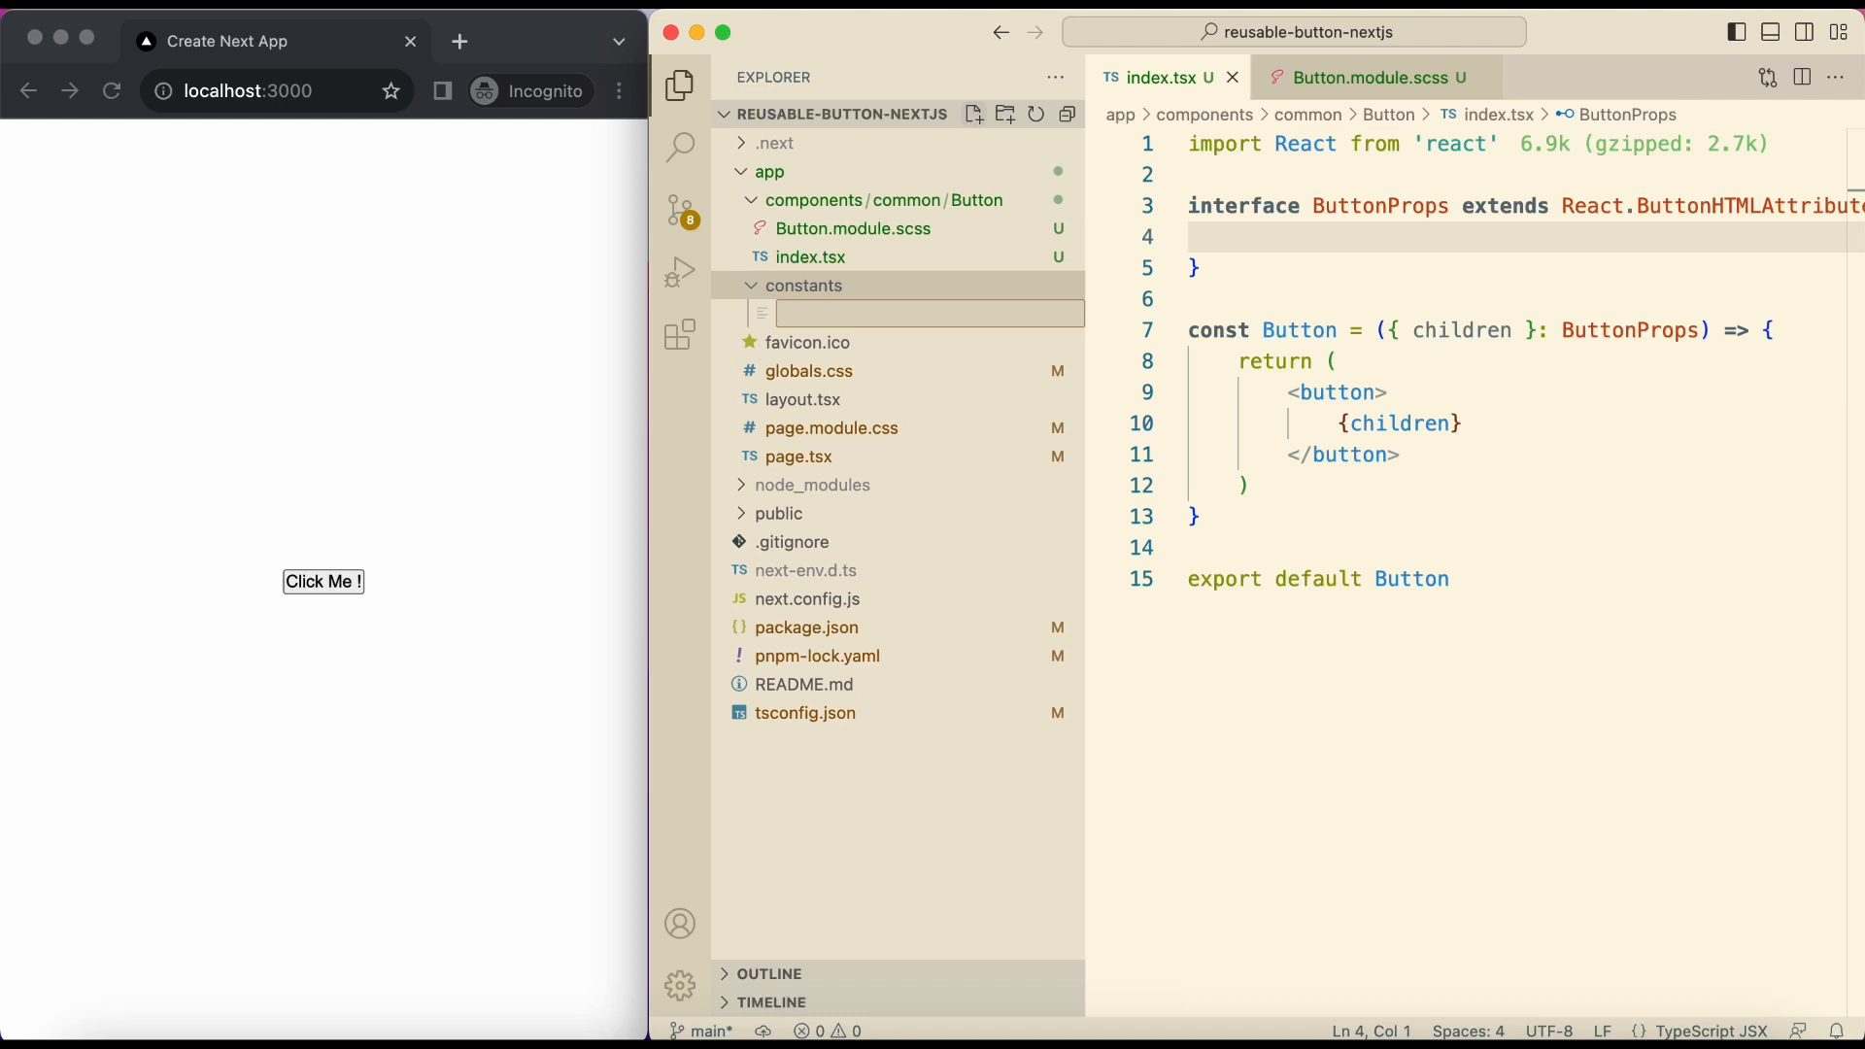
type("enum")
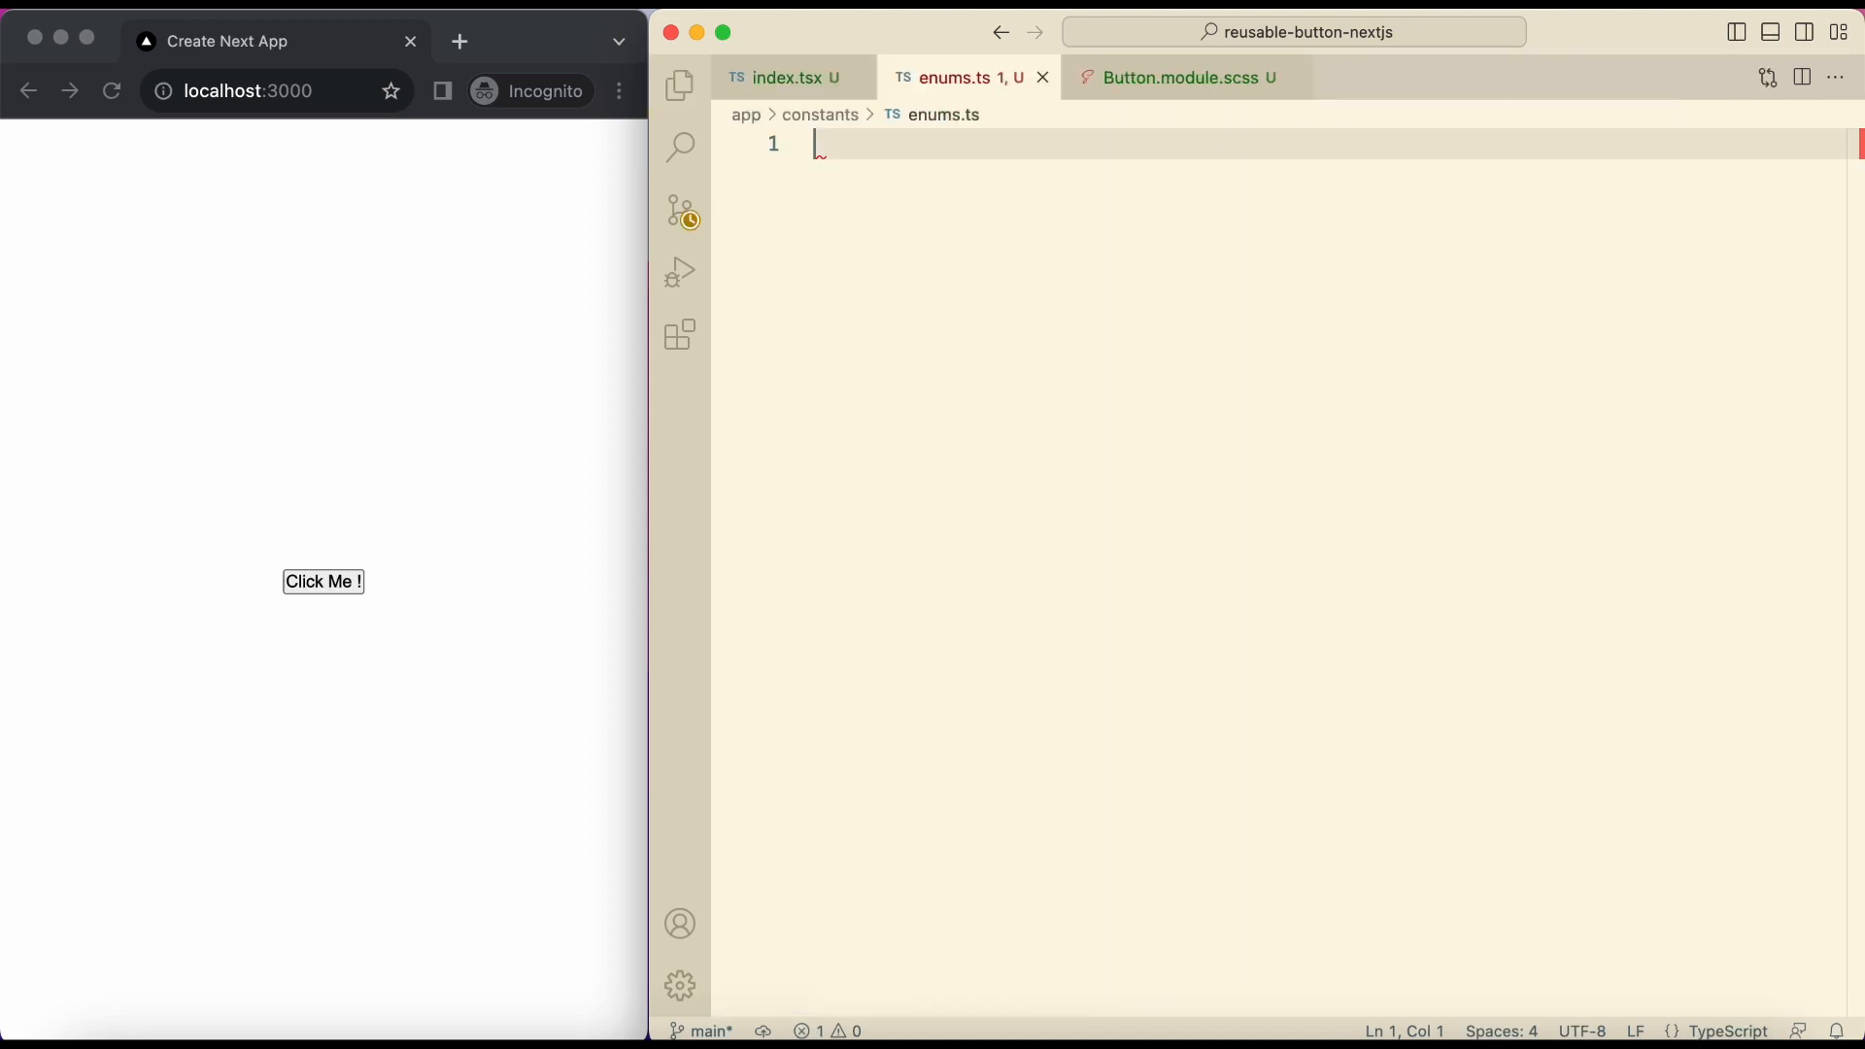
Start export enum BUTTON_VARIANTS with Primary = "primary" and Secondary = "secondary".
type("export enum BU")
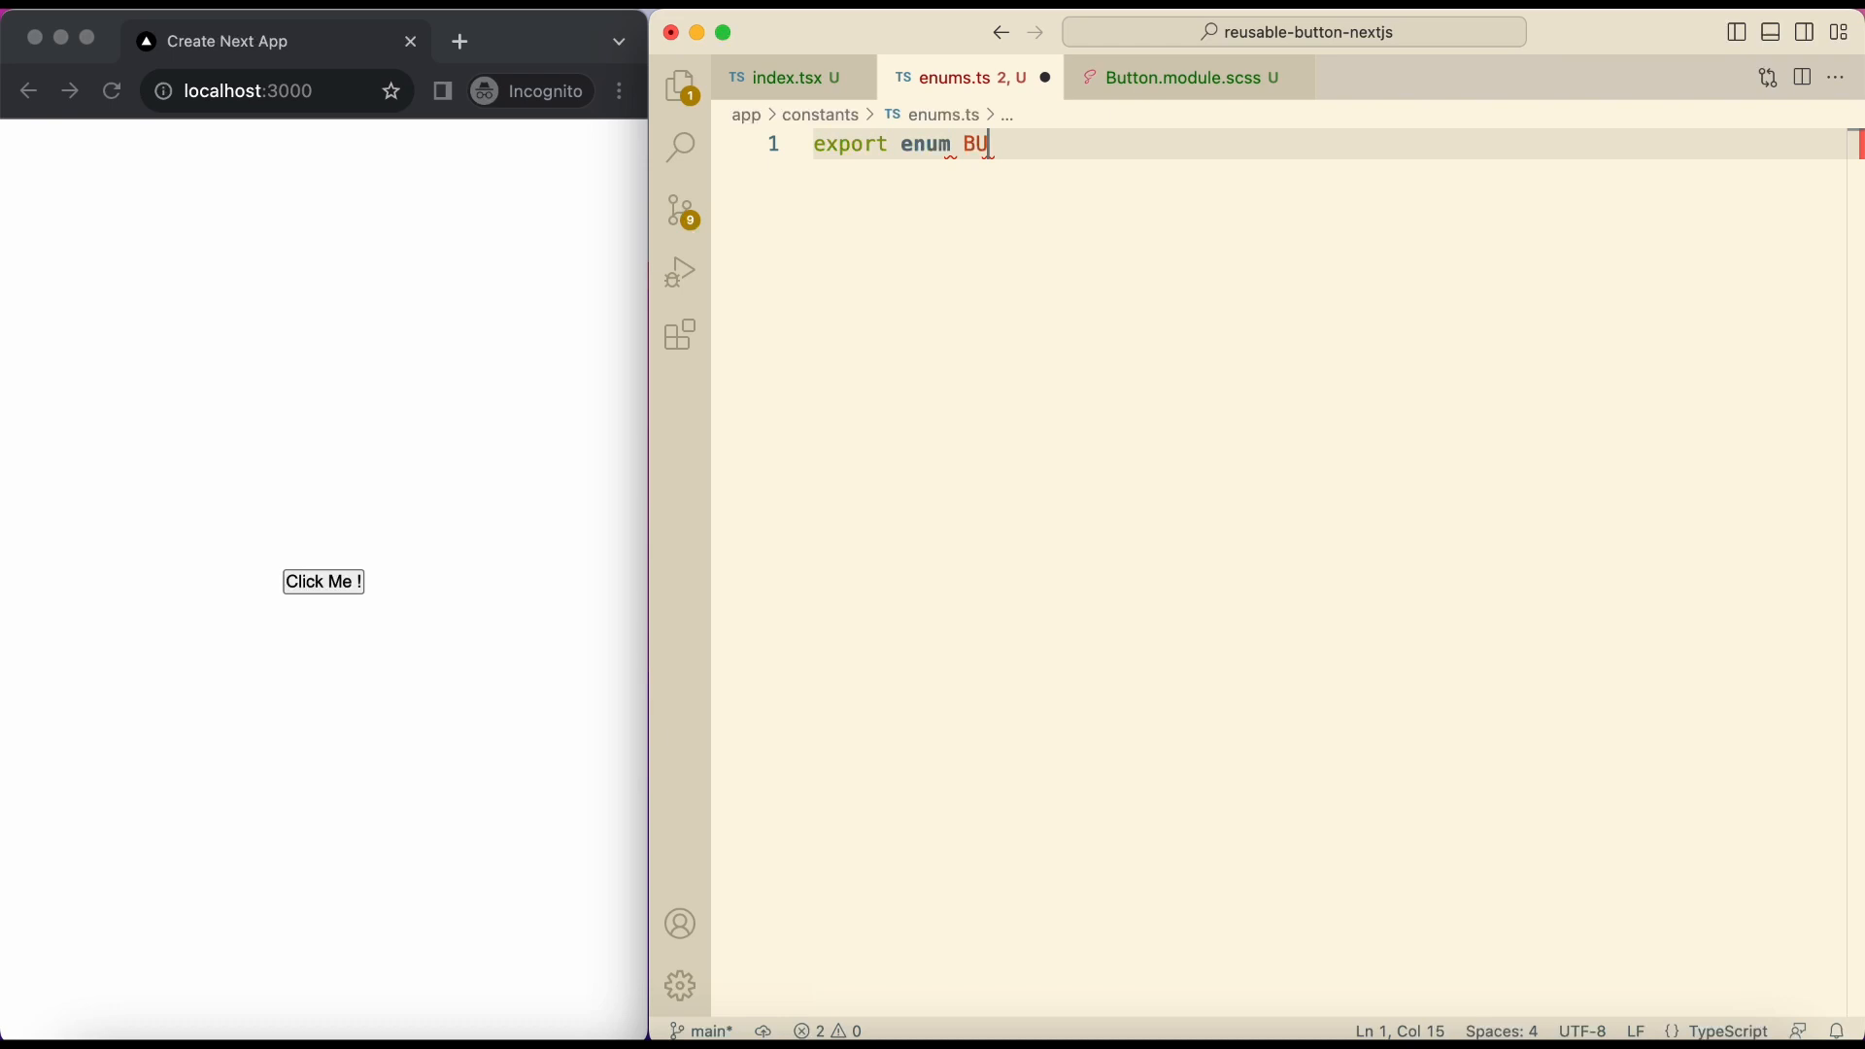
type("TTON_VA")
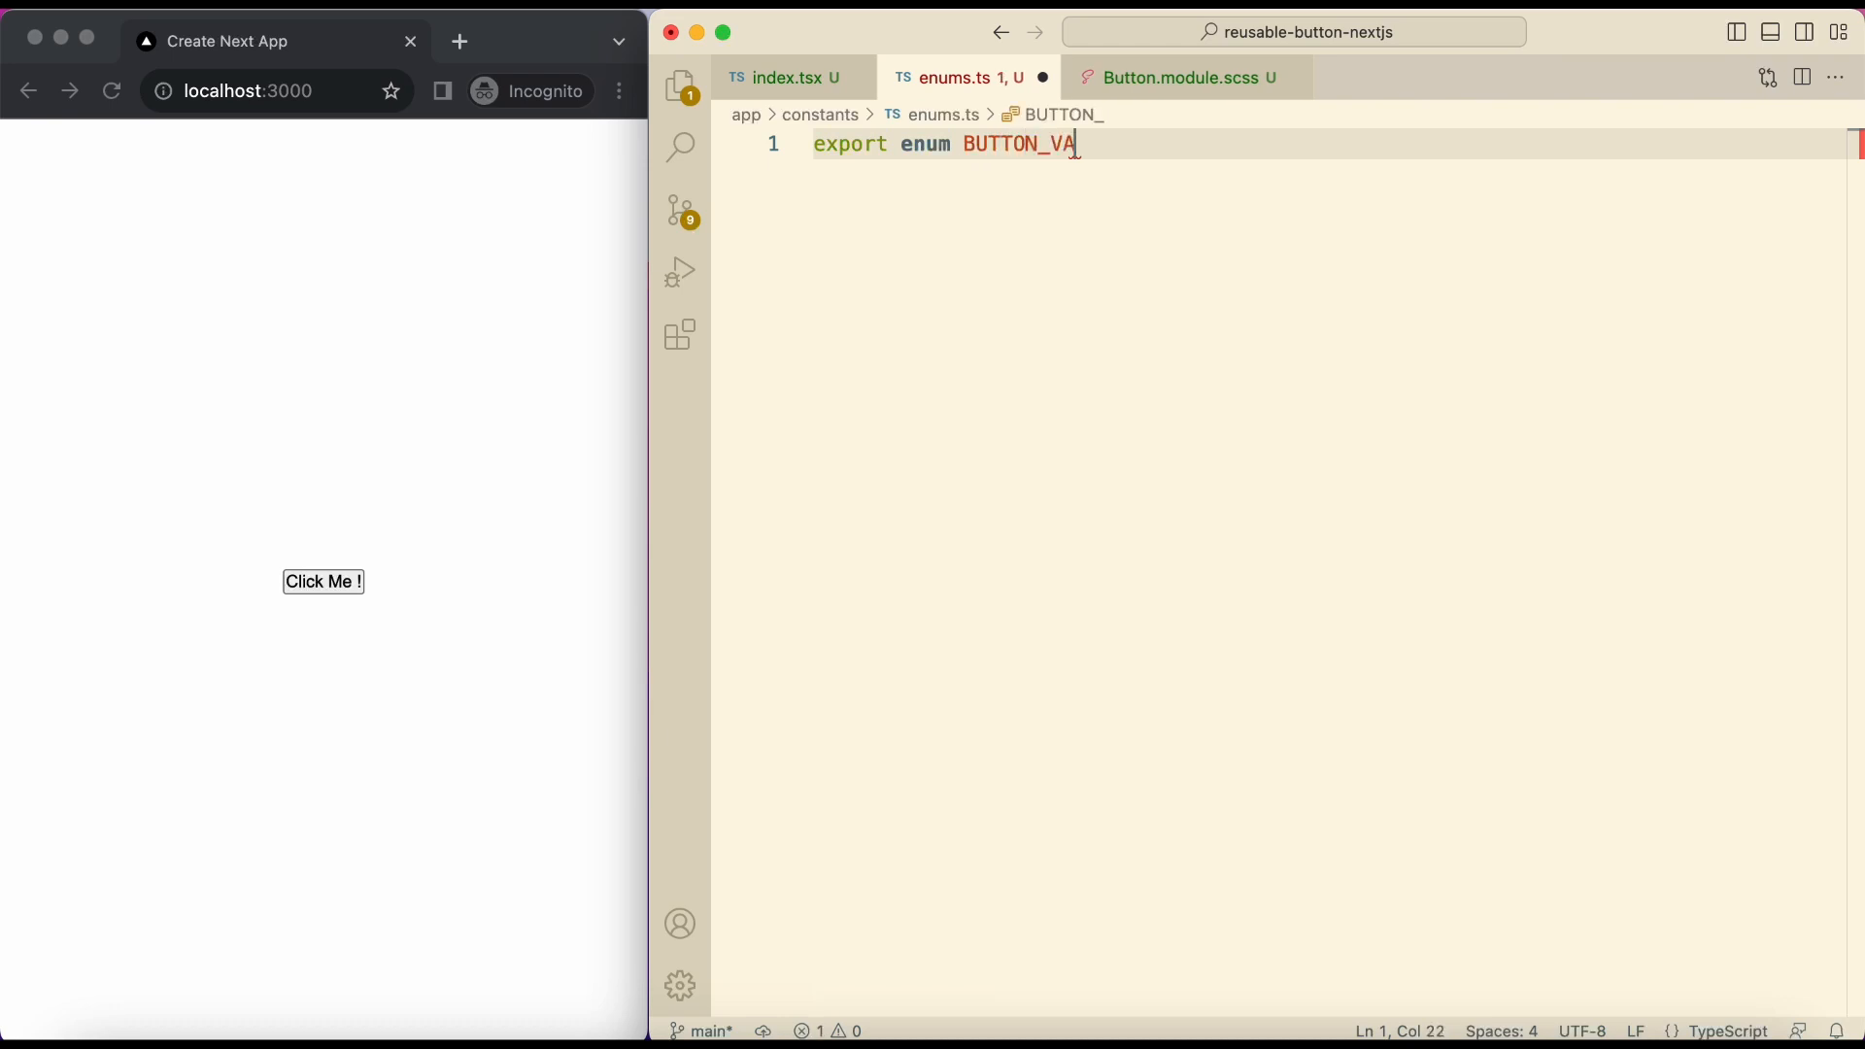
type("RIANTS")
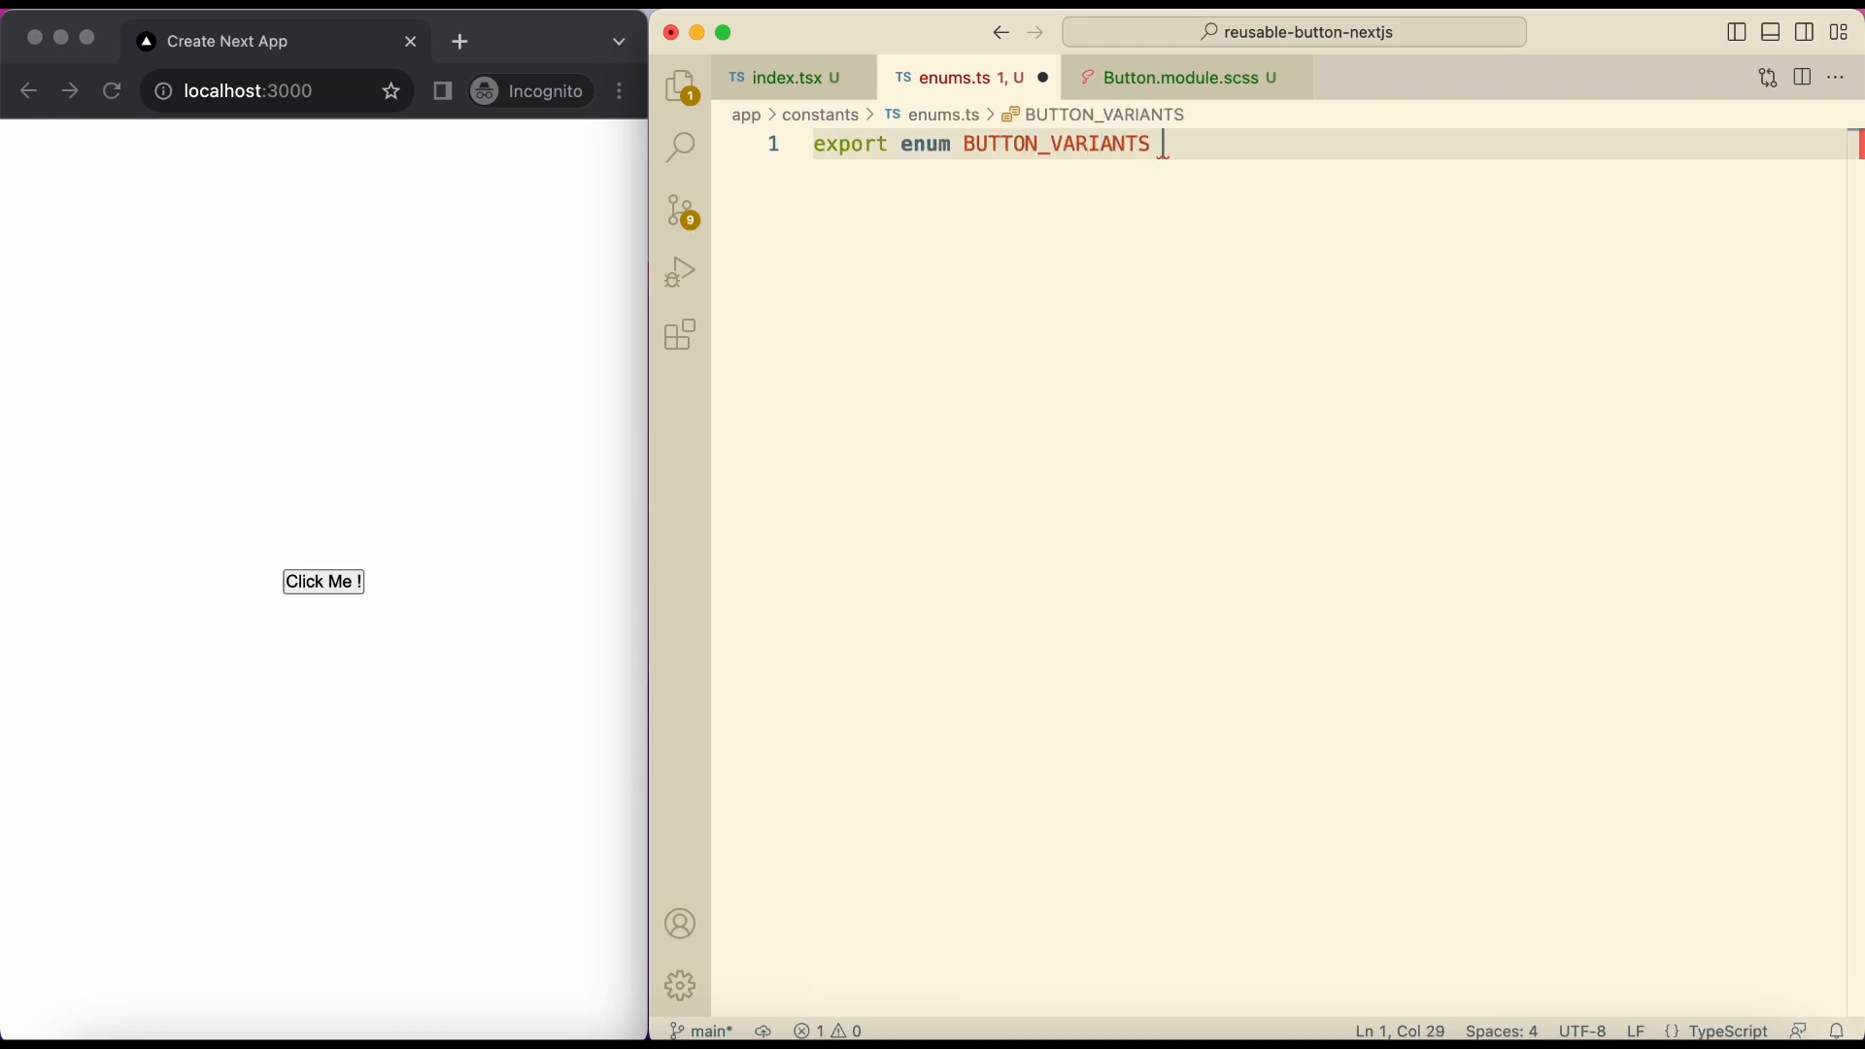
type("{")
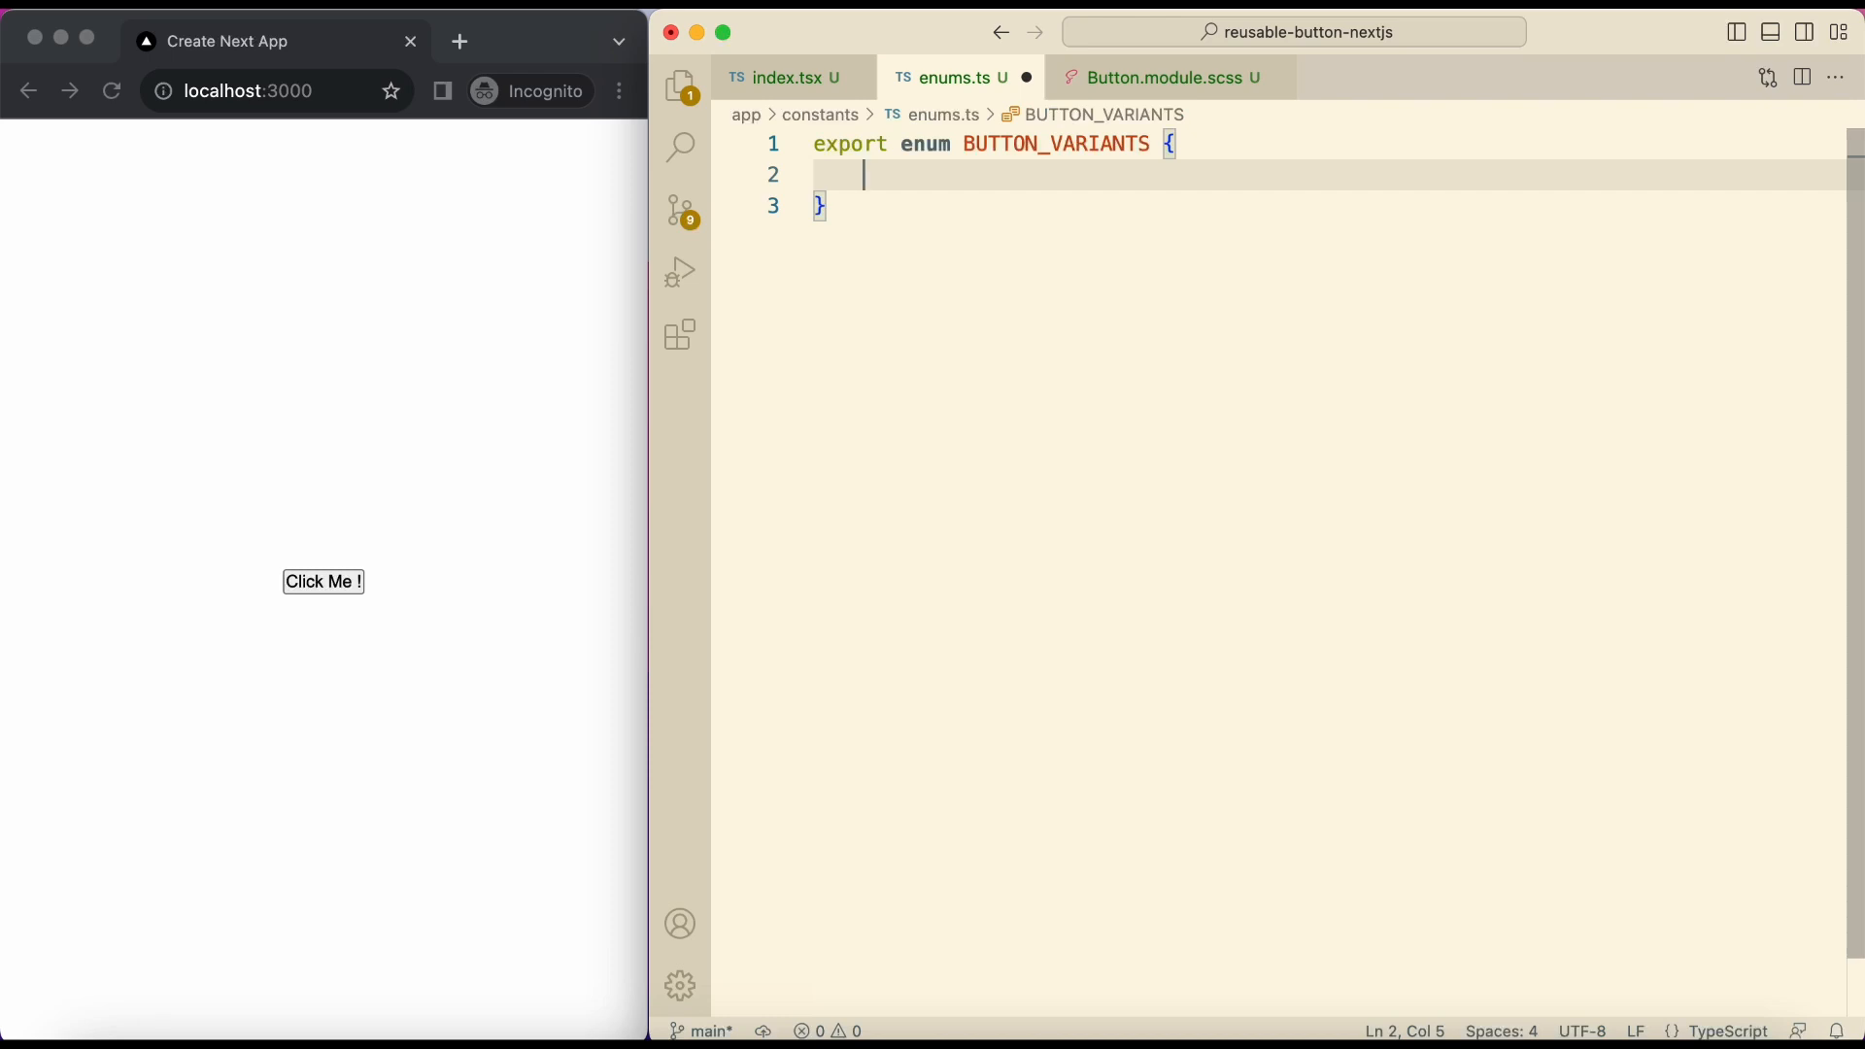
type("Primary")
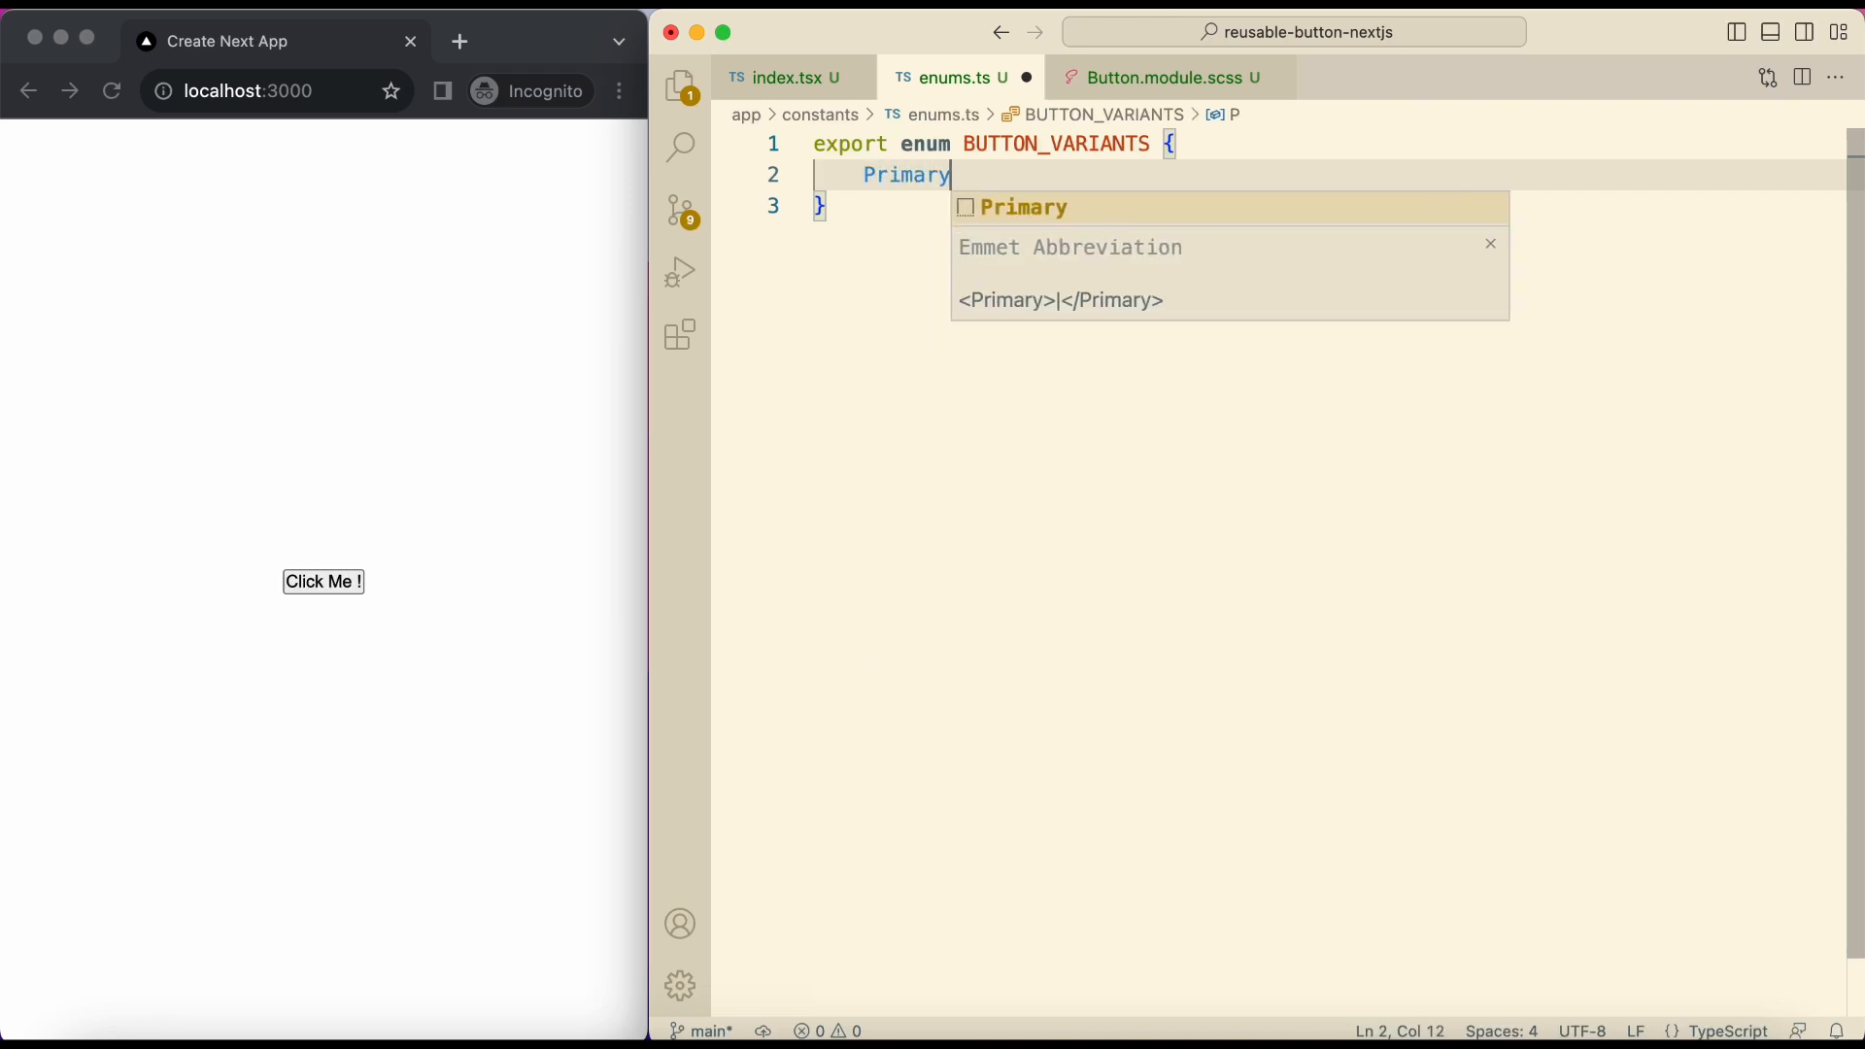
type("= \"p")
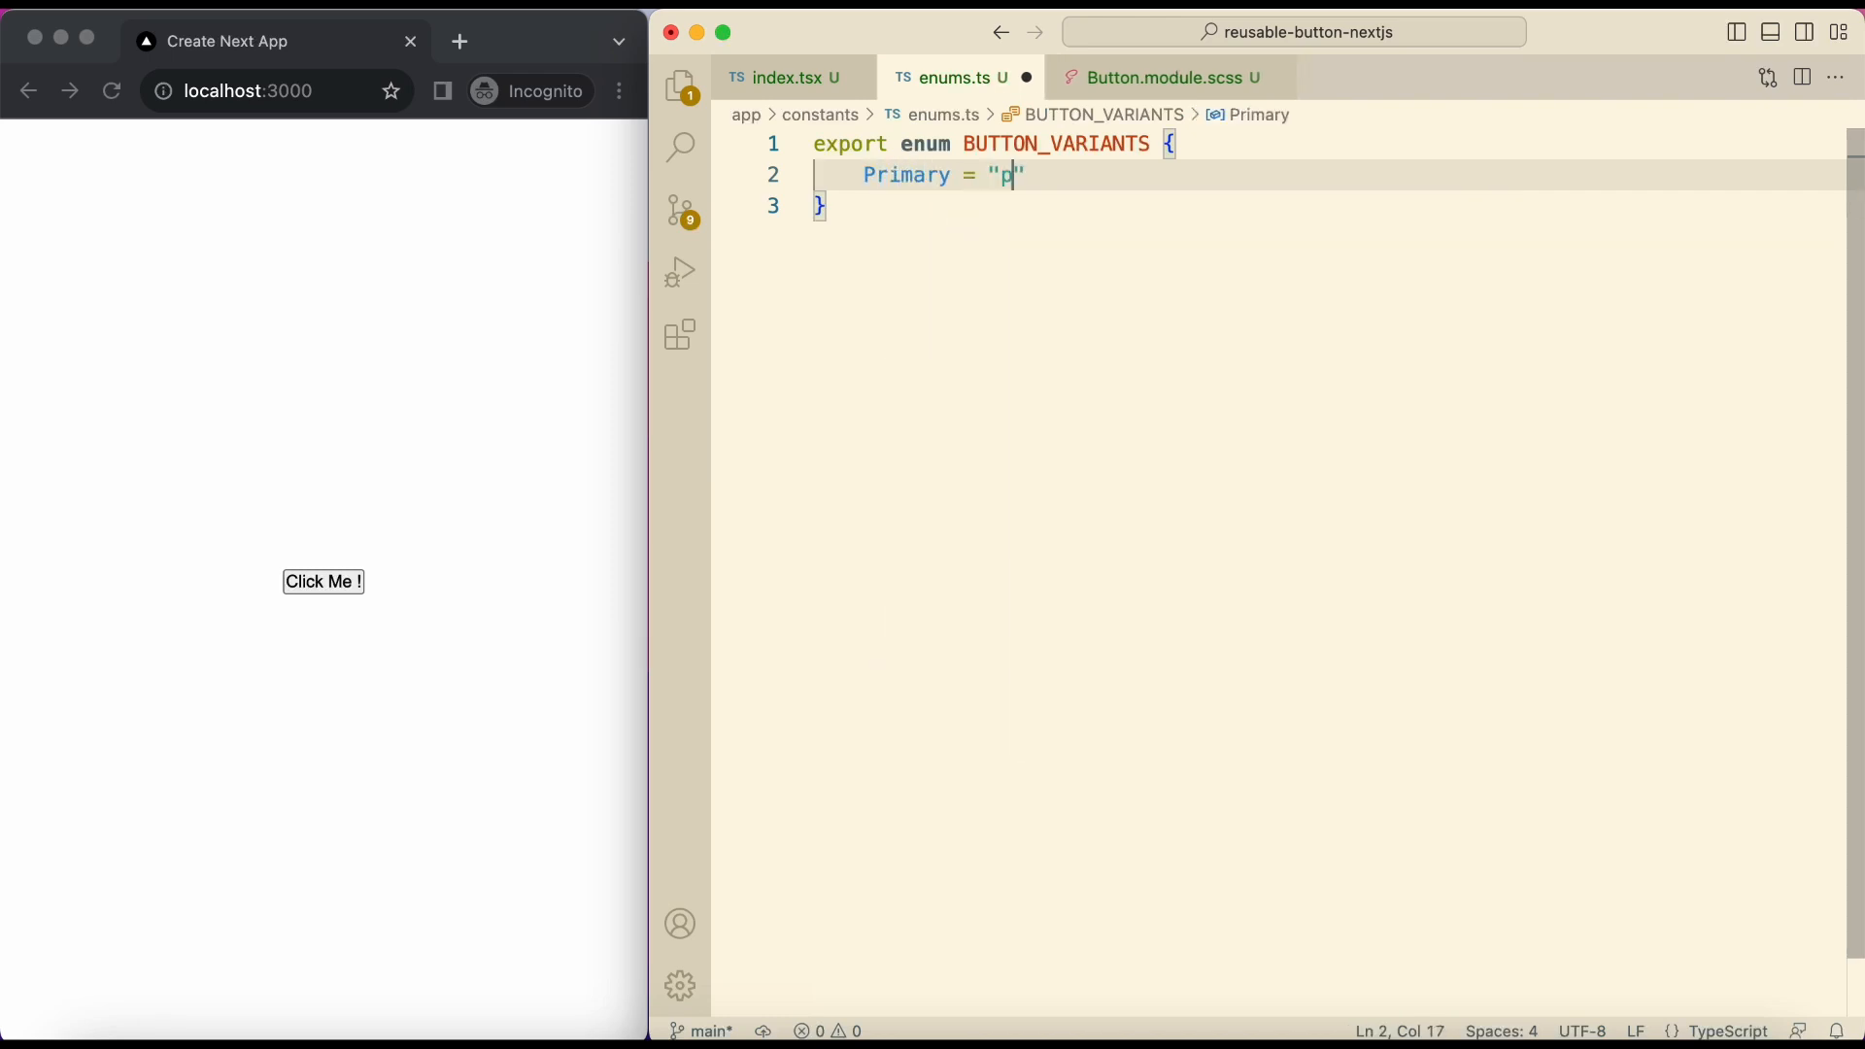
type("rimary")
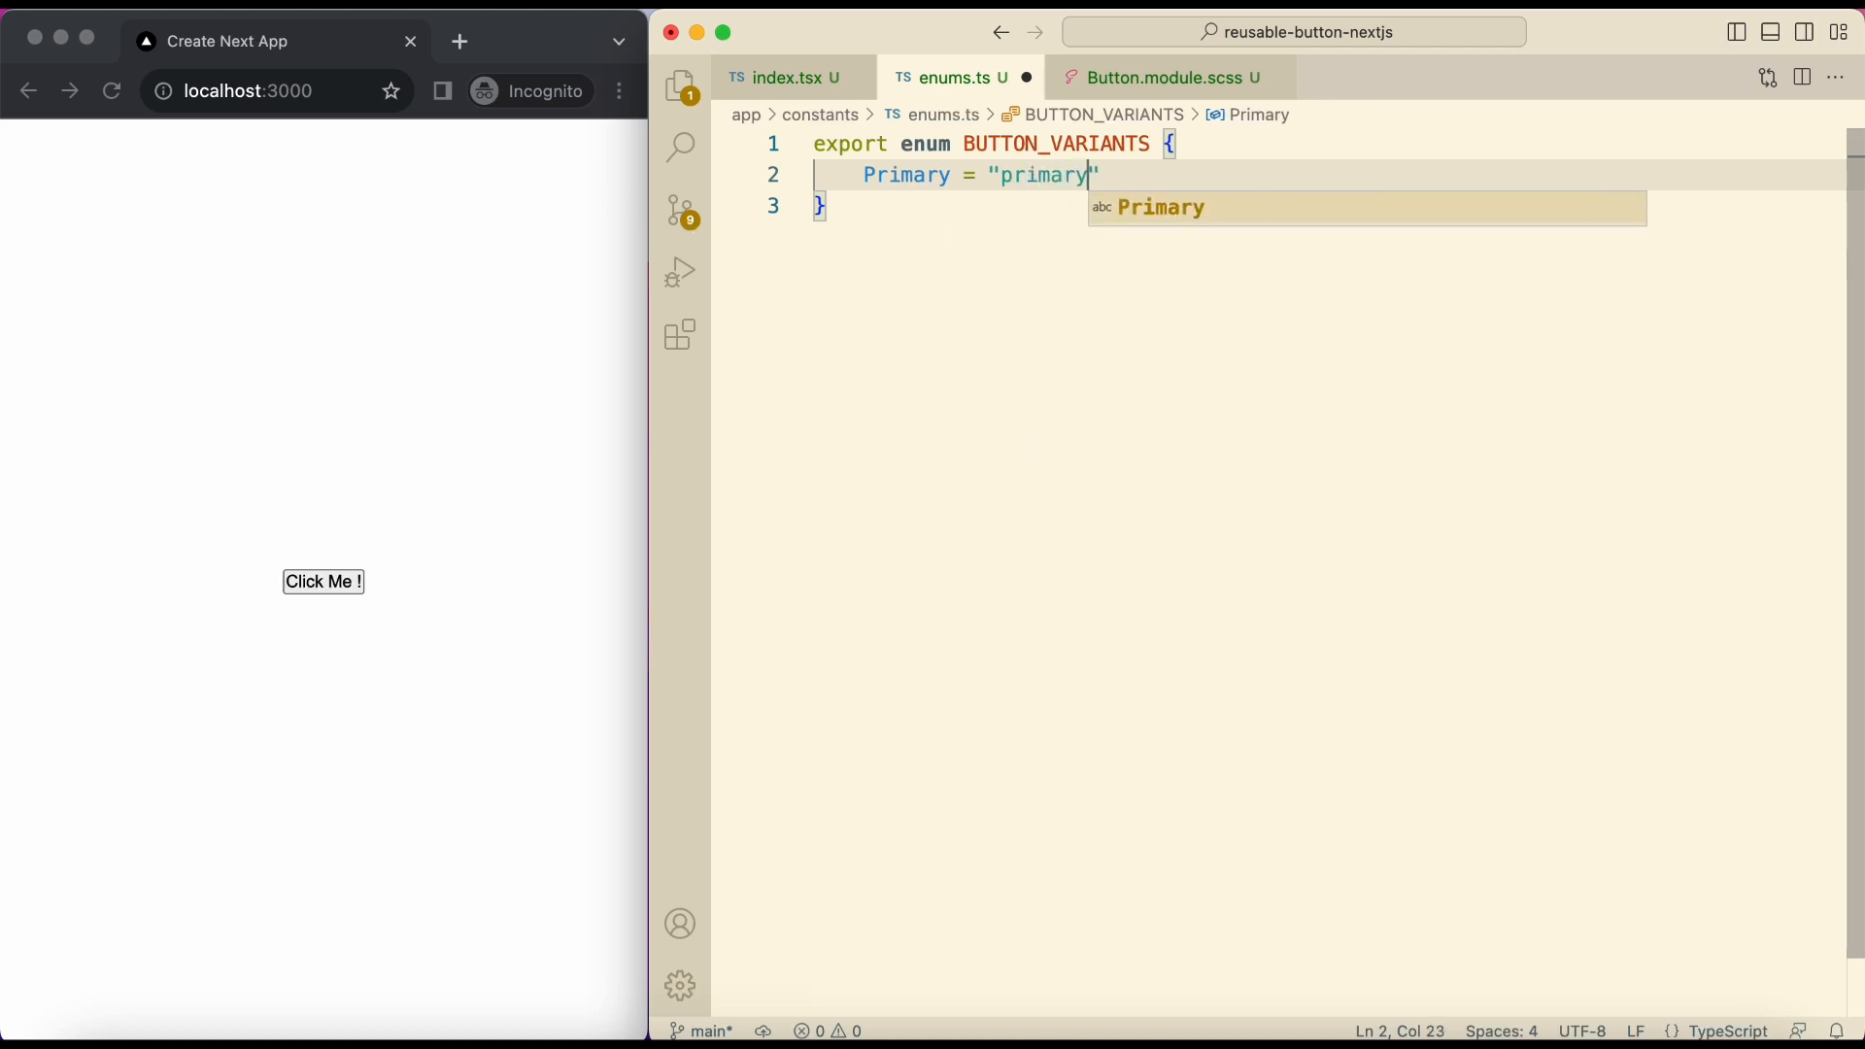
key("enter")
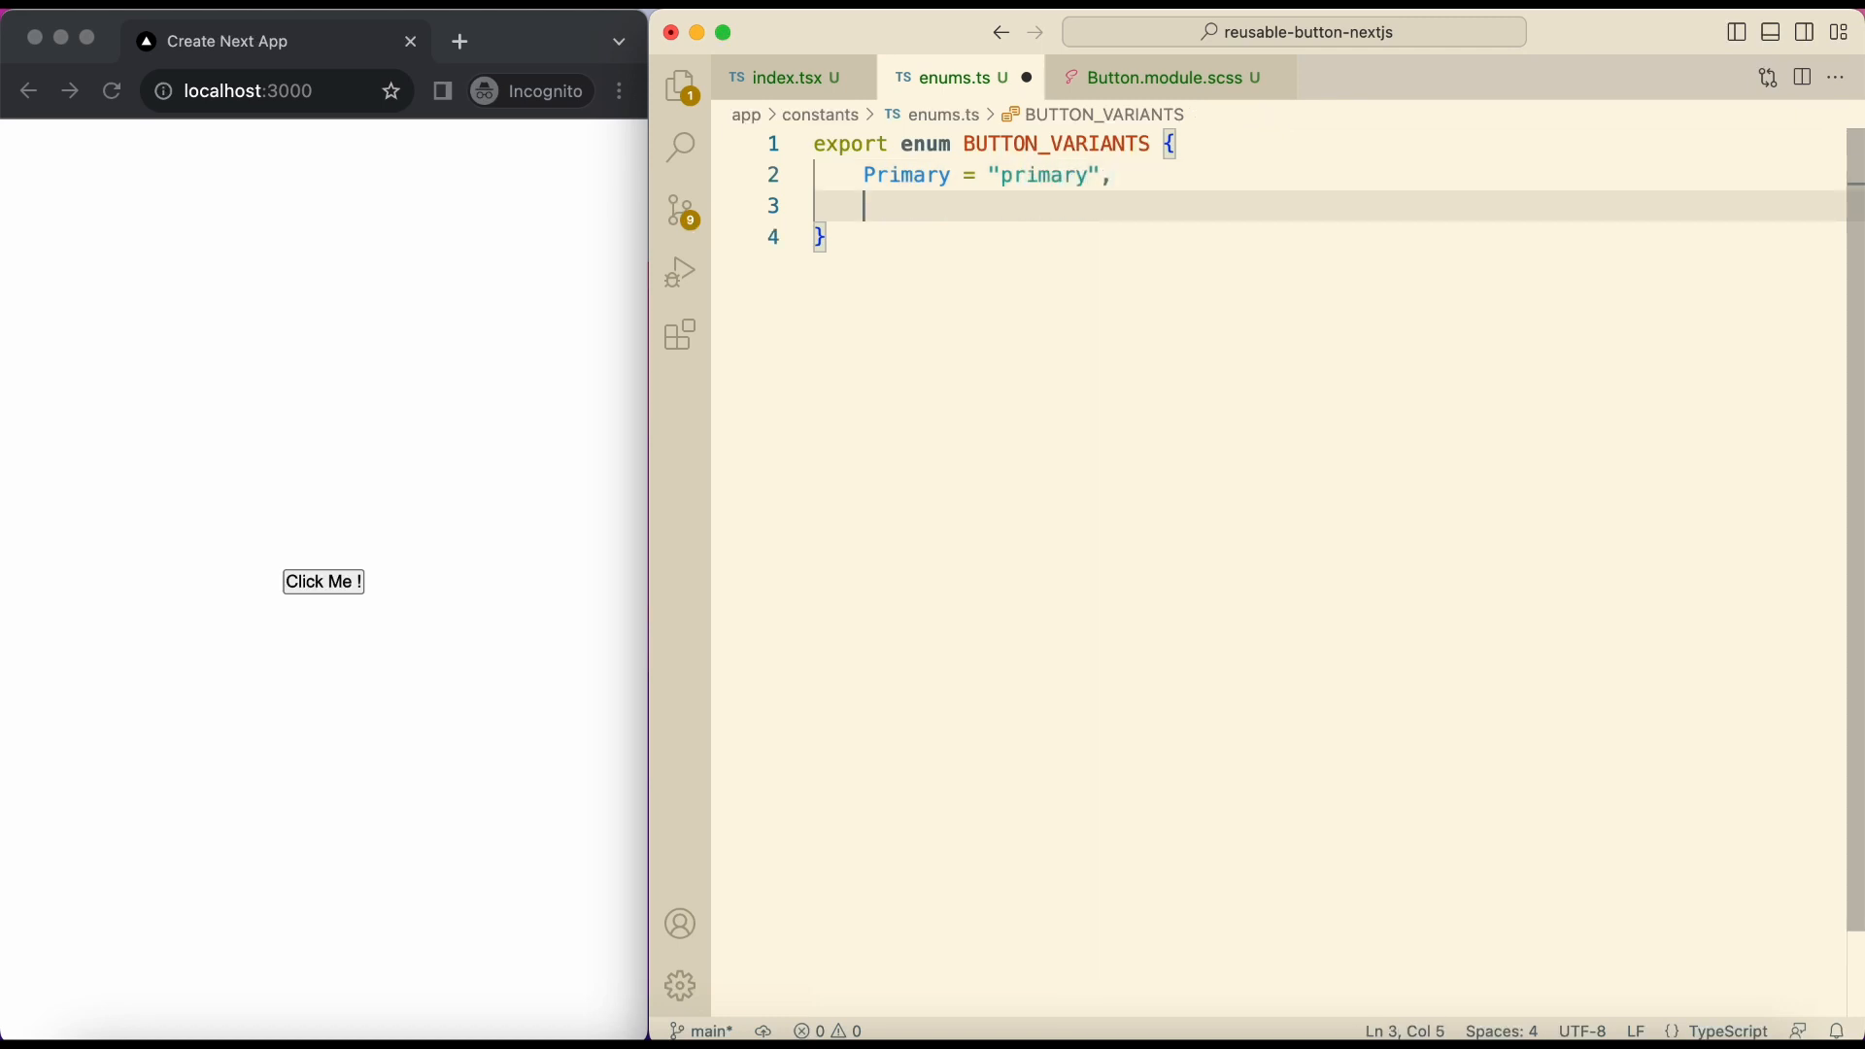
type("Second")
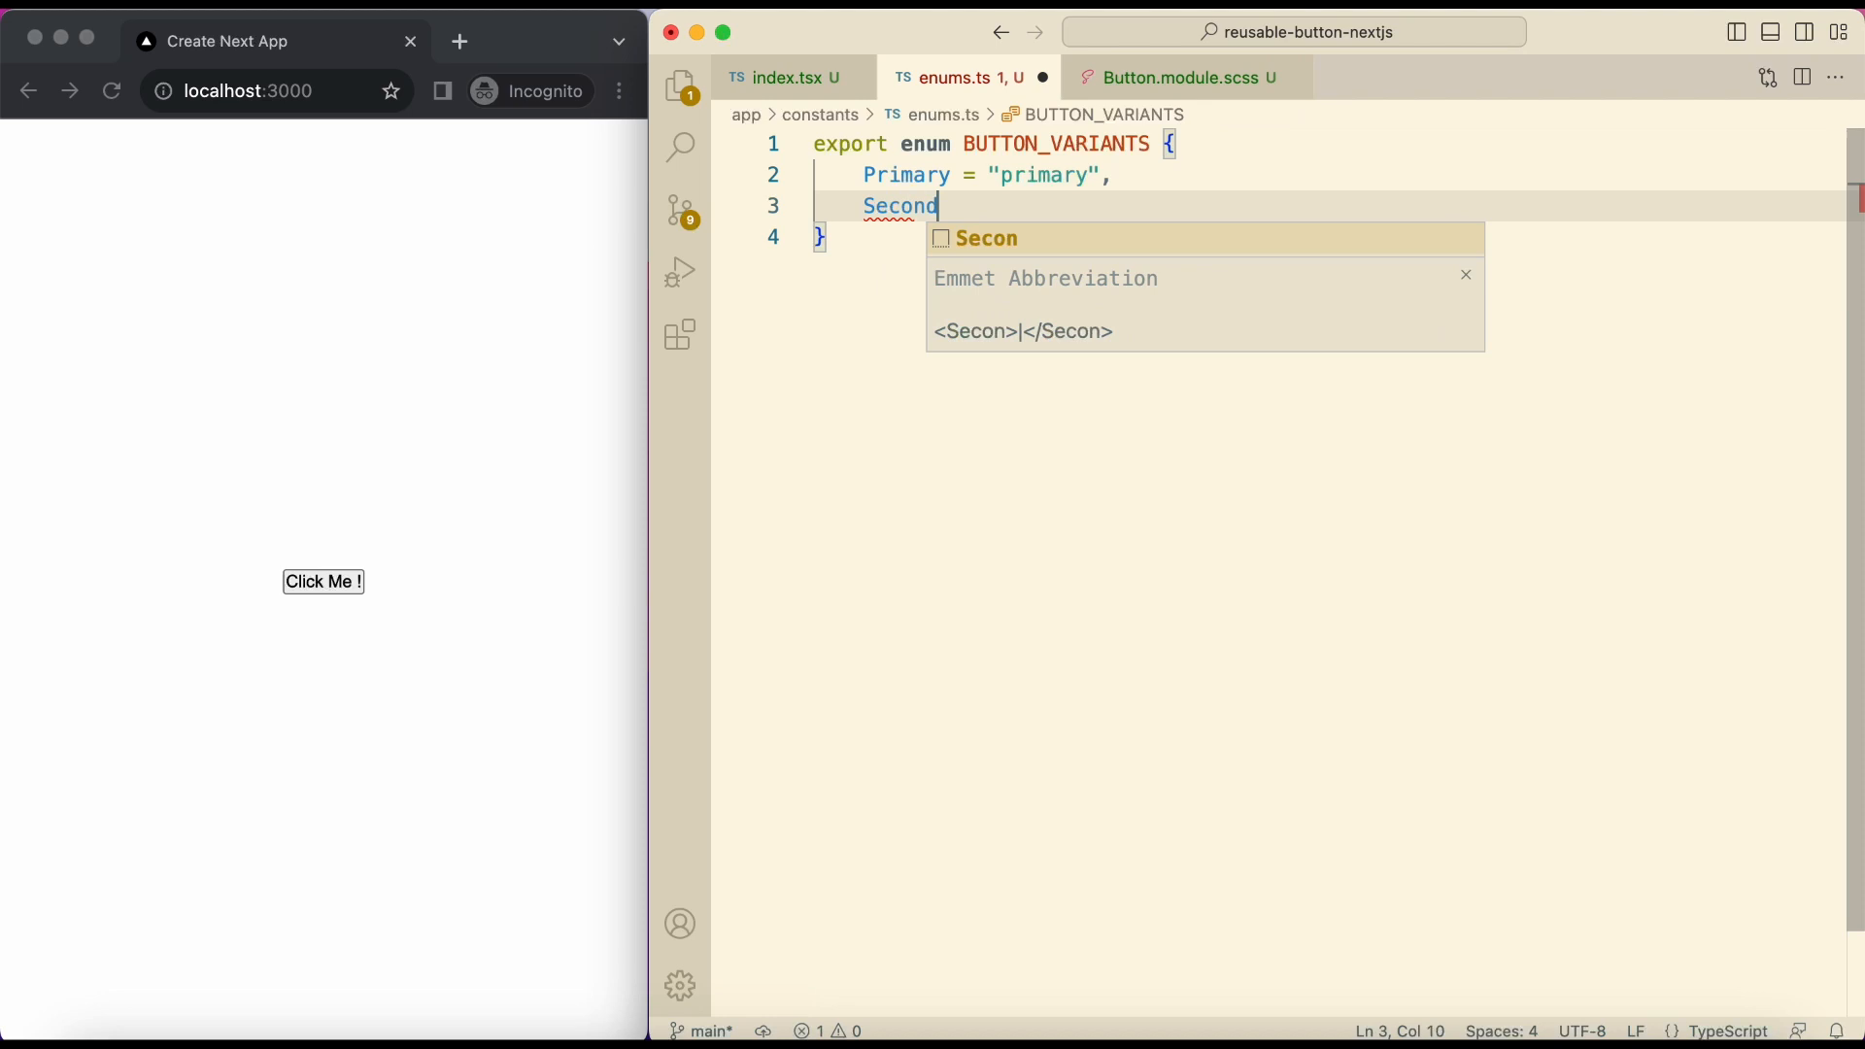
type("ary = \"")
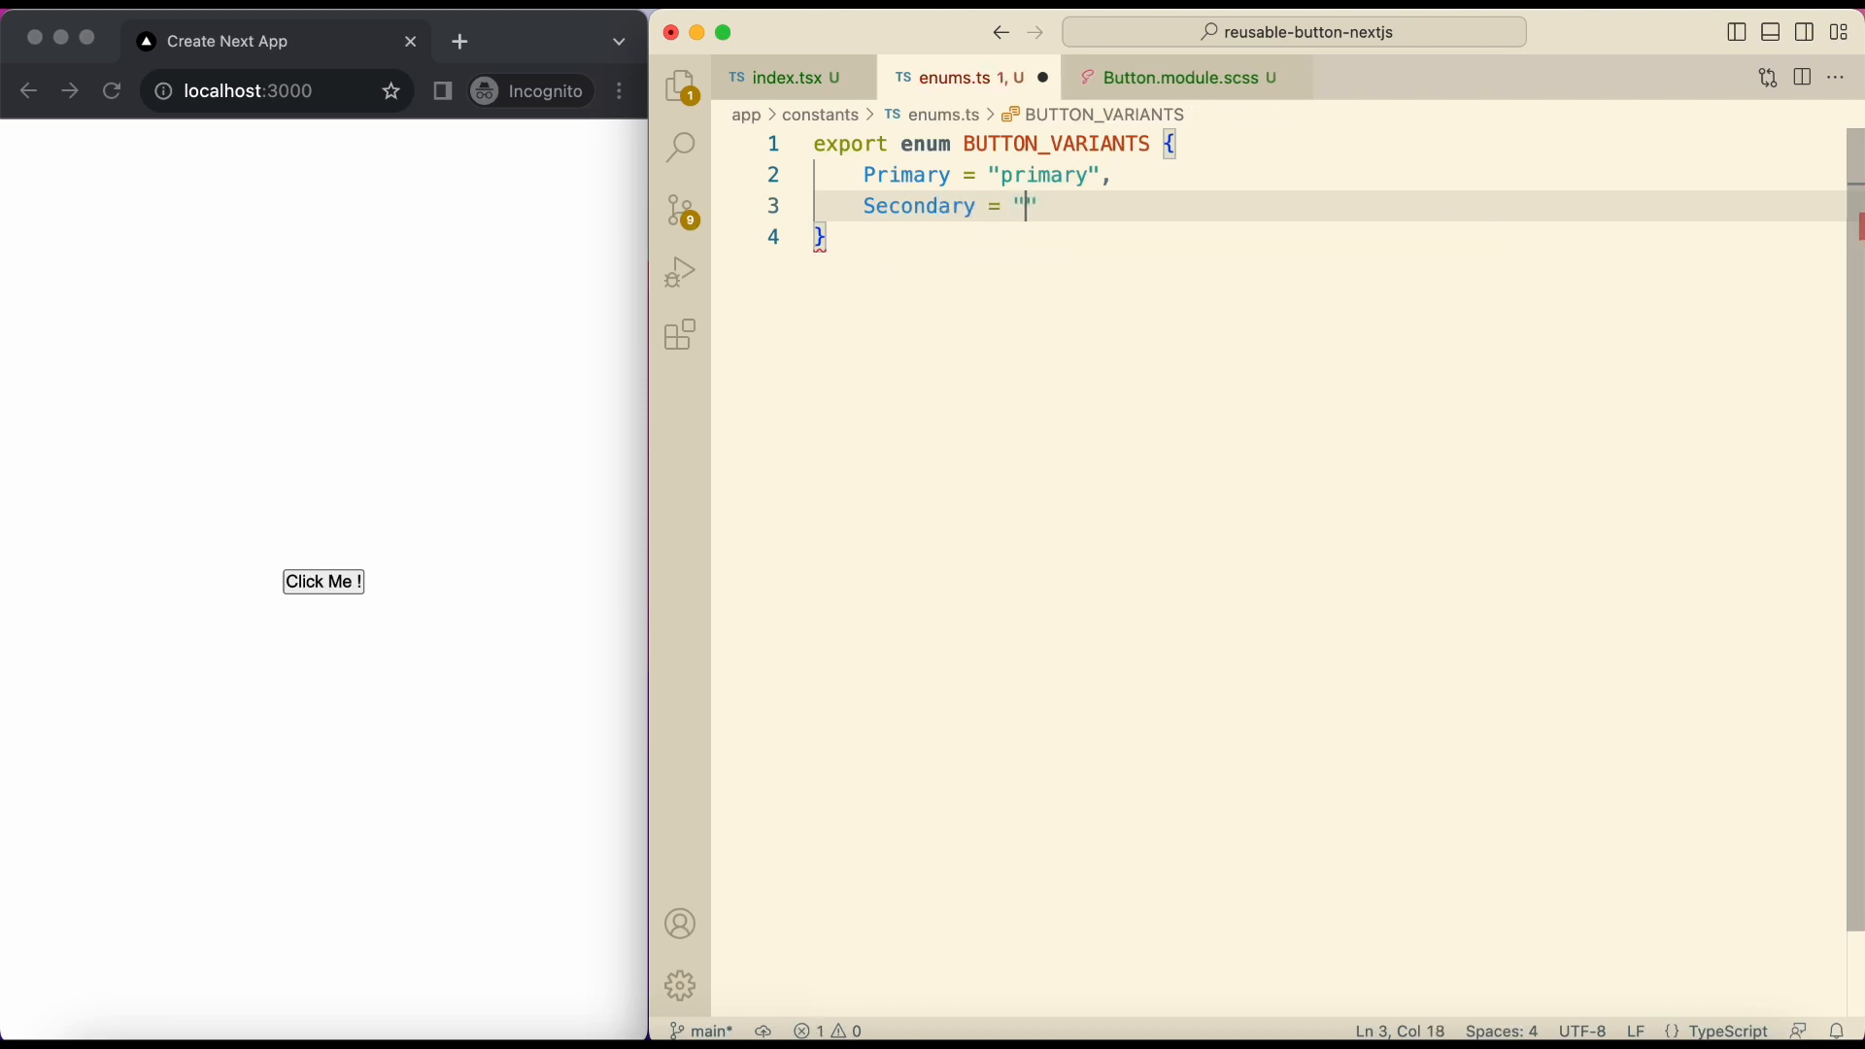
type("secondary")
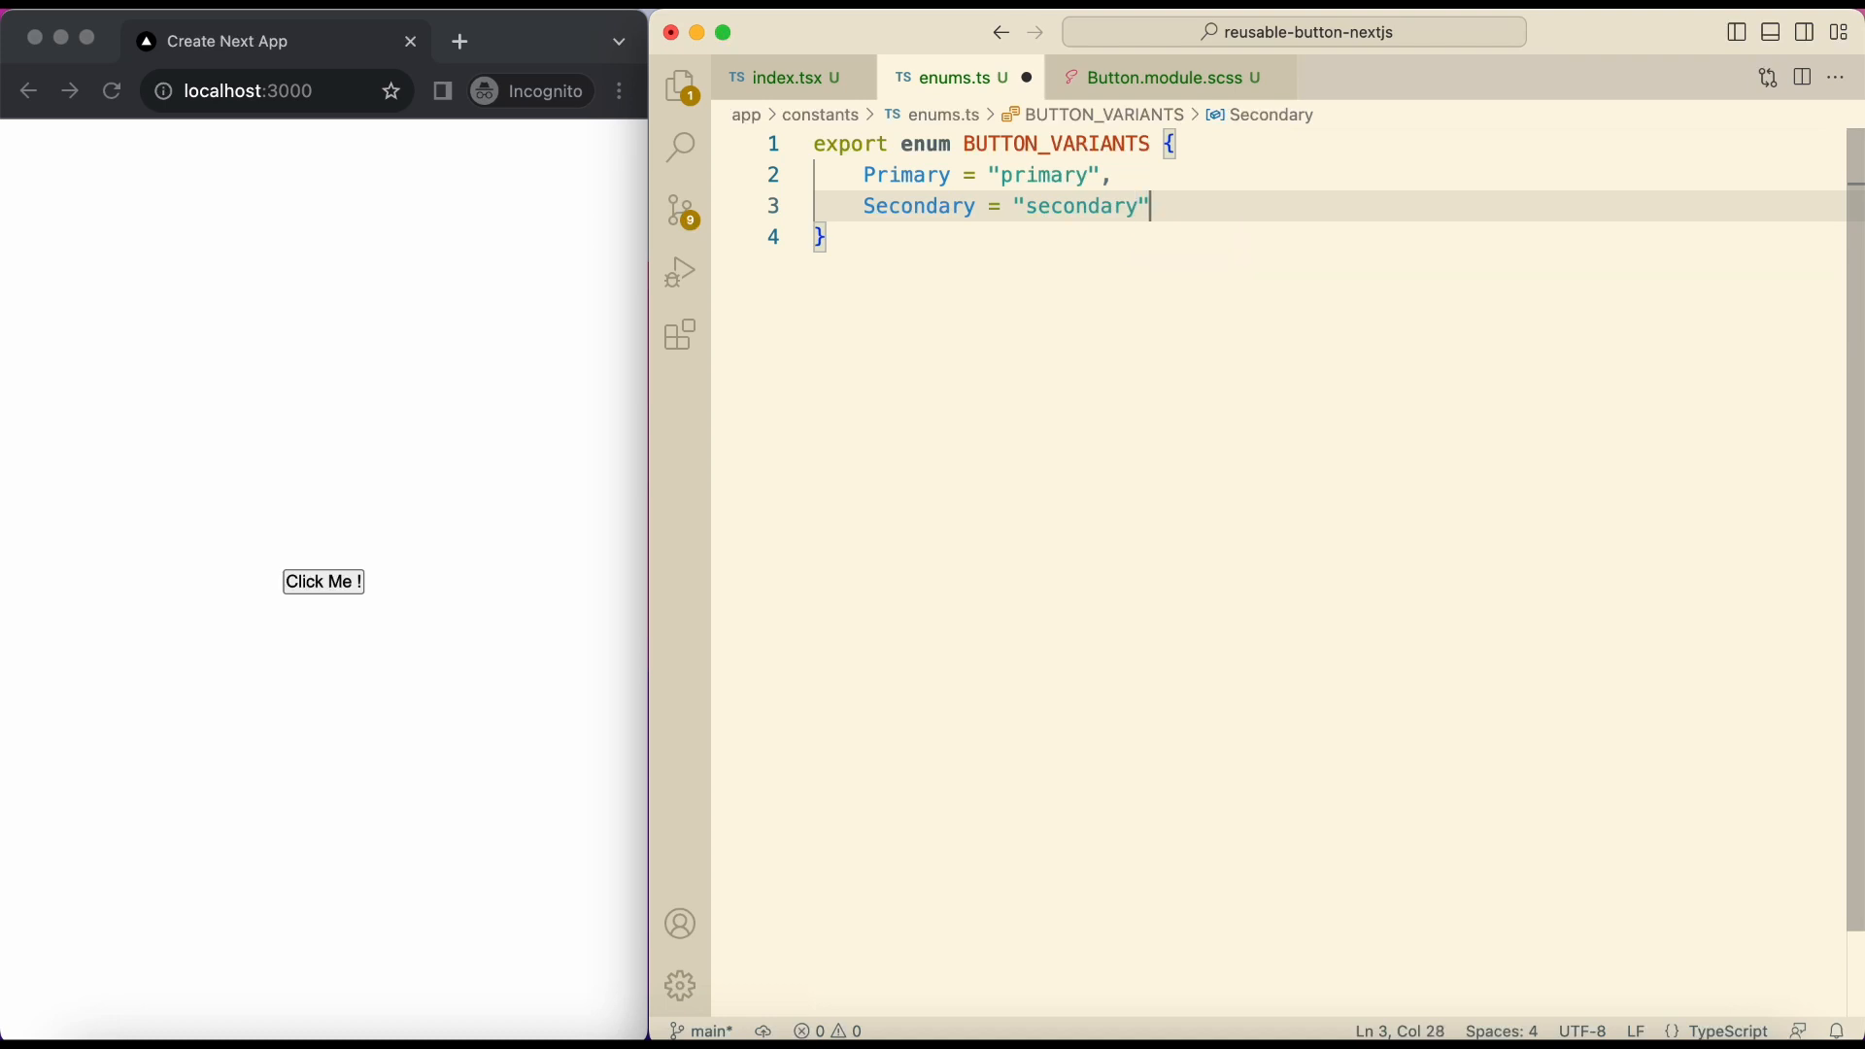
key("Return")
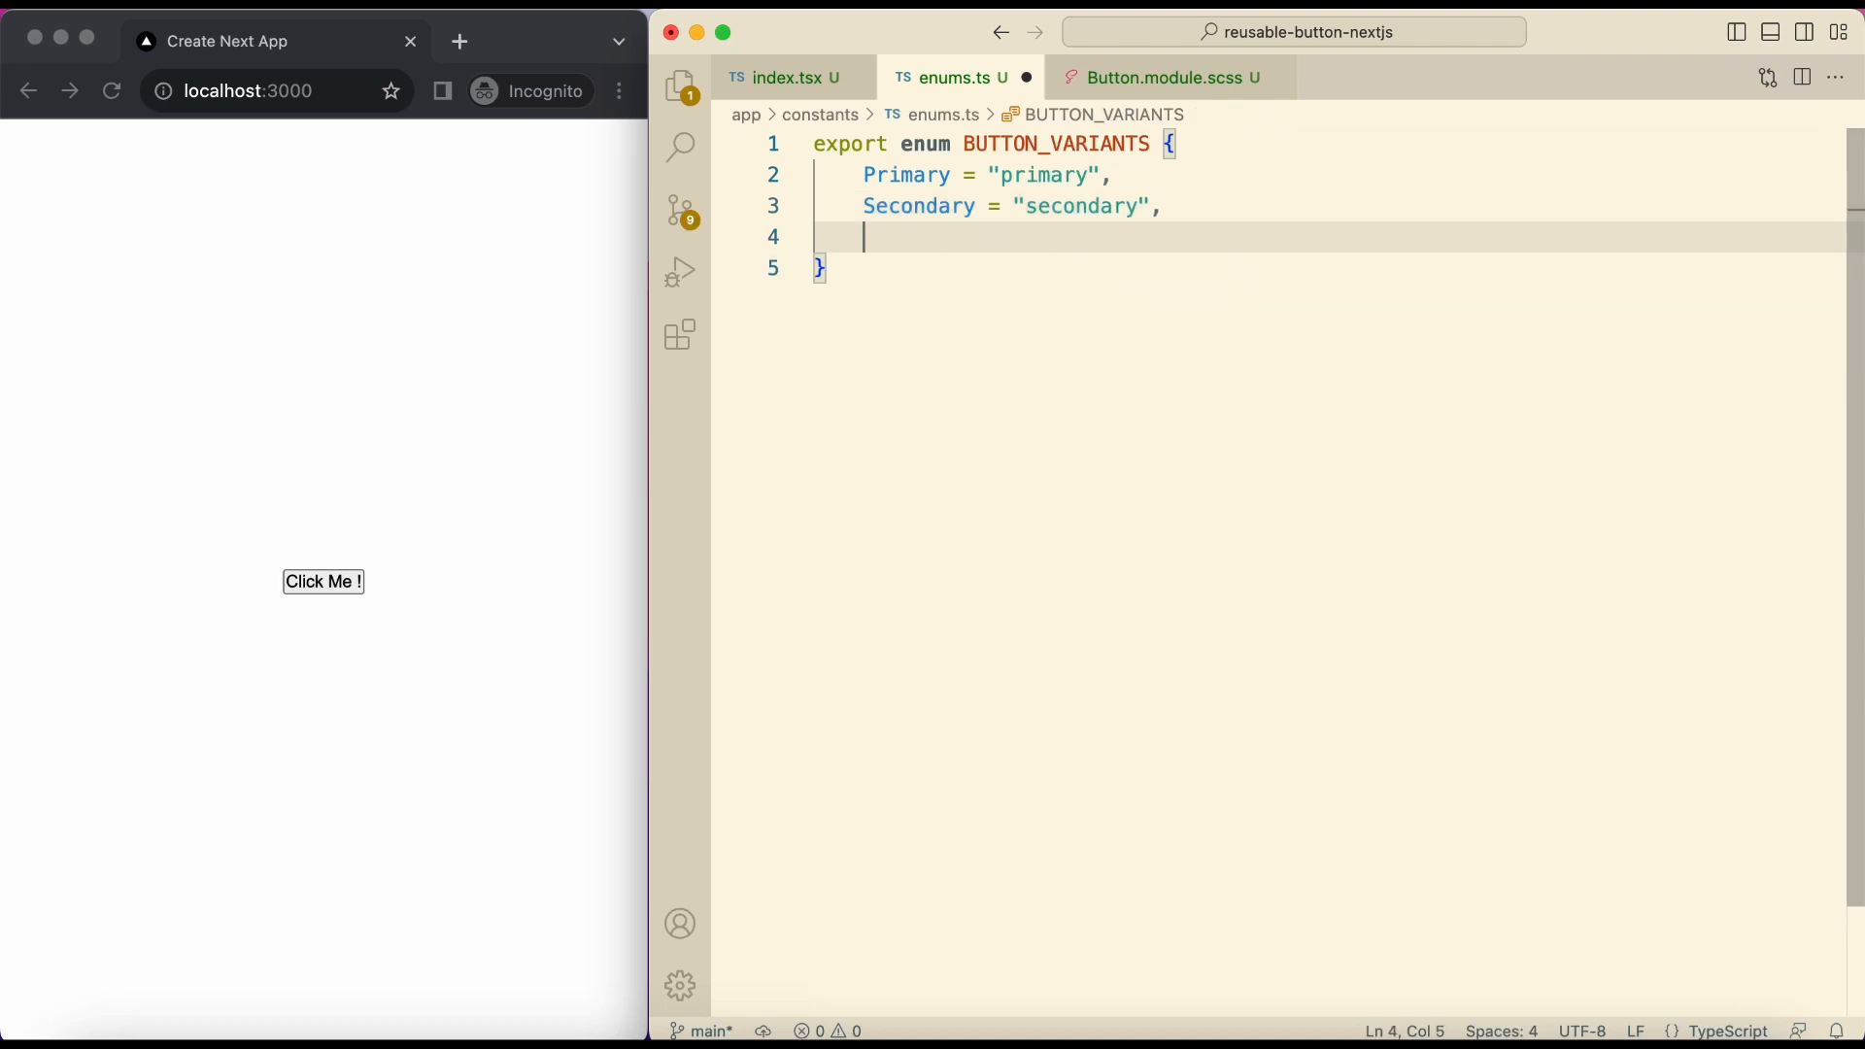
Add PrimaryOutline = "primary_outline" and SecondaryOutline = "secondary_outline", fixing the duplicated value.
type("Prima")
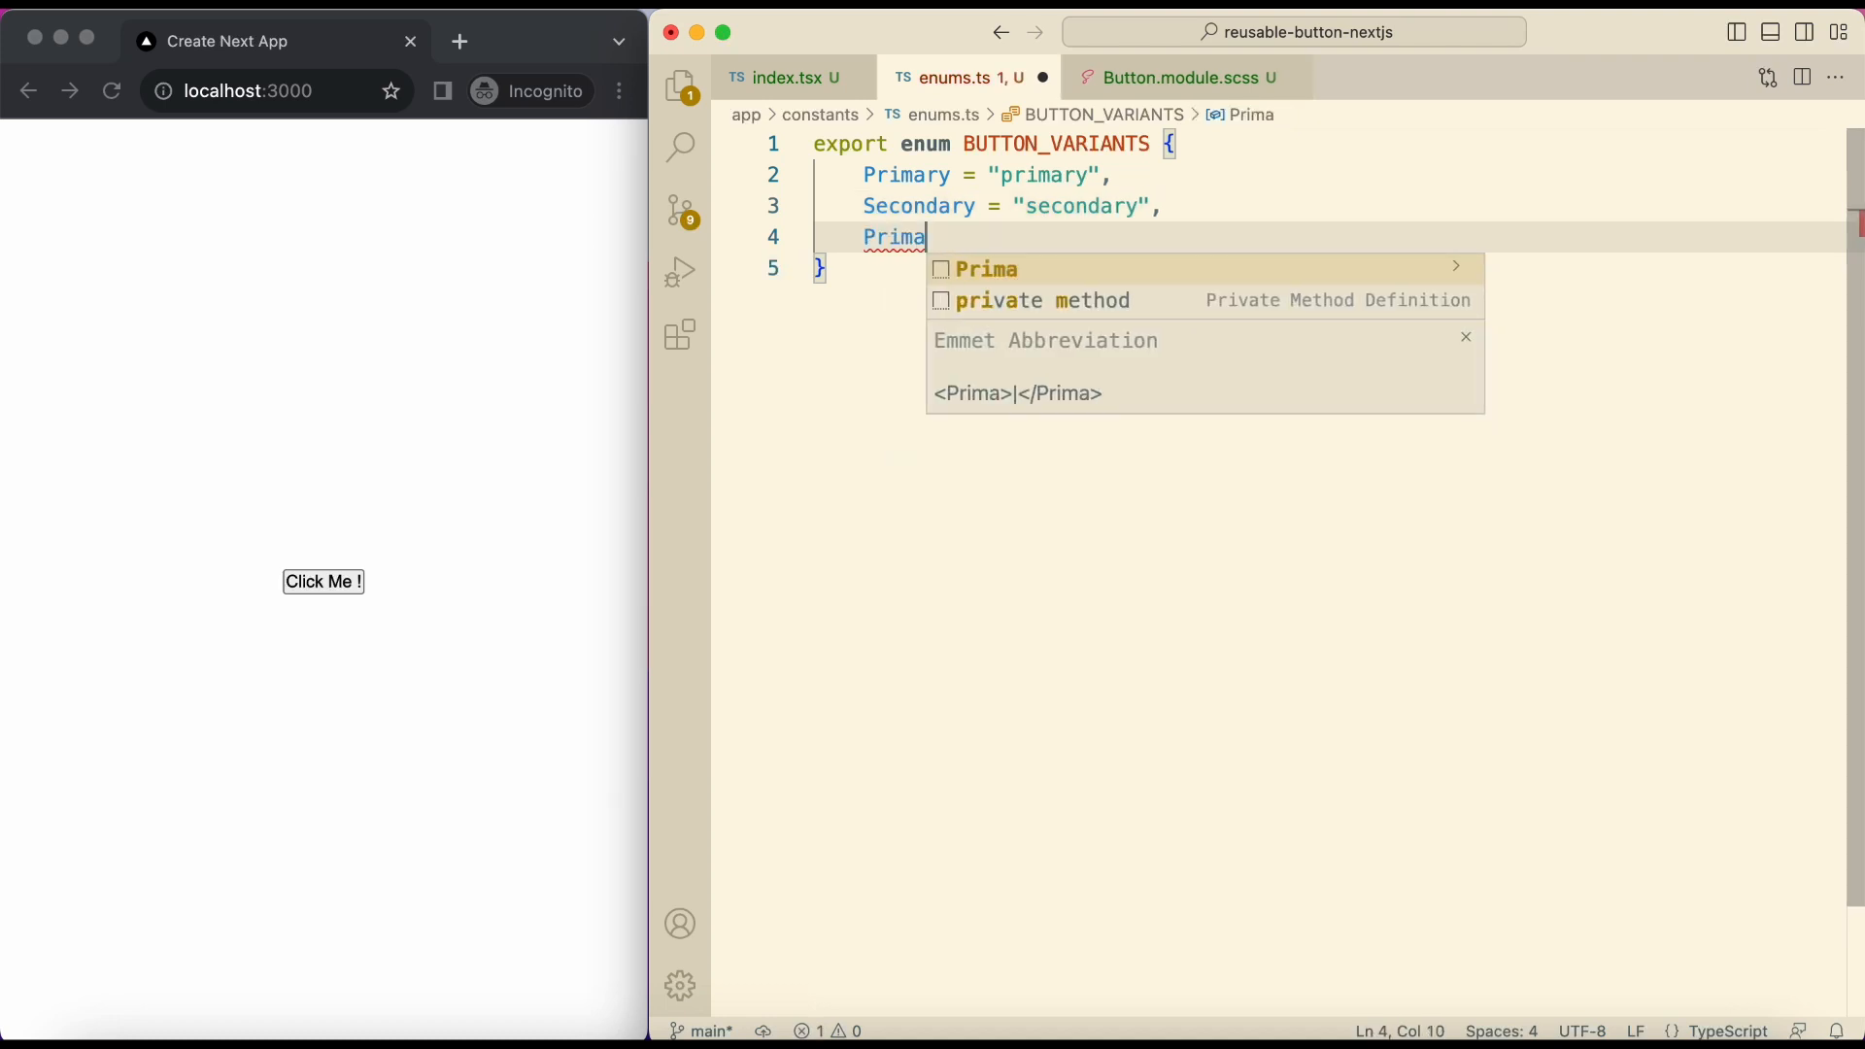
type("ryOu")
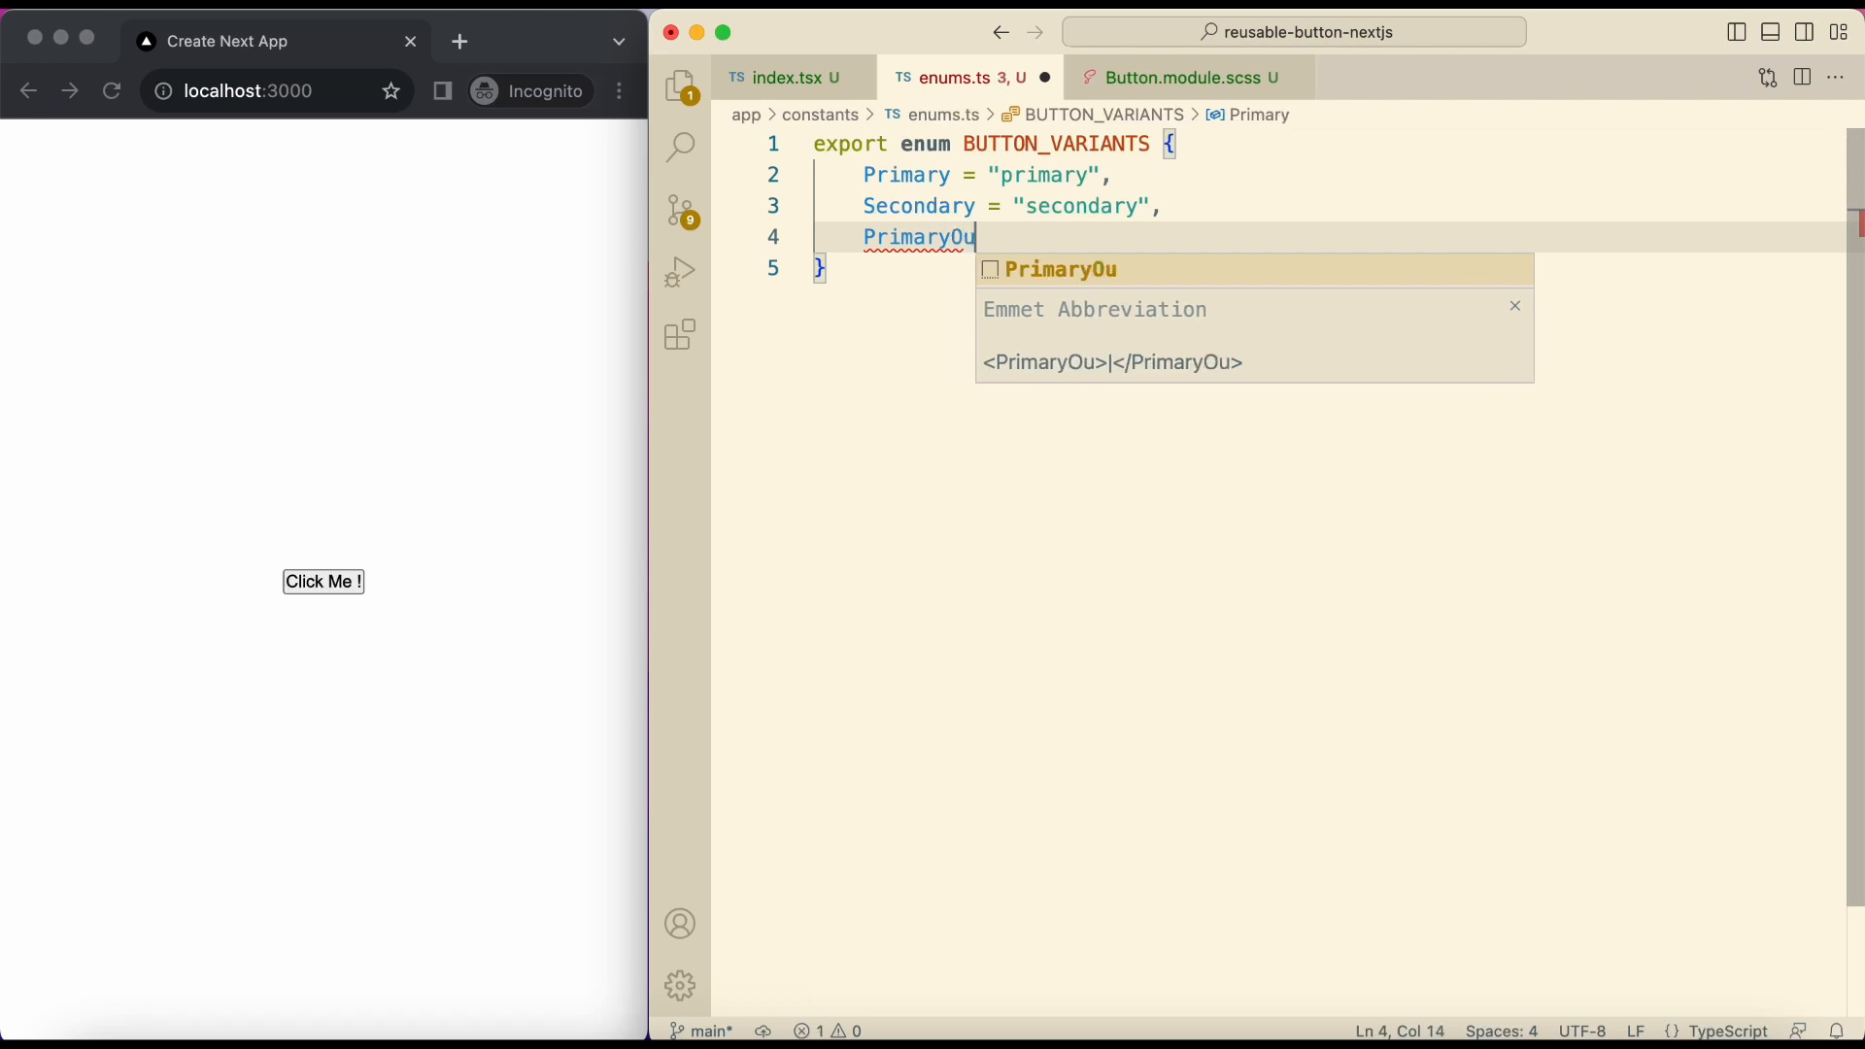
type("tline =")
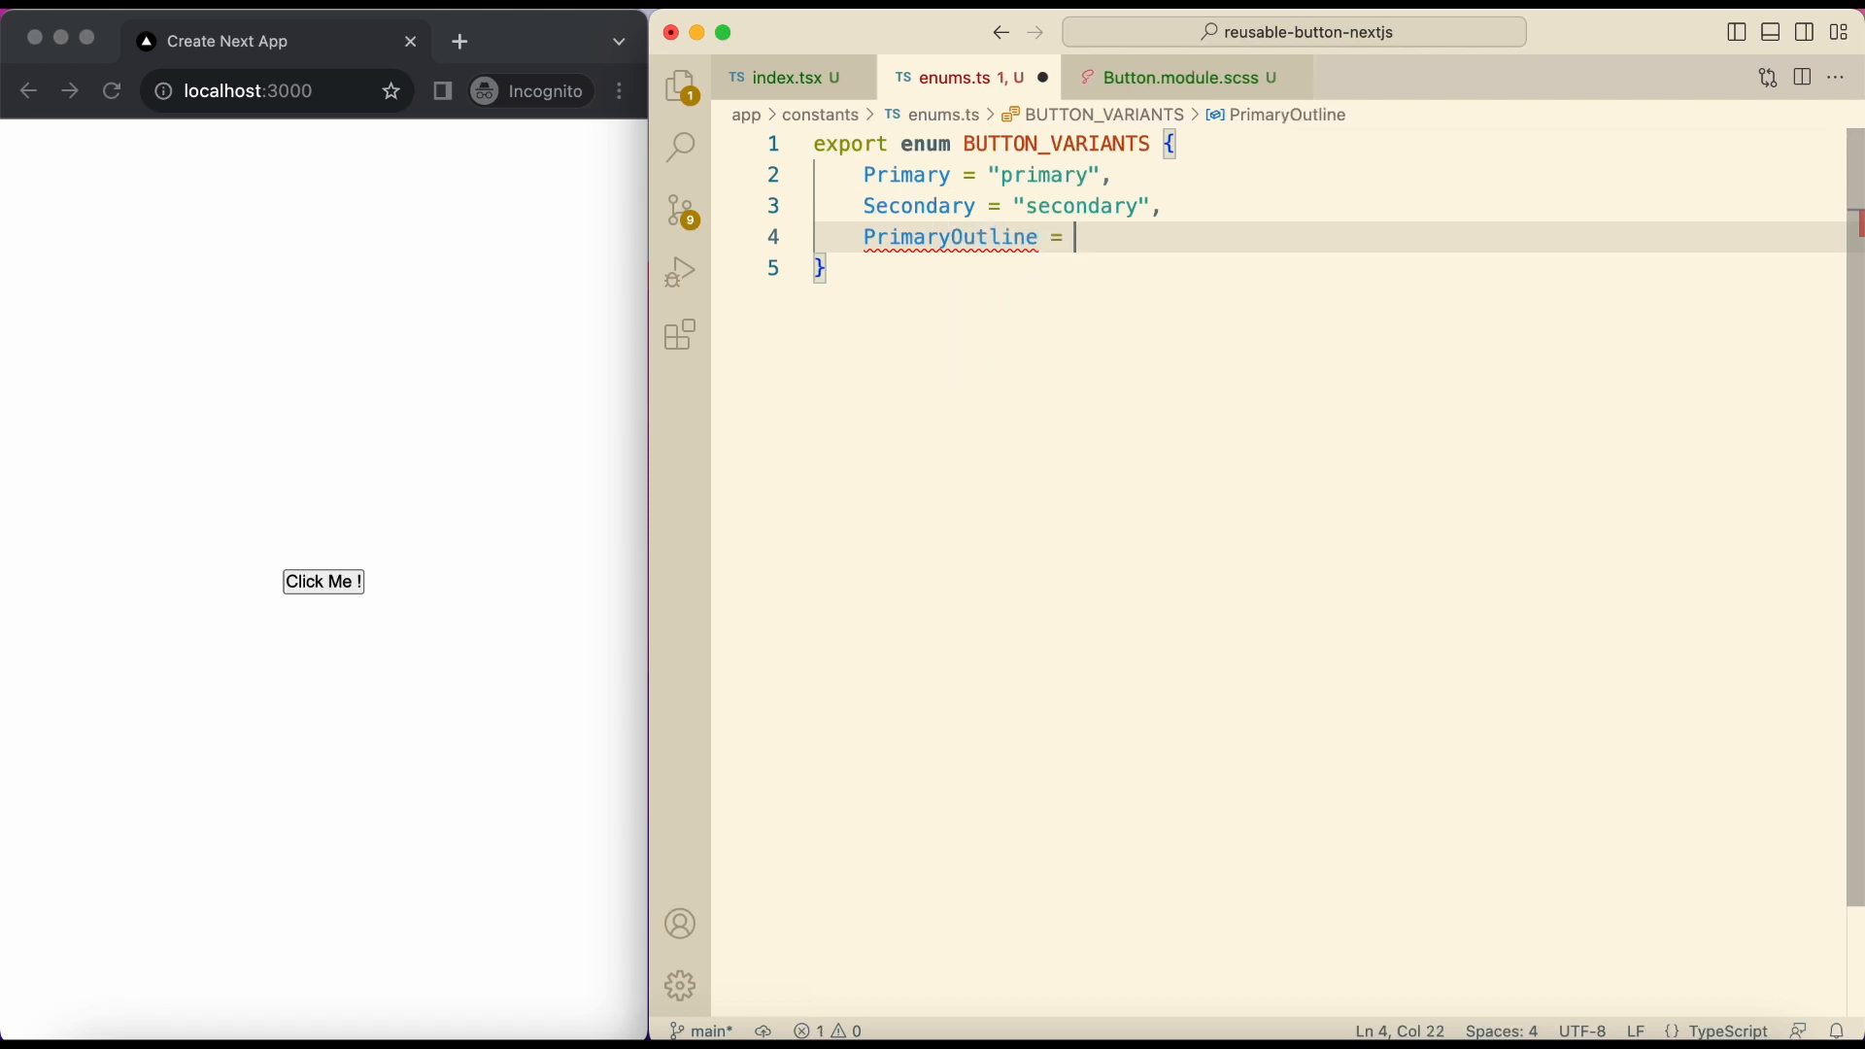
type("\"pr\"")
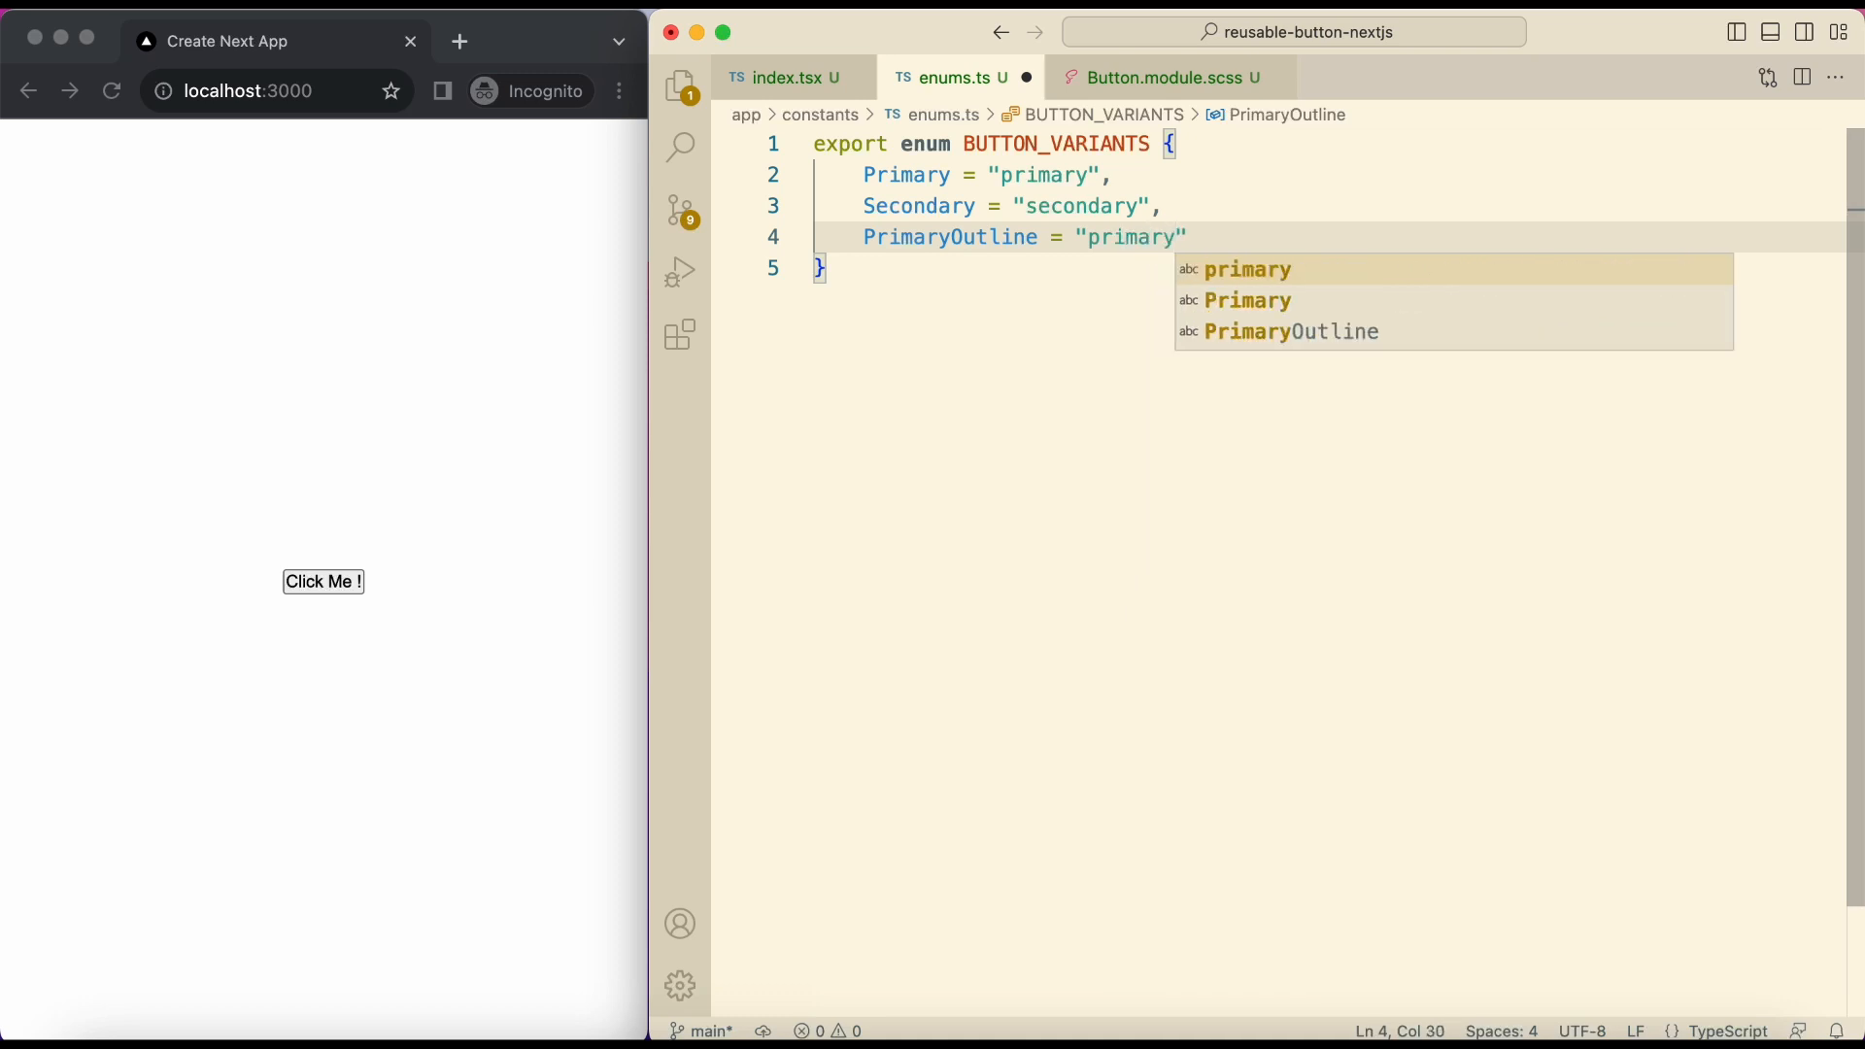
type("_o")
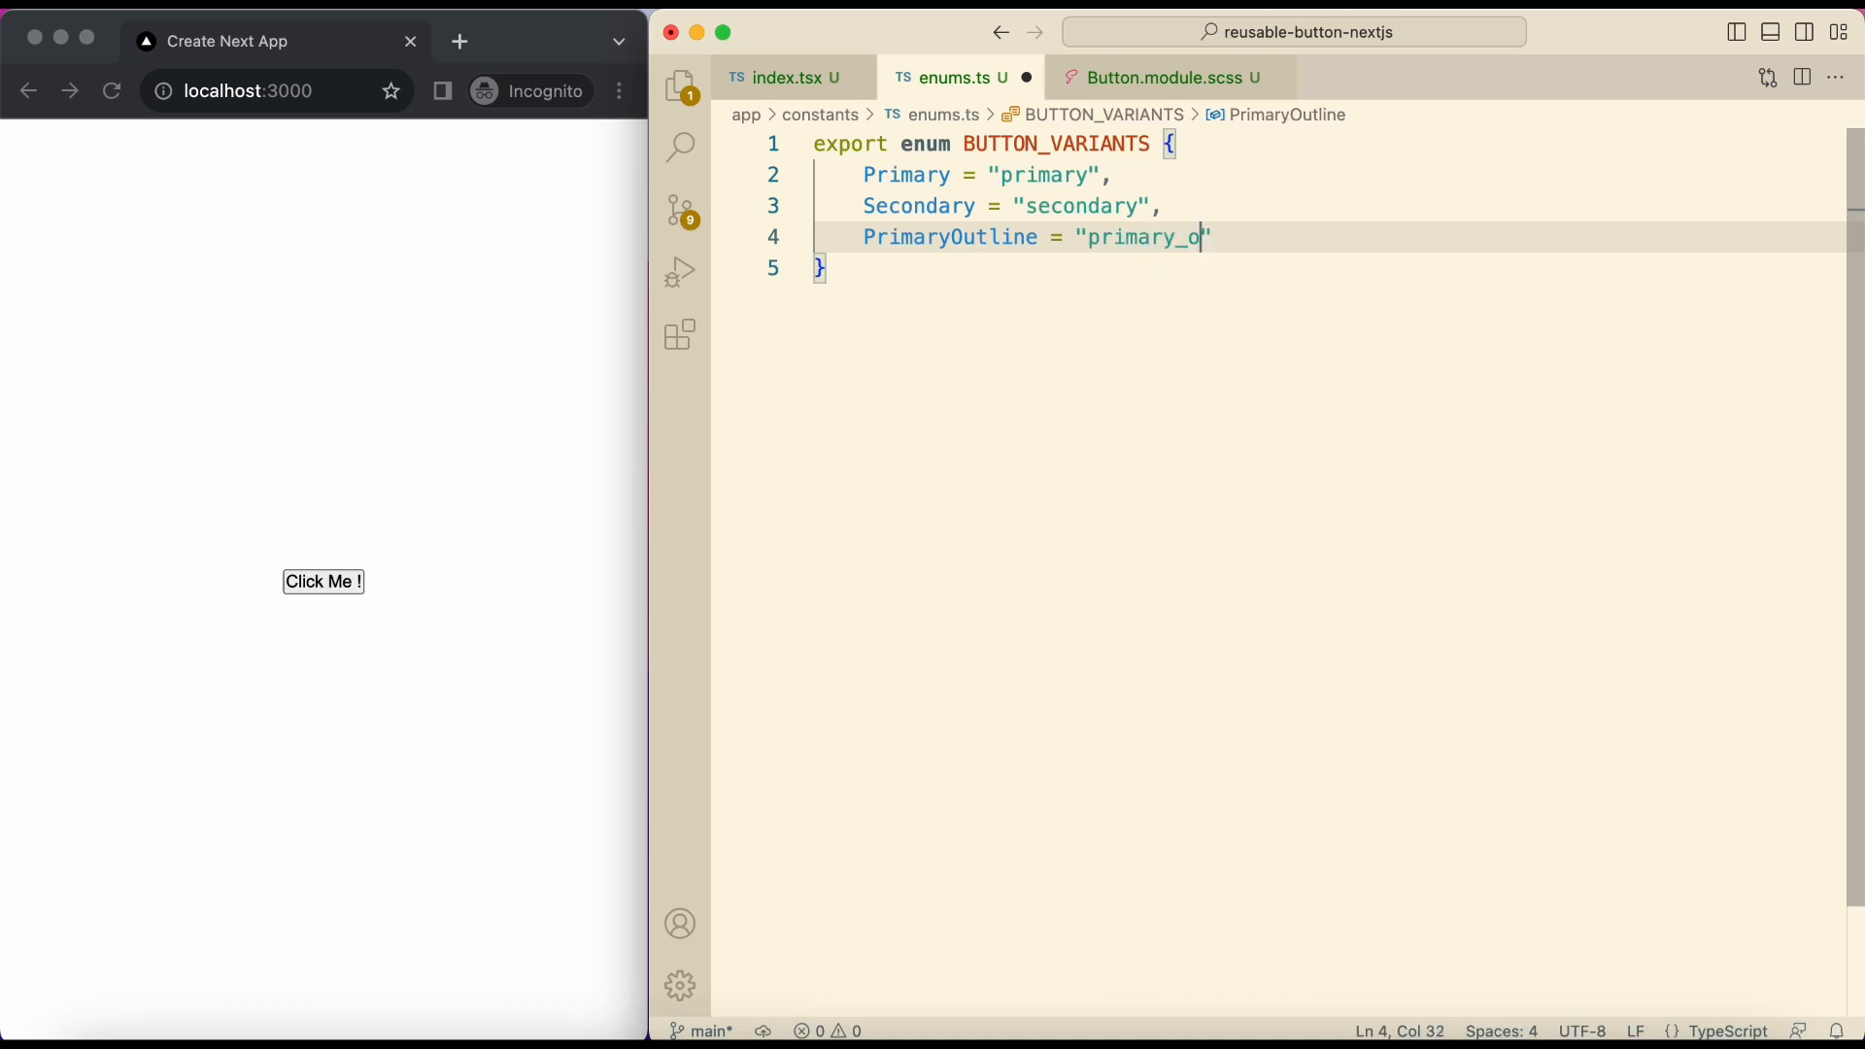
type("utline")
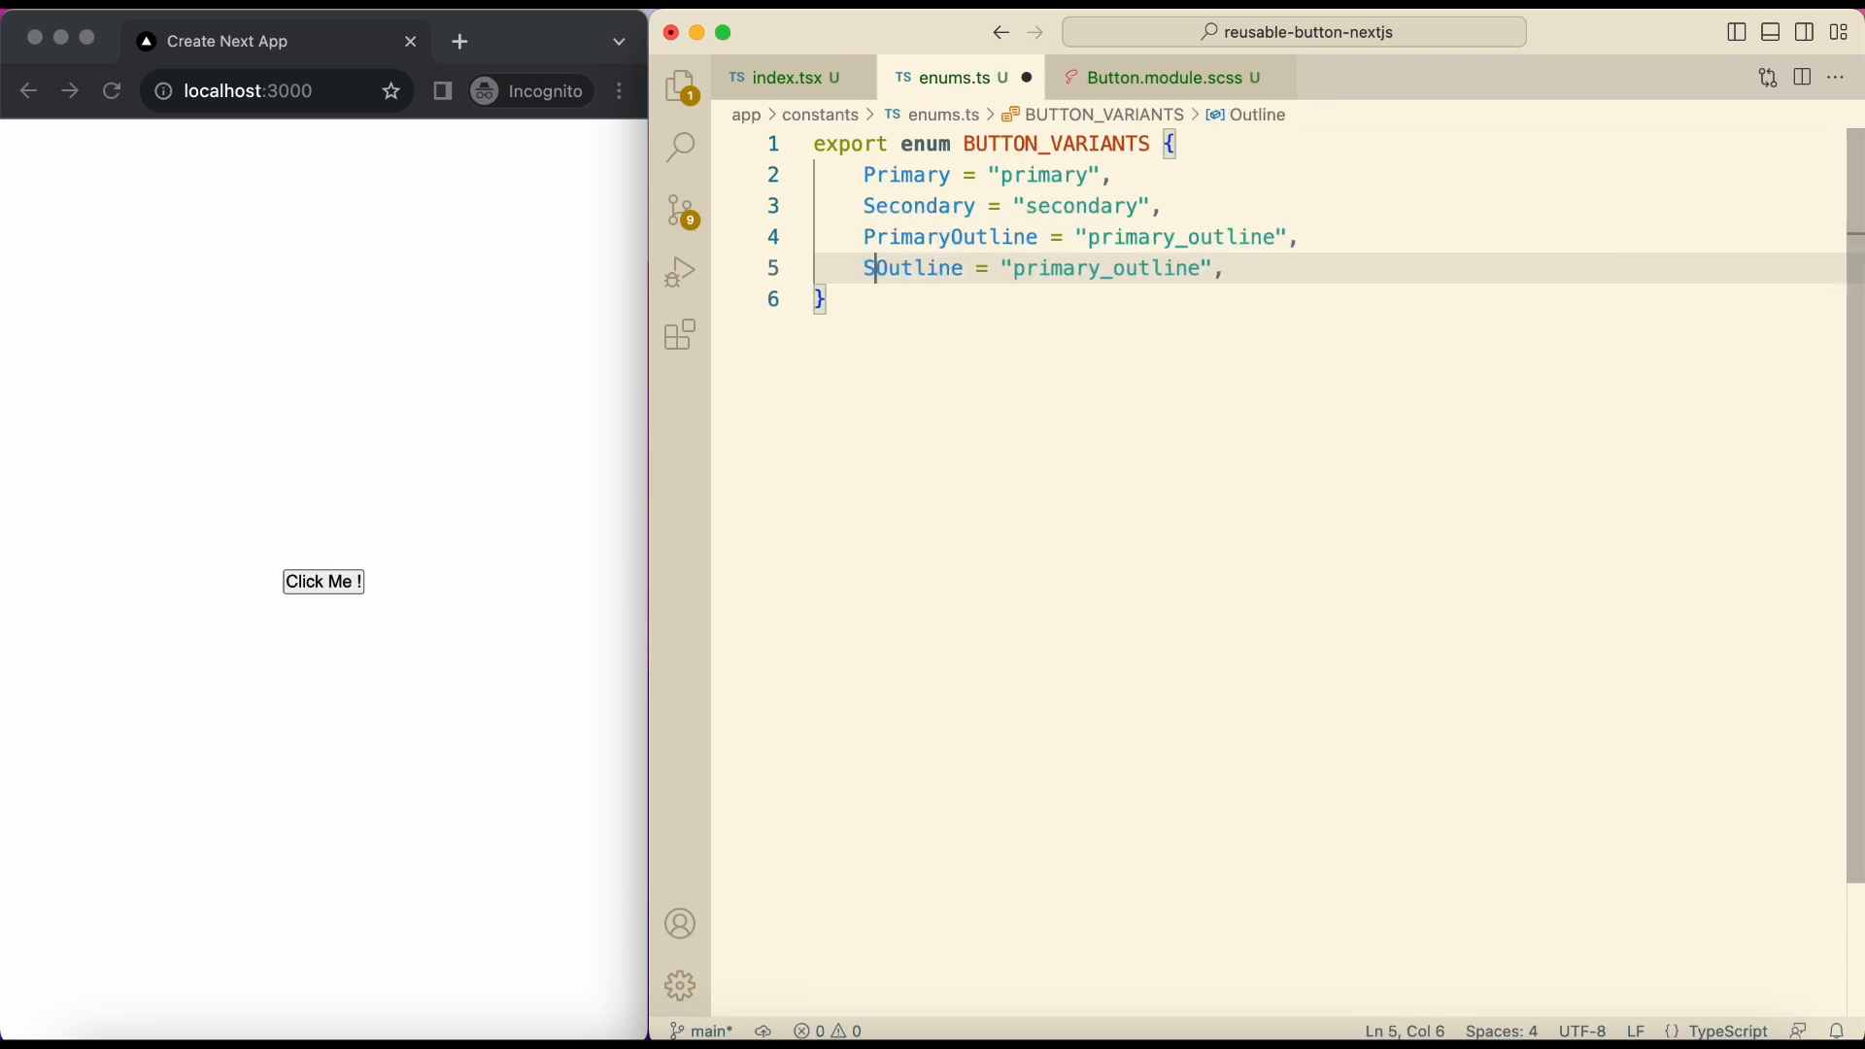
type("econdary")
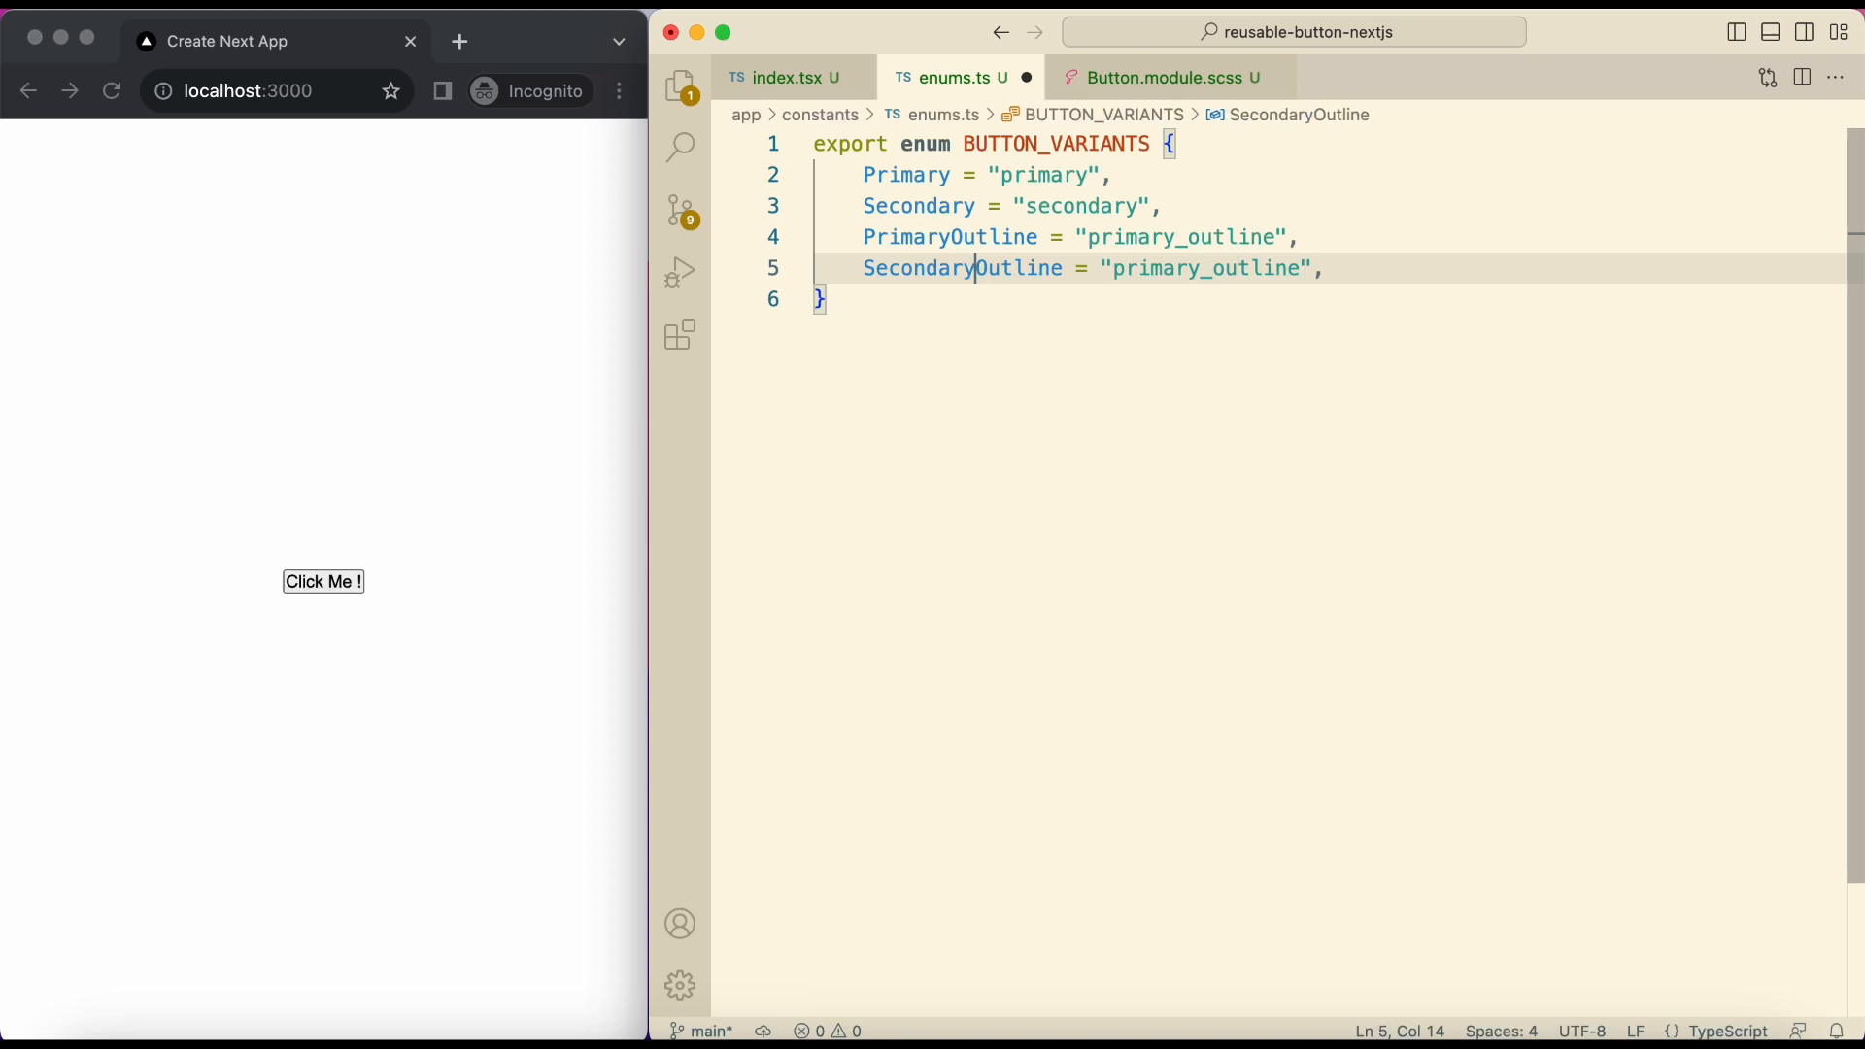
double_click(916, 268)
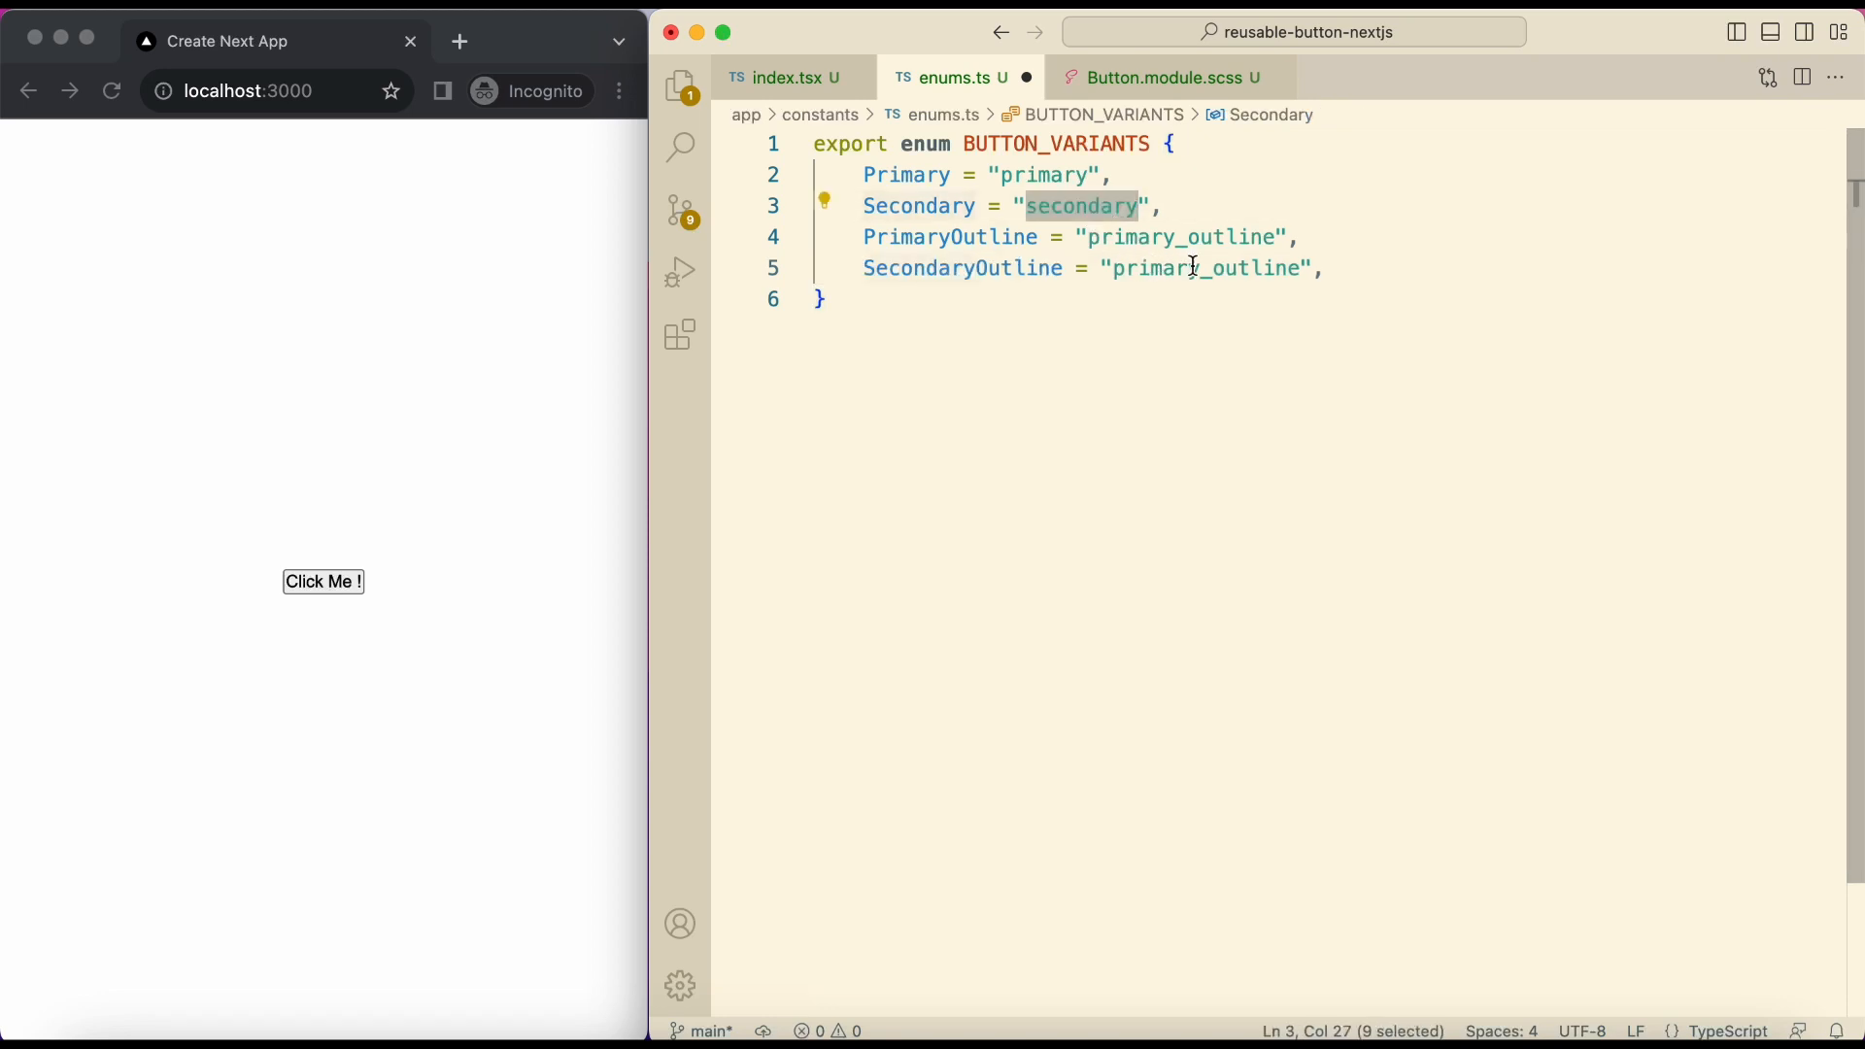
double_click(1204, 269)
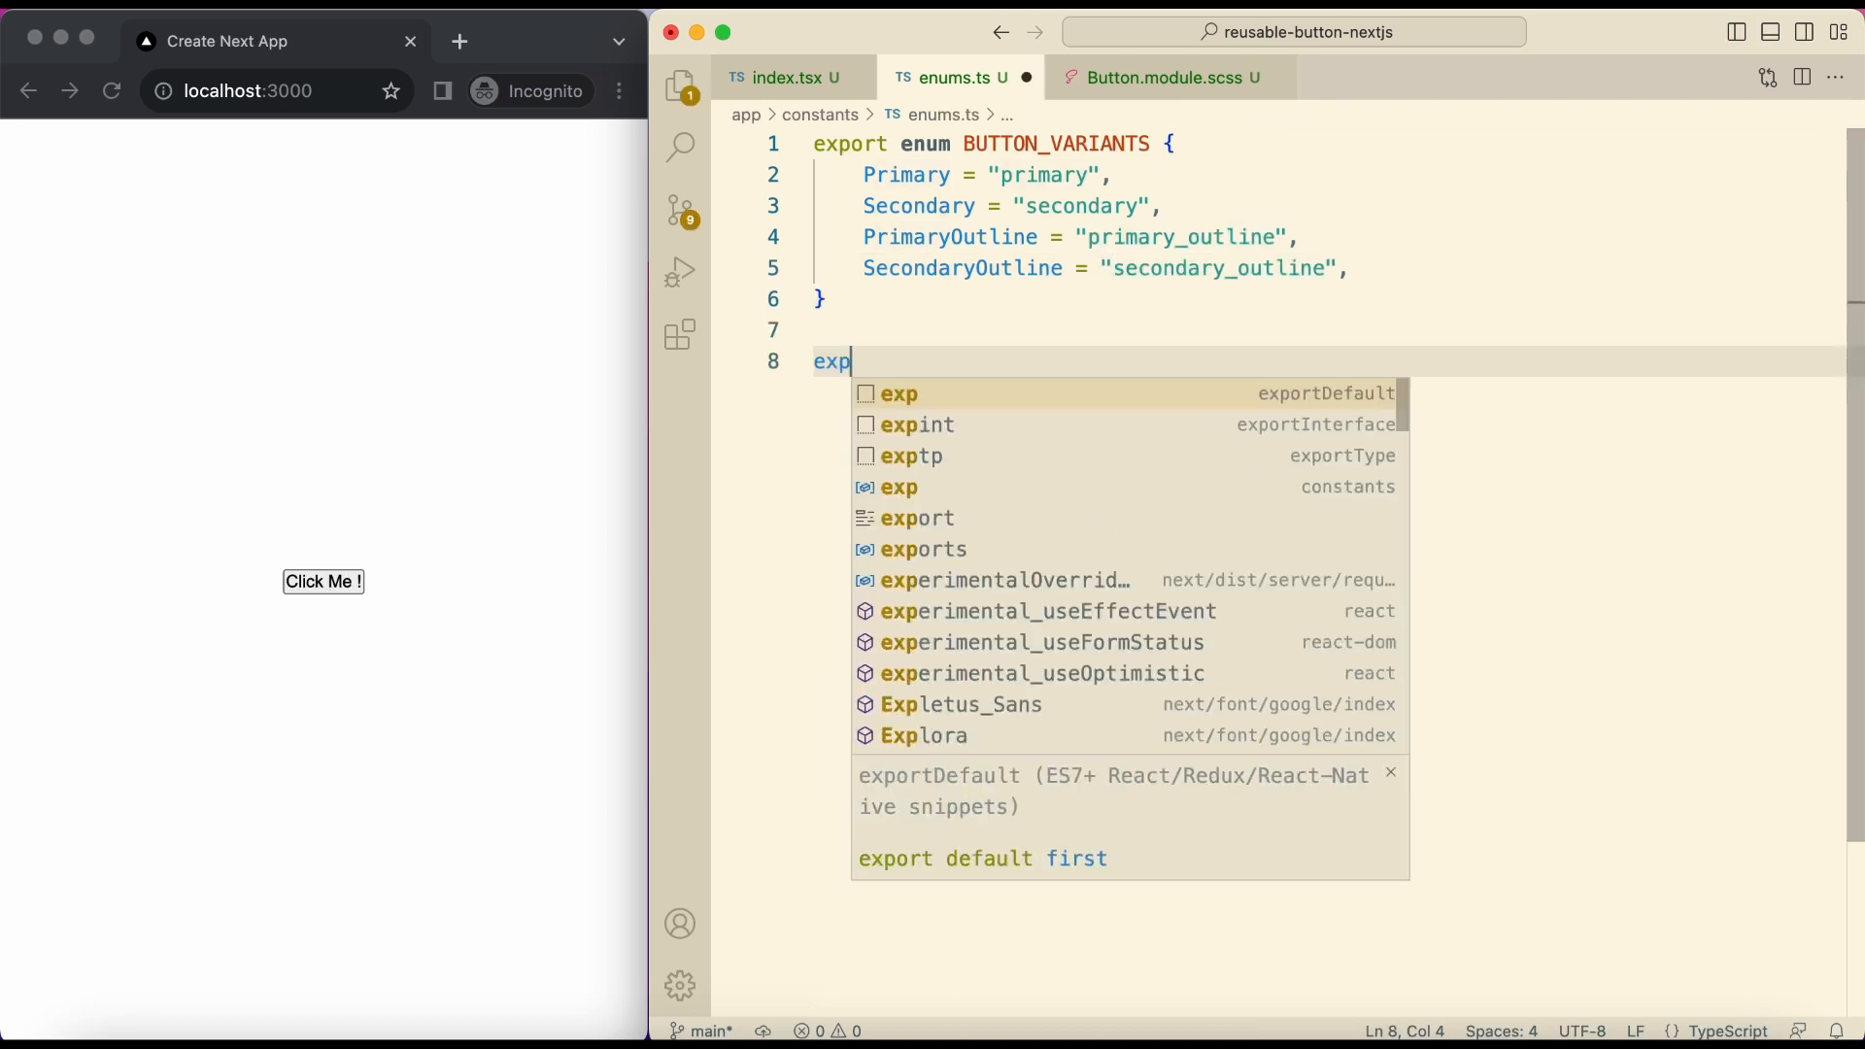
Add export enum BUTTON_SIZES with Small = "small" and Large = "large" to enums.ts.
type("ort enum")
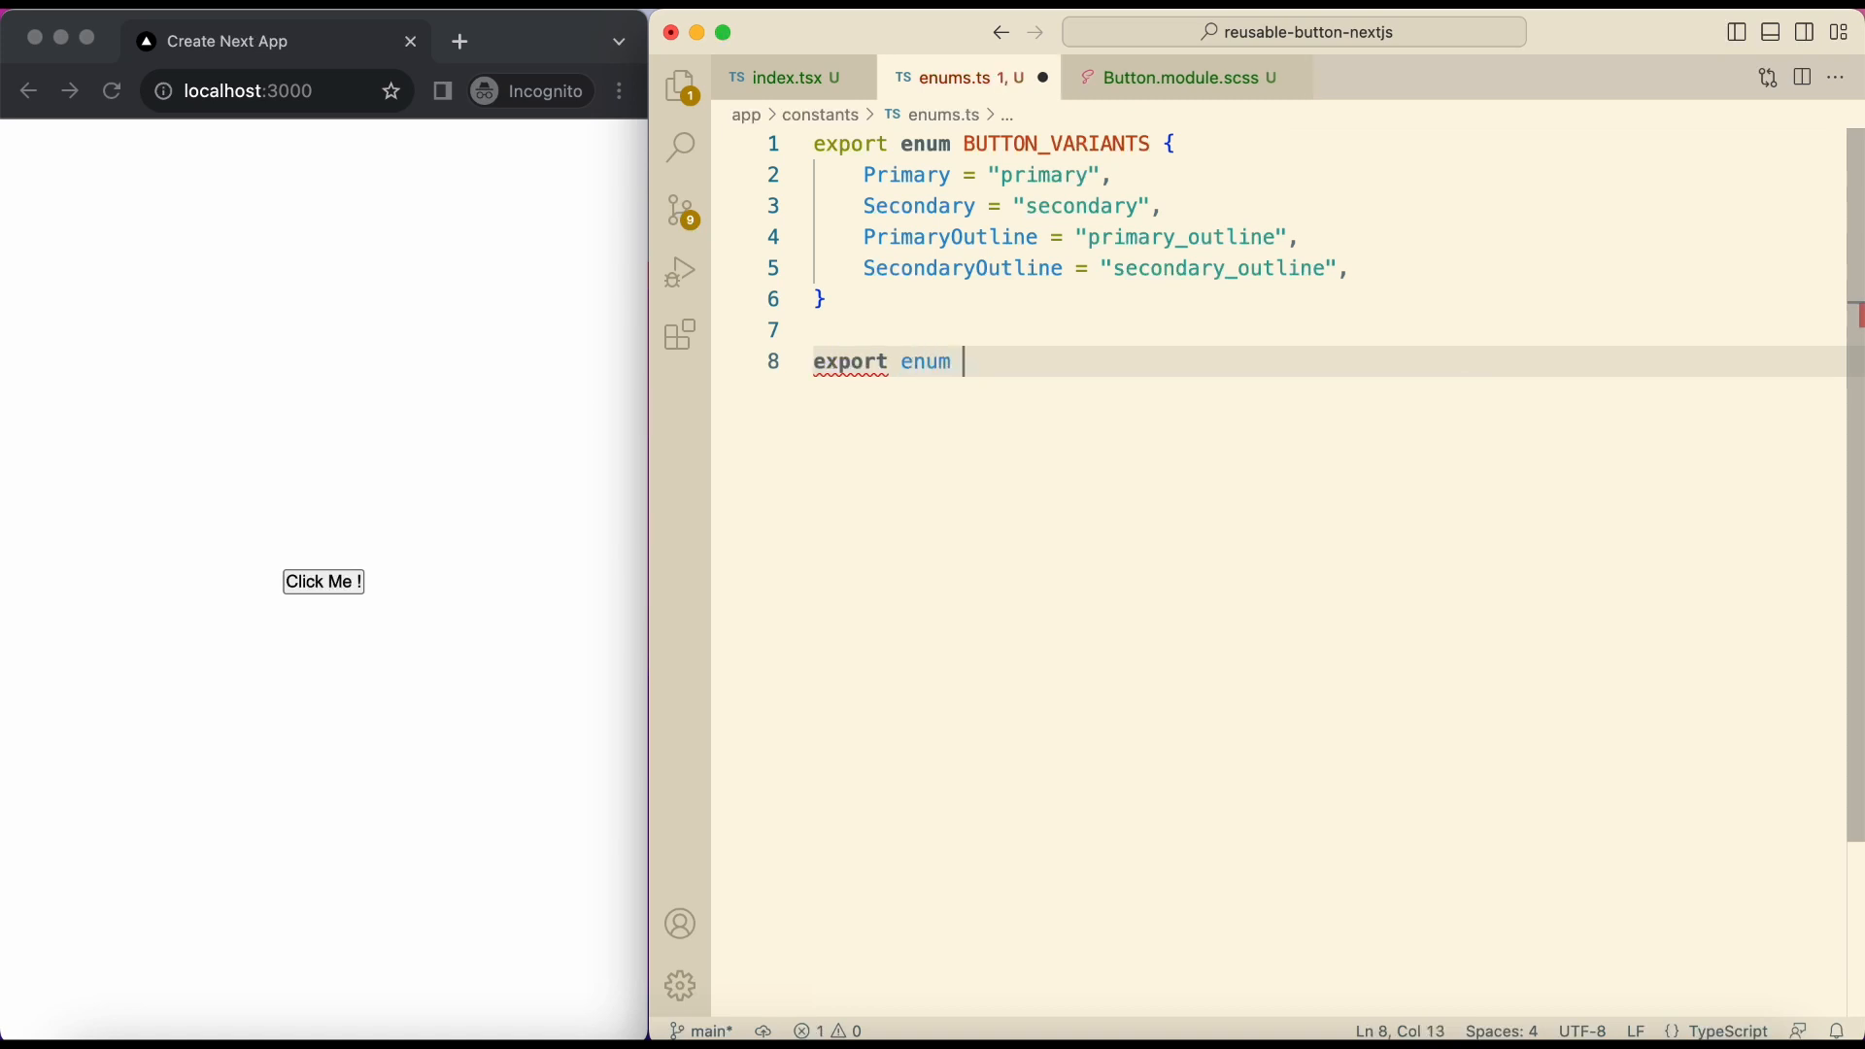
type("BUTTO")
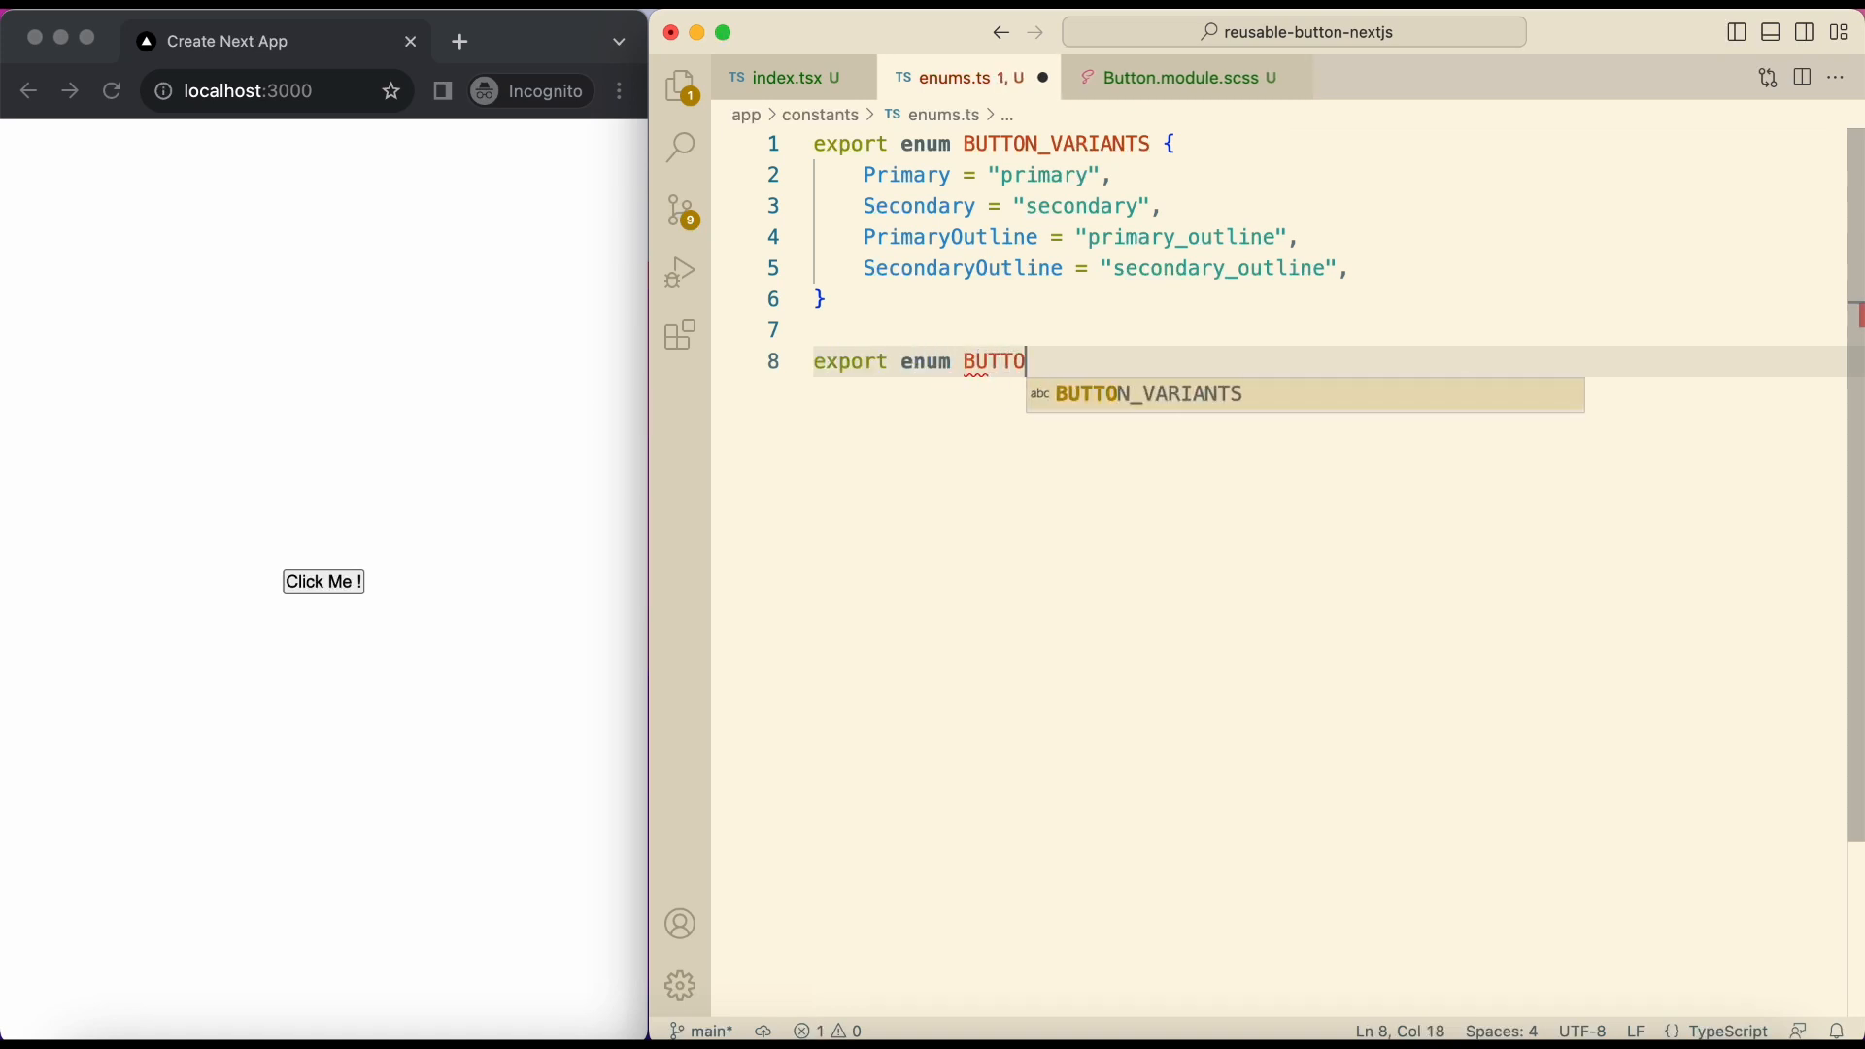
type("N_SIZES {")
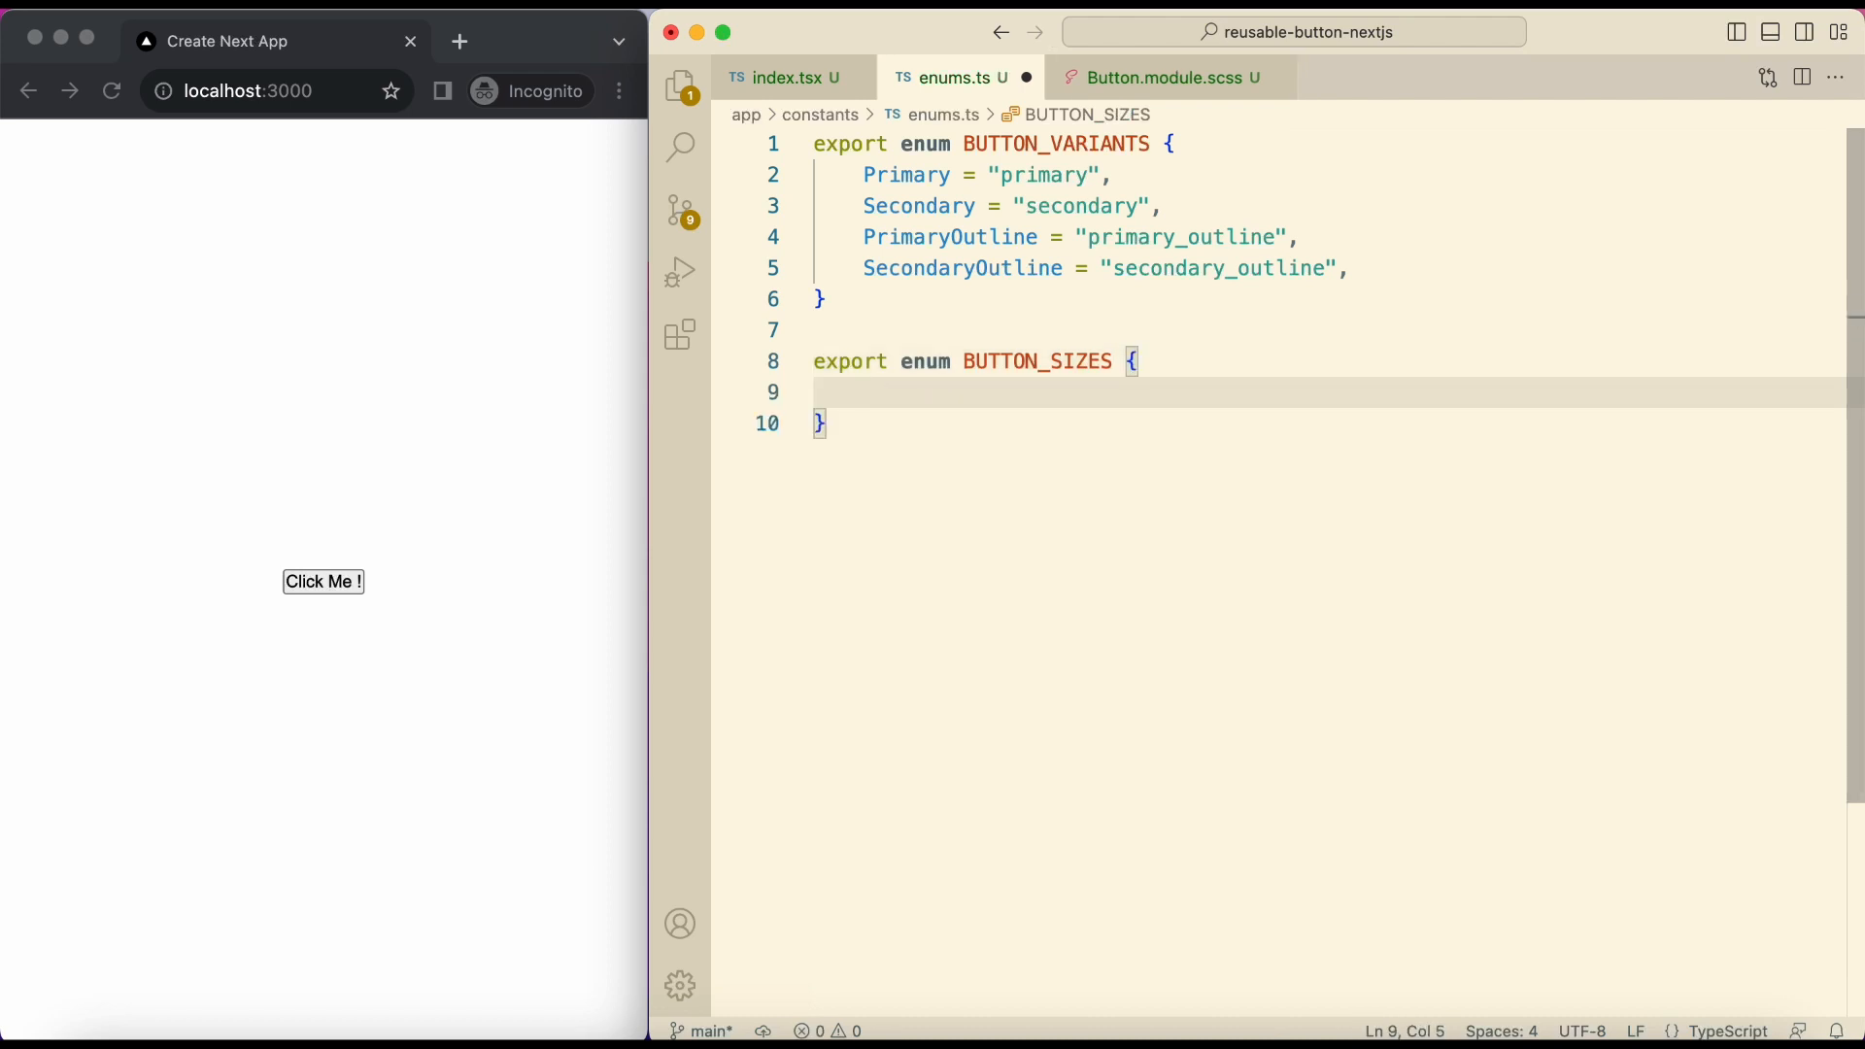
type("Small")
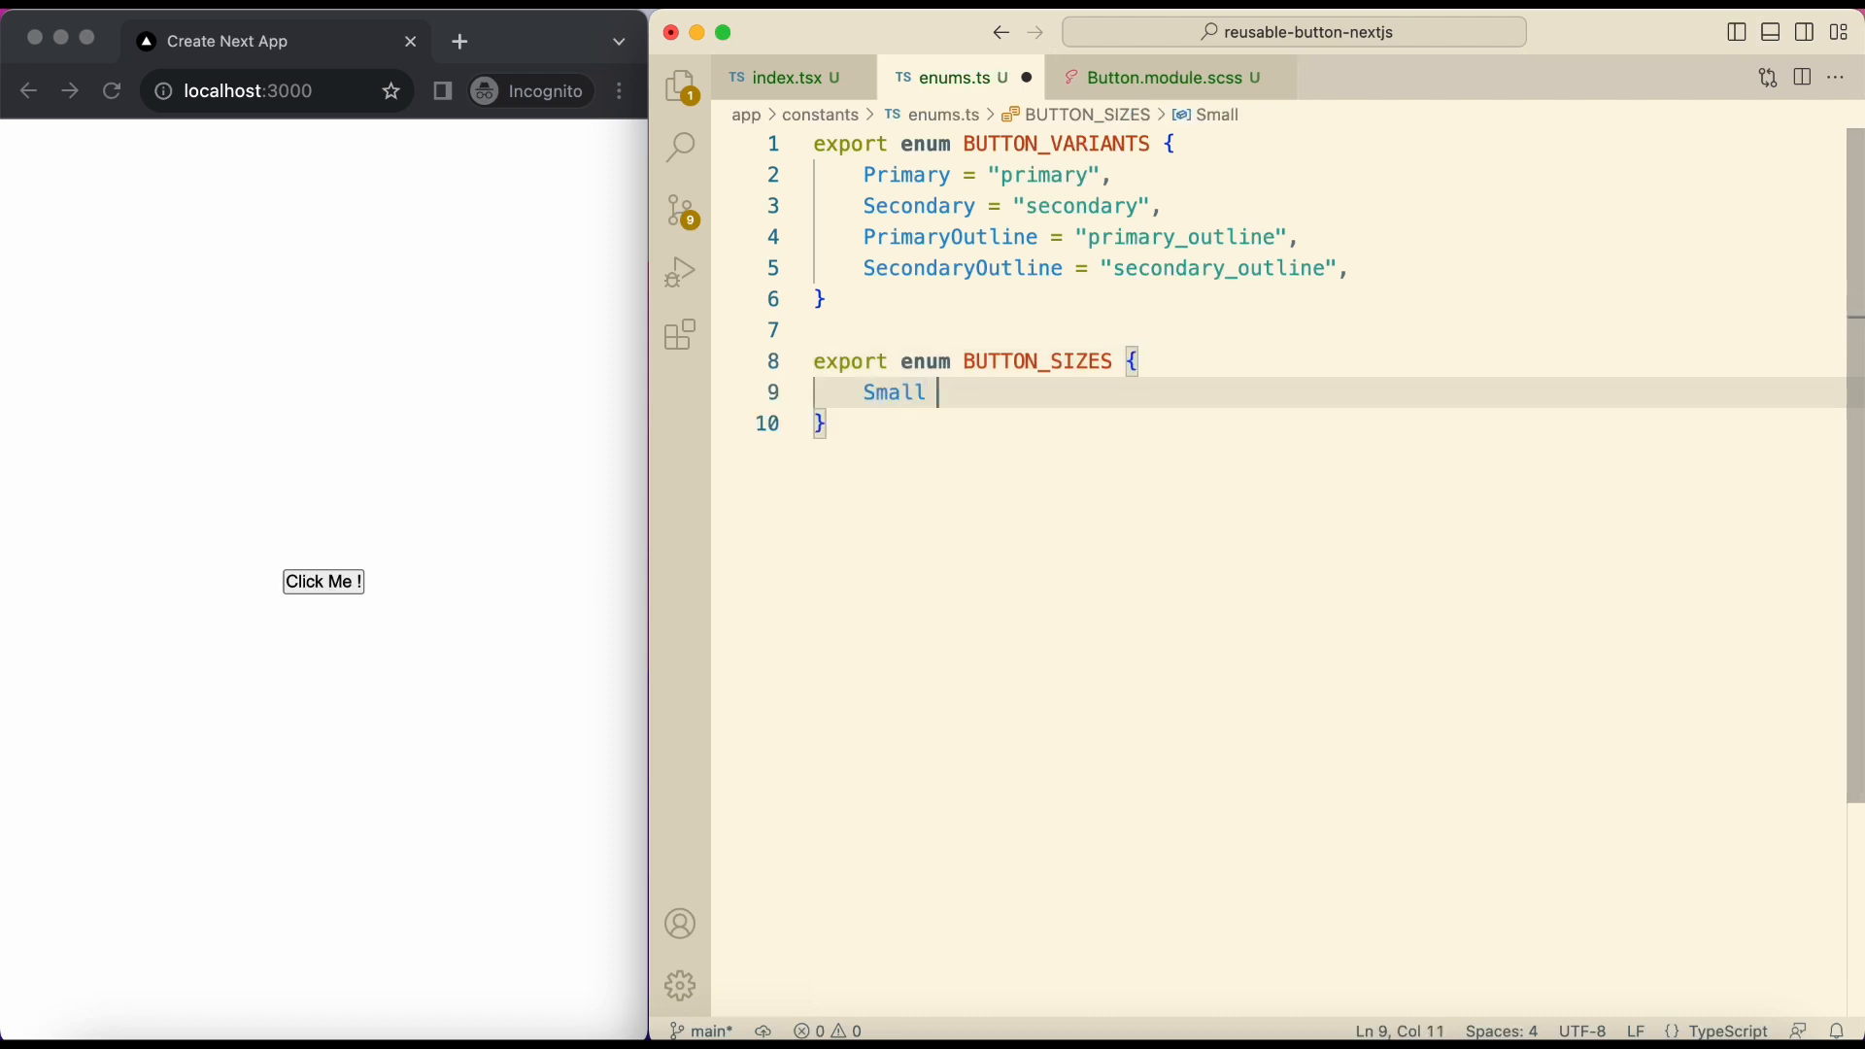
type("= \"small\",")
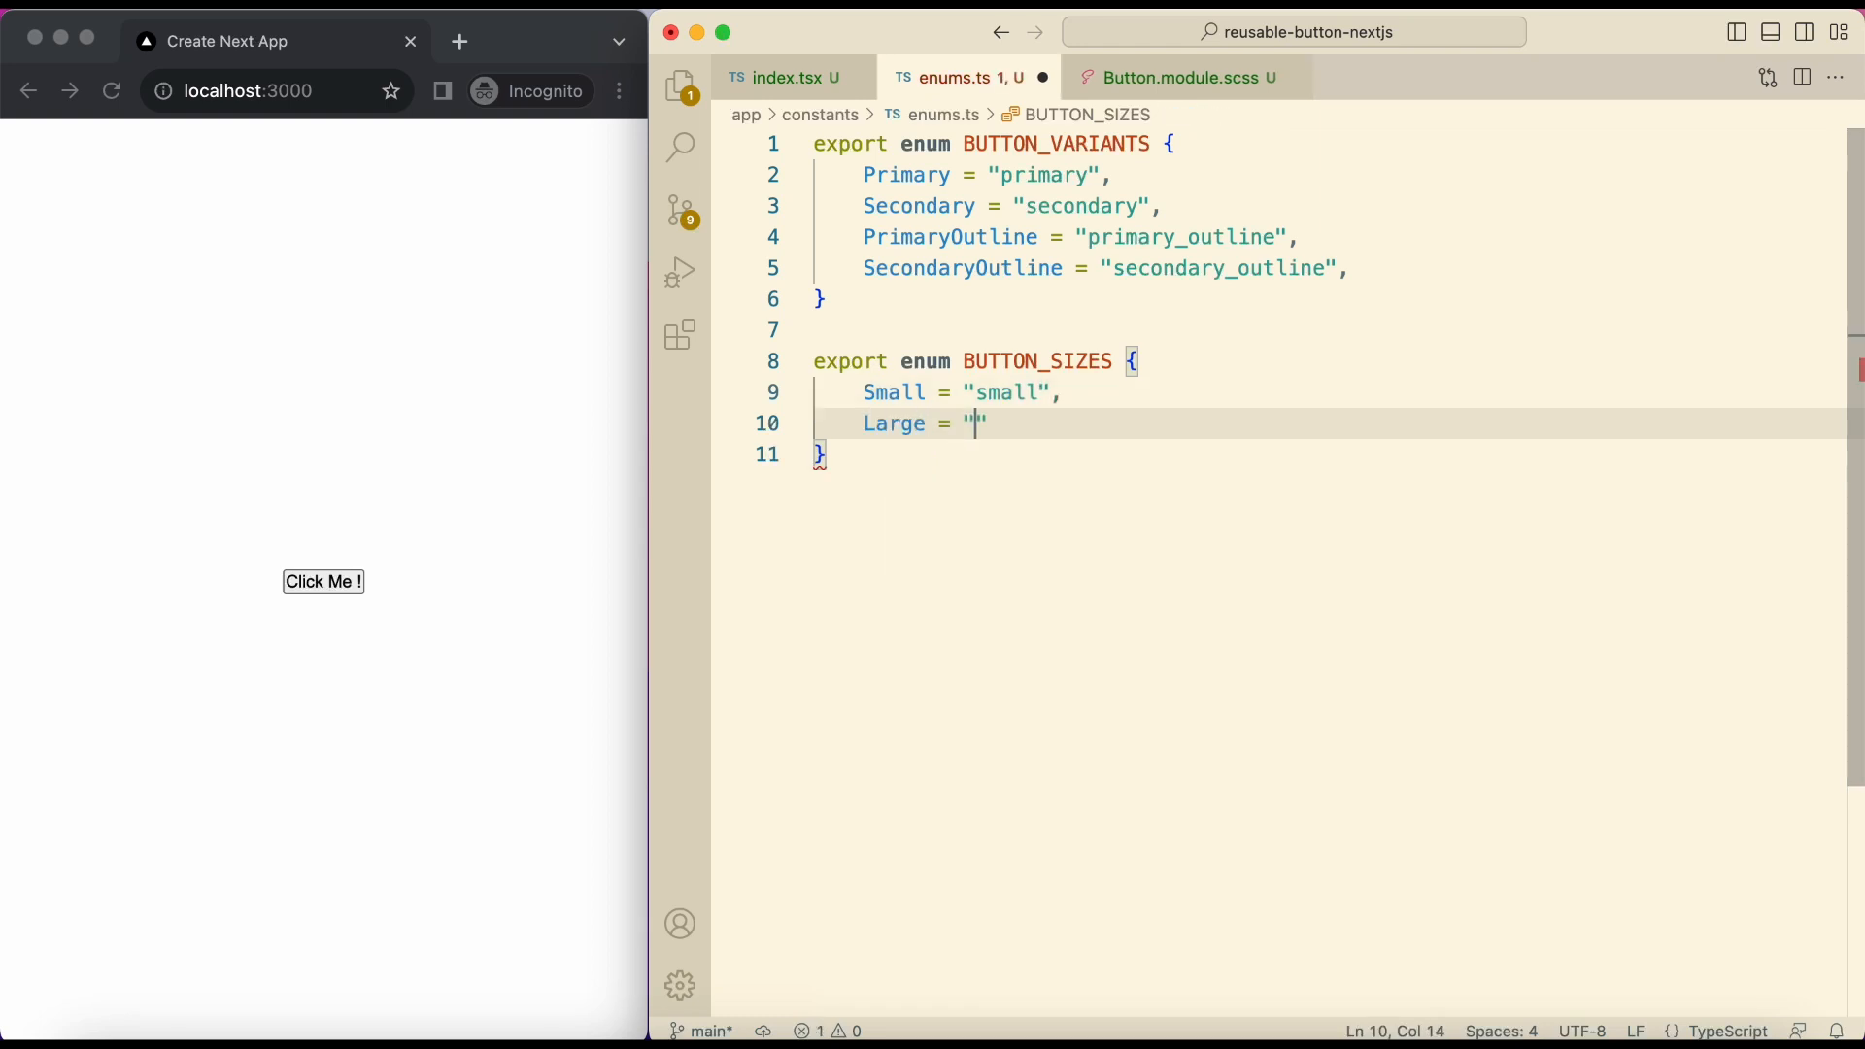
type("large")
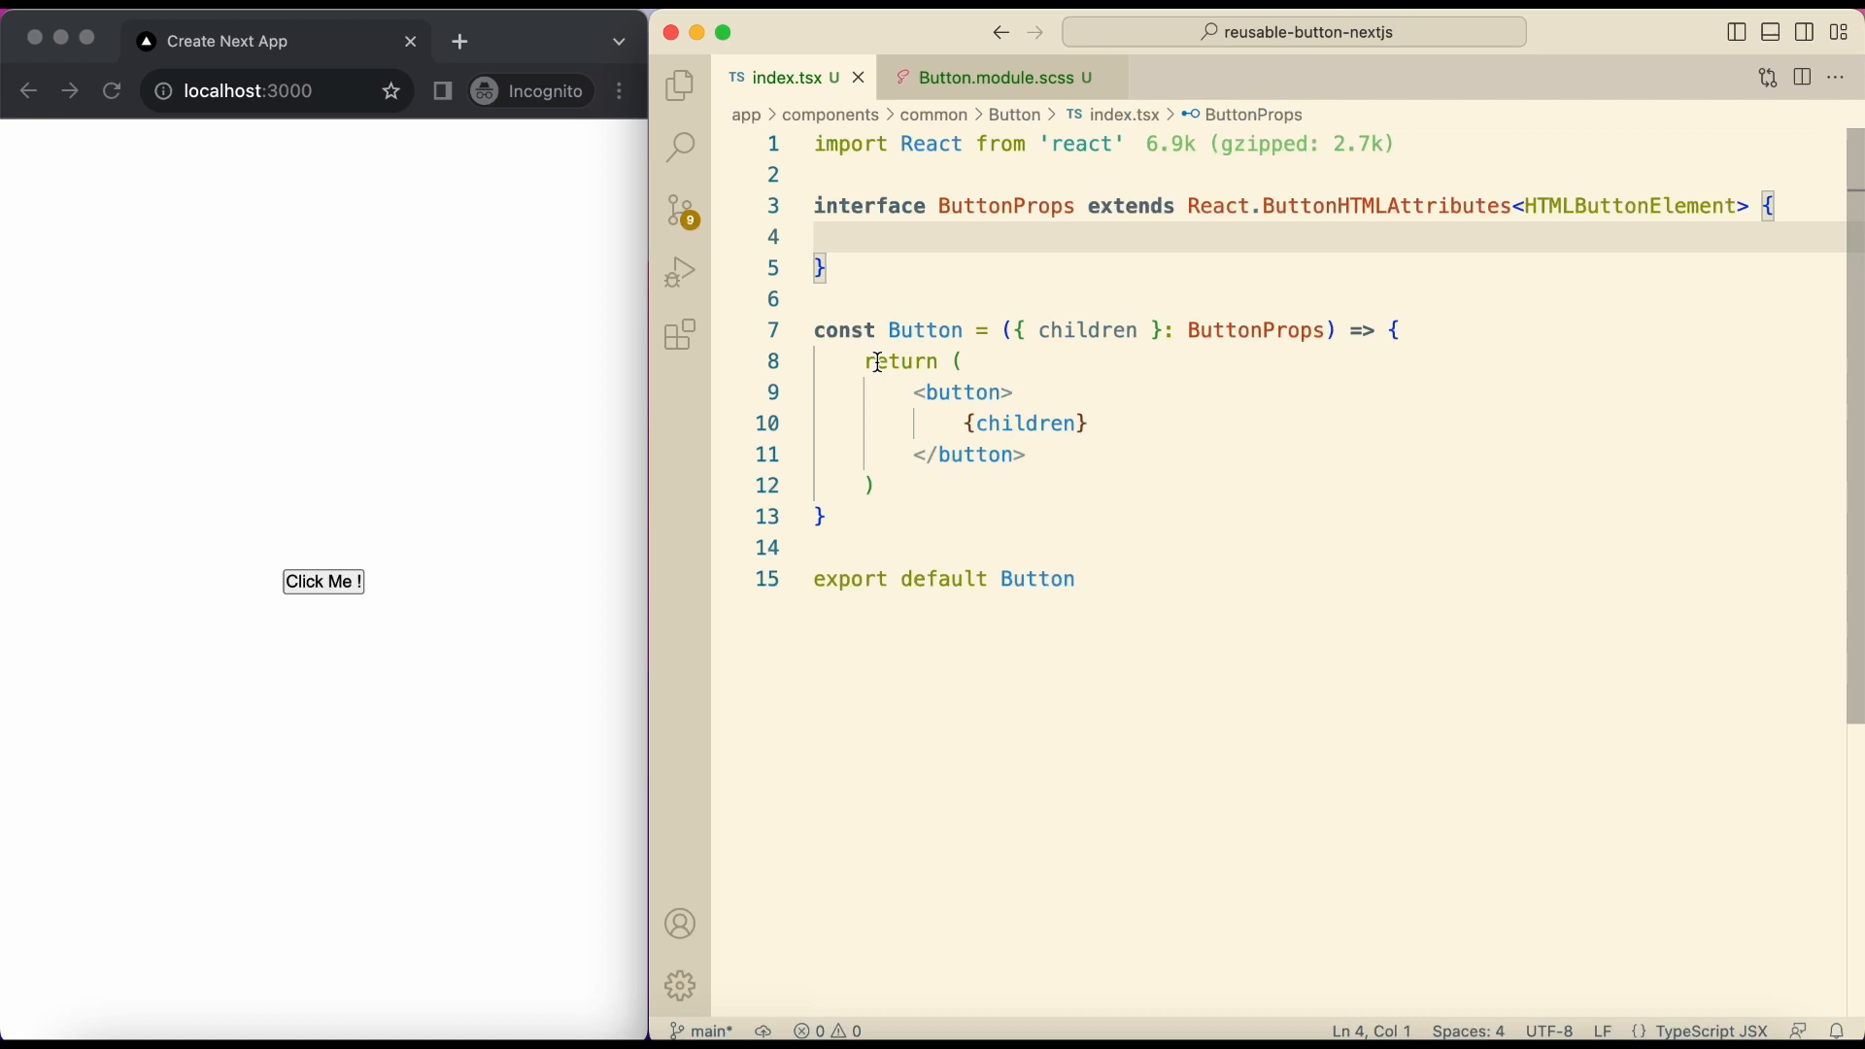
Add optional variant?: BUTTON_VARIANTS and size?: BUTTON_SIZES props to ButtonProps, auto-importing both enums.
type("var")
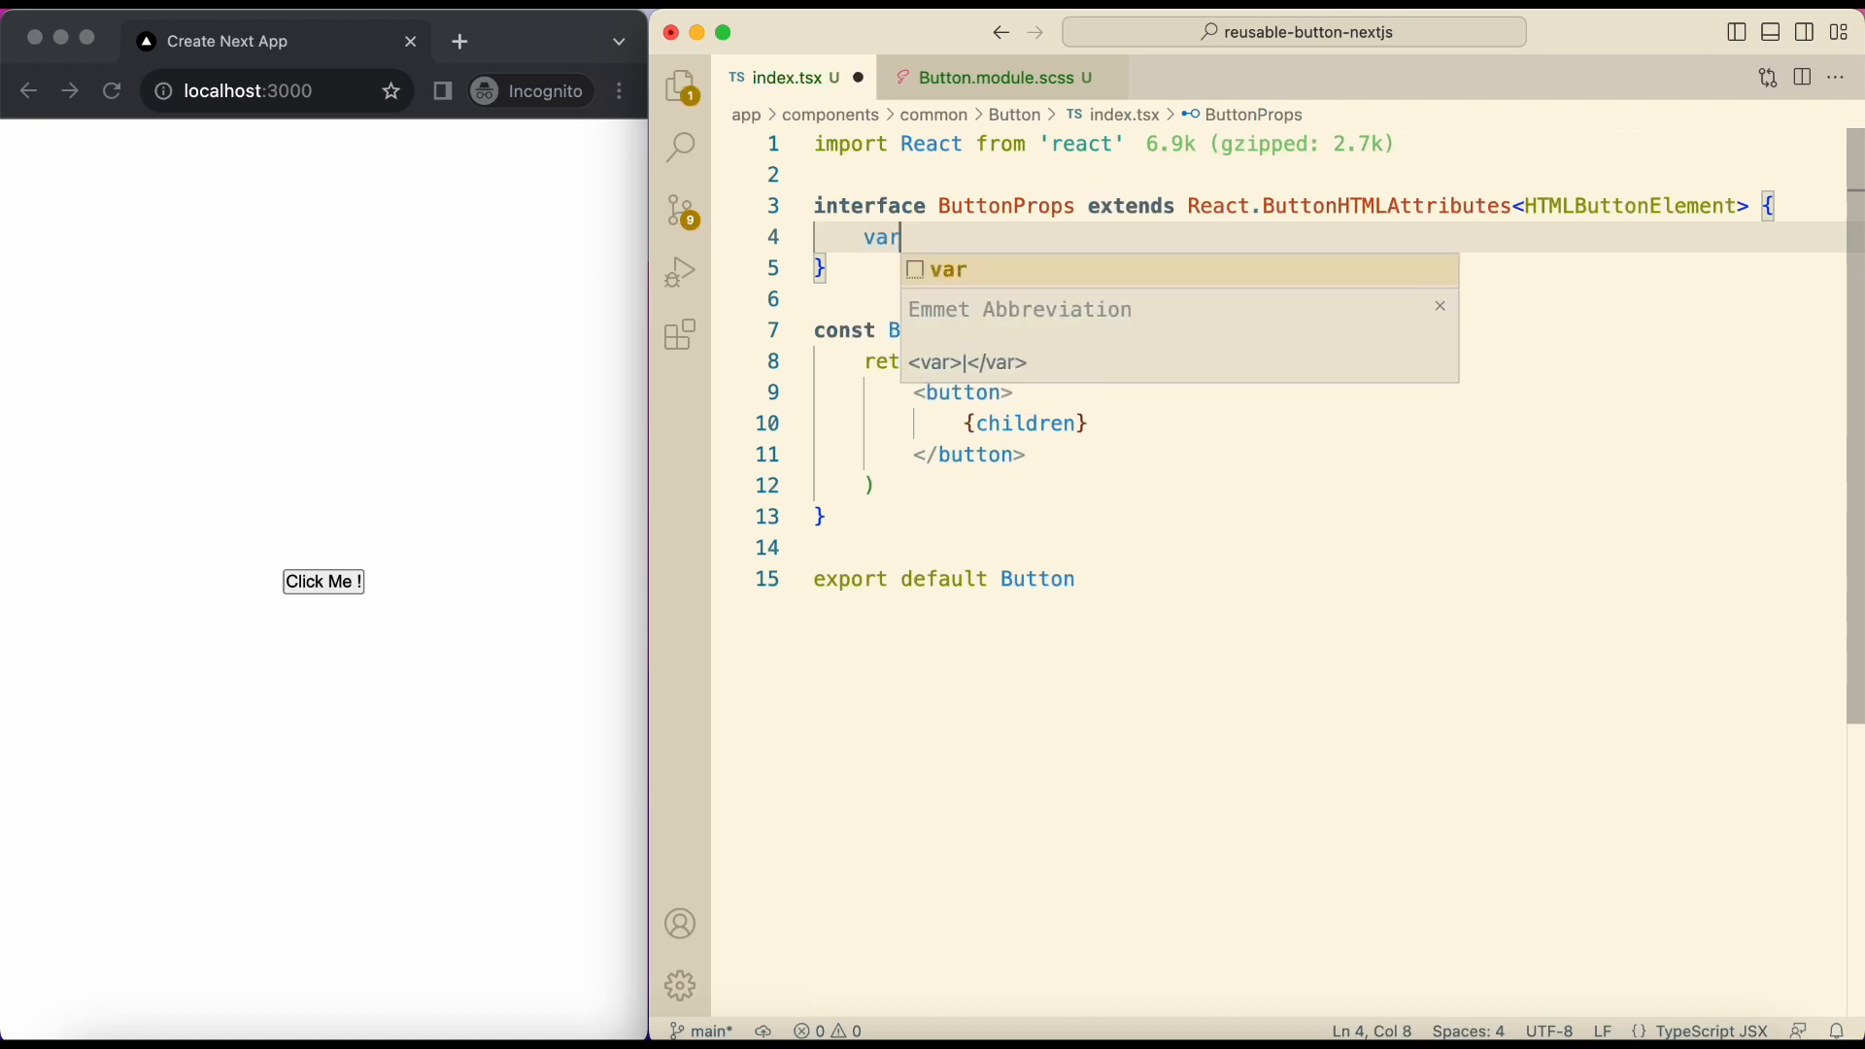
type("iant")
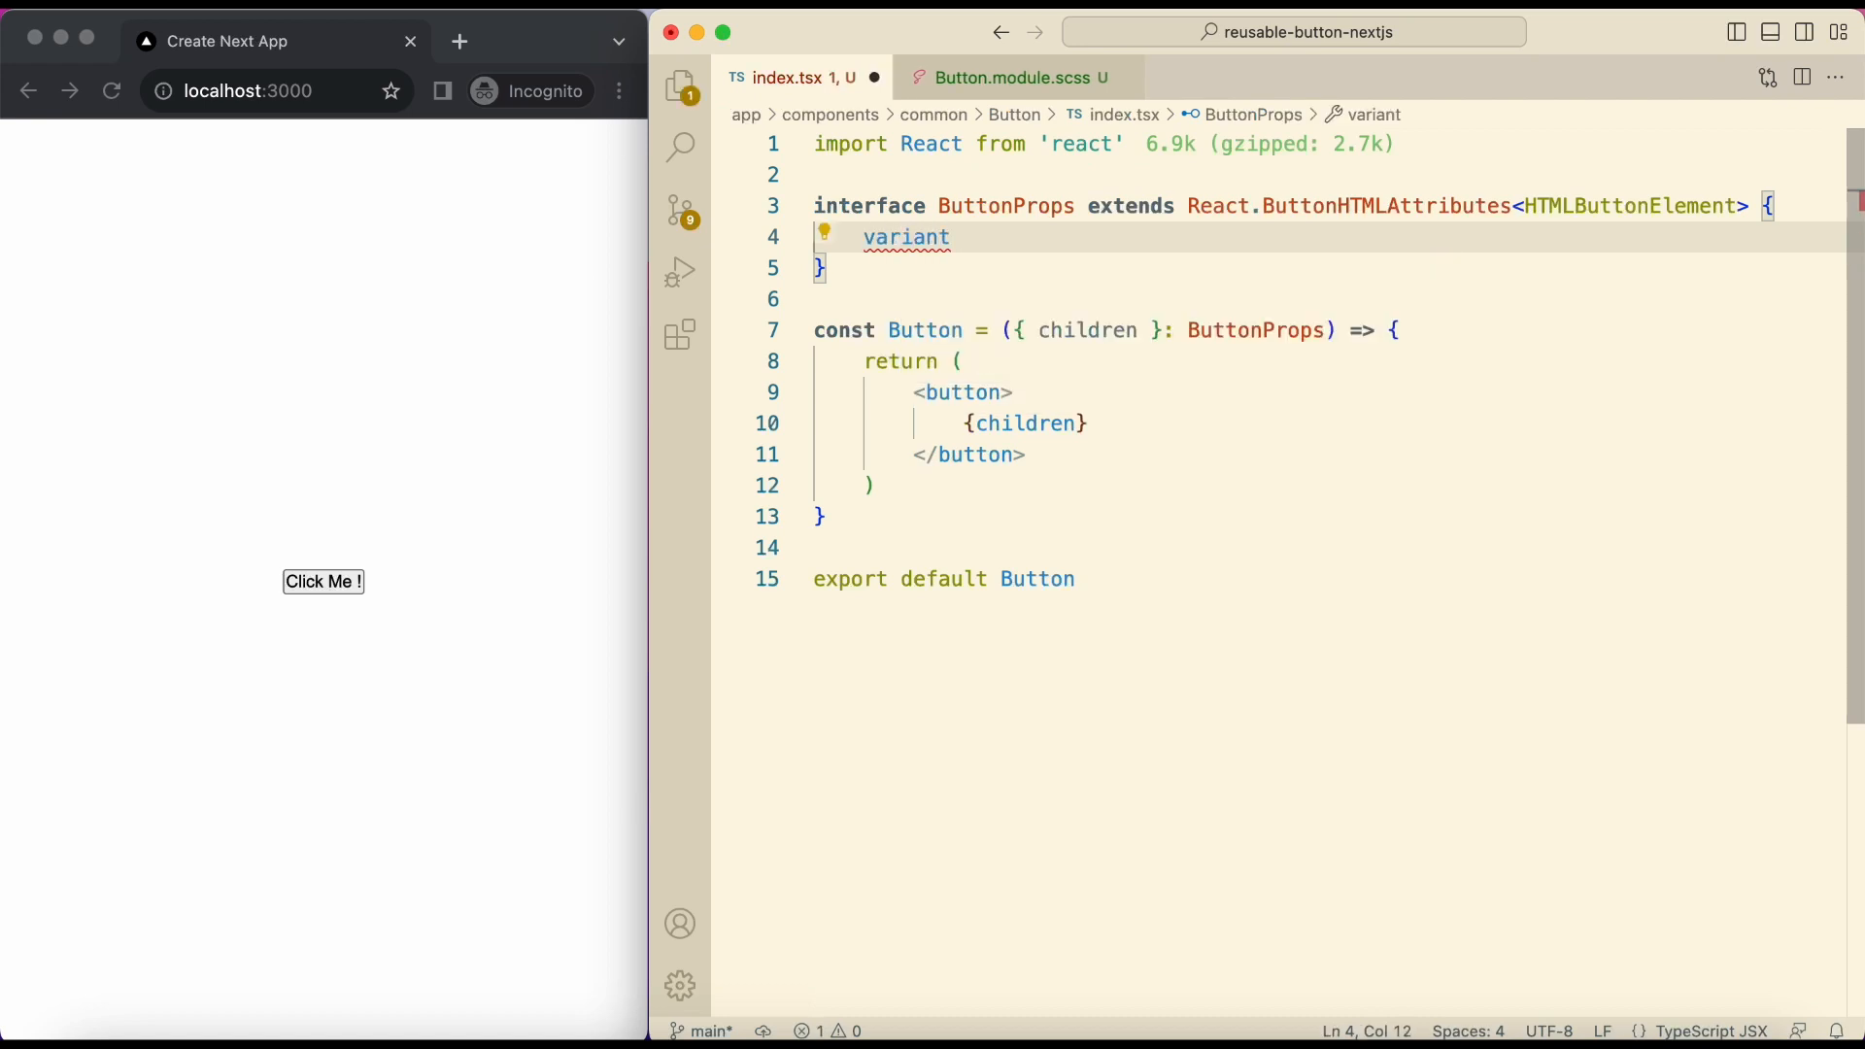
type("?:")
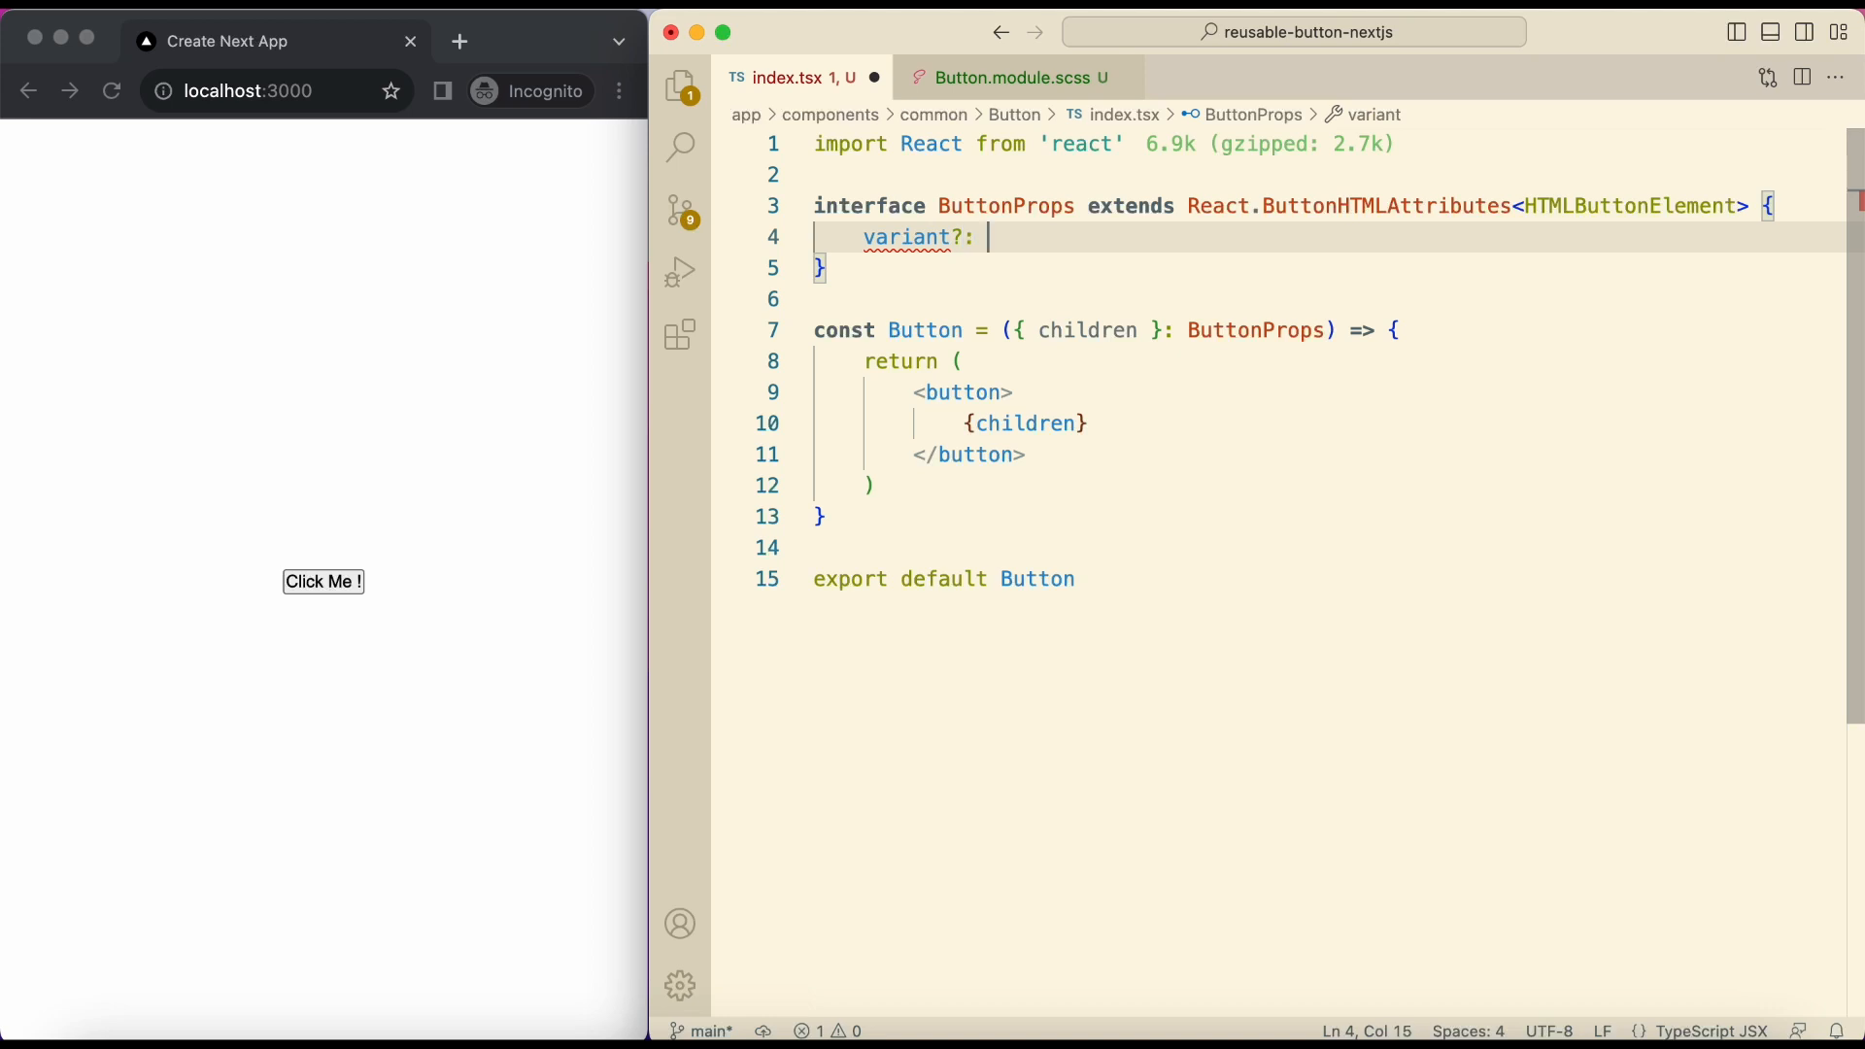
type("BUTTON")
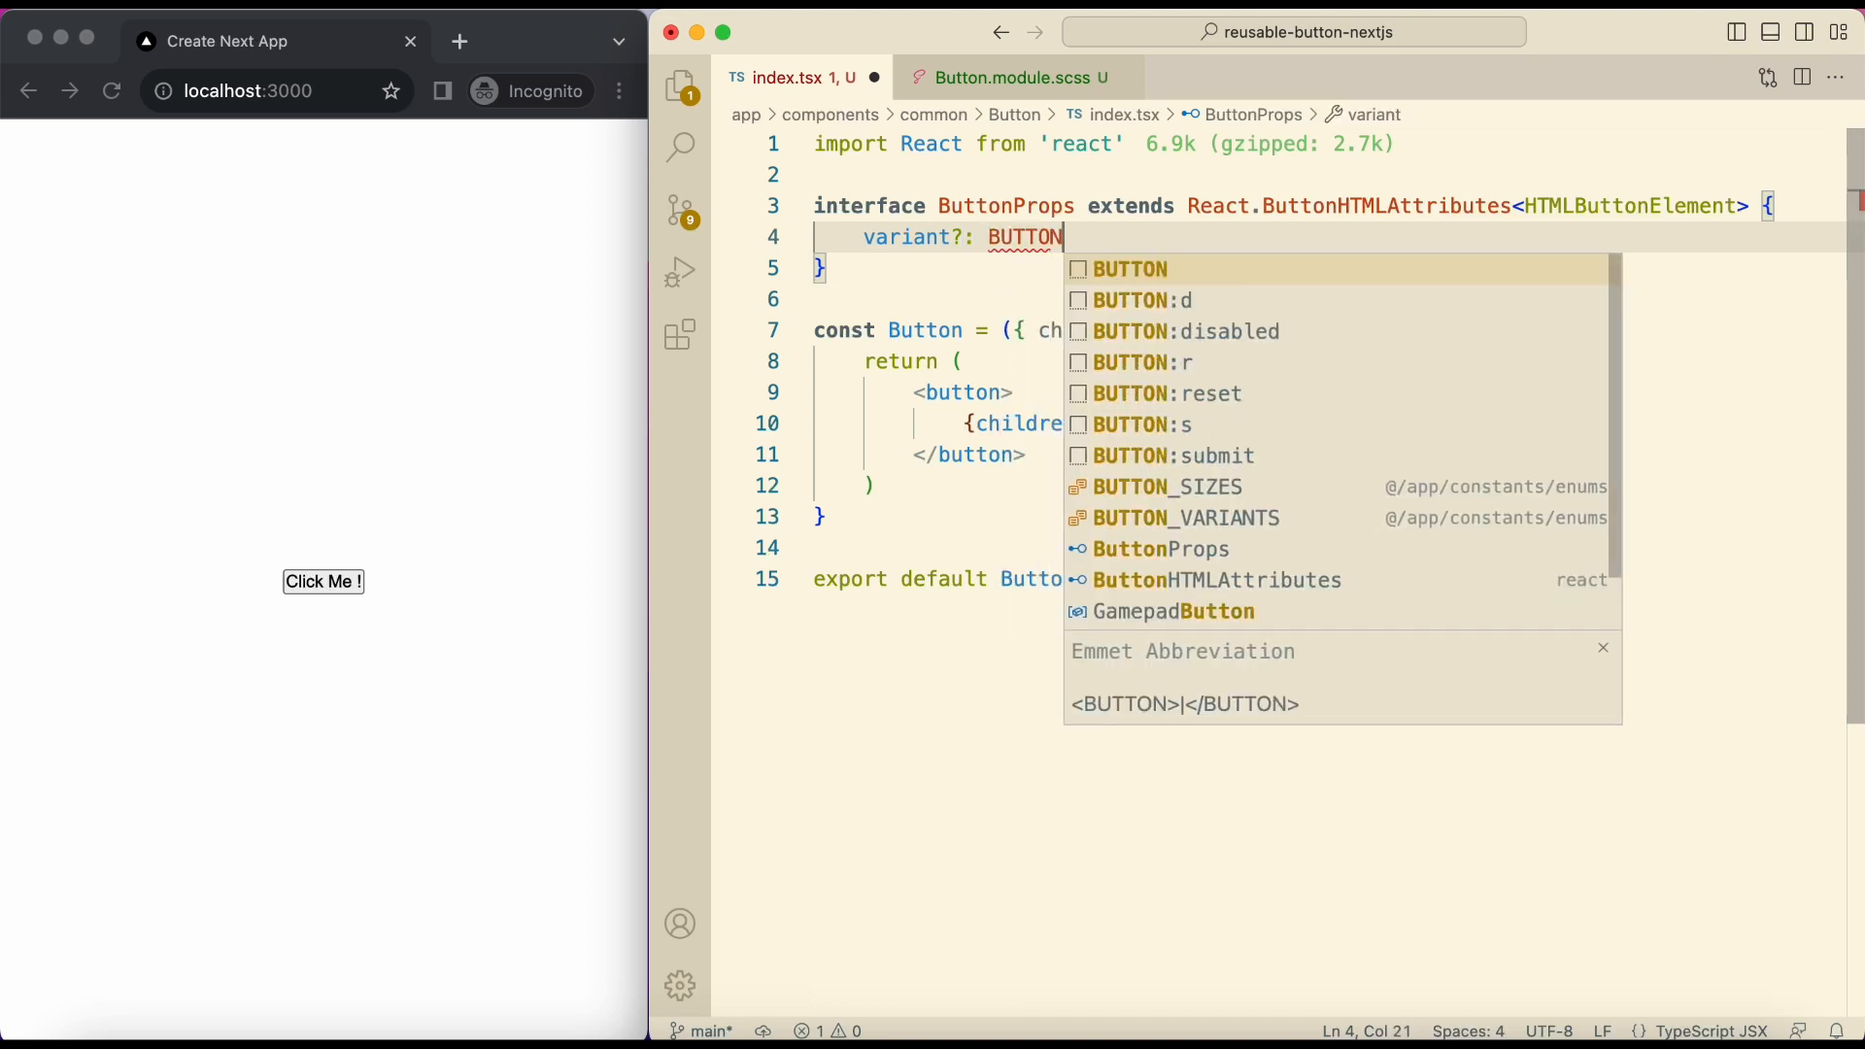
left_click(1186, 518)
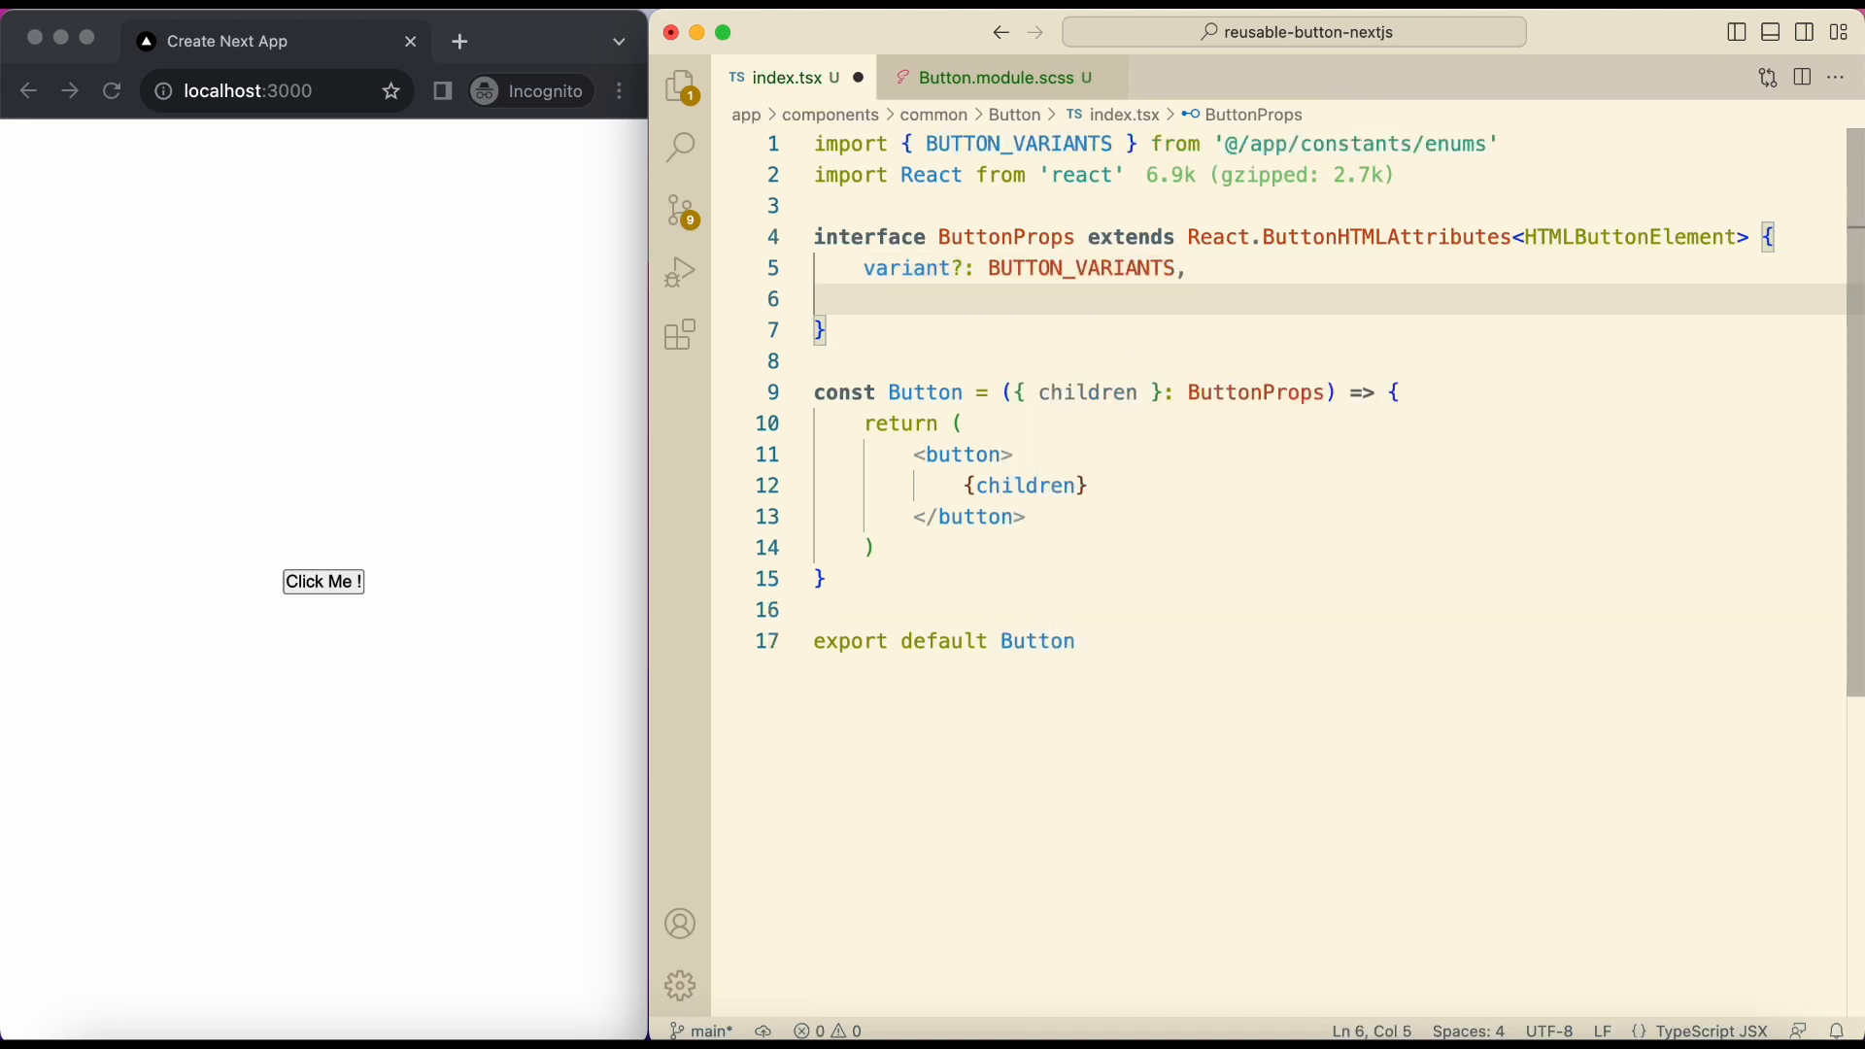
type("size?:")
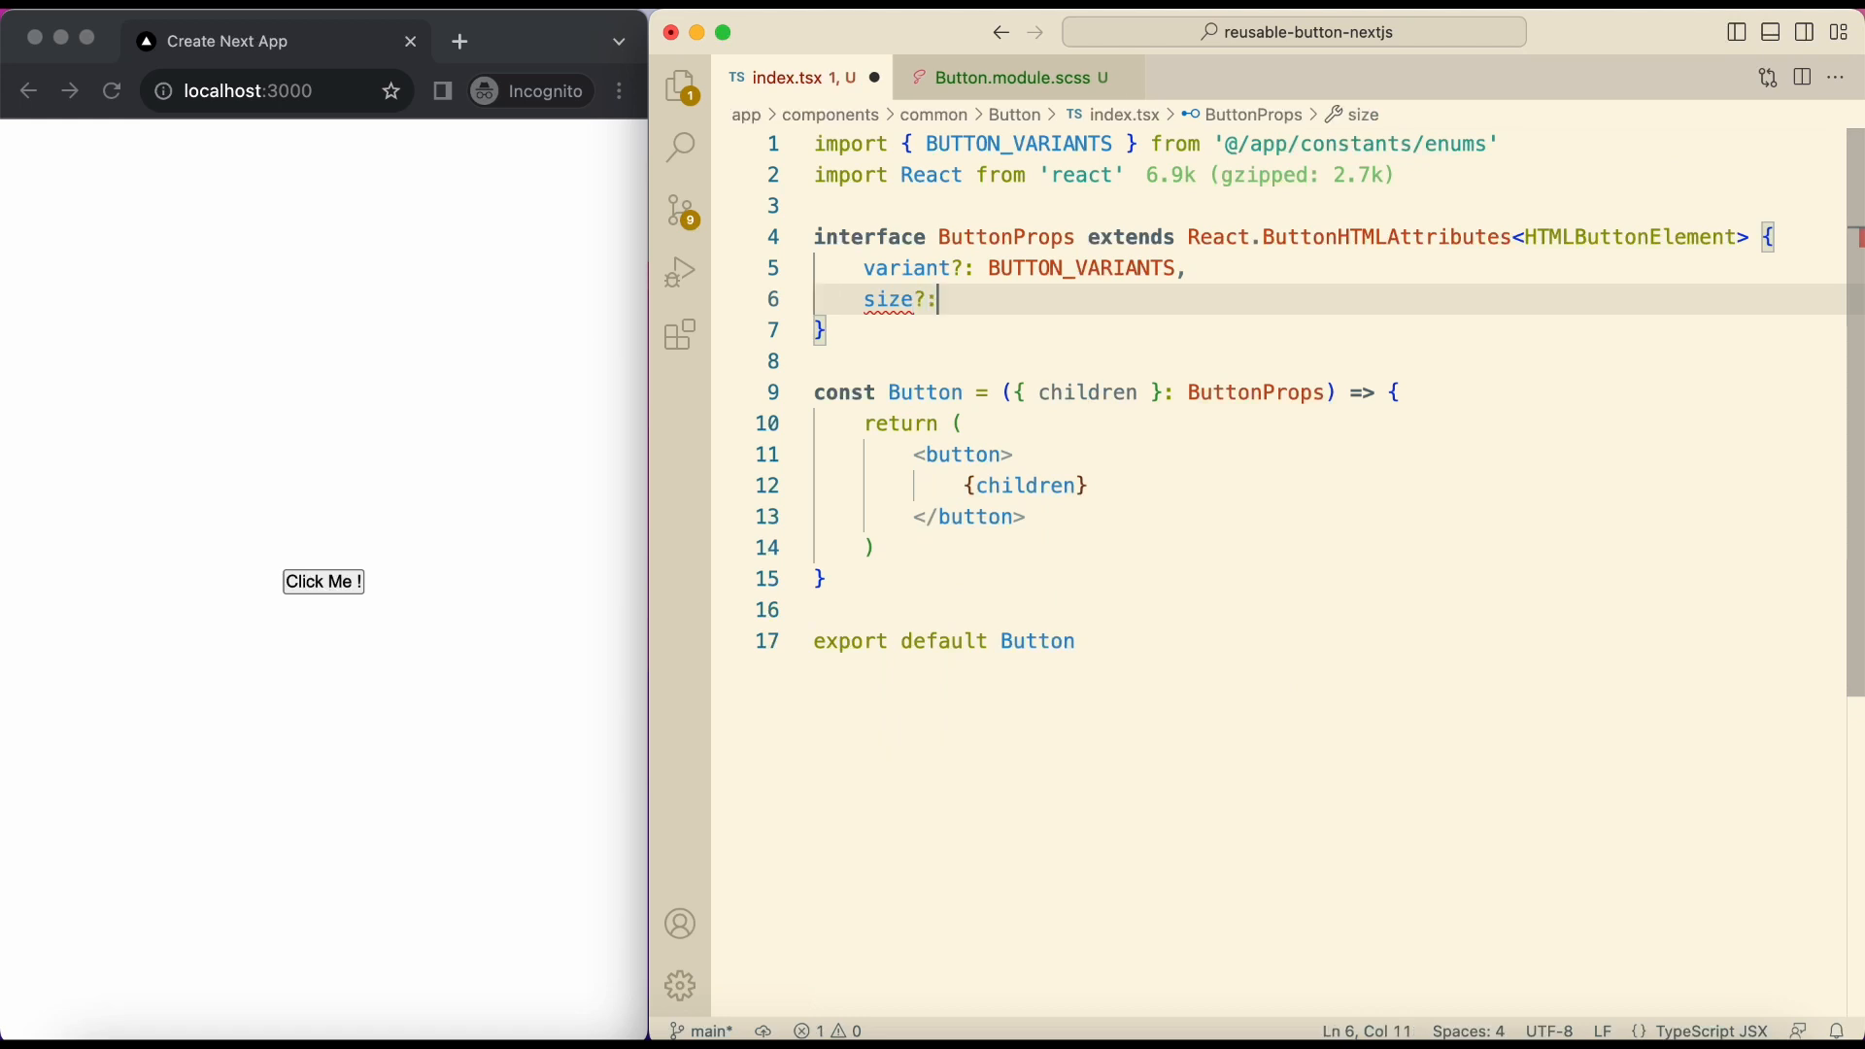
type("BUTTON")
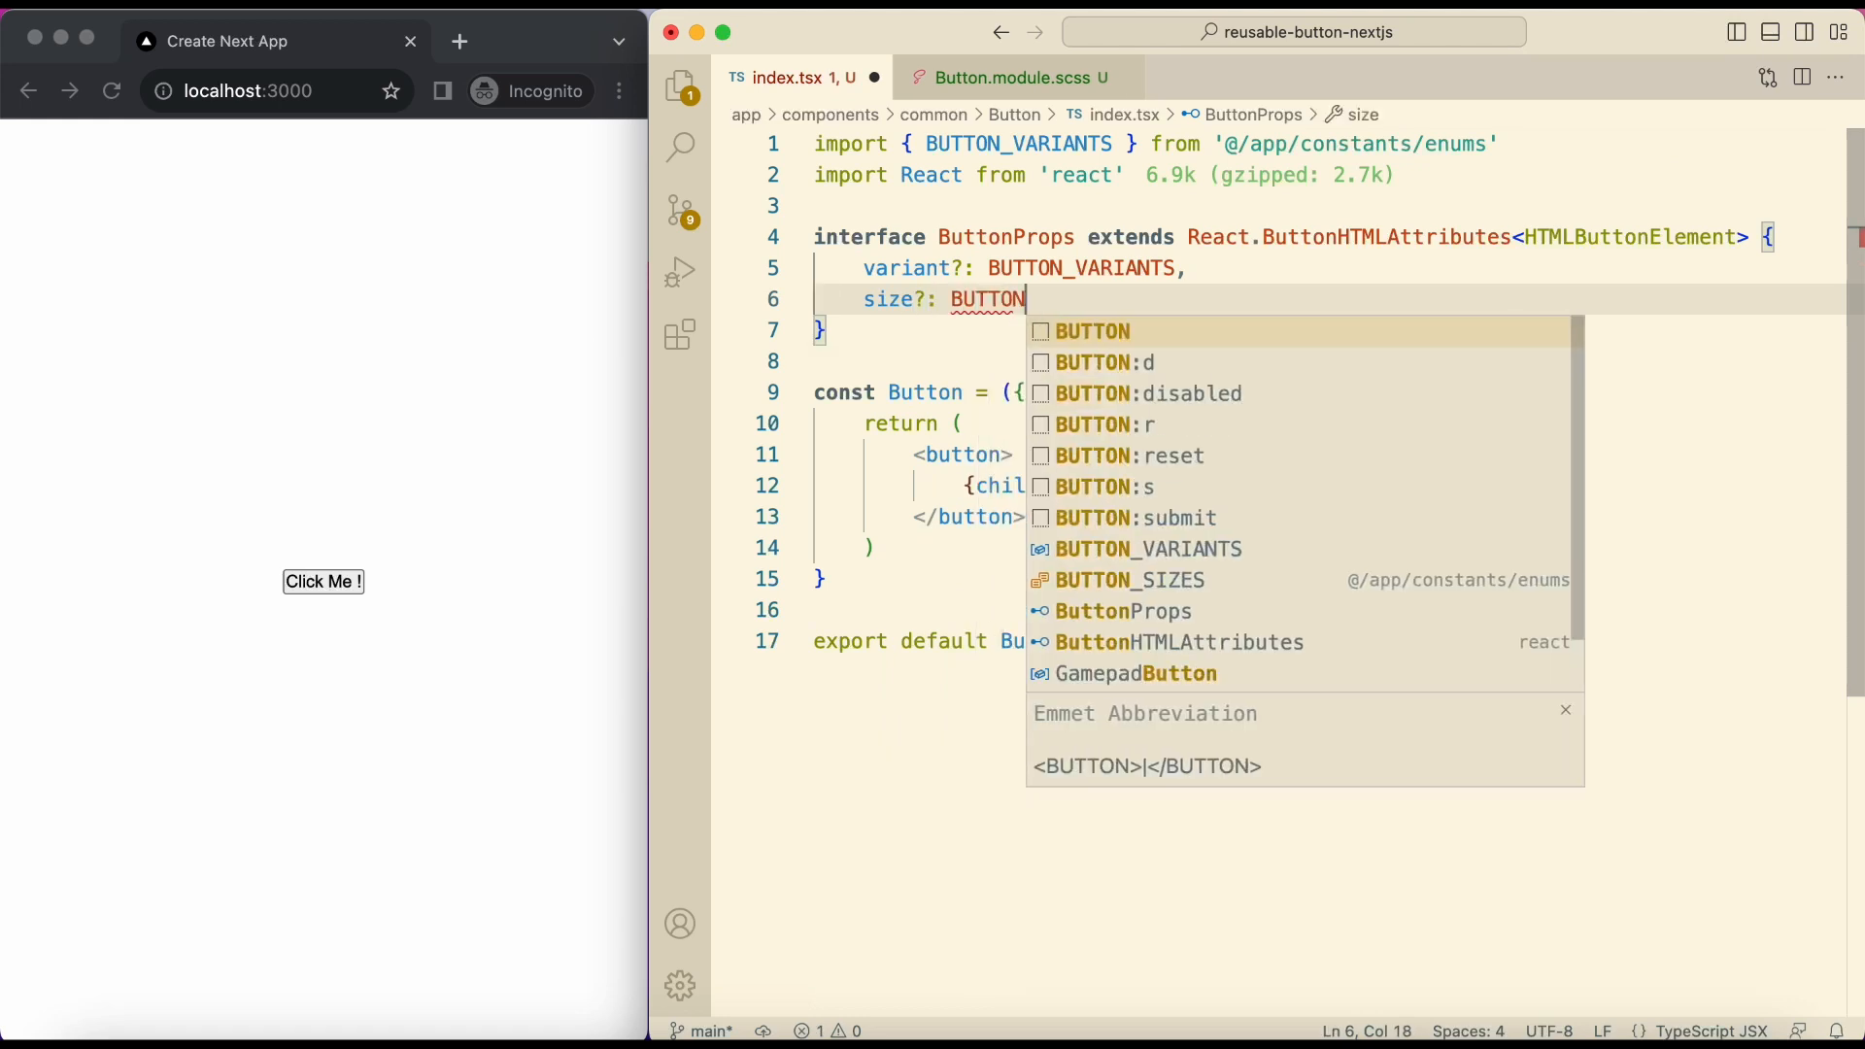
type("_SIZES")
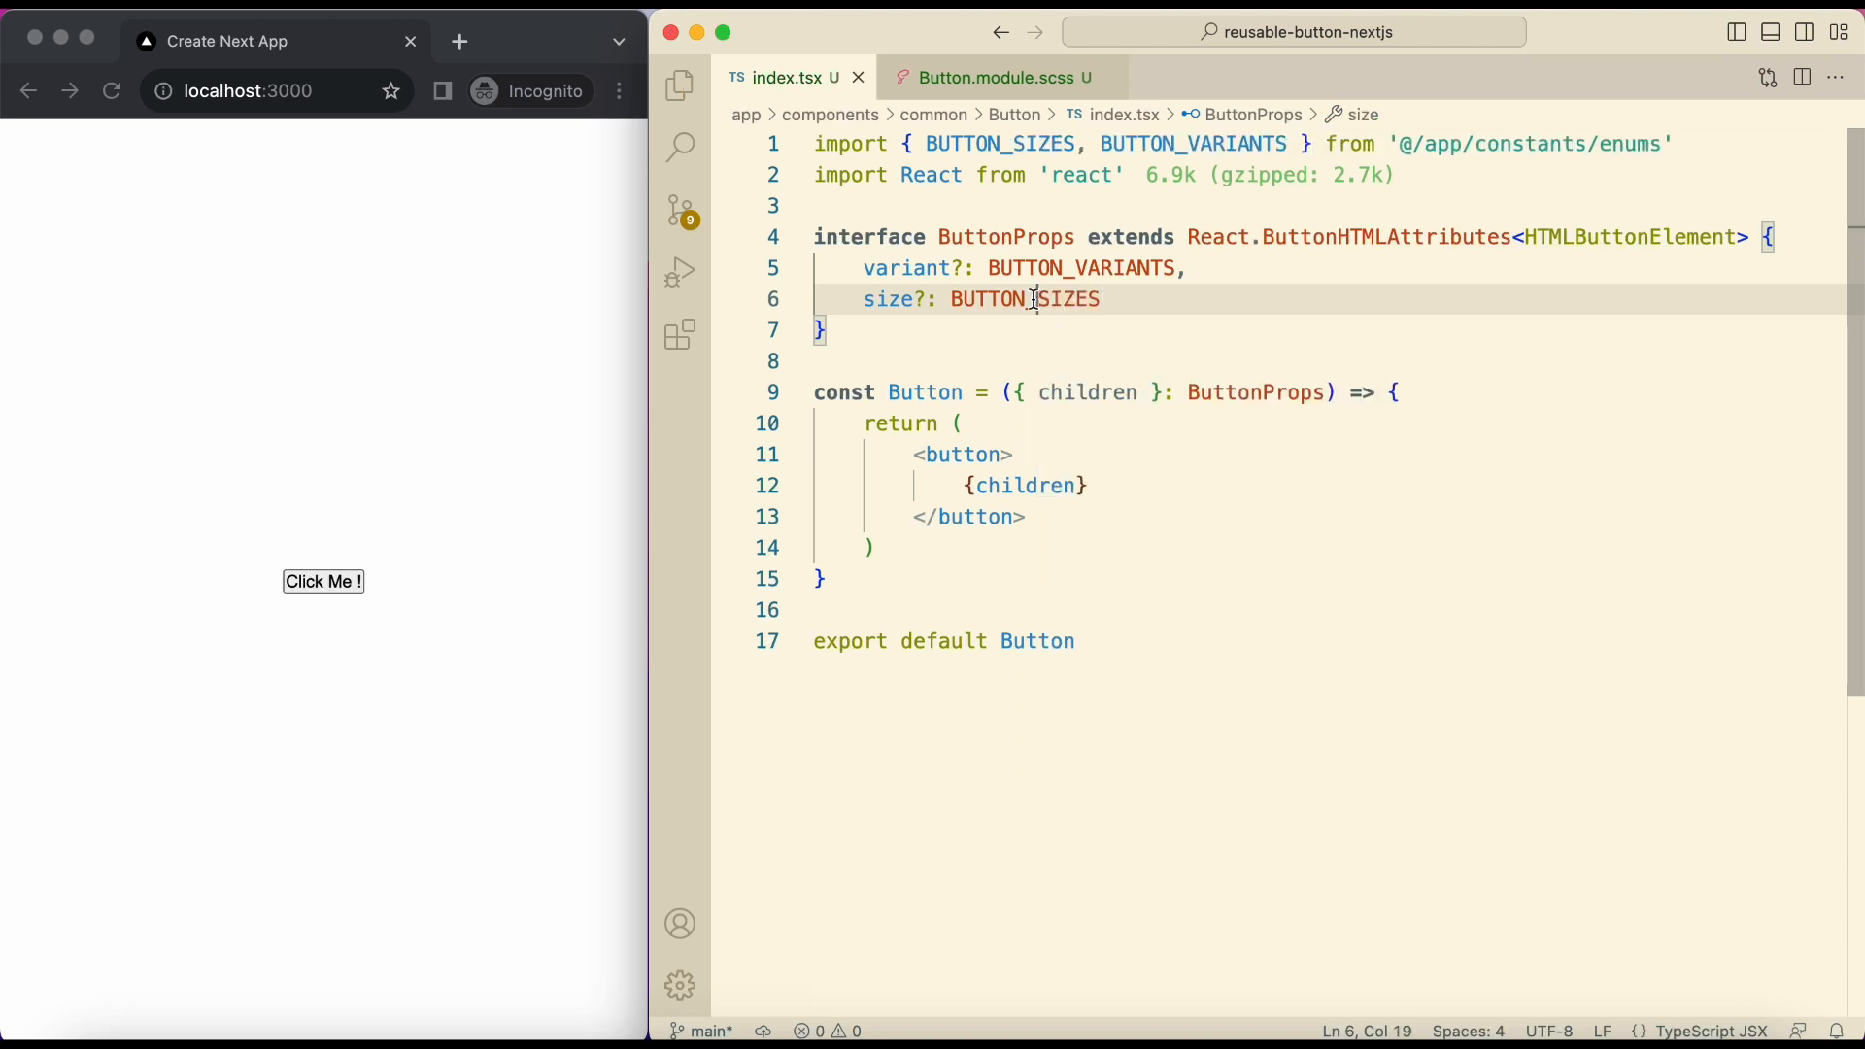
double_click(1022, 298)
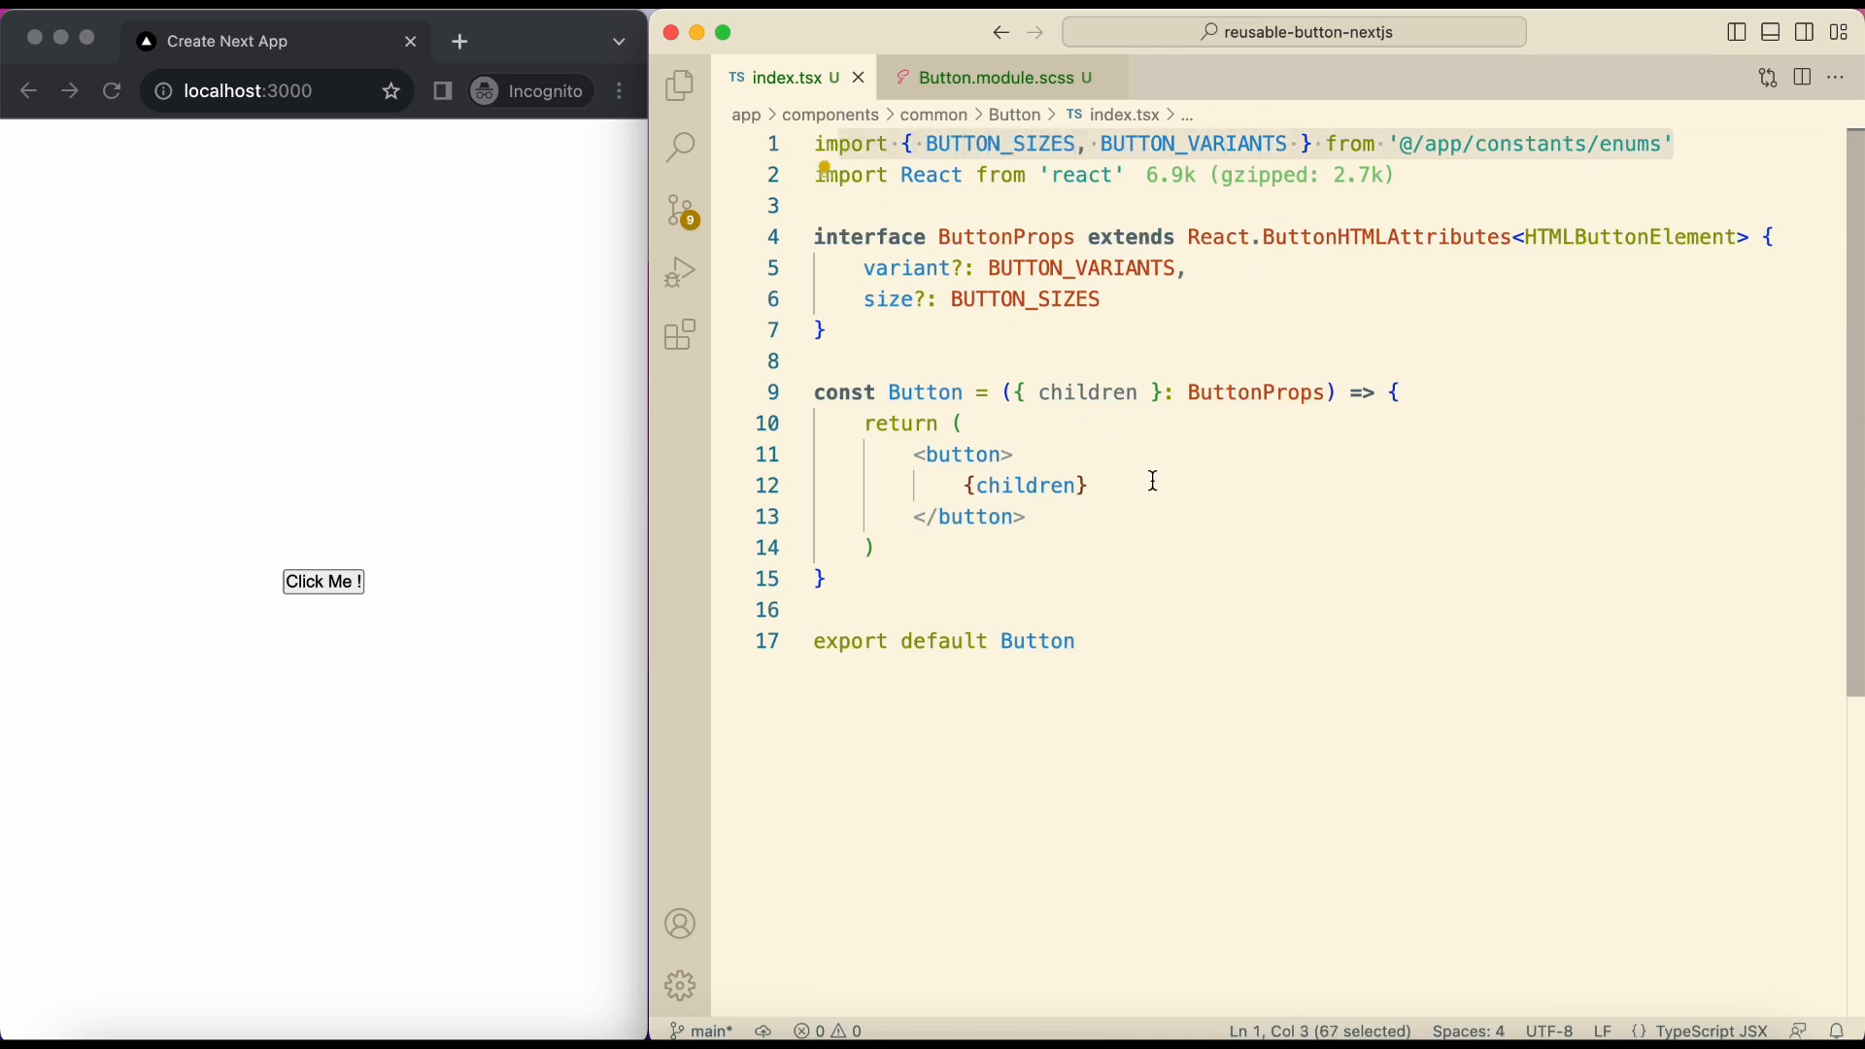
Destructure variant = BUTTON_VARIANTS.Primary and size = BUTTON_SIZES.Small after children in Button's parameters.
left_click(1135, 393)
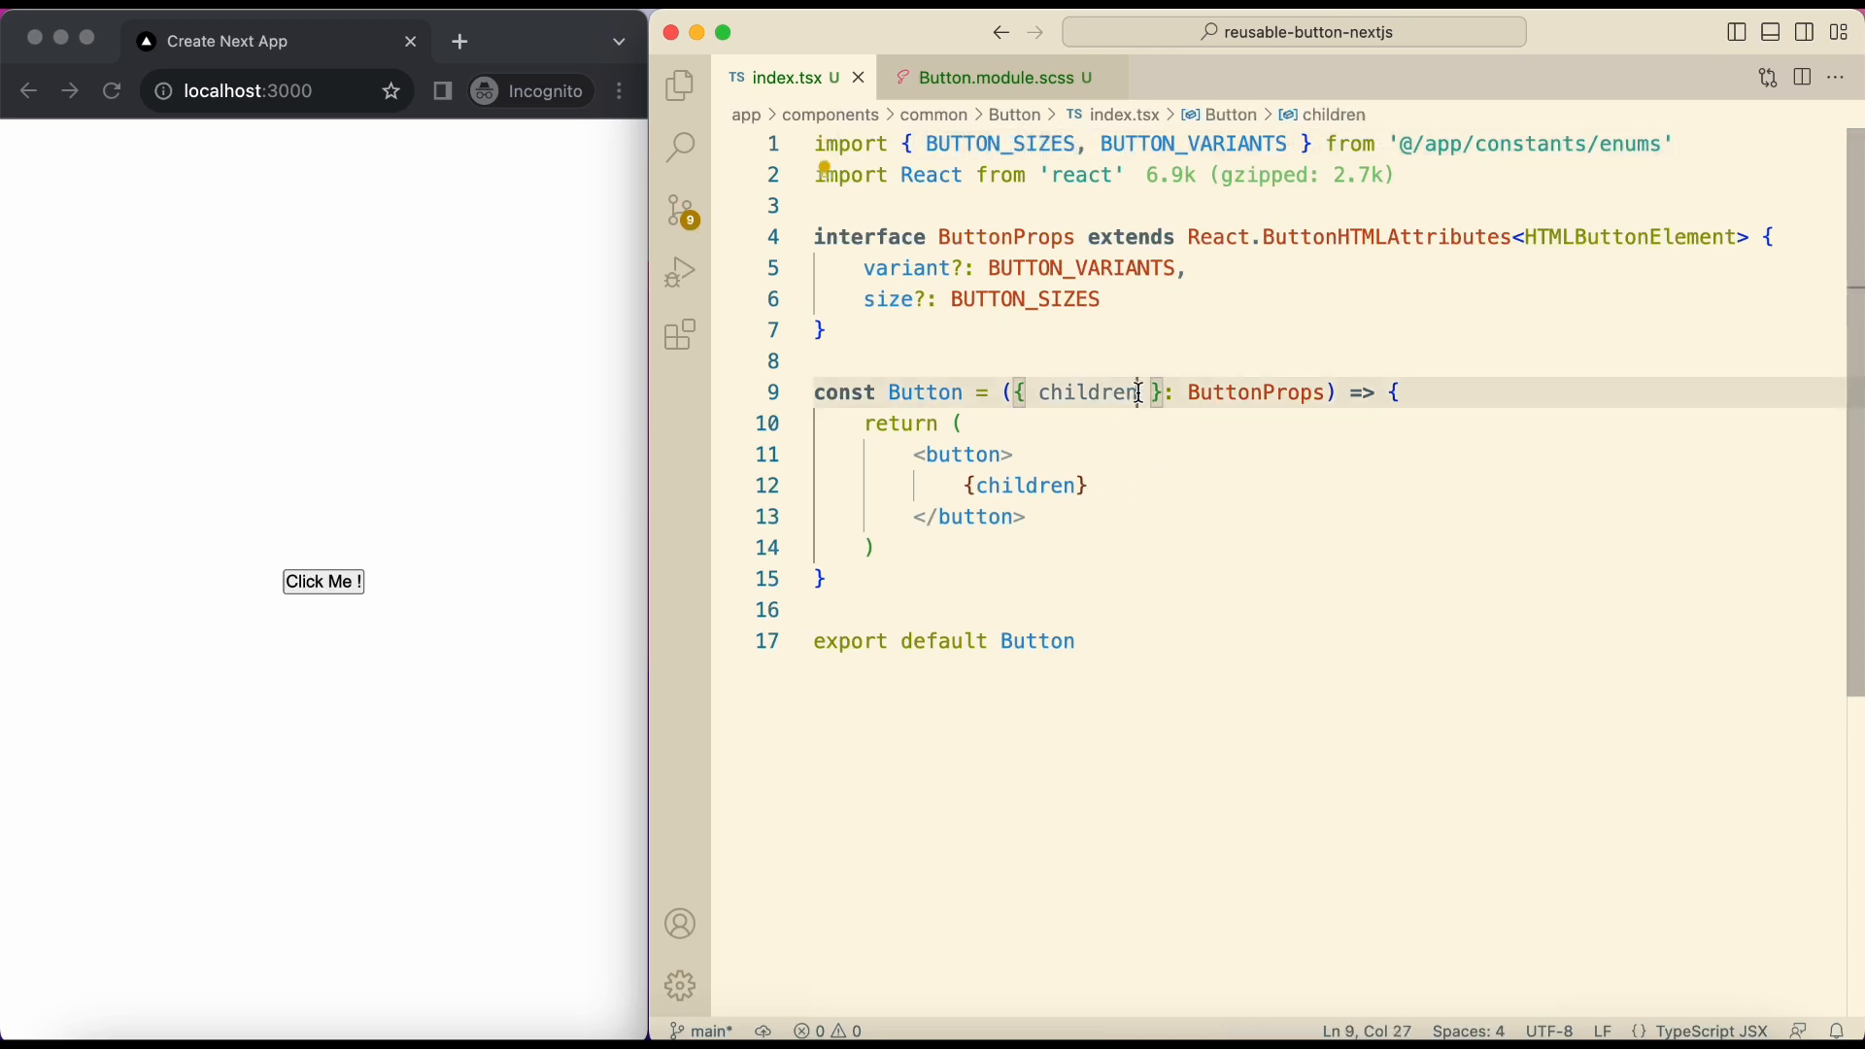
type(",")
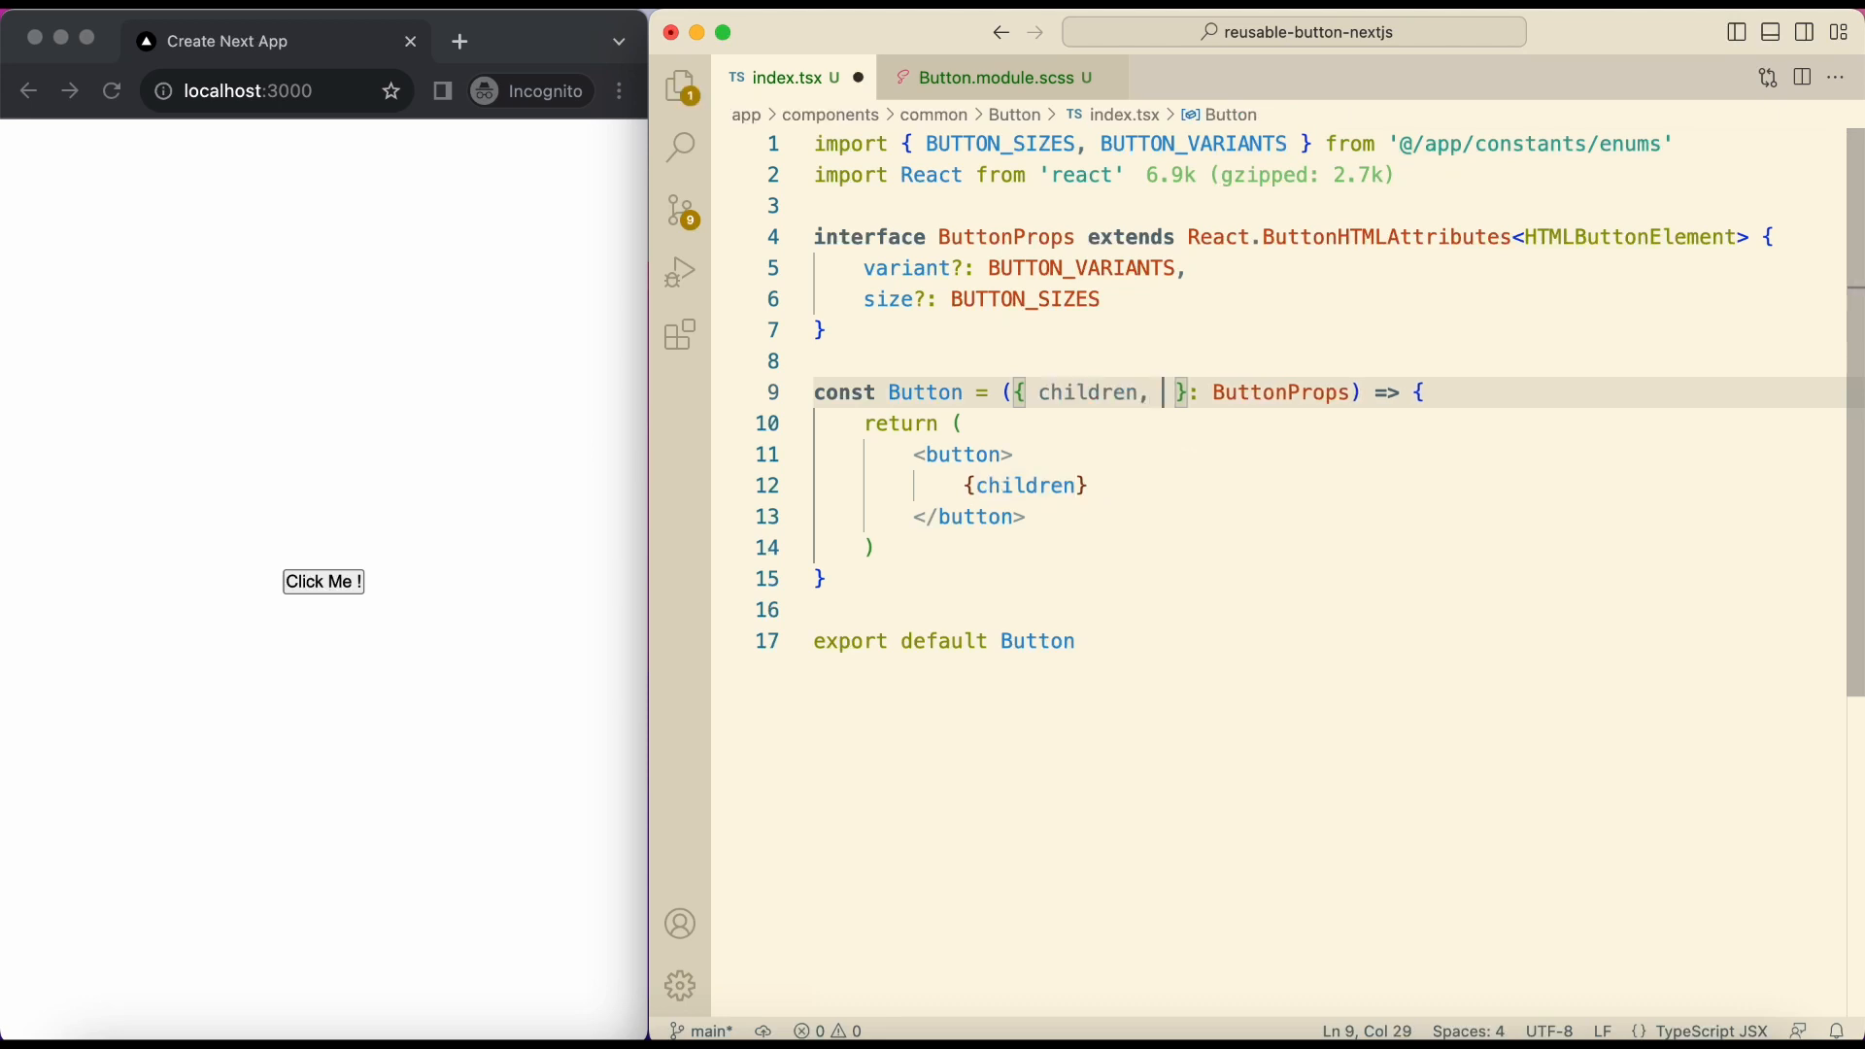
type("variant")
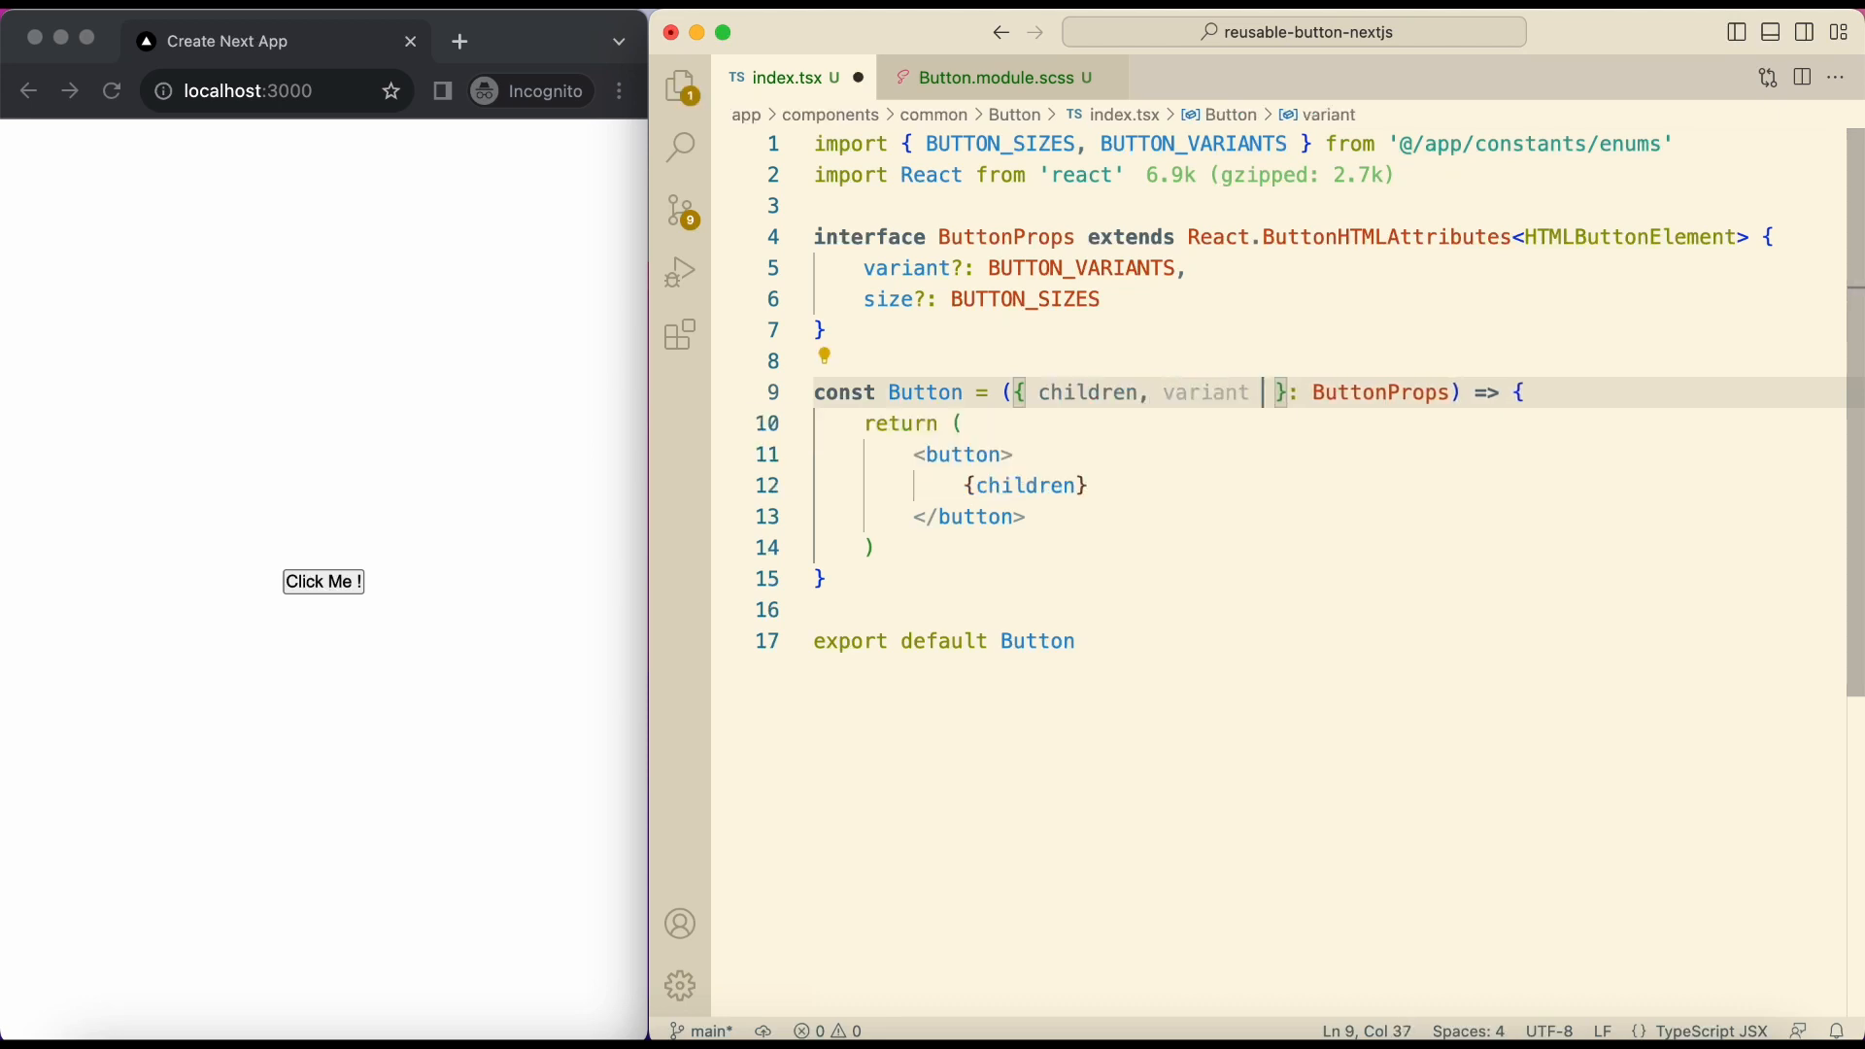
type("= BU")
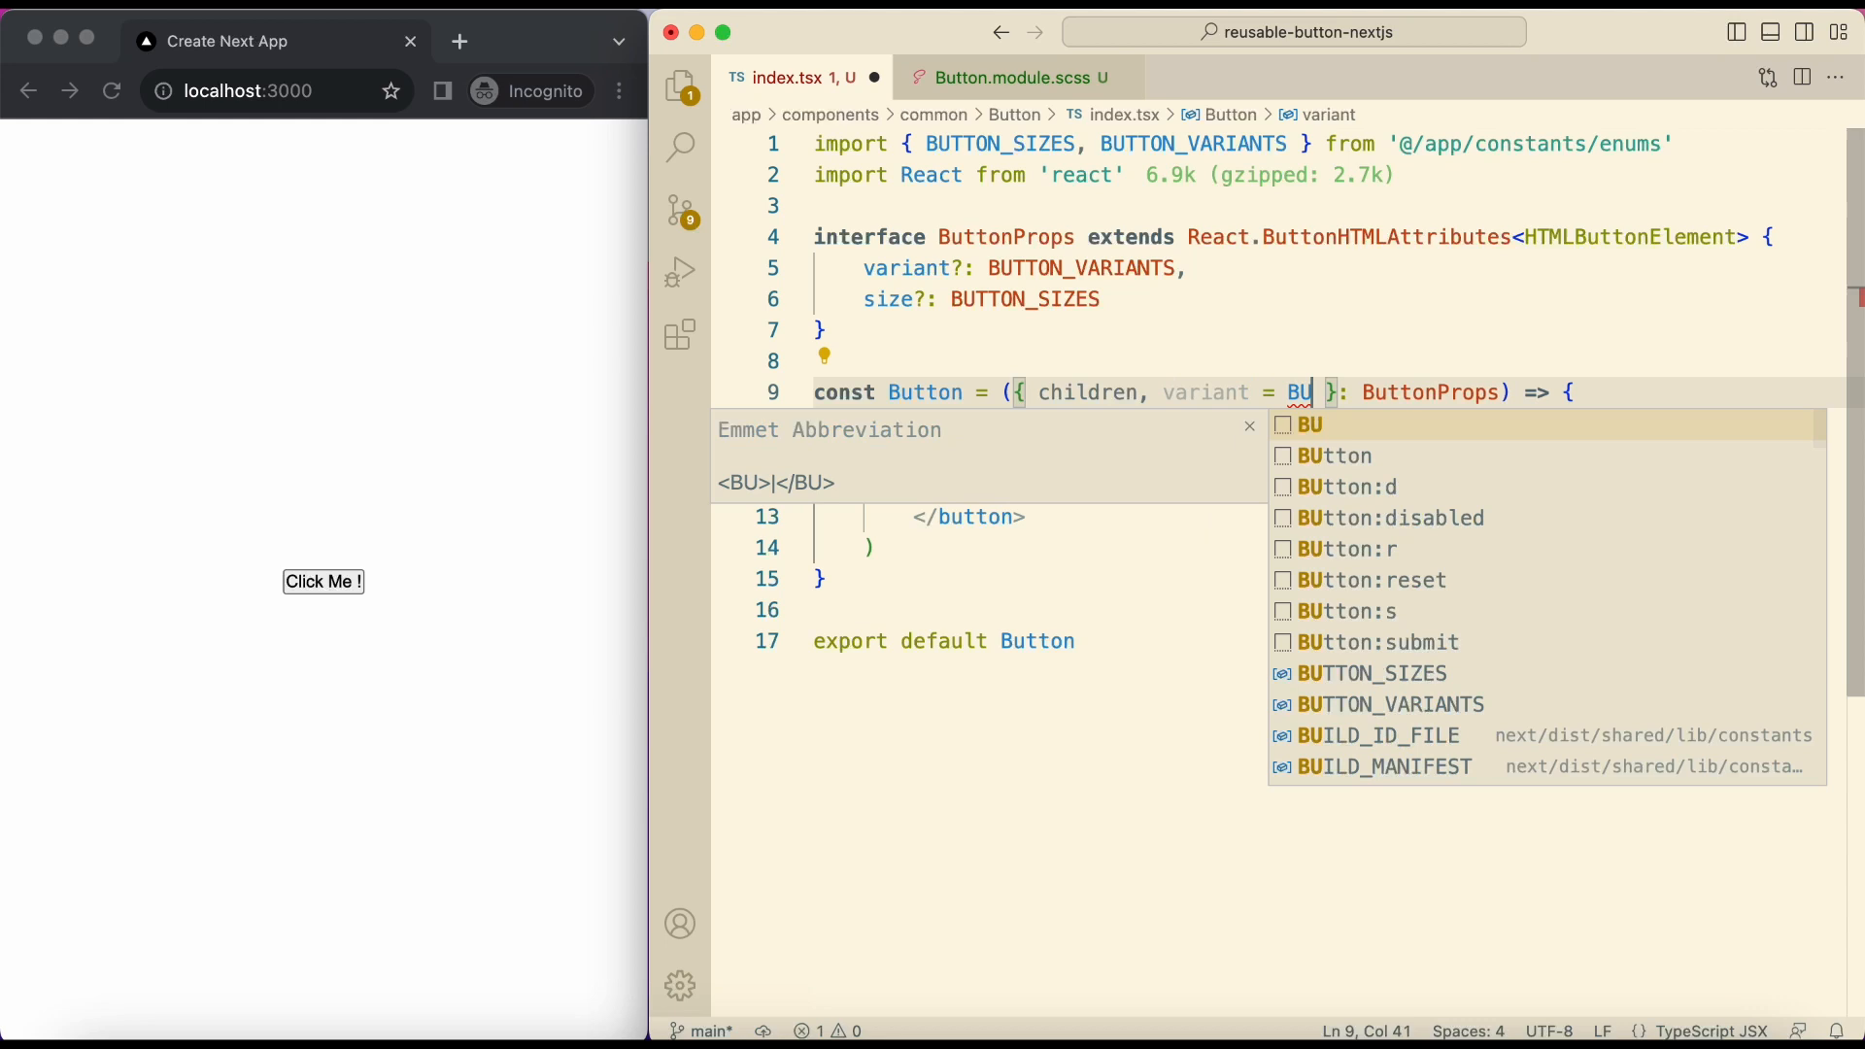
type("T")
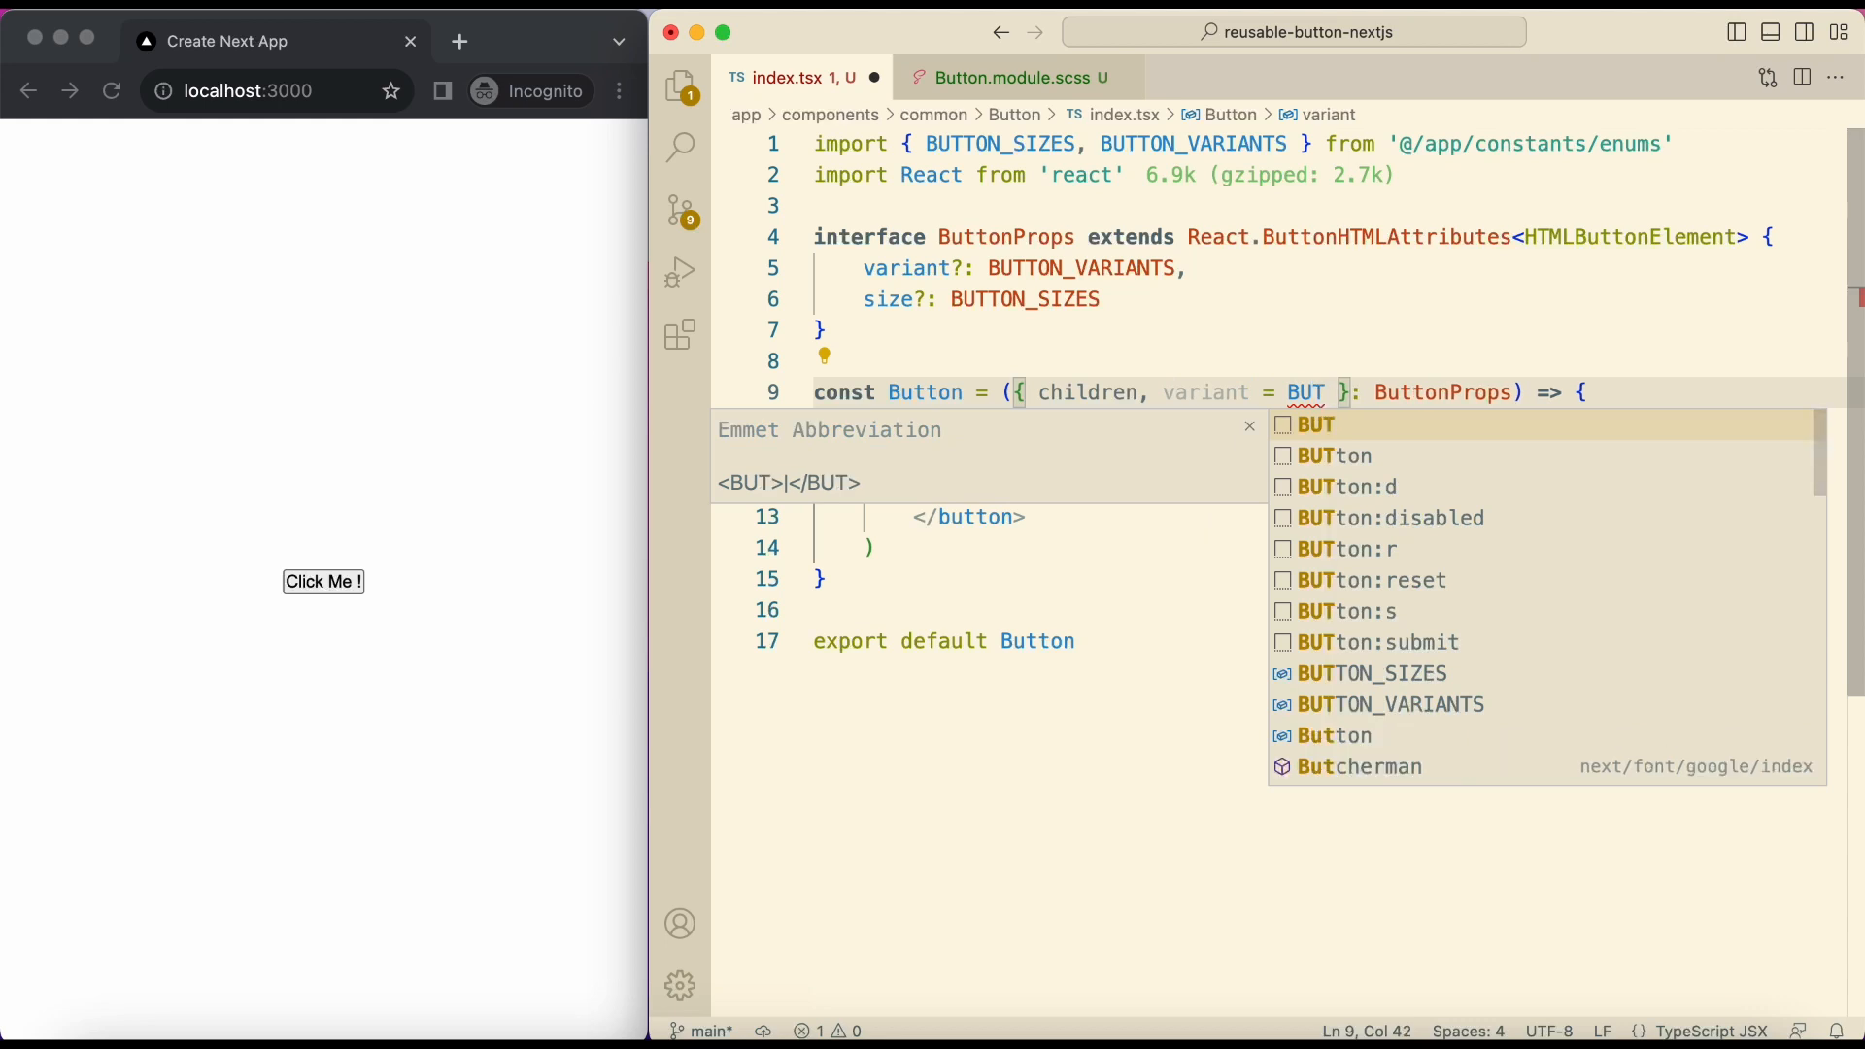
type("TON")
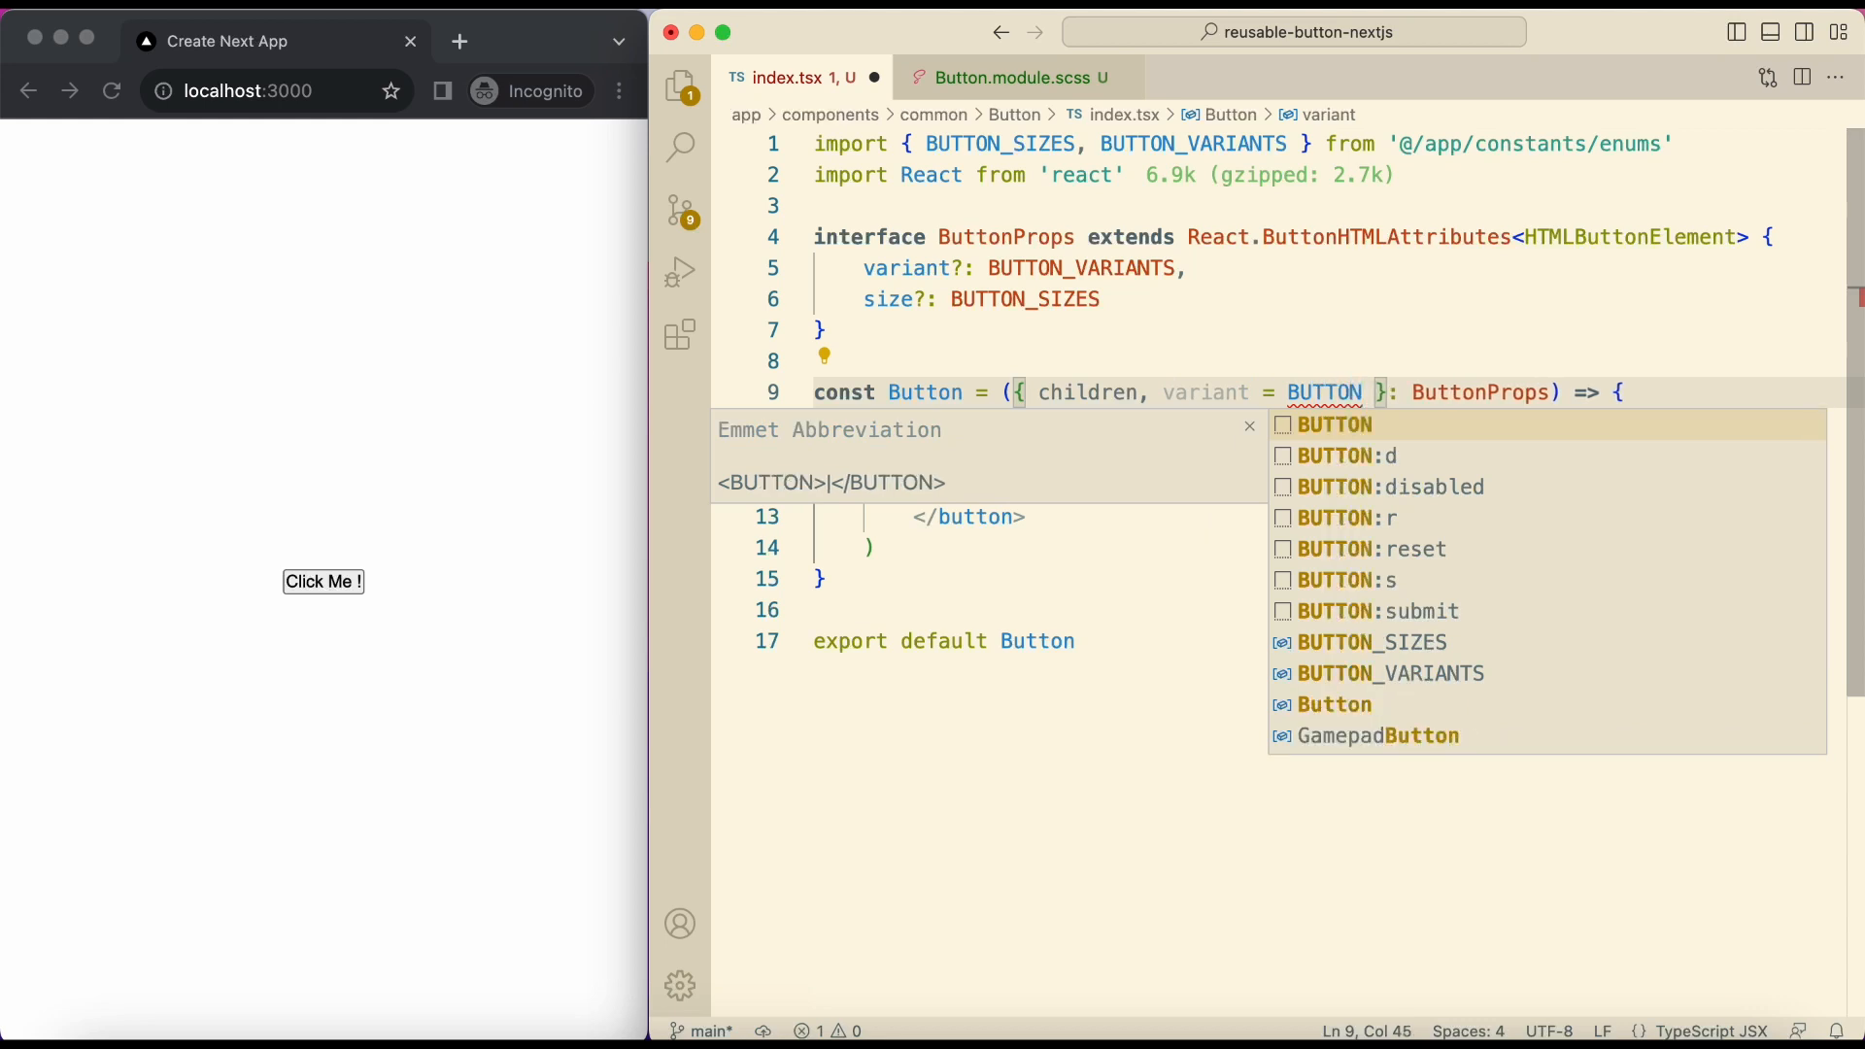
type("_VARIANTS.p")
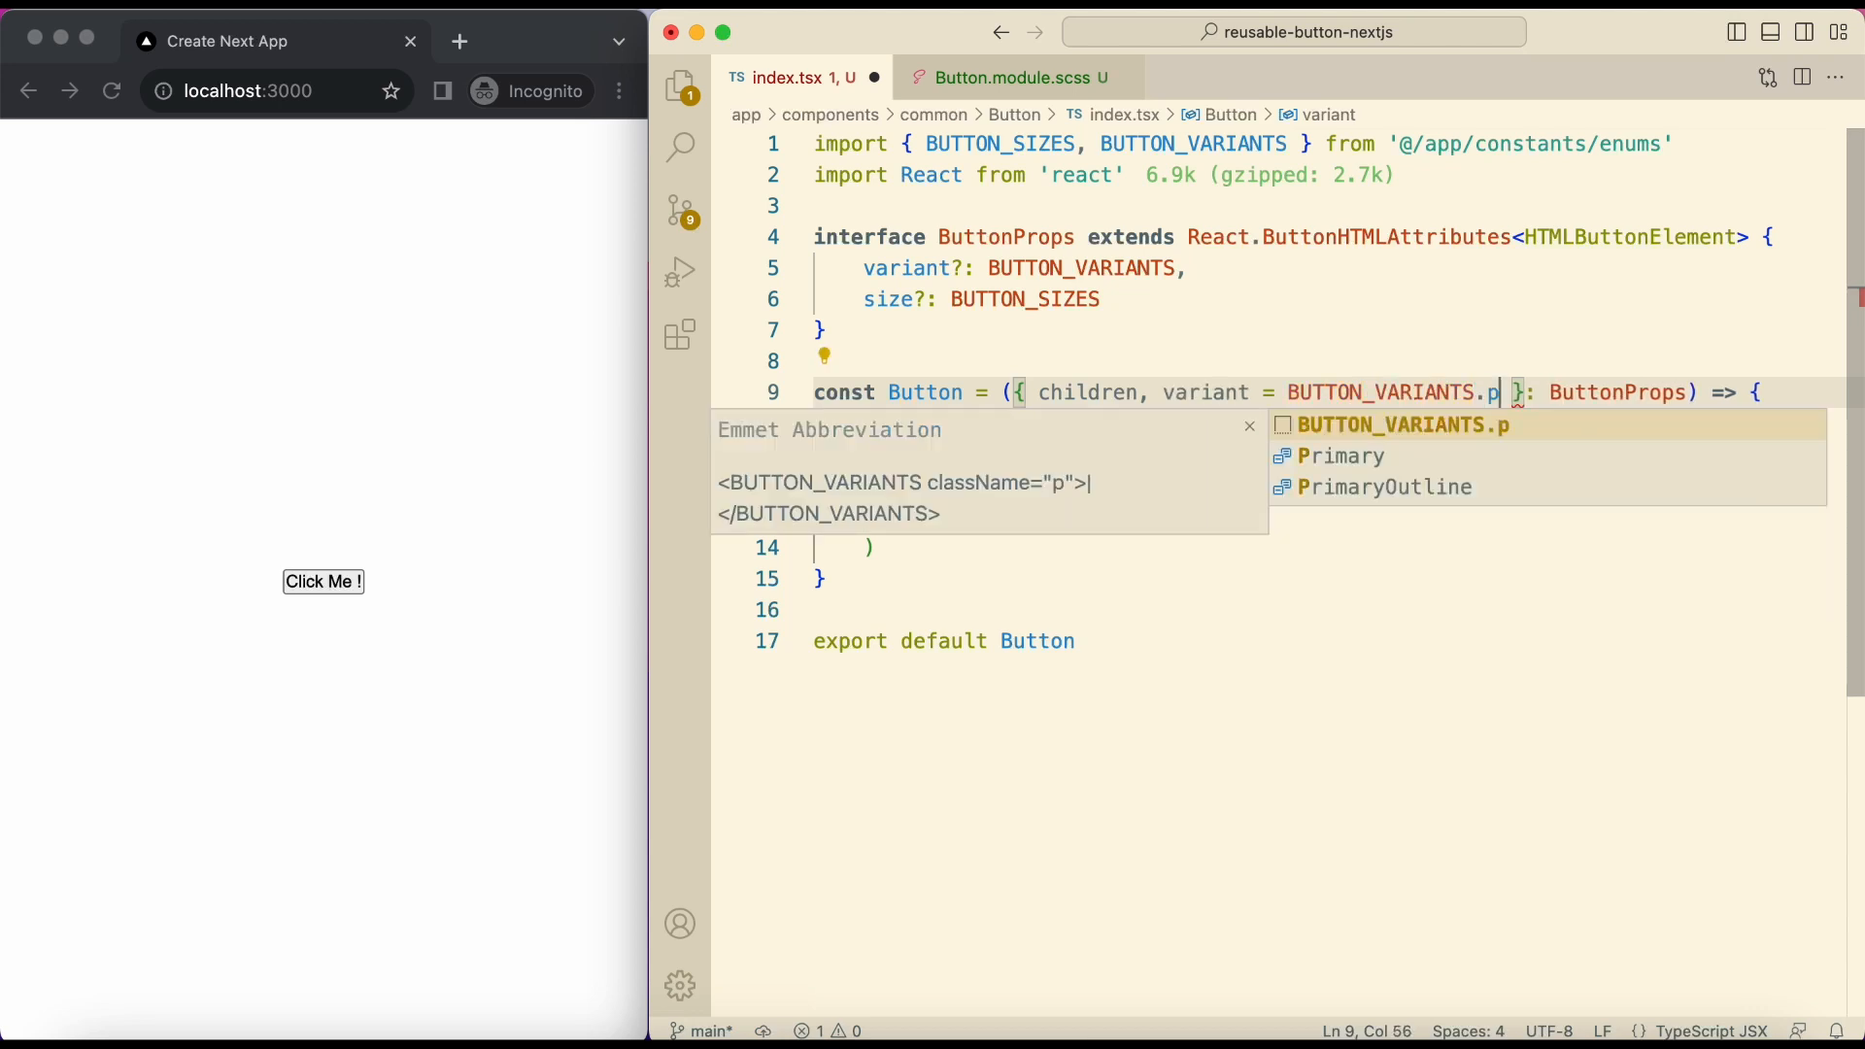
left_click(1340, 456)
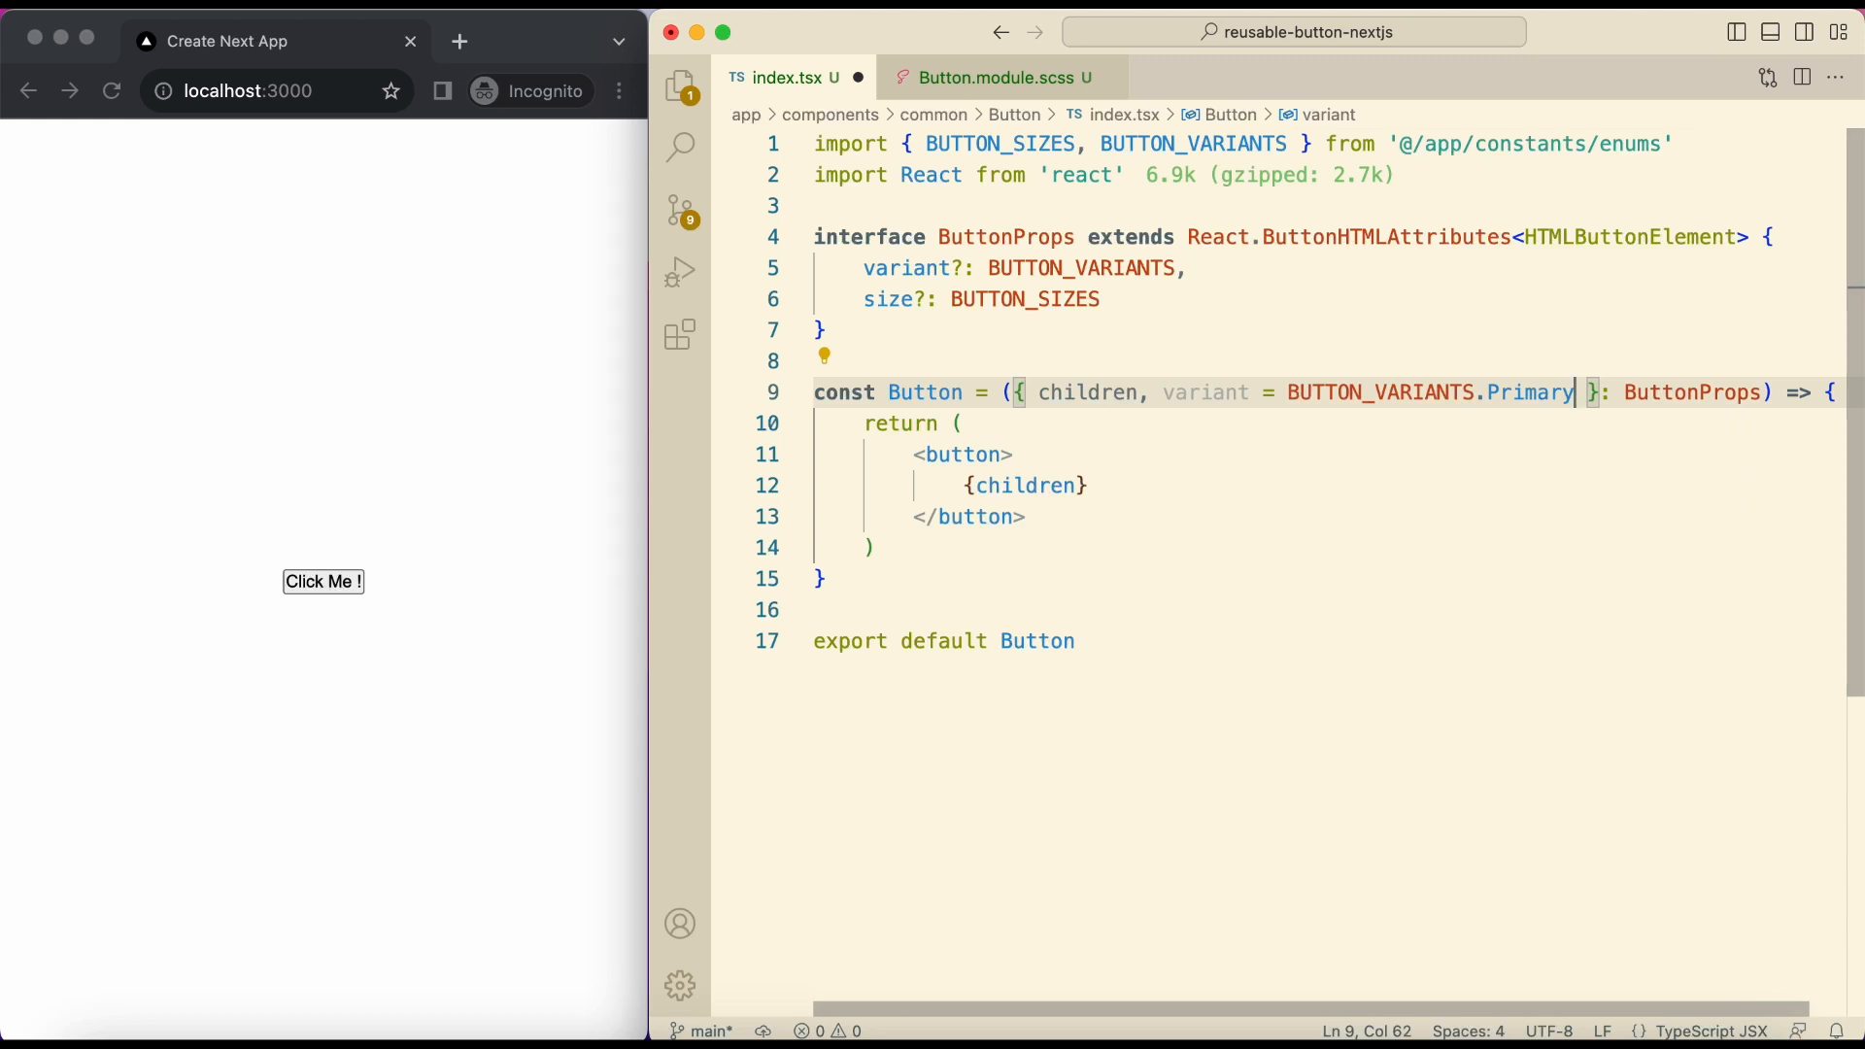
mouse_move(1050, 401)
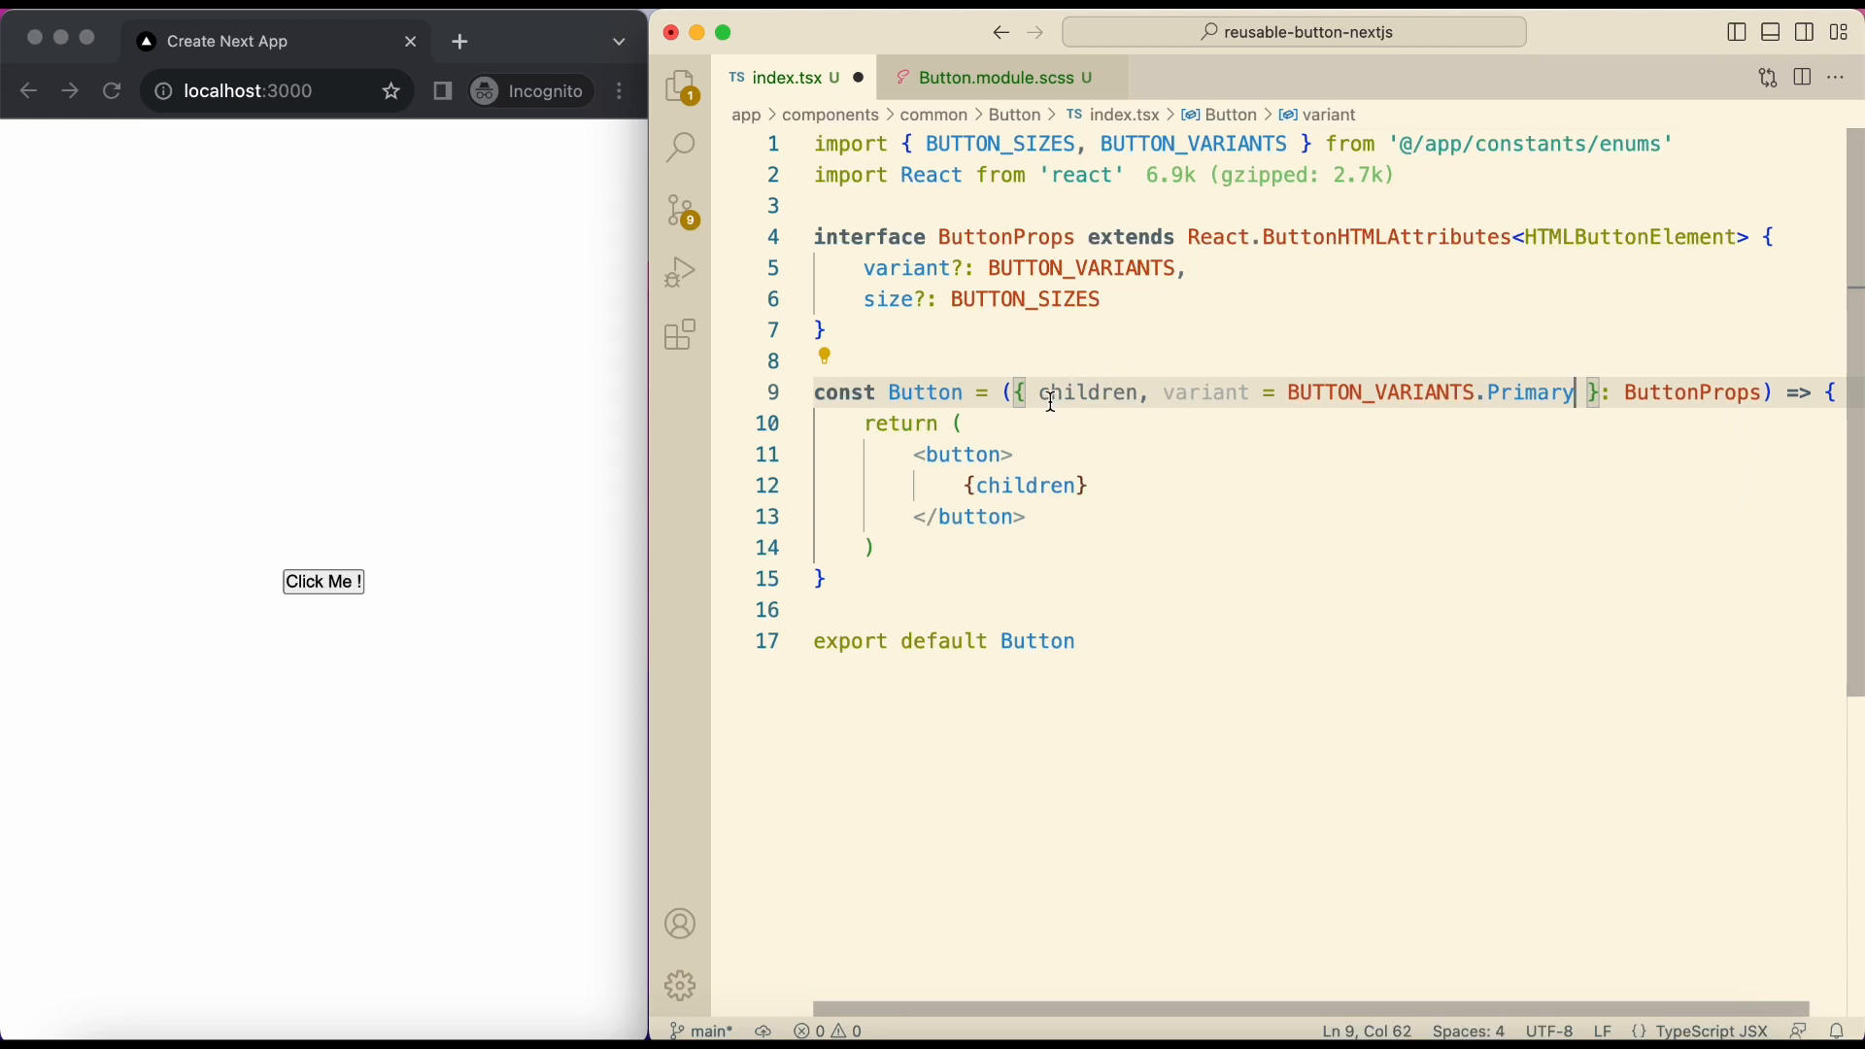
mouse_move(1388, 436)
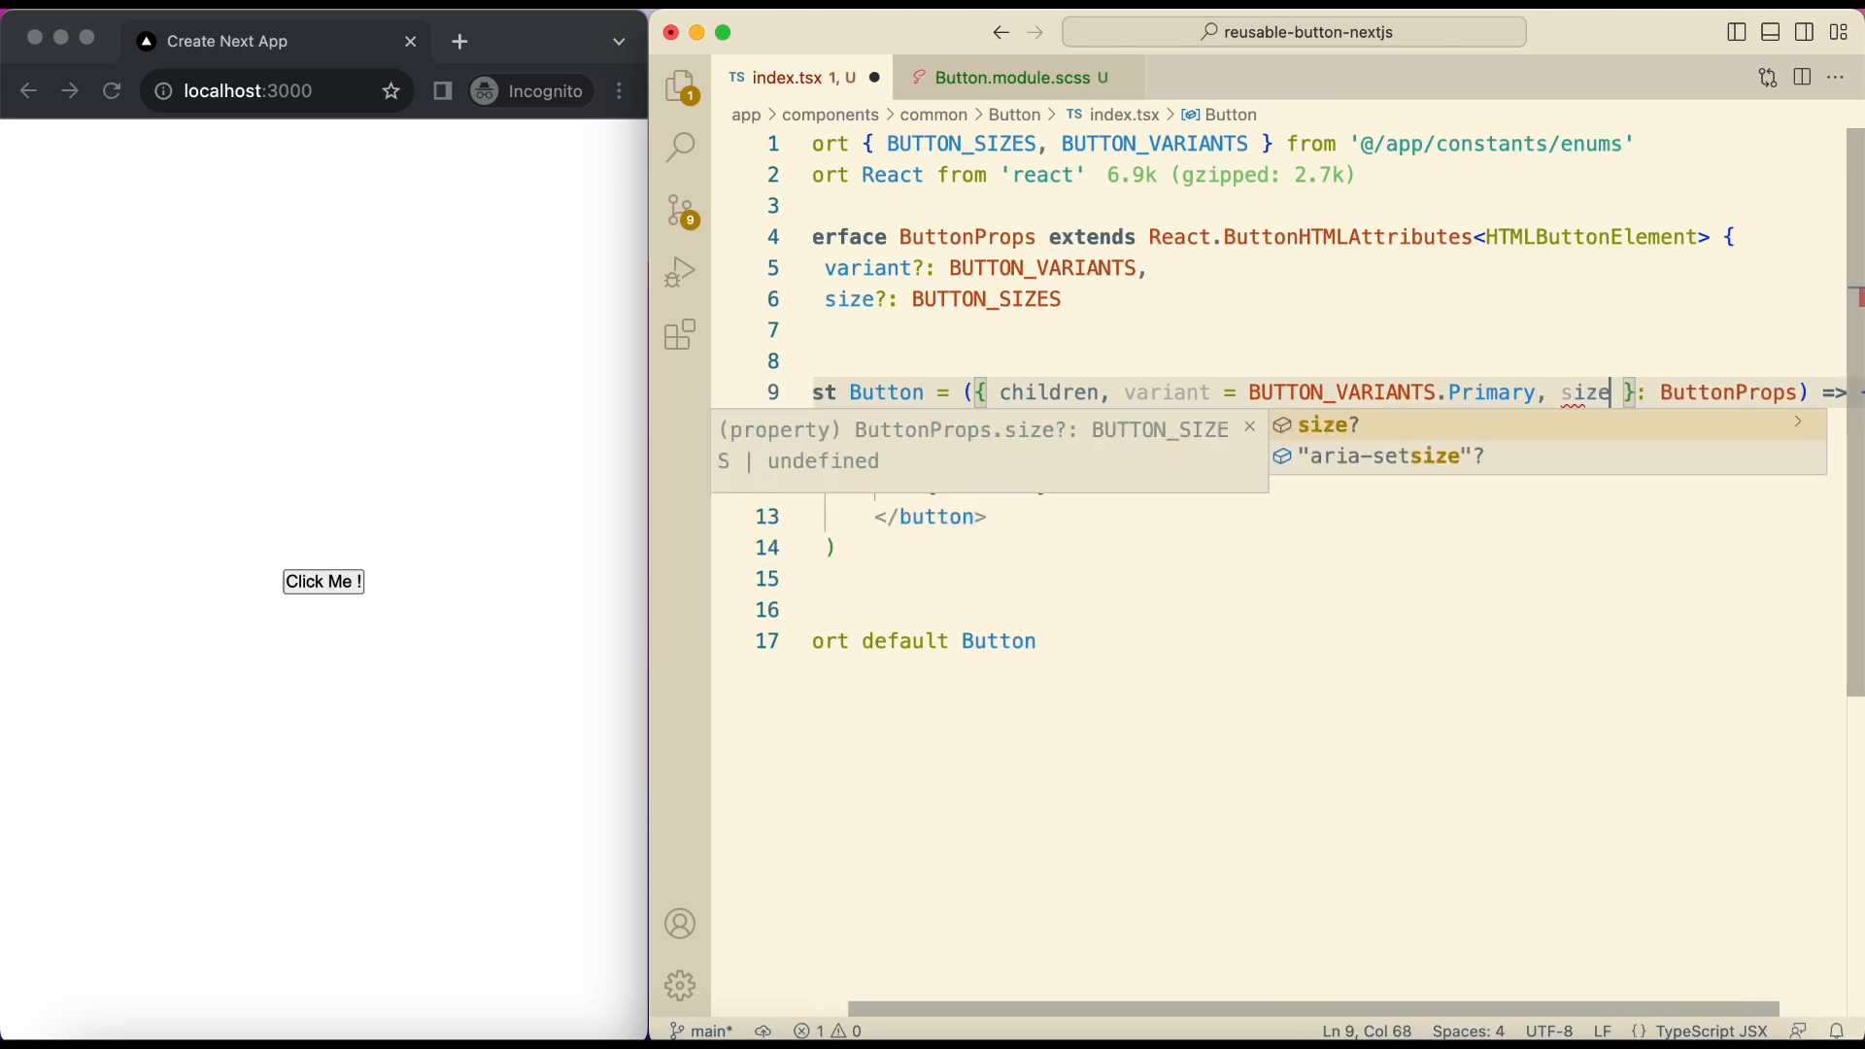
type("= BUTTON_SIZES.")
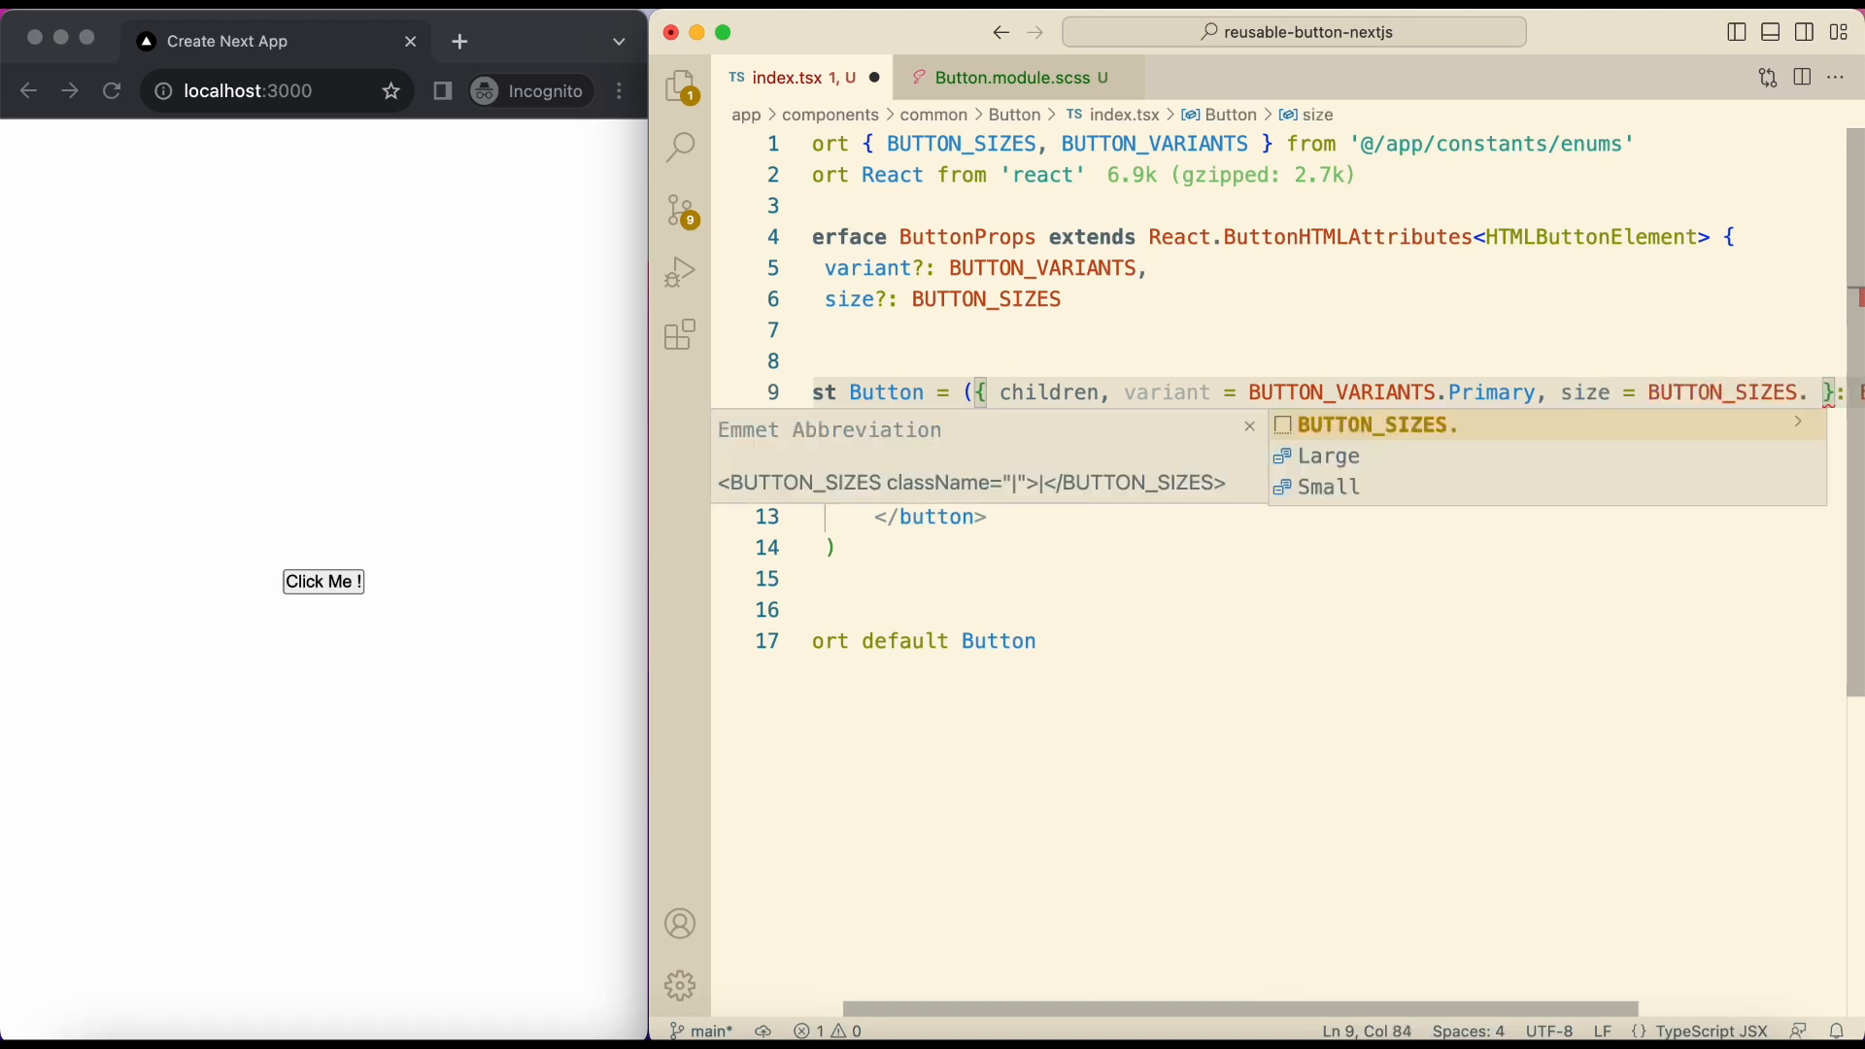
type("smal")
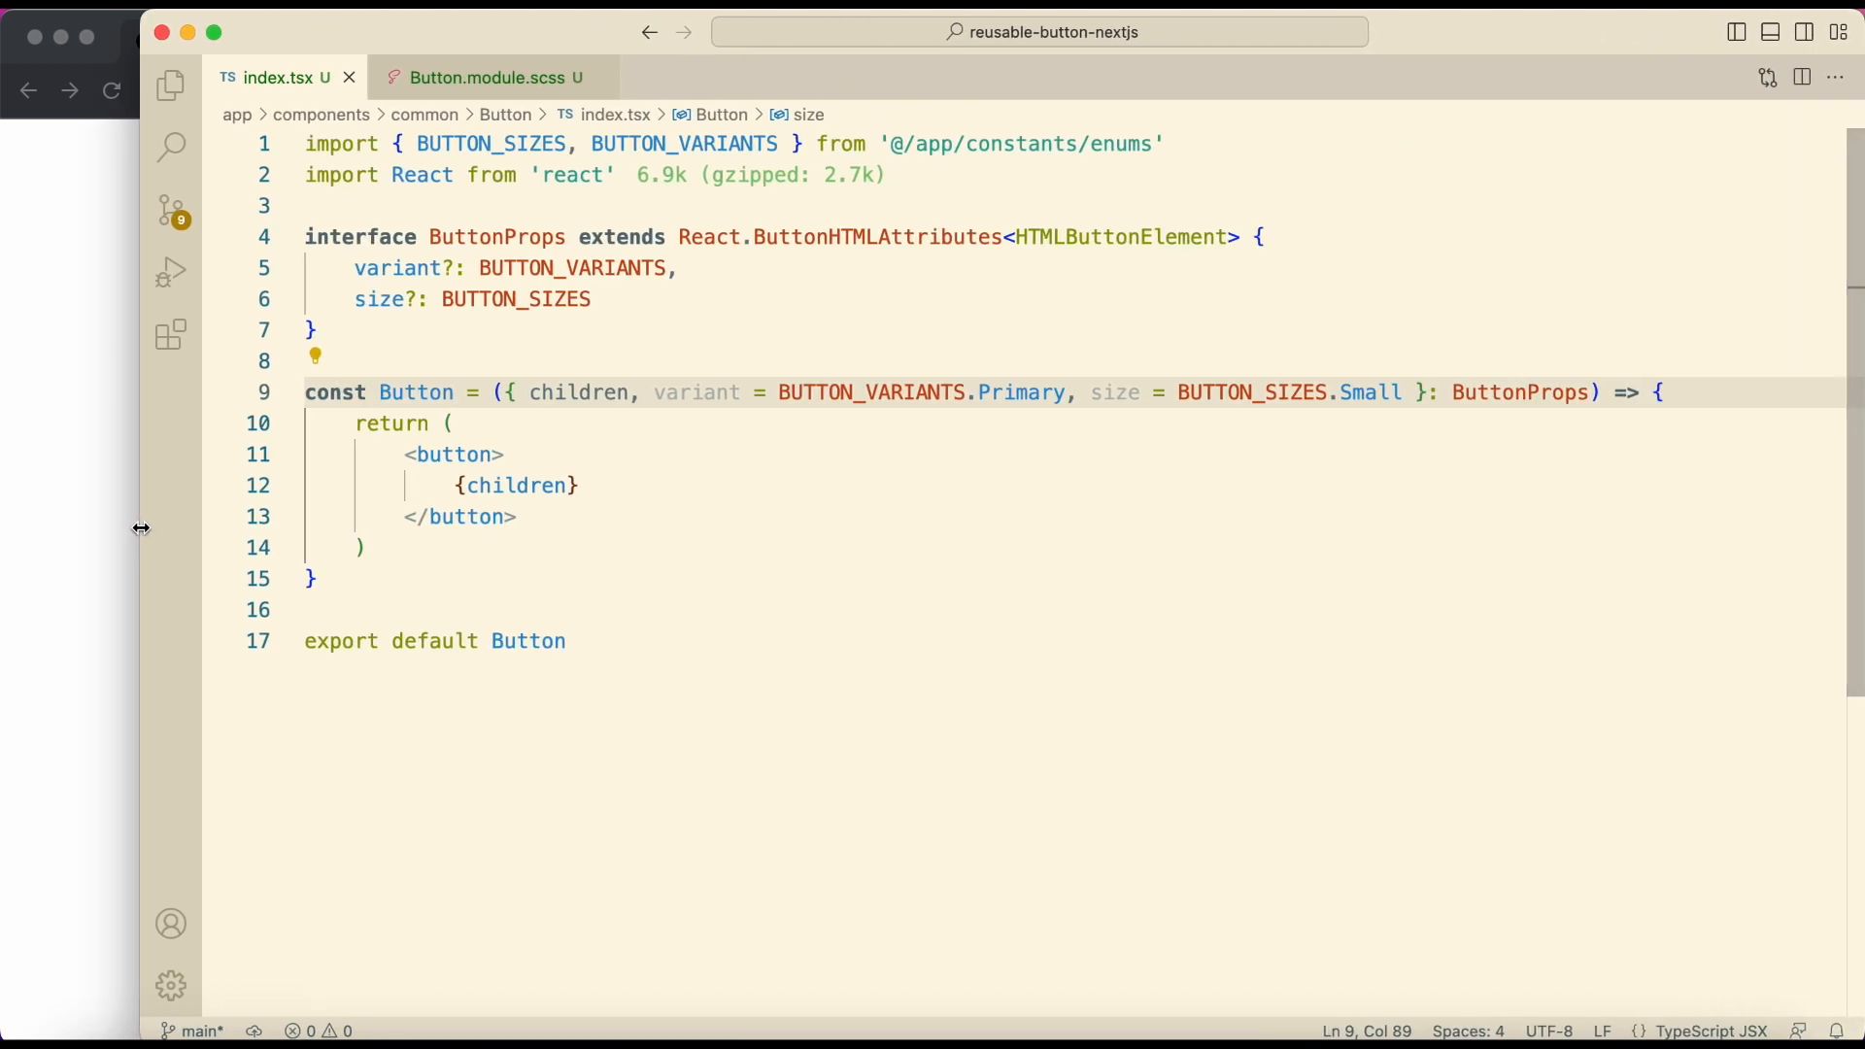
mouse_move(531, 435)
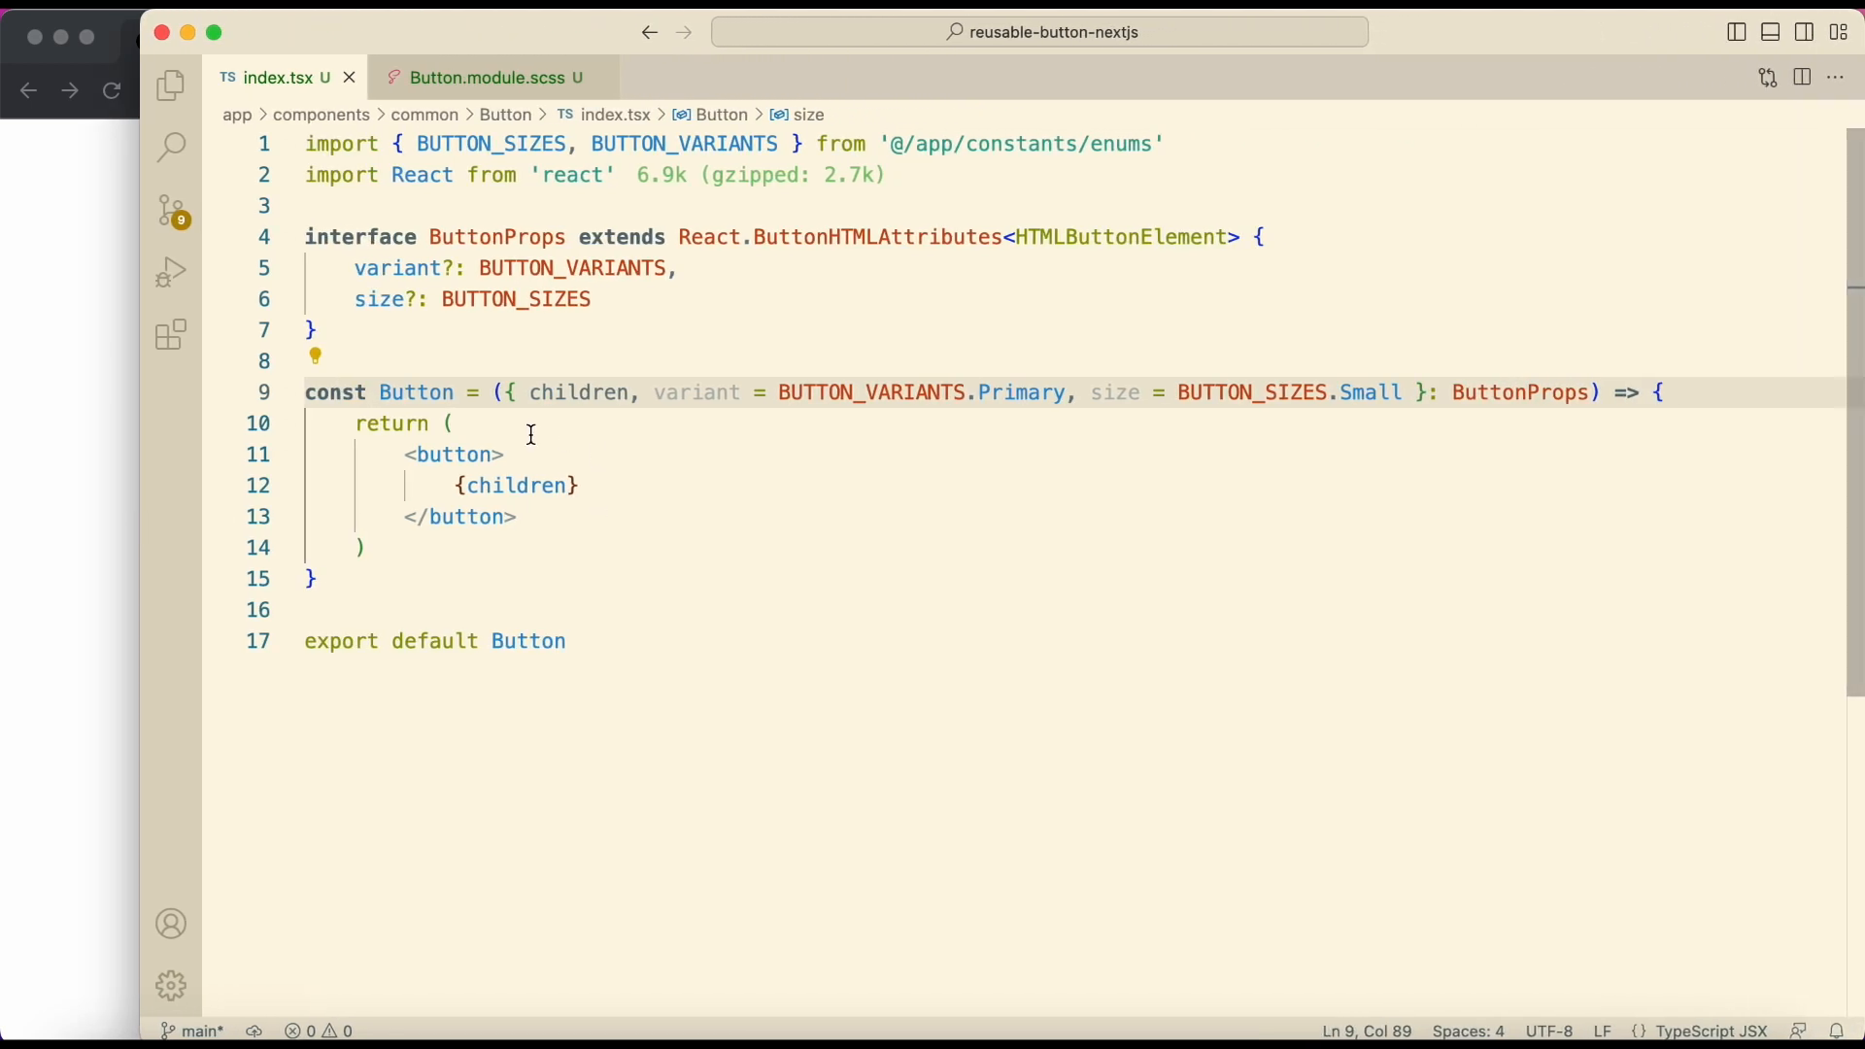
mouse_move(415, 392)
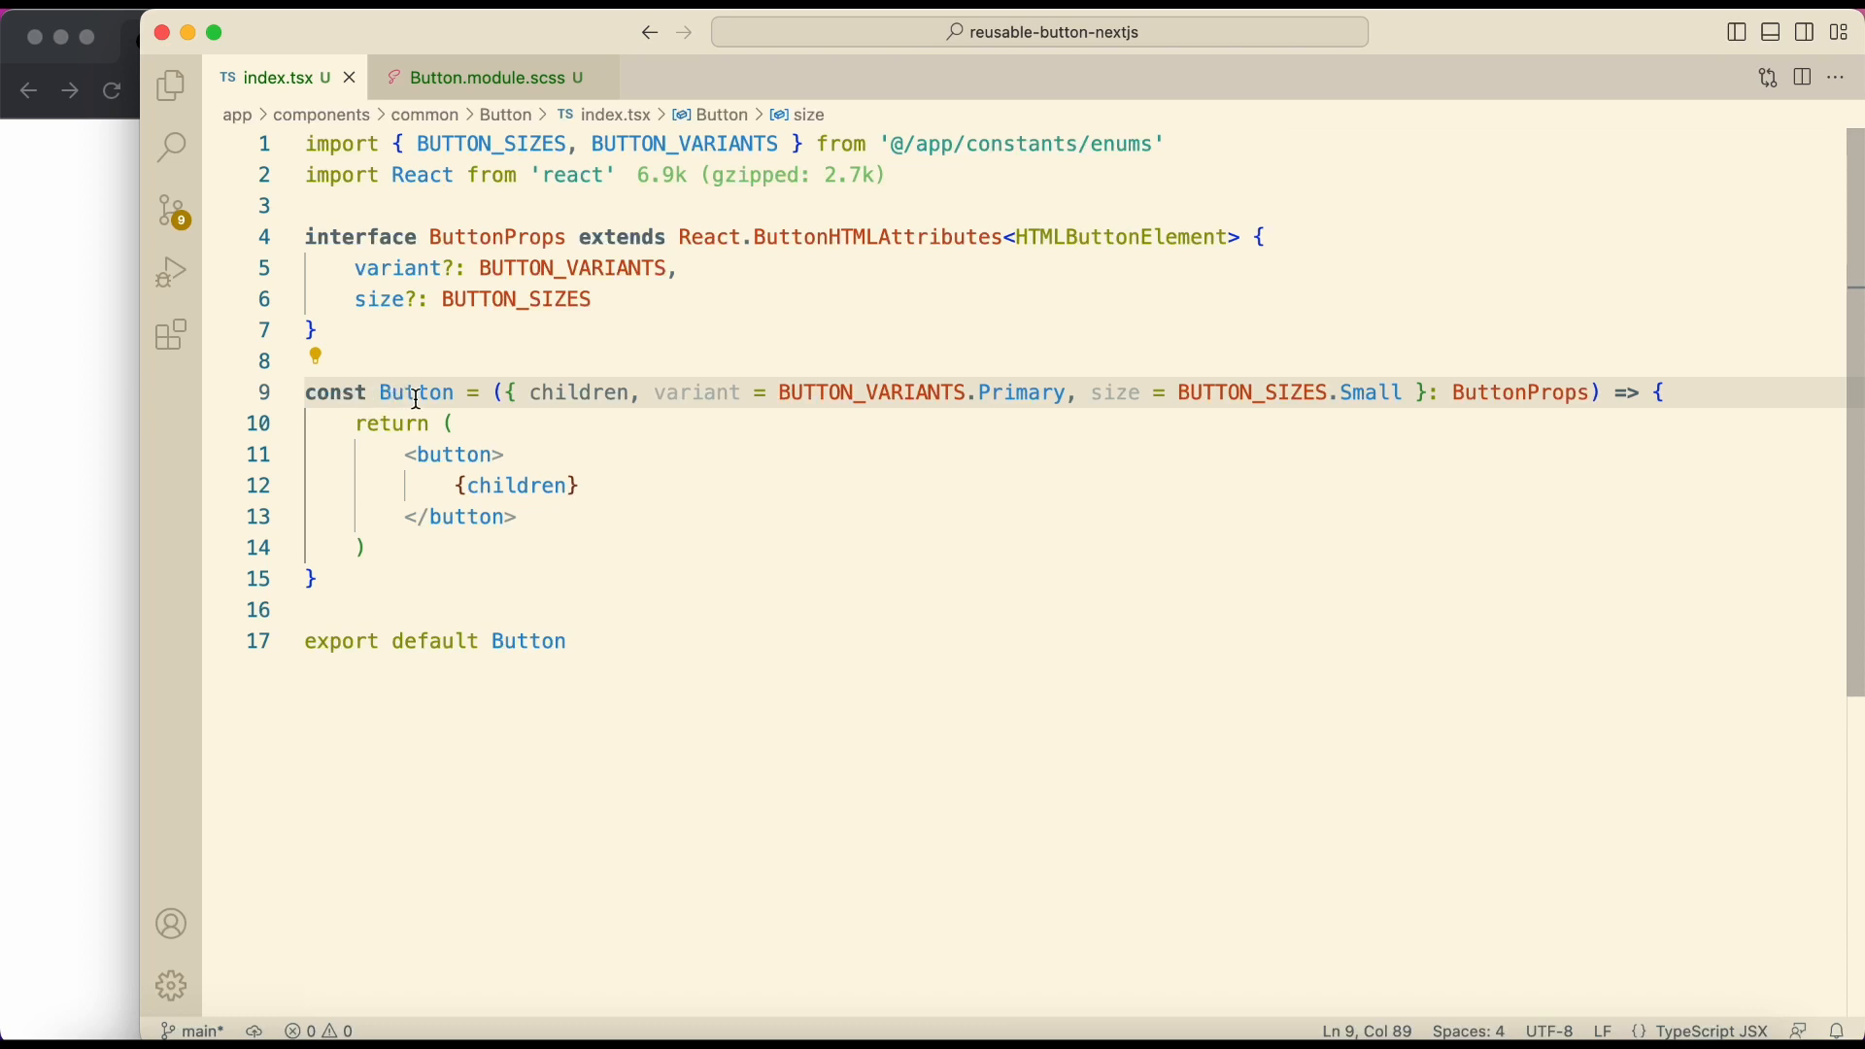
mouse_move(610, 416)
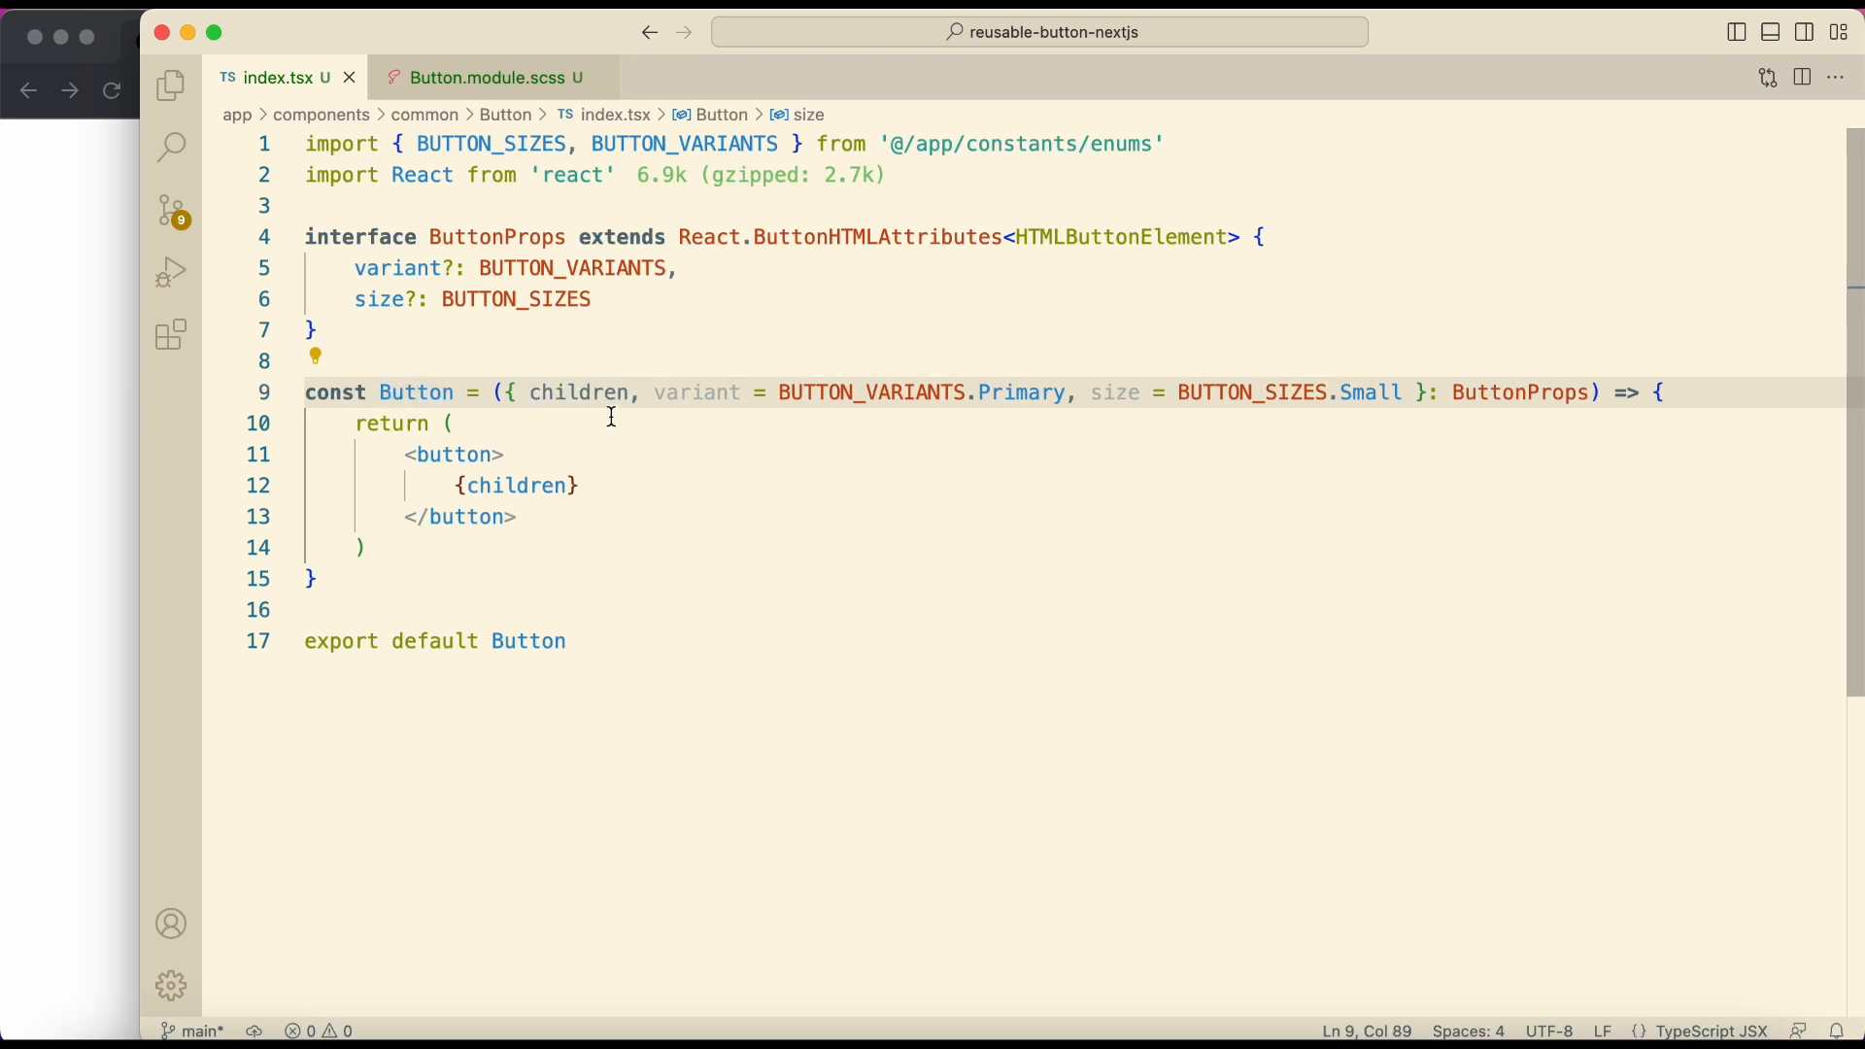
Break the destructured children, variant and size props onto three separate lines.
double_click(578, 392)
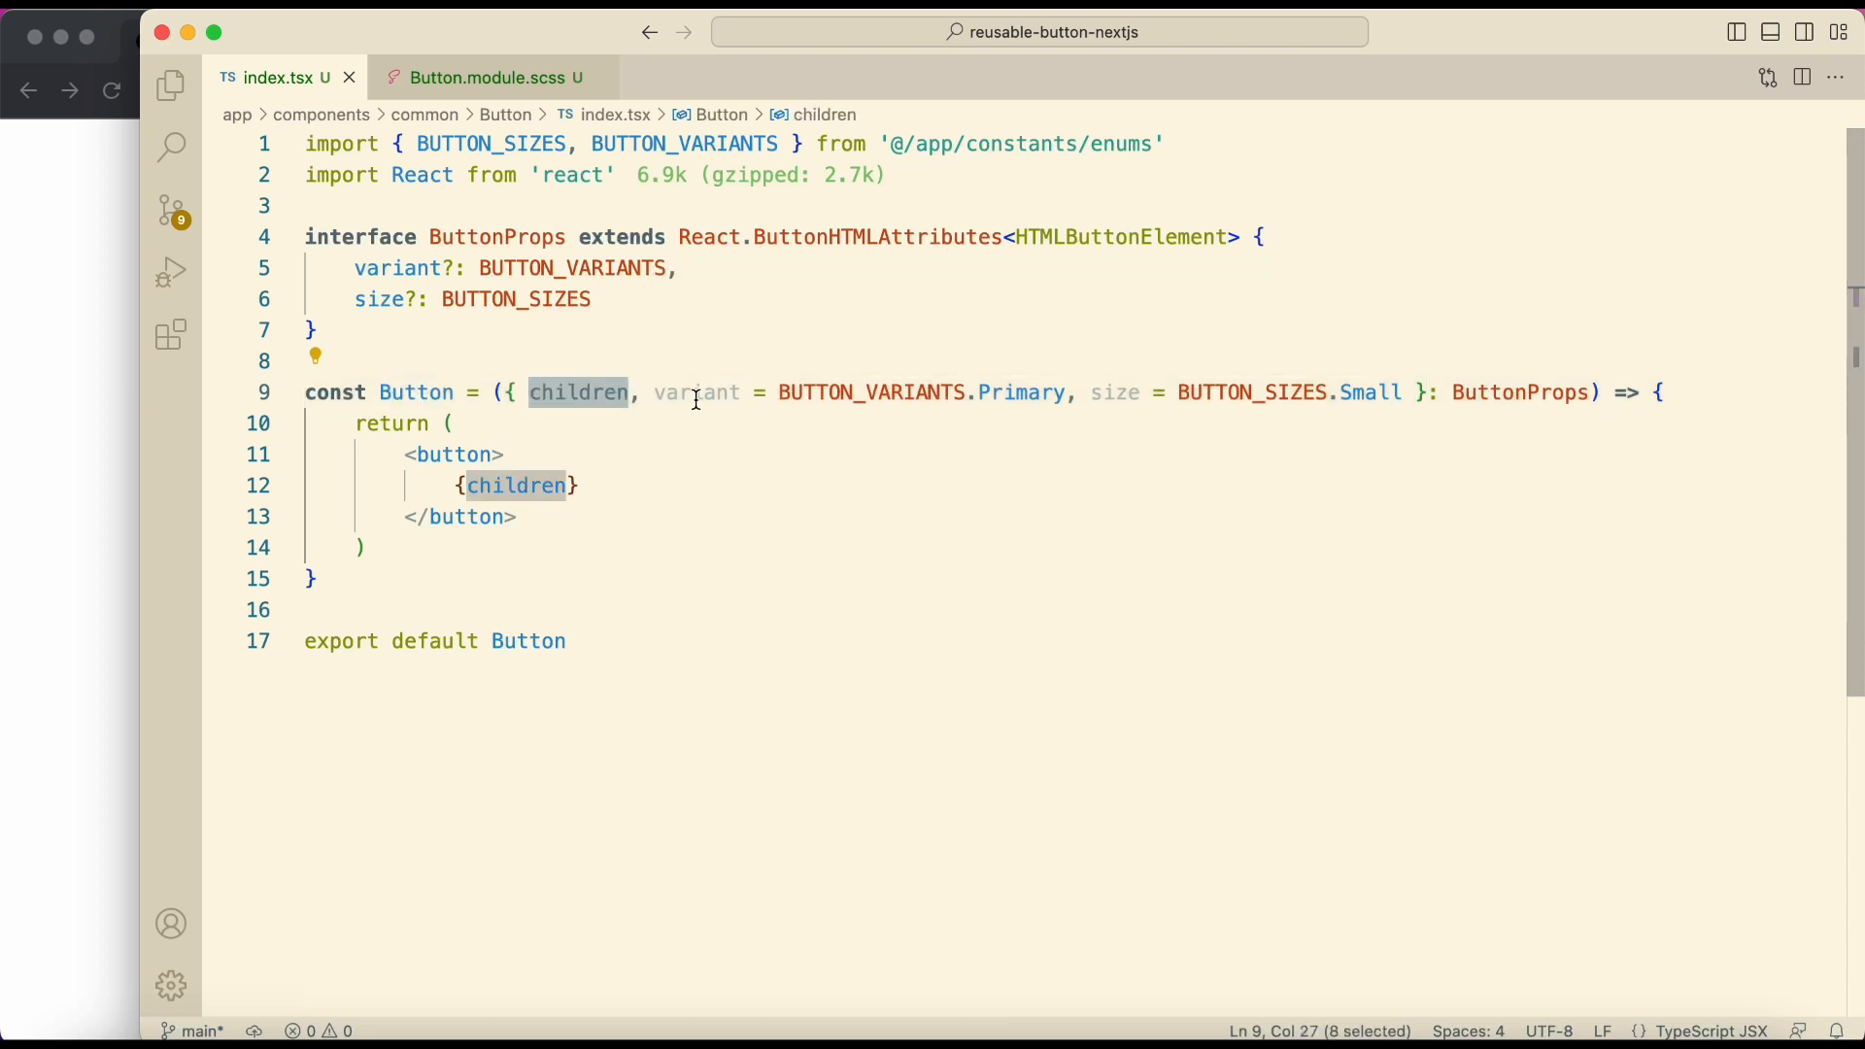
double_click(696, 393)
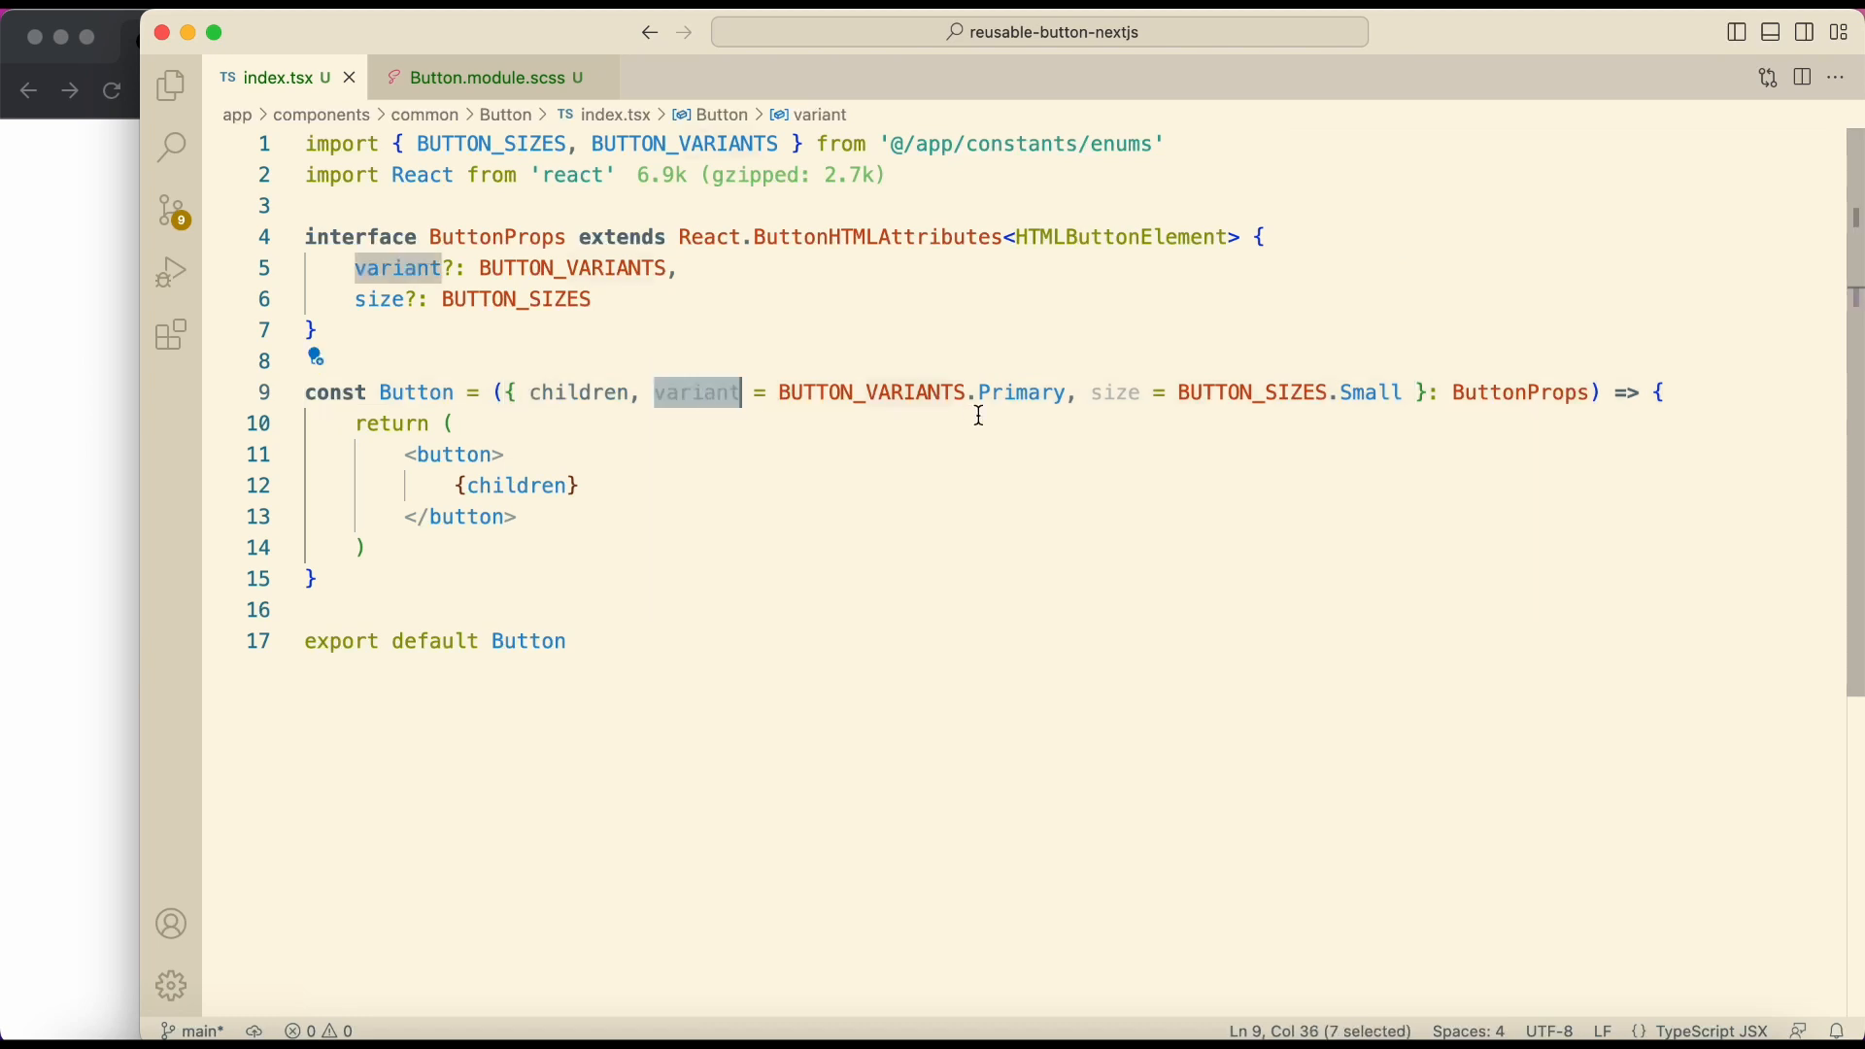
mouse_move(193, 566)
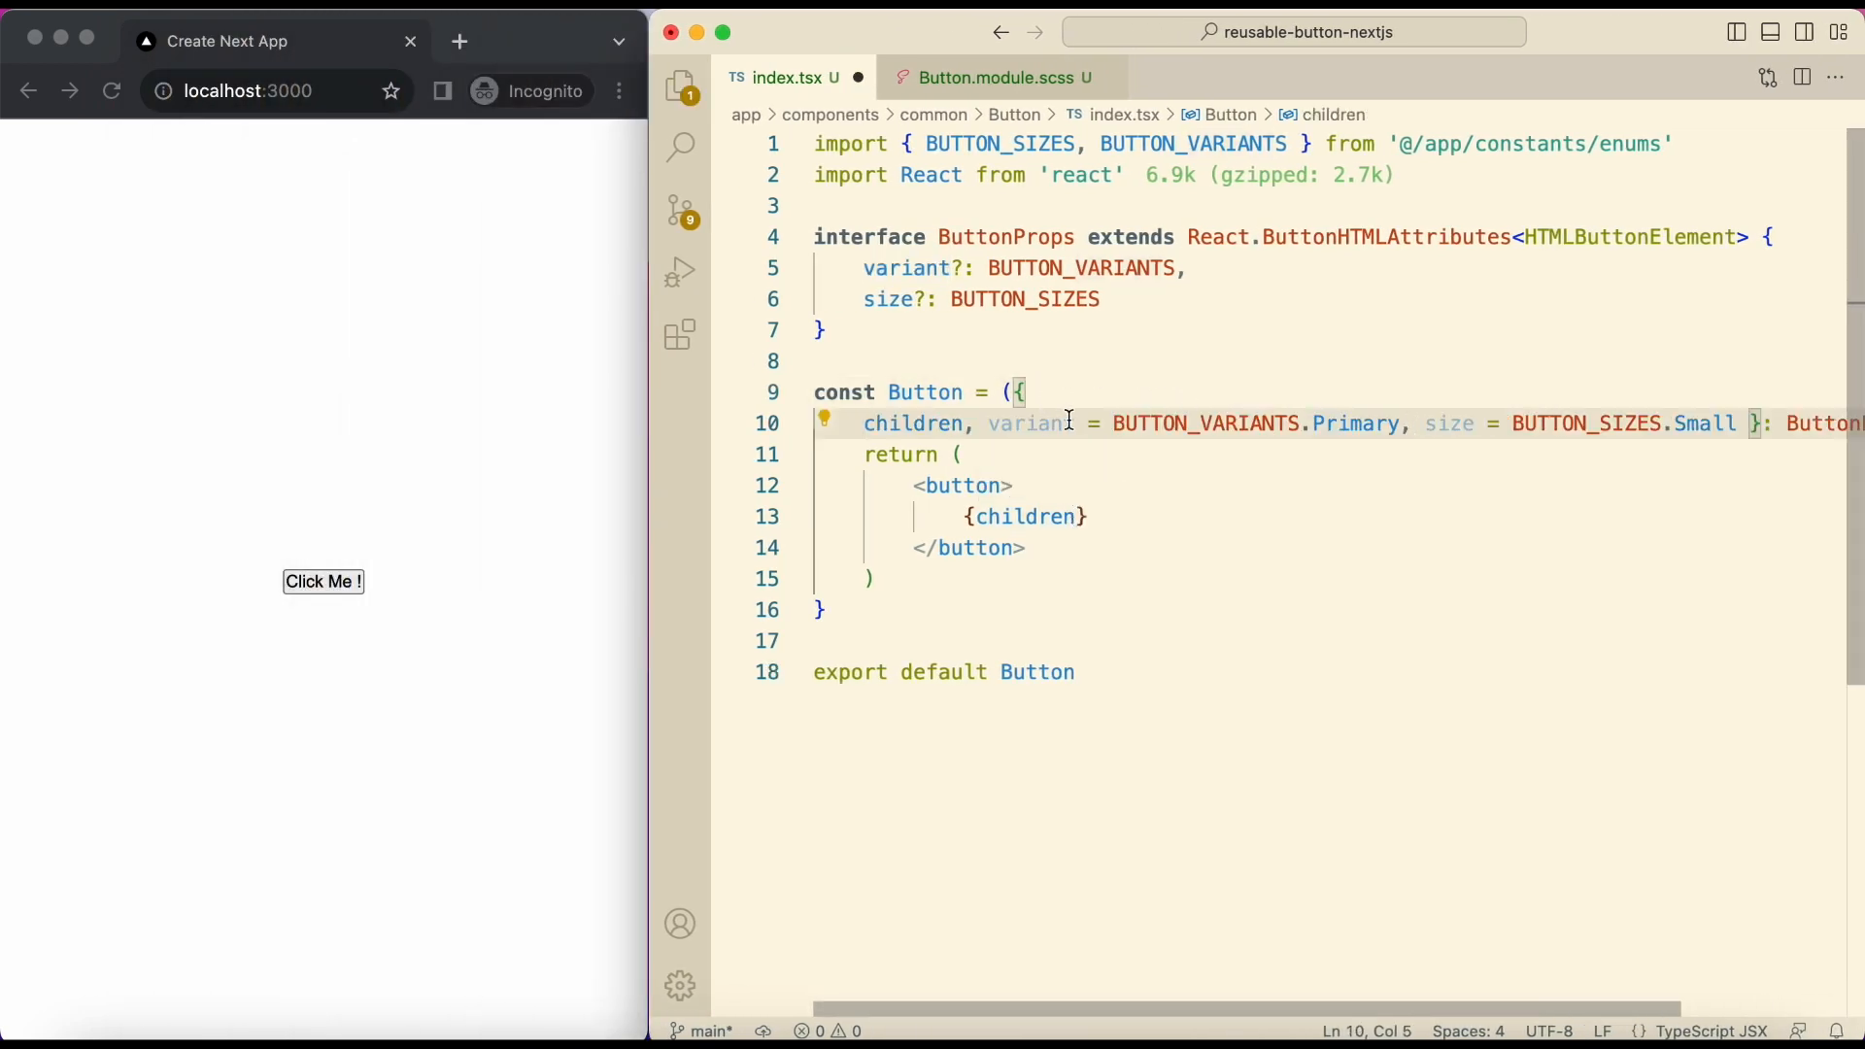
key("Enter")
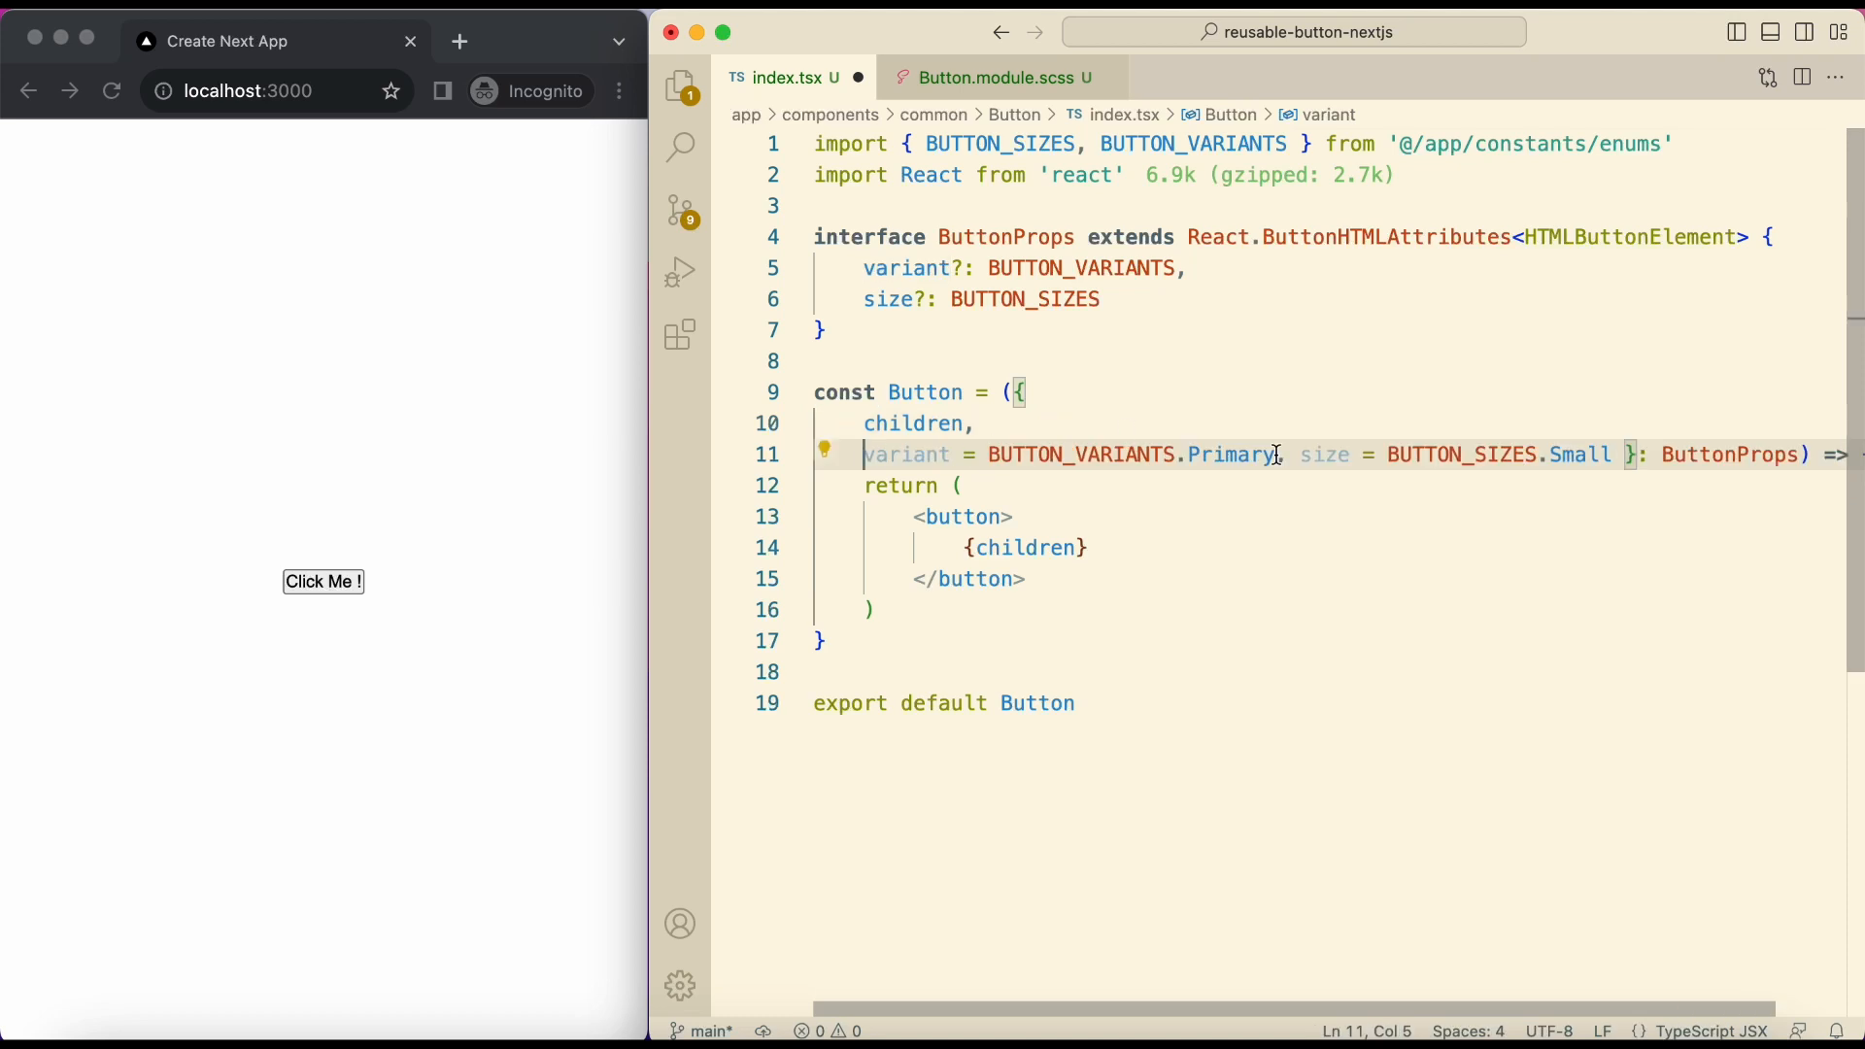
key("Enter")
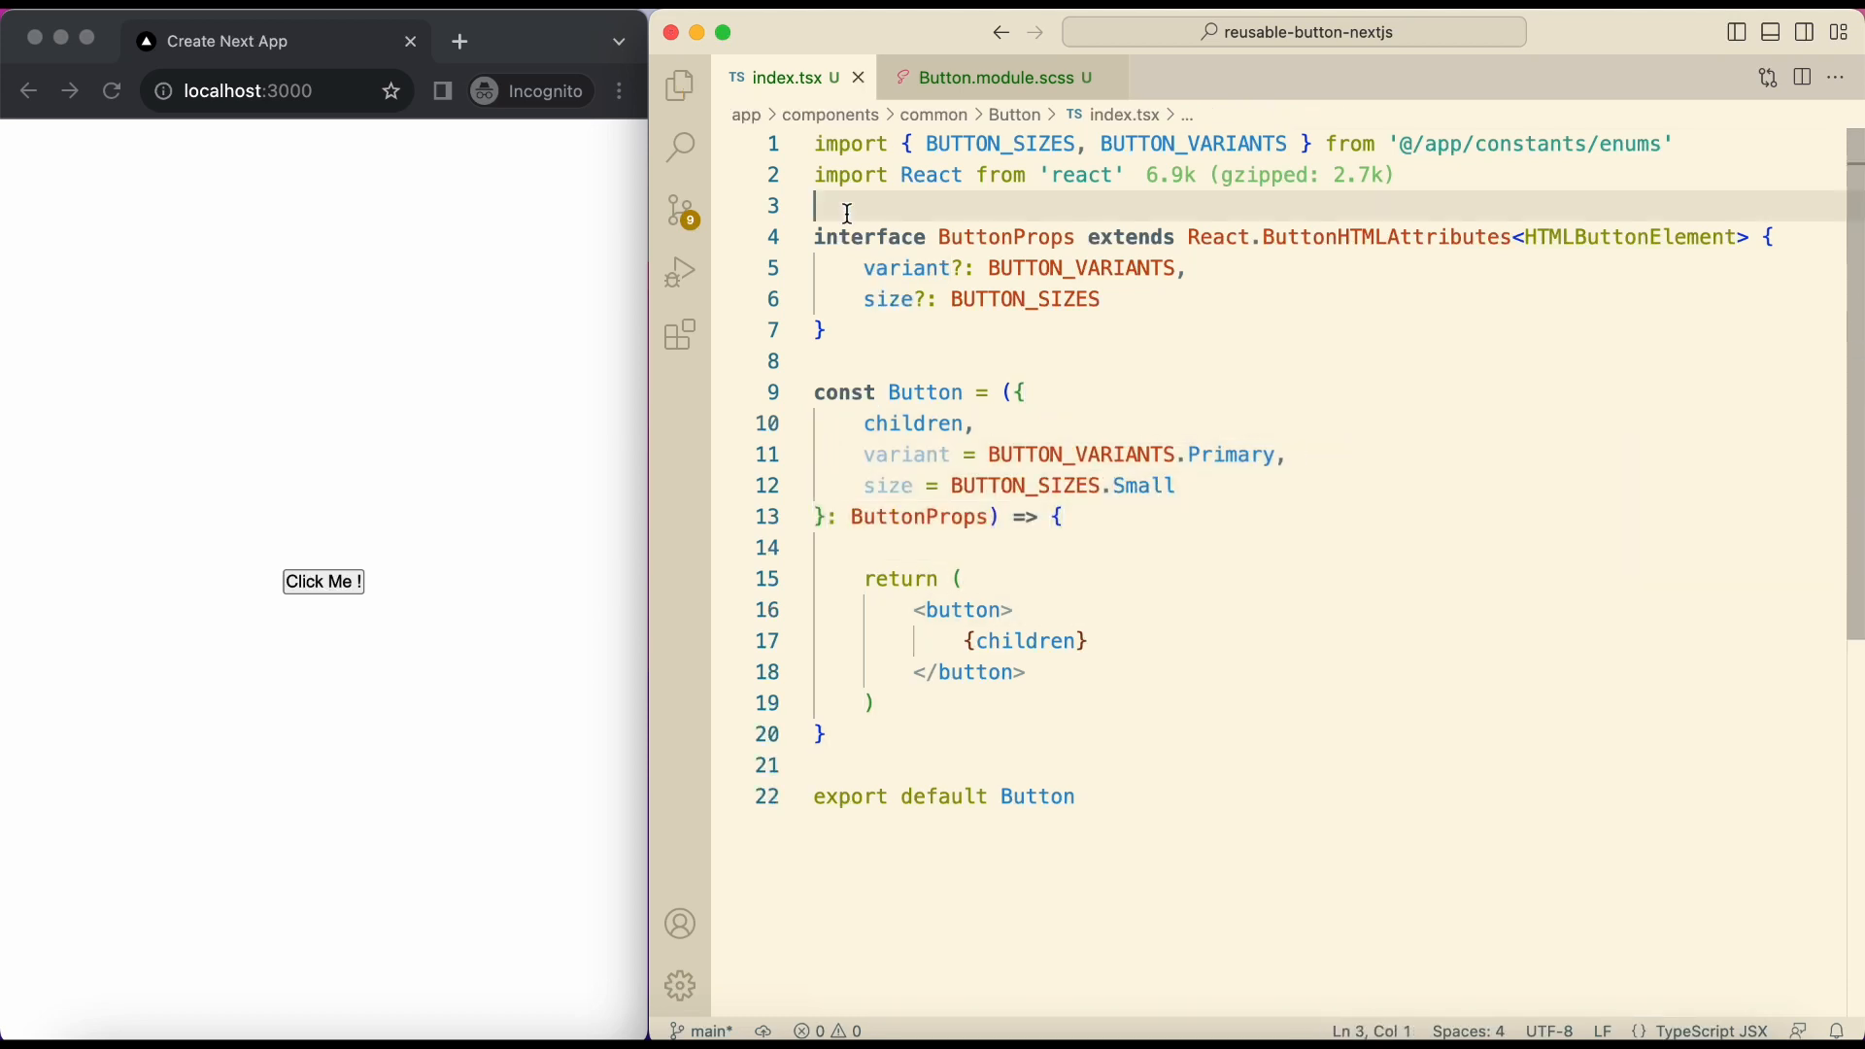
Import styles from "./Button.module.scss" in the Button component.
type("import styles")
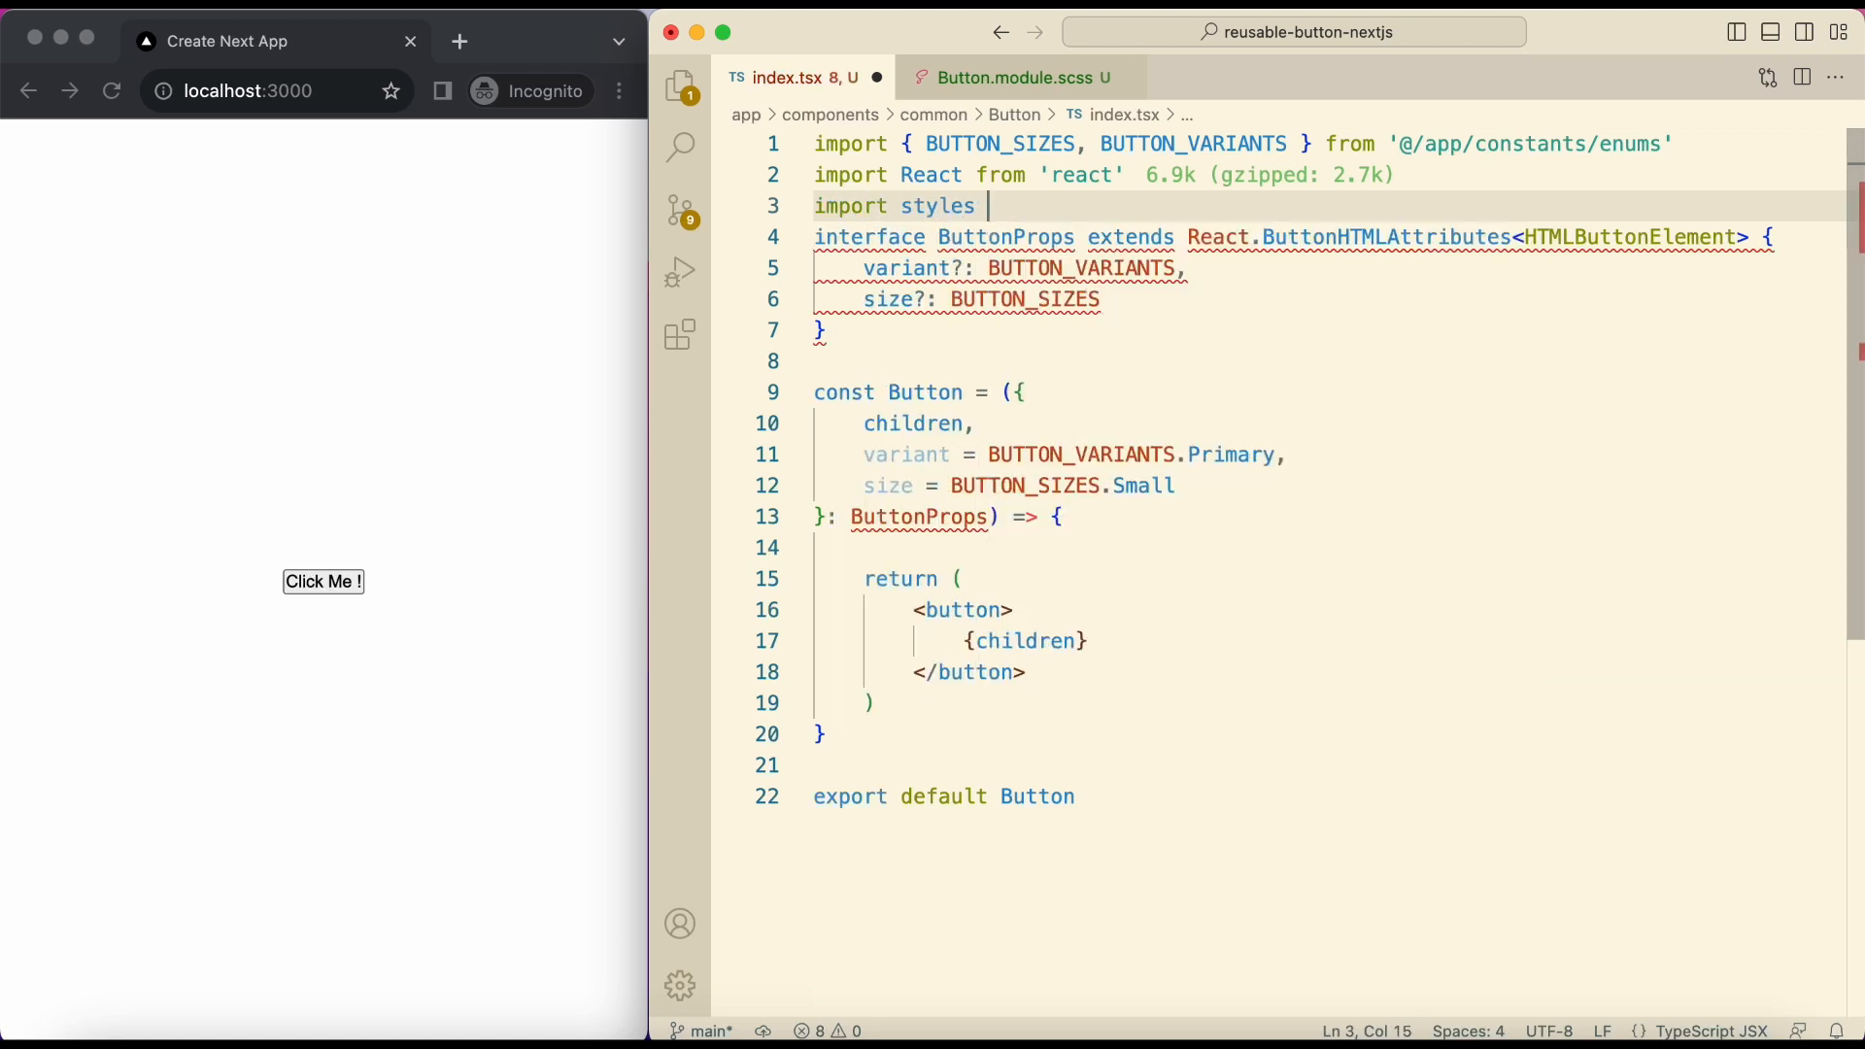
type("from \"\"")
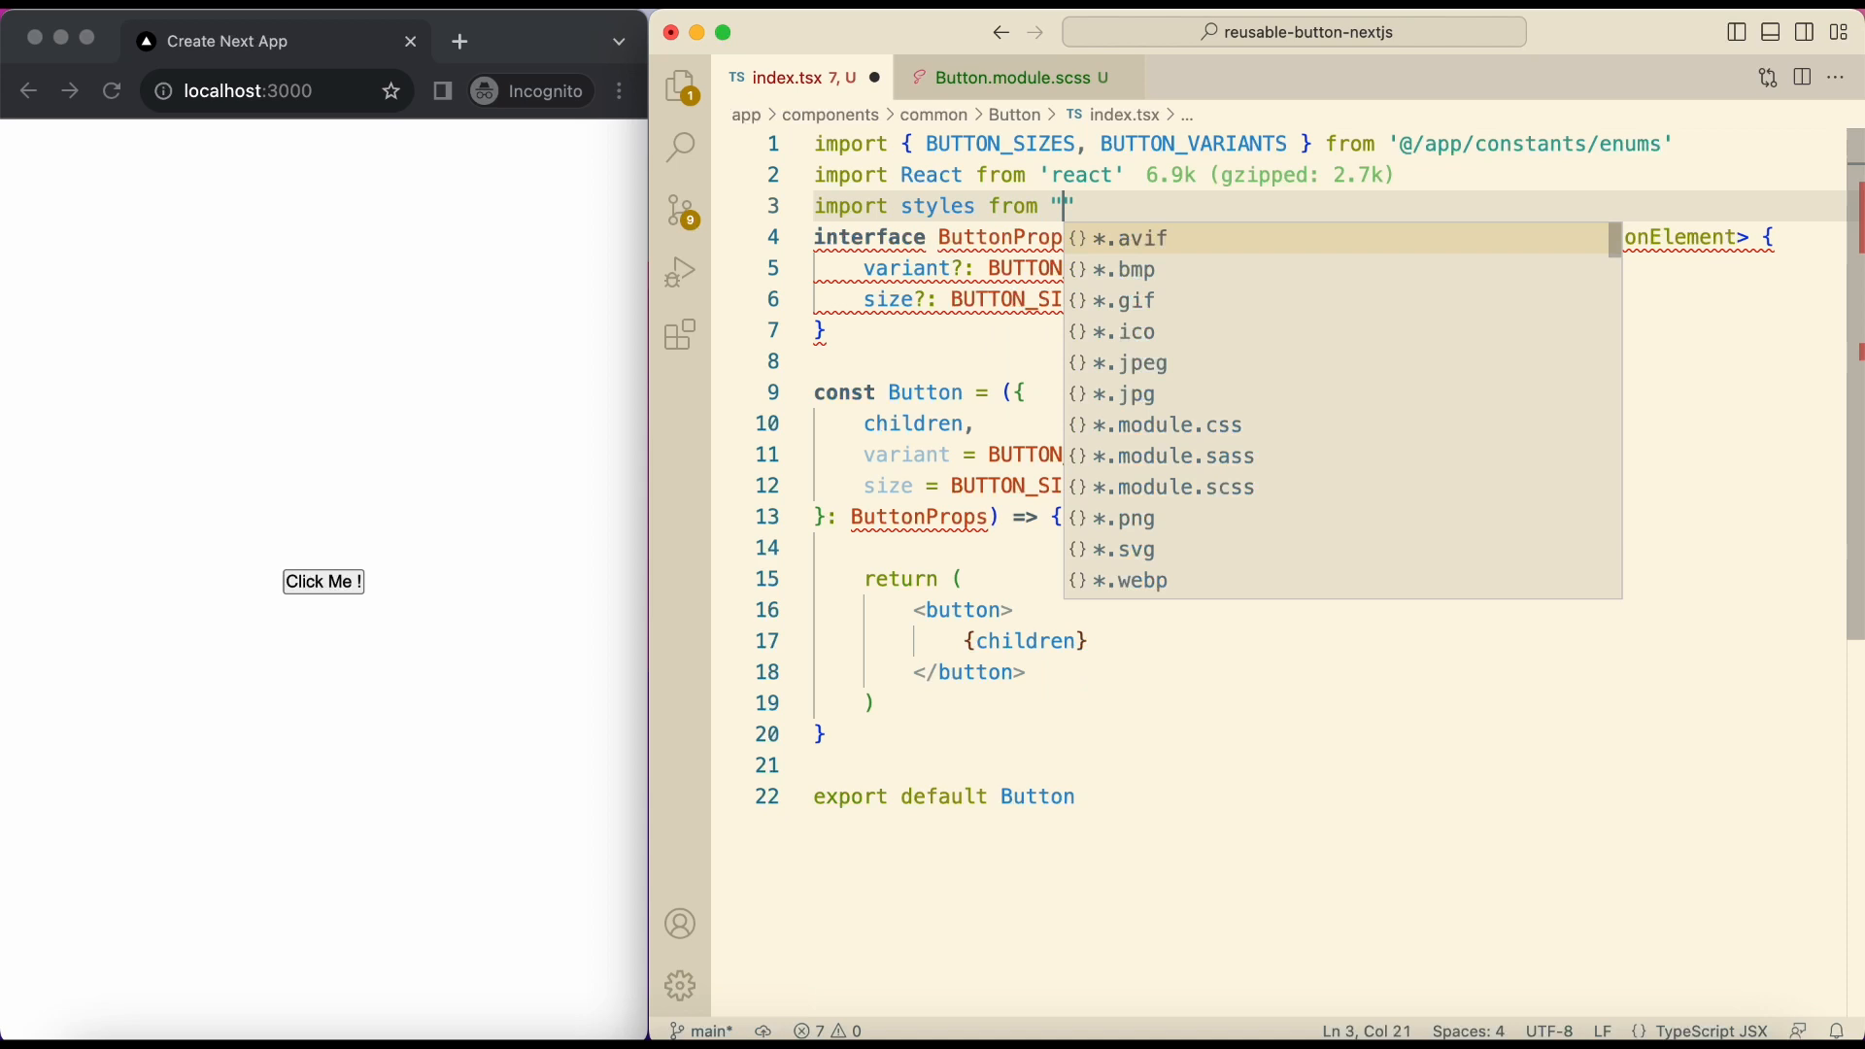
type("./Button.module.scss")
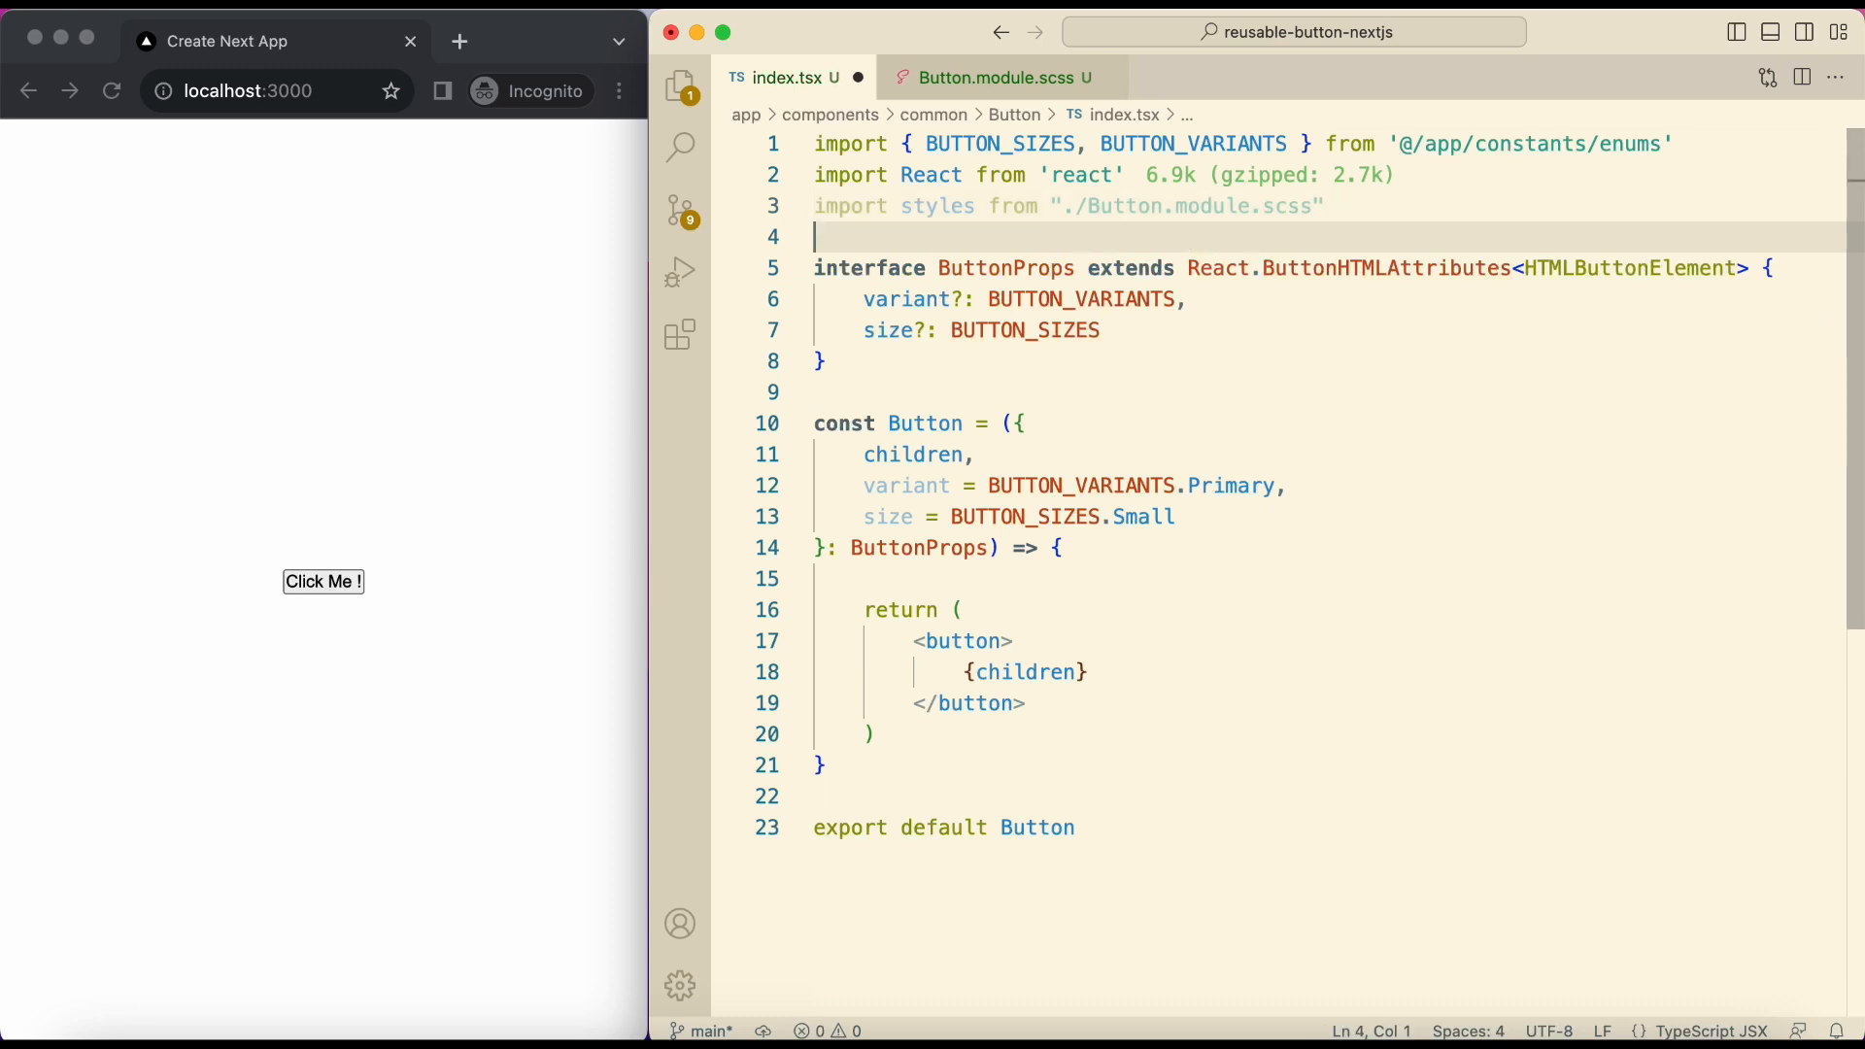
Give the button className={`${styles.btn} ${styles[variant]} ${styles[size]}`}.
key("Enter")
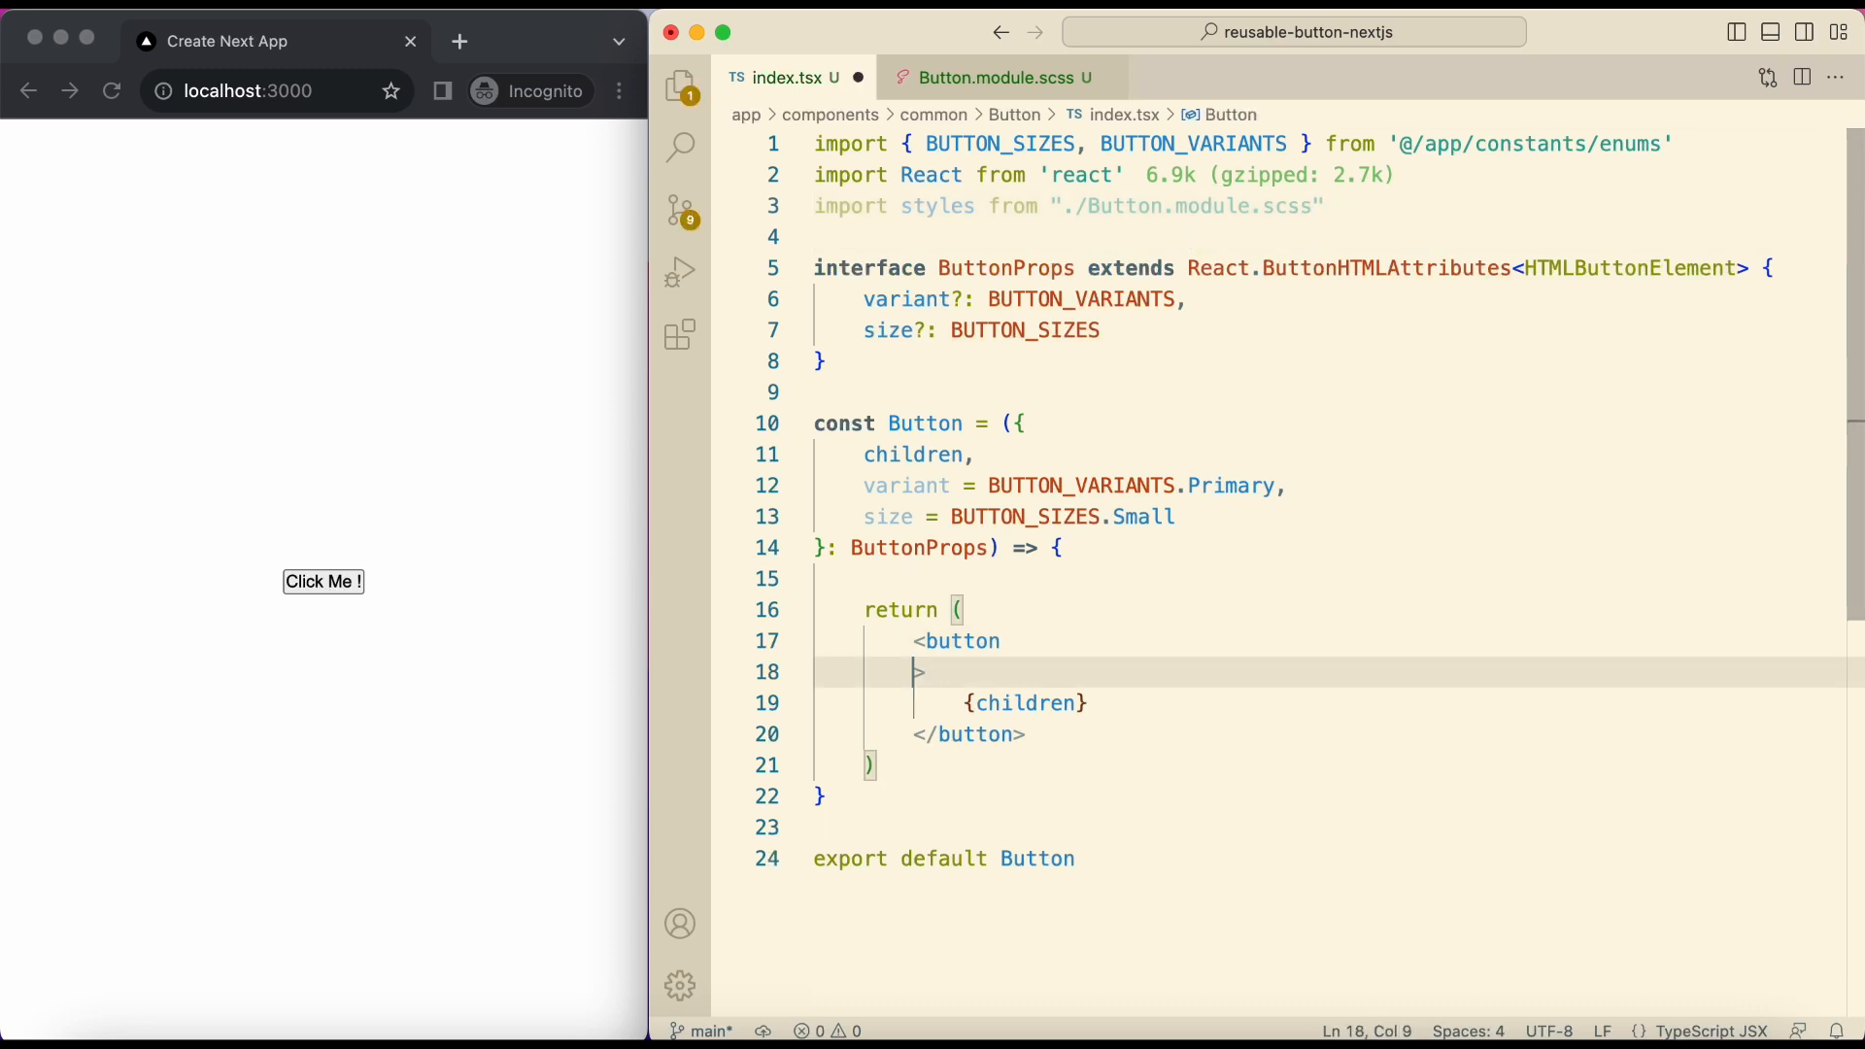
type("className=")
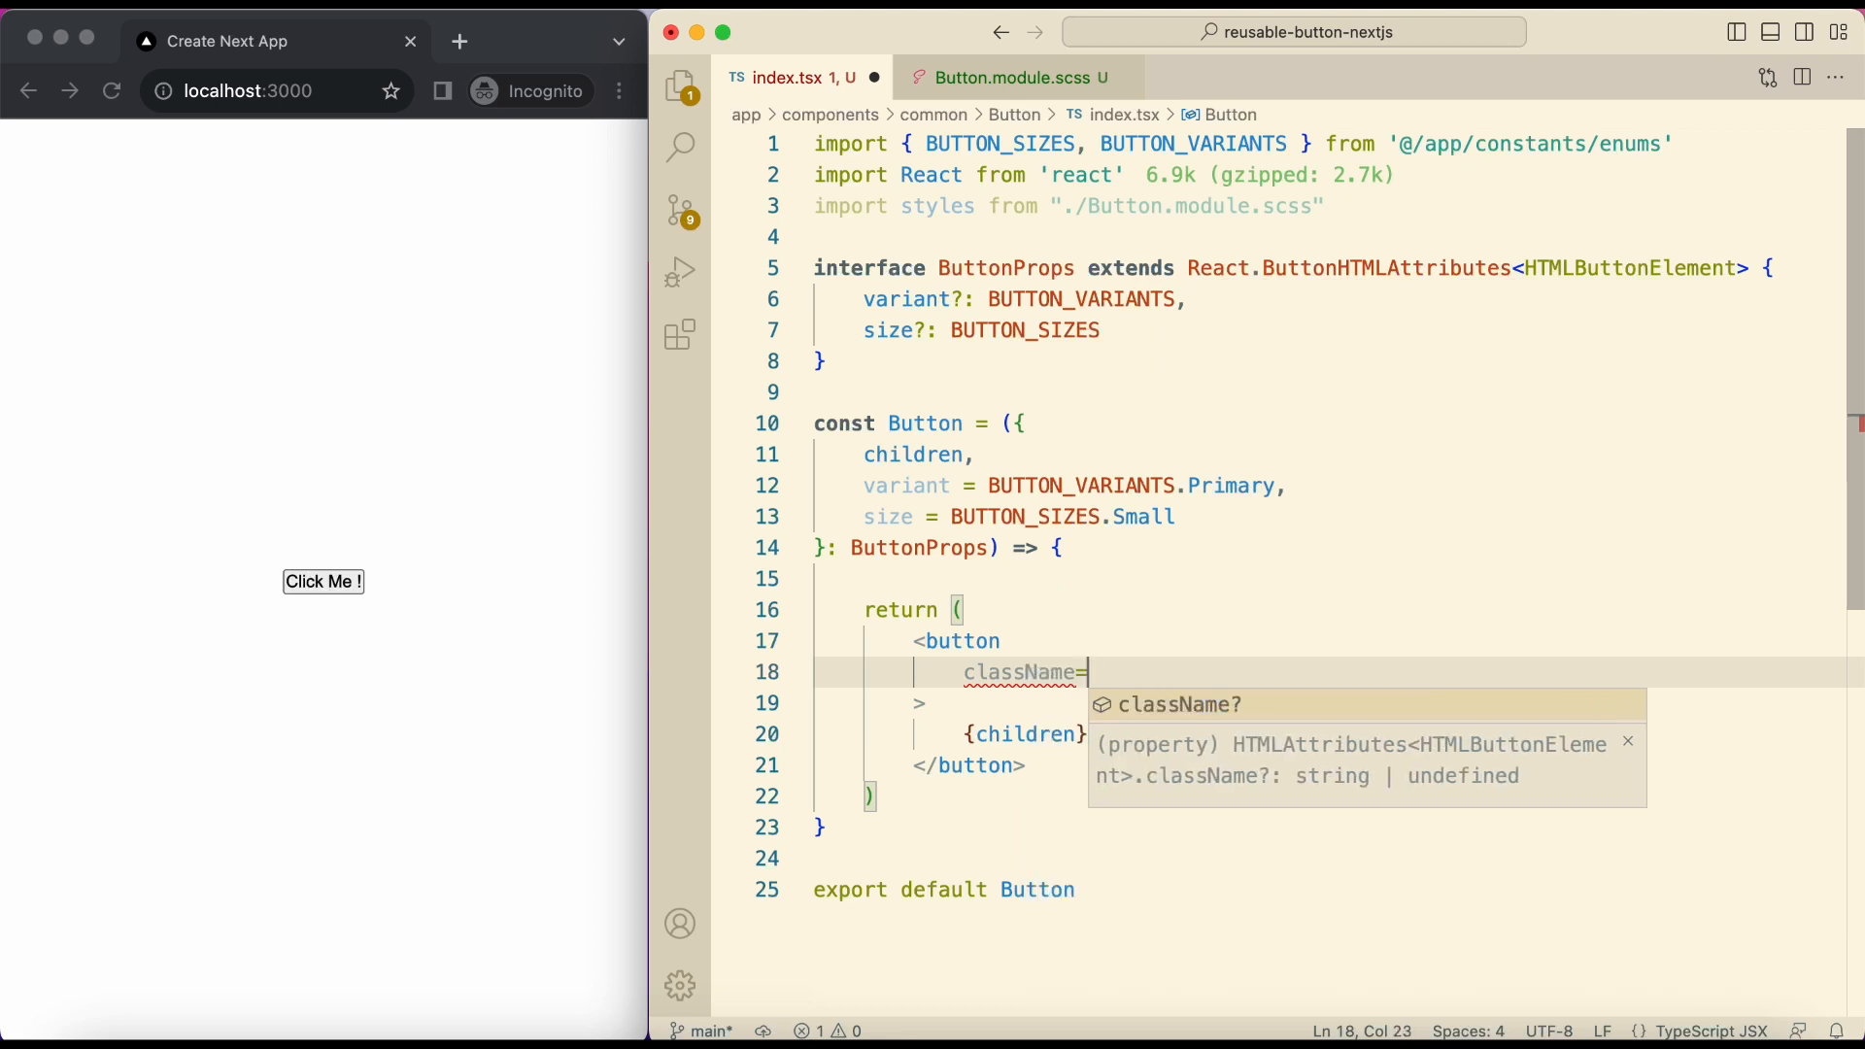
type("{``}")
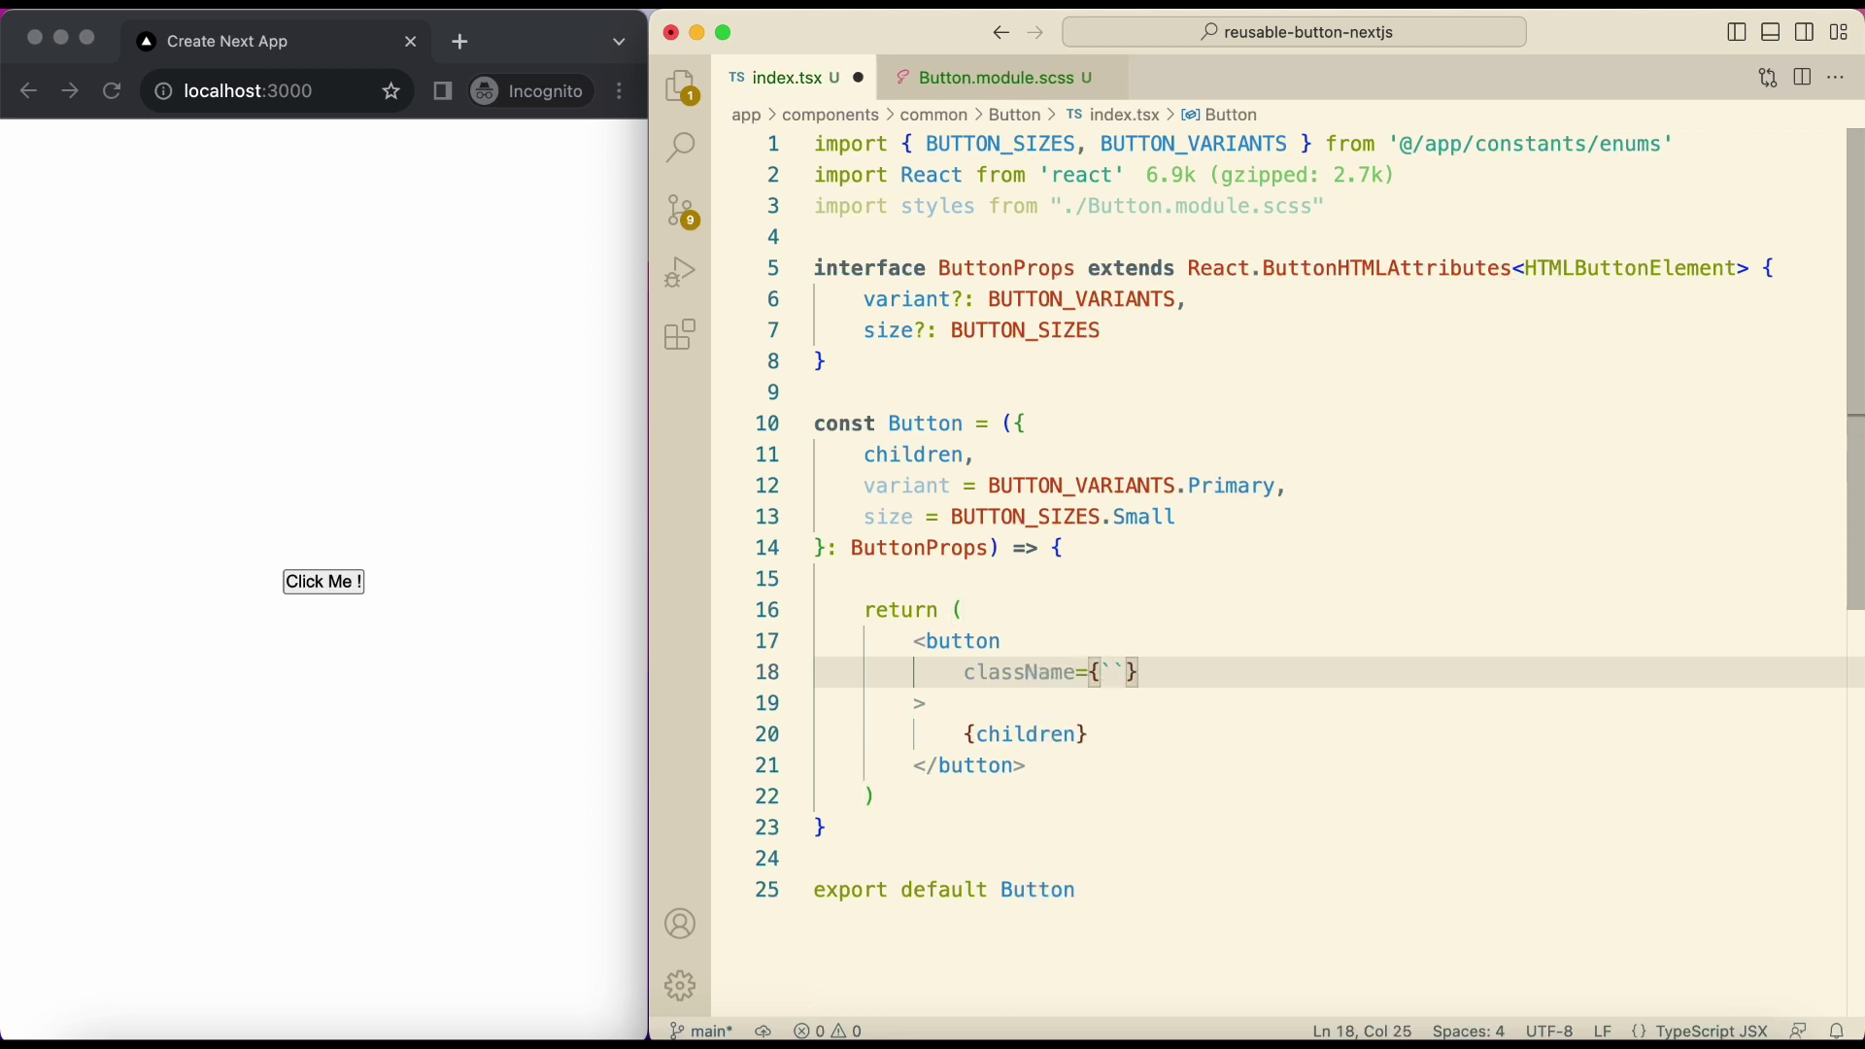
type("${s}")
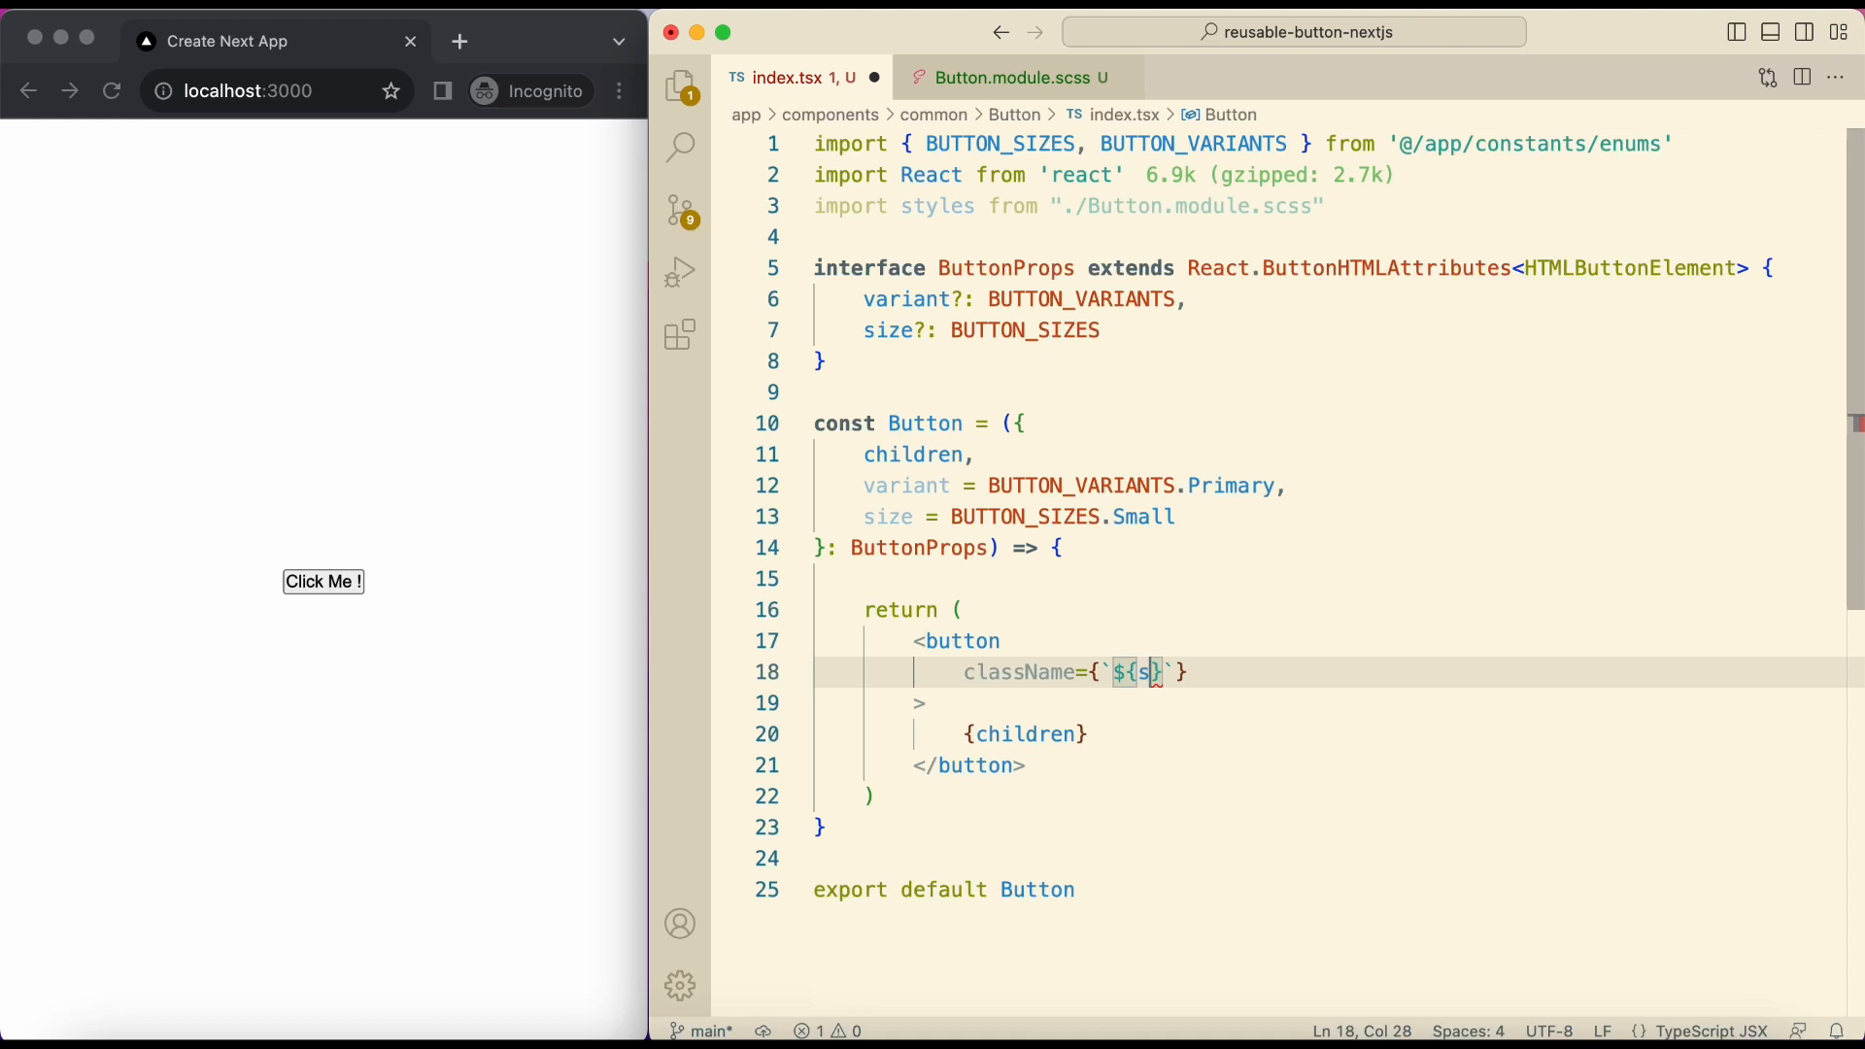
type("tyles.btn")
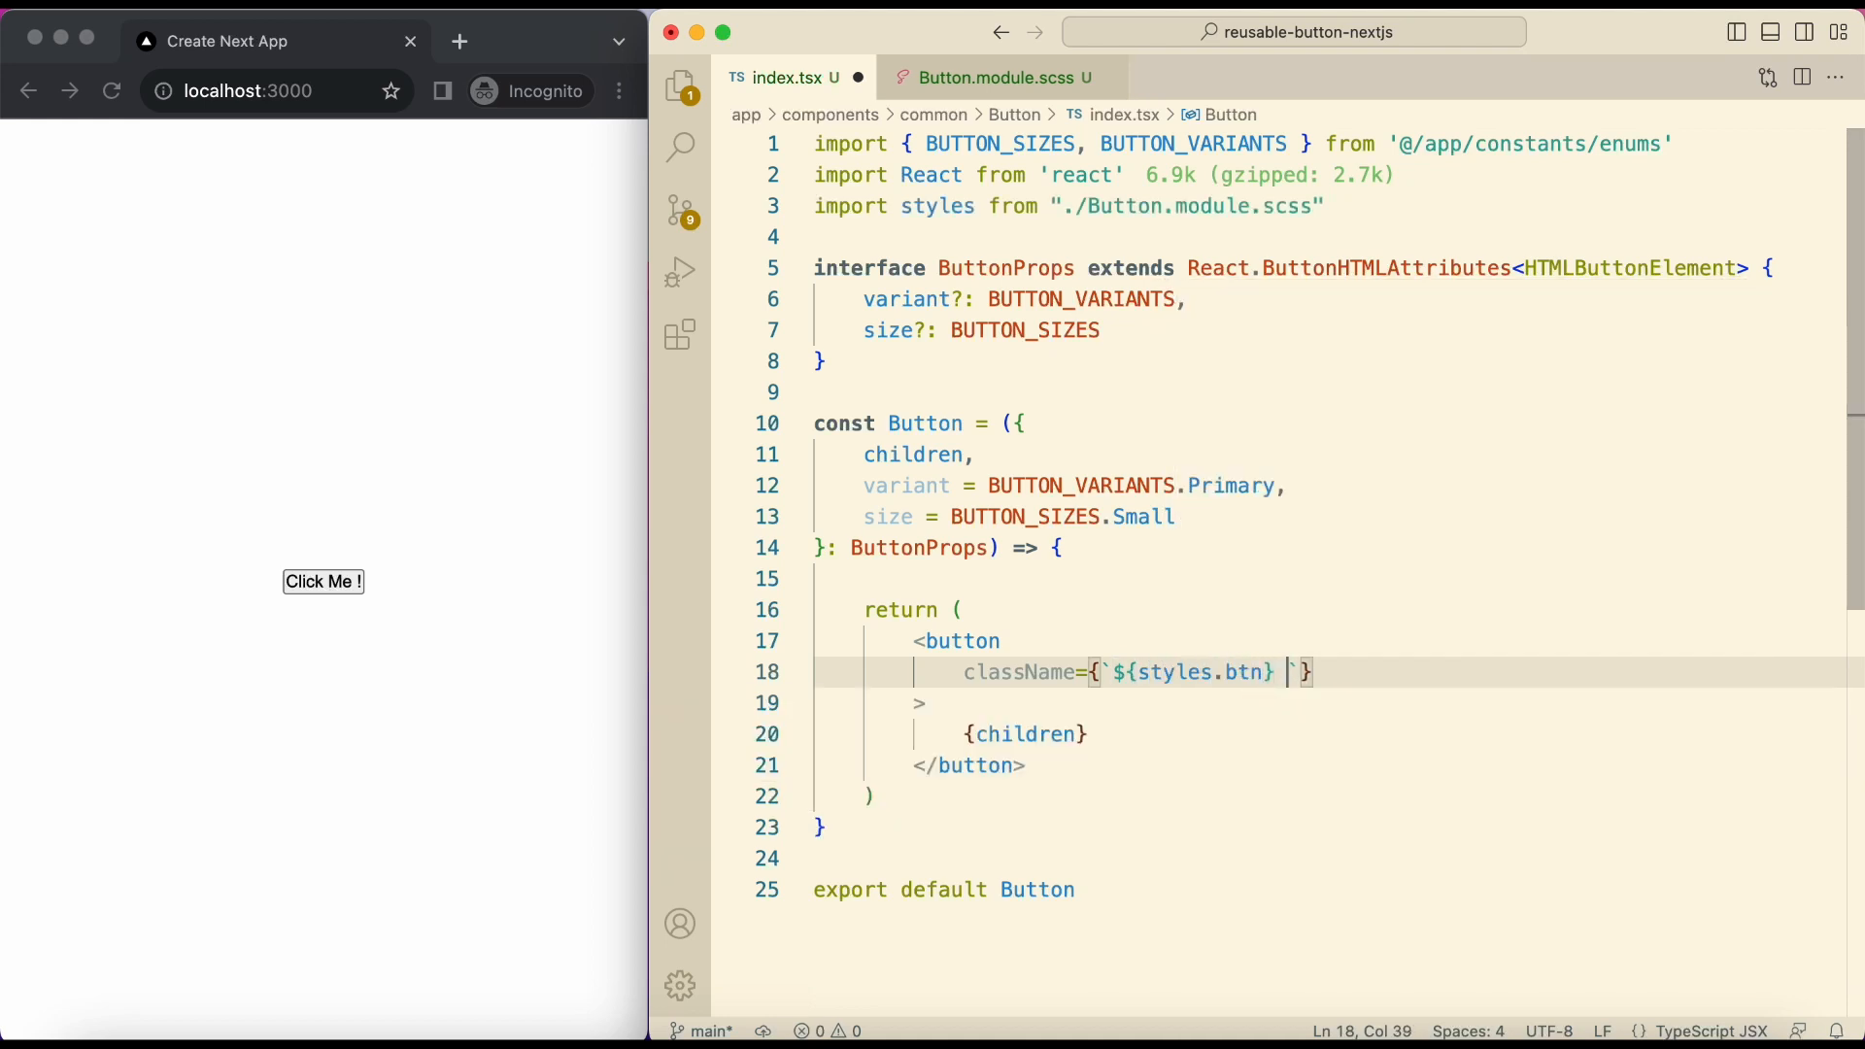
type("${style")
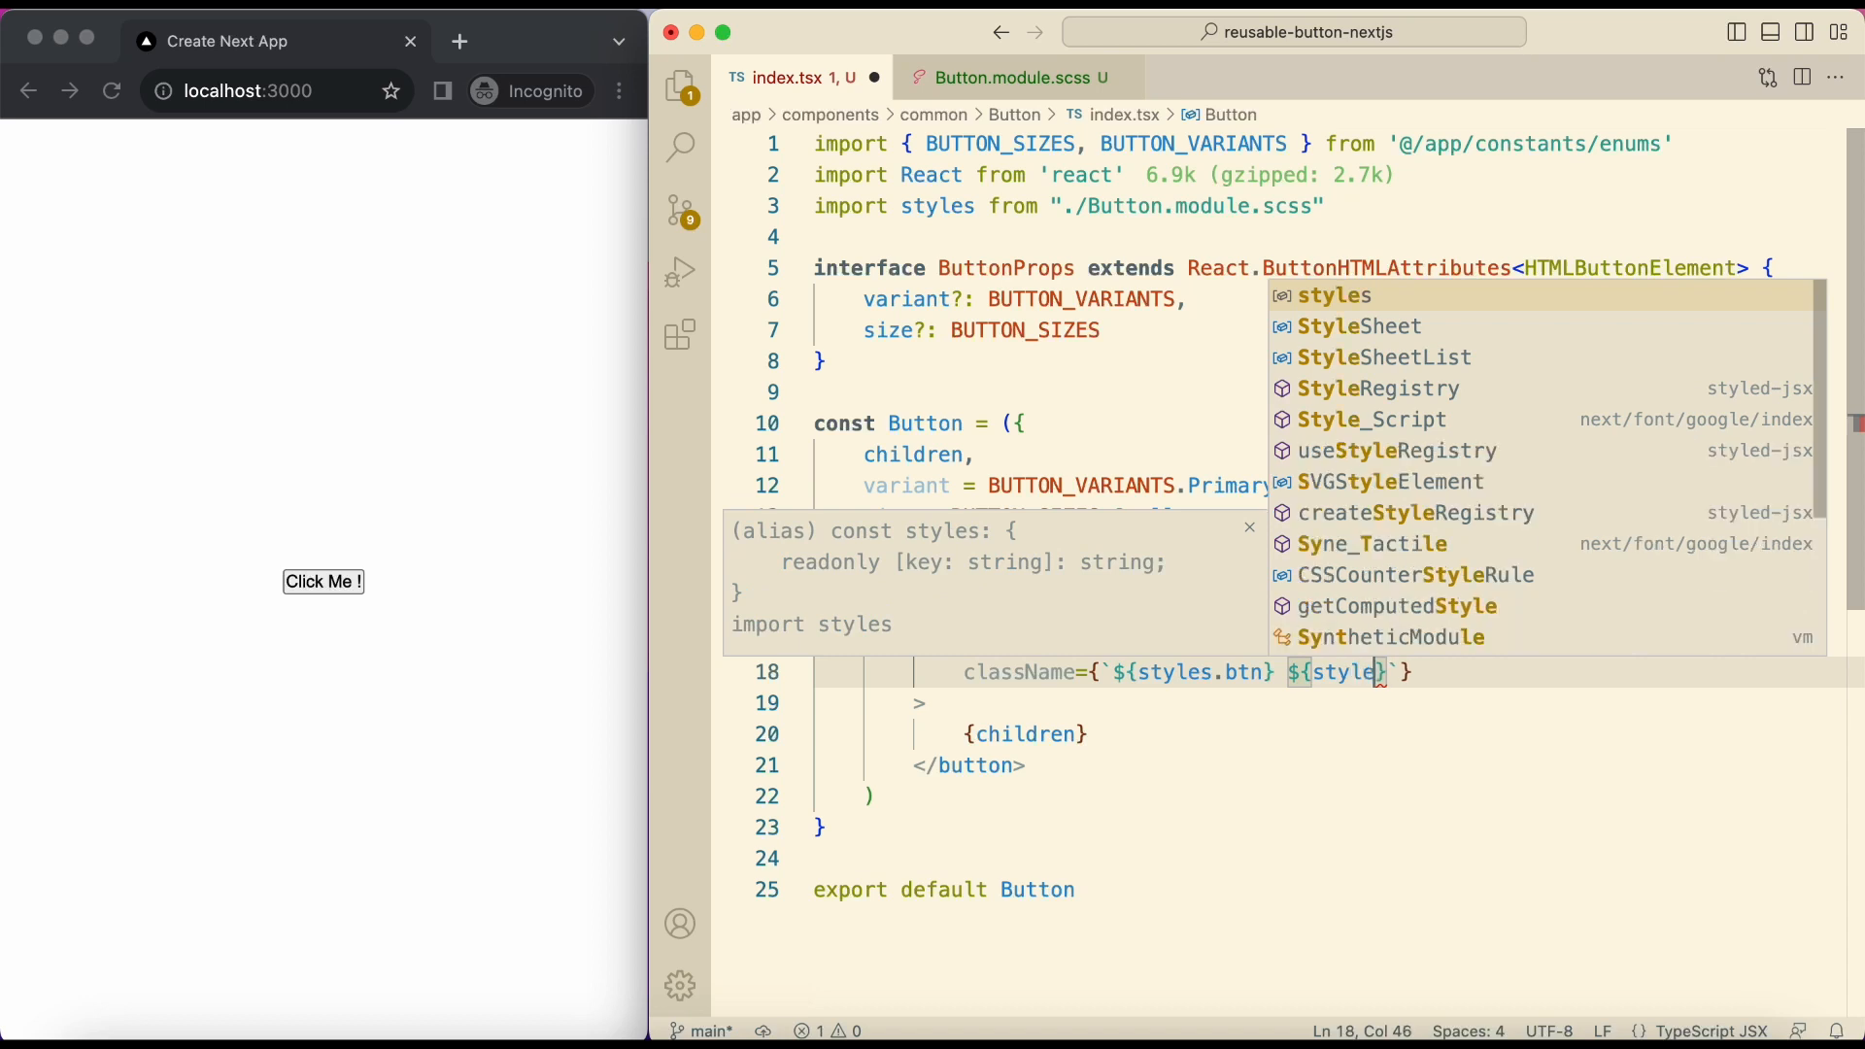
type("[variant")
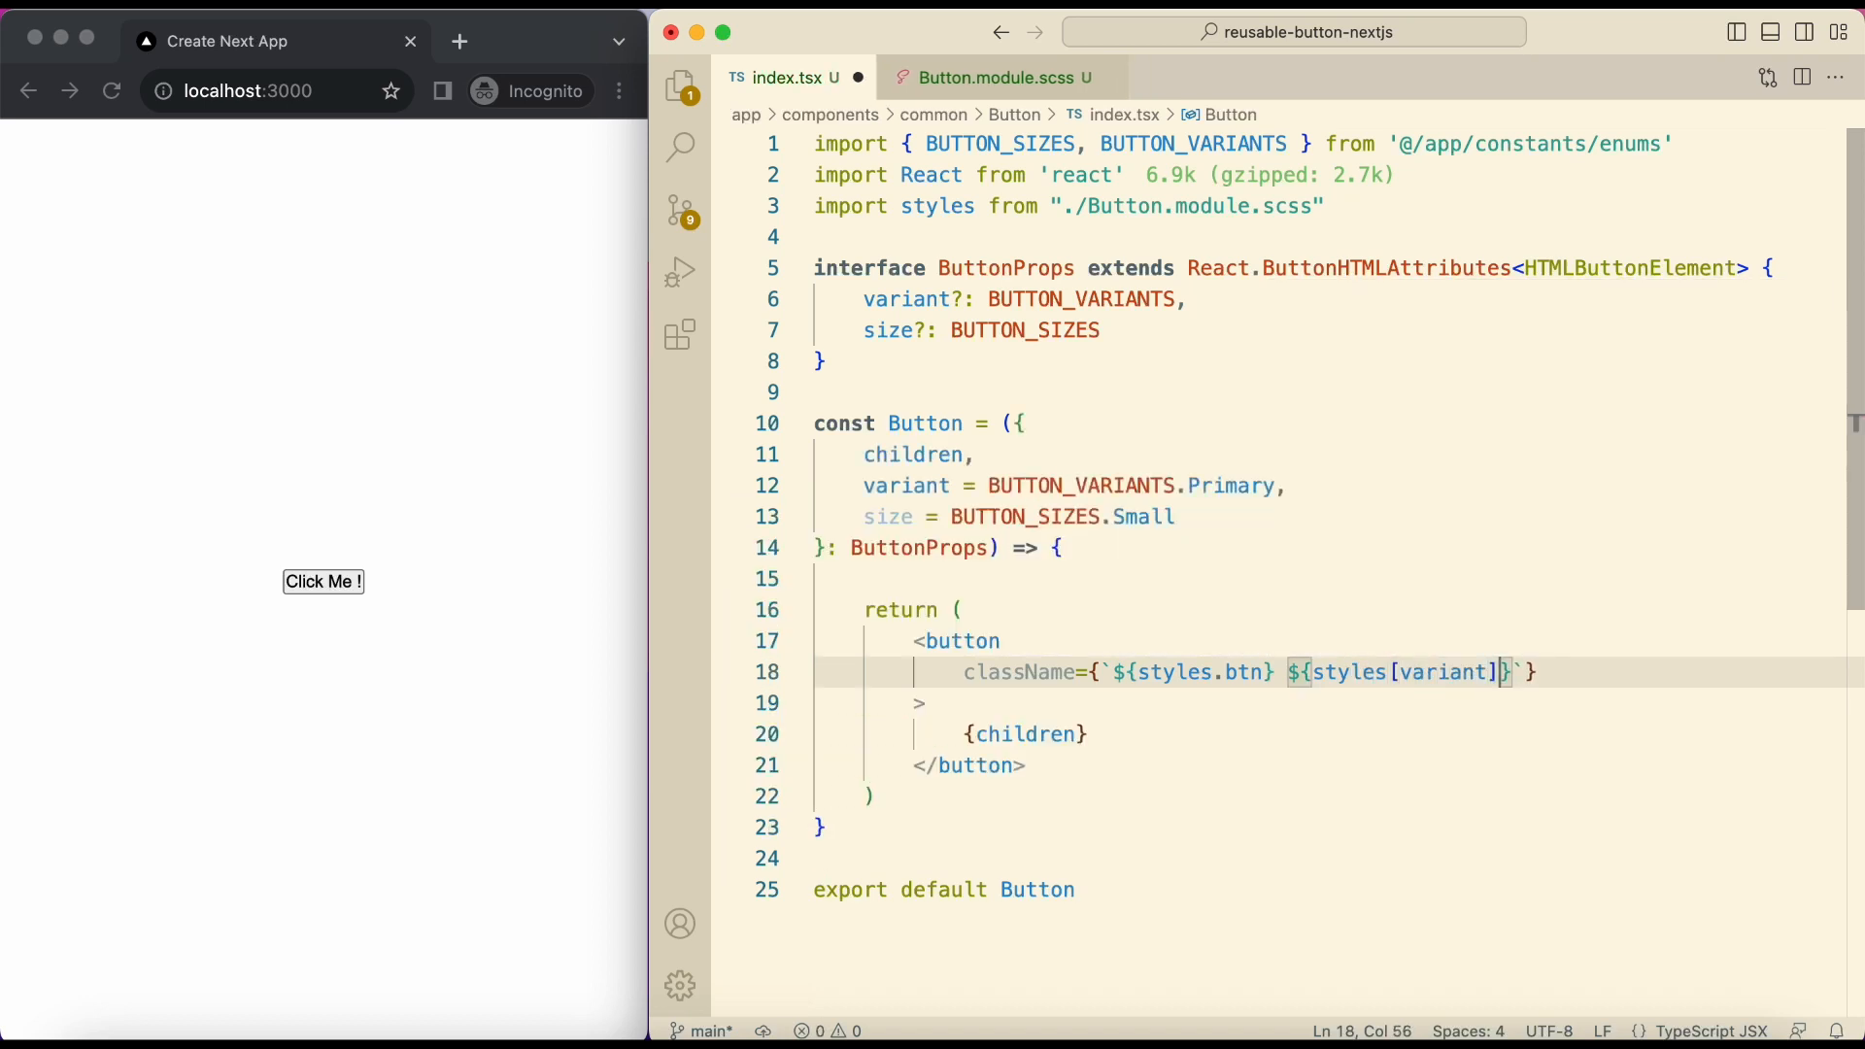
type("${styles[size")
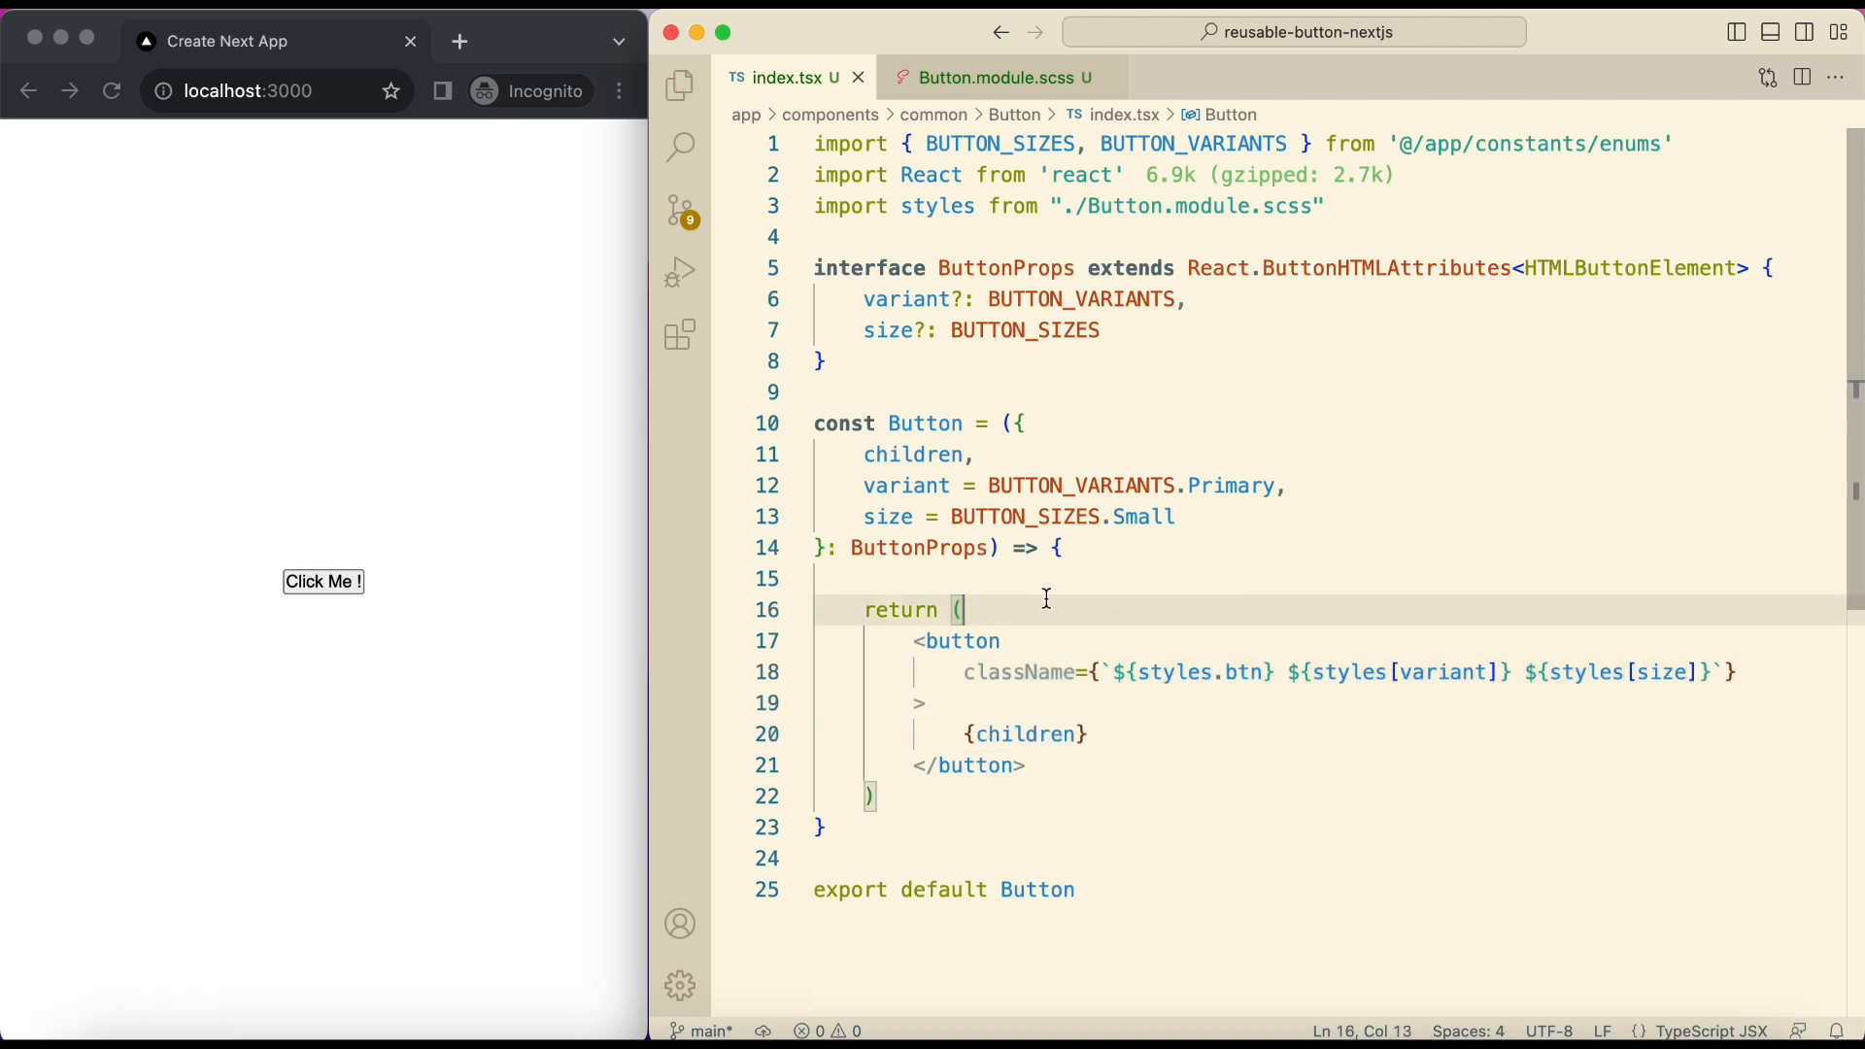
left_click(862, 485)
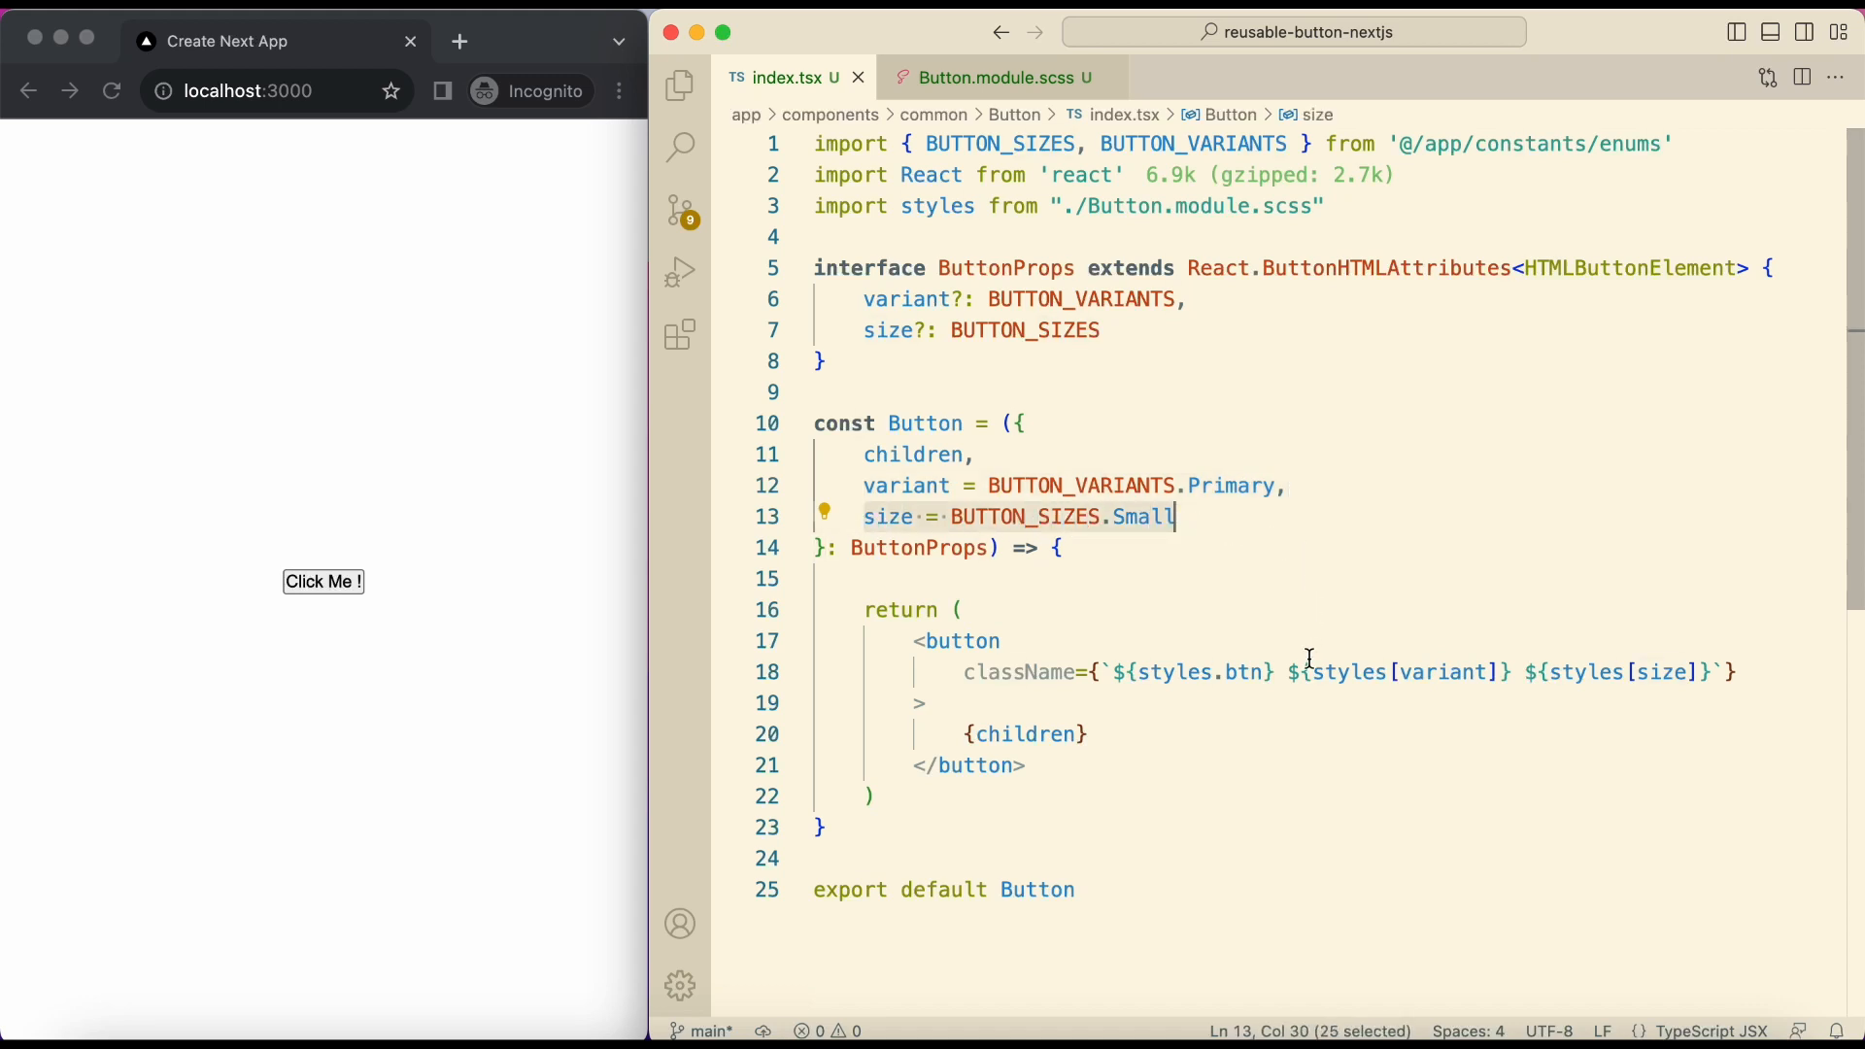
mouse_move(1409, 689)
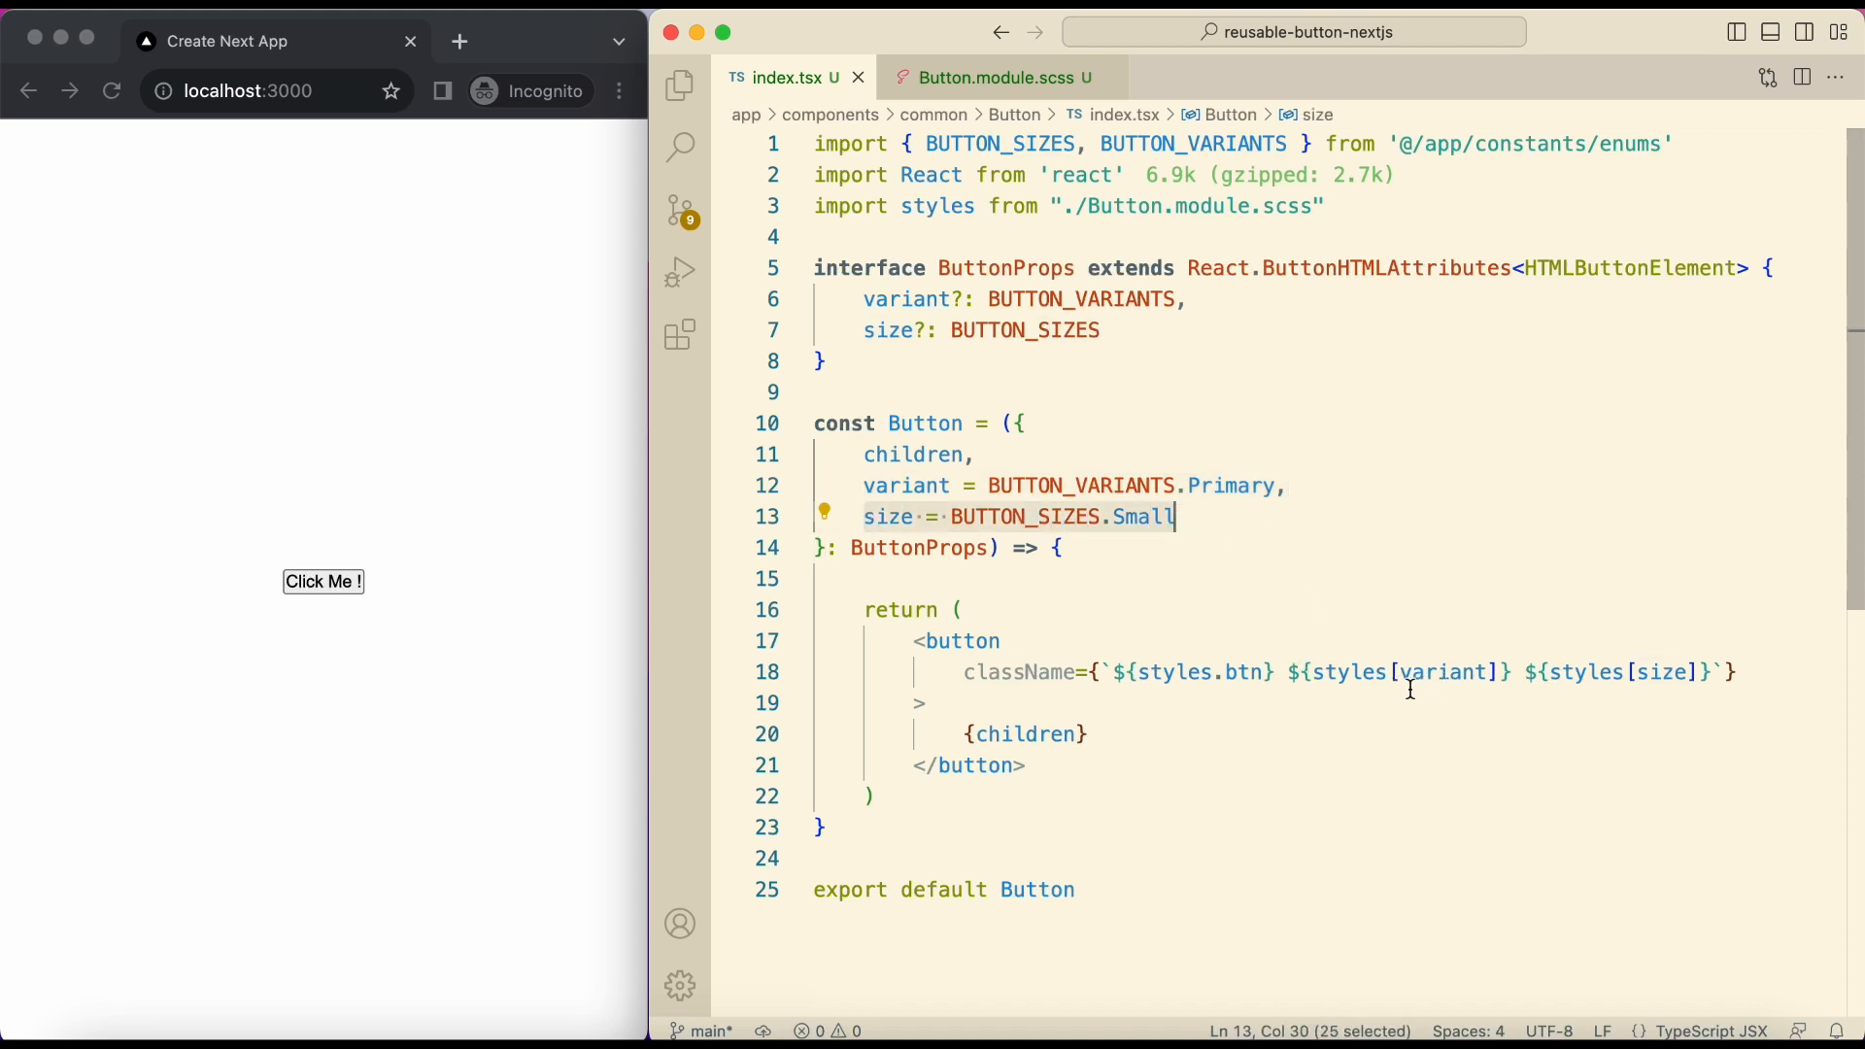
mouse_move(1663, 672)
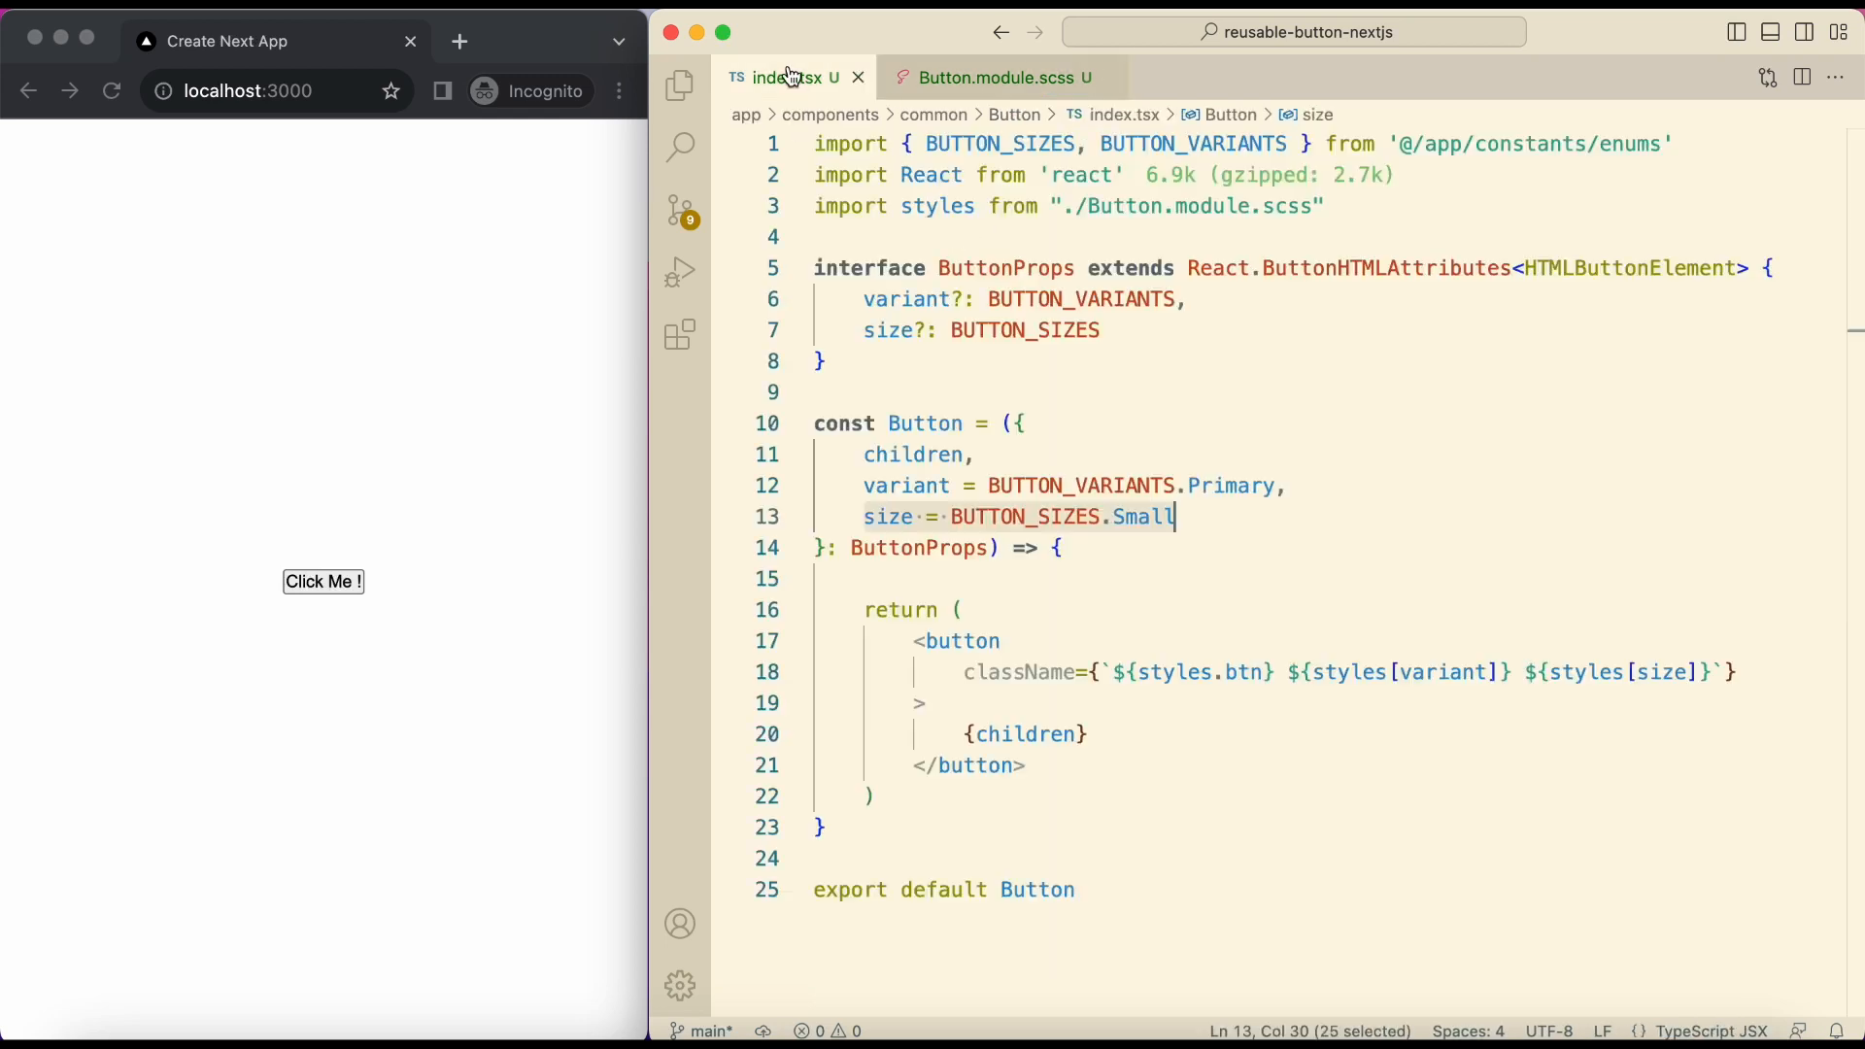
mouse_move(1133, 613)
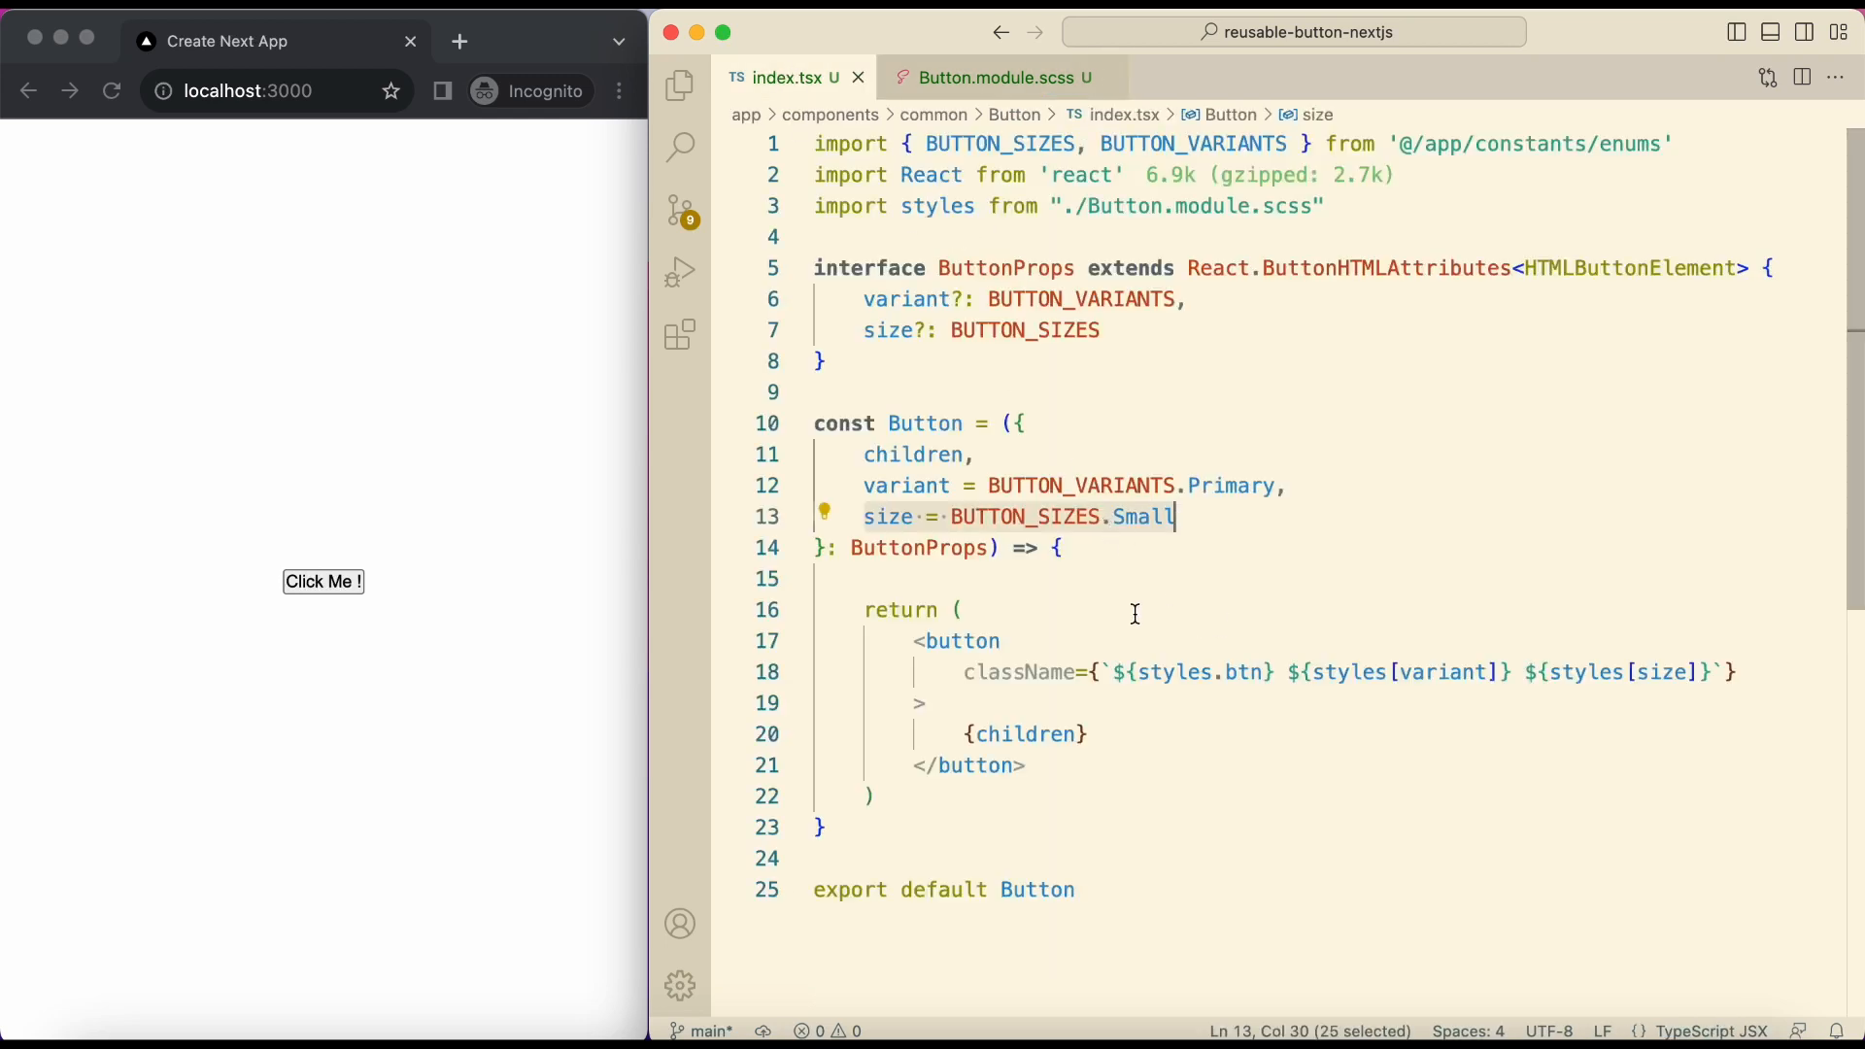
Copy the typescript-plugin-css-modules package name from package.json.
type("pack")
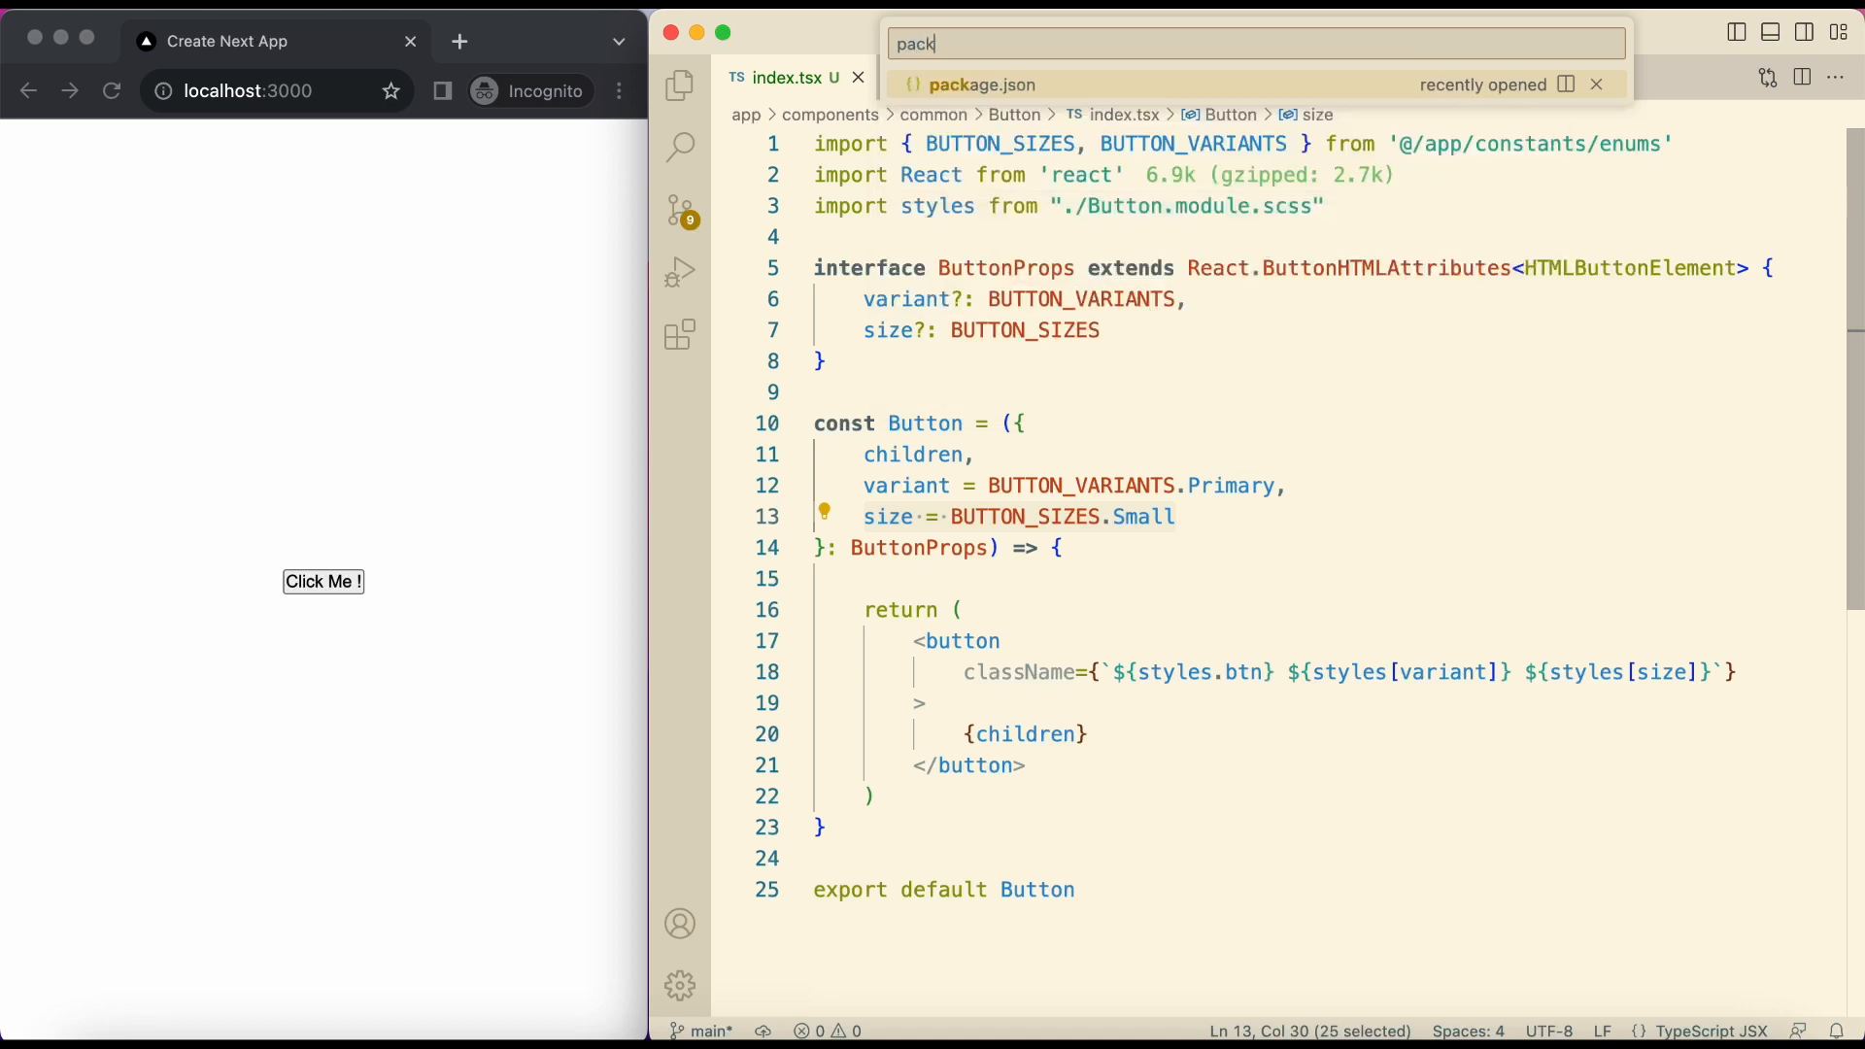
left_click(981, 84)
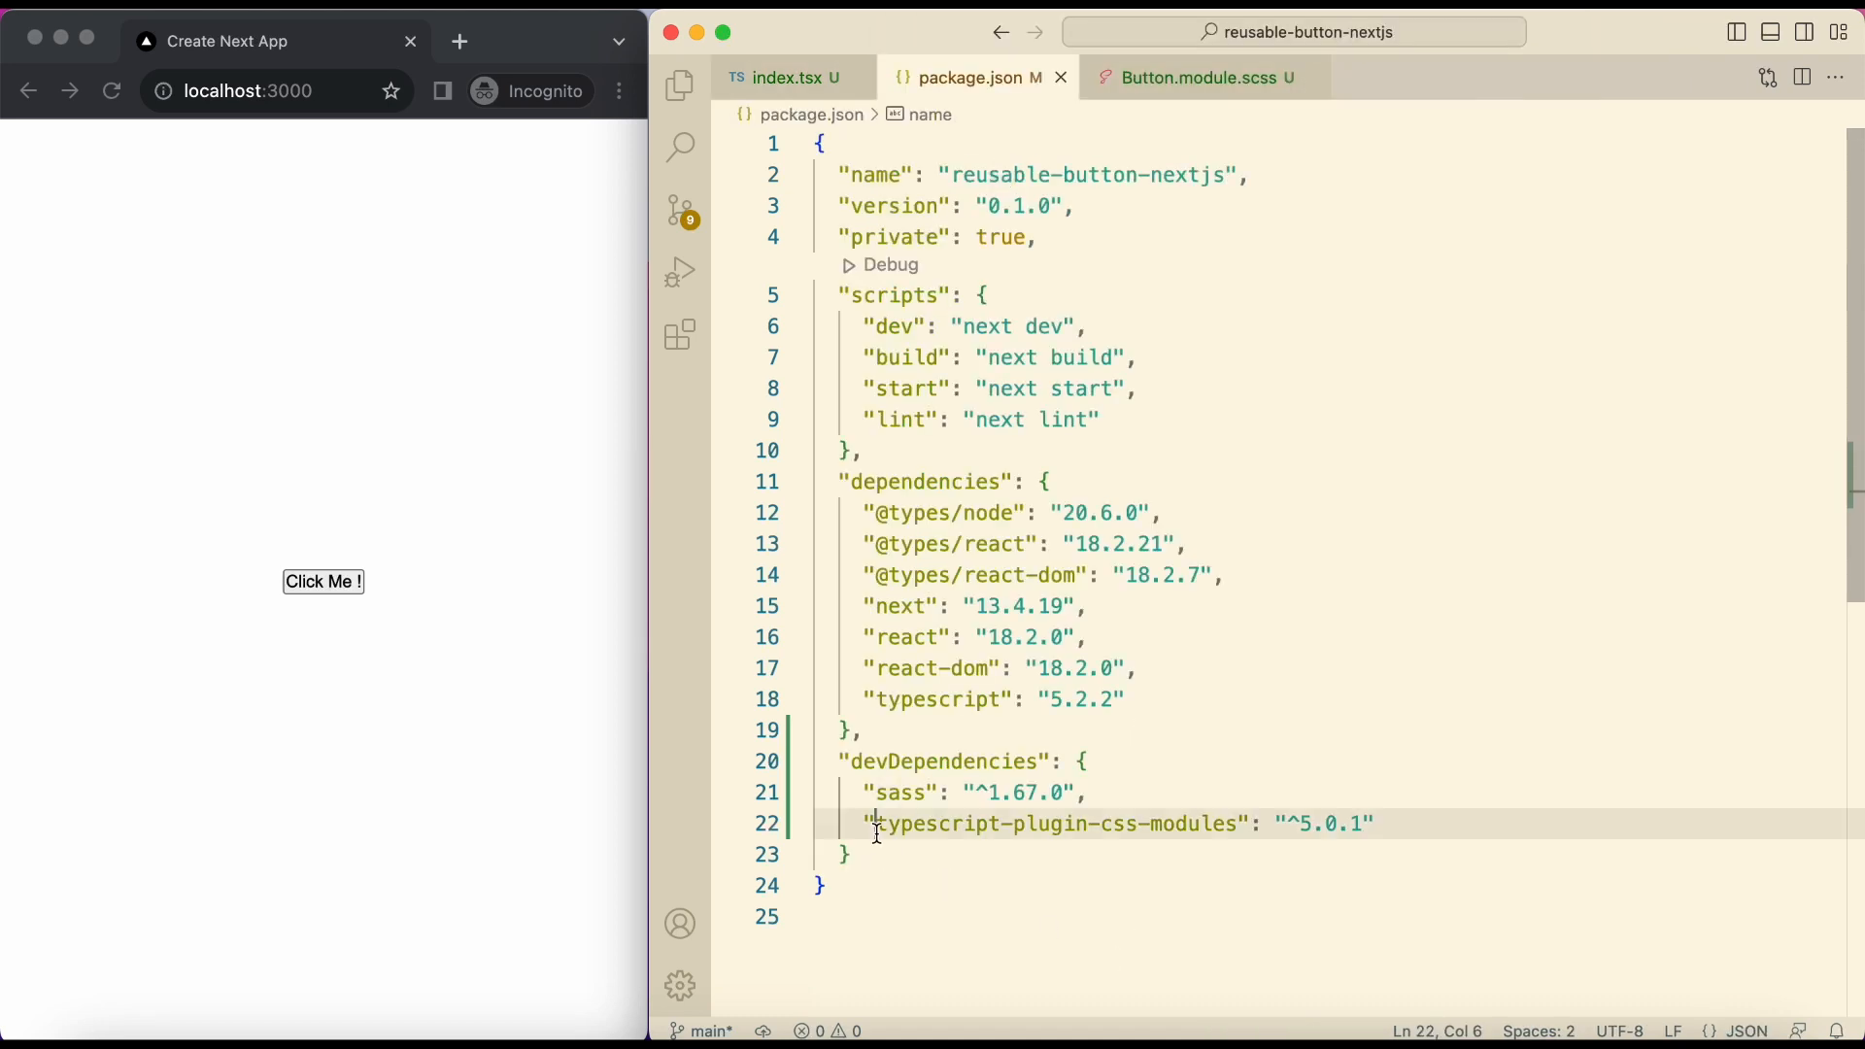
double_click(1056, 823)
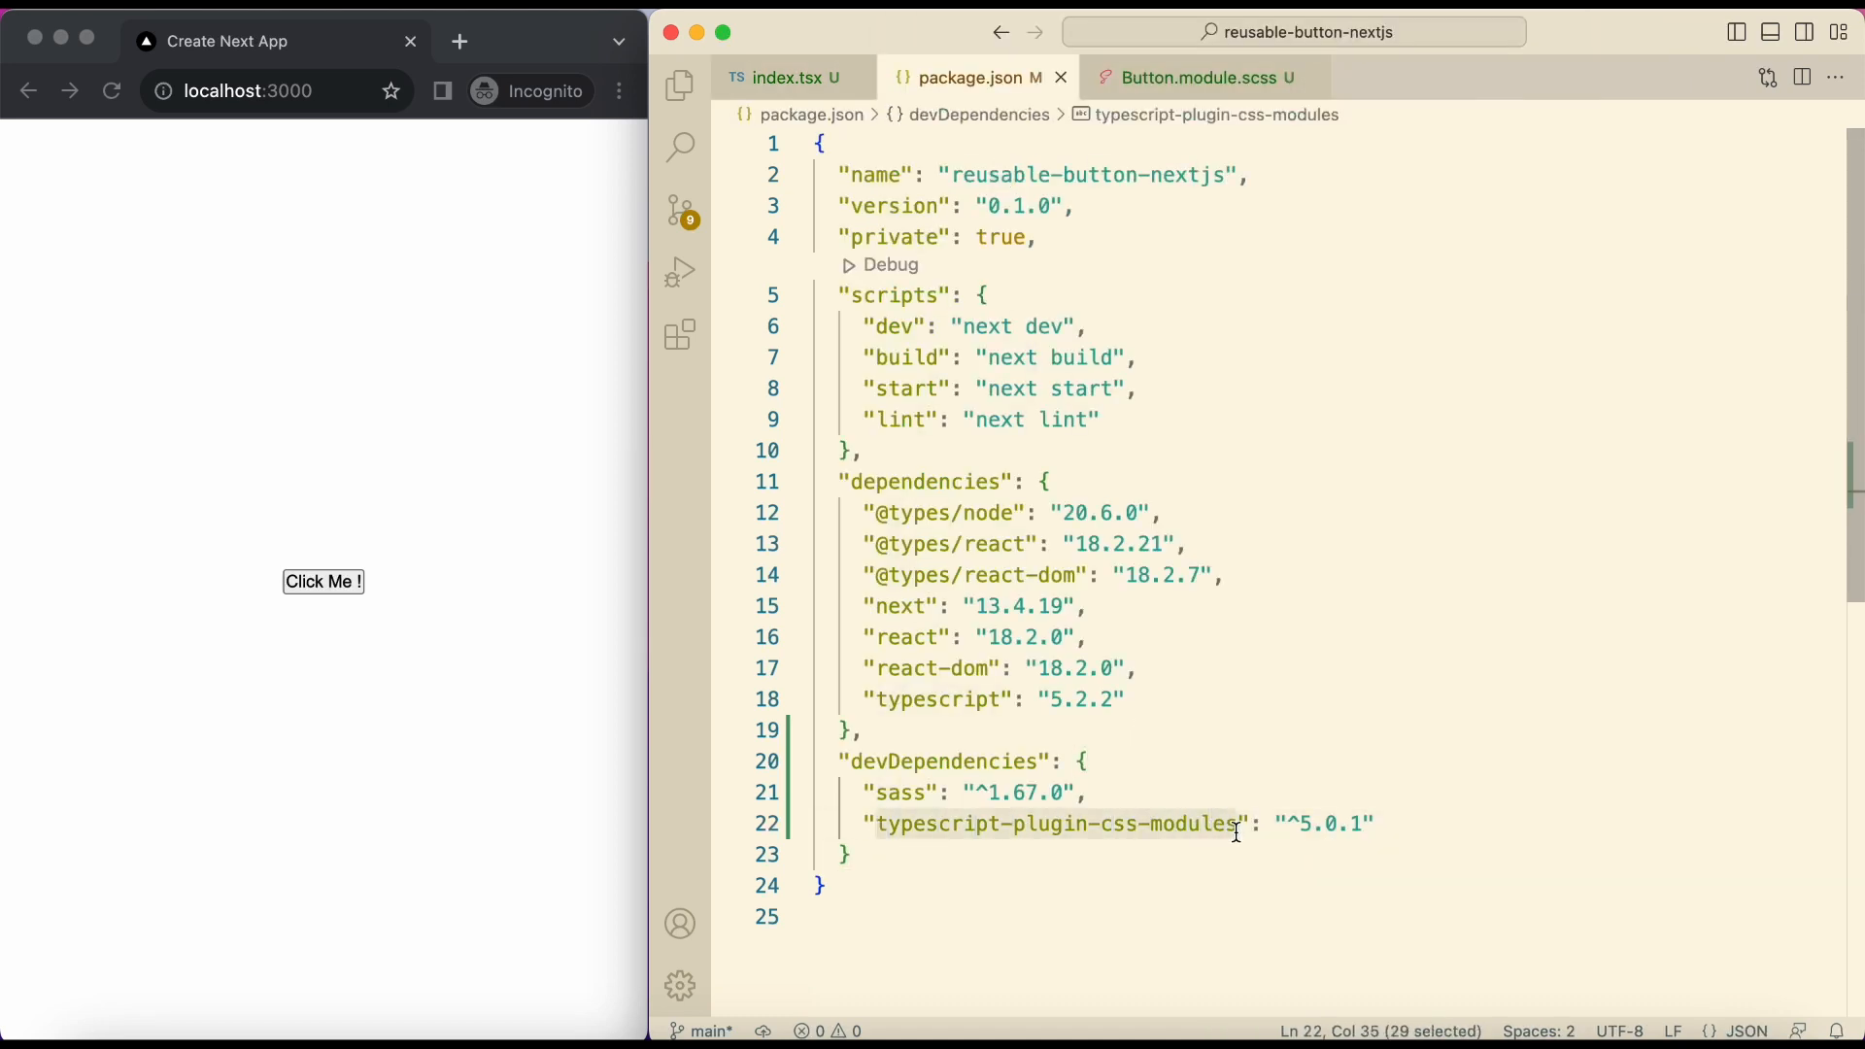
mouse_move(1059, 78)
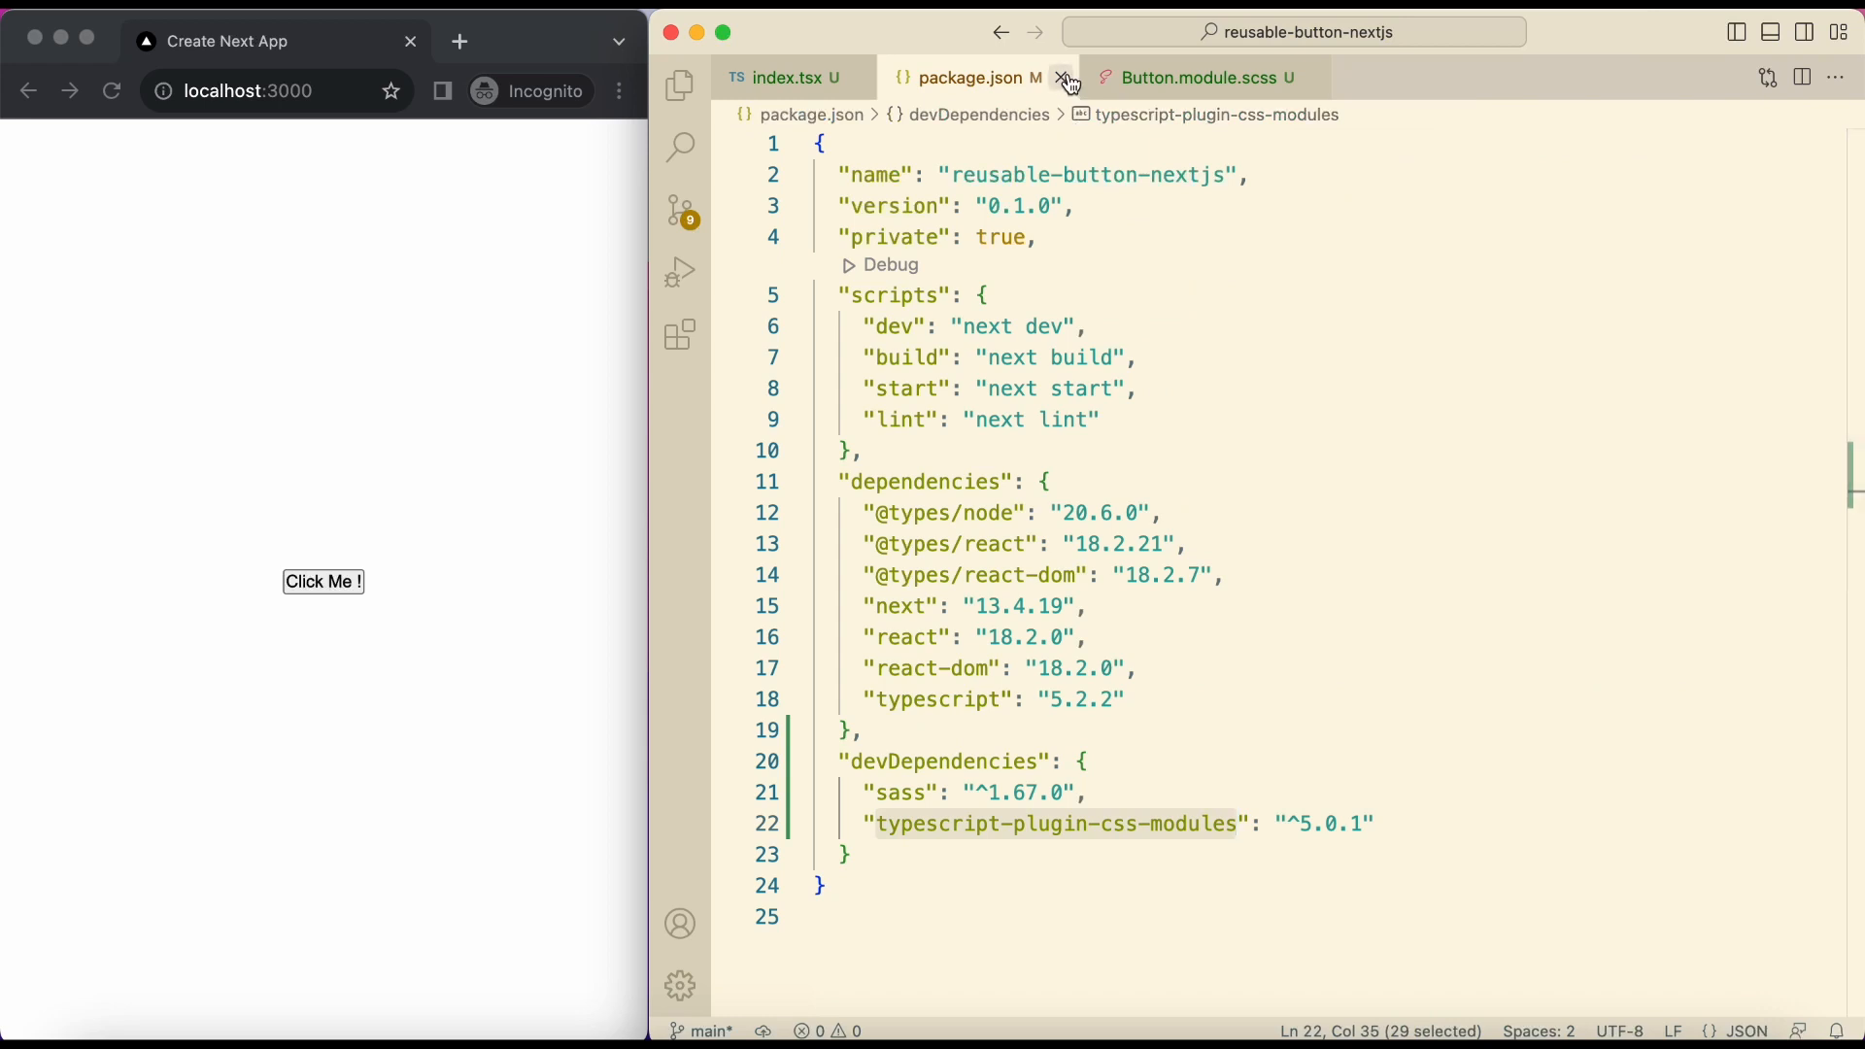
left_click(1059, 77)
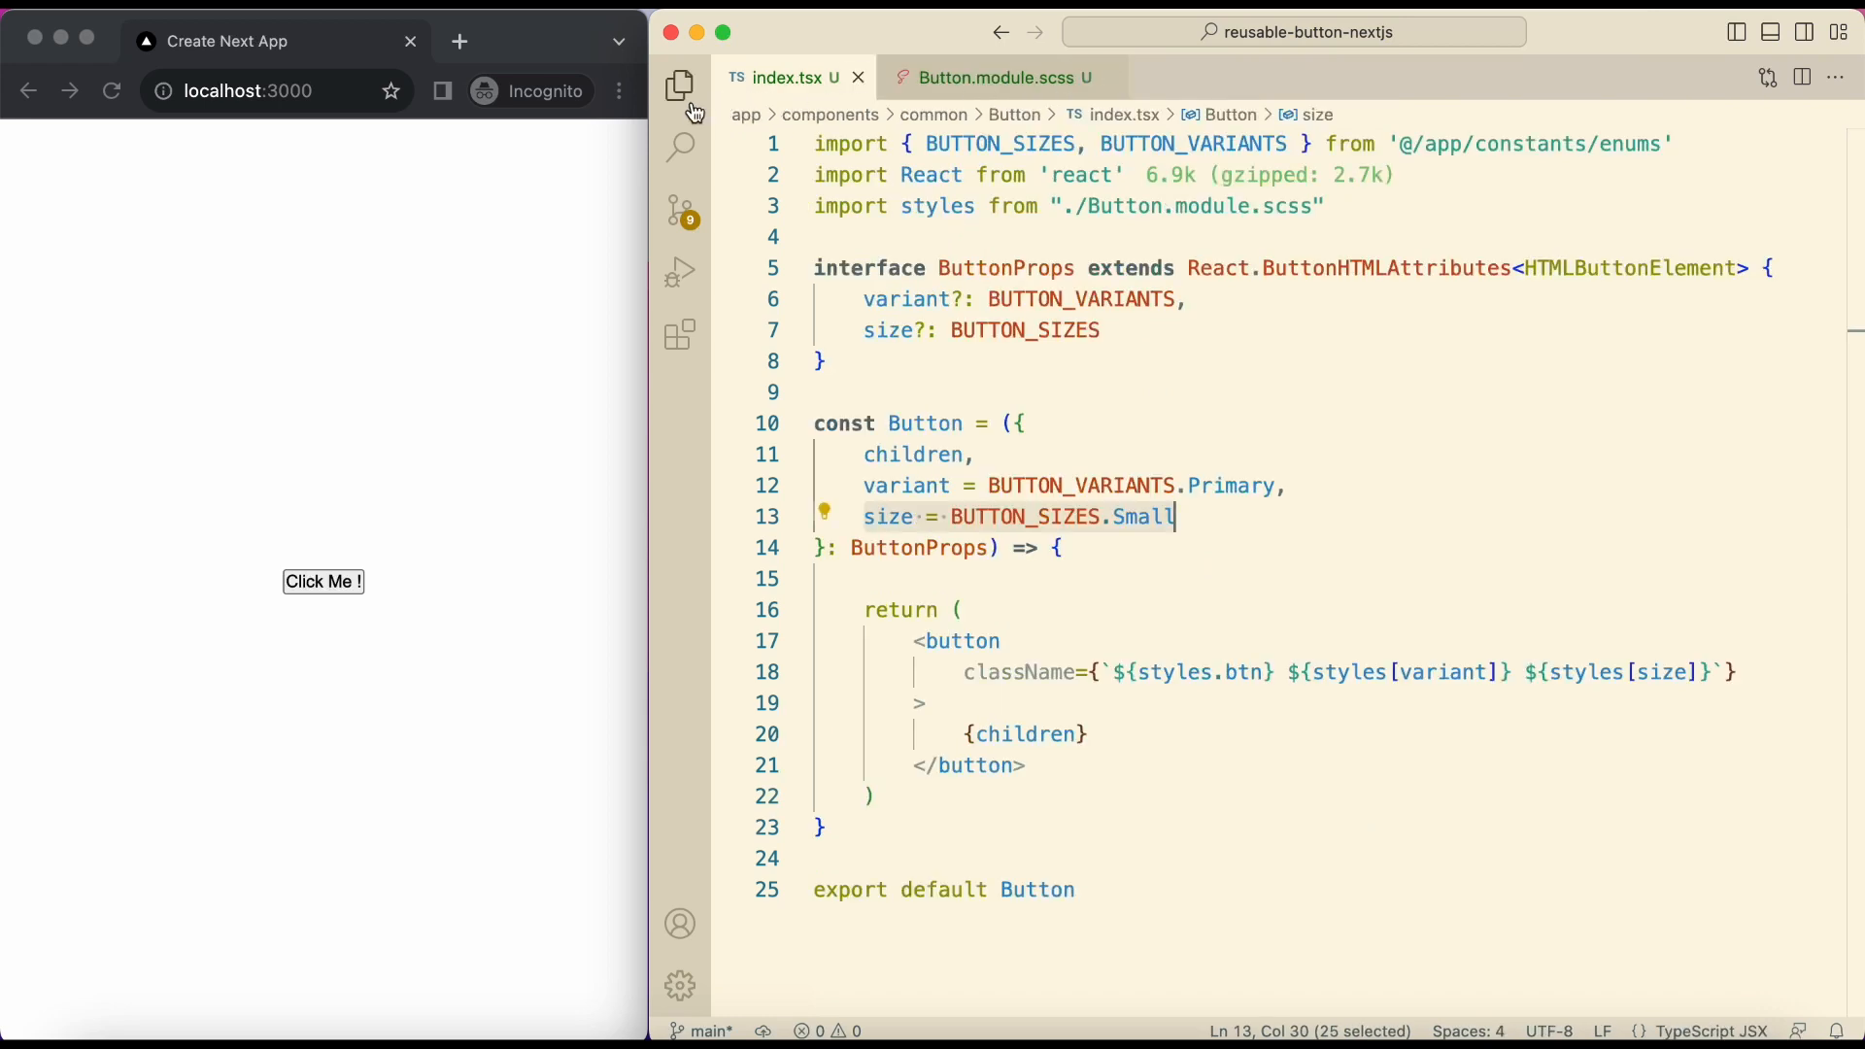
Add typescript-plugin-css-modules as a second plugins entry in tsconfig.json.
left_click(678, 85)
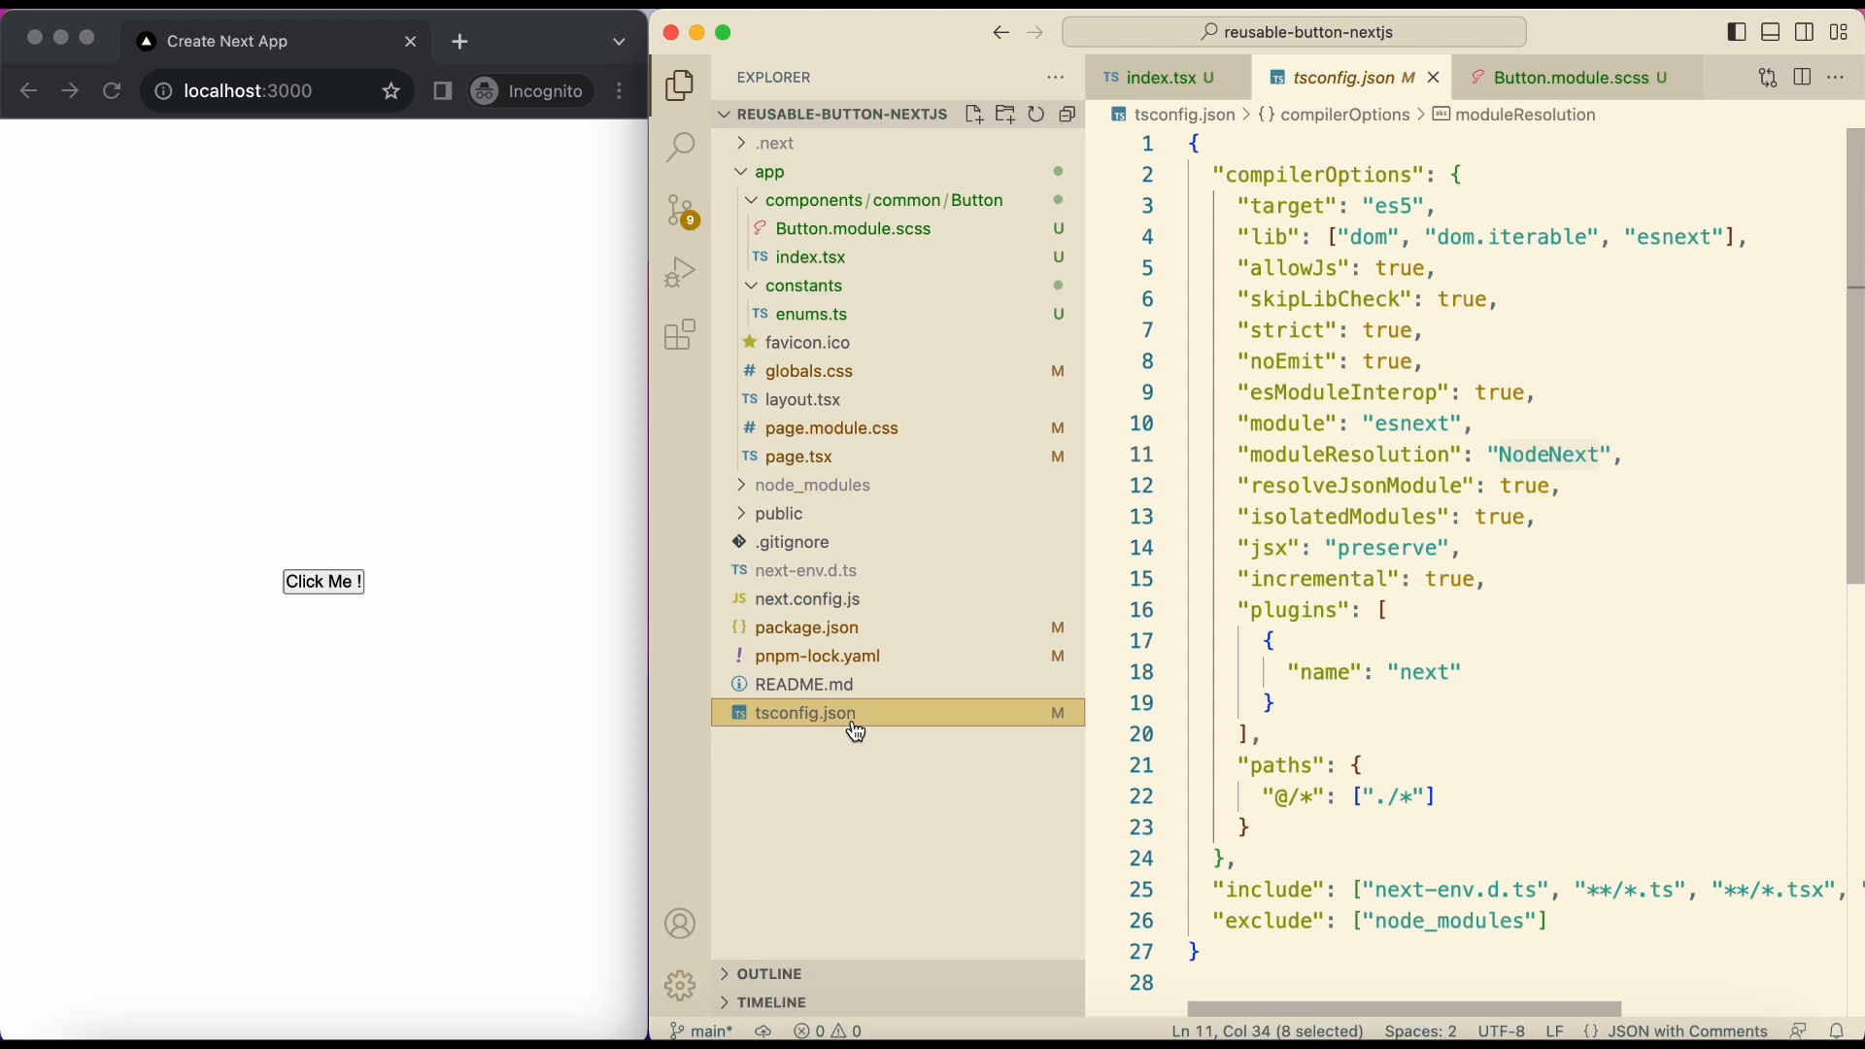
left_click(678, 86)
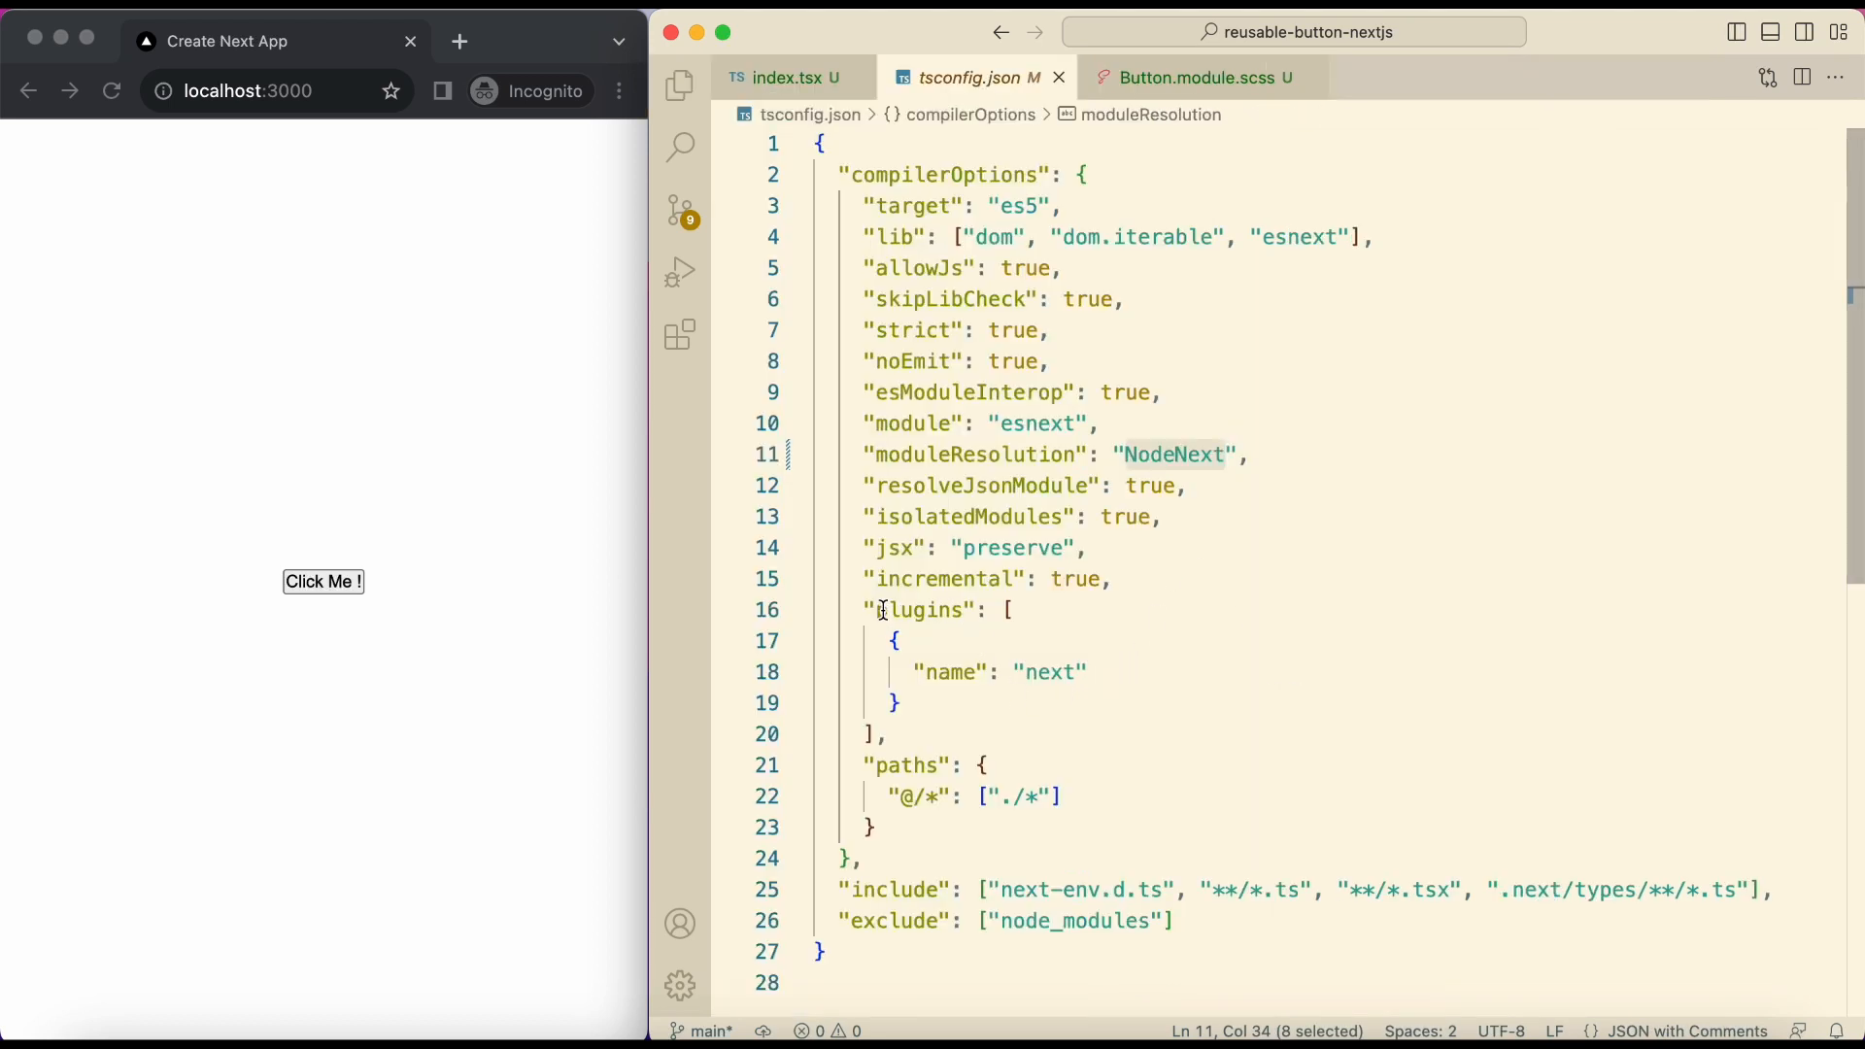
left_click(902, 701)
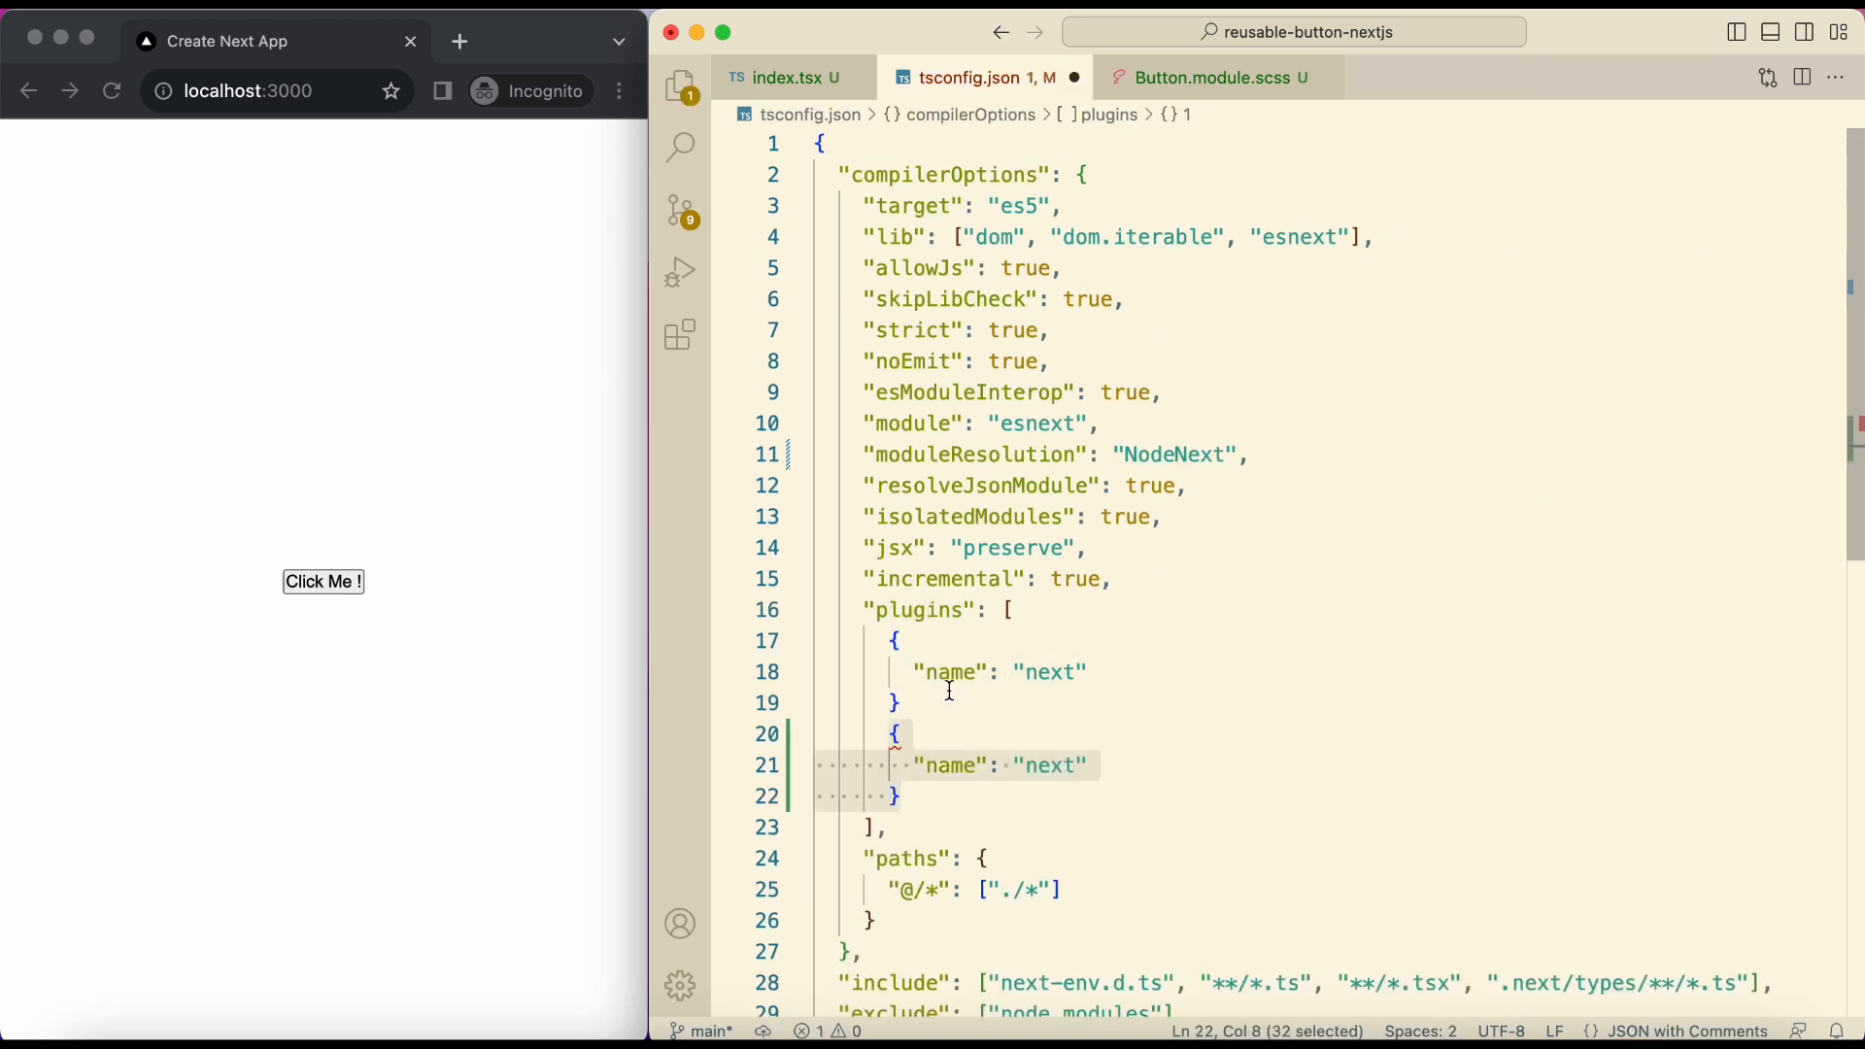
double_click(1052, 765)
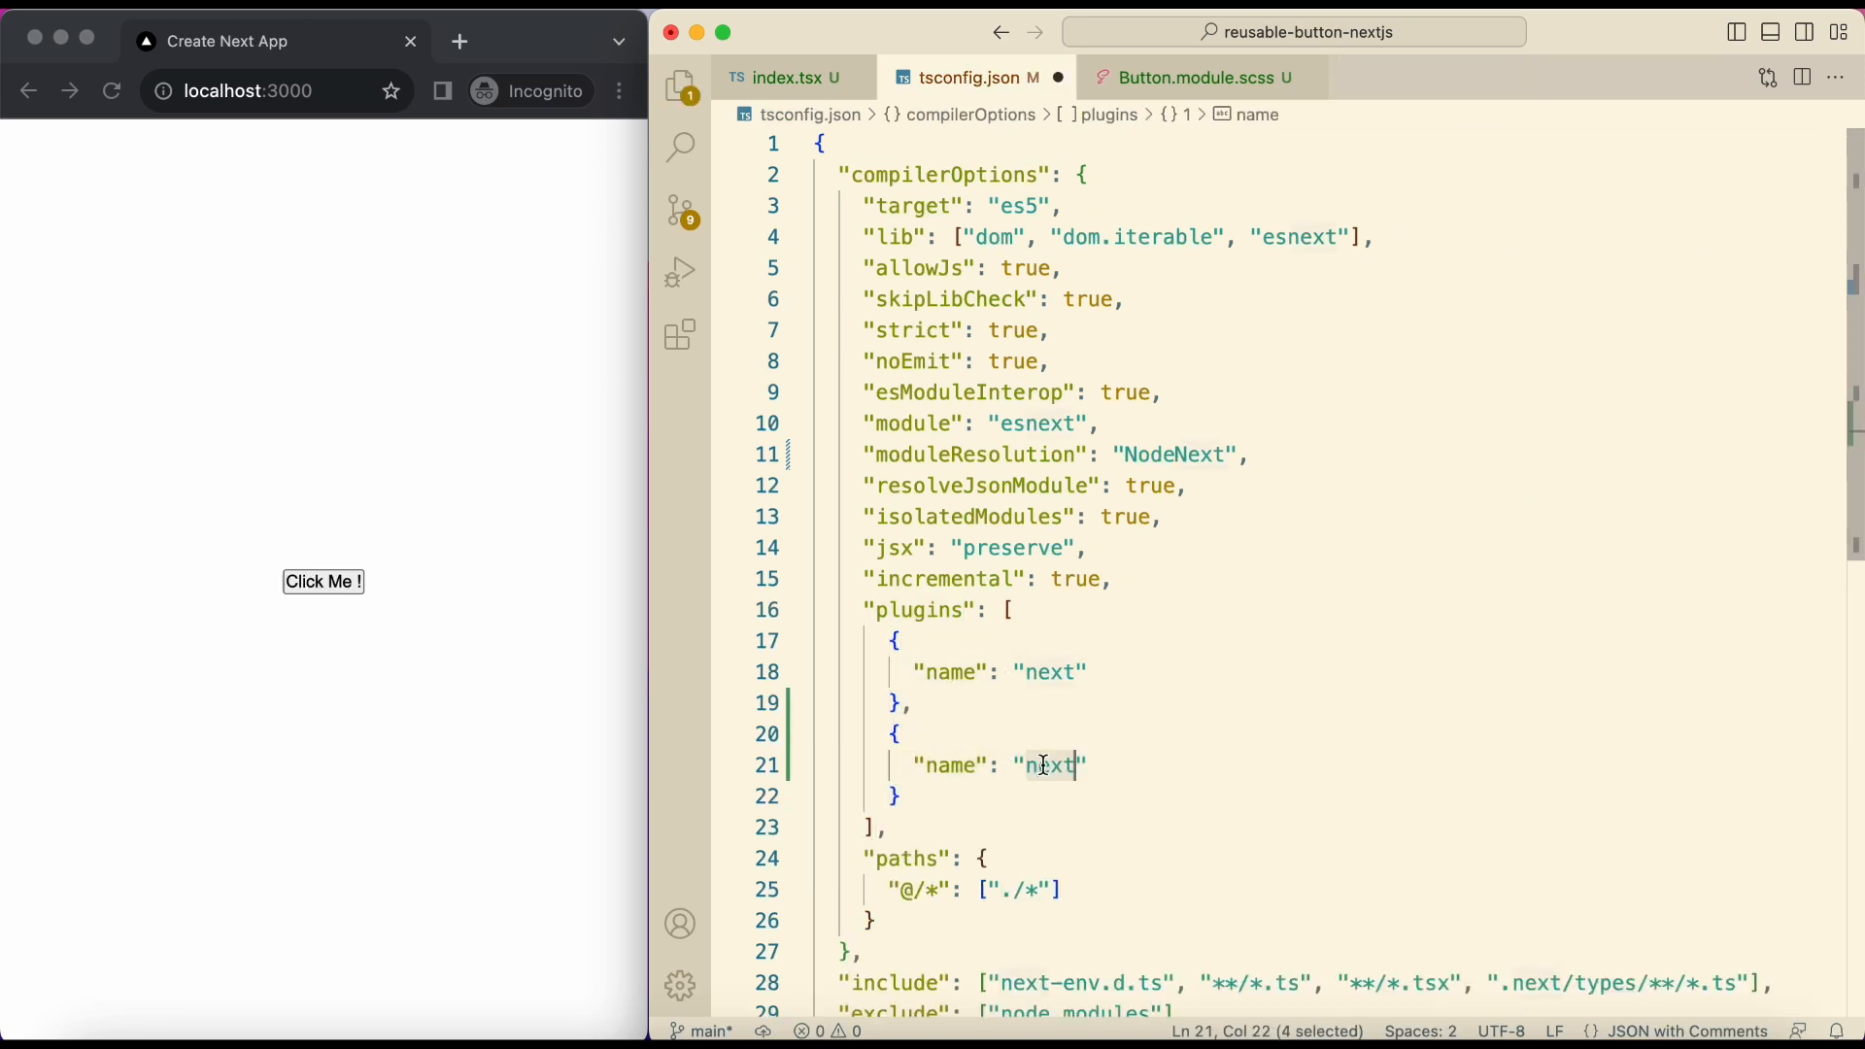
type("typescript-plugin-css-modules")
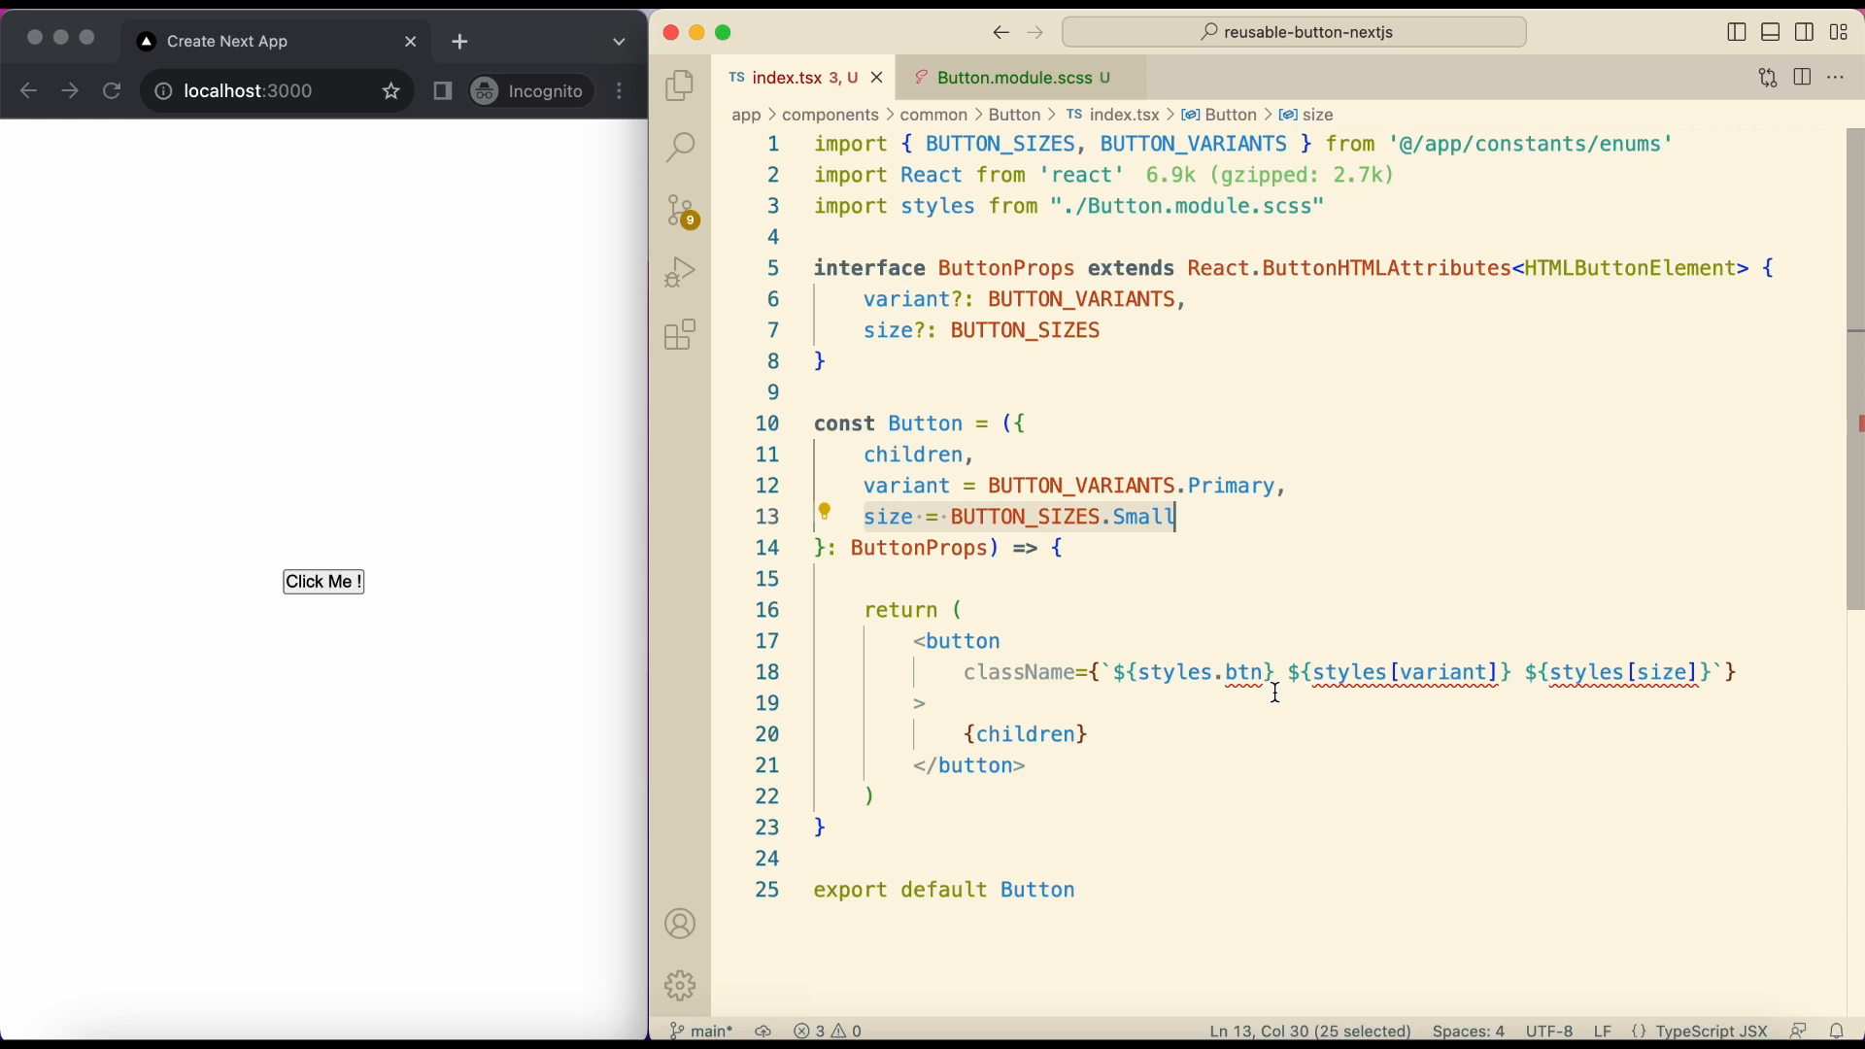
mouse_move(1294, 693)
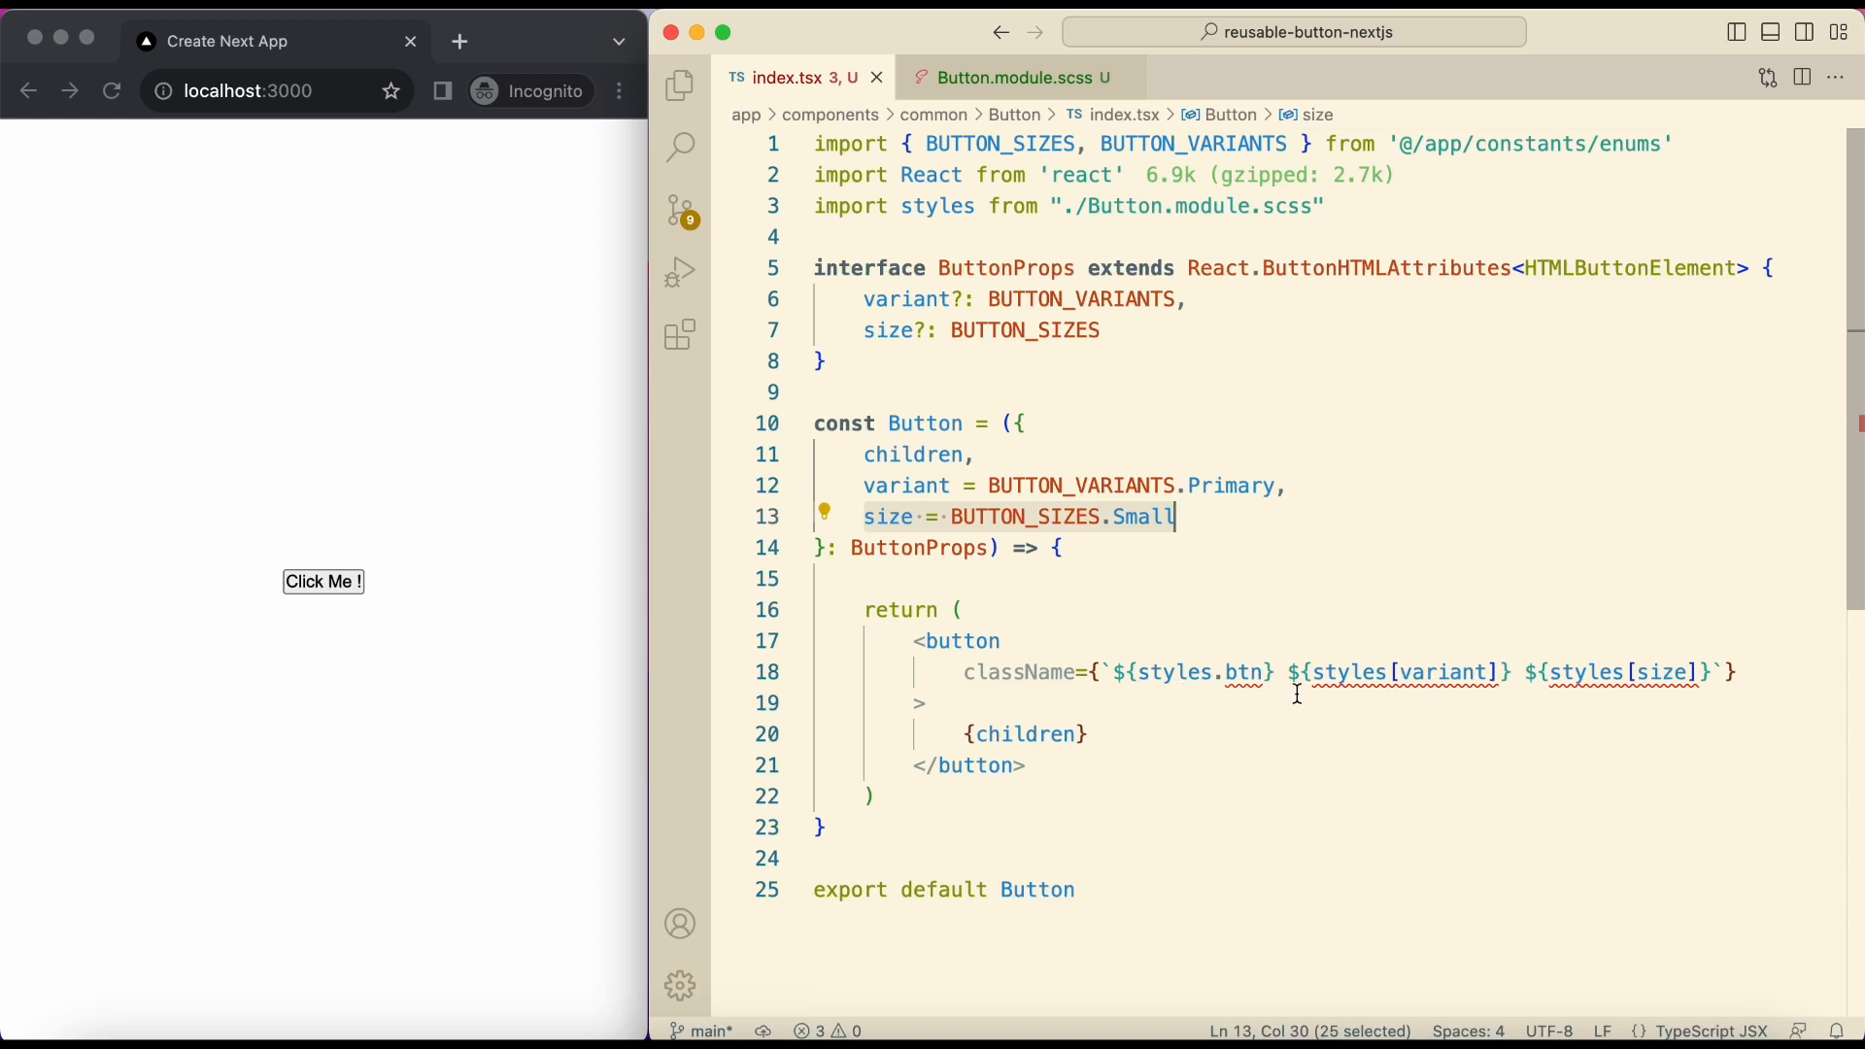
mouse_move(1305, 715)
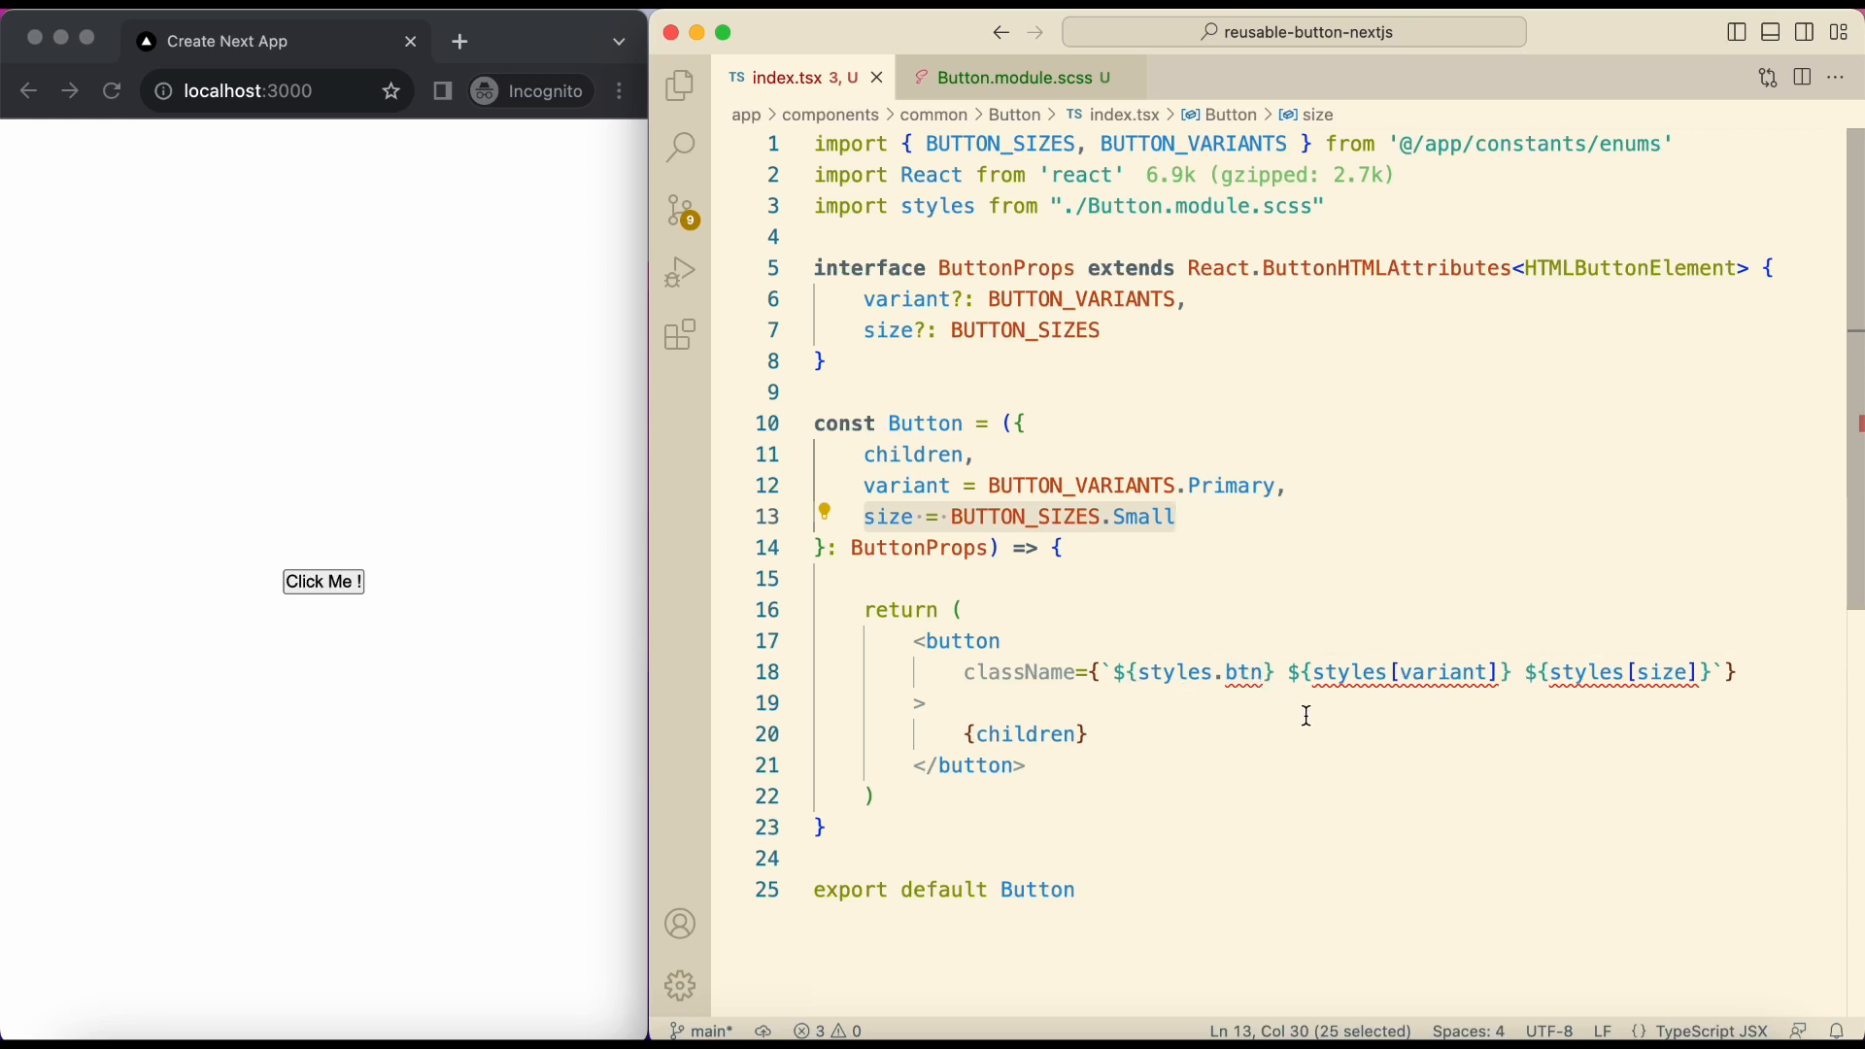
mouse_move(1447, 705)
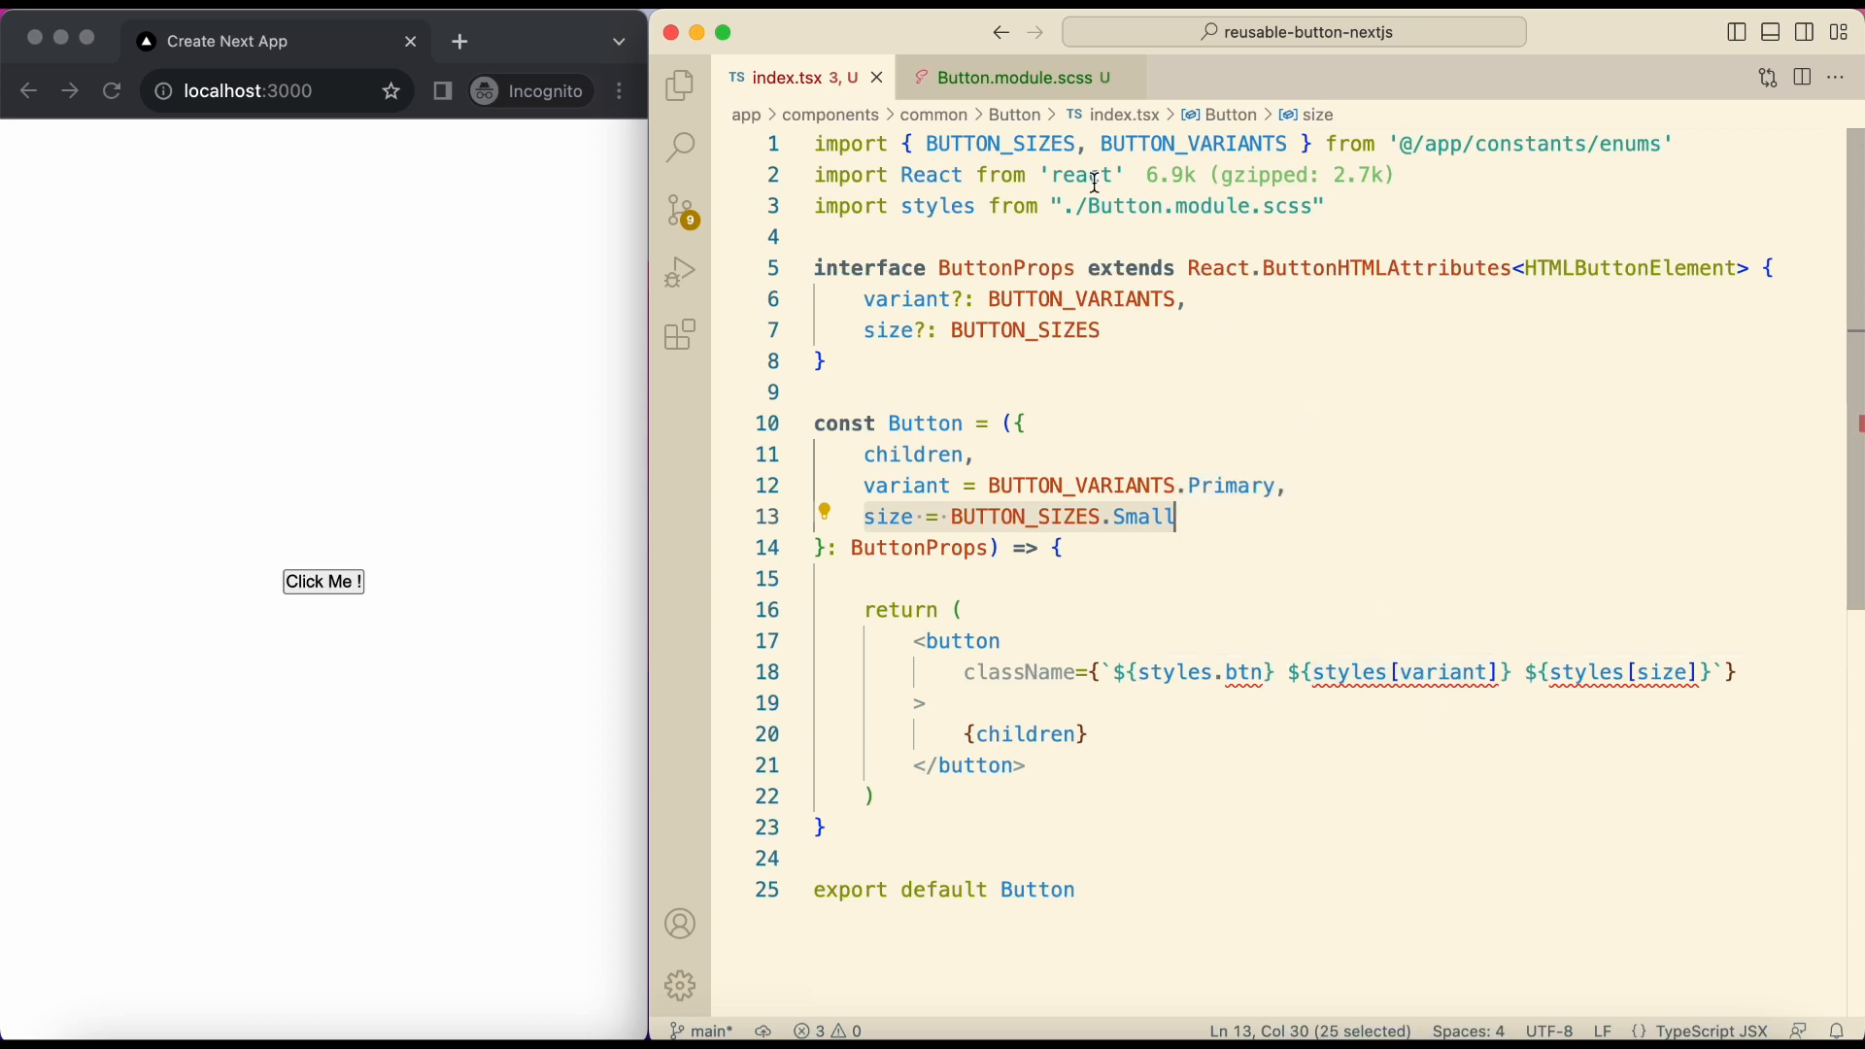
Start a .btn rule in Button.module.scss with no outline, no border and pointer cursor.
left_click(1017, 78)
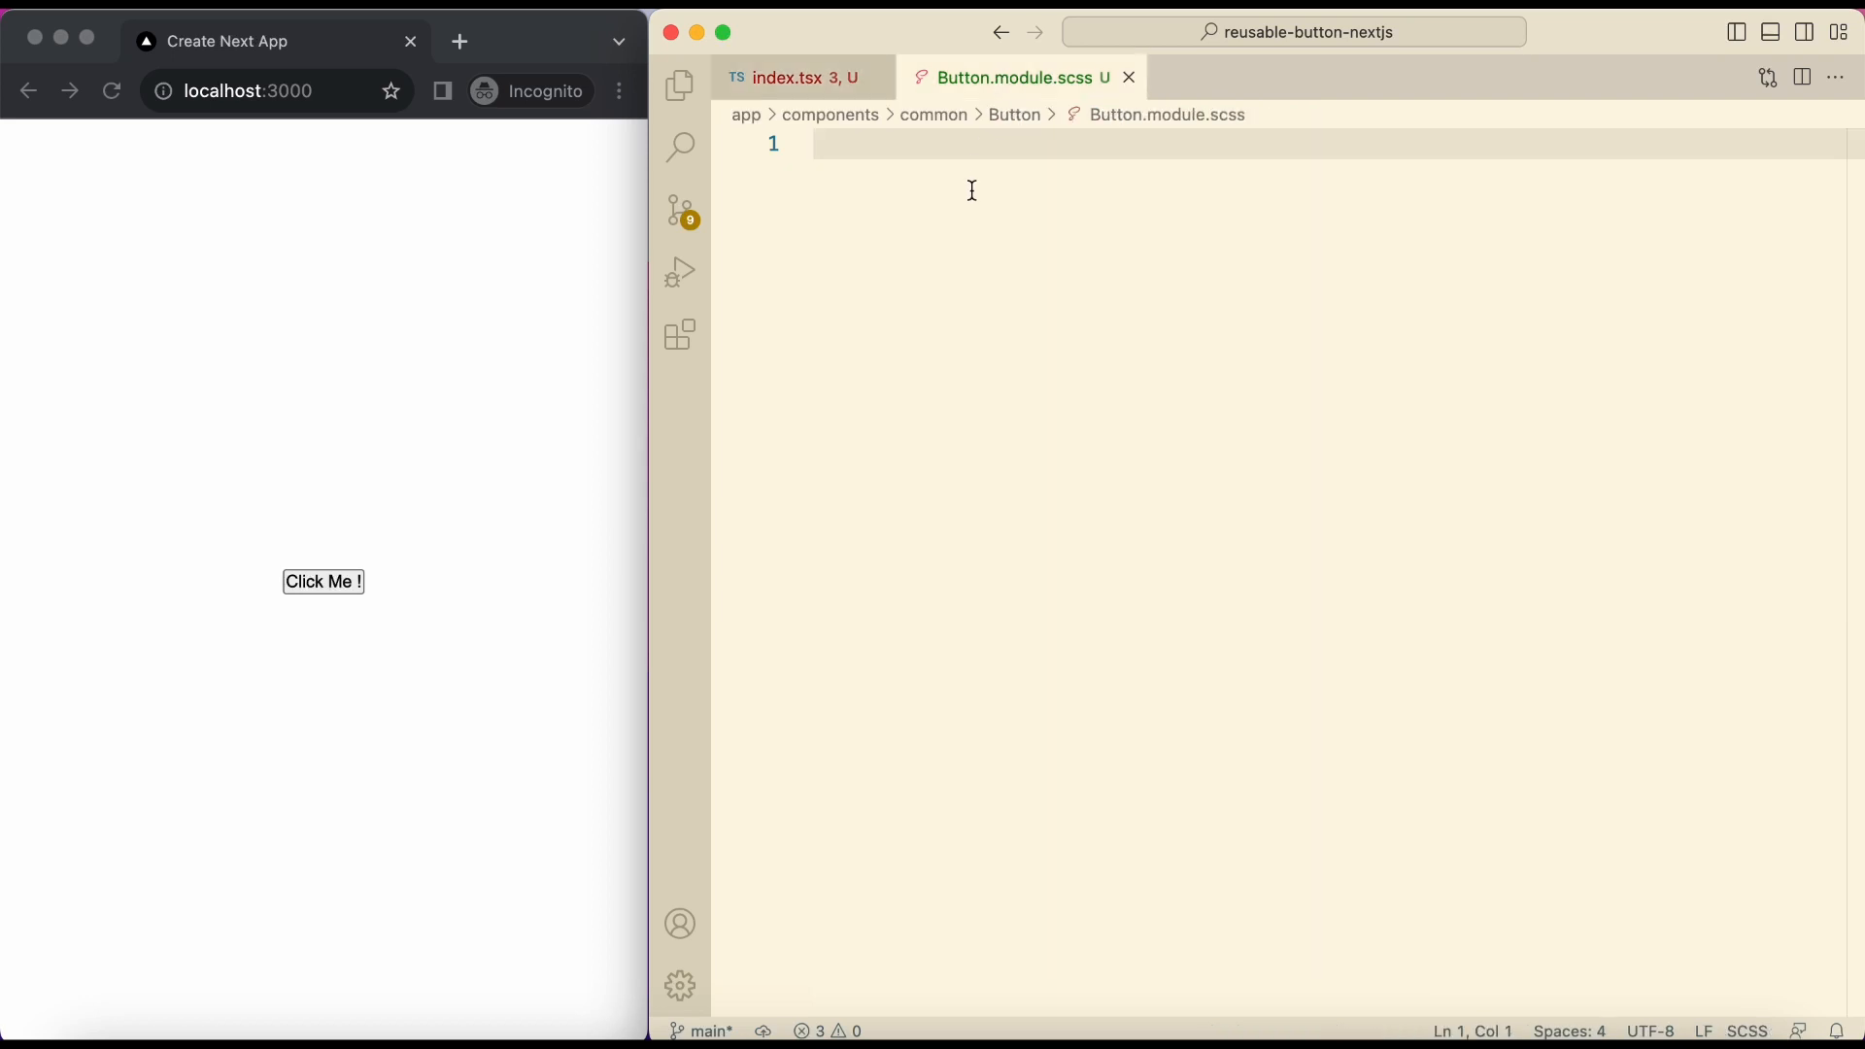
type(".btn {")
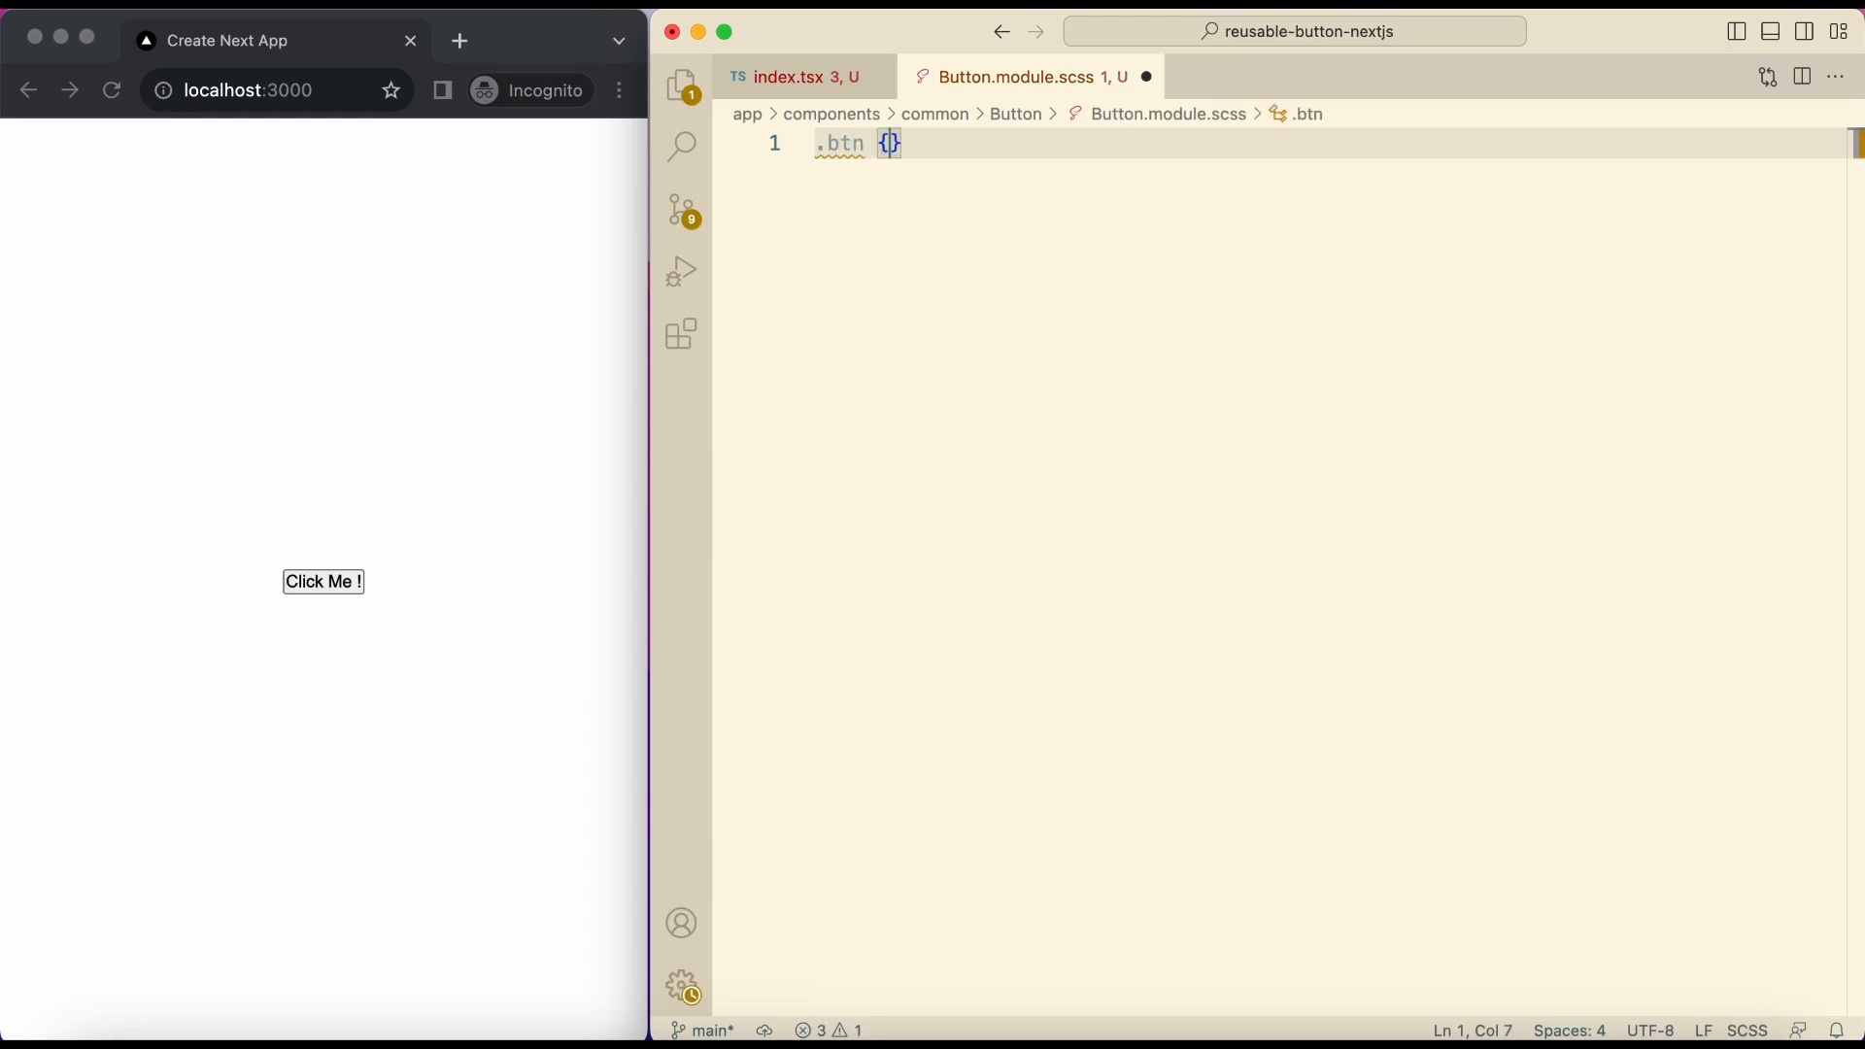
type("ou")
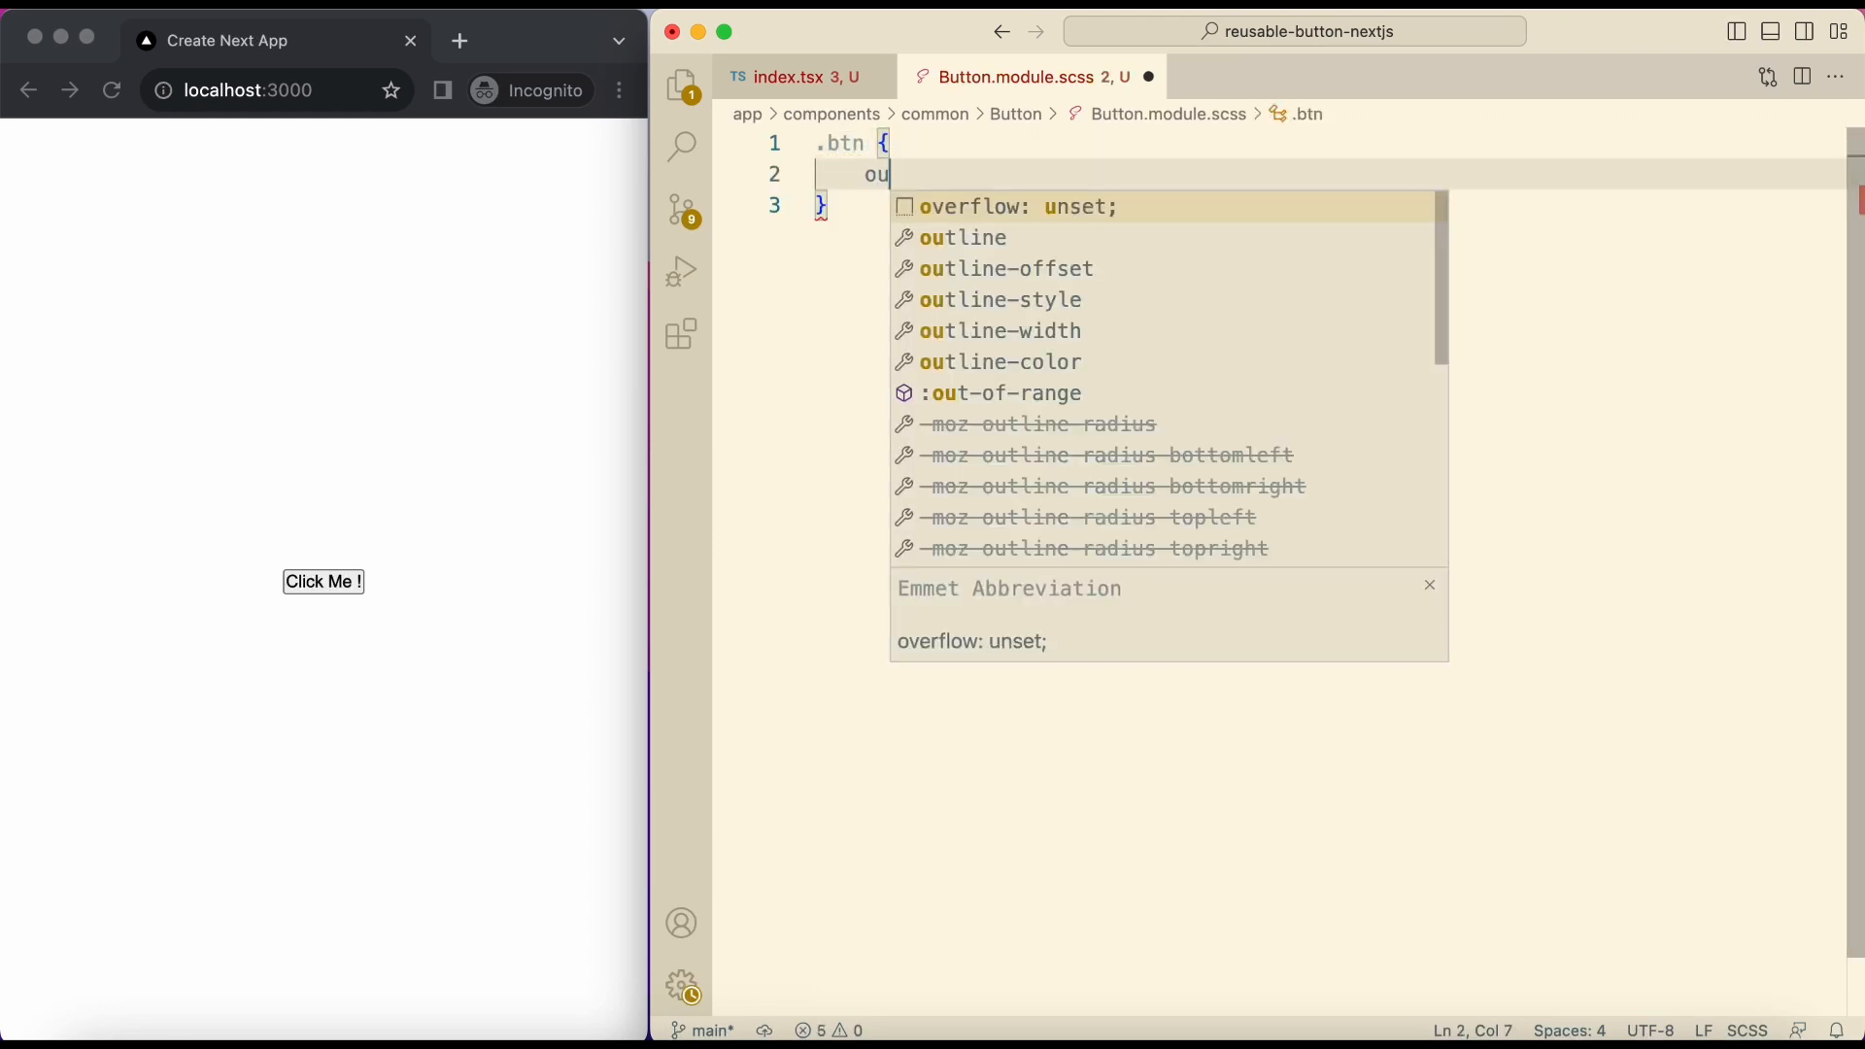
type("tline-color: transparent;")
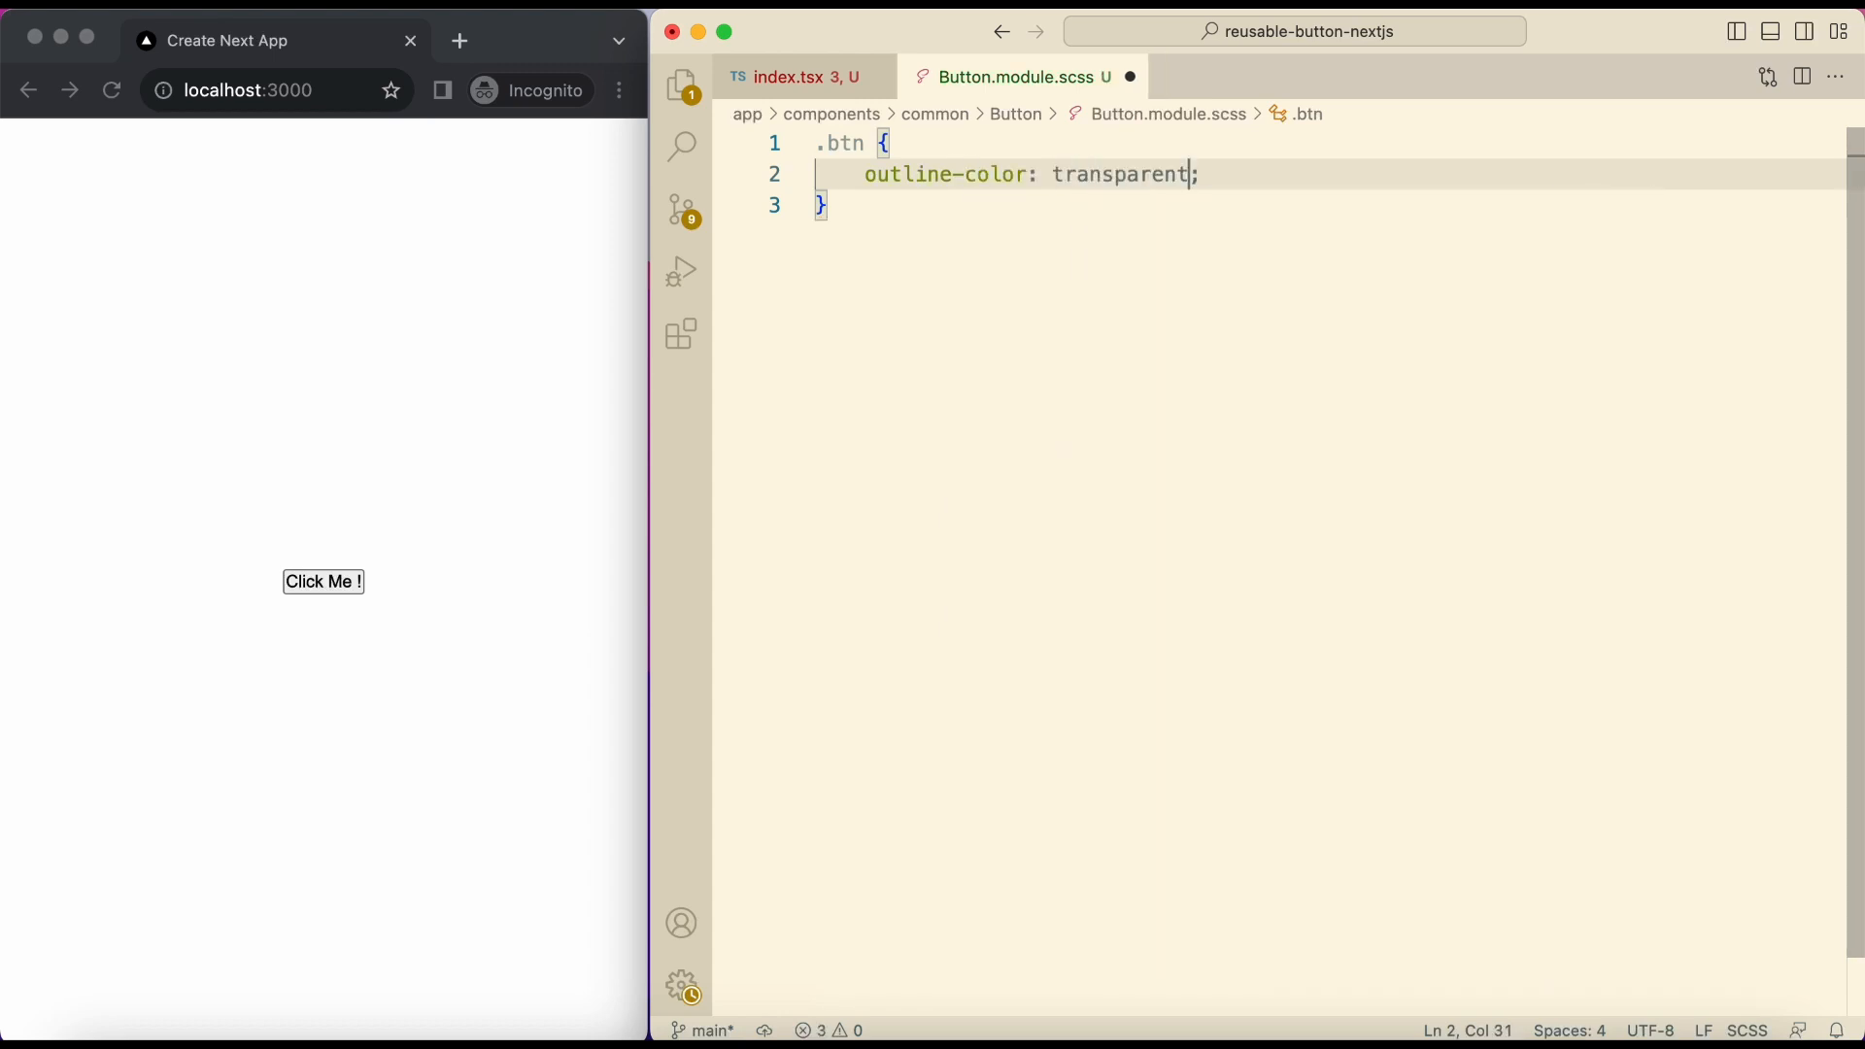
type("border: none;")
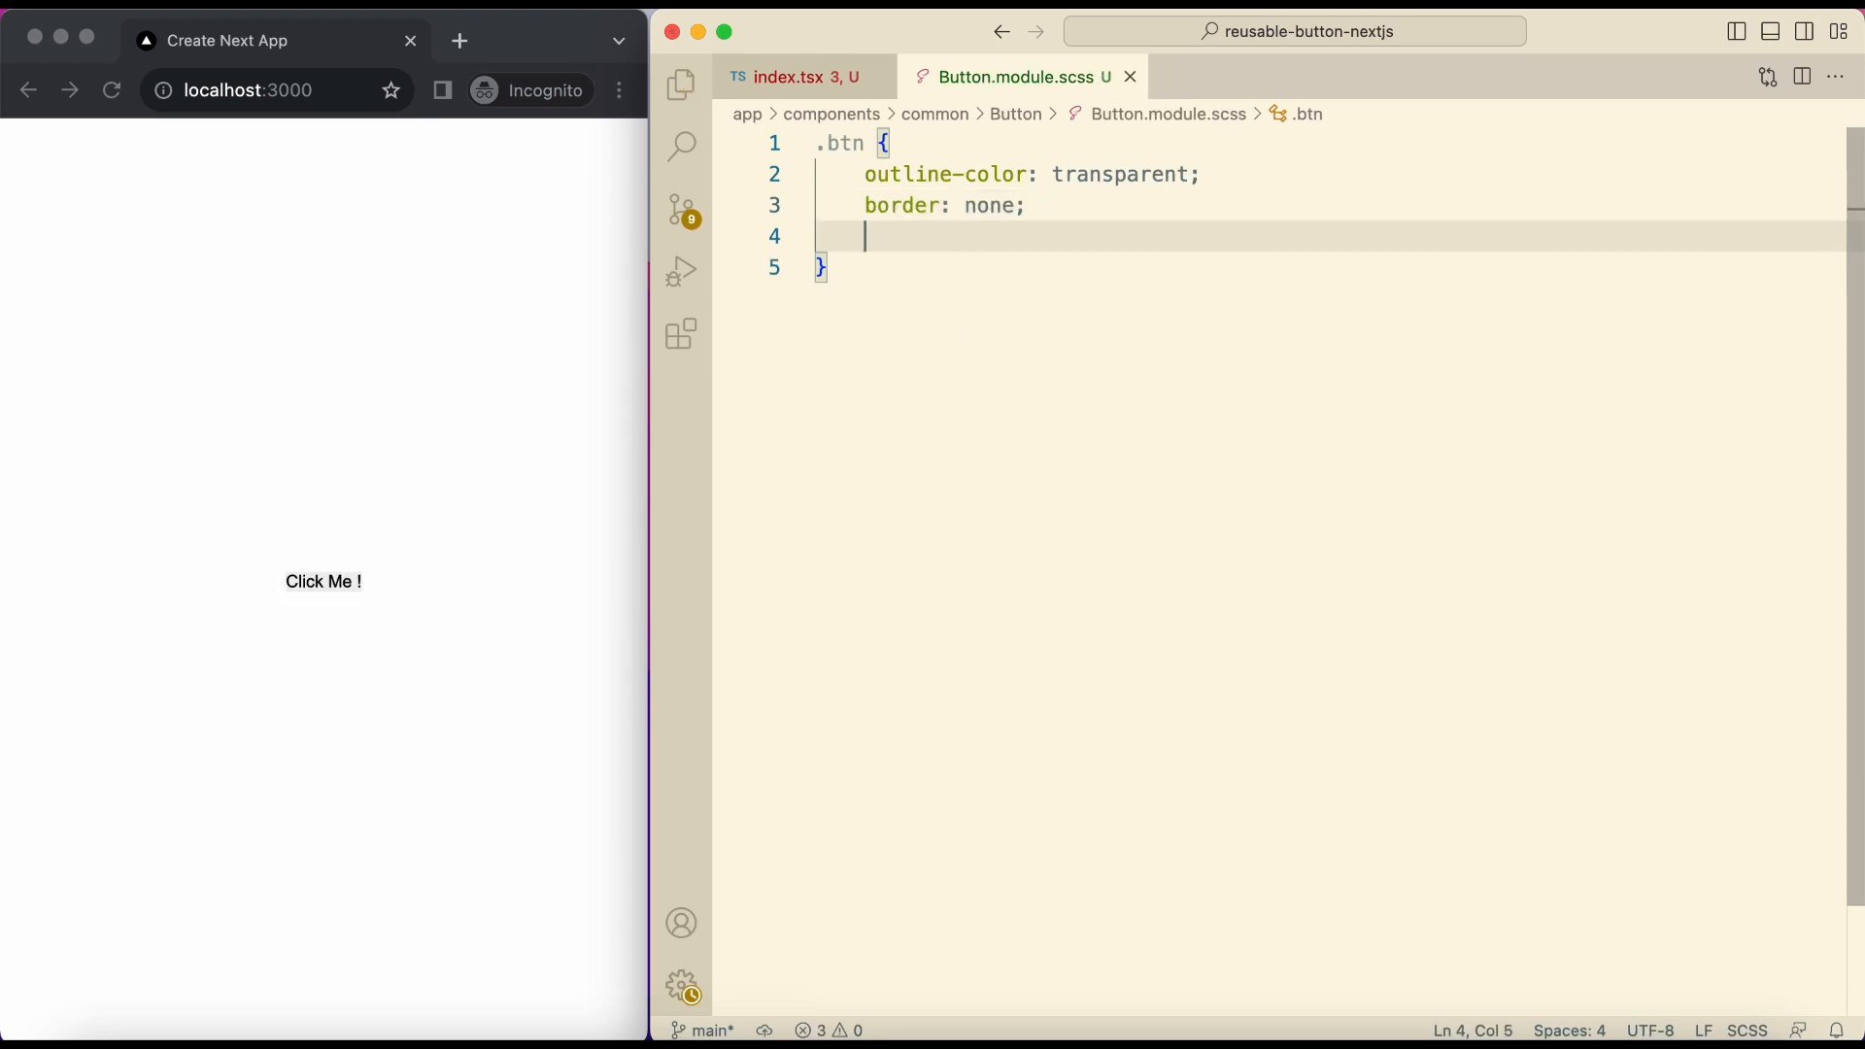
type("cursor: pointer;")
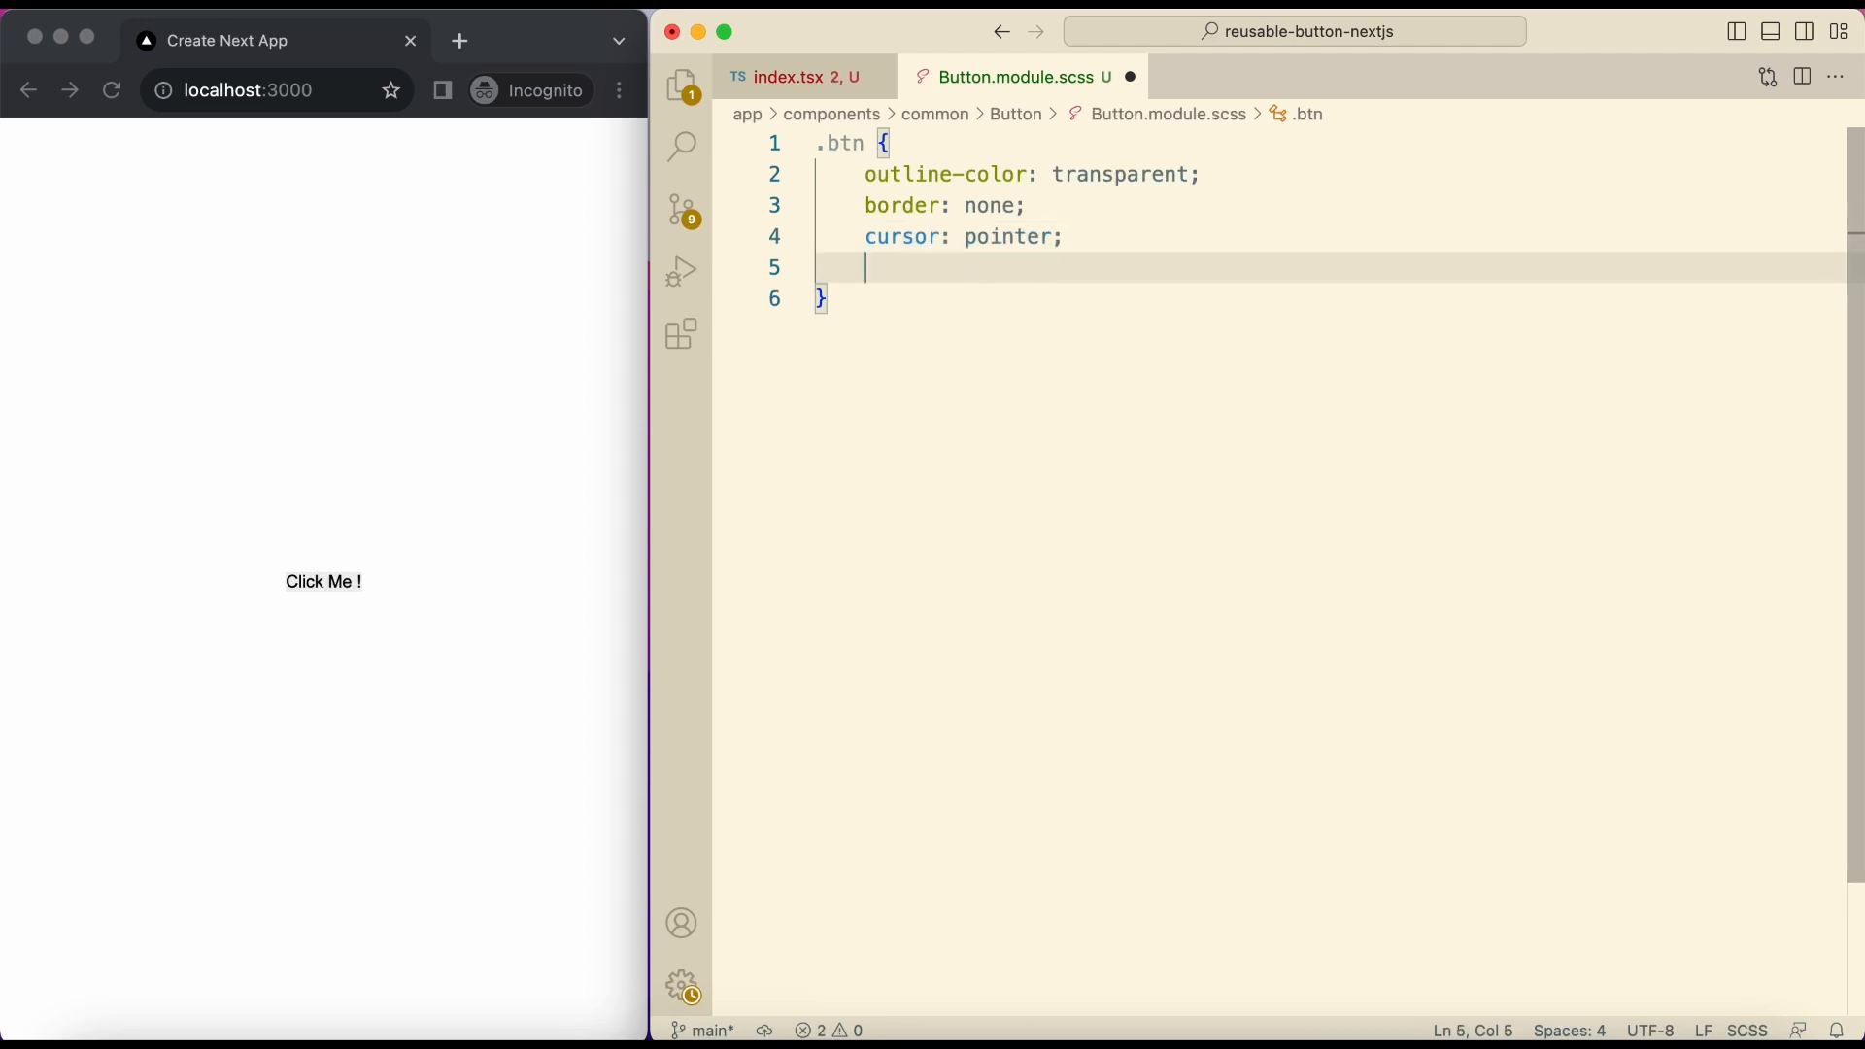
Add padding 0.8em 1.5em, 4px border-radius and a 0.2s transition to .btn.
type("padding: ;")
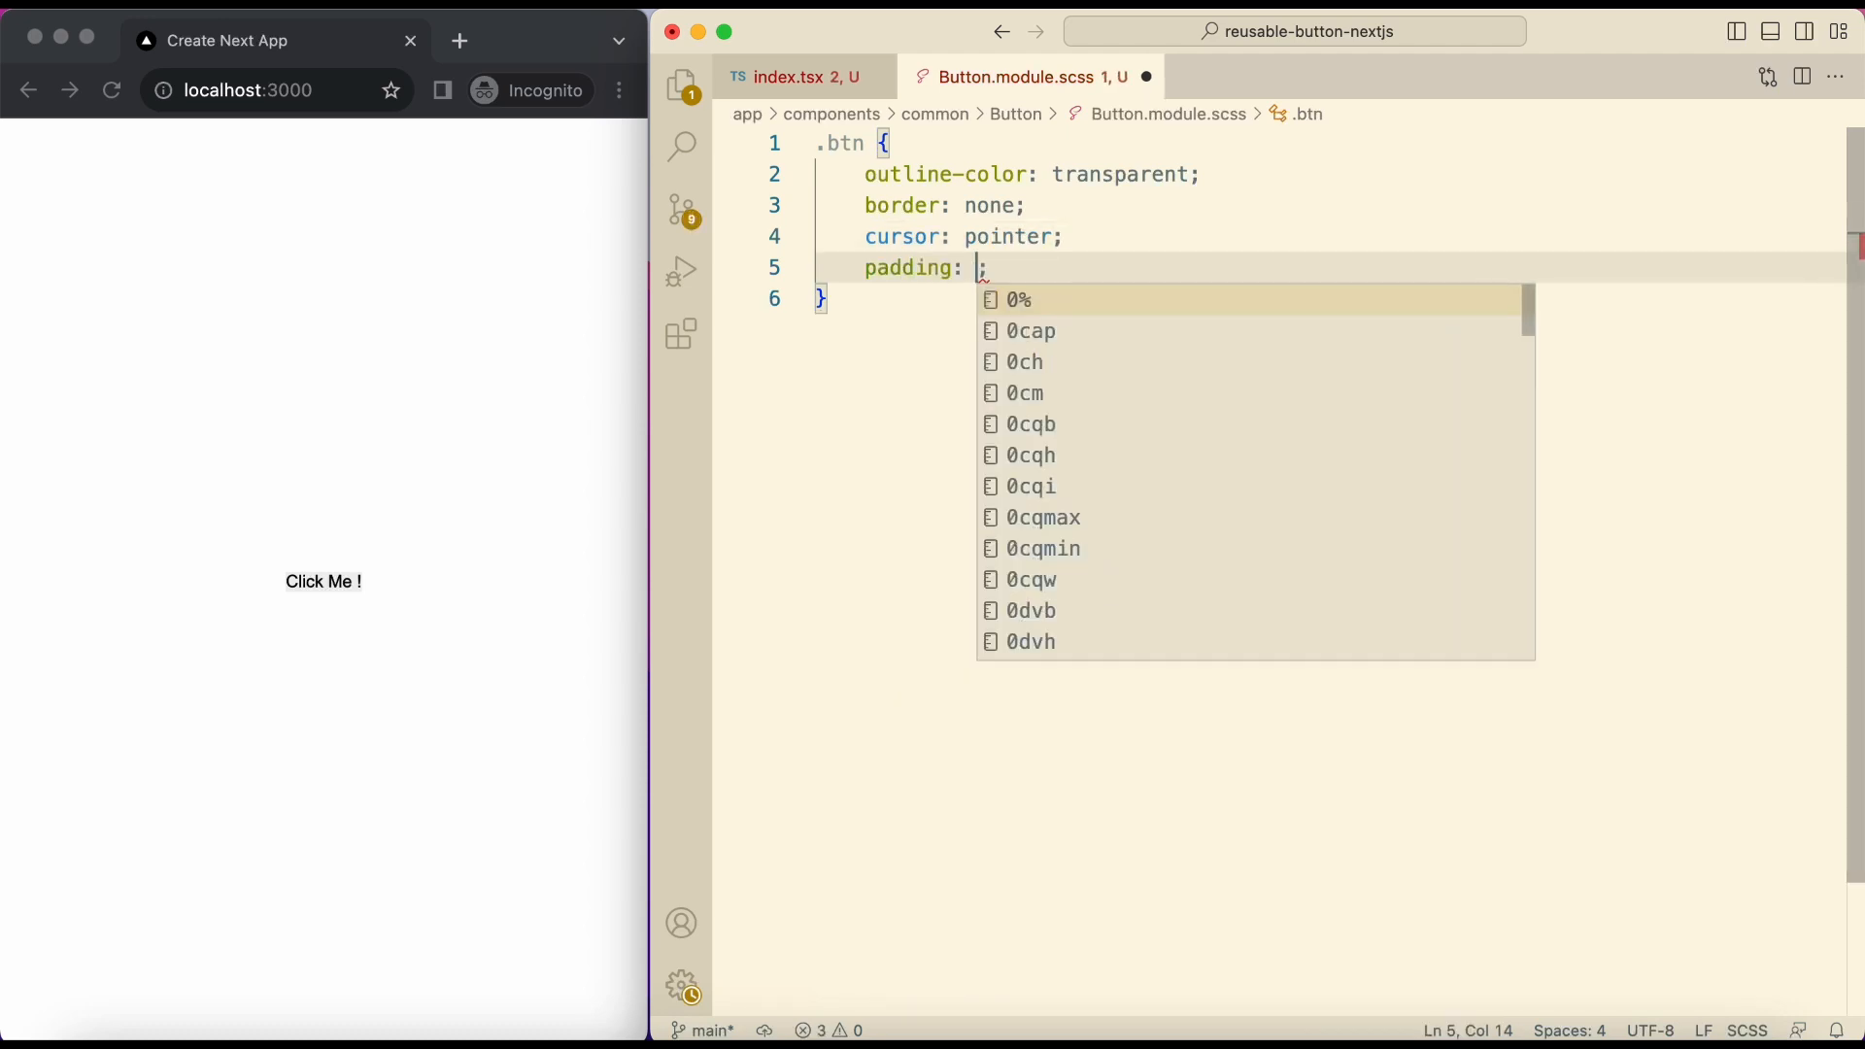
type("0.8em")
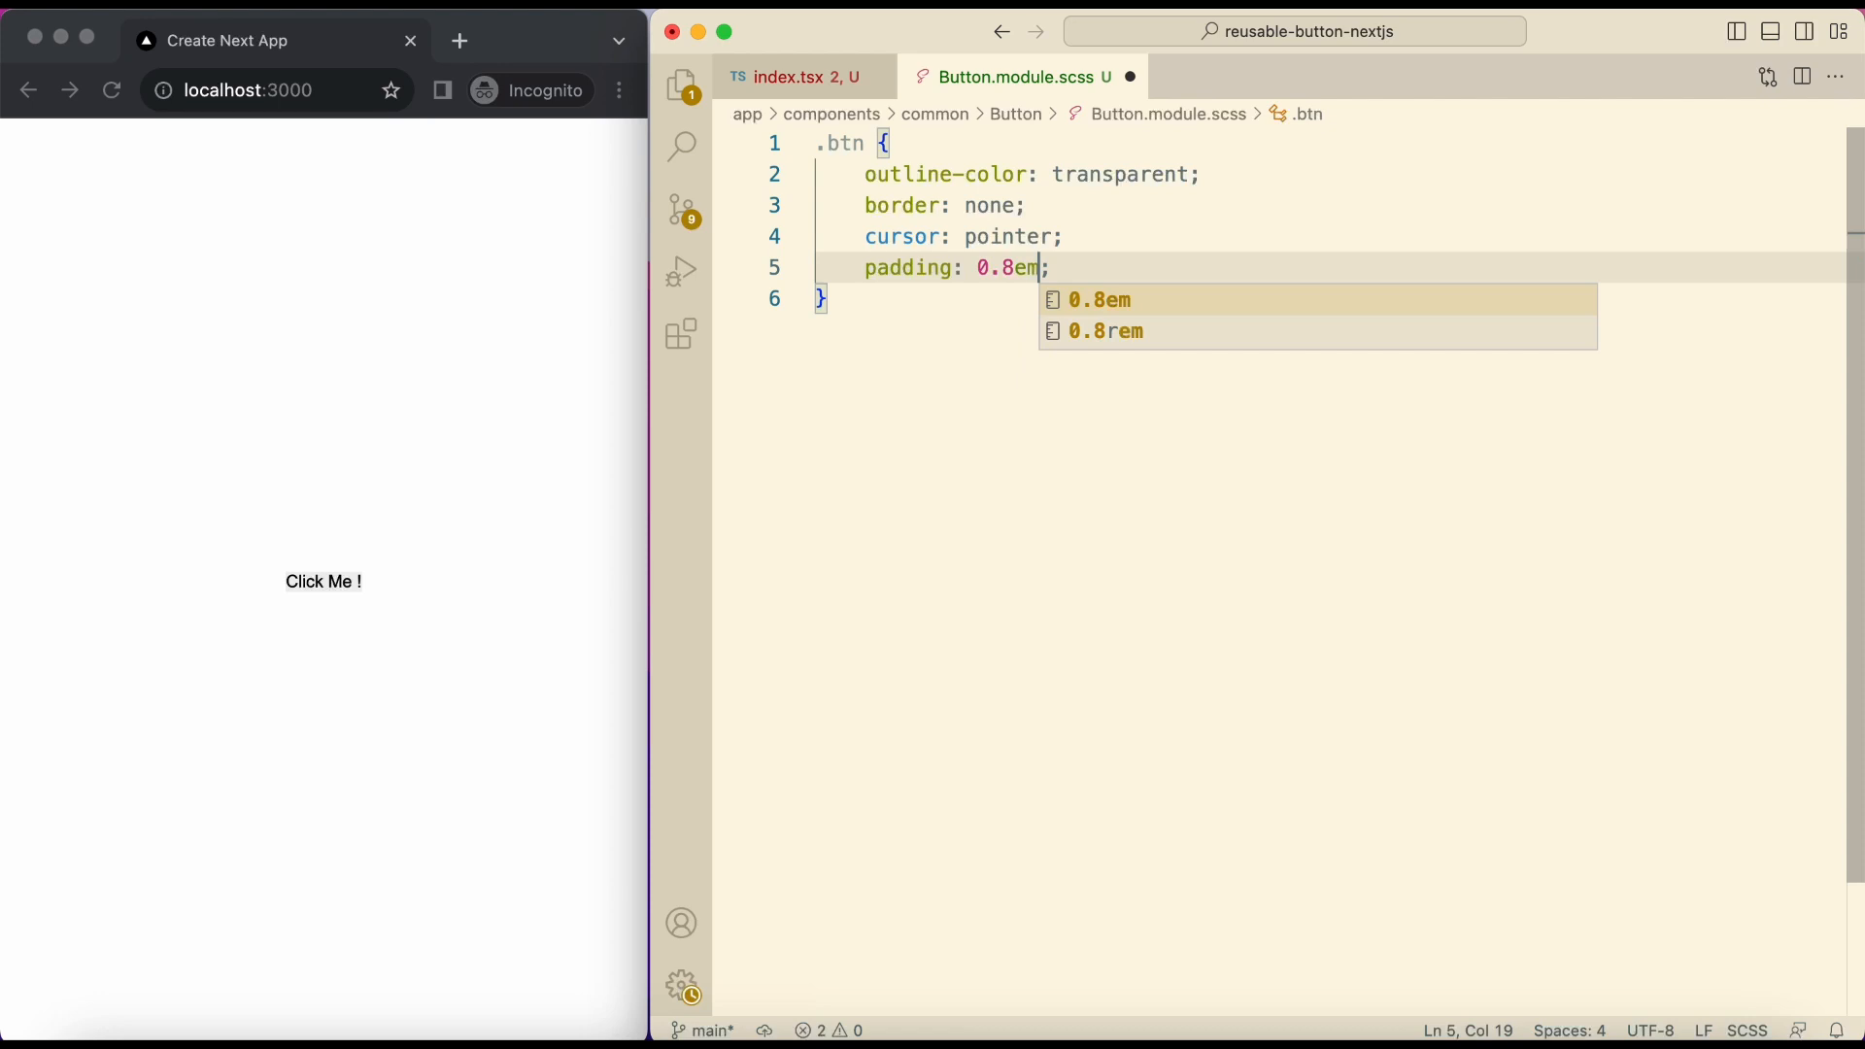
type("1.5em")
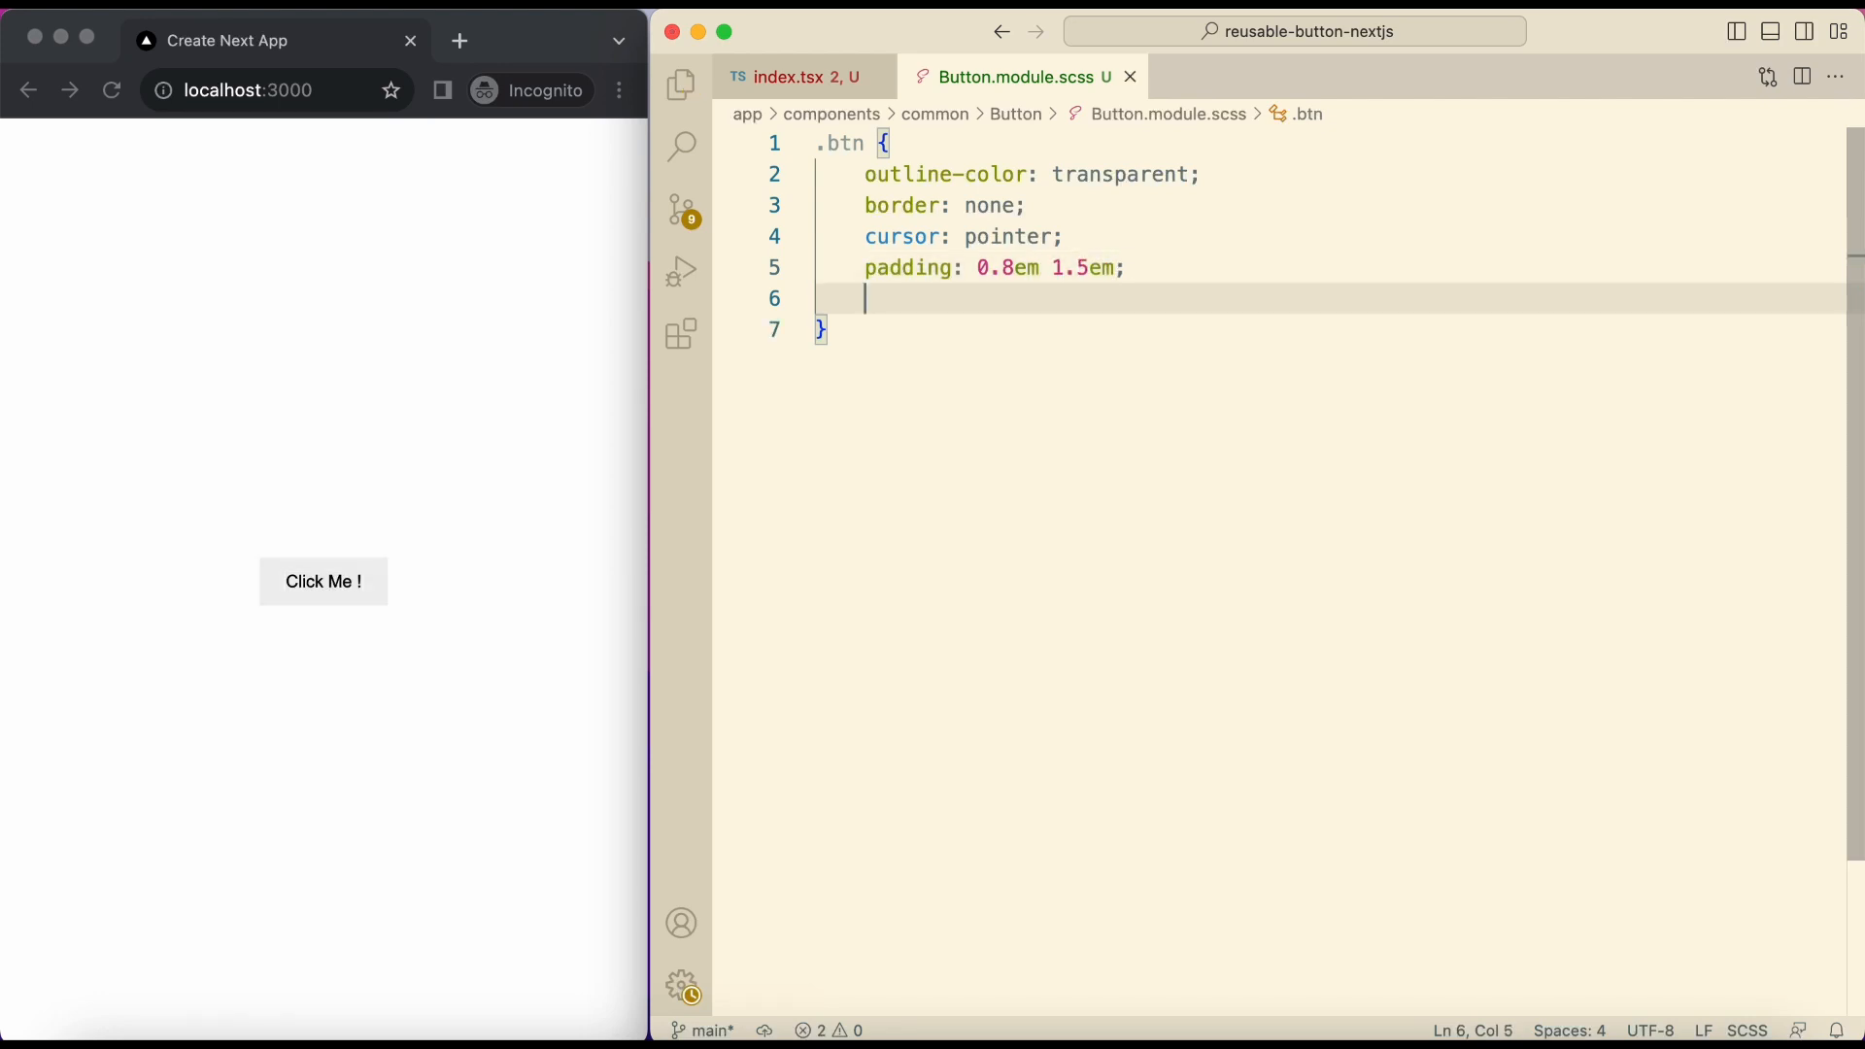
type("border-radius: 4px;")
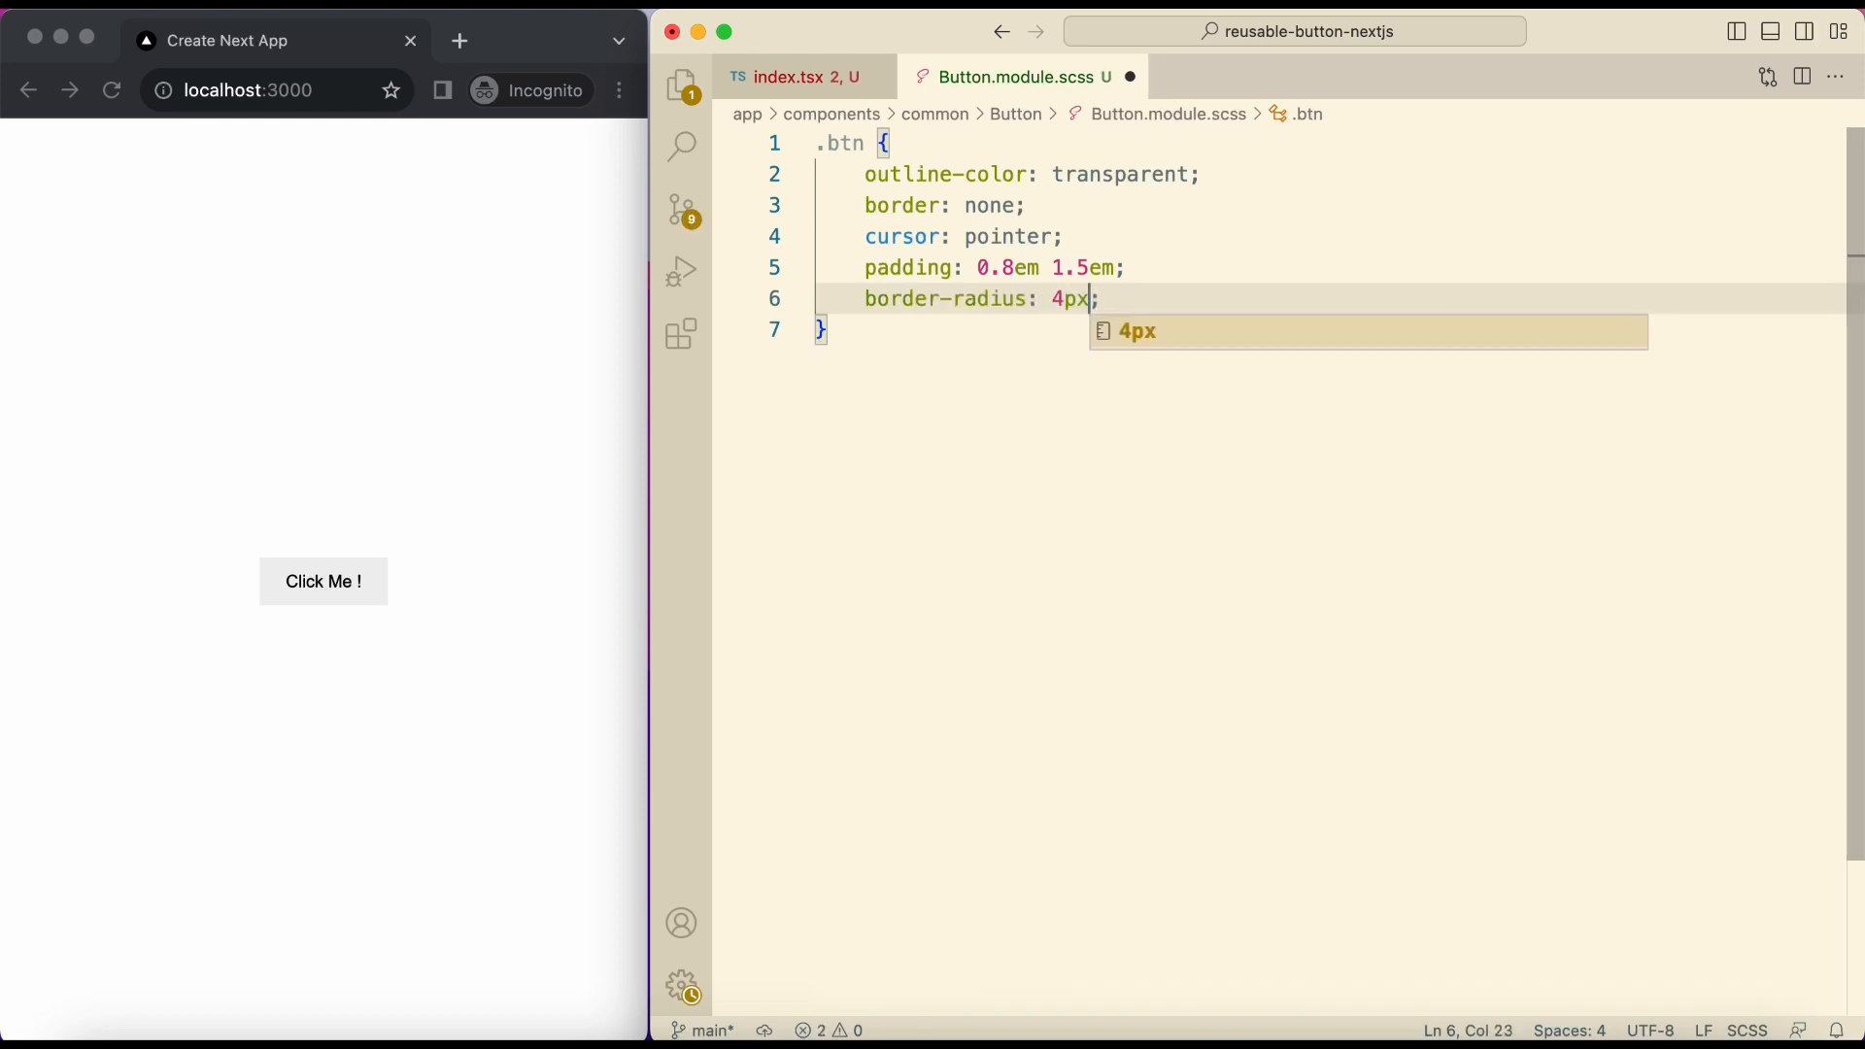
key("Return")
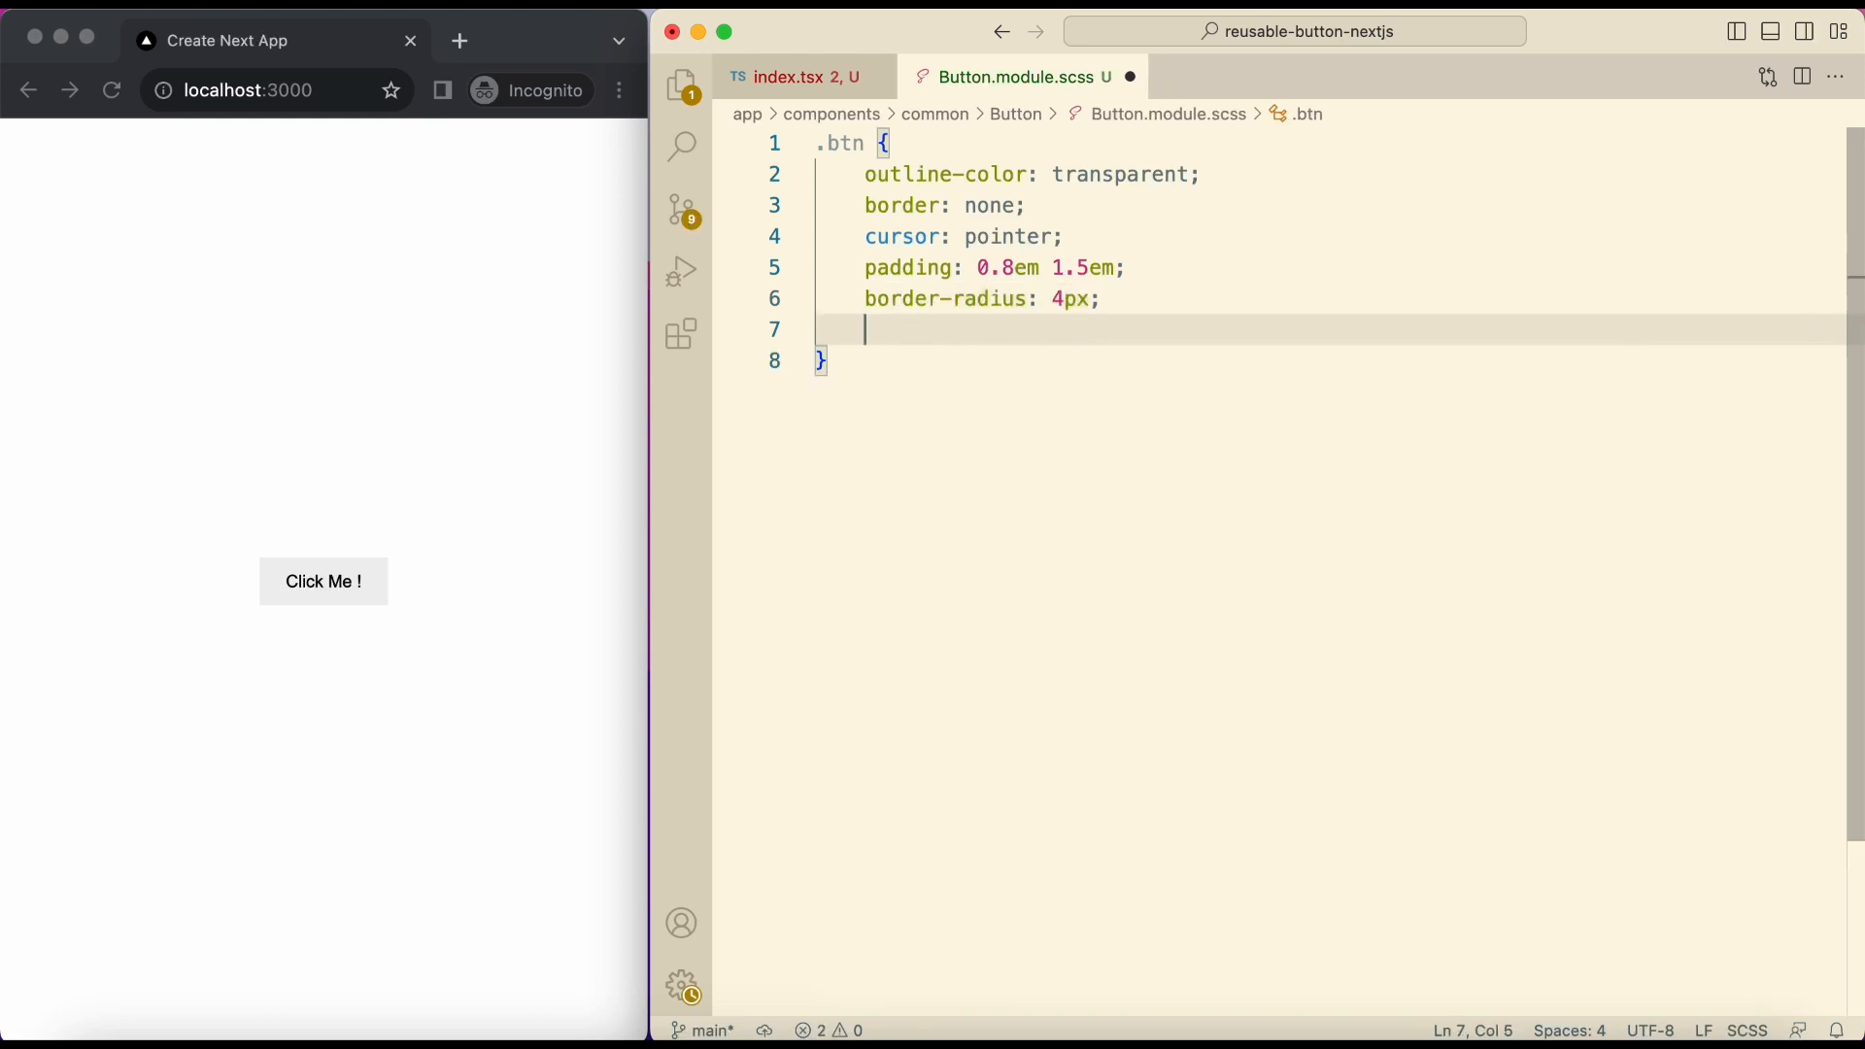
type("transition: all;")
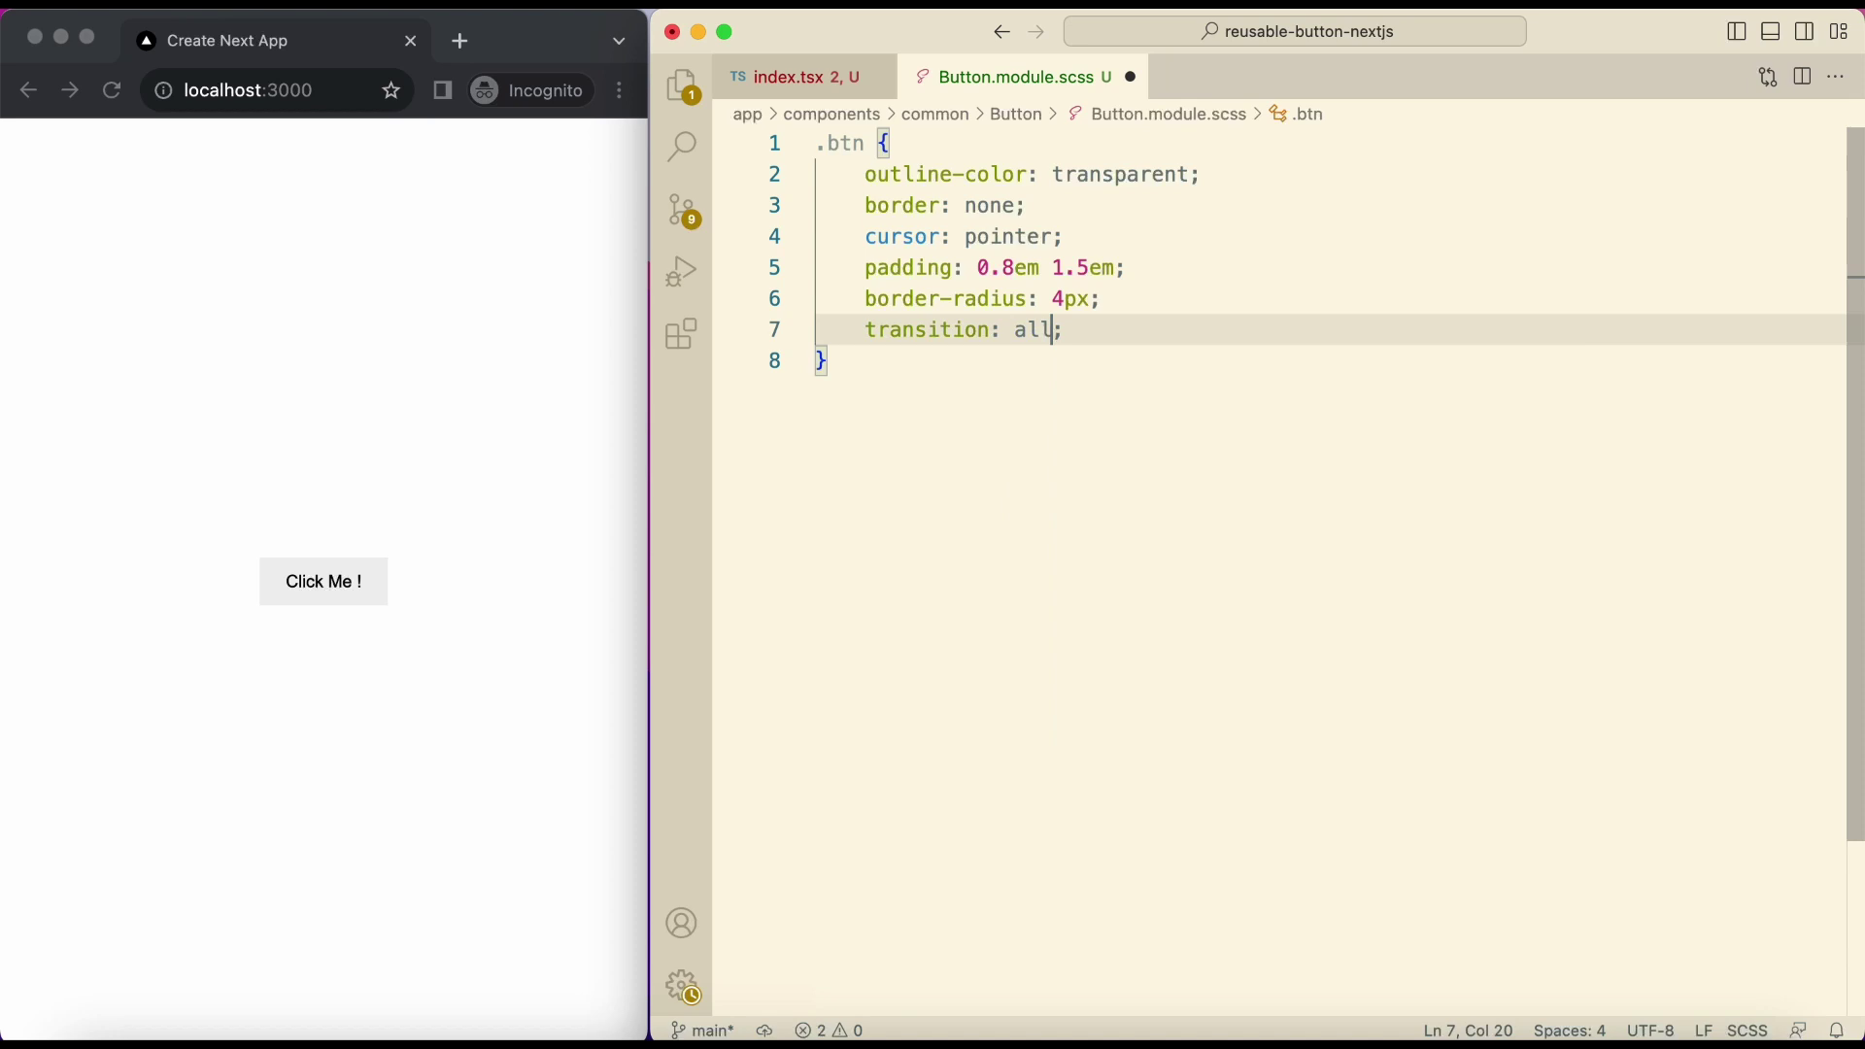
type("0.2s")
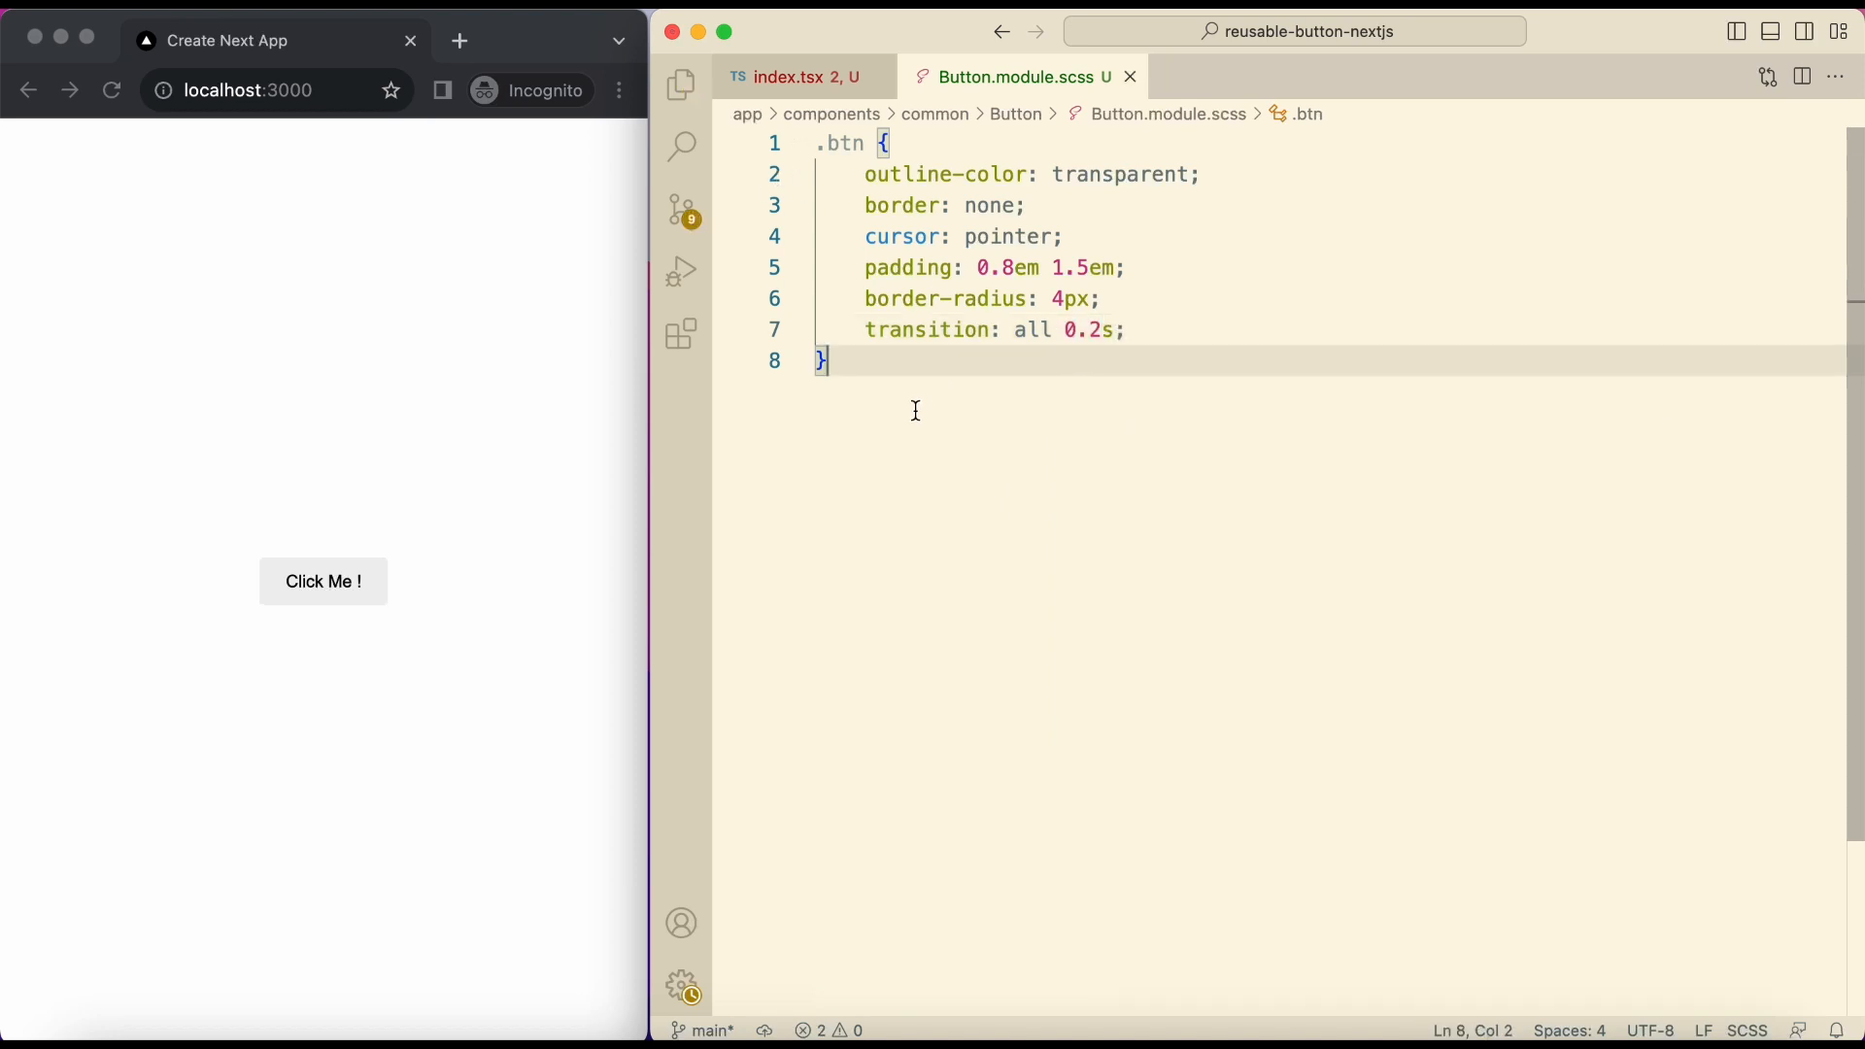
Start a .primary rule after checking the variant names in enums.ts and index.tsx.
type(".prima")
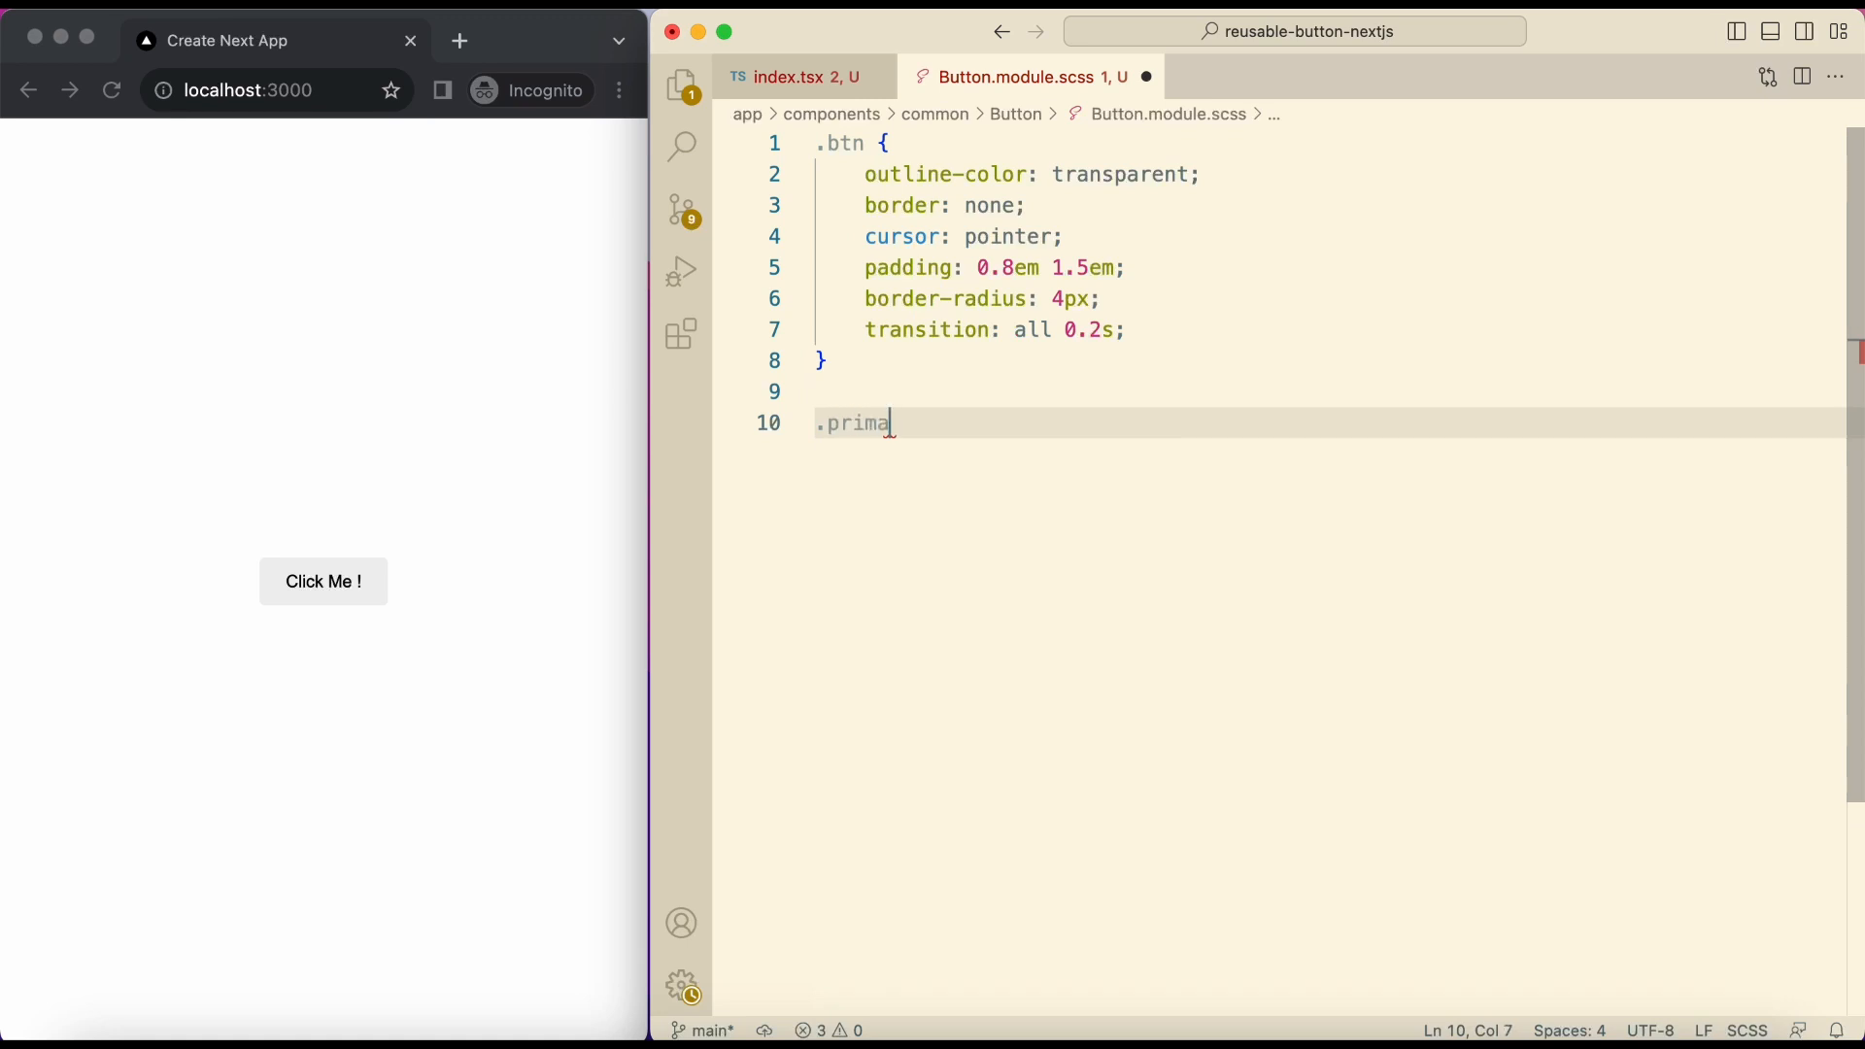
type("ry {")
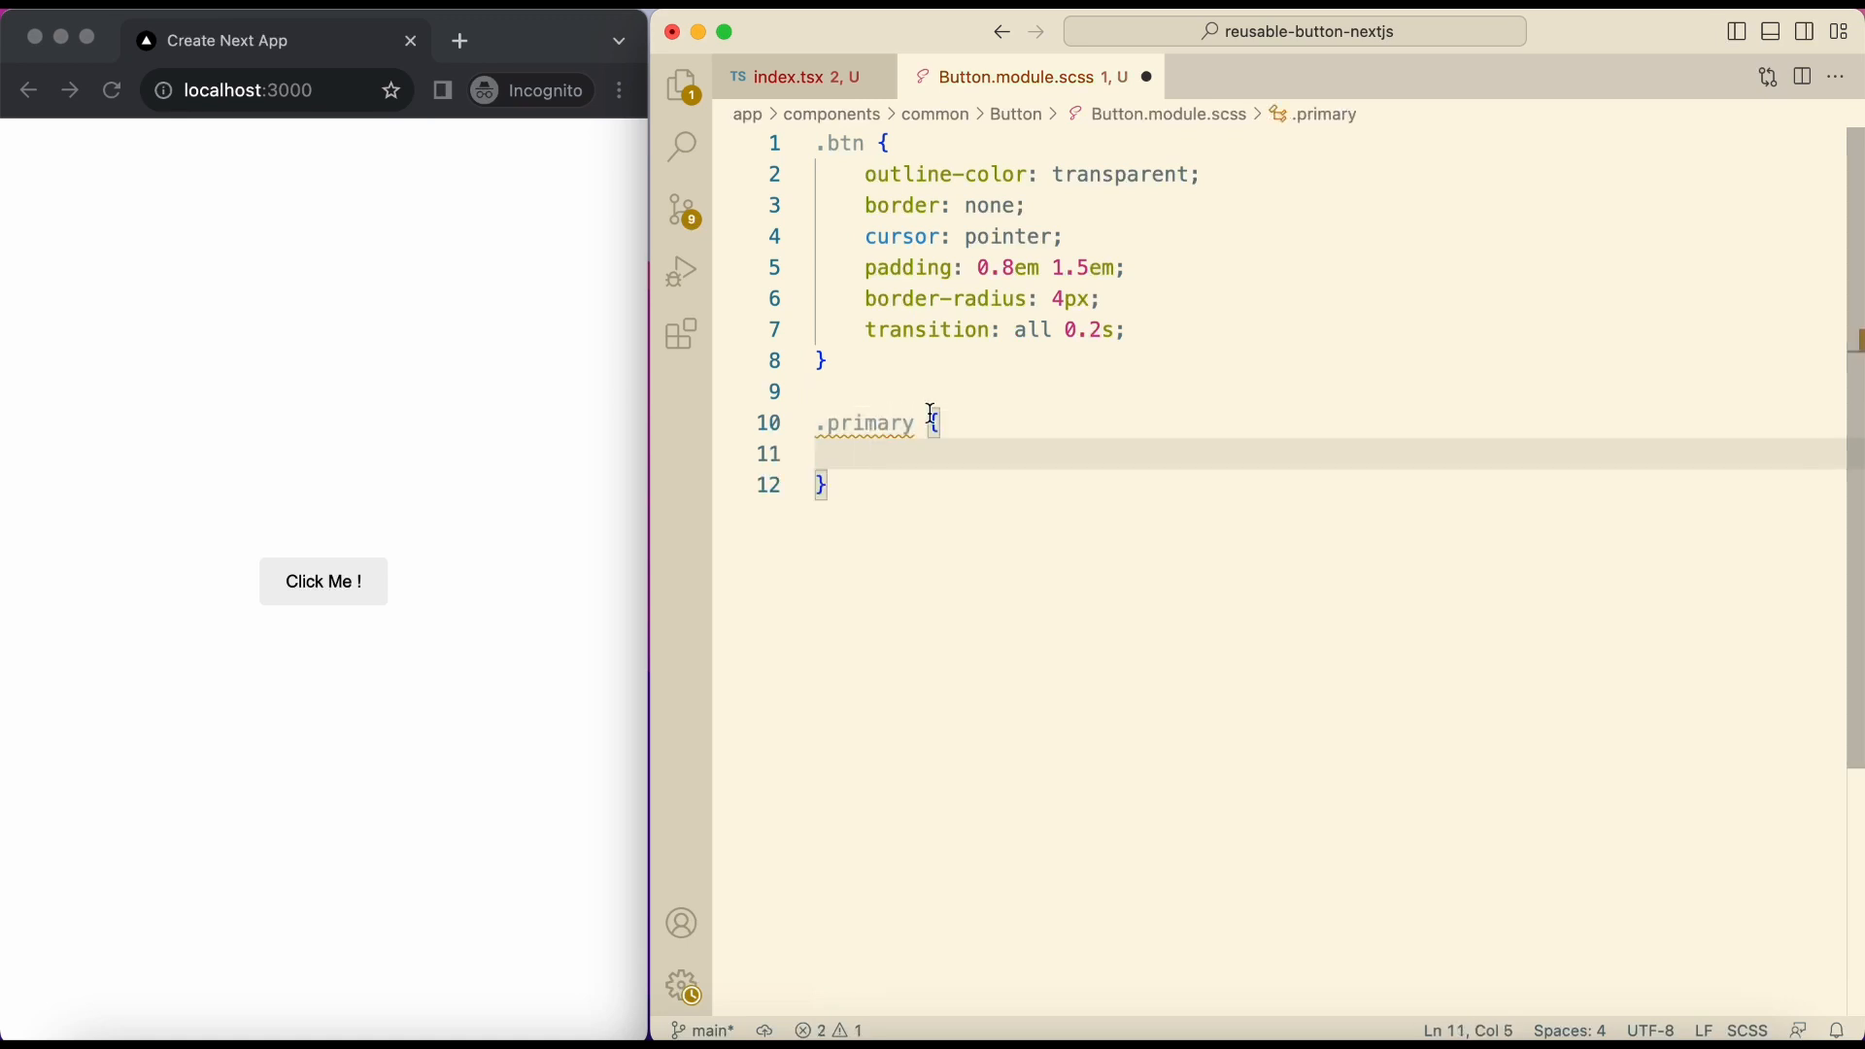
left_click(852, 453)
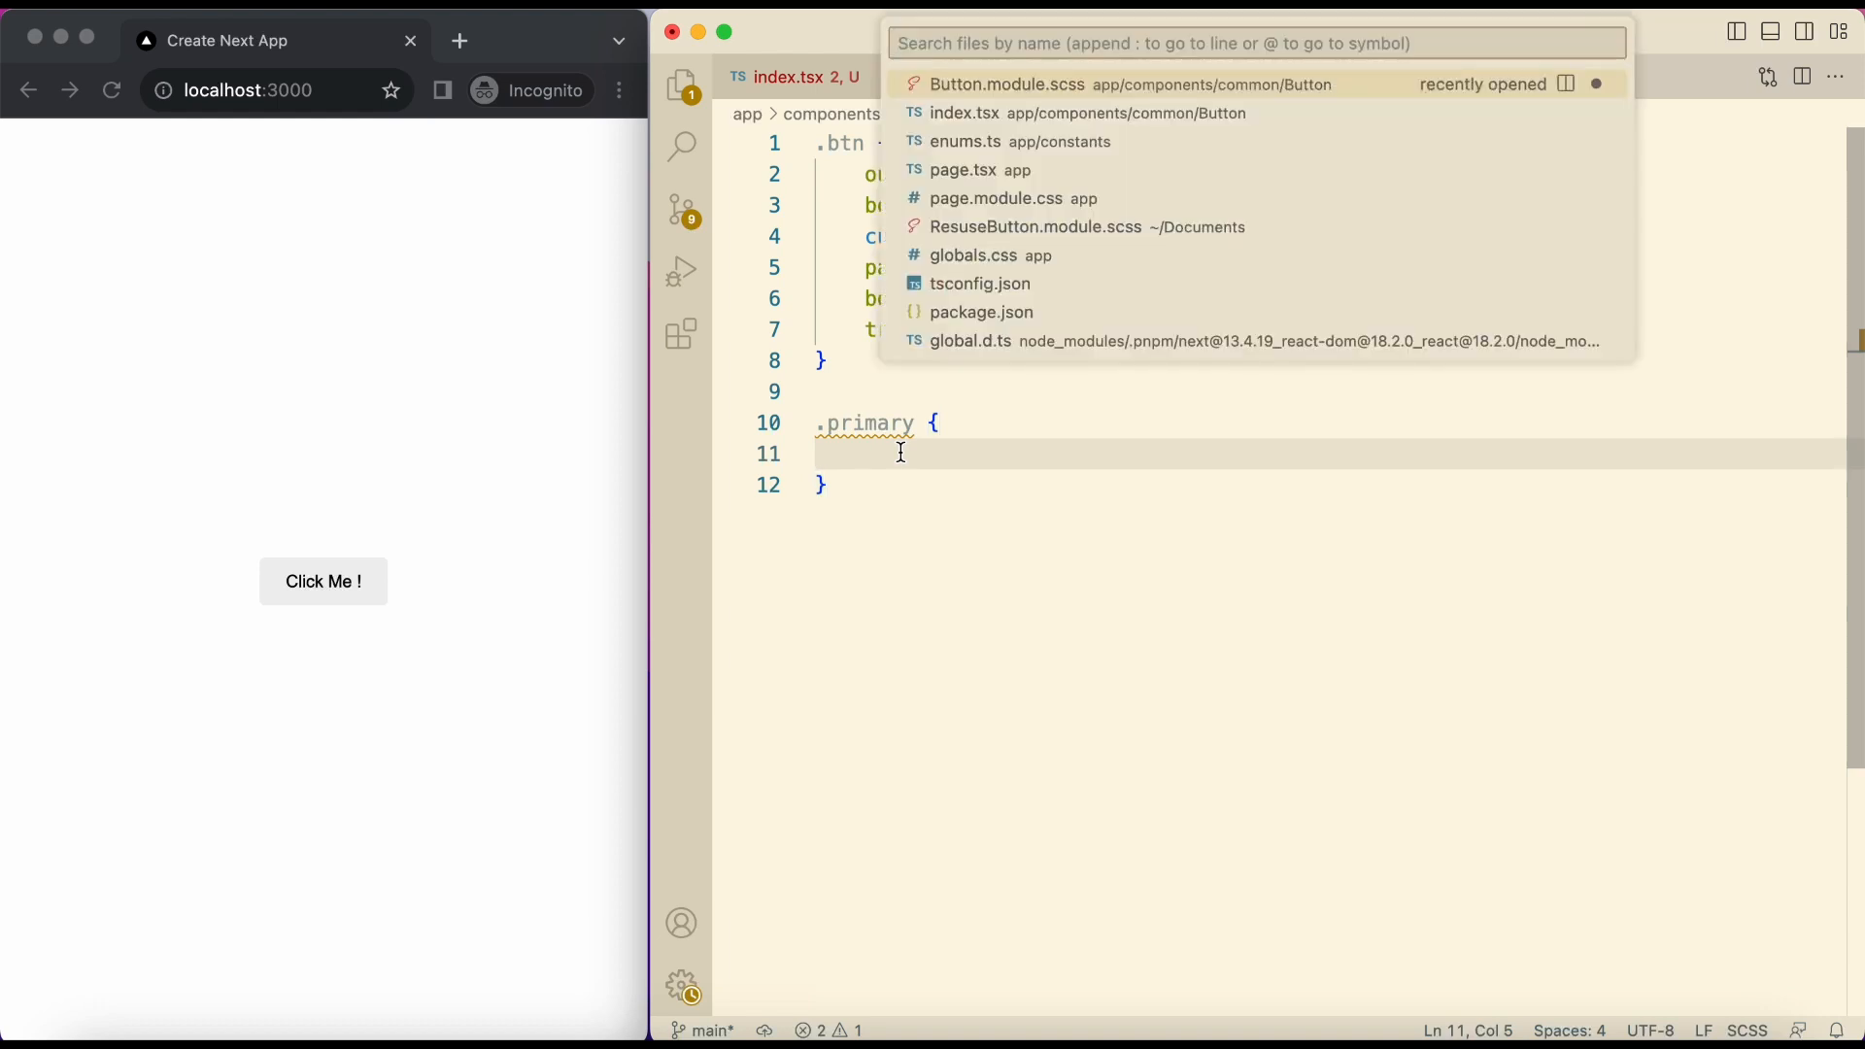
left_click(964, 140)
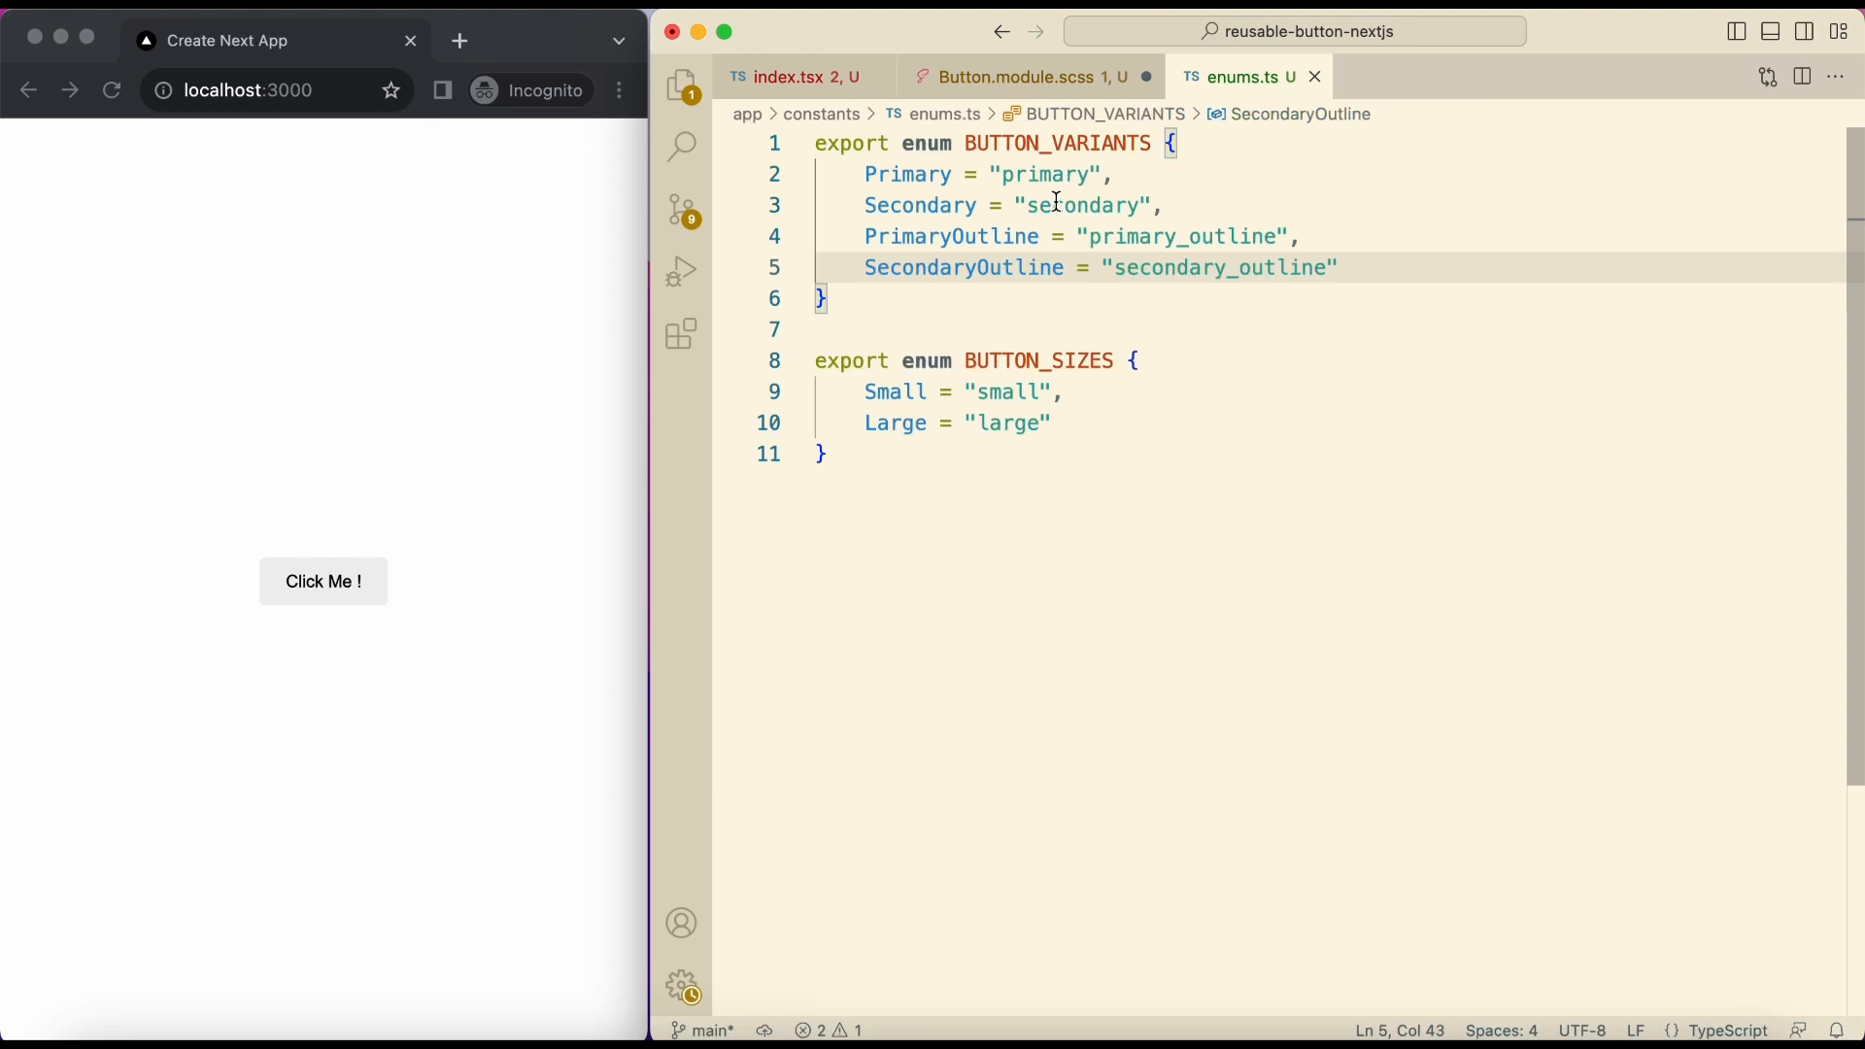
mouse_move(1054, 215)
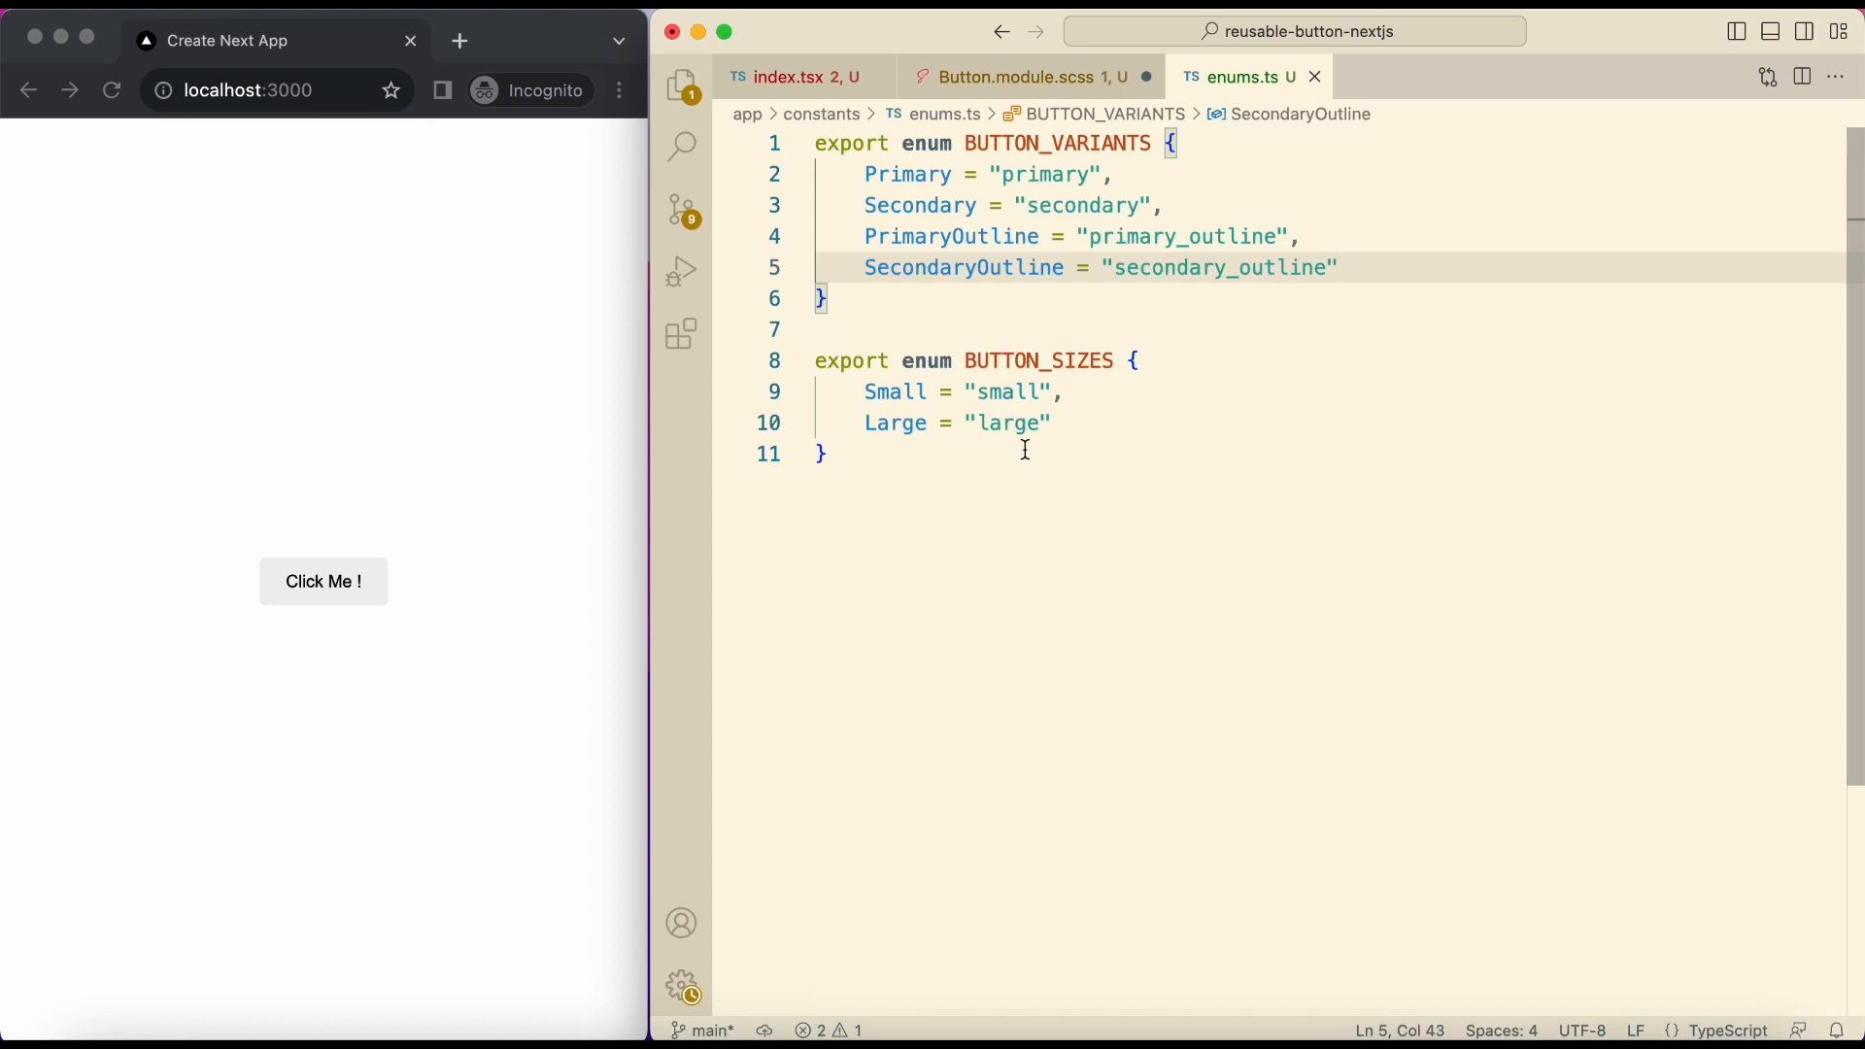
left_click(795, 76)
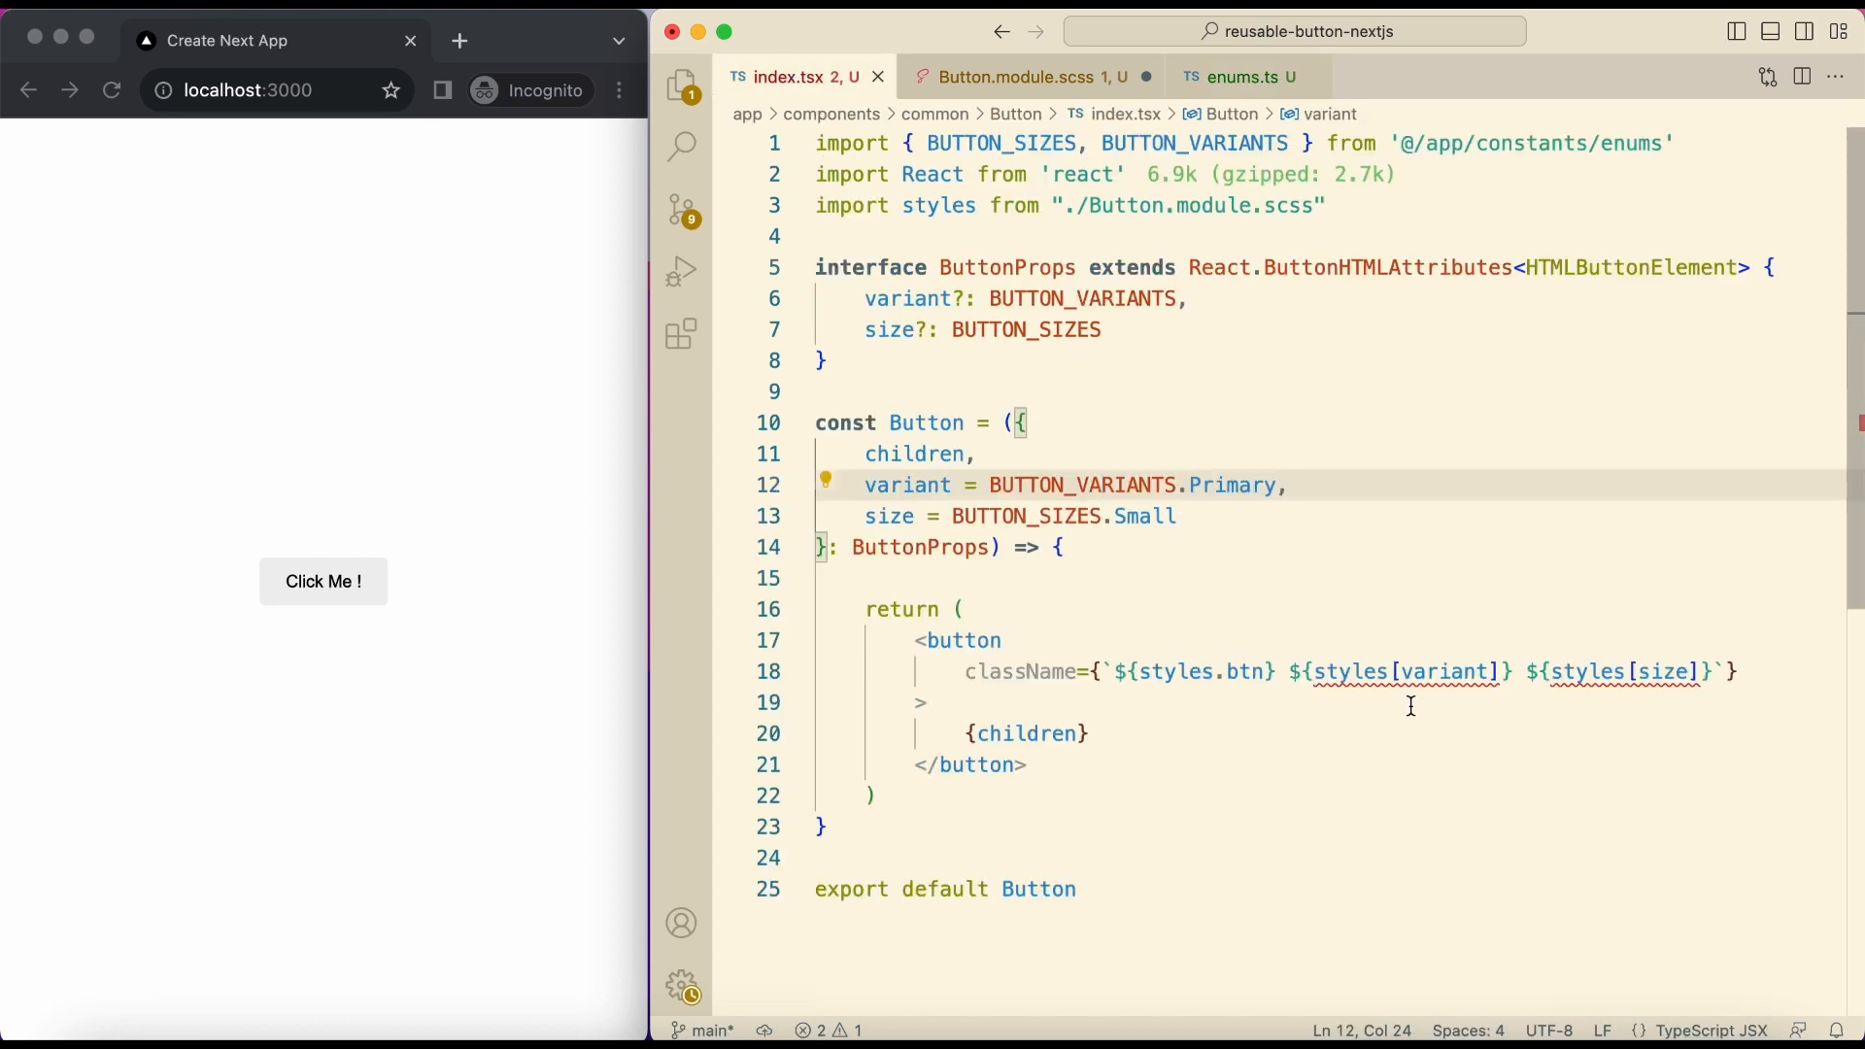
mouse_move(1312, 701)
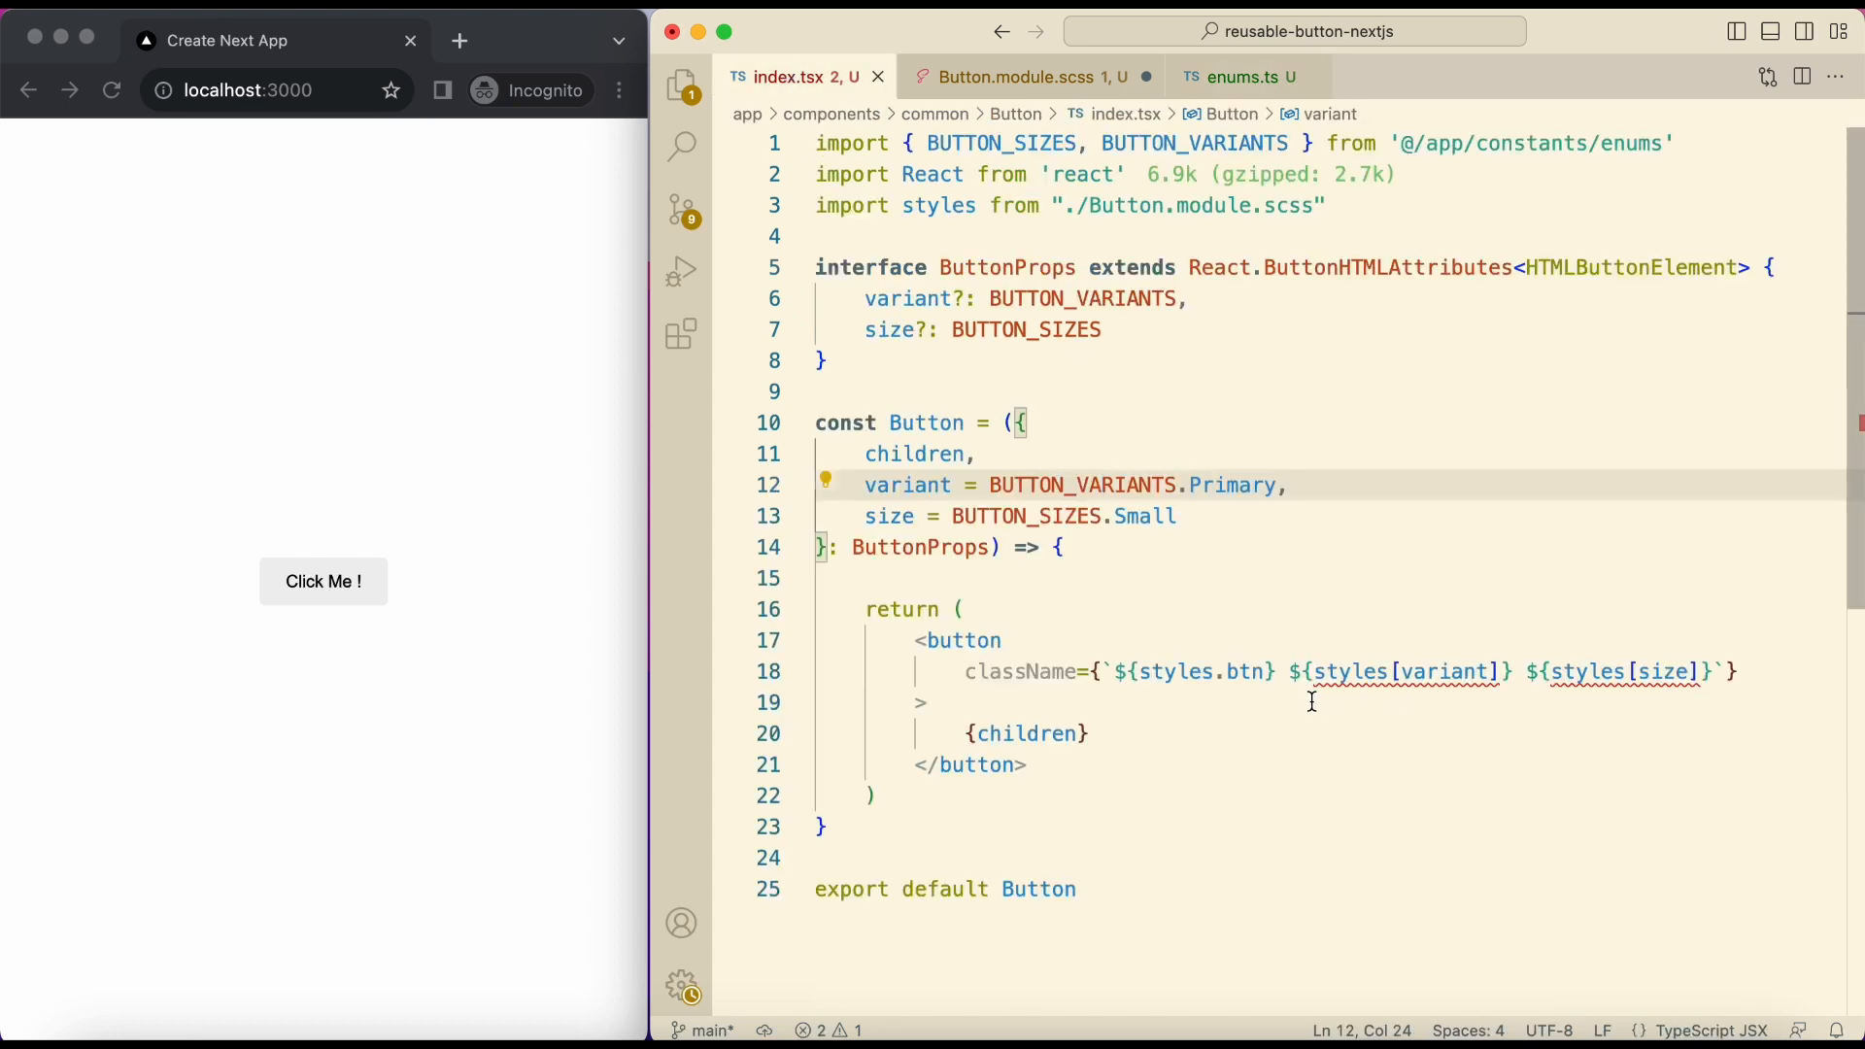
mouse_move(1340, 699)
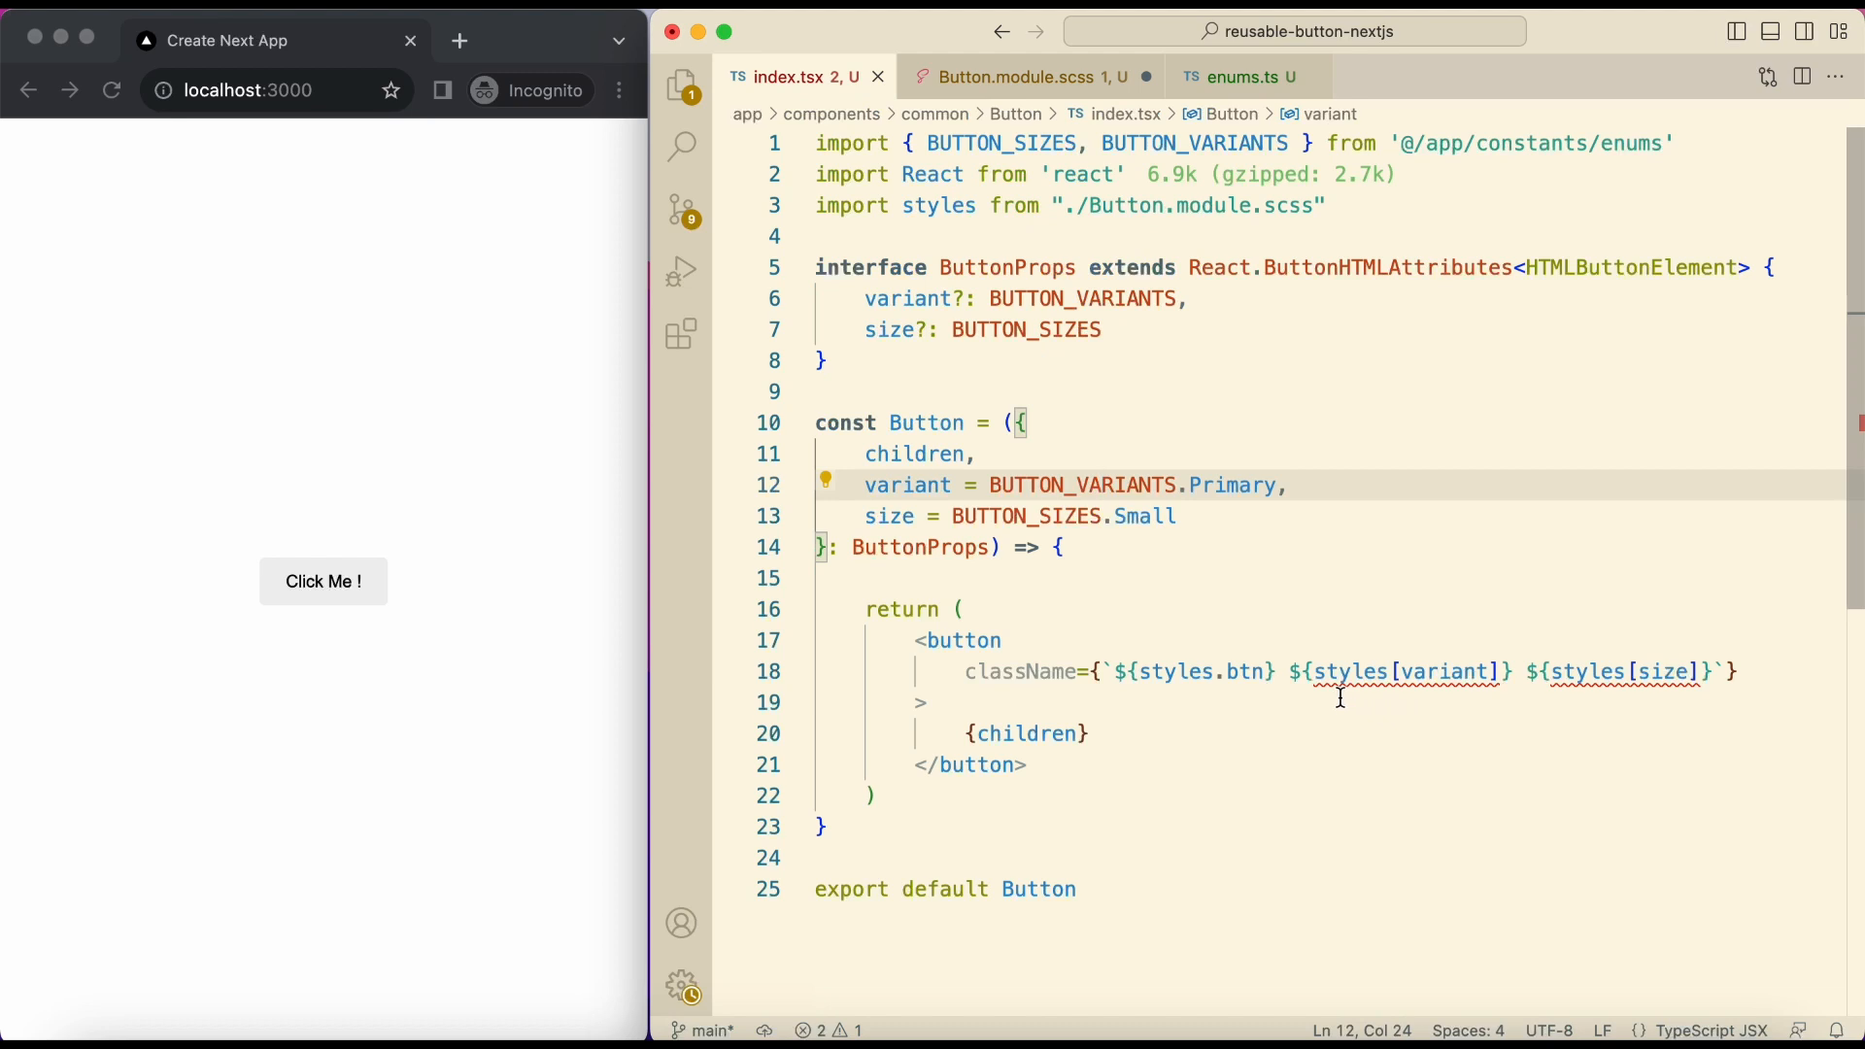
mouse_move(1517, 698)
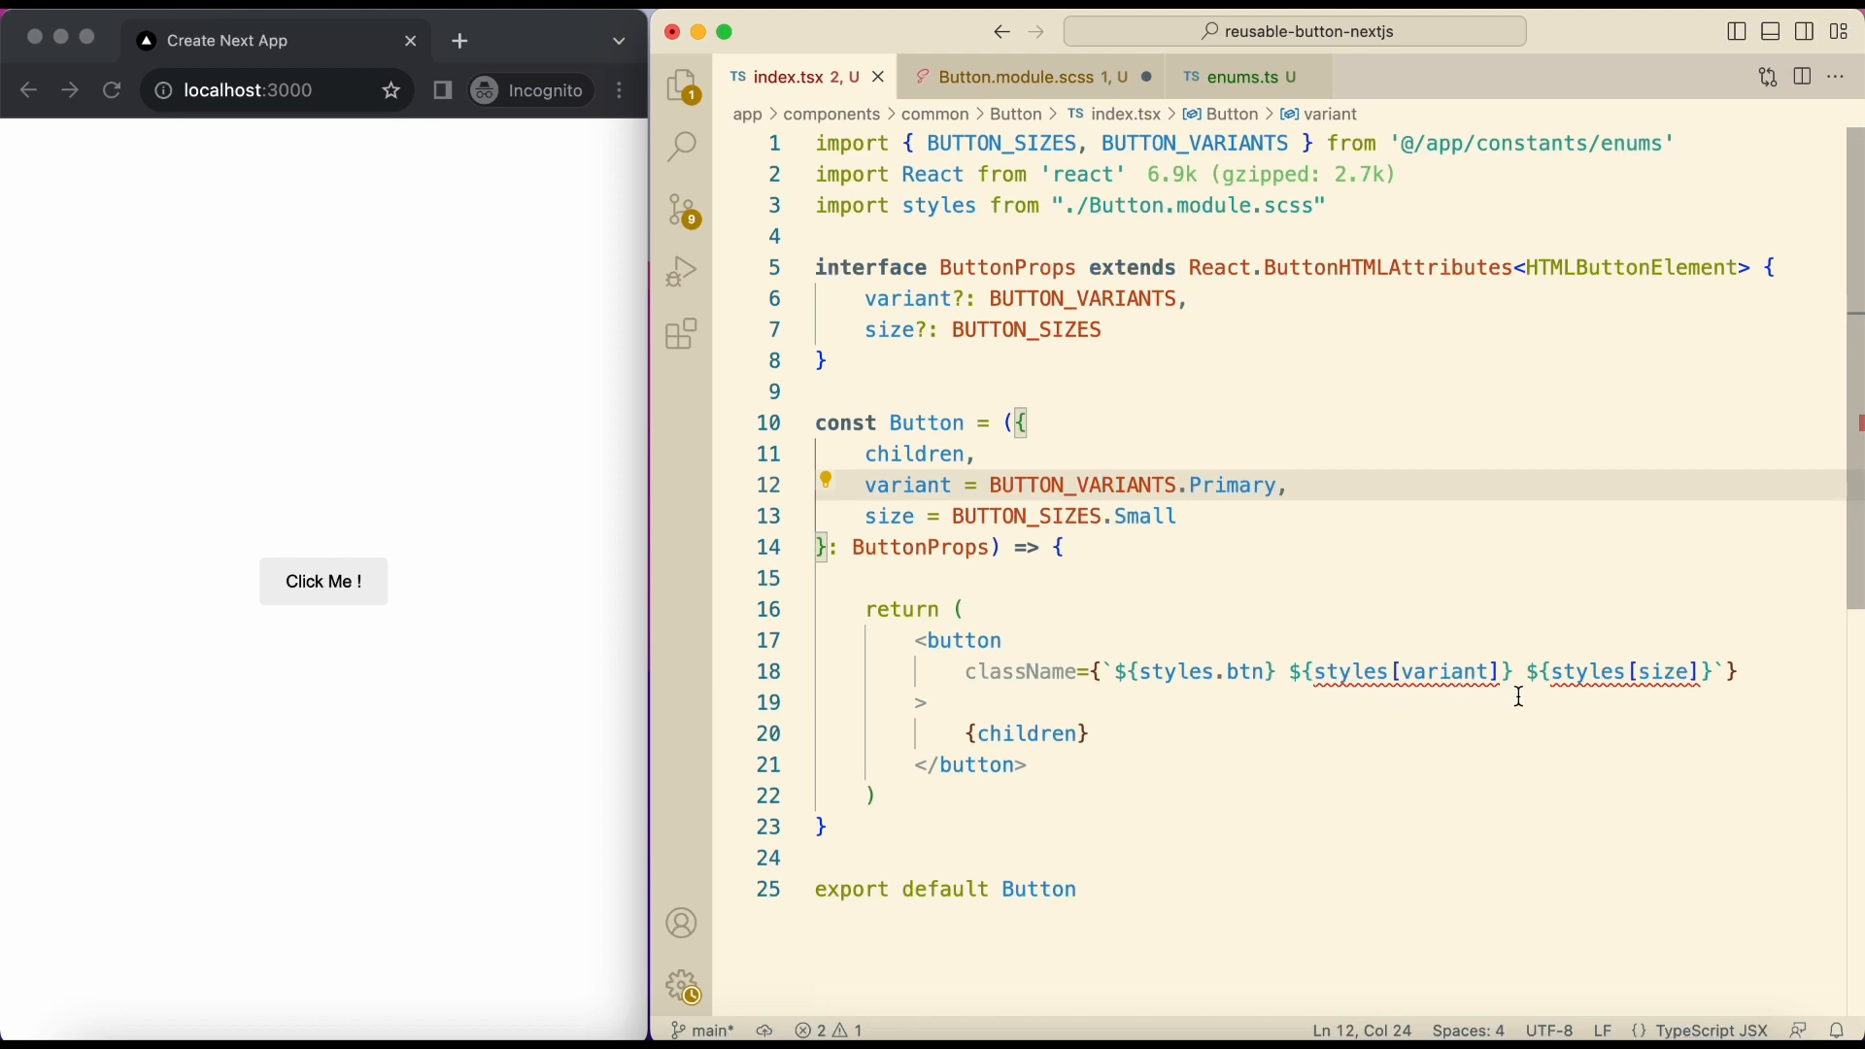
mouse_move(1442, 671)
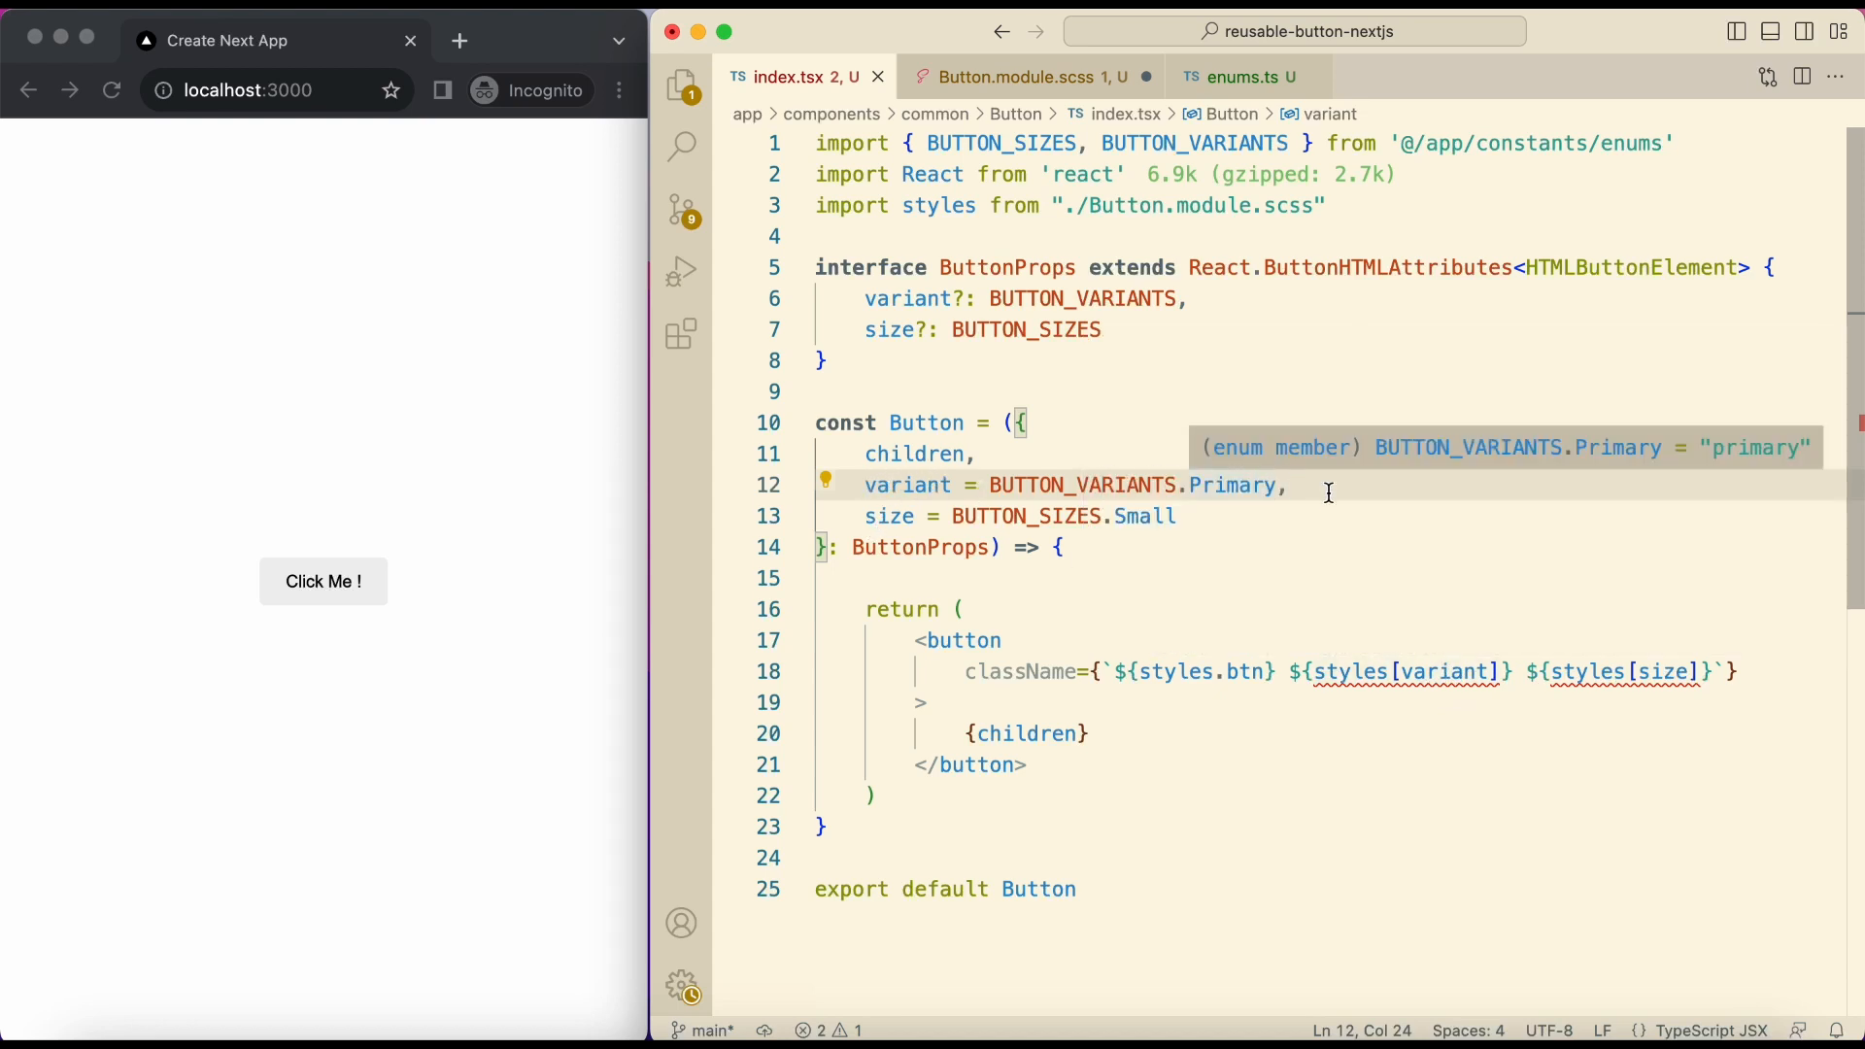
left_click(1301, 75)
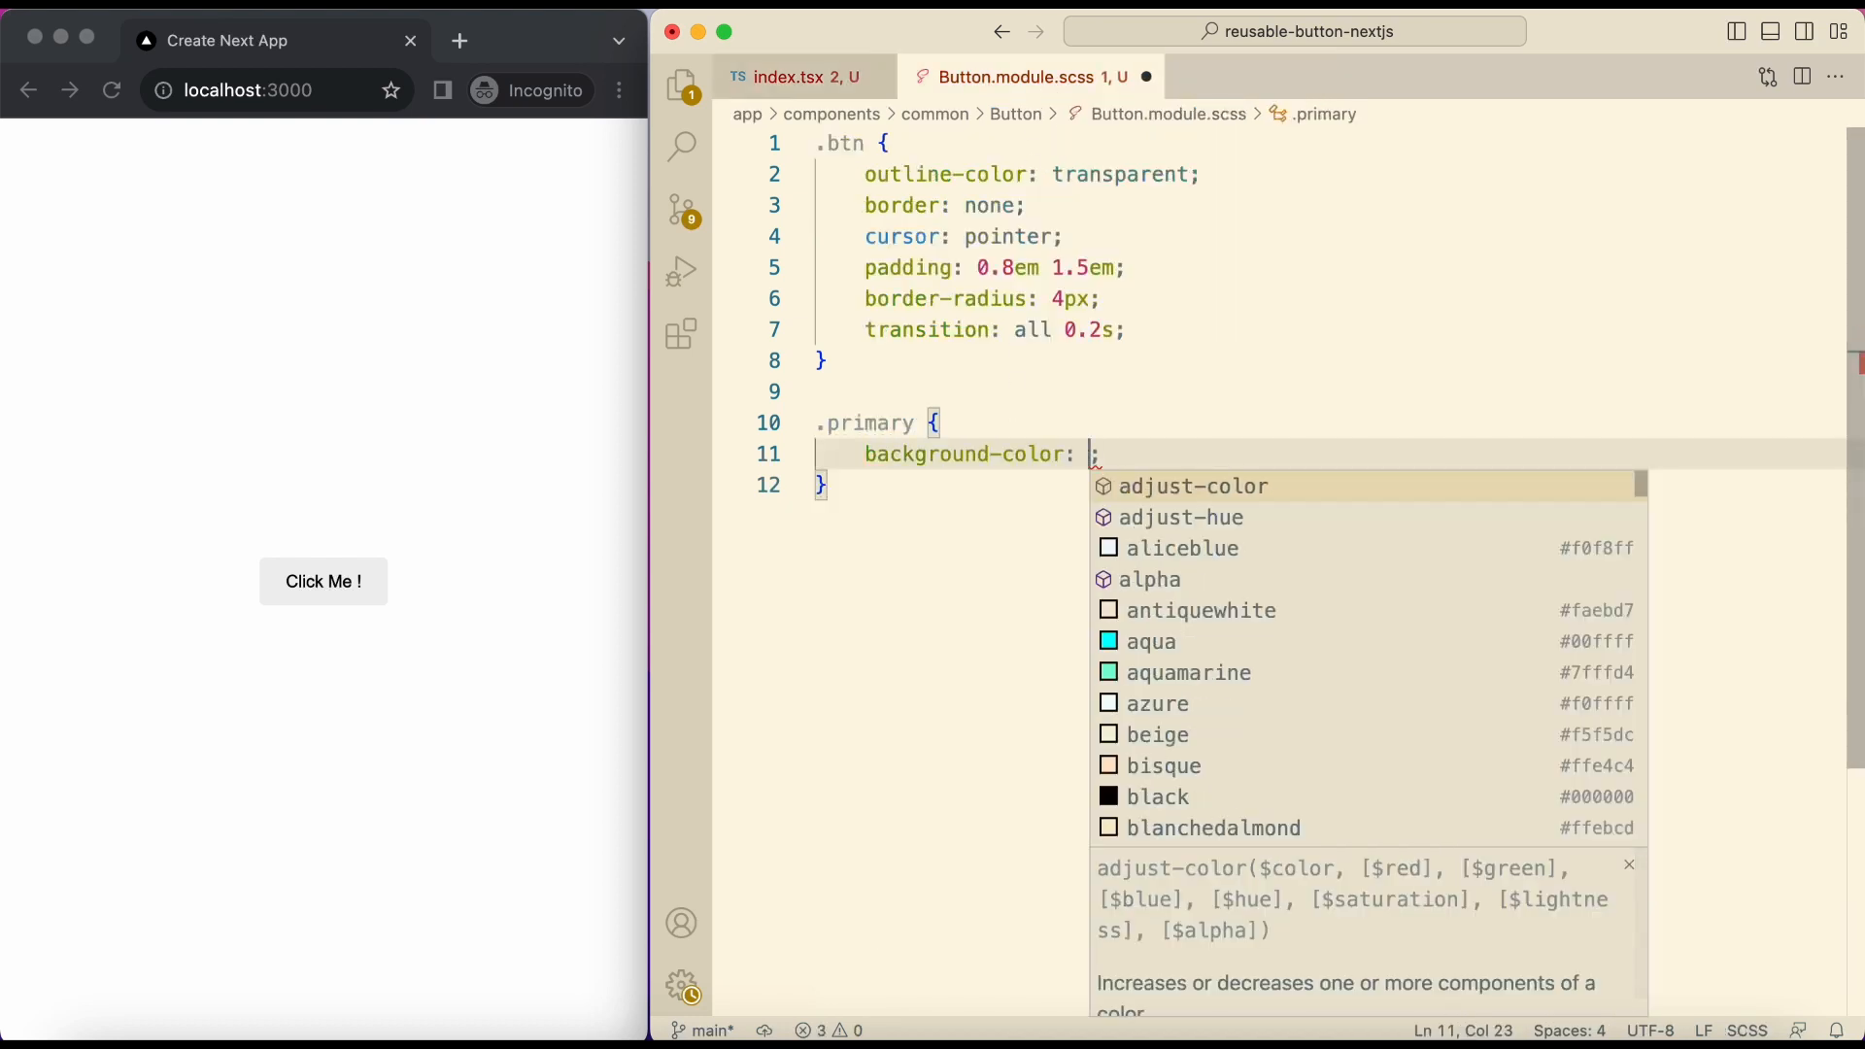
Give .primary a #6a14f3 background-color and #fff text color.
type("#6")
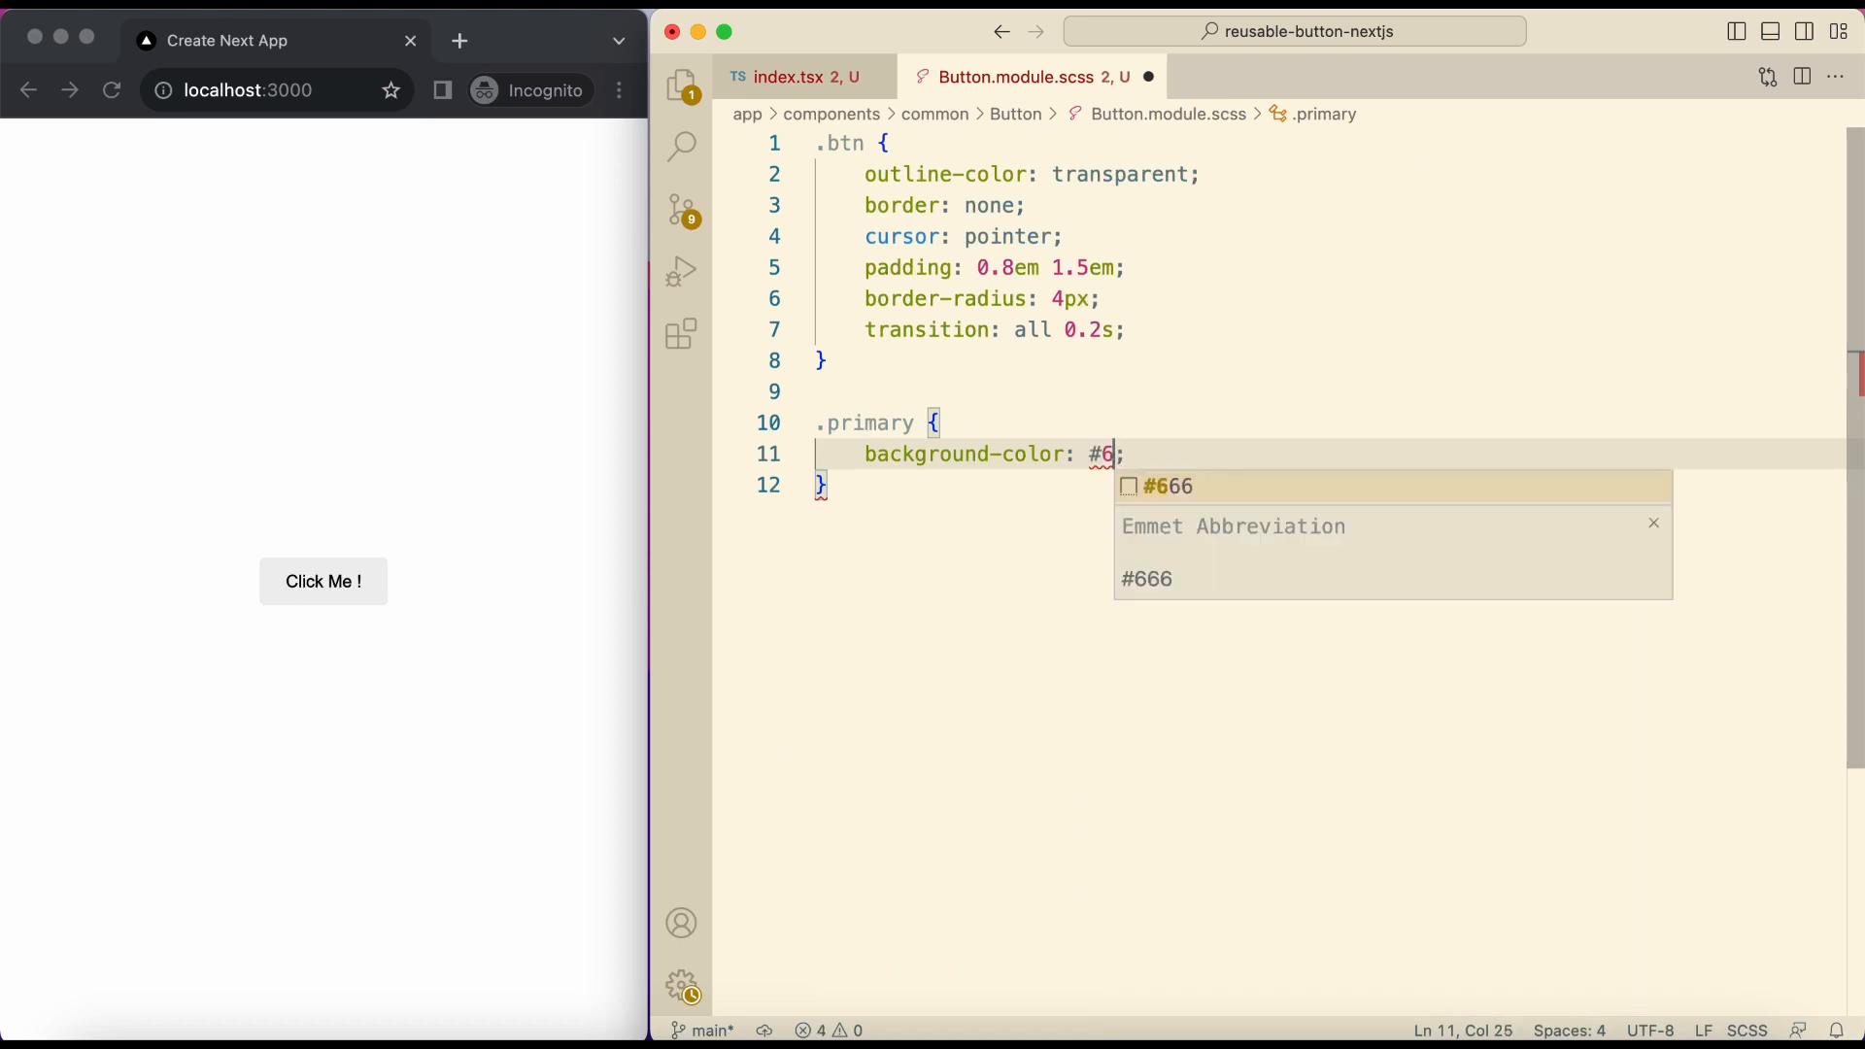
type("a1")
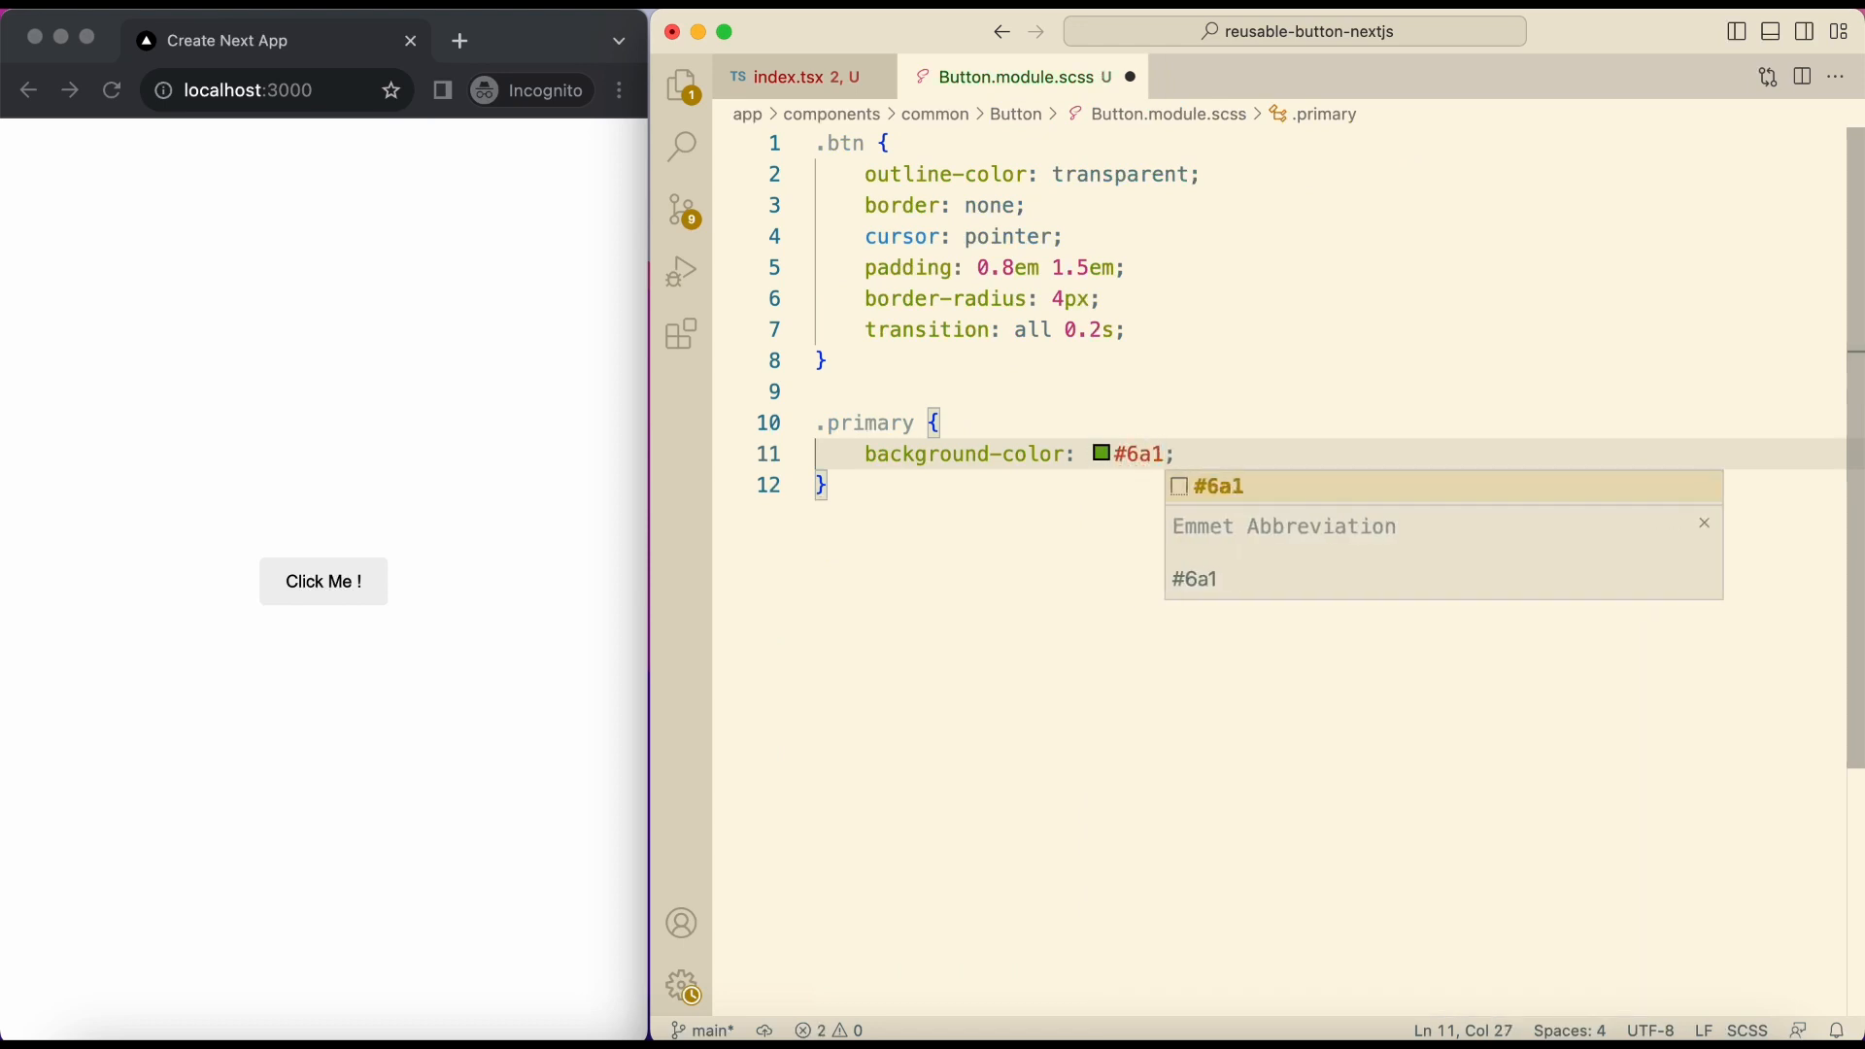
type("f3")
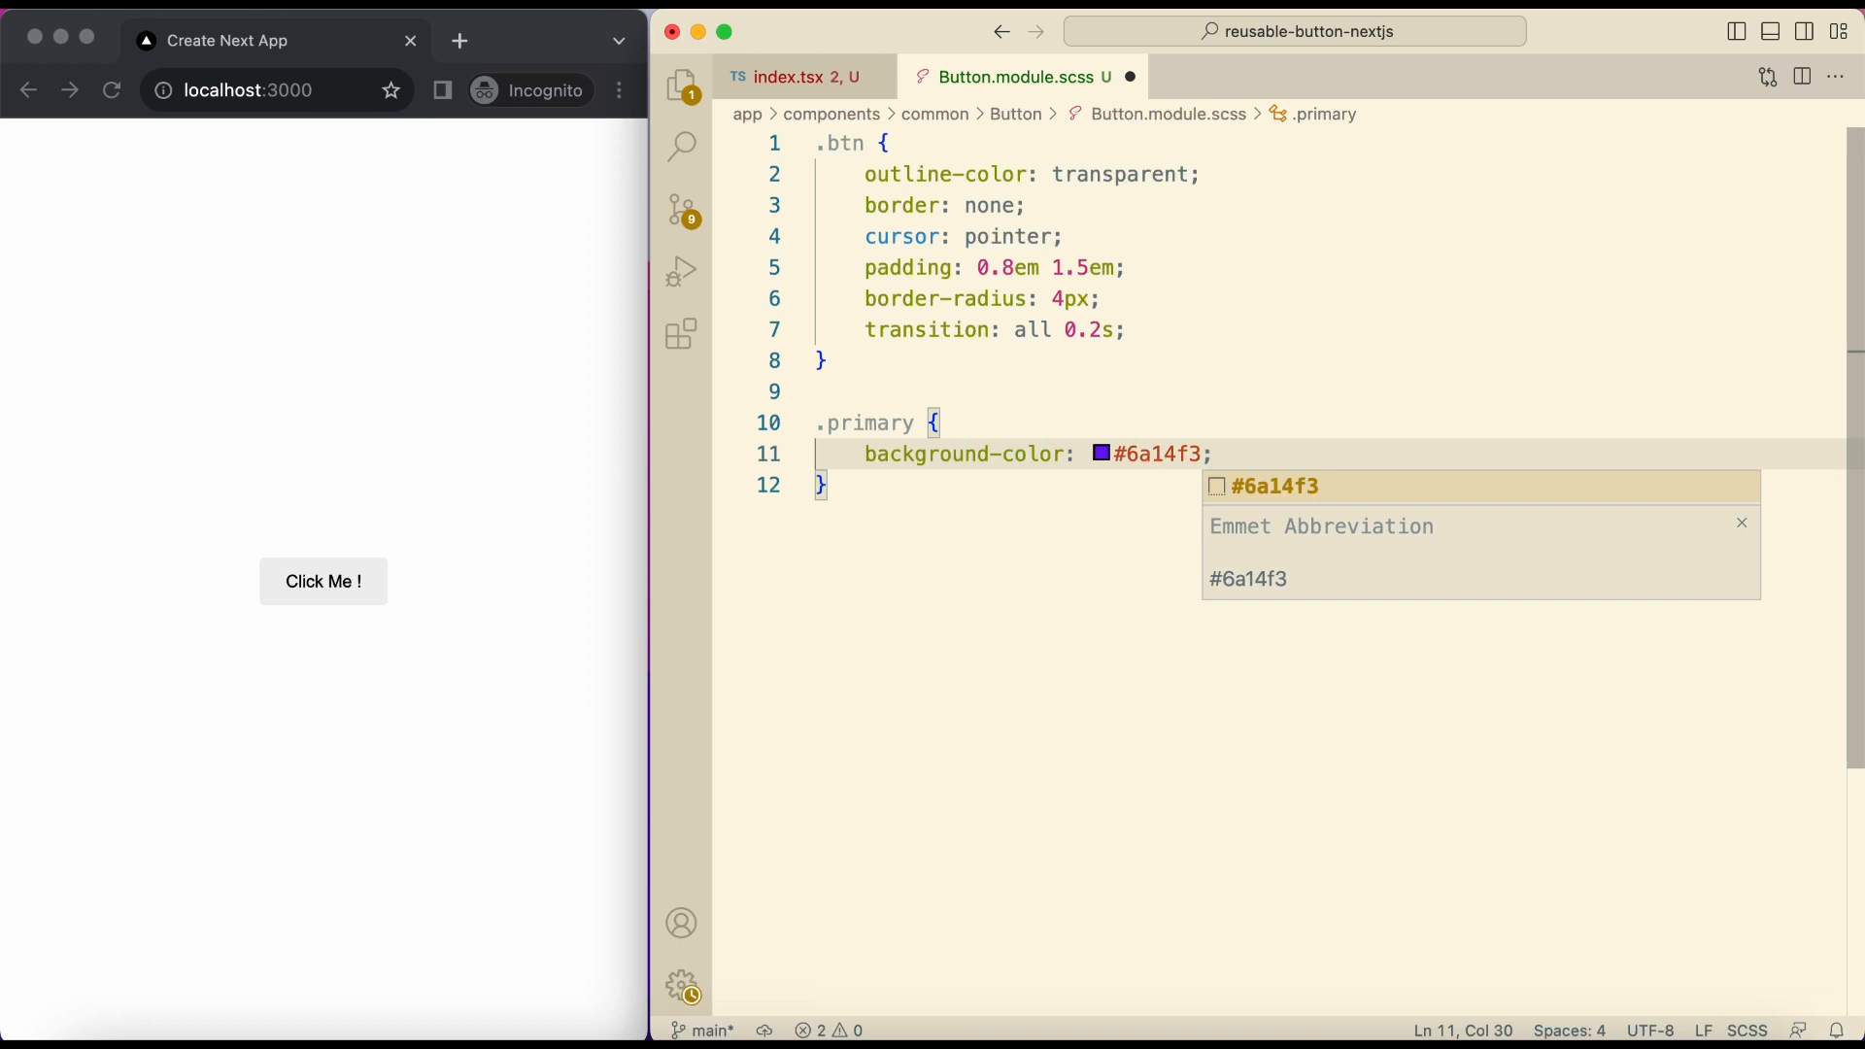
key("Return")
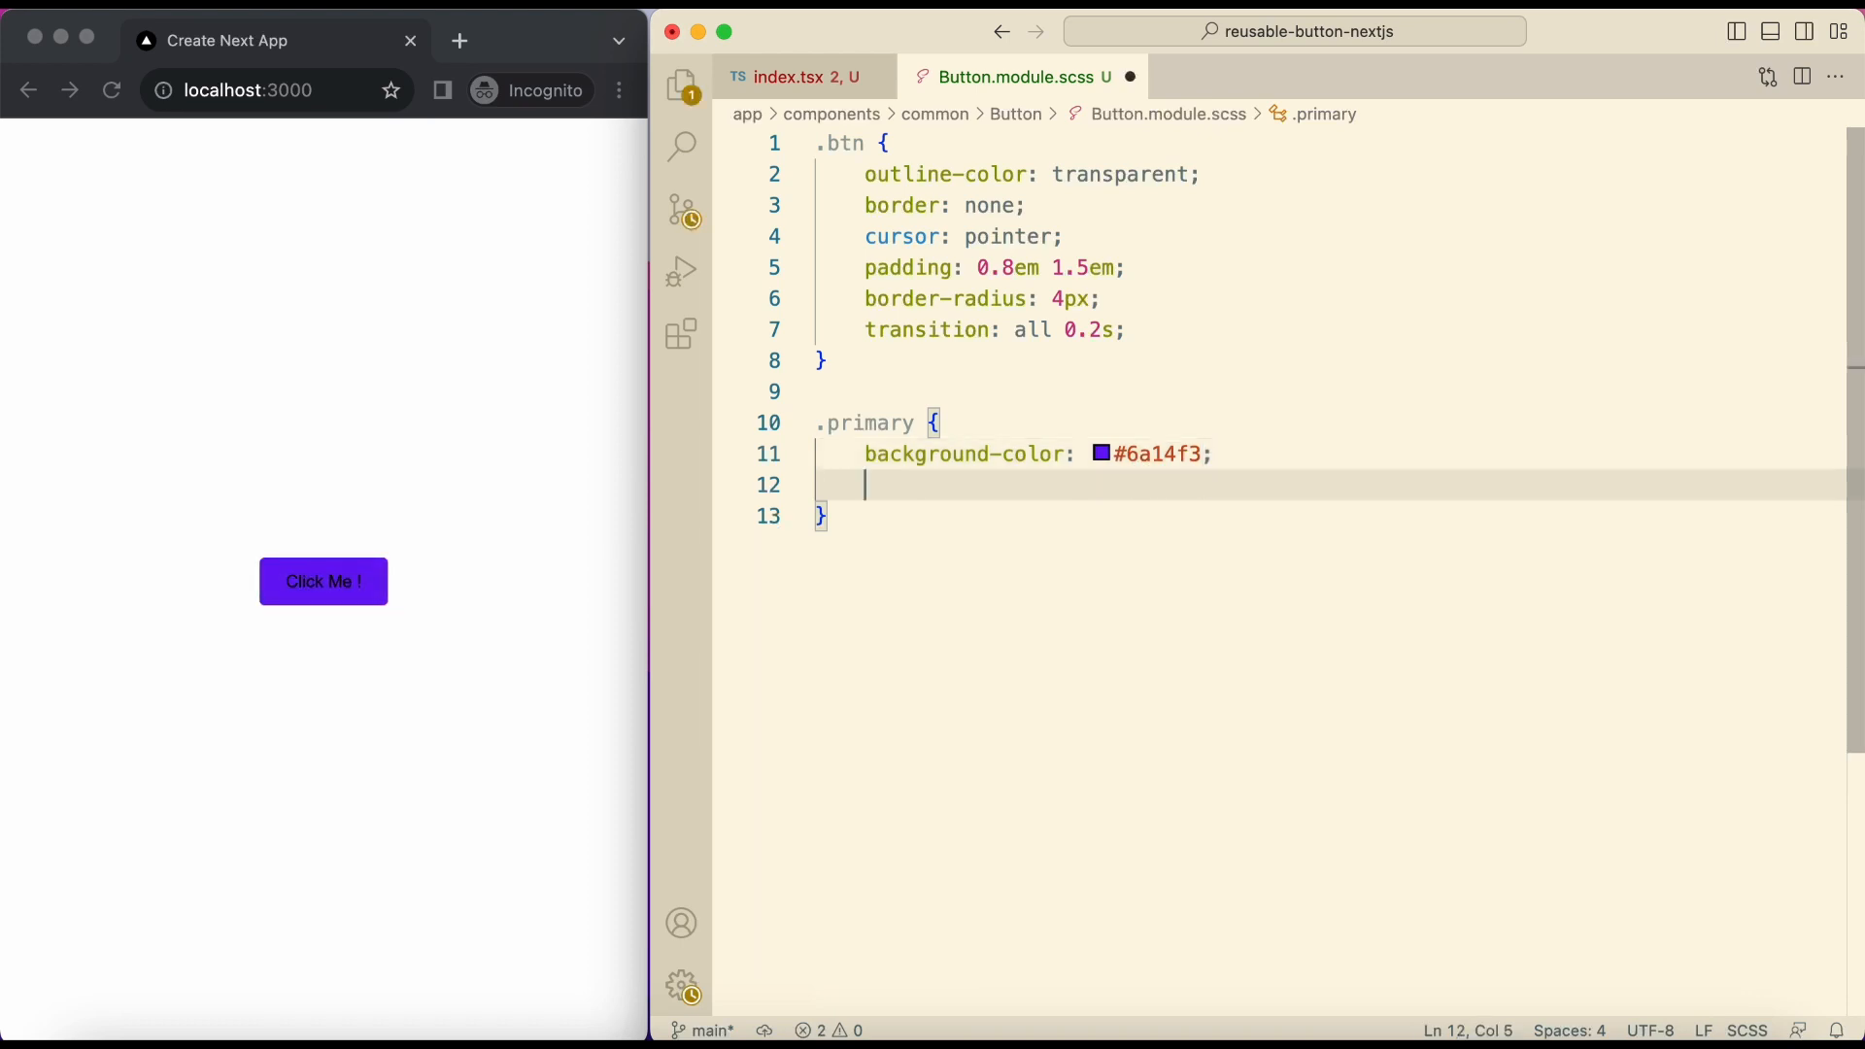
type("color:")
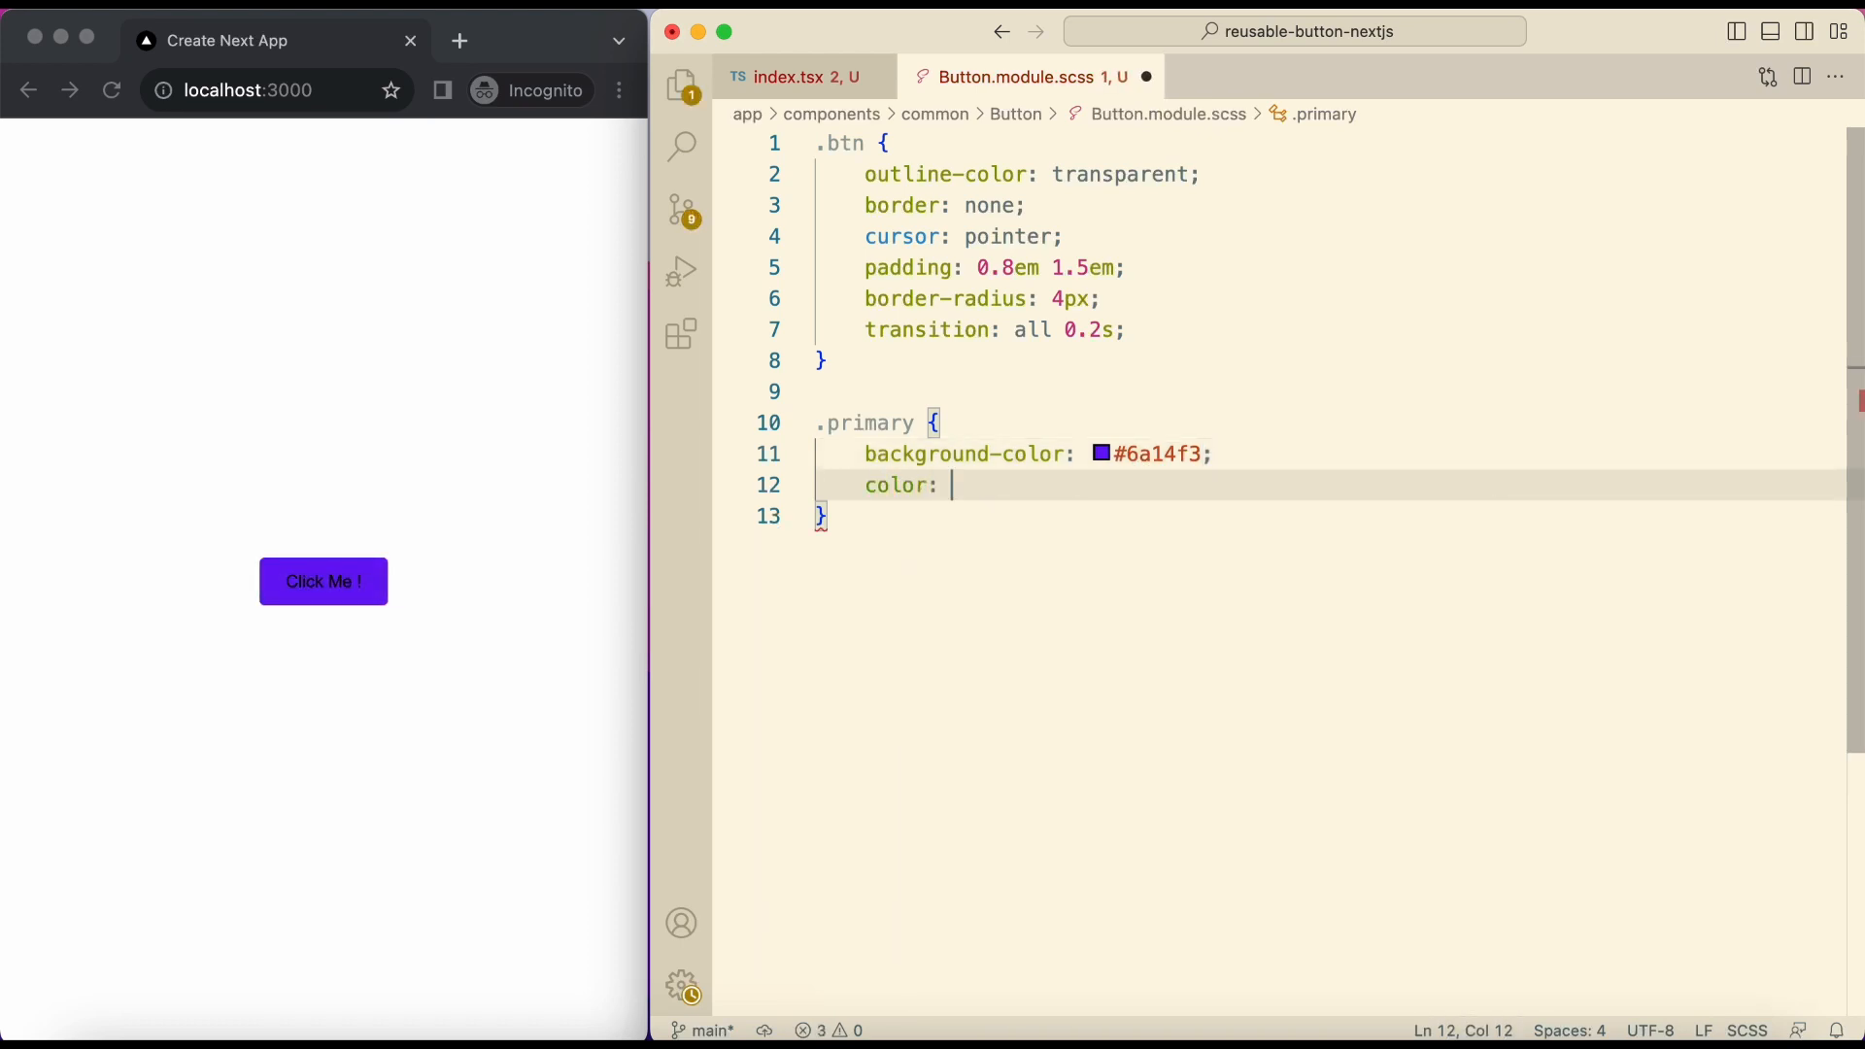
type("#fff;")
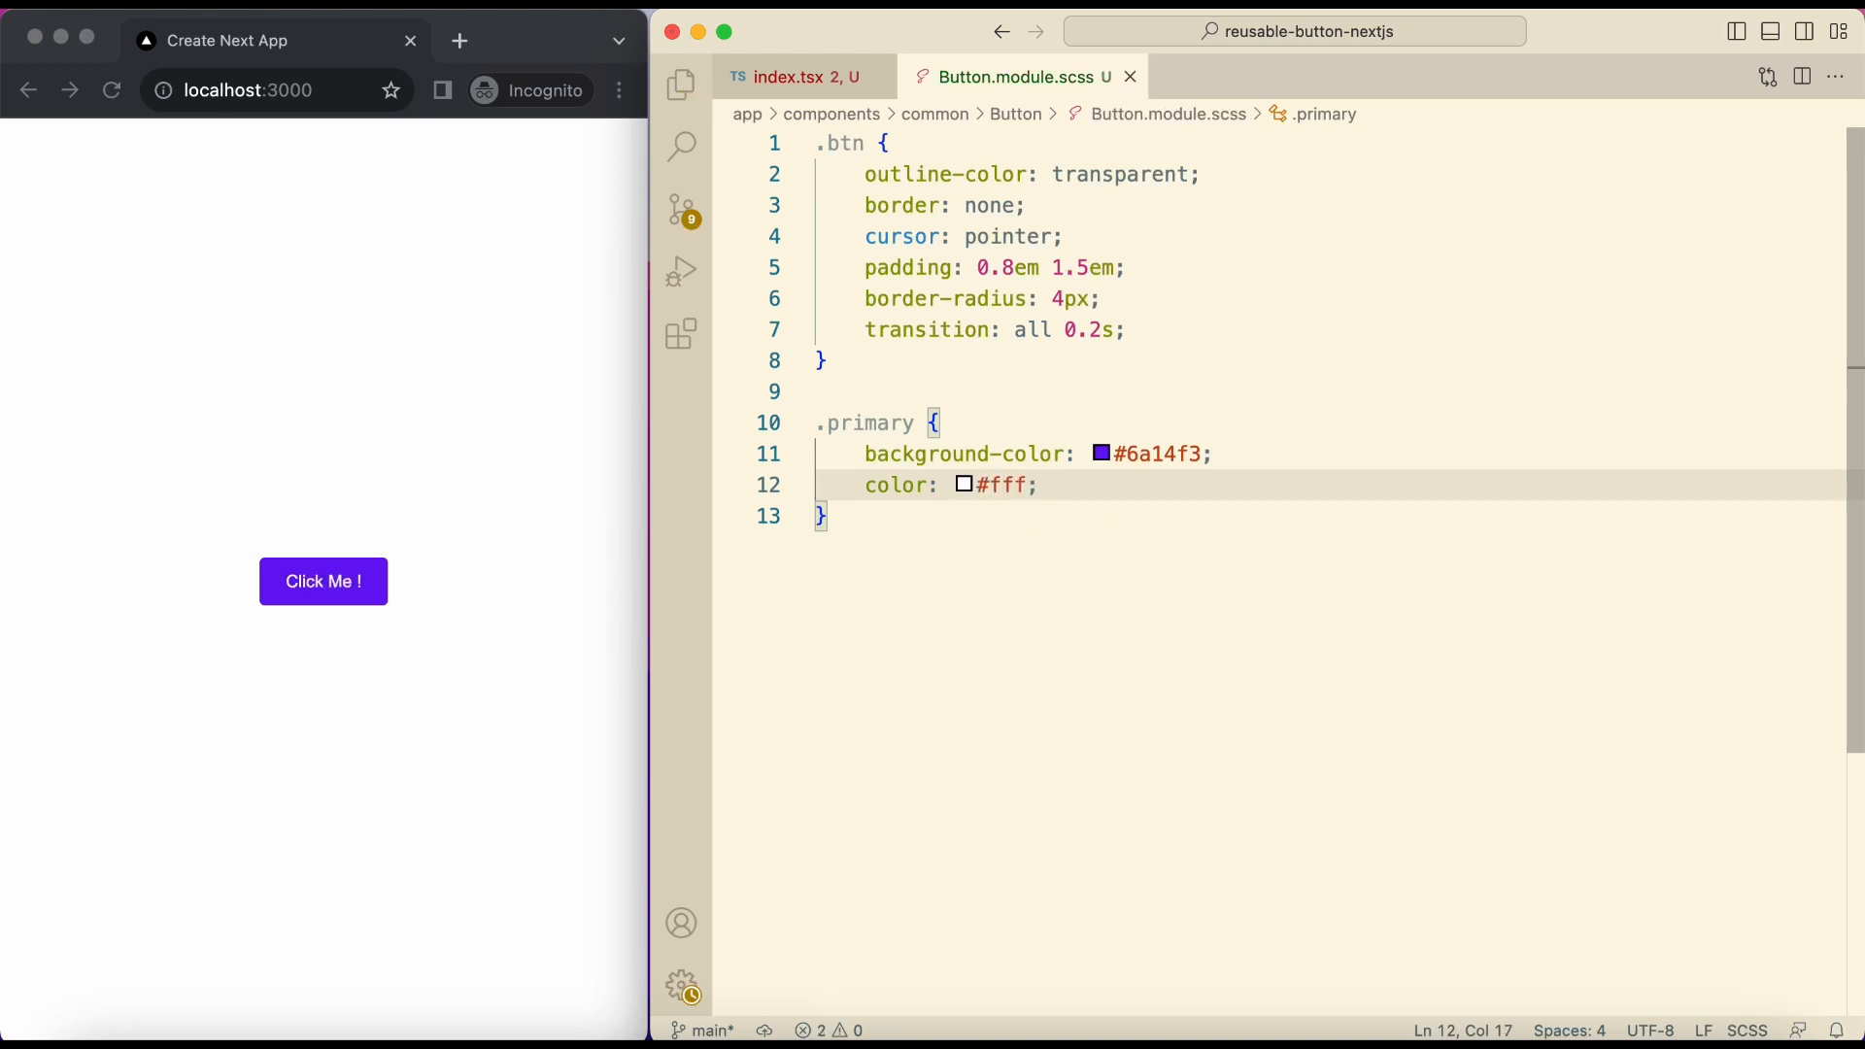
Add a nested &:hover with background-color #7e39ee inside .primary.
type("&")
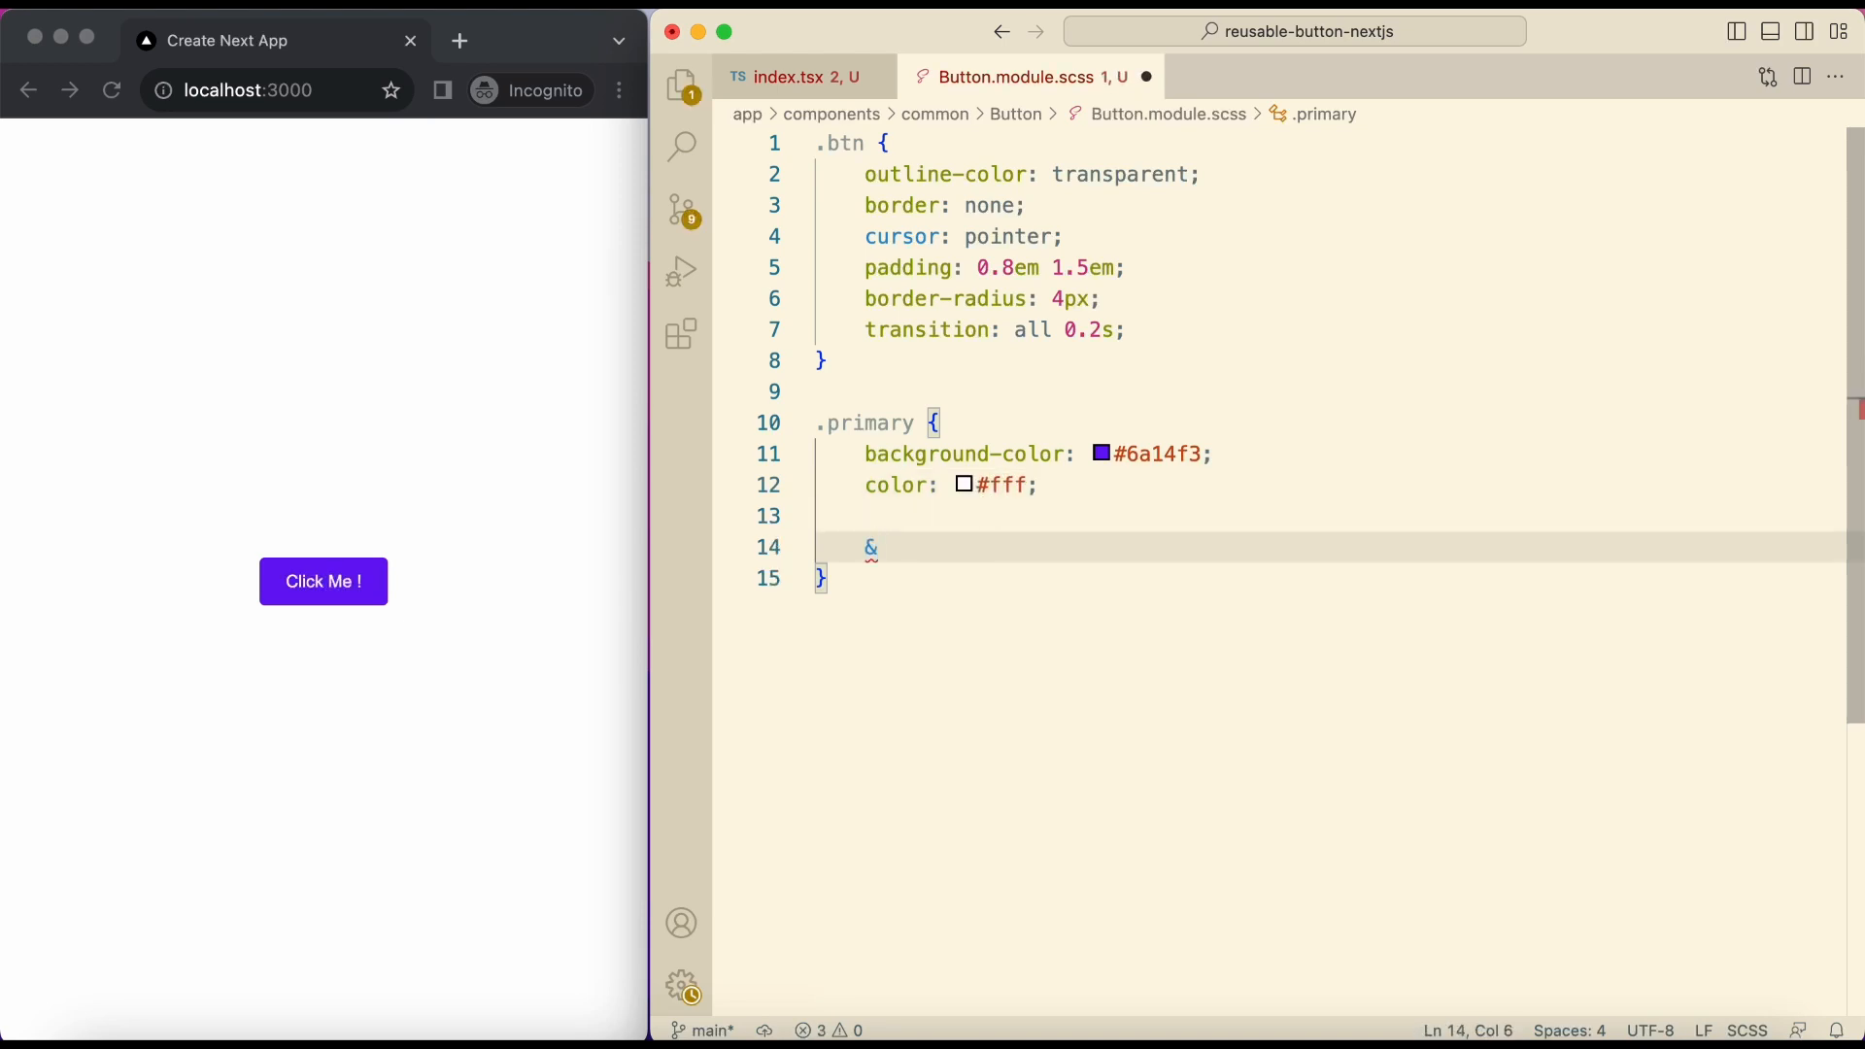
type(":hover {")
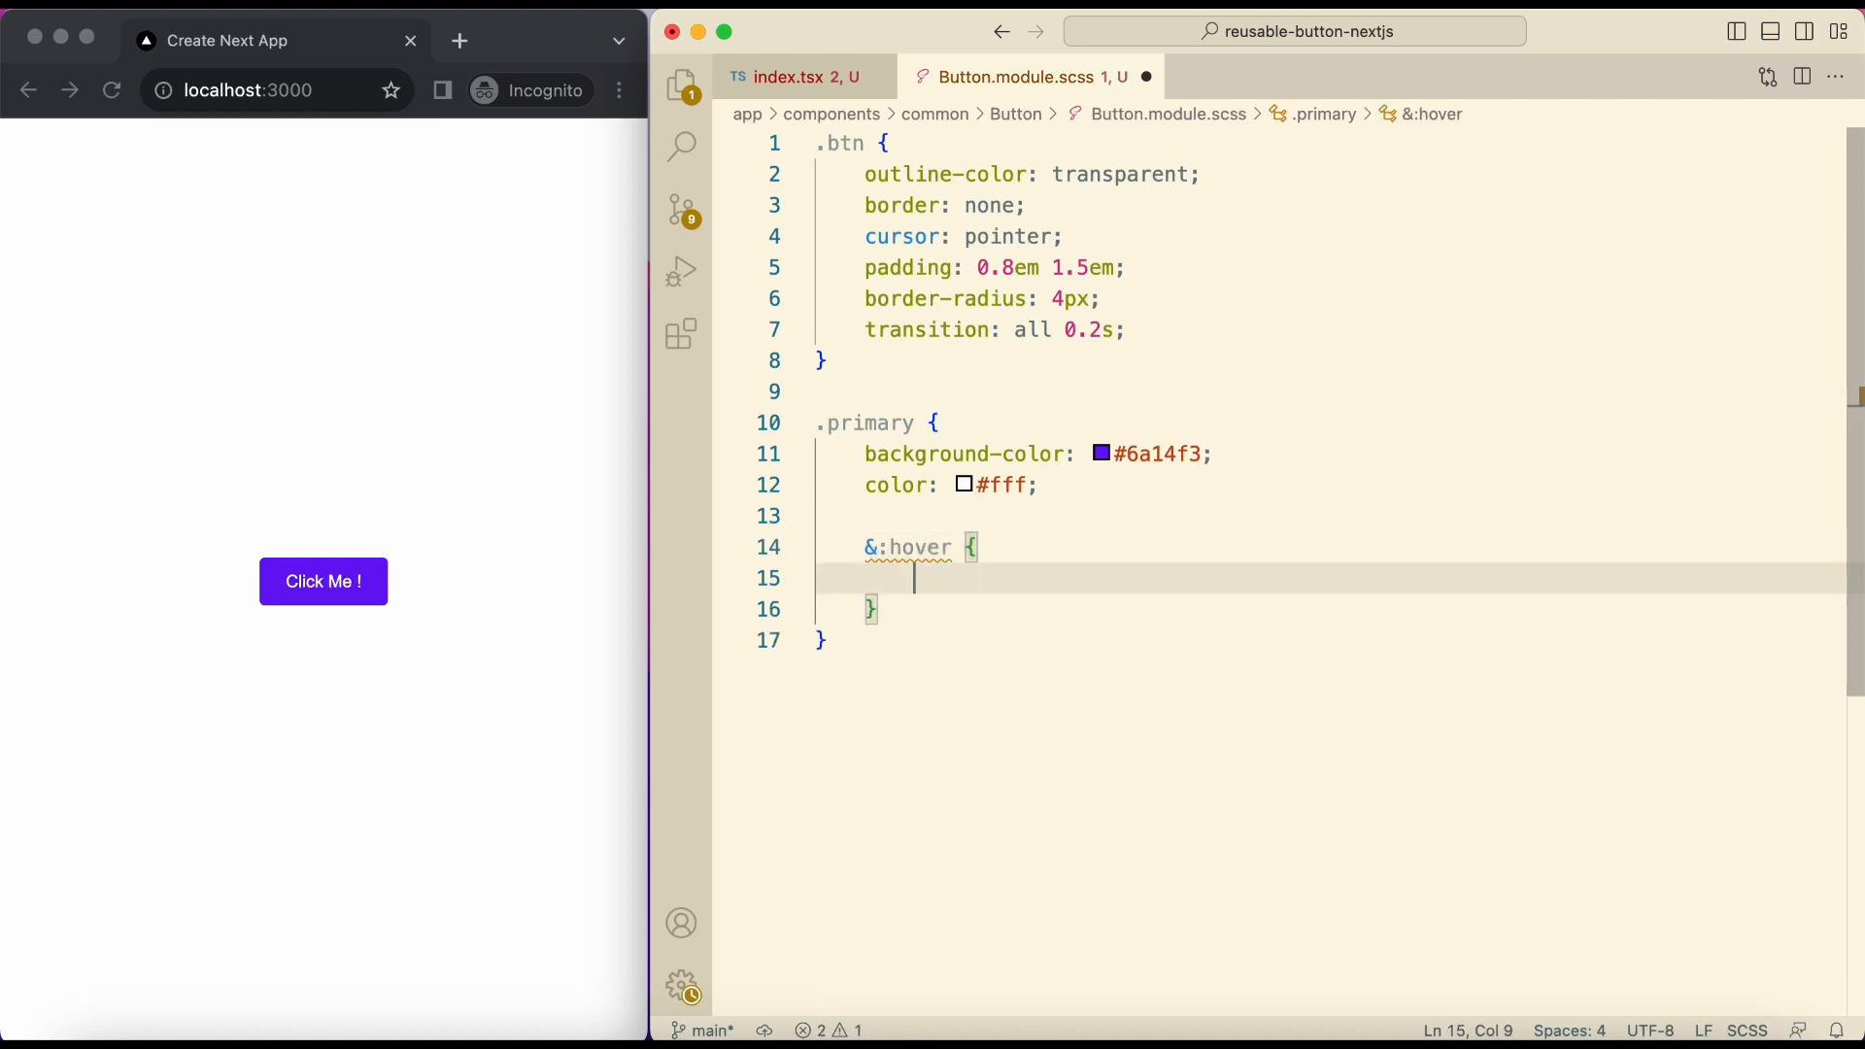
type("background-color: #;")
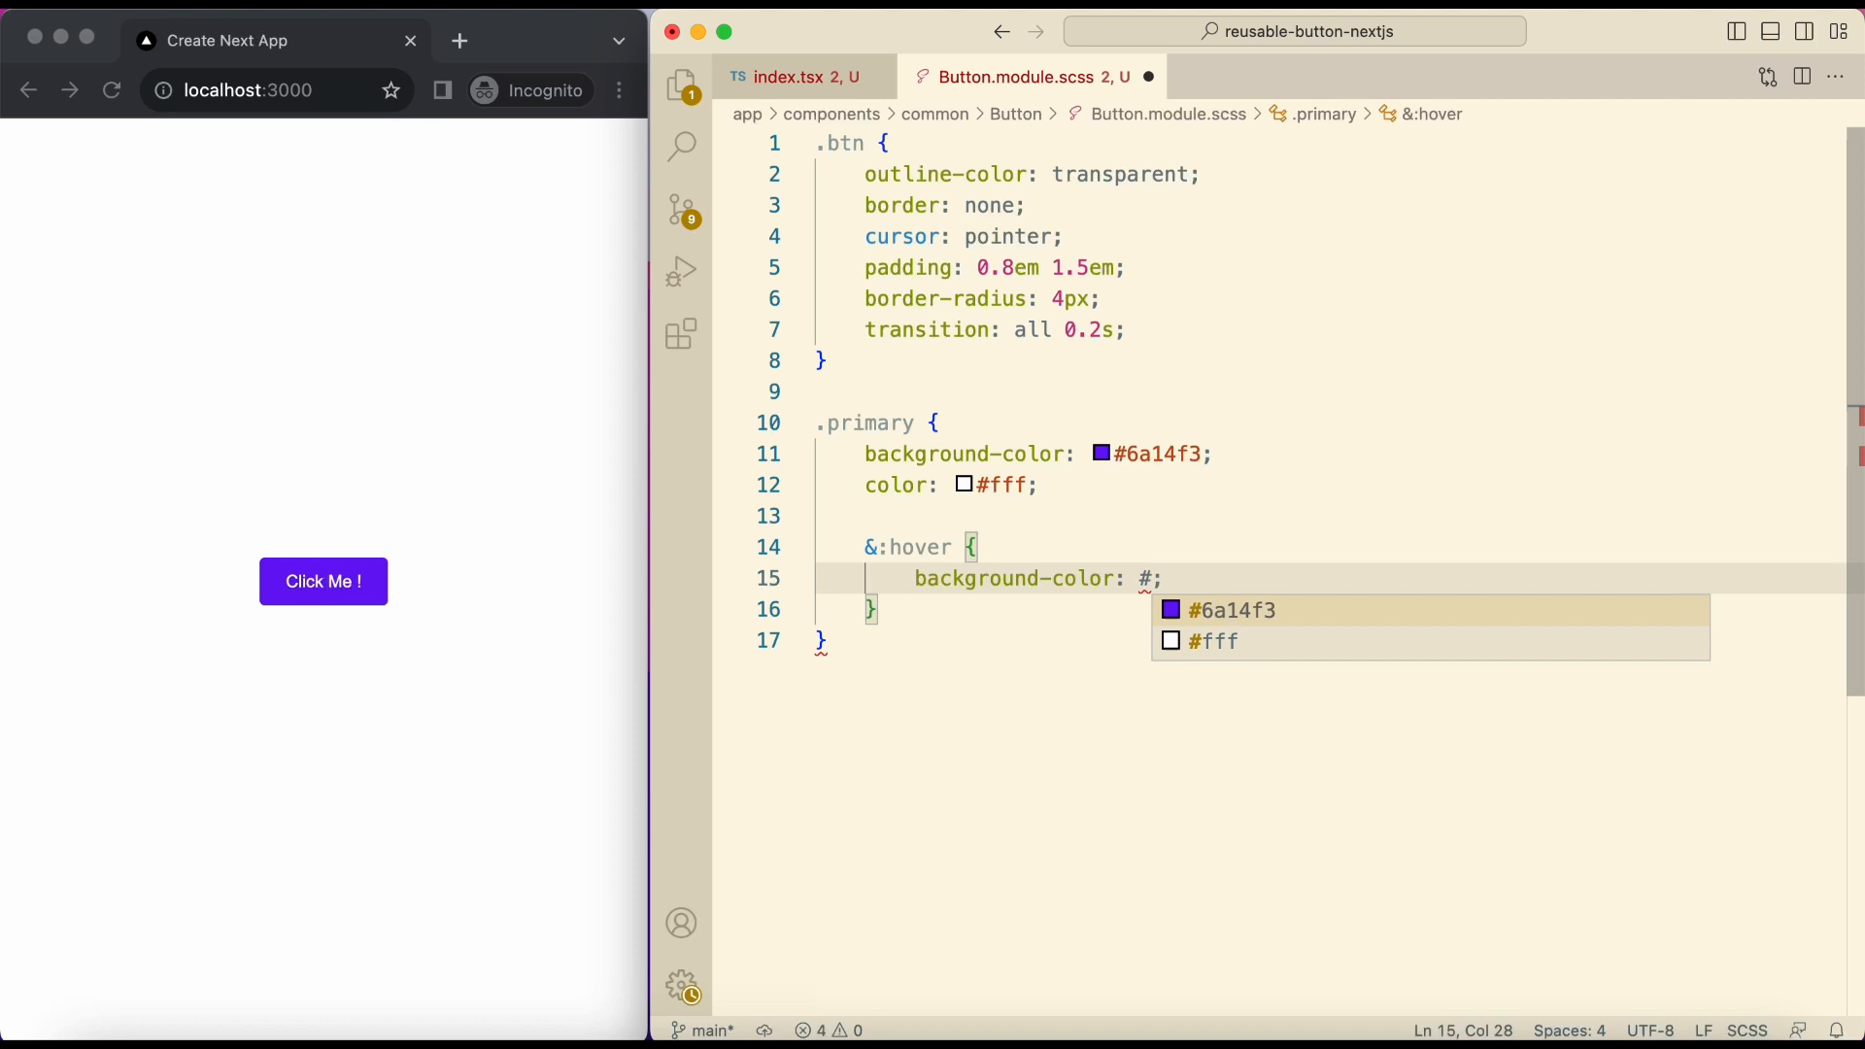
type("7e3")
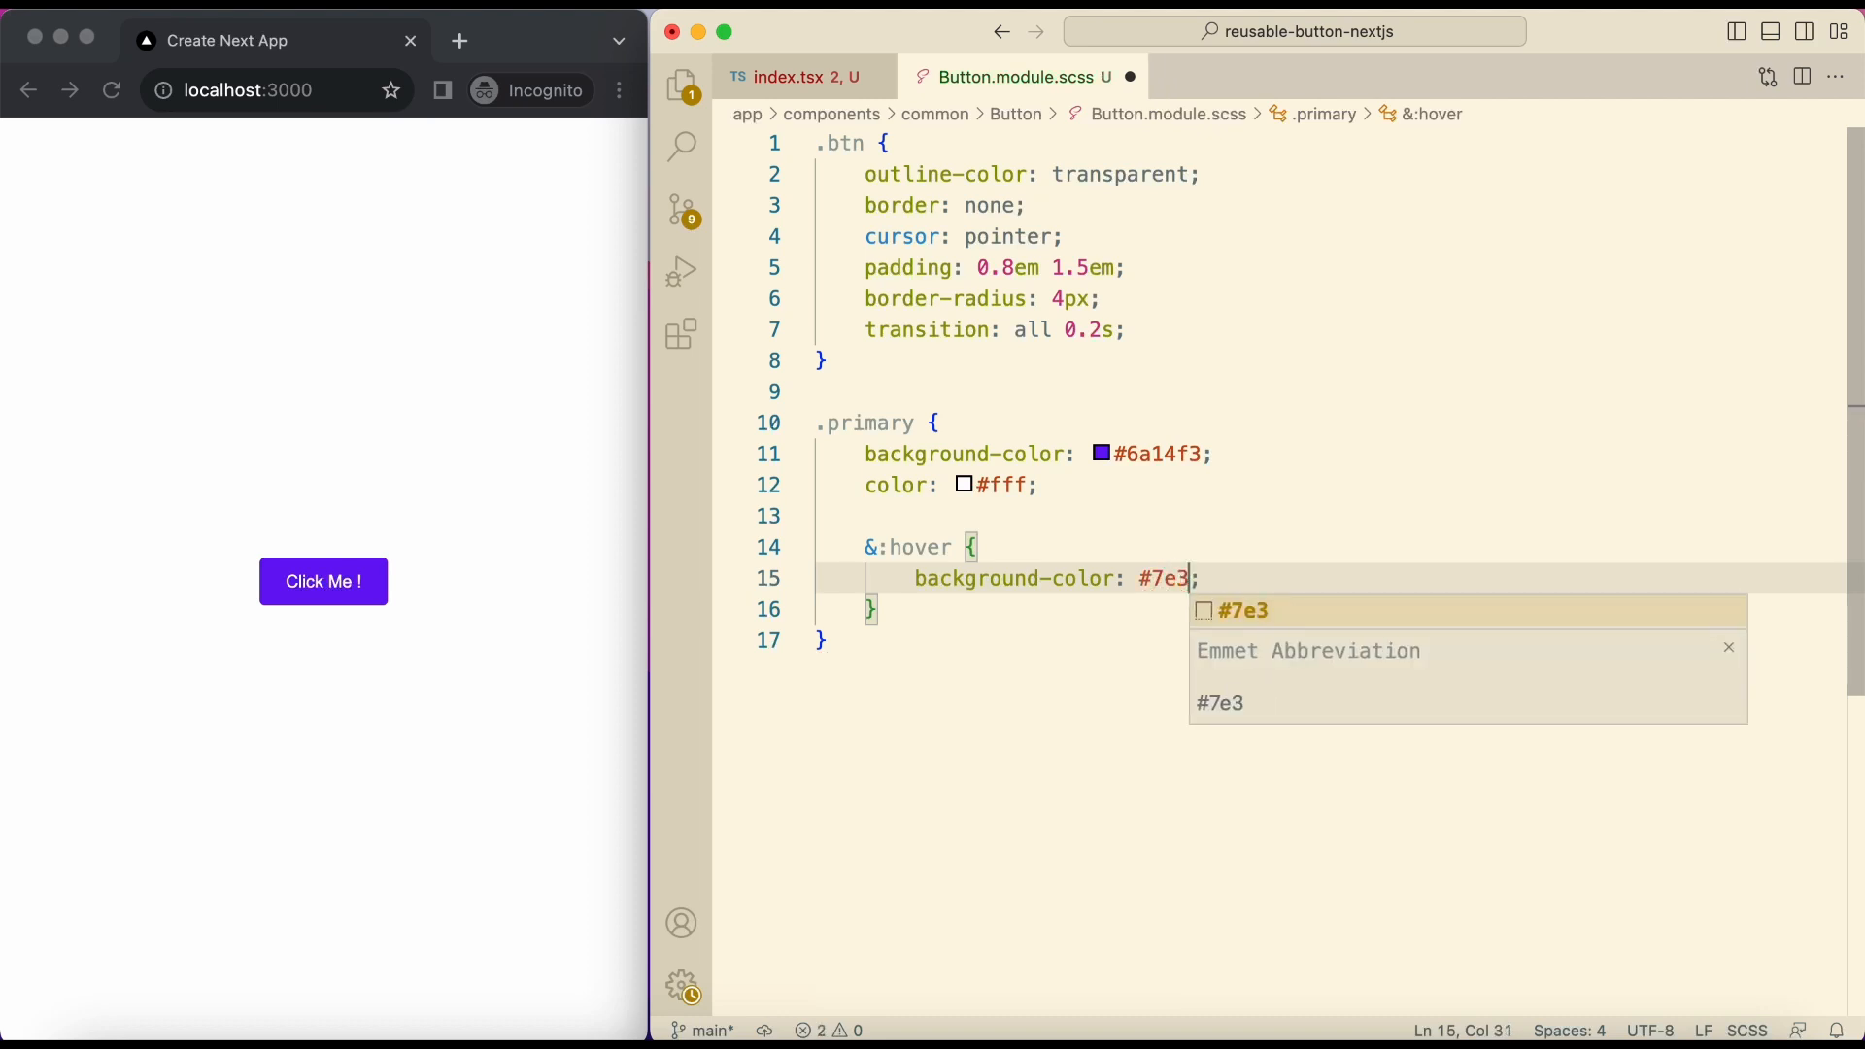
type("9ee")
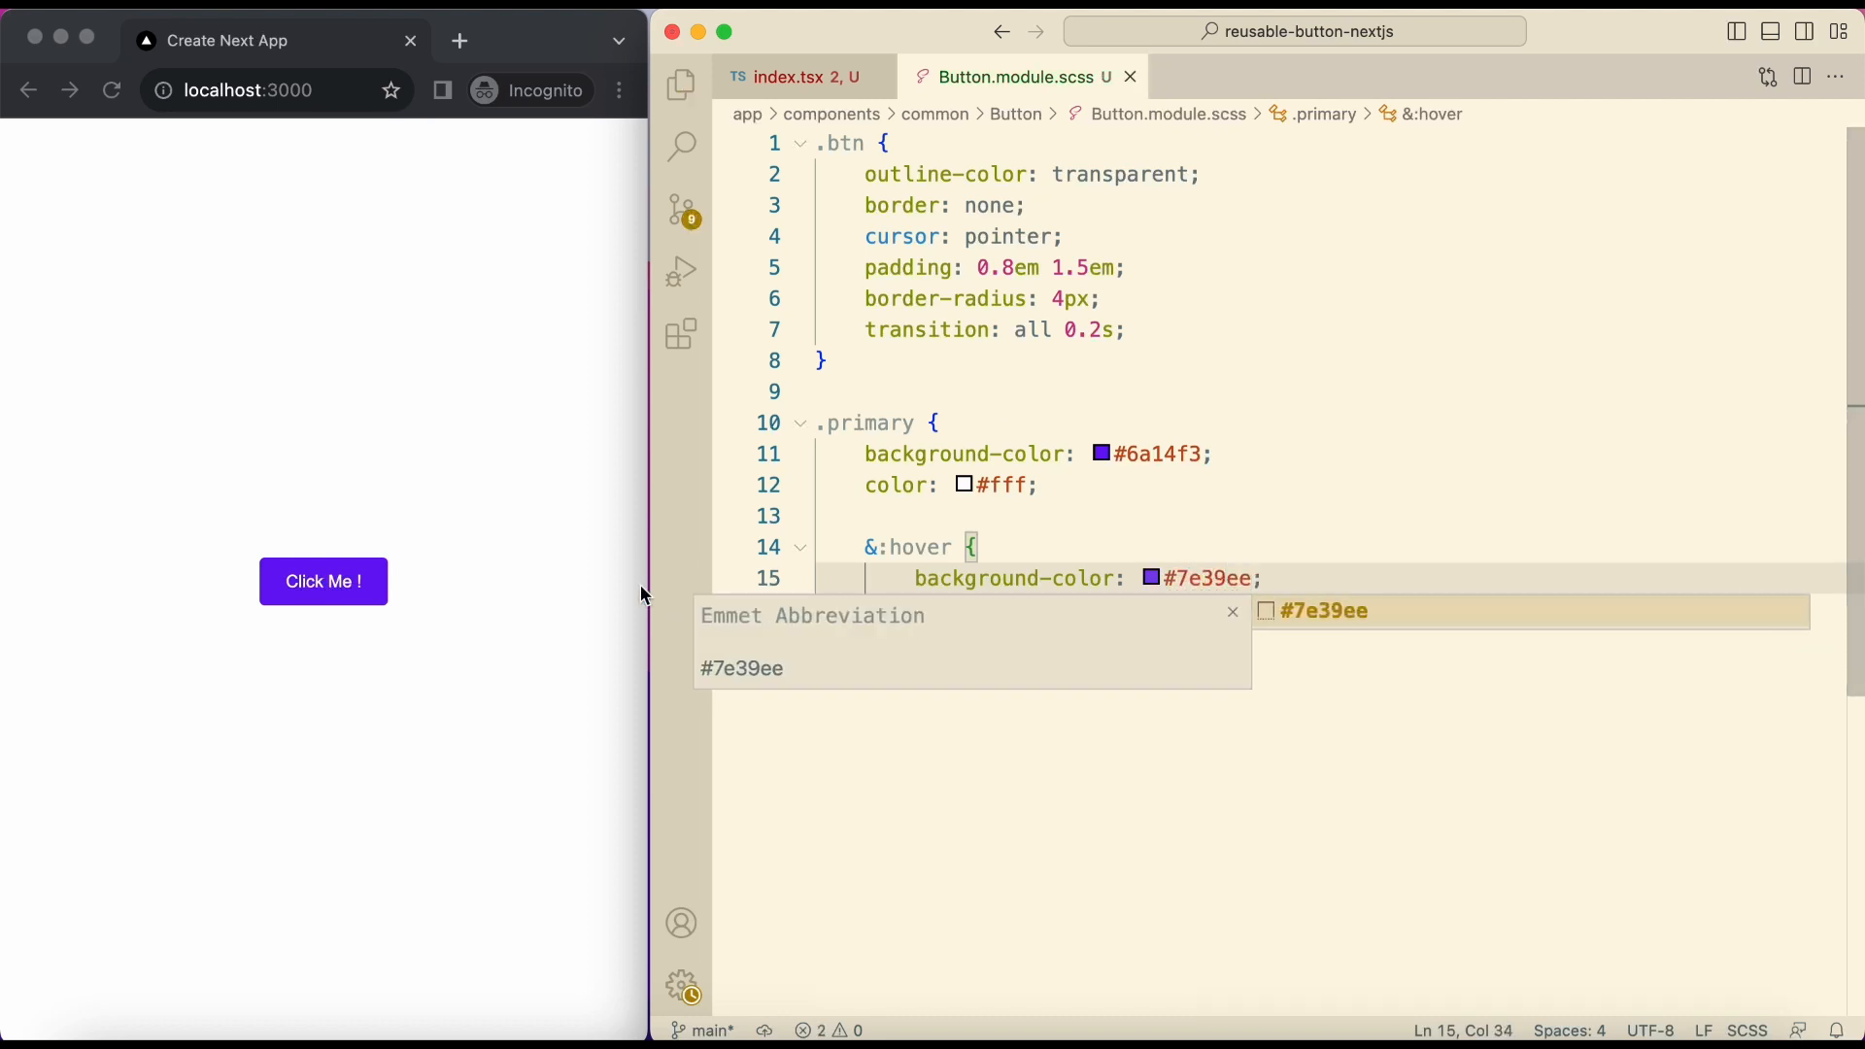
key("Escape")
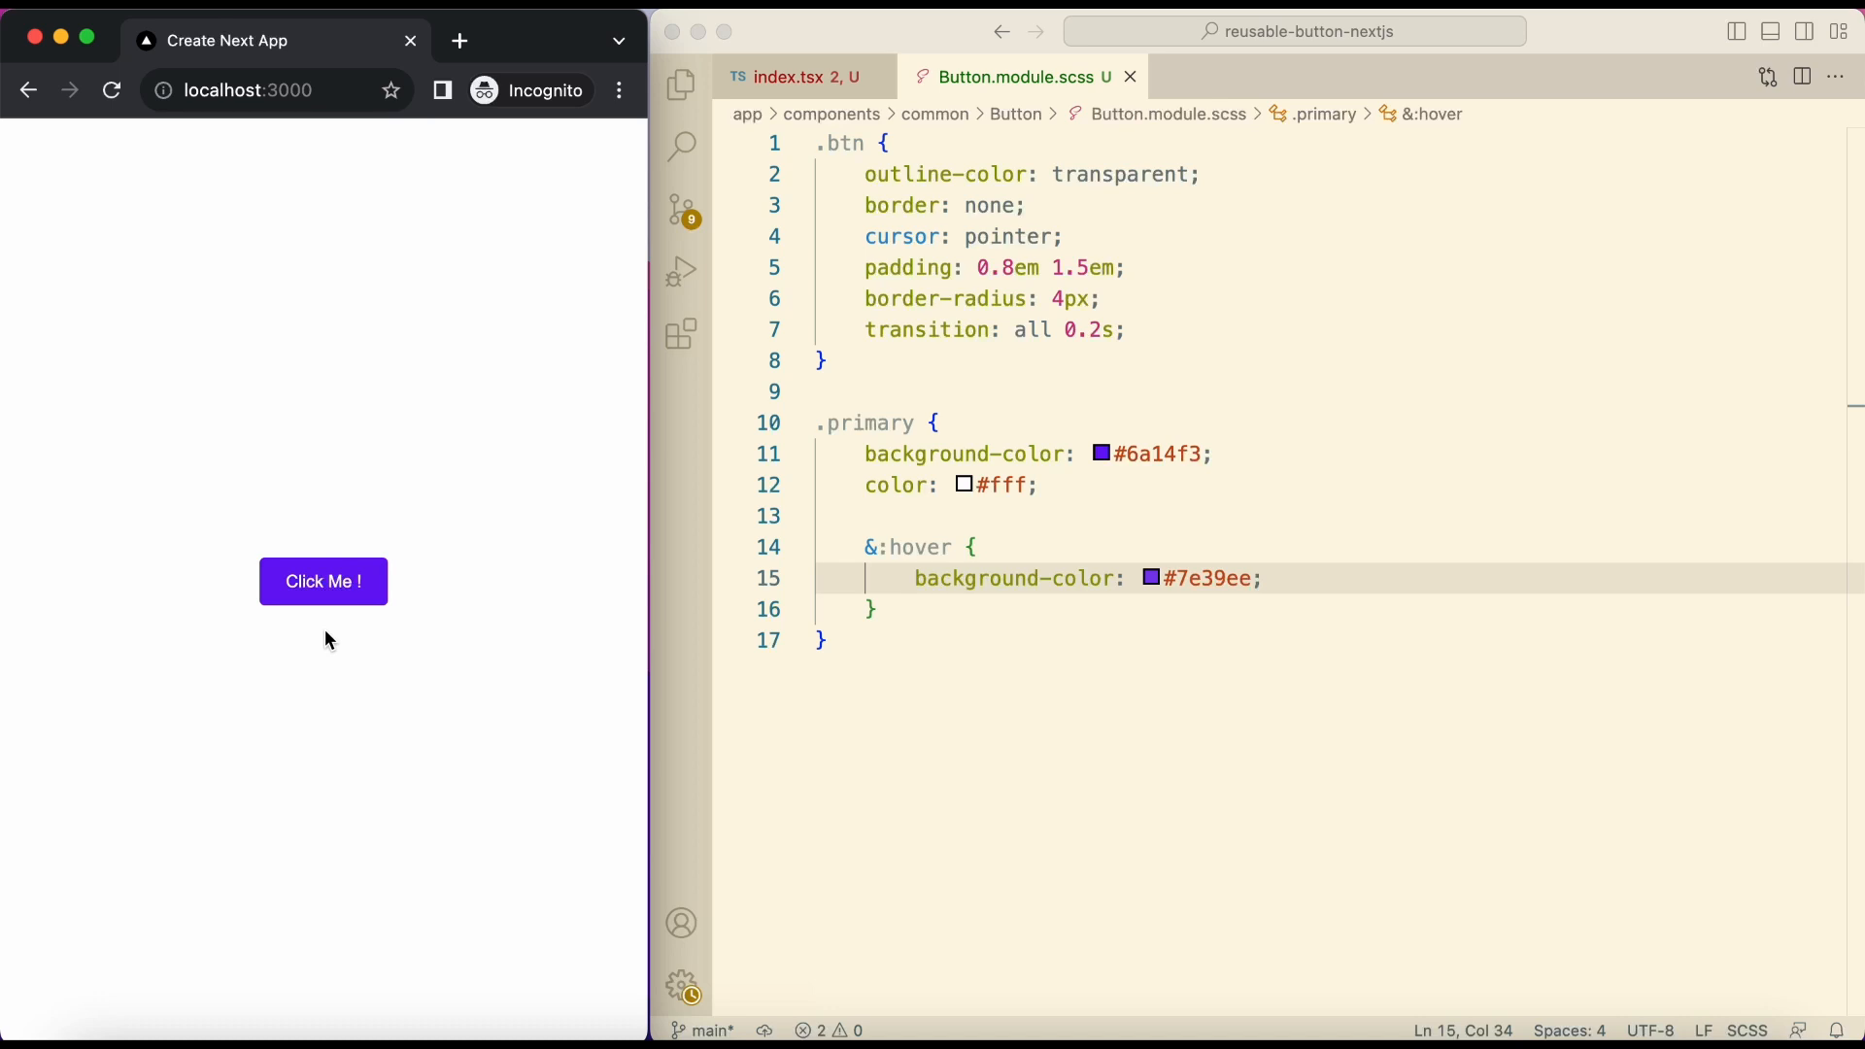
mouse_move(333, 597)
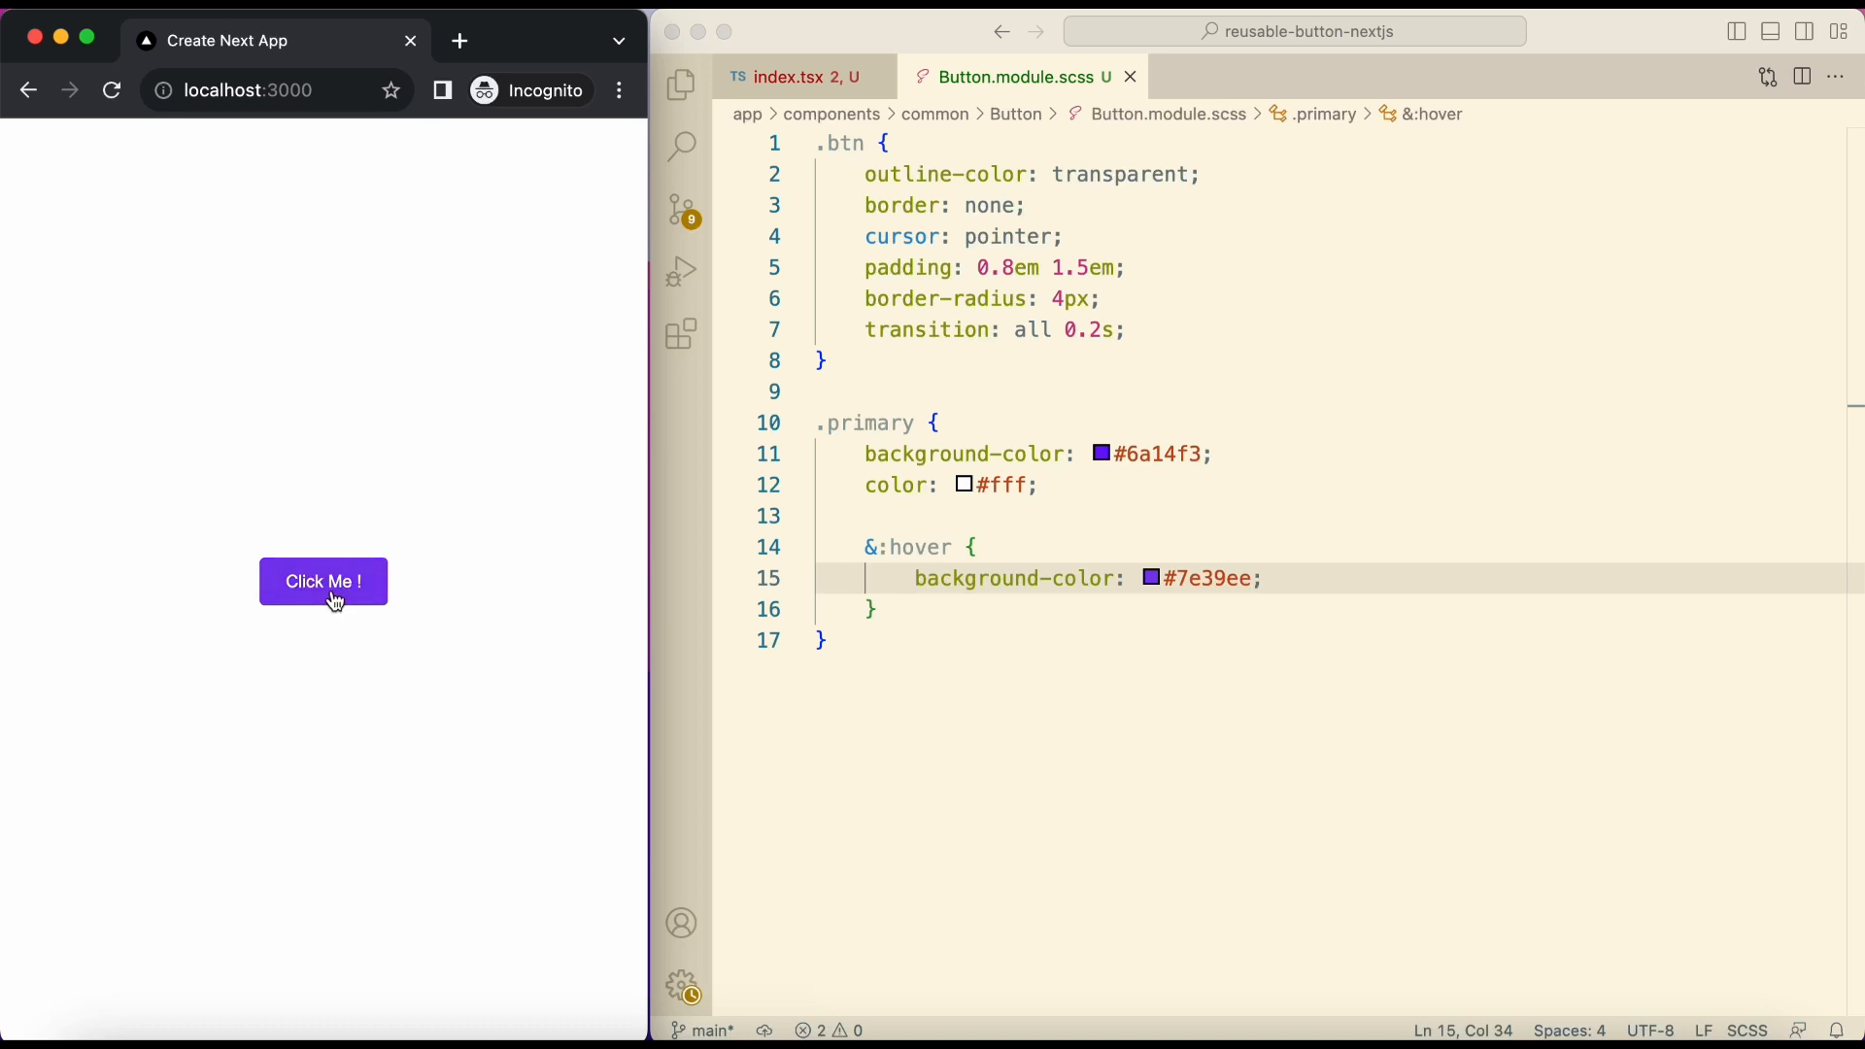
mouse_move(893, 652)
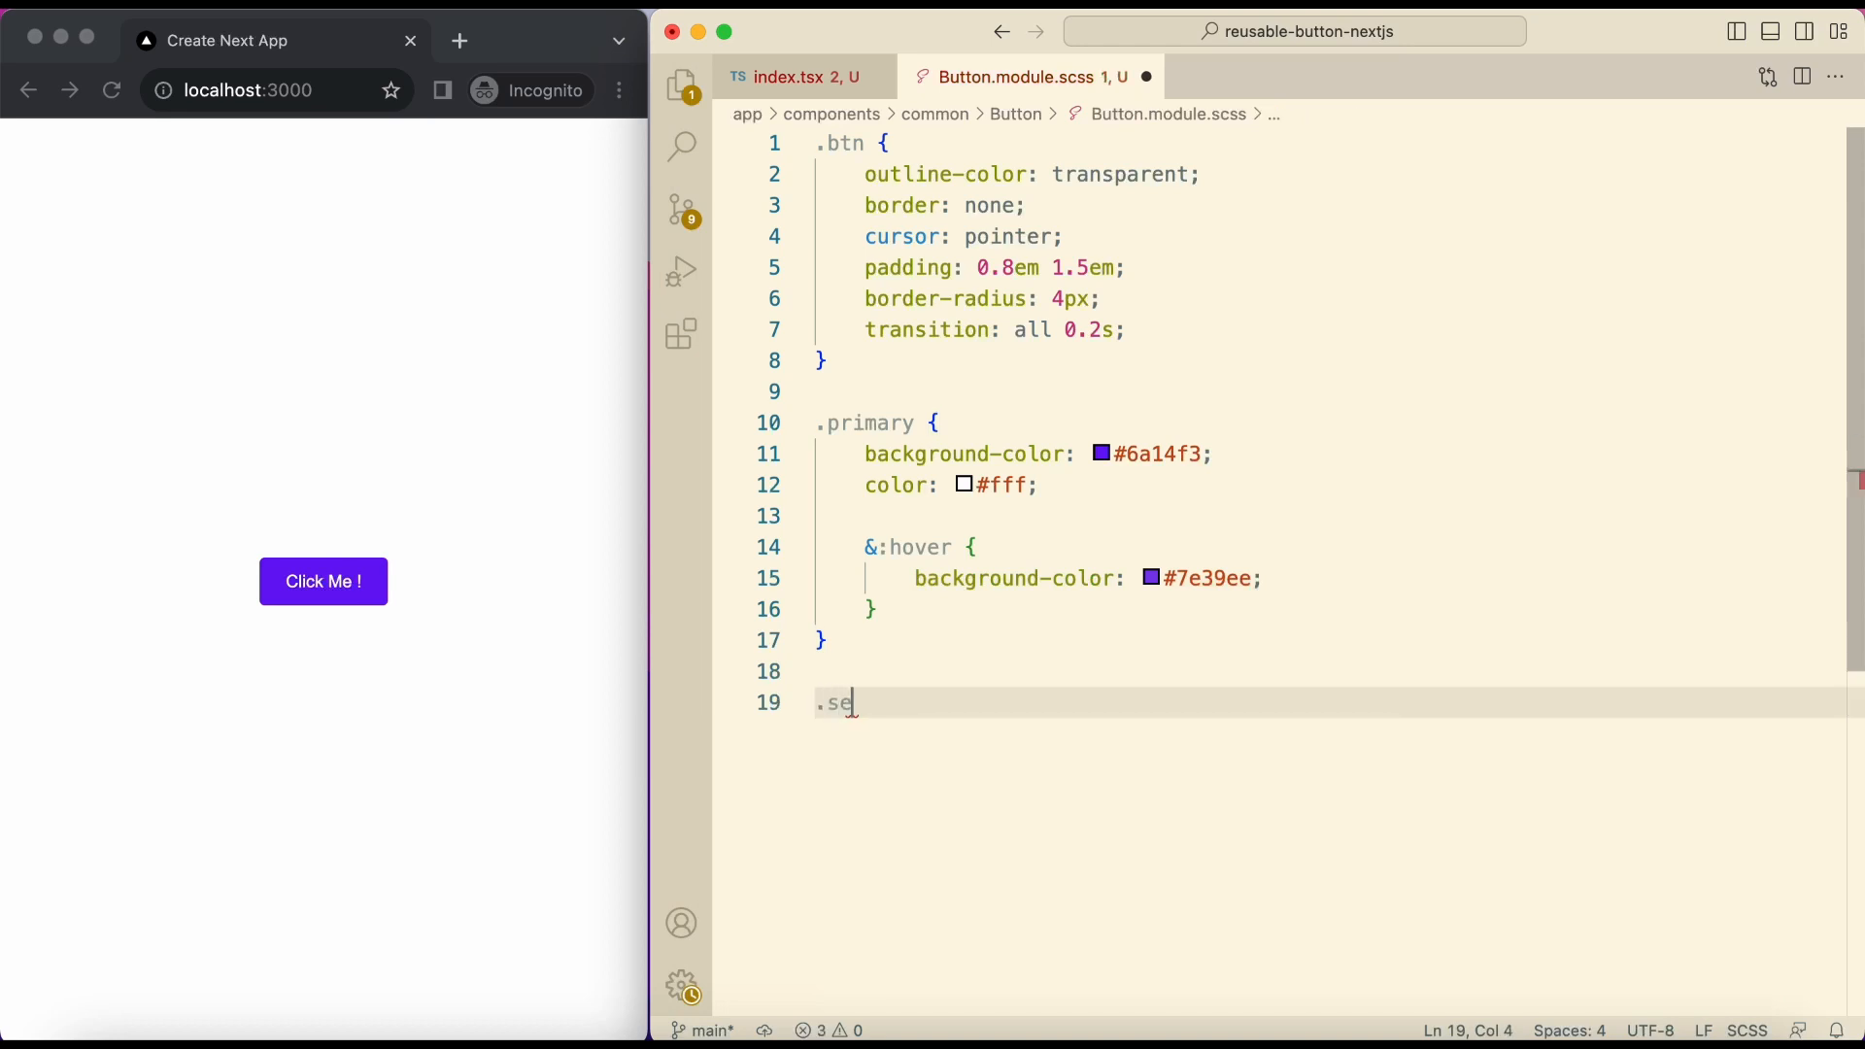
Add a .secondary rule with gold background, #000 text and #fbe14f hover background.
type("condary {")
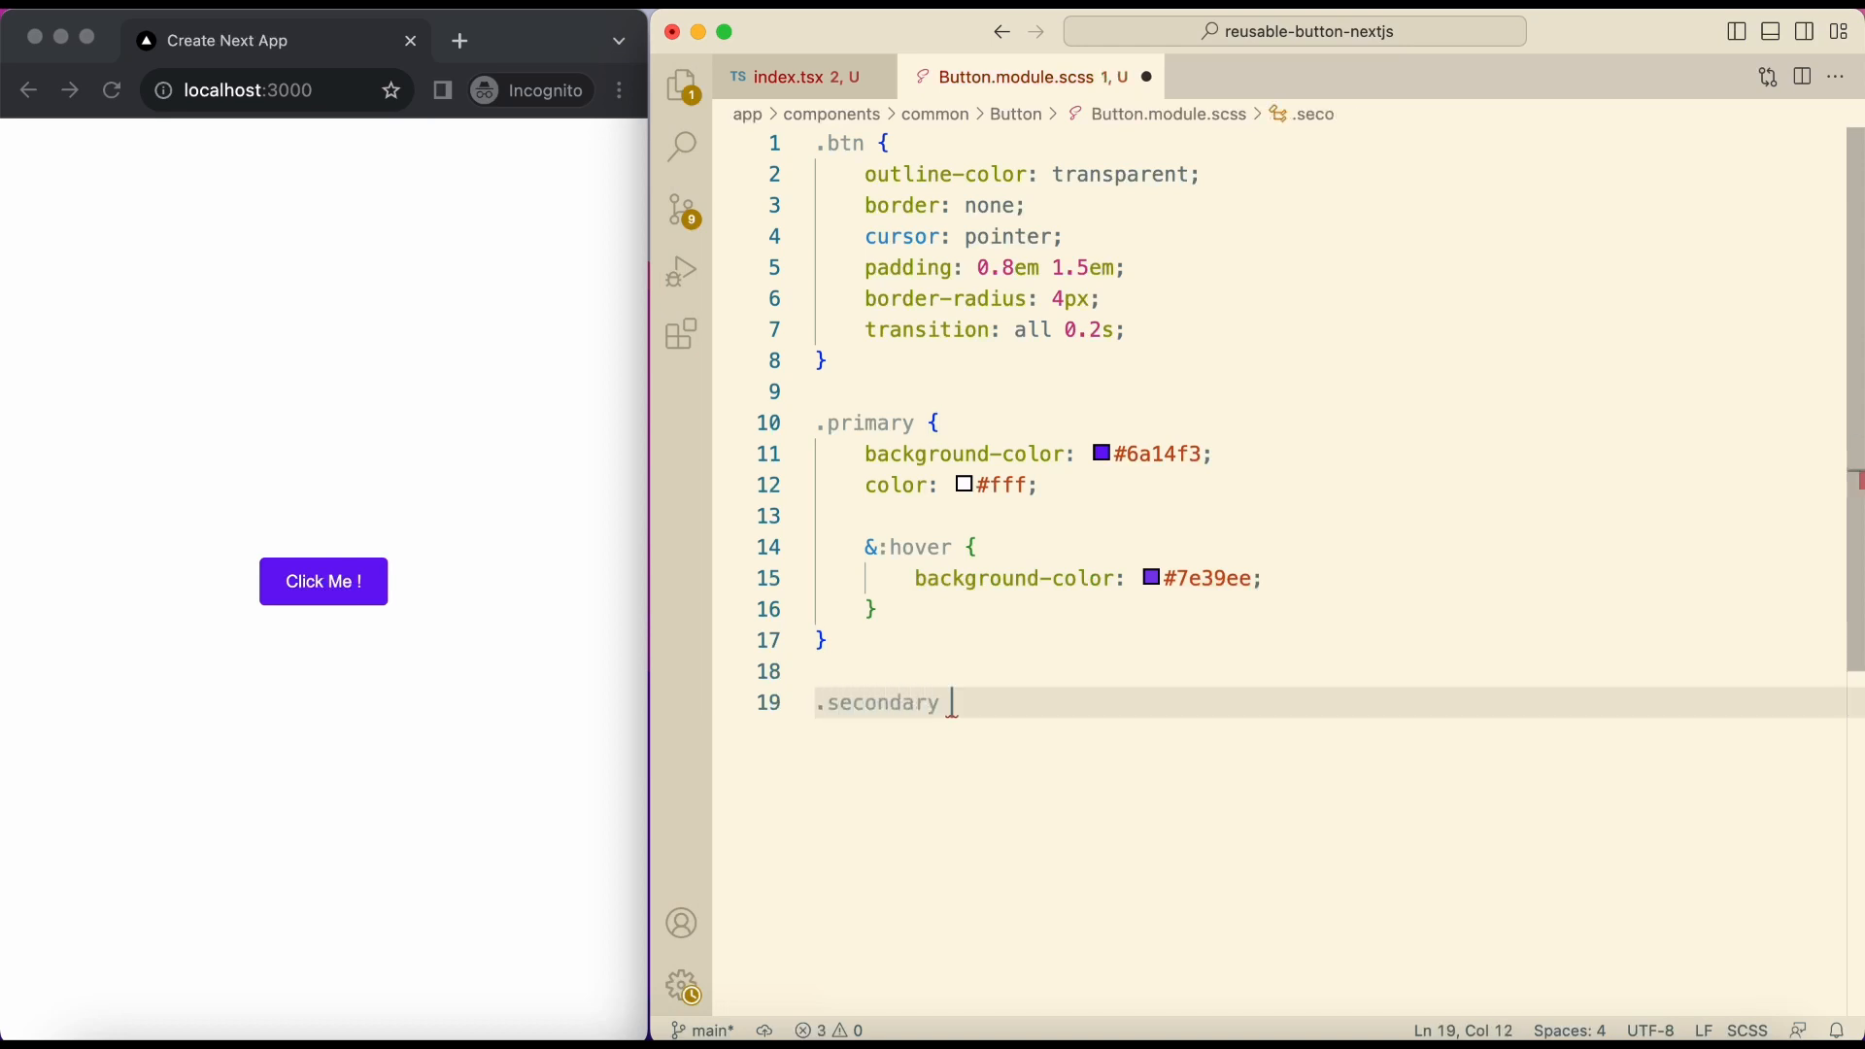
type("{")
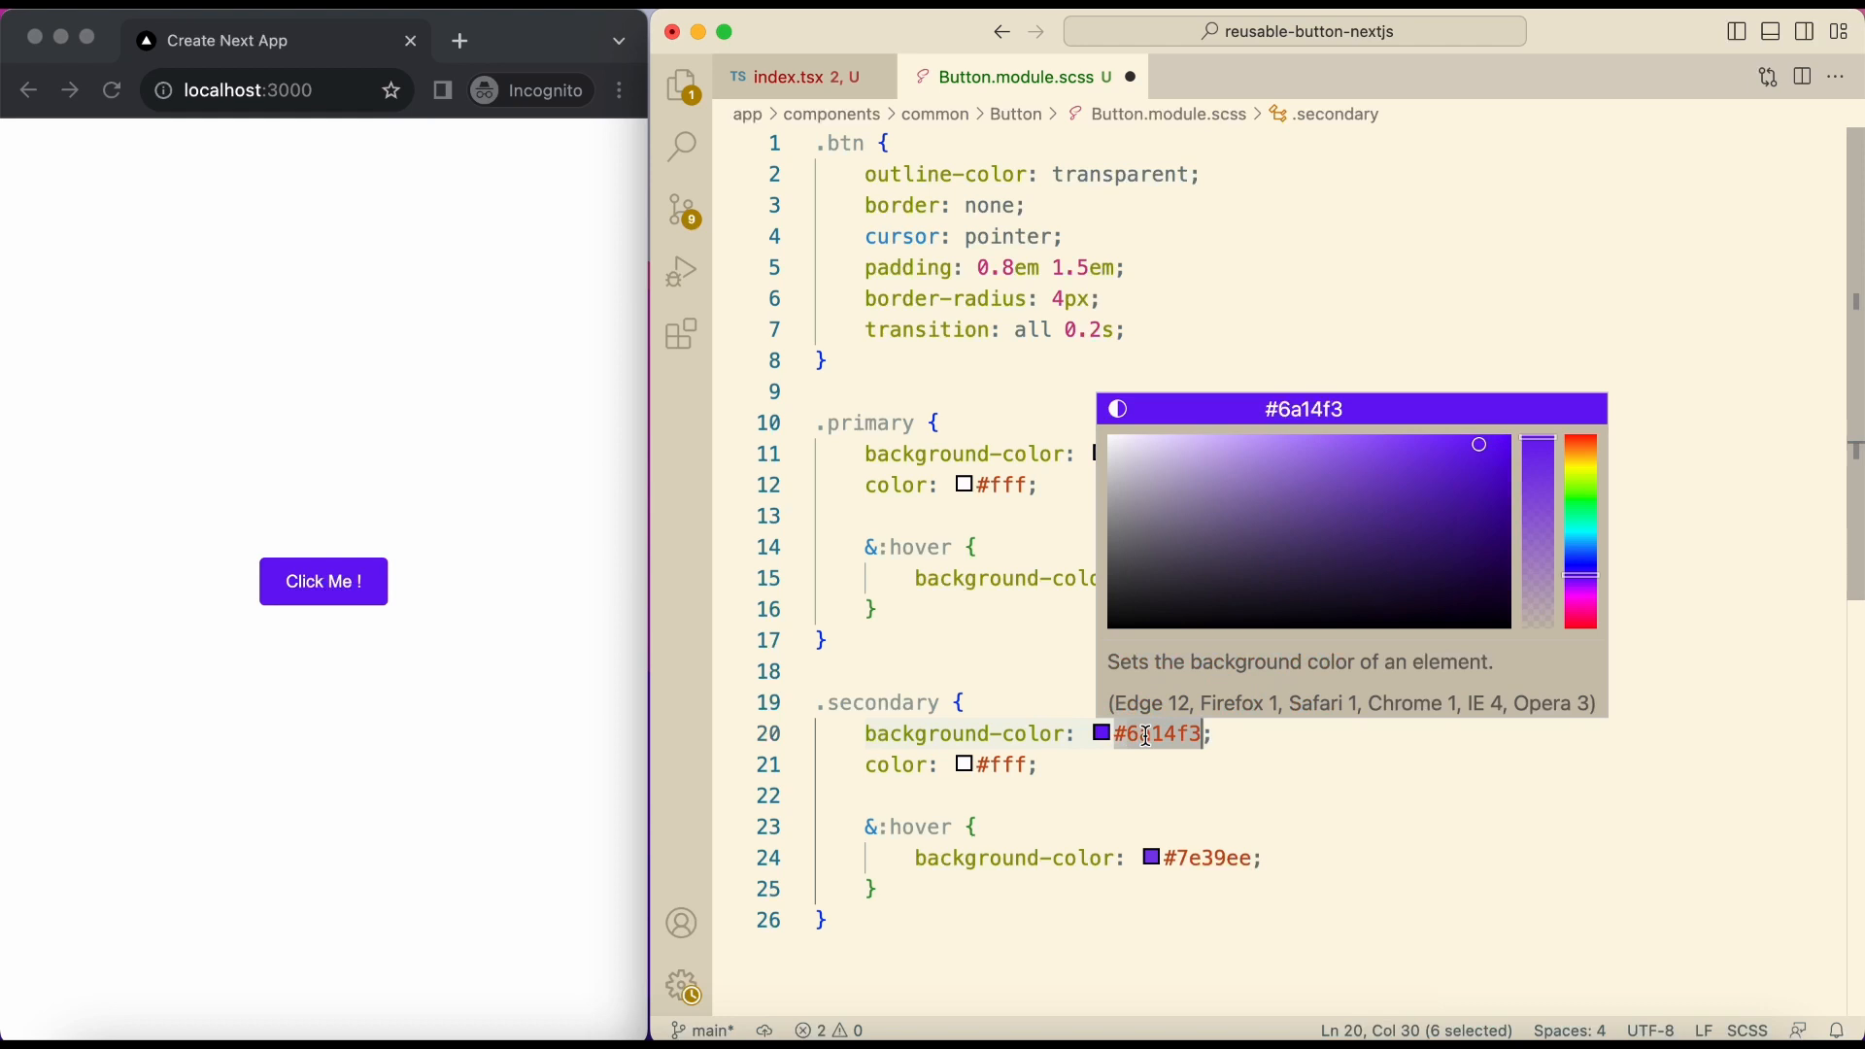
type("gold")
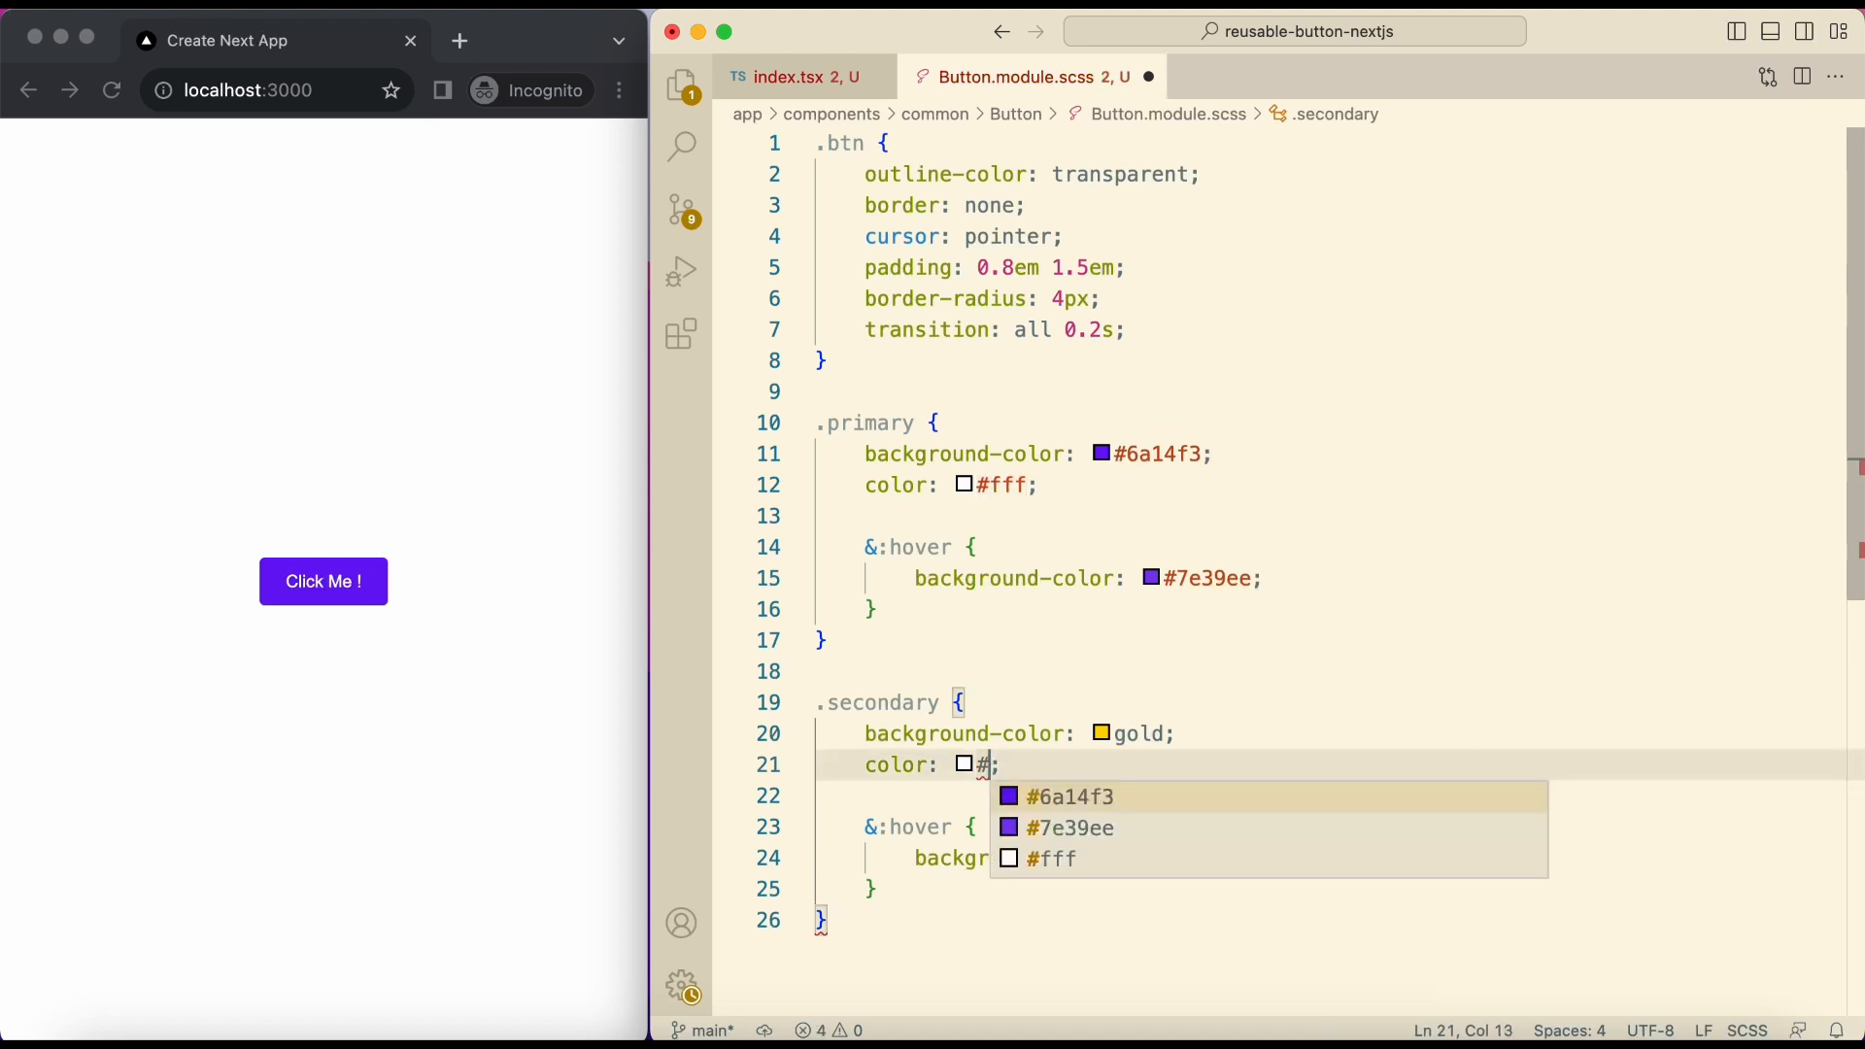
type("000")
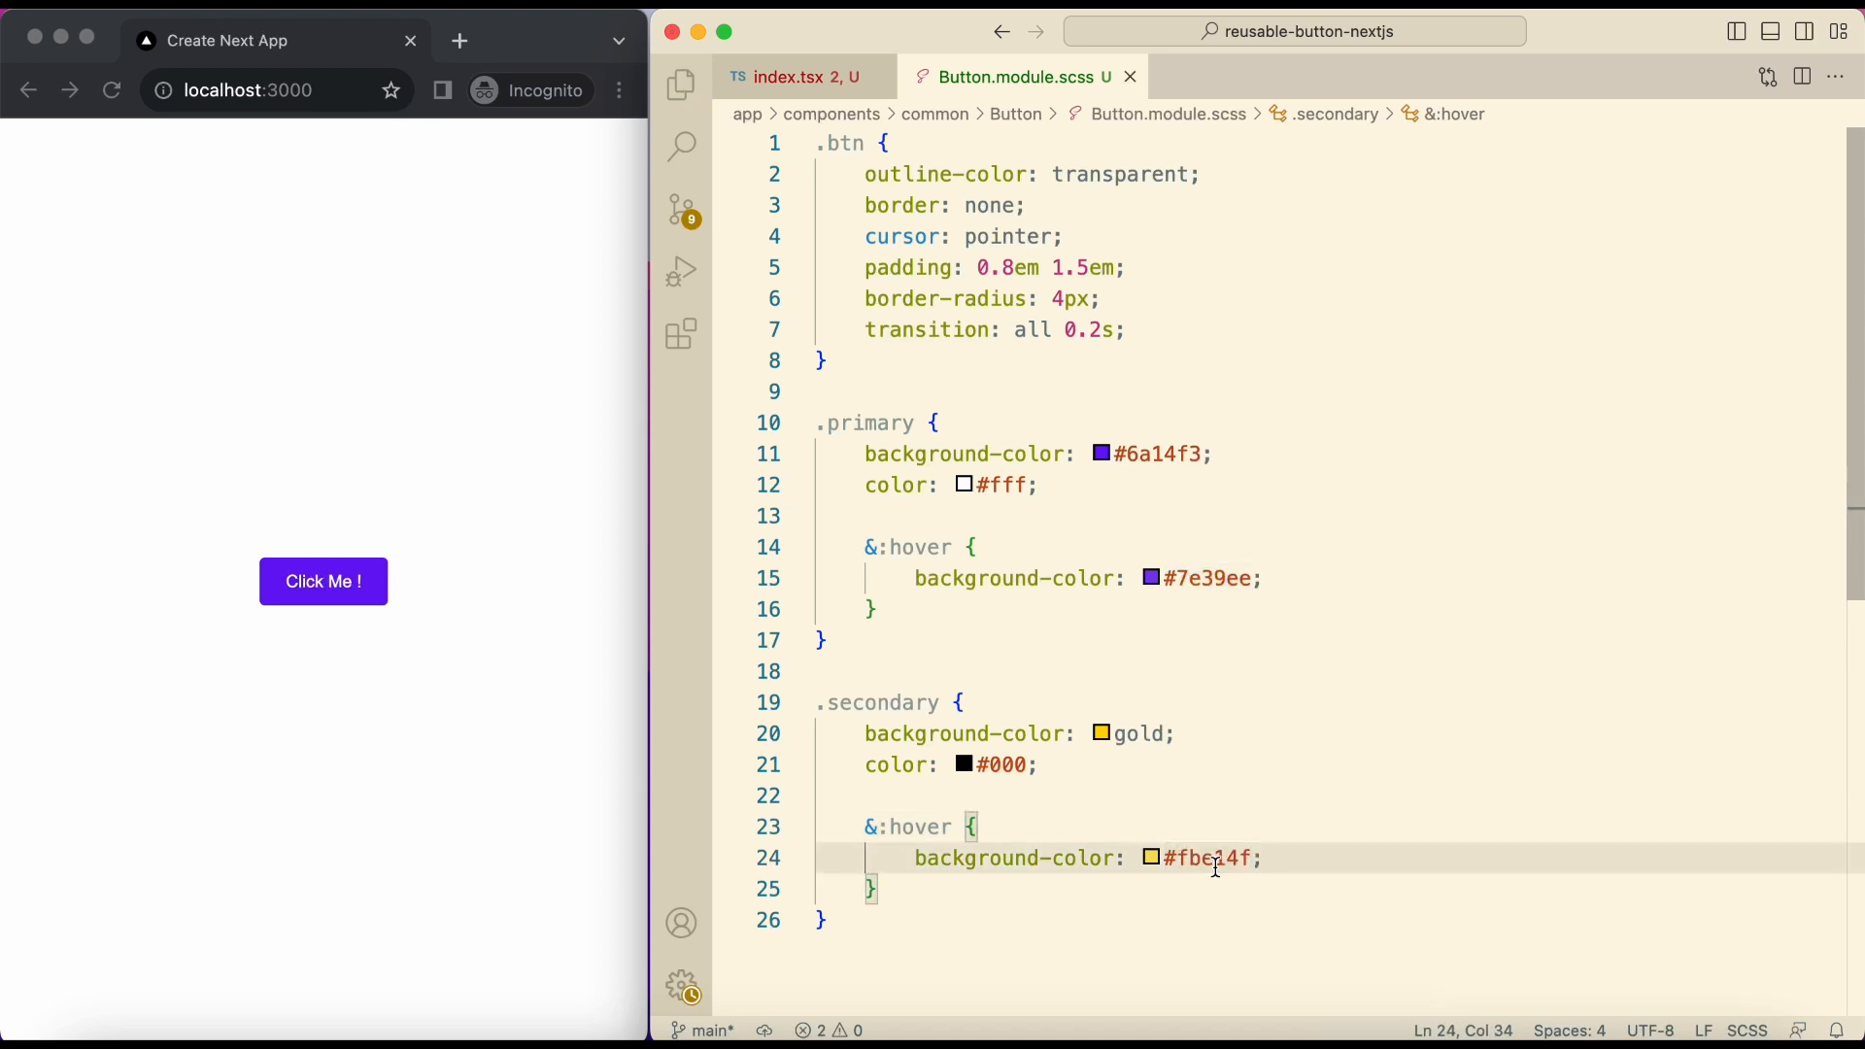
mouse_move(1284, 344)
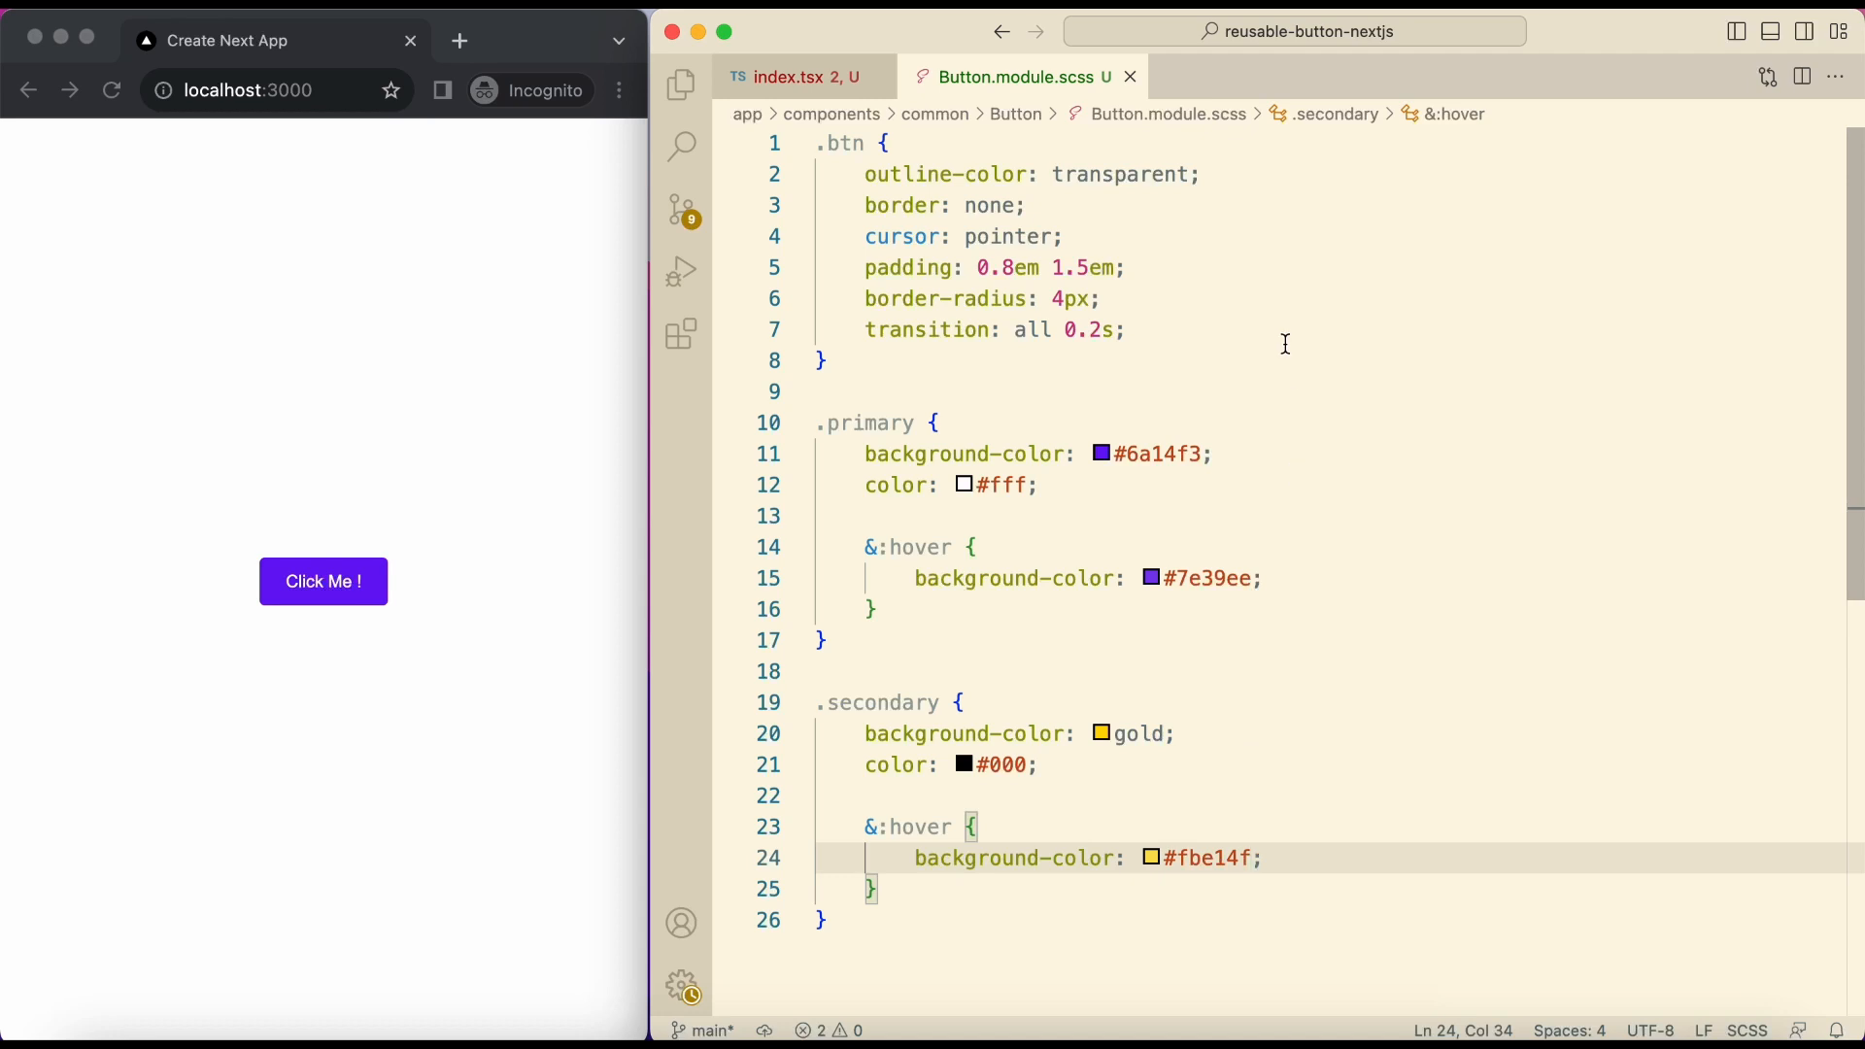
key("cmd+p")
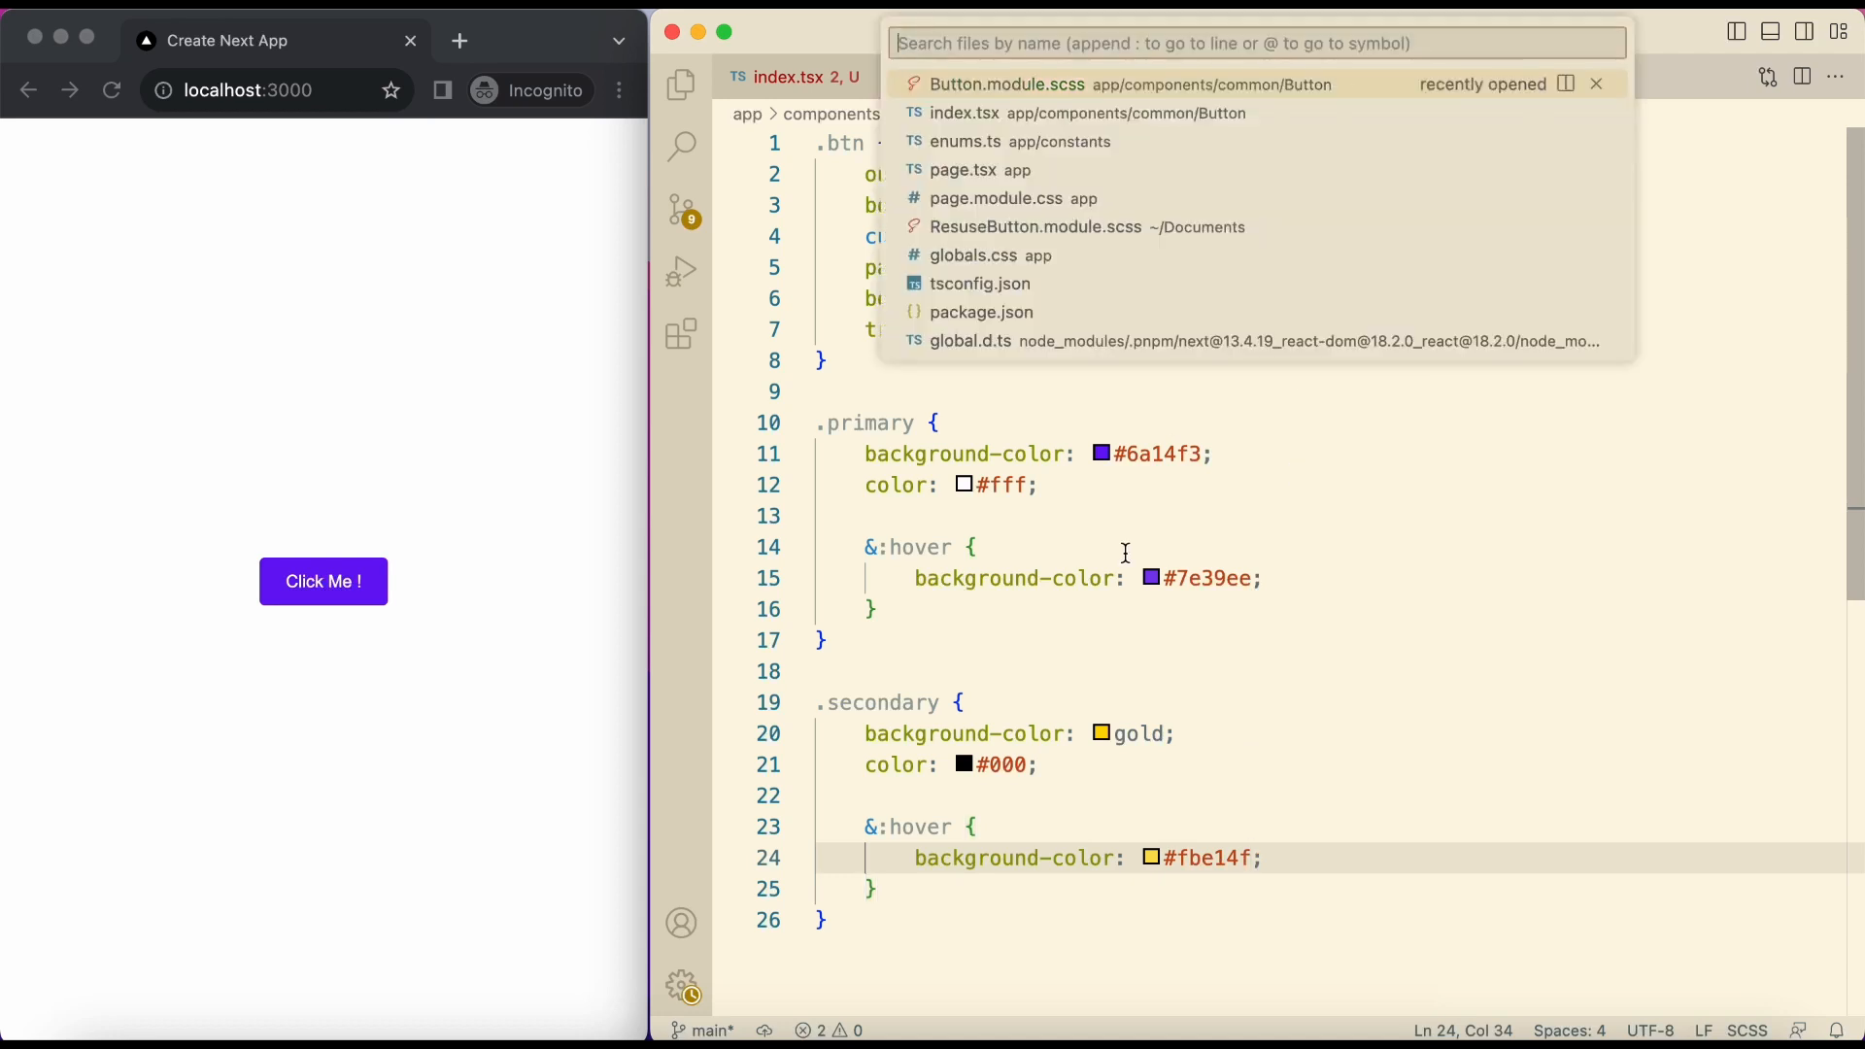
In page.tsx, give the Button variant={BUTTON_VARIANTS.Secondary} and check the gold preview.
left_click(965, 170)
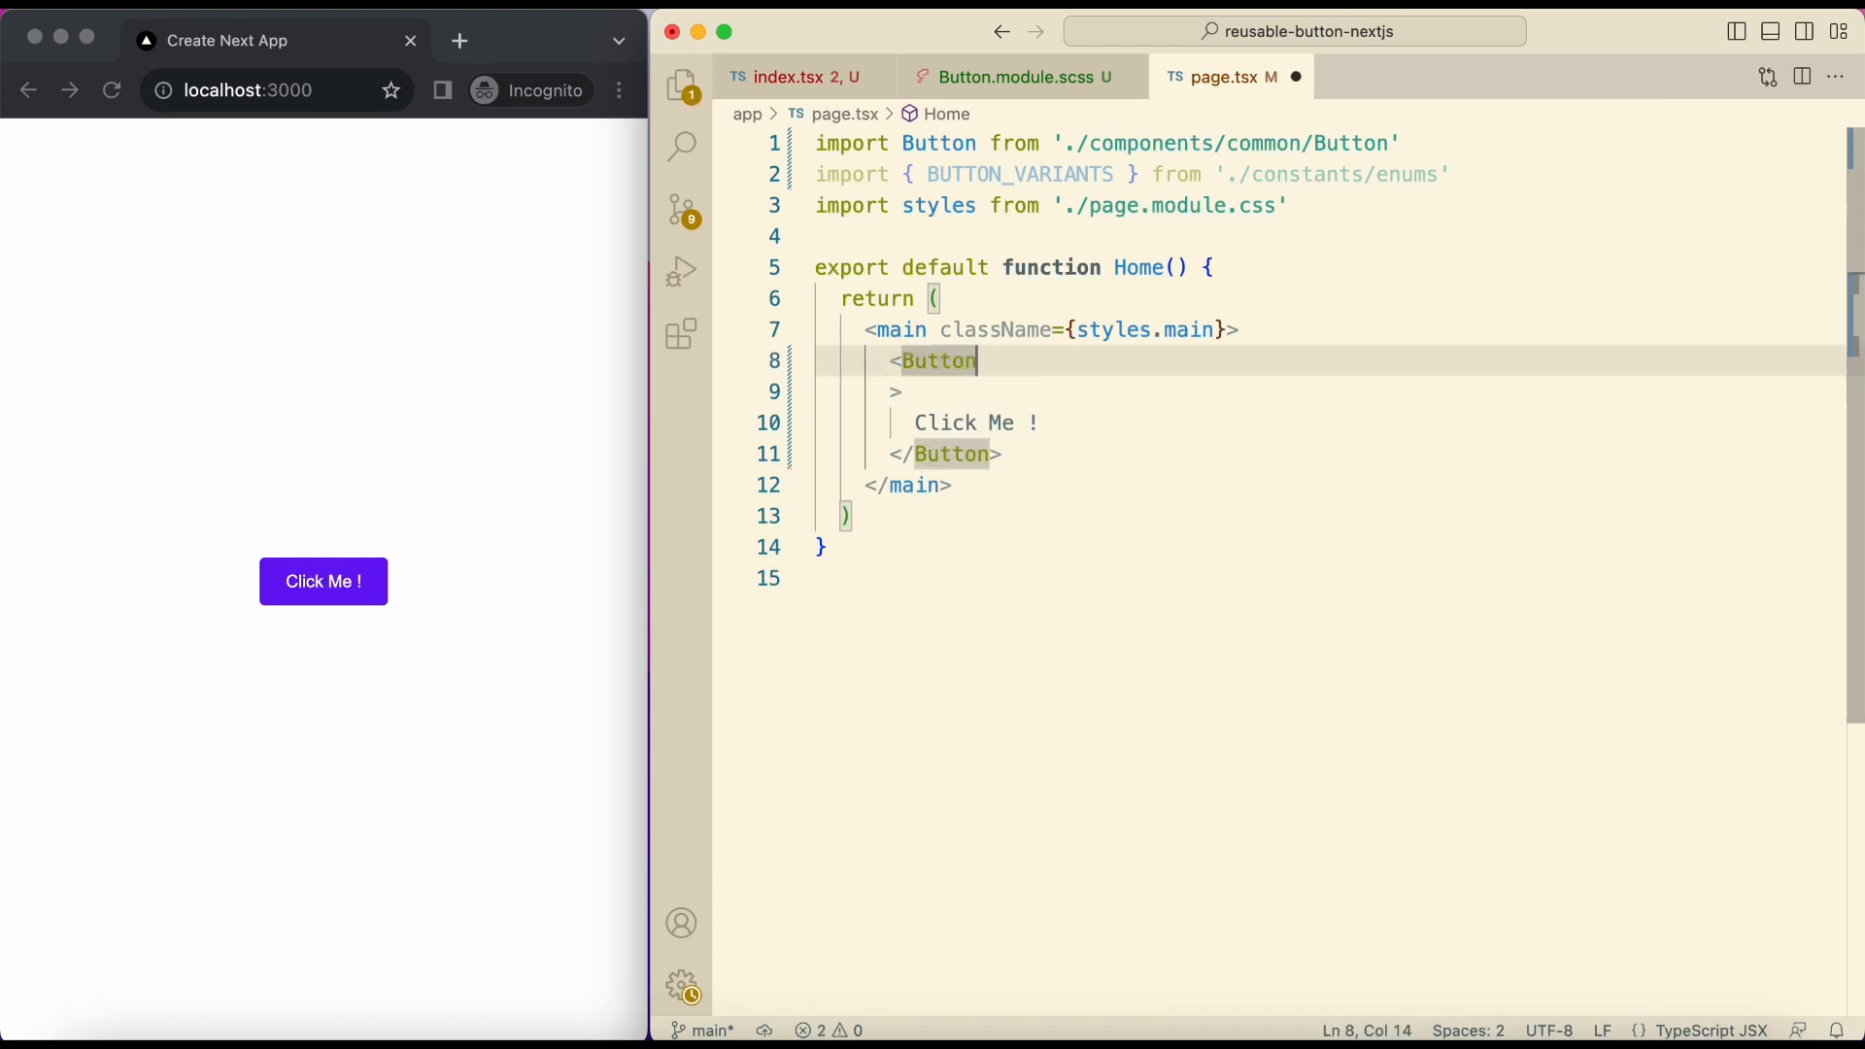
type("variant=''")
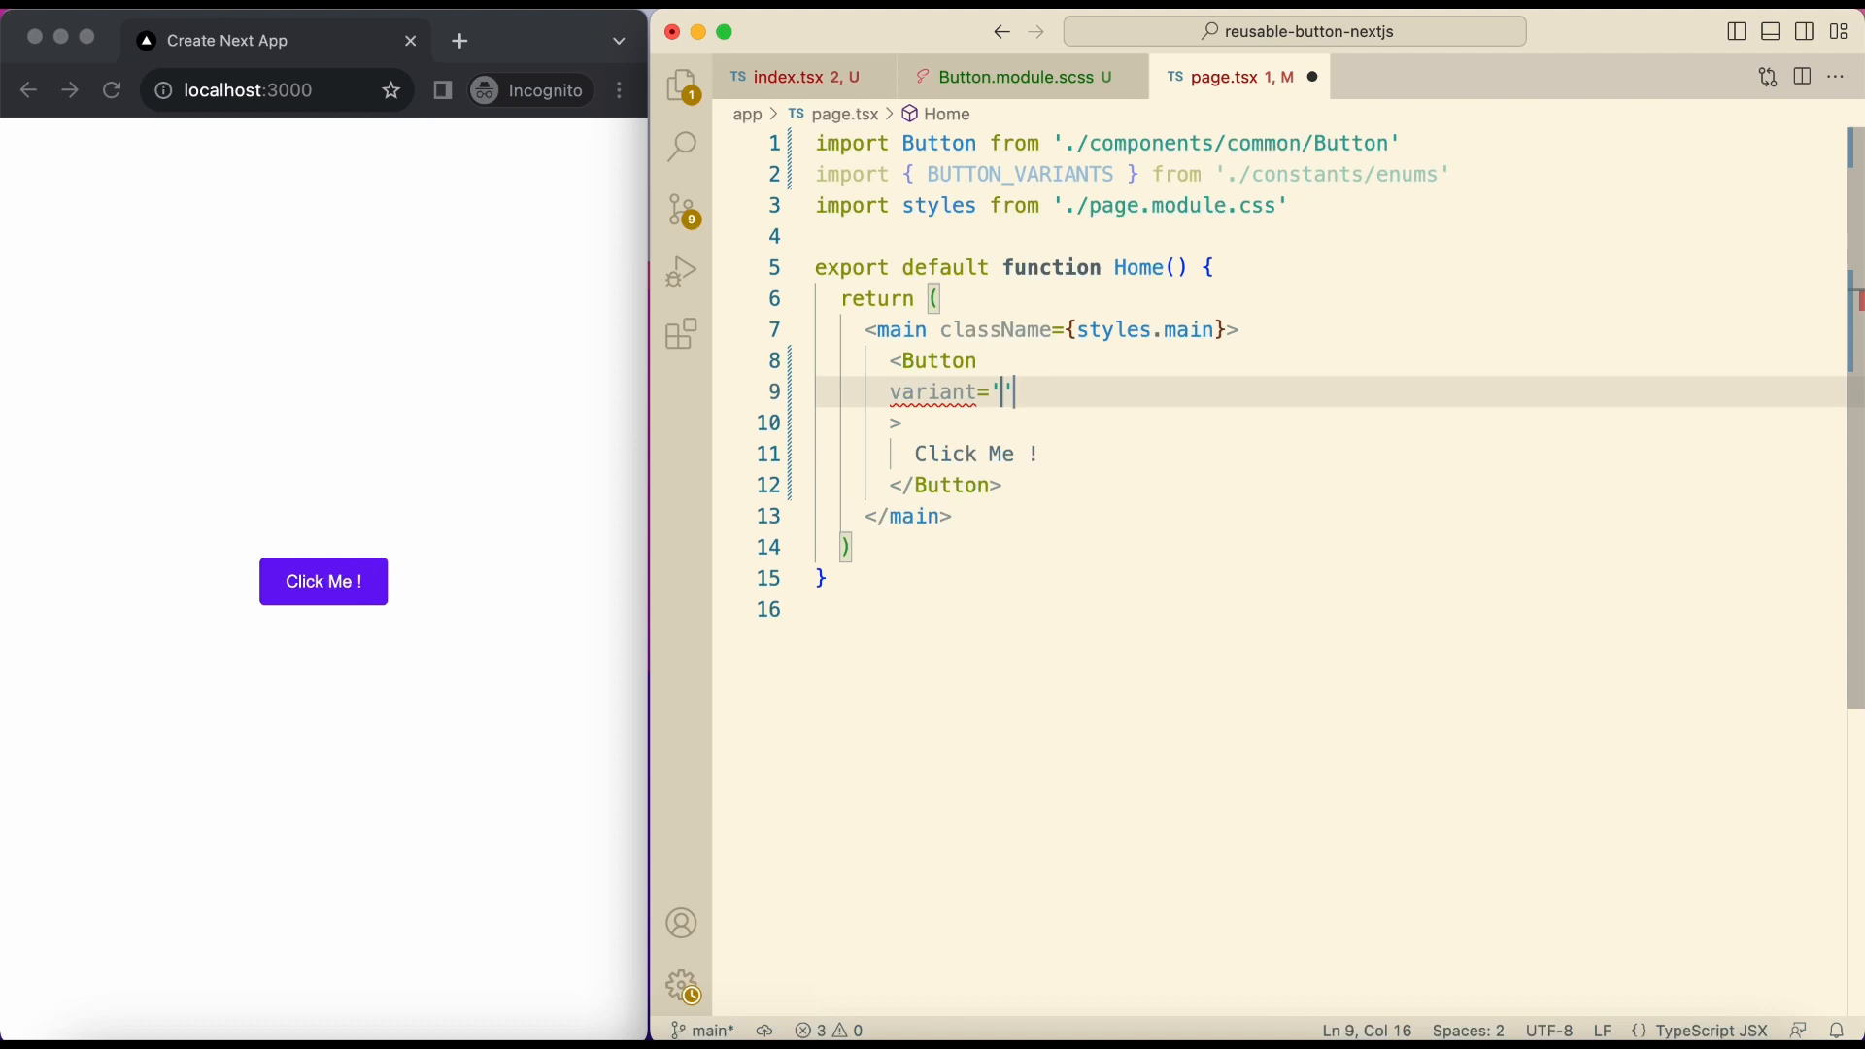
type("{BUTTON_VARIANTS.Secondary")
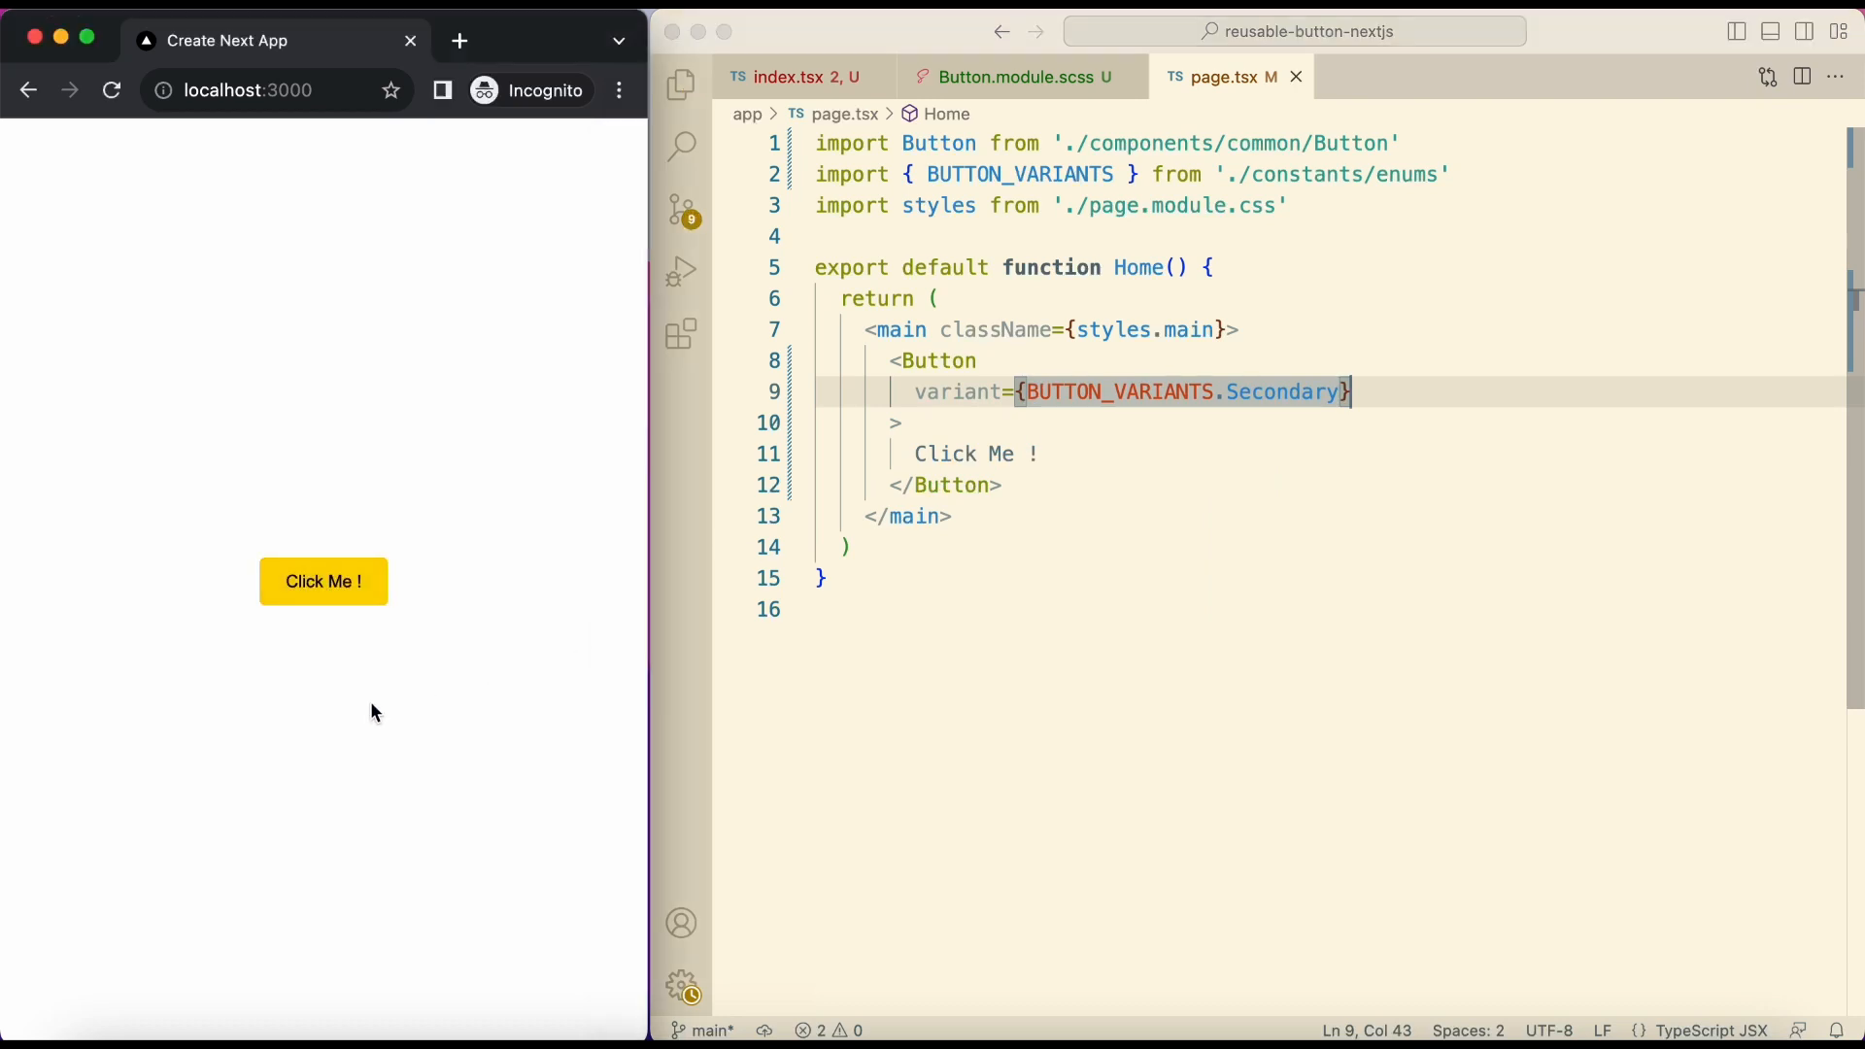
mouse_move(832, 378)
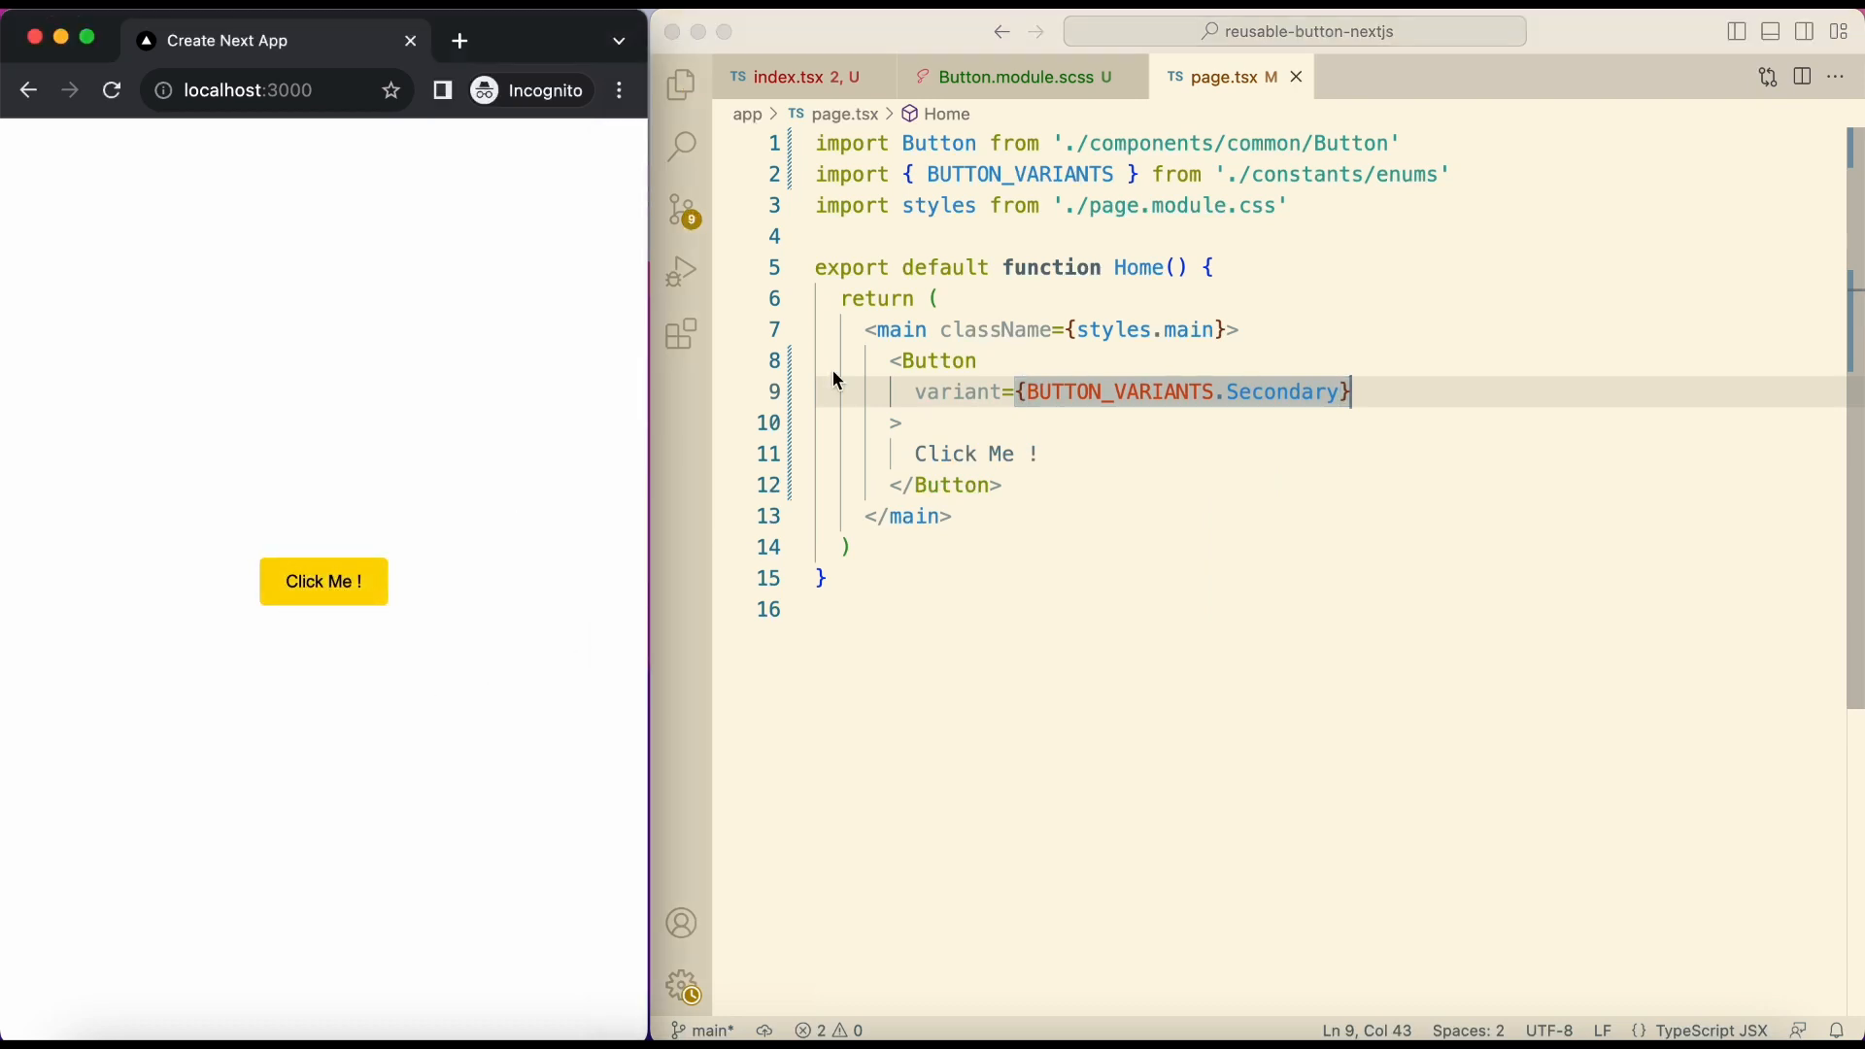
left_click(1014, 76)
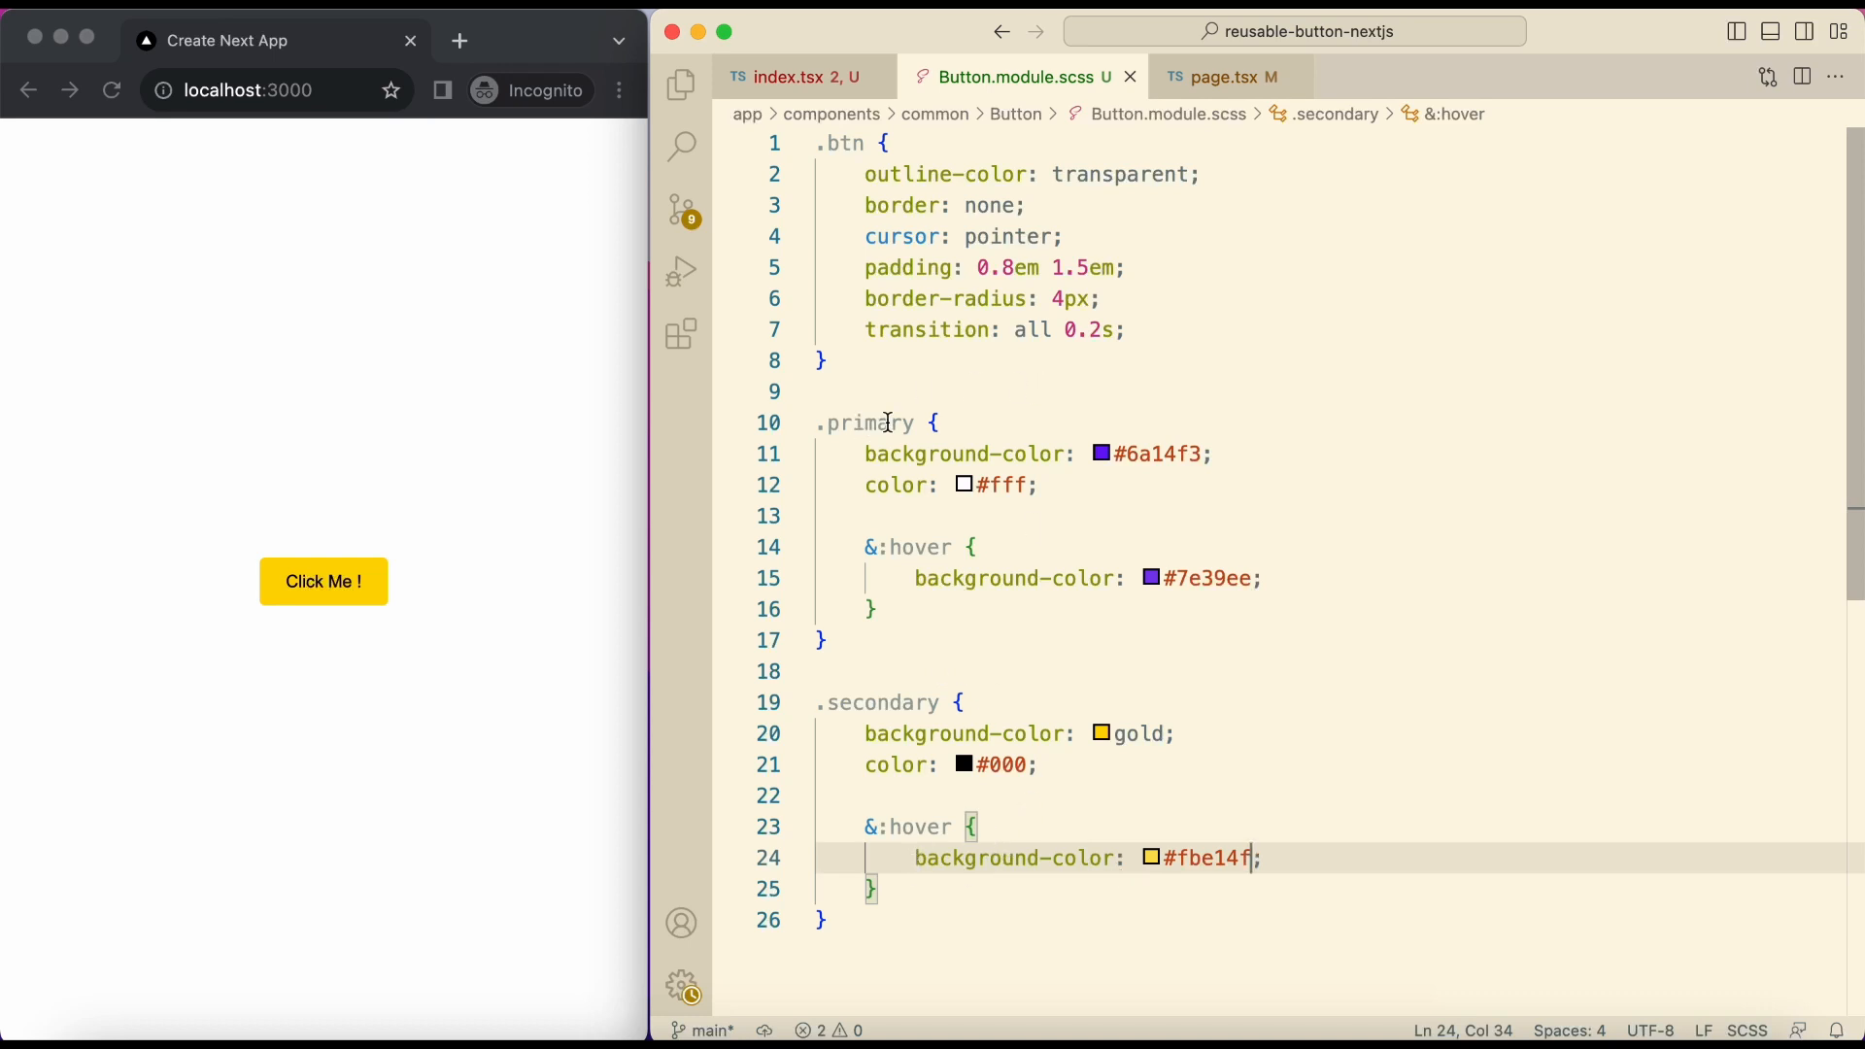
double_click(865, 422)
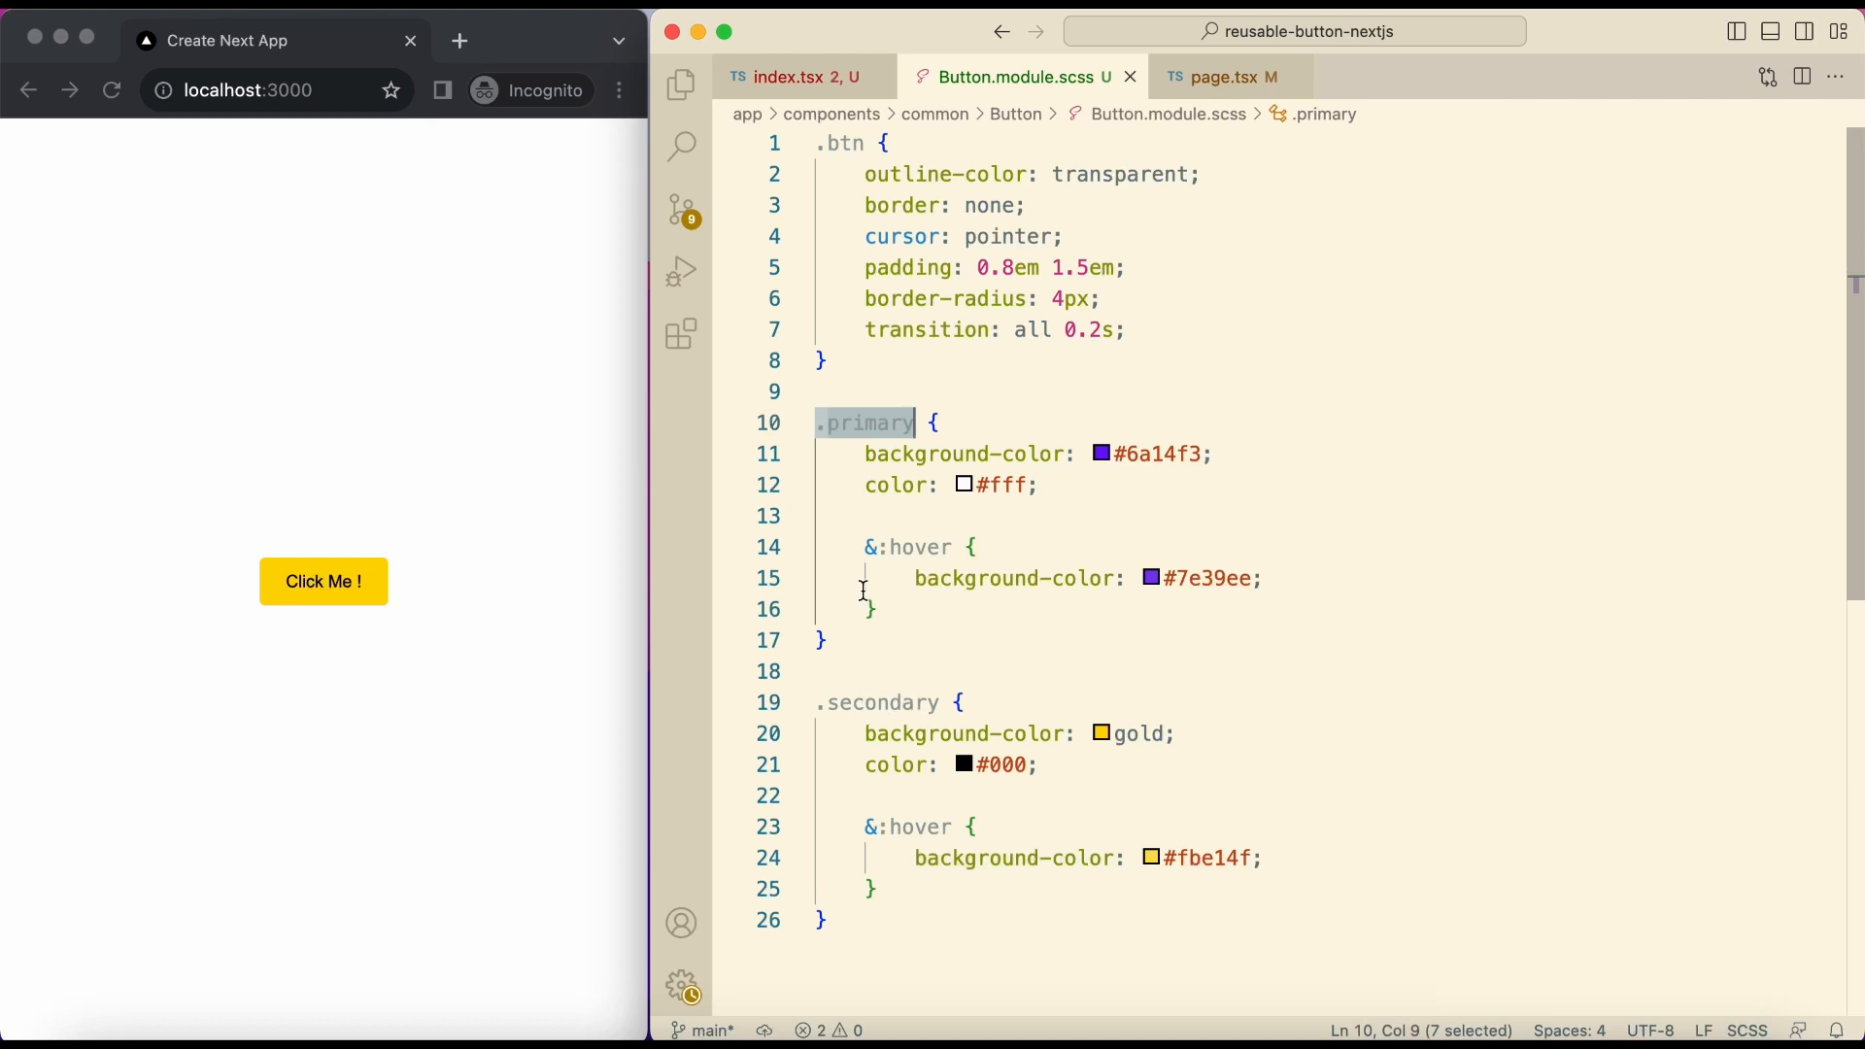
mouse_move(878, 484)
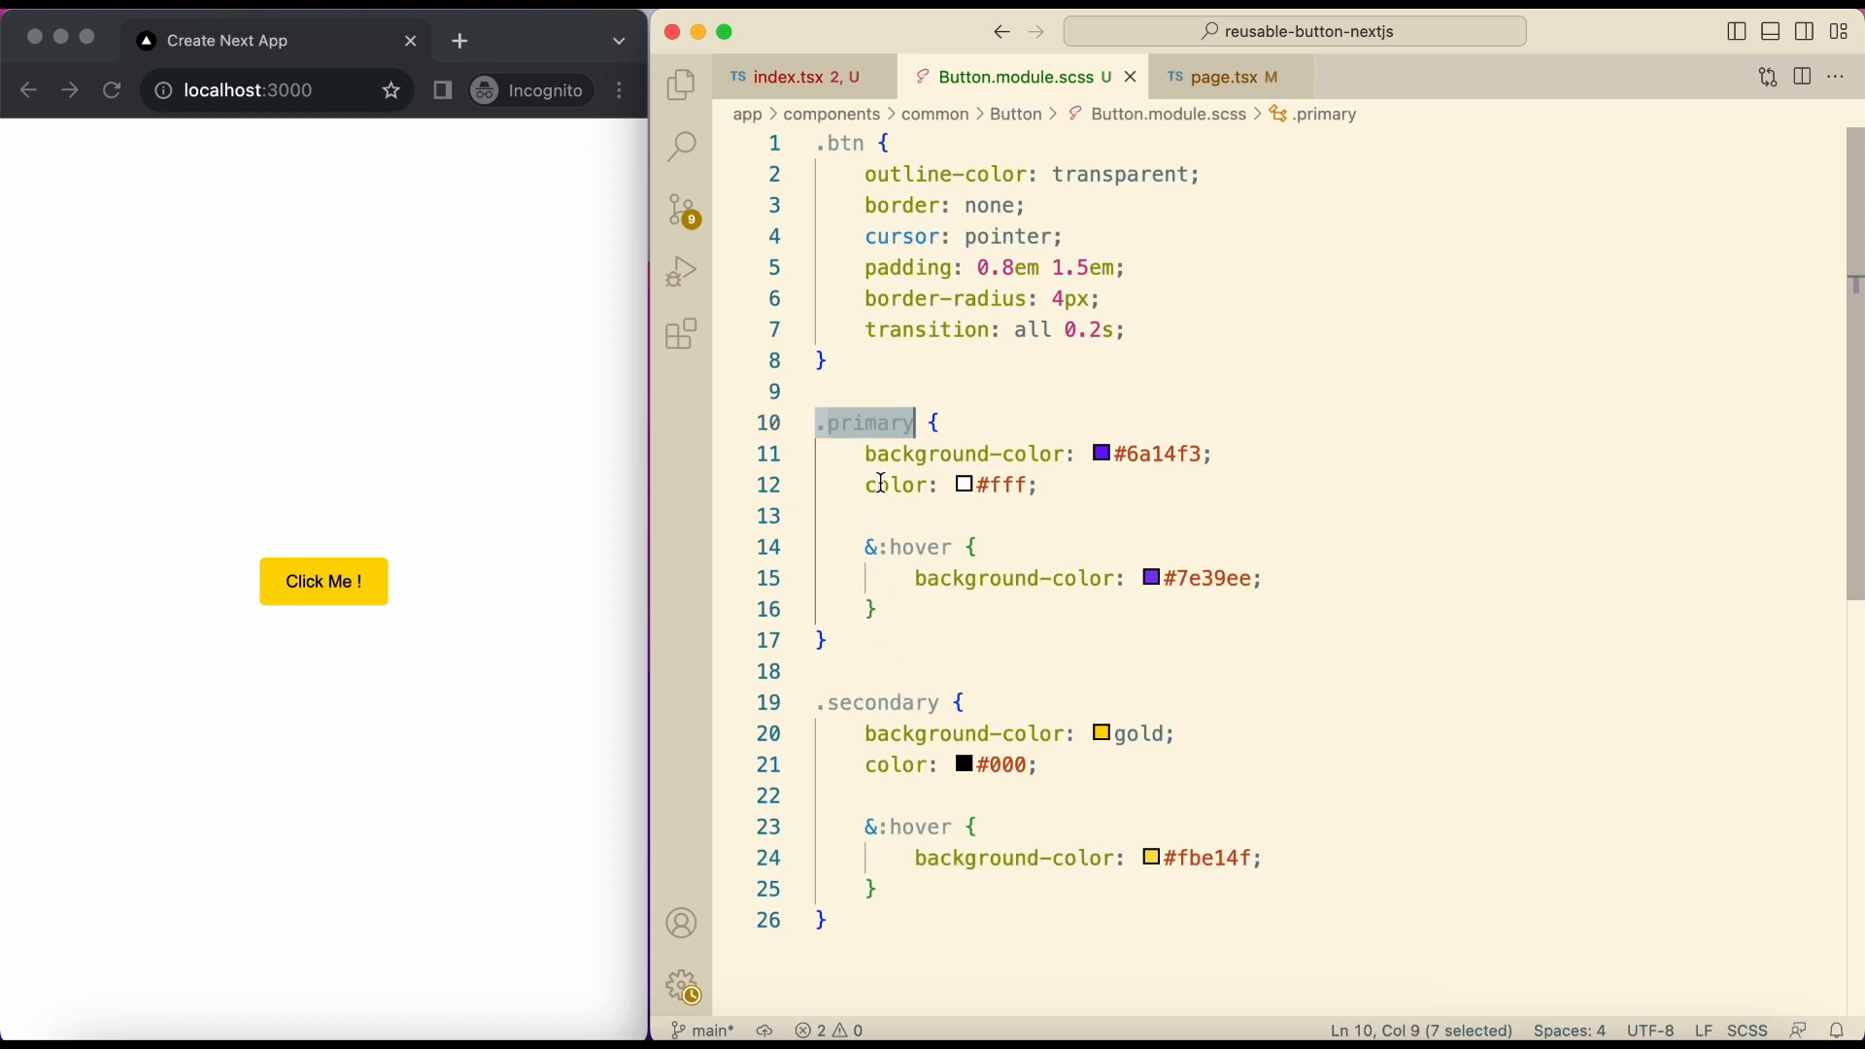
mouse_move(1129, 846)
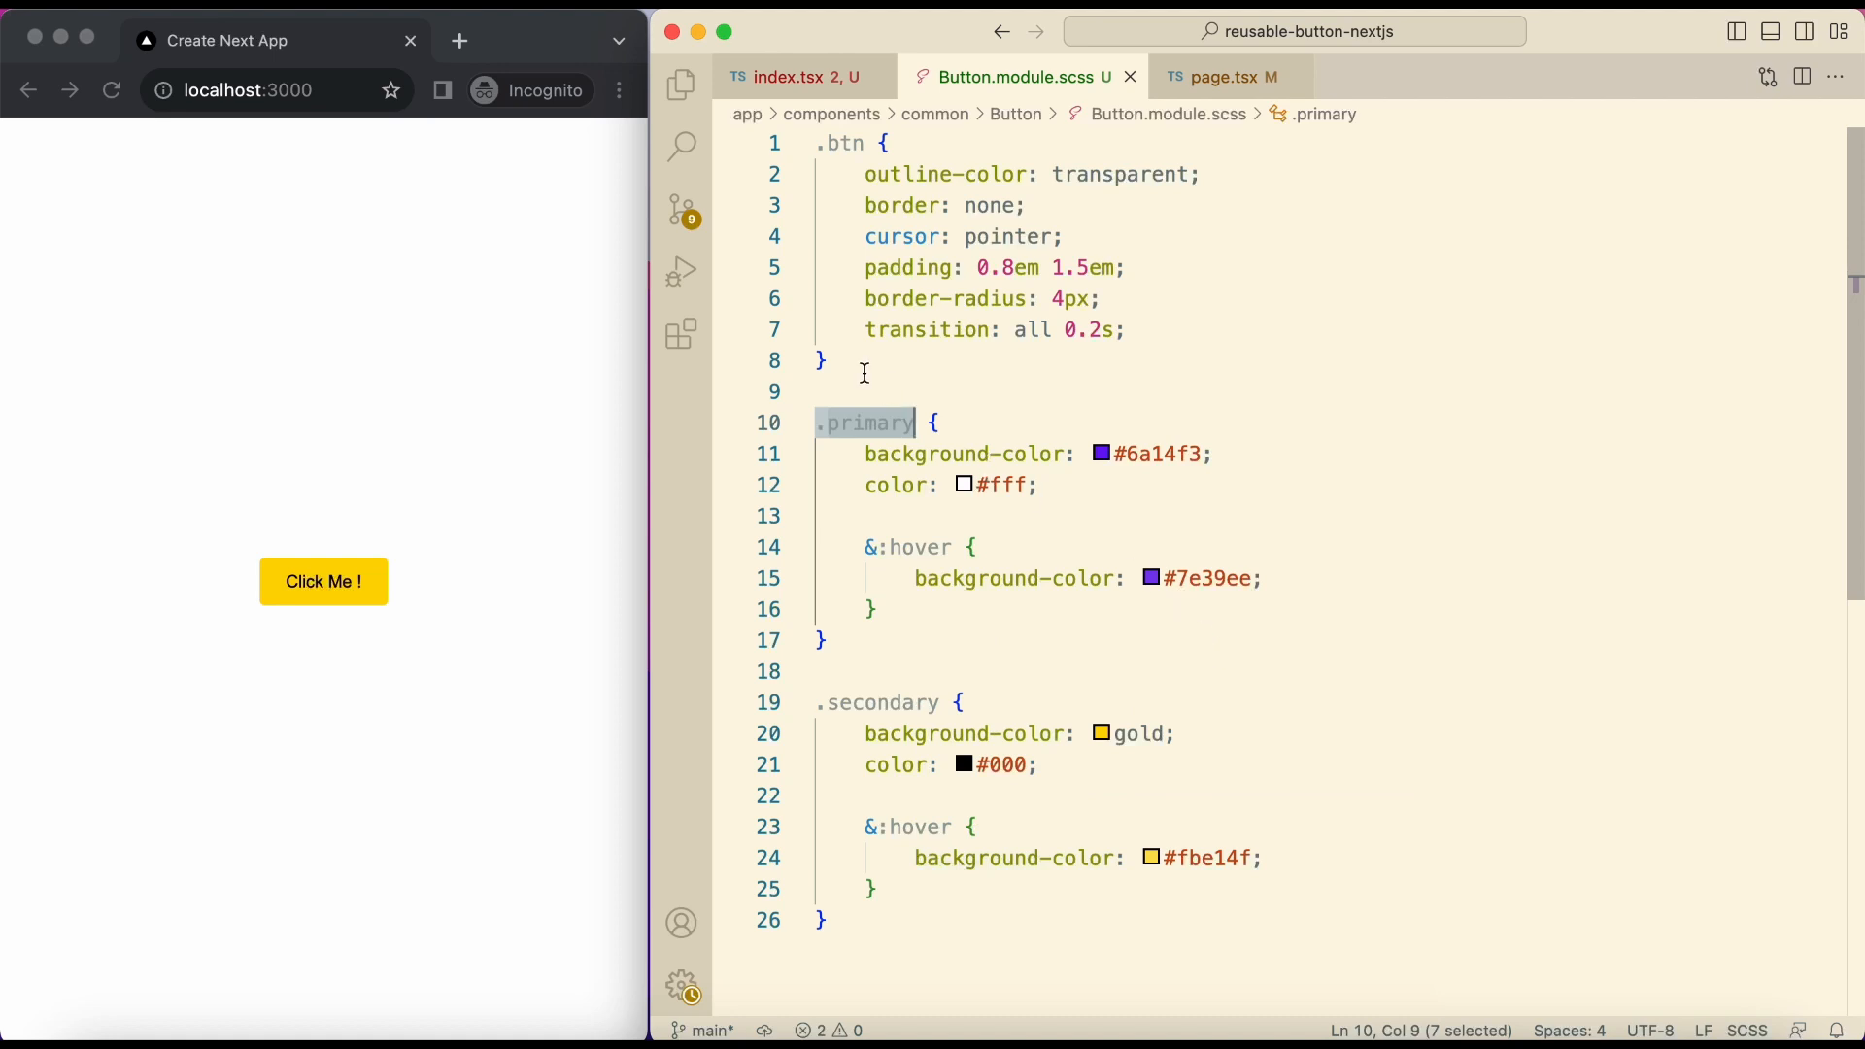
key("enter")
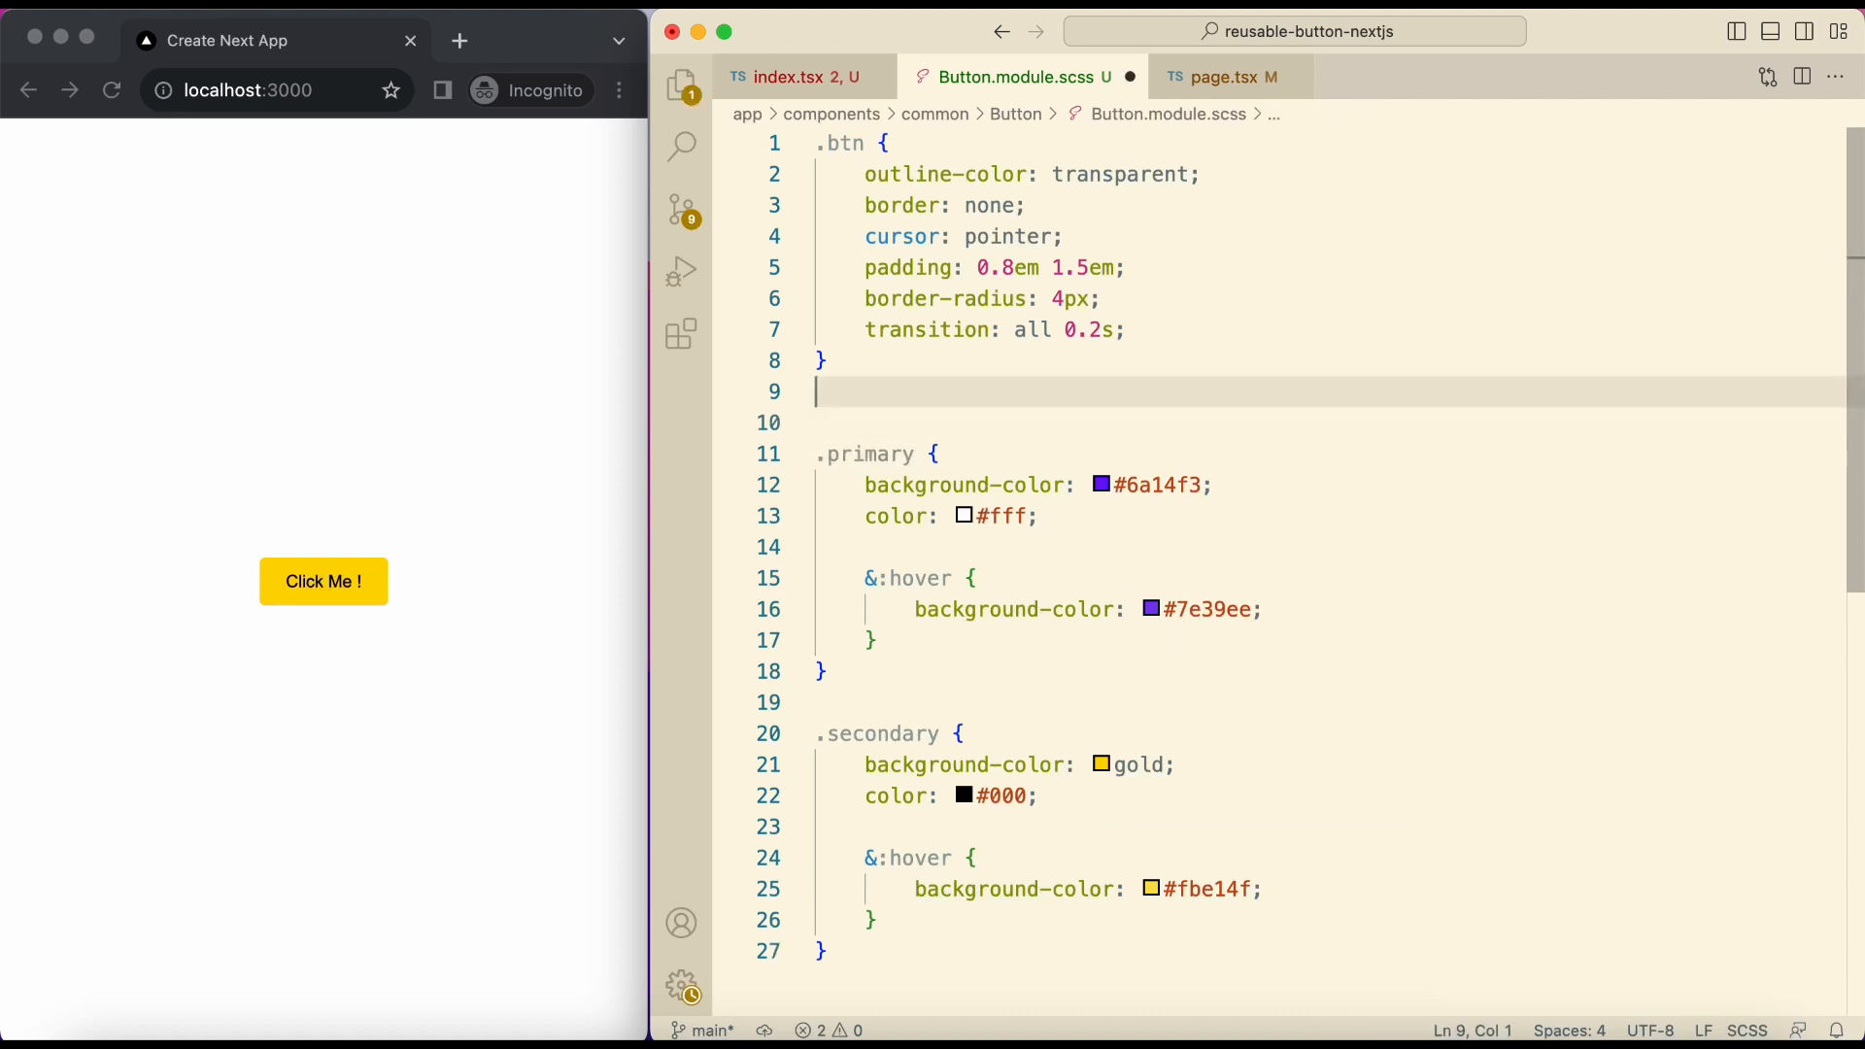
type("@mixin solid")
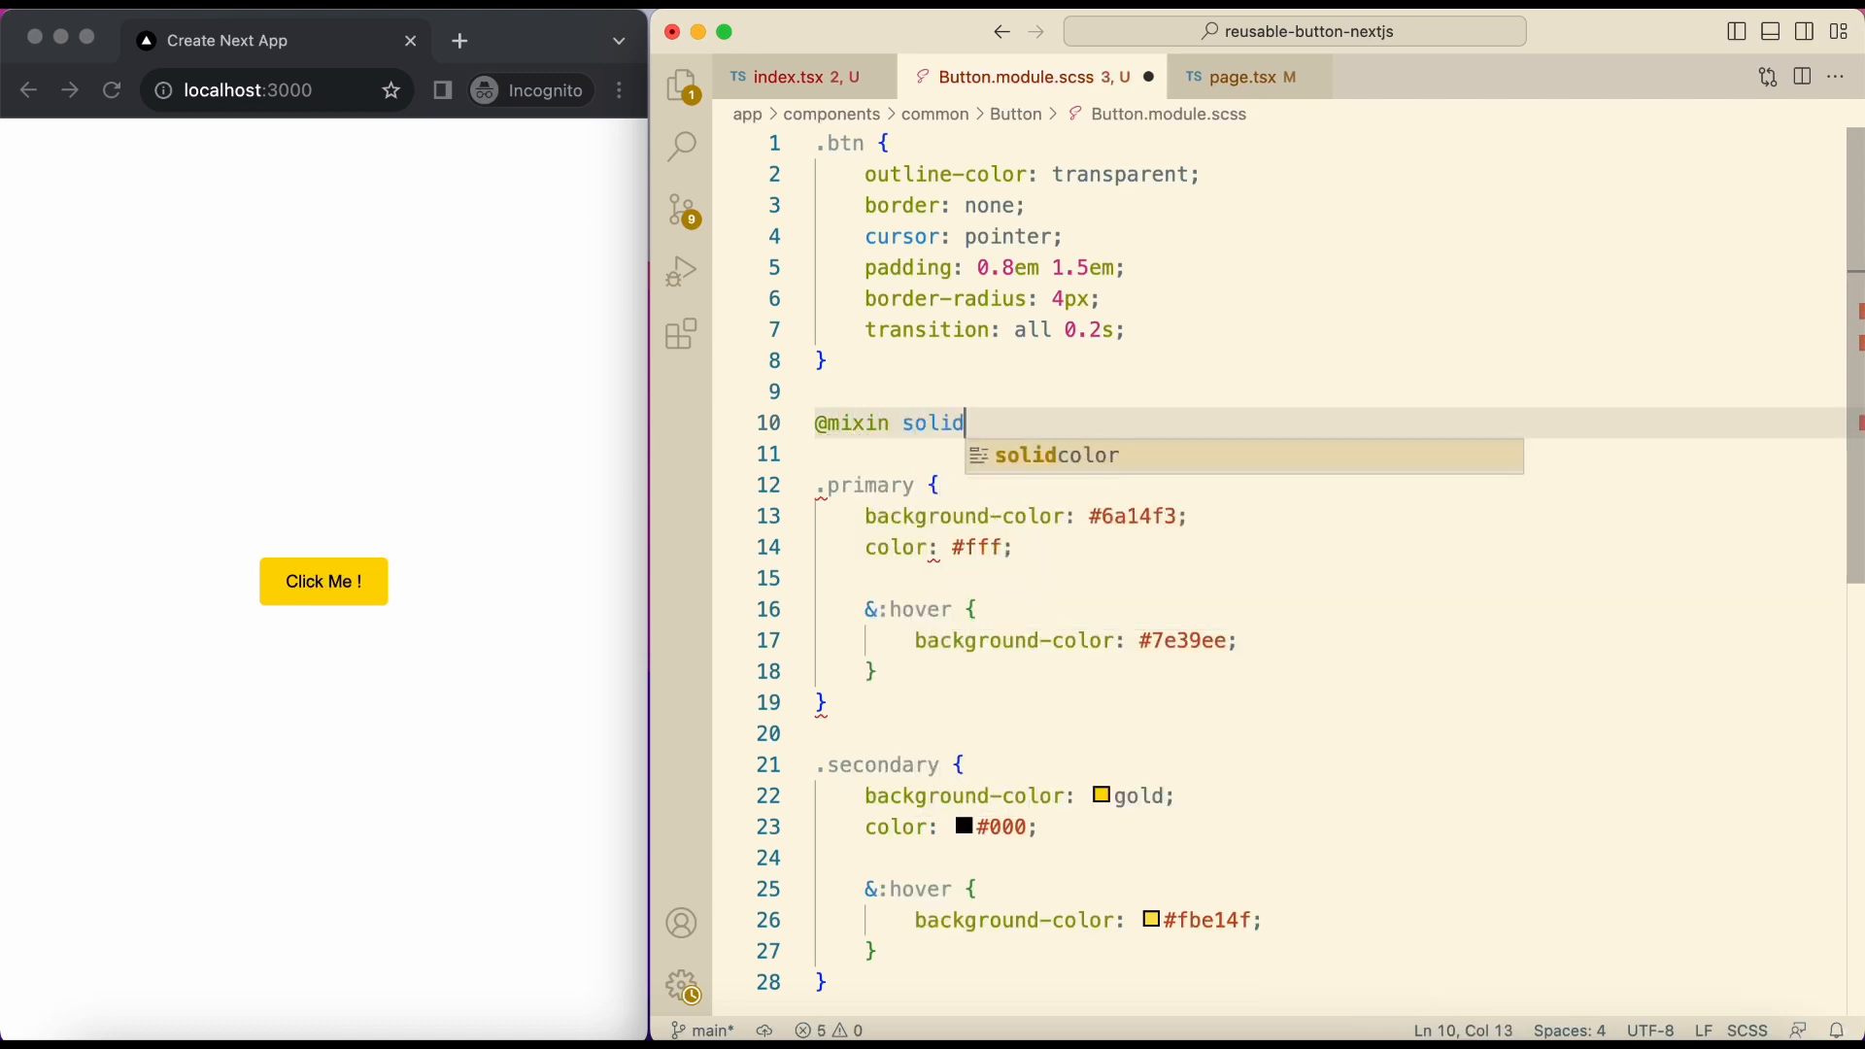
Declare the solid-color($bg-color, $text-color) mixin setting background and text colours.
type("-co")
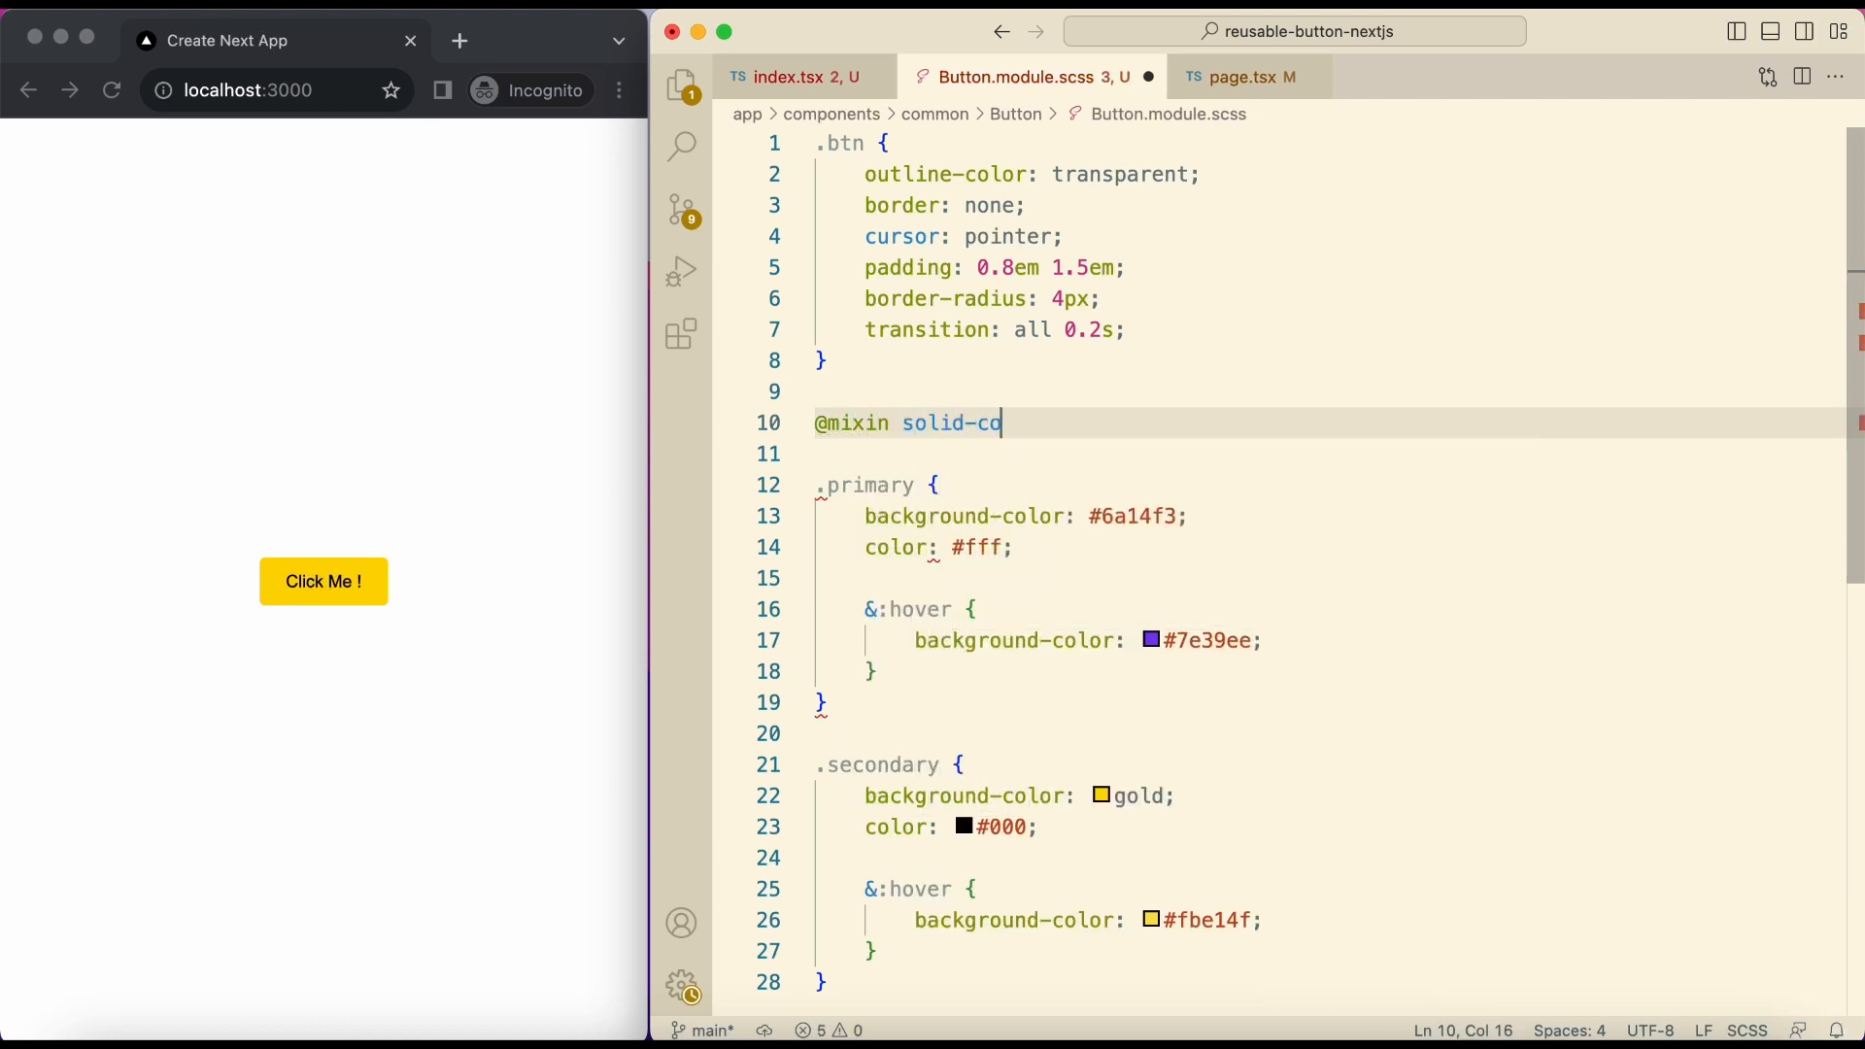
type("lor")
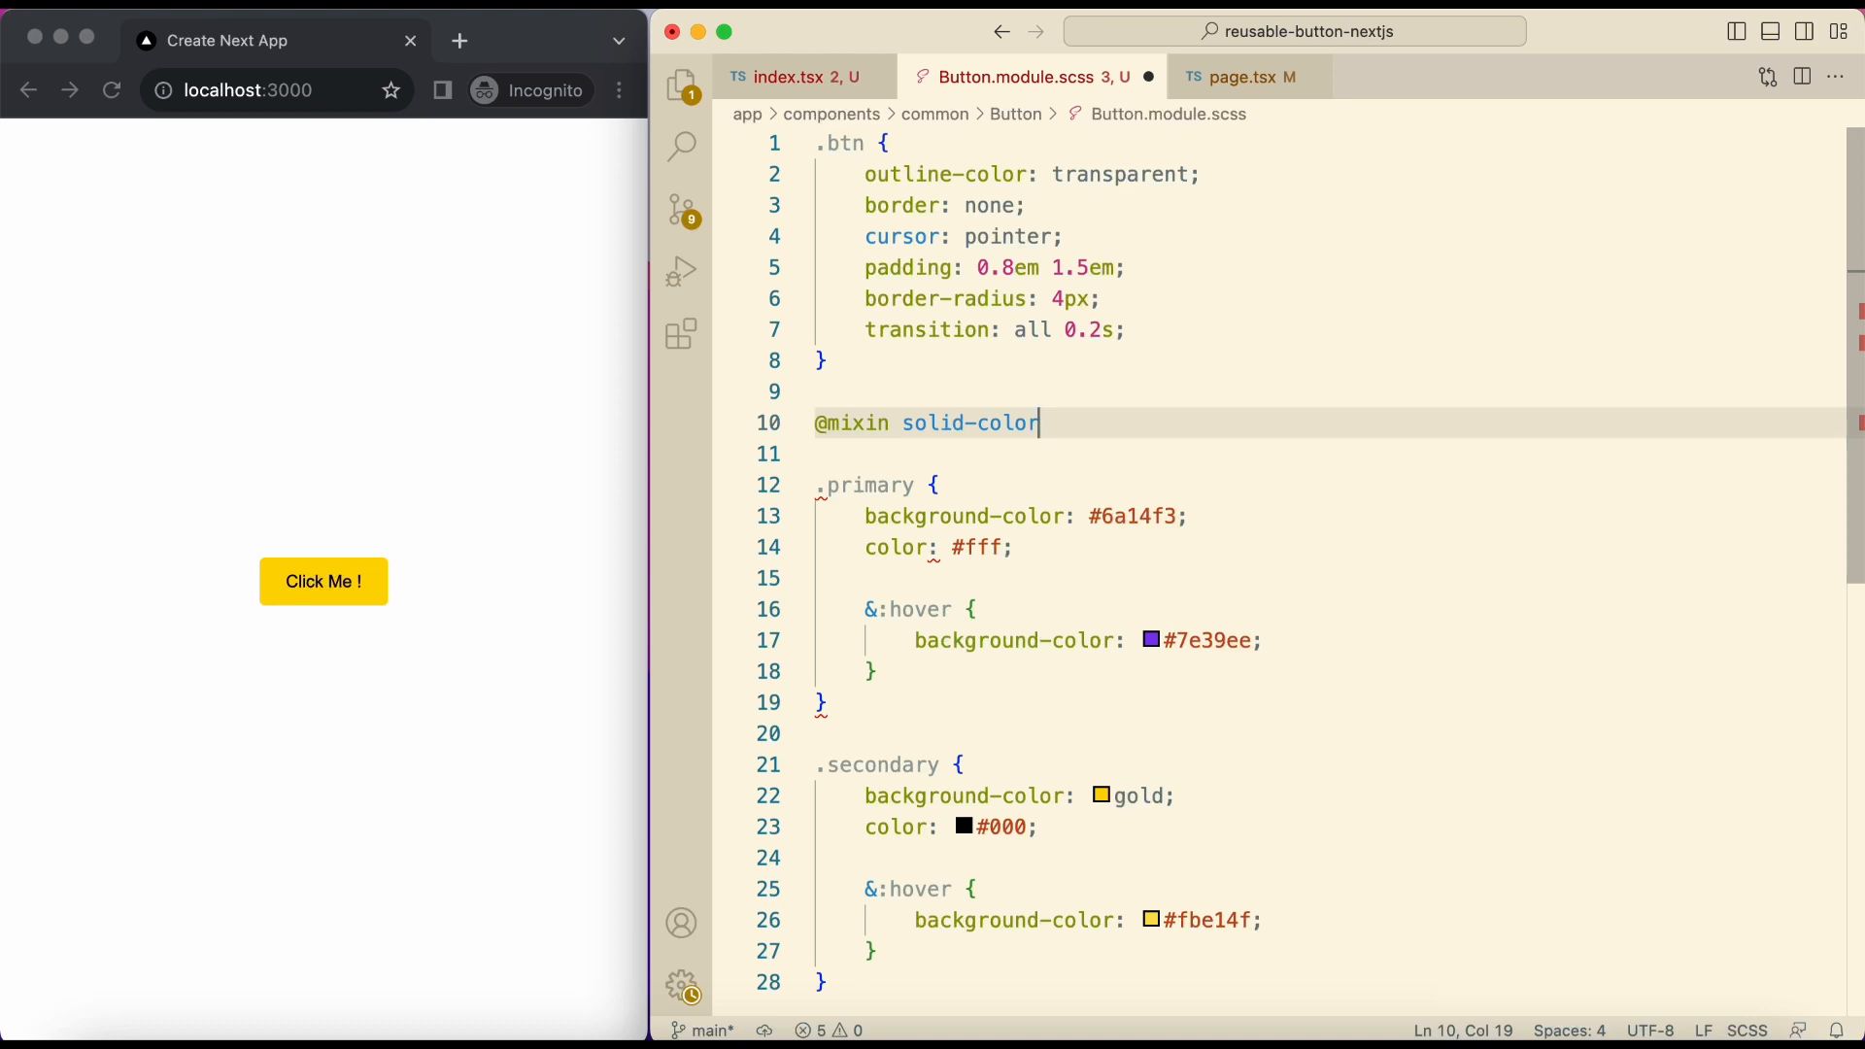
type("($bg)")
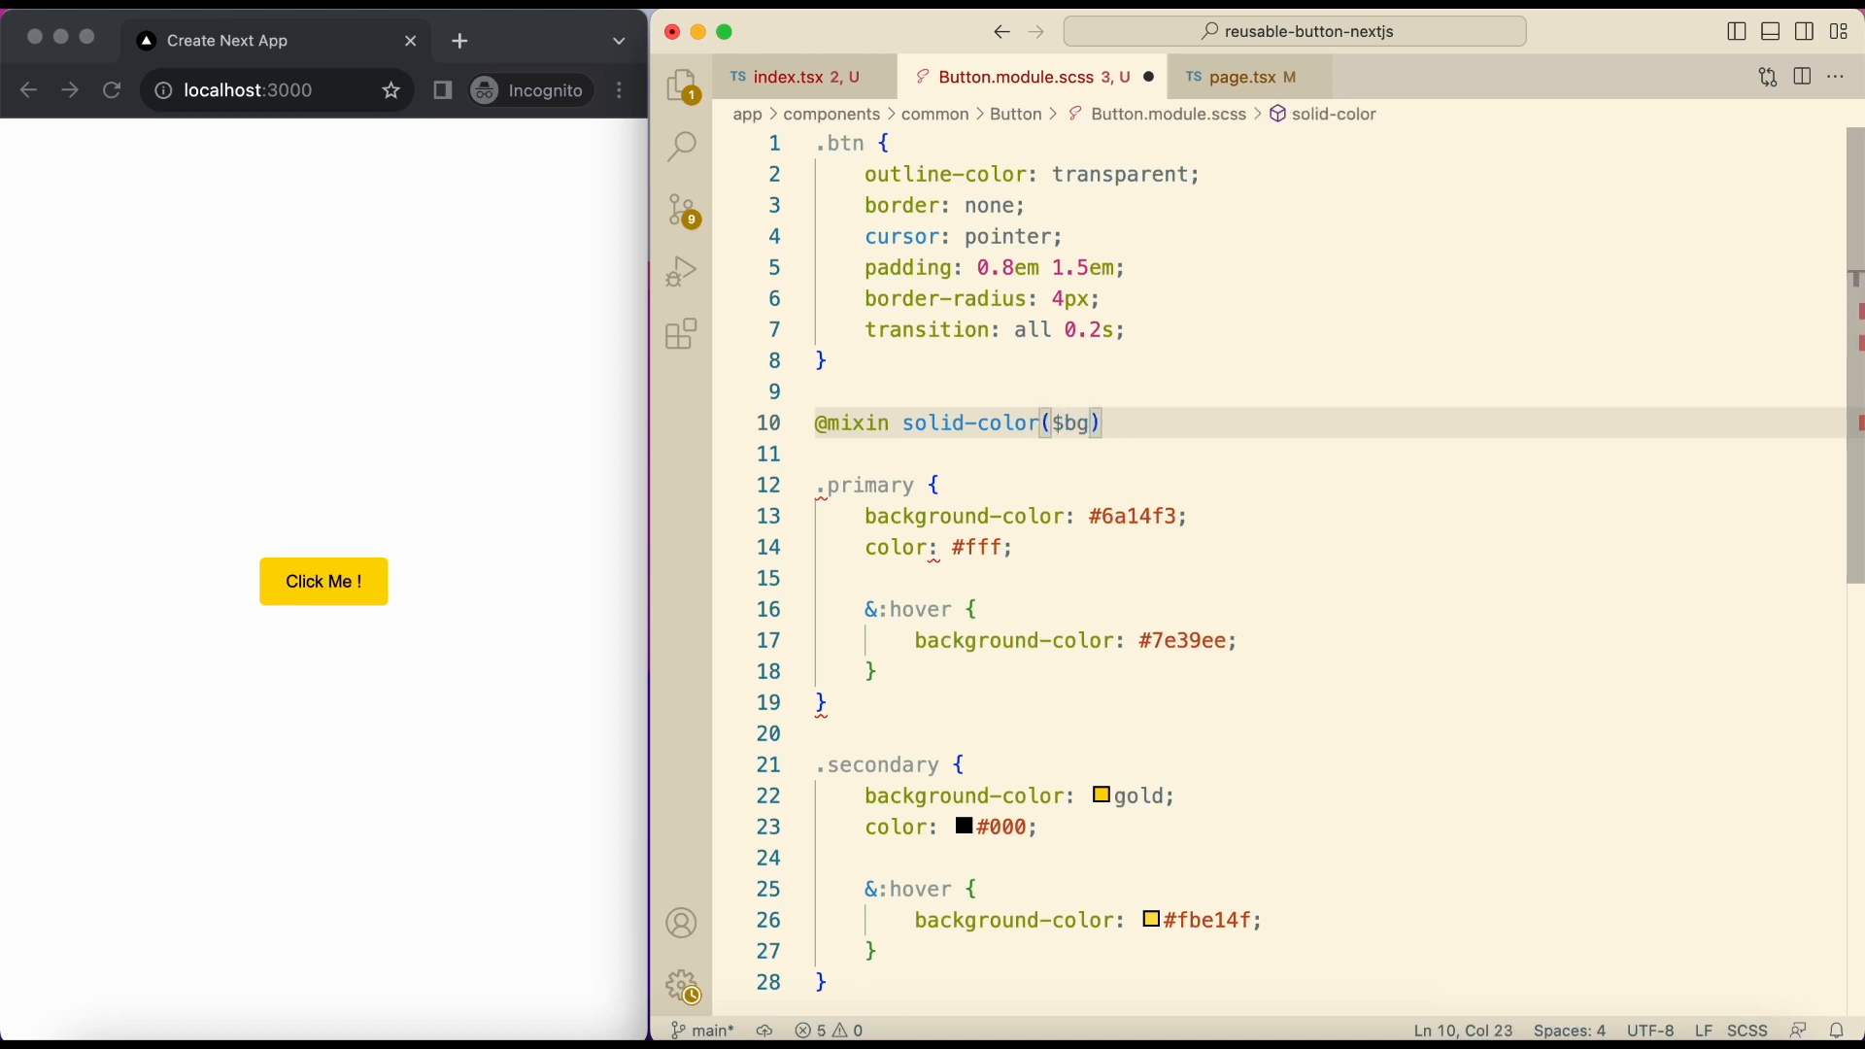
type("-color,")
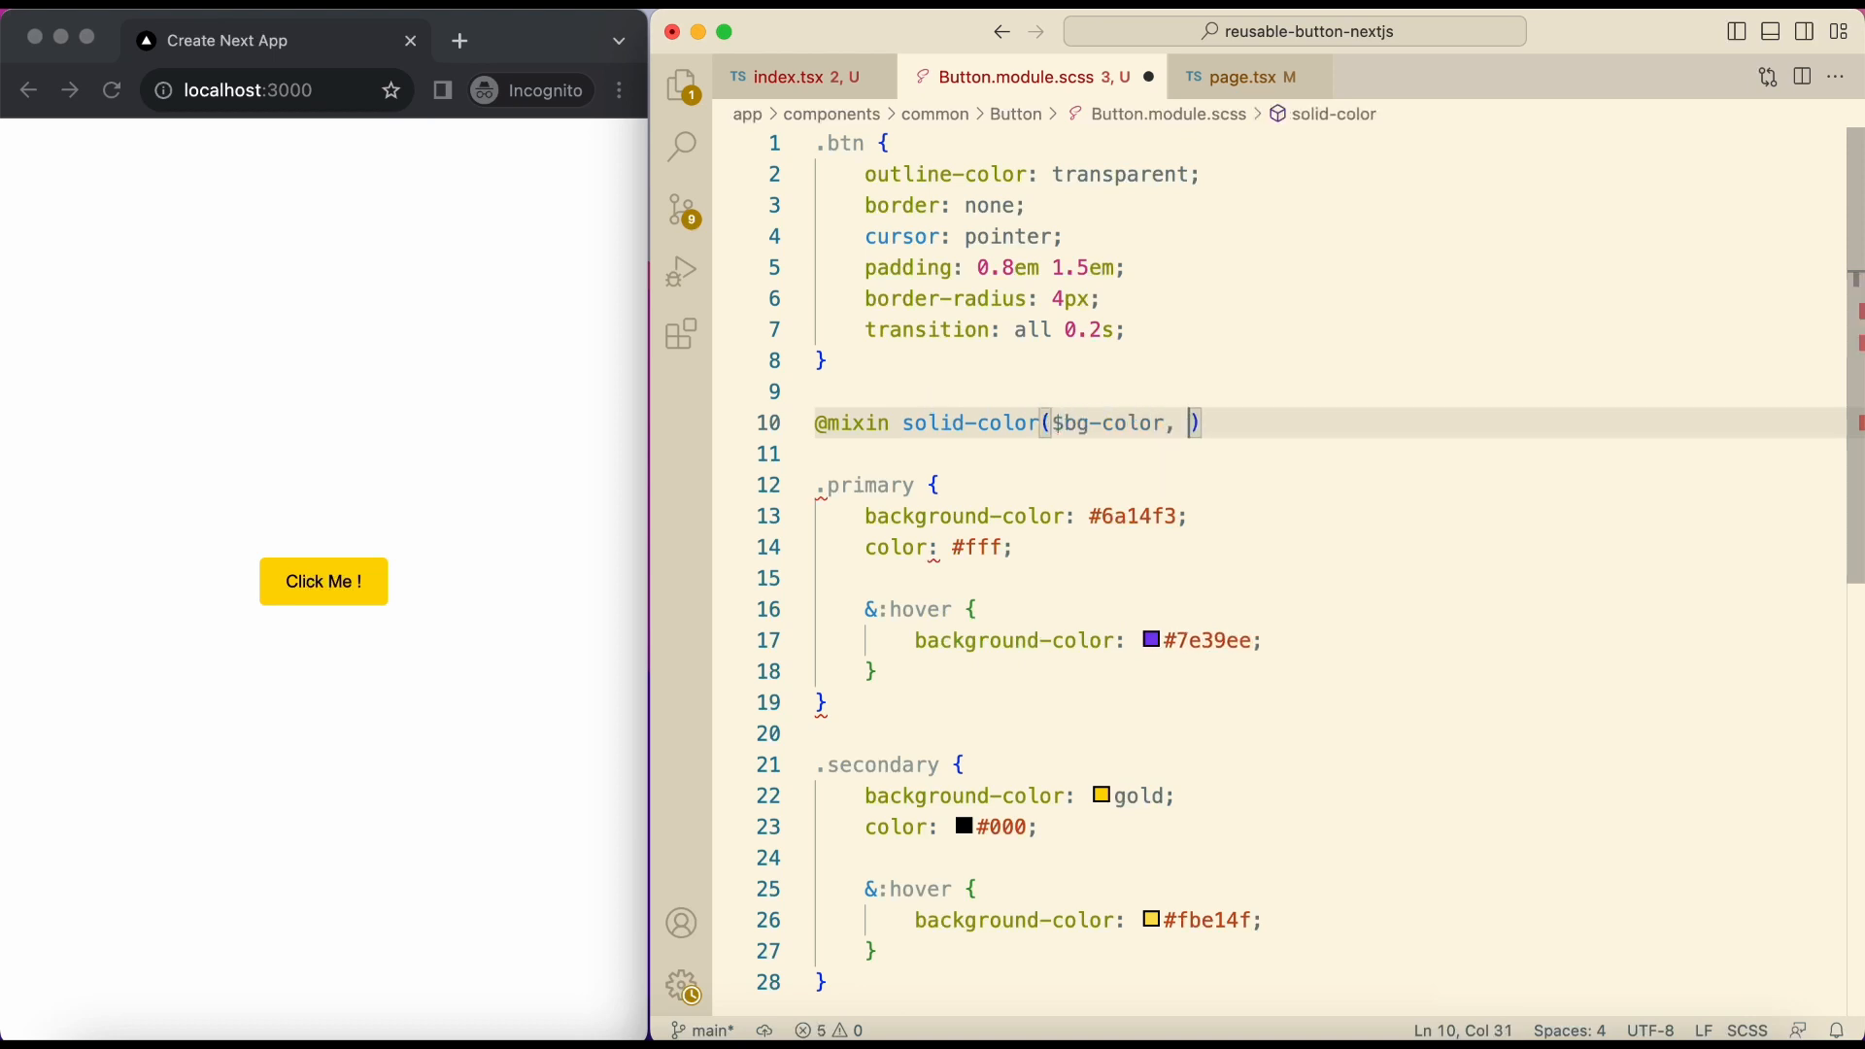
type("$text")
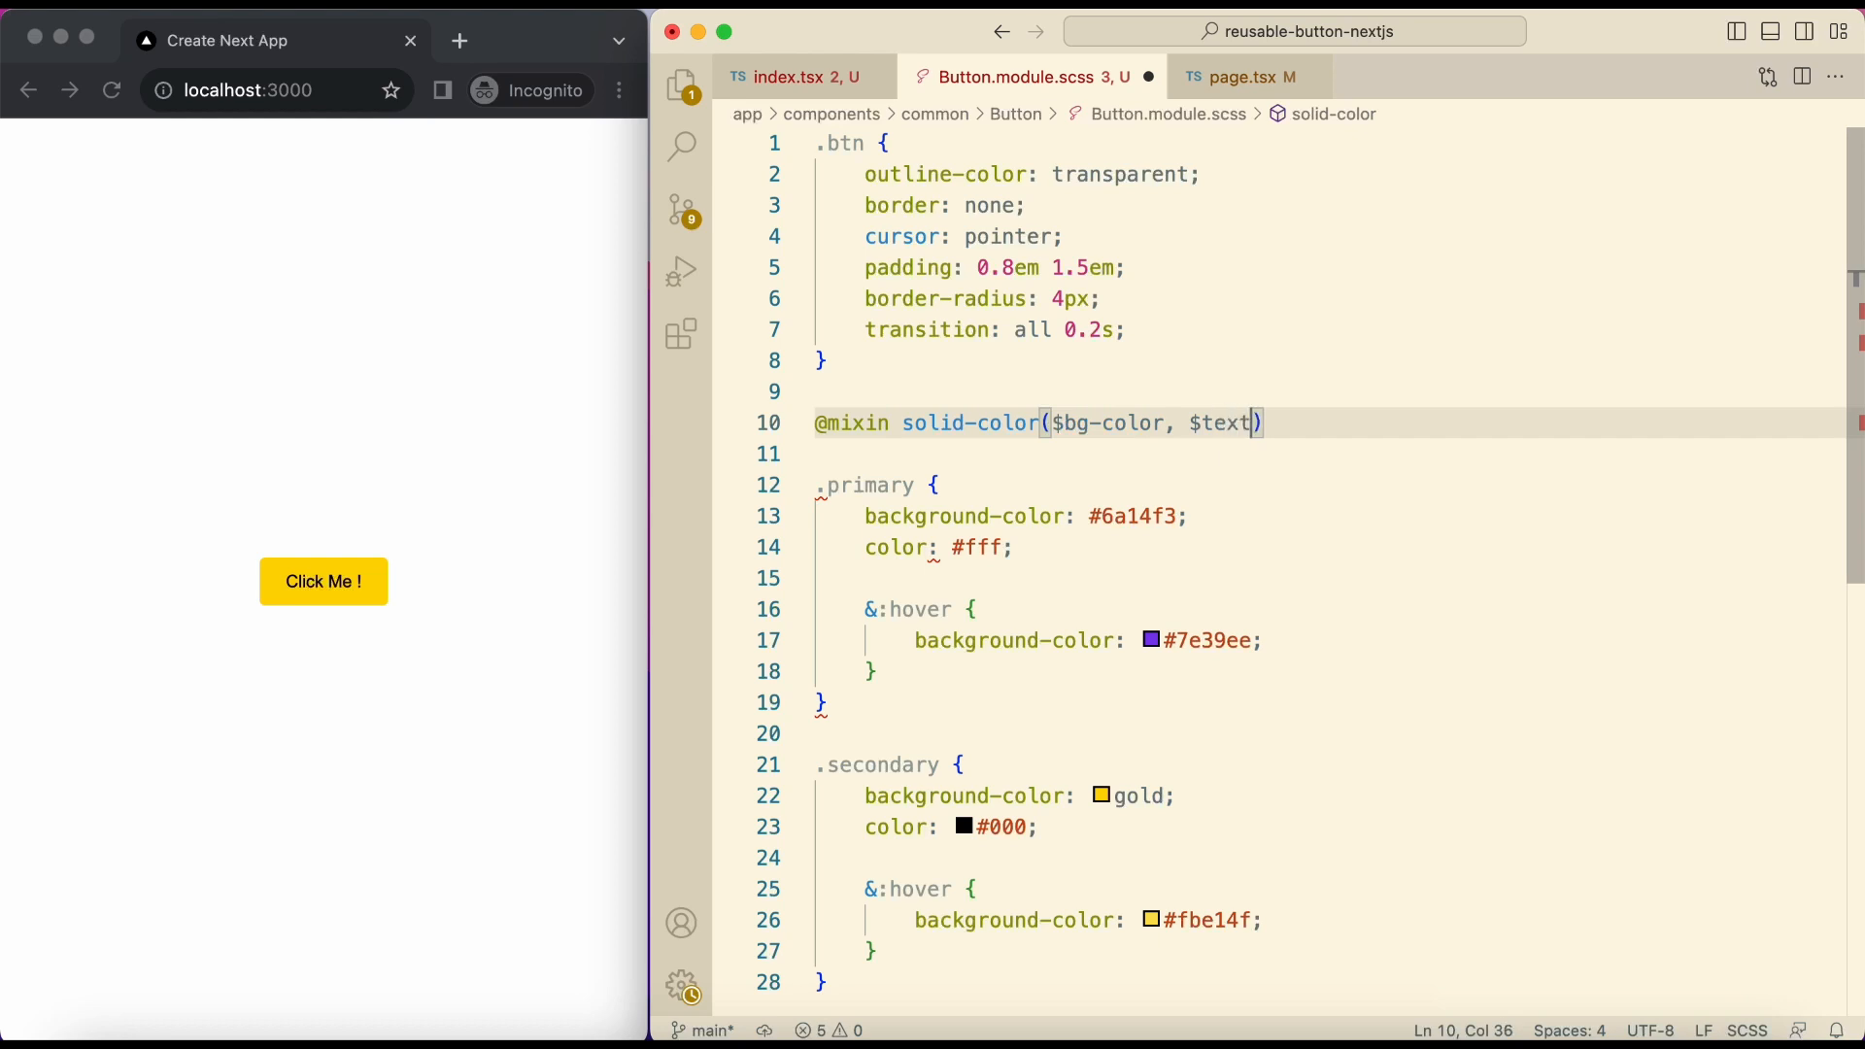
type("-color")
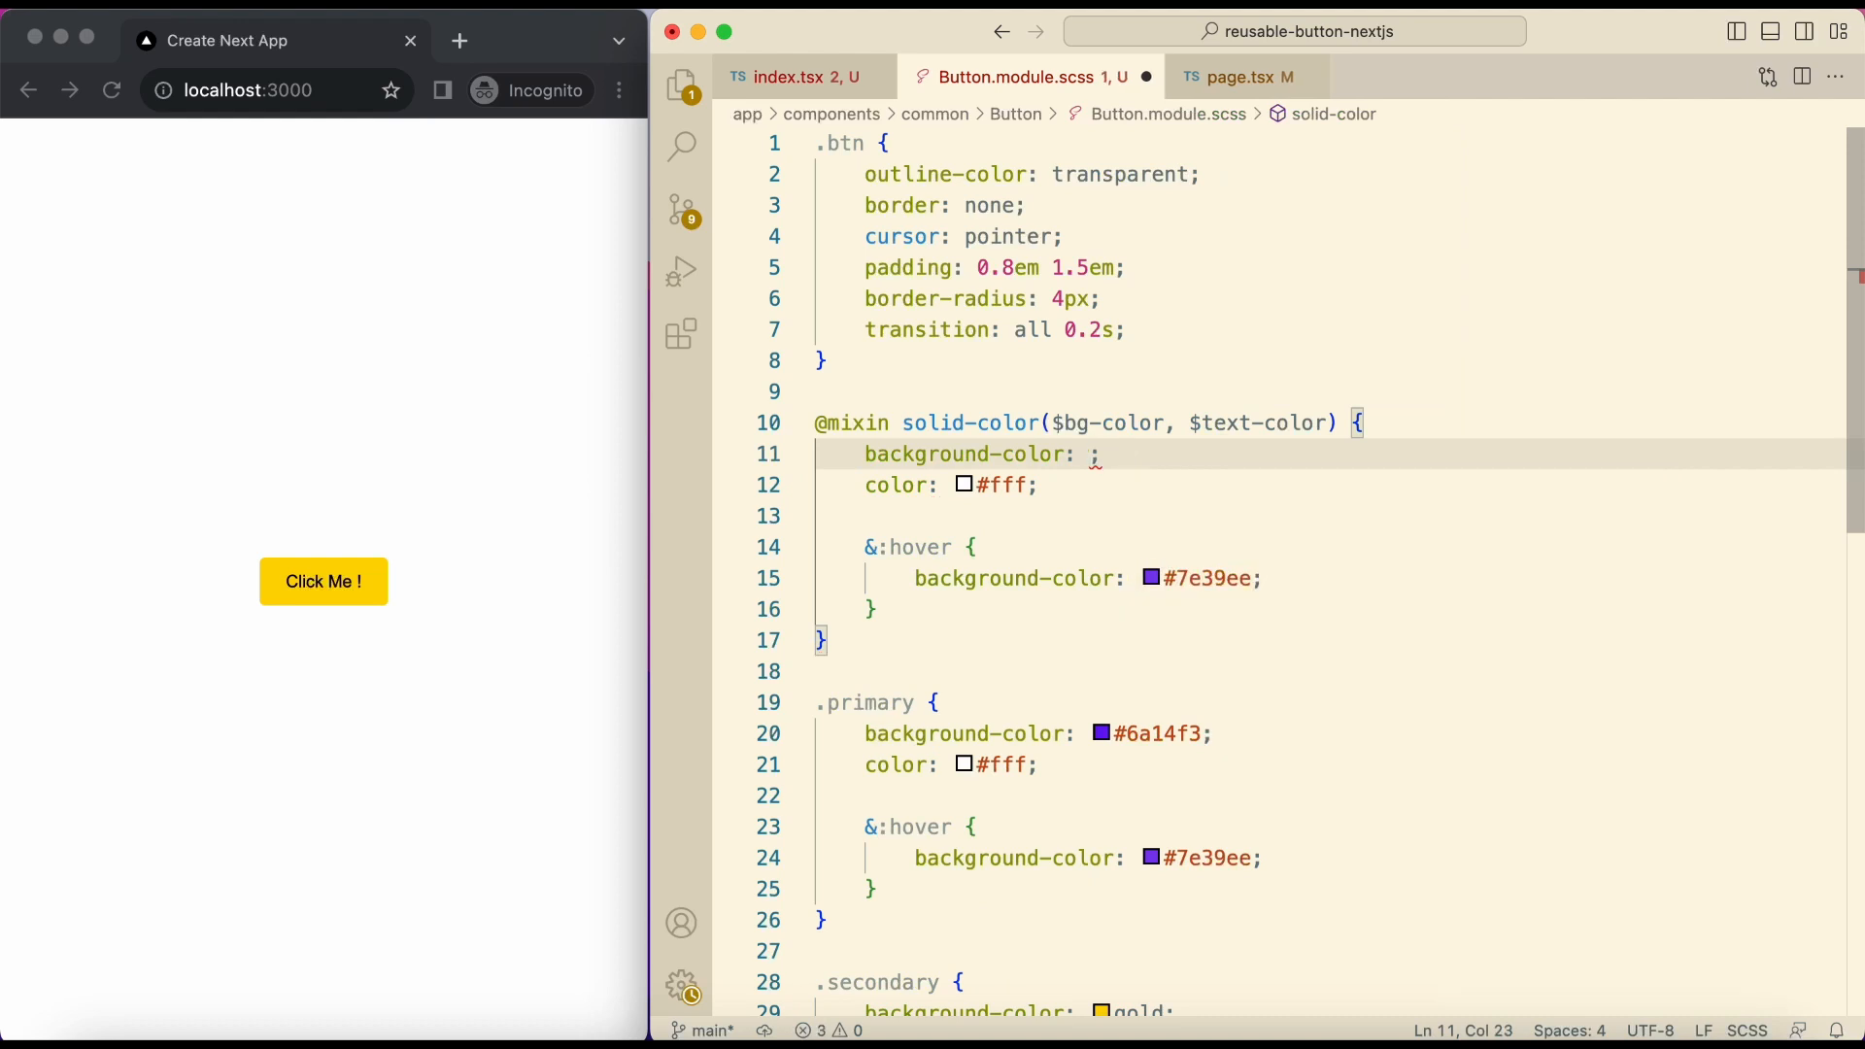
type("$bg-color")
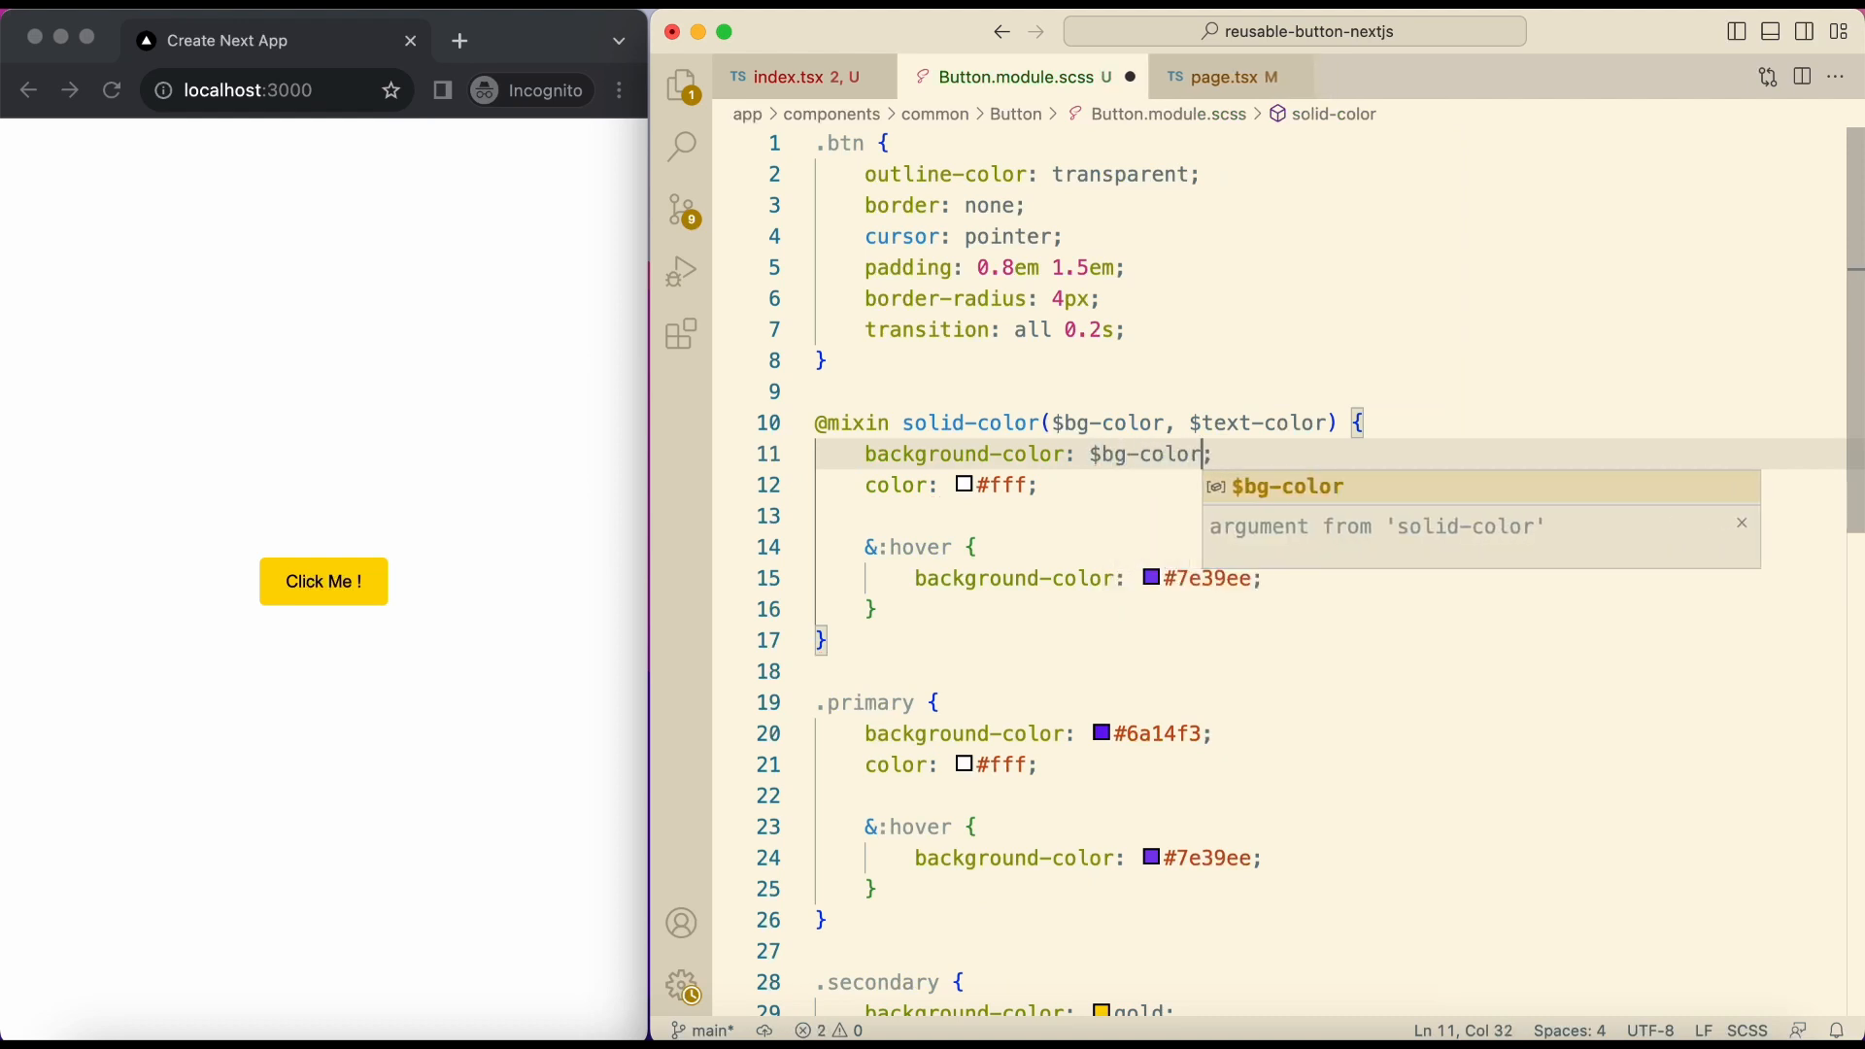
type("$text-color")
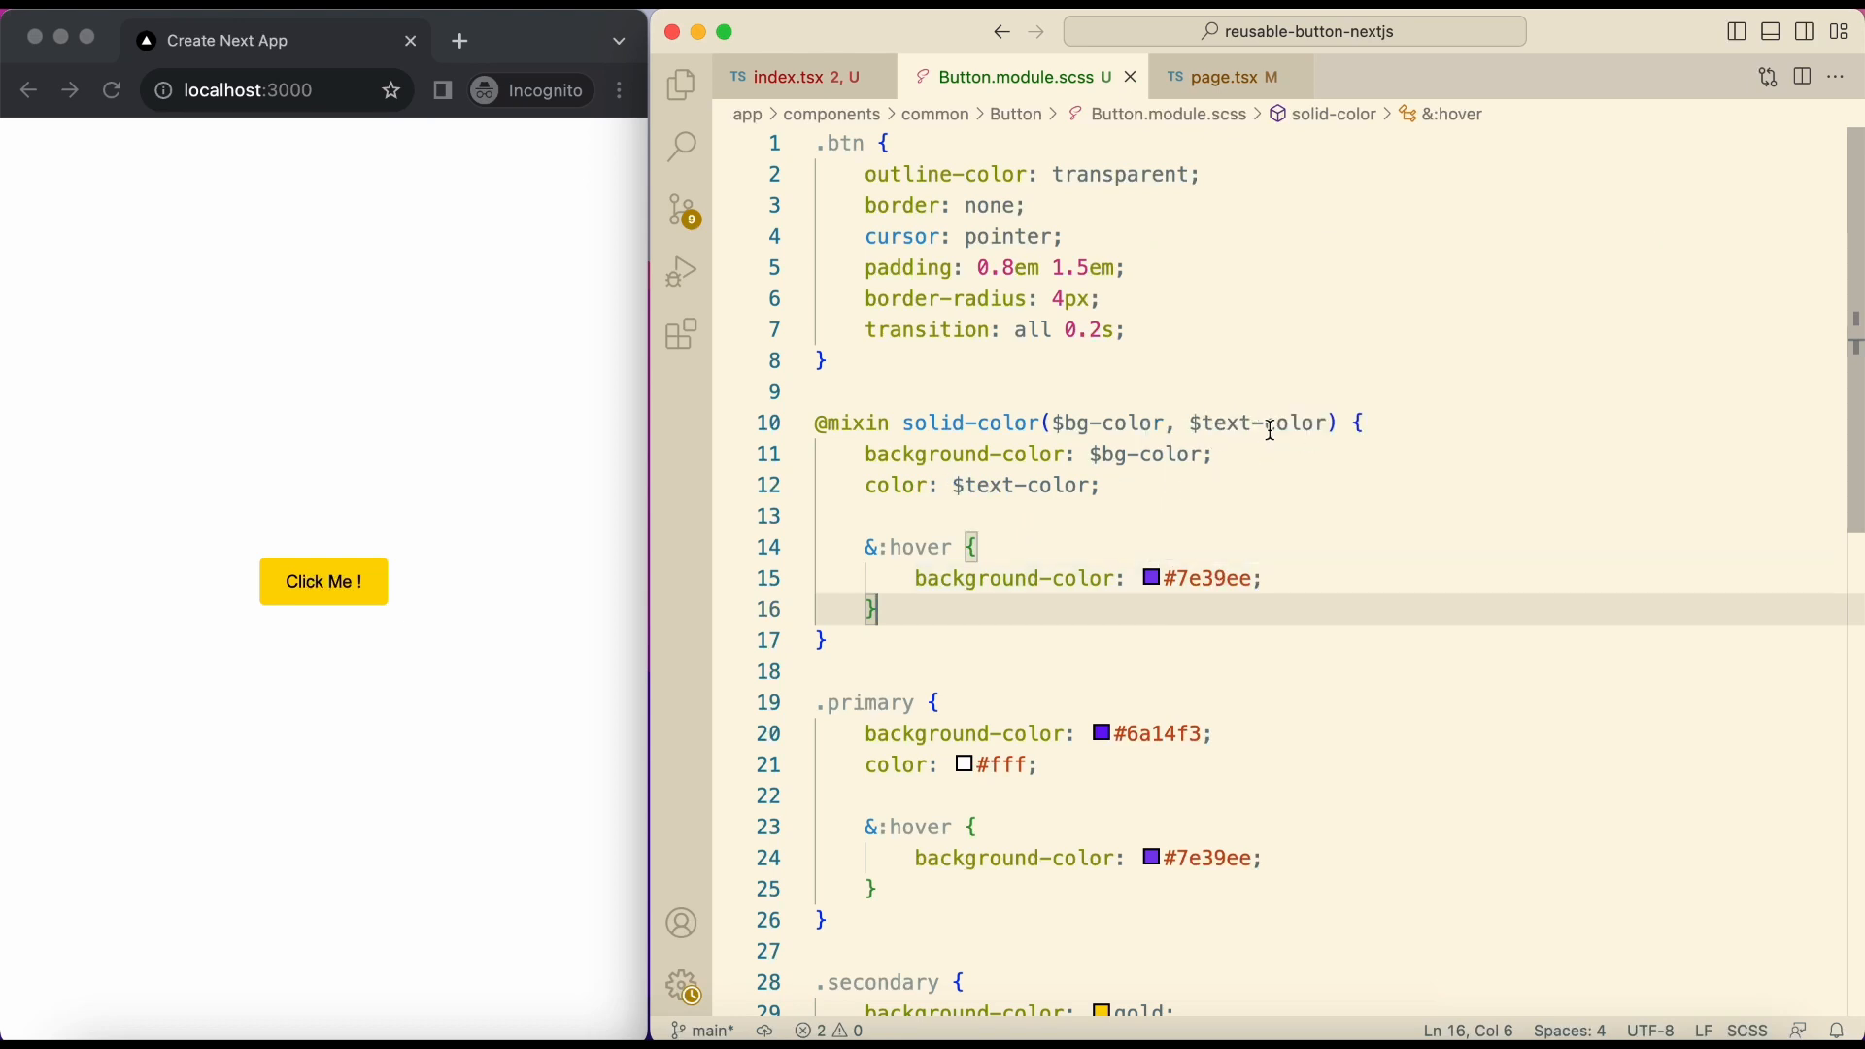
mouse_move(1294, 438)
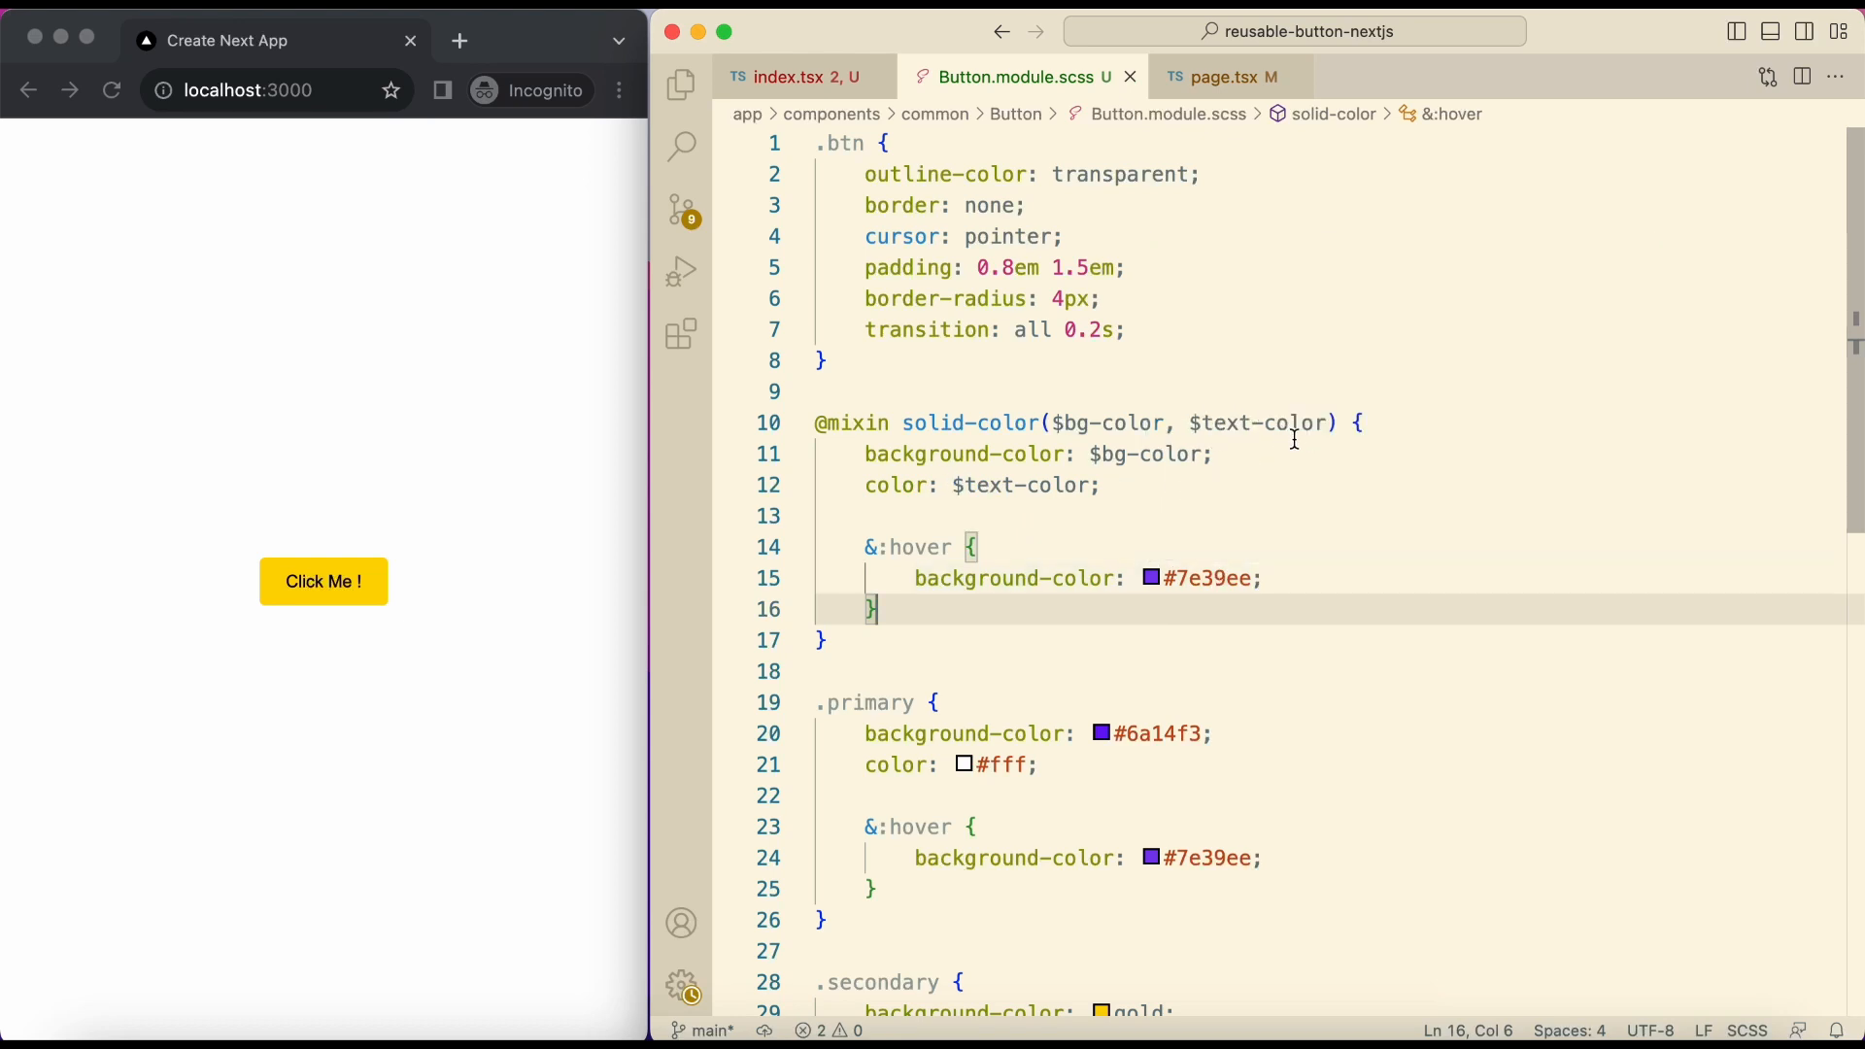
Set the mixin's hover background to lighten($bg-color, 10%).
left_click(1229, 578)
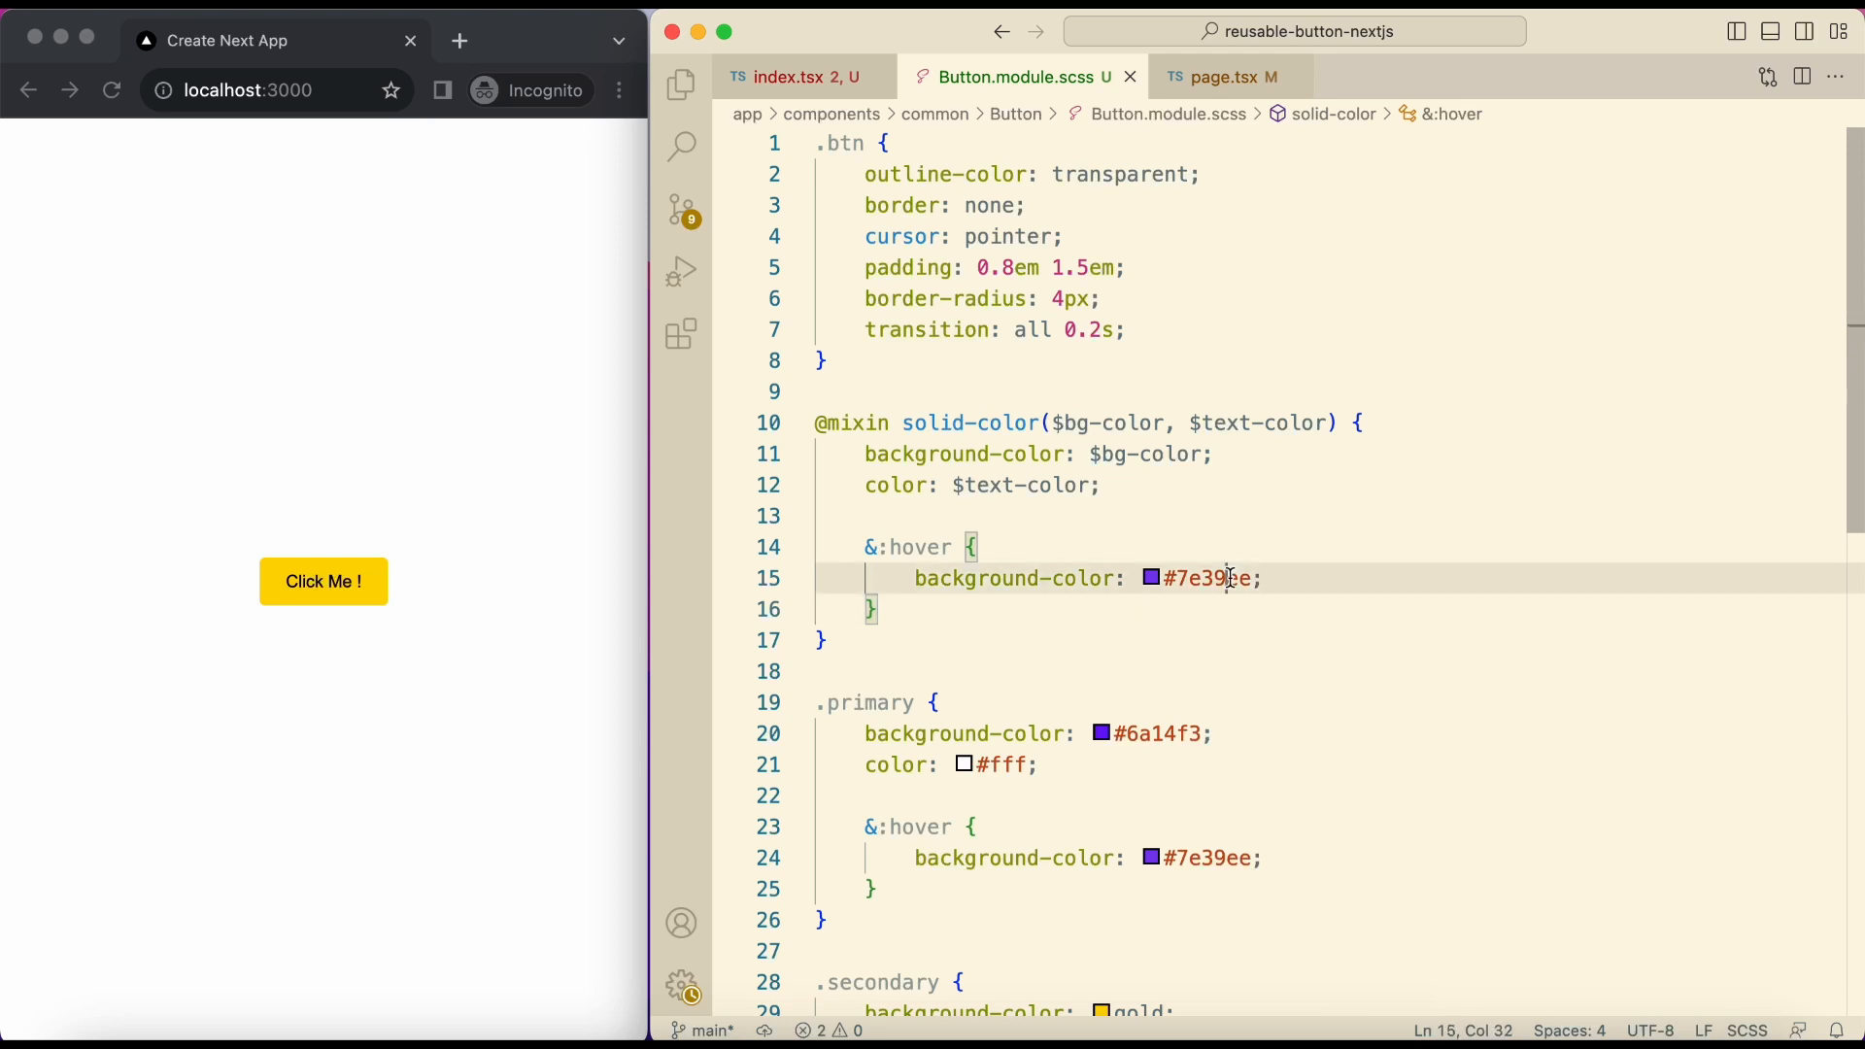
type("l")
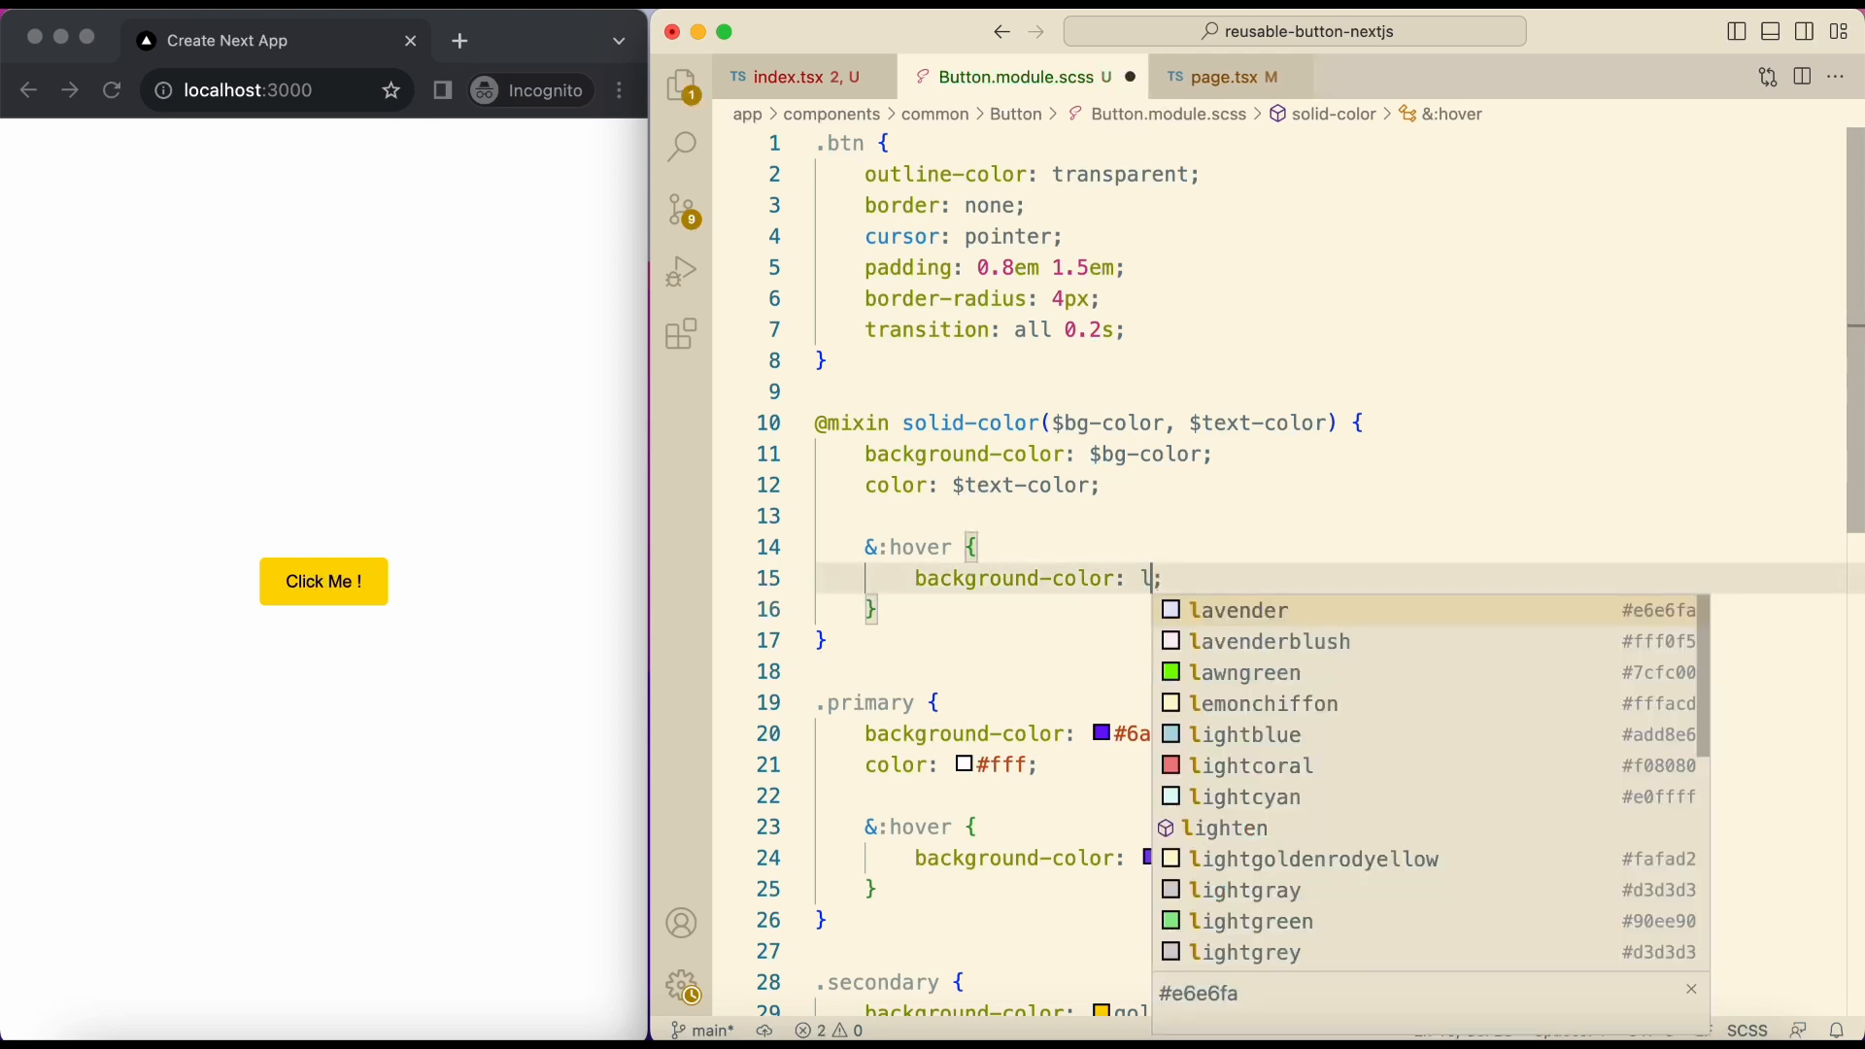
type("igh")
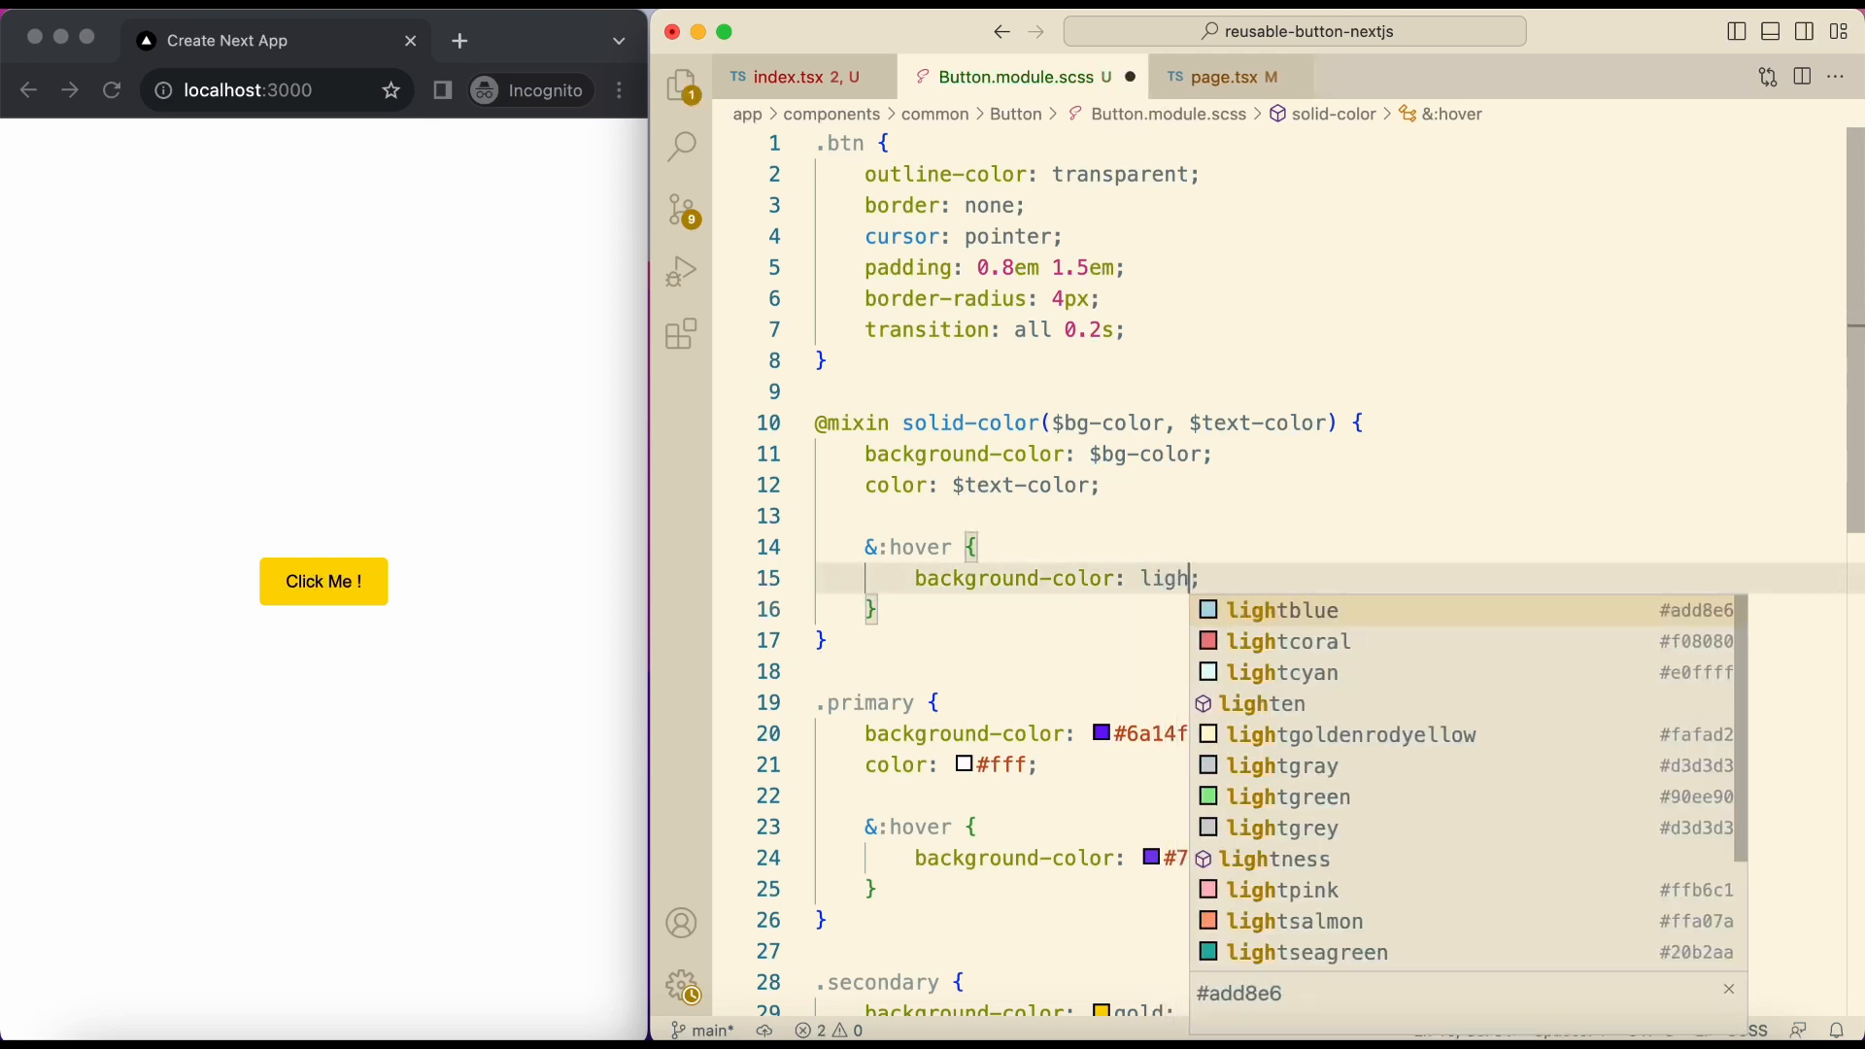
left_click(1262, 703)
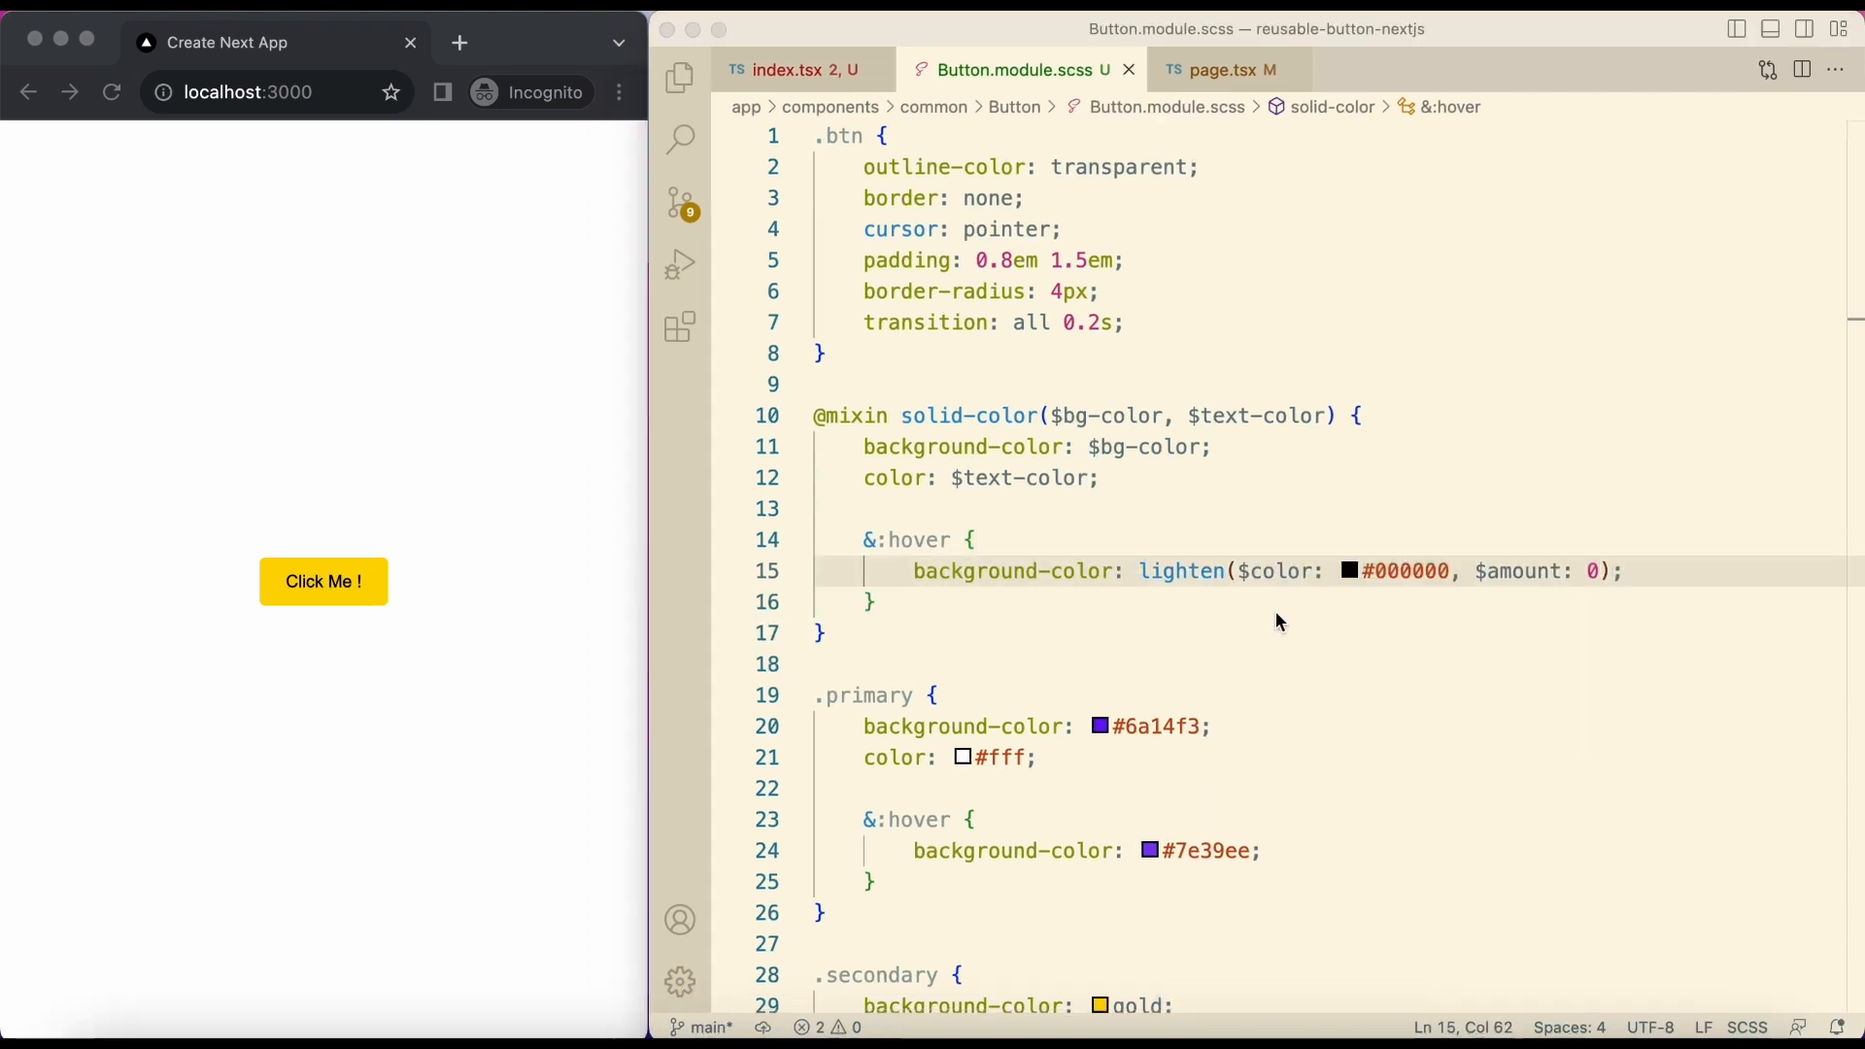
double_click(1404, 571)
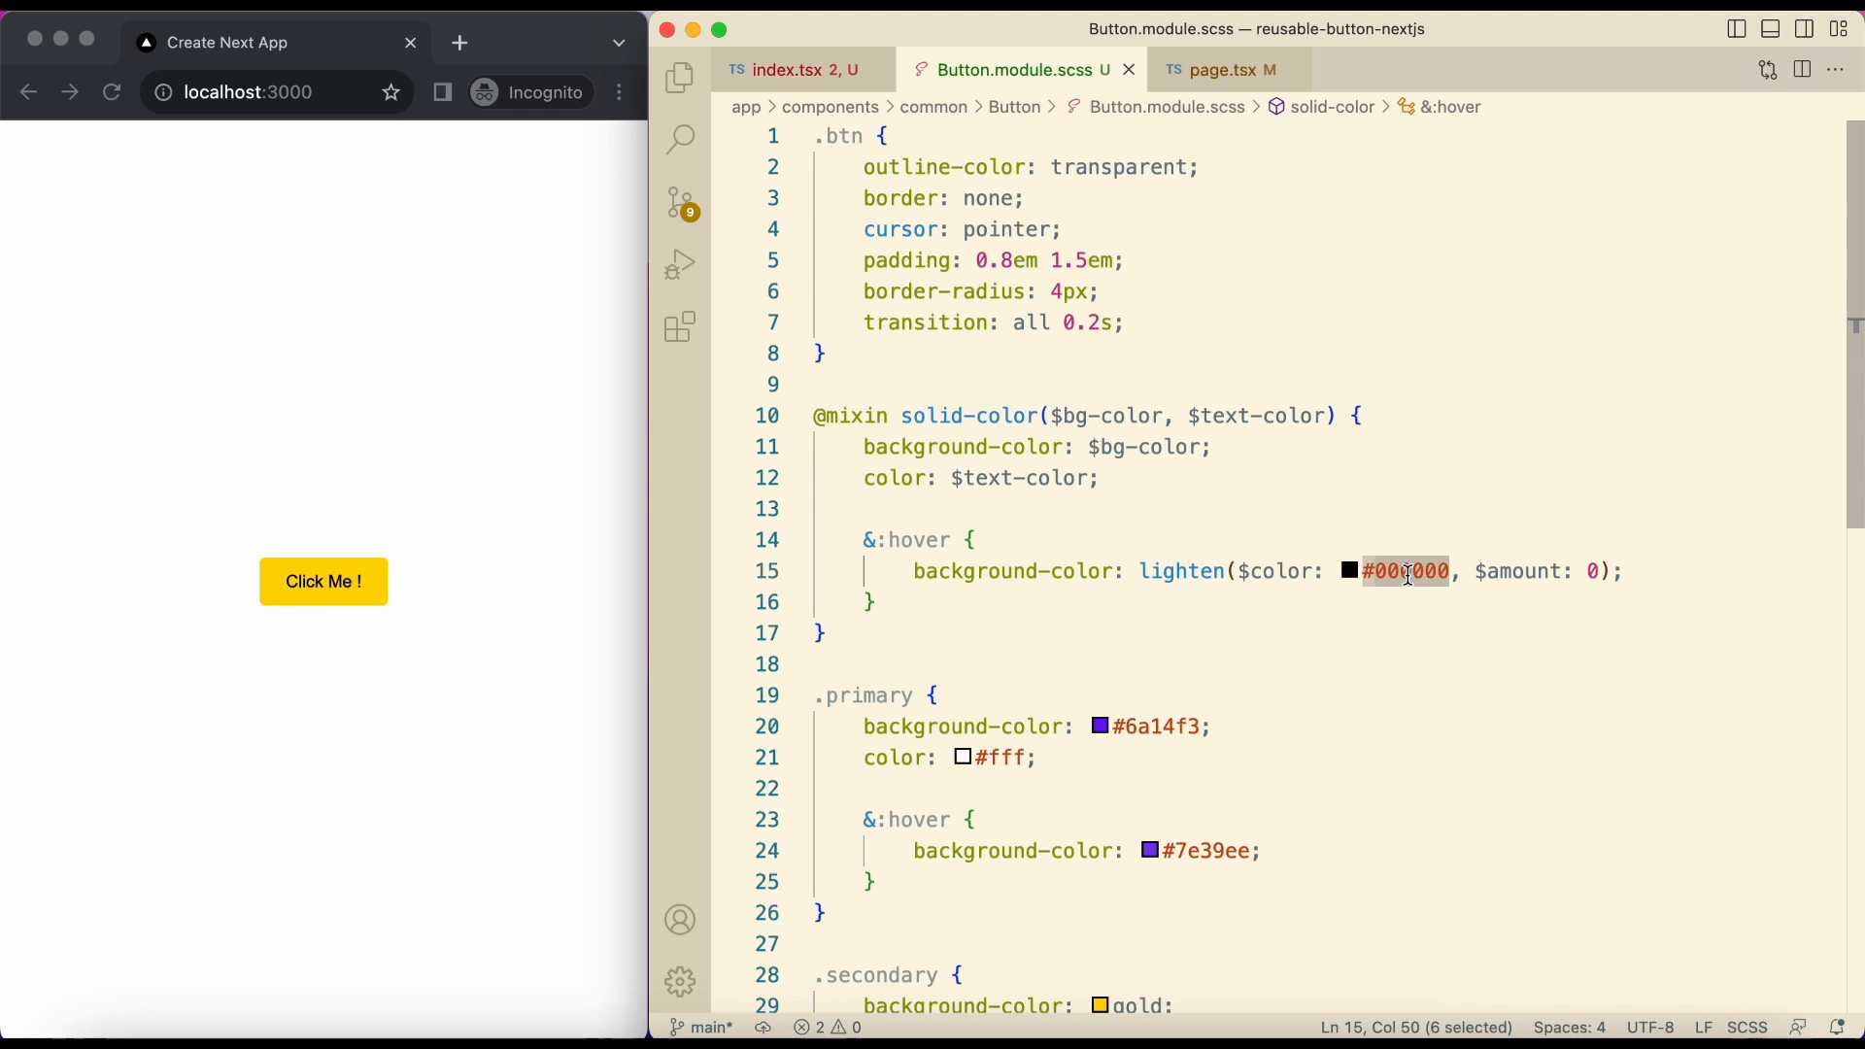
key("Backspace")
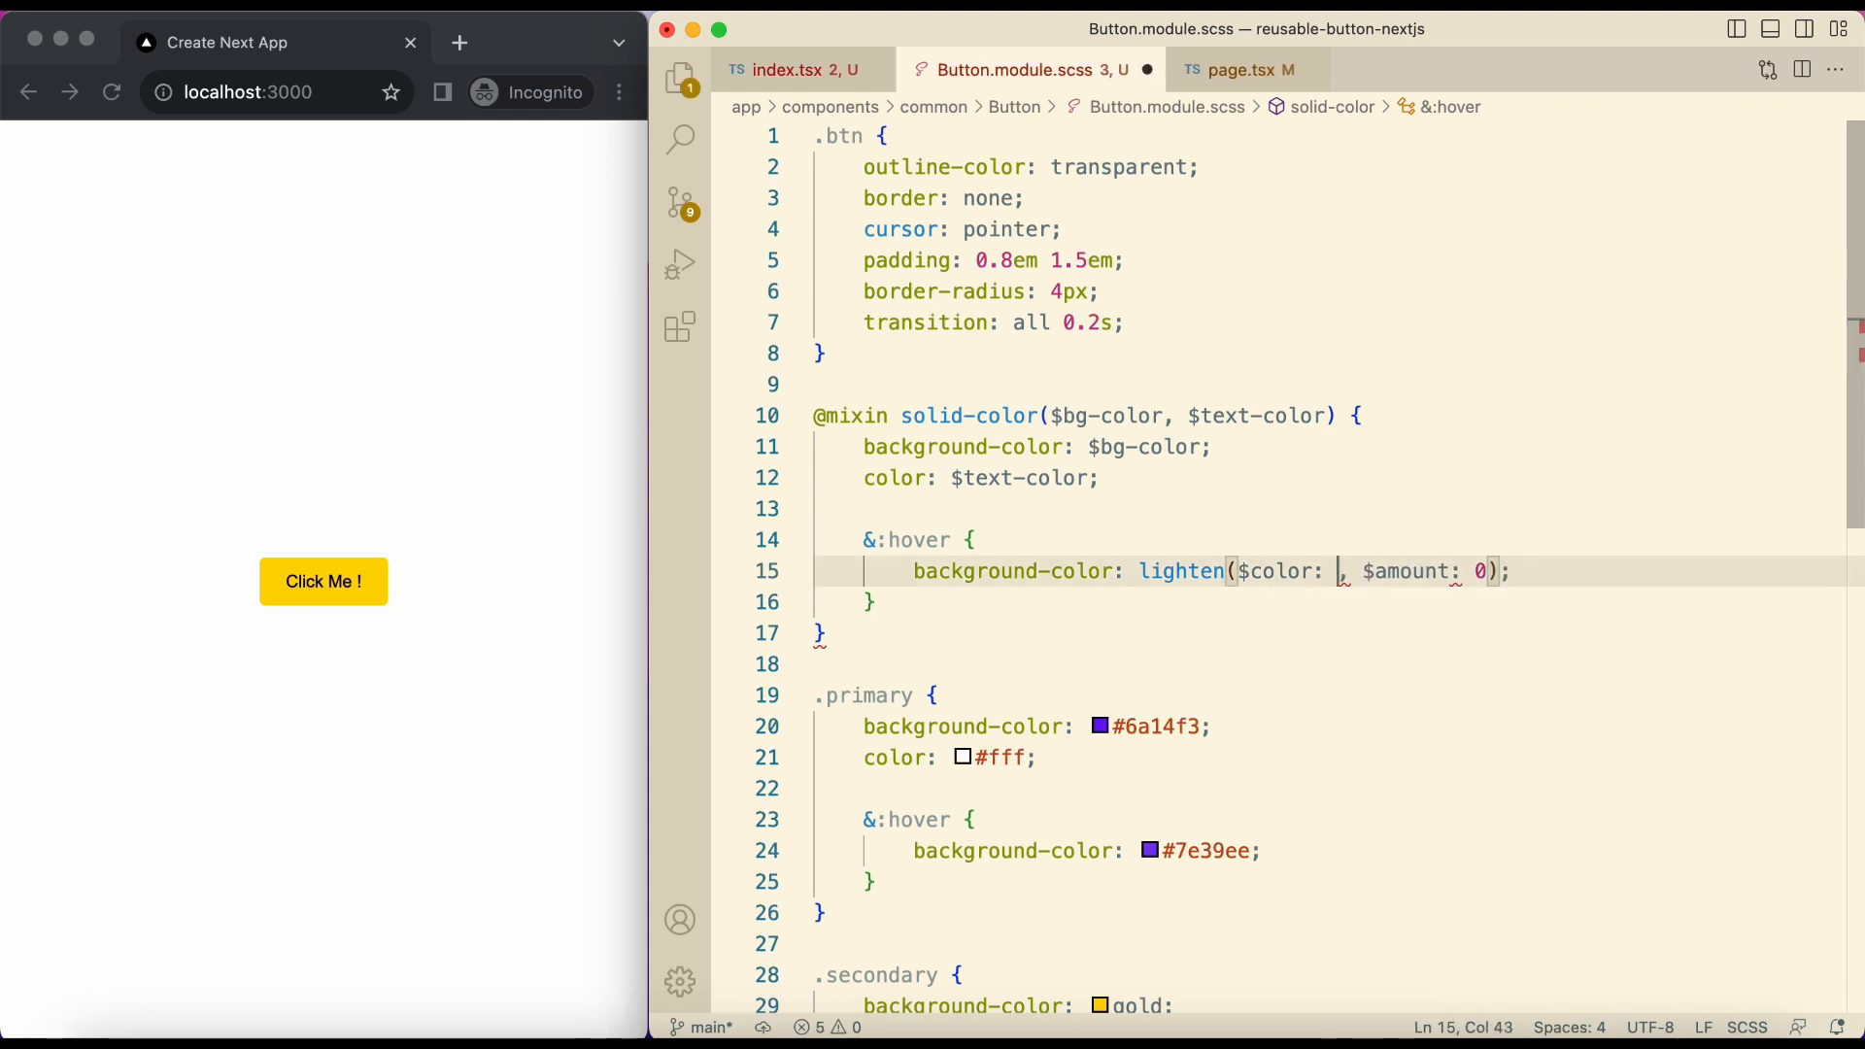
type("$bg-color")
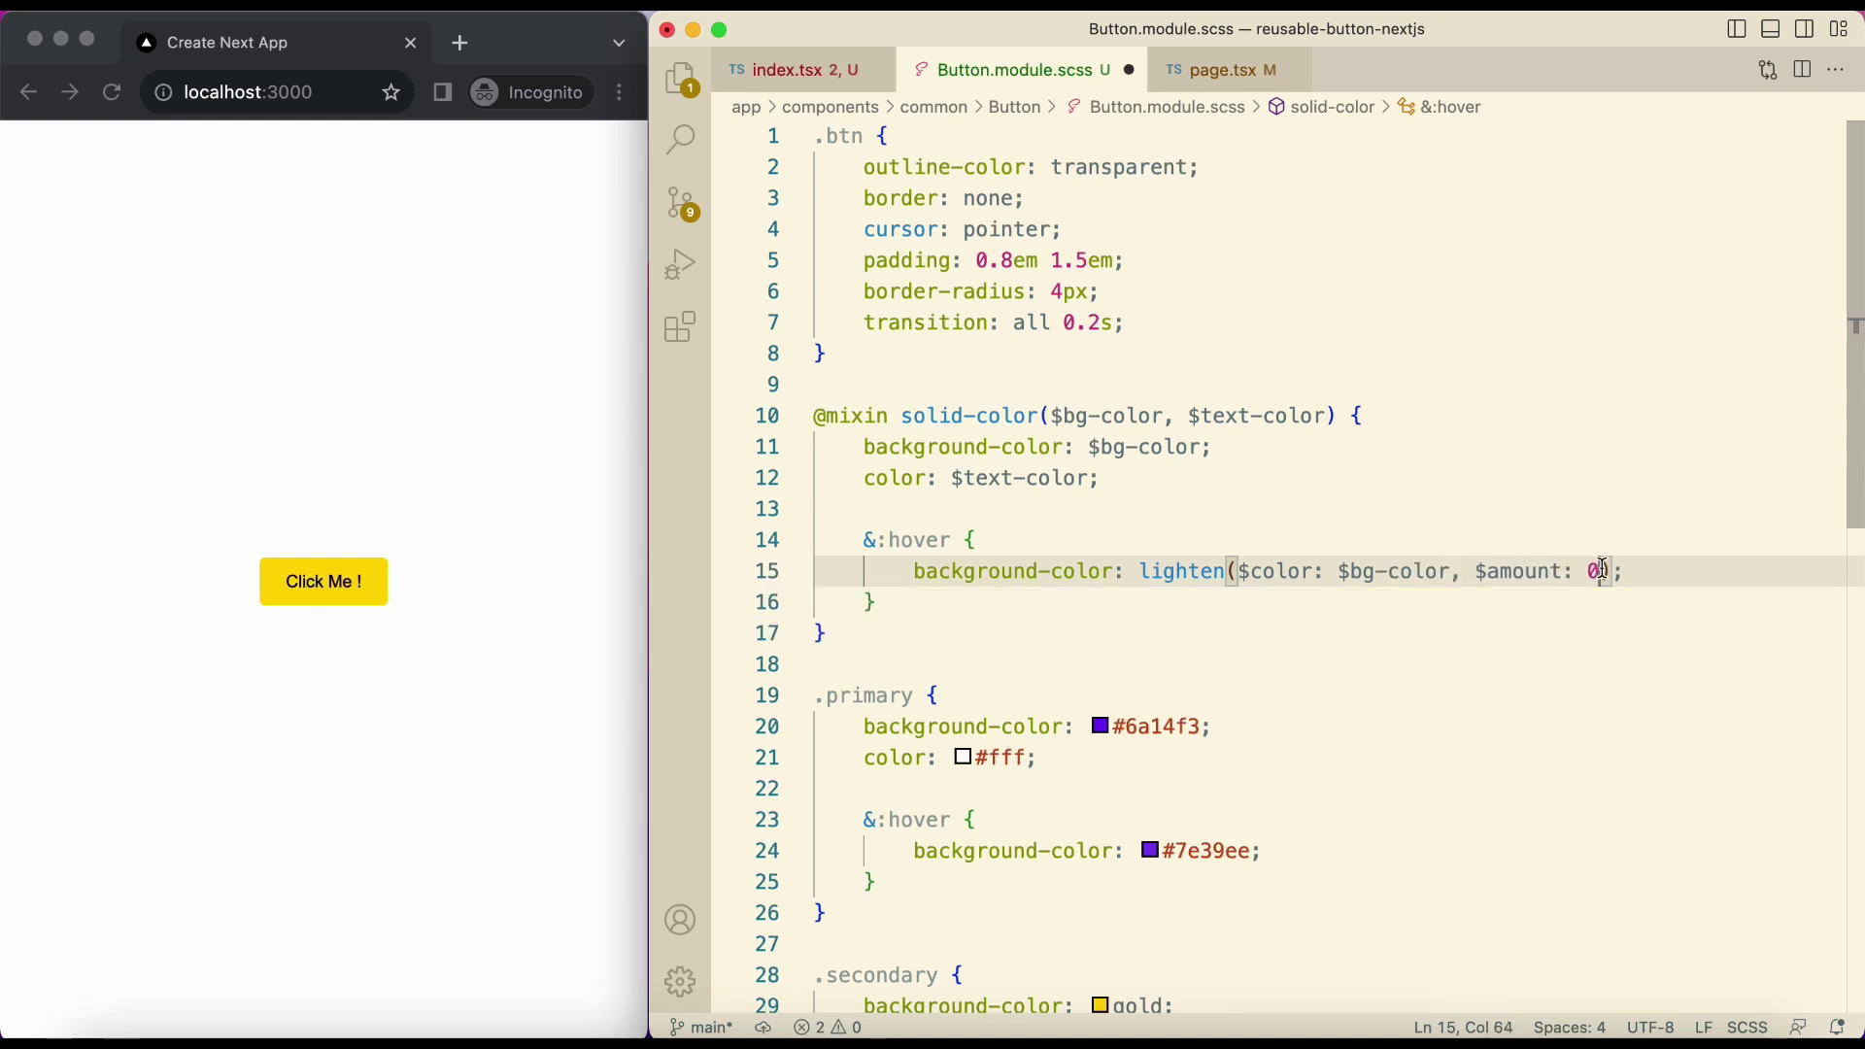
type("10%")
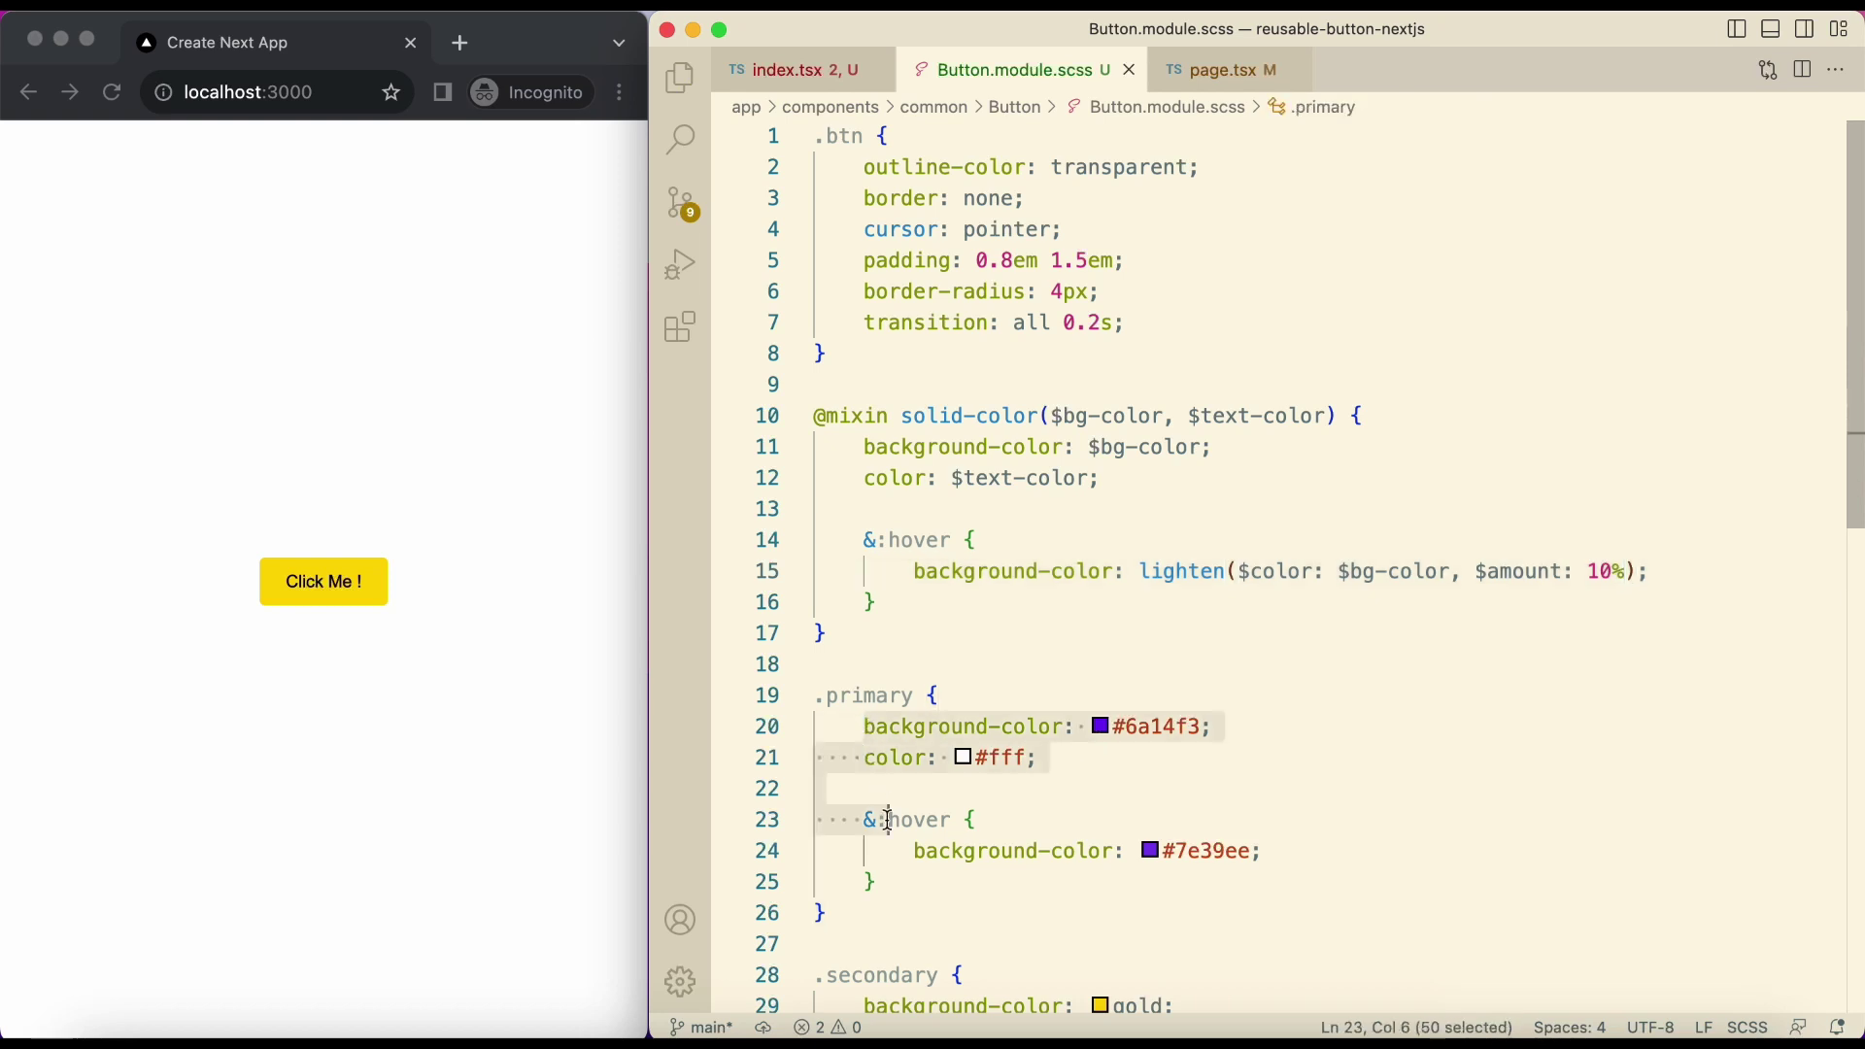
type("@")
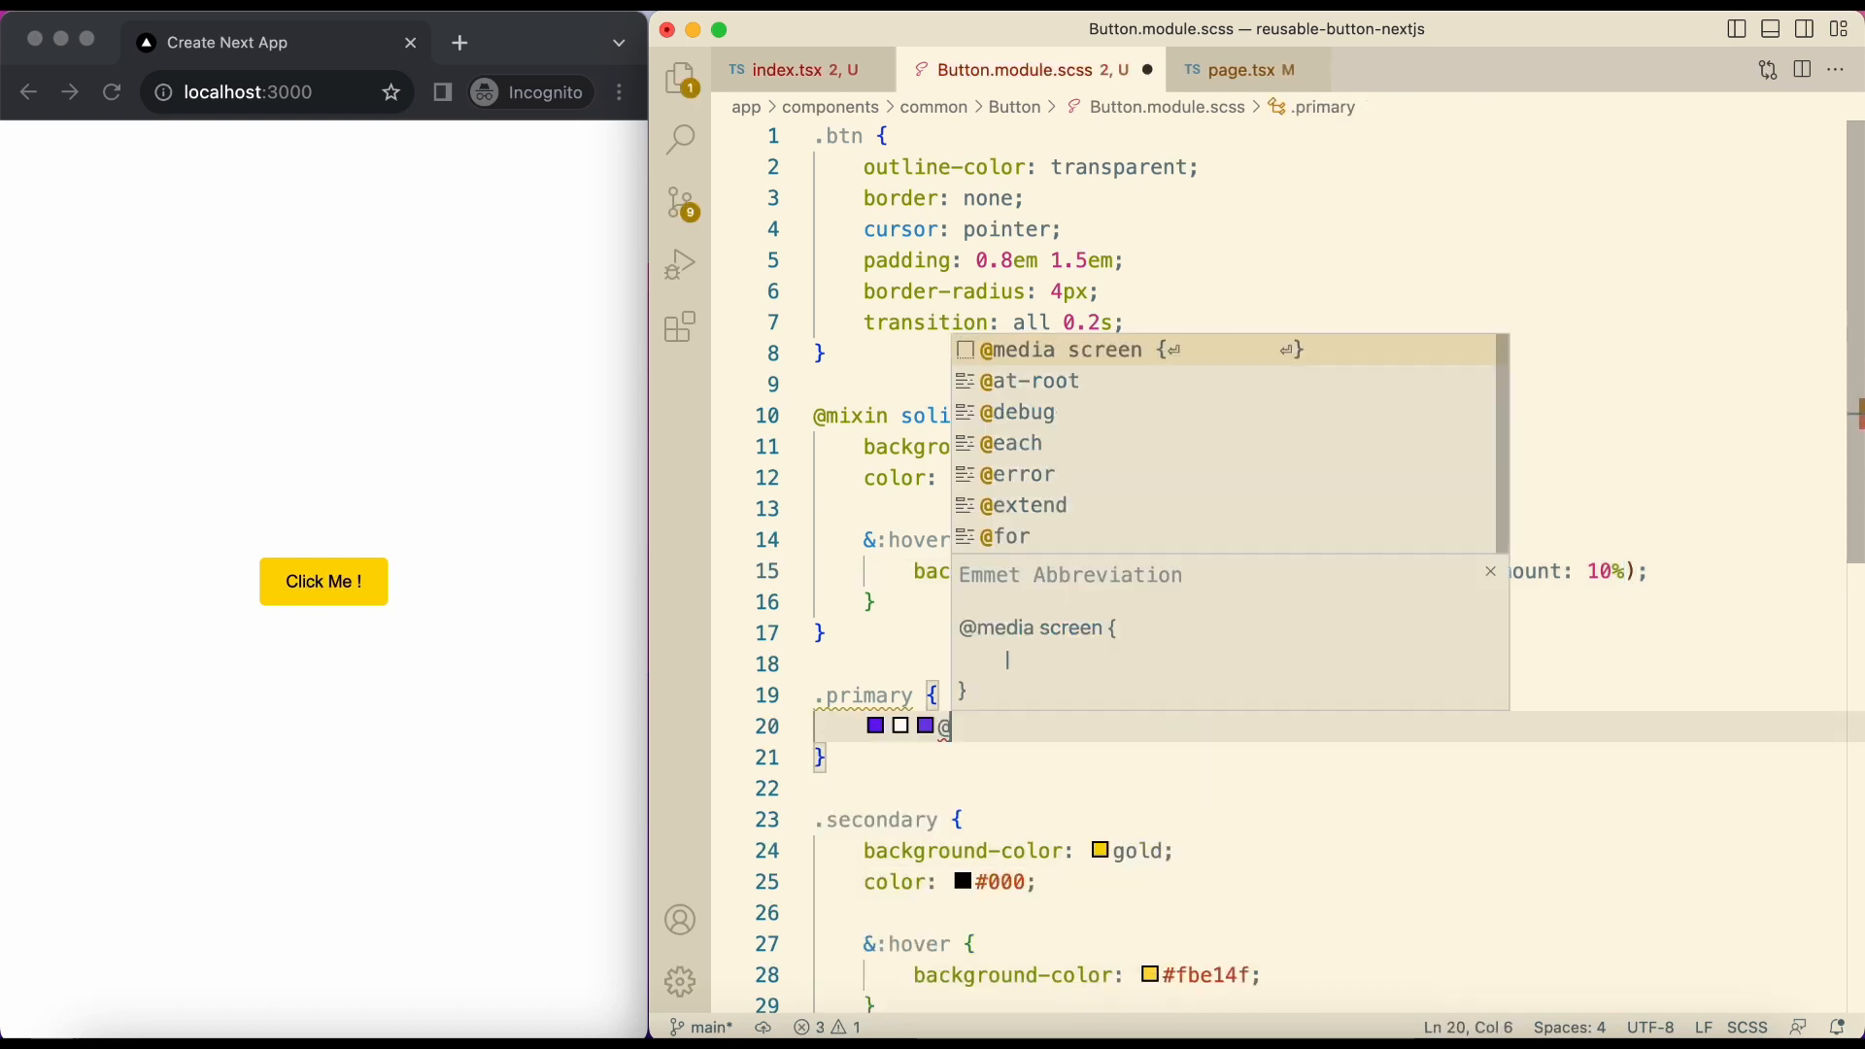
type("@include s")
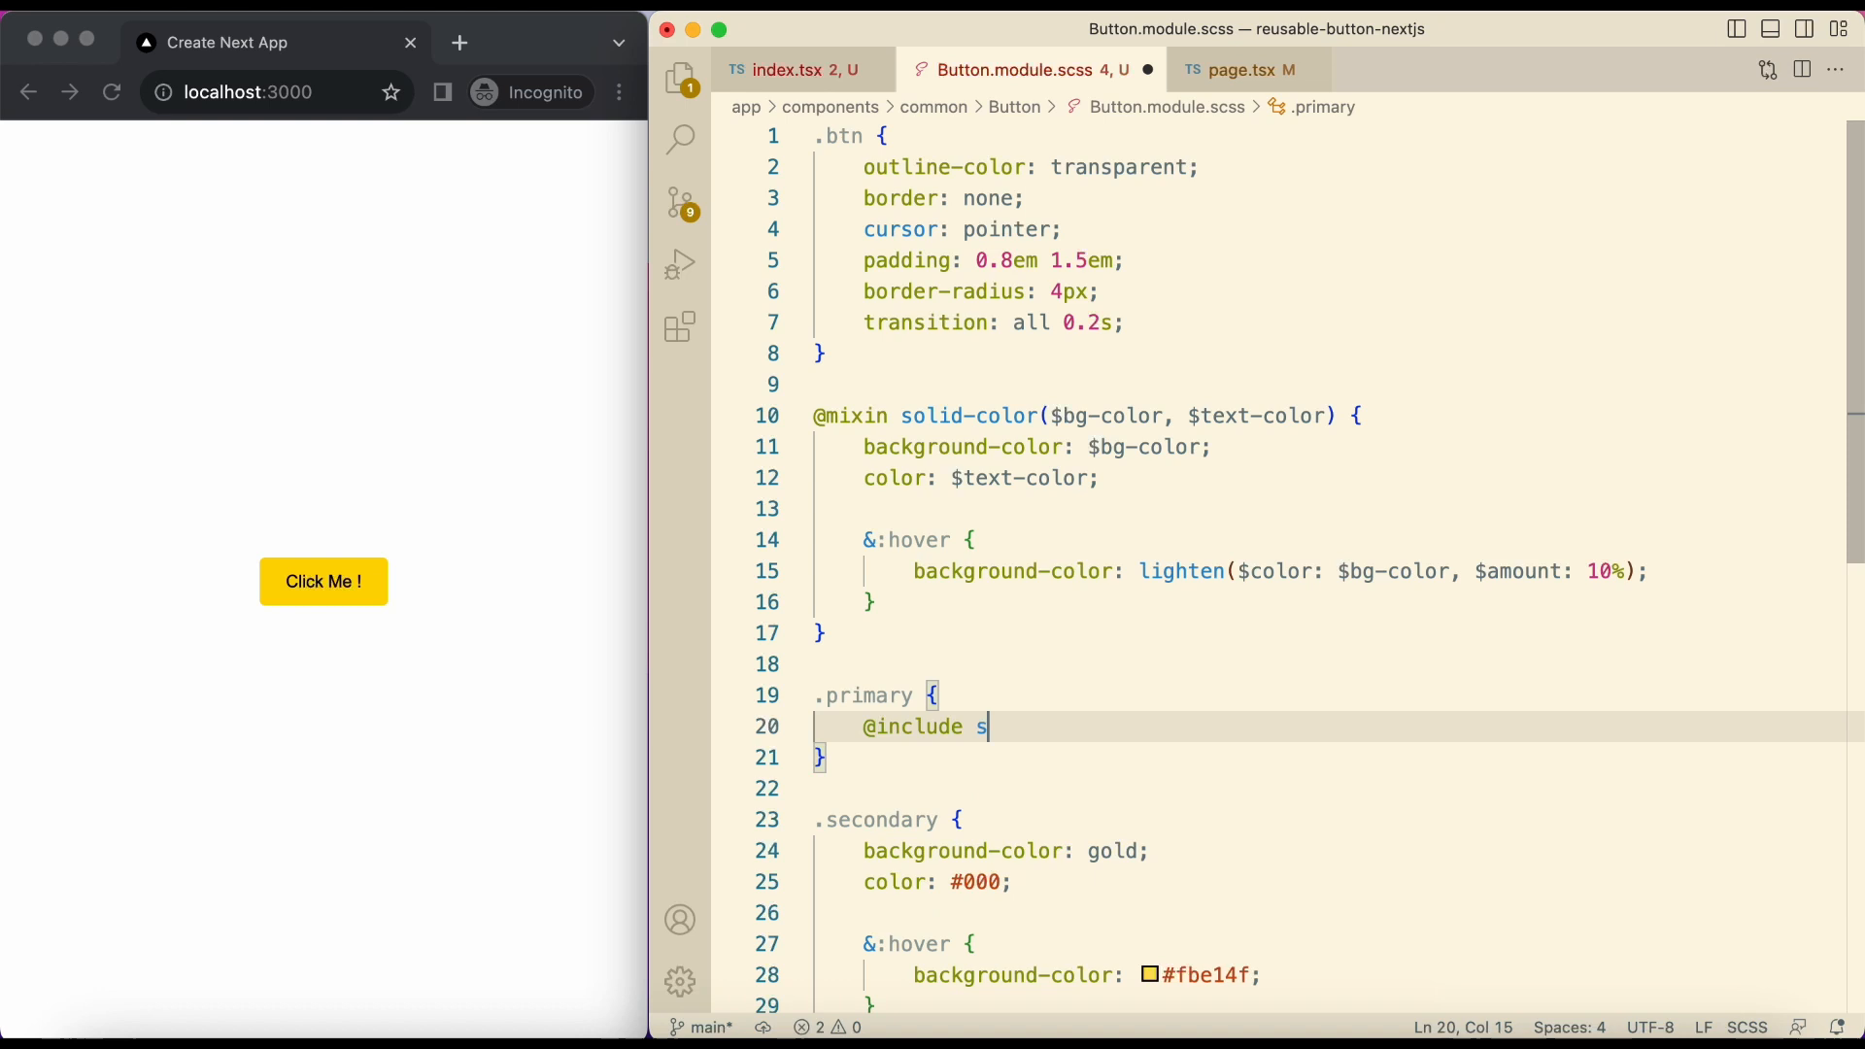
type("olid-color(#6a14f3, -color)")
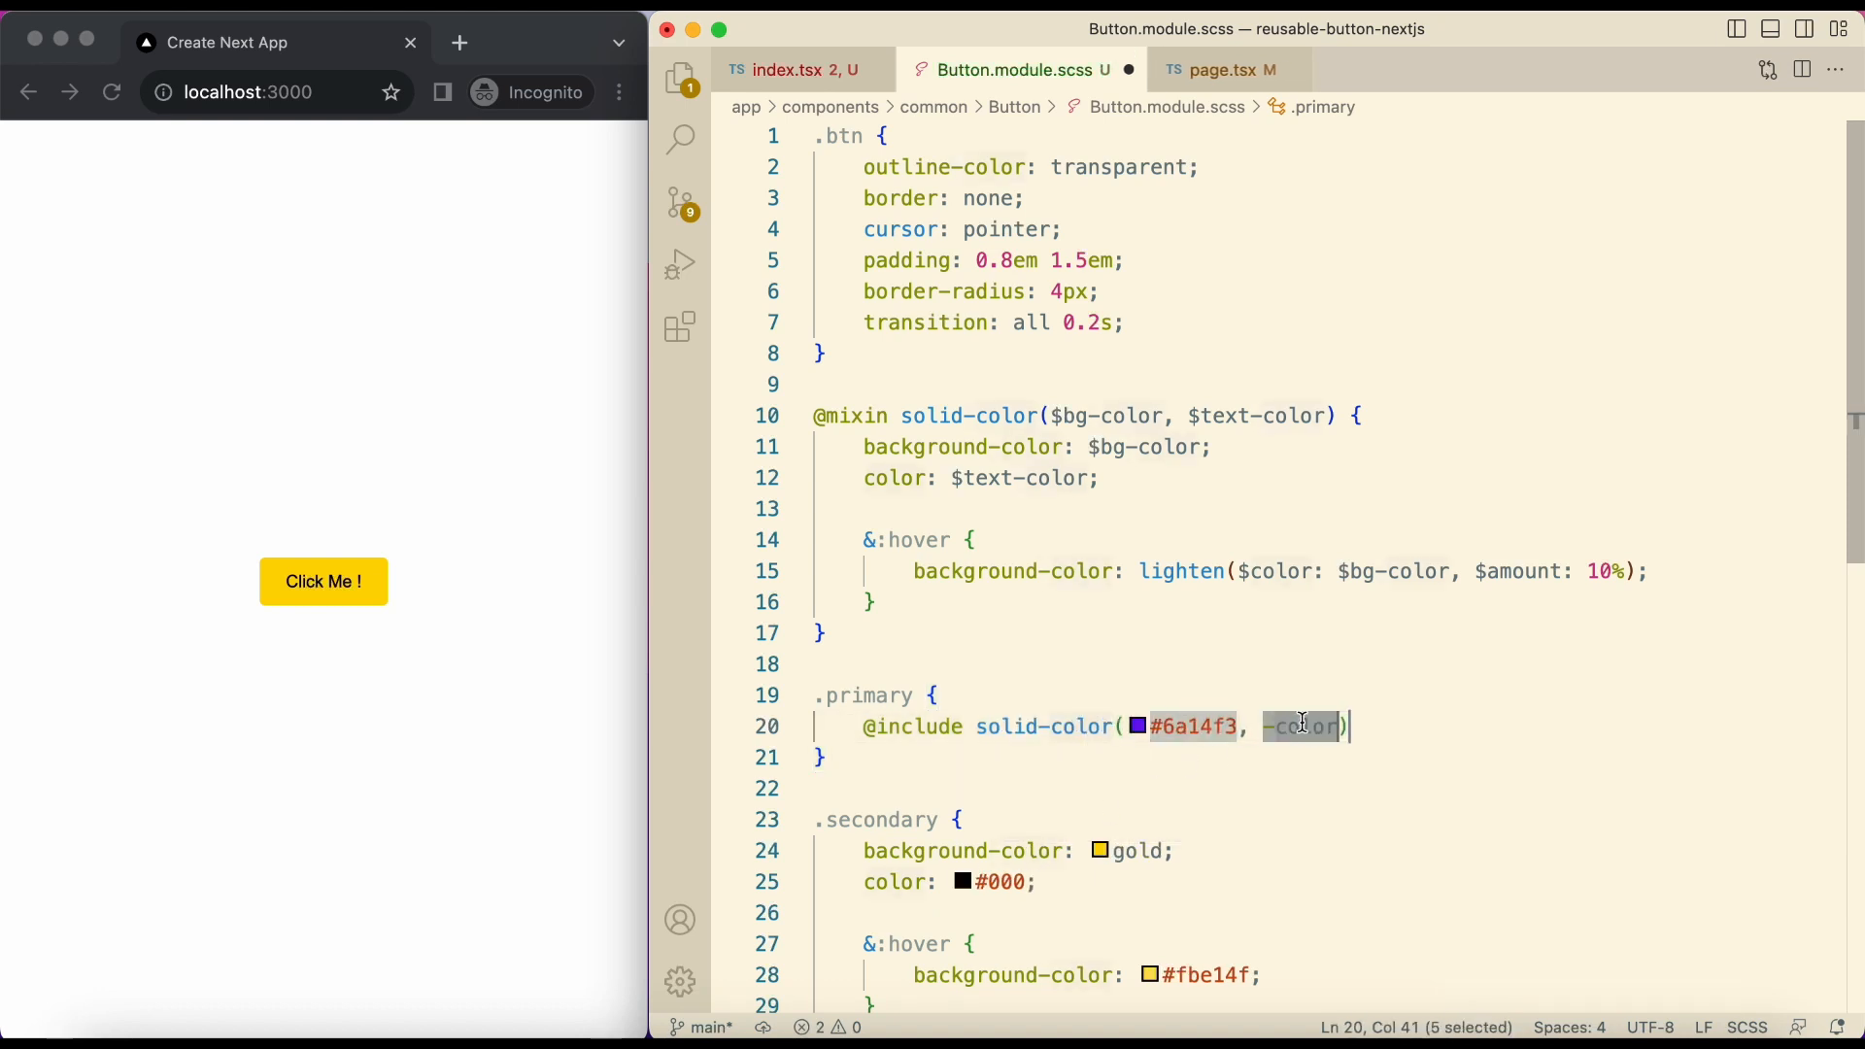
type("#fff")
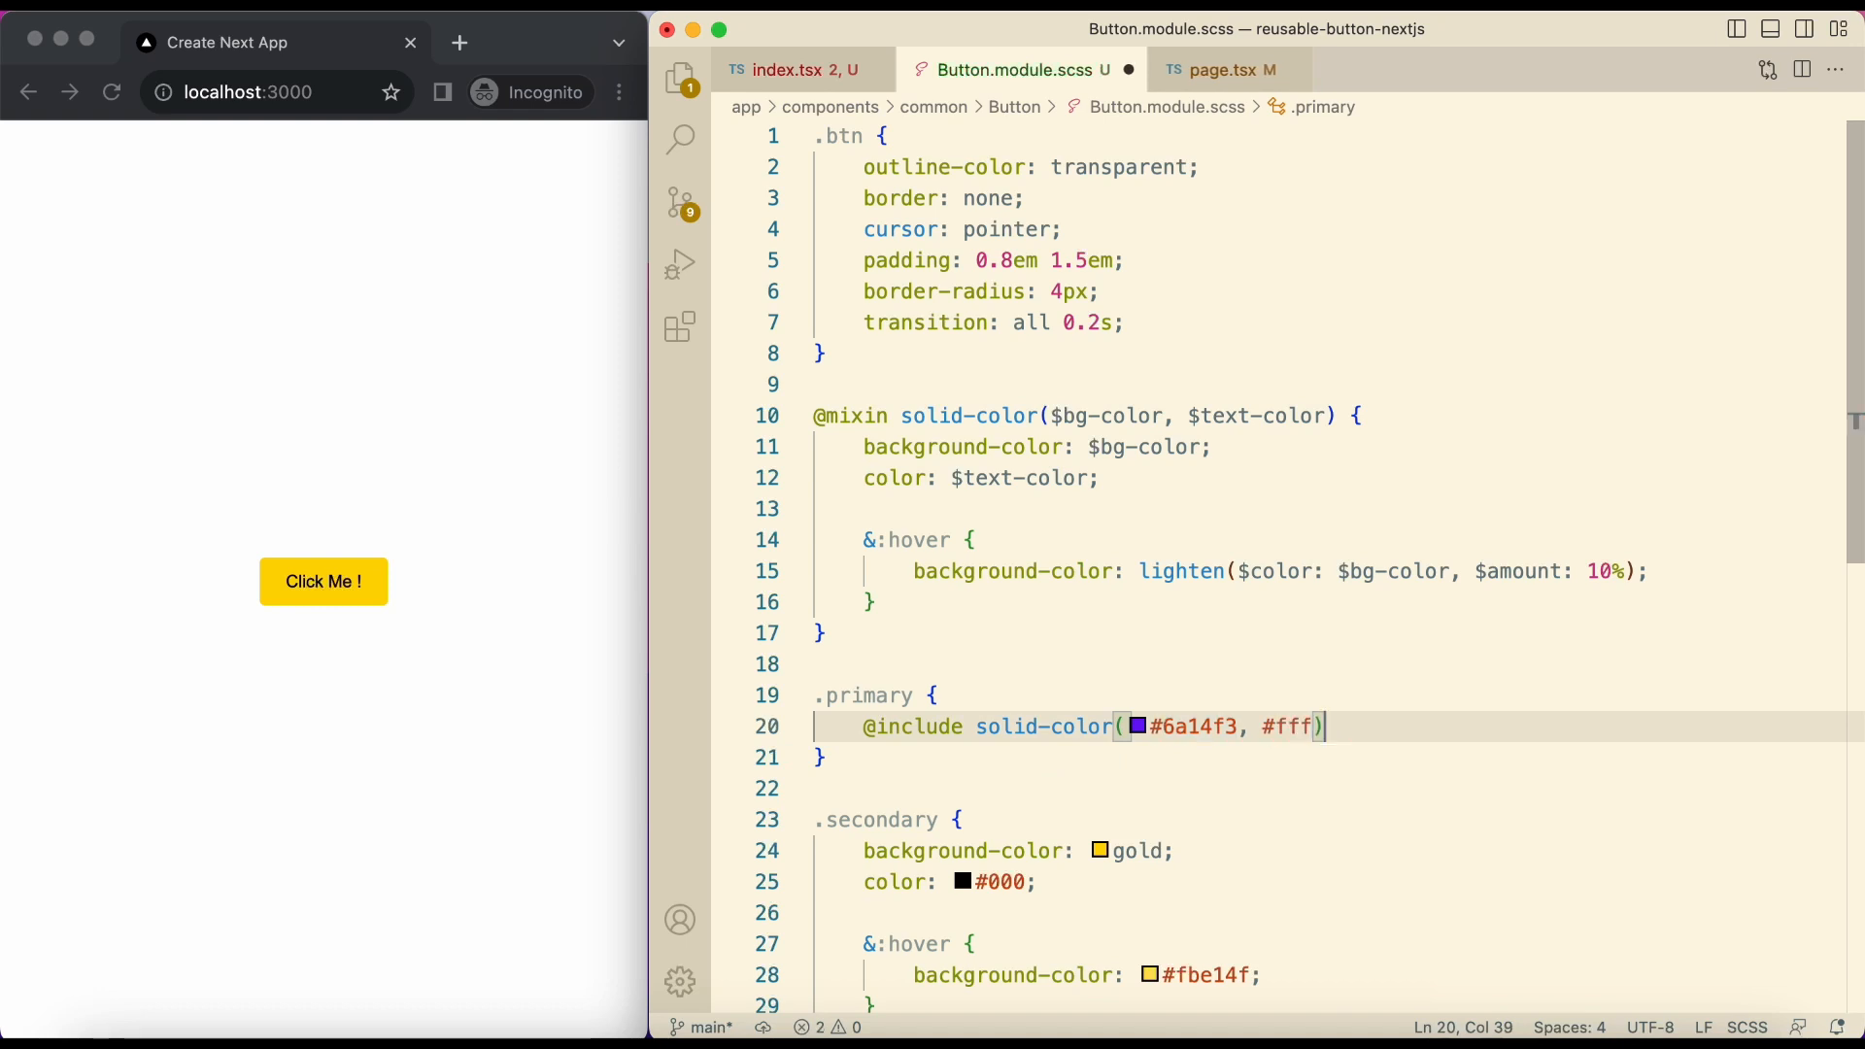
type(";")
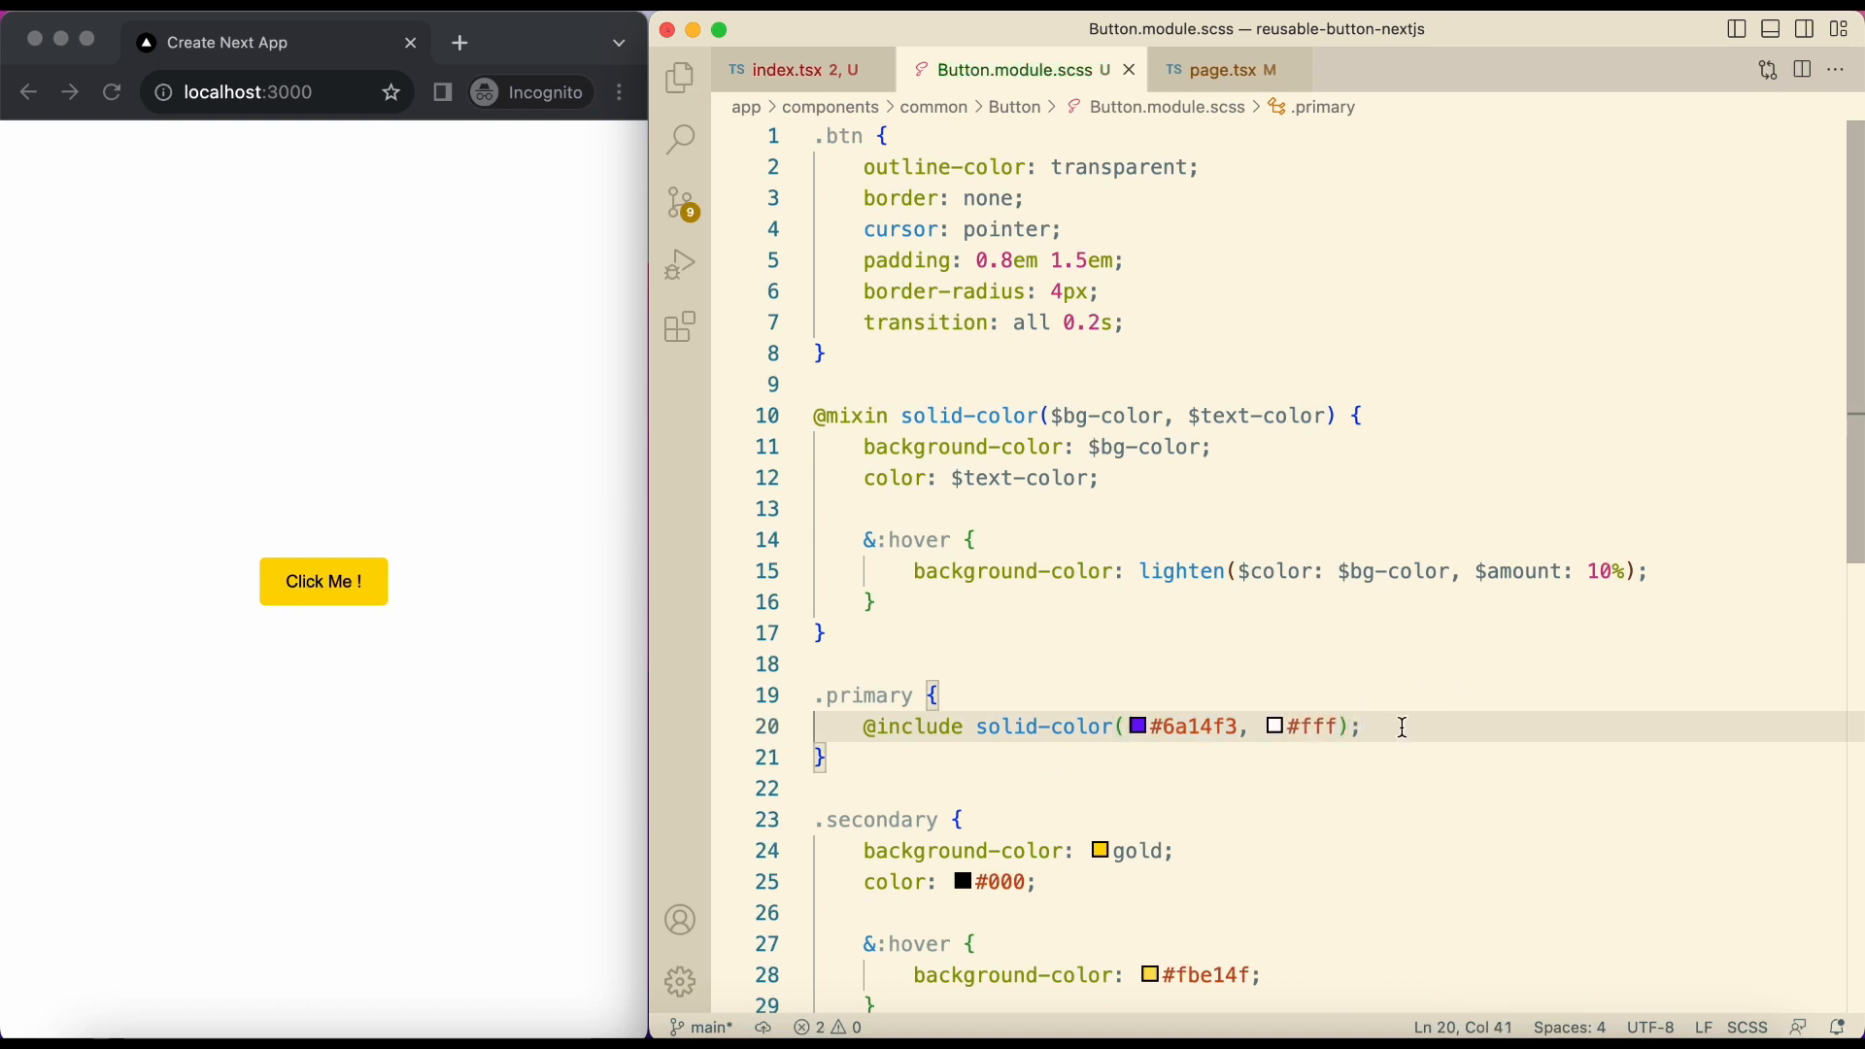
mouse_move(1350, 704)
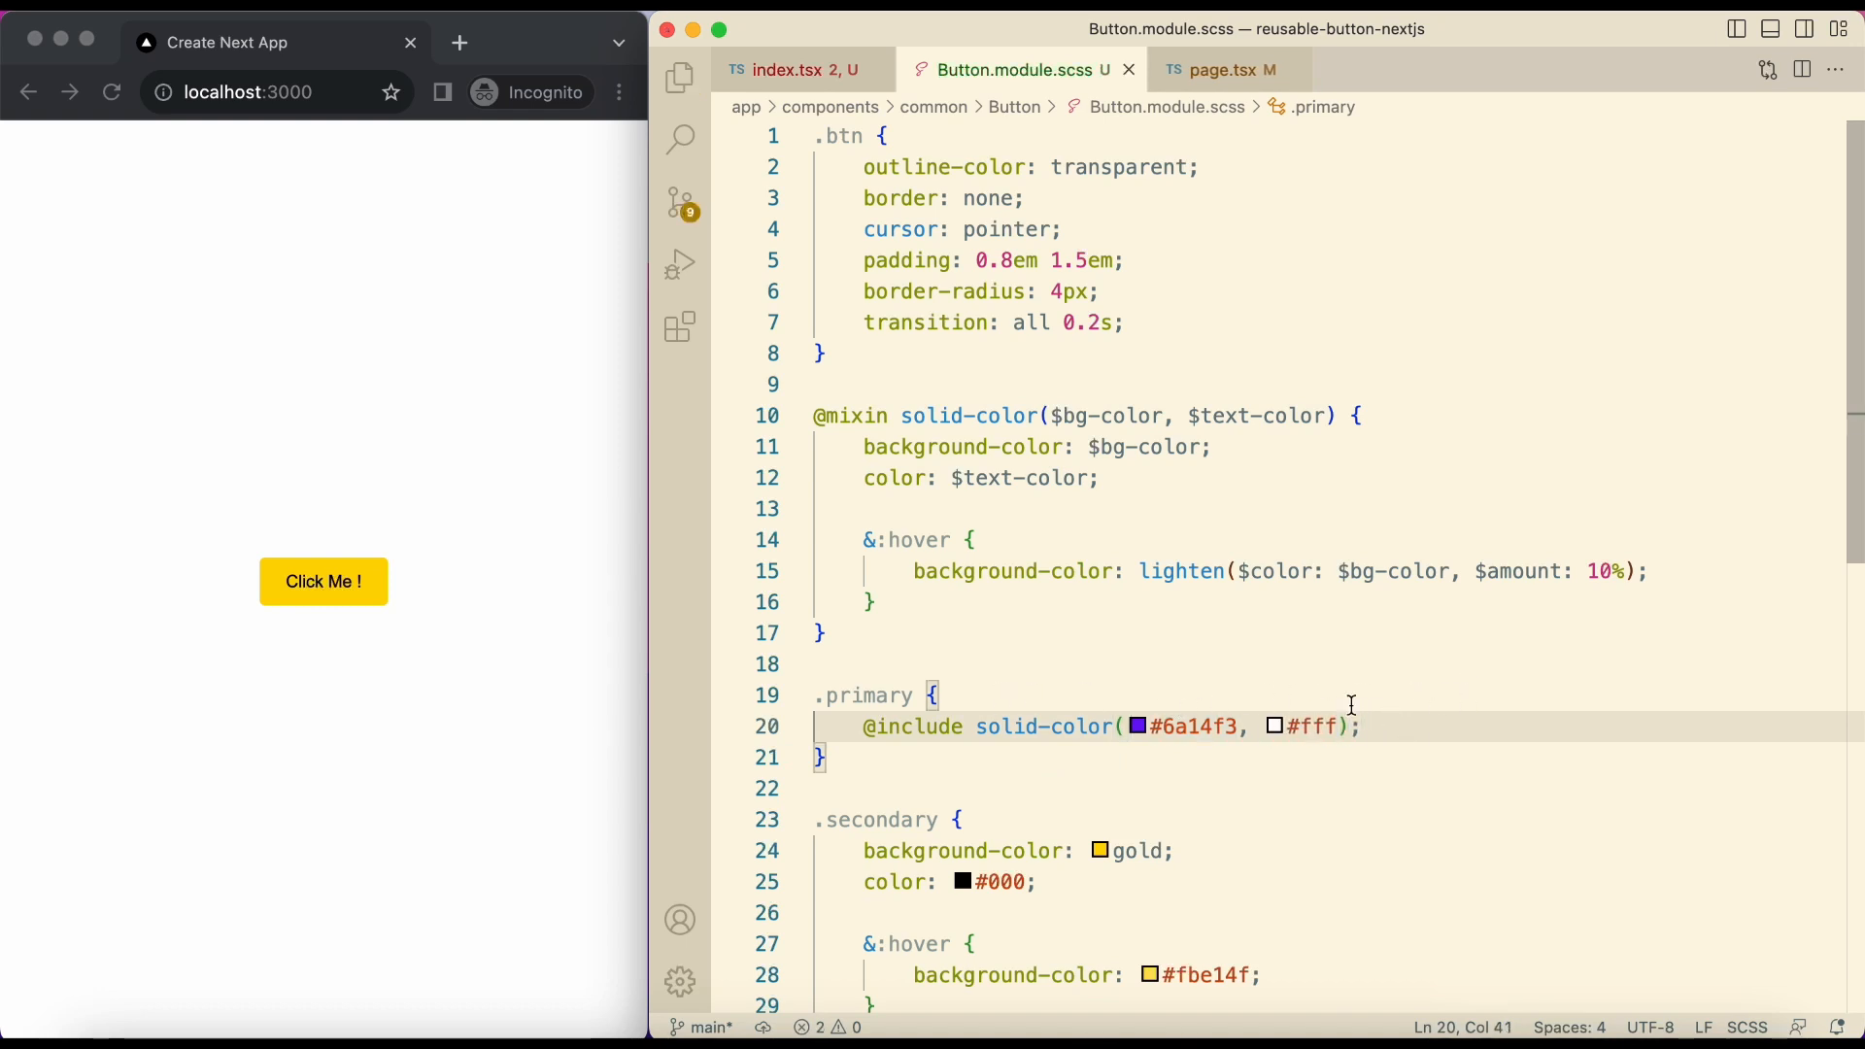
left_click(1225, 69)
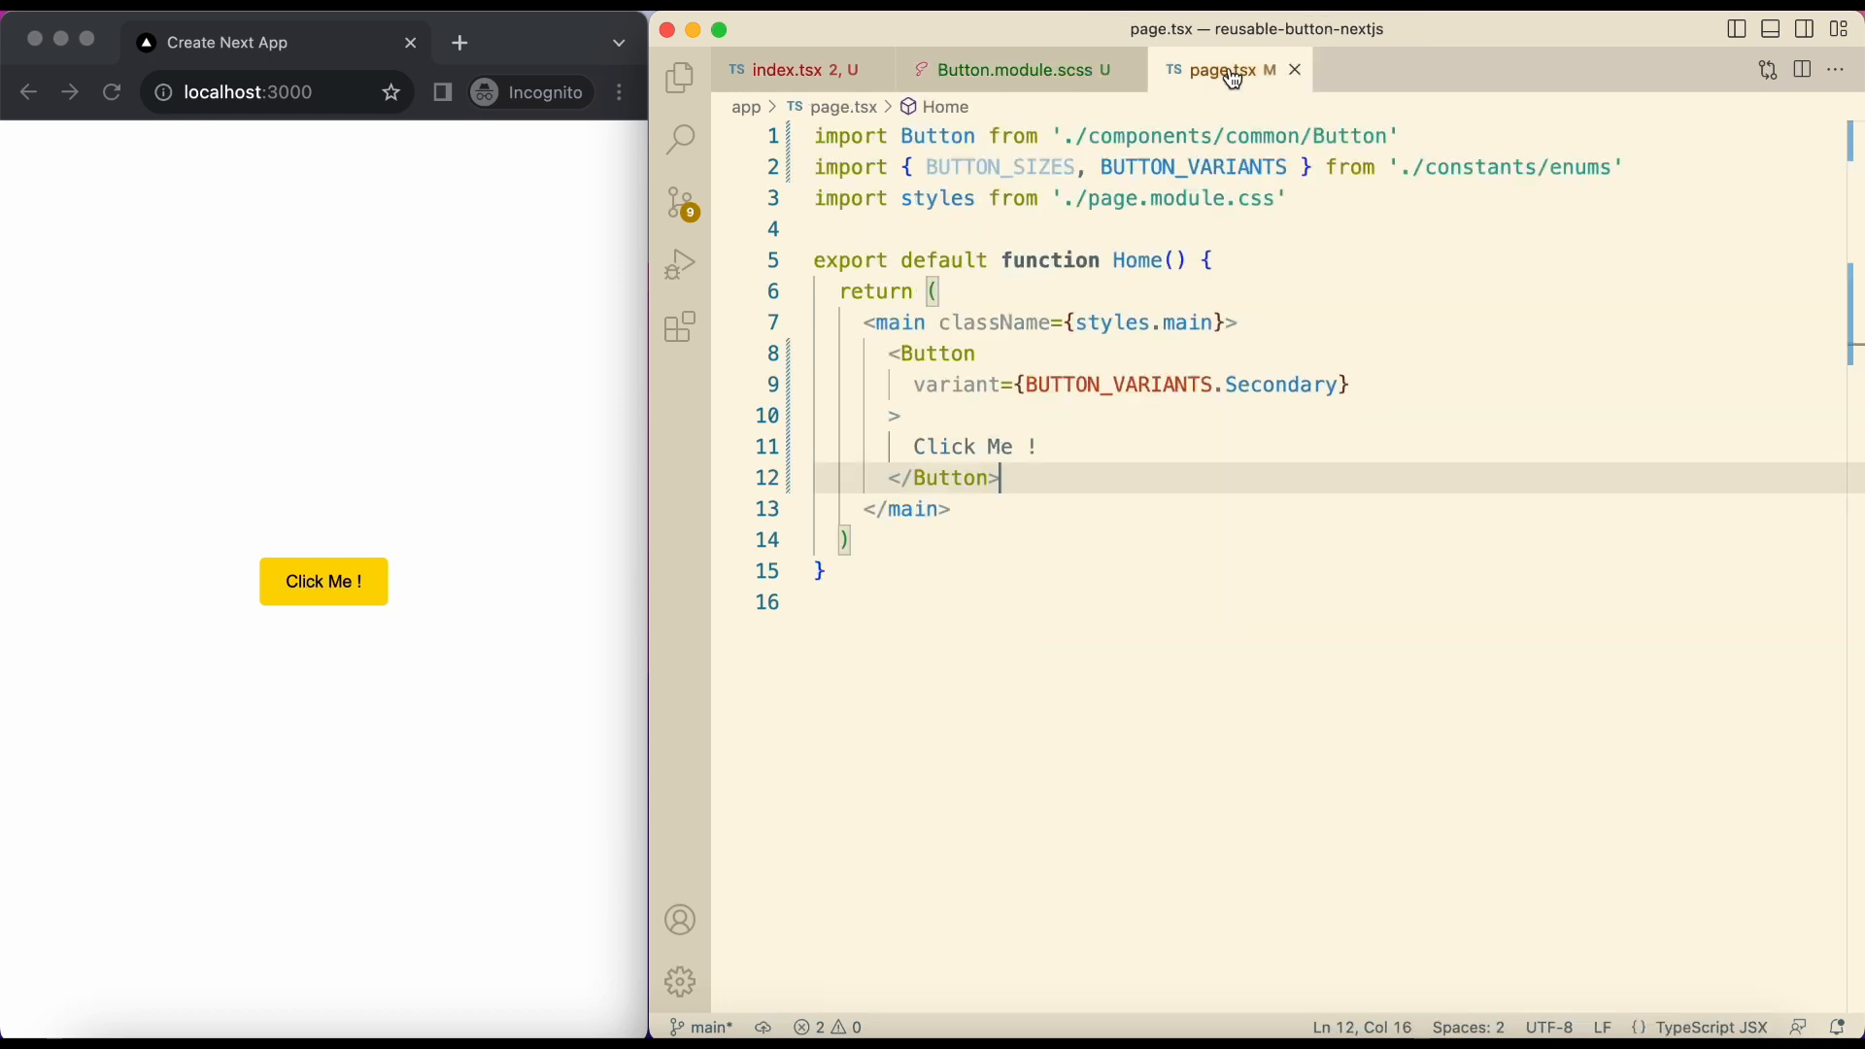
Change the page's Button variant from BUTTON_VARIANTS.Secondary to Primary.
type("Prim")
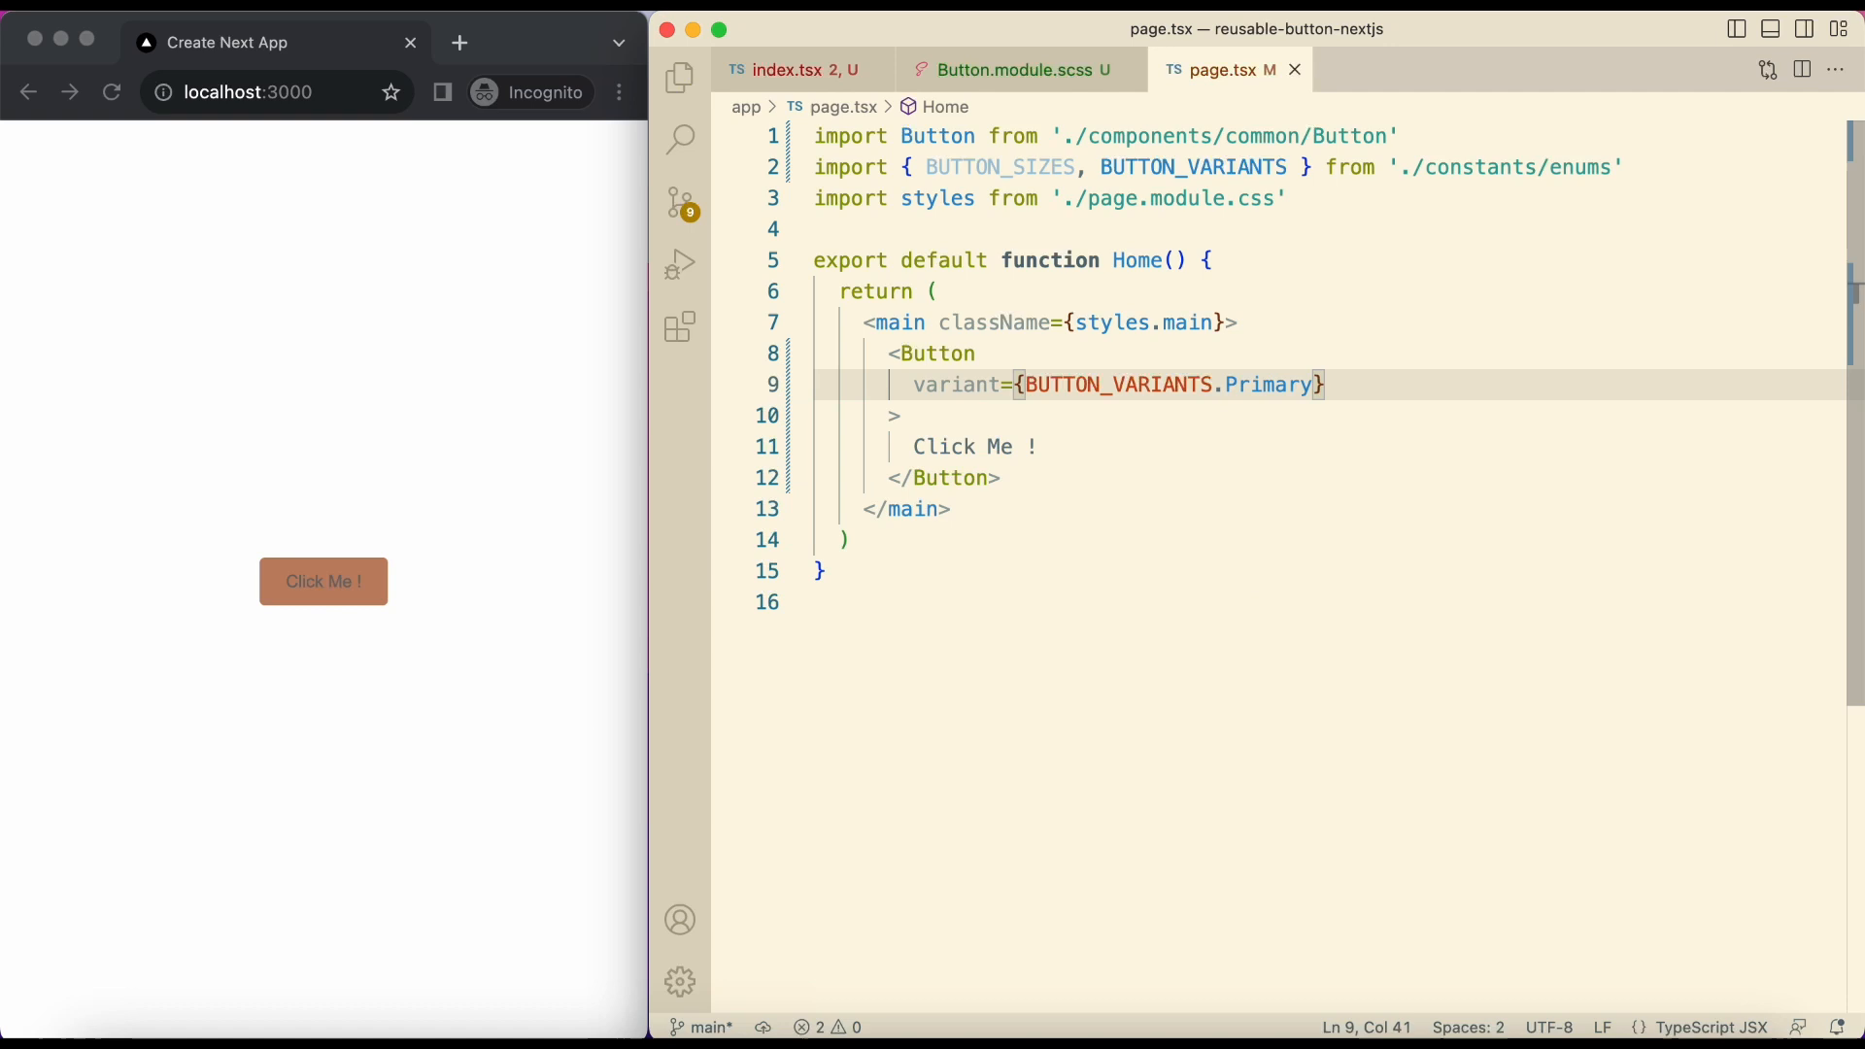
left_click(1005, 69)
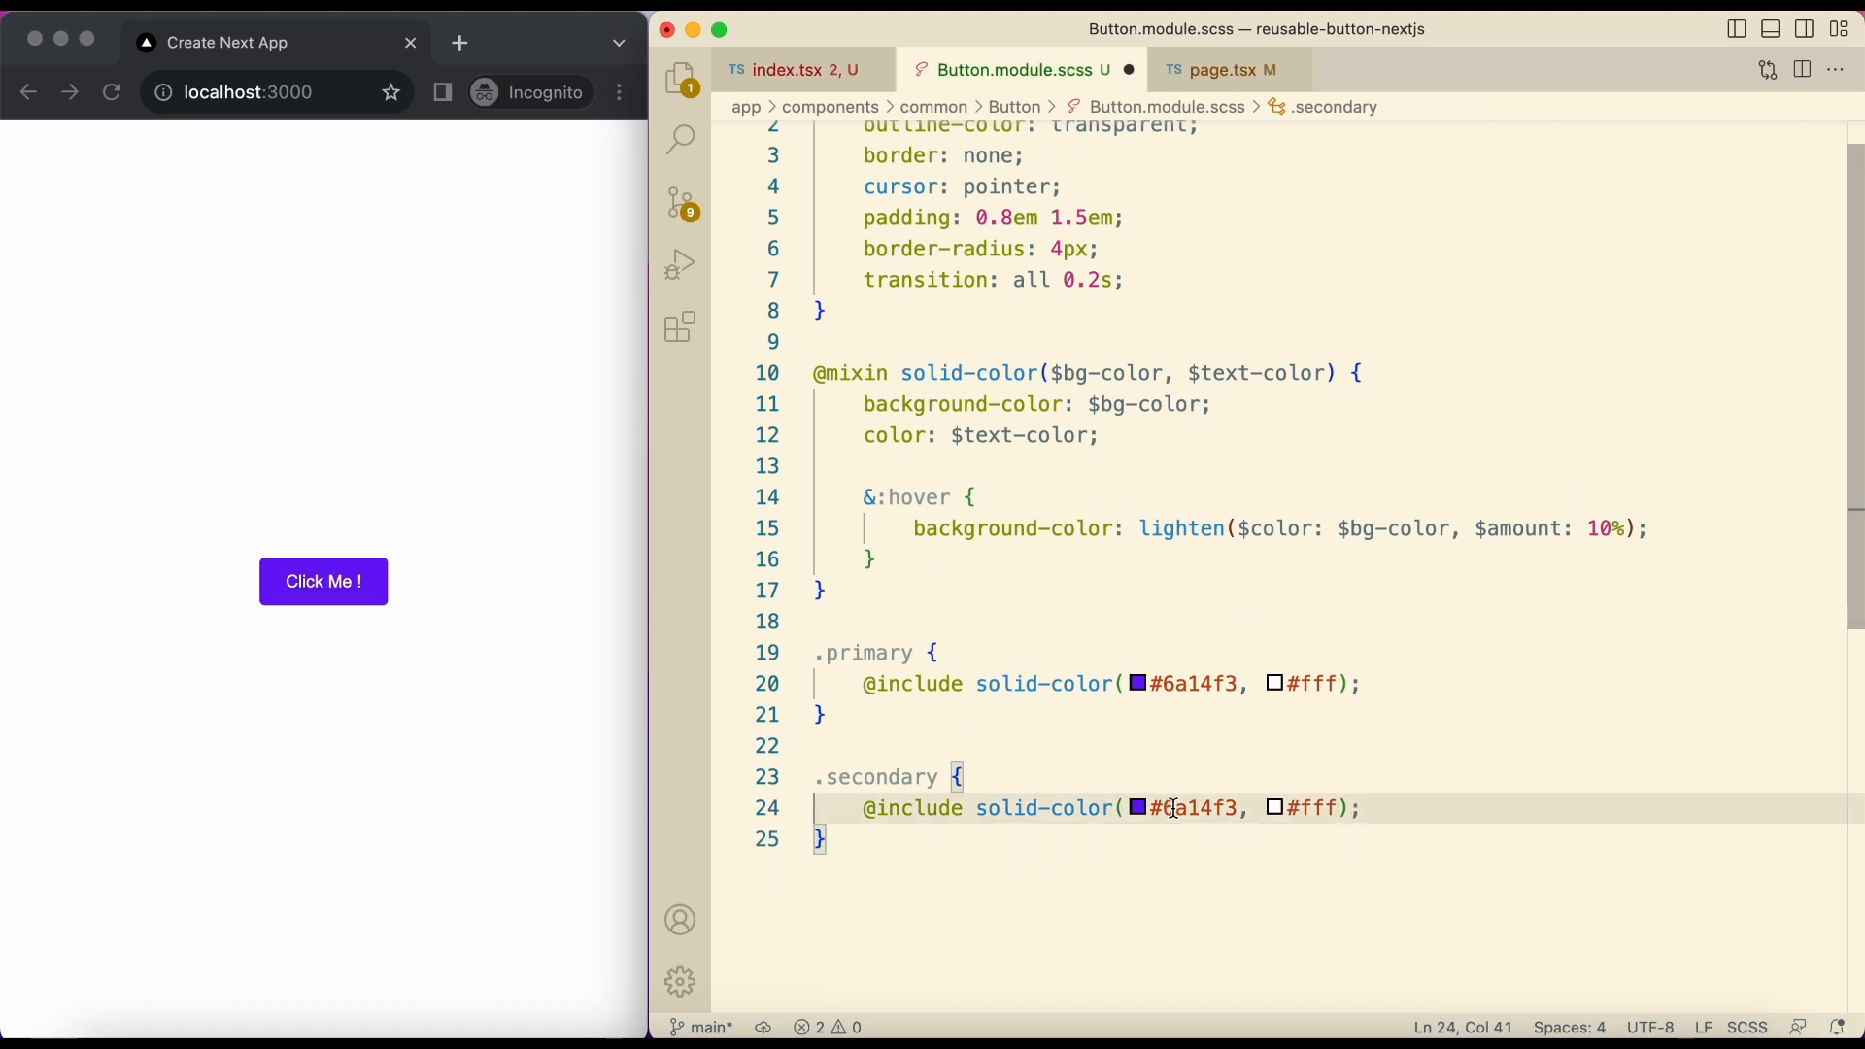
key("Backspace")
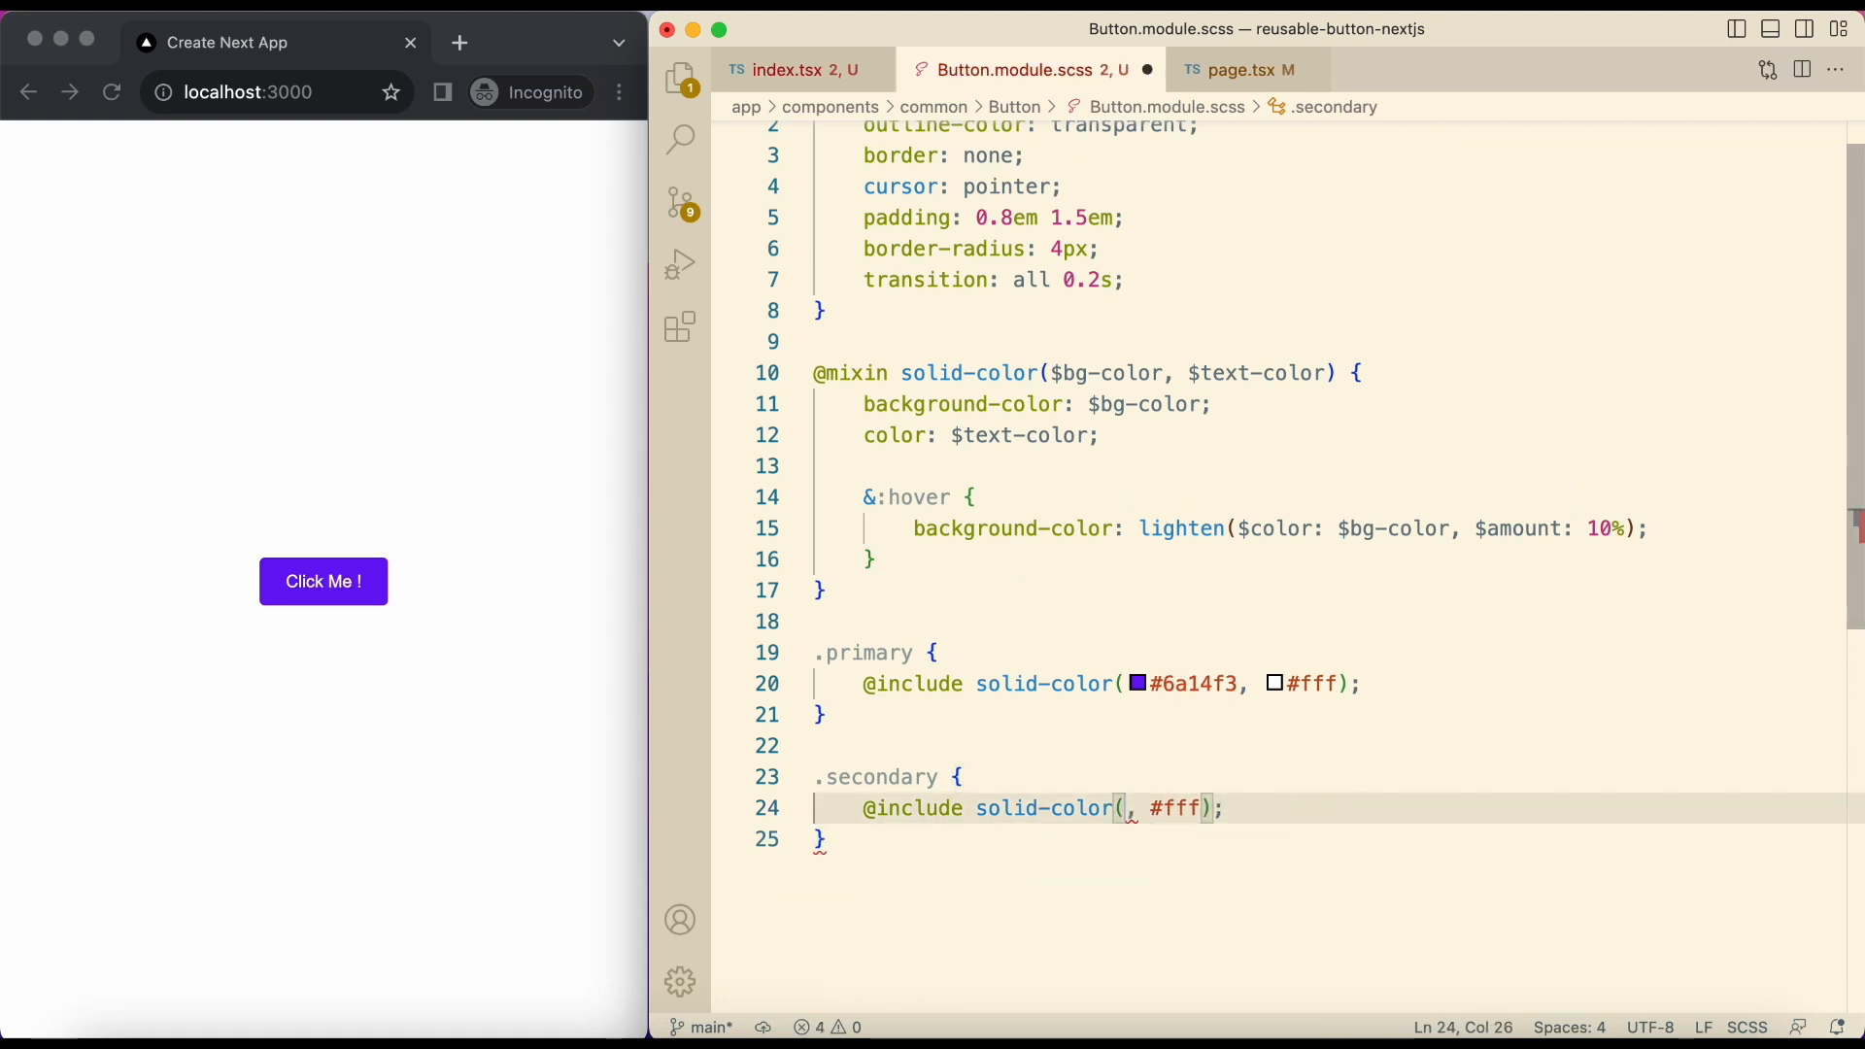
type("gold")
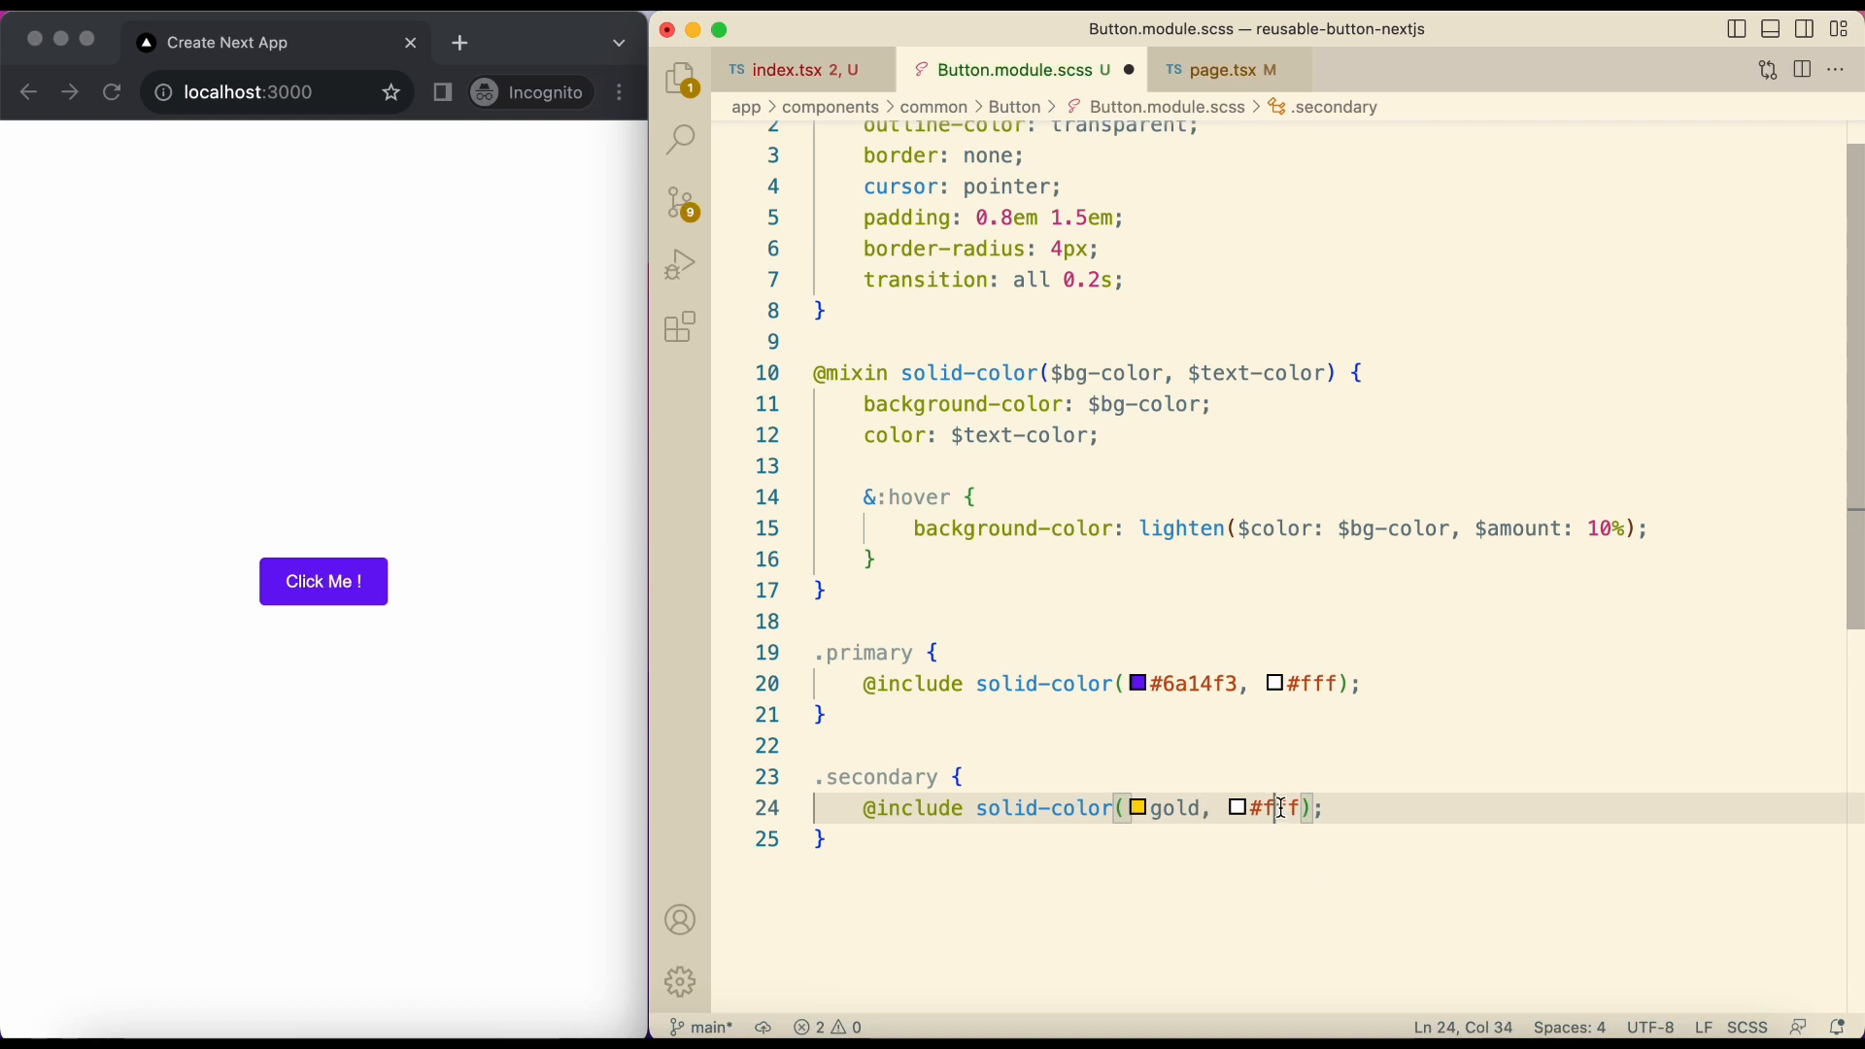
type("#000")
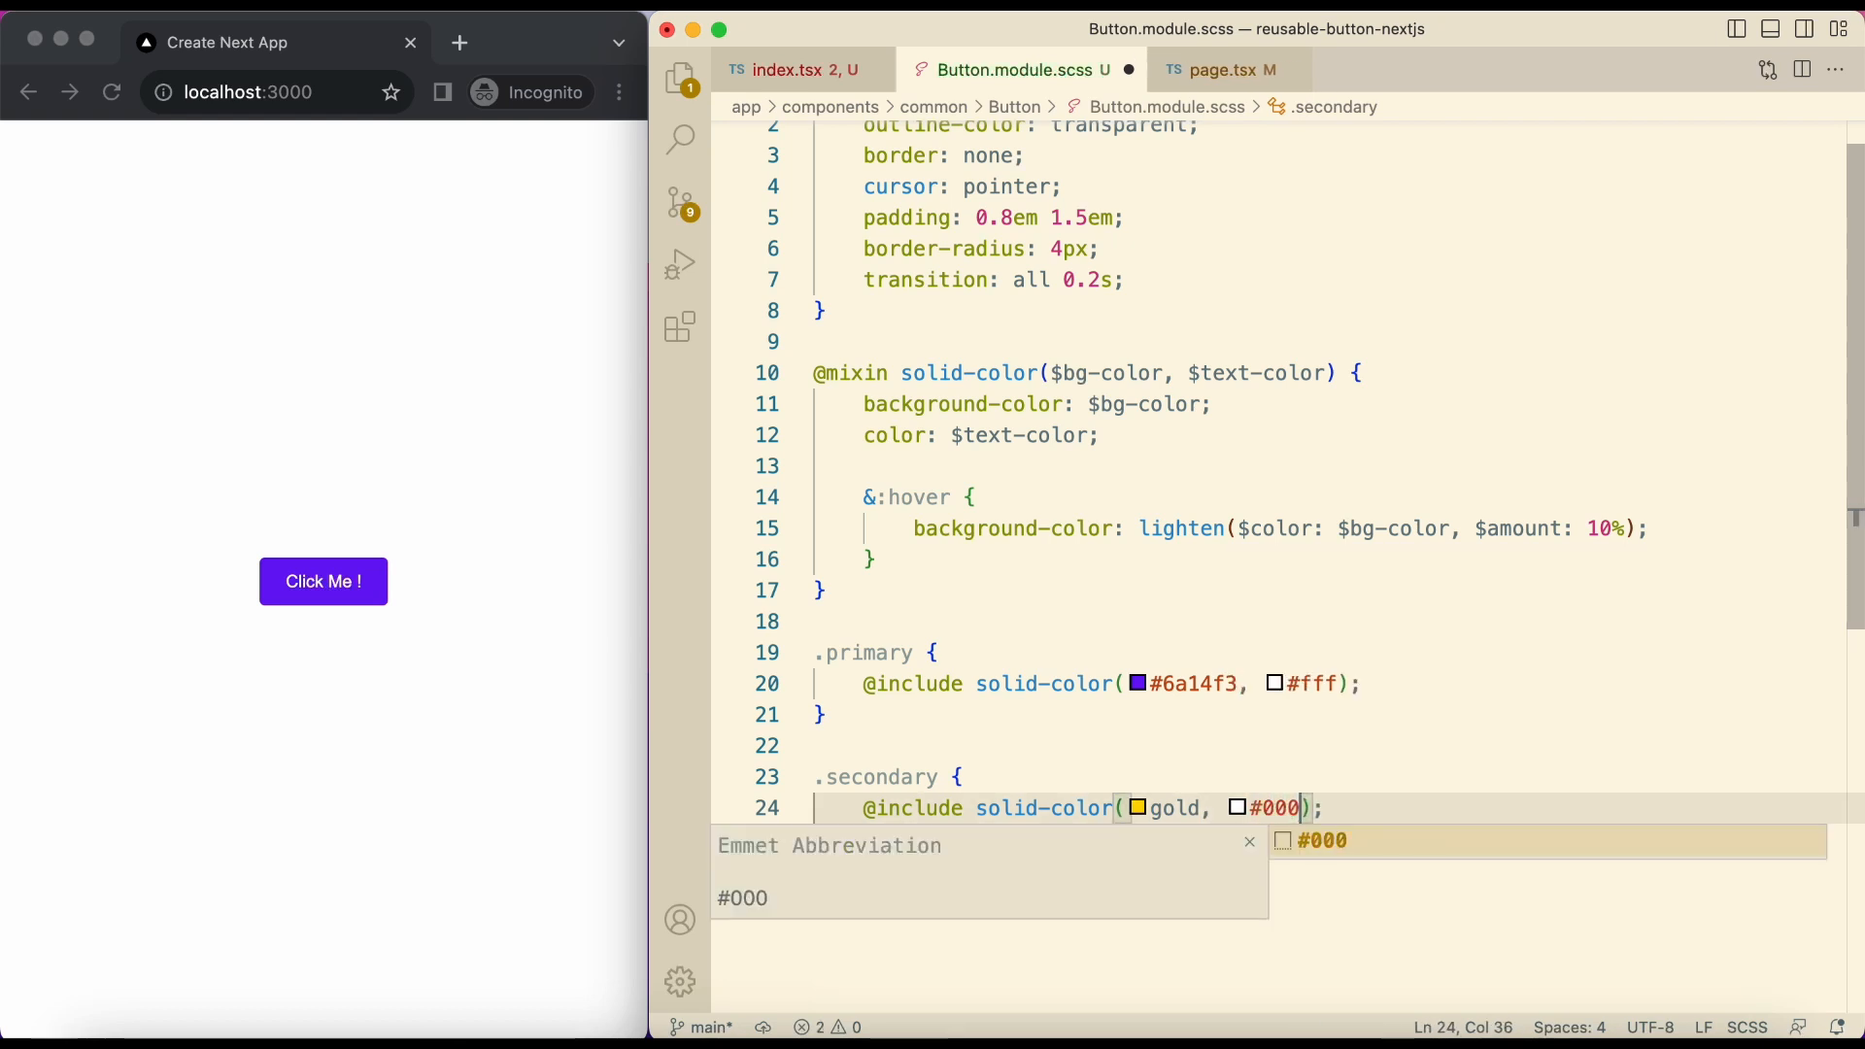
left_click(1224, 76)
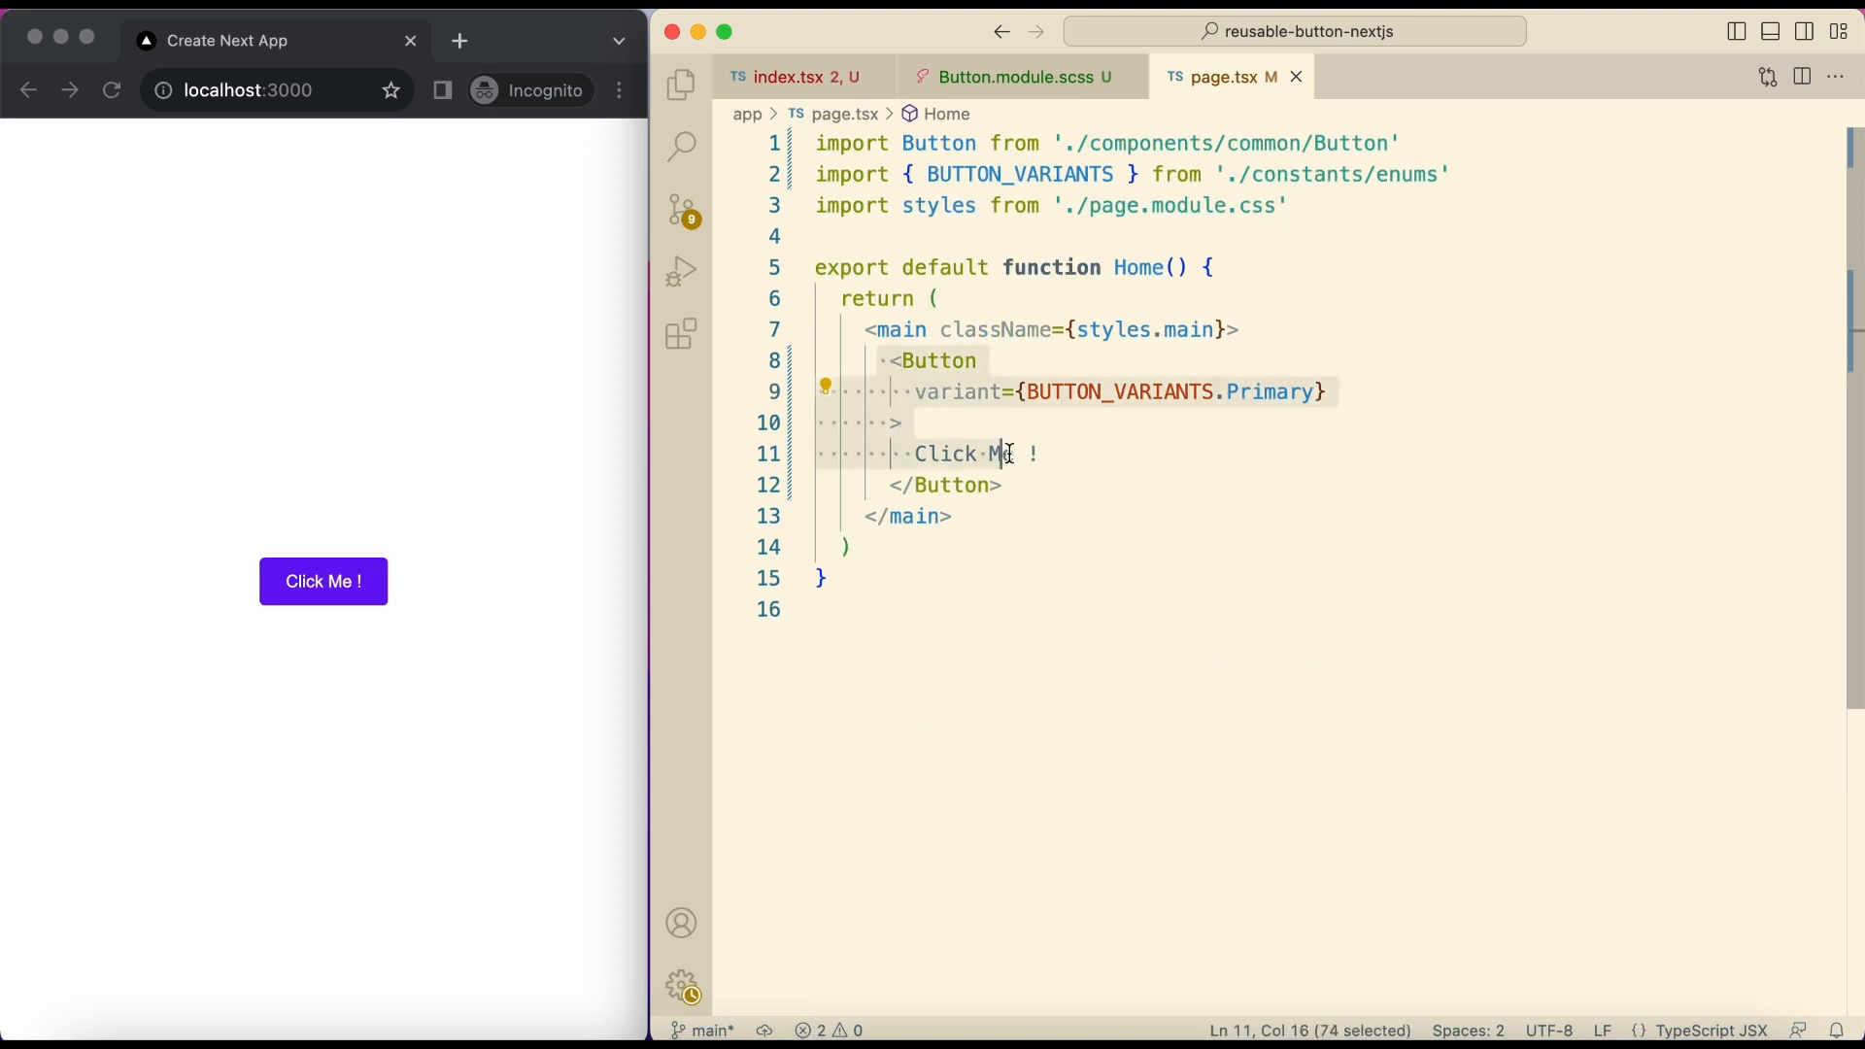
Duplicate the Button and give the copy the Secondary variant and label 'Secondary'.
left_click(1051, 484)
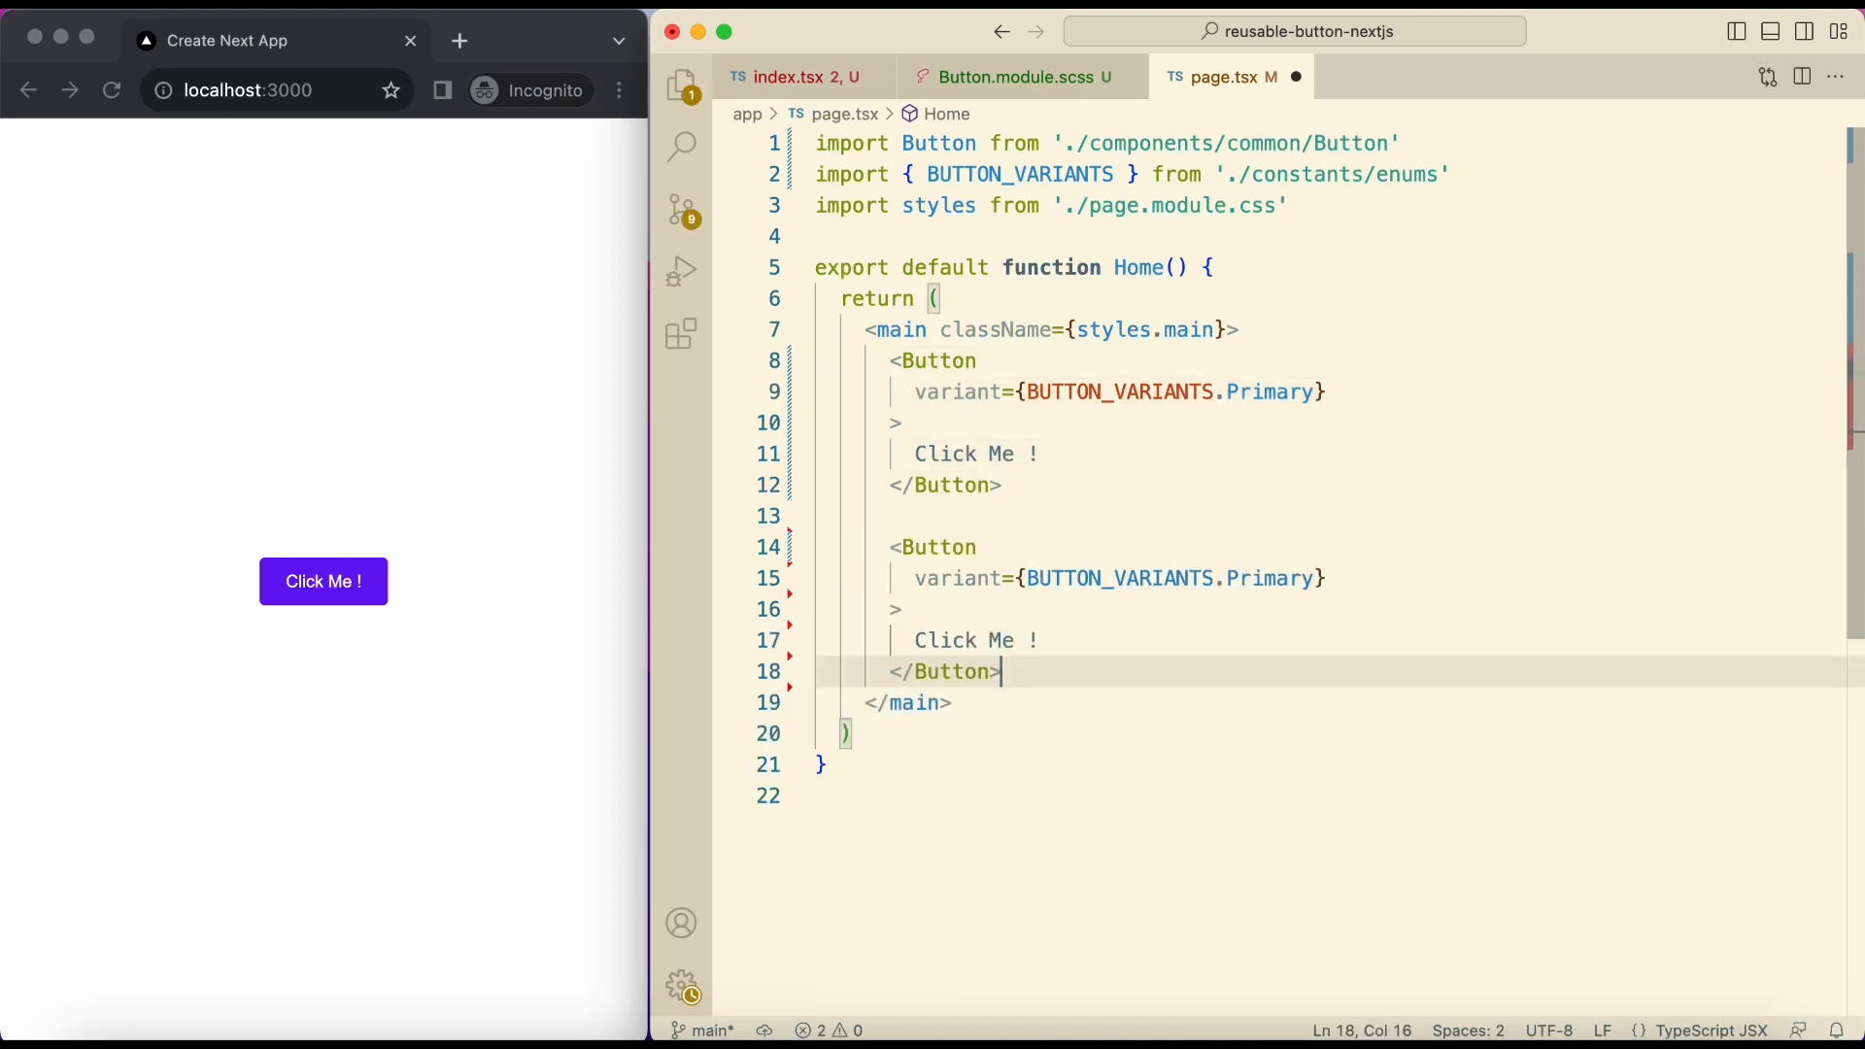
left_click(1272, 577)
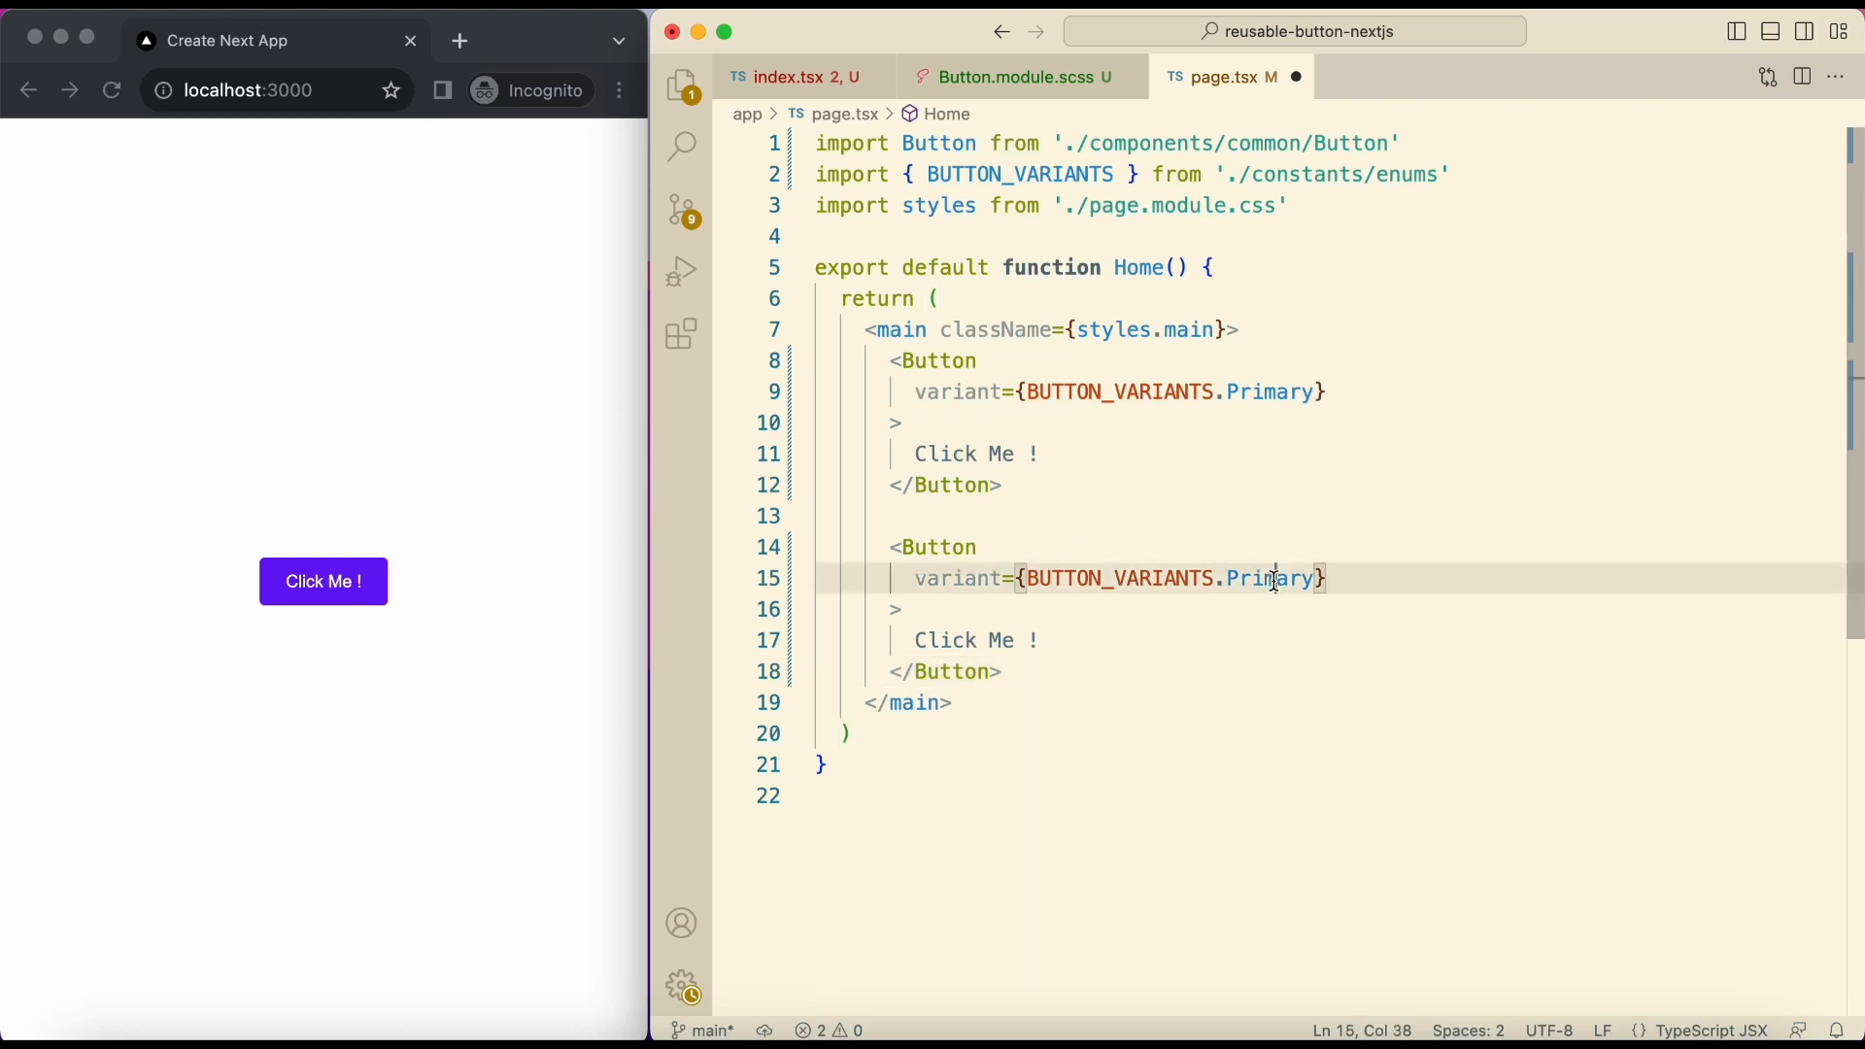
type("Secondary")
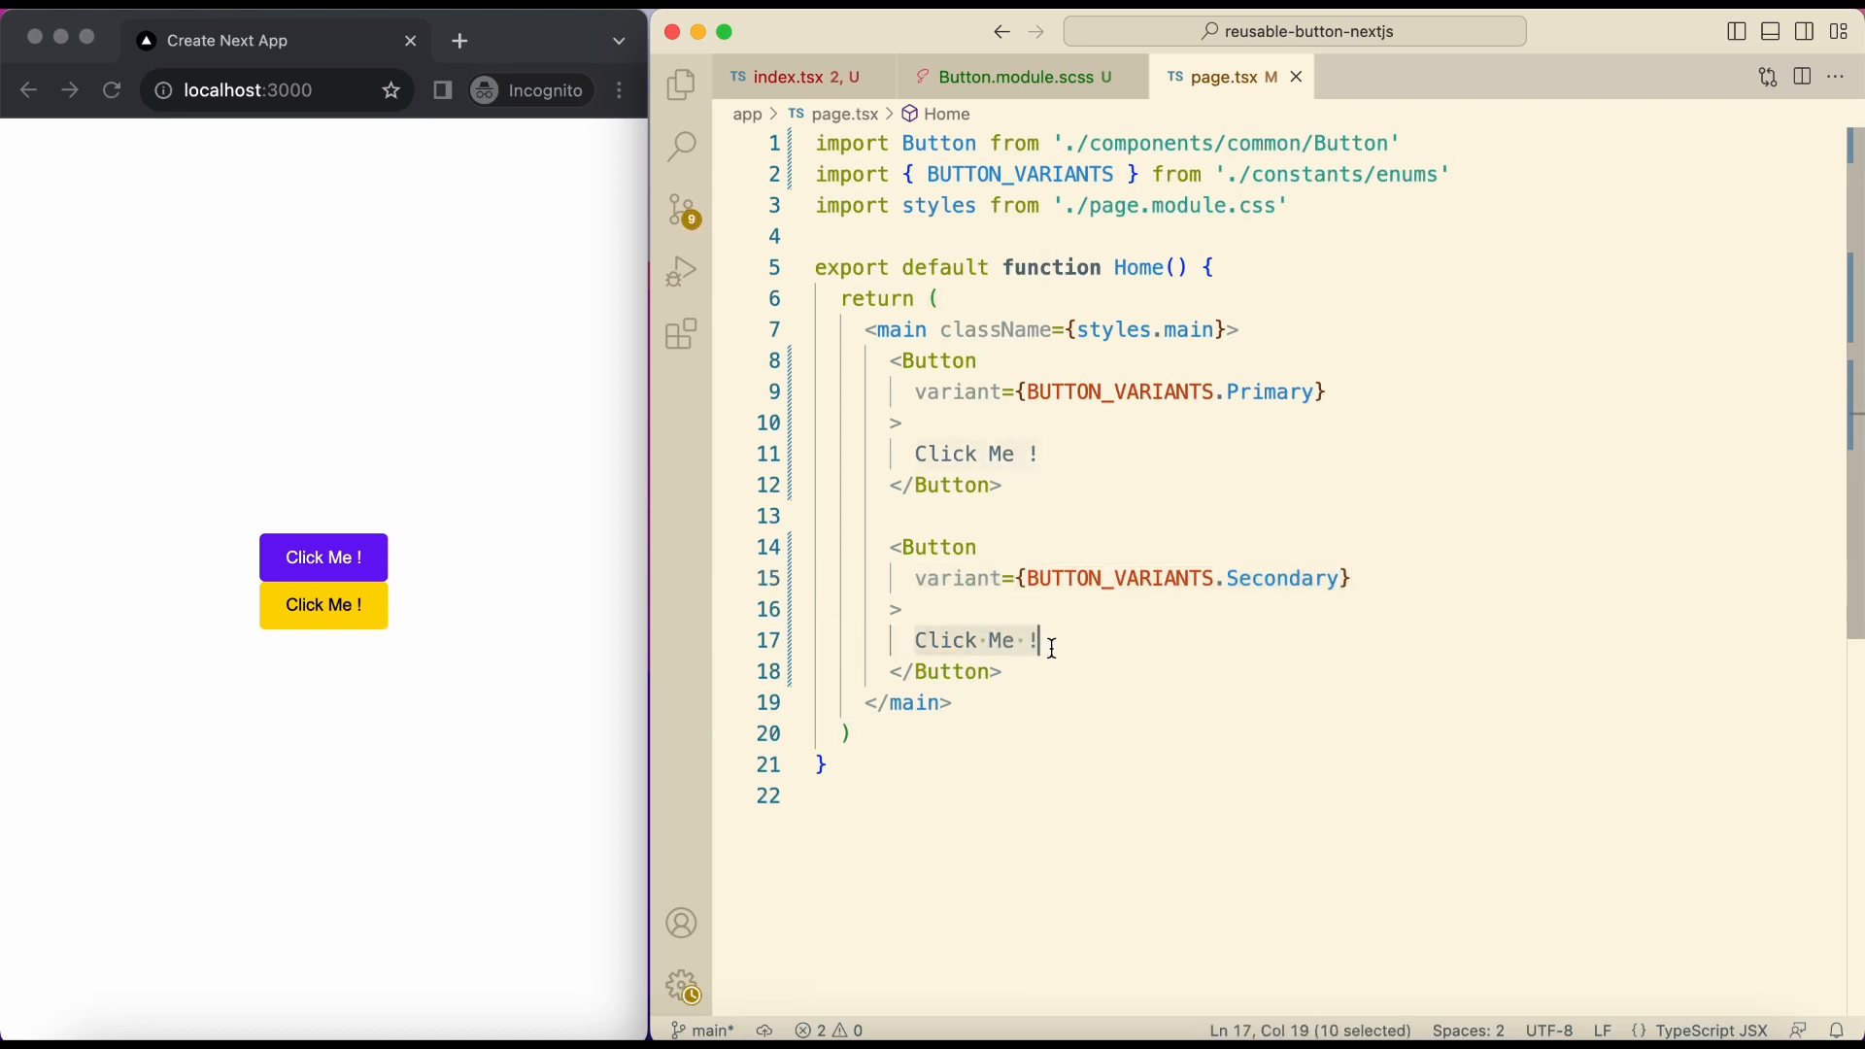
type("Seco")
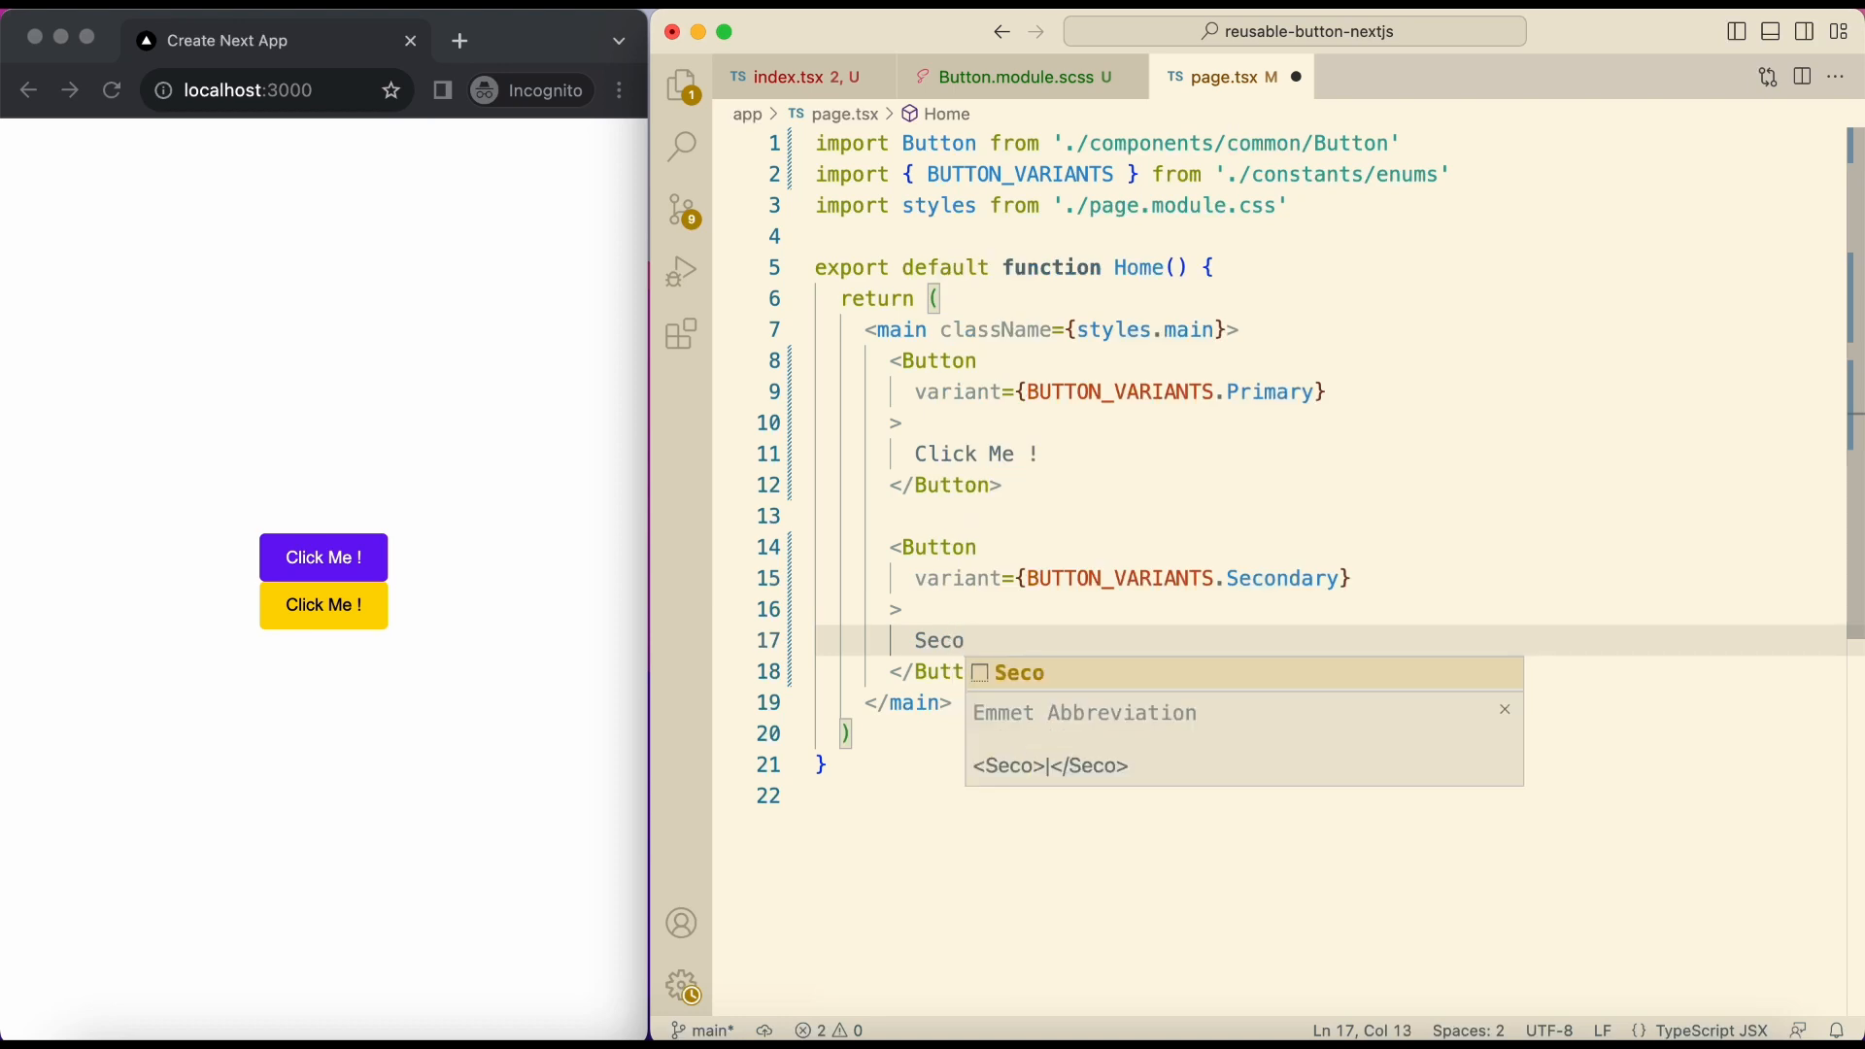
type("ndary")
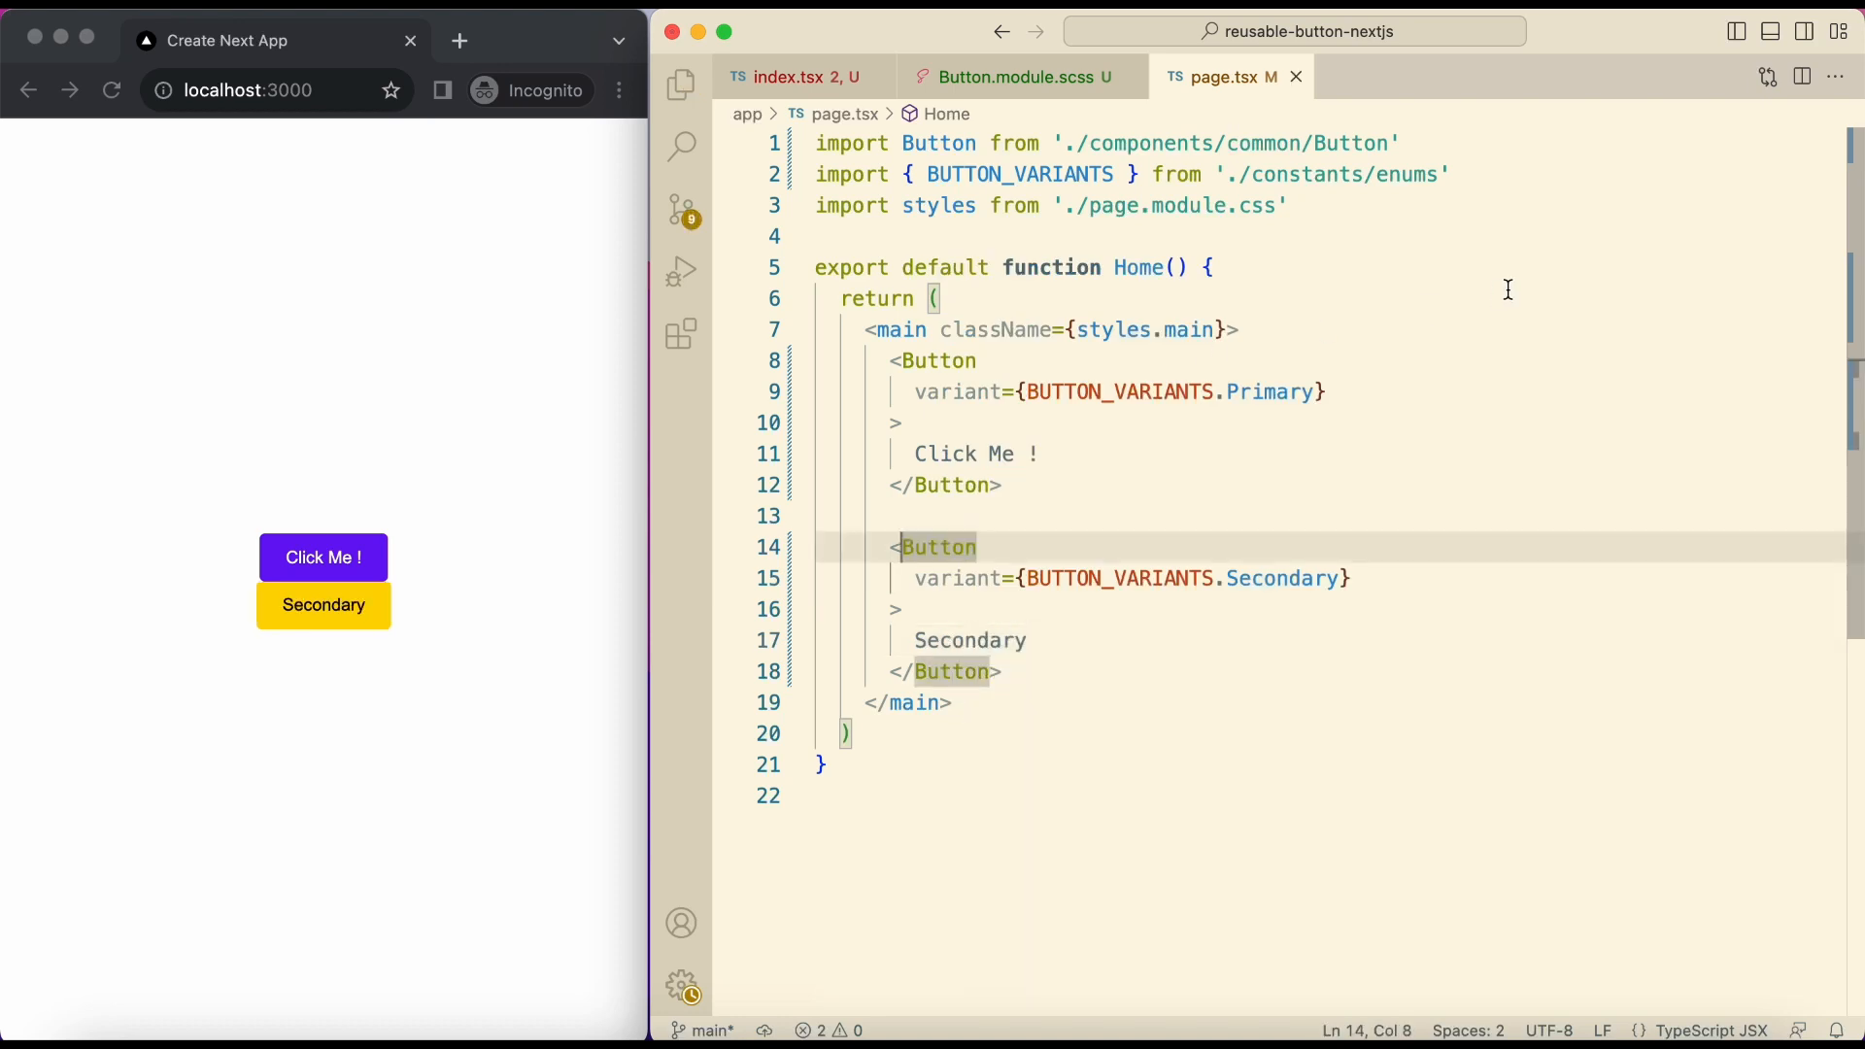
Change justify-content from center to space-evenly in page.module.css, then close it.
left_click(1419, 76)
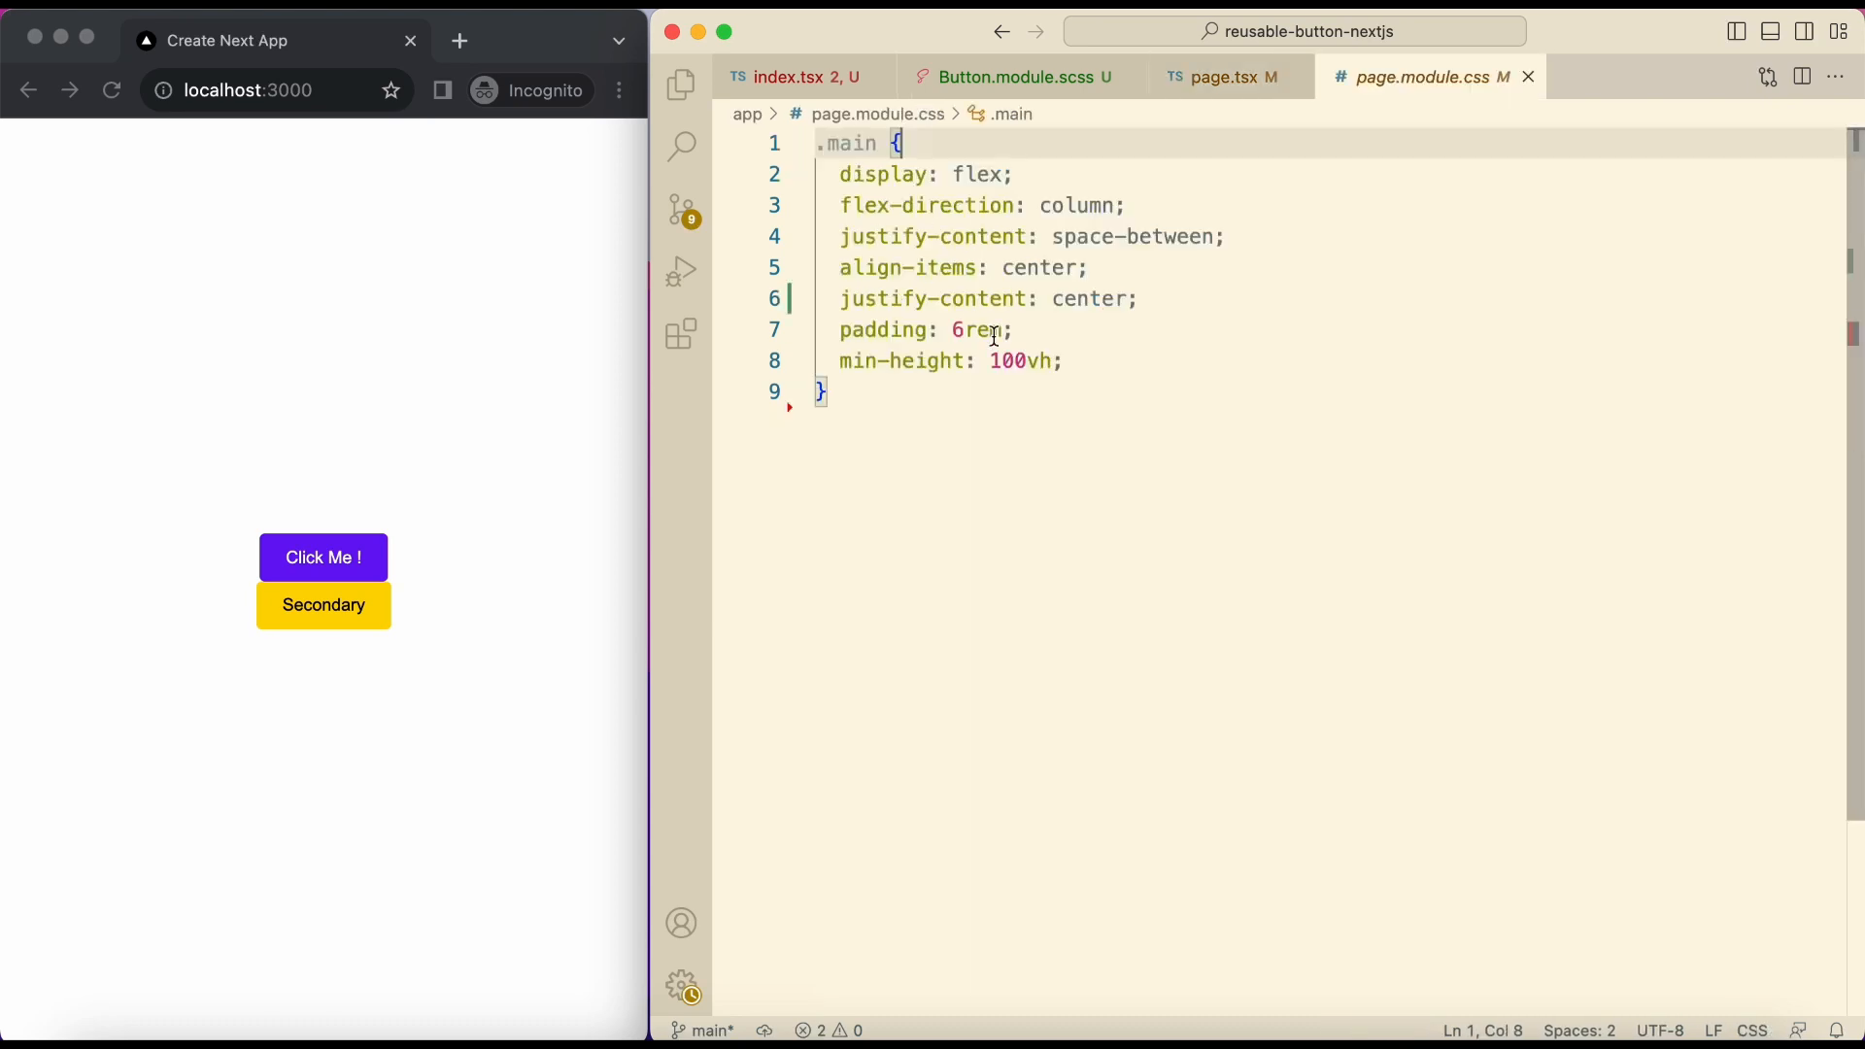
mouse_move(1091, 361)
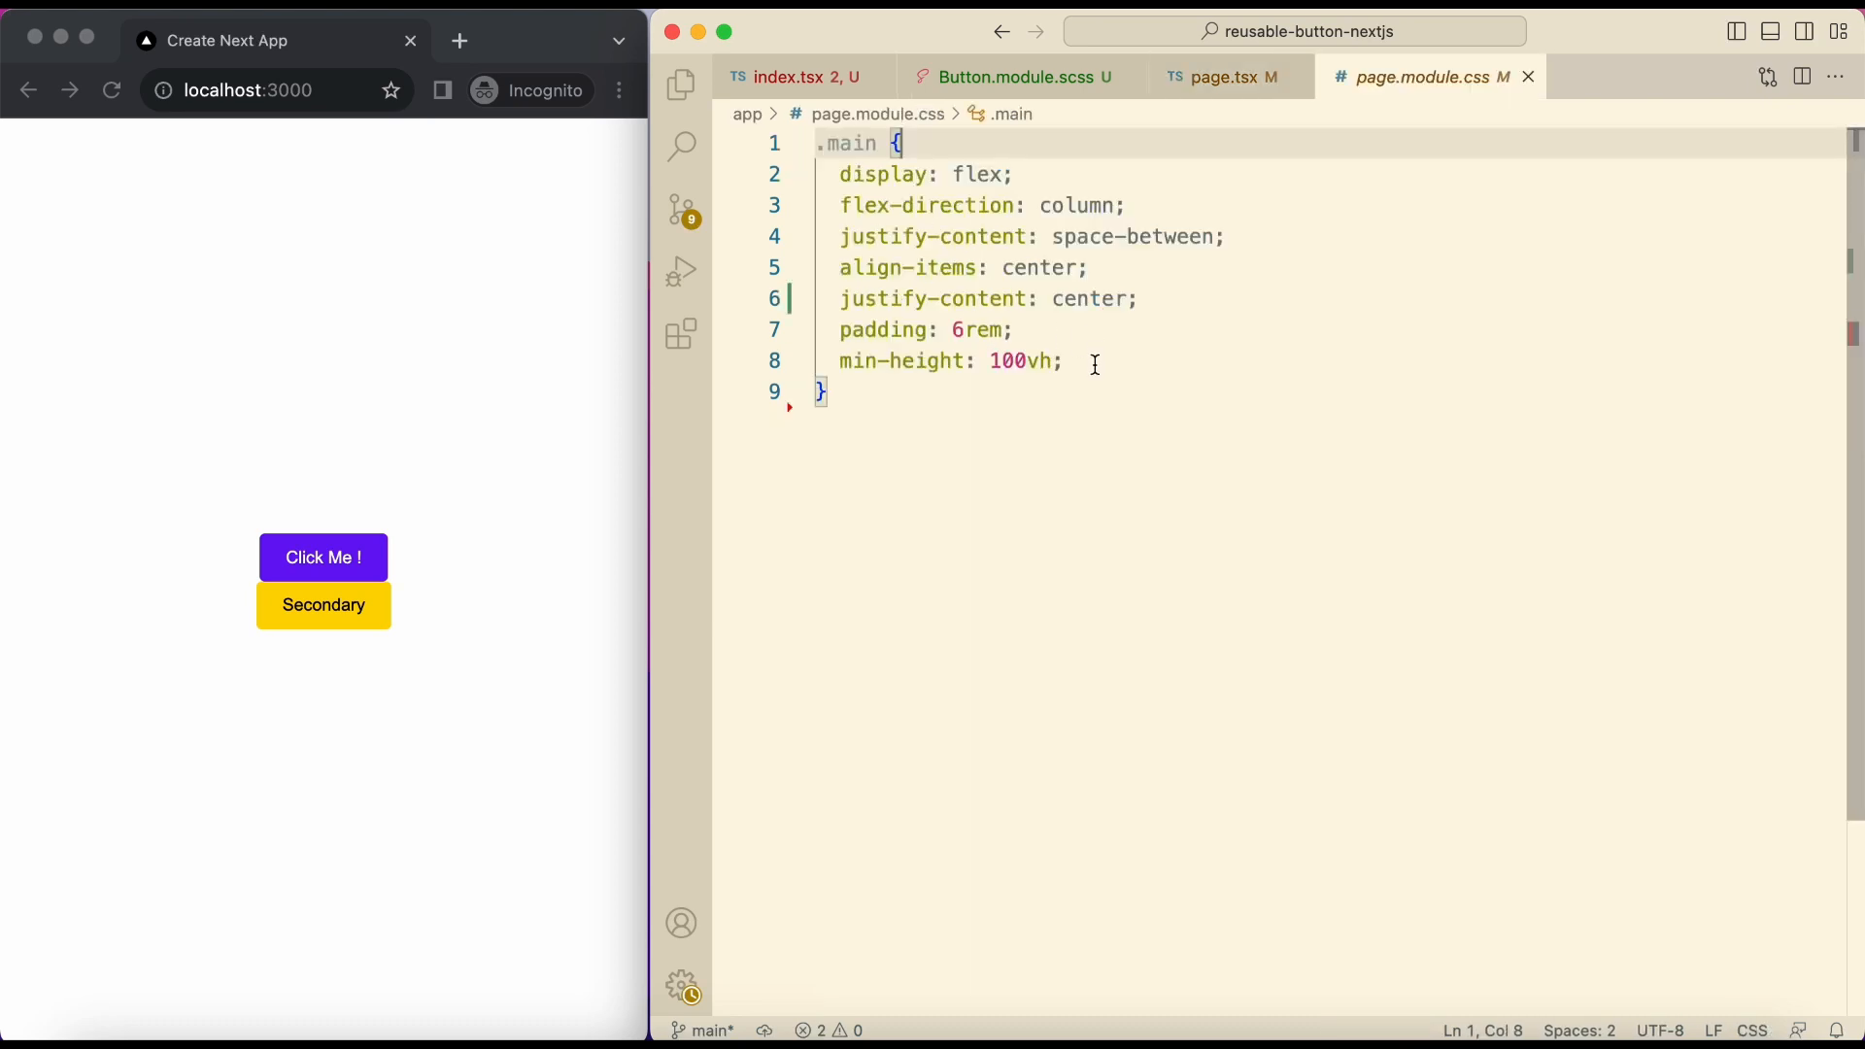
double_click(1087, 298)
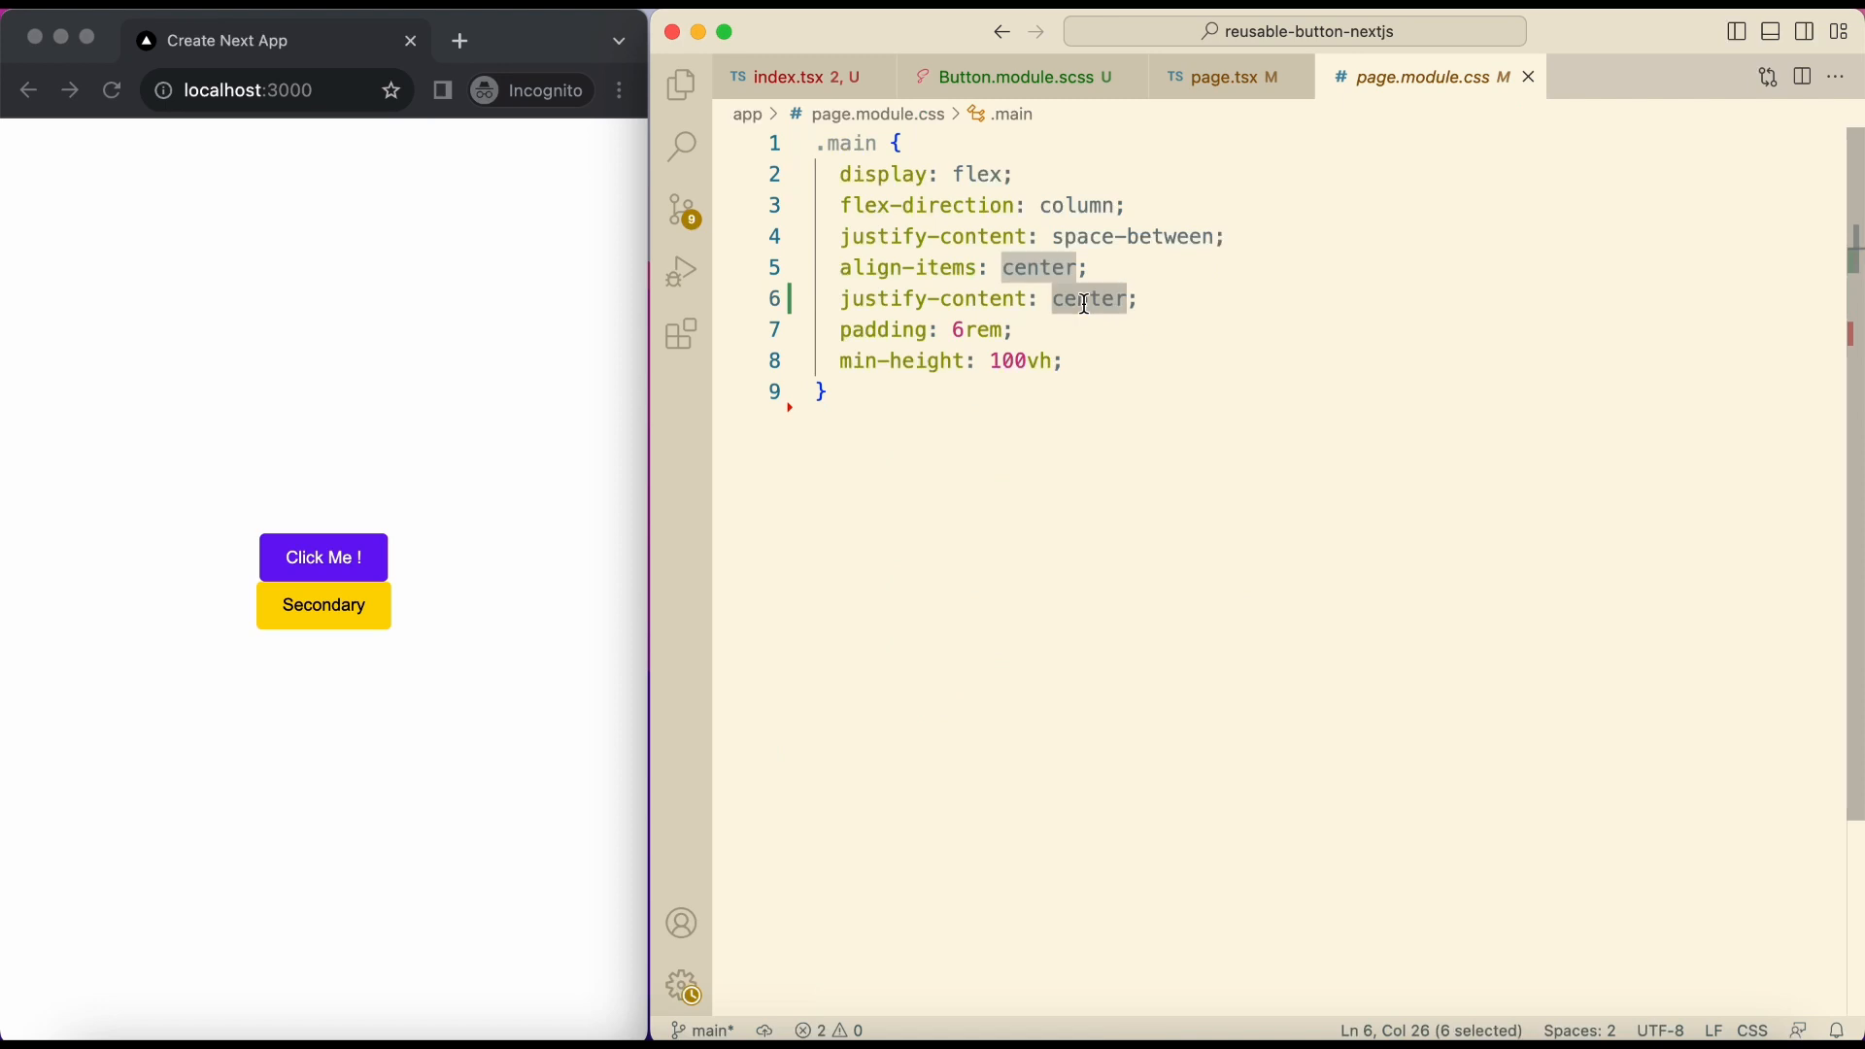
type("space")
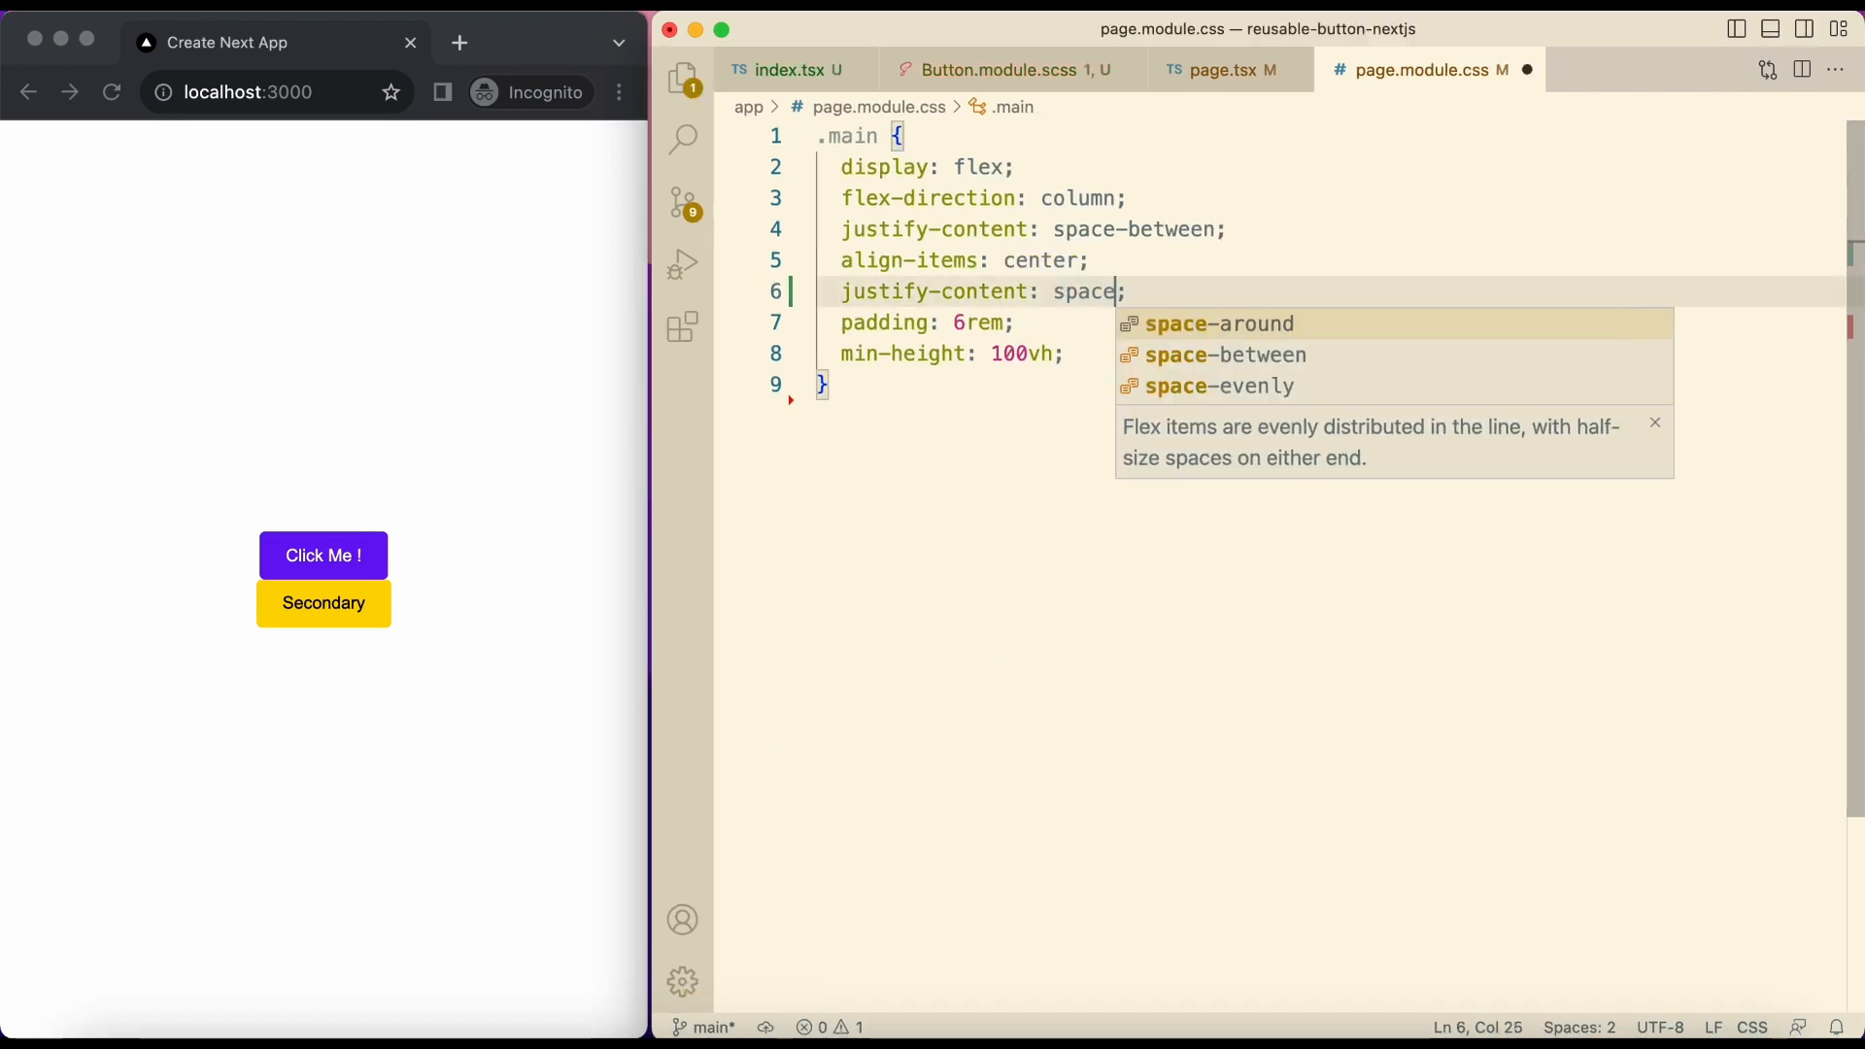
type("-evenly")
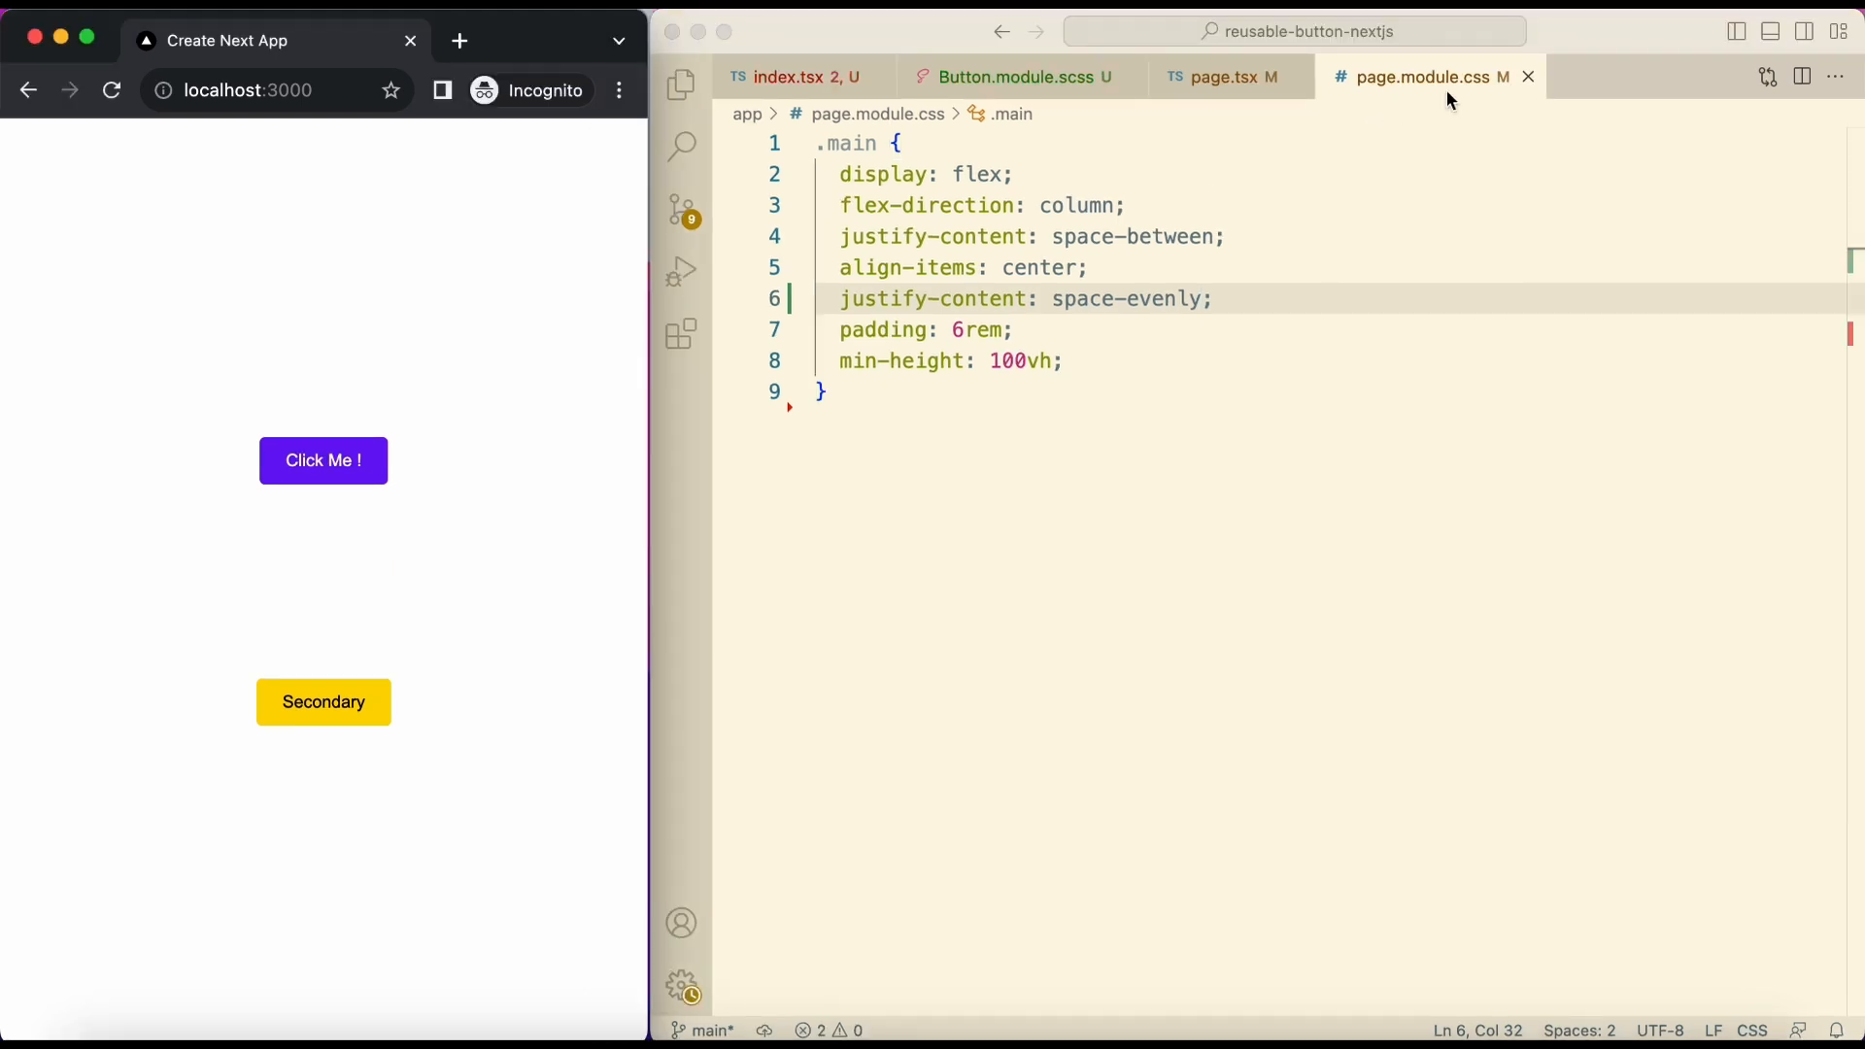
left_click(1228, 75)
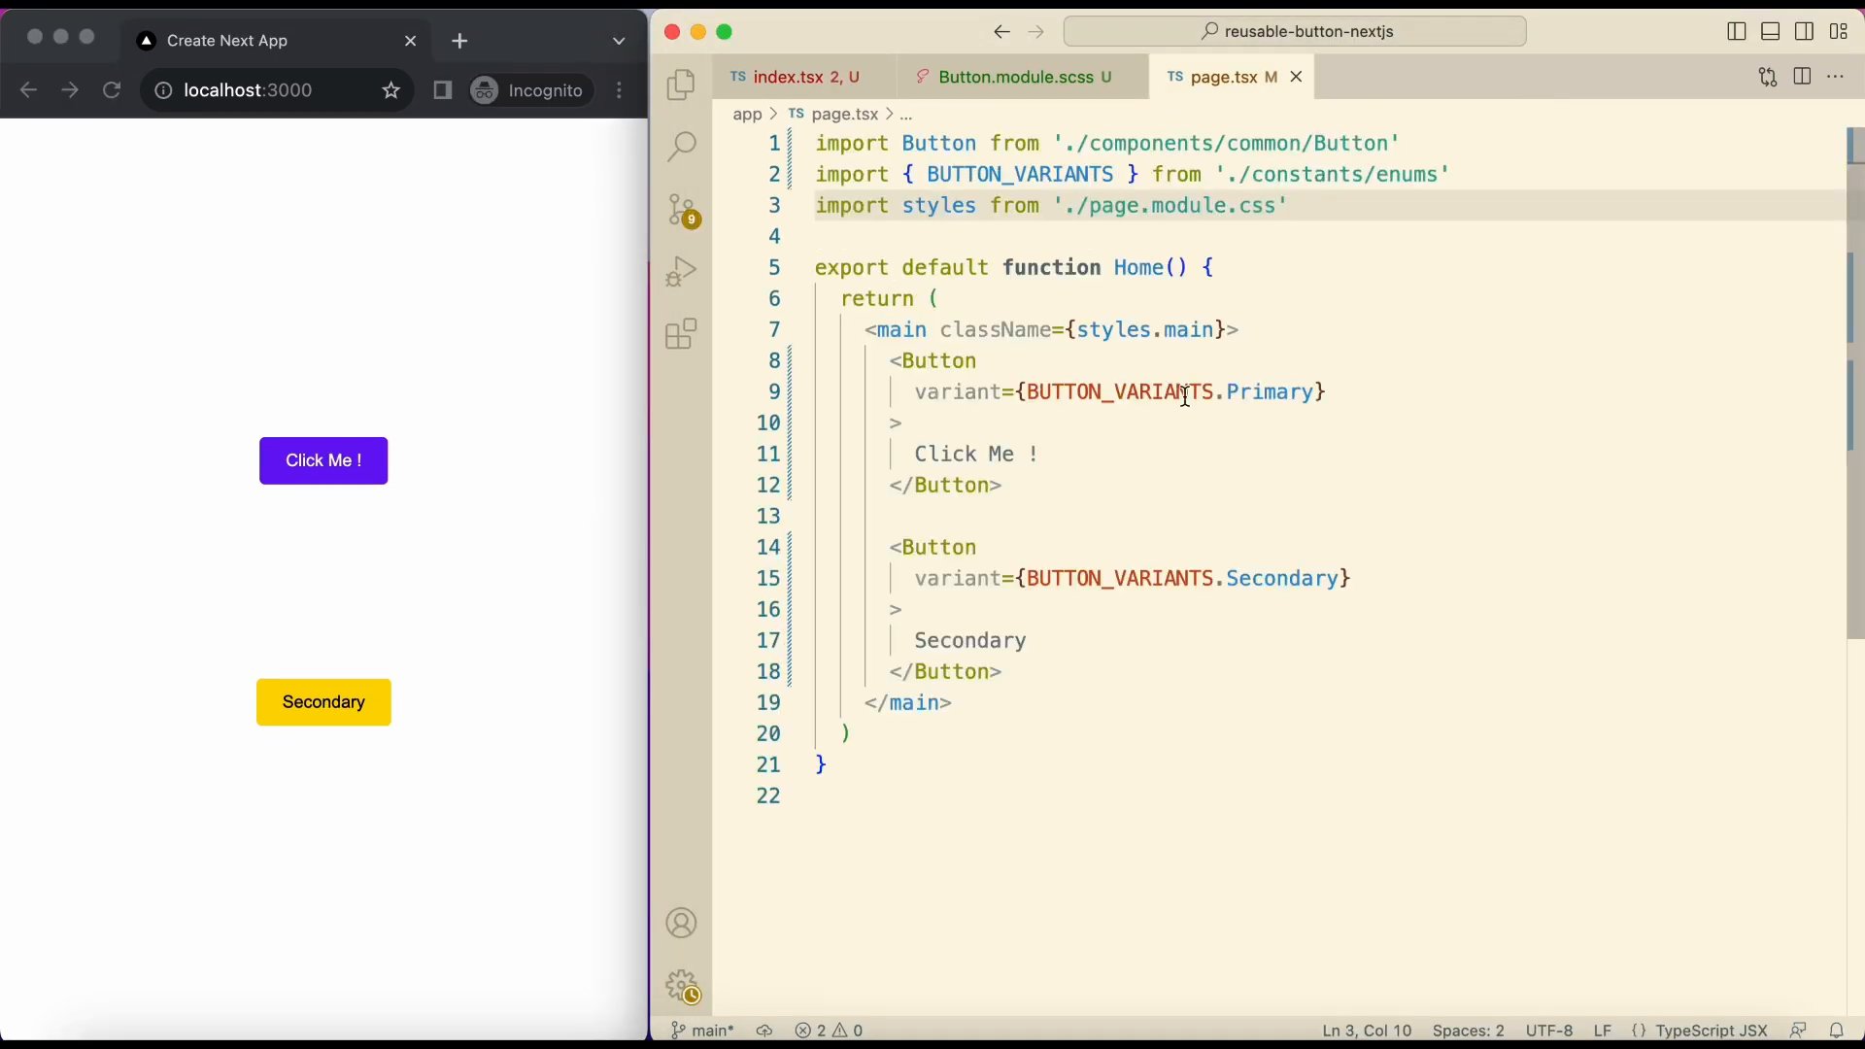
mouse_move(983, 75)
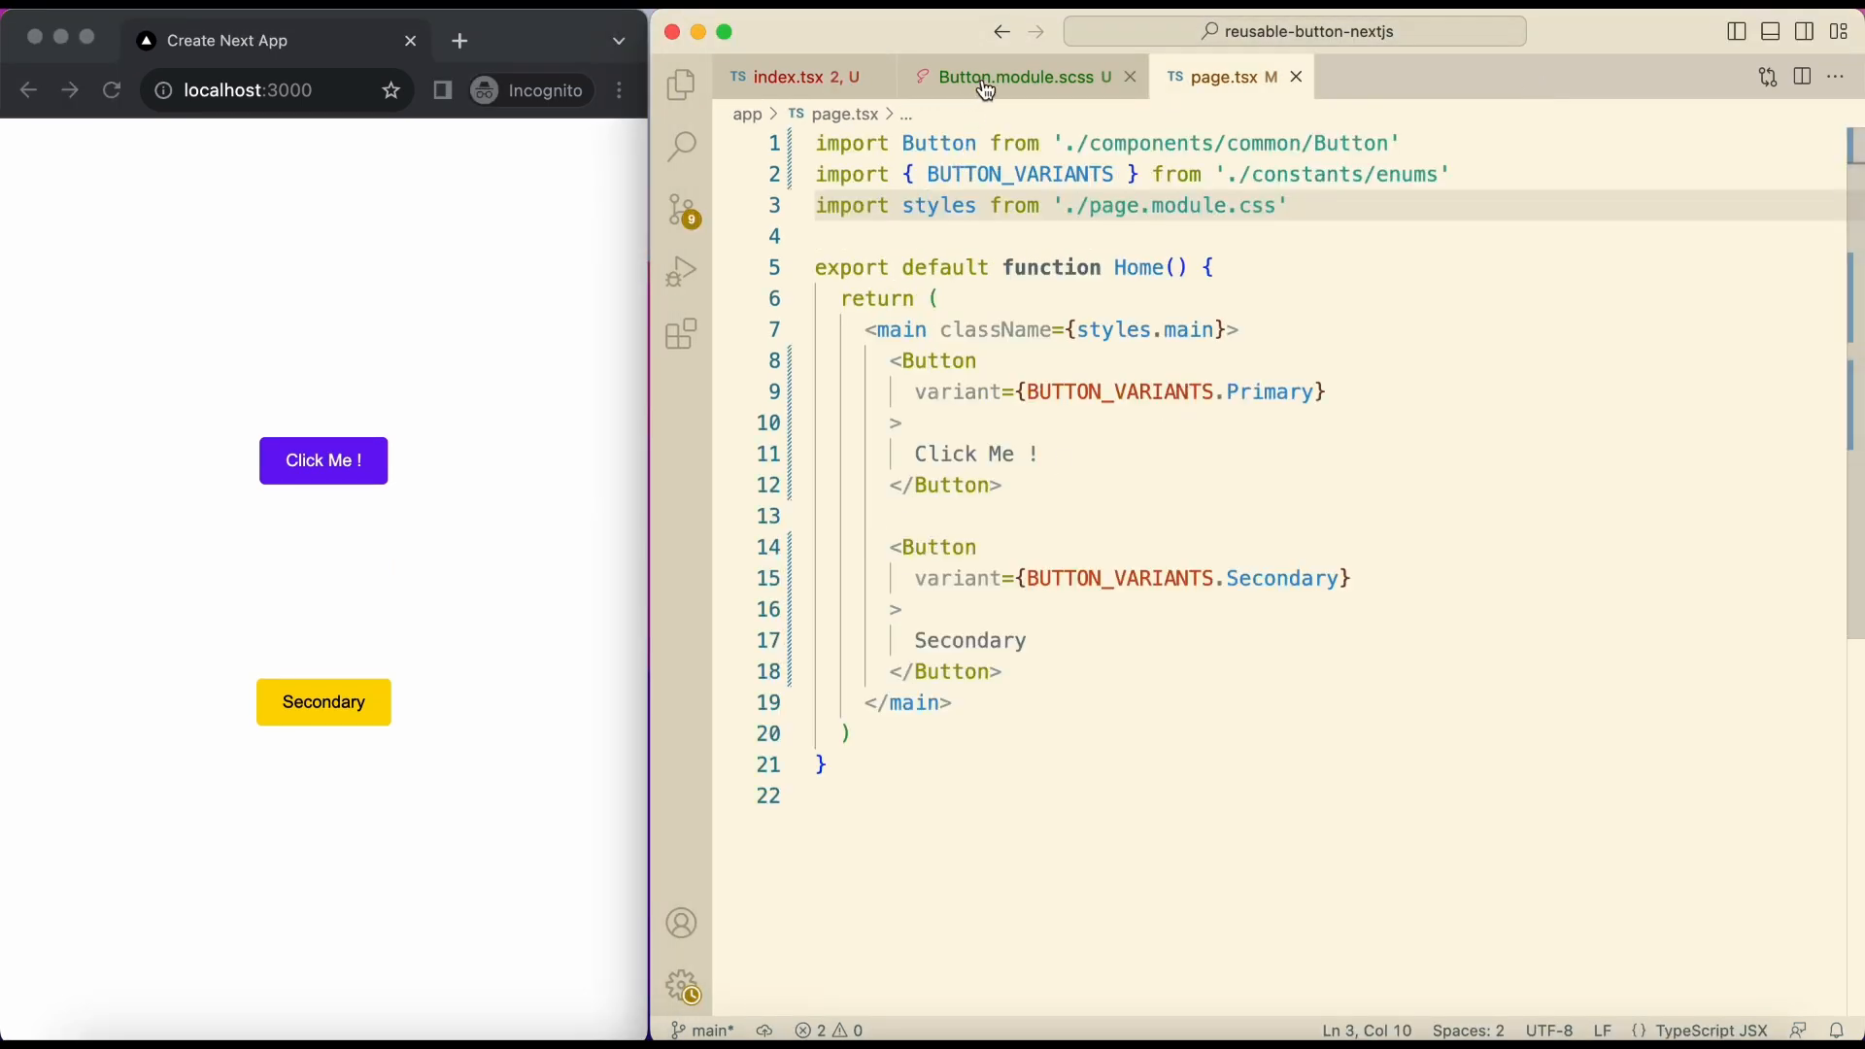
left_click(1010, 76)
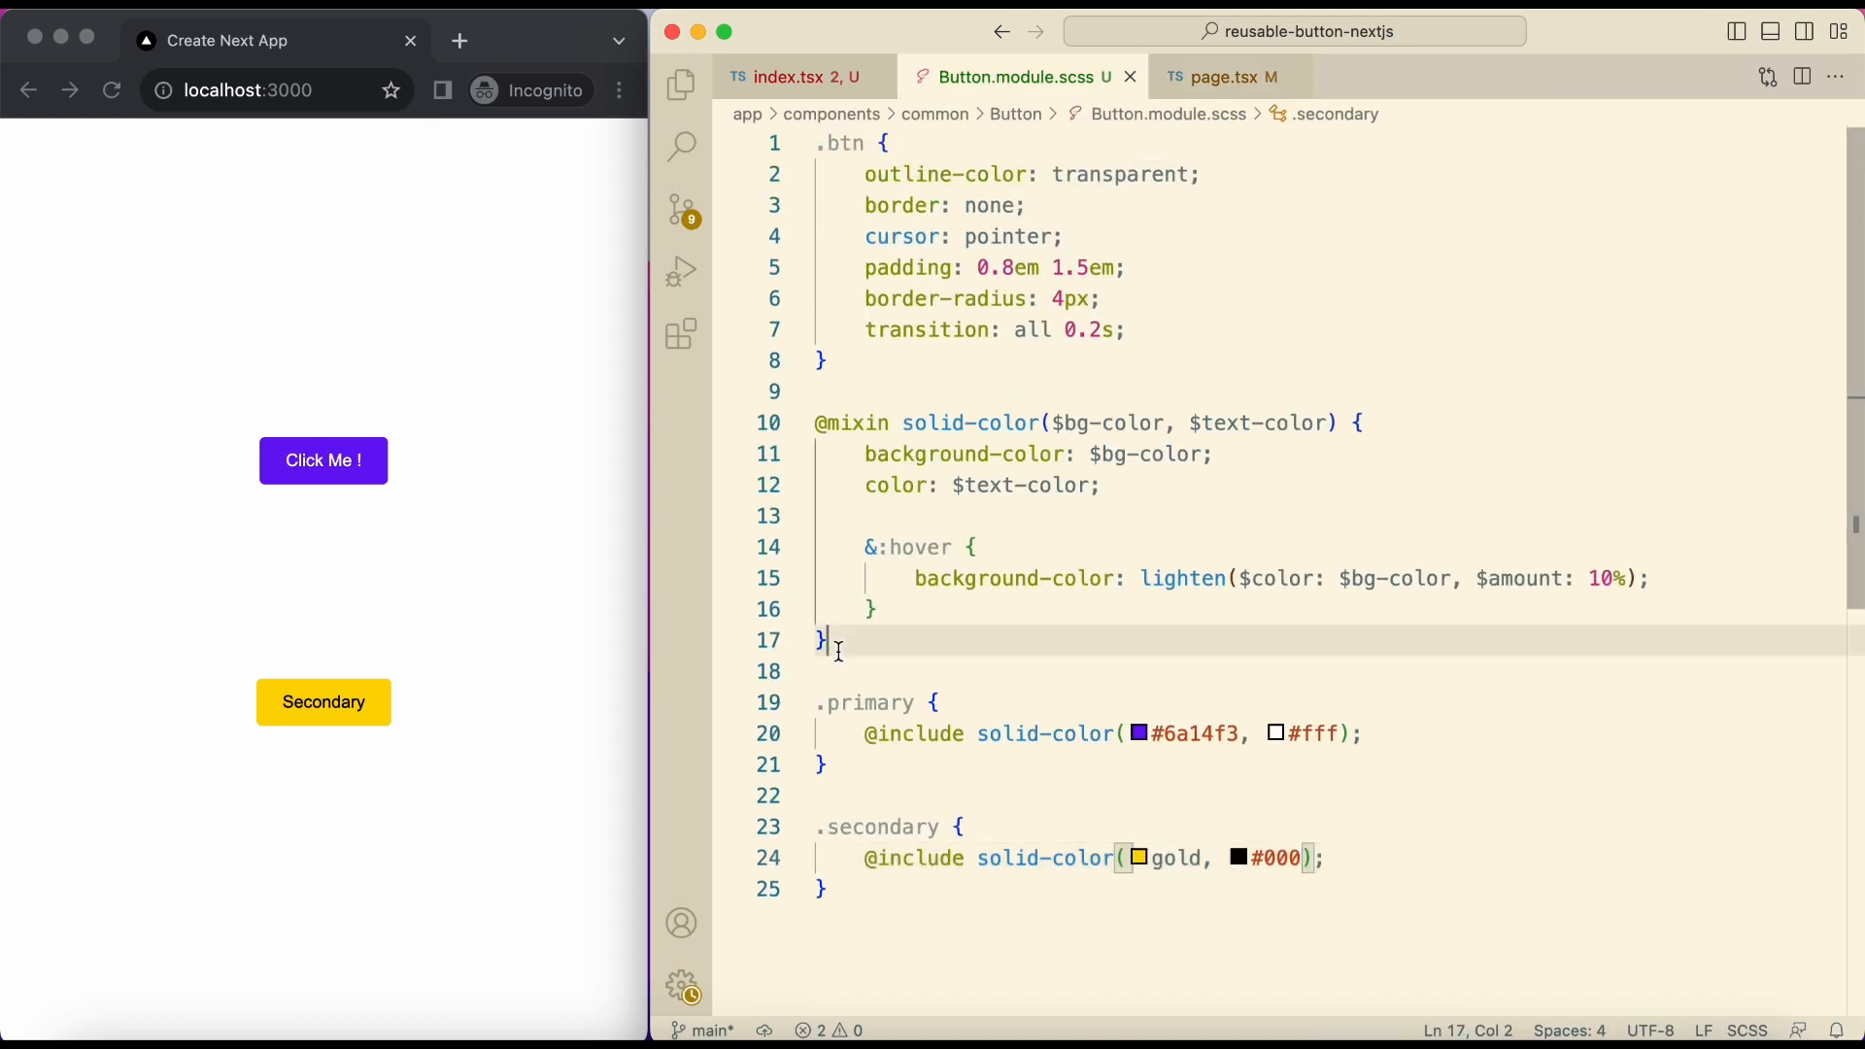
type("@mixin outlined")
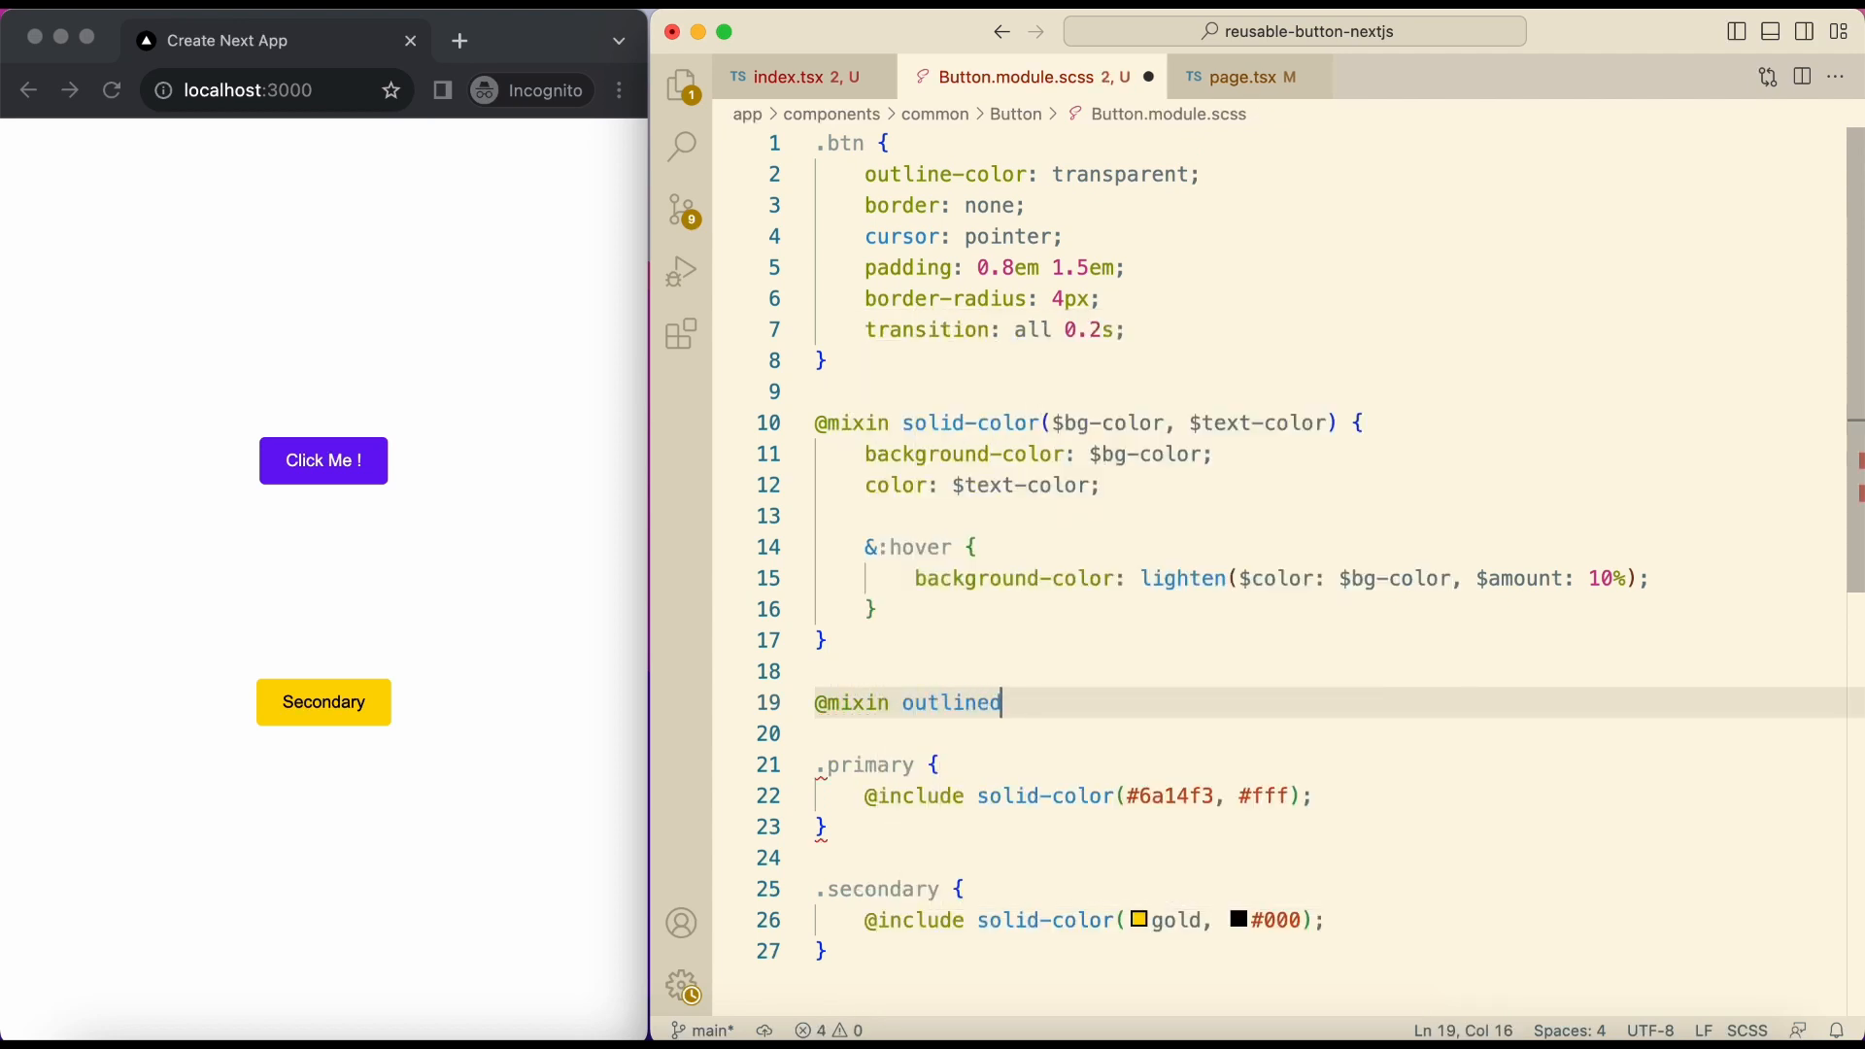
type("($bg)")
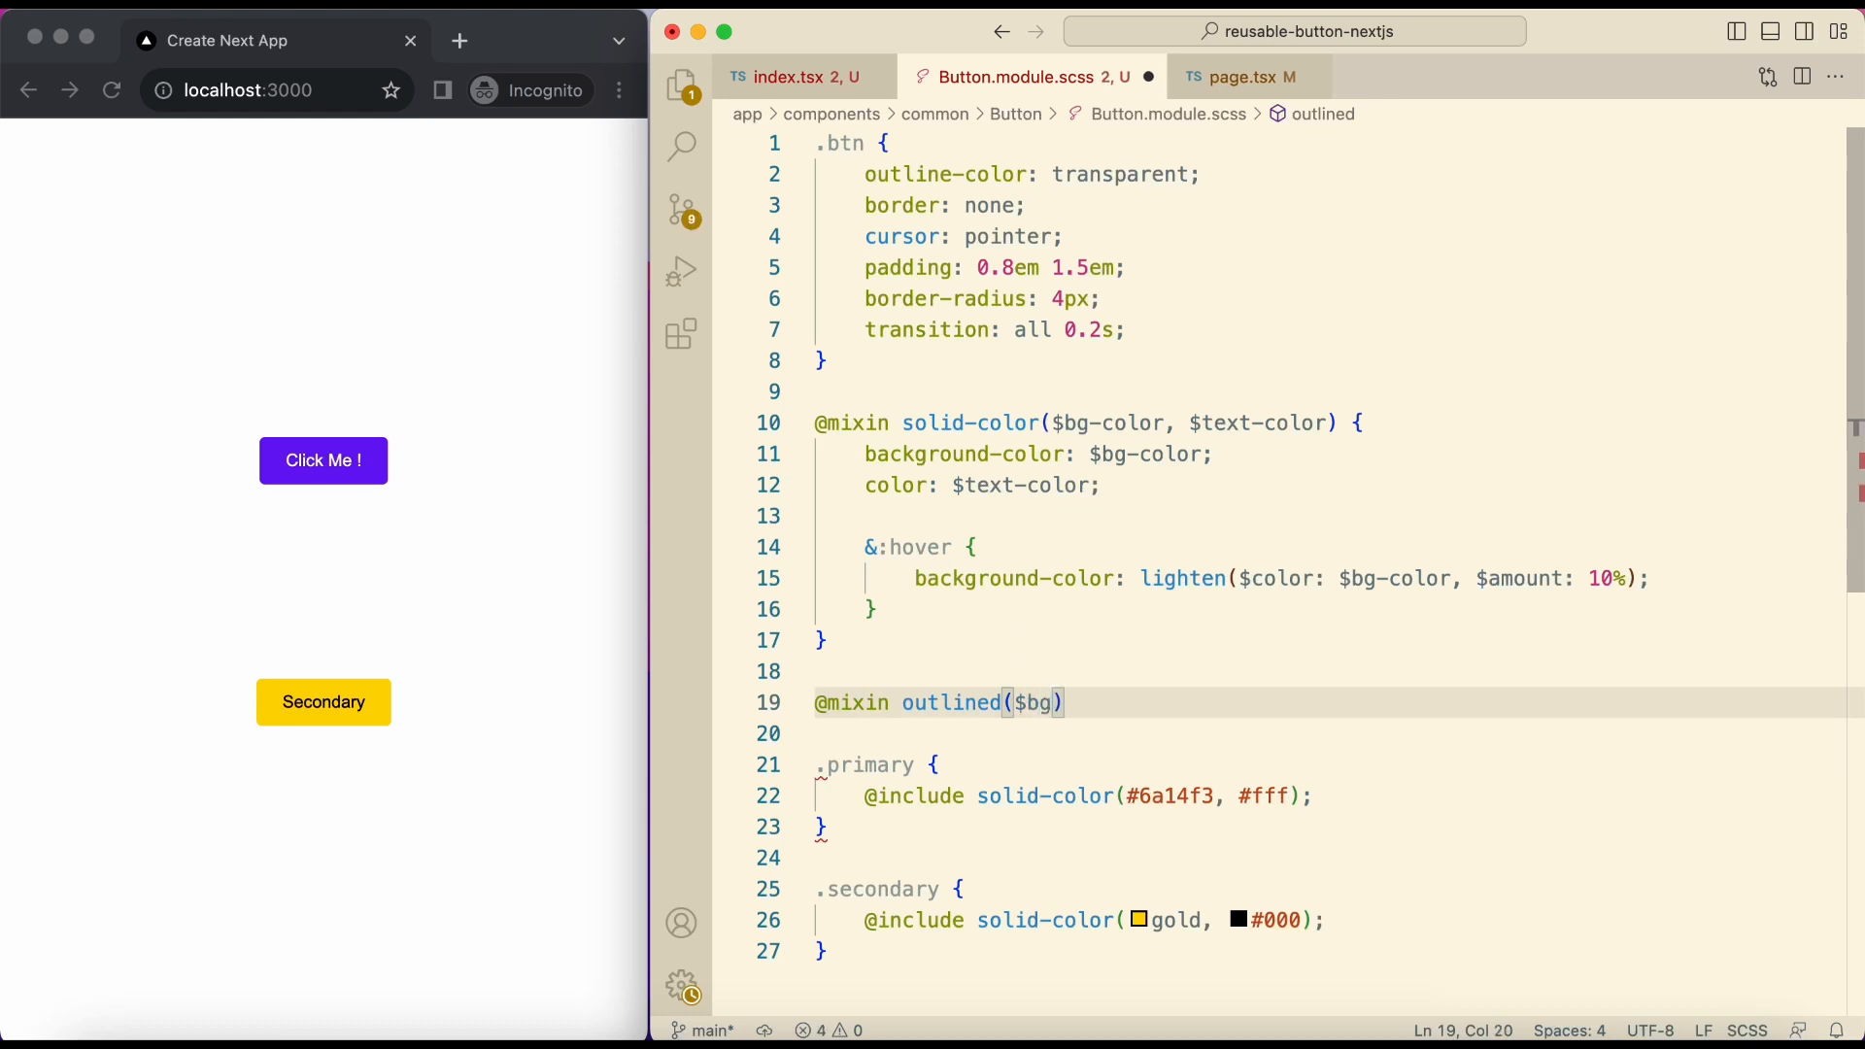
type("-color")
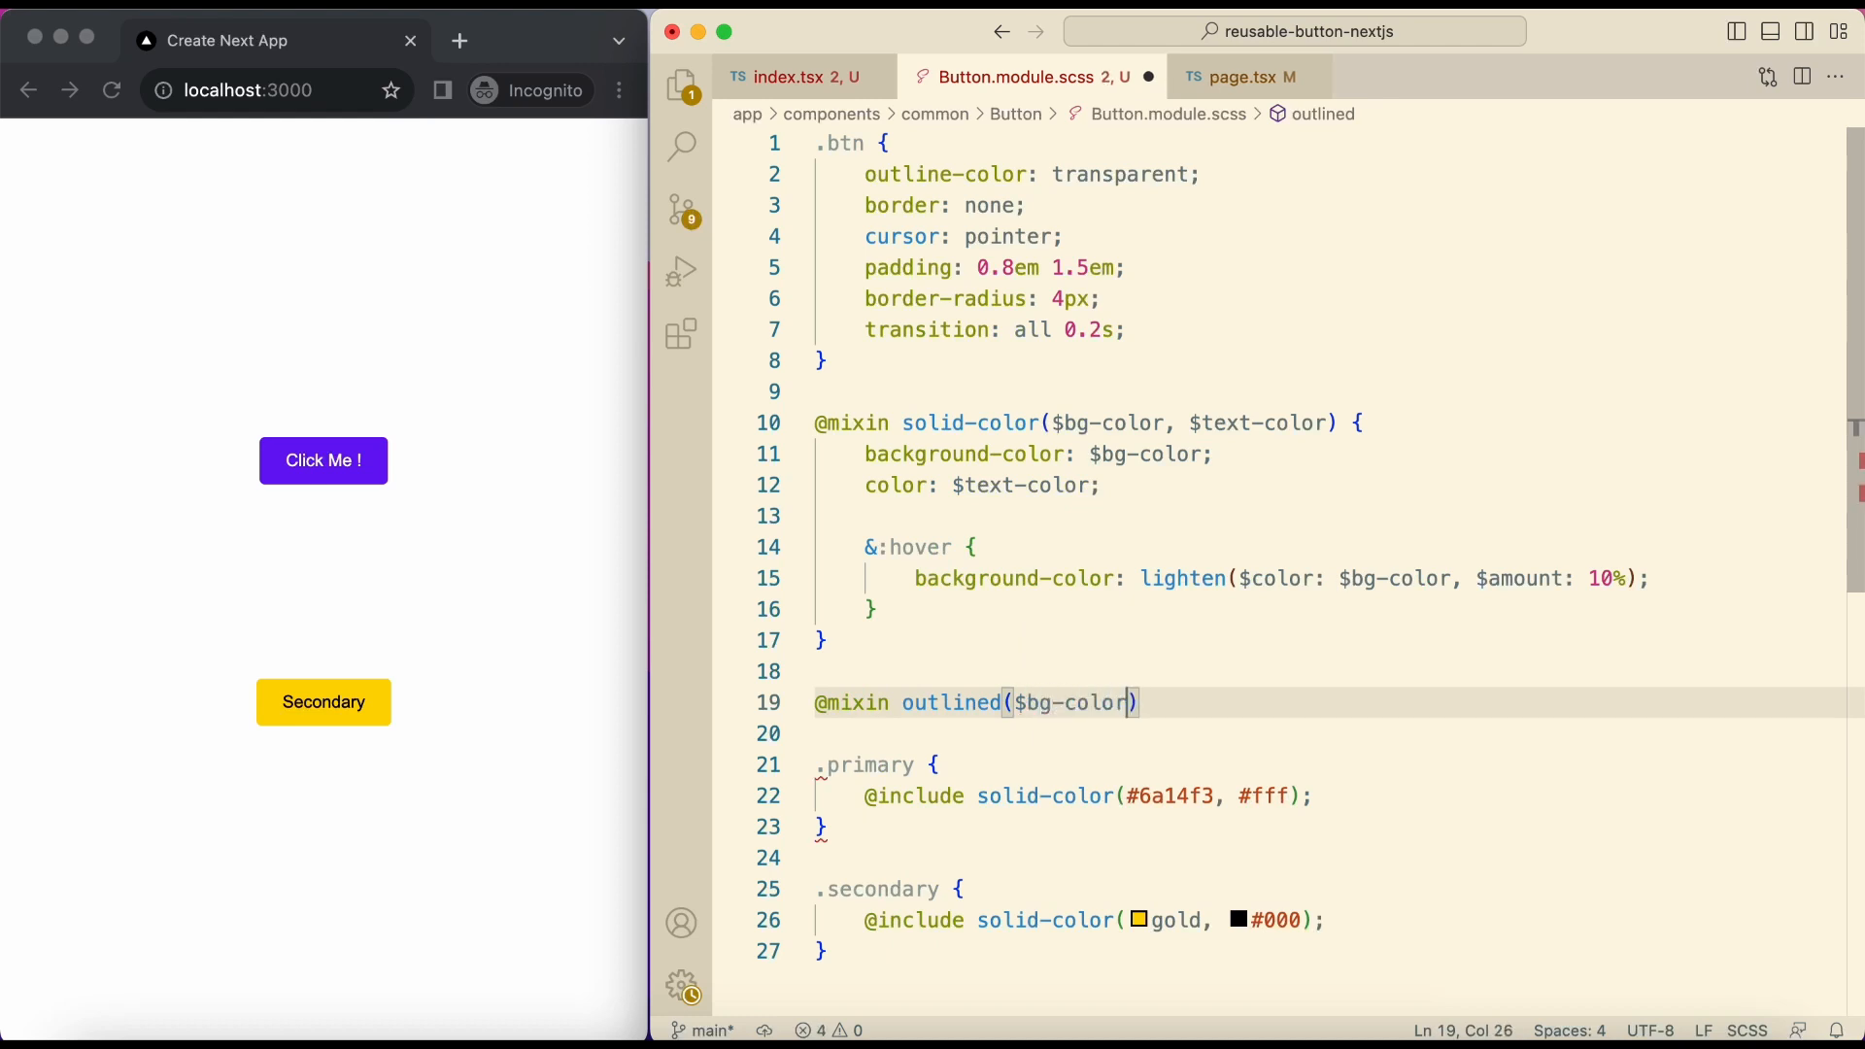
type(", $text")
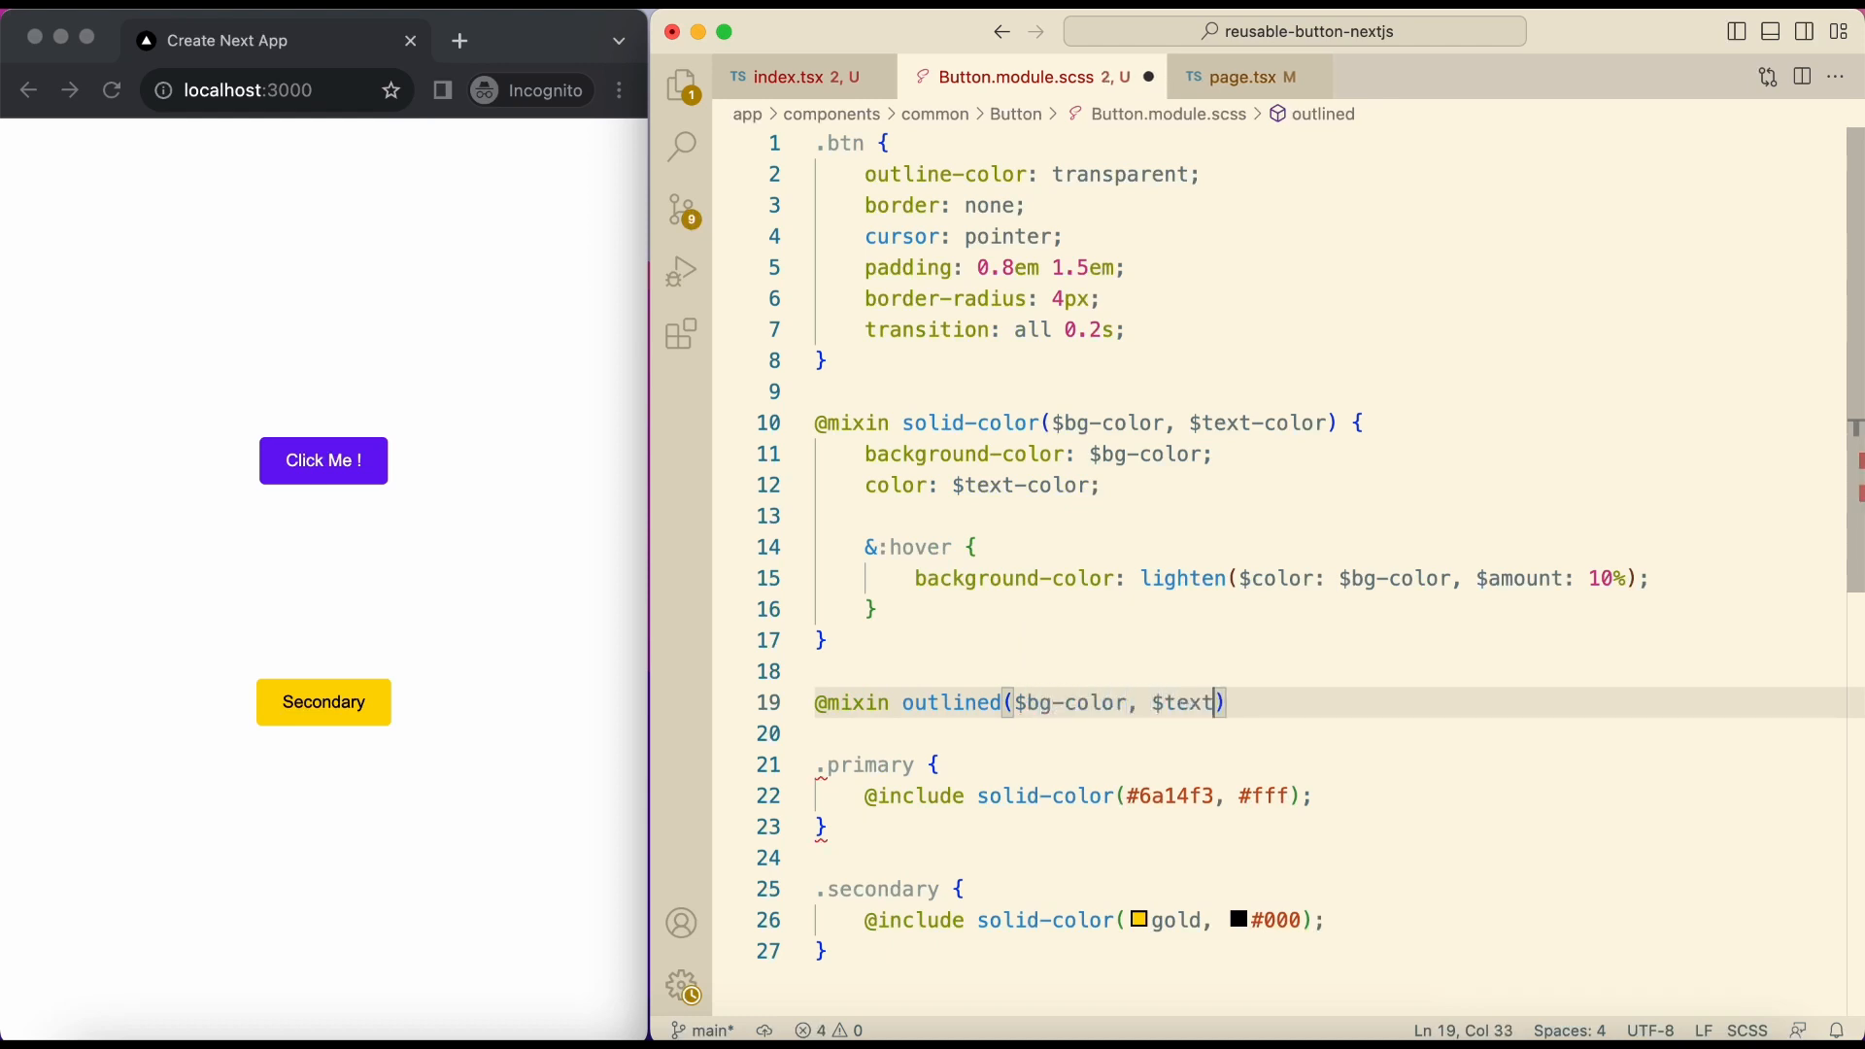
type("-color")
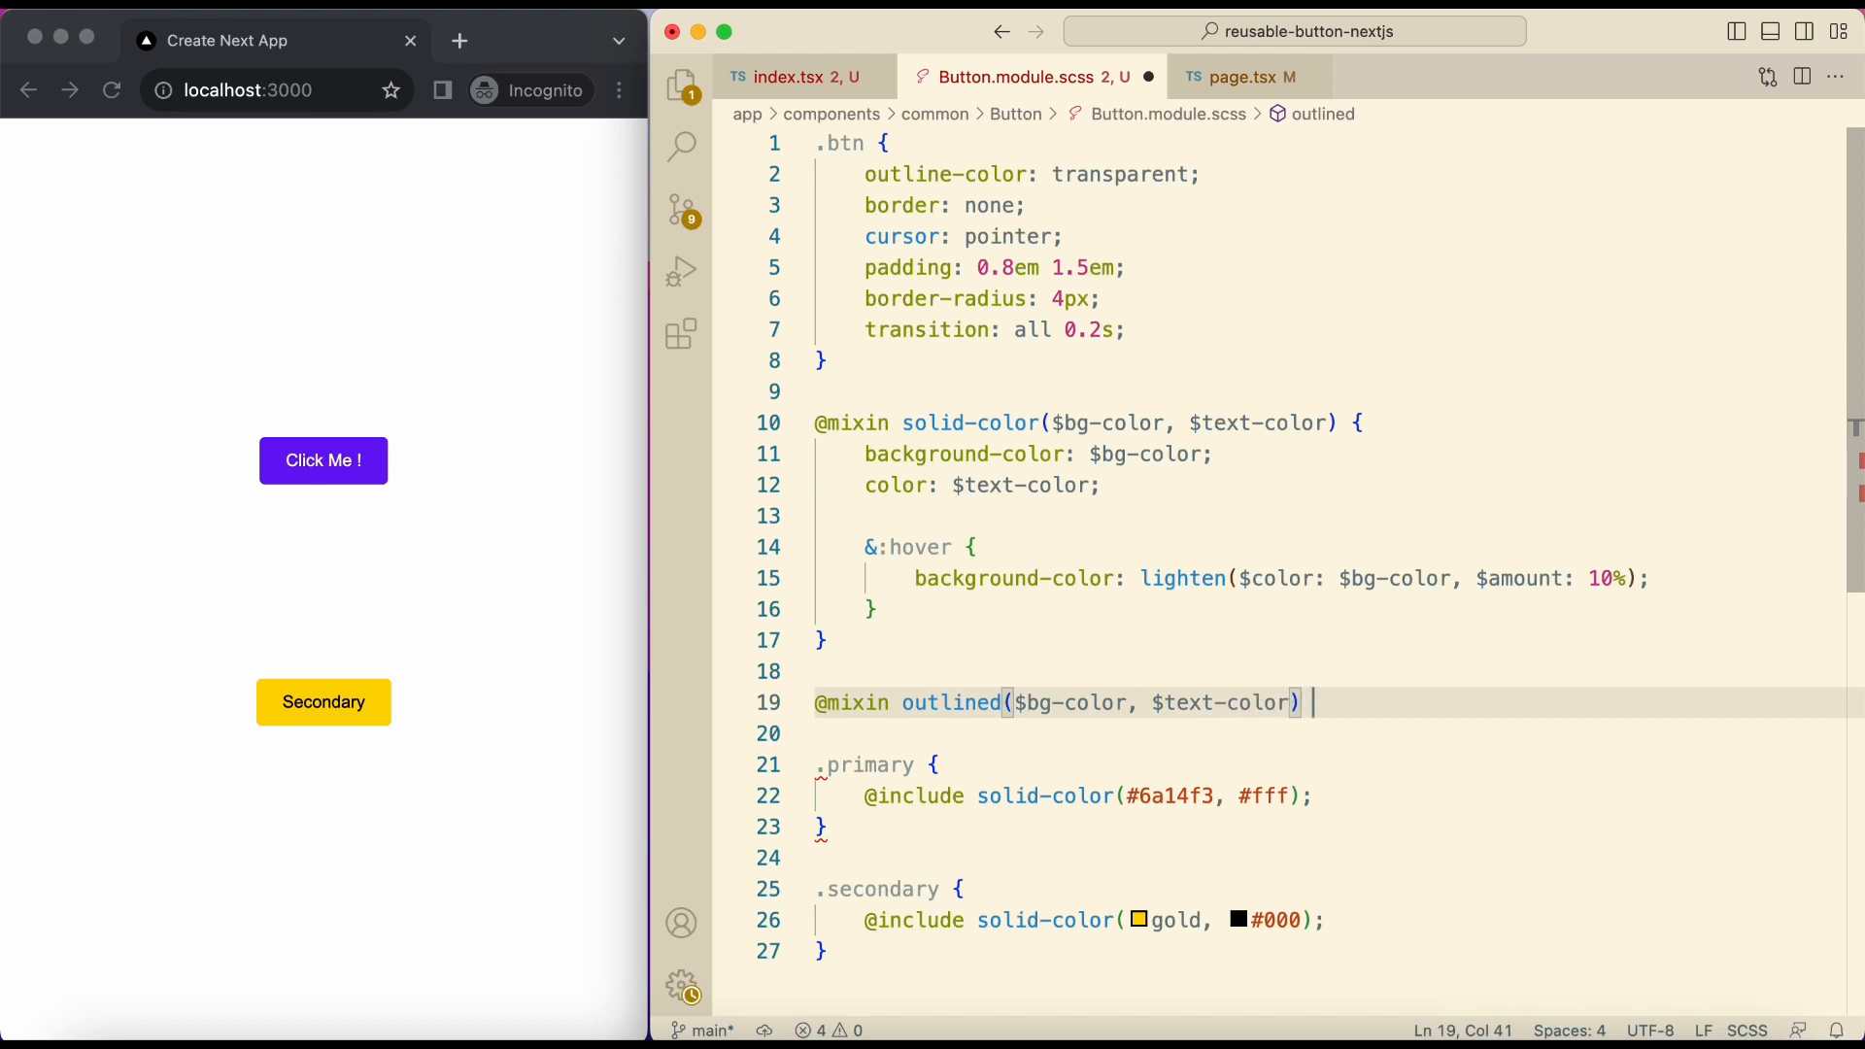
type("backgro")
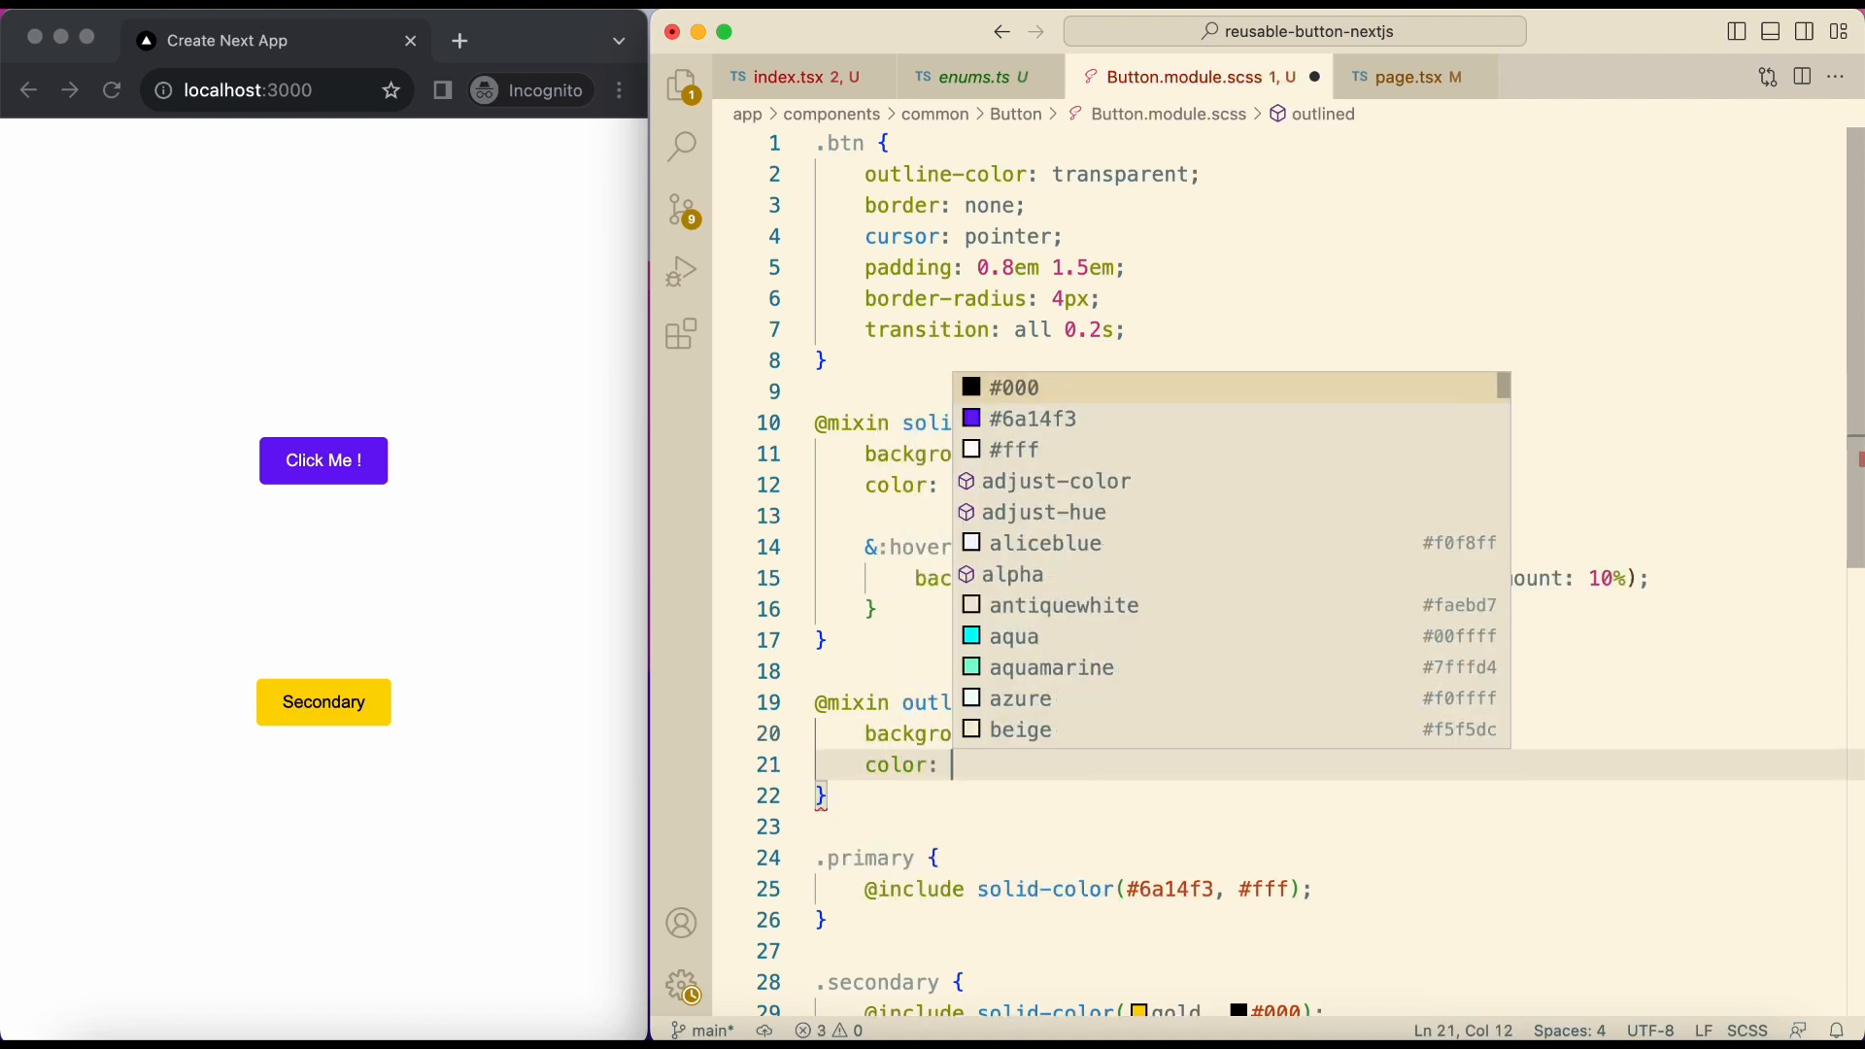
type("$bg-color")
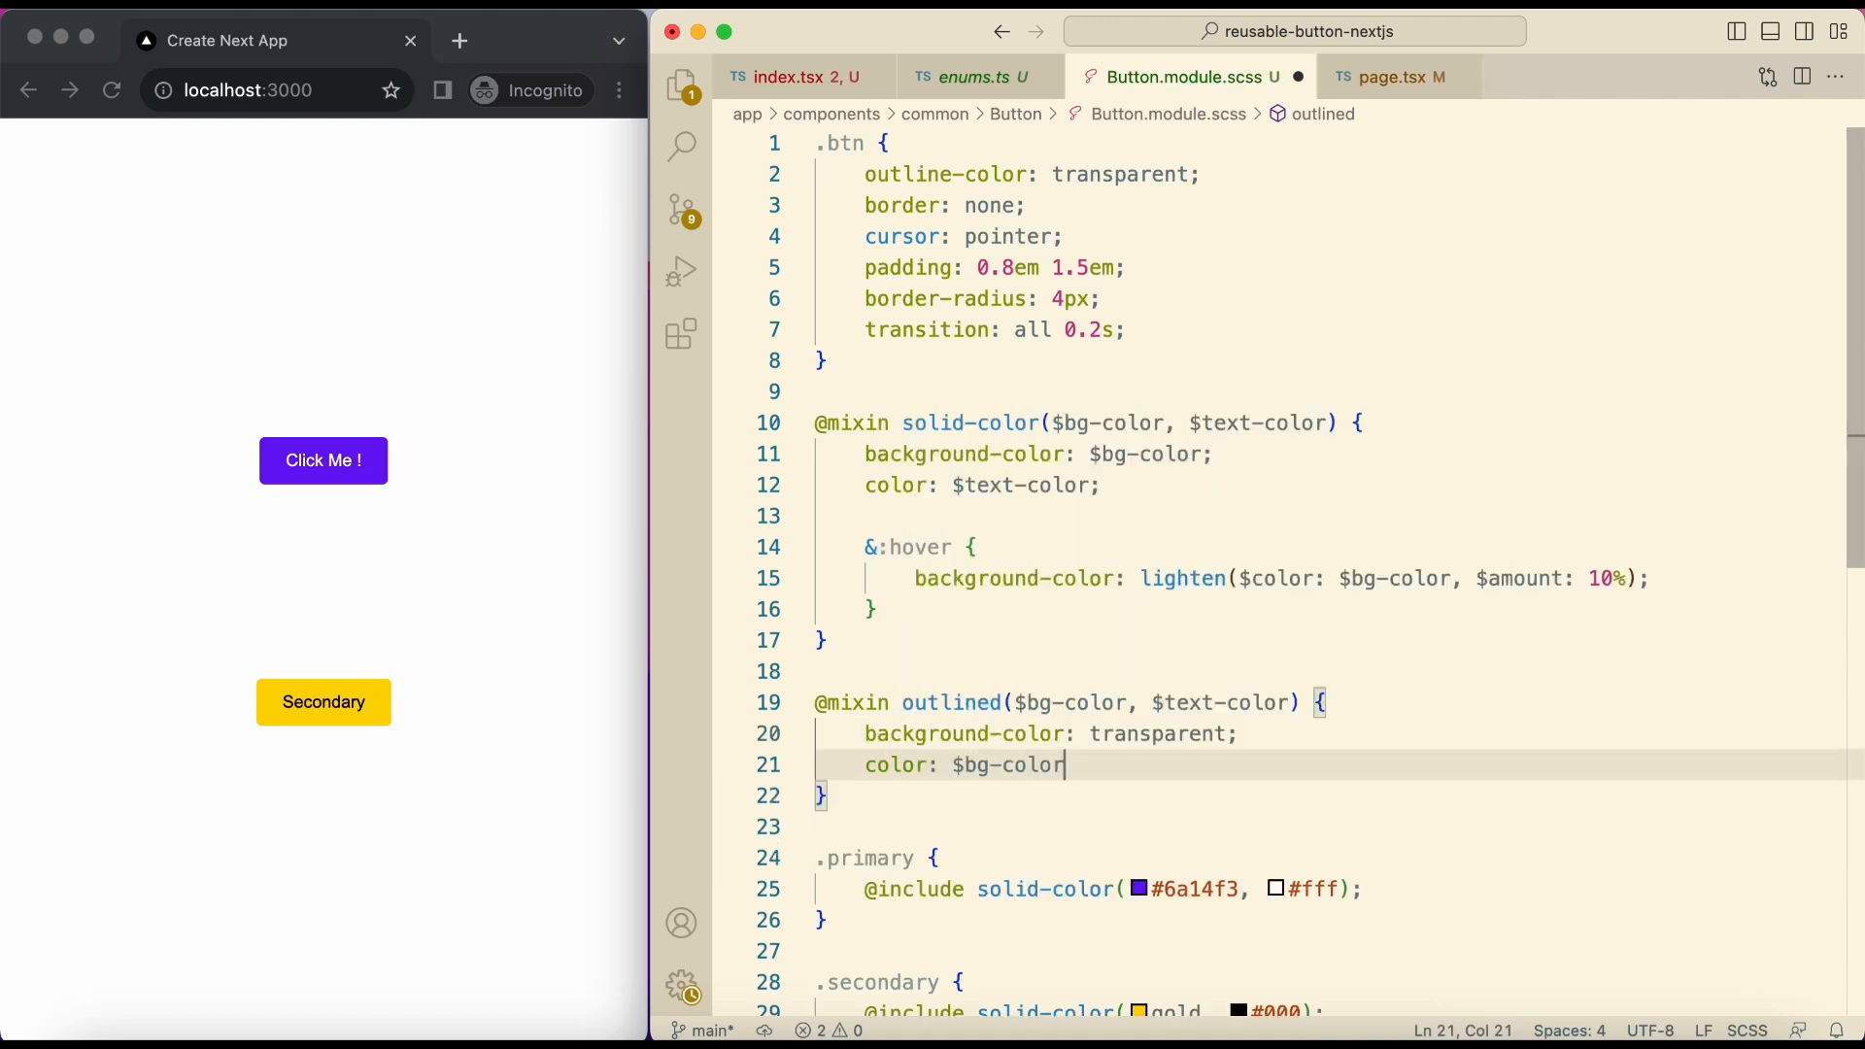
Give the outlined mixin a solid $bg-color border and a :hover background fill.
type("border: 2px")
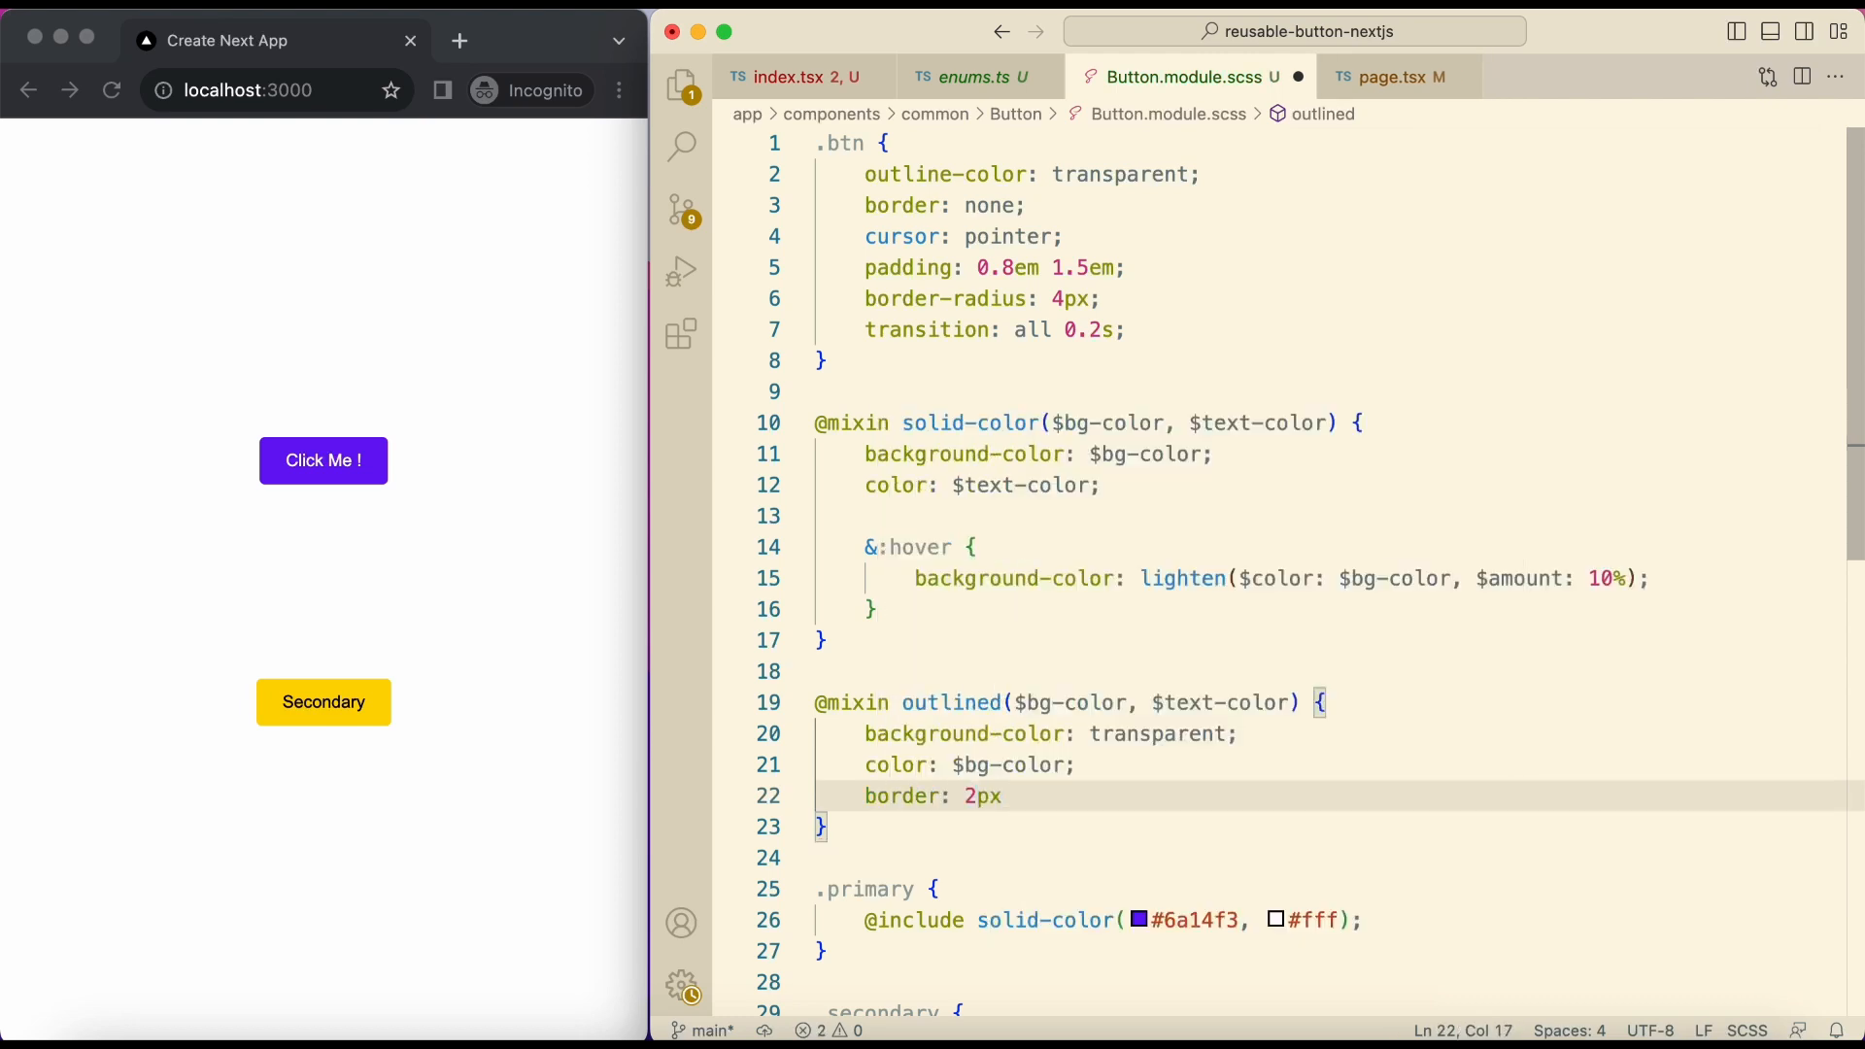
type("solid")
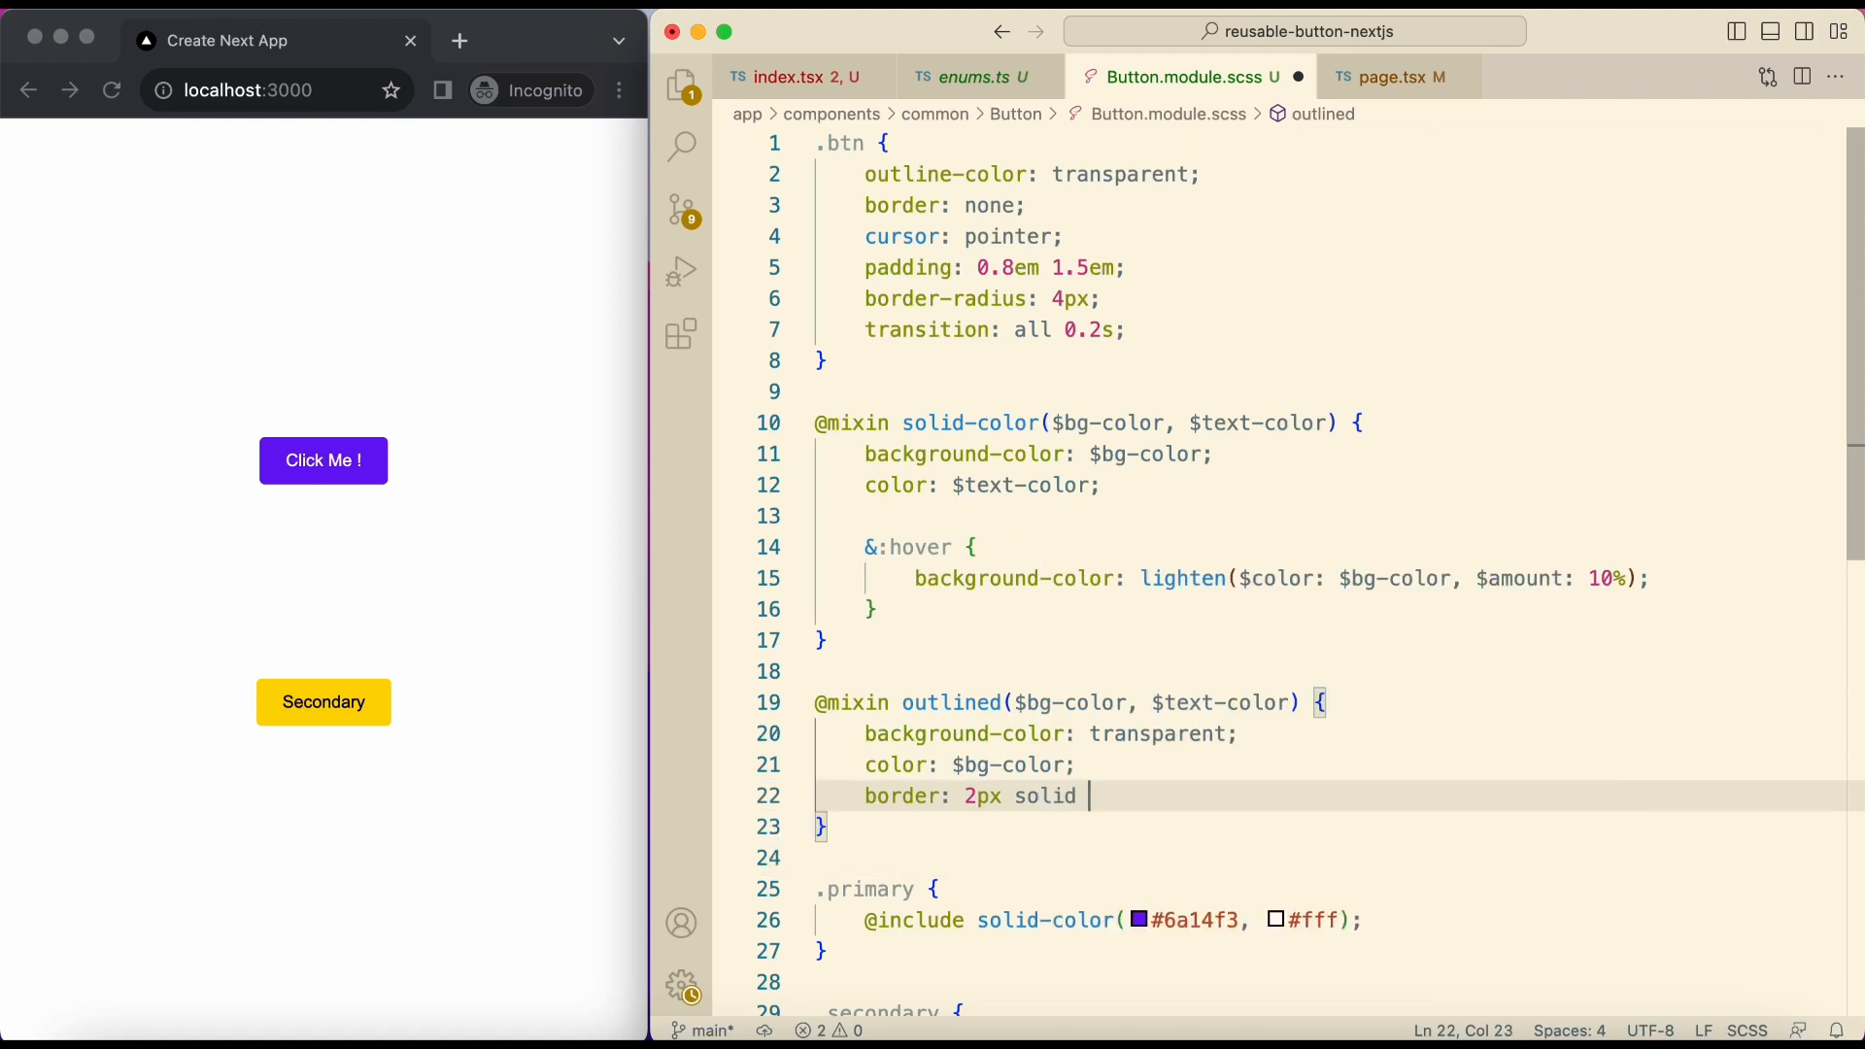
type("$bg-color;")
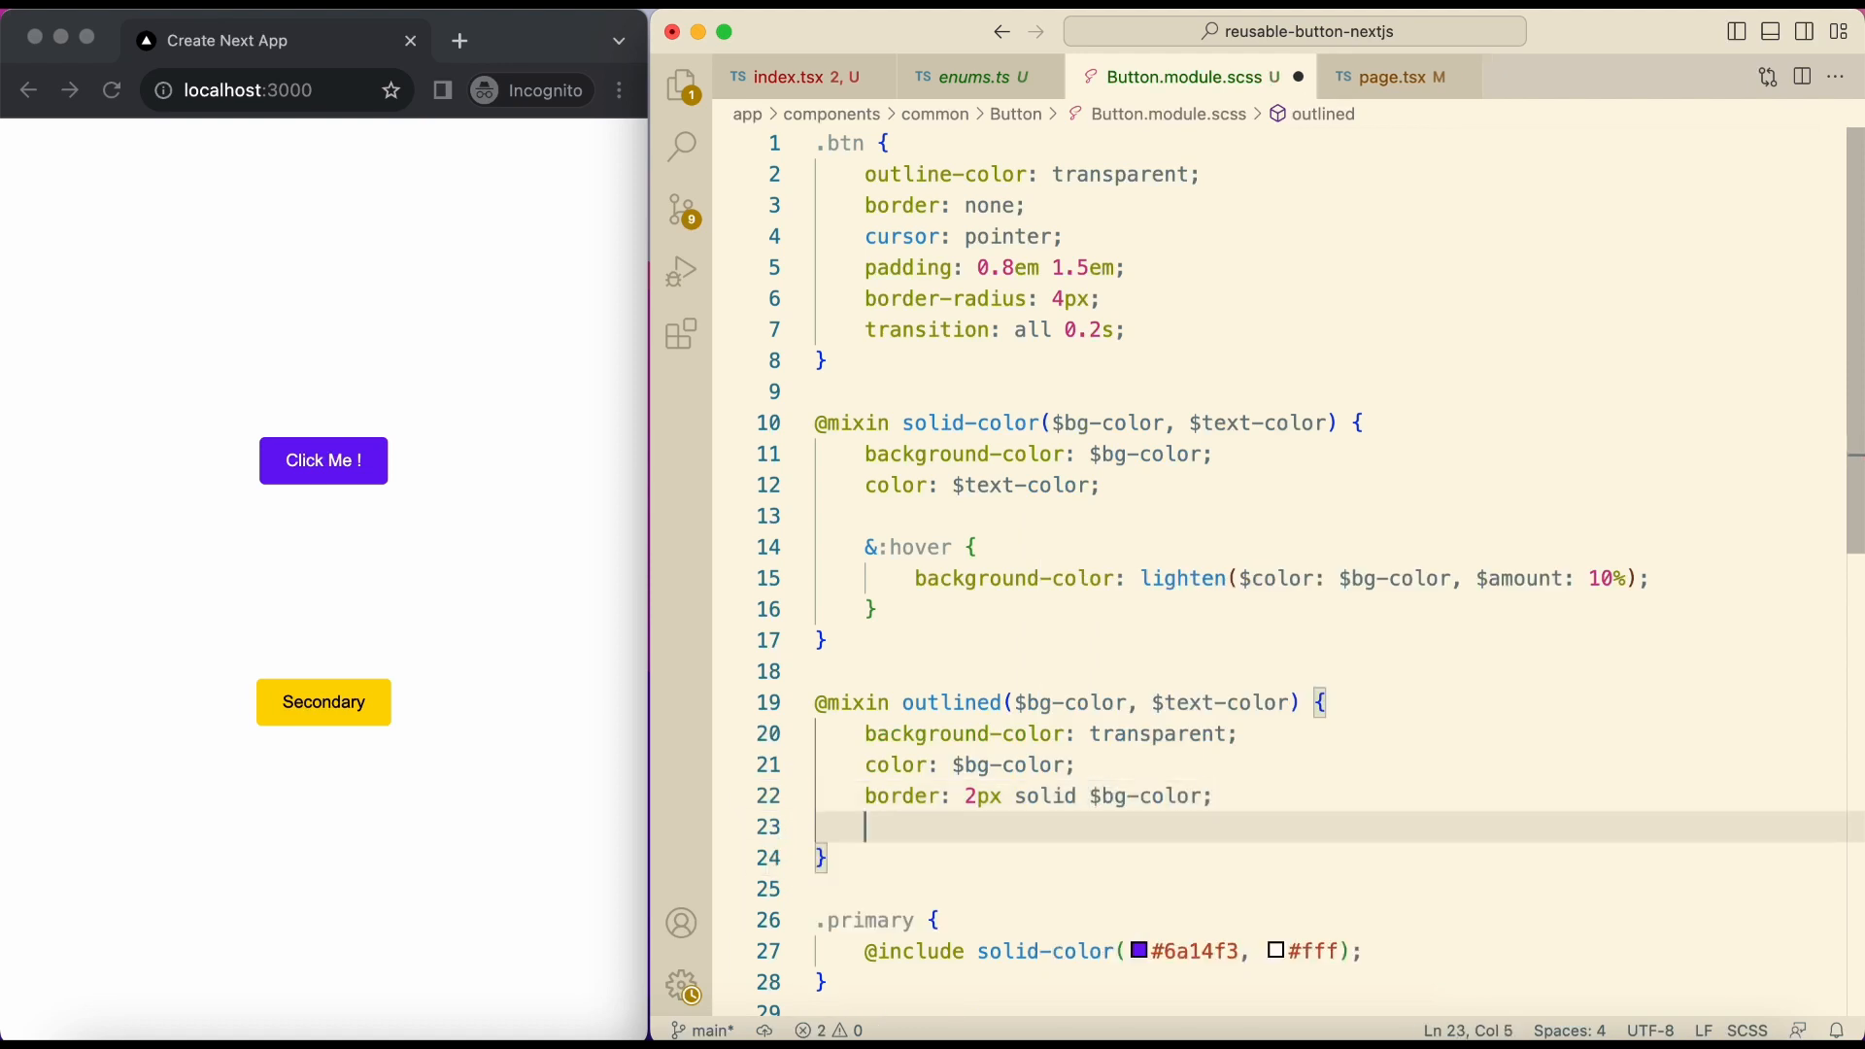
type("&")
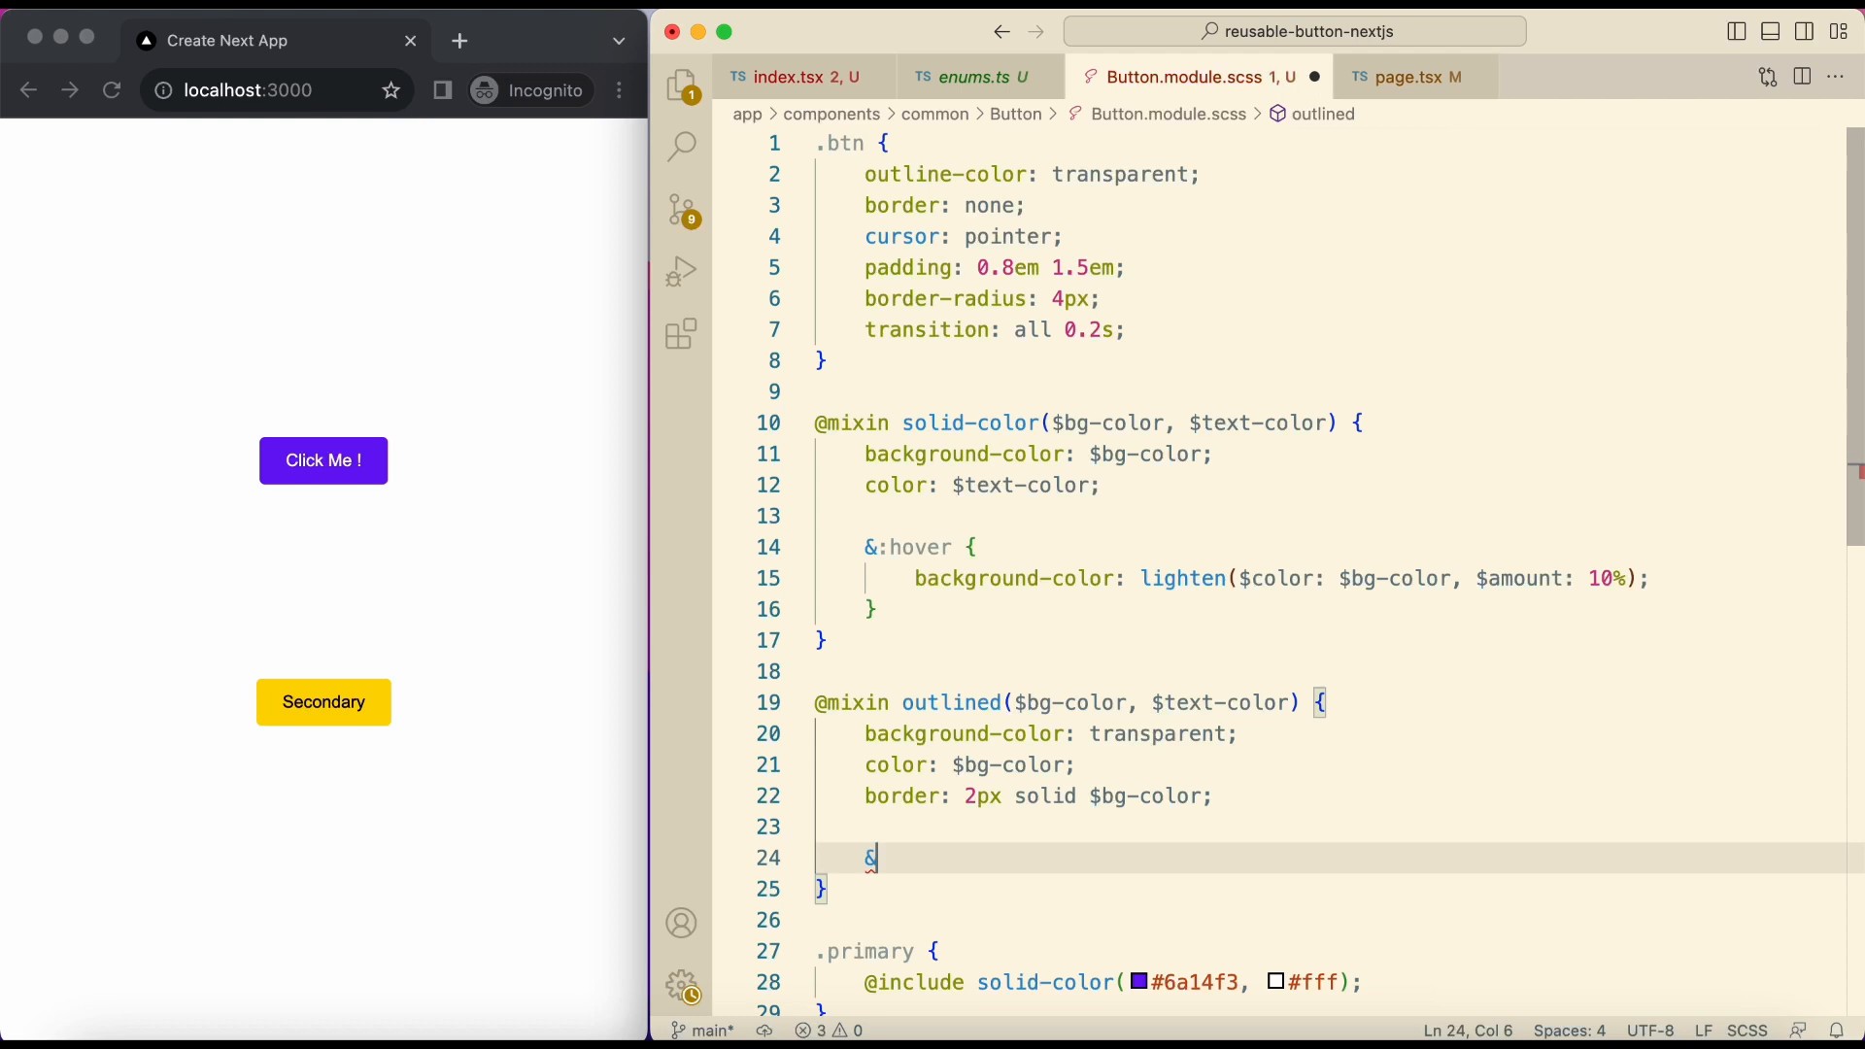
type(":hover")
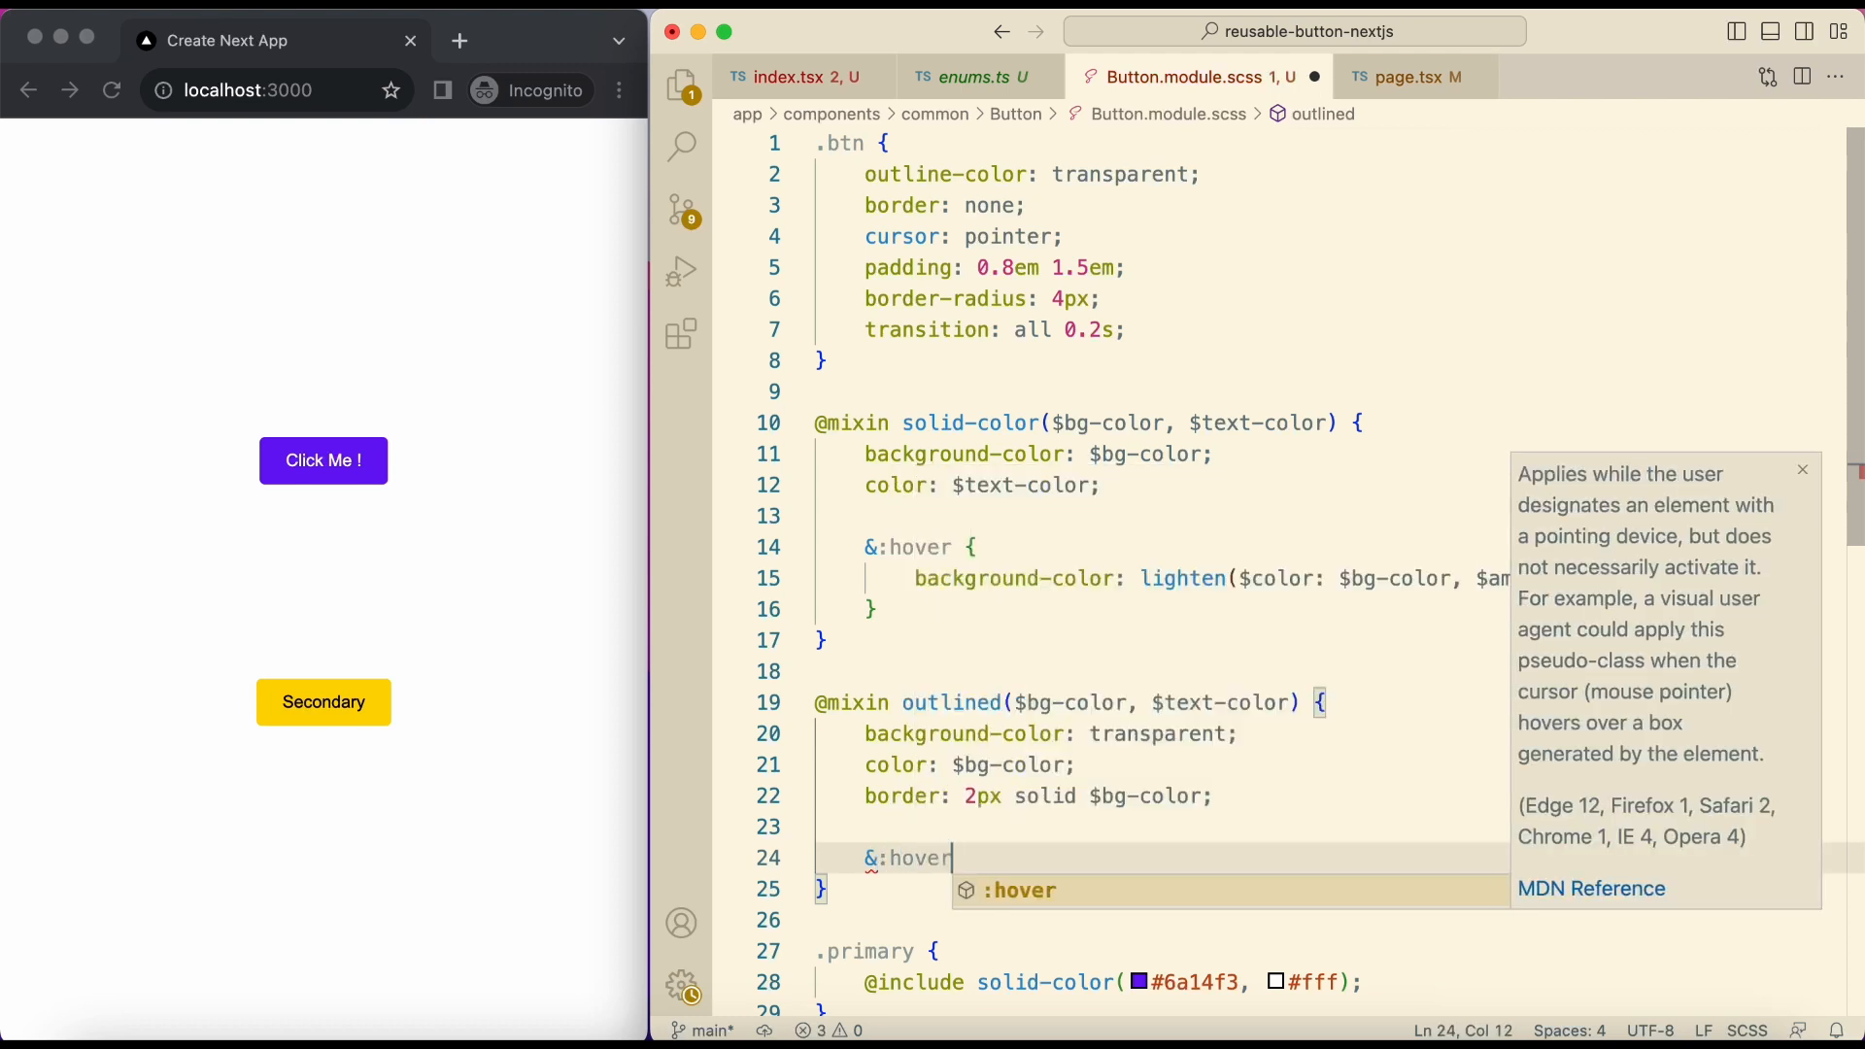
type("backgro")
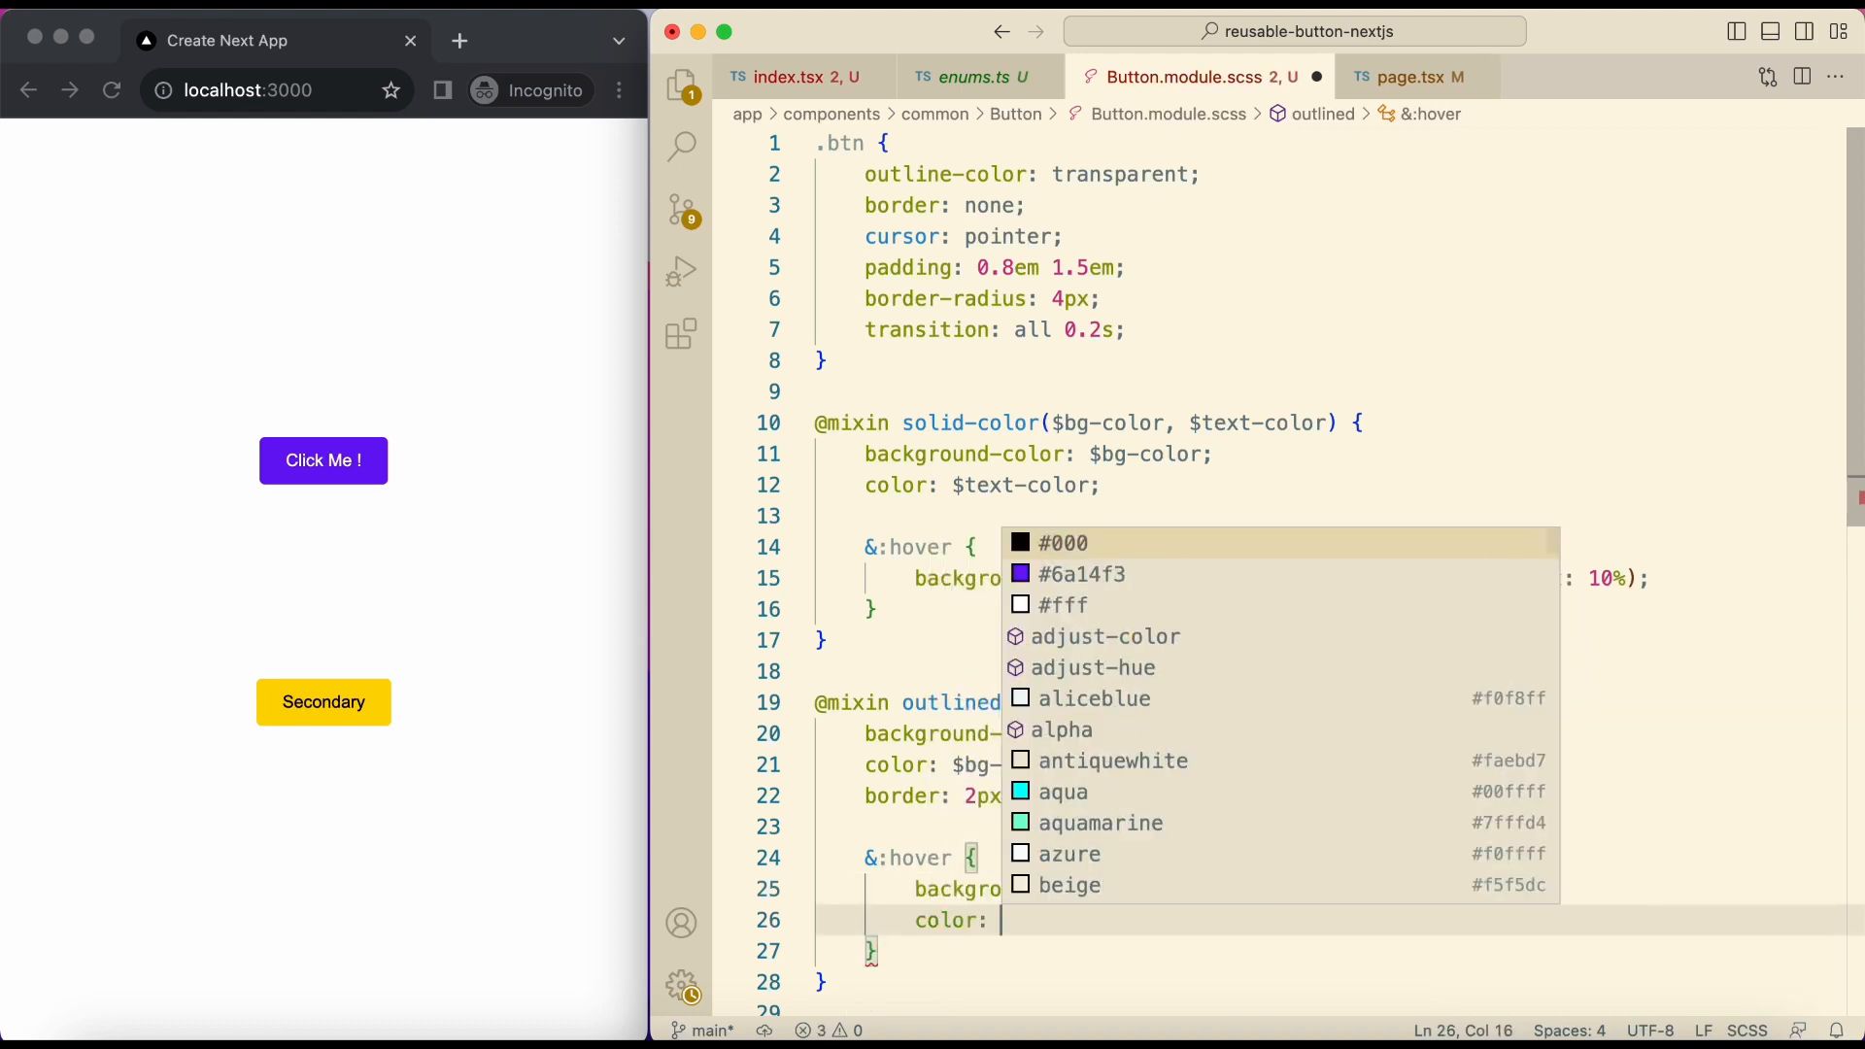
type("$text-color")
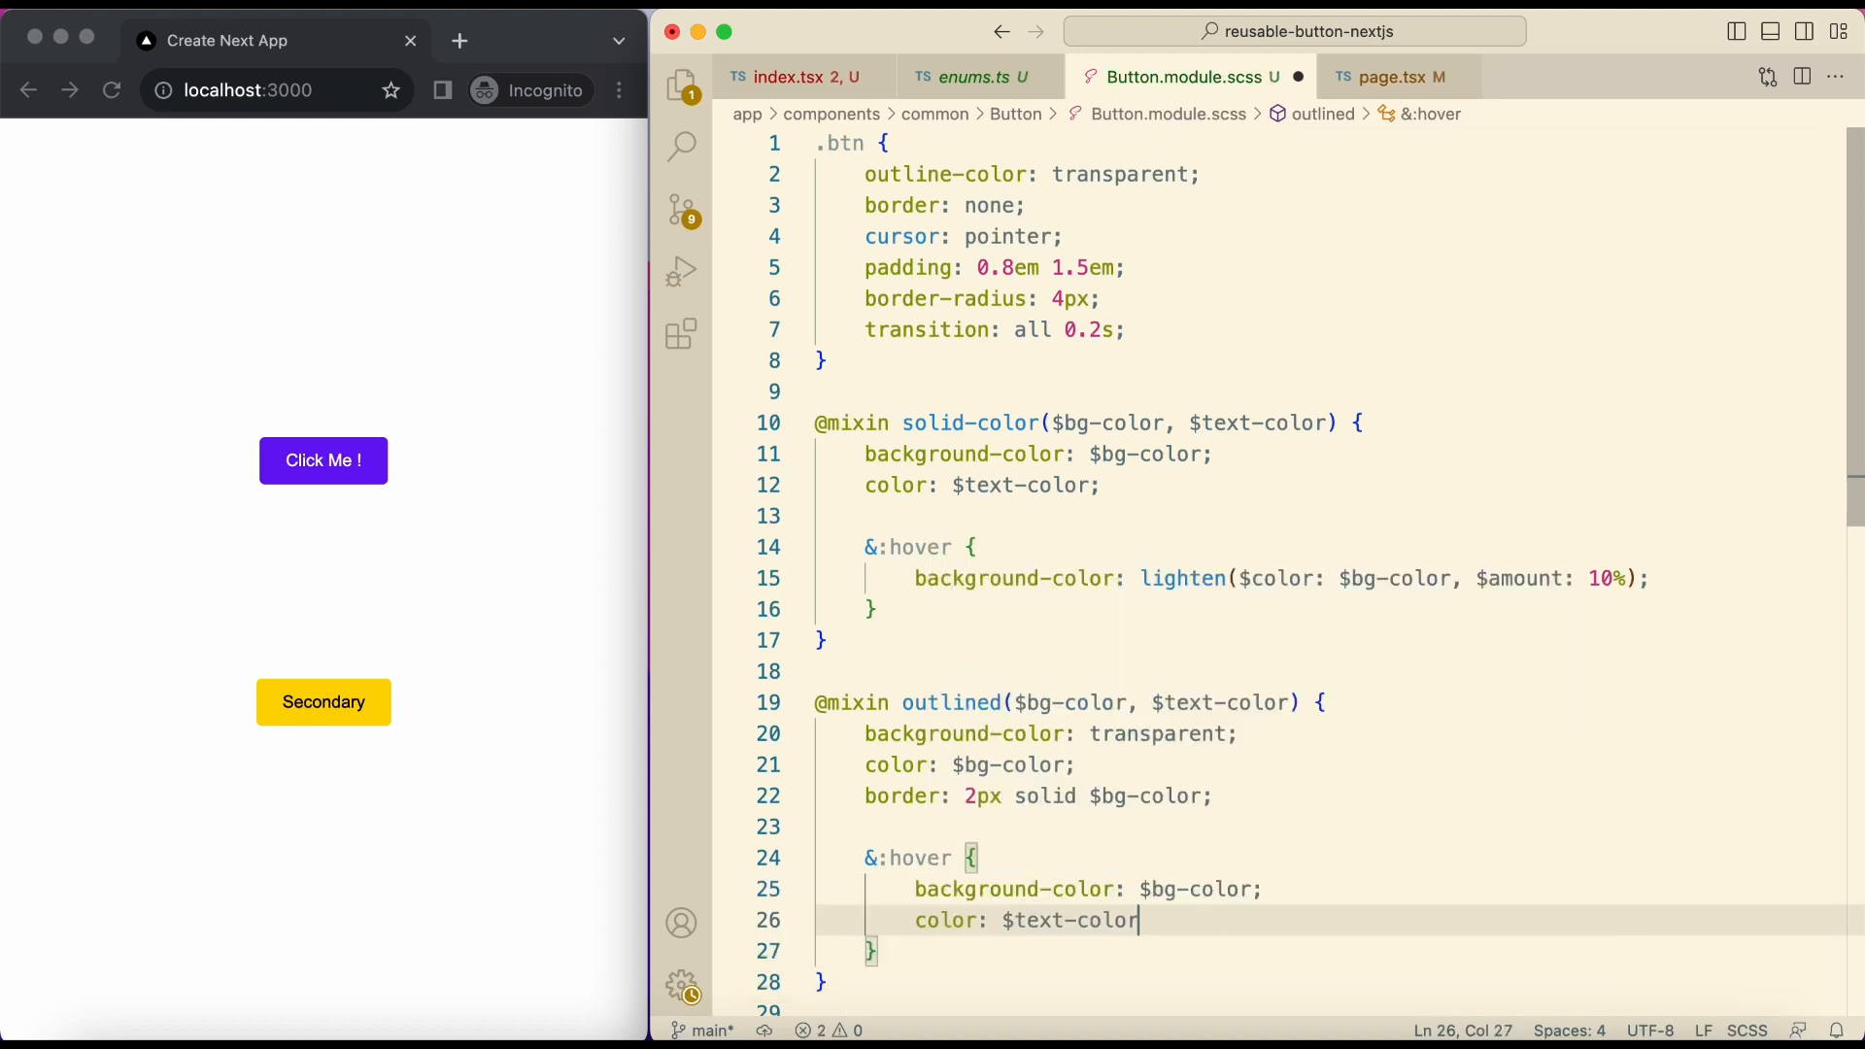
type(";")
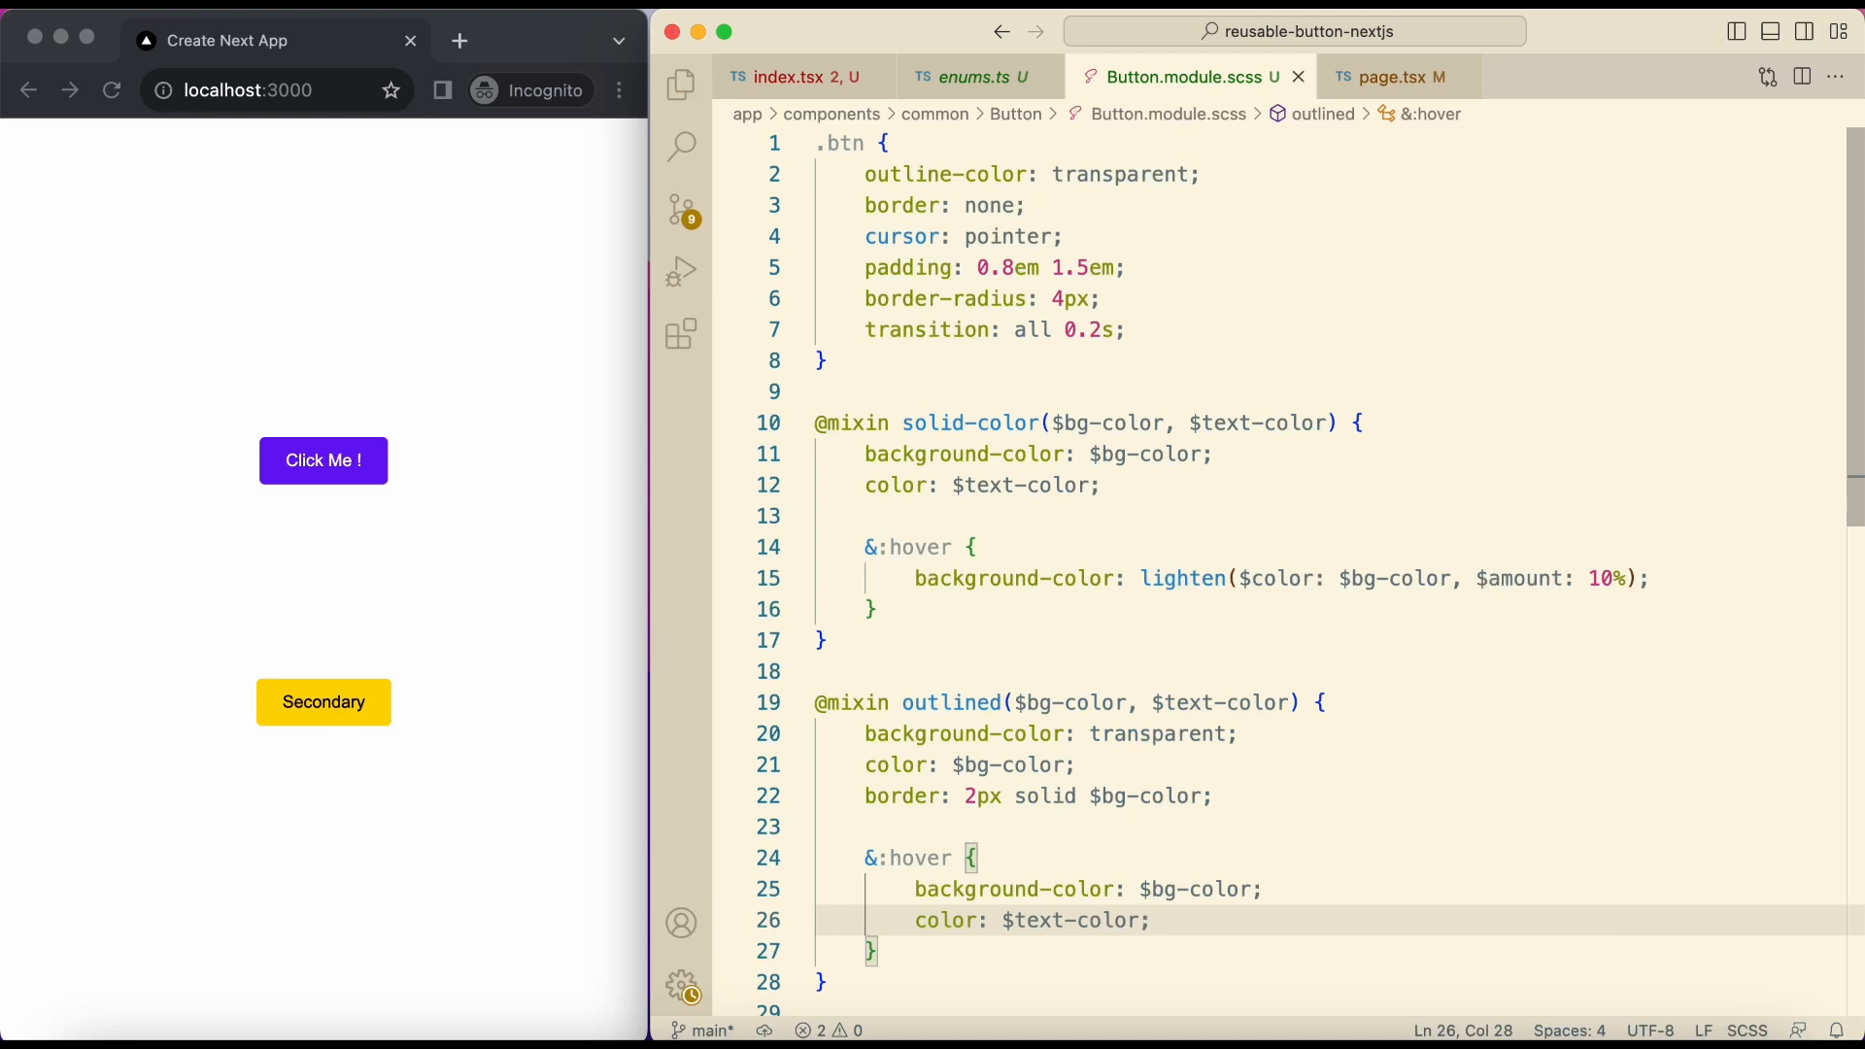
Add .primary_outline with (#6a14f3, #fff) and .secondary_outline with (gold, #000).
scroll("down", 3)
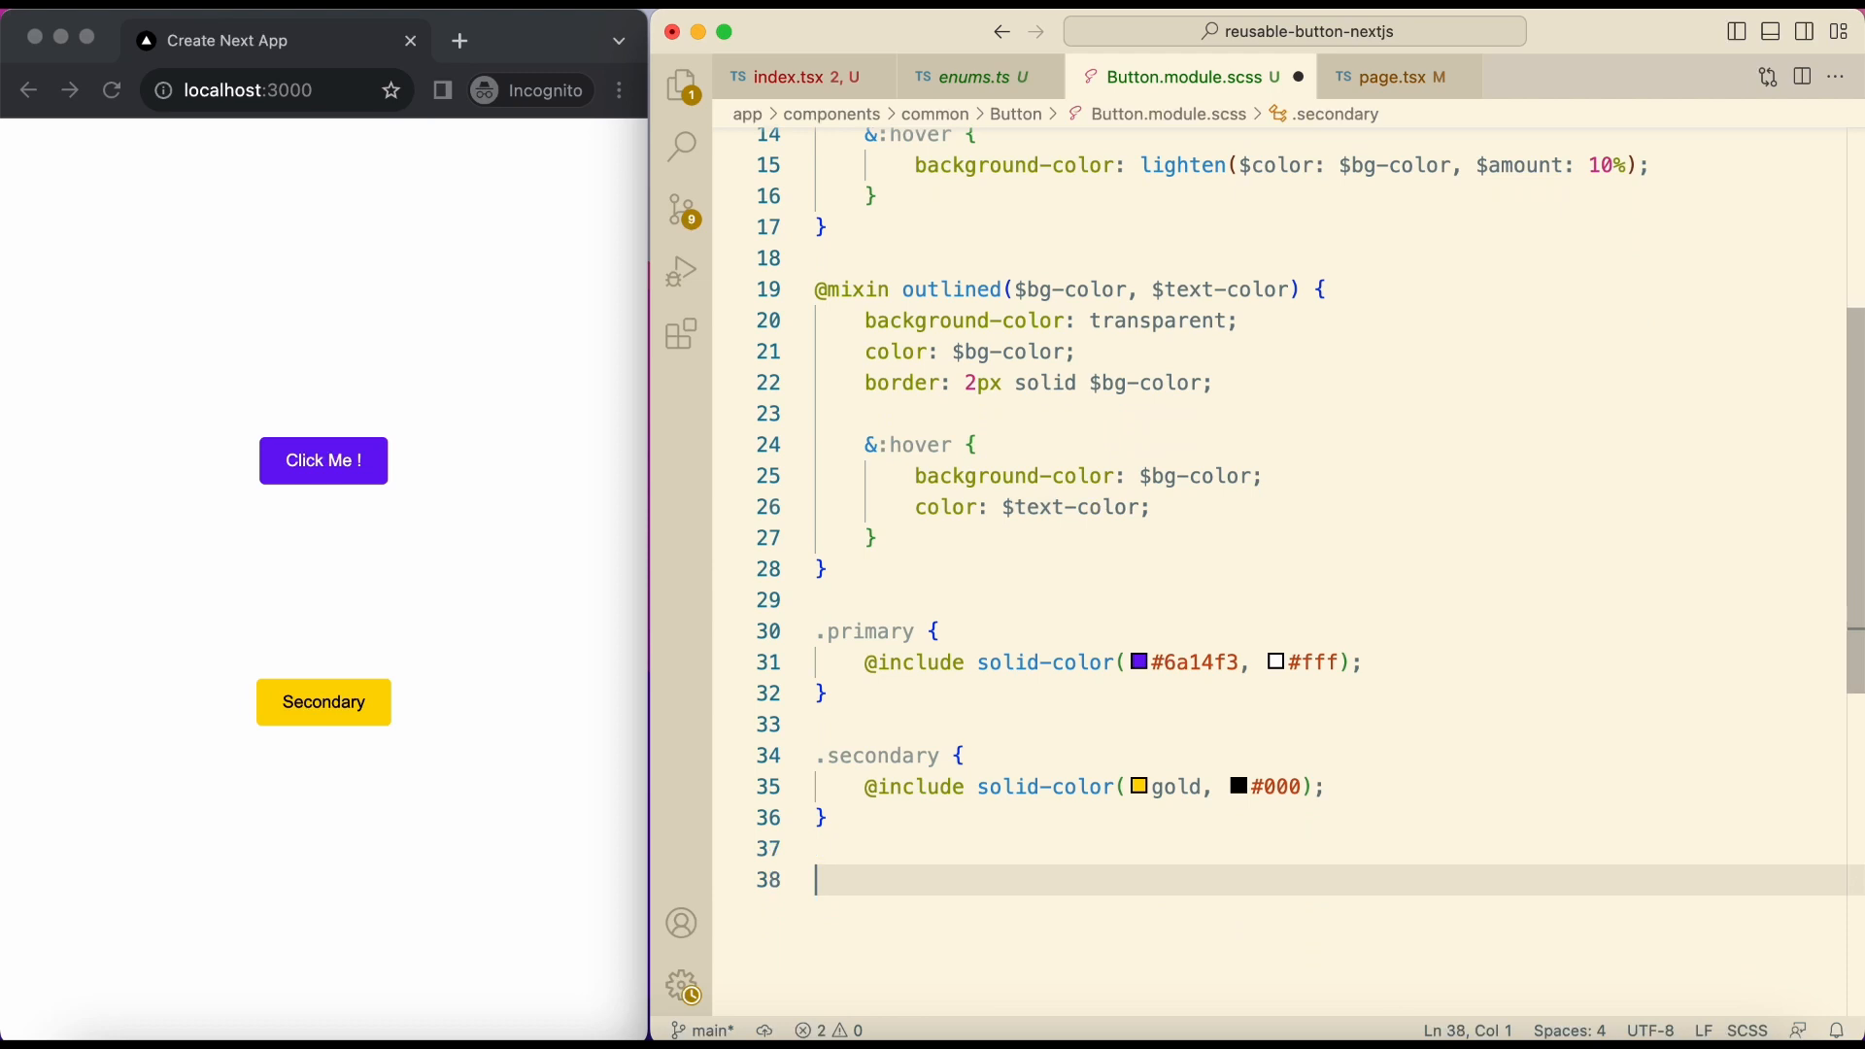
type(".primary")
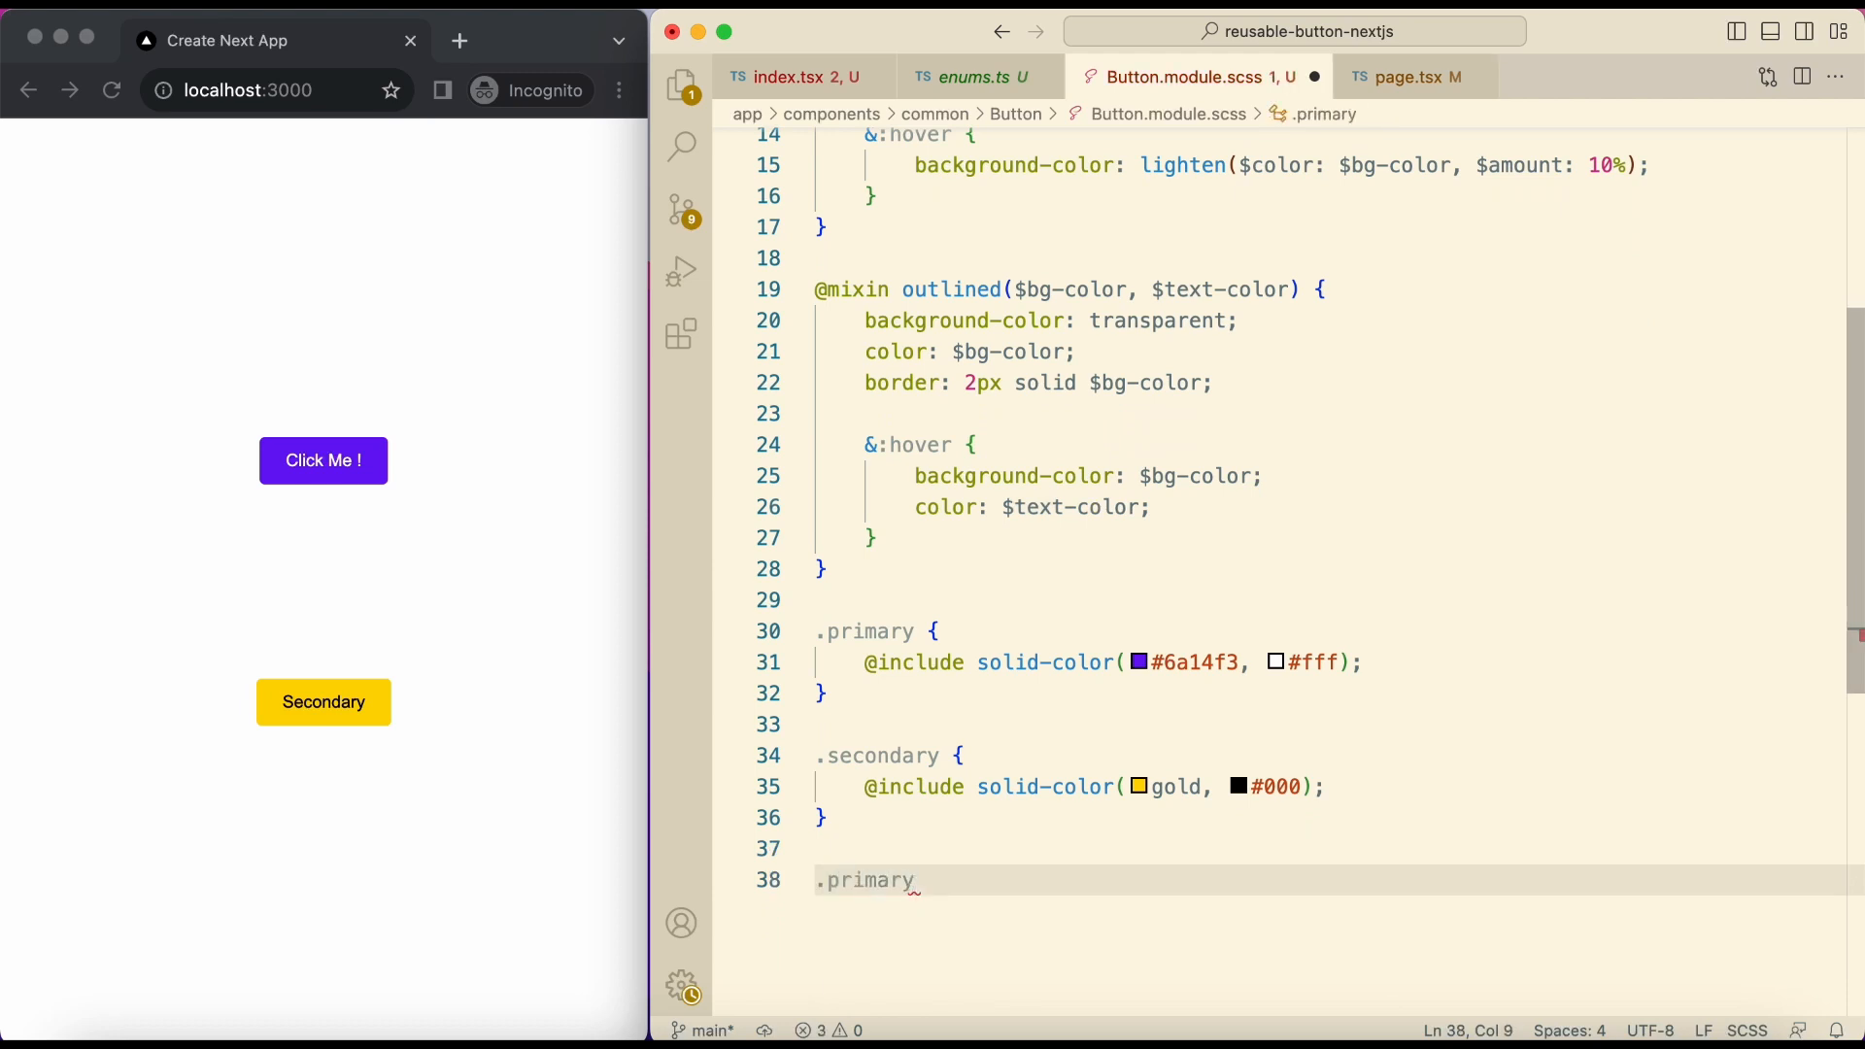
type("_outline {")
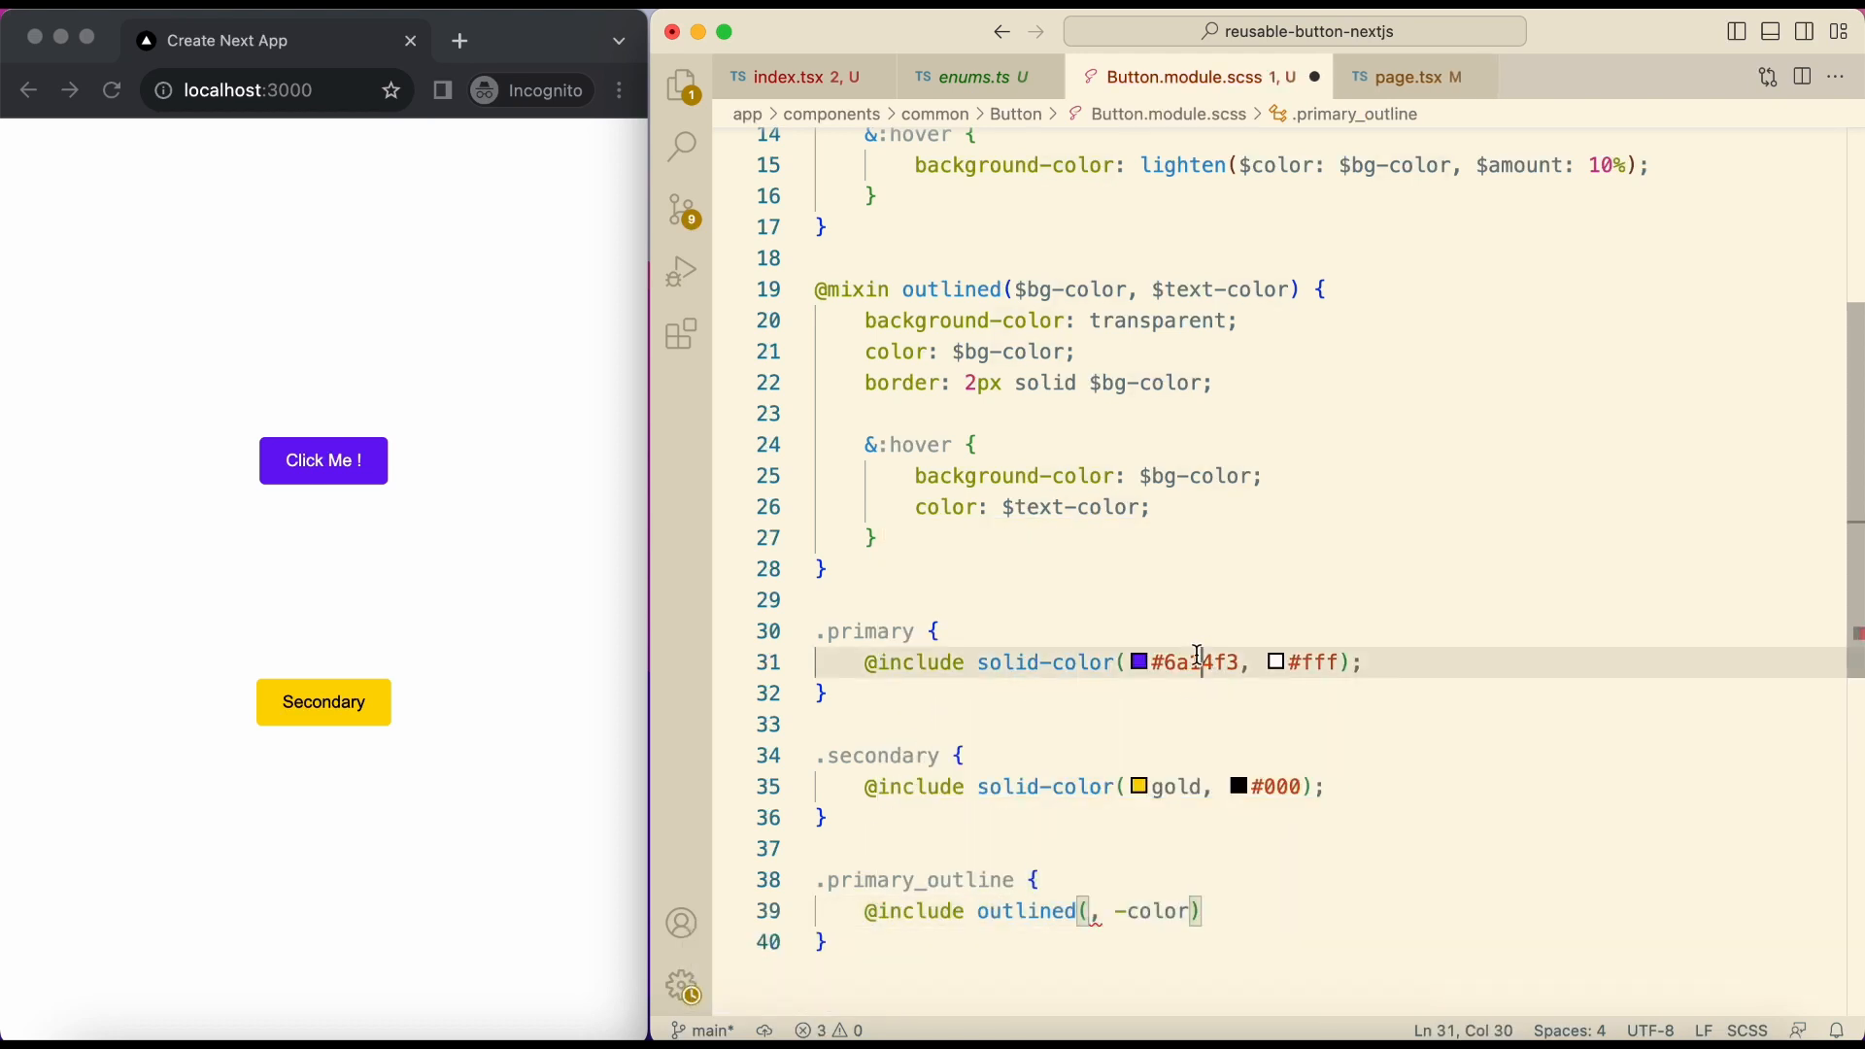
double_click(1193, 662)
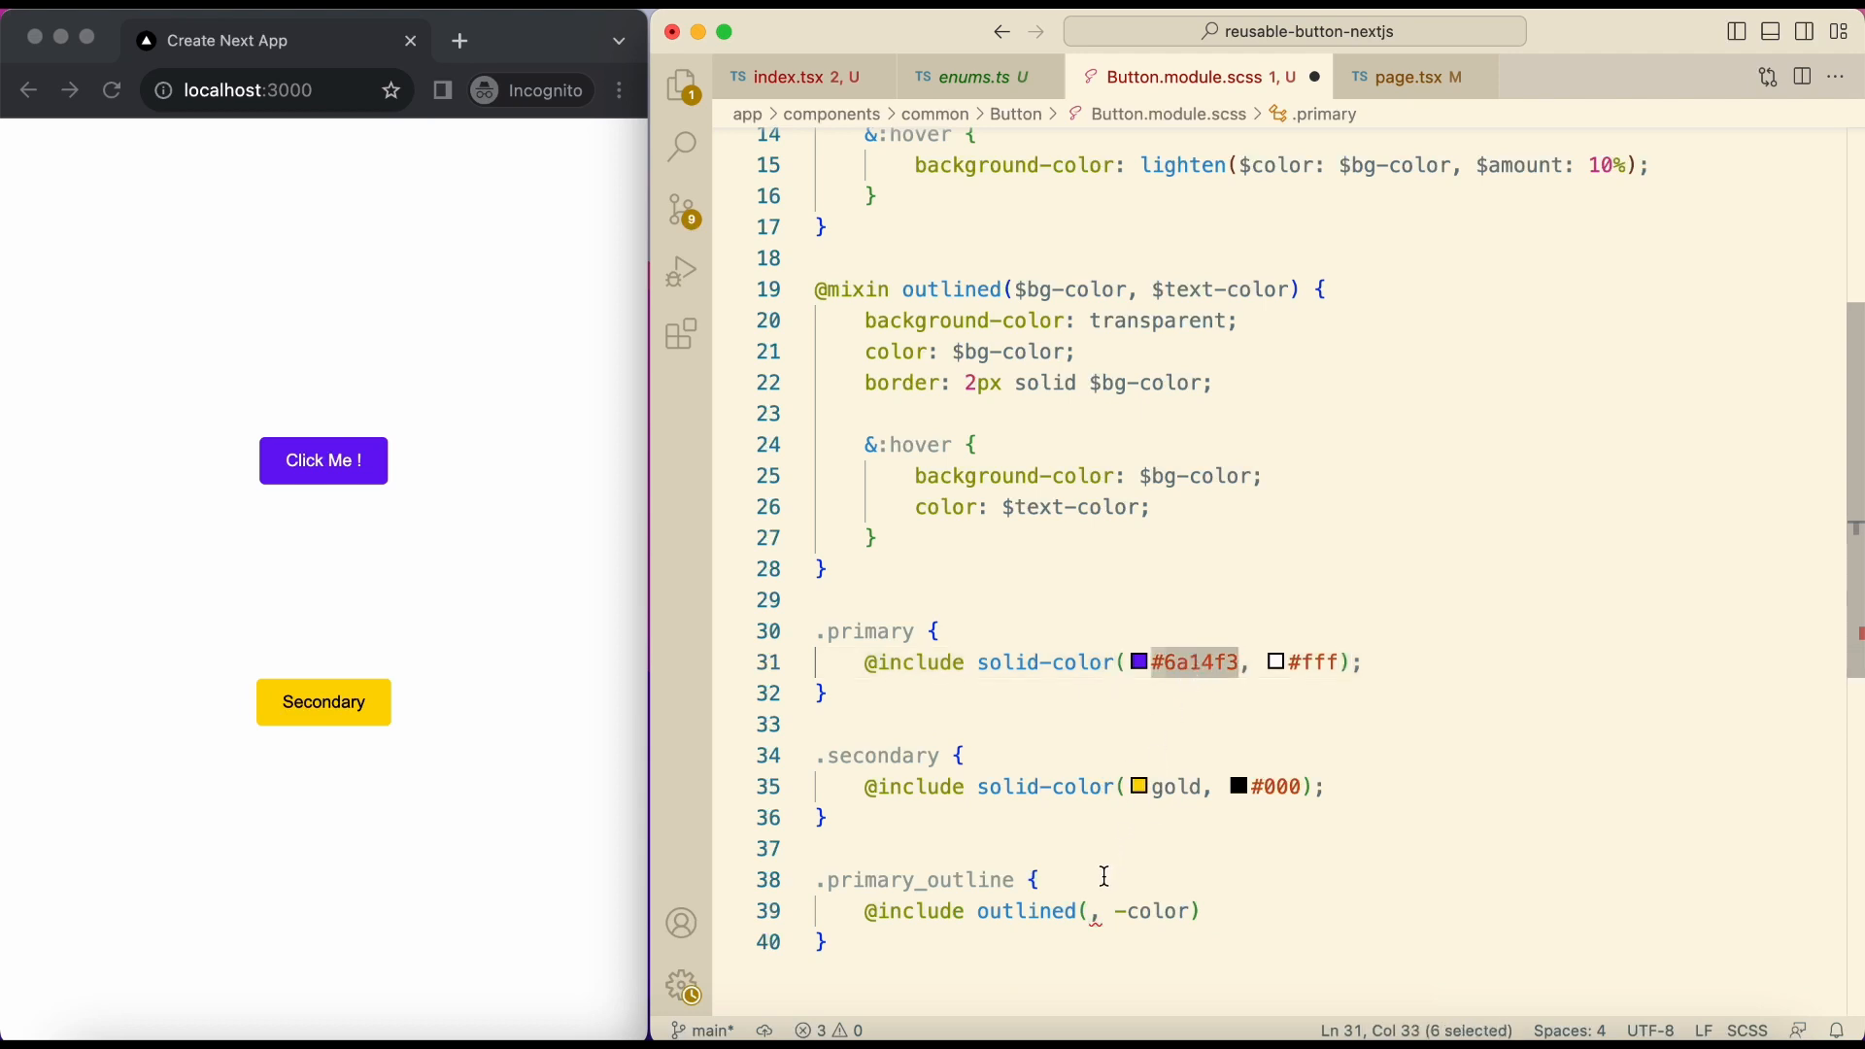
type("#6a14f3")
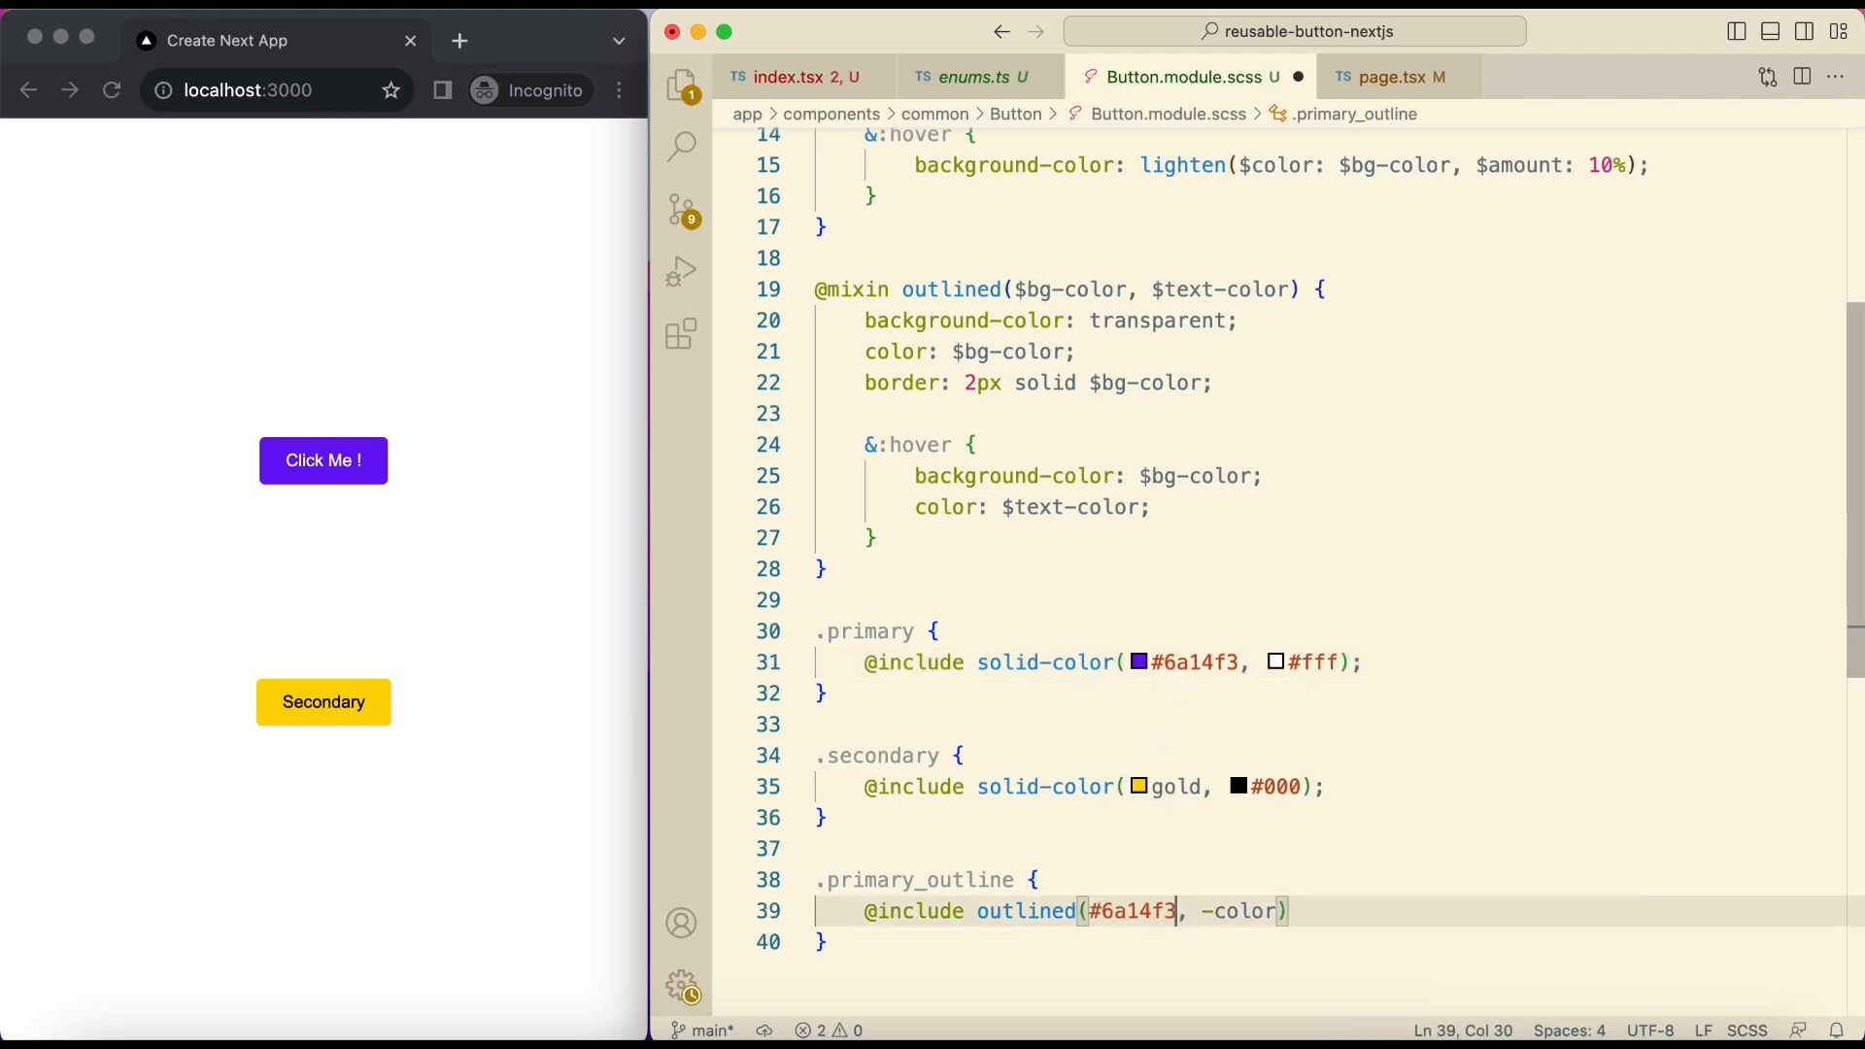
type("#fff")
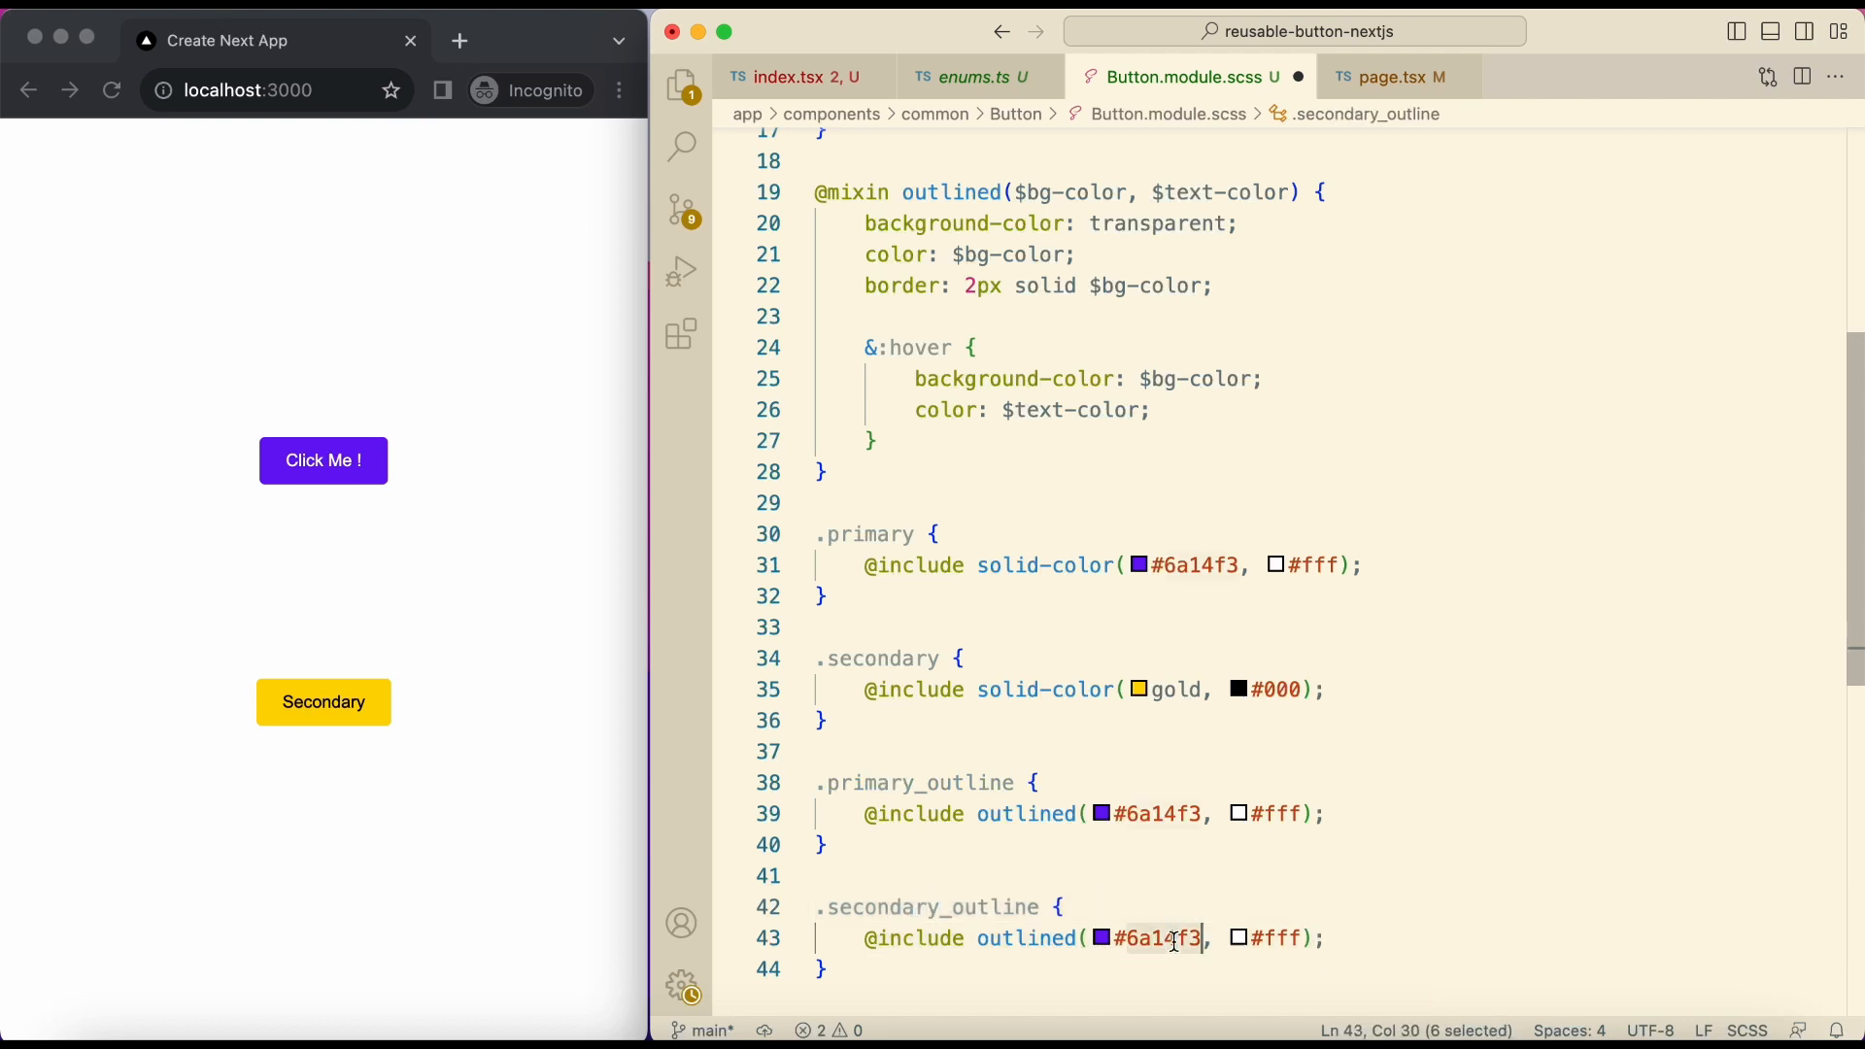
type("gold")
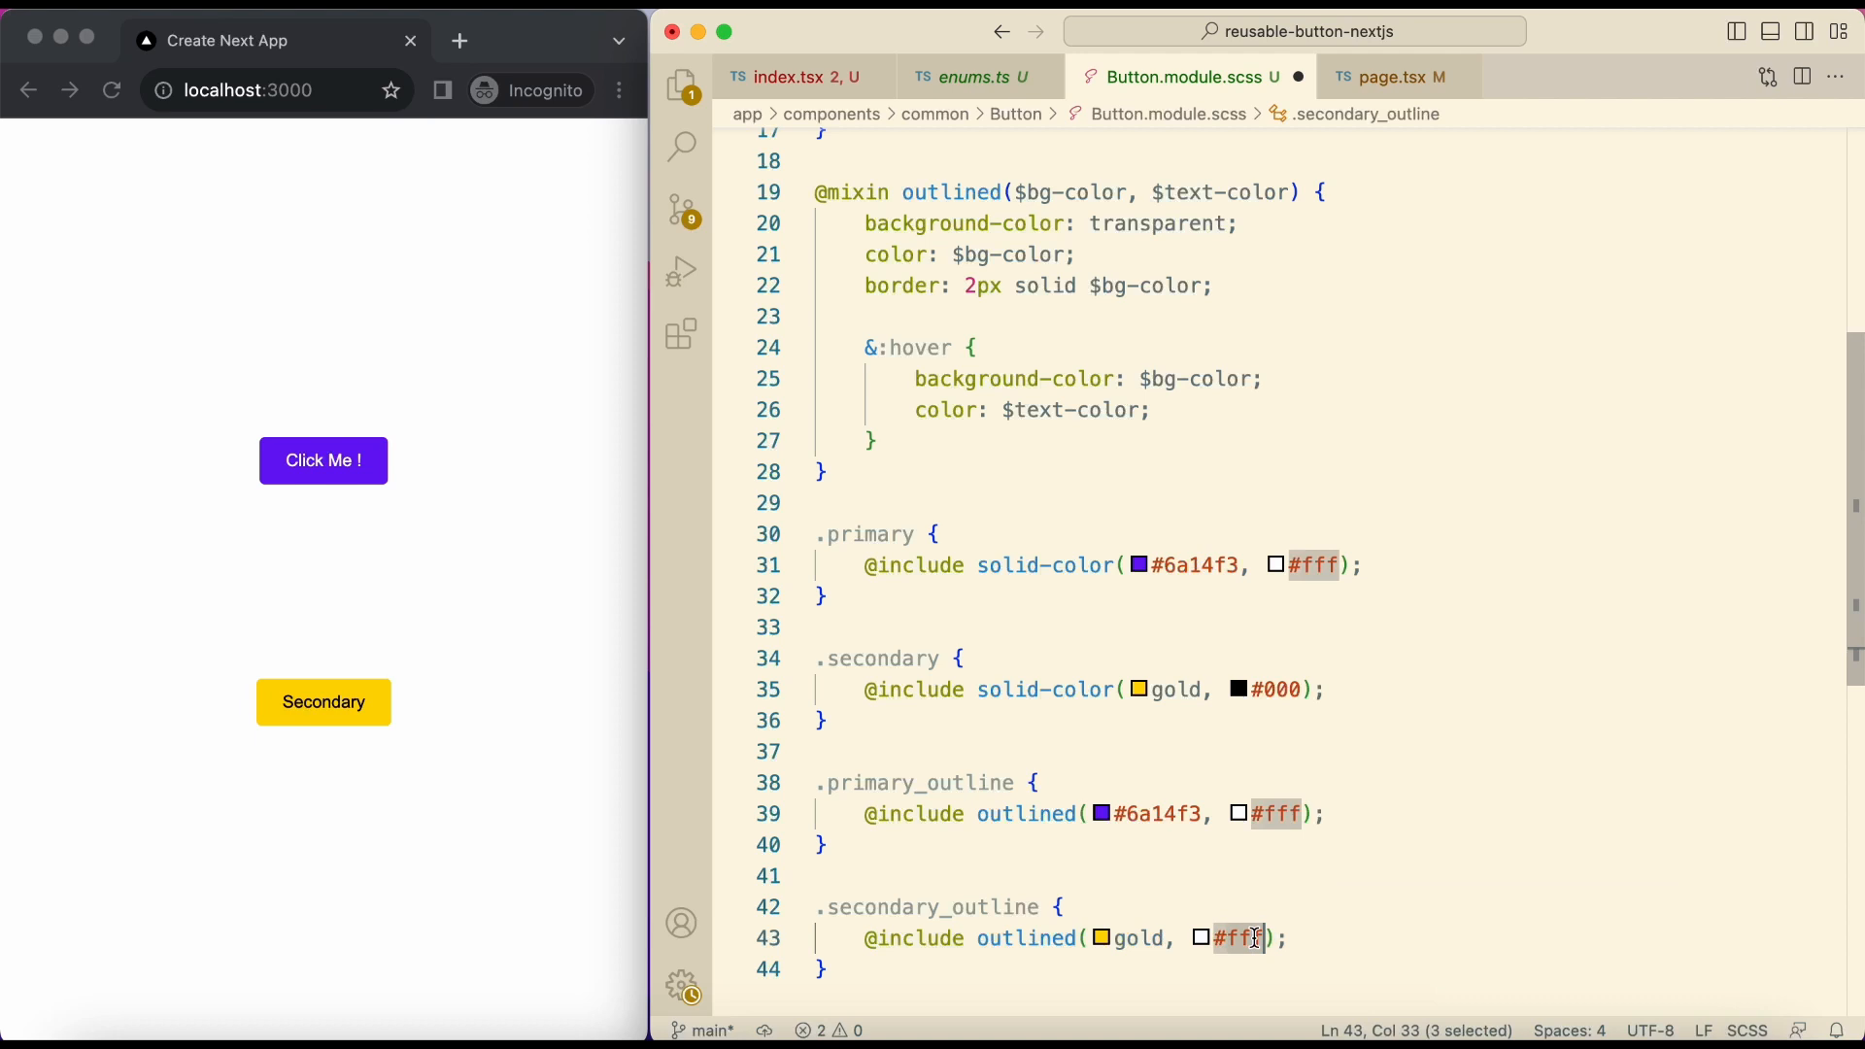
type("000")
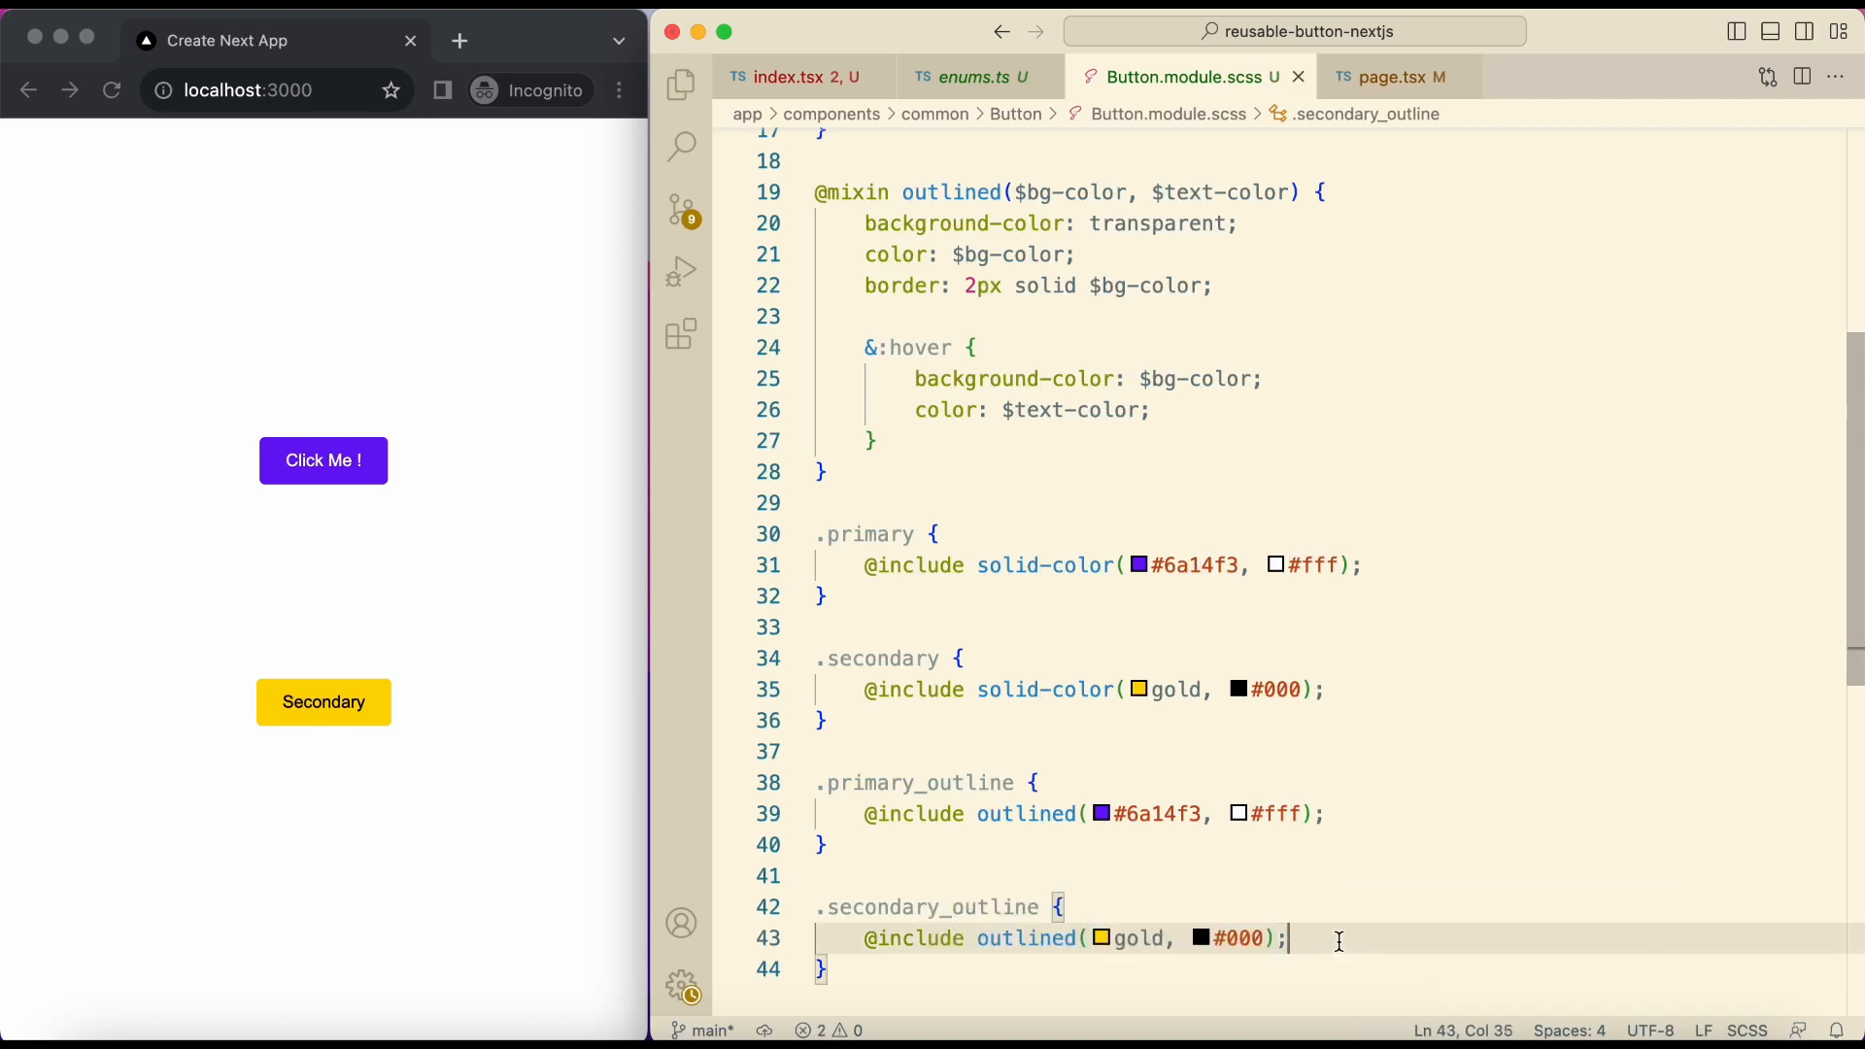
In page.tsx, copy the Primary Button block and select its variant name for an outline variant.
left_click(1386, 75)
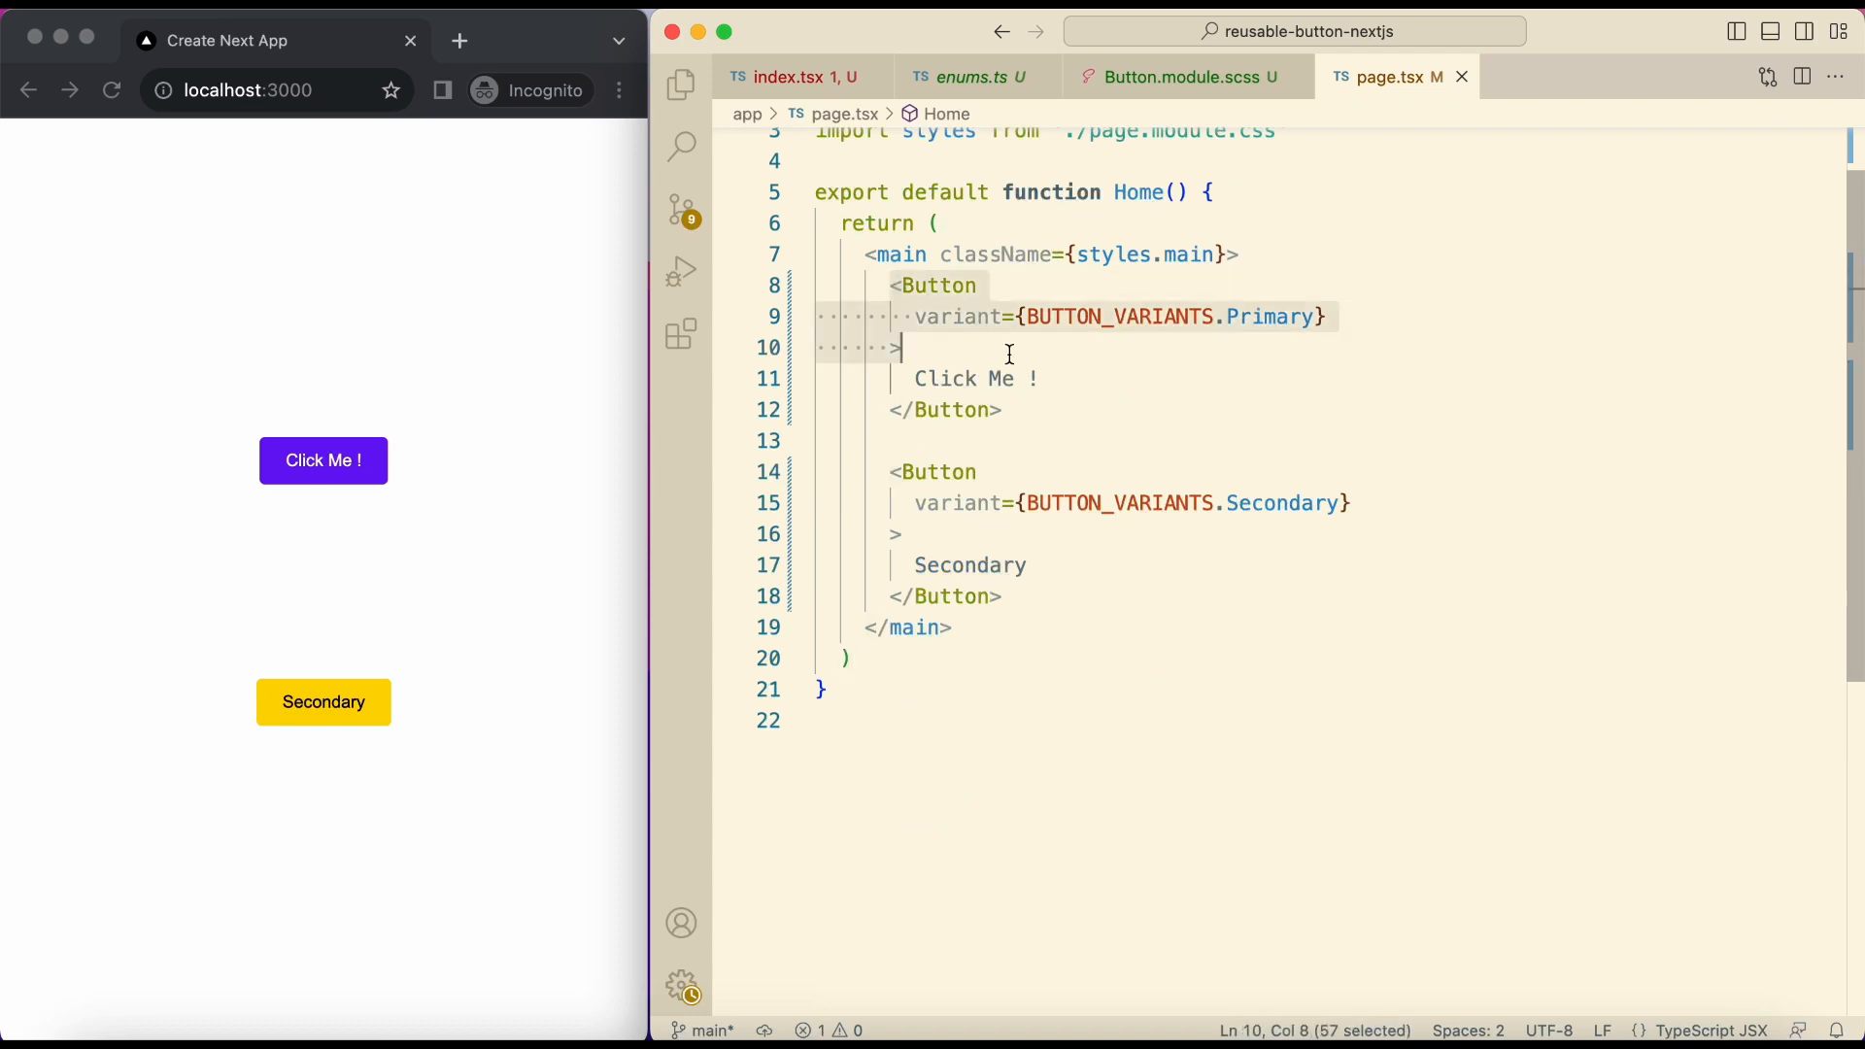
left_click(1001, 595)
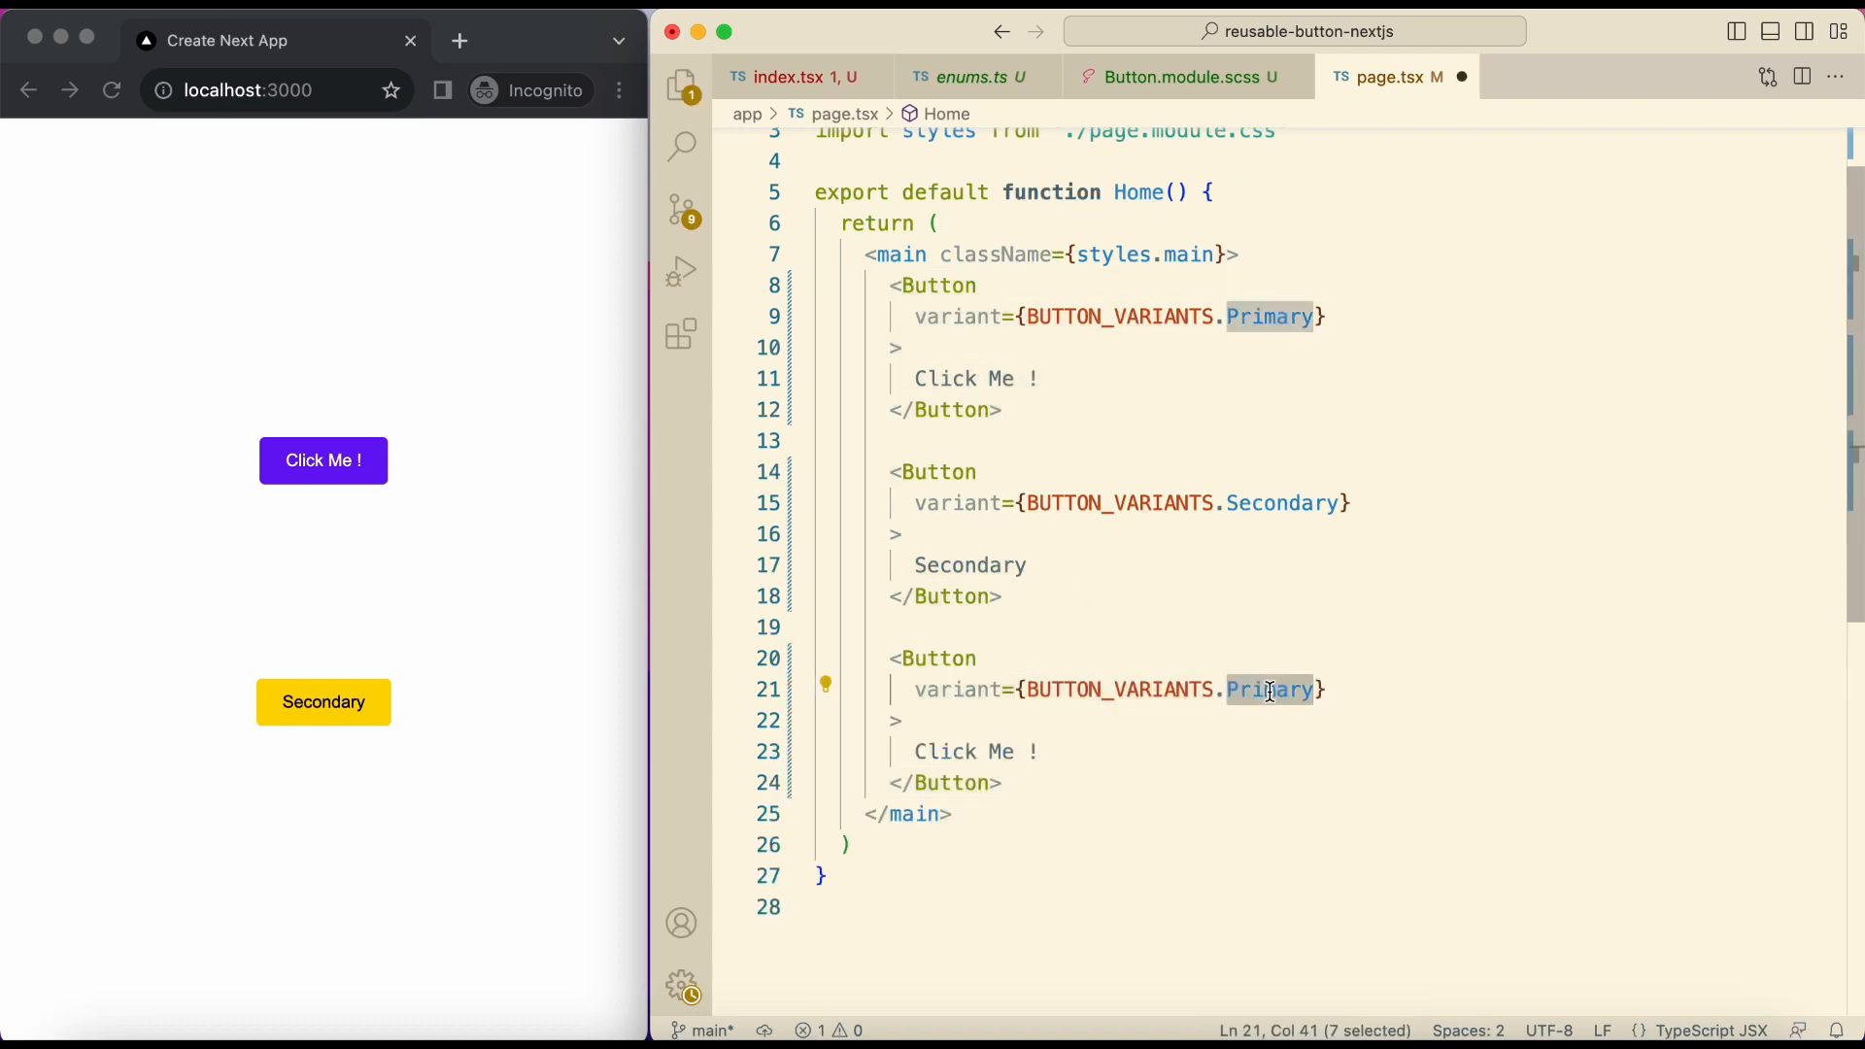
left_click(1314, 689)
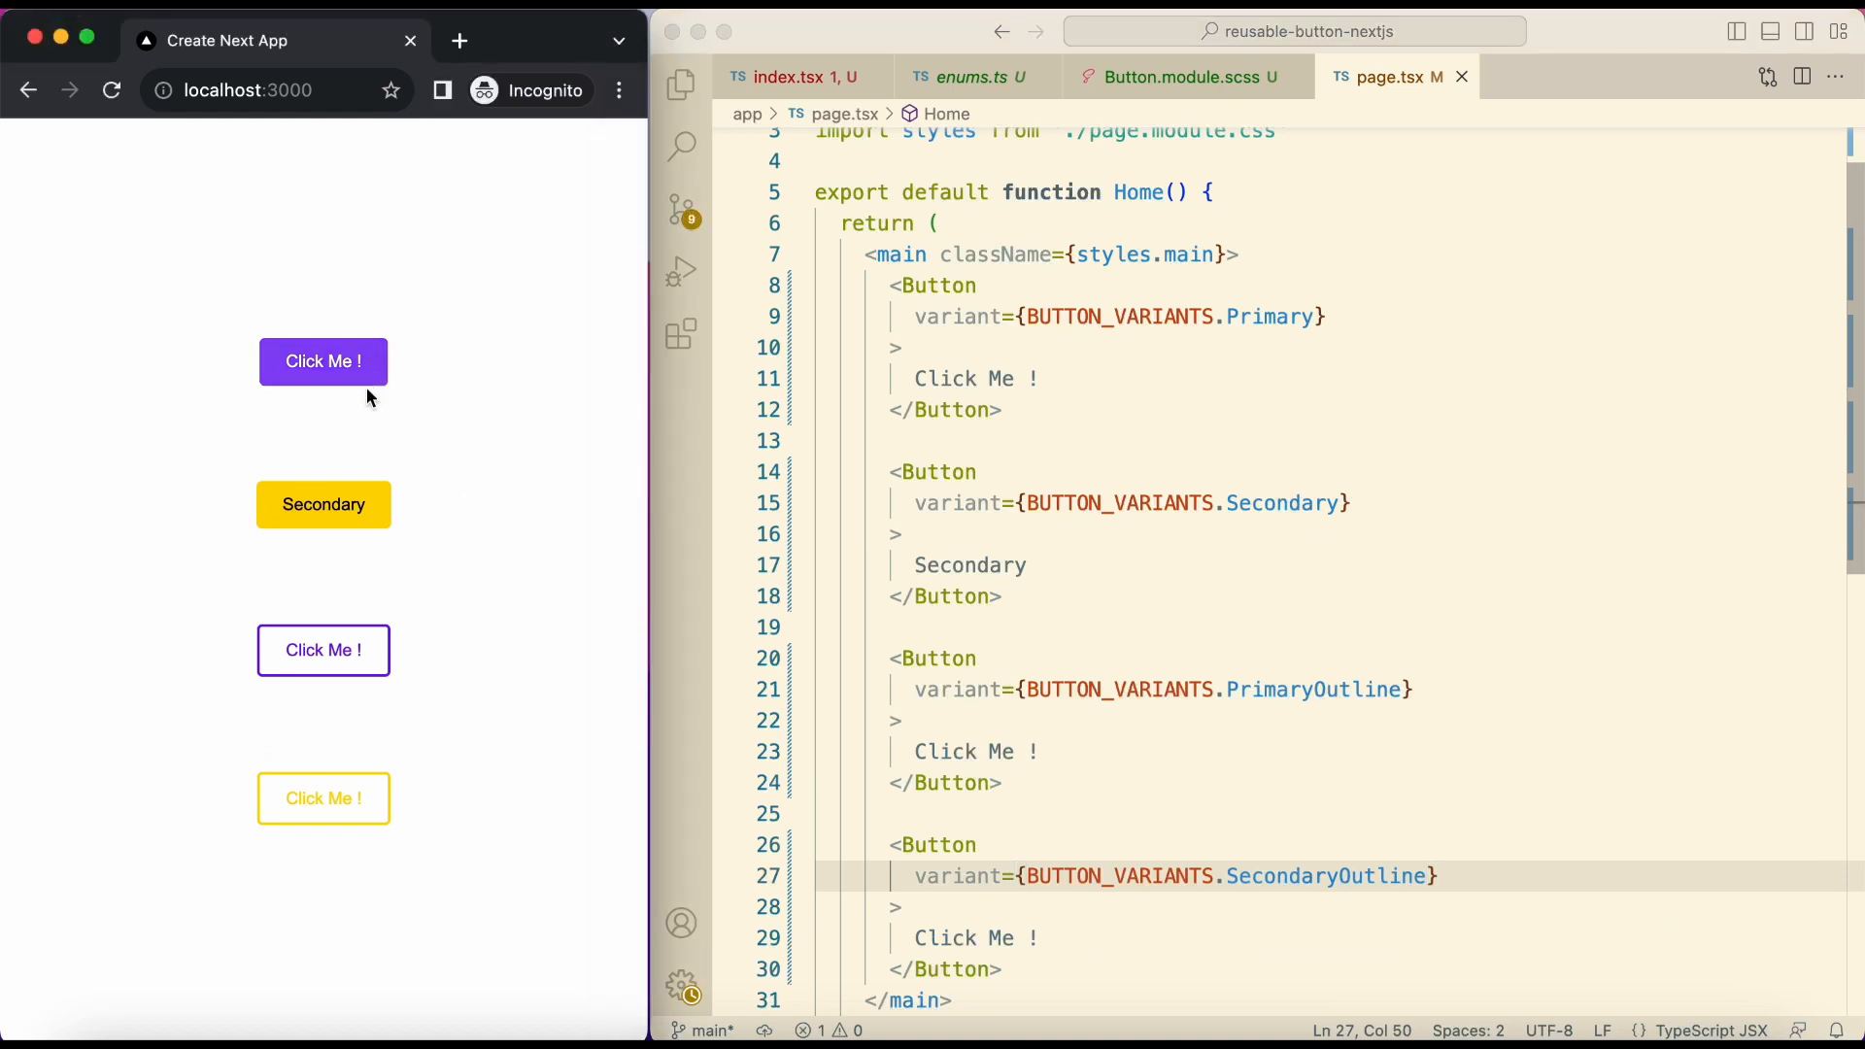
mouse_move(334, 737)
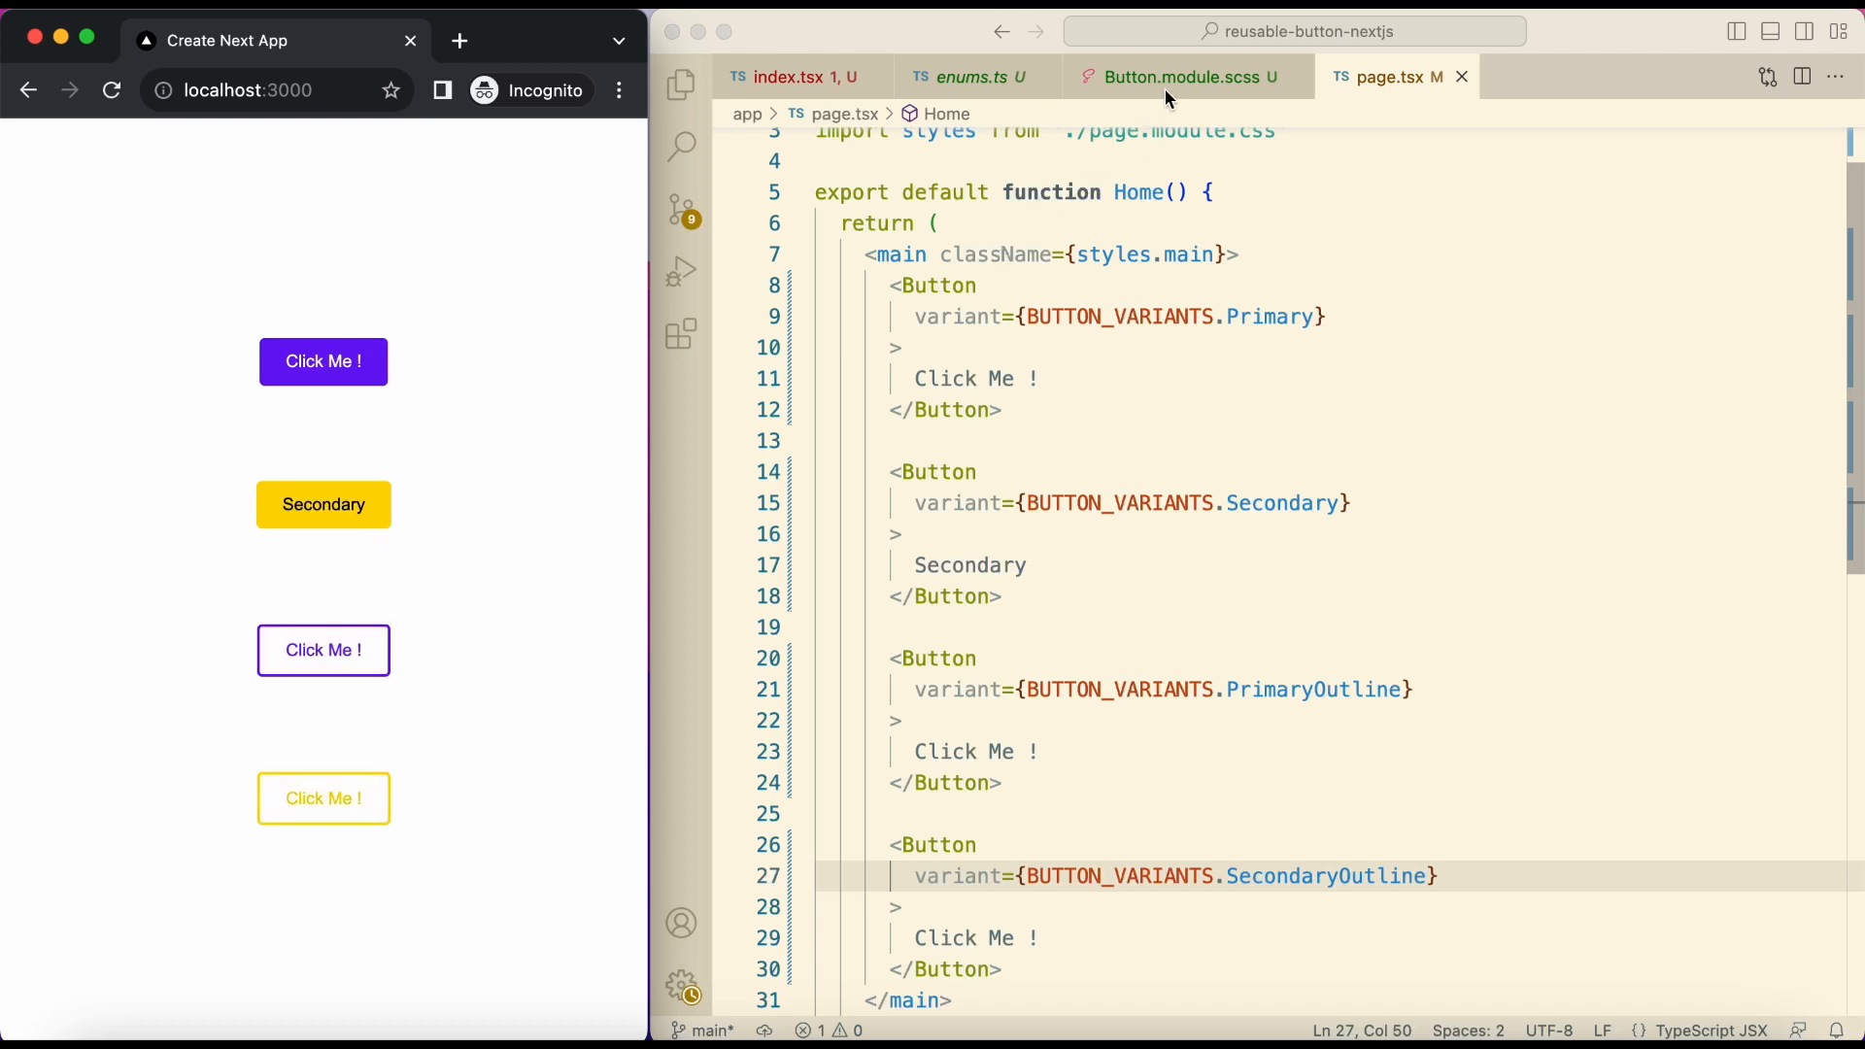
Add a .small rule with font-size 1rem to Button.module.scss.
left_click(1179, 76)
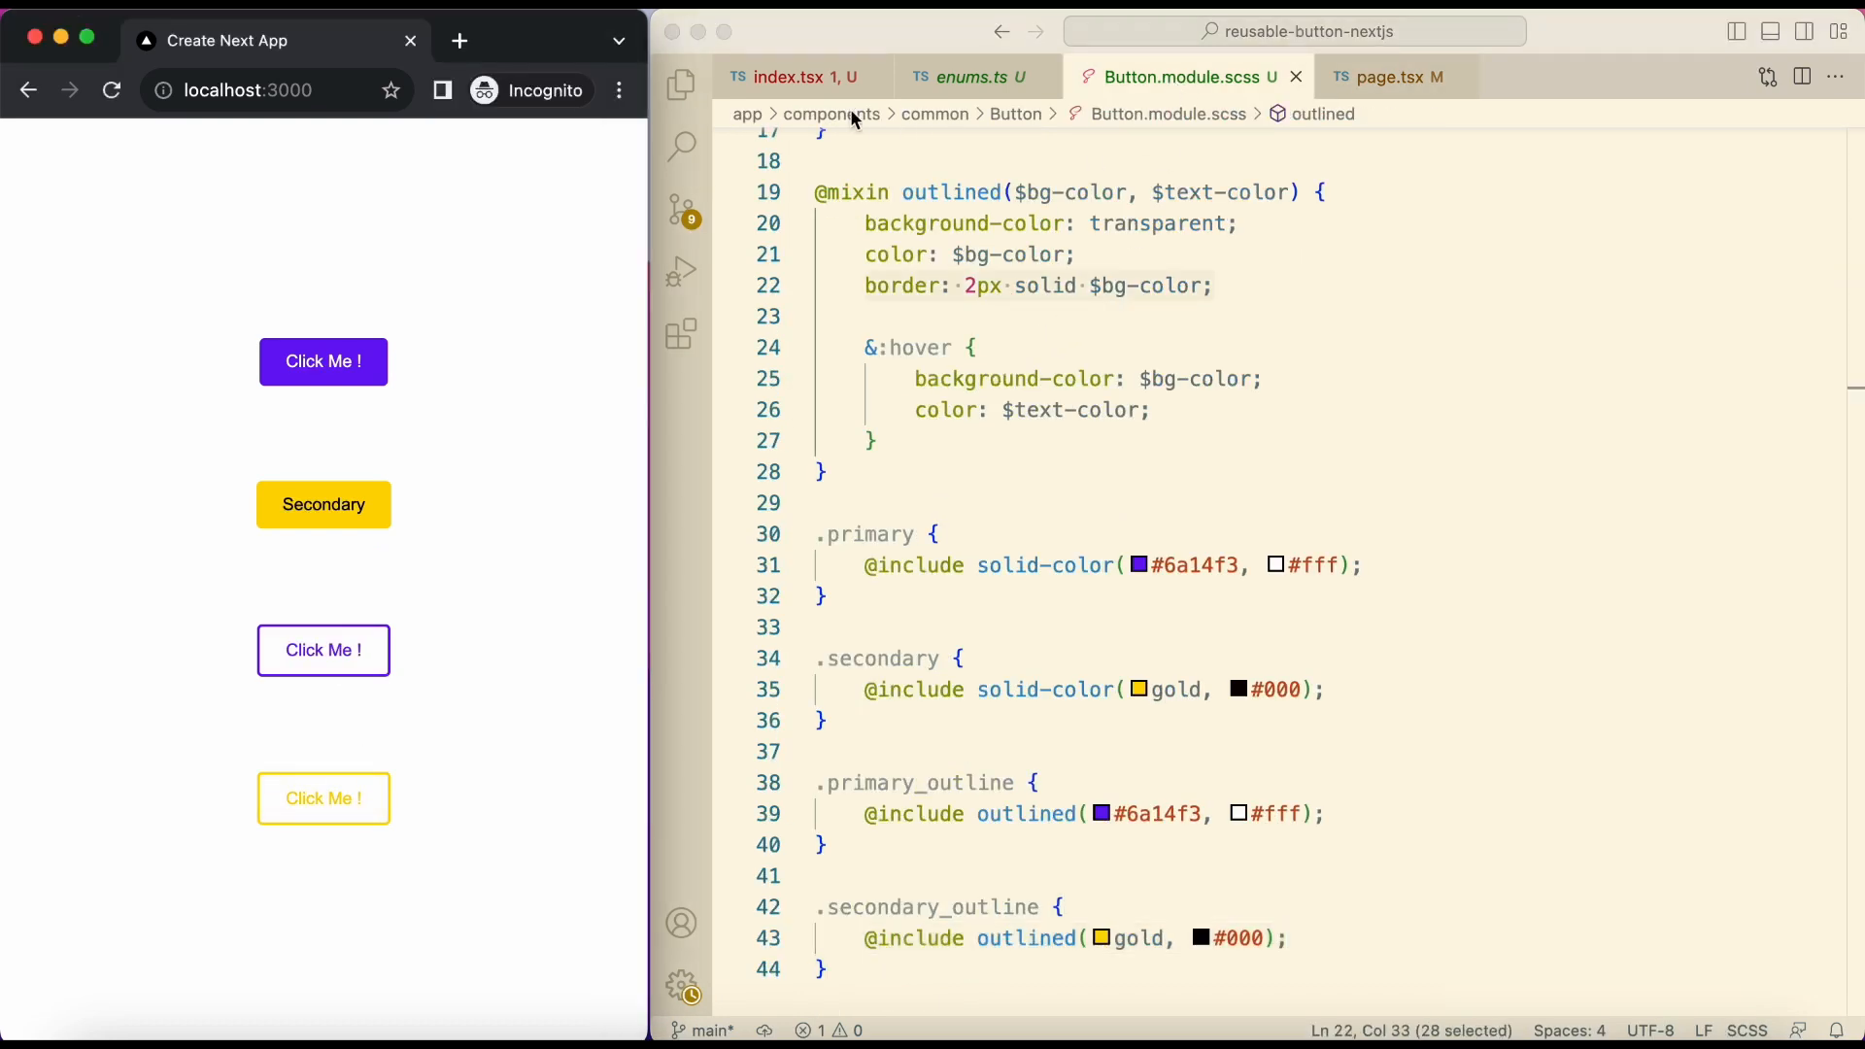
left_click(791, 76)
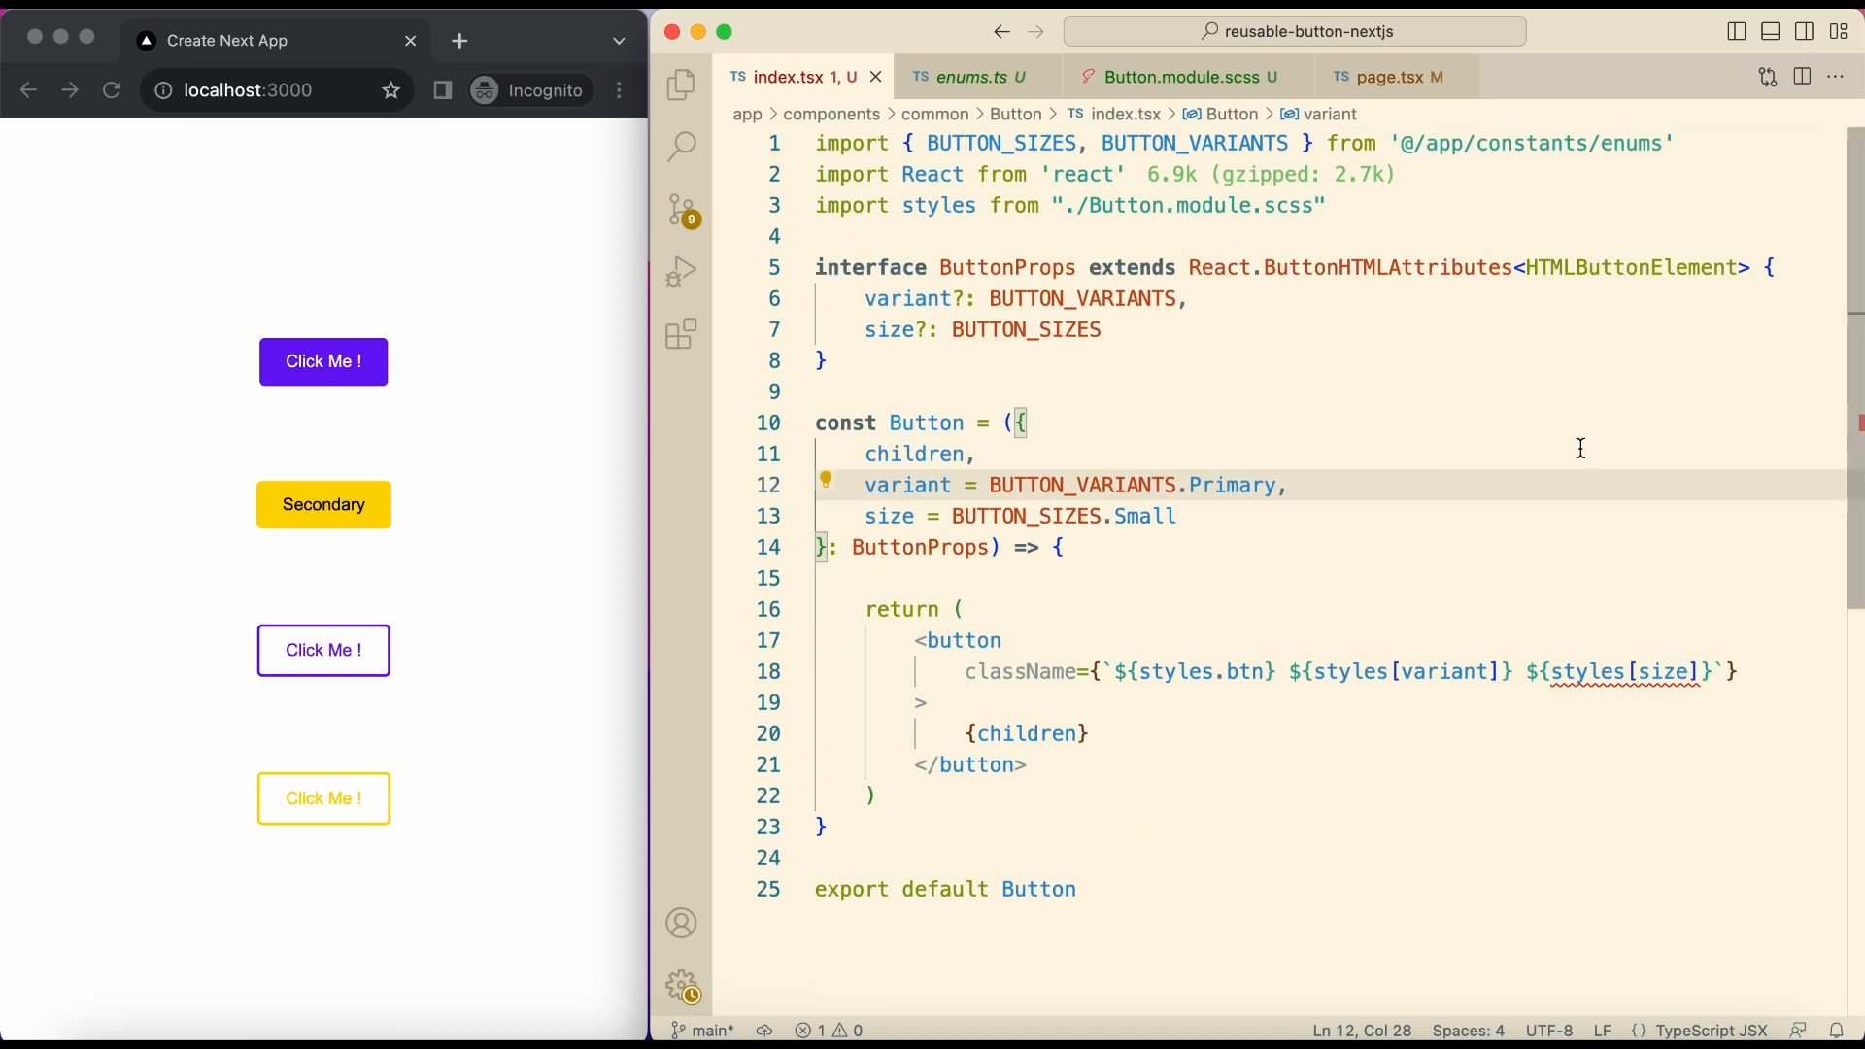
mouse_move(1468, 179)
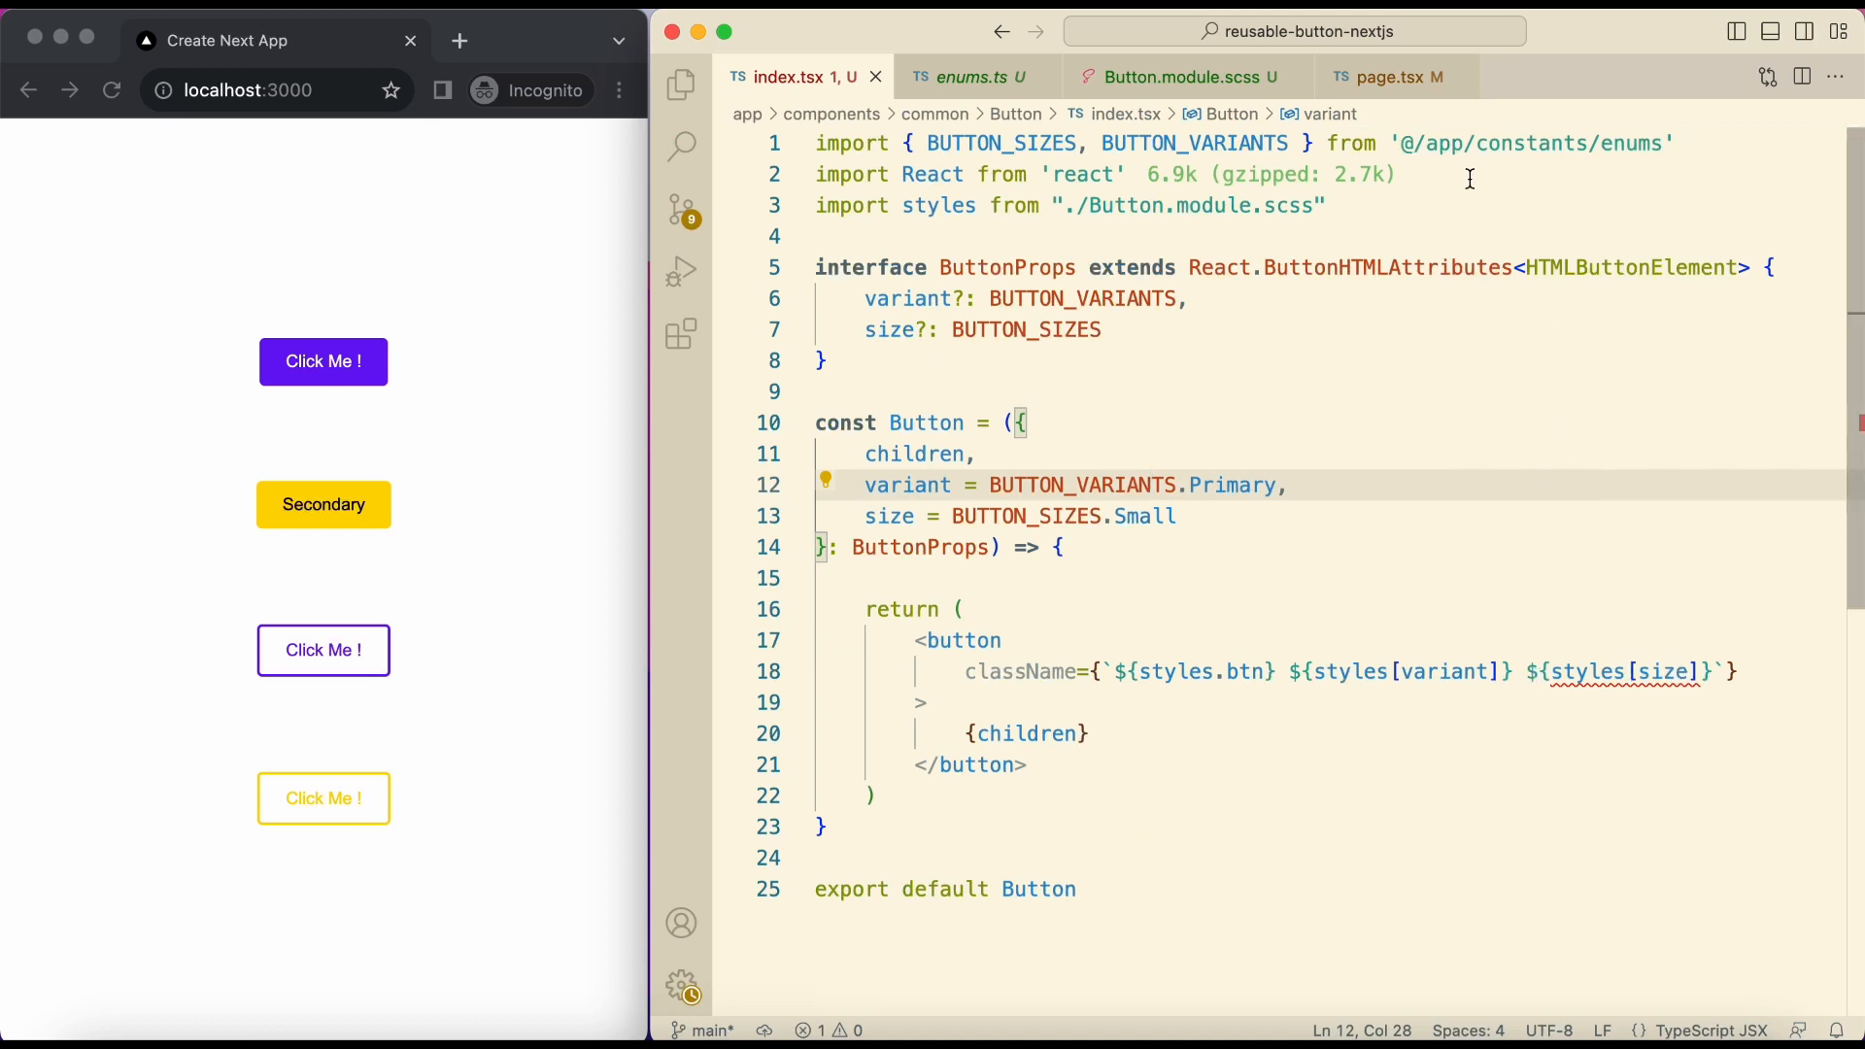
left_click(1388, 76)
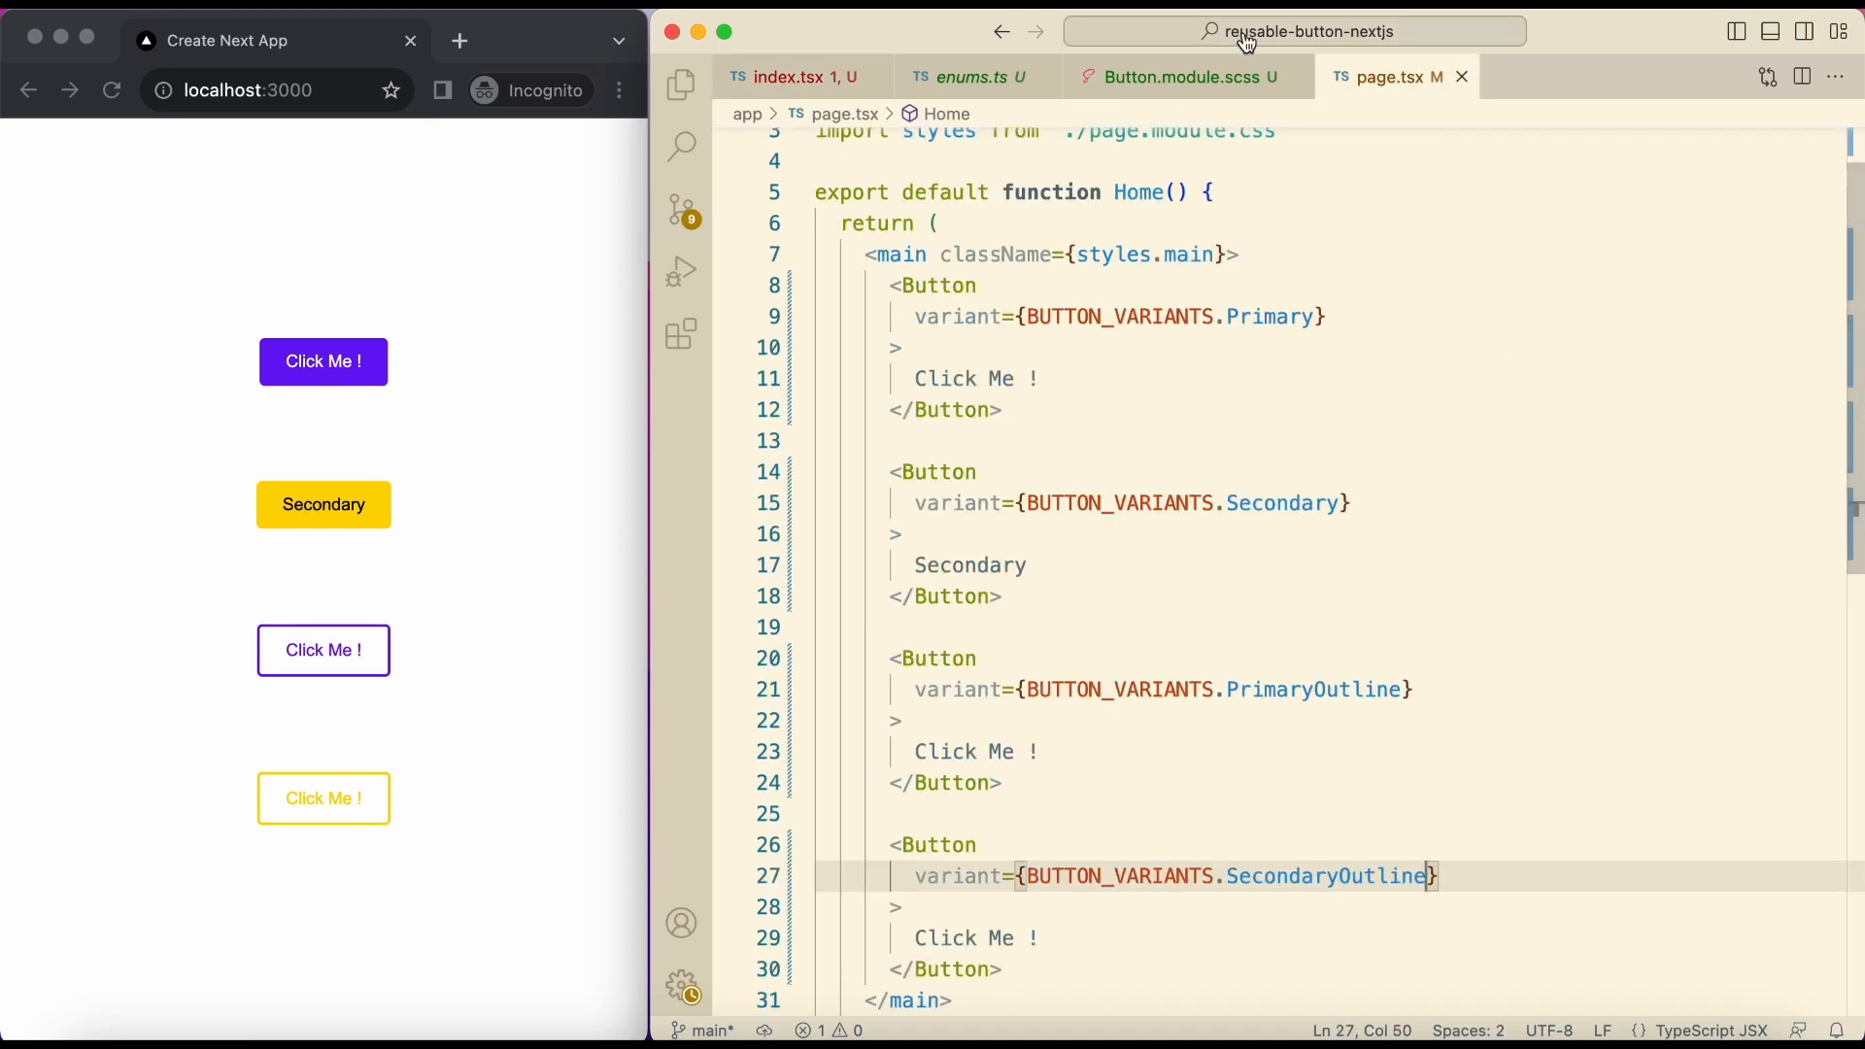
left_click(1177, 75)
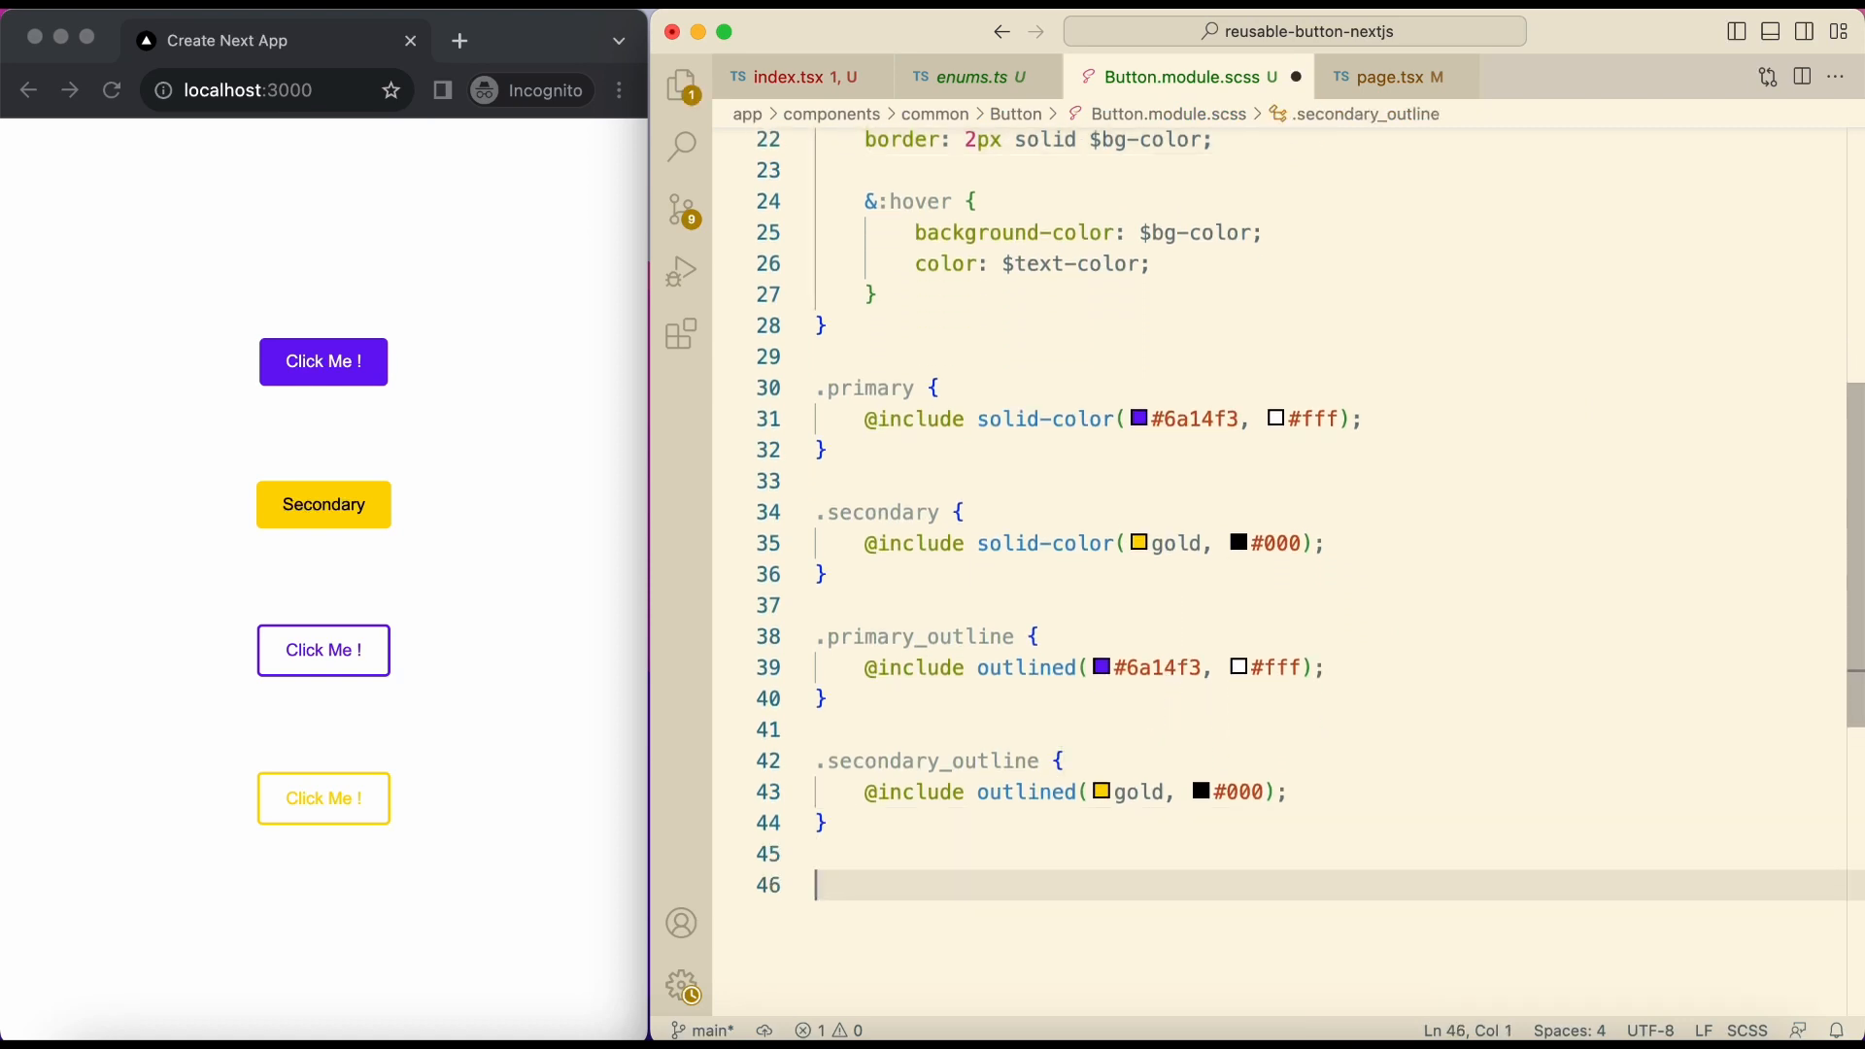
type(".sma")
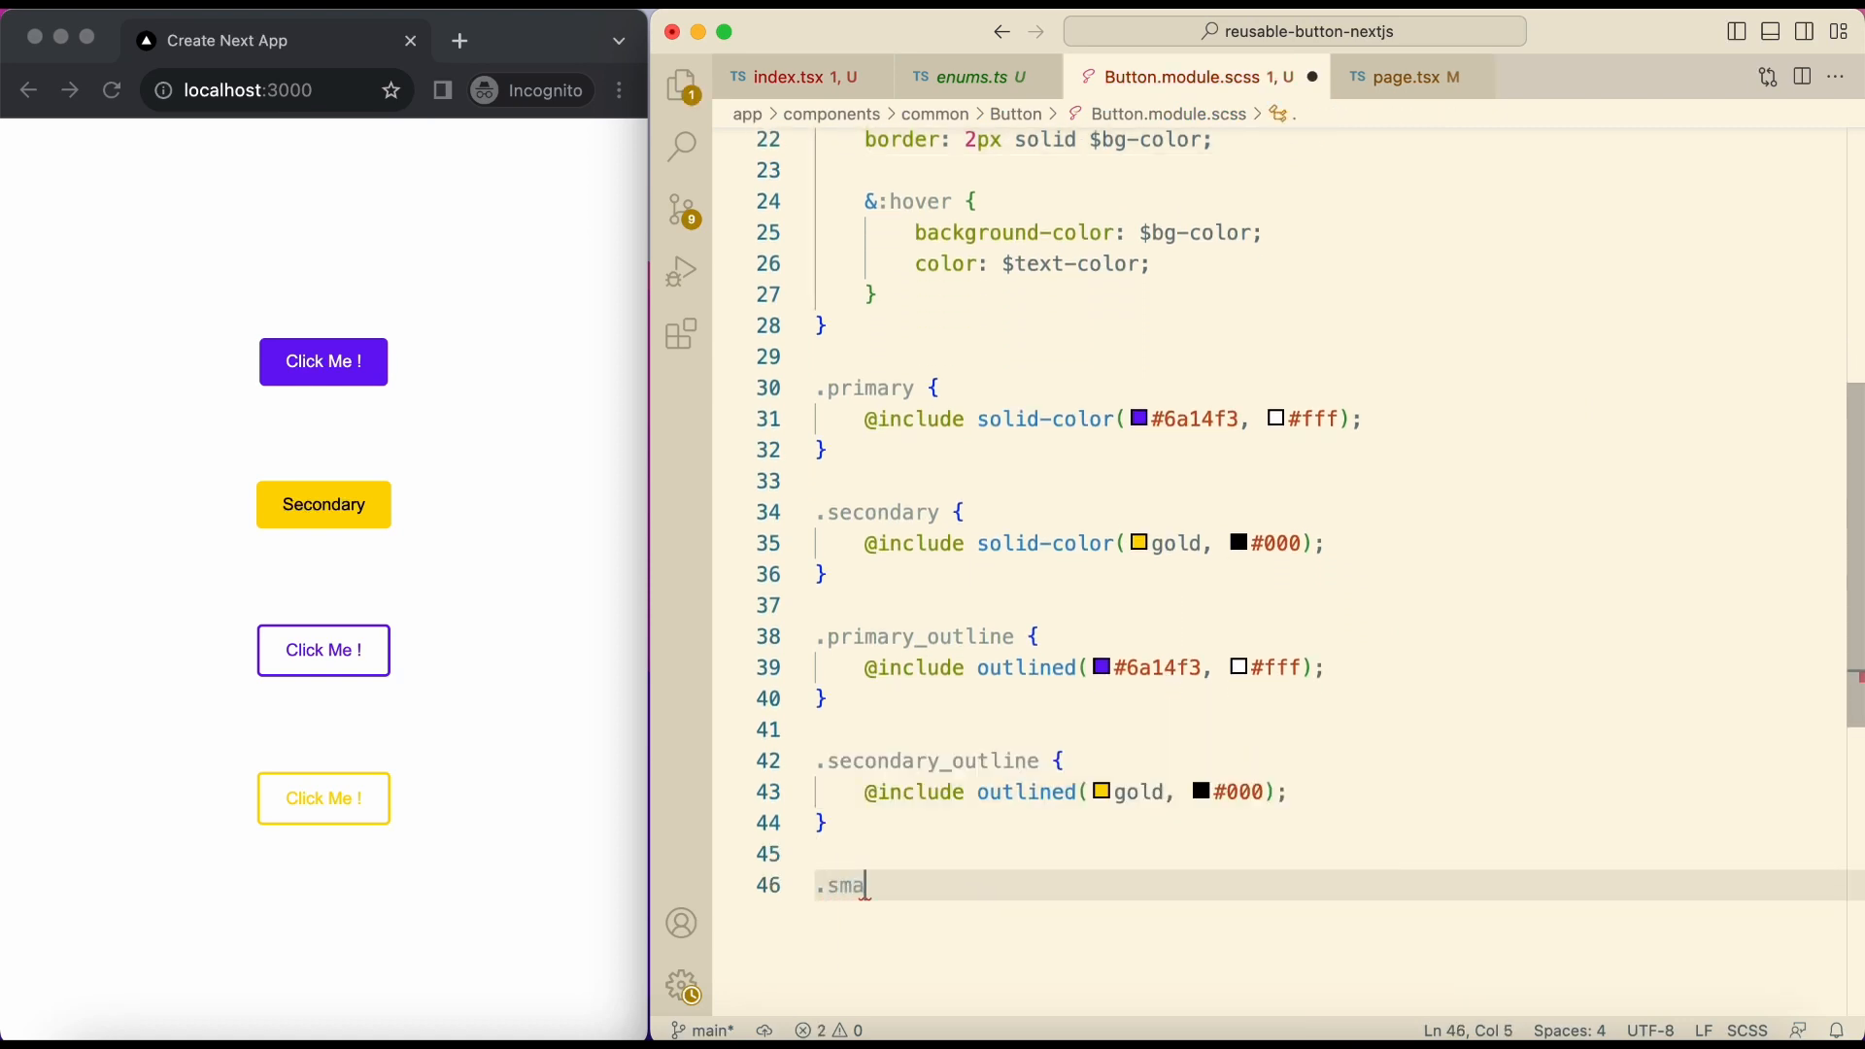
type("ll {")
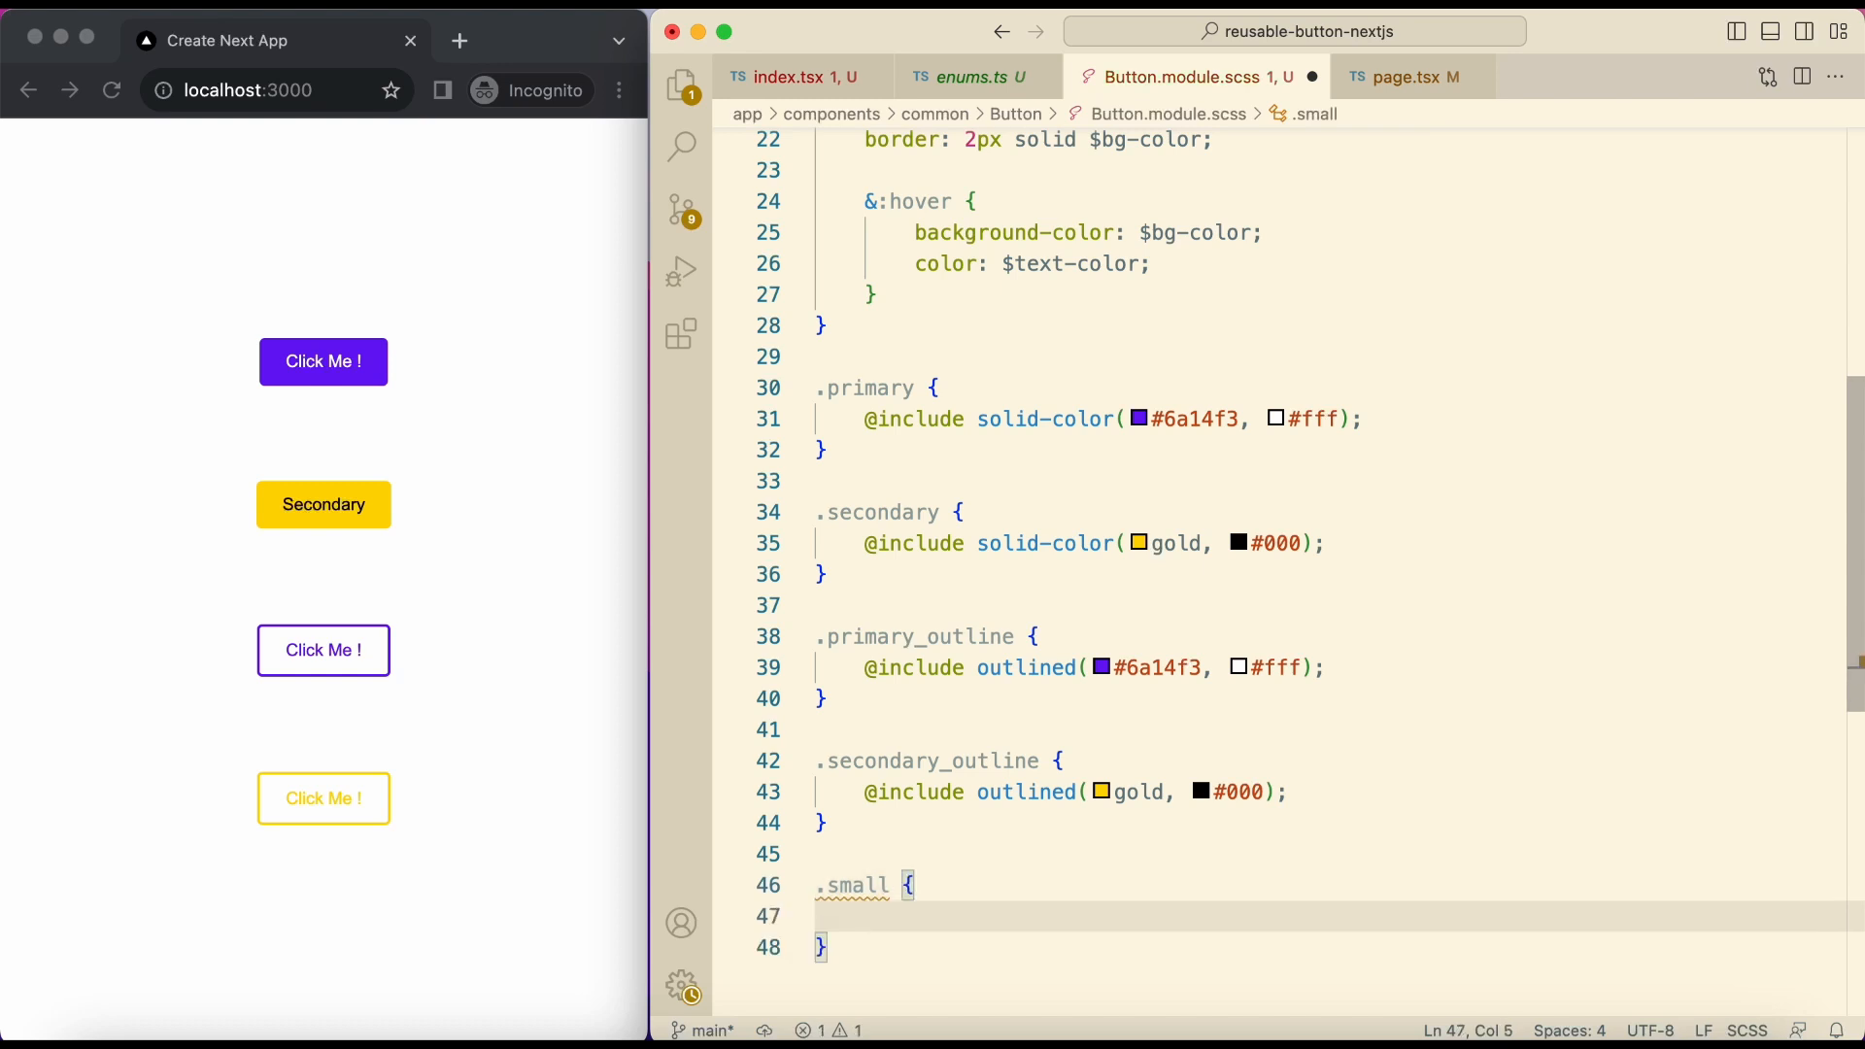
type("font-size: 1rem;")
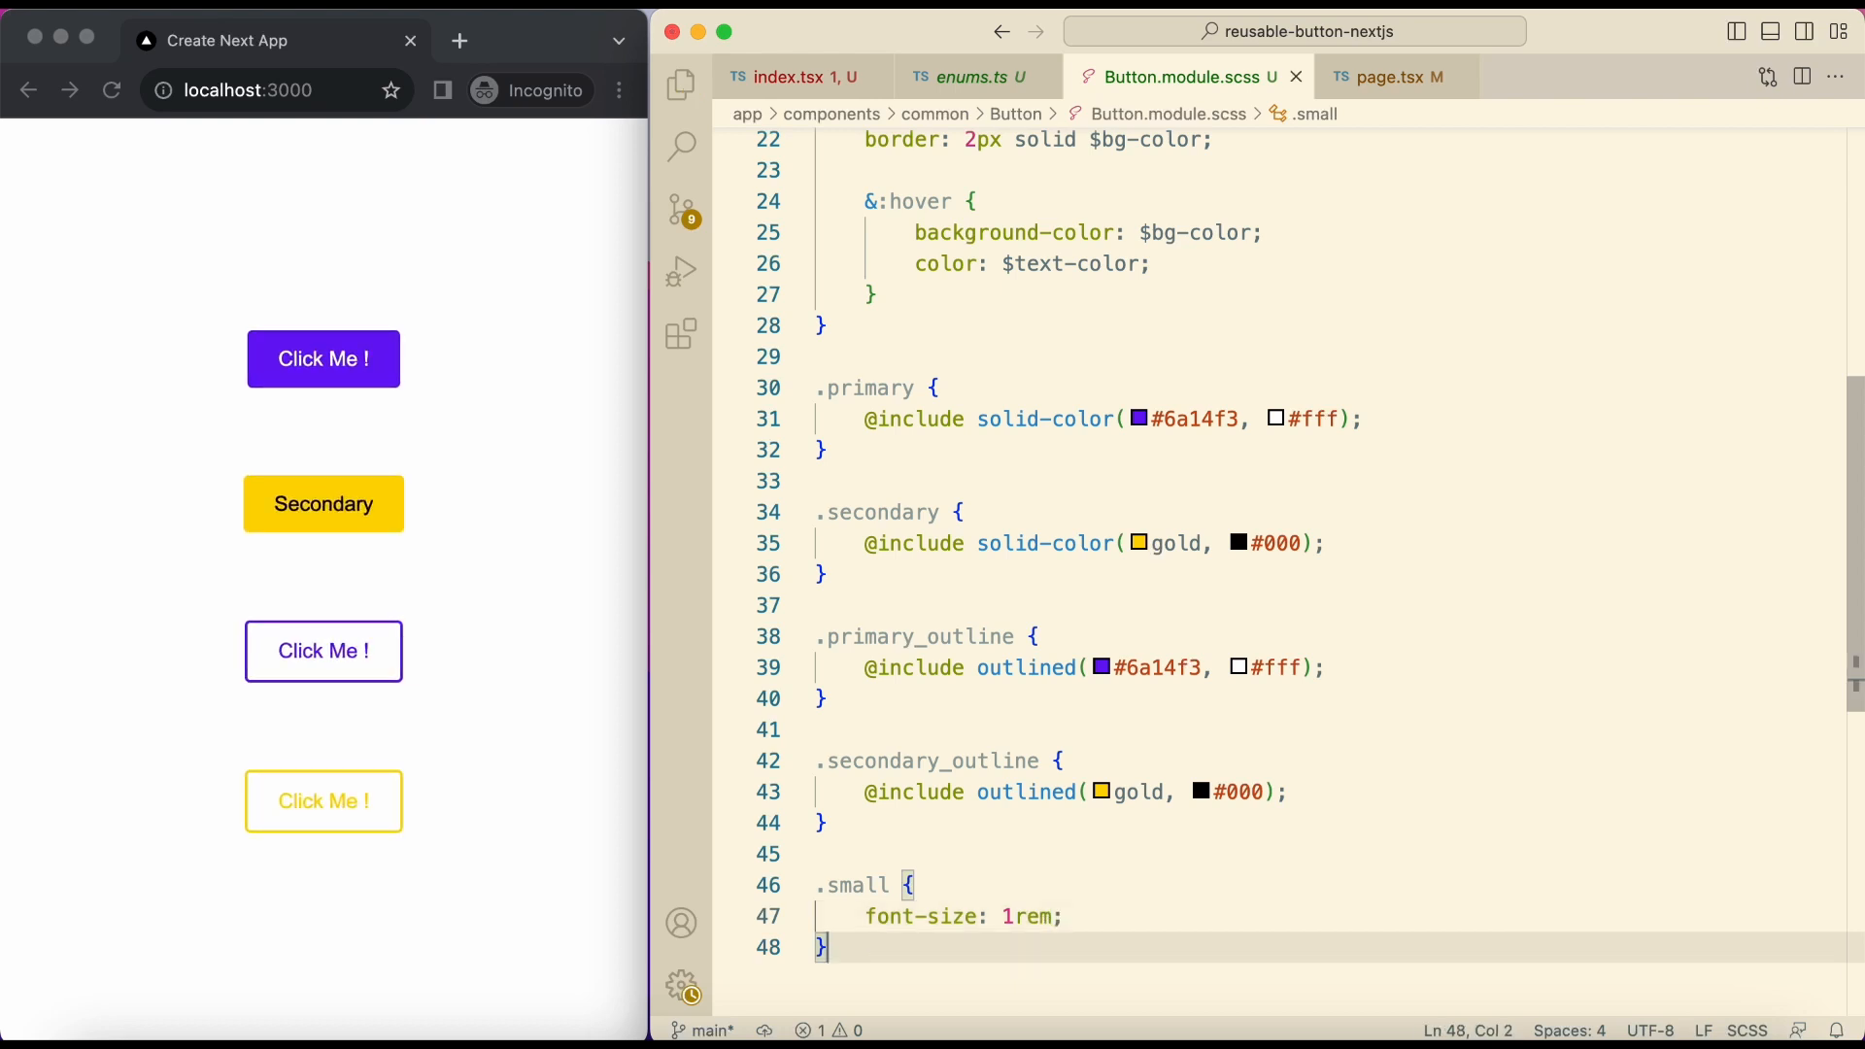
Add a .large rule with font-size 1.2rem below it.
key("Enter")
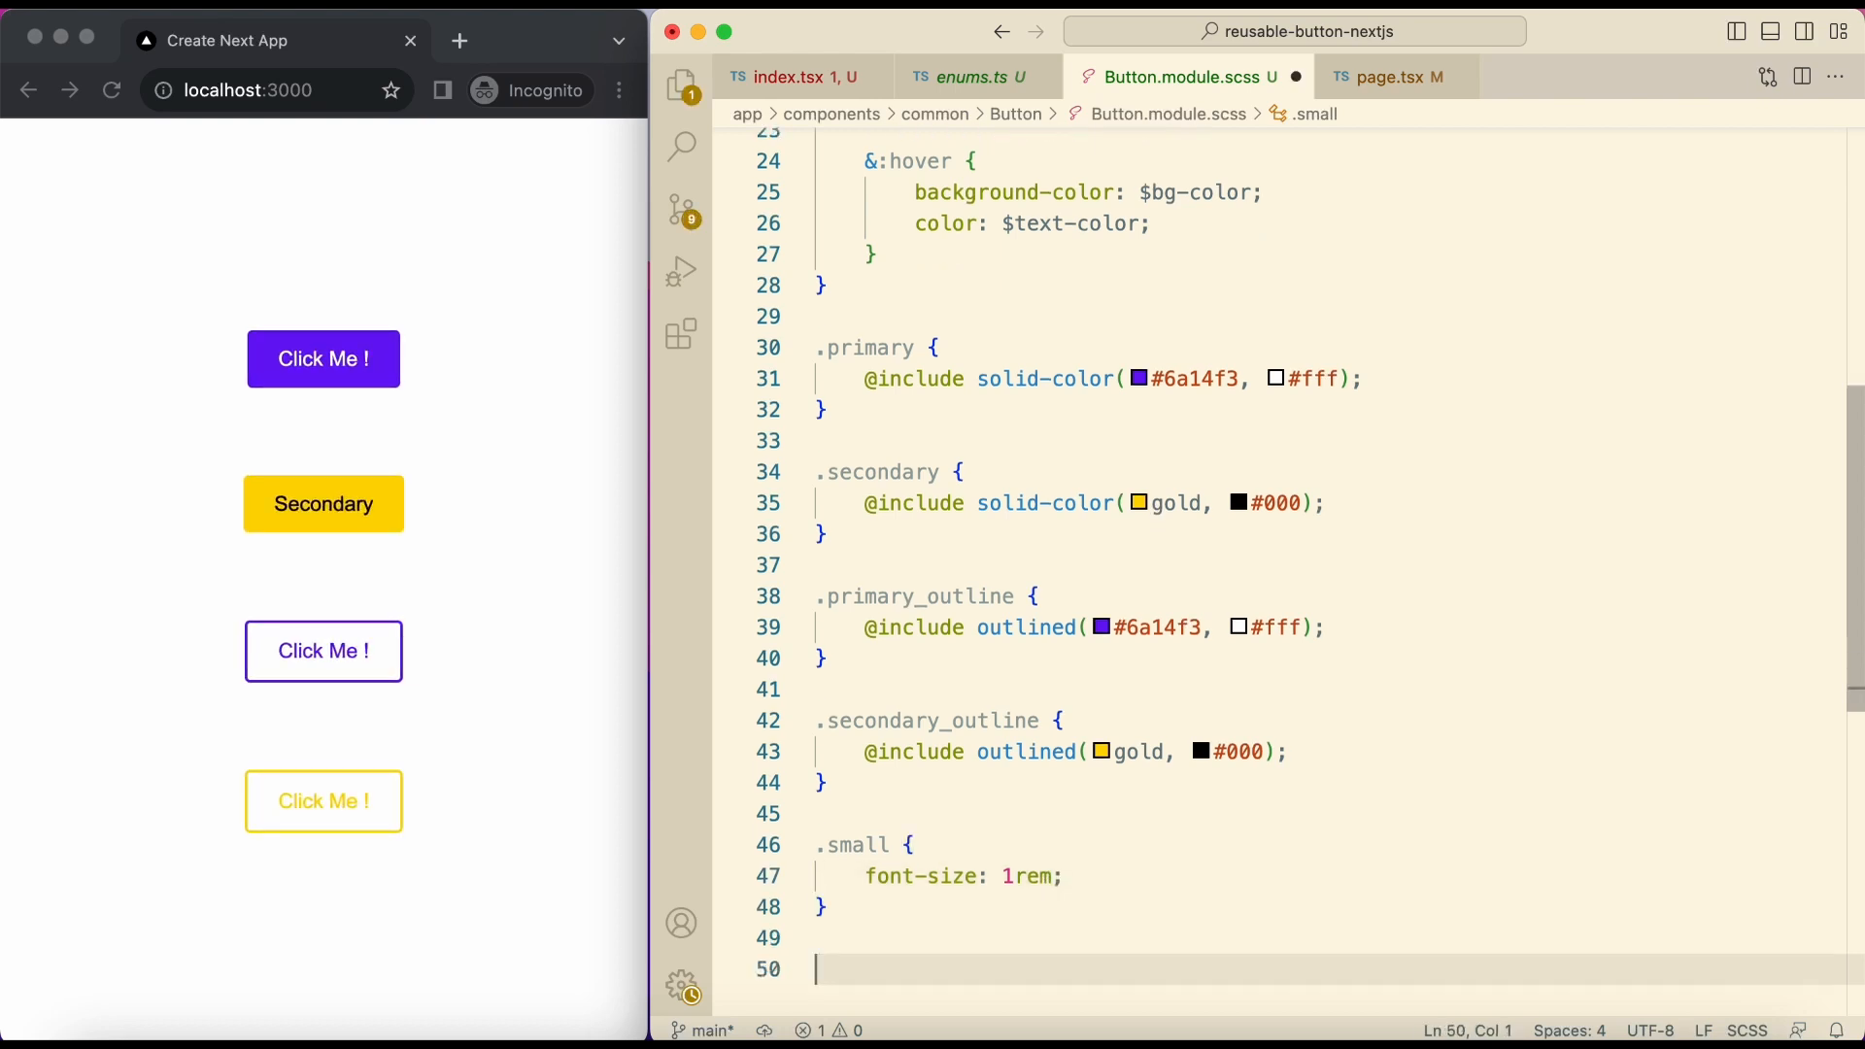
type(".large {")
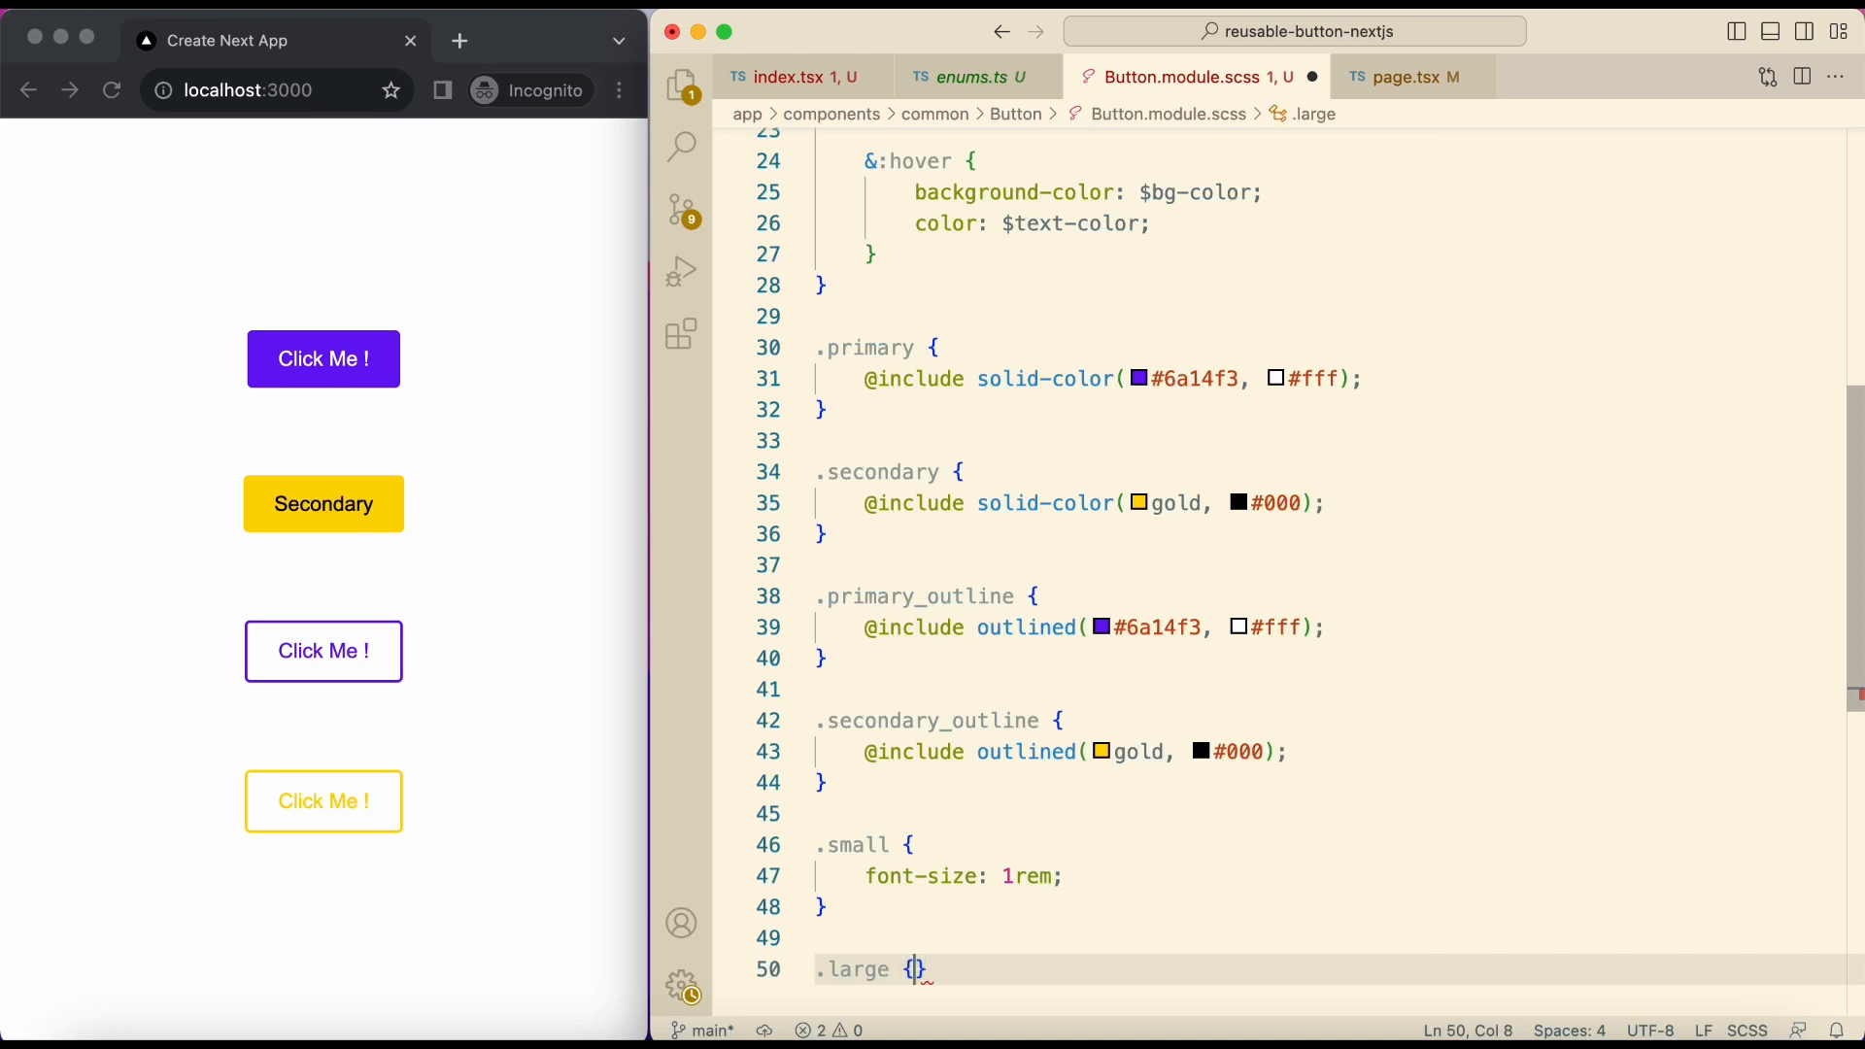
type("font-size: ;")
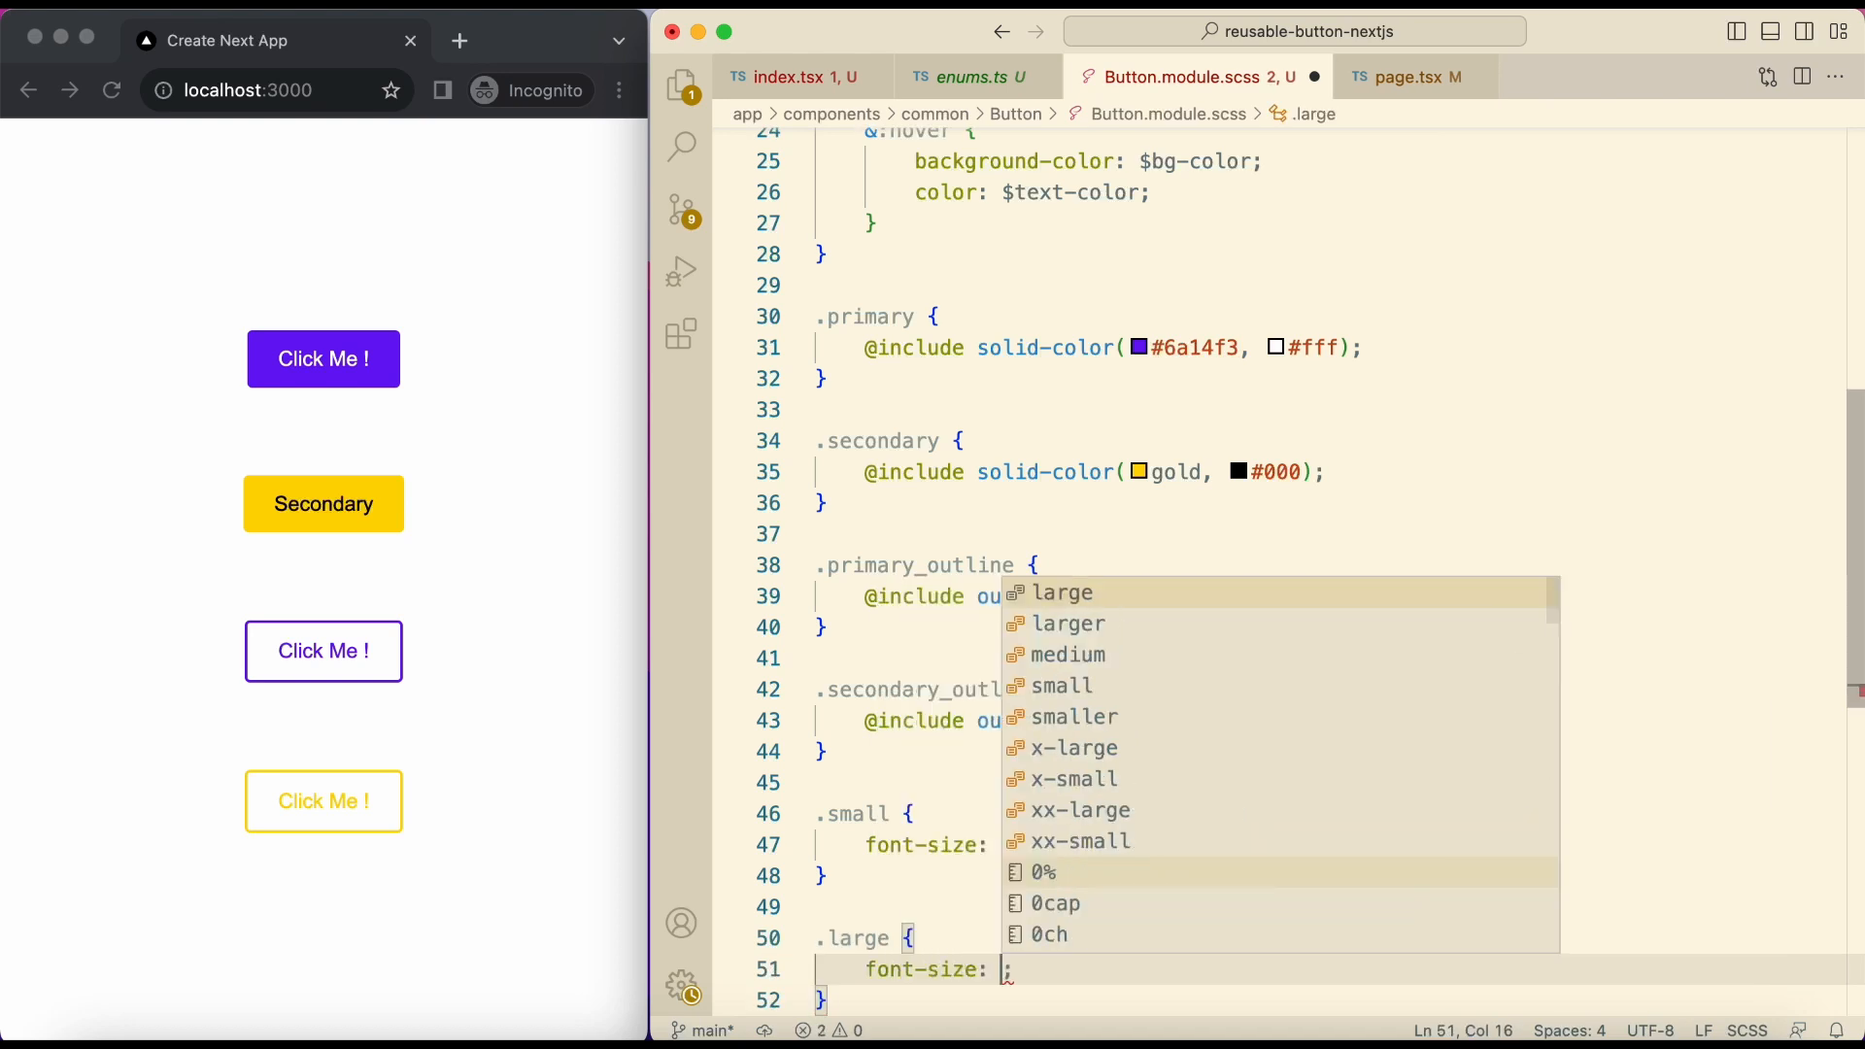
type("1.2")
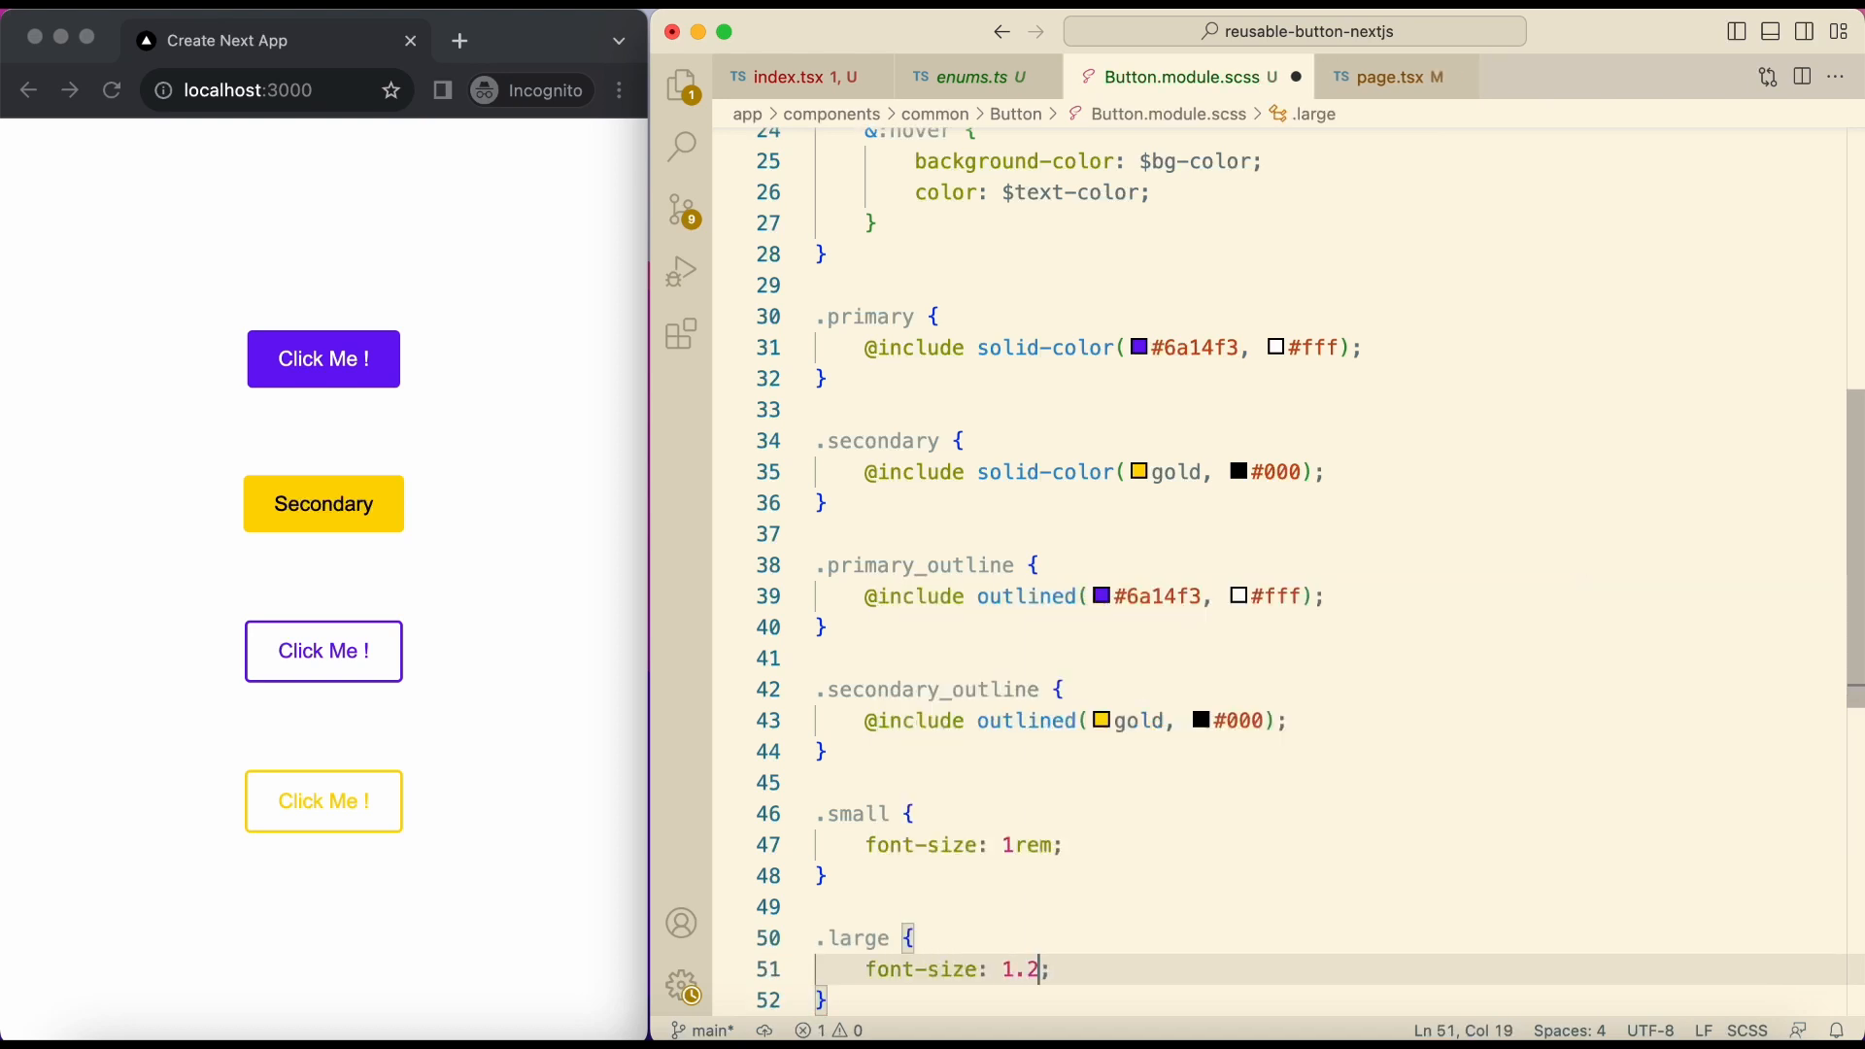
type("rem")
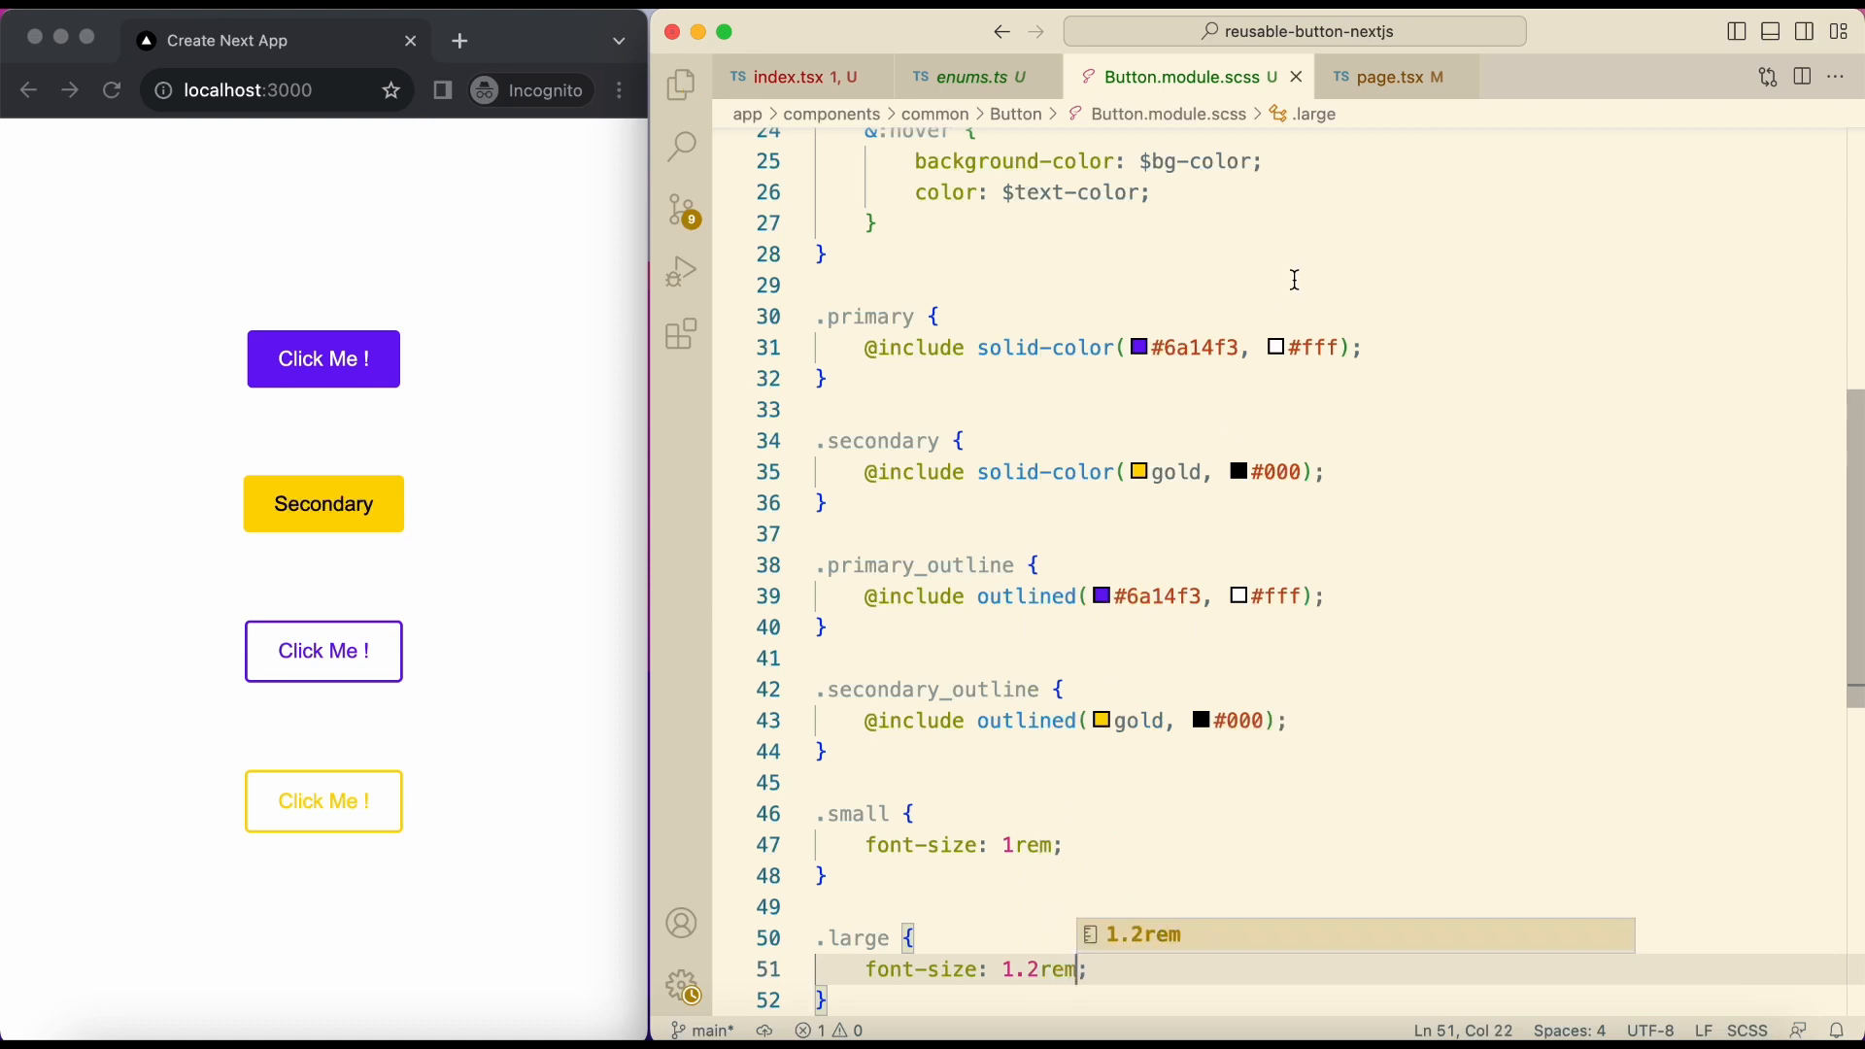
Add a Primary Button labelled 'Large' with size={BUTTON_SIZES.Large} in page.tsx and import BUTTON_SIZES.
left_click(1395, 77)
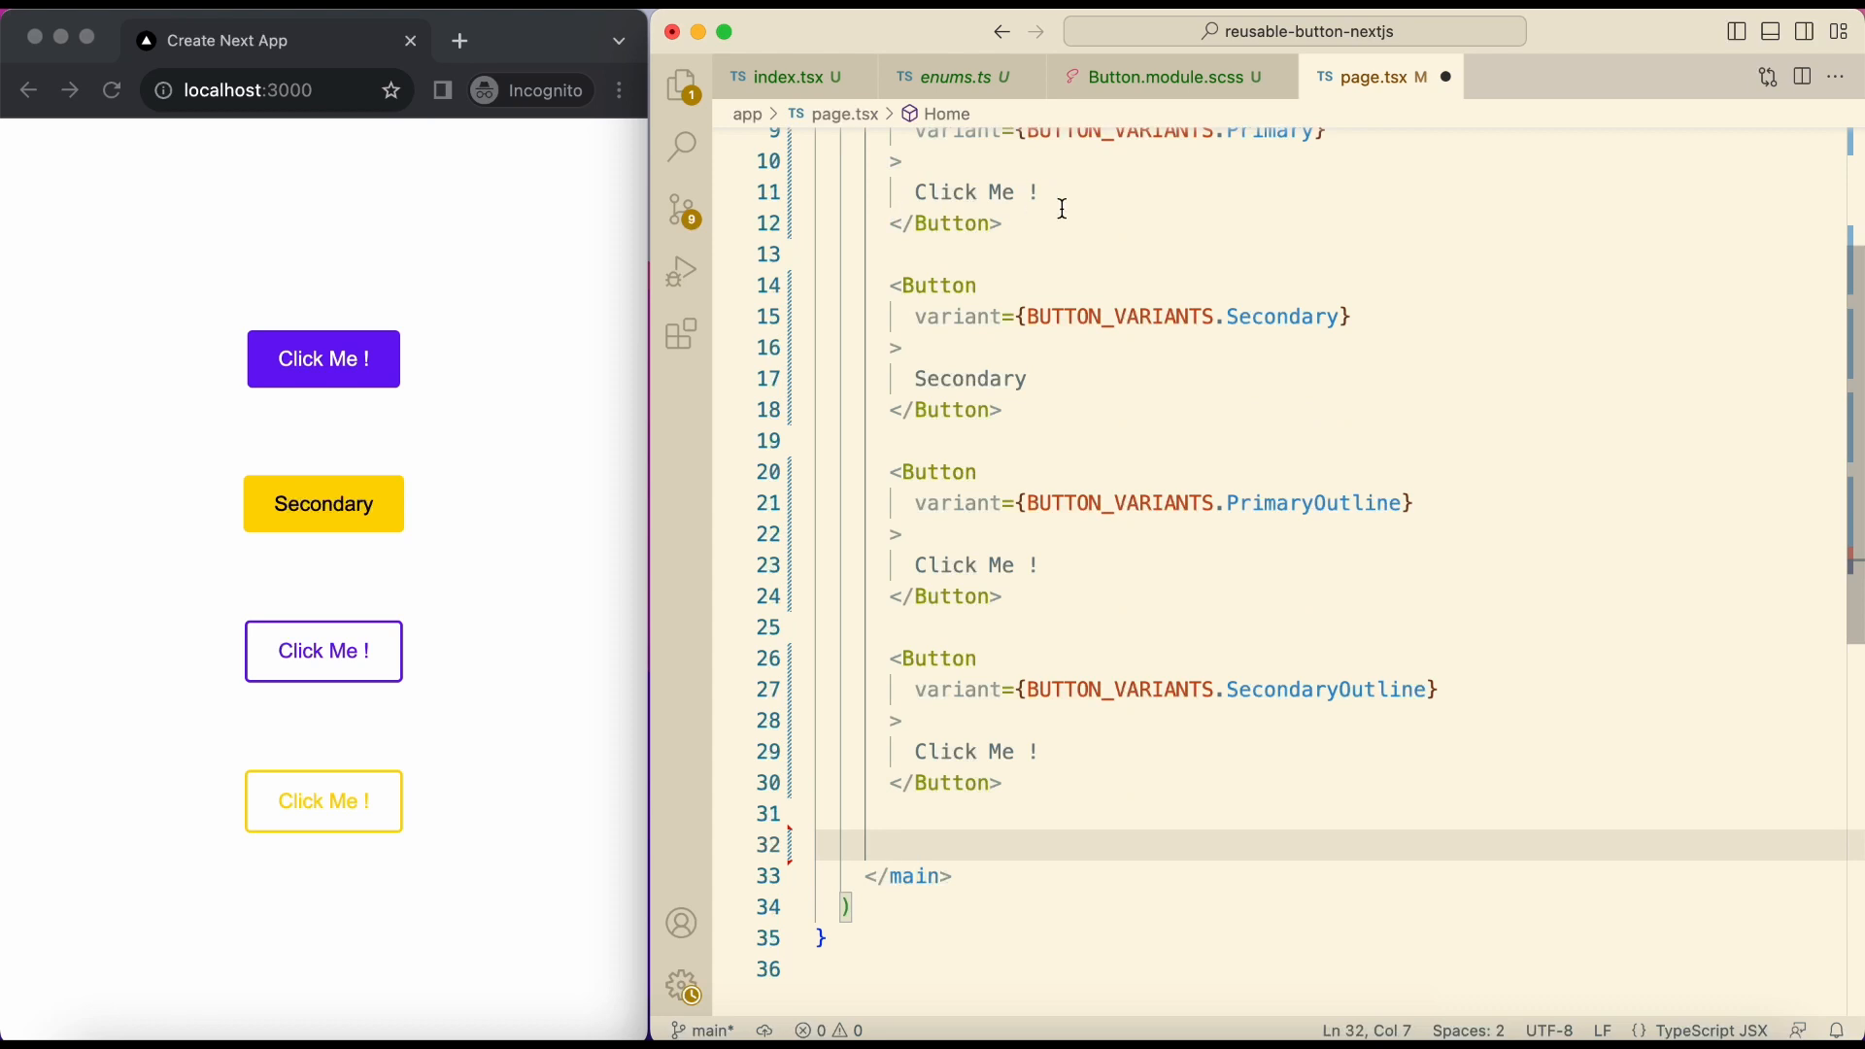
left_click(1003, 222)
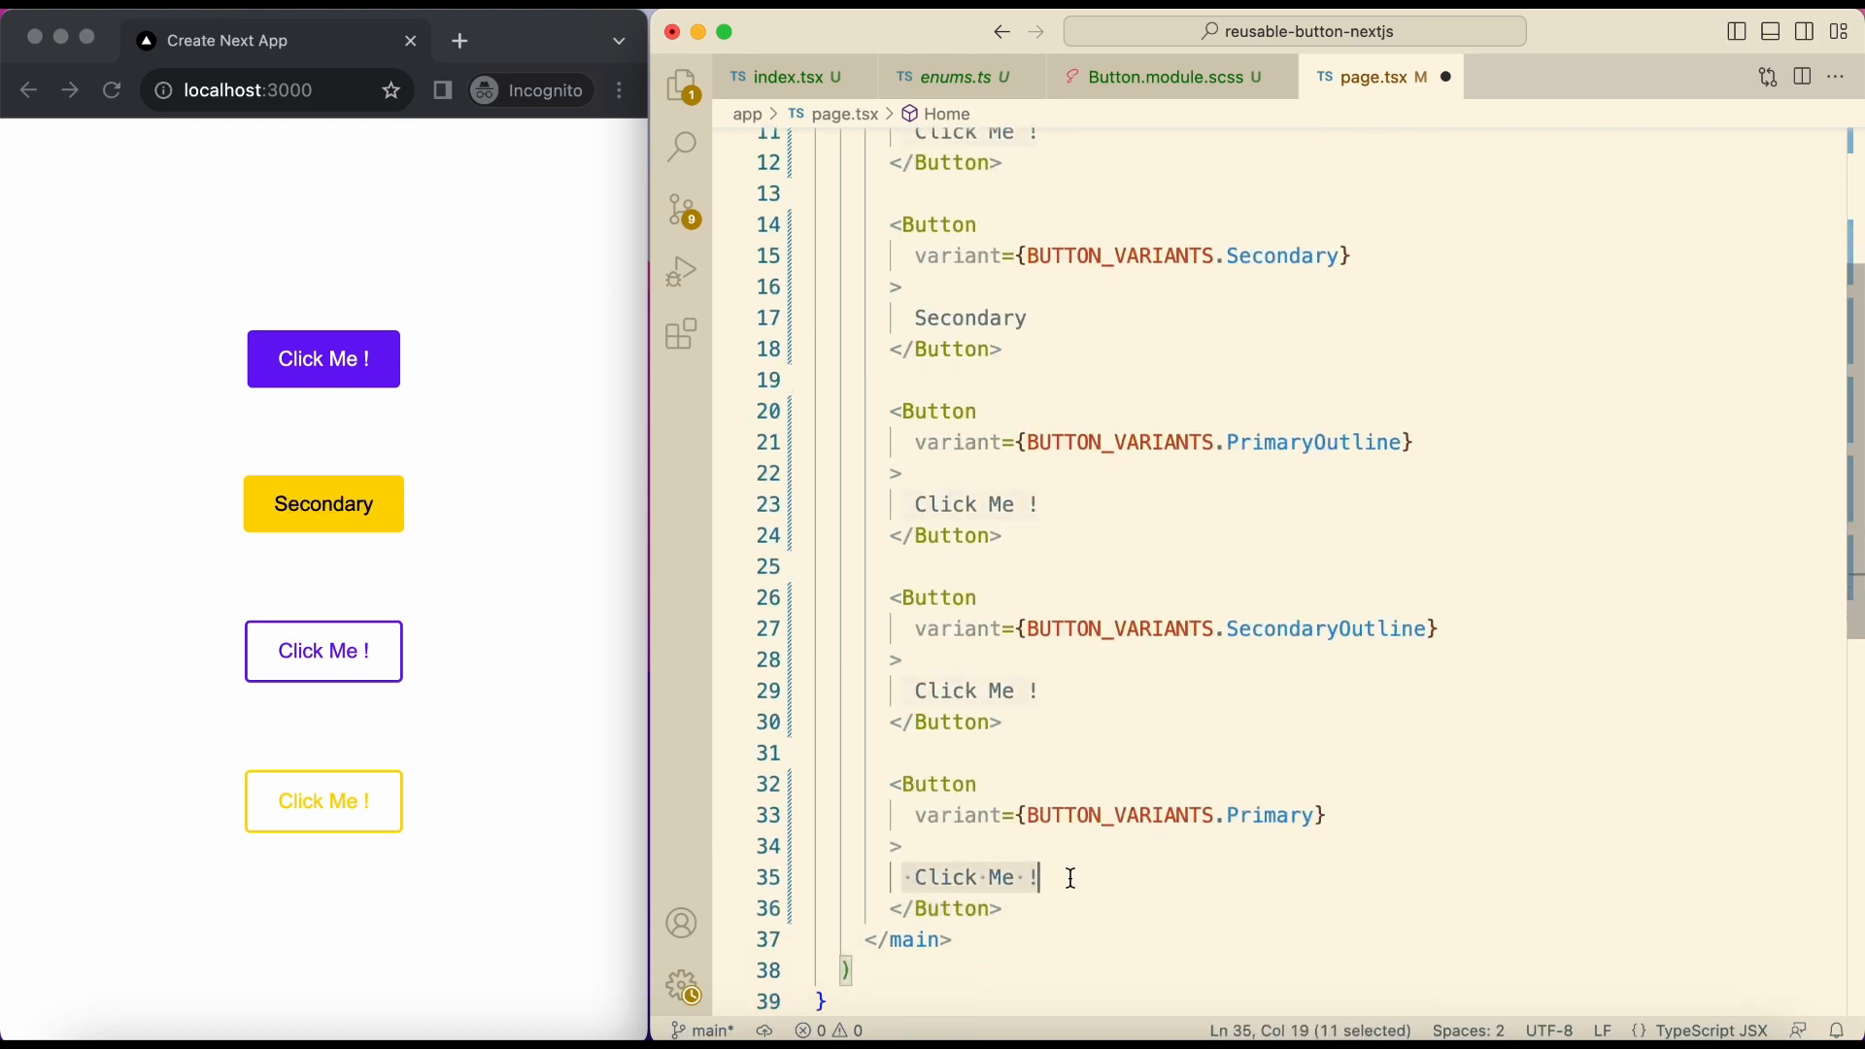
type("Large")
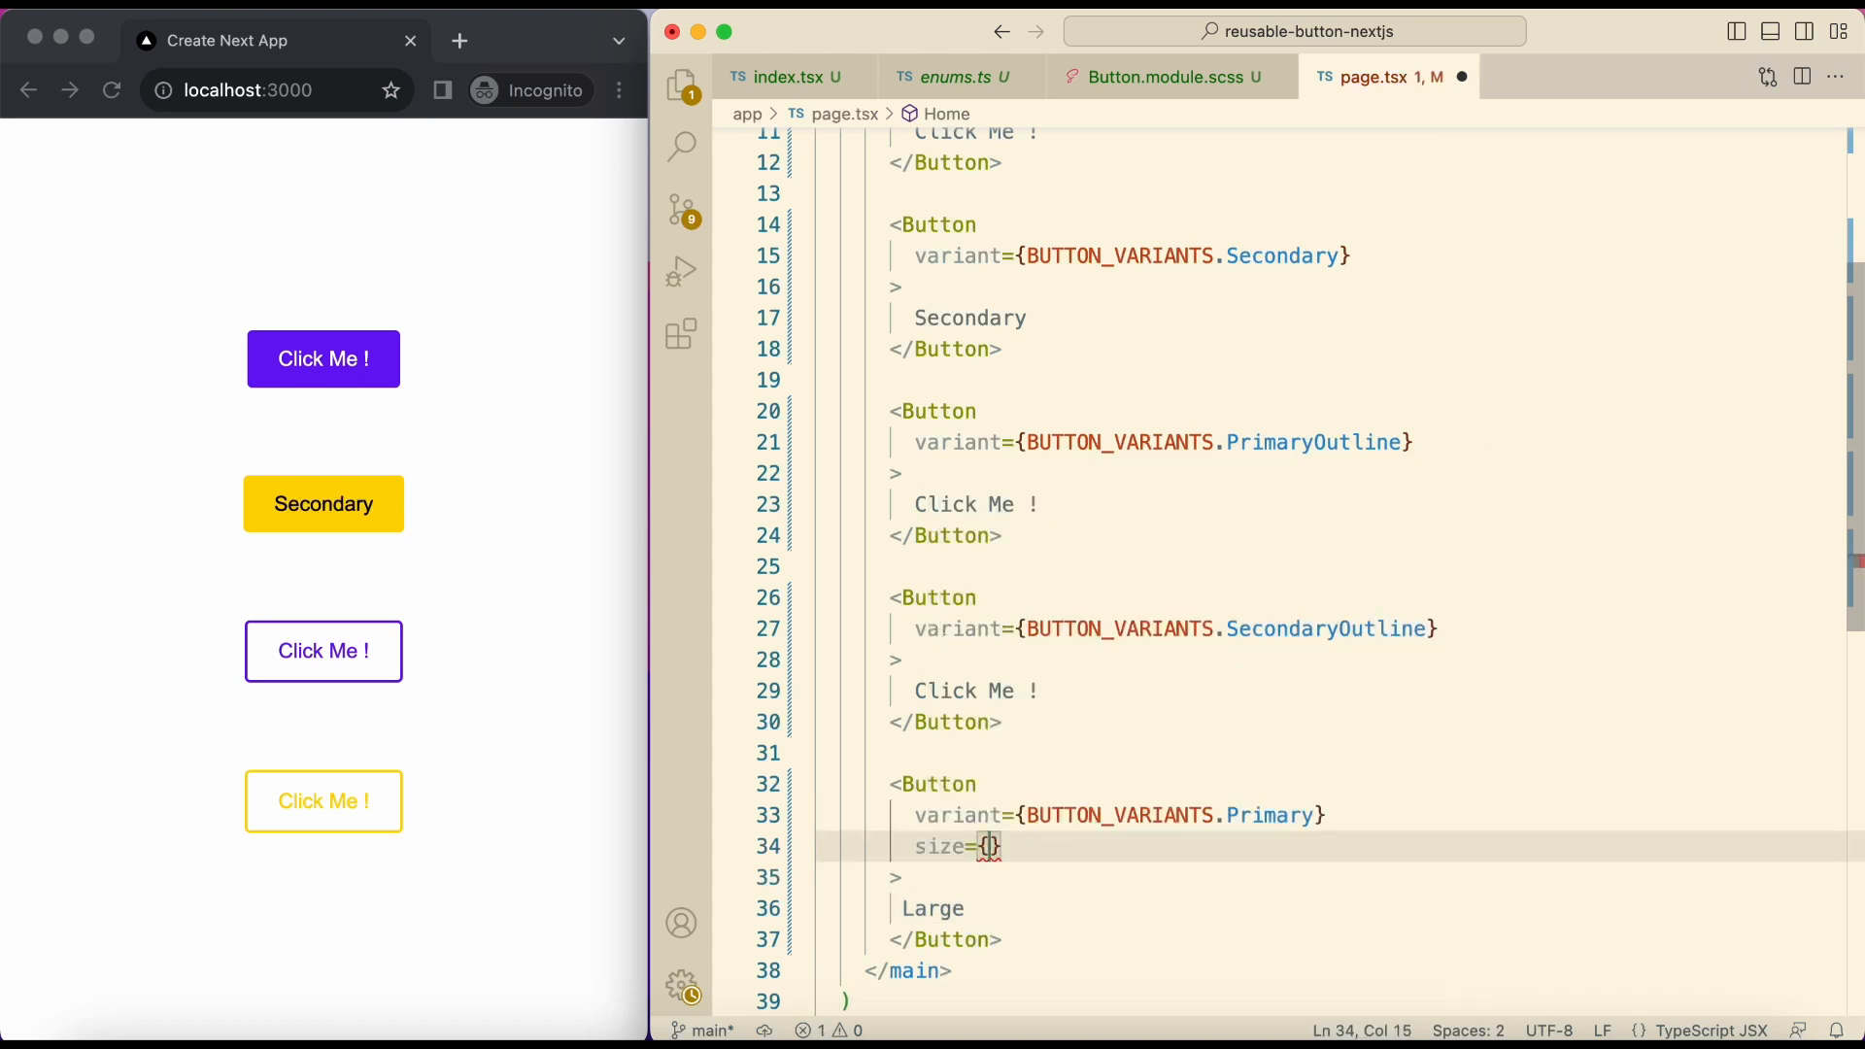
type("BUtt")
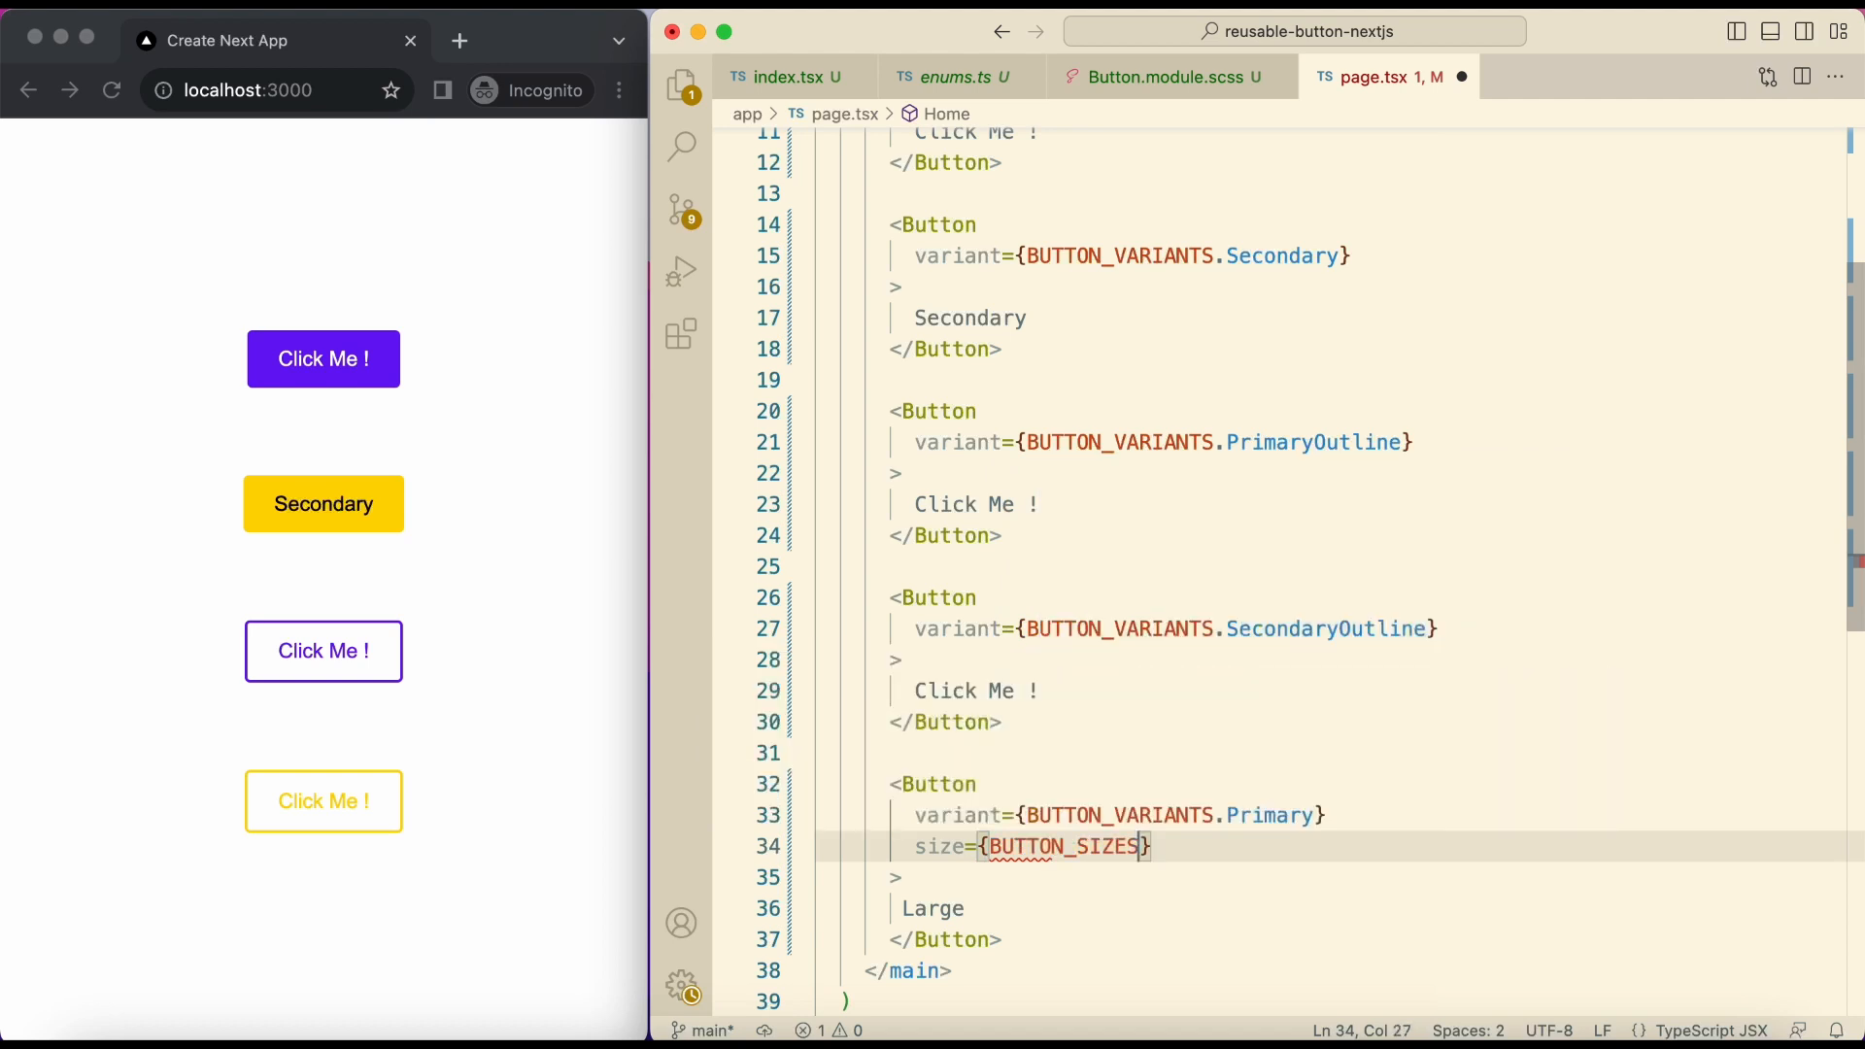
type(".Large")
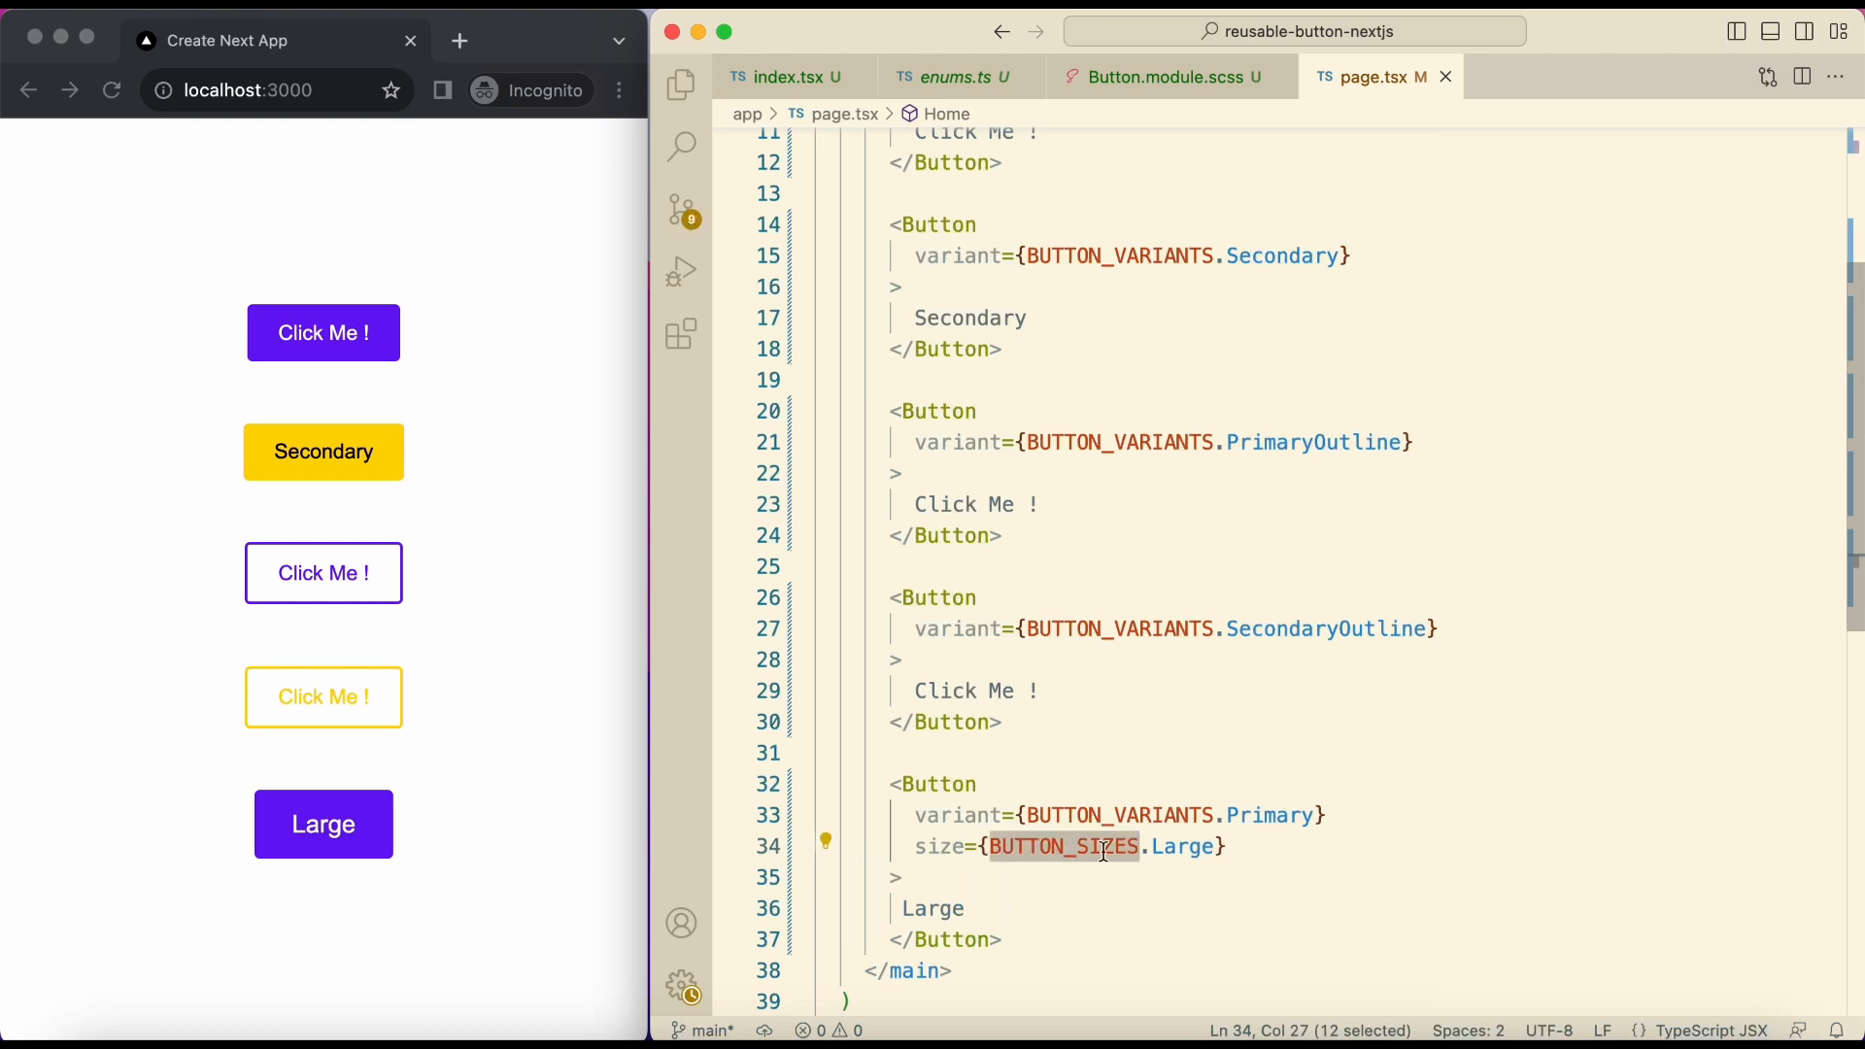
scroll("up", 3)
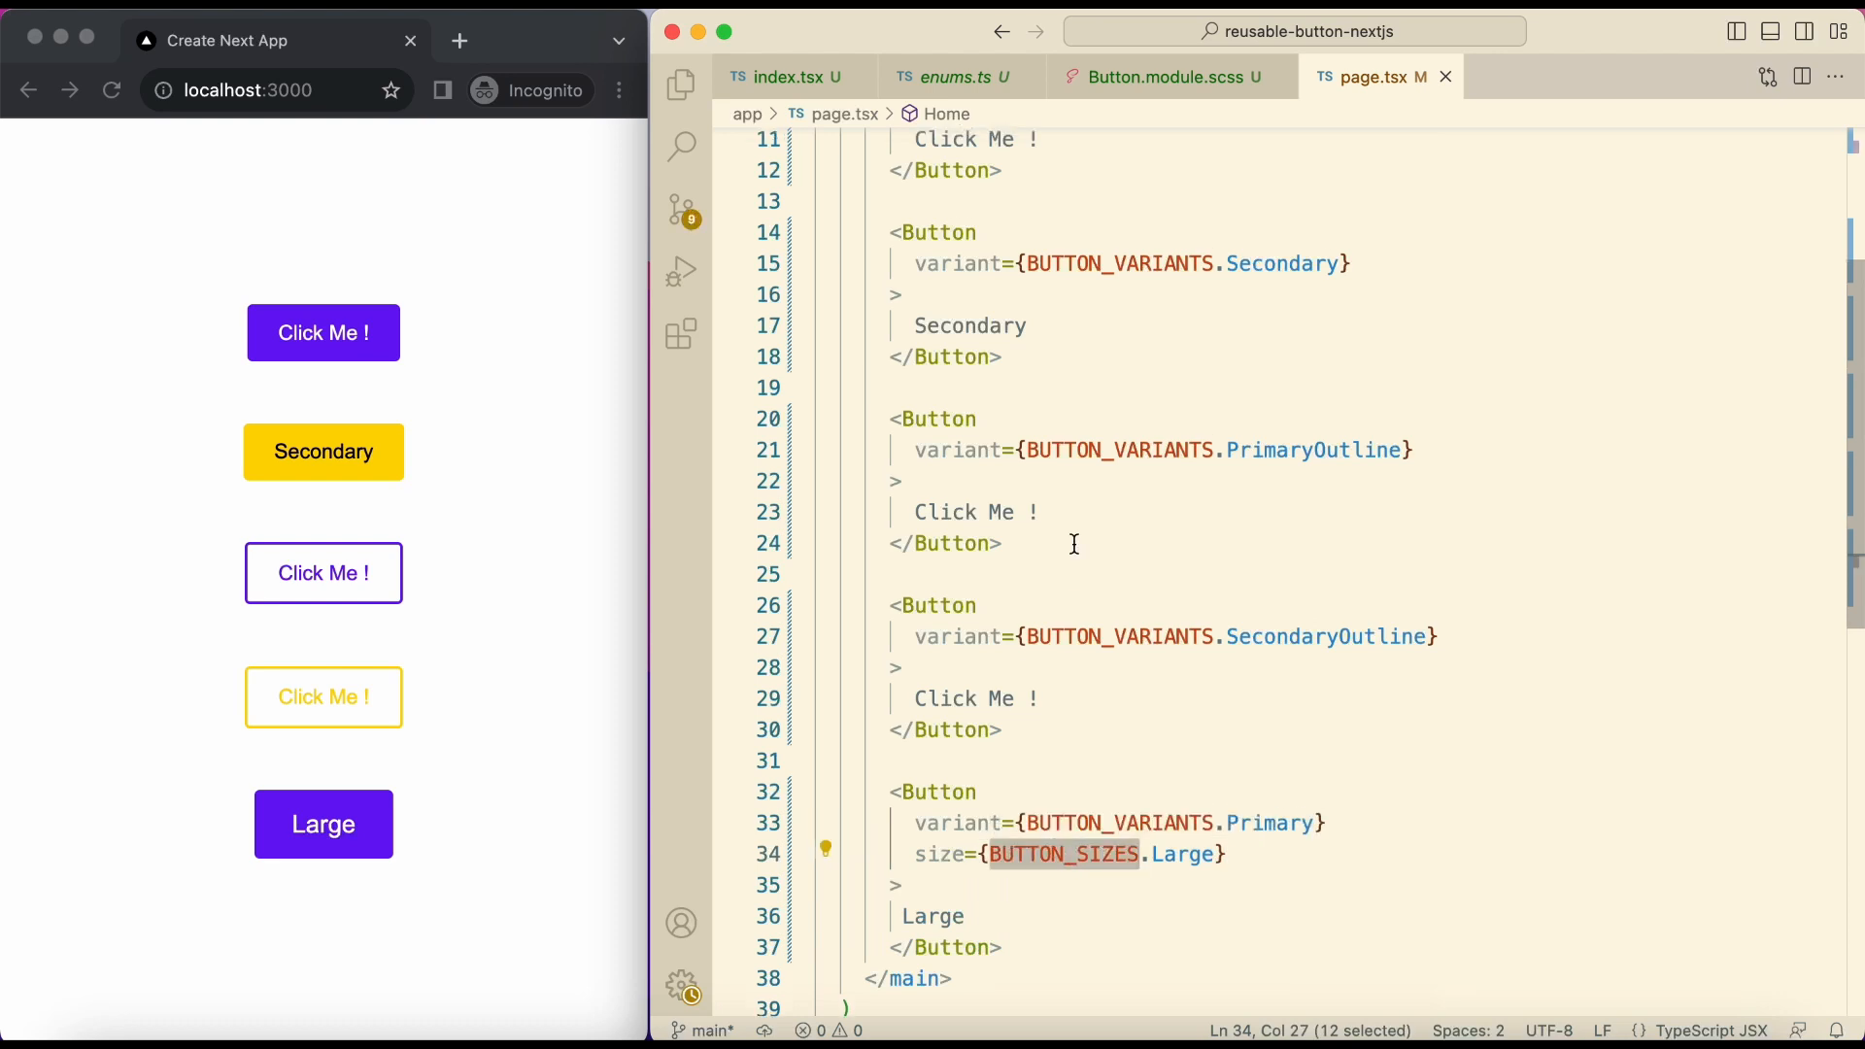
scroll("up", 3)
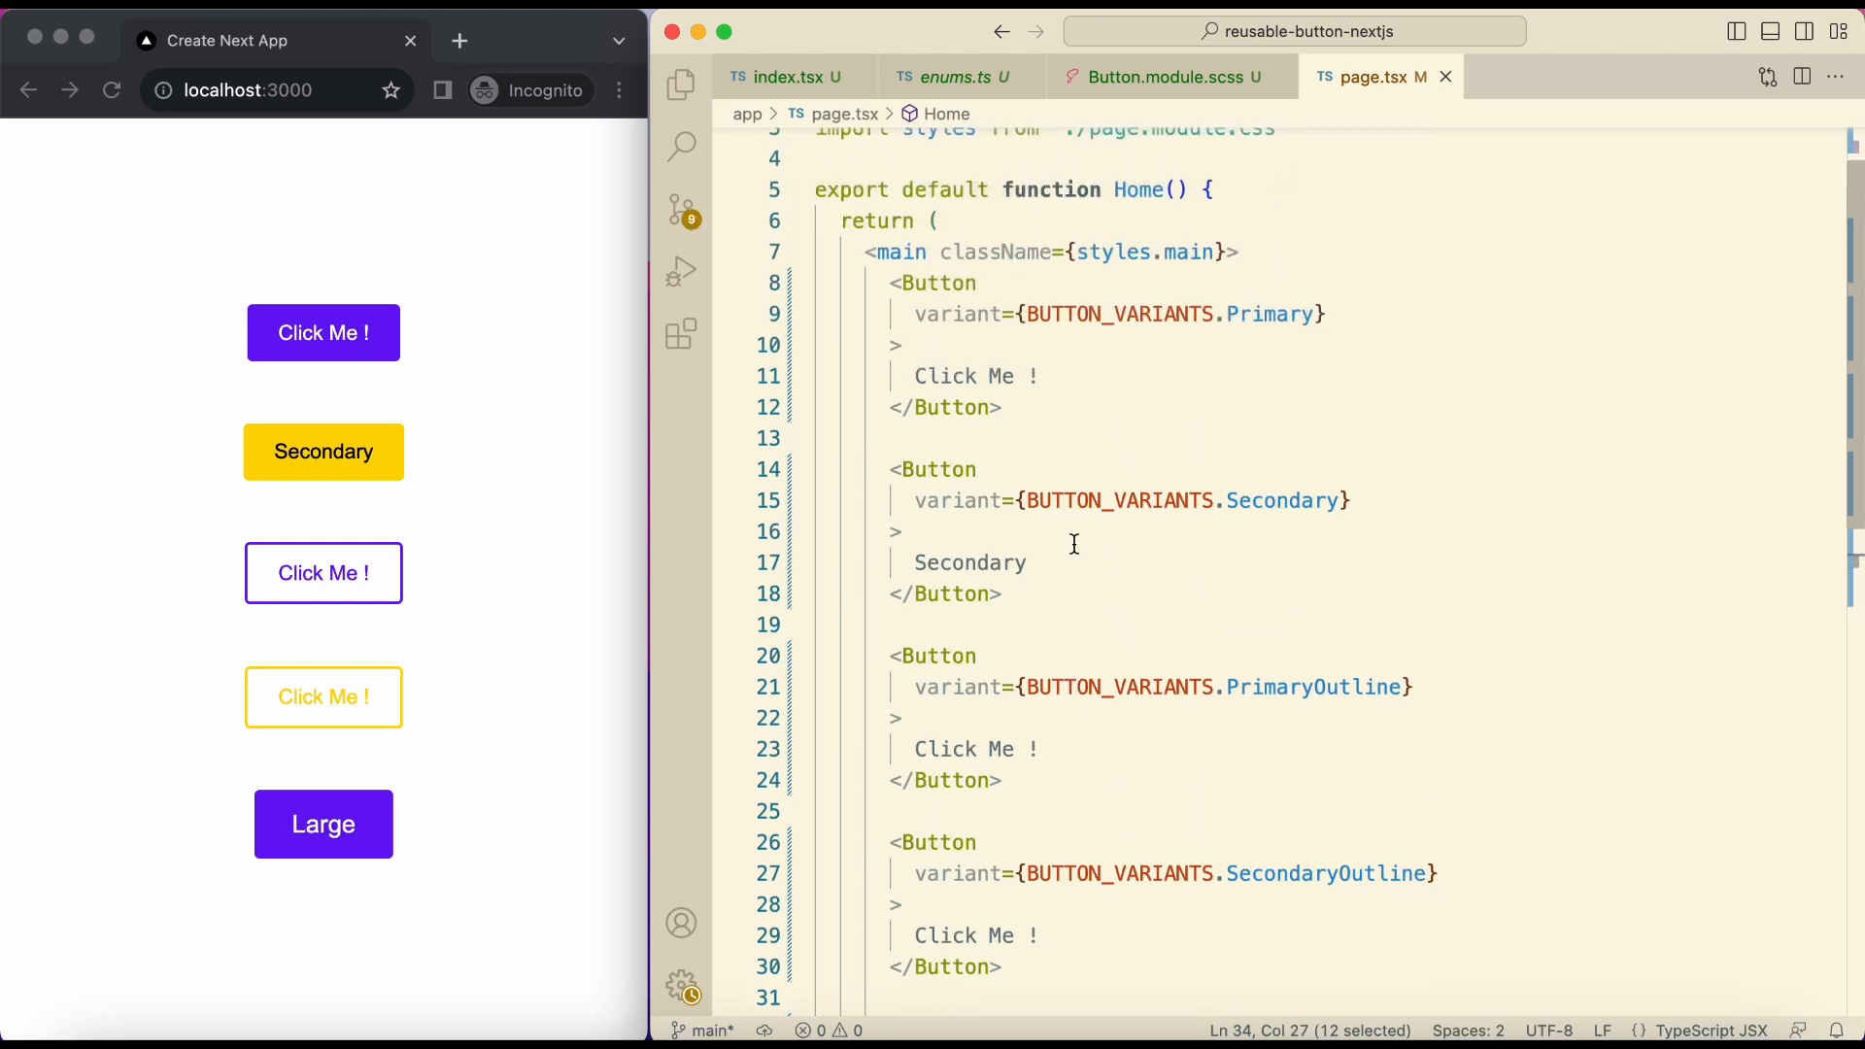
scroll("up", 3)
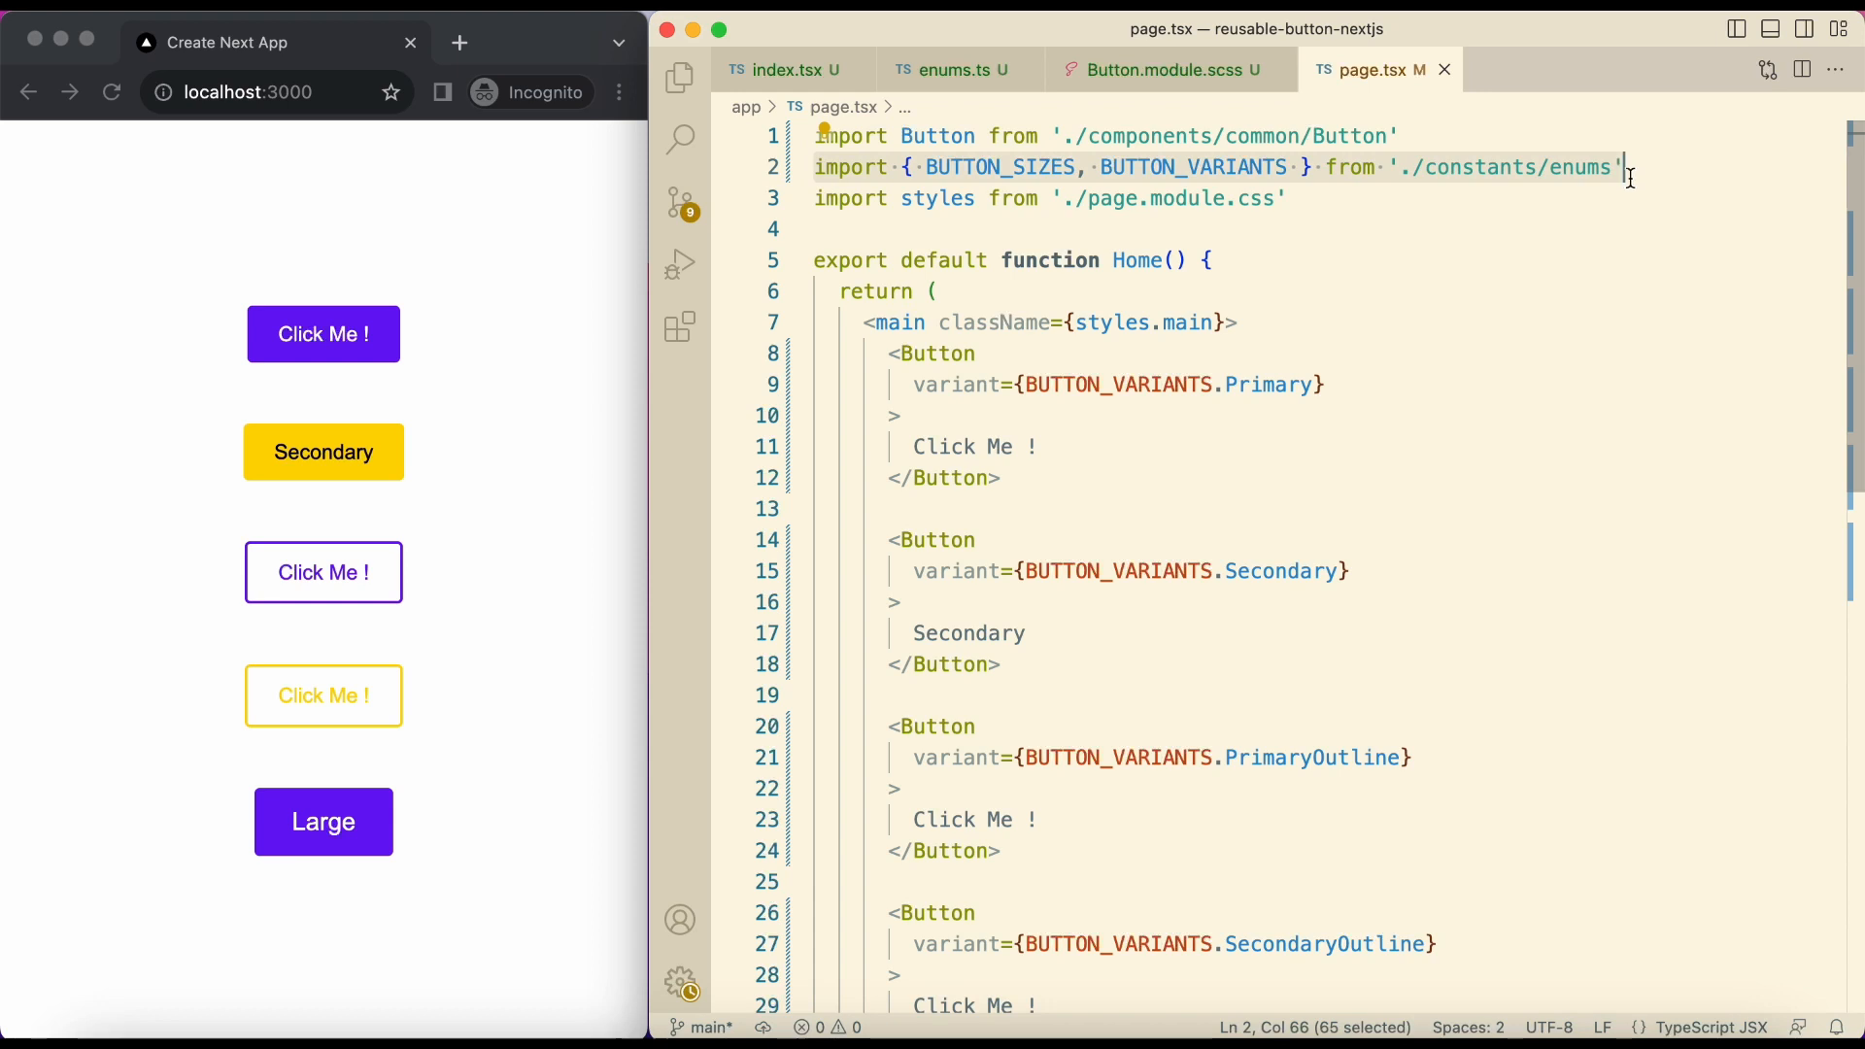
scroll("down", 3)
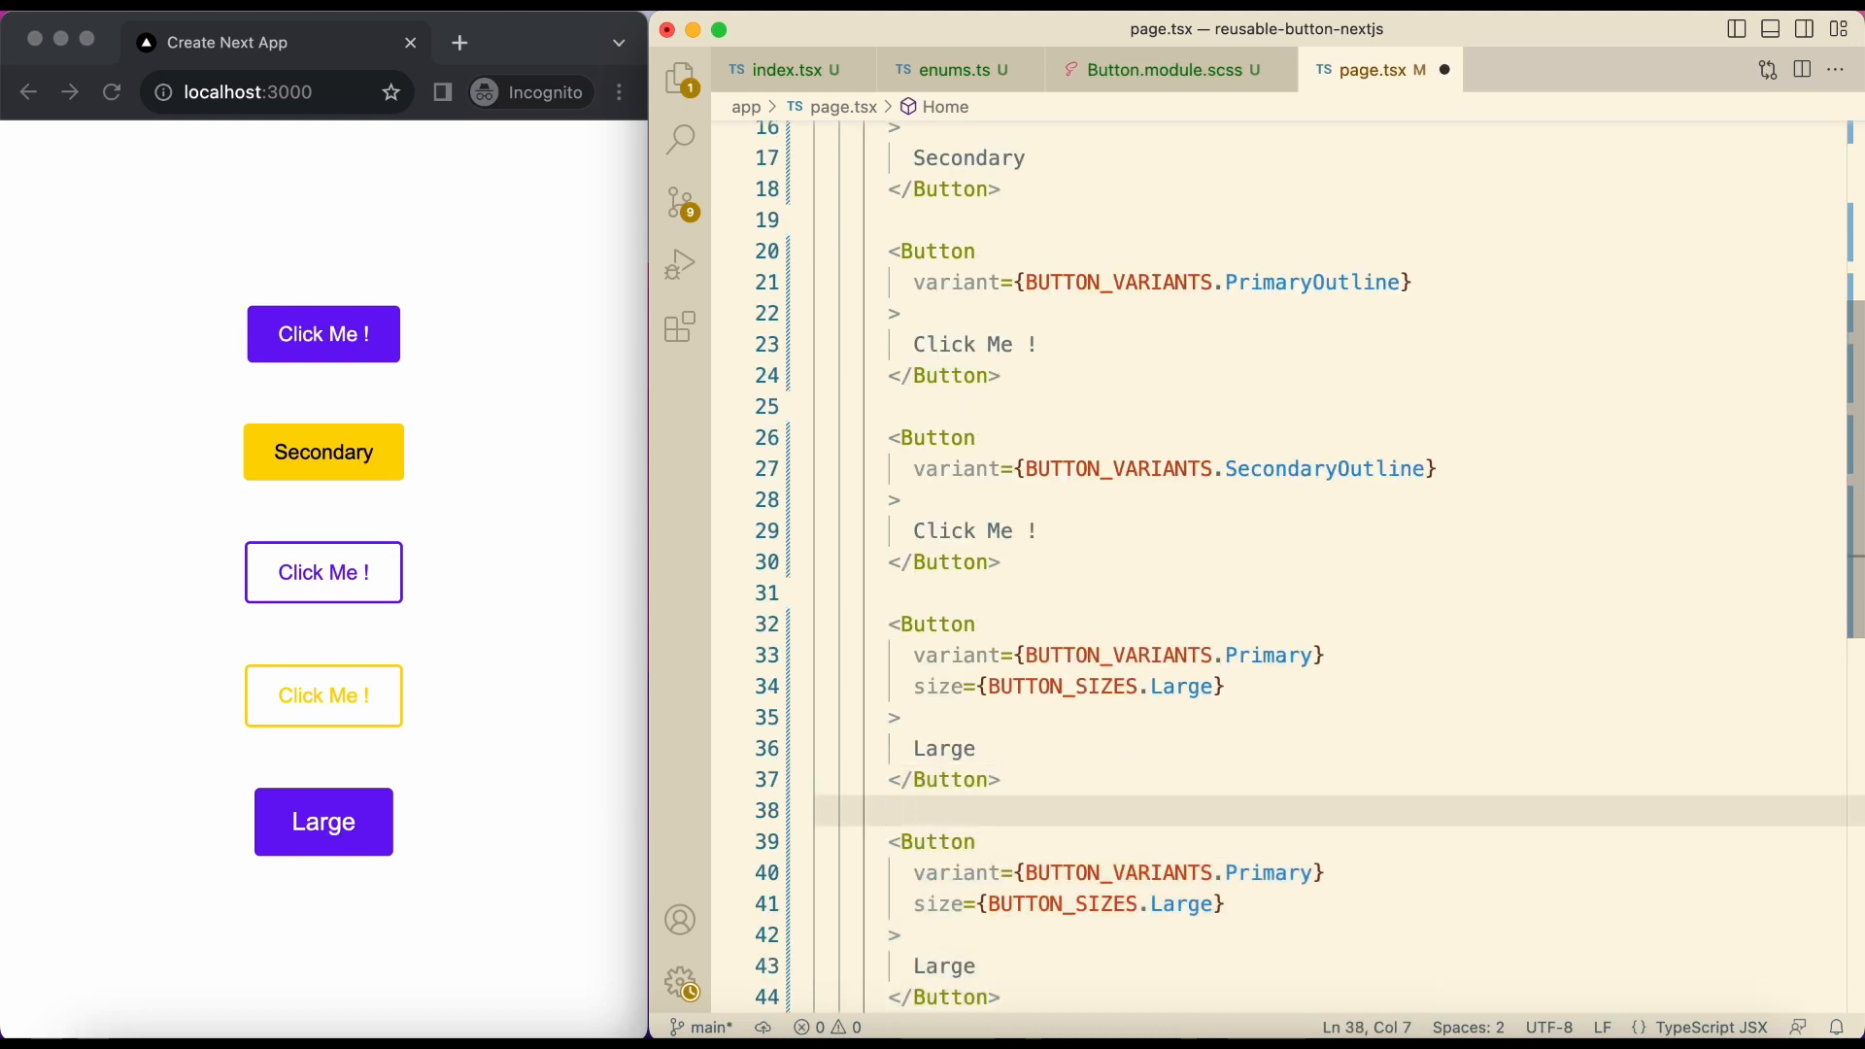
Make a BUTTON_SIZES.Small button, relabel both sized buttons 'Size', and return to Button.module.scss.
type("S")
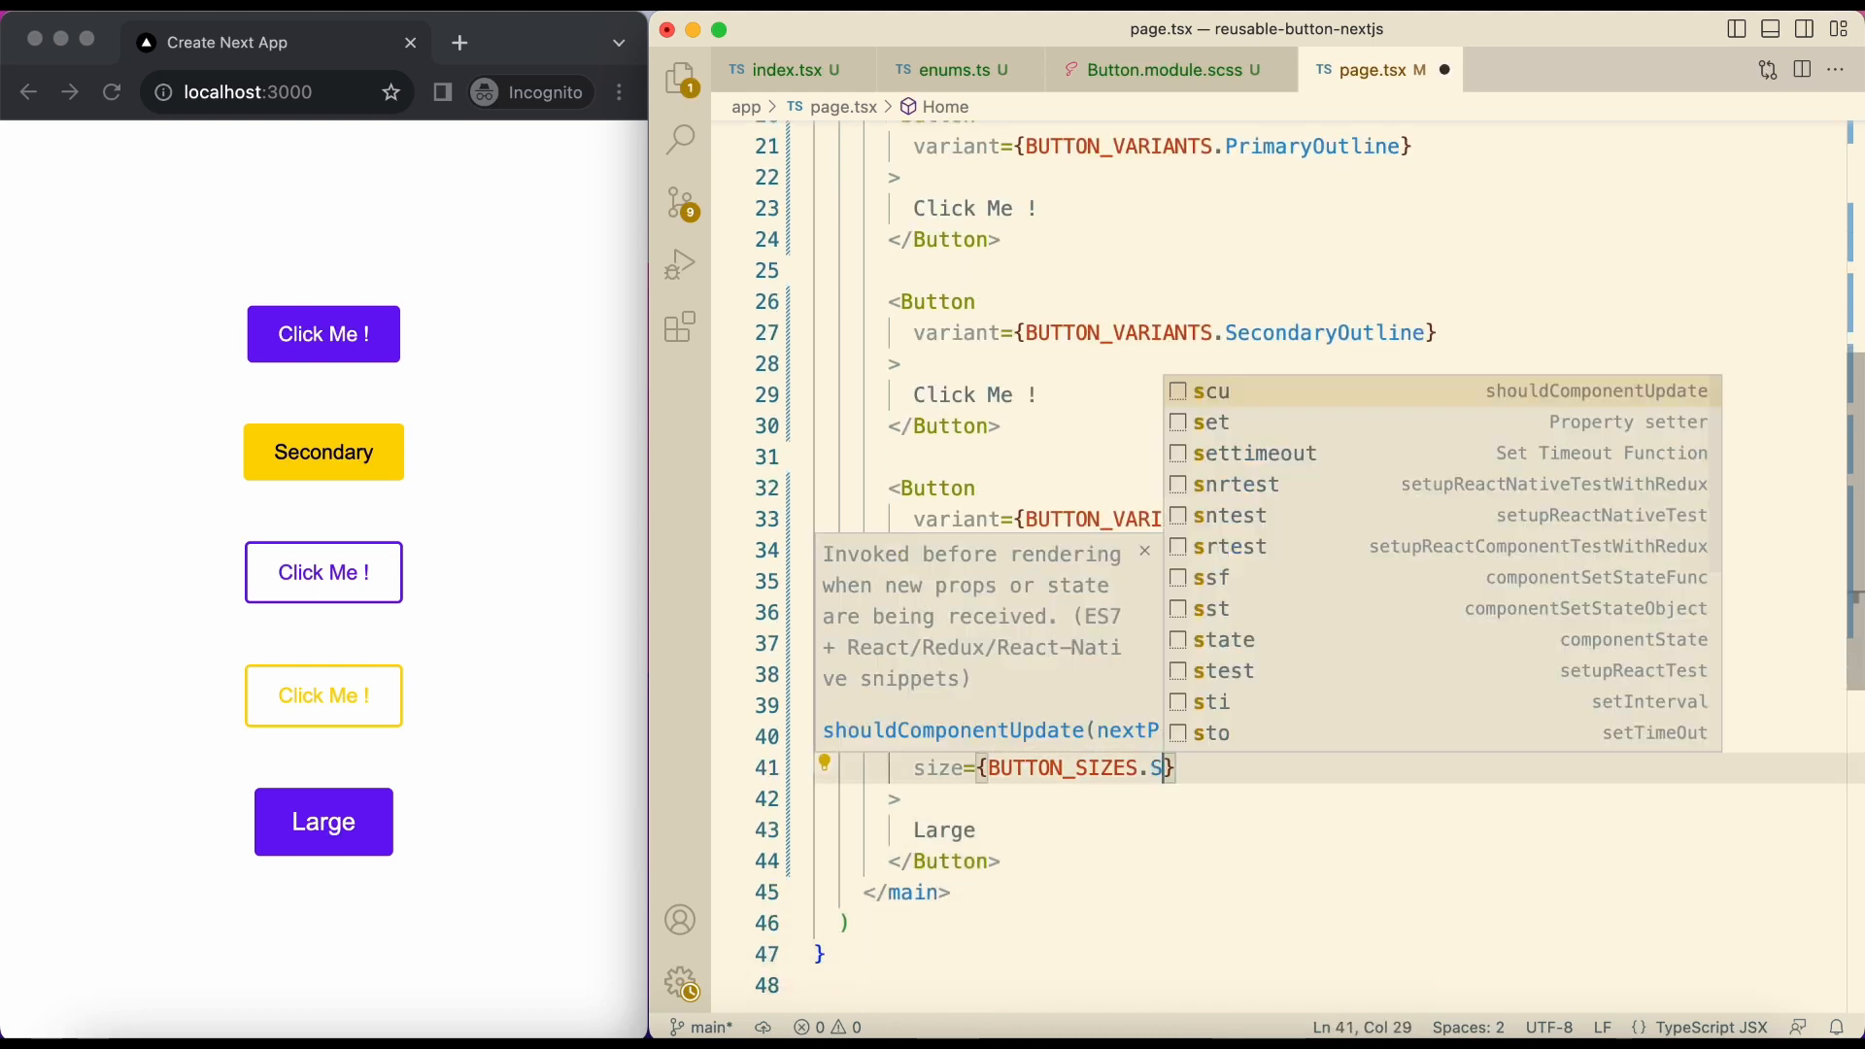
type("Small")
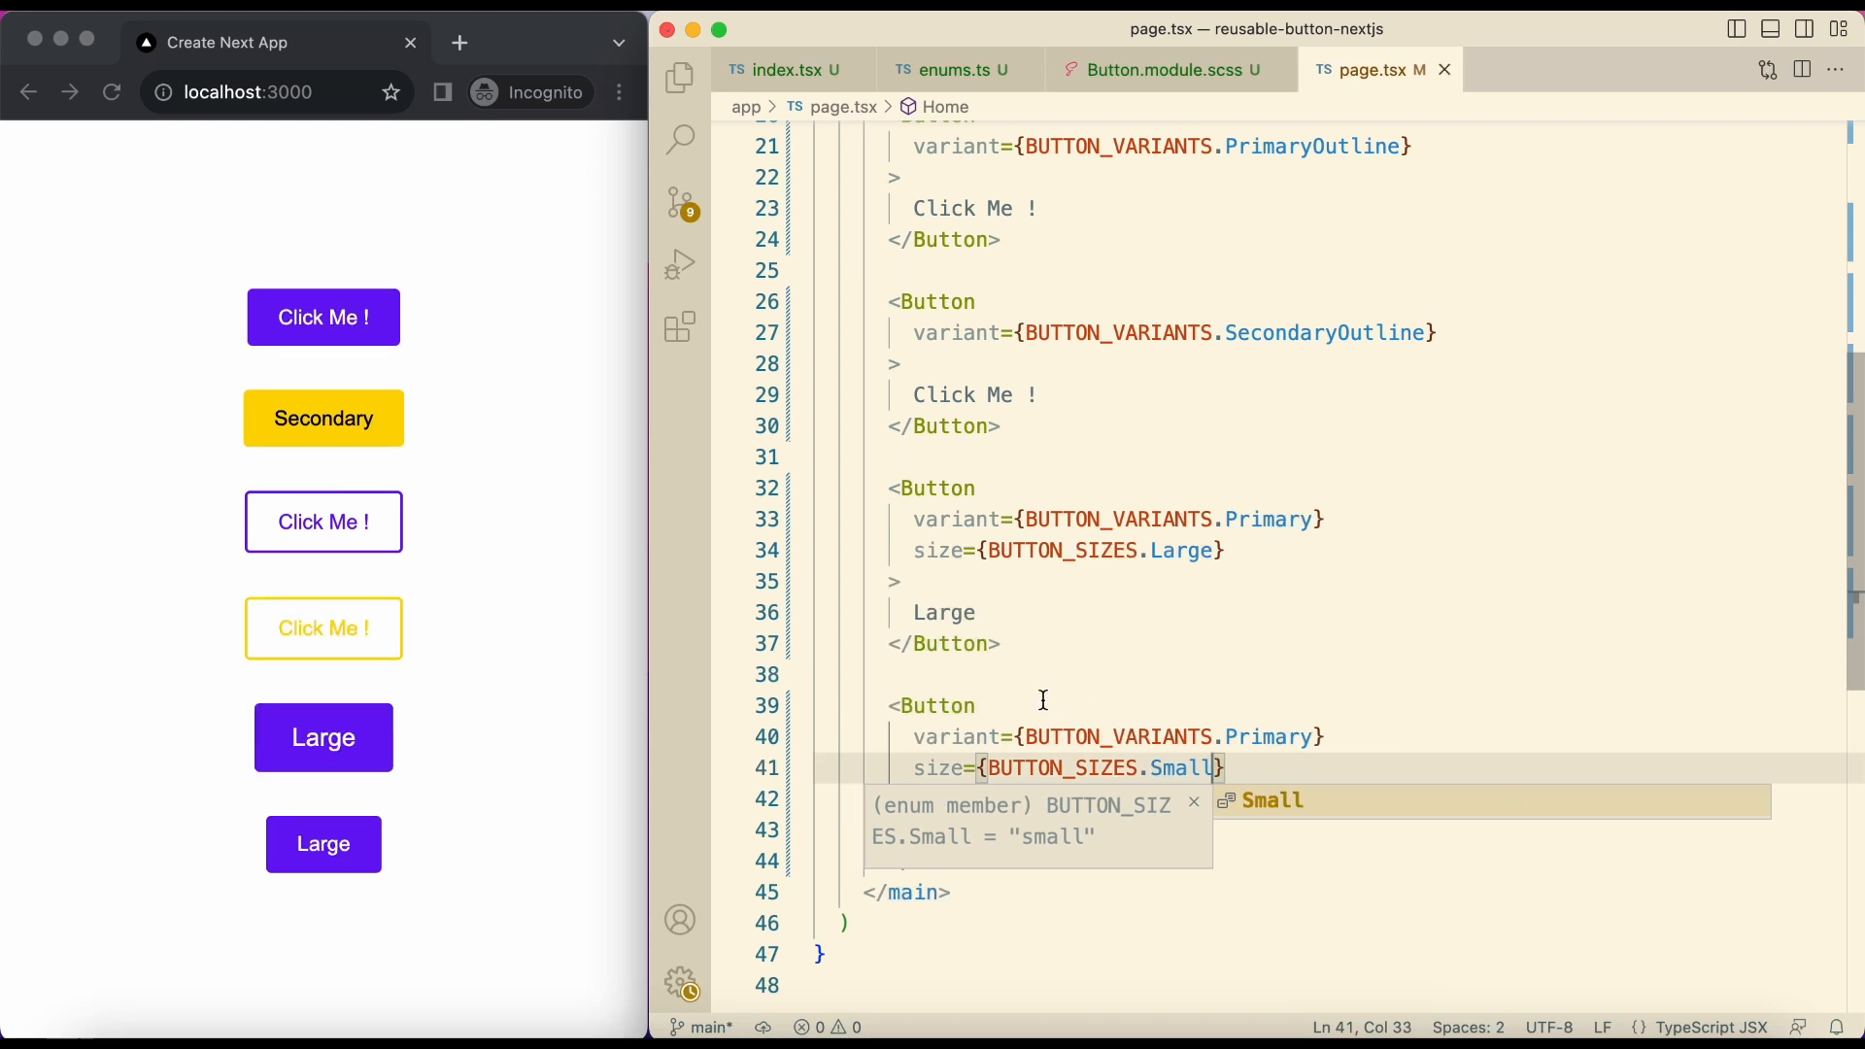
left_click(1271, 800)
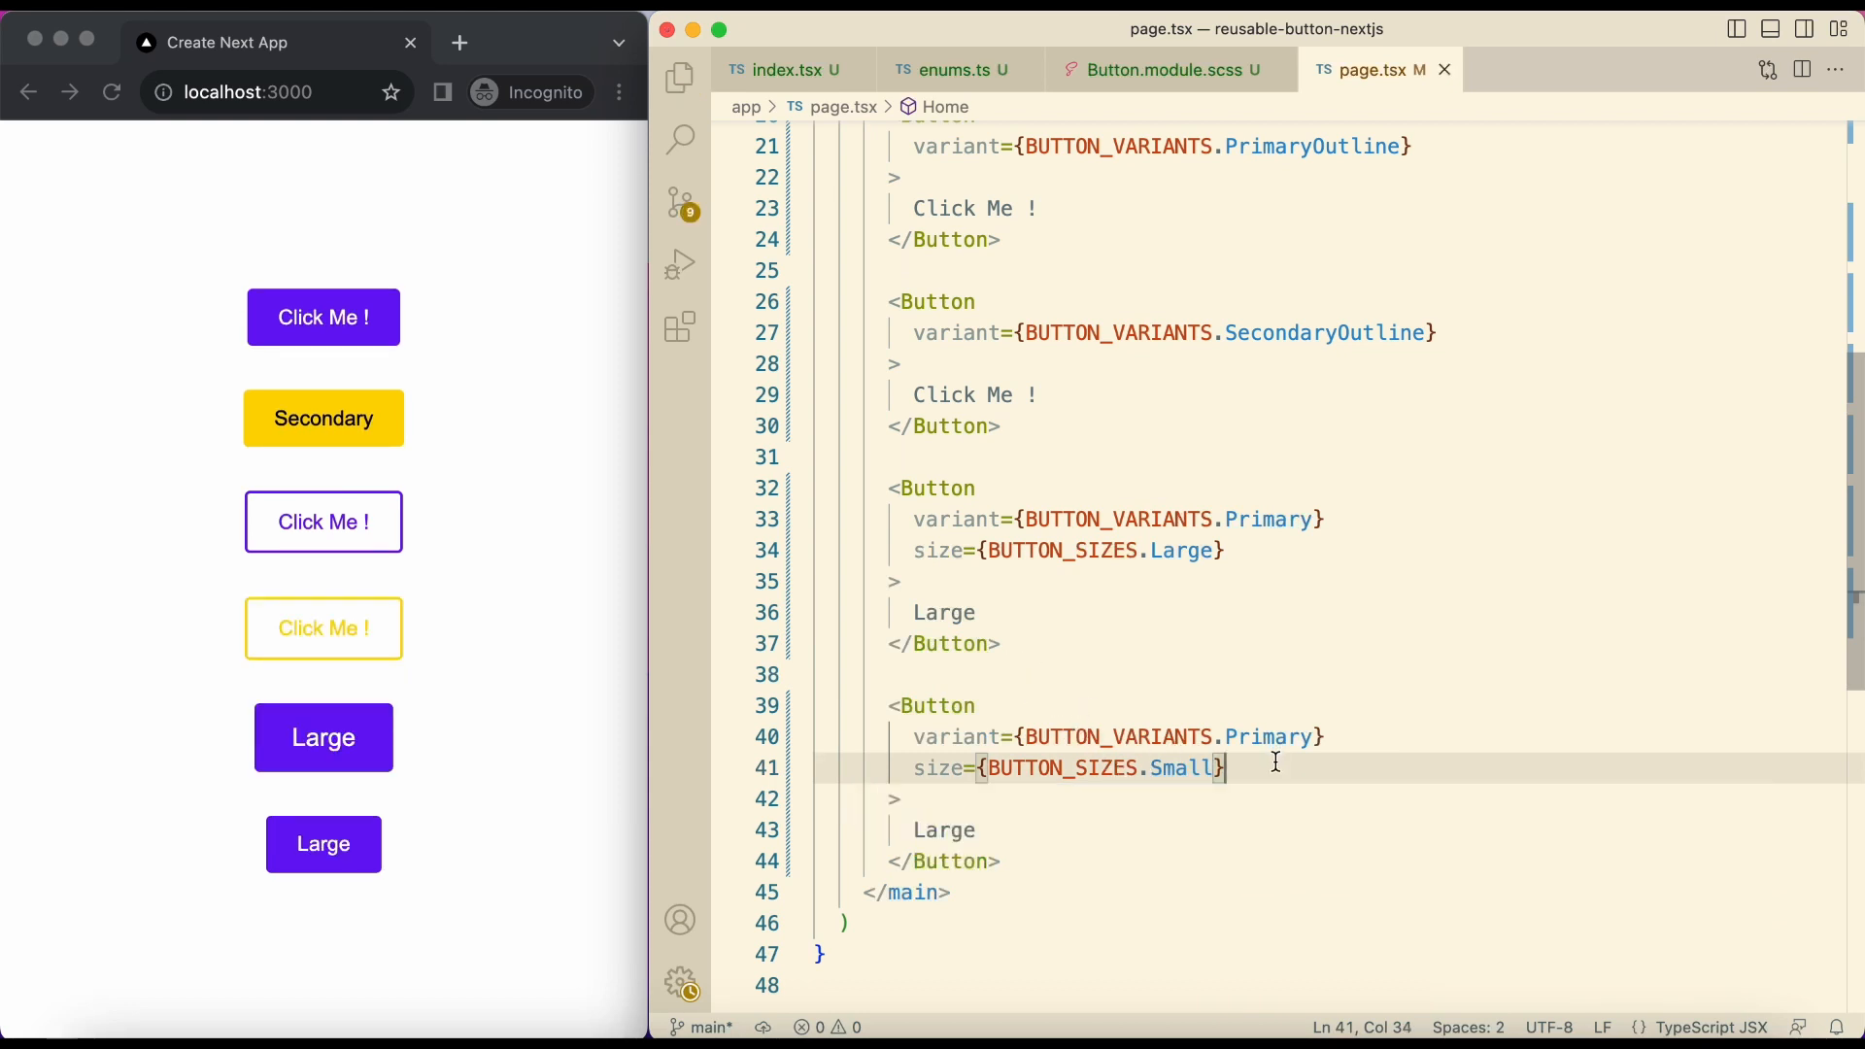
type("Si")
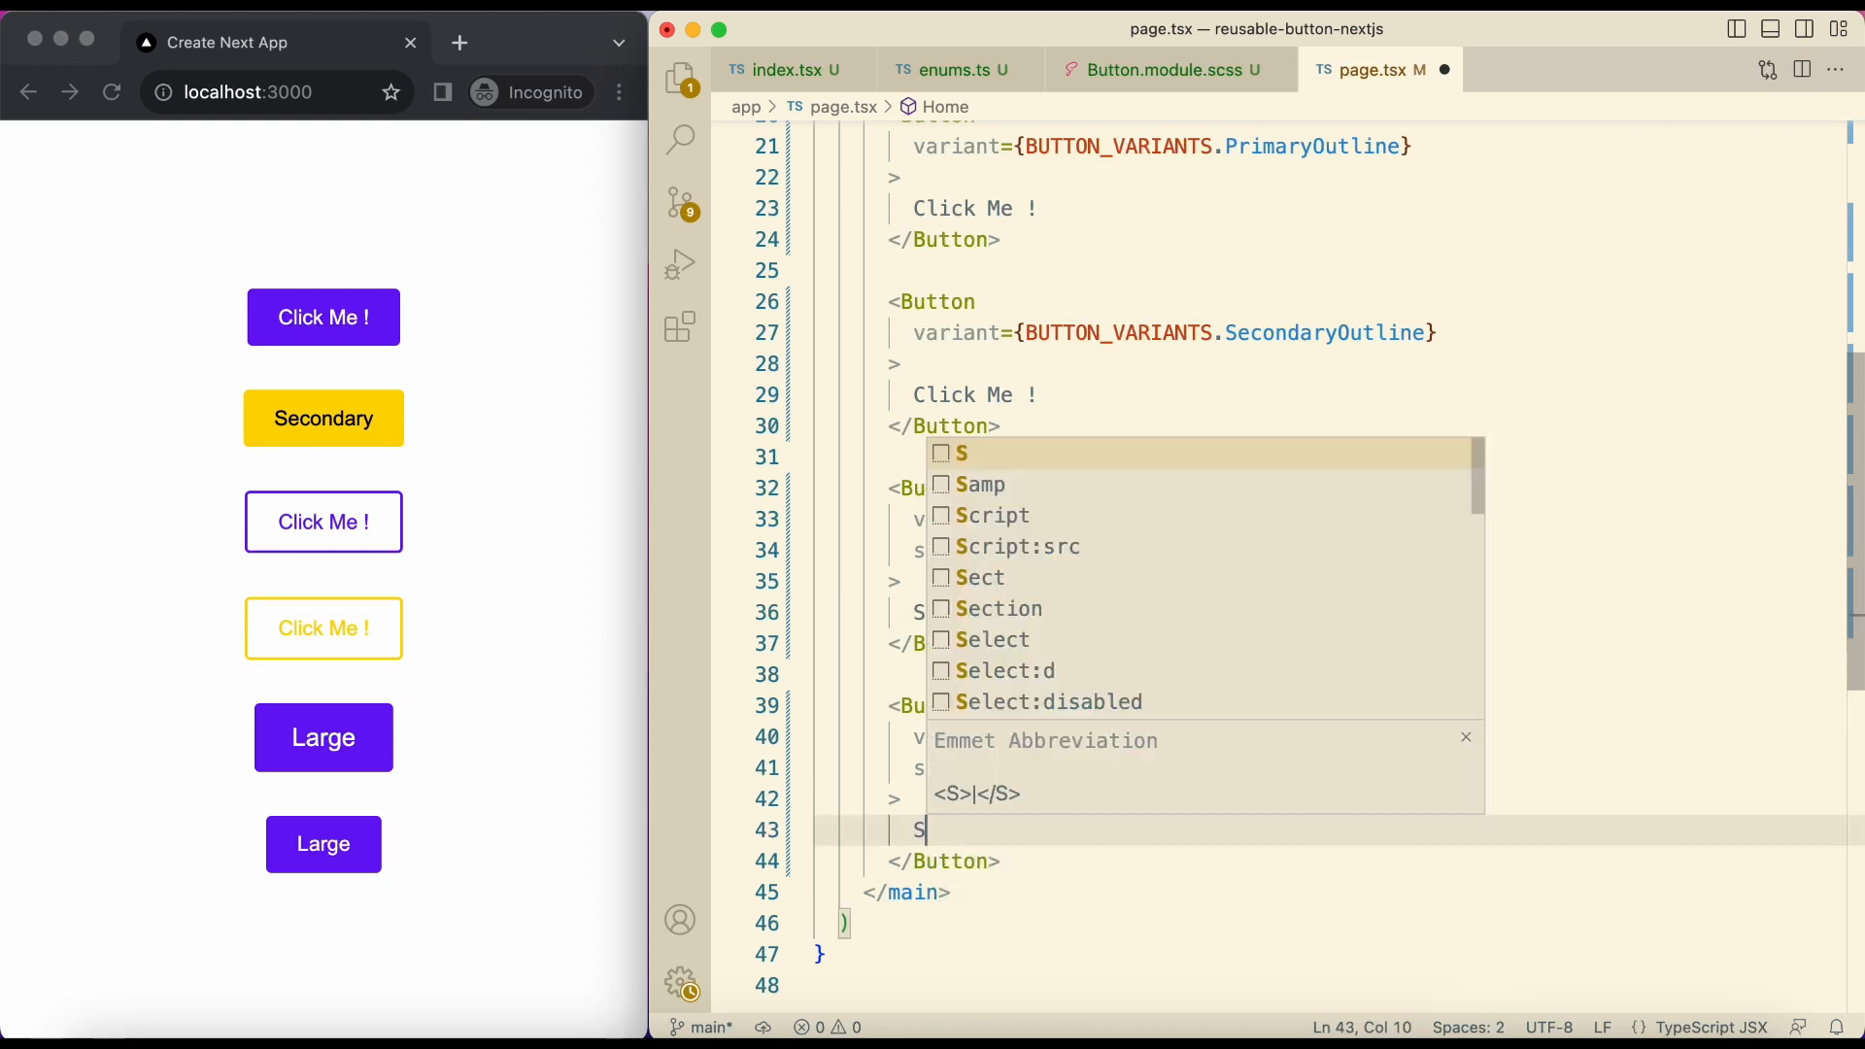
type("ize")
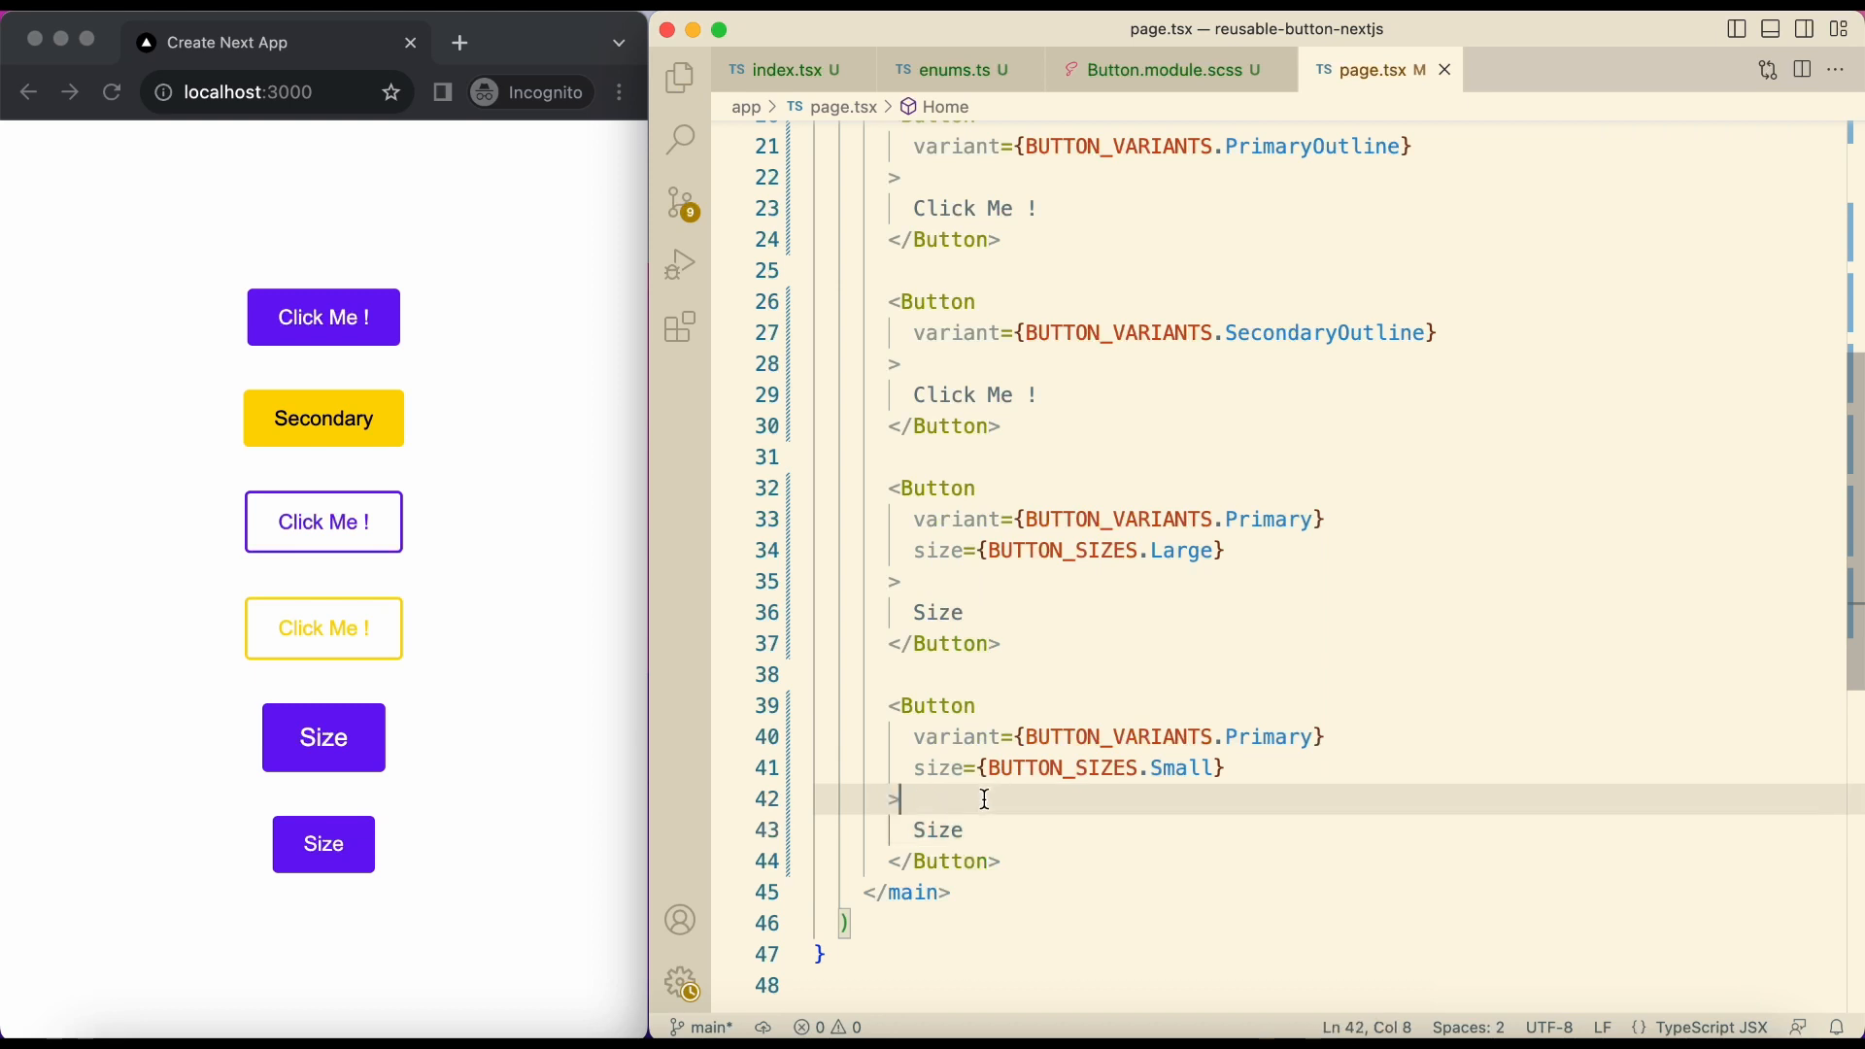
mouse_move(533, 912)
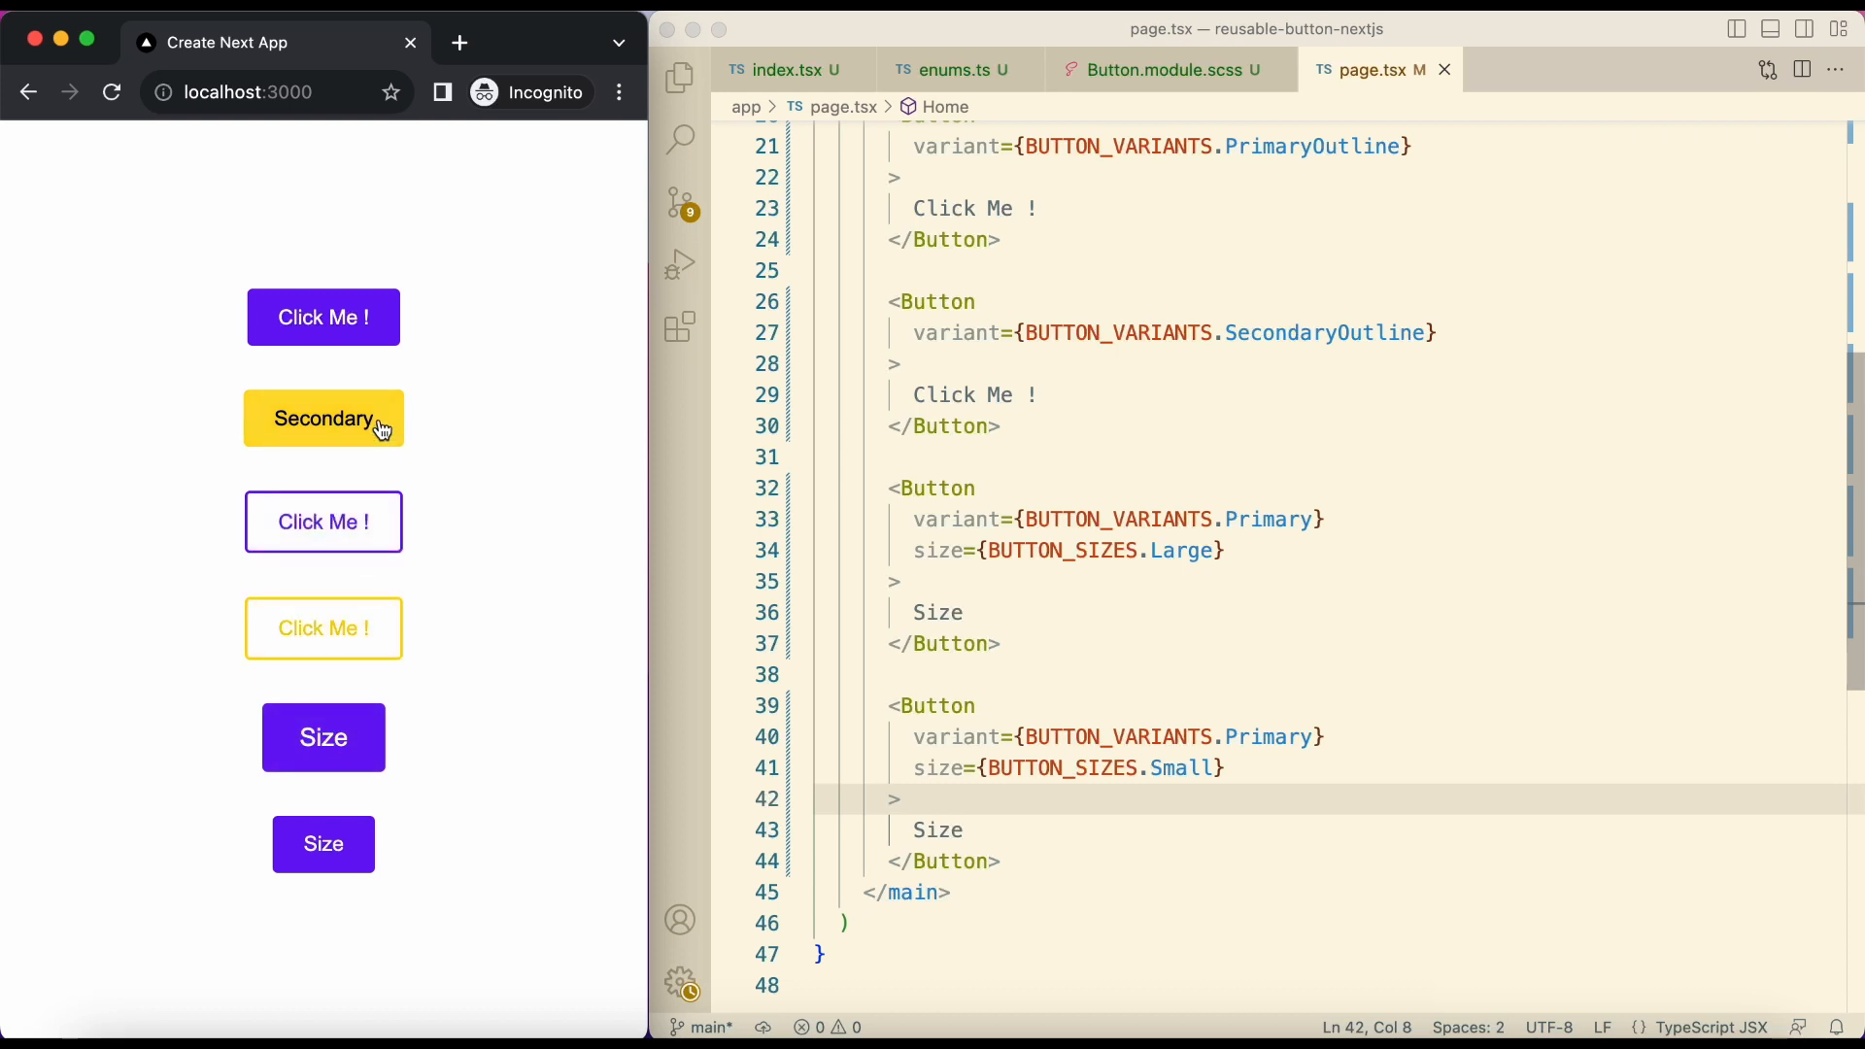
mouse_move(175, 629)
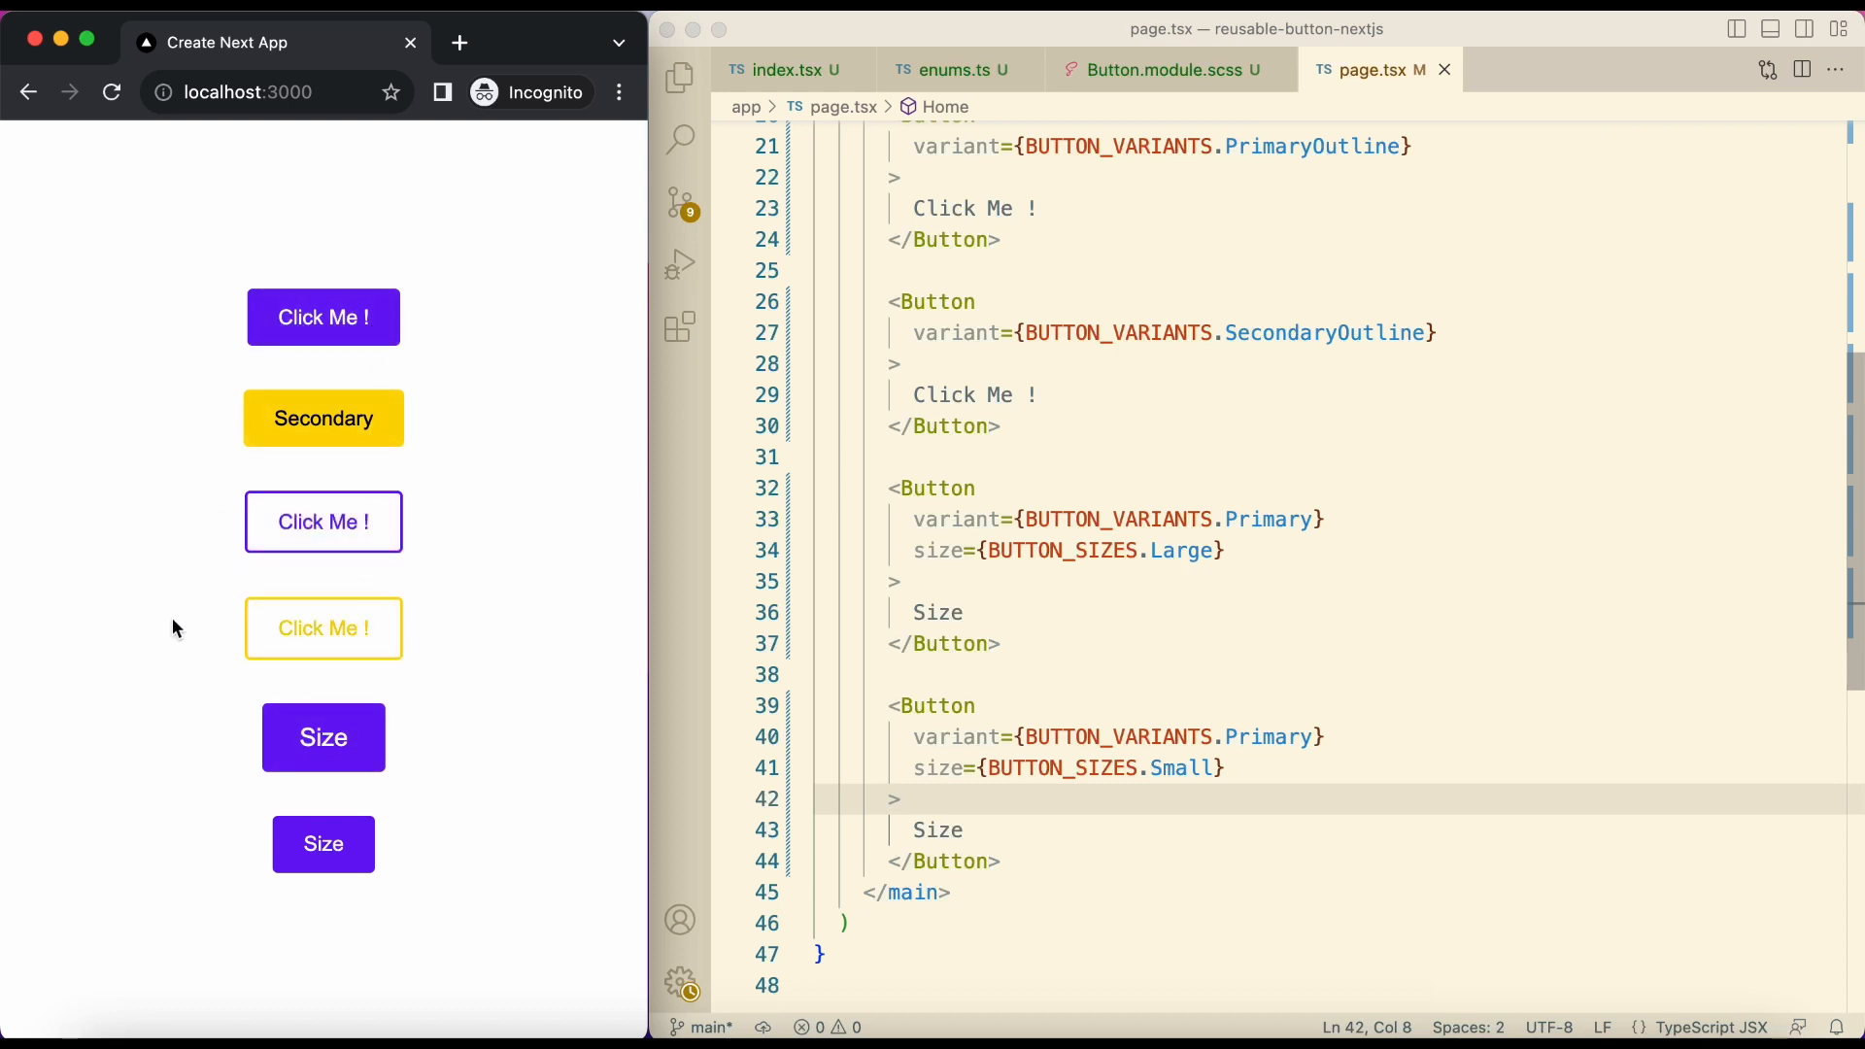
left_click(1166, 69)
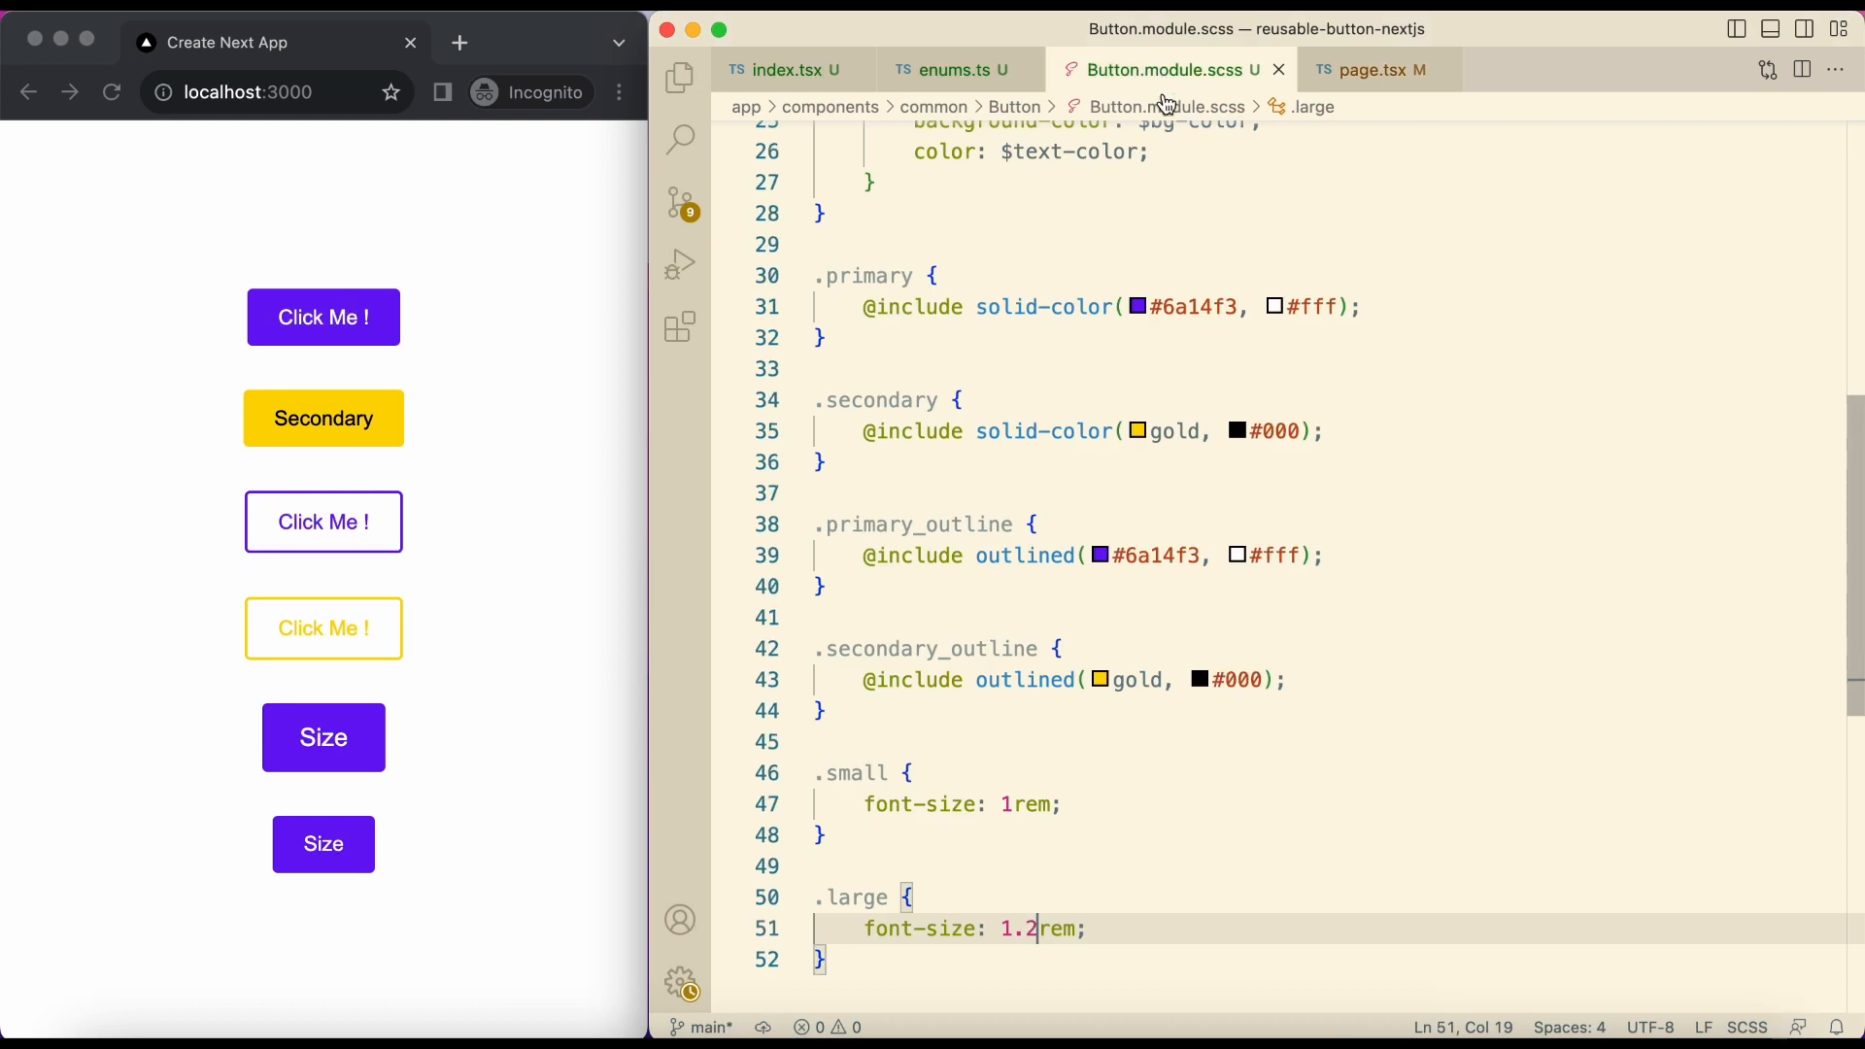